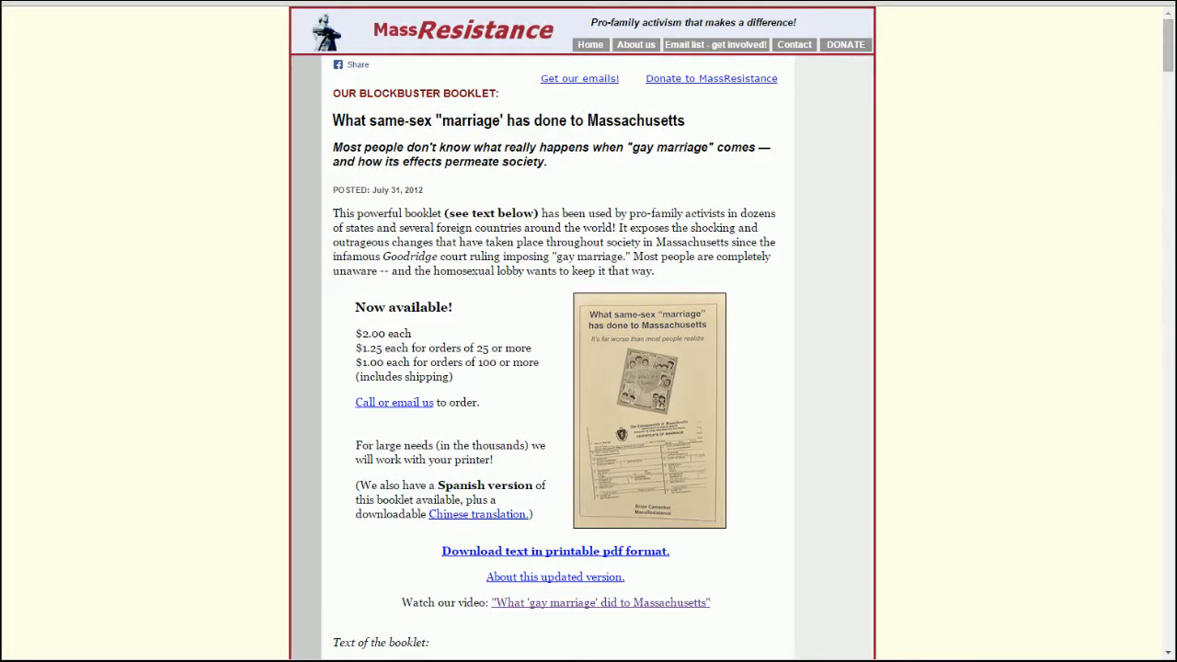
pyautogui.moveTo(942, 184)
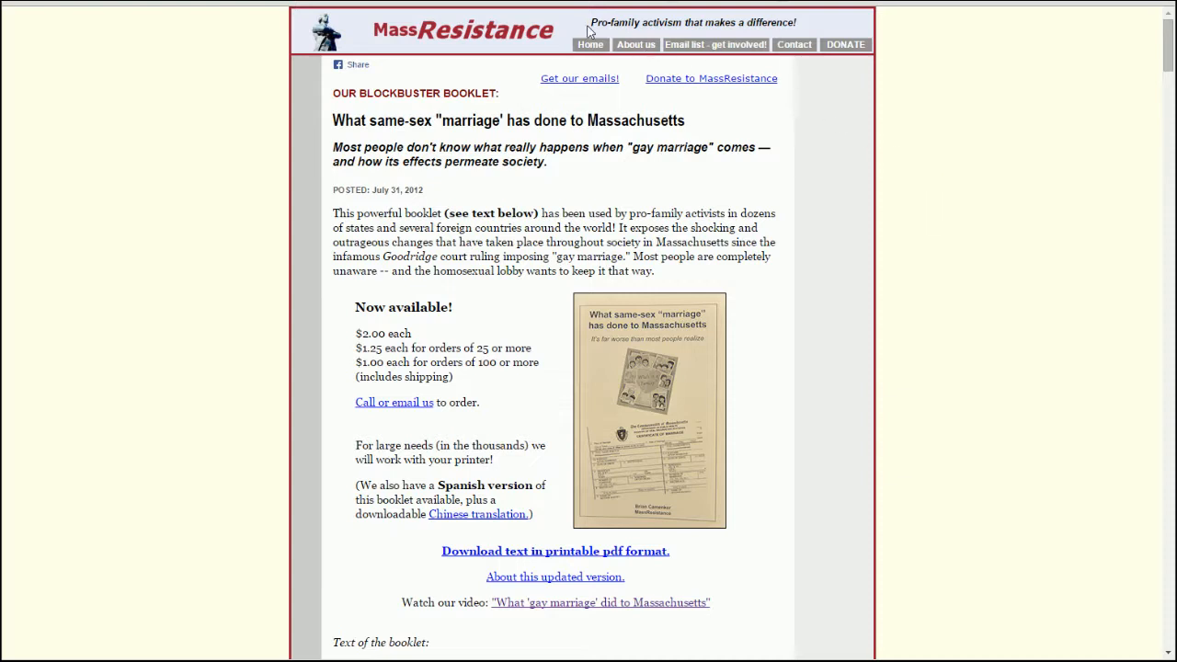
pyautogui.moveTo(957, 149)
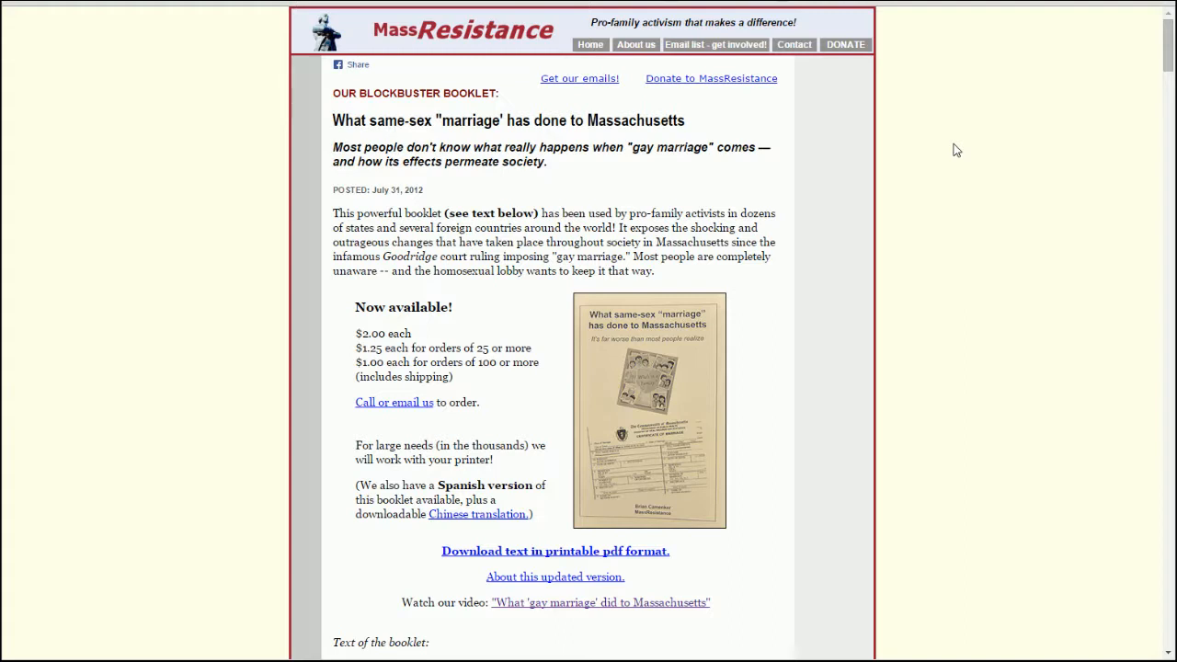
pyautogui.moveTo(728, 368)
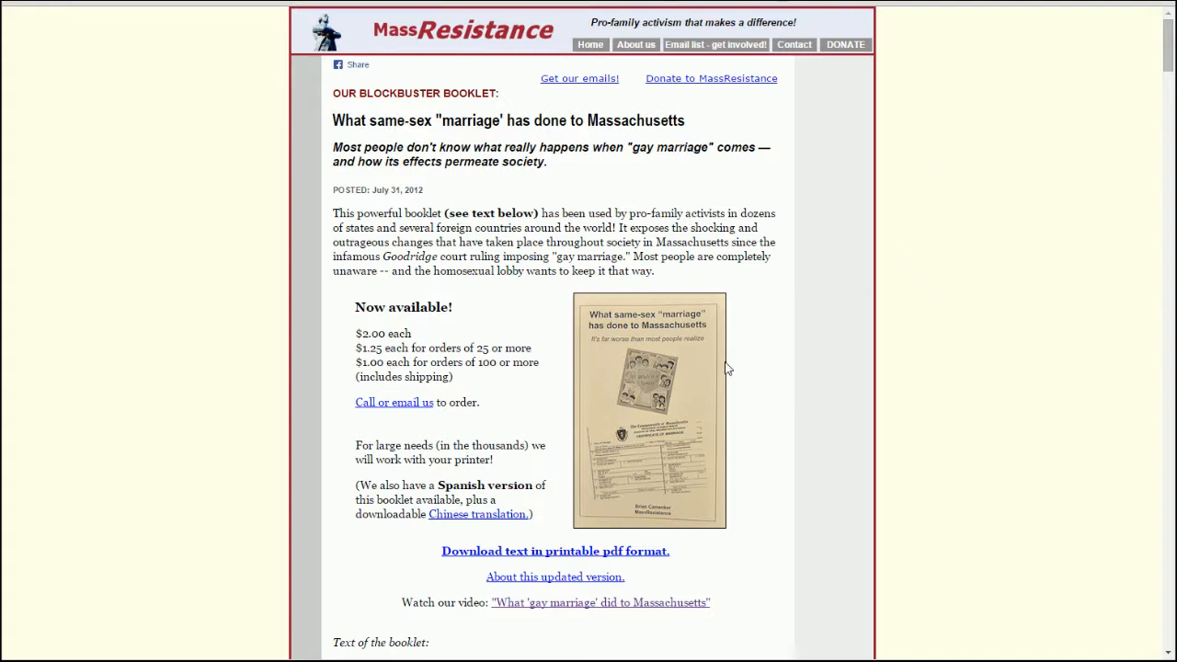
pyautogui.moveTo(688, 348)
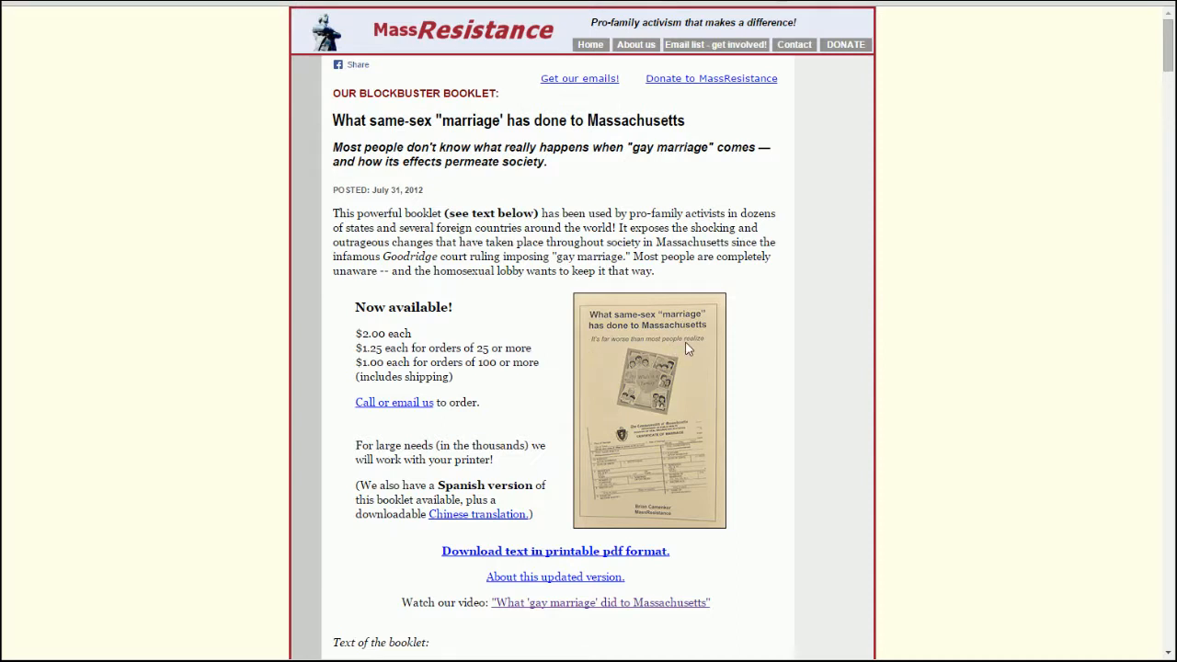
pyautogui.moveTo(945, 378)
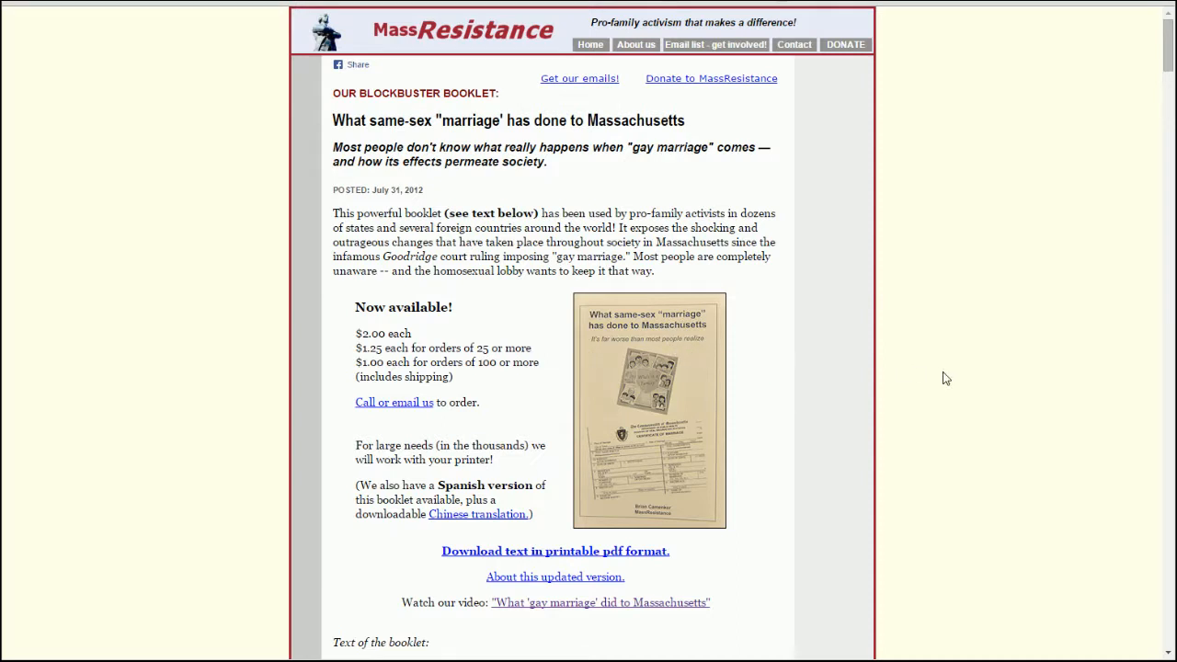
pyautogui.moveTo(618, 504)
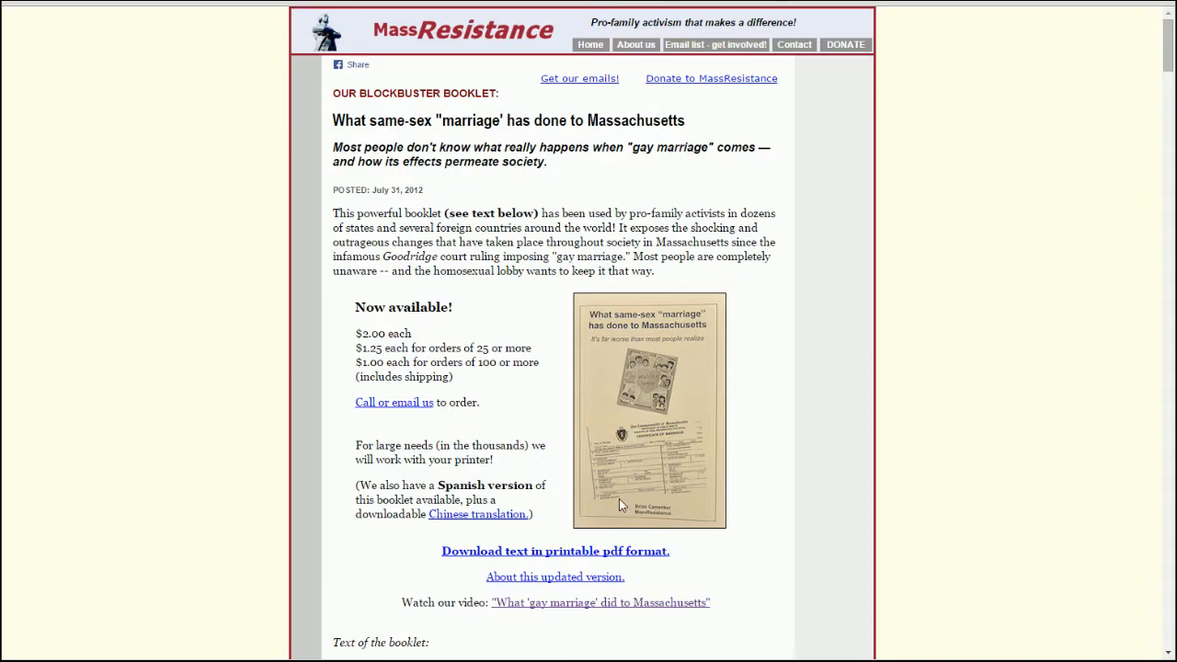
# Scroll through the booklet page past its purchase info and back to the 'Text of the booklet' box.
pyautogui.scroll(-3)
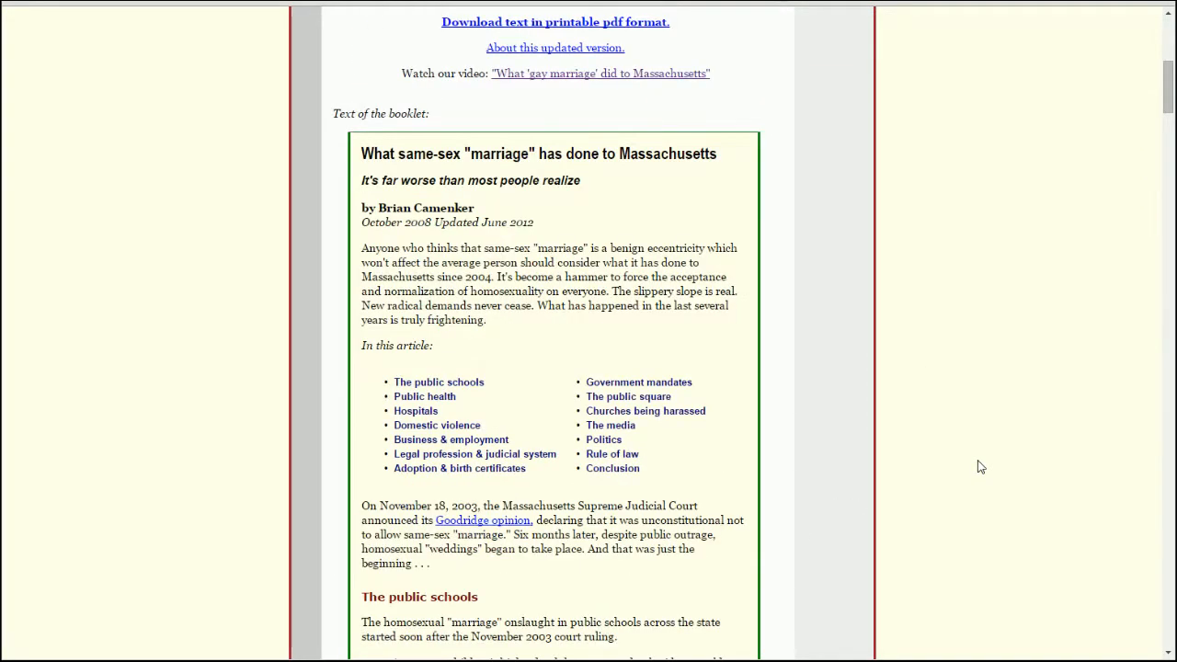
pyautogui.scroll(-3)
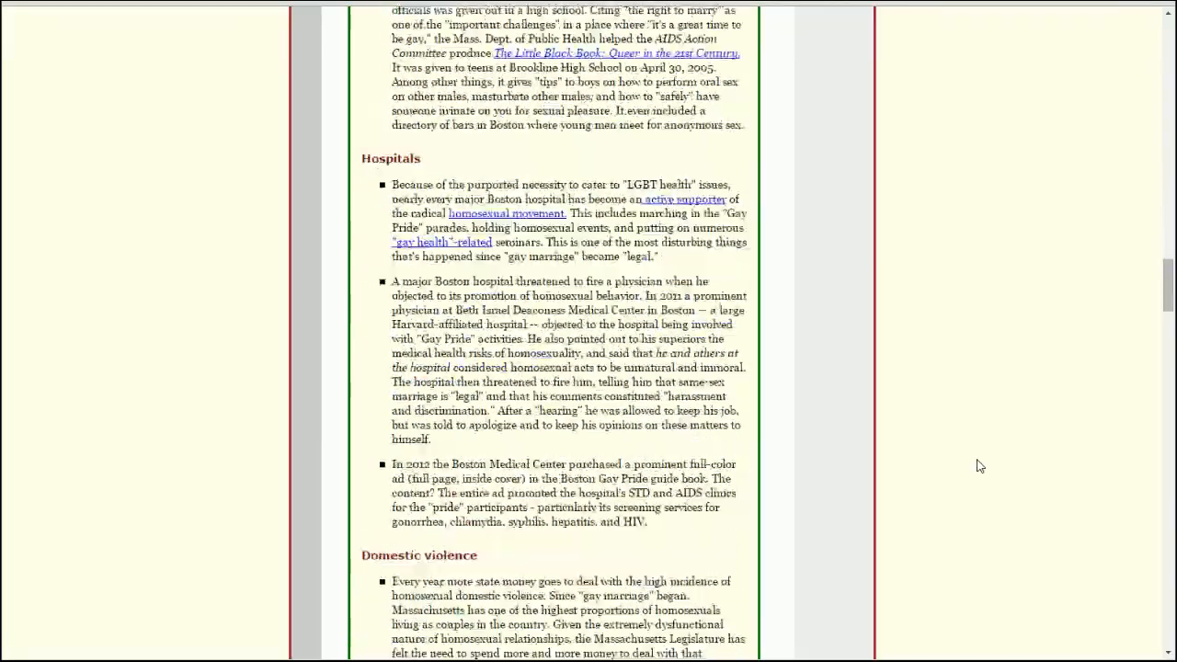
pyautogui.scroll(-3)
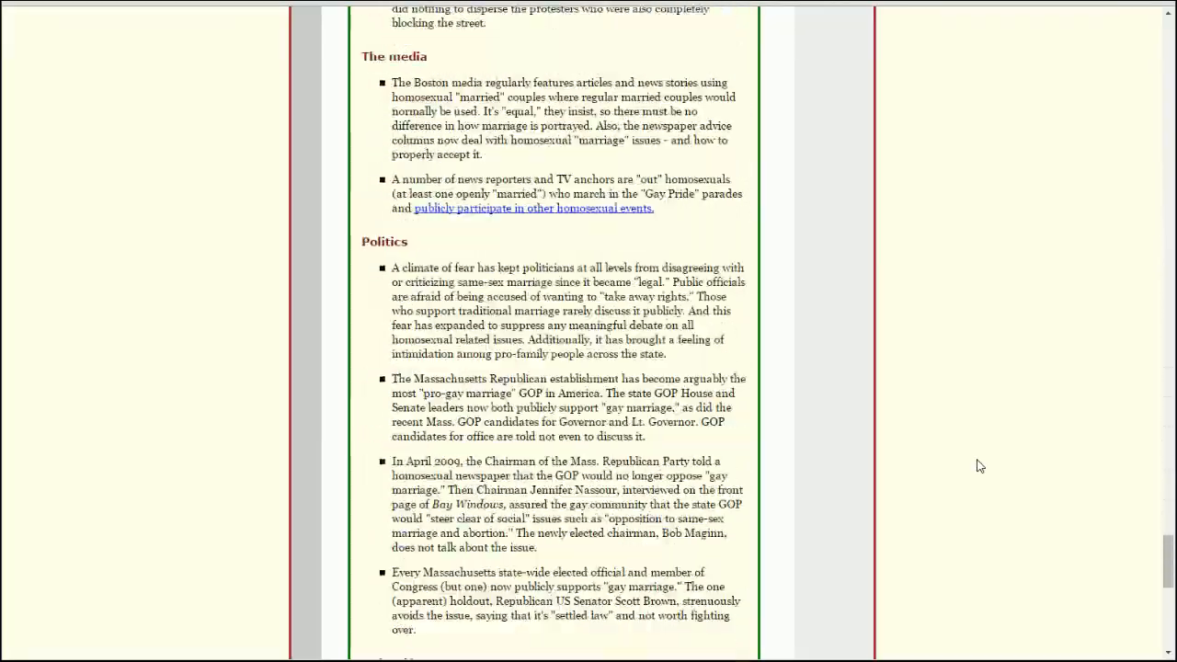
pyautogui.scroll(-3)
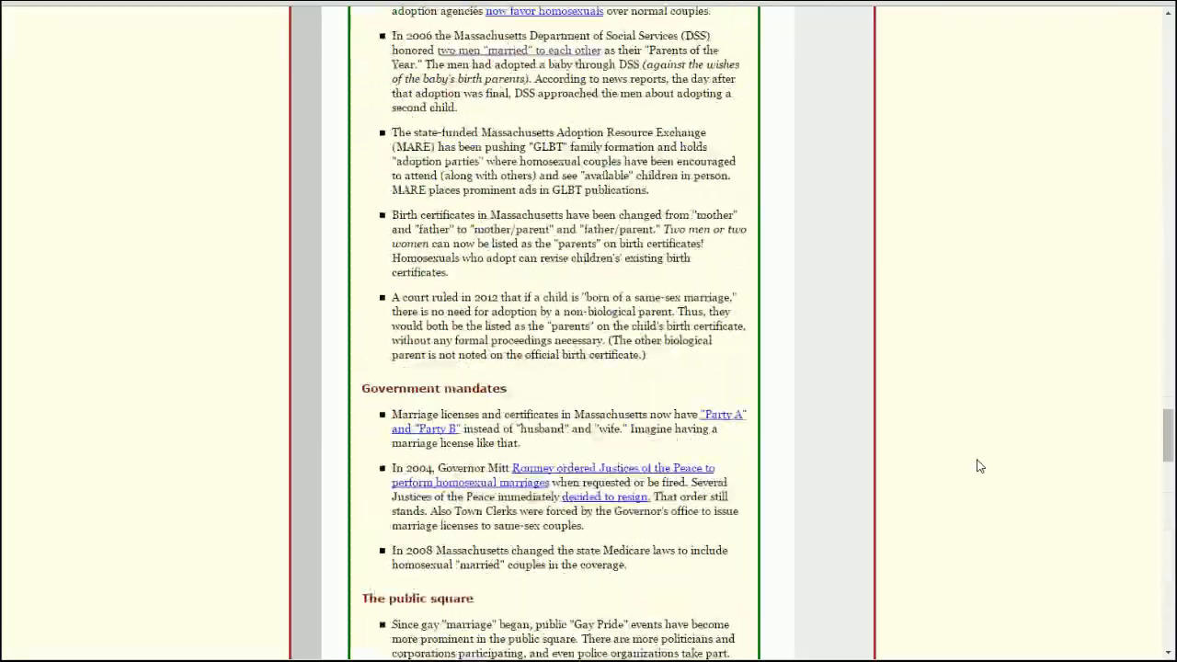
pyautogui.scroll(3)
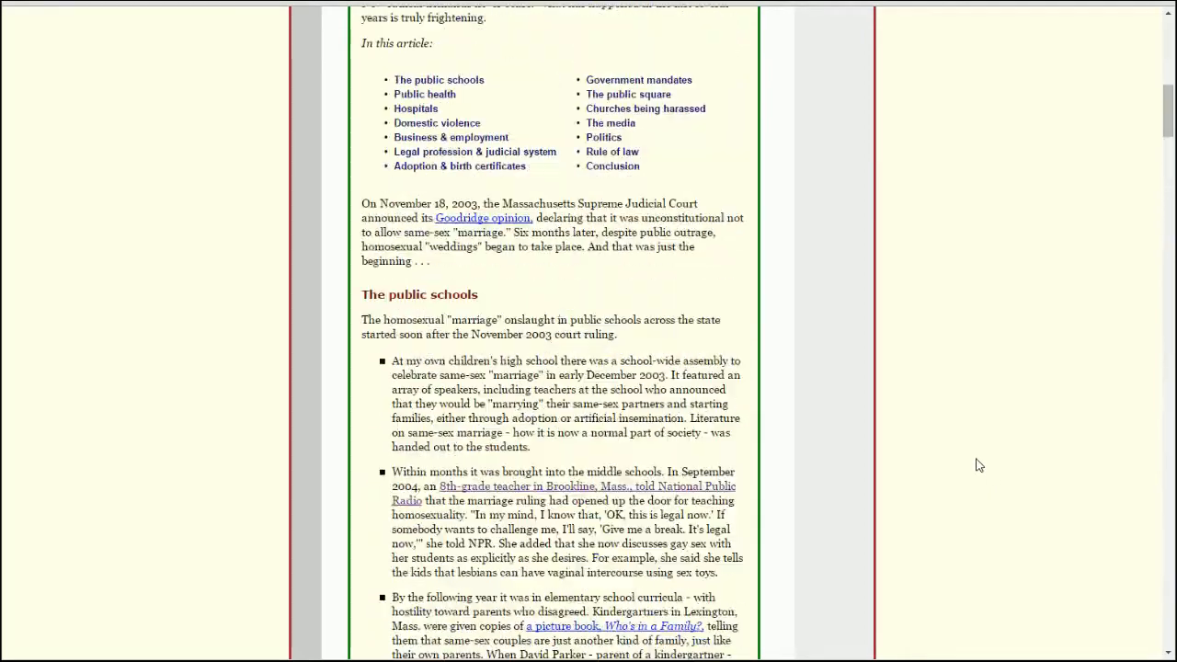
pyautogui.scroll(3)
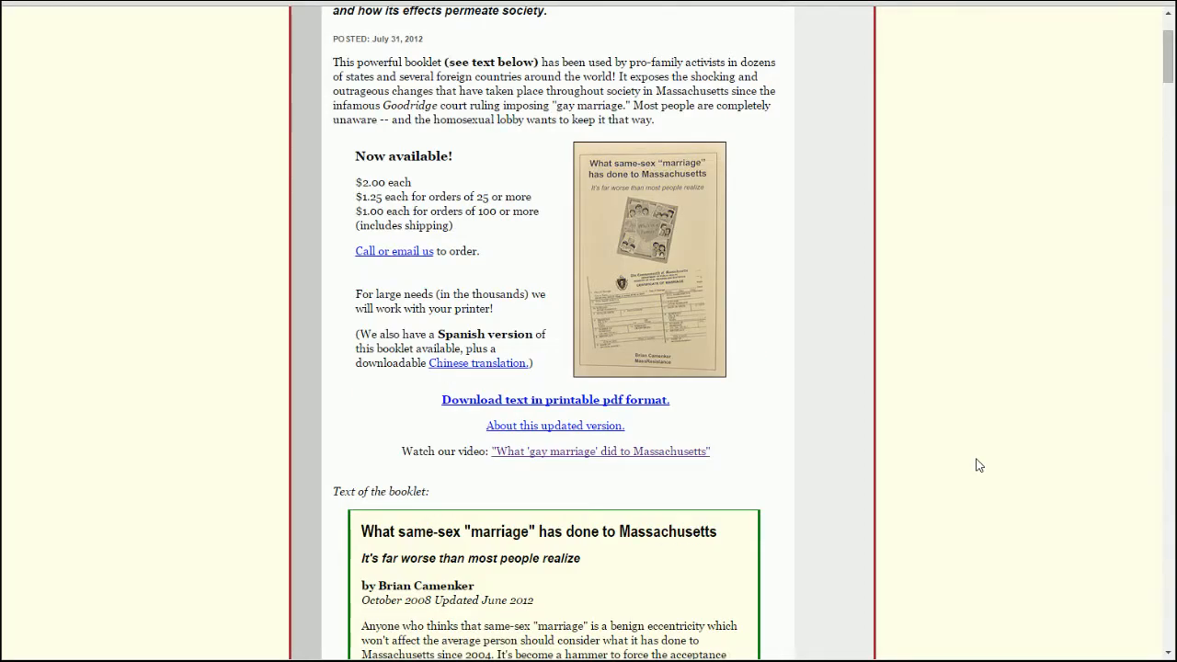
pyautogui.scroll(3)
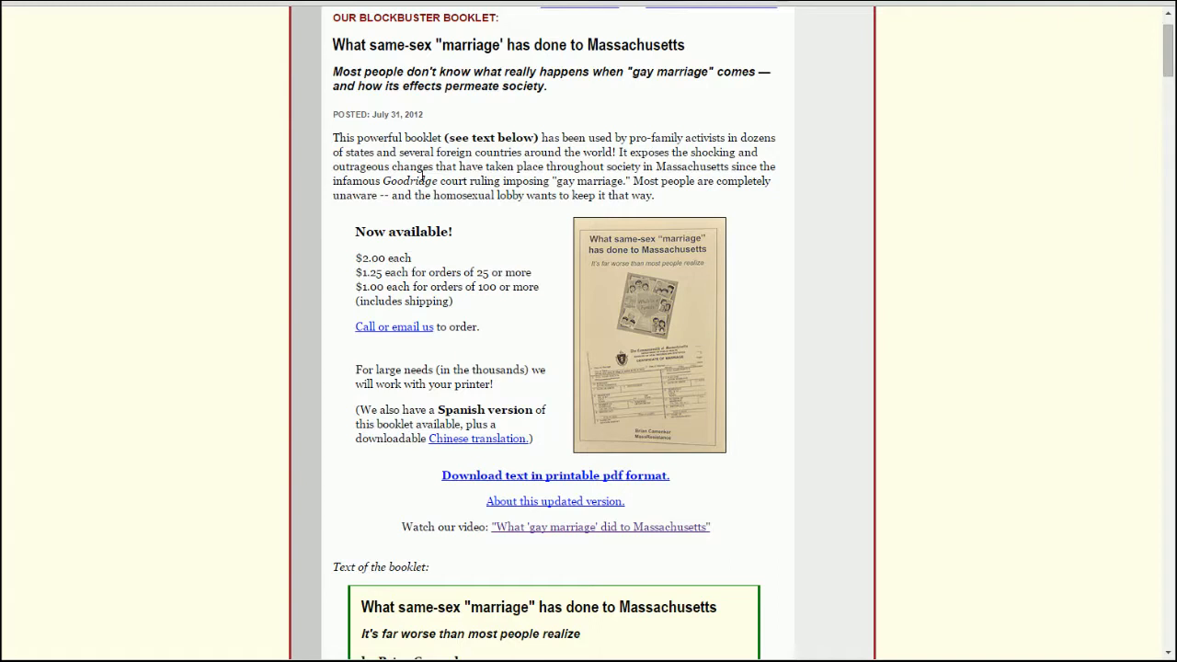
pyautogui.moveTo(858, 228)
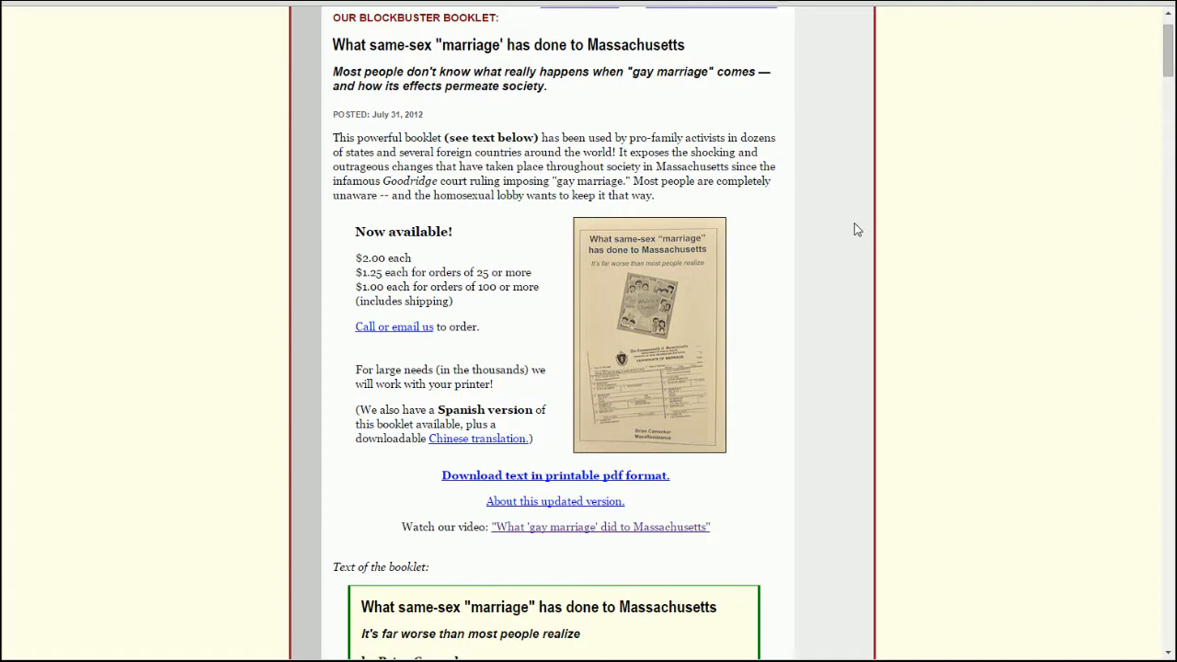
pyautogui.moveTo(890, 232)
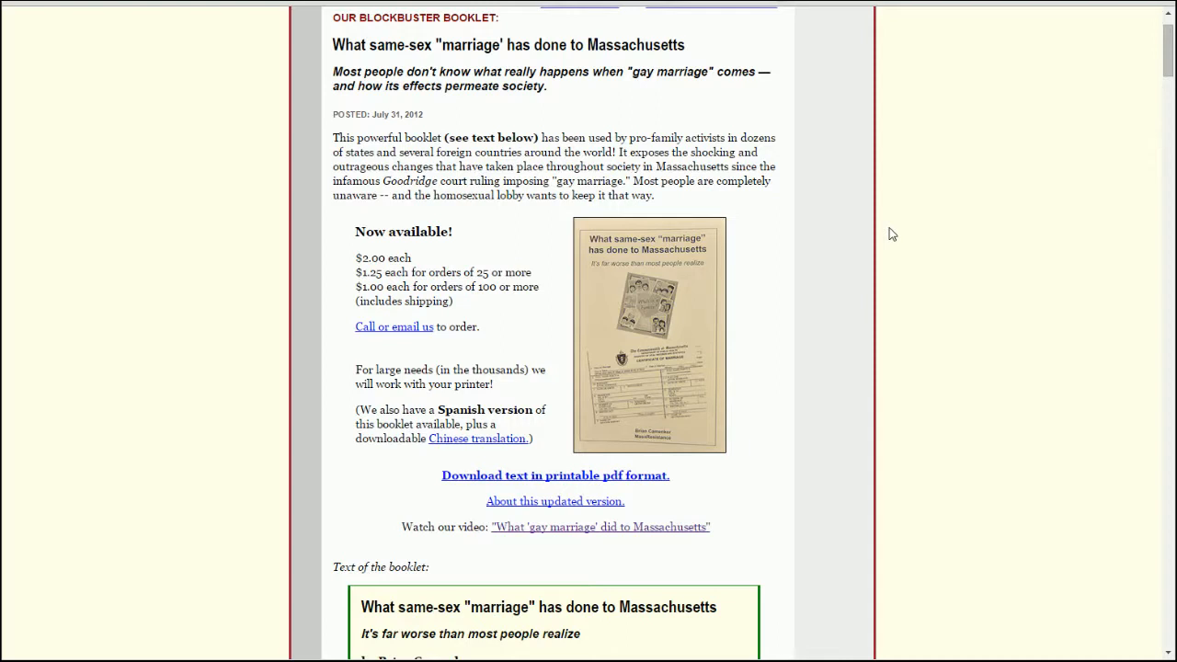
pyautogui.moveTo(559, 193)
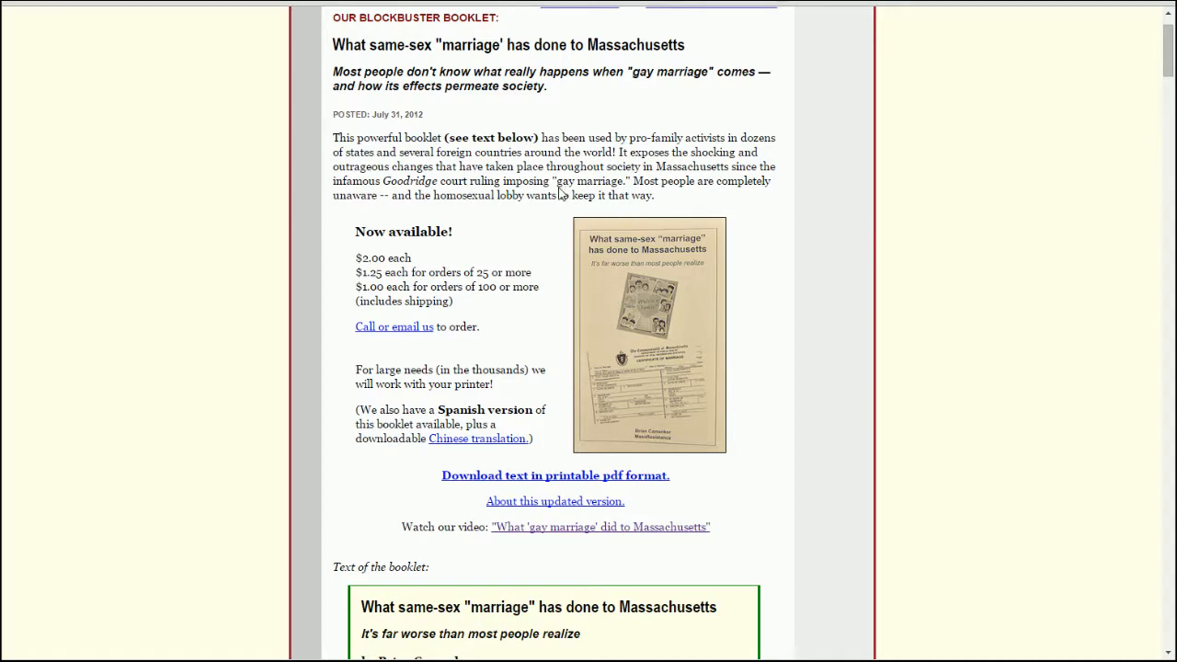
# Read the booklet's author line, opening paragraphs and 'In this article' contents list, selecting a phrase.
pyautogui.doubleClick(590, 181)
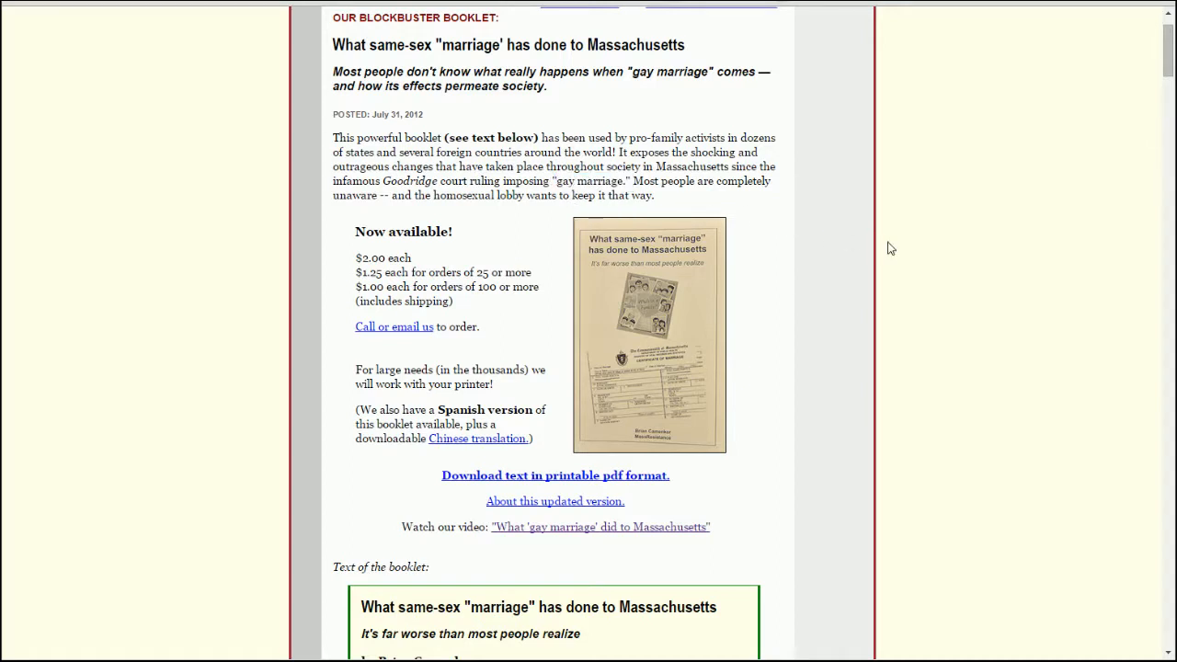
pyautogui.moveTo(495, 243)
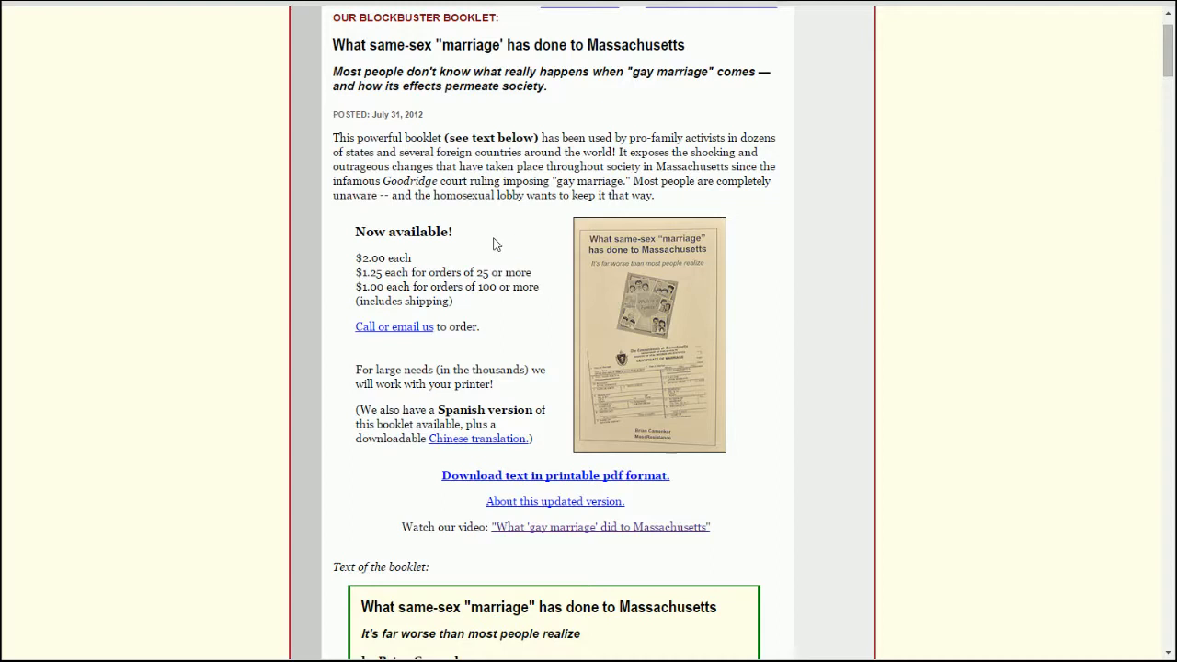
pyautogui.moveTo(839, 257)
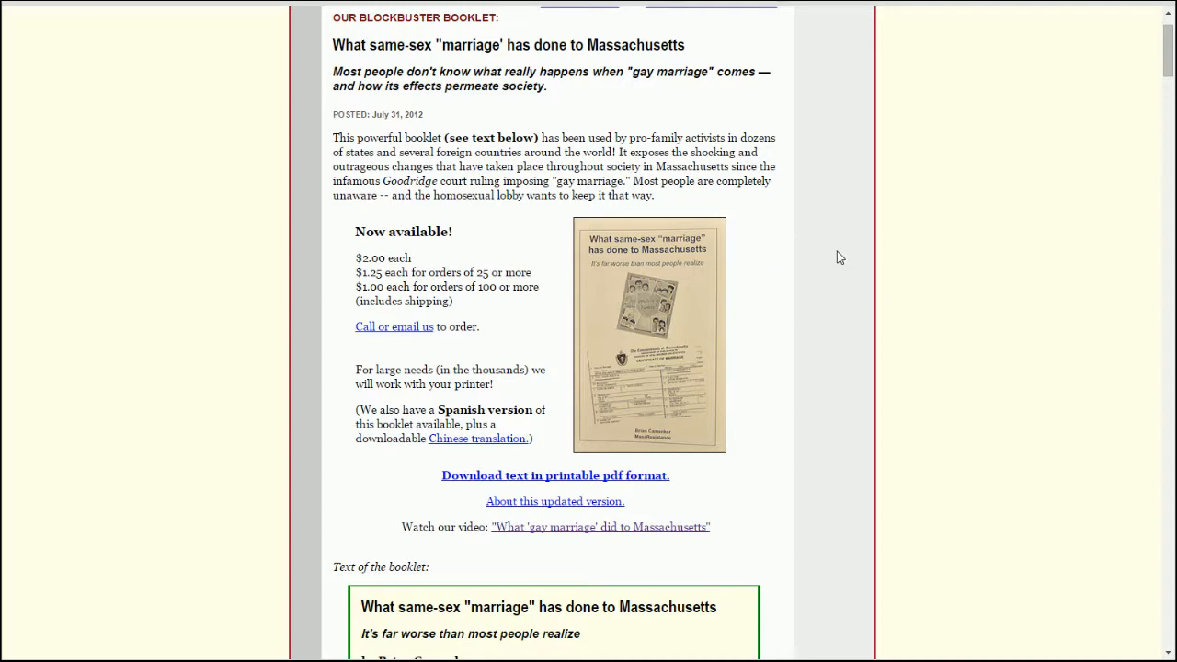
pyautogui.moveTo(892, 239)
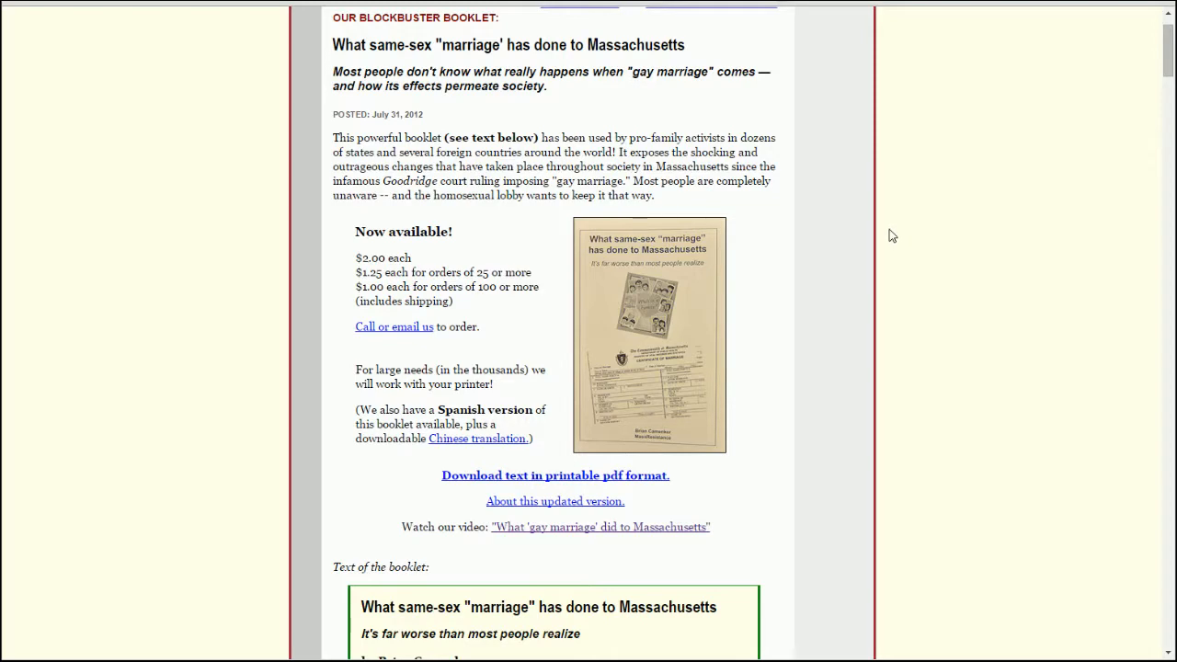
pyautogui.scroll(-3)
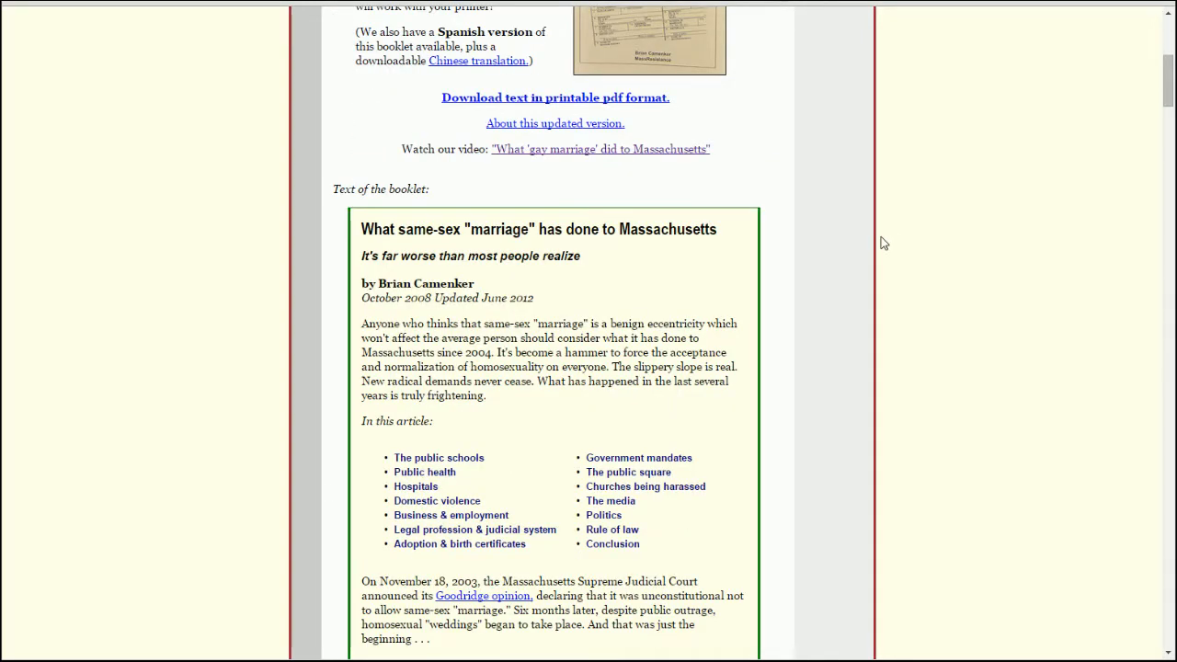
pyautogui.scroll(-3)
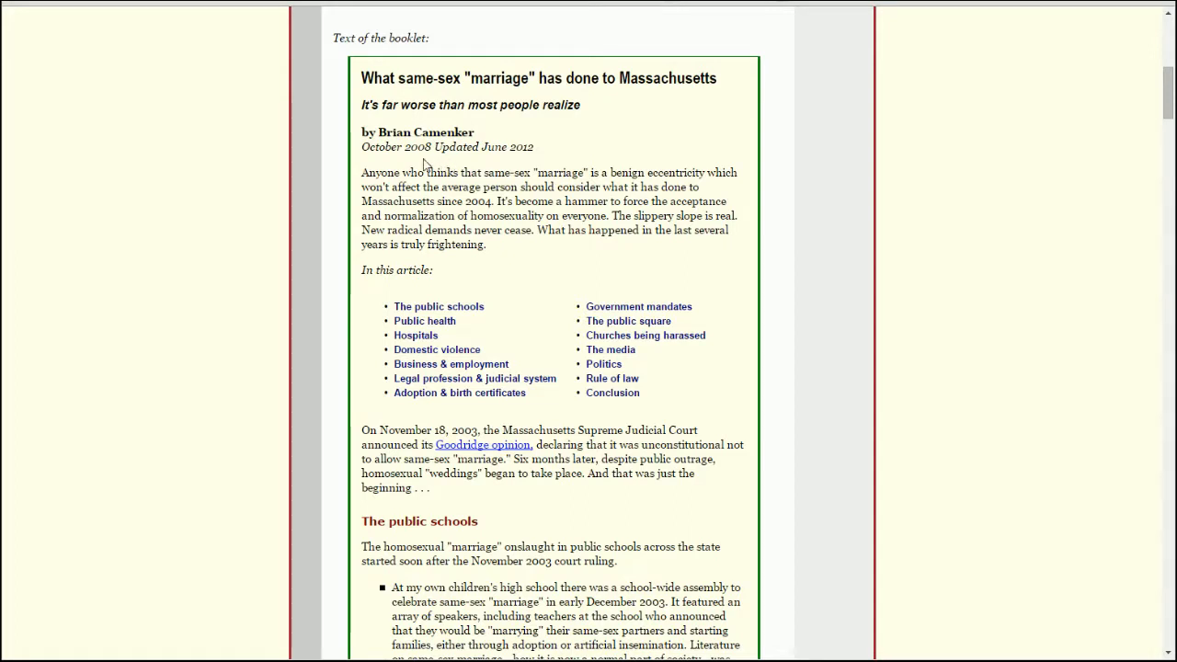
pyautogui.moveTo(506, 175)
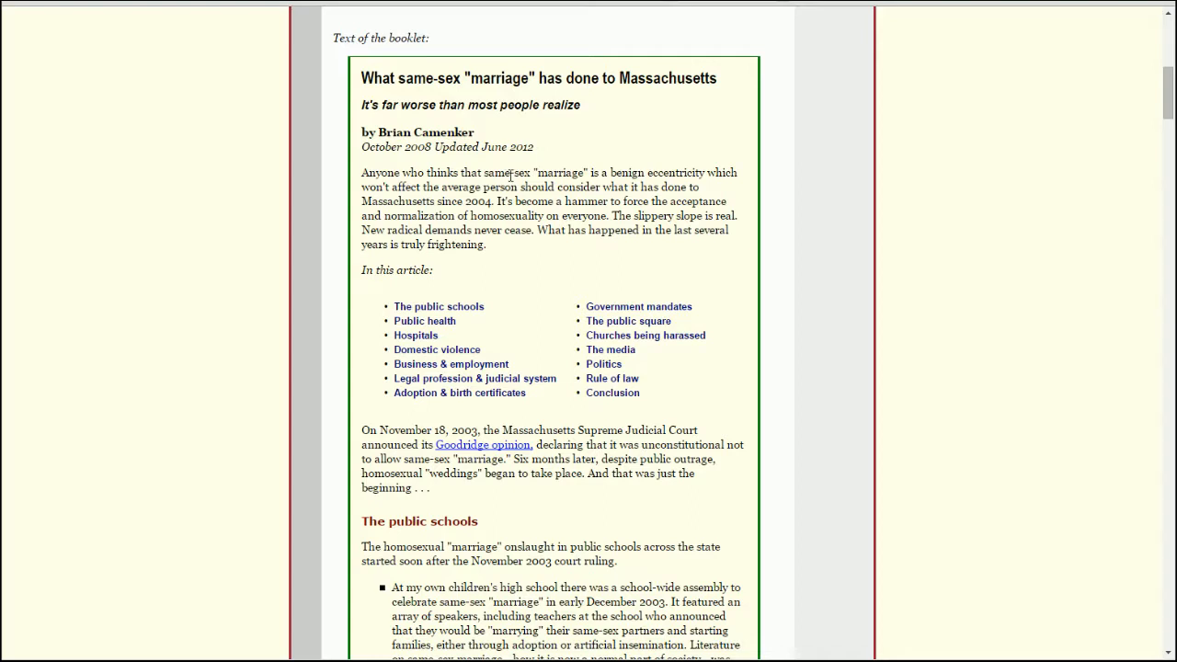
pyautogui.moveTo(837, 265)
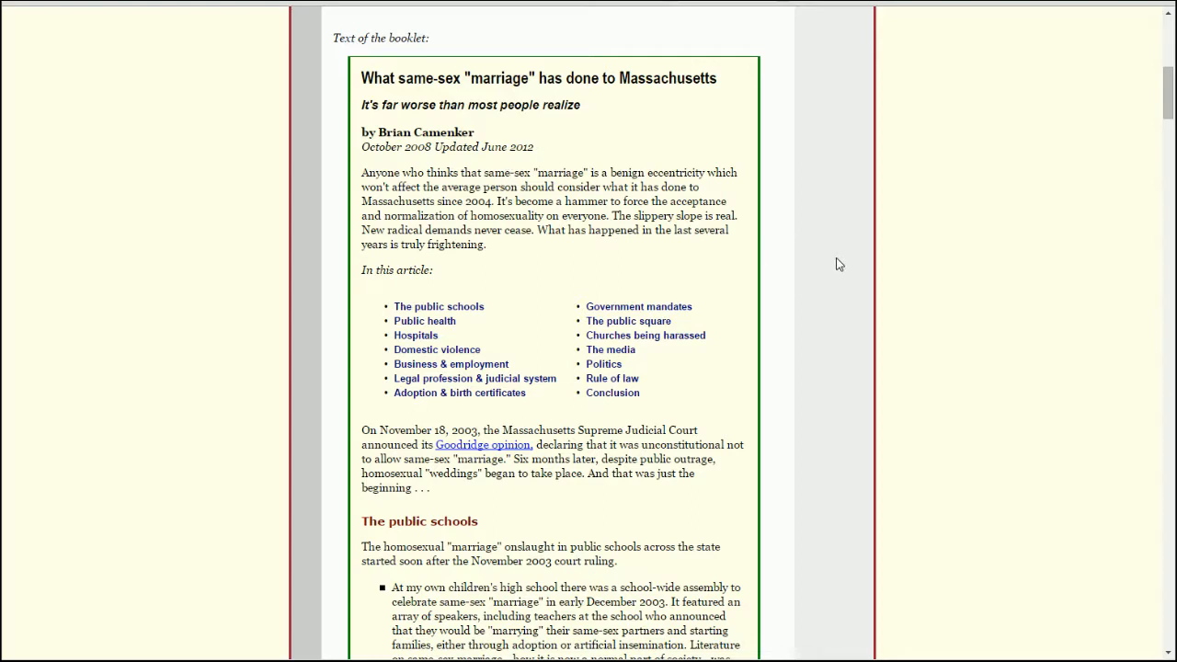
pyautogui.moveTo(820, 259)
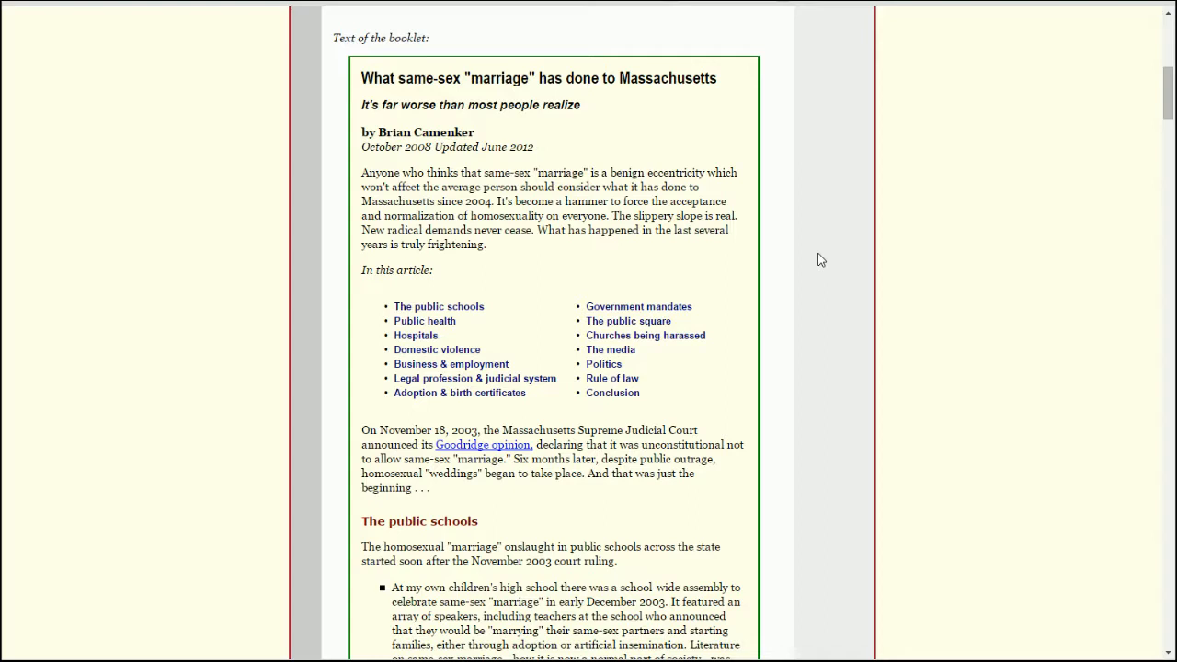
pyautogui.moveTo(644, 334)
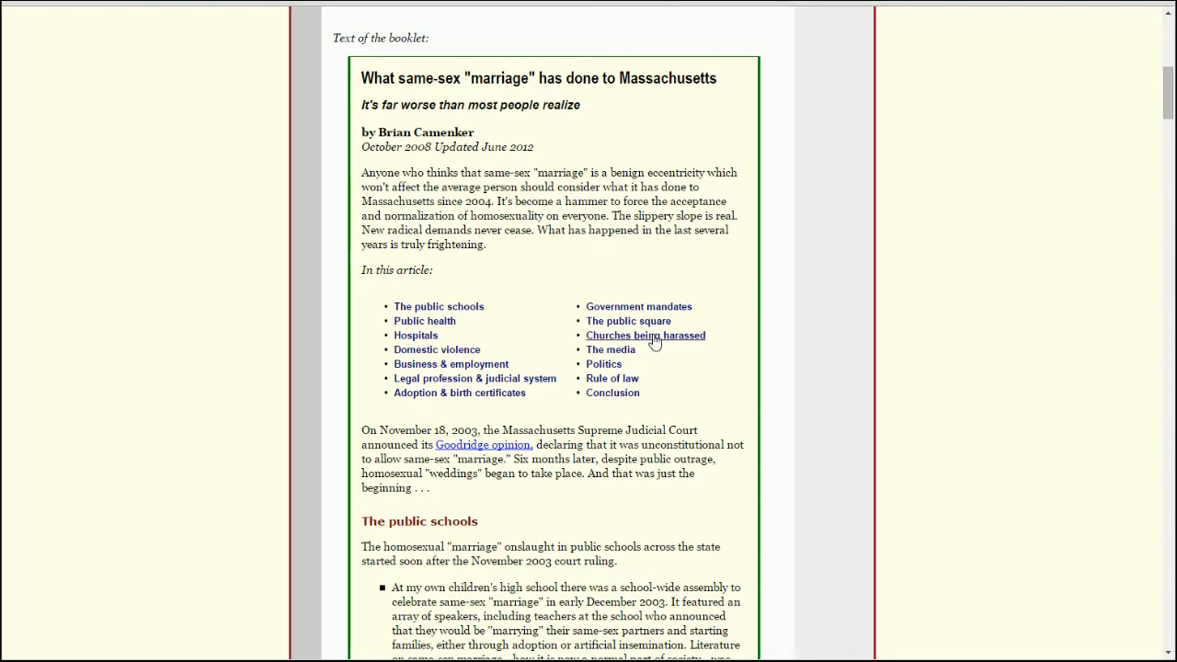
pyautogui.moveTo(721, 254)
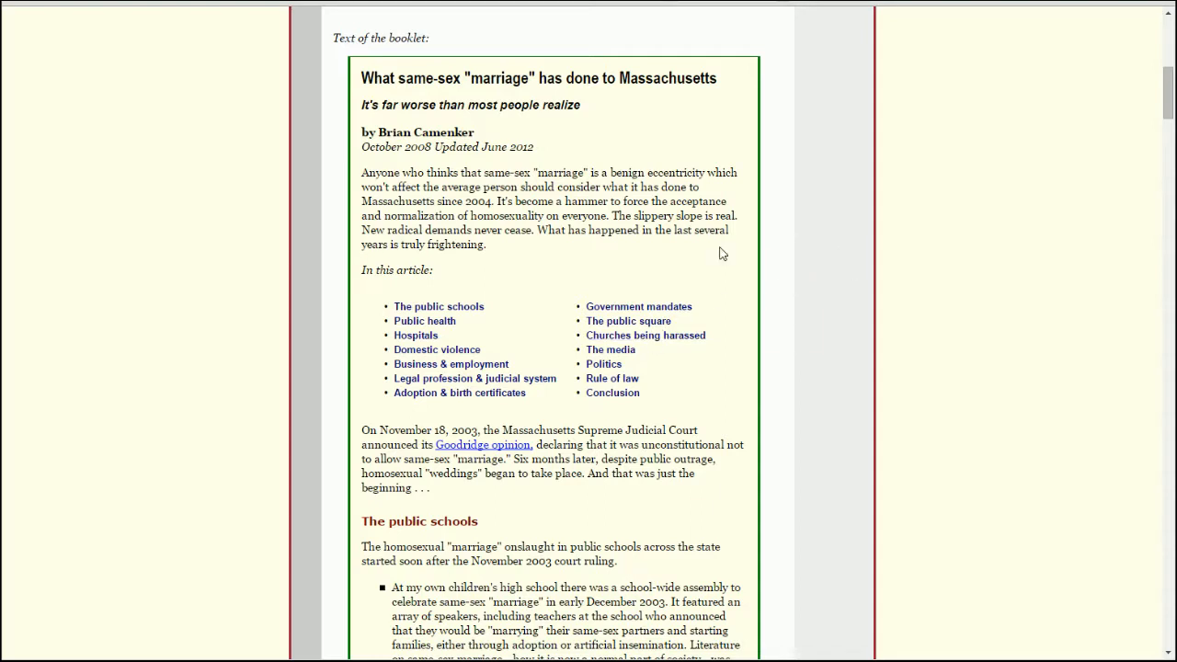
pyautogui.moveTo(489, 200); pyautogui.dragTo(596, 201)
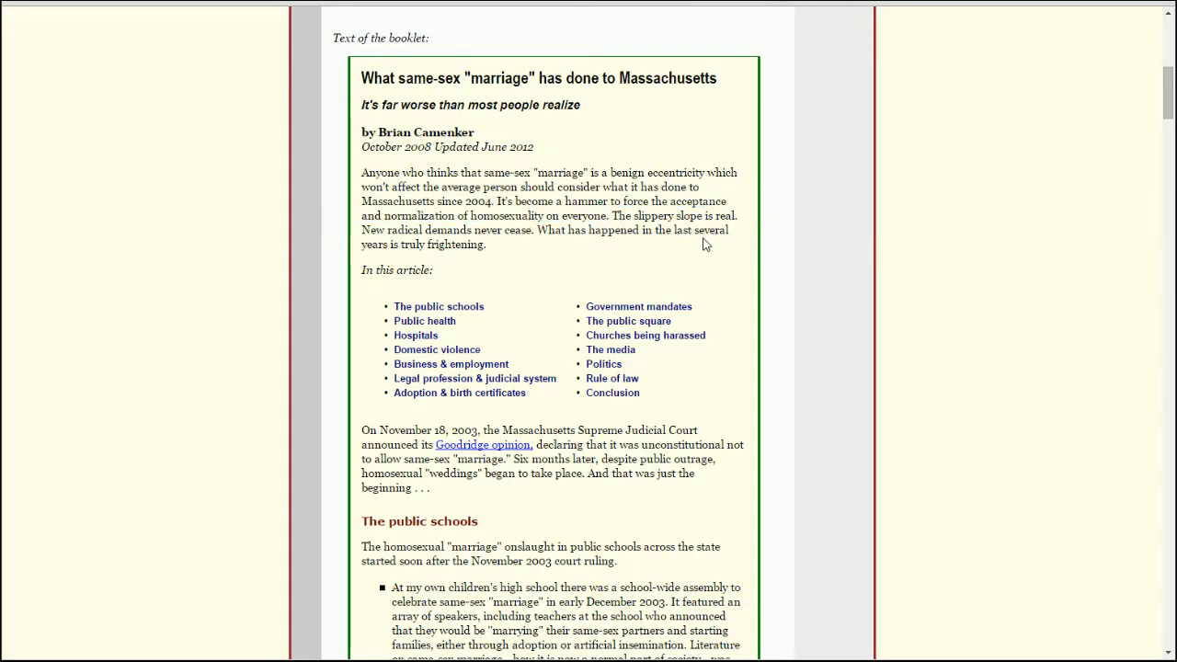
pyautogui.moveTo(517, 254)
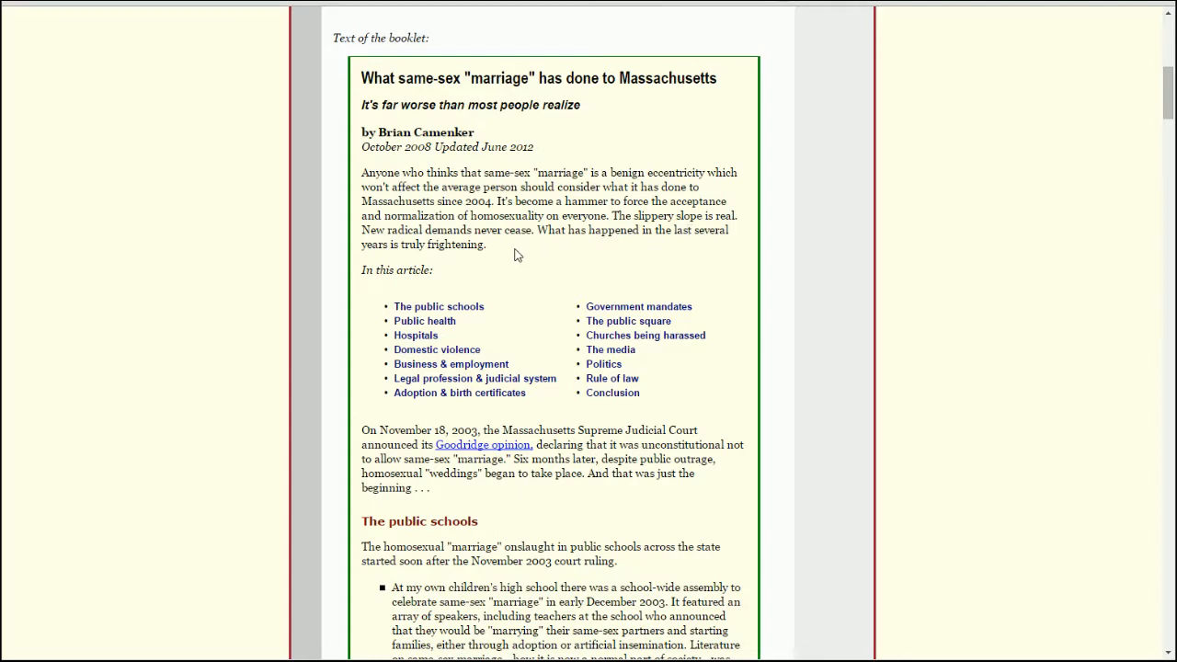
pyautogui.moveTo(599, 247)
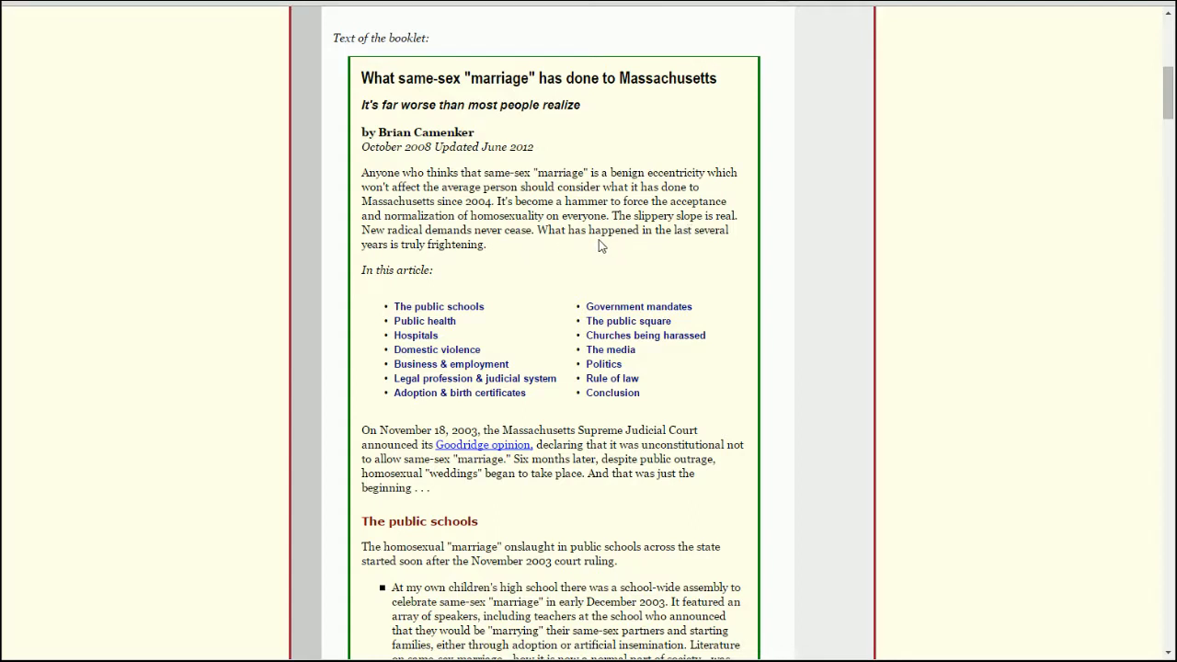
pyautogui.moveTo(827, 283)
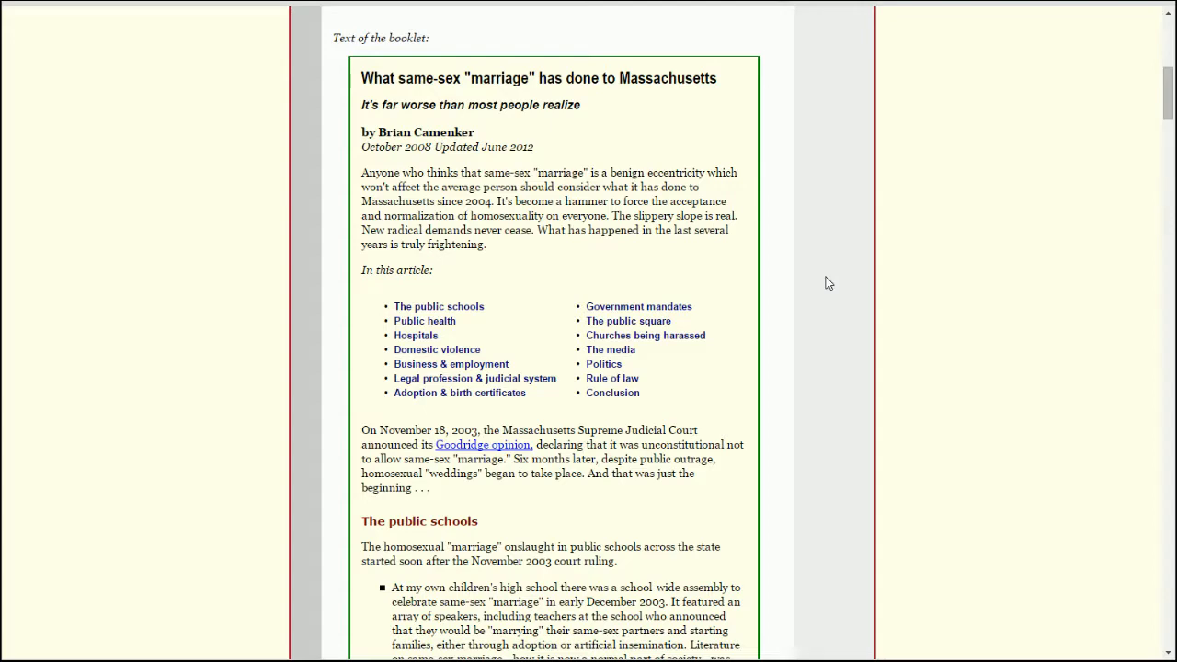
# Scroll down to the booklet's public schools section with its school incident accounts.
pyautogui.scroll(-3)
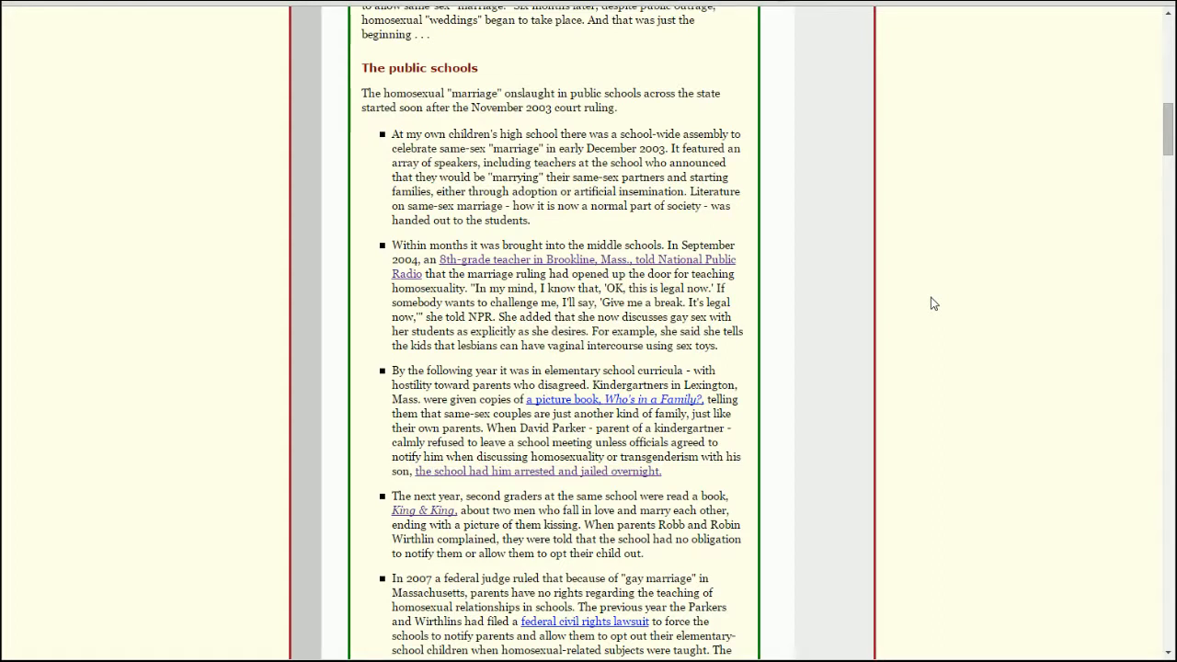
pyautogui.moveTo(626, 202)
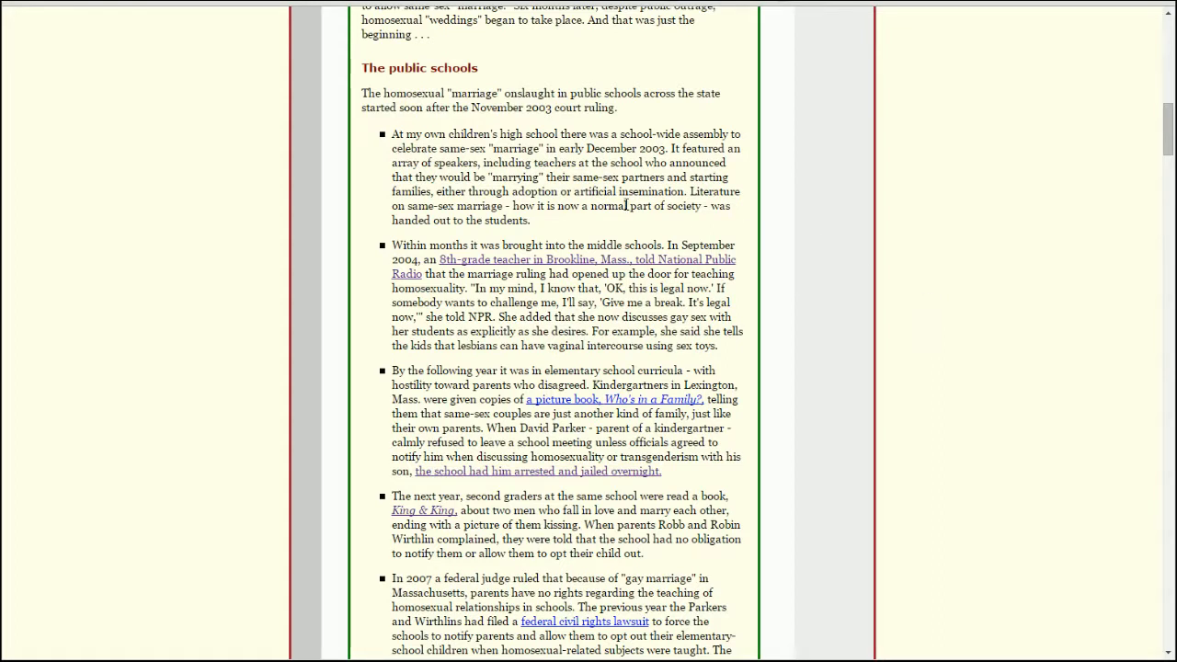
pyautogui.moveTo(567, 203)
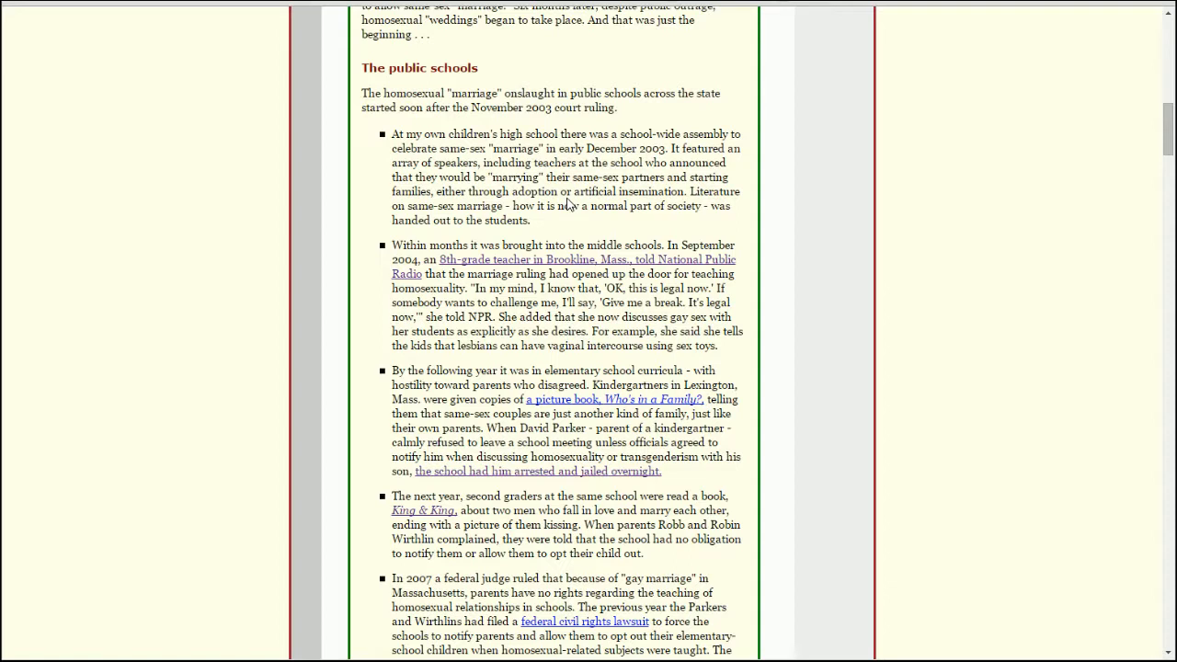
pyautogui.moveTo(787, 215)
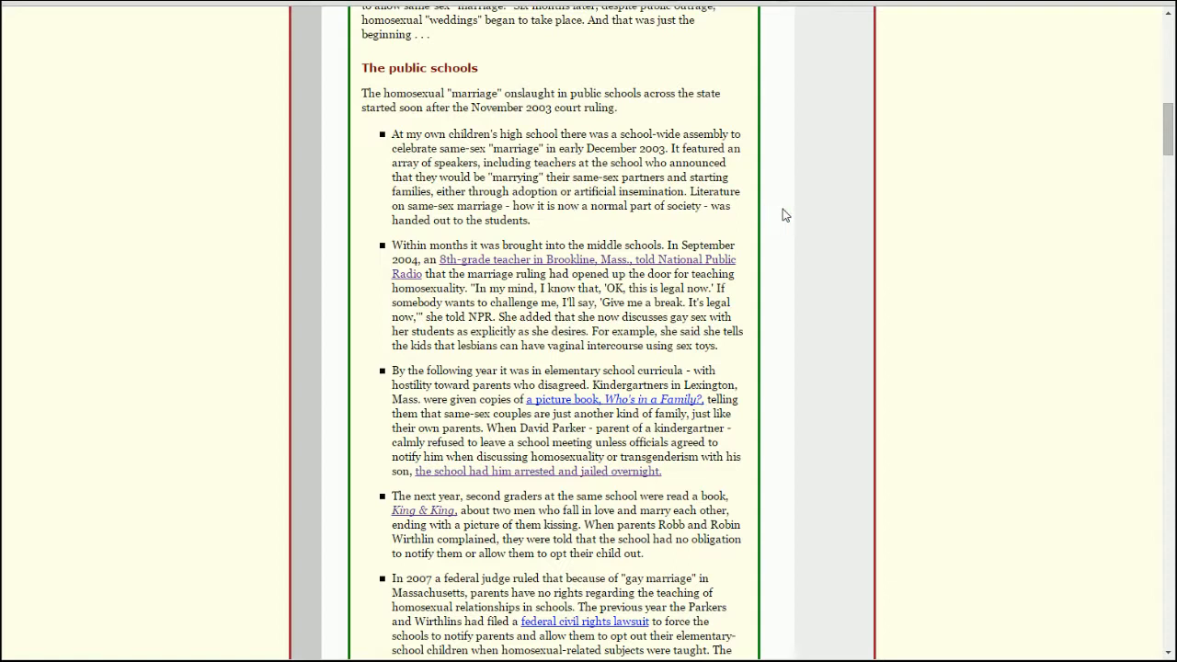
pyautogui.moveTo(750, 179)
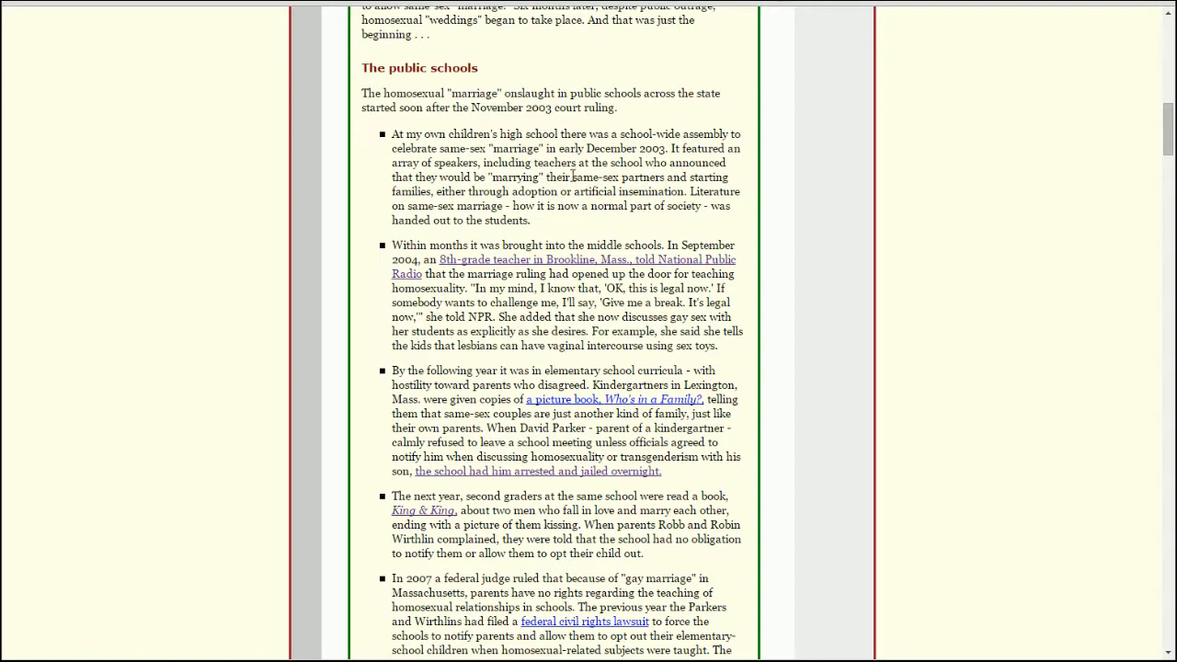
pyautogui.moveTo(795, 206)
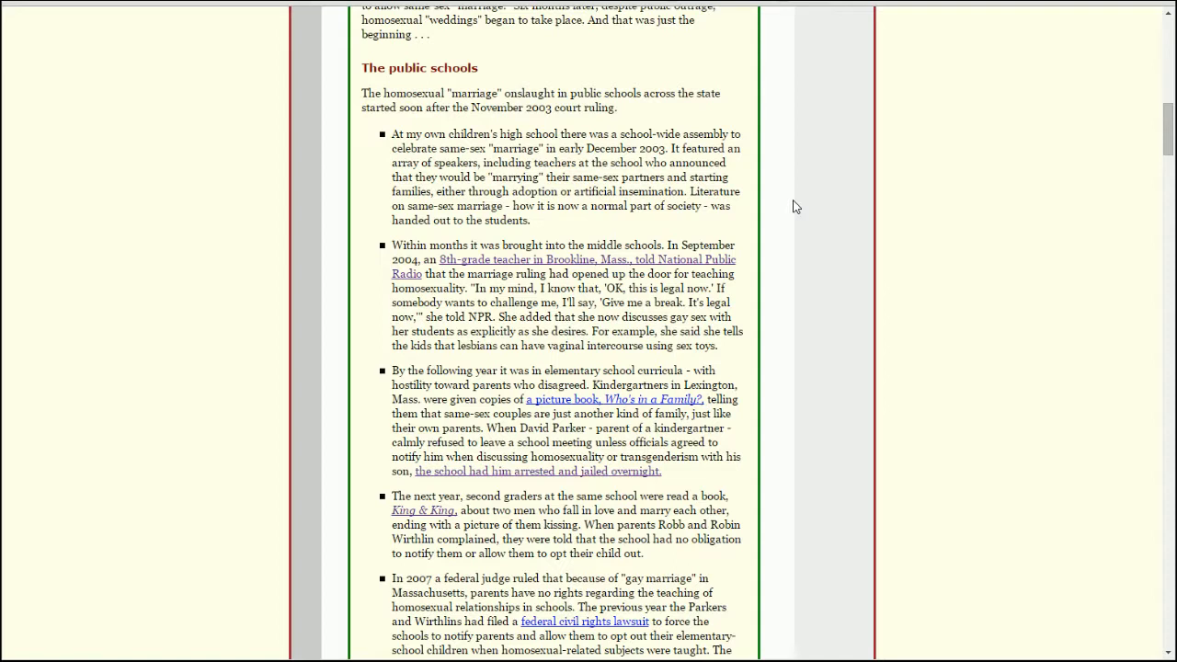
pyautogui.moveTo(777, 228)
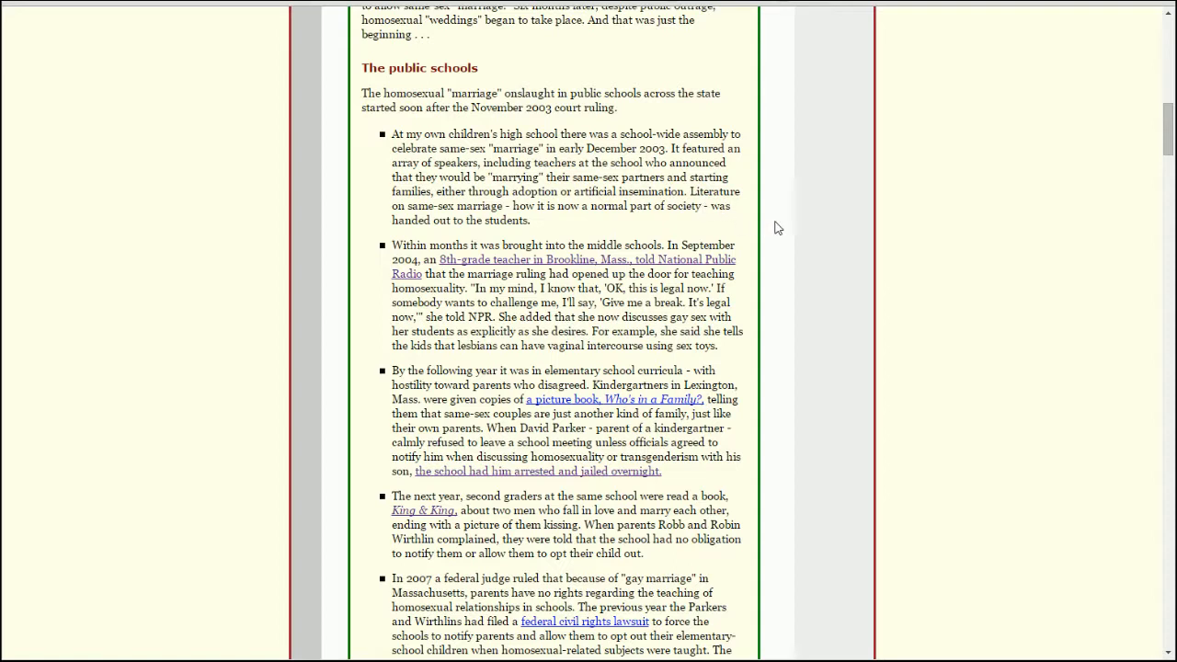
pyautogui.moveTo(703, 222)
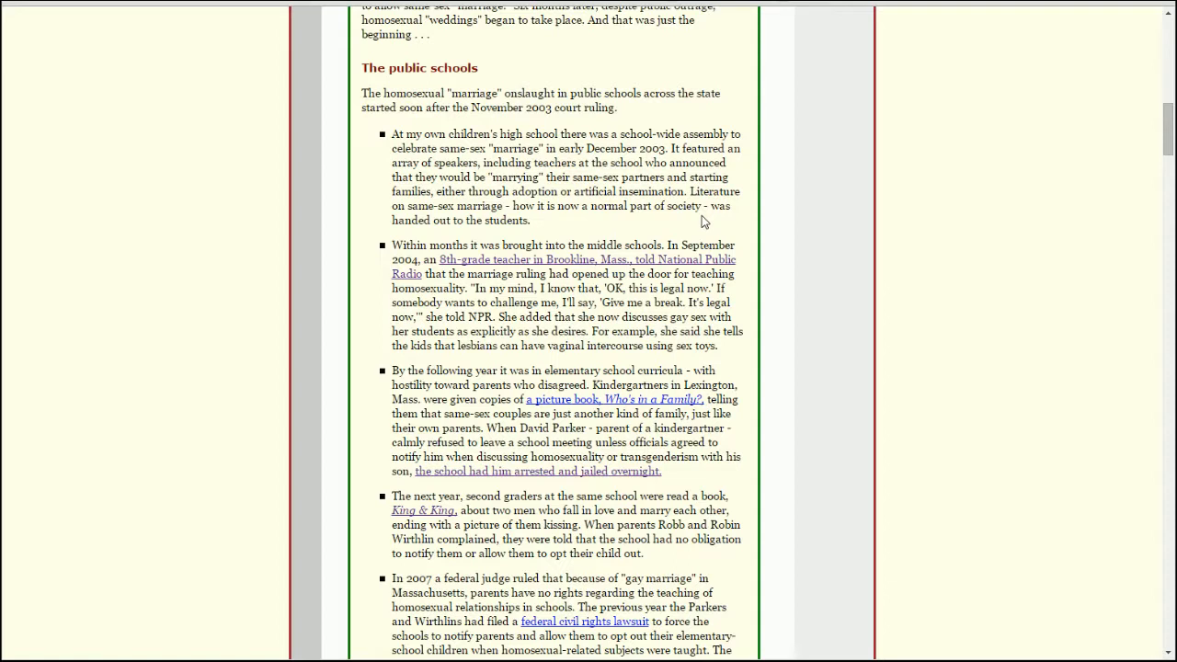
pyautogui.moveTo(733, 287)
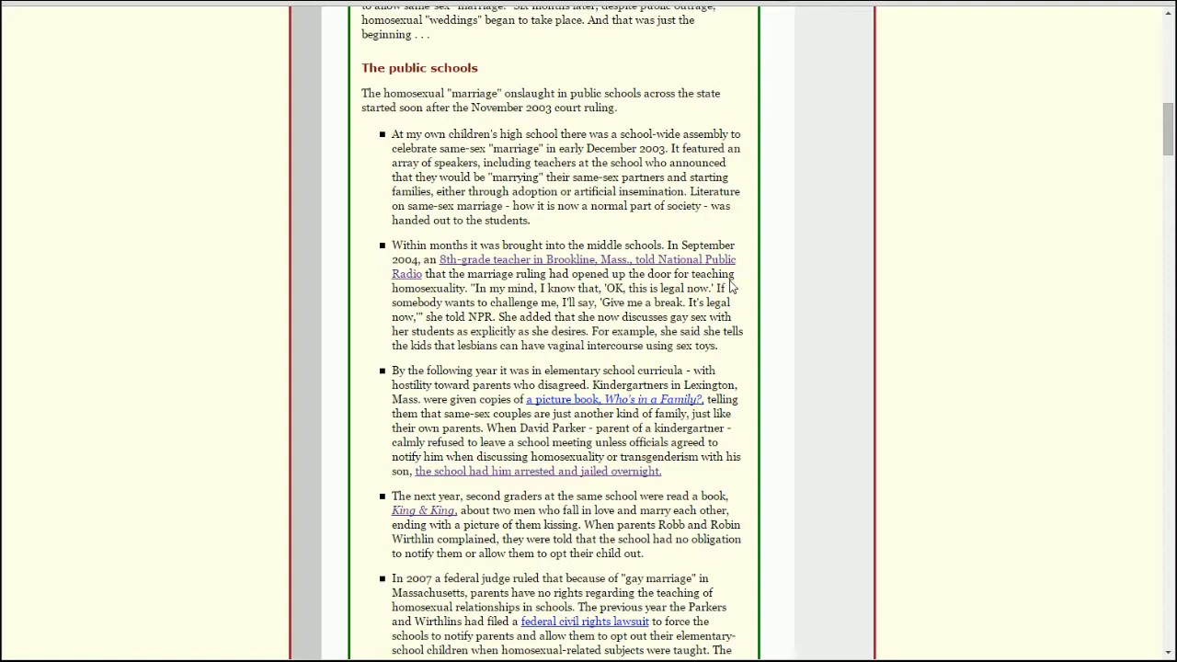
pyautogui.moveTo(755, 254)
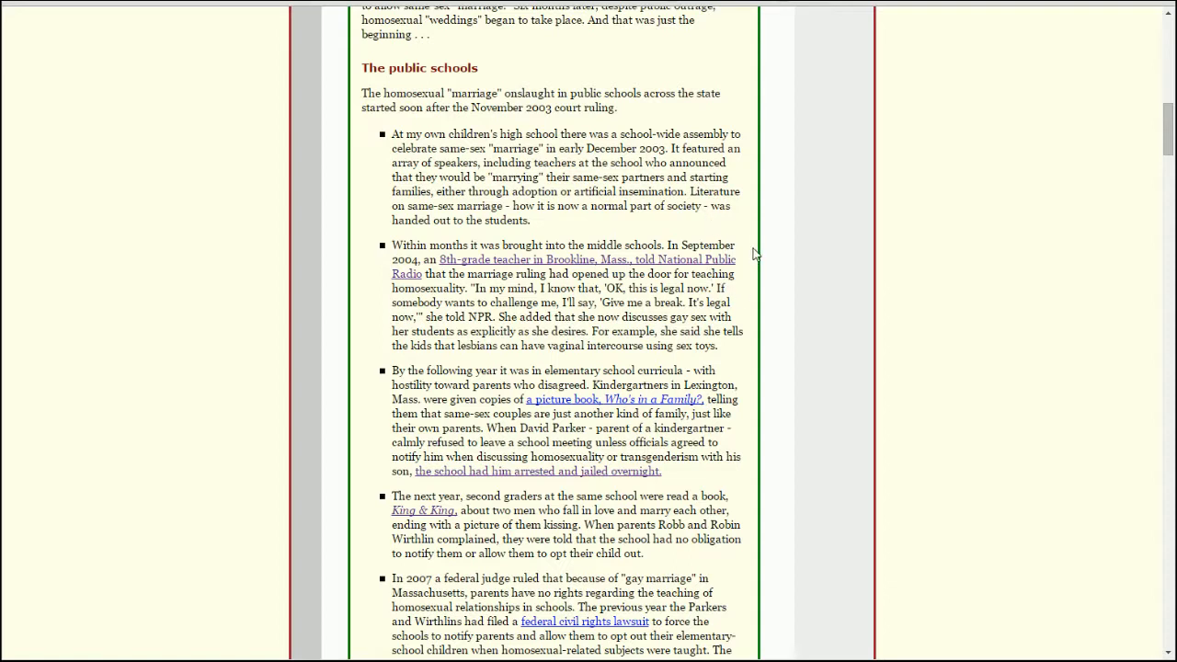
pyautogui.moveTo(788, 236)
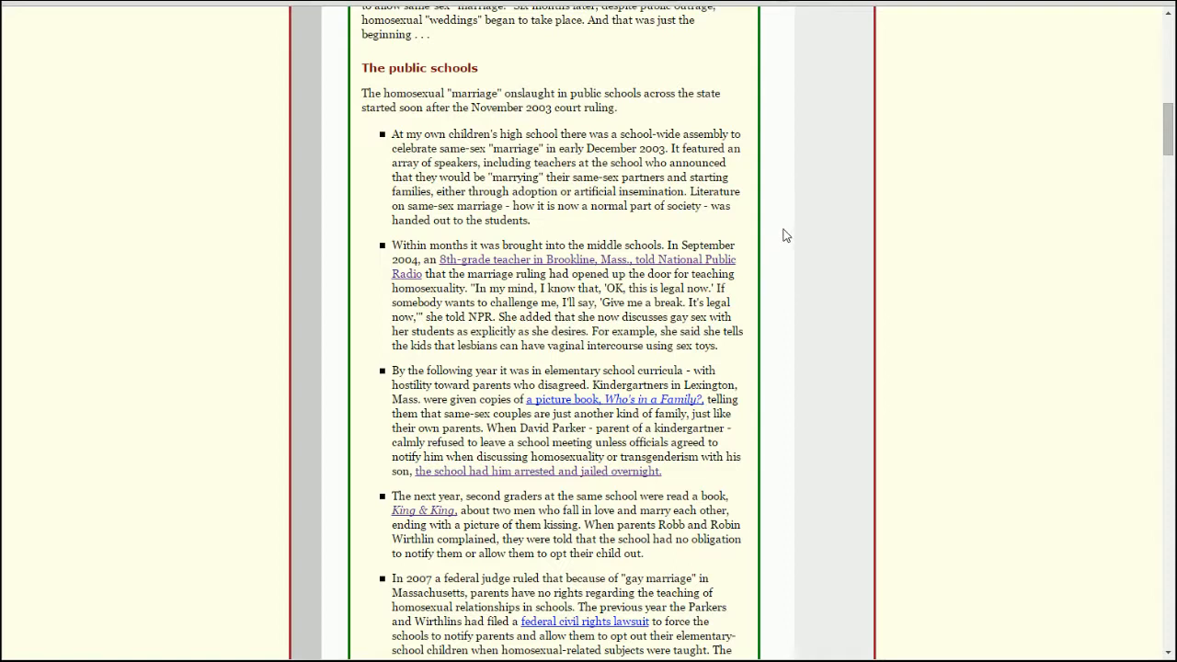
pyautogui.moveTo(795, 239)
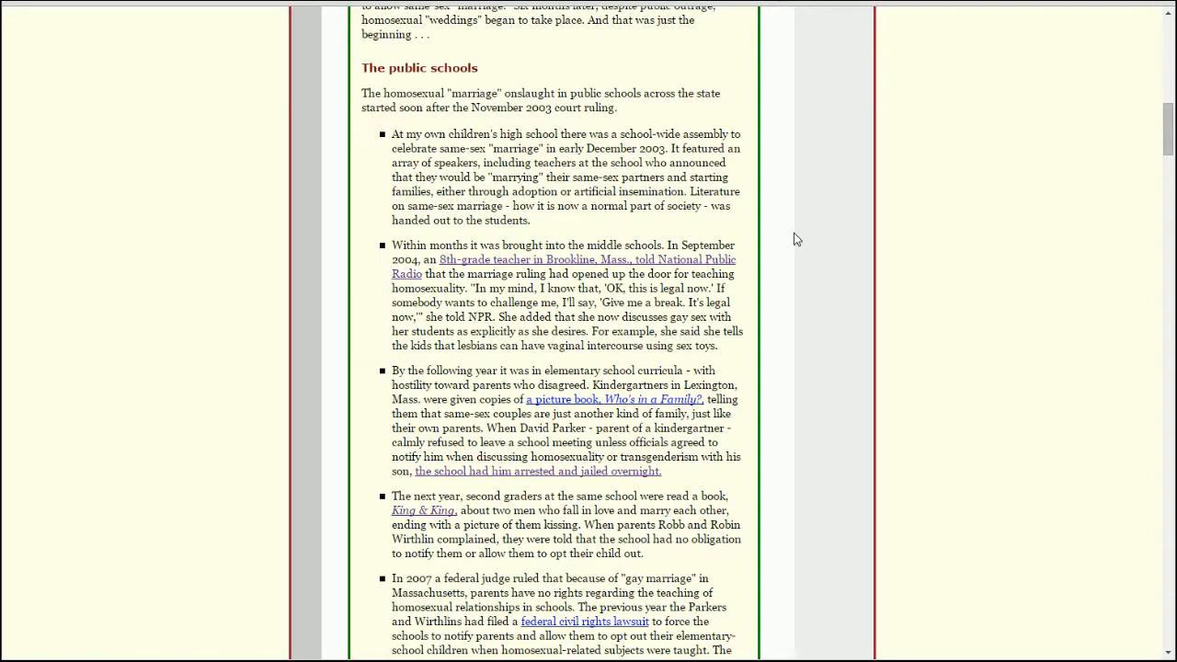
pyautogui.moveTo(787, 239)
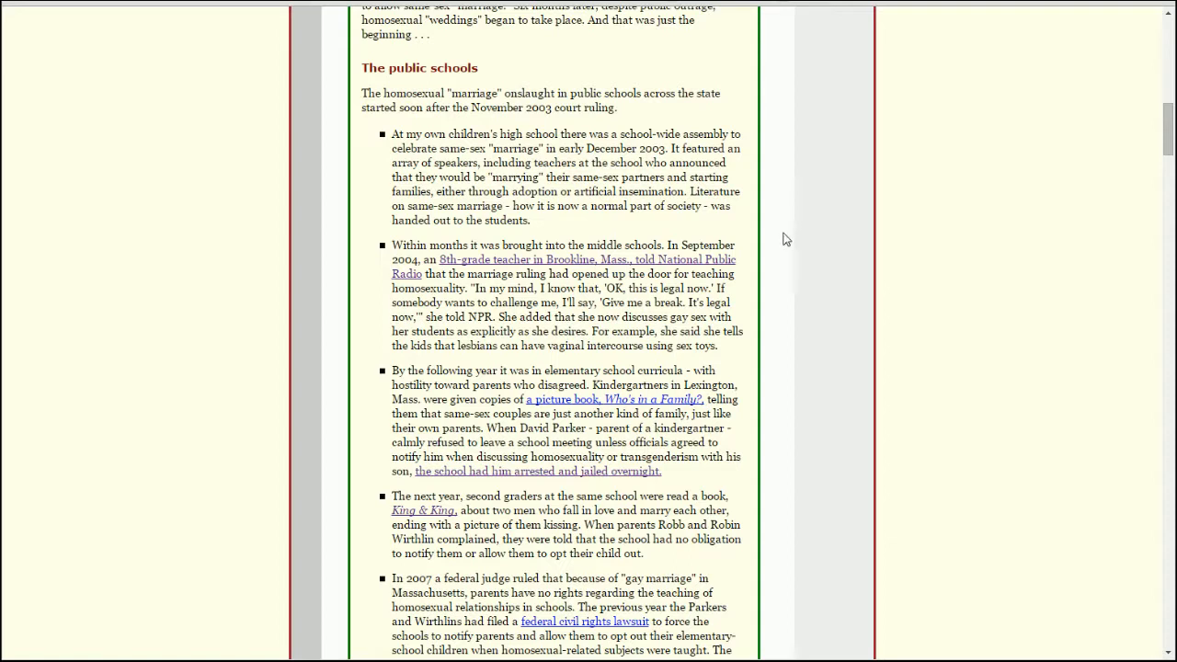
pyautogui.moveTo(800, 230)
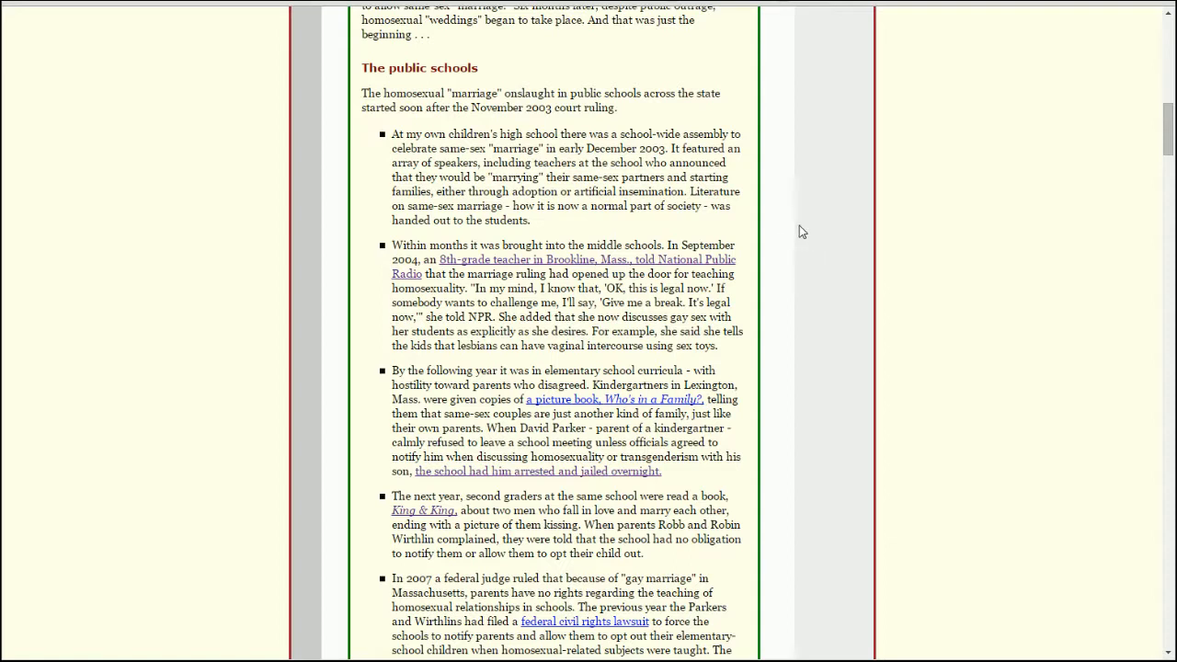
pyautogui.moveTo(506, 221)
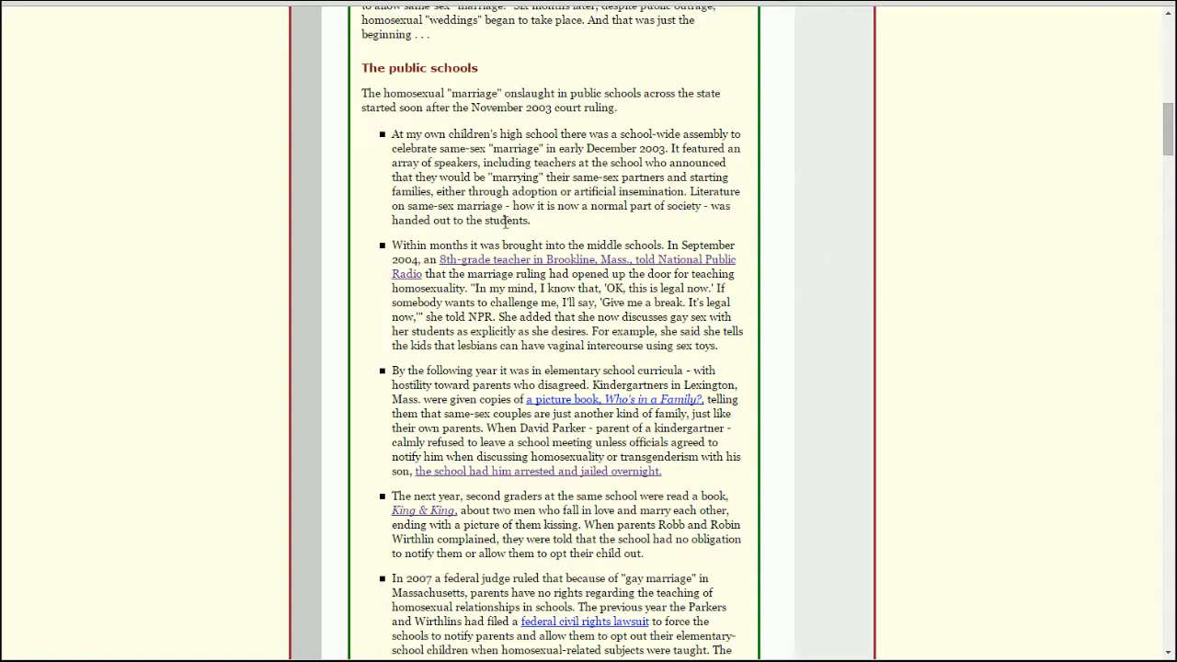
pyautogui.moveTo(544, 226)
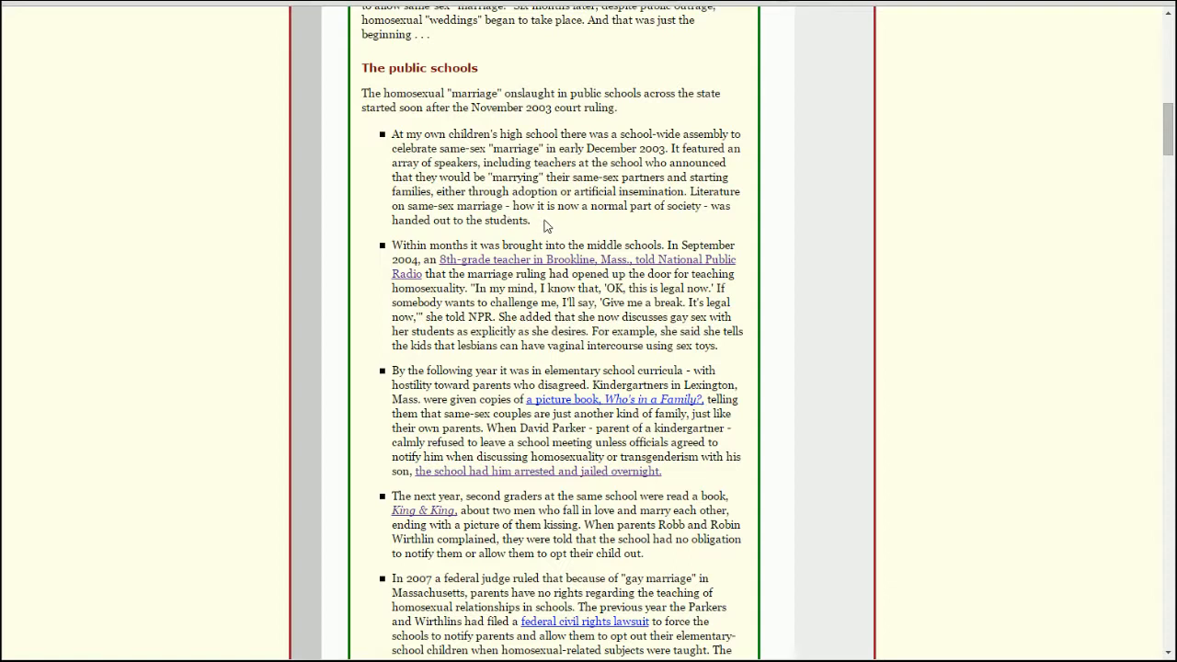
pyautogui.moveTo(622, 209)
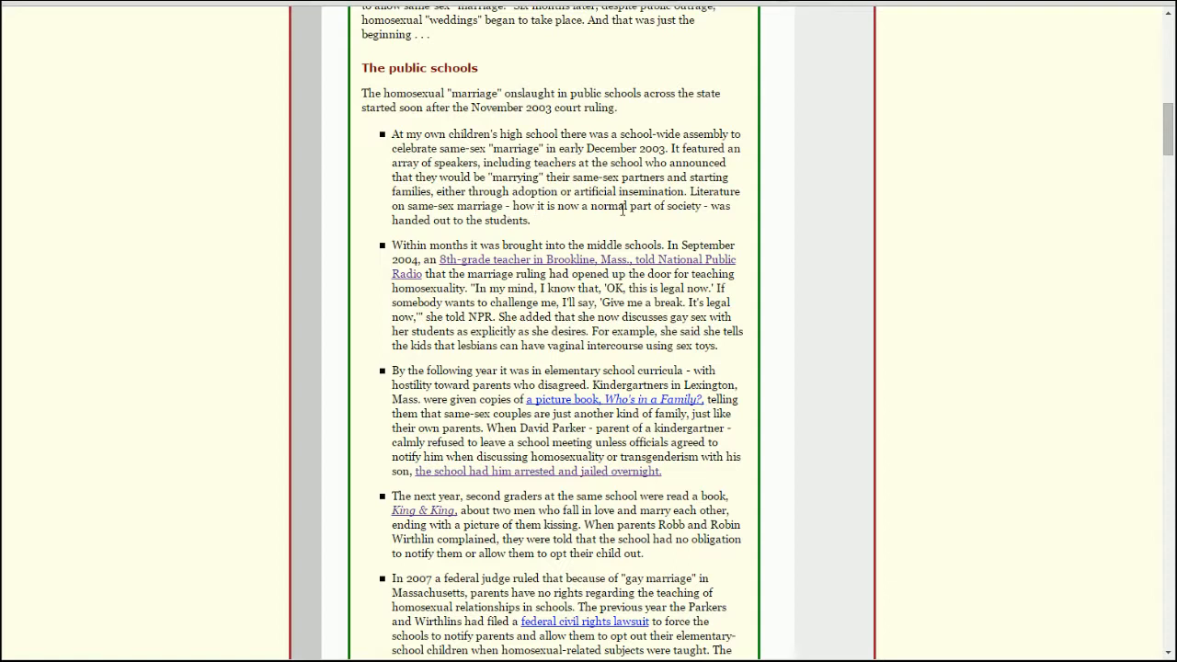
pyautogui.moveTo(833, 228)
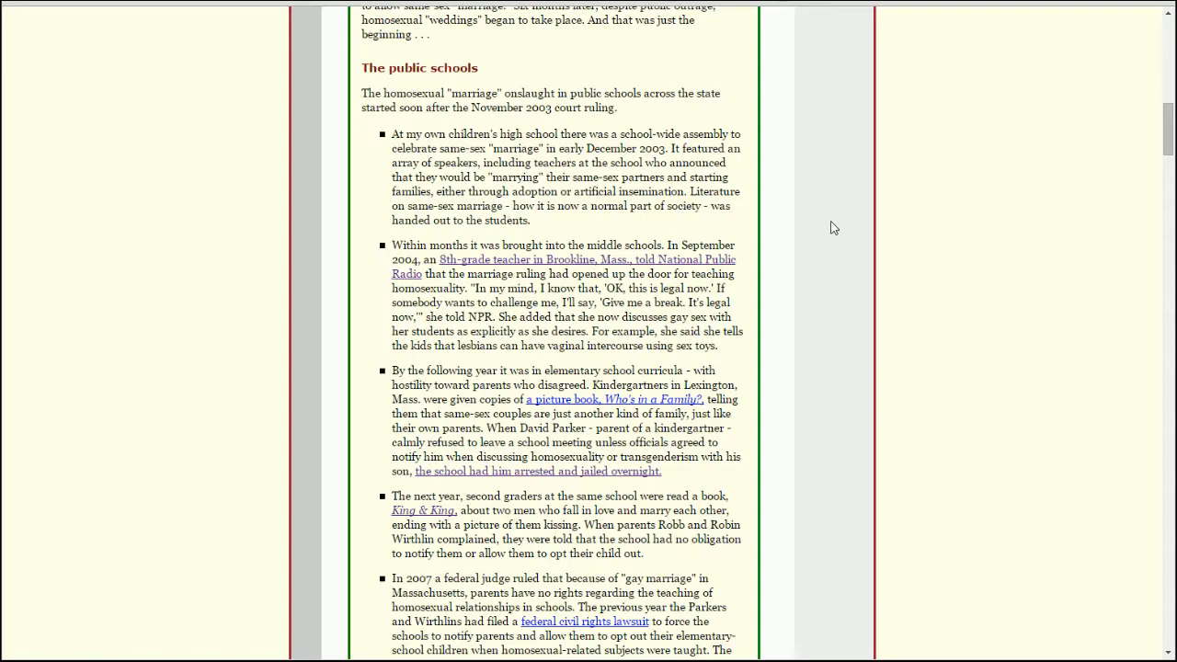
pyautogui.moveTo(736, 283)
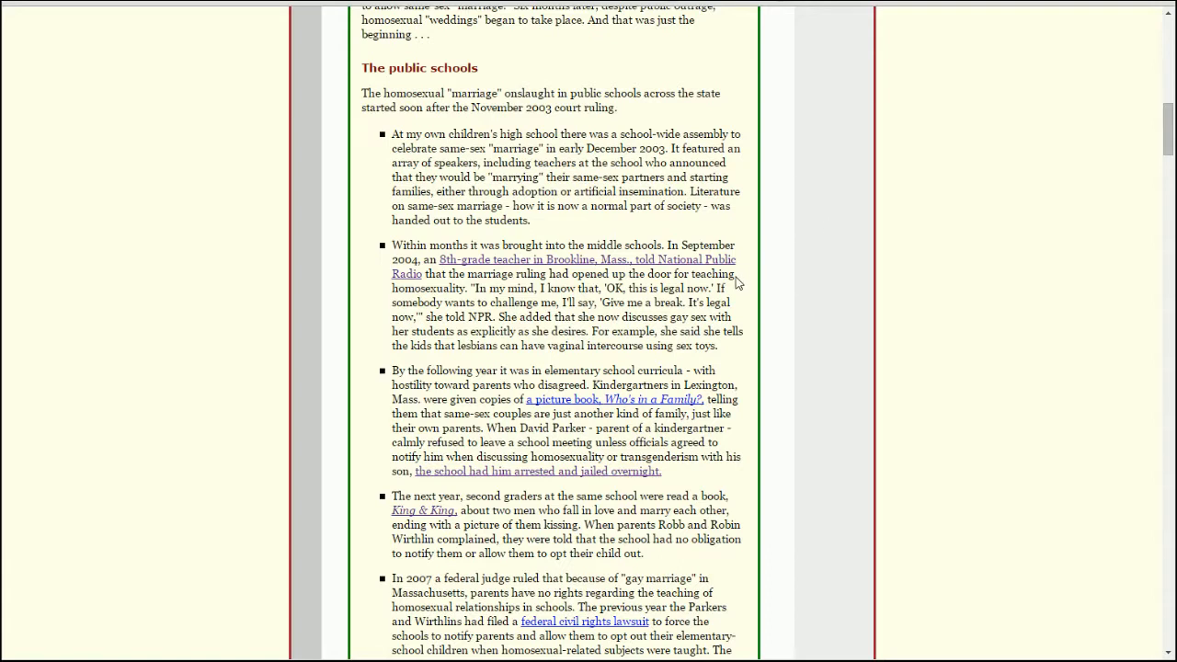
pyautogui.moveTo(771, 283)
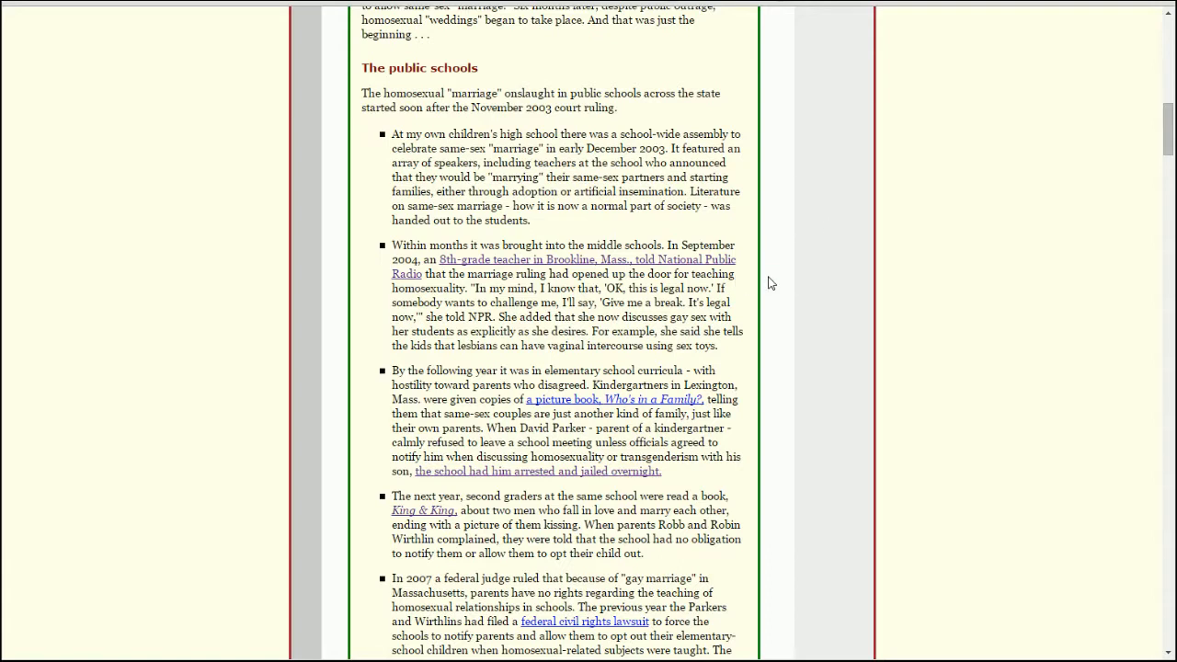
pyautogui.moveTo(764, 283)
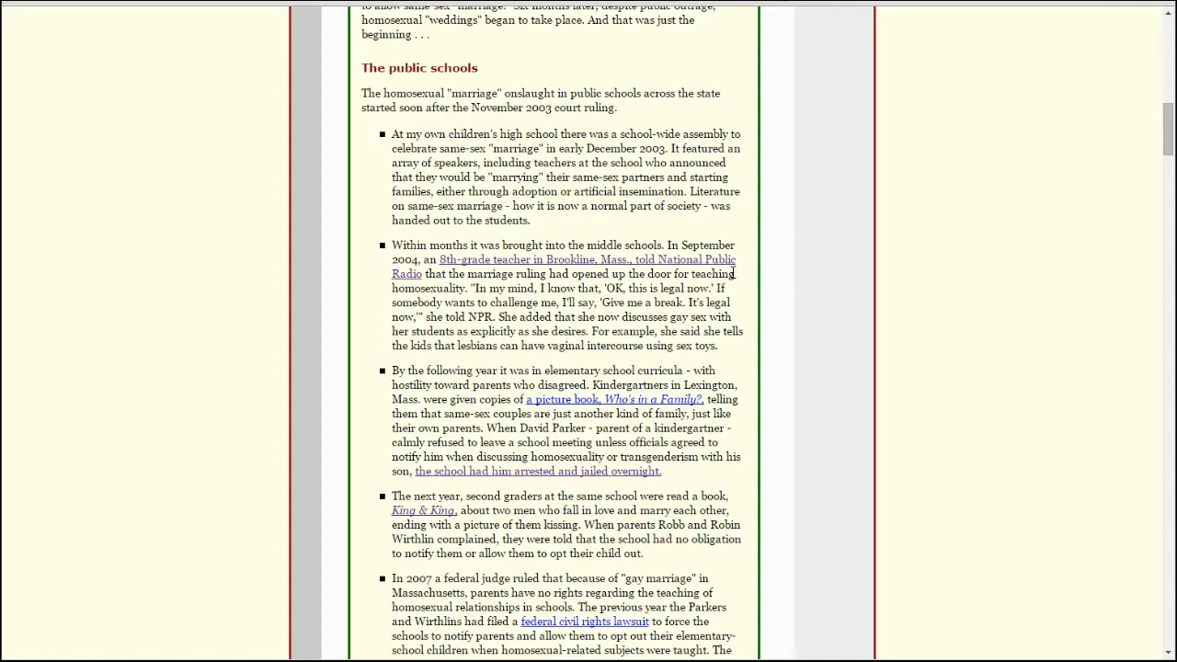
pyautogui.moveTo(802, 287)
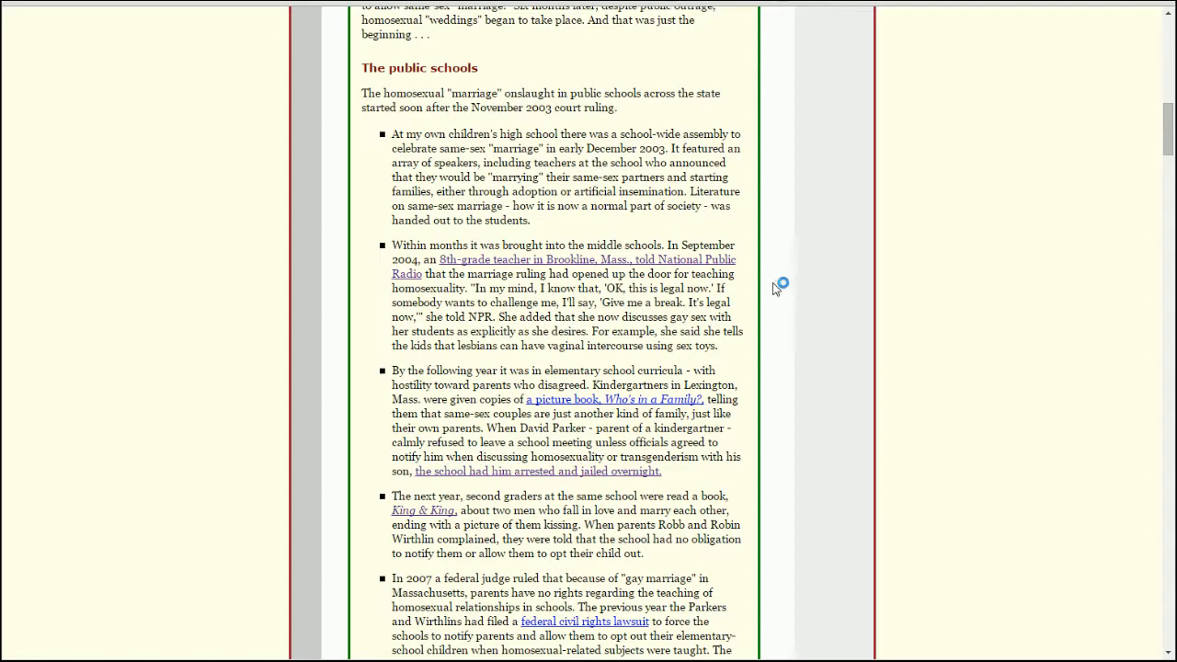
pyautogui.moveTo(806, 301)
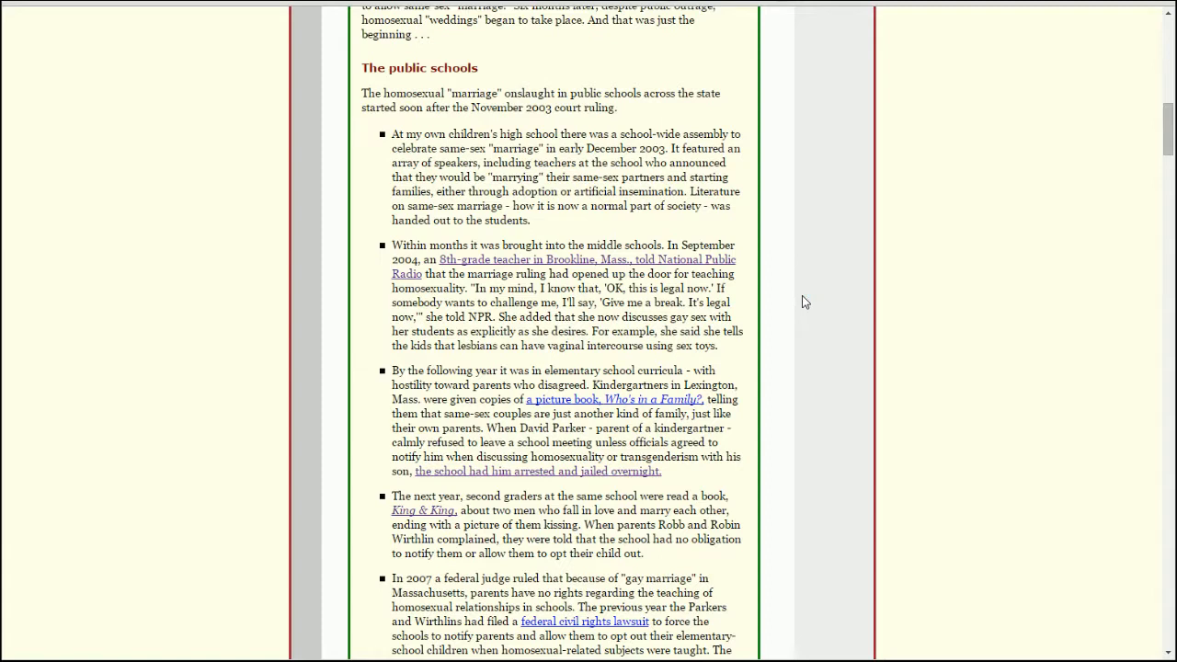
pyautogui.moveTo(771, 333)
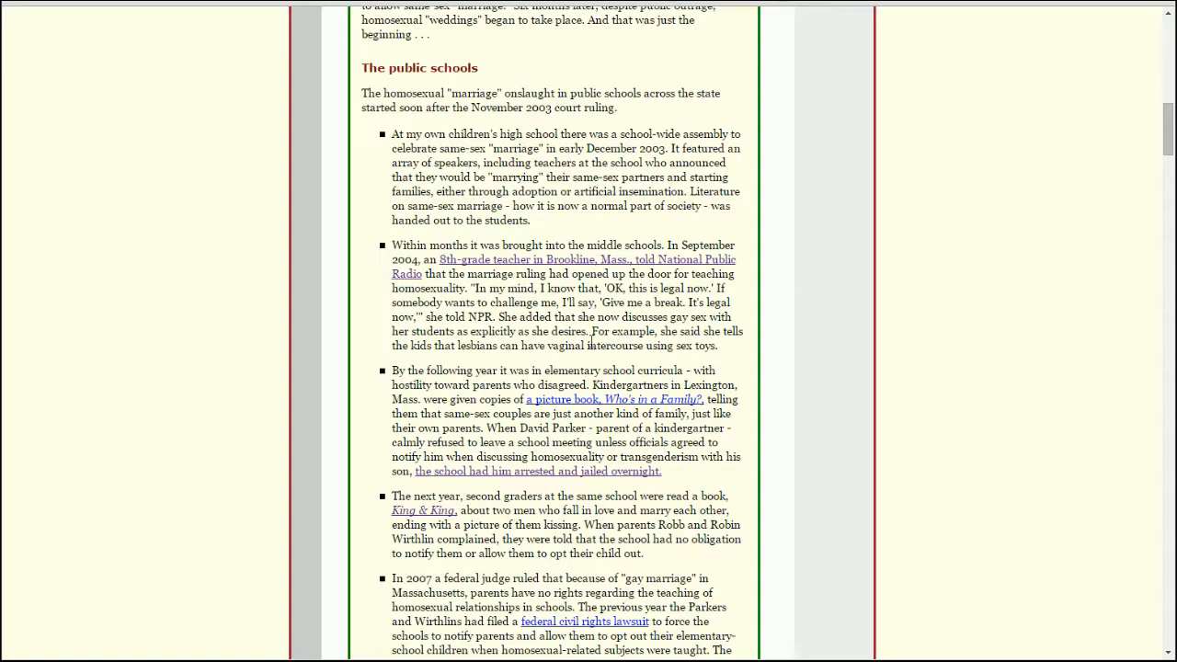
pyautogui.moveTo(744, 326)
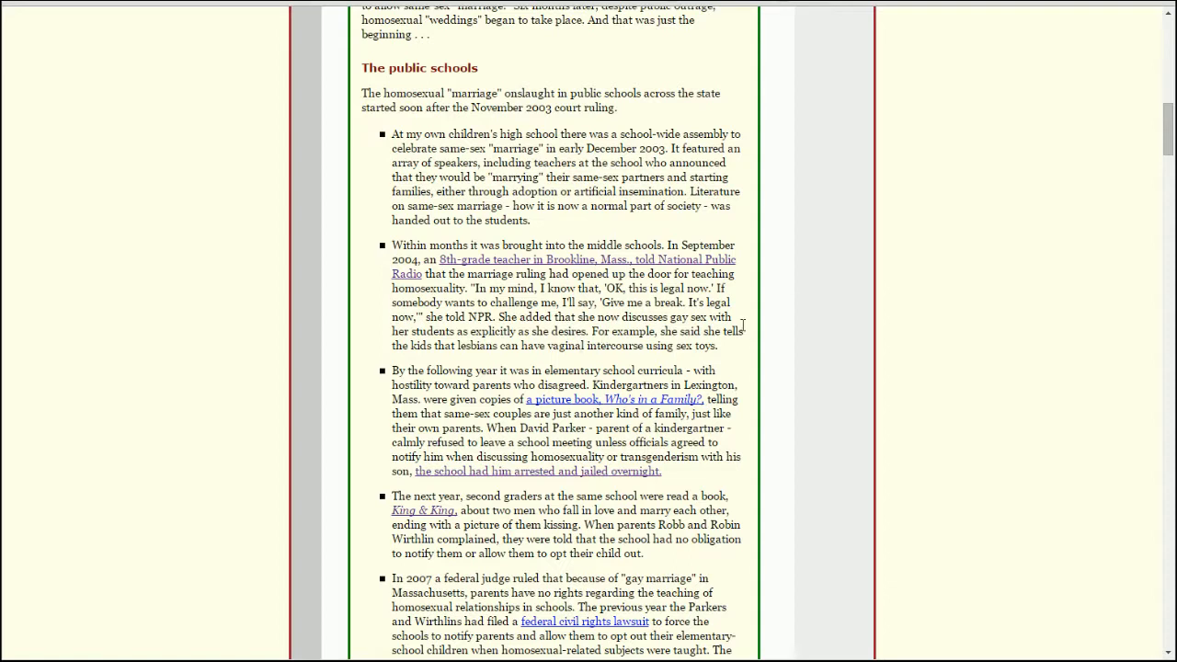
pyautogui.moveTo(806, 348)
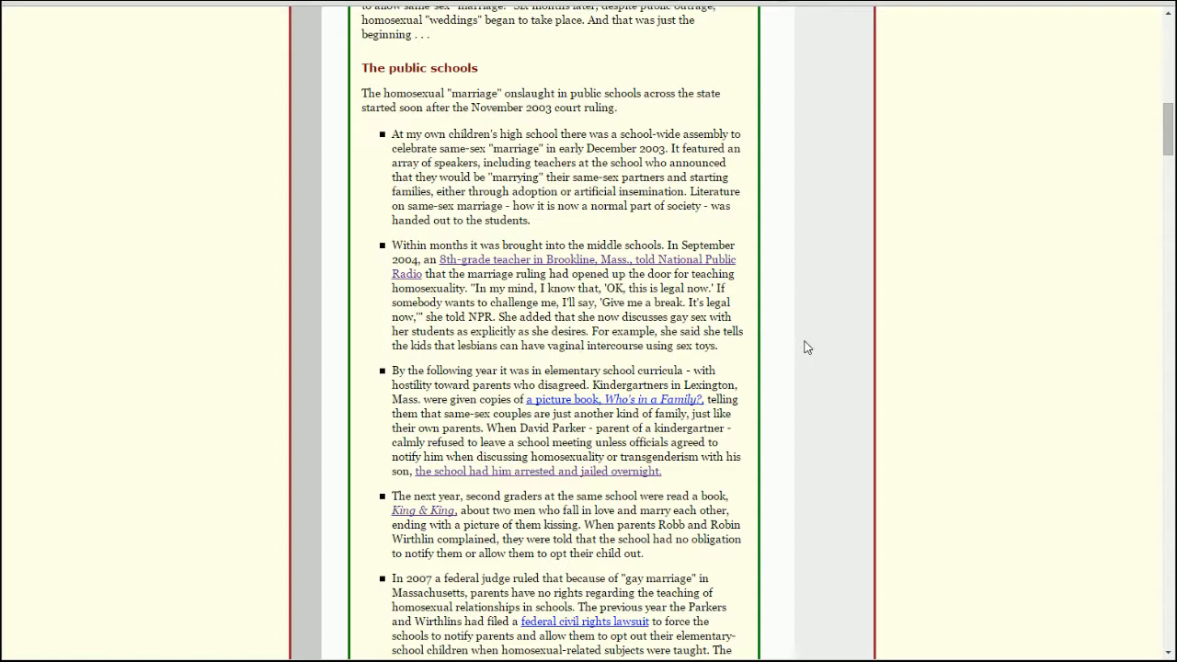
pyautogui.moveTo(664, 272)
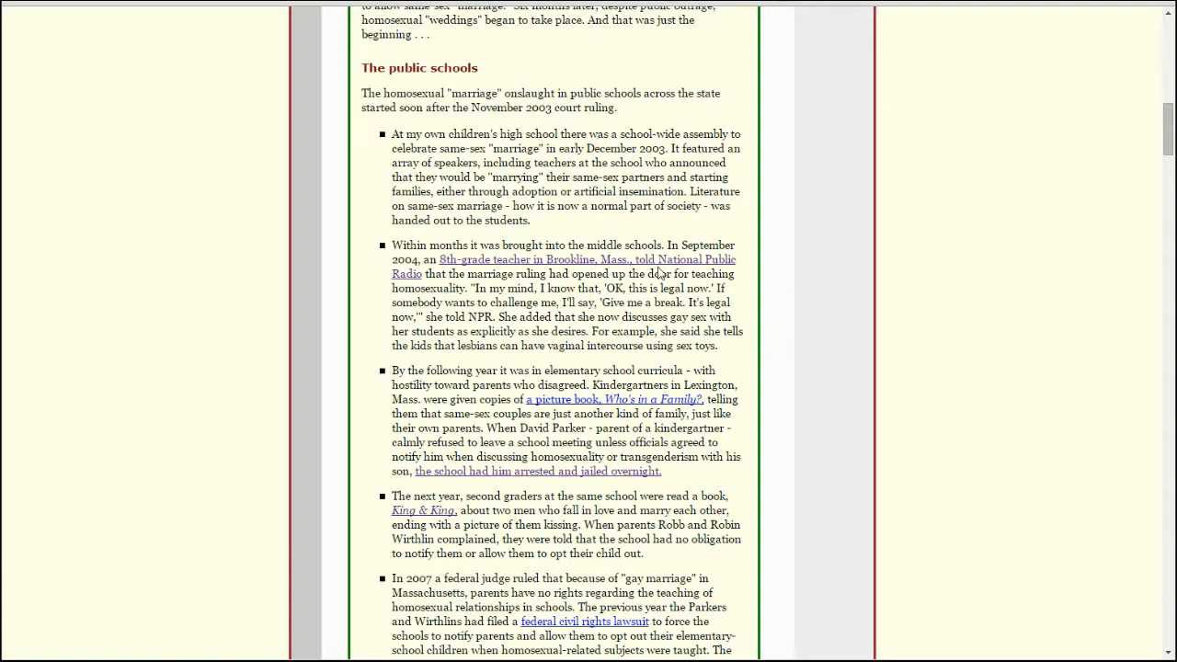
pyautogui.moveTo(655, 268)
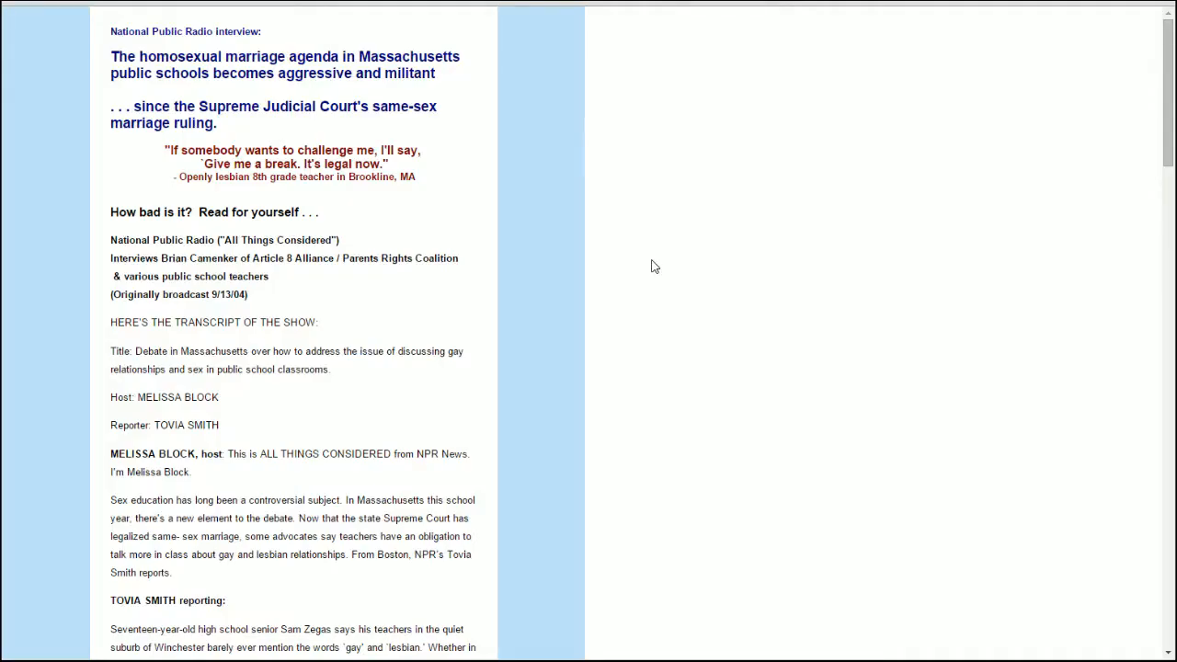
pyautogui.moveTo(640, 268)
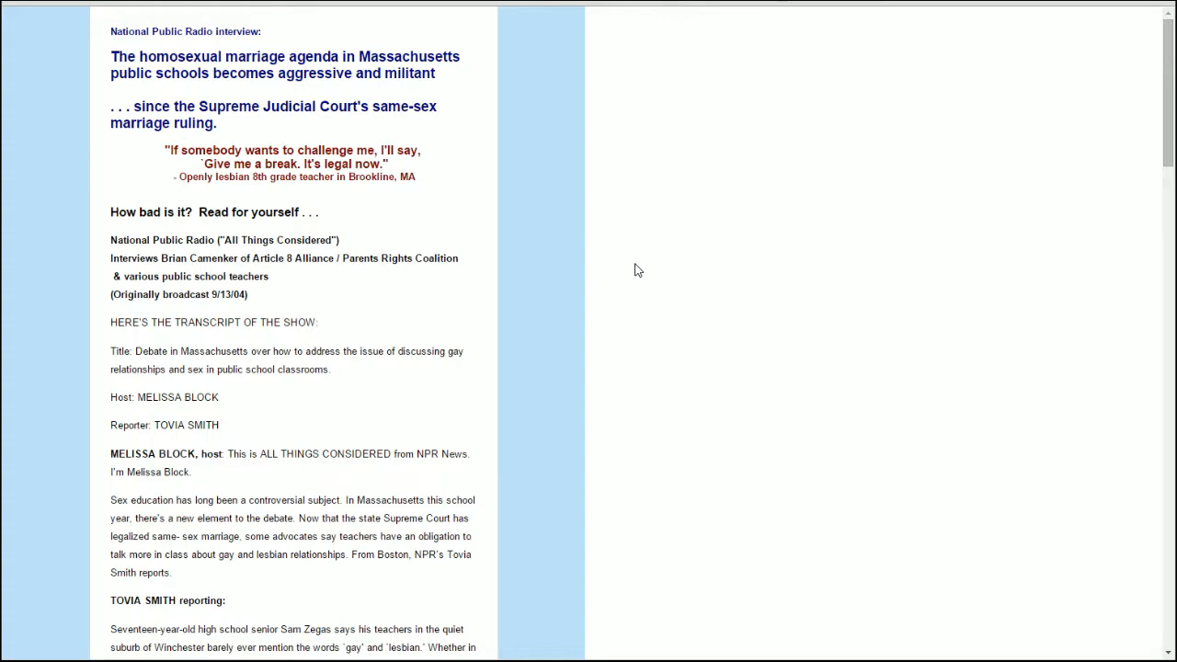
pyautogui.moveTo(517, 243)
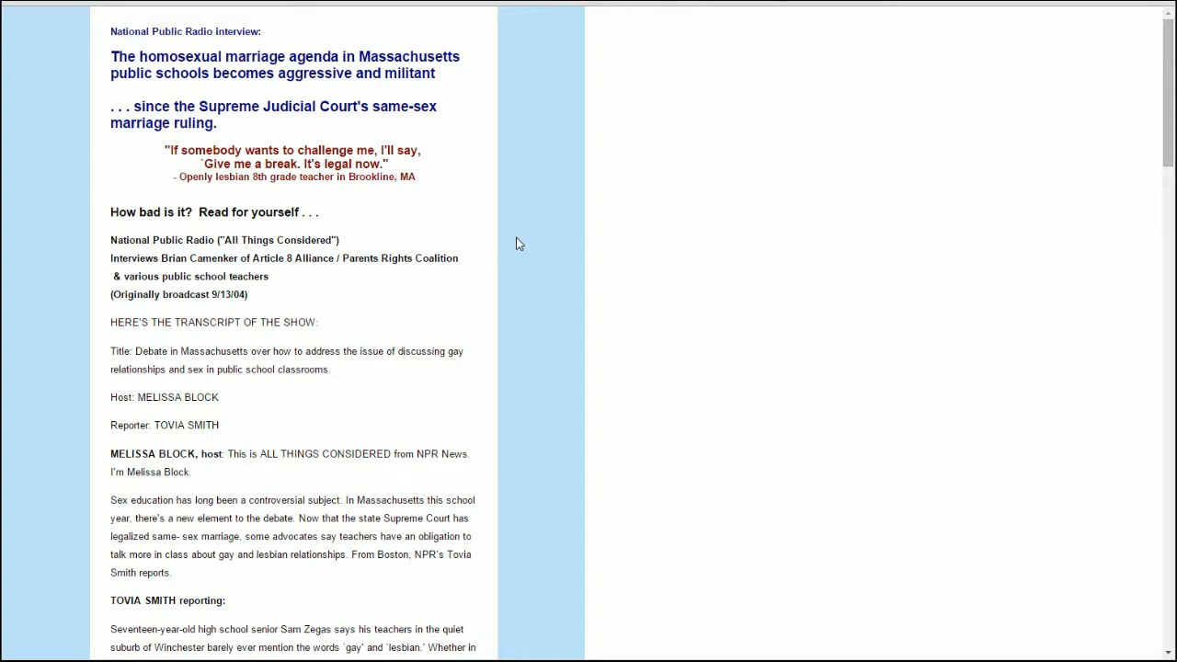
# Read down the NPR Massachusetts sex-education transcript to the Parents Rights Coalition spokesman's remarks.
pyautogui.scroll(-3)
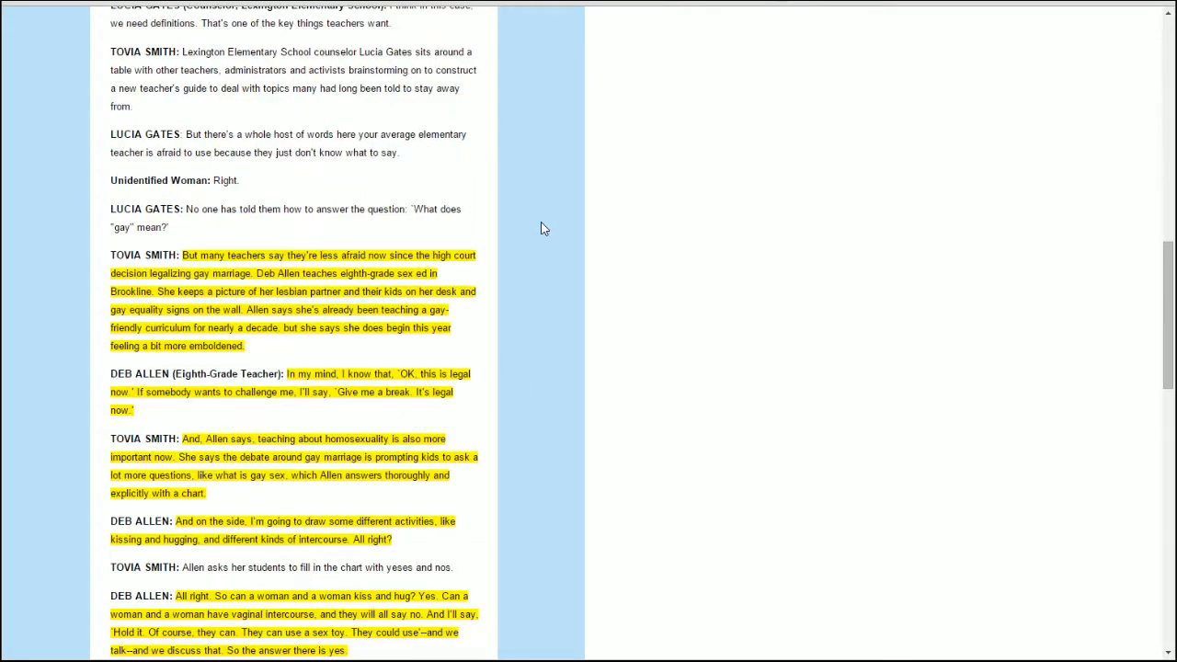
pyautogui.scroll(-3)
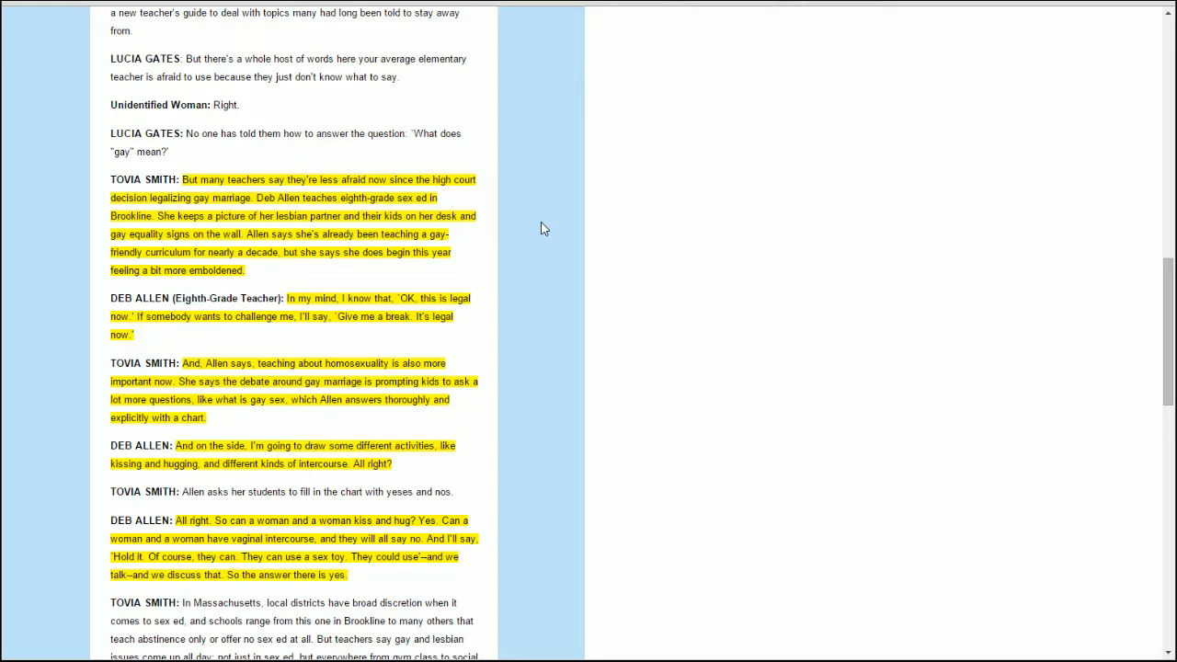
pyautogui.moveTo(530, 237)
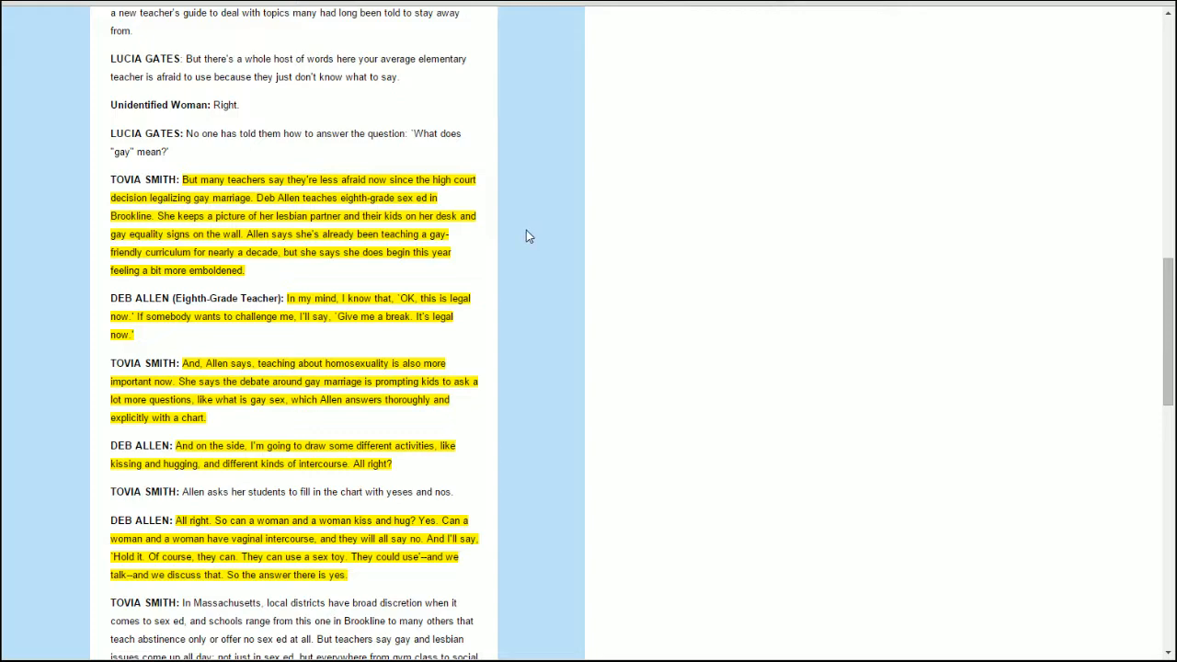
pyautogui.scroll(-3)
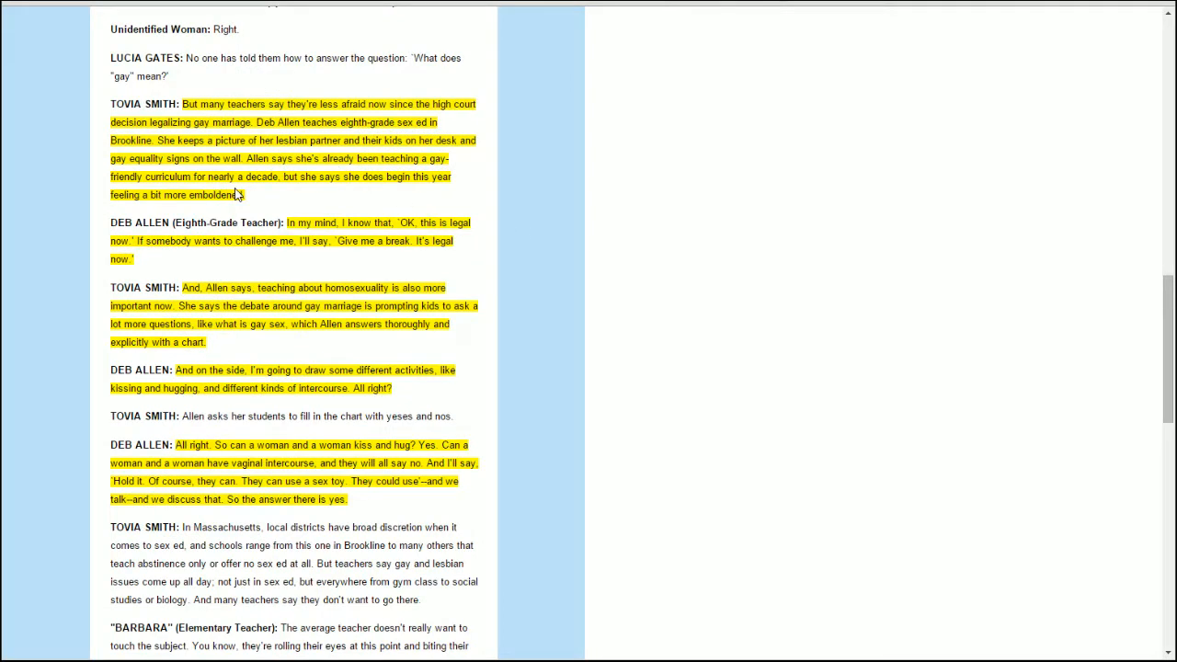
pyautogui.moveTo(265, 201)
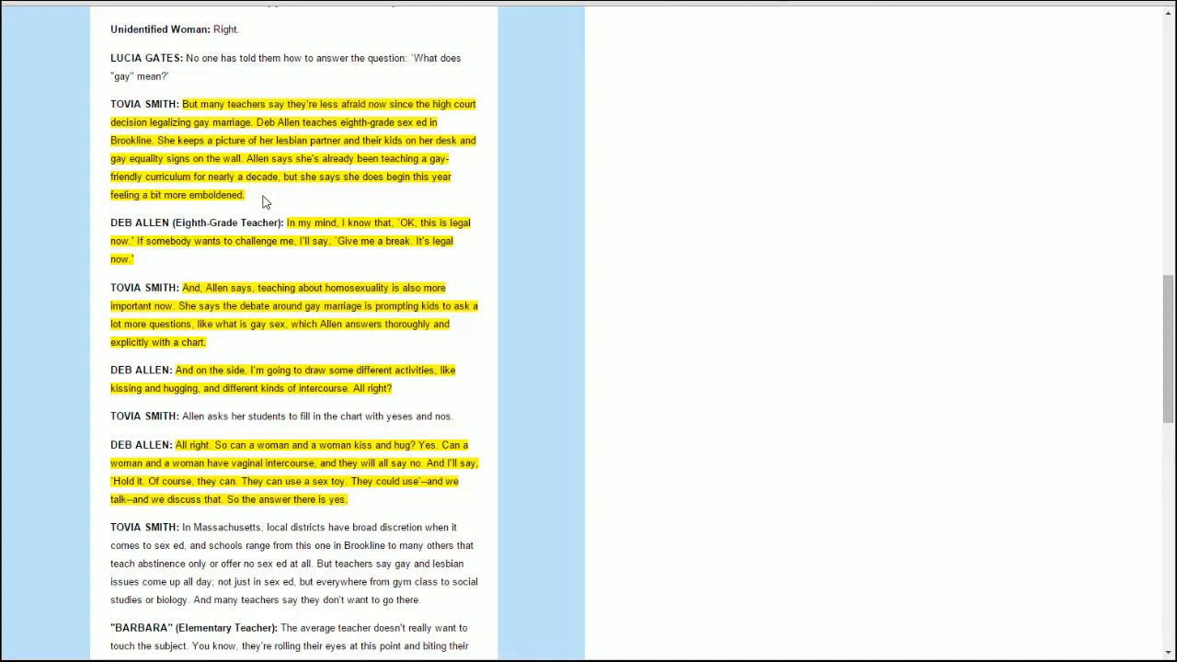
pyautogui.scroll(-3)
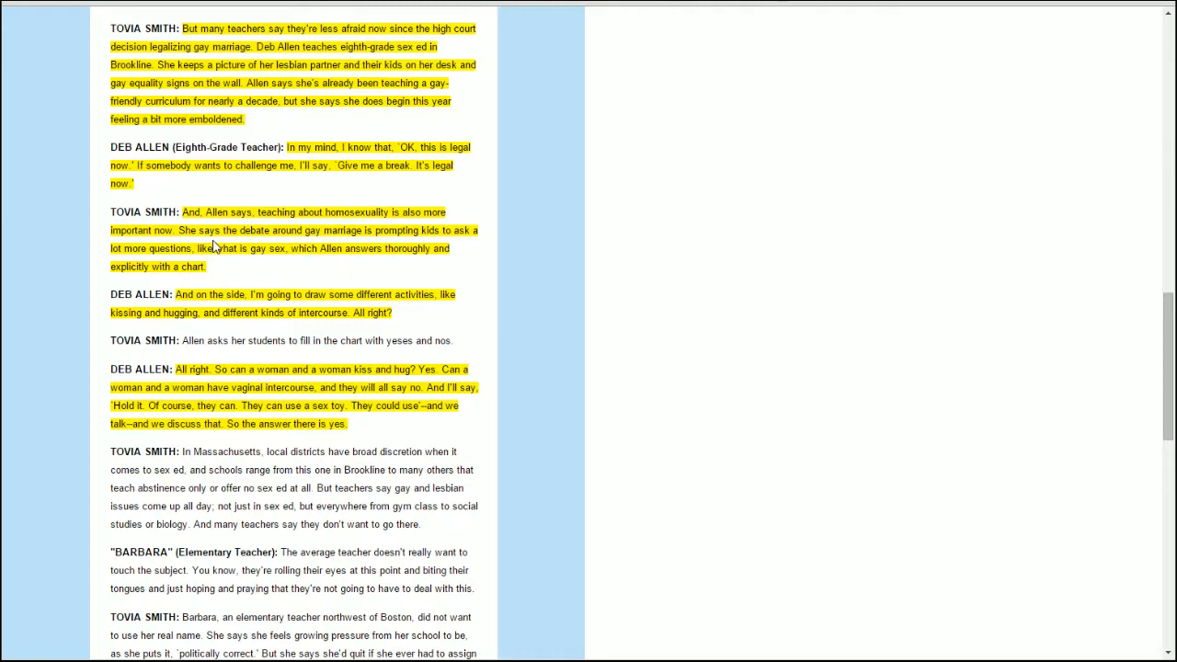
pyautogui.moveTo(219, 269)
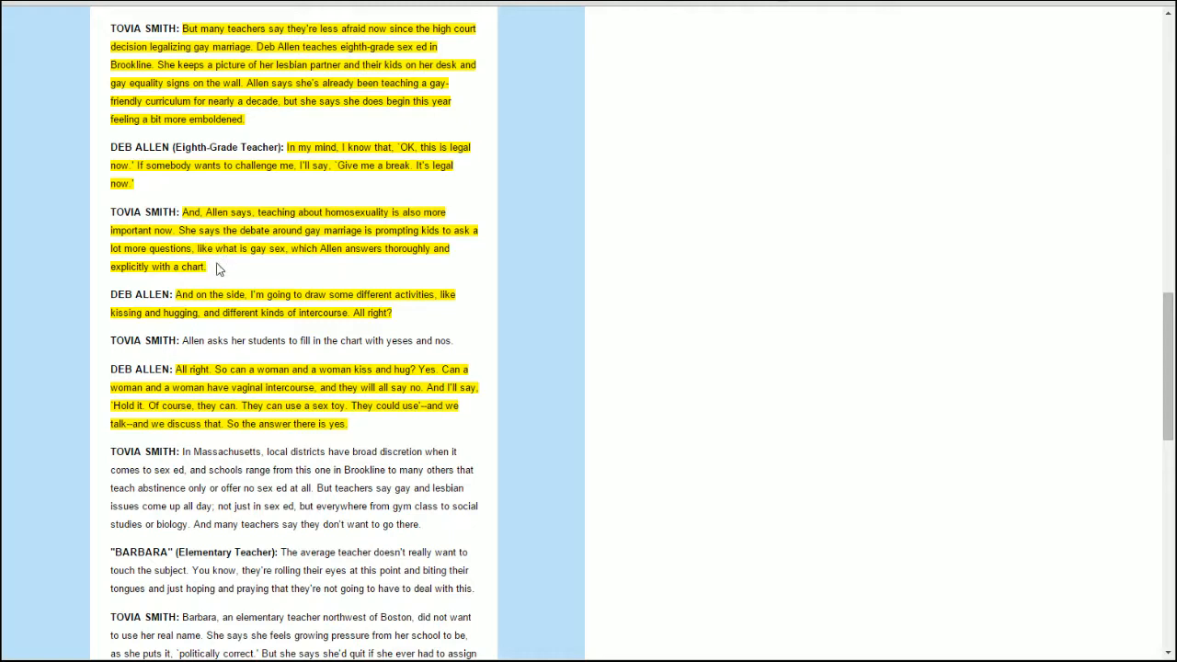
pyautogui.moveTo(238, 285)
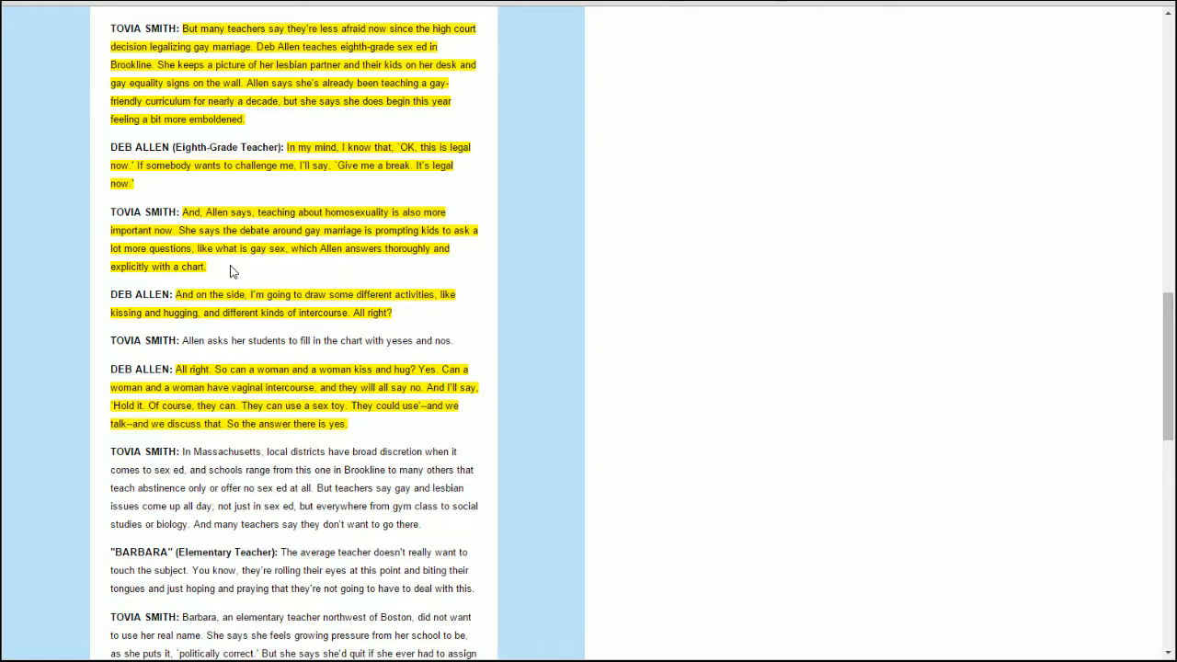
pyautogui.scroll(-3)
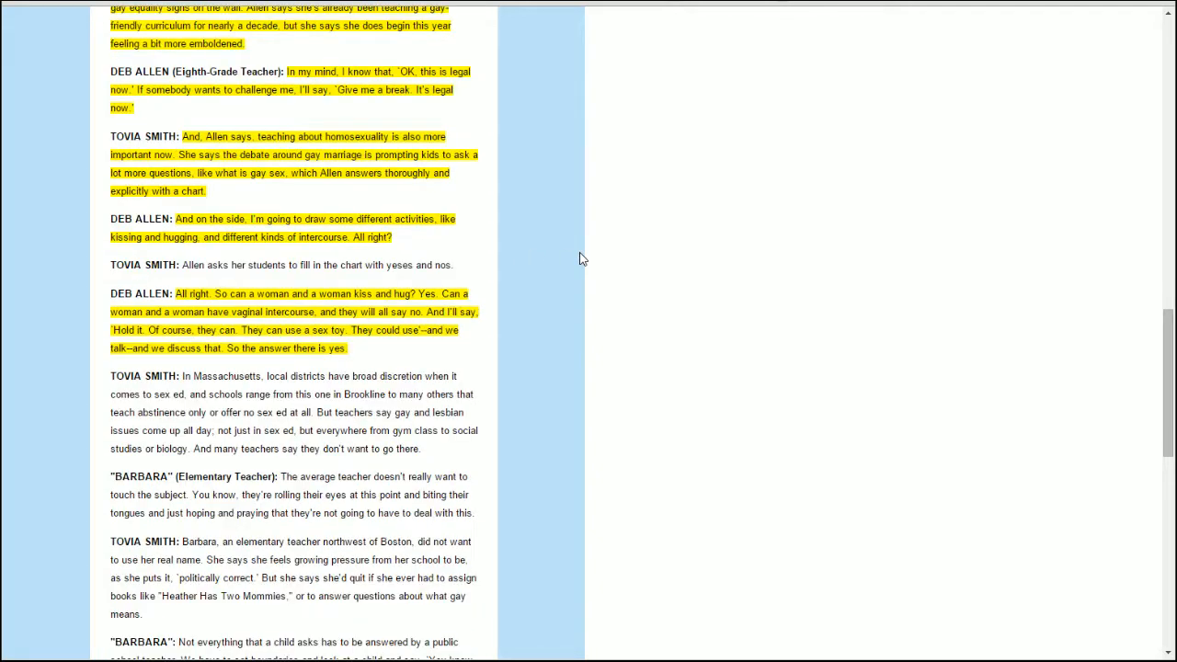
pyautogui.moveTo(191, 285)
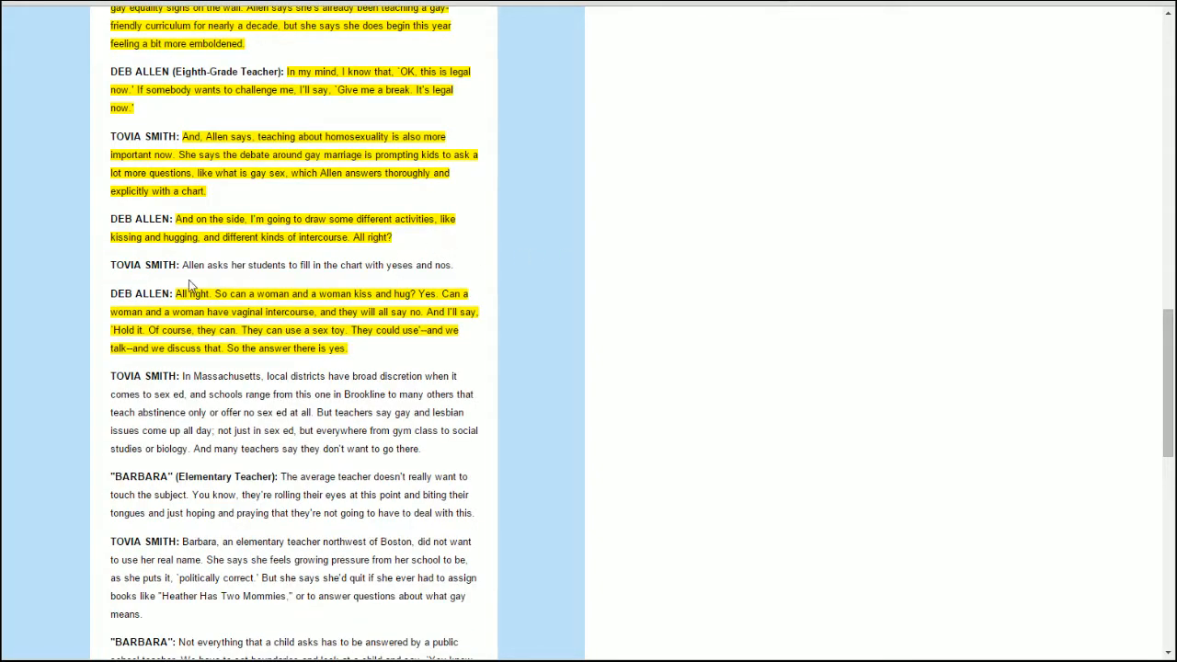
pyautogui.moveTo(488, 240)
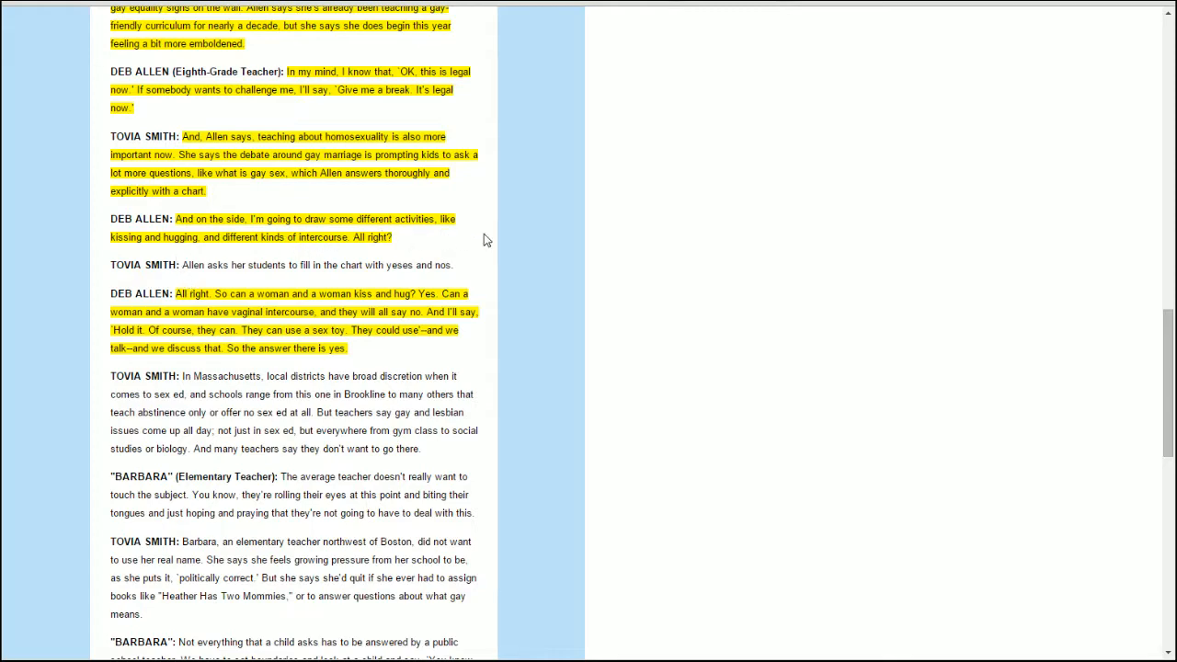
pyautogui.scroll(-3)
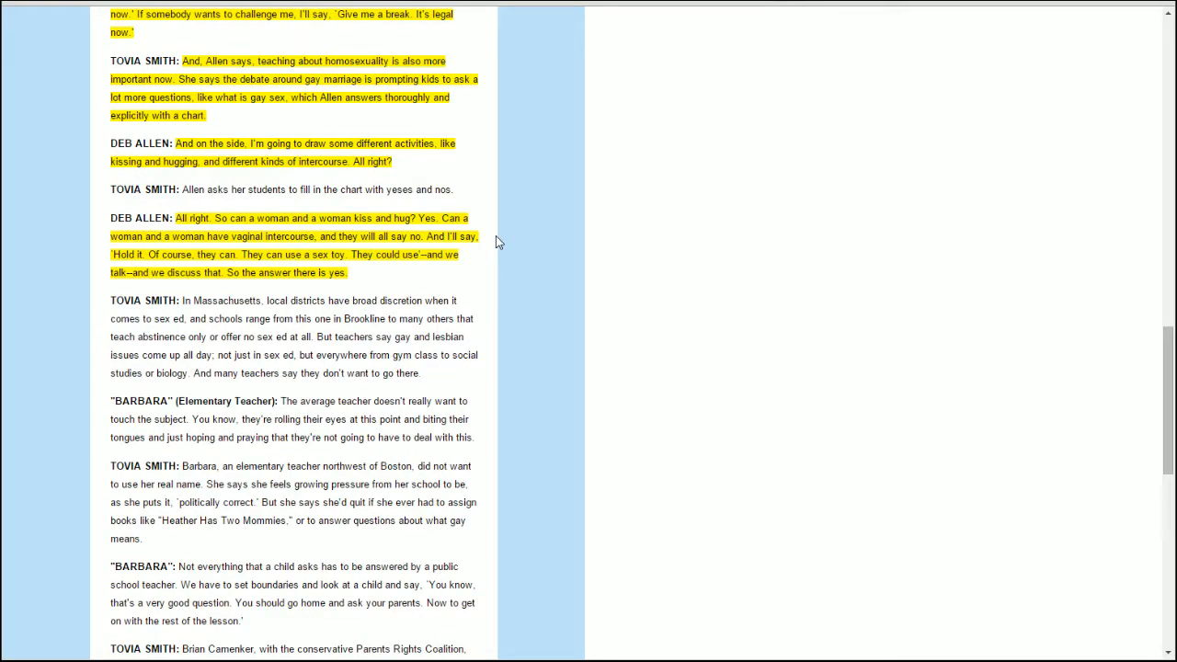
pyautogui.moveTo(486, 243)
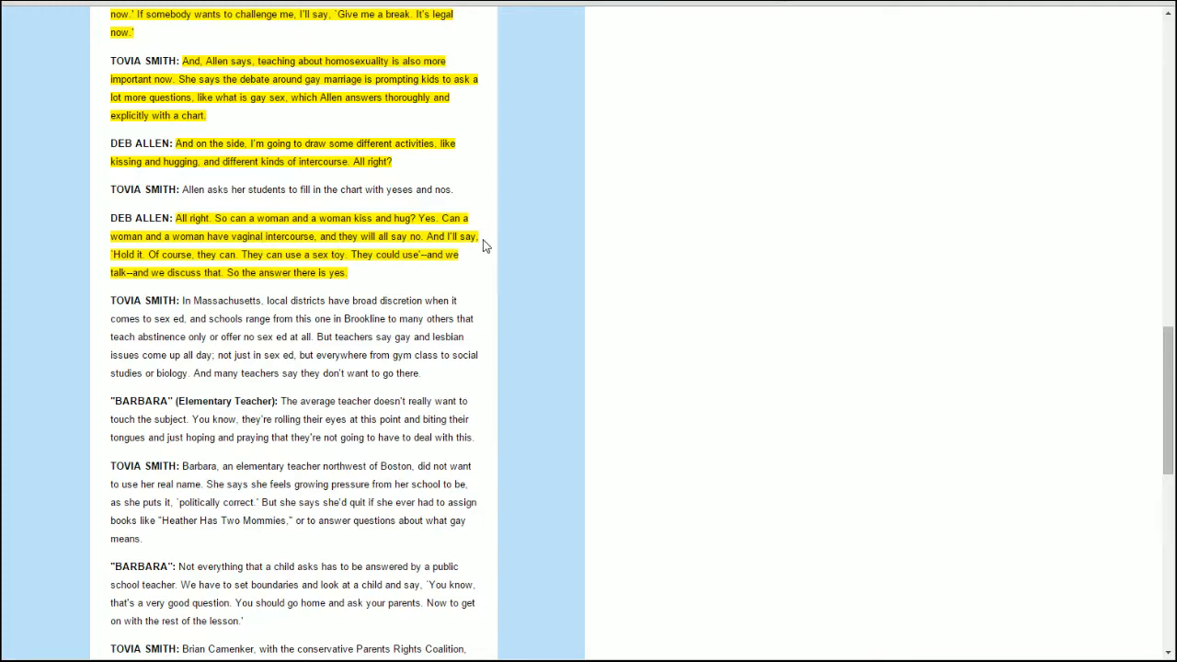
pyautogui.scroll(-3)
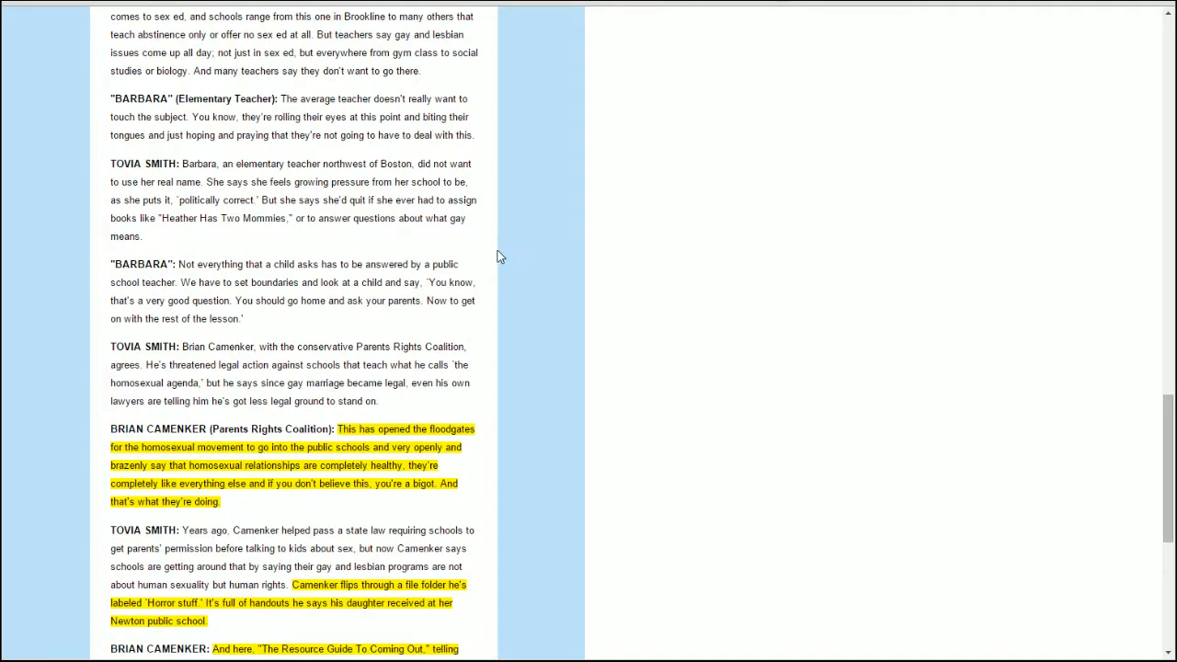
pyautogui.scroll(-3)
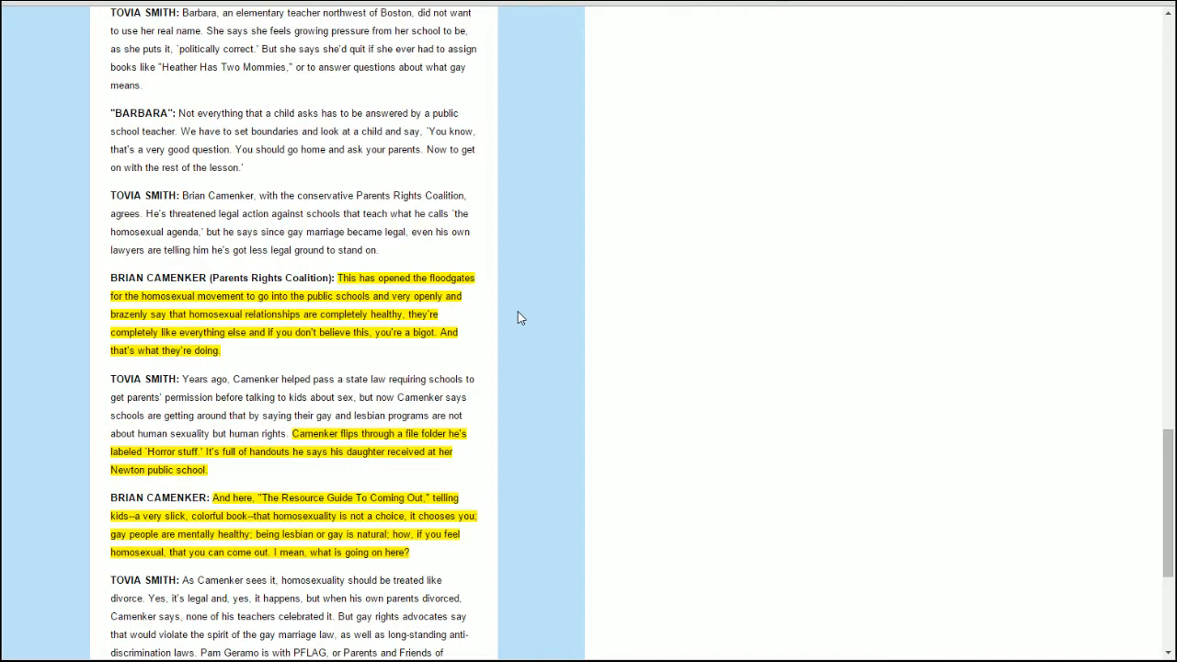
pyautogui.scroll(-3)
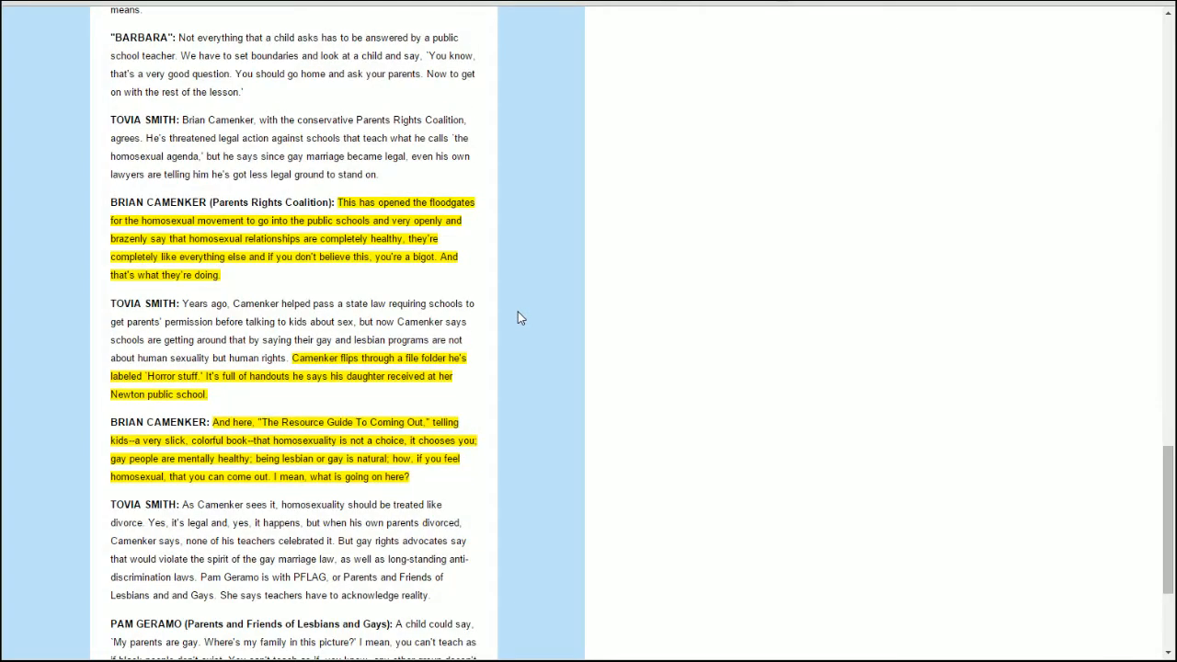
pyautogui.moveTo(515, 322)
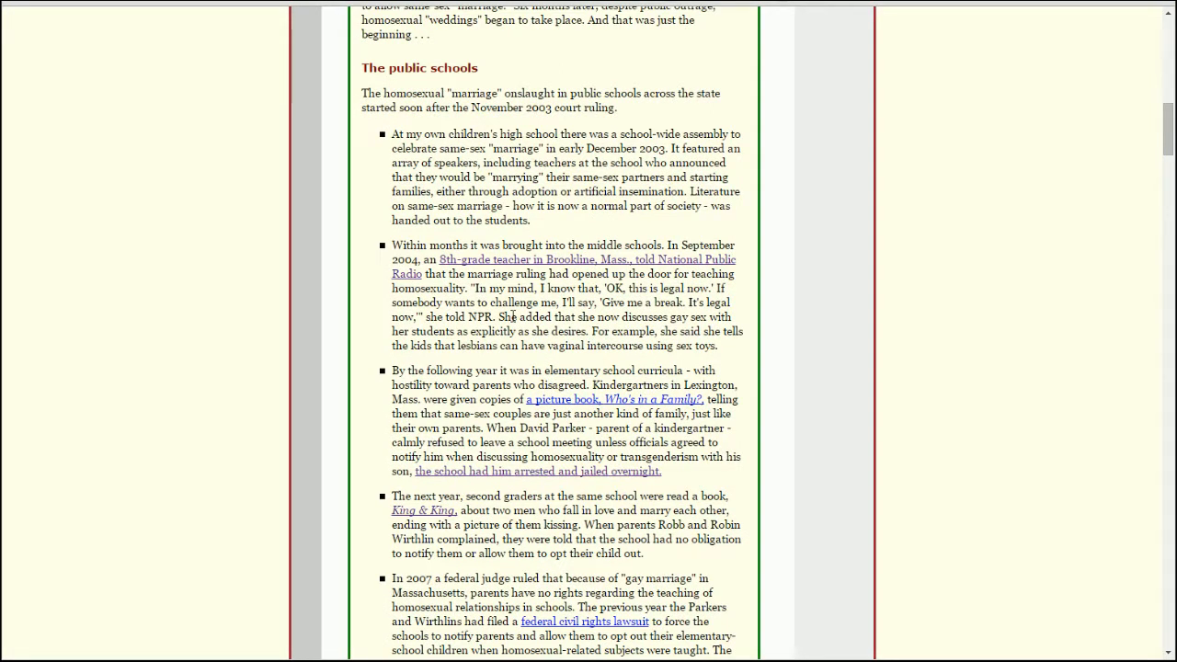
pyautogui.moveTo(802, 325)
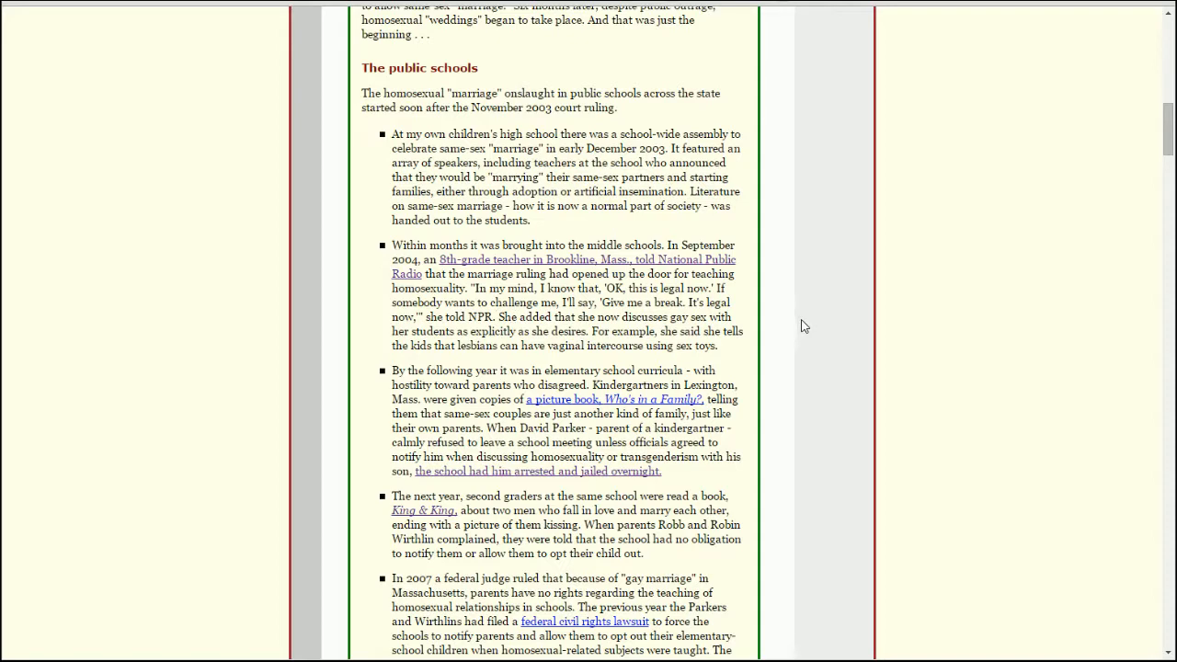
# Read the public schools bullet list down to the bold 2007 federal judge ruling paragraph.
pyautogui.scroll(-3)
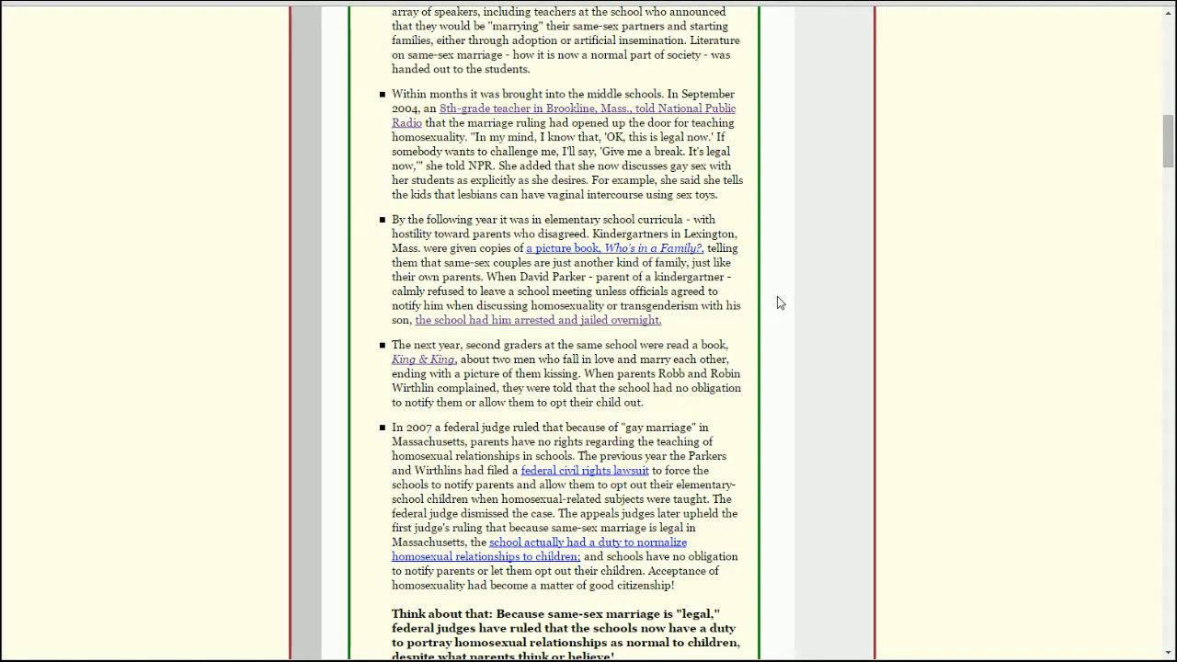
pyautogui.moveTo(756, 235)
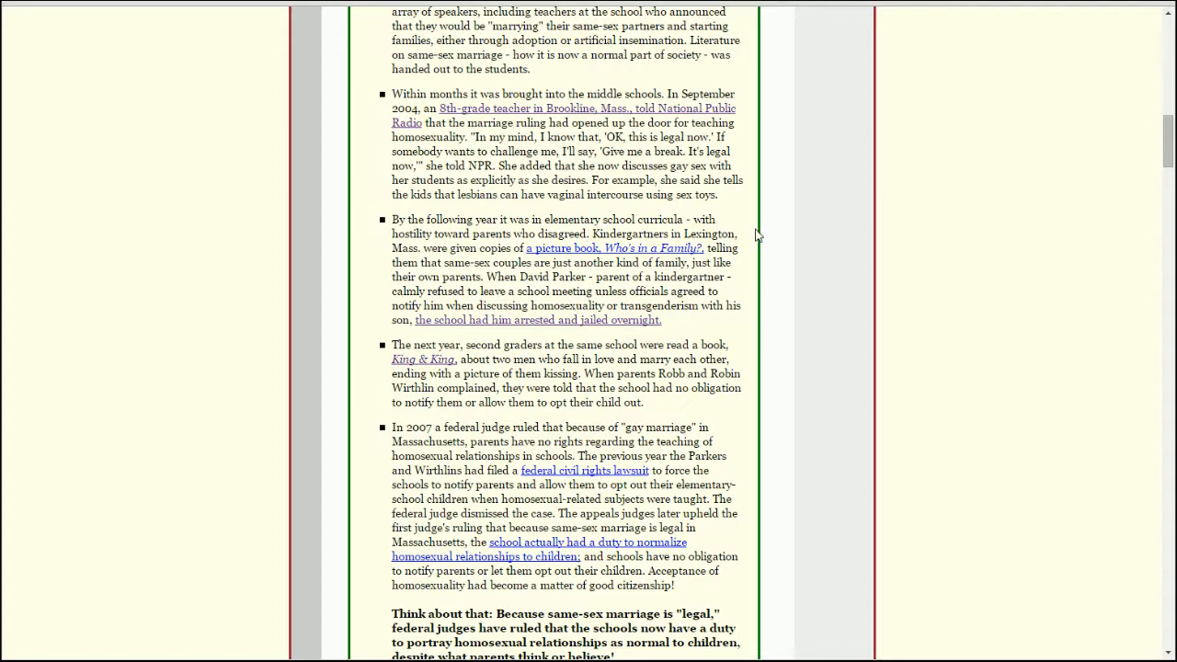
pyautogui.scroll(-3)
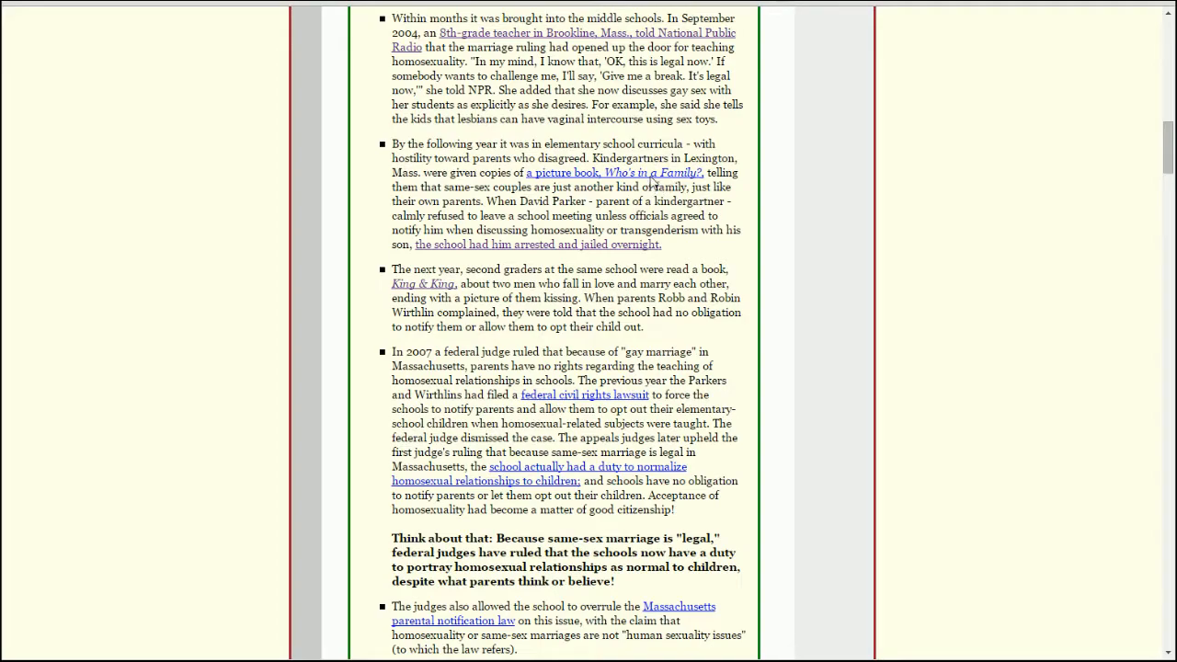
# Go to the 'Who's in a Family?' book page and read the author's quoted remarks.
pyautogui.click(647, 172)
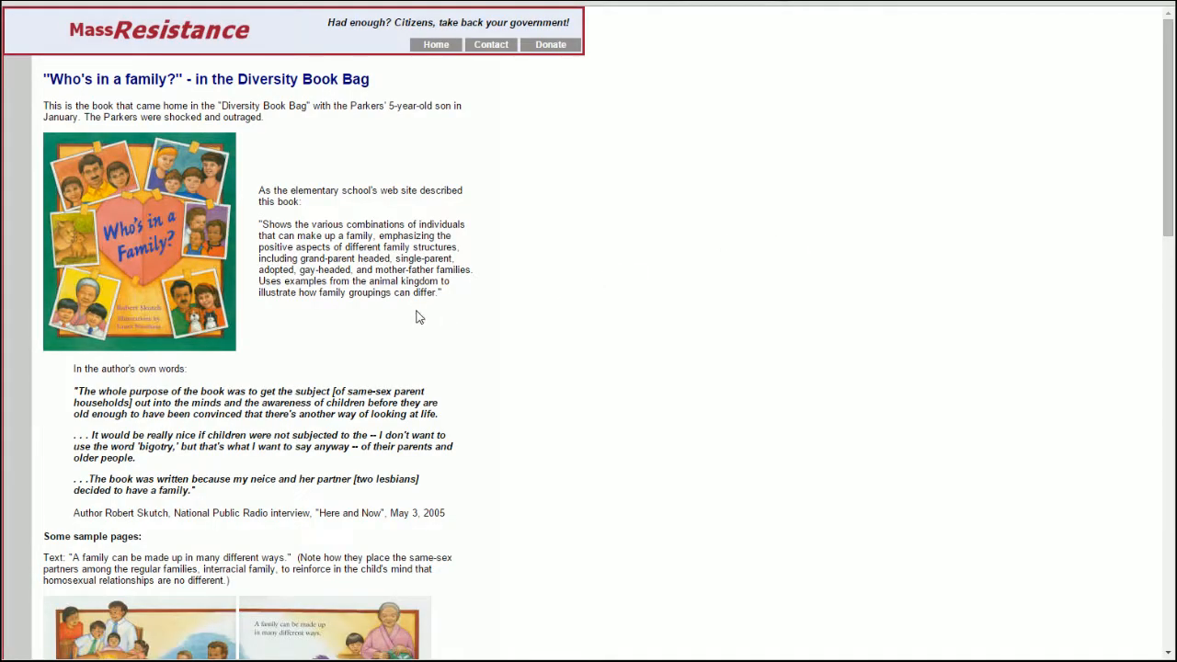
pyautogui.moveTo(204, 293)
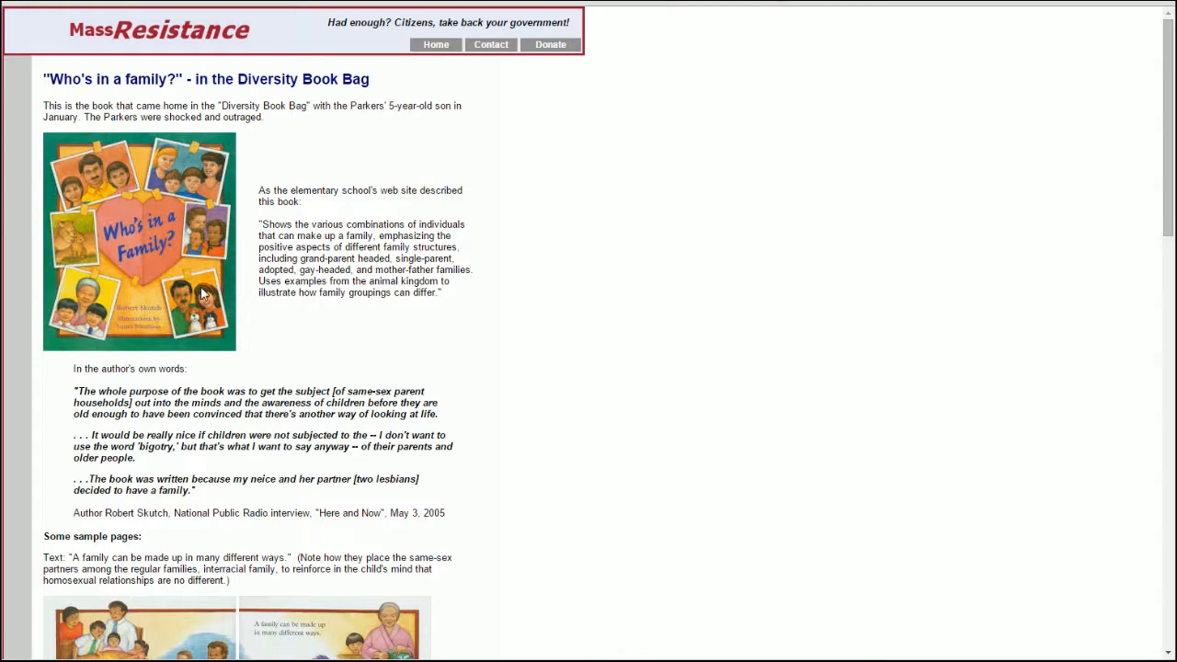
pyautogui.scroll(-3)
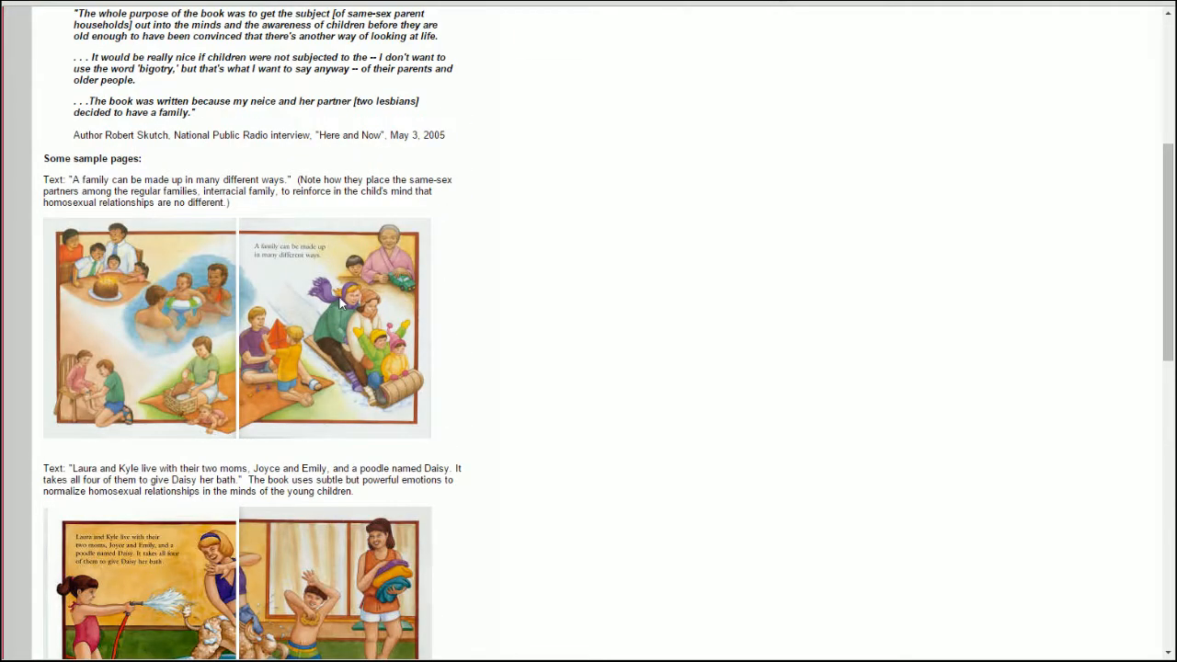
pyautogui.moveTo(241, 264)
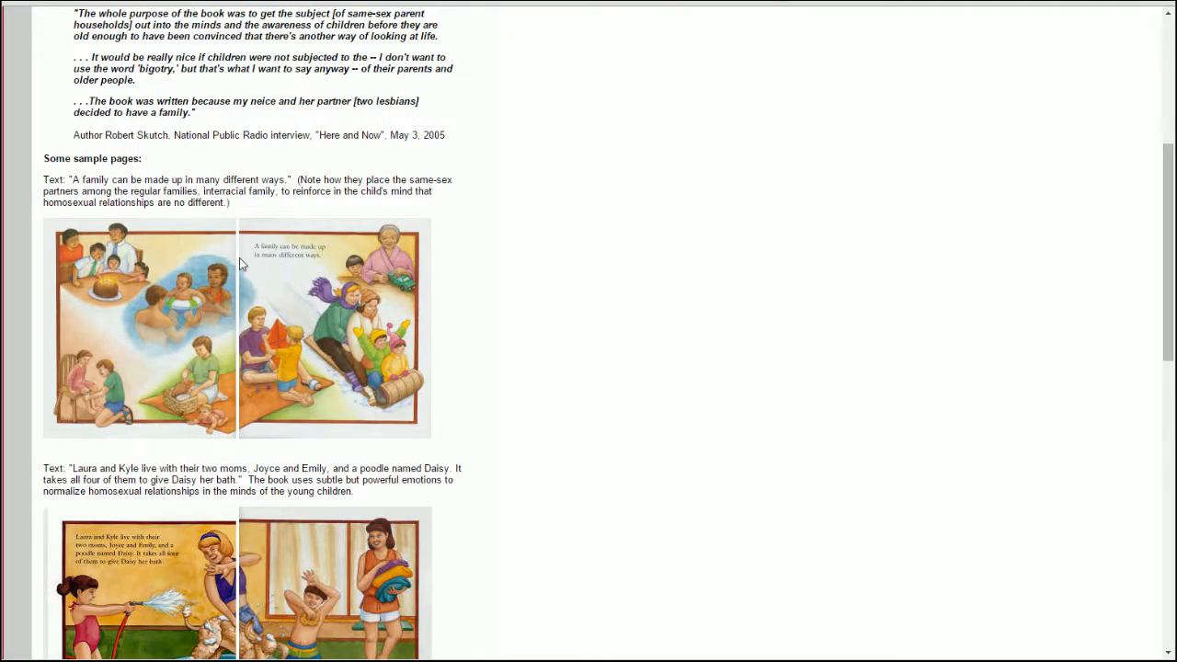
pyautogui.moveTo(283, 267)
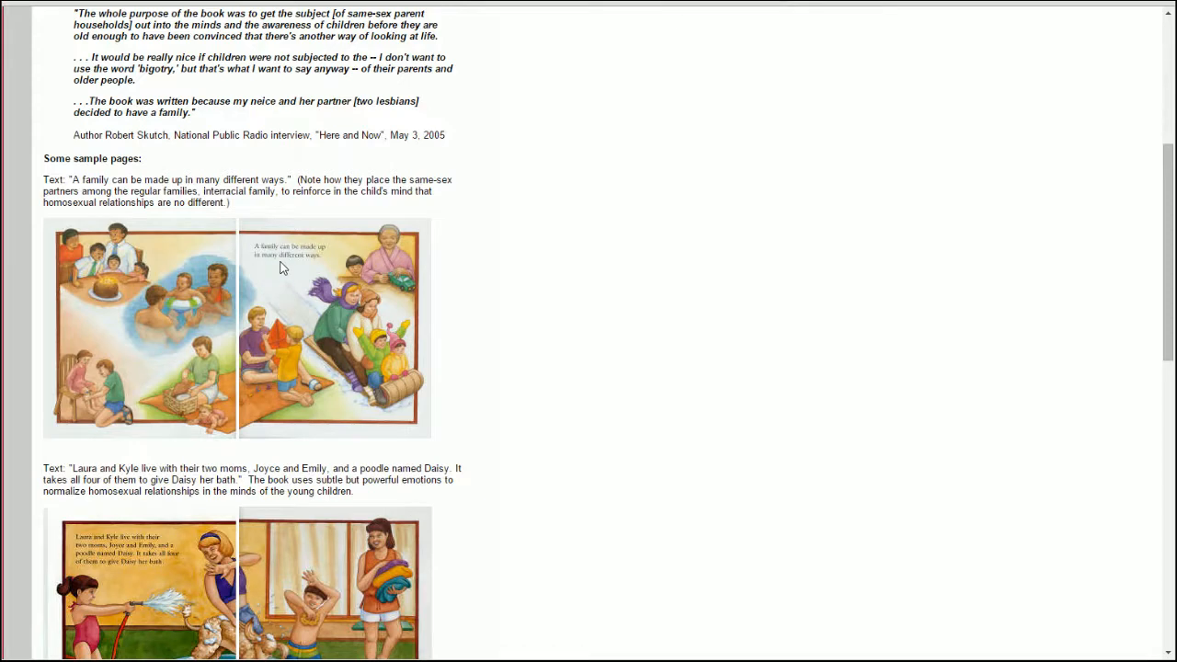
pyautogui.scroll(-3)
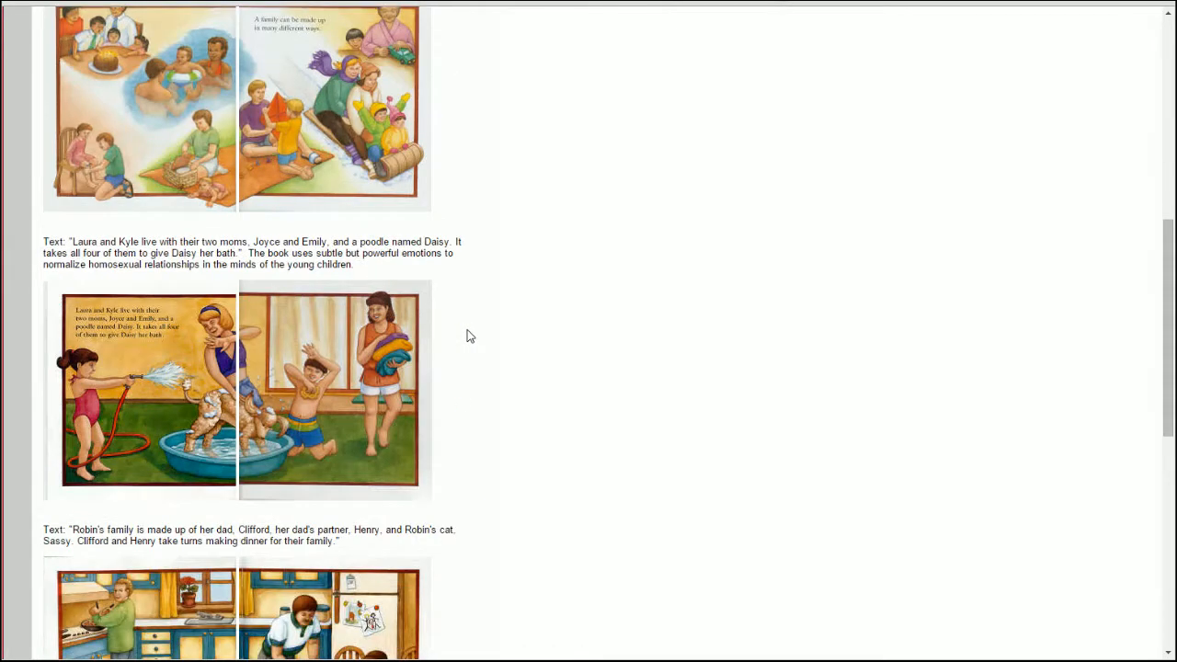
pyautogui.scroll(-3)
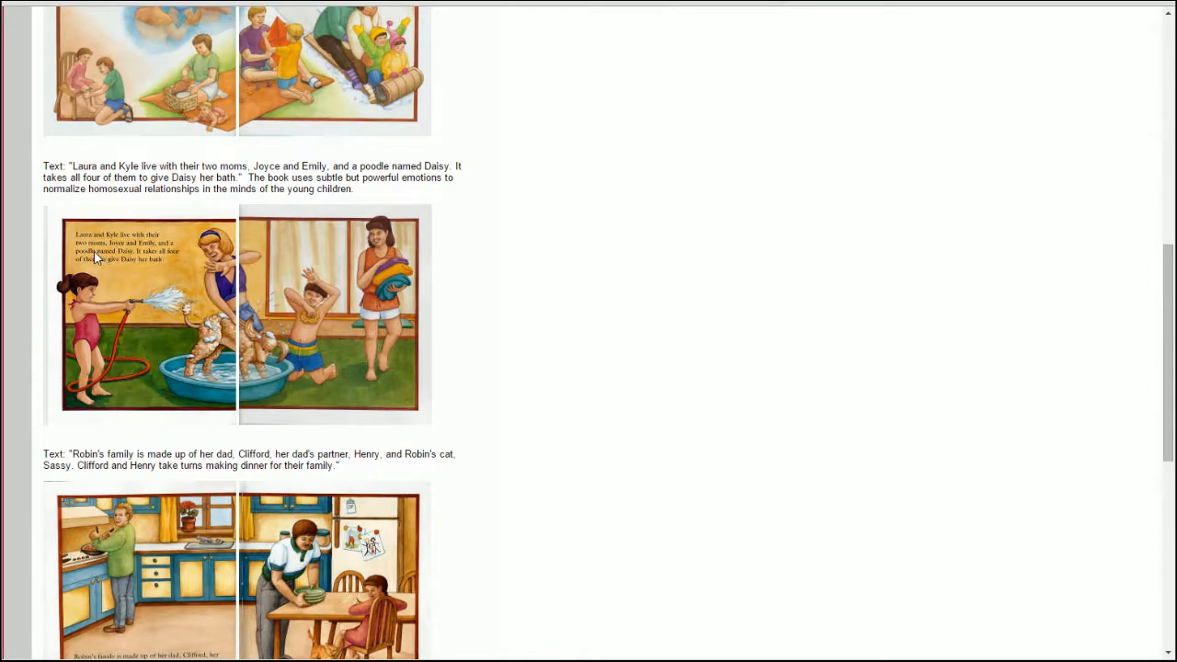
pyautogui.moveTo(96, 276)
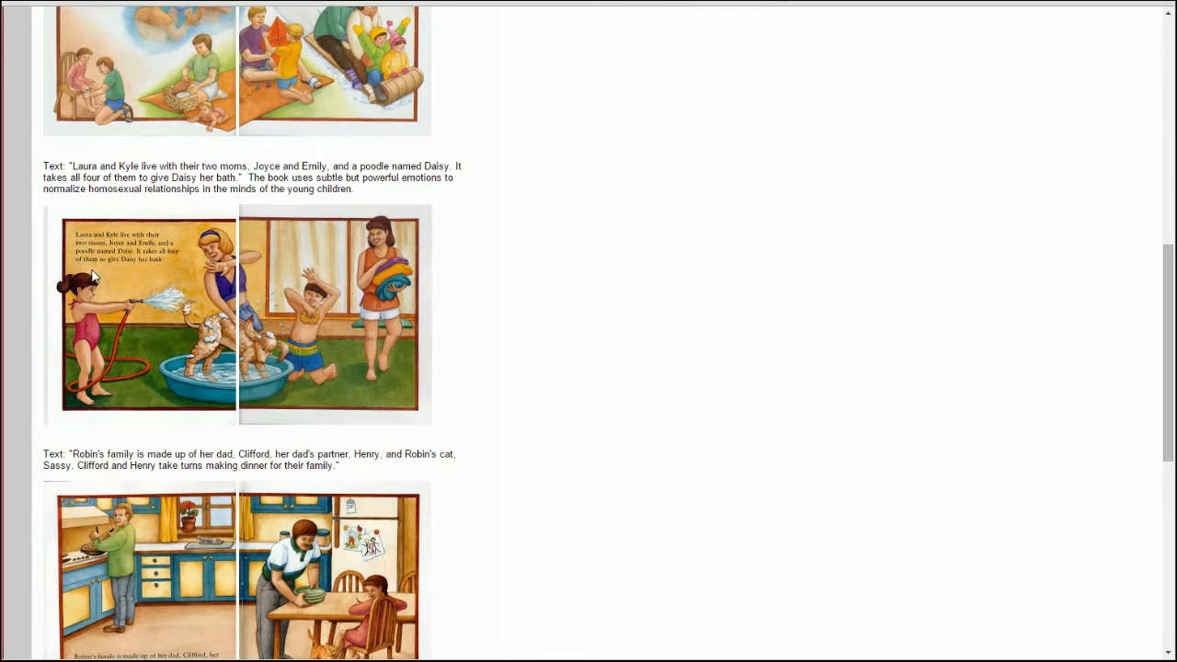
pyautogui.moveTo(581, 342)
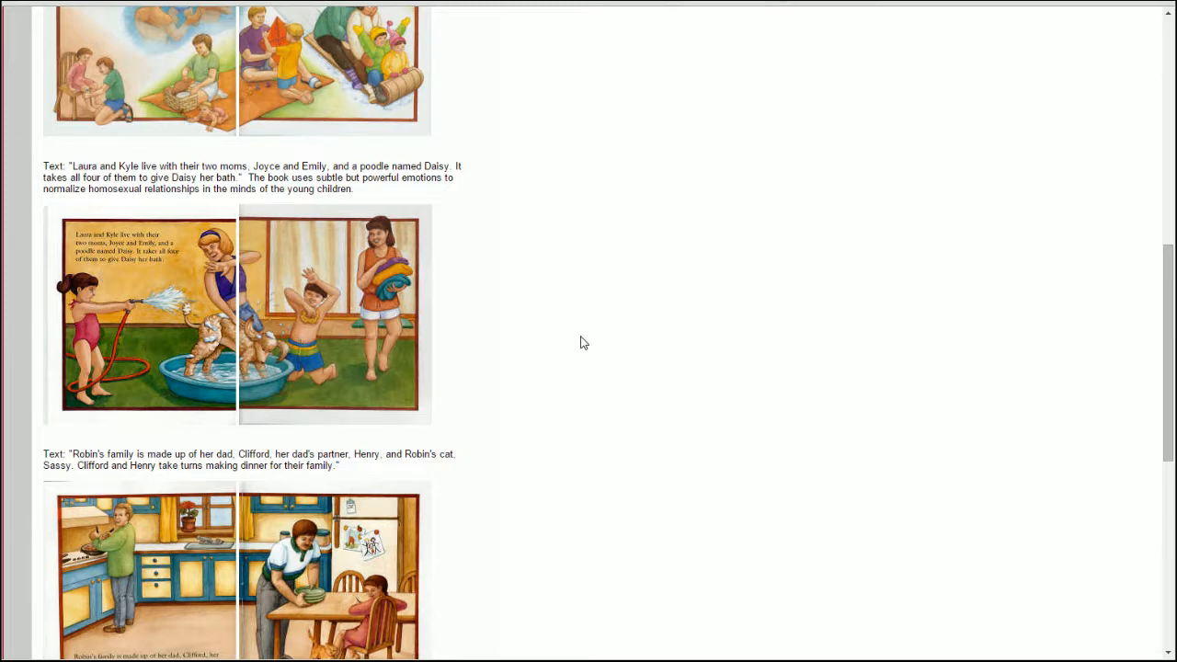
# Continue down through the book's sample pages and the related book list.
pyautogui.scroll(-3)
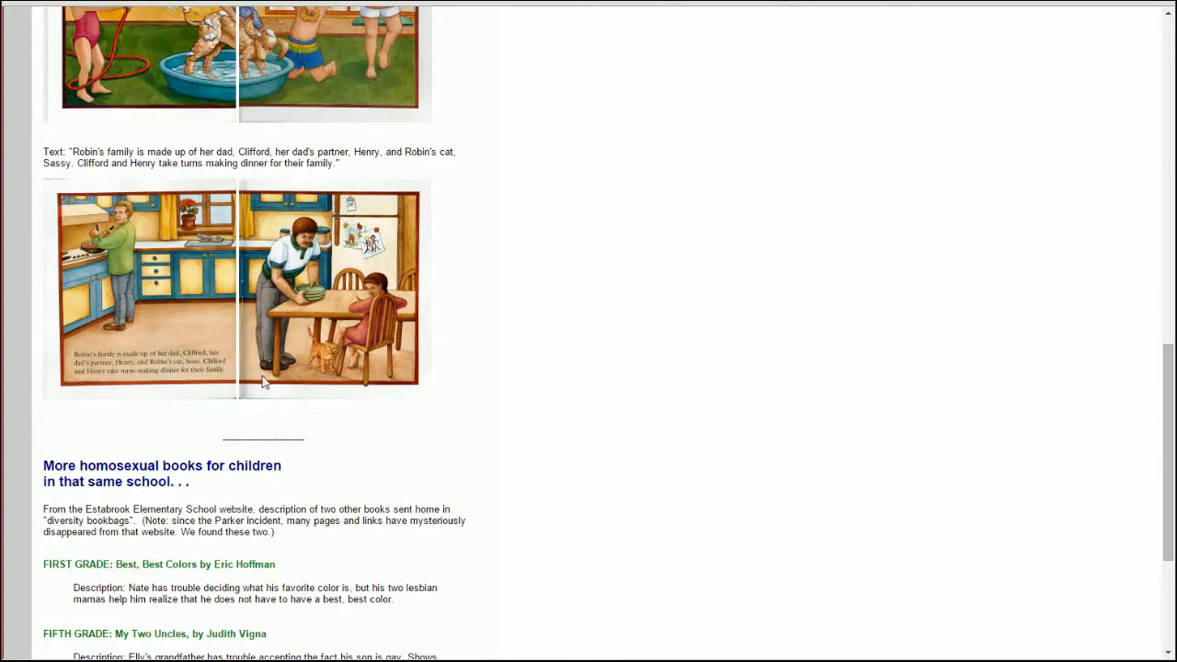
pyautogui.moveTo(194, 376)
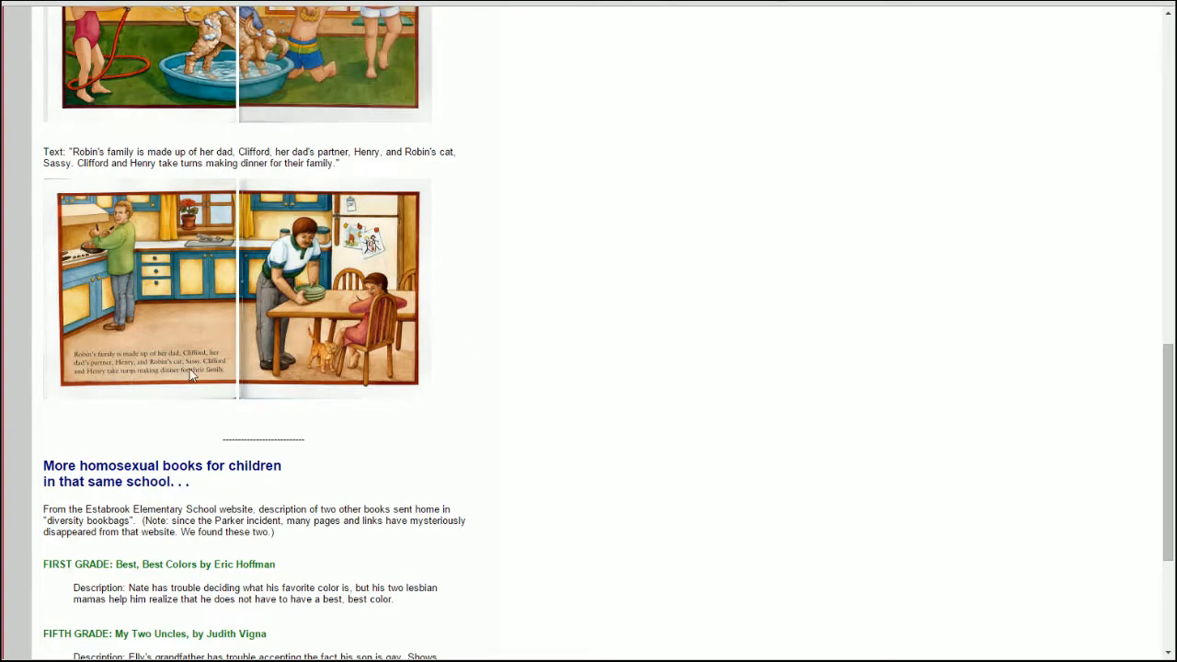
pyautogui.moveTo(283, 366)
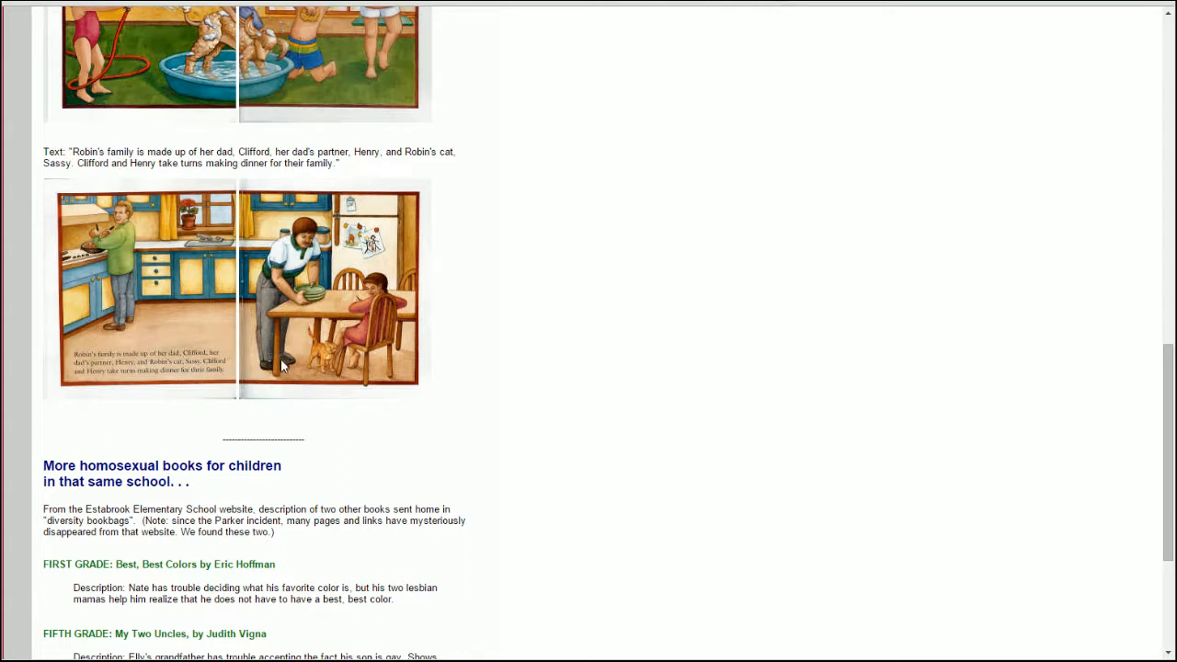
pyautogui.scroll(-3)
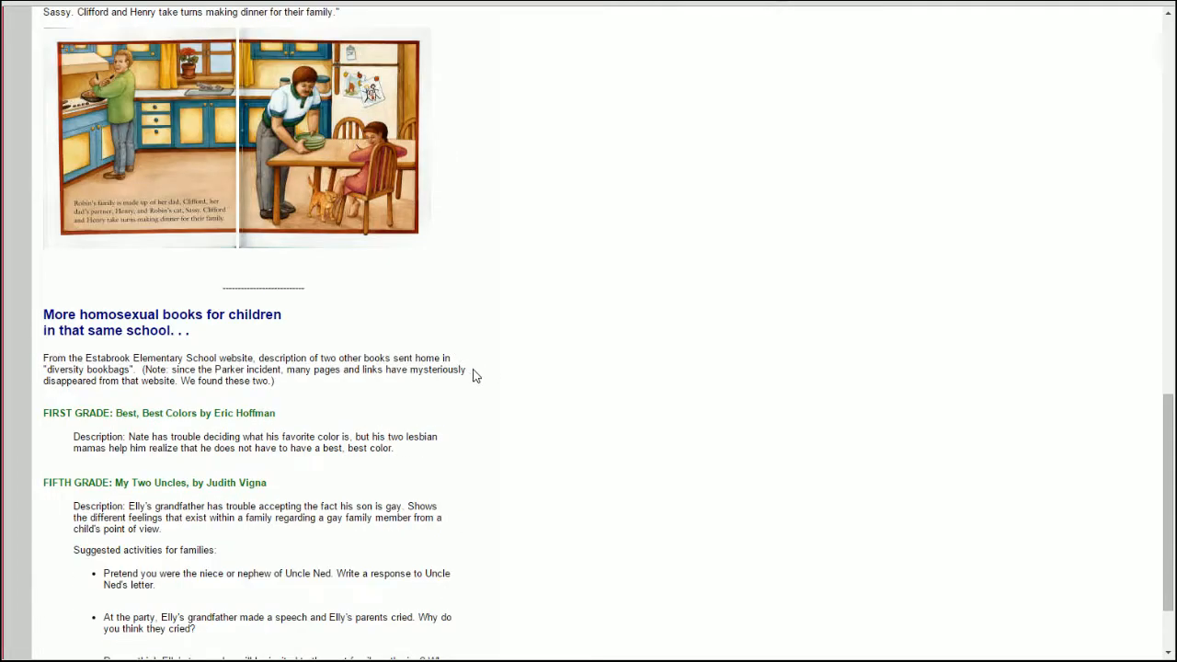
pyautogui.scroll(3)
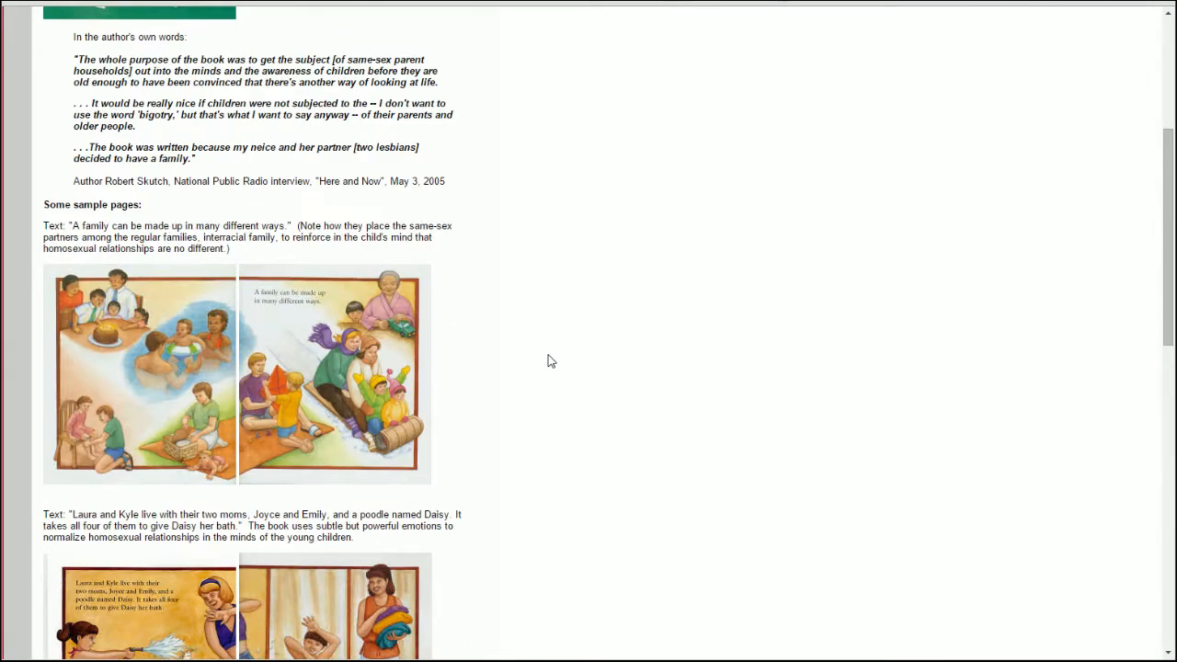
pyautogui.scroll(-3)
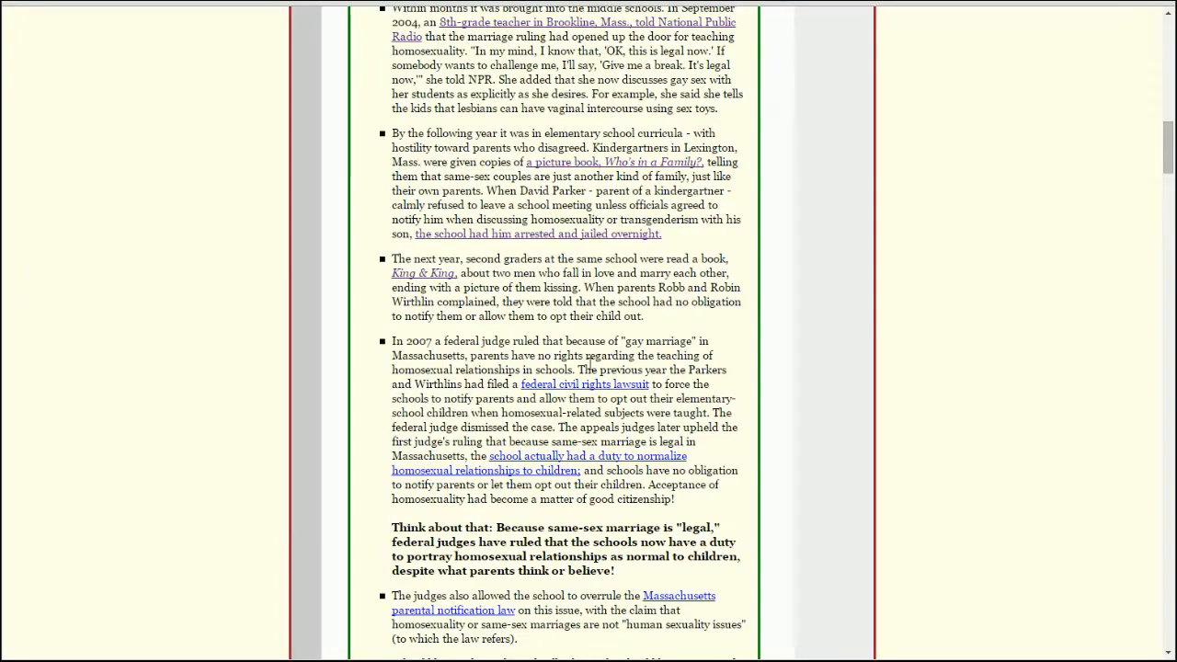
# Highlight the David Parker kindergarten arrest sentence and follow its 'arrested and jailed overnight' link.
pyautogui.scroll(3)
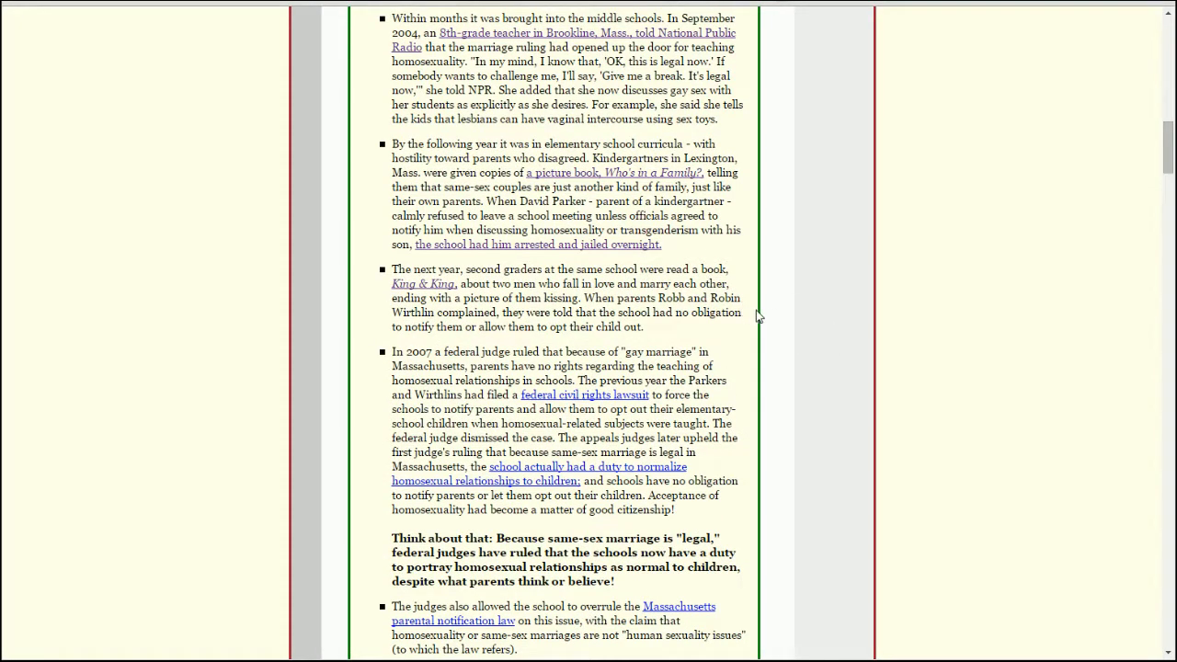
pyautogui.moveTo(721, 200)
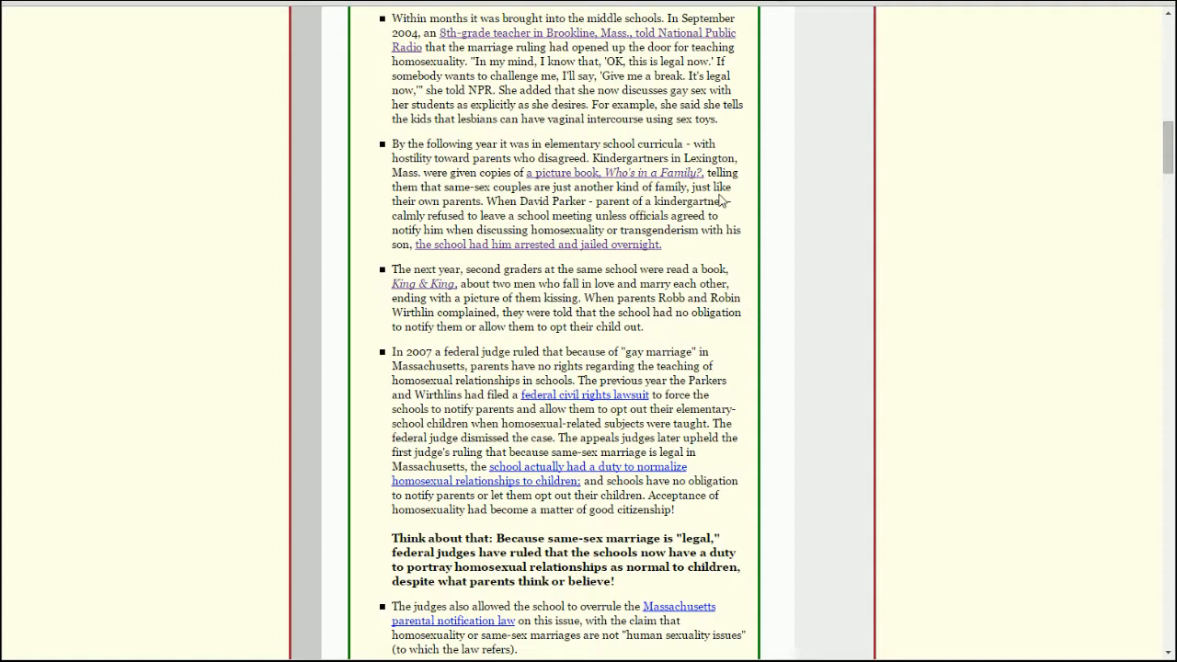
pyautogui.moveTo(552, 183)
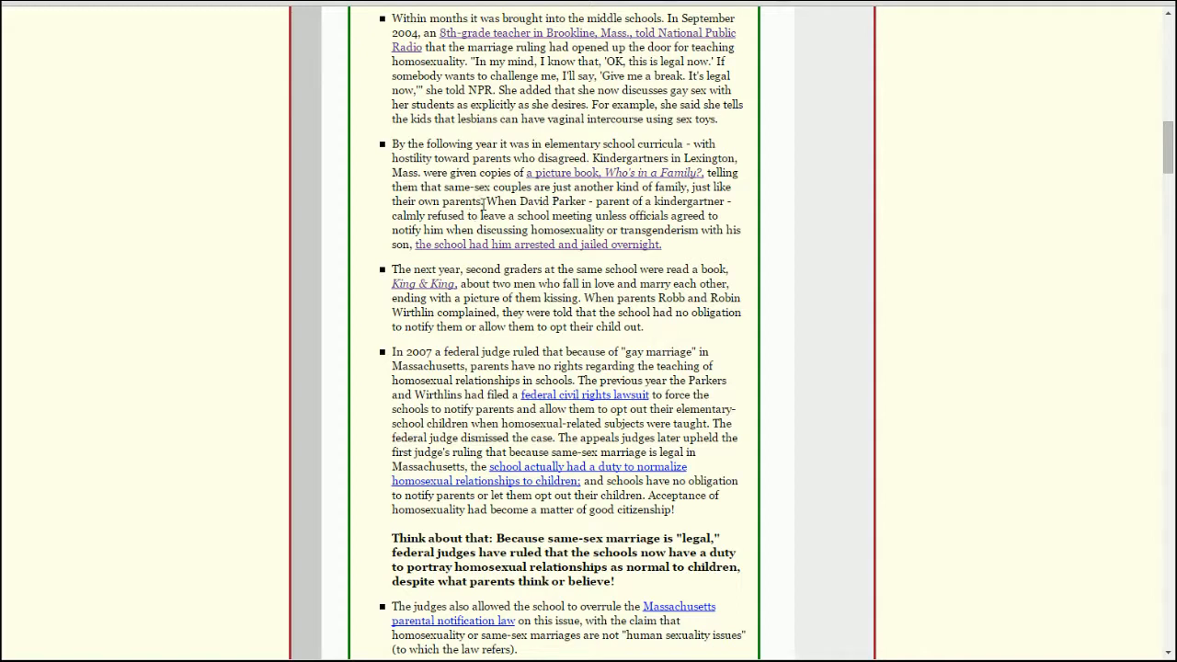
pyautogui.moveTo(485, 200); pyautogui.dragTo(661, 243)
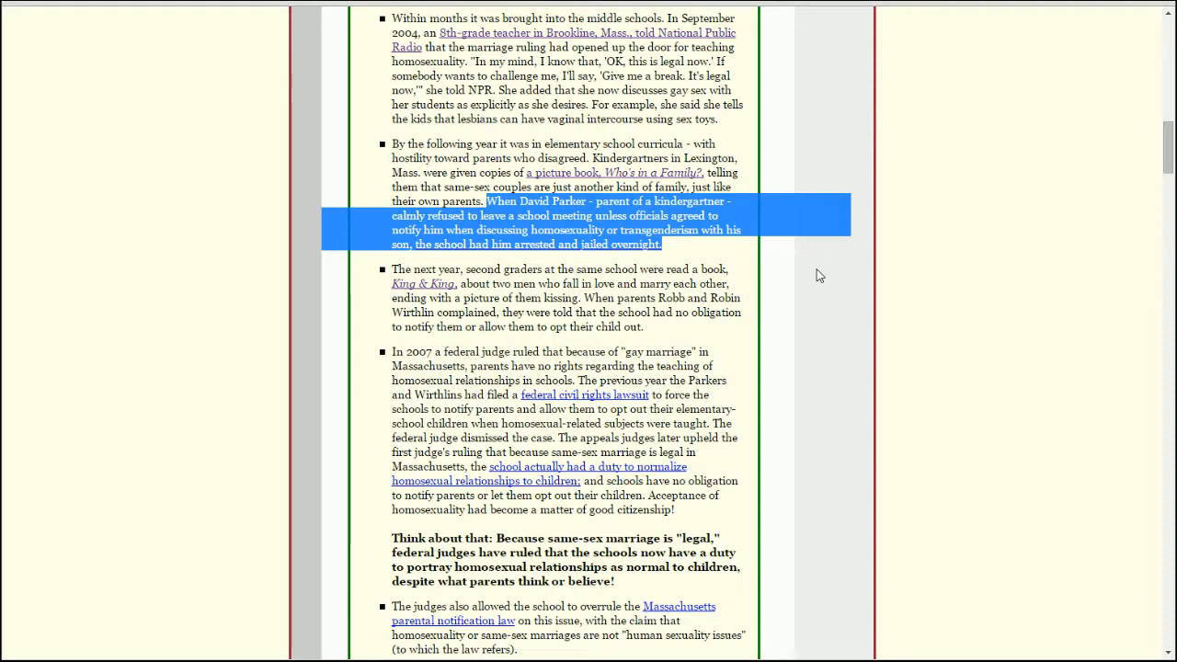
pyautogui.moveTo(804, 274)
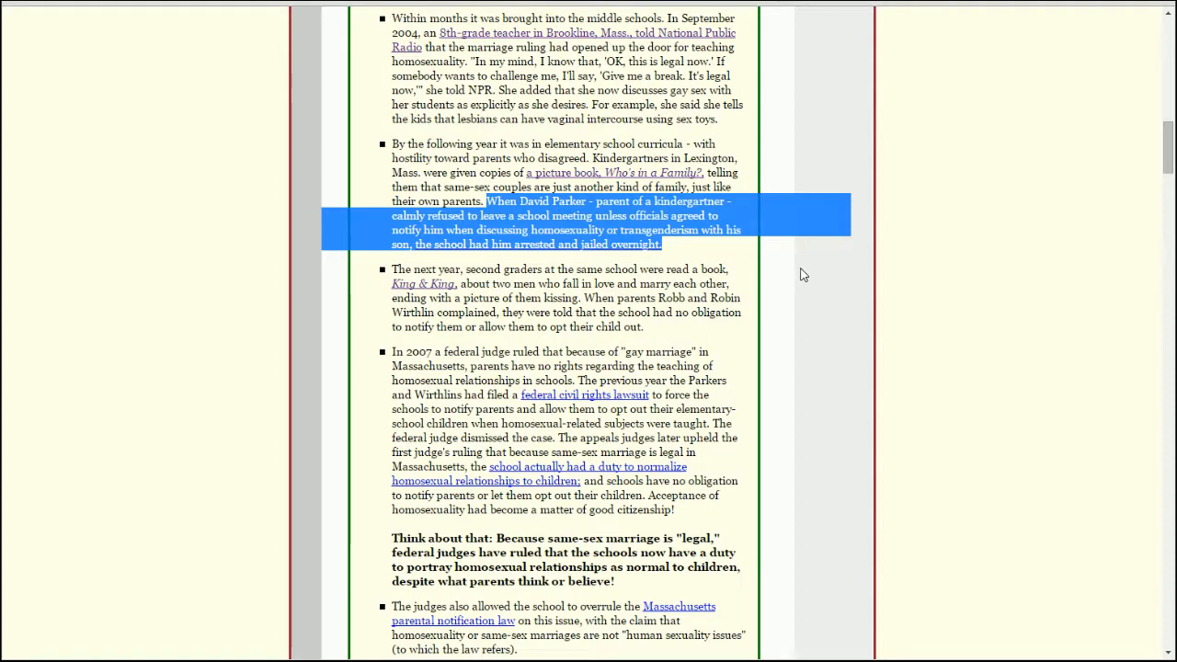
pyautogui.moveTo(709, 254)
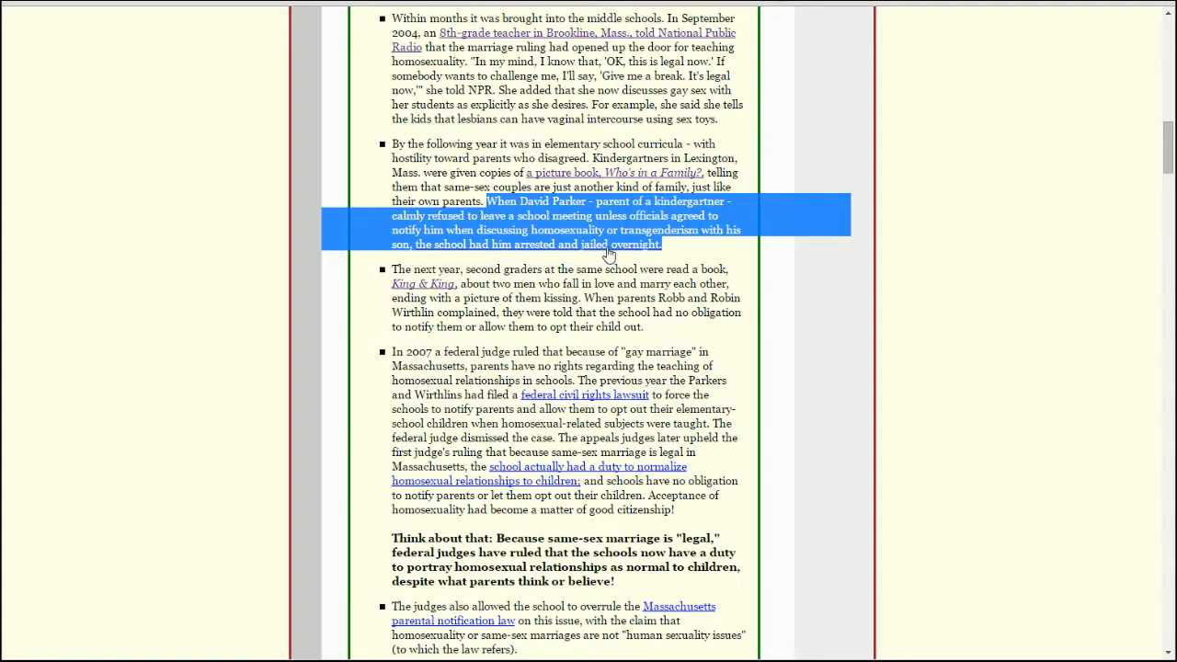
pyautogui.click(616, 250)
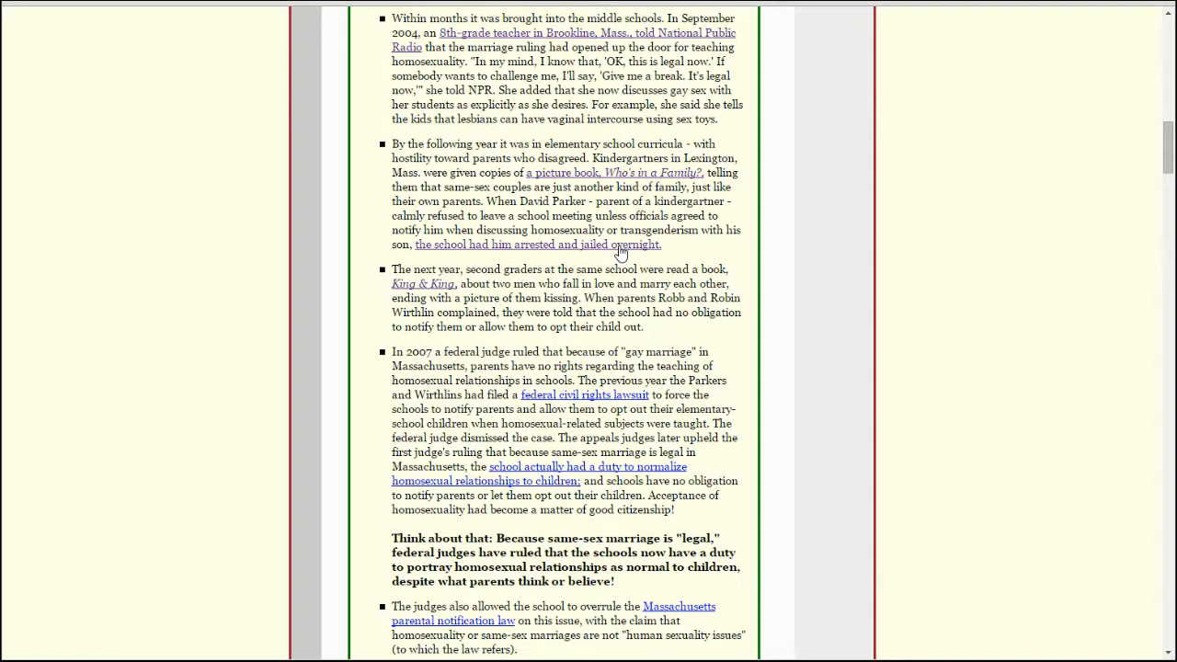
pyautogui.moveTo(589, 250)
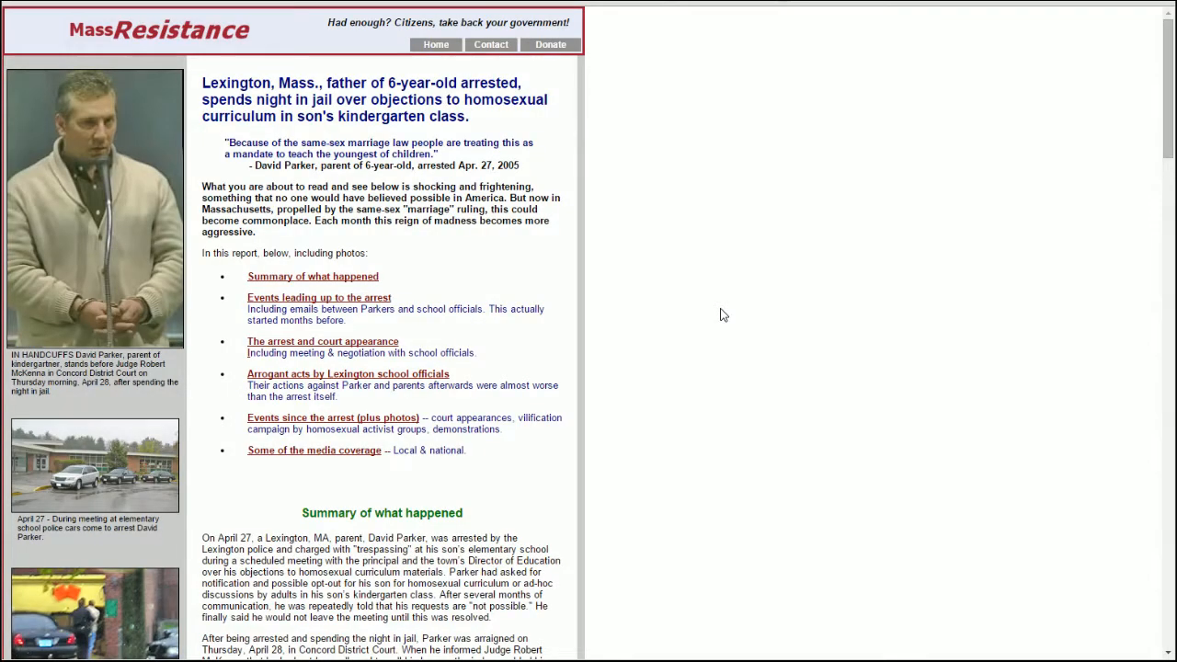
pyautogui.moveTo(340, 279)
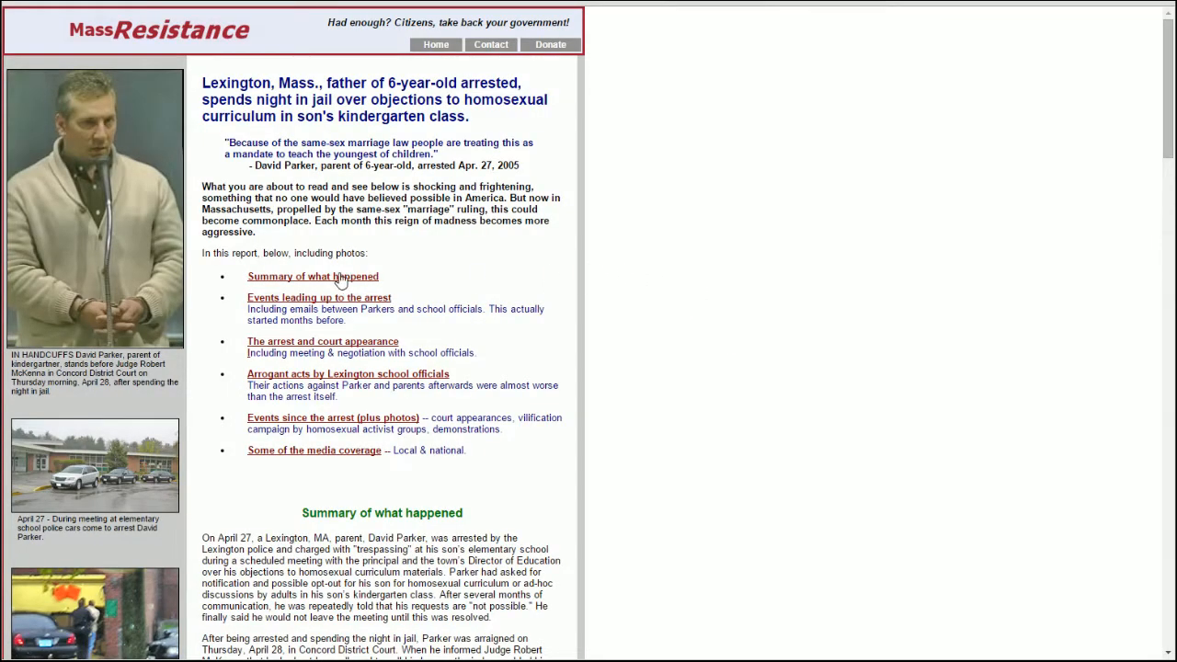
pyautogui.moveTo(170, 339)
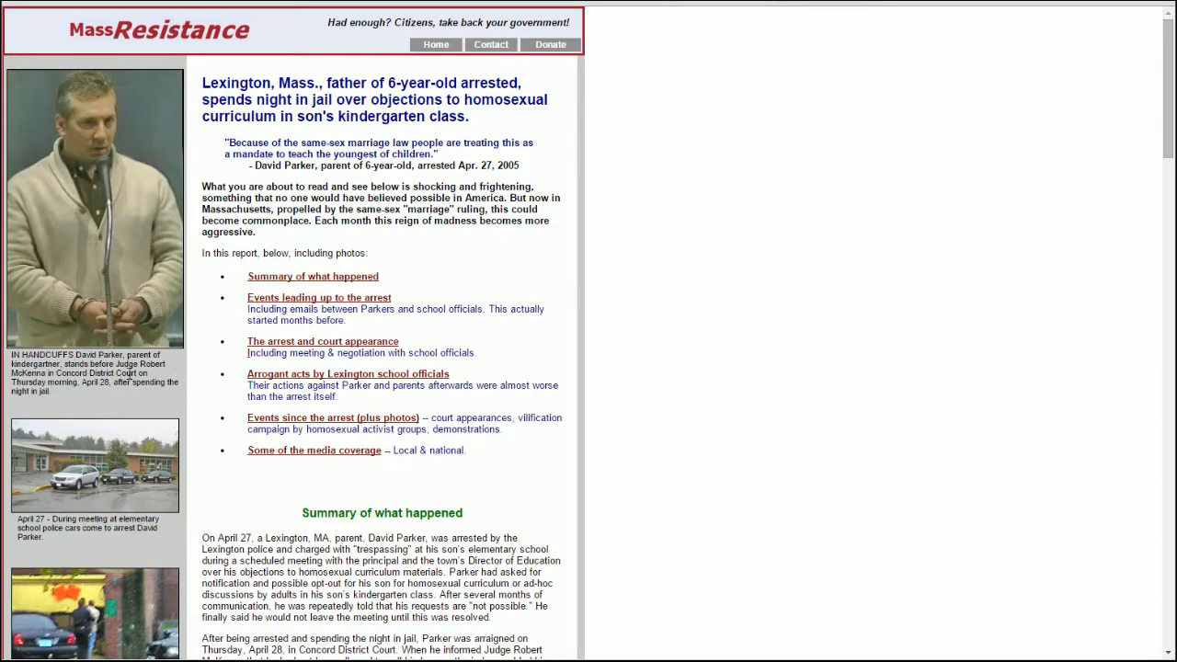
# Scroll the Lexington arrest report down to its 'Summary of what happened' and April 27 statement.
pyautogui.scroll(-3)
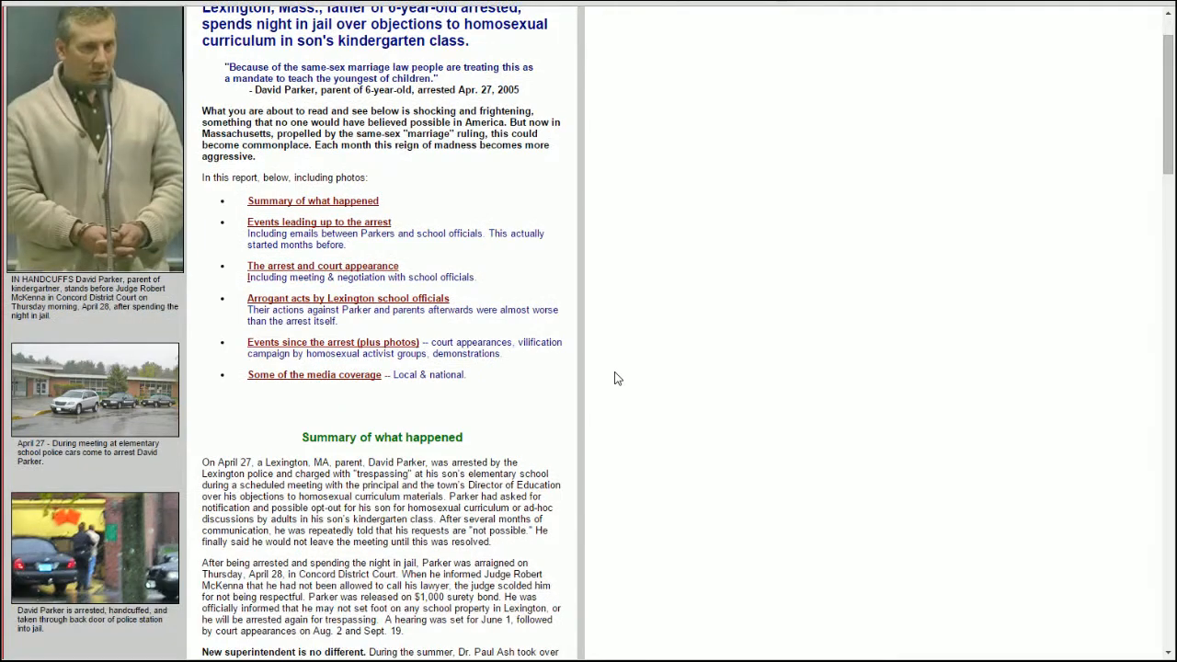
pyautogui.scroll(-3)
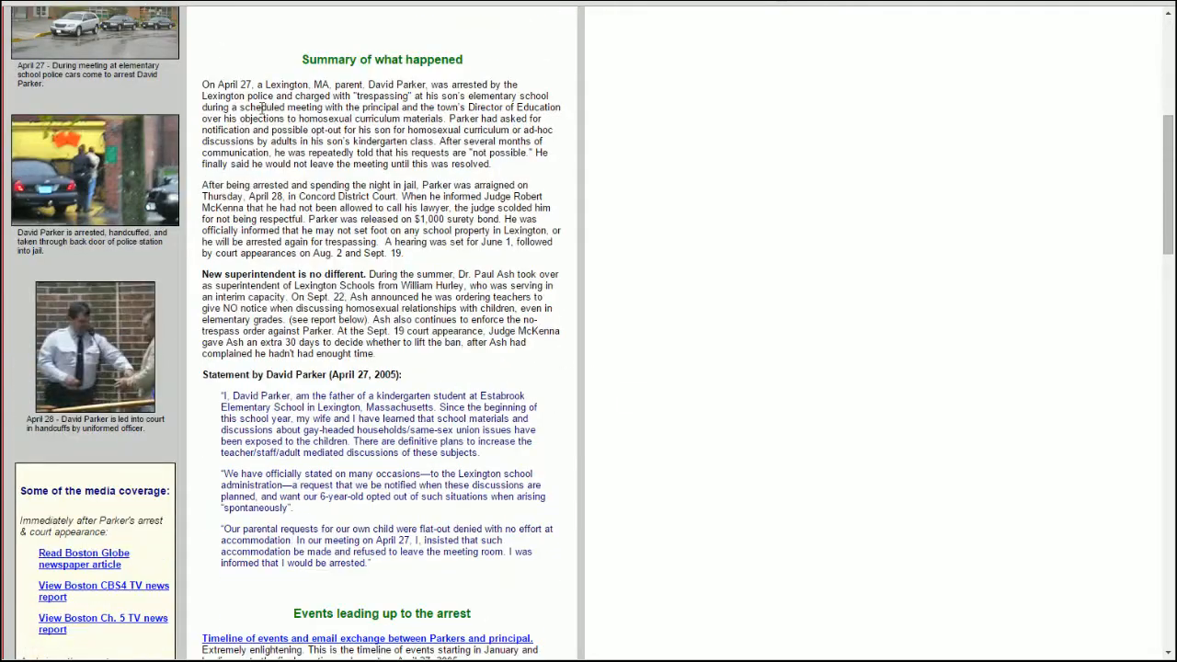
pyautogui.moveTo(589, 114)
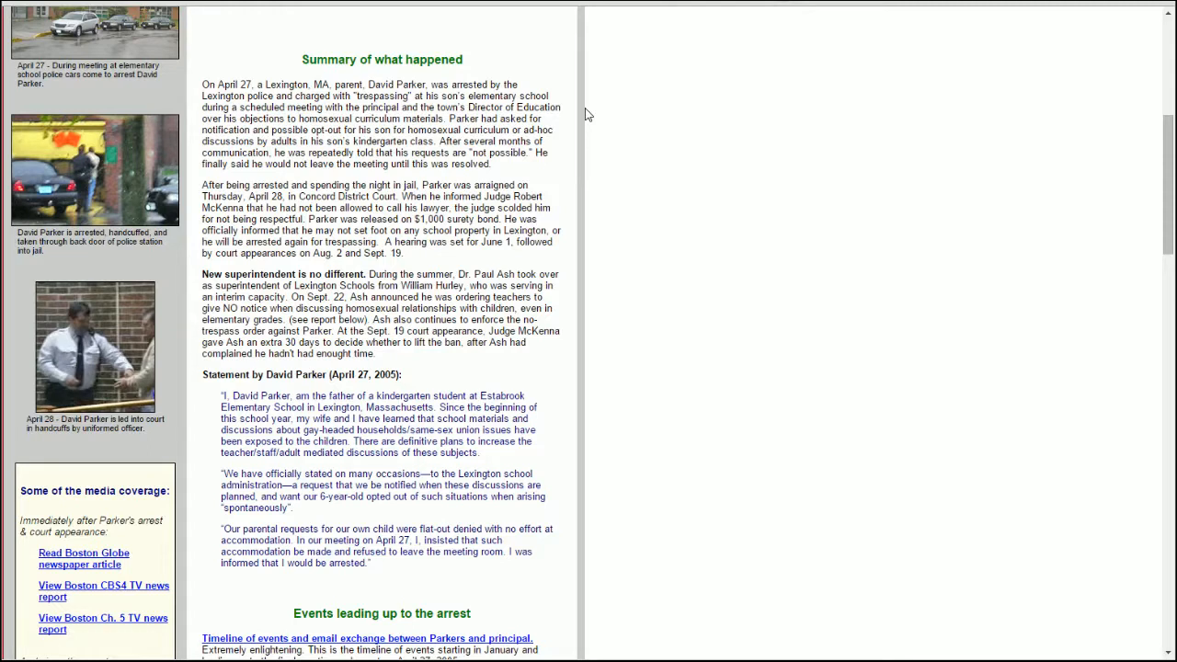
pyautogui.moveTo(581, 121)
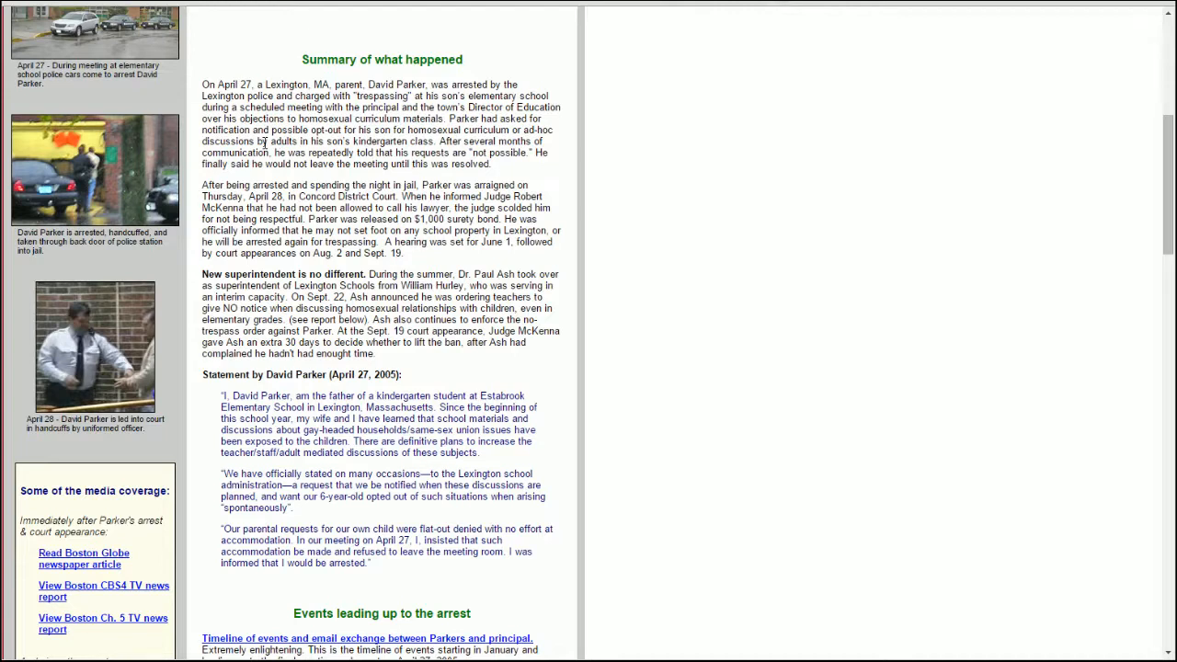
pyautogui.moveTo(450, 126)
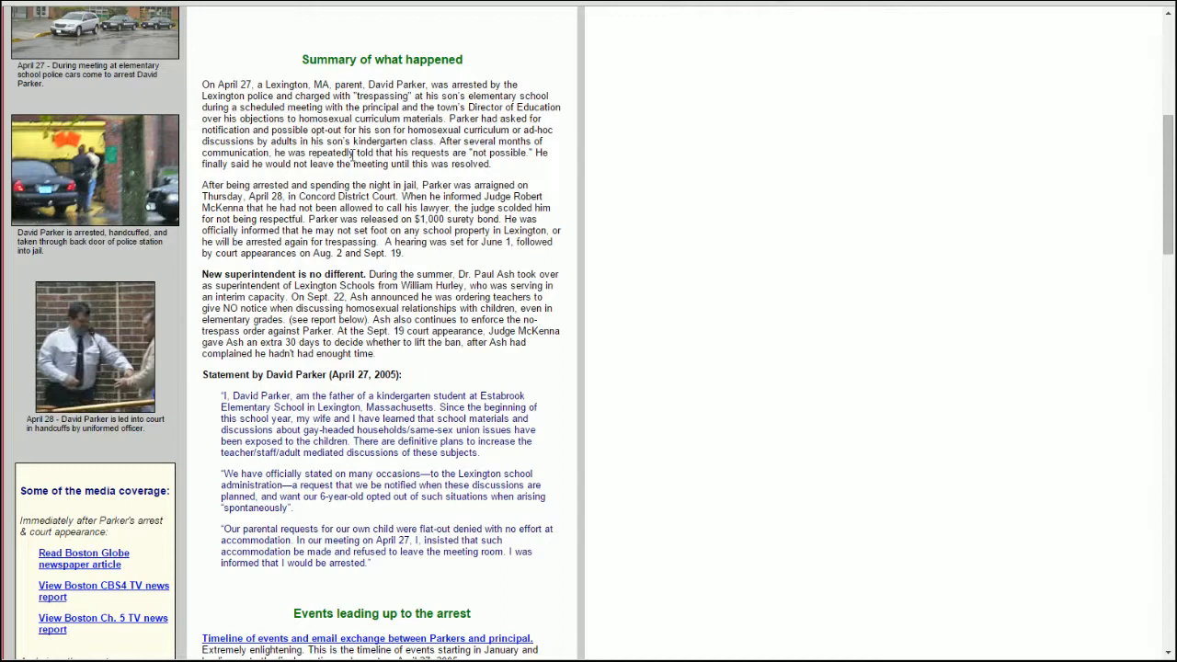
pyautogui.moveTo(637, 217)
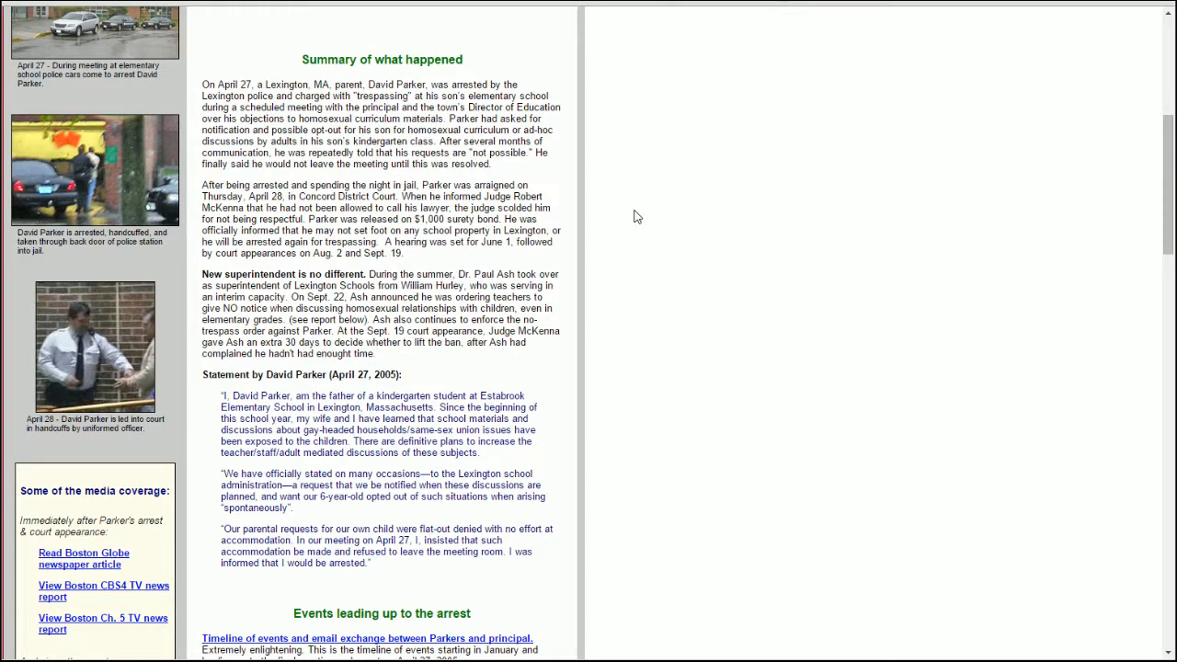
pyautogui.moveTo(644, 217)
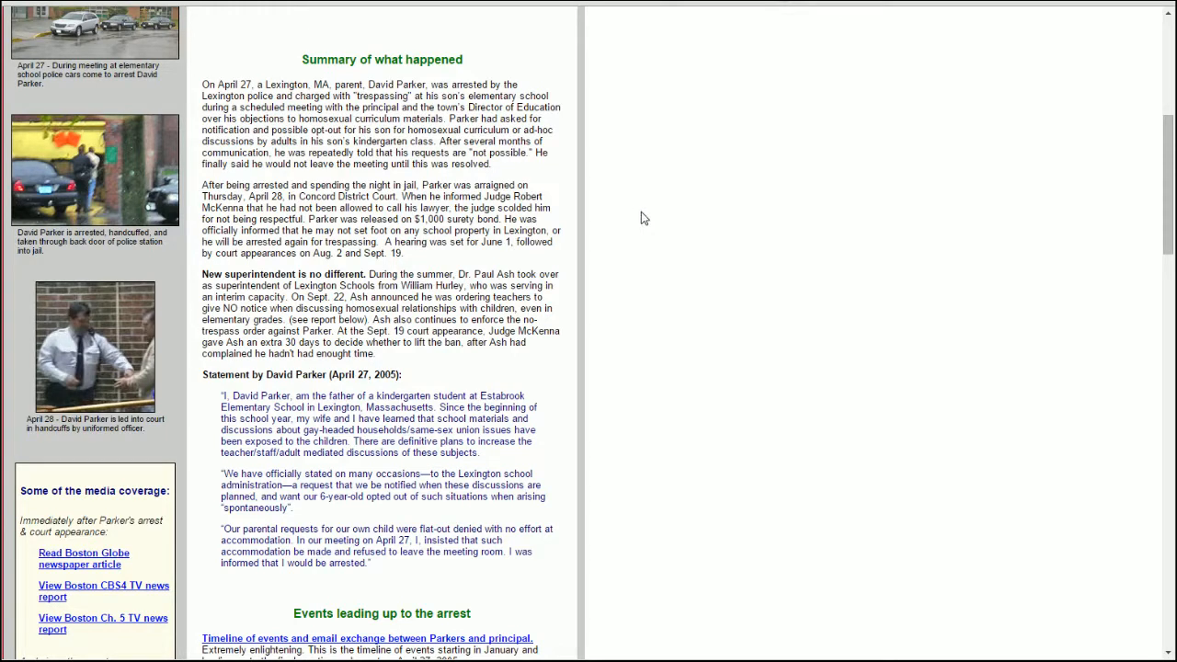
pyautogui.moveTo(658, 219)
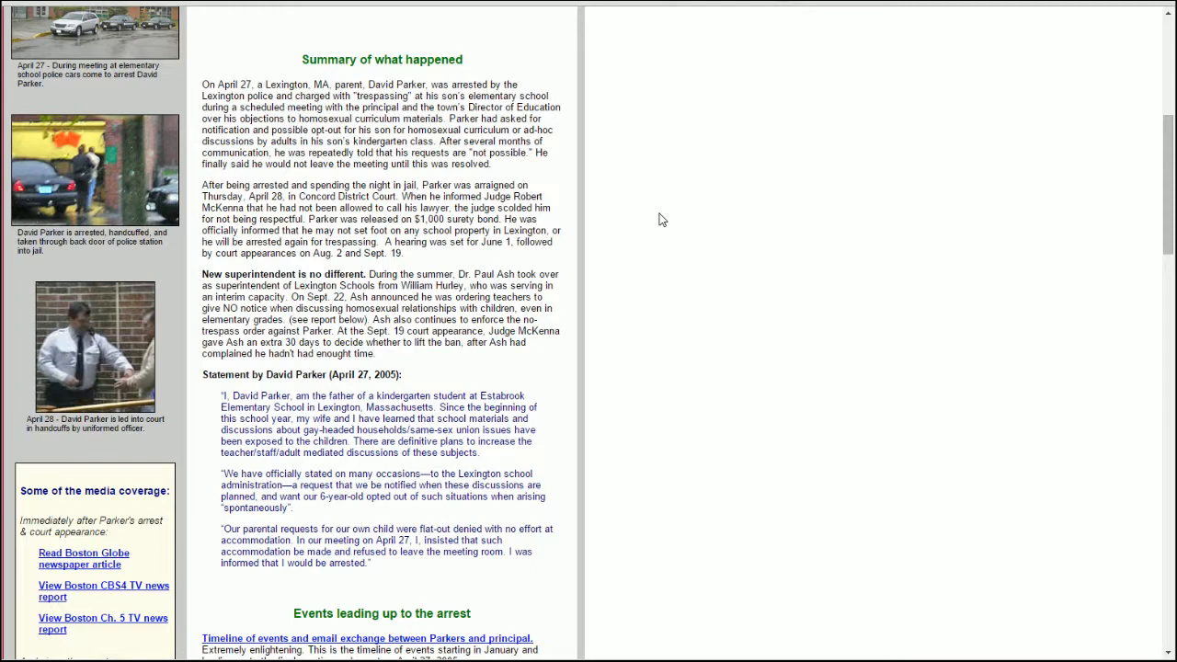
pyautogui.moveTo(548, 204)
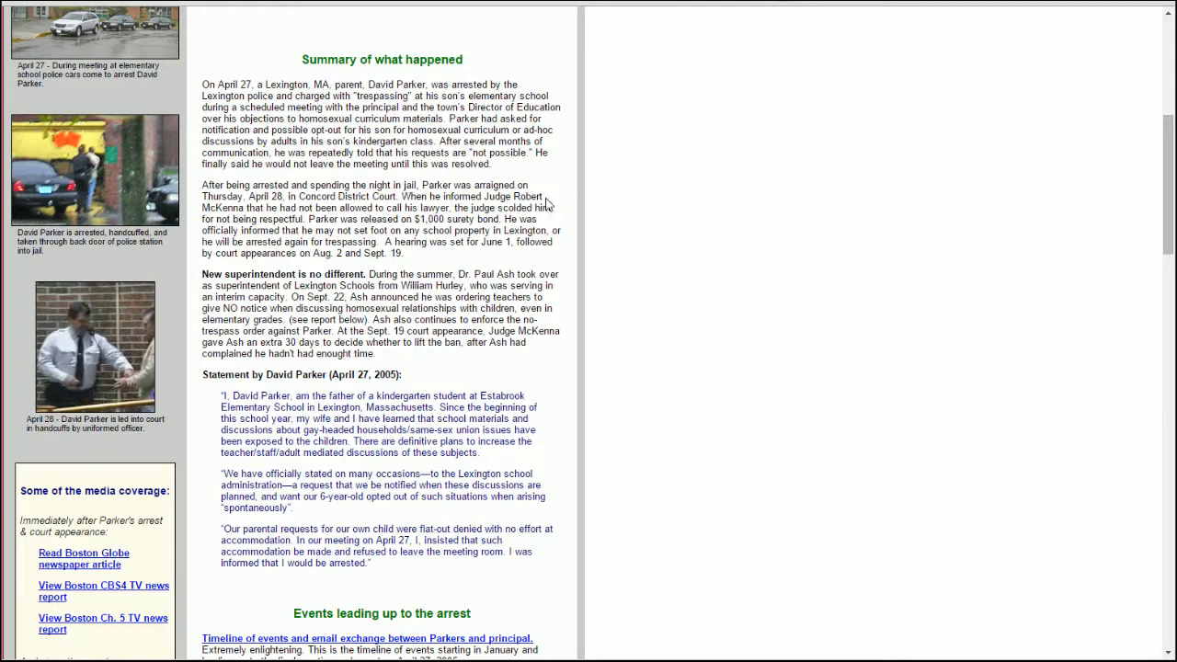
pyautogui.moveTo(434, 166)
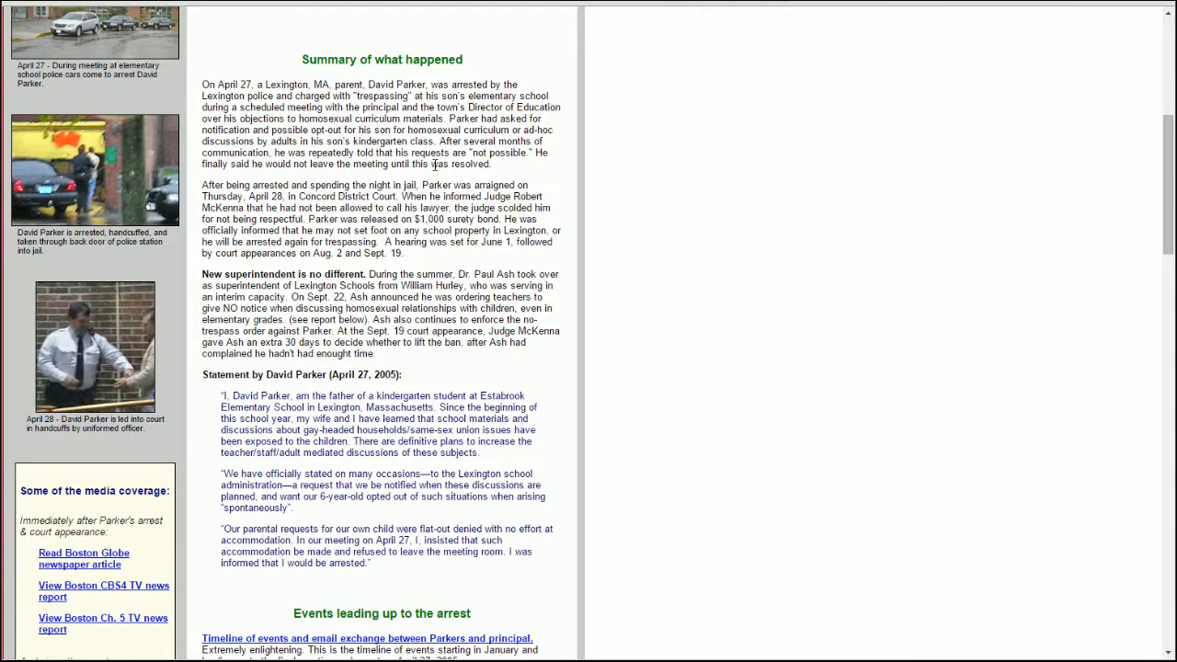
pyautogui.moveTo(956, 179)
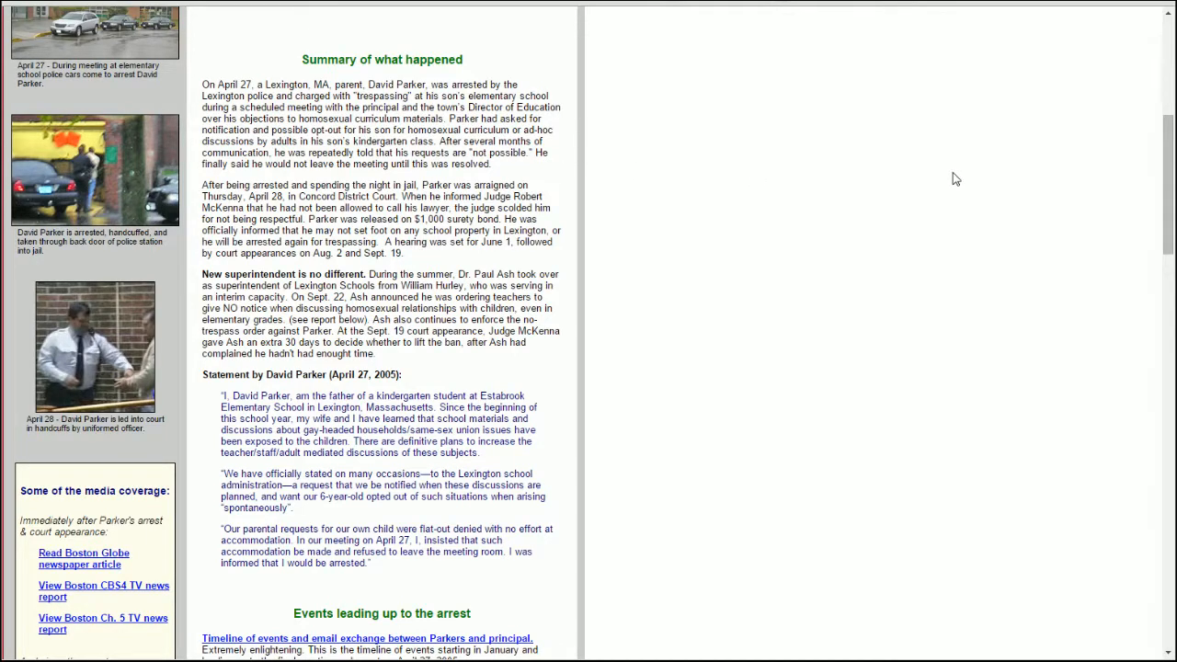
pyautogui.moveTo(335, 182)
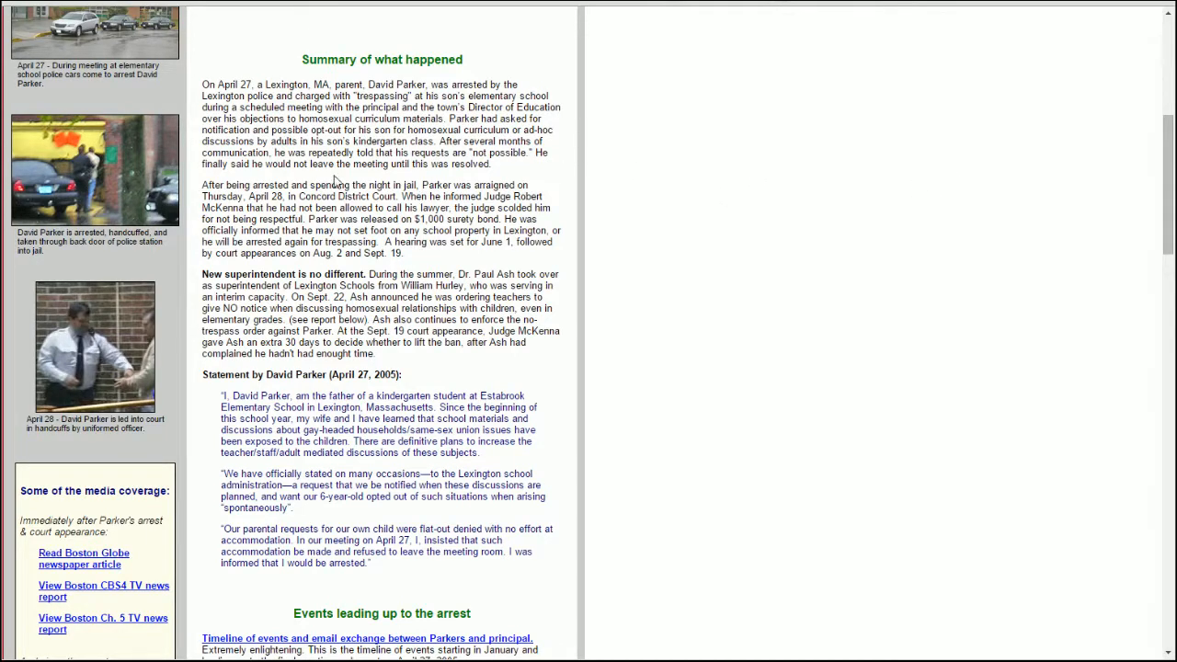
pyautogui.moveTo(504, 182)
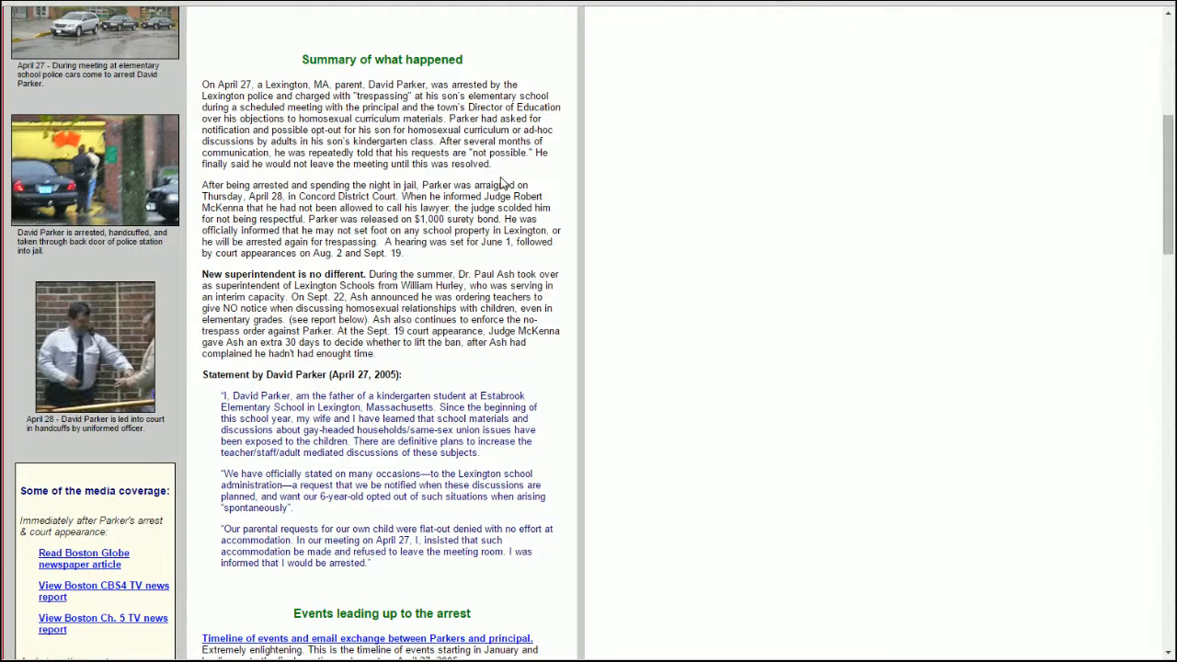
pyautogui.moveTo(580, 173)
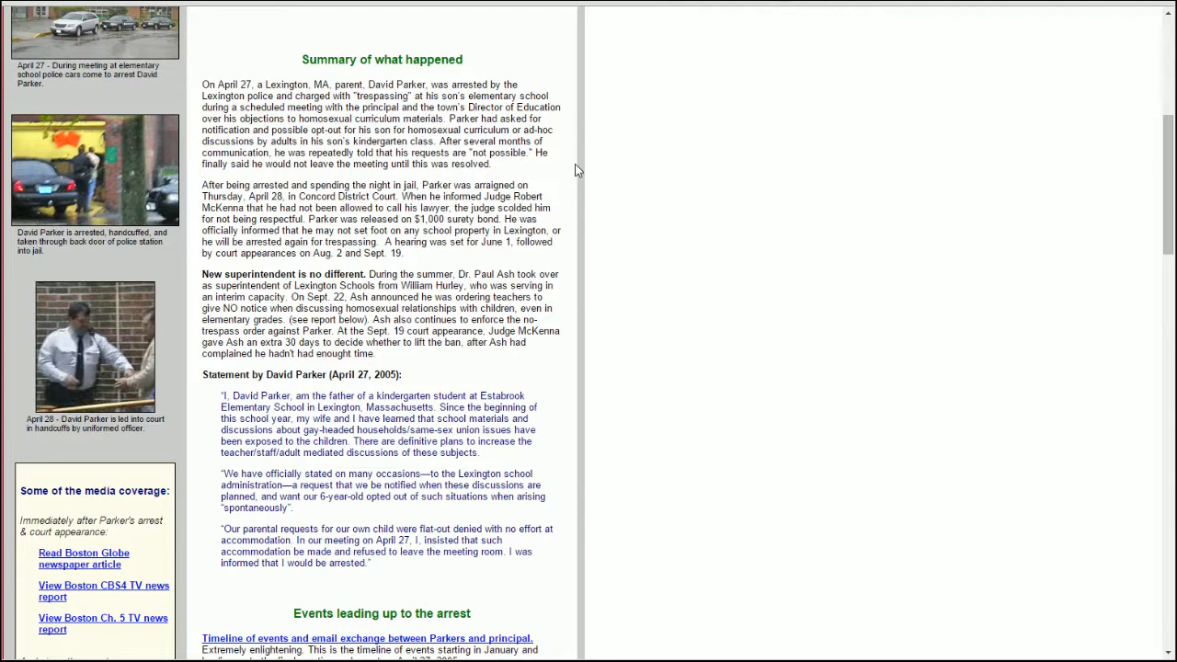
pyautogui.moveTo(563, 169)
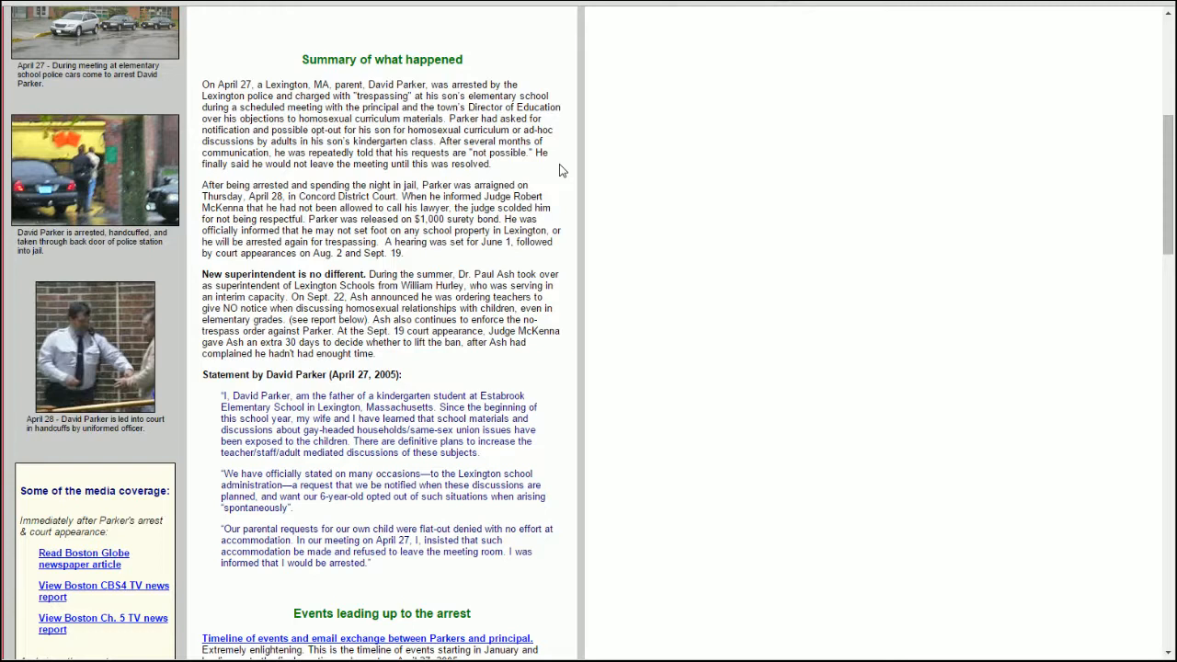
pyautogui.moveTo(552, 229)
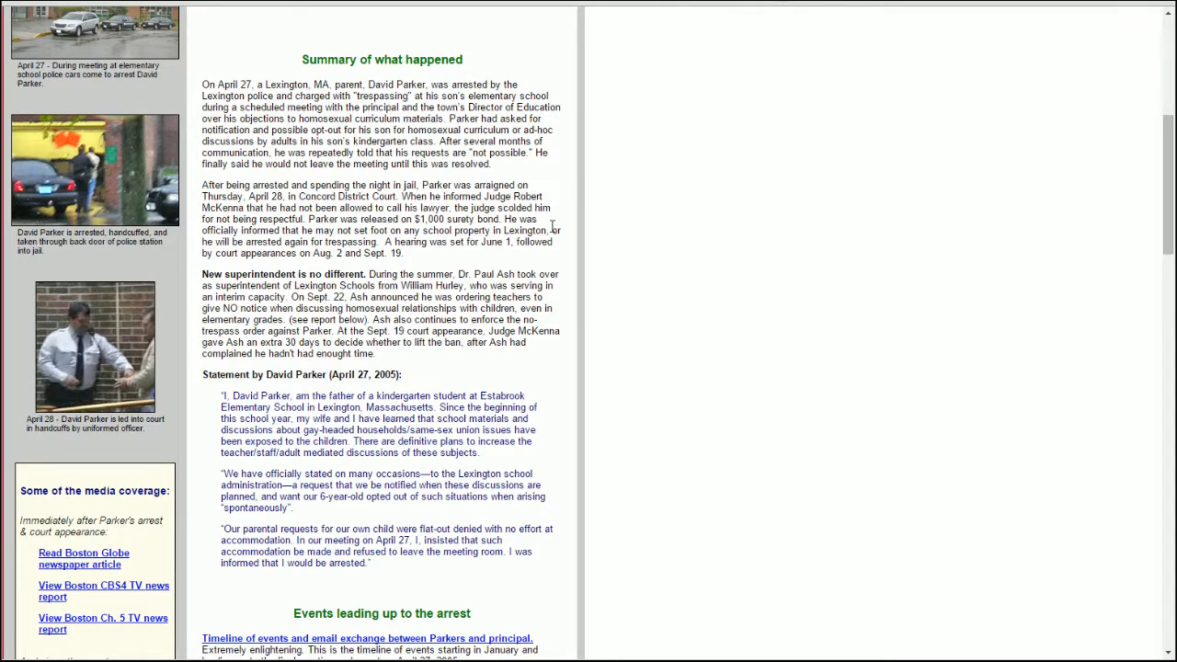
pyautogui.moveTo(574, 232)
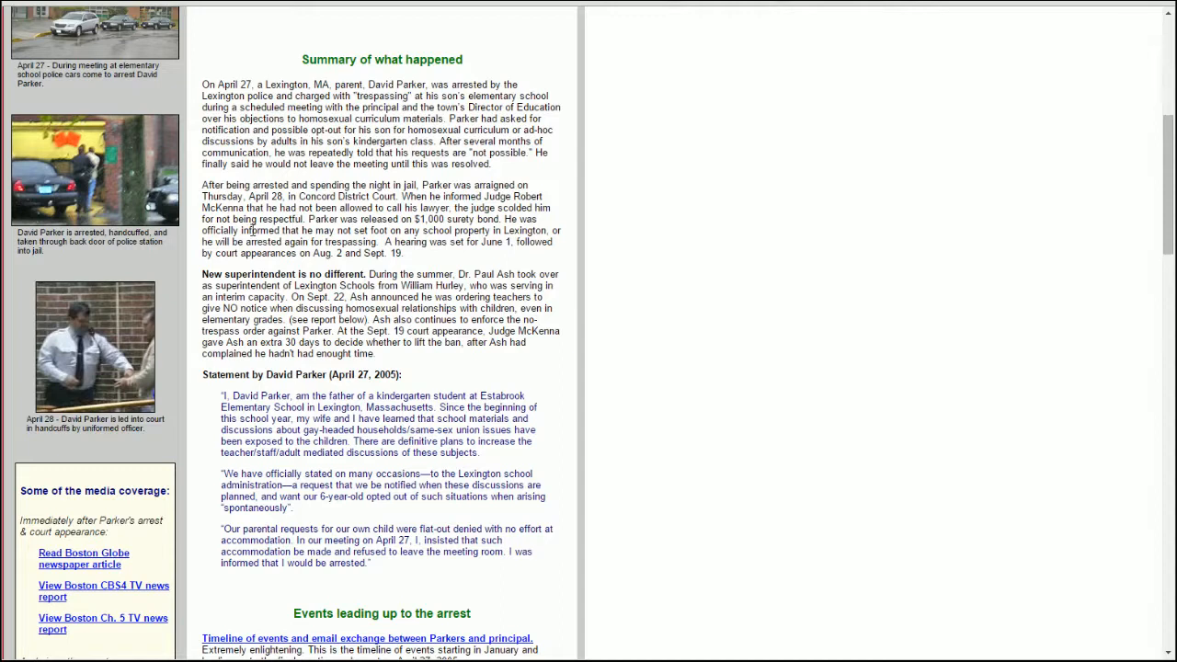
pyautogui.moveTo(624, 232)
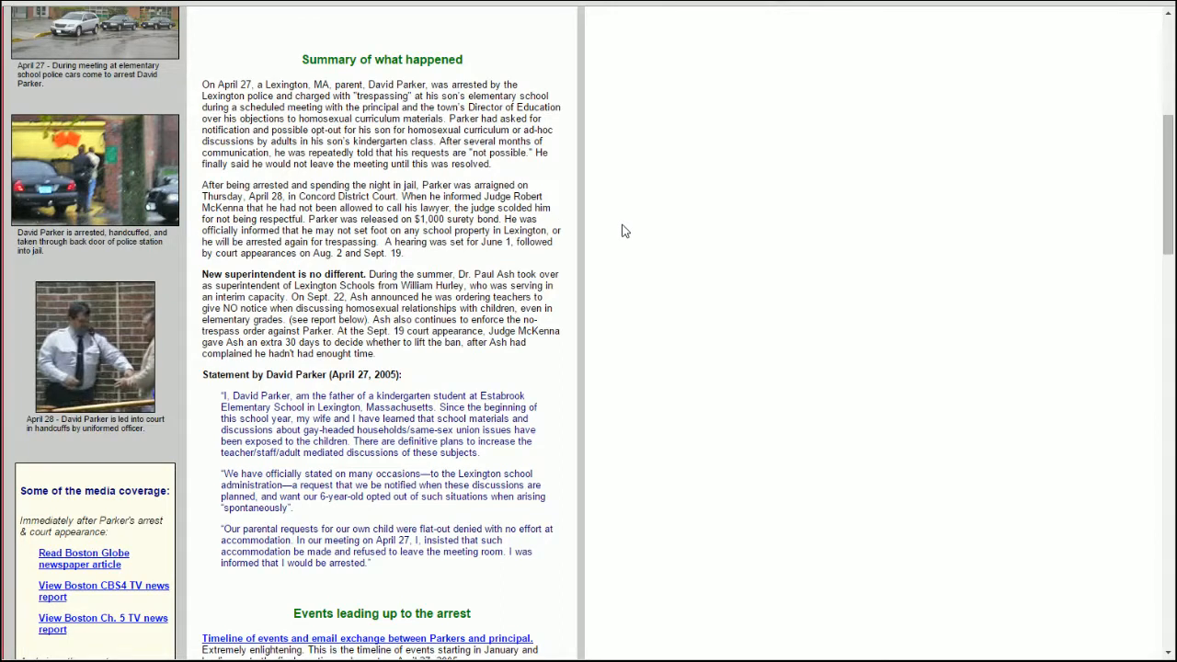
pyautogui.moveTo(572, 234)
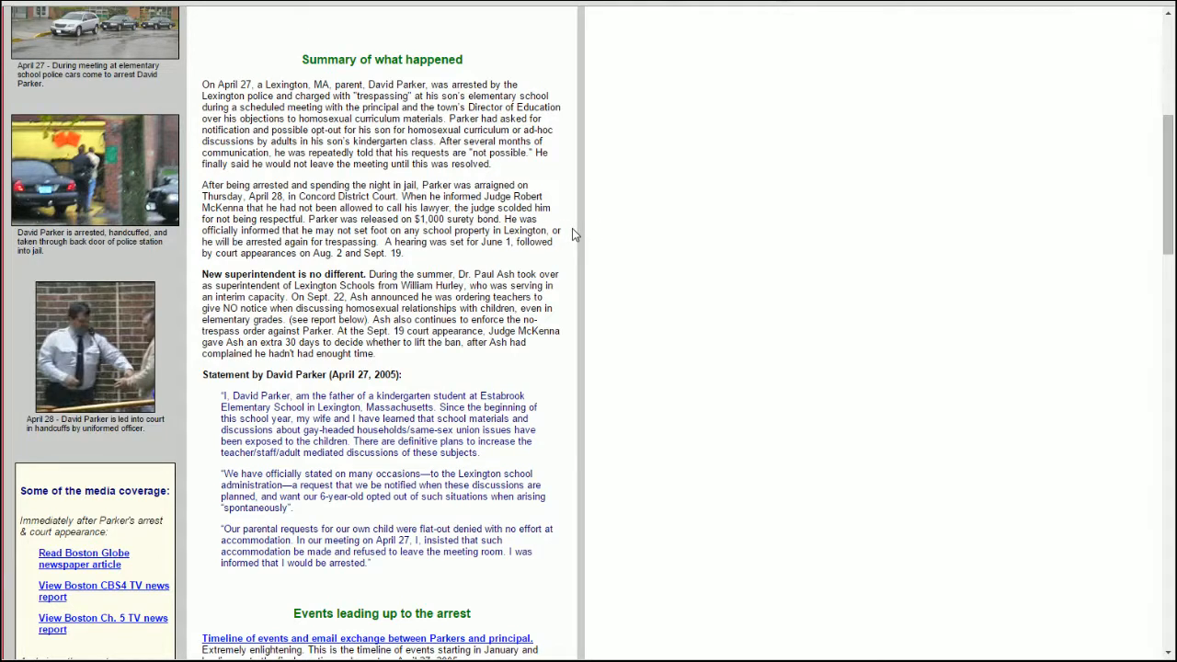
pyautogui.moveTo(636, 289)
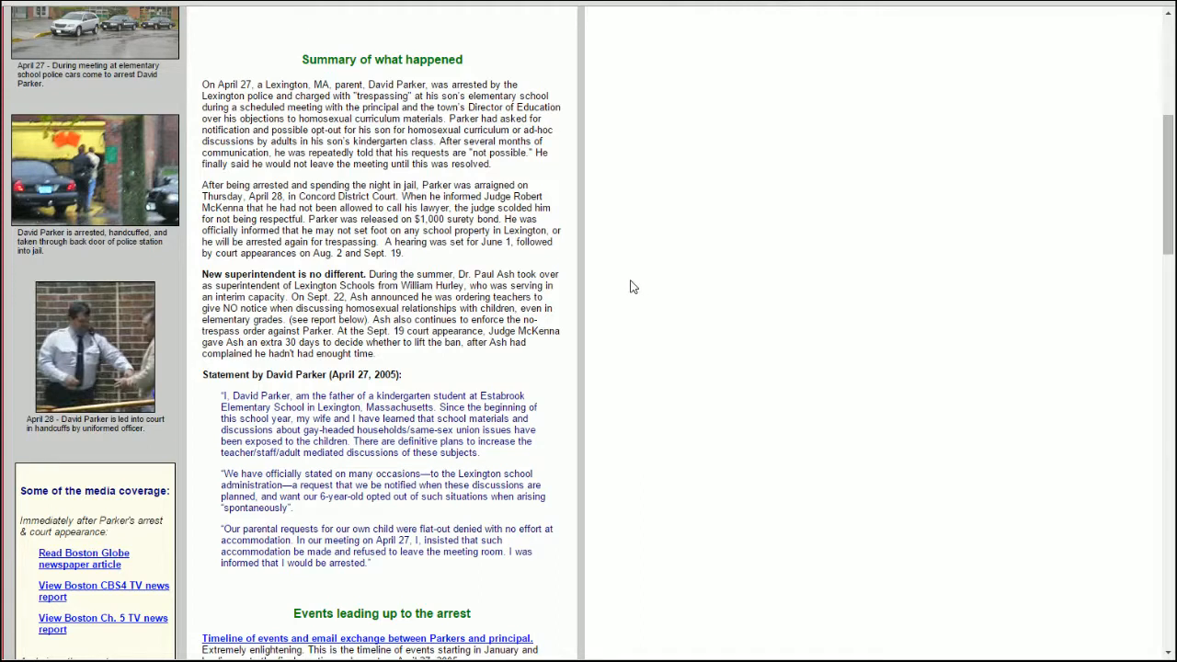
pyautogui.moveTo(564, 178)
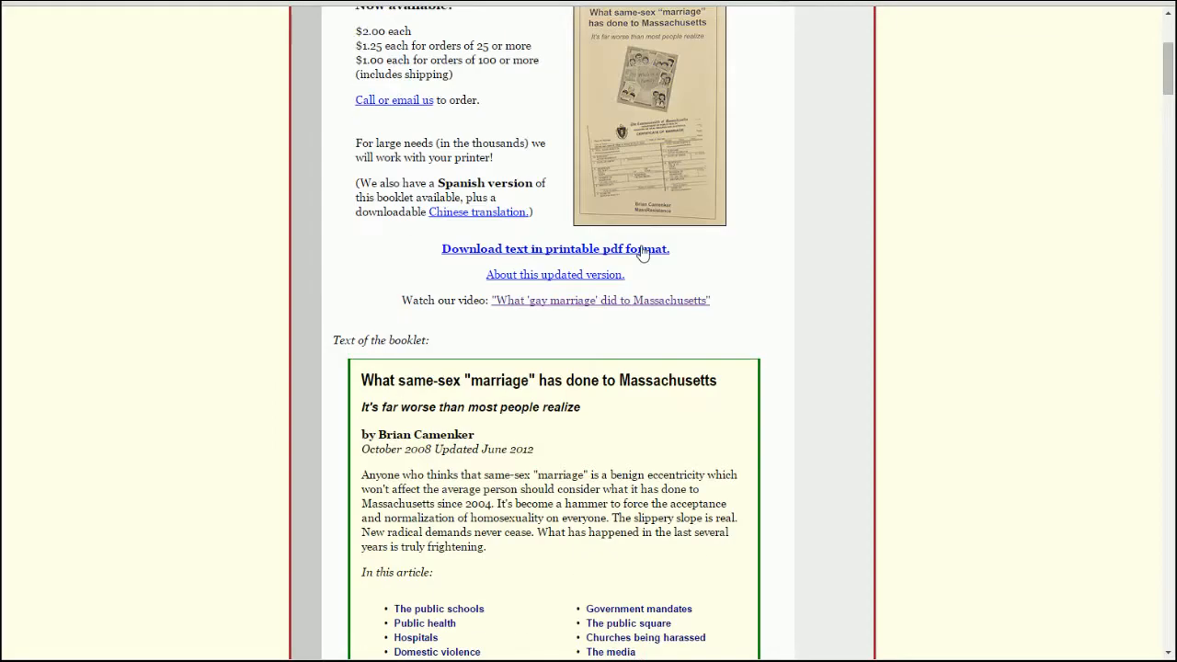
# Reach the Parker report's lists of pre-arrest events and 'The arrest and court appearance' articles.
pyautogui.scroll(3)
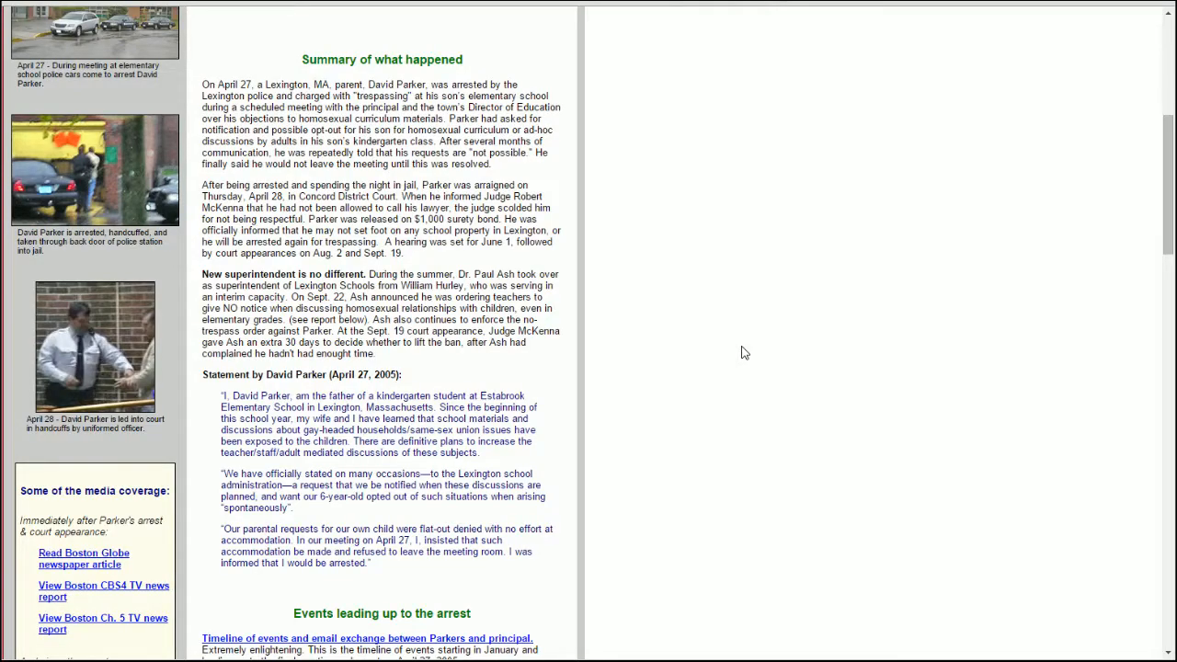
pyautogui.moveTo(776, 329)
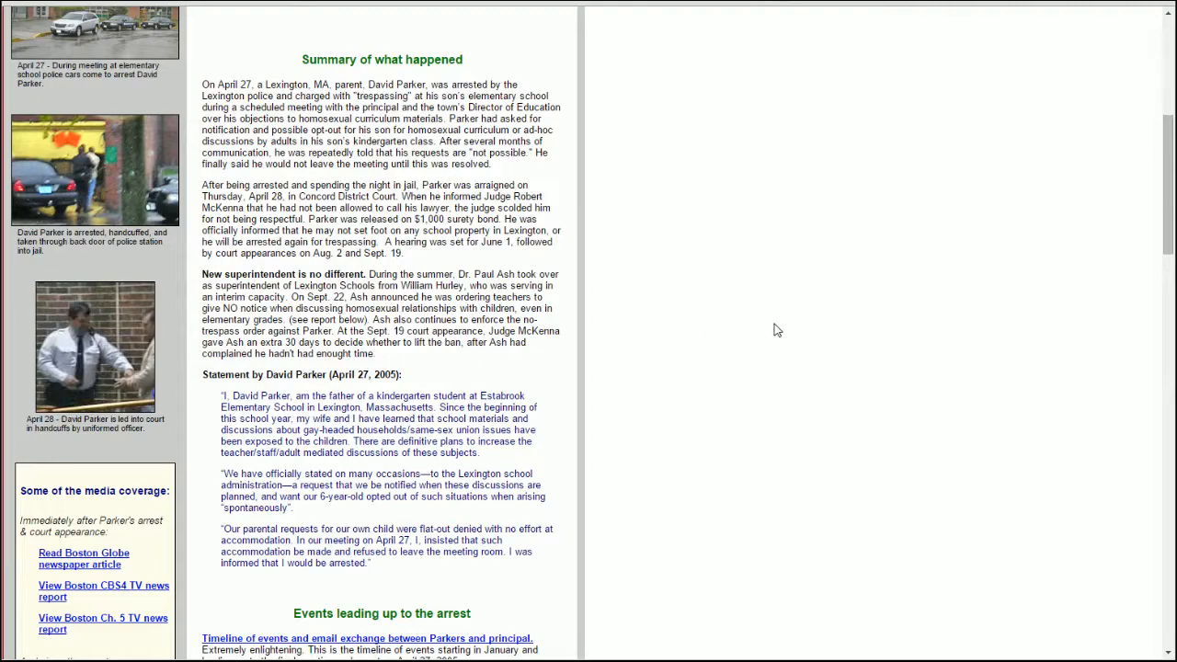
pyautogui.scroll(-3)
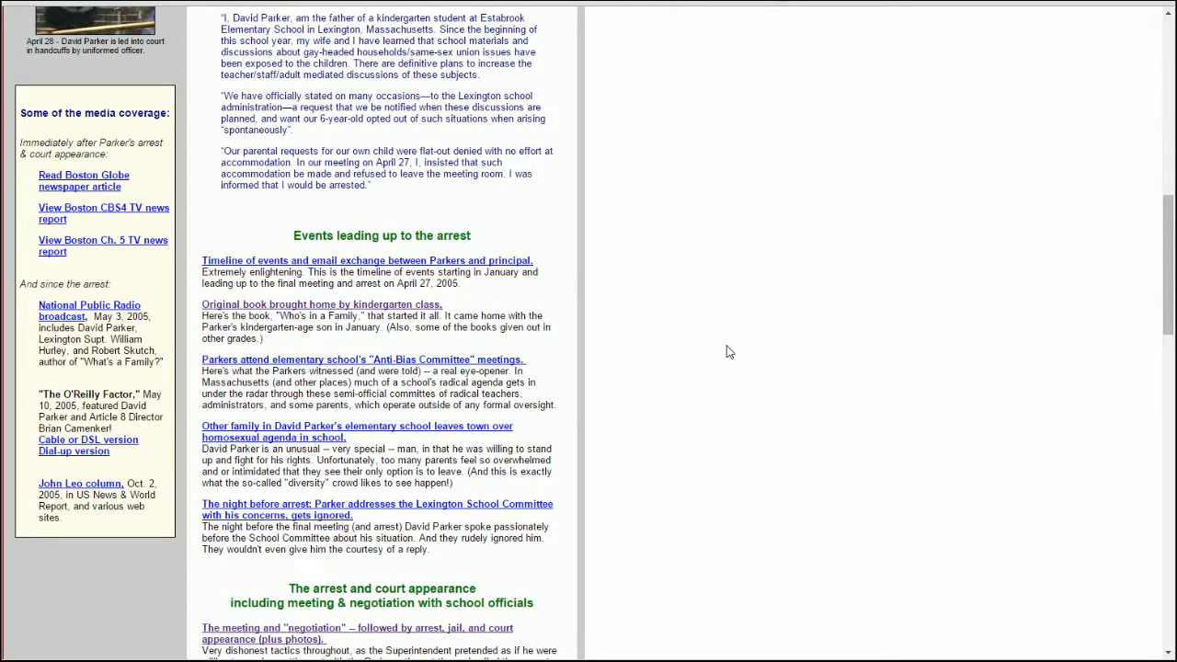
pyautogui.scroll(-3)
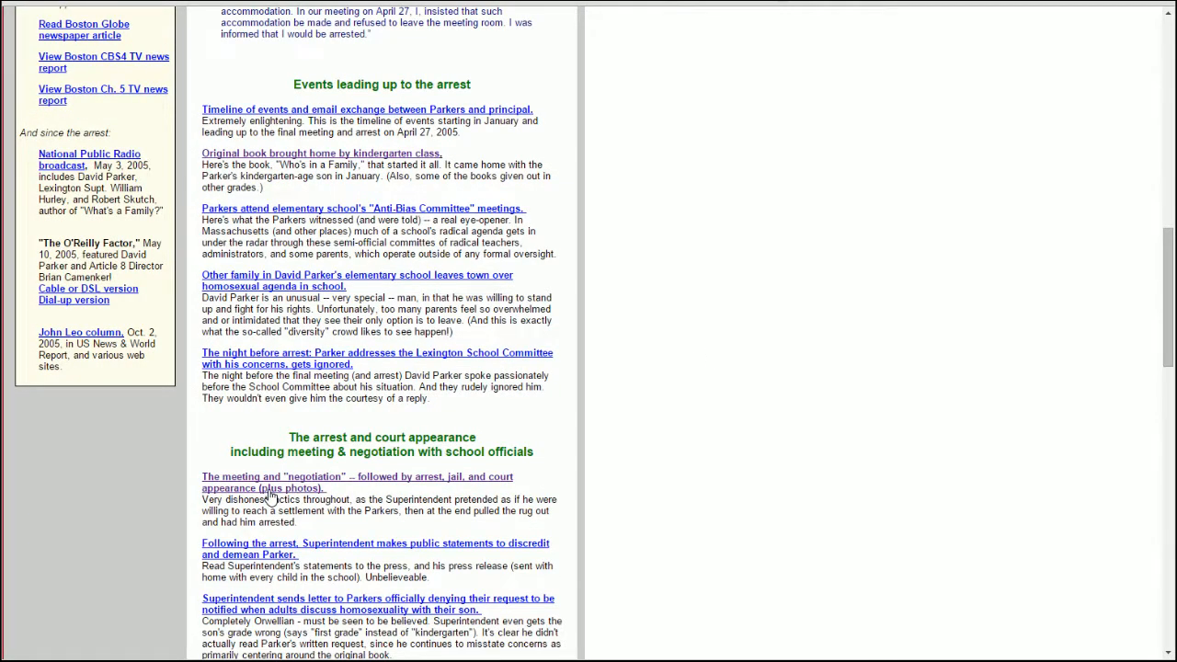
# Go to the article 'The meeting and negotiation -- followed by arrest, jail, and court appearance'.
pyautogui.click(357, 482)
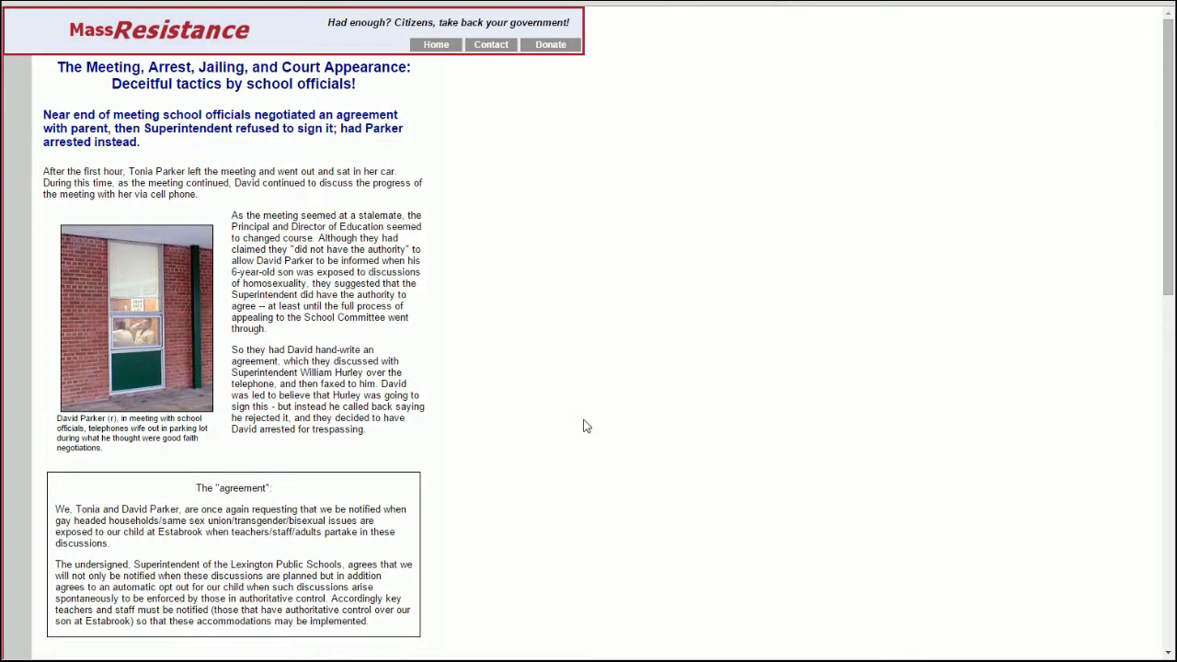
pyautogui.moveTo(504, 327)
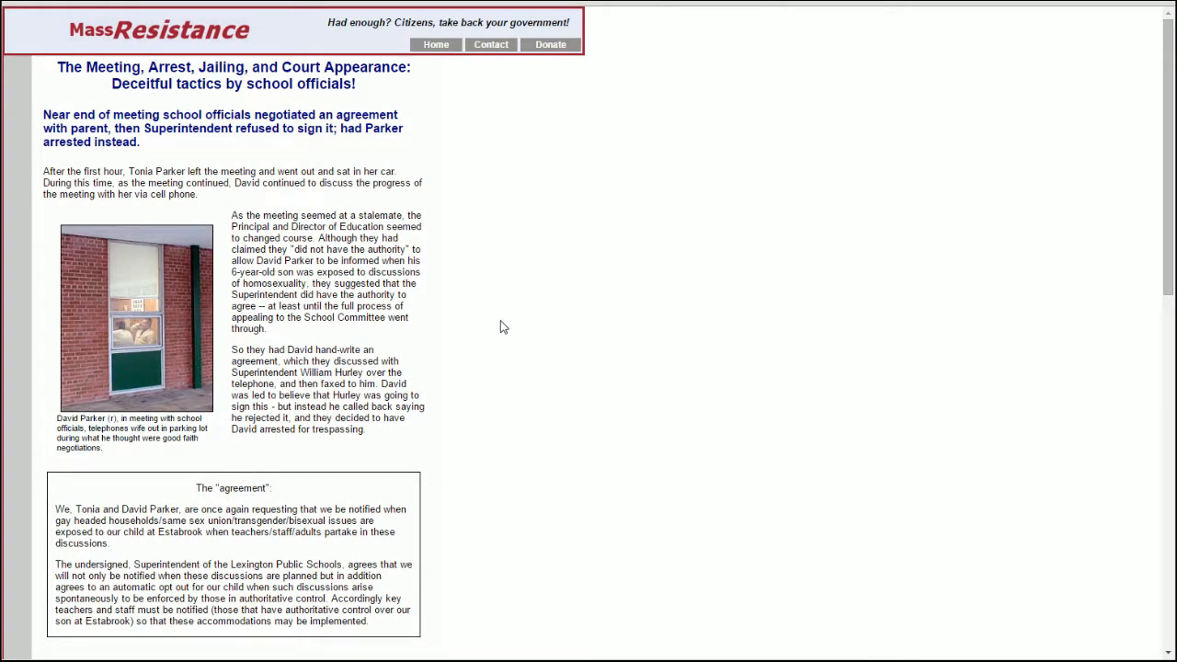
pyautogui.moveTo(290, 199)
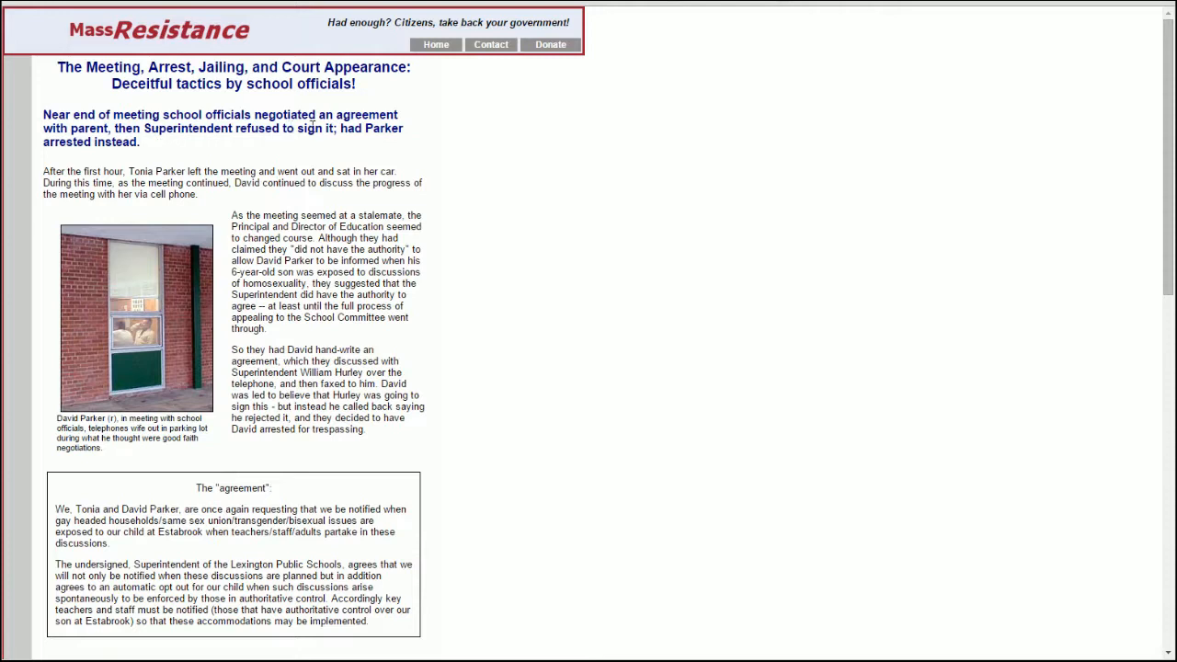
pyautogui.moveTo(451, 154)
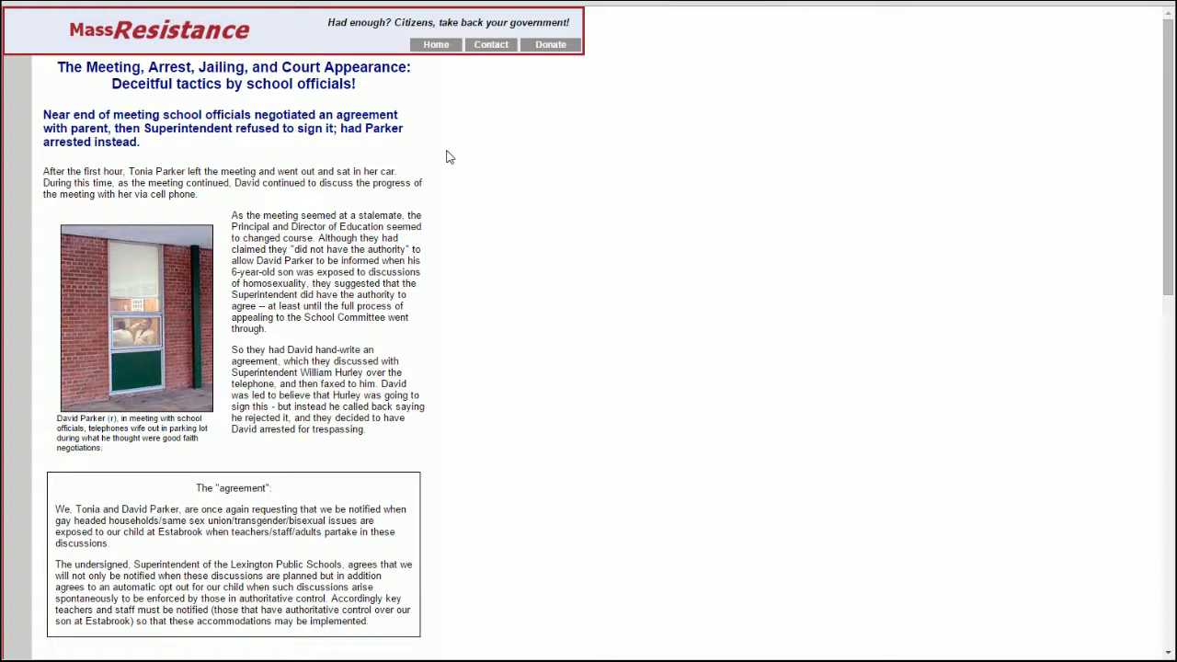
pyautogui.moveTo(320, 173)
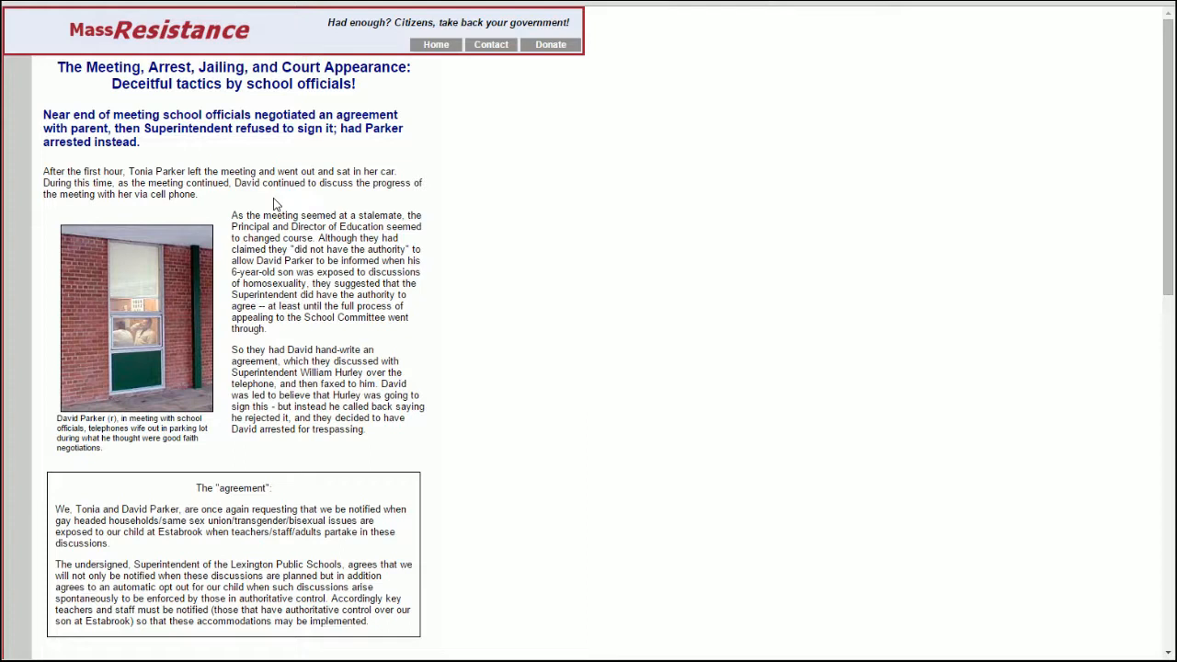
pyautogui.moveTo(228, 202)
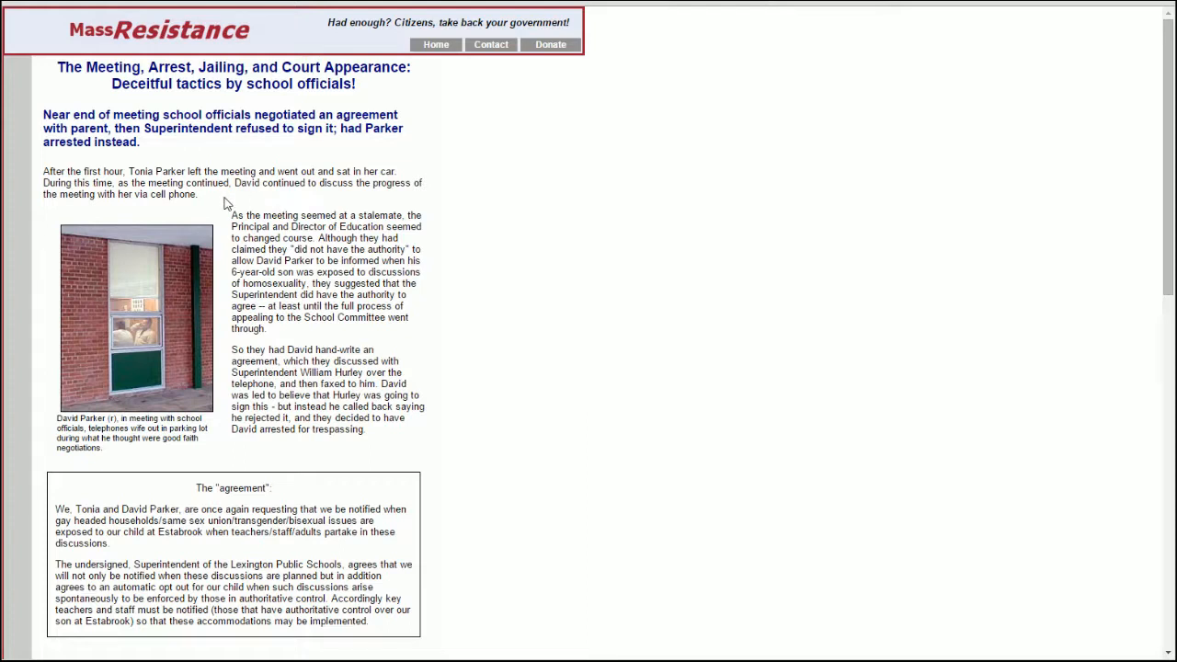
pyautogui.moveTo(188, 200)
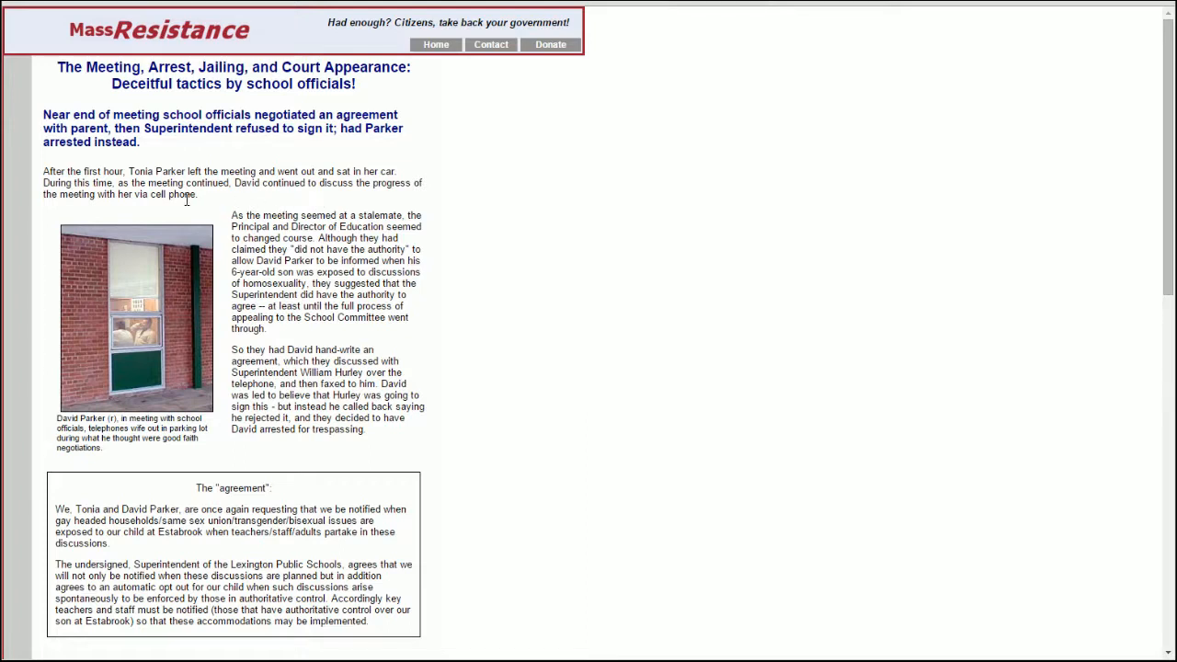
pyautogui.moveTo(214, 204)
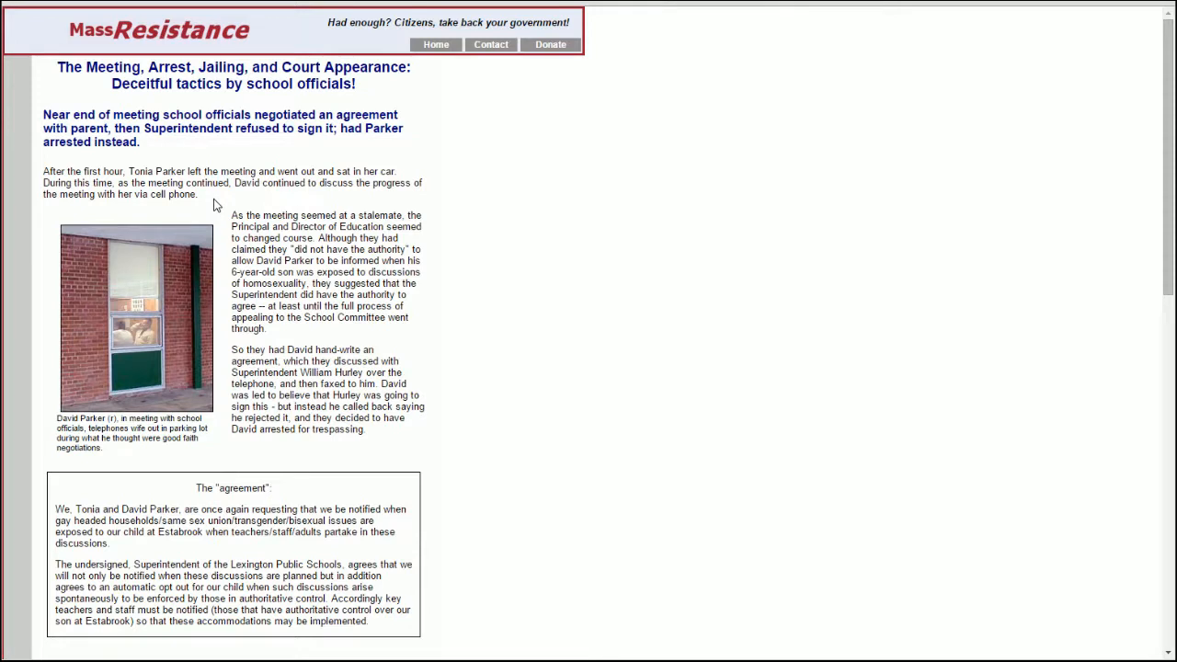
pyautogui.moveTo(322, 200)
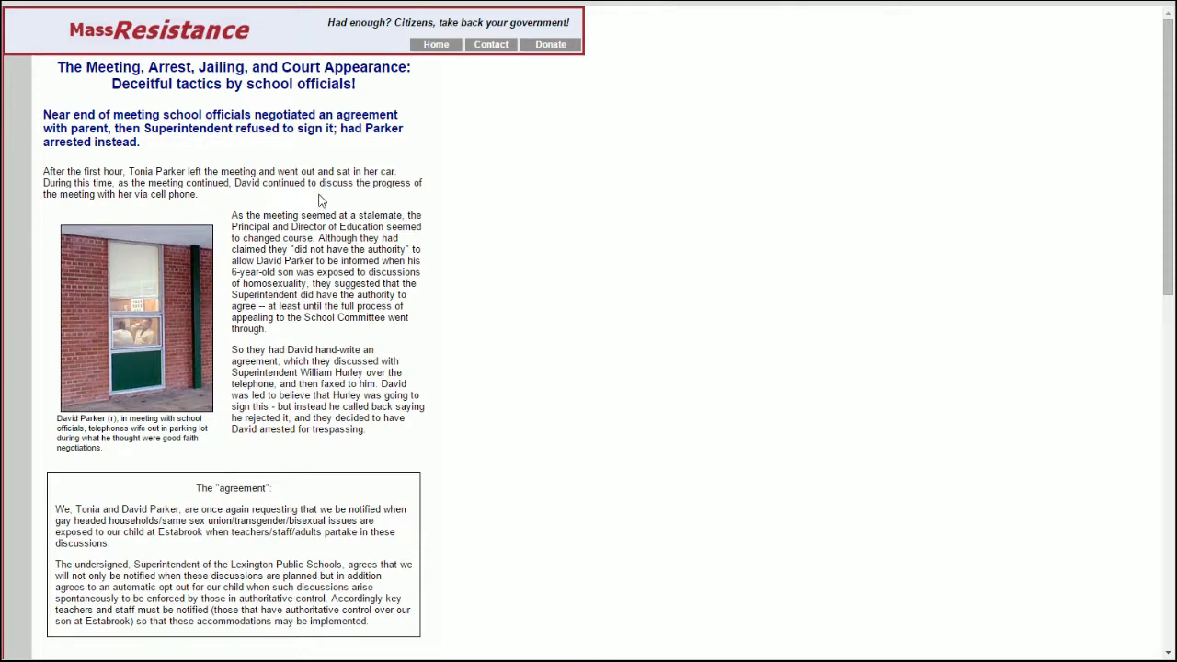
pyautogui.moveTo(478, 217)
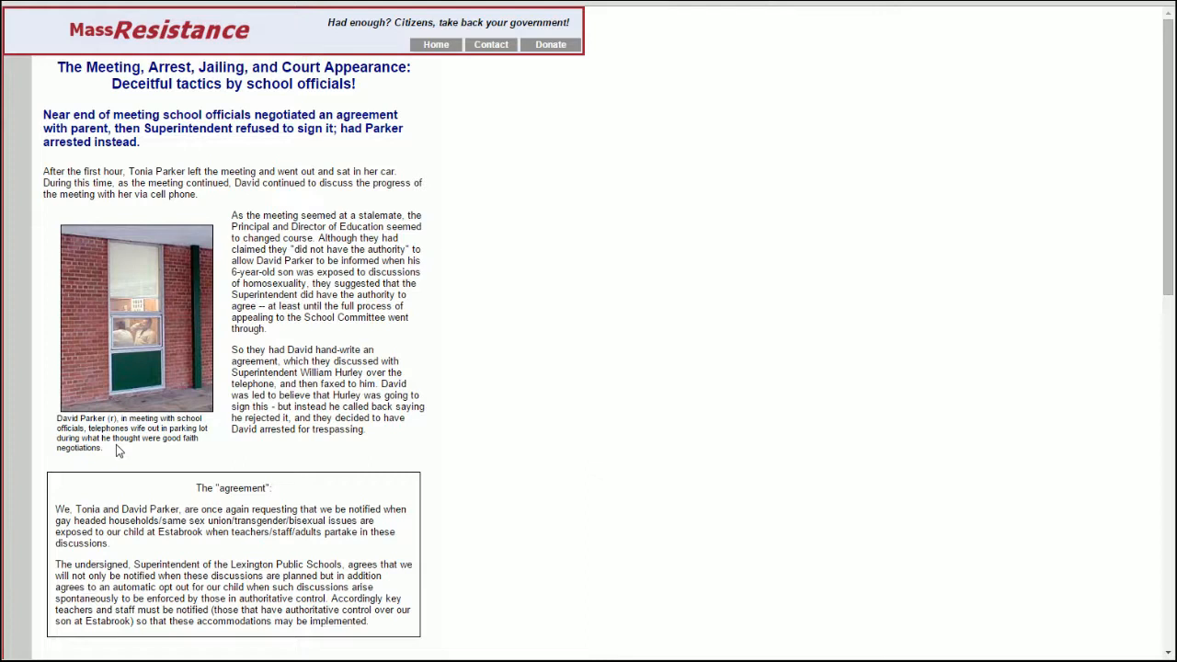
pyautogui.moveTo(460, 259)
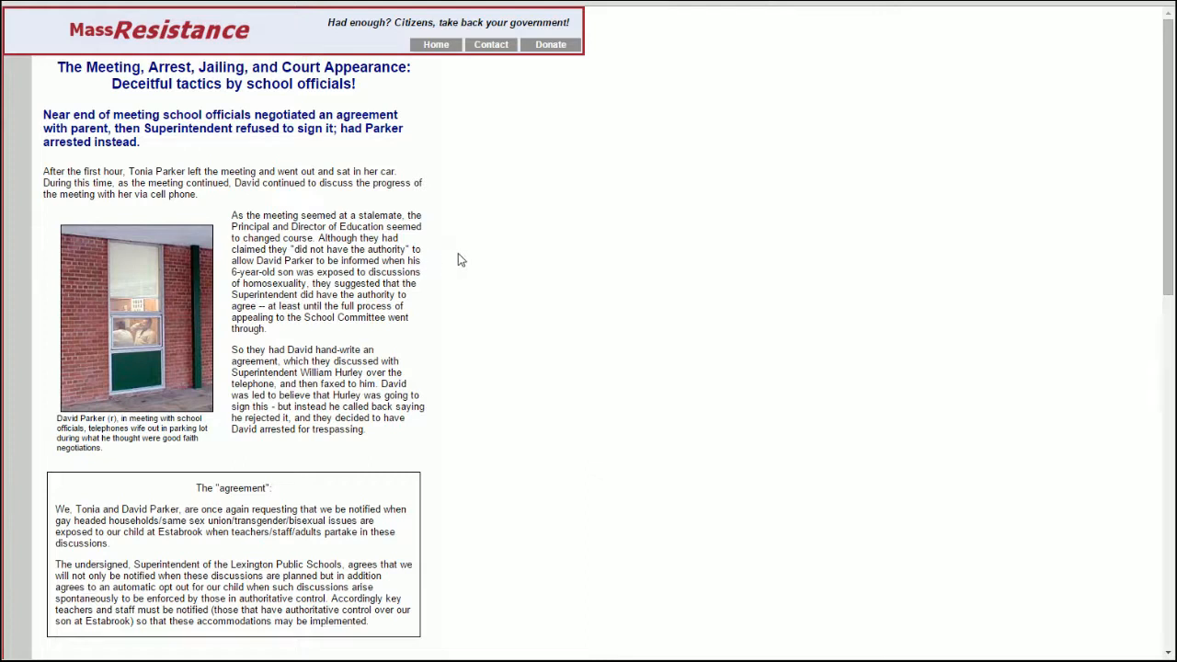
pyautogui.moveTo(468, 265)
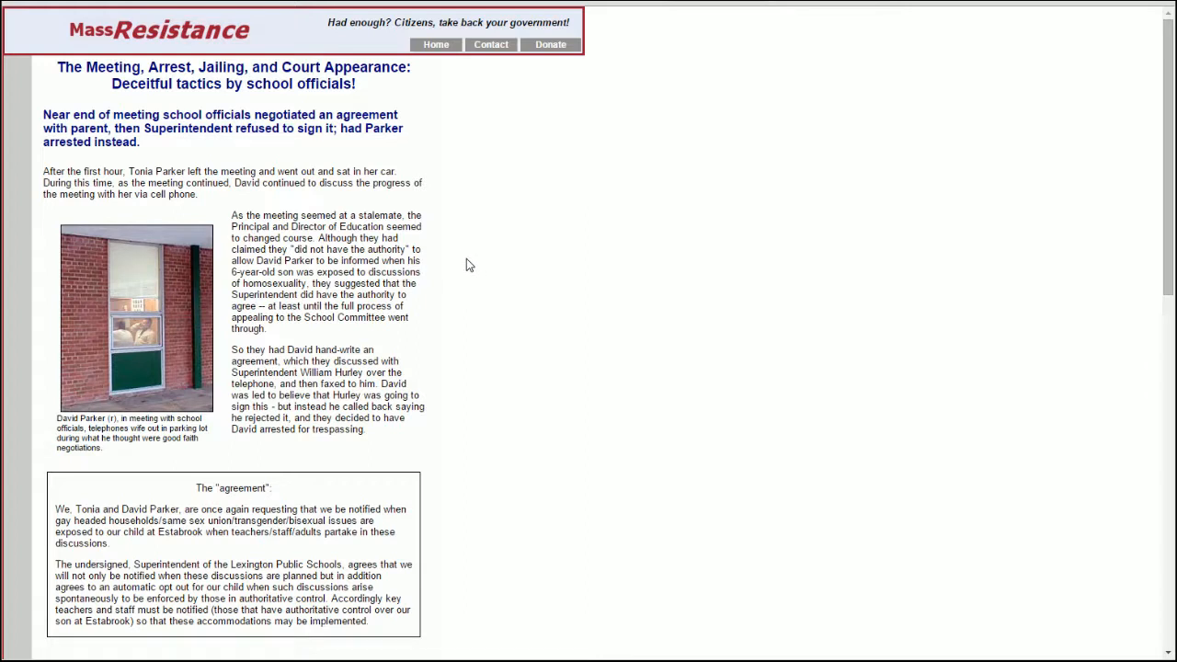
pyautogui.moveTo(464, 258)
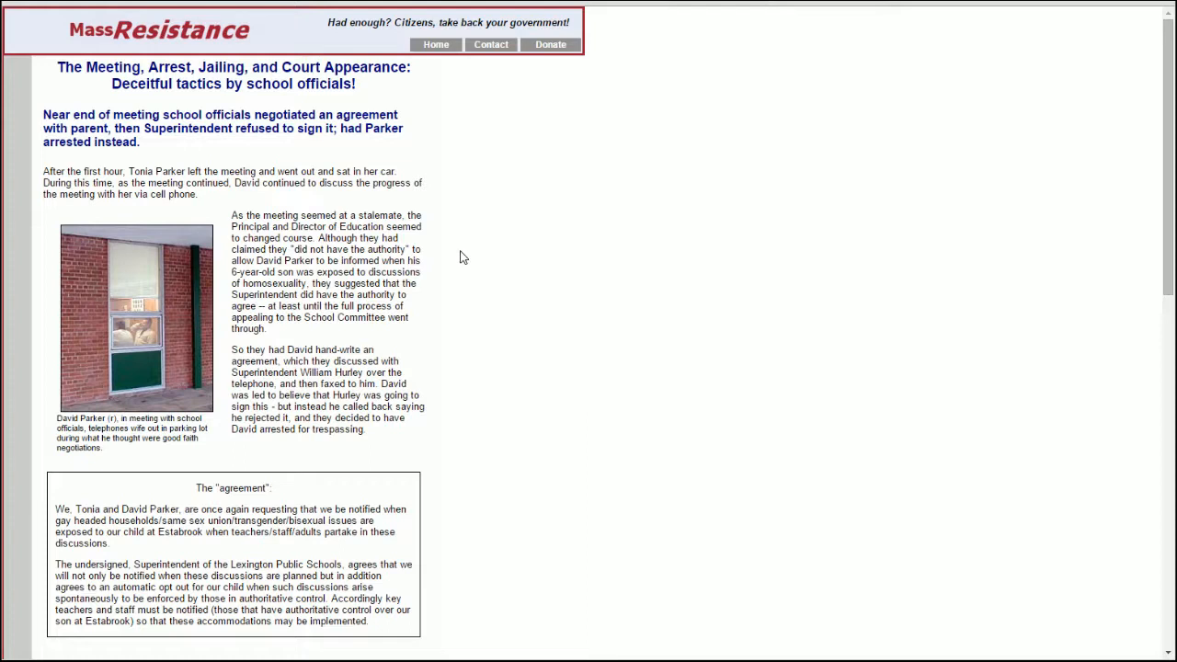
pyautogui.moveTo(452, 273)
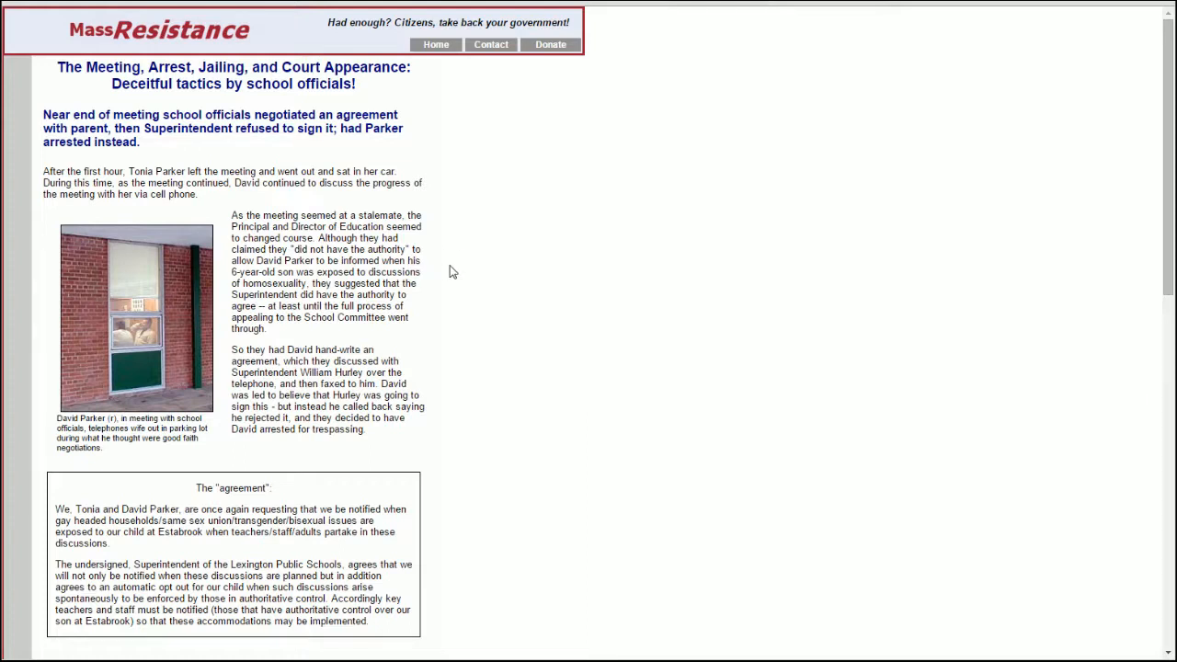
pyautogui.moveTo(427, 291)
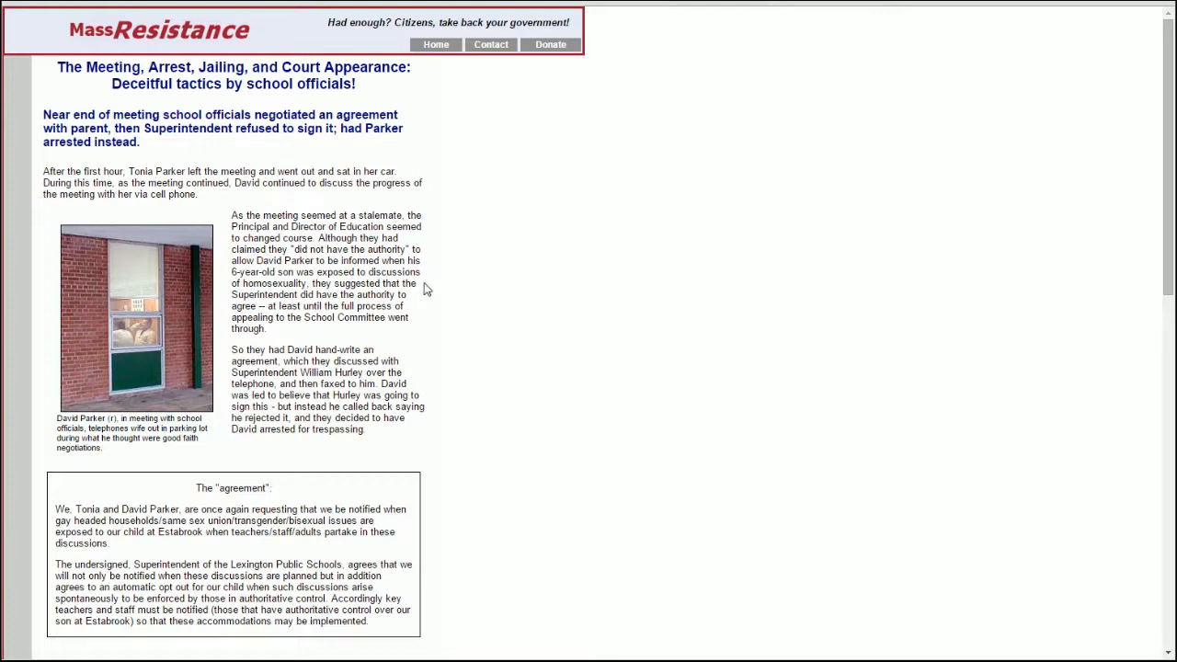
pyautogui.moveTo(438, 302)
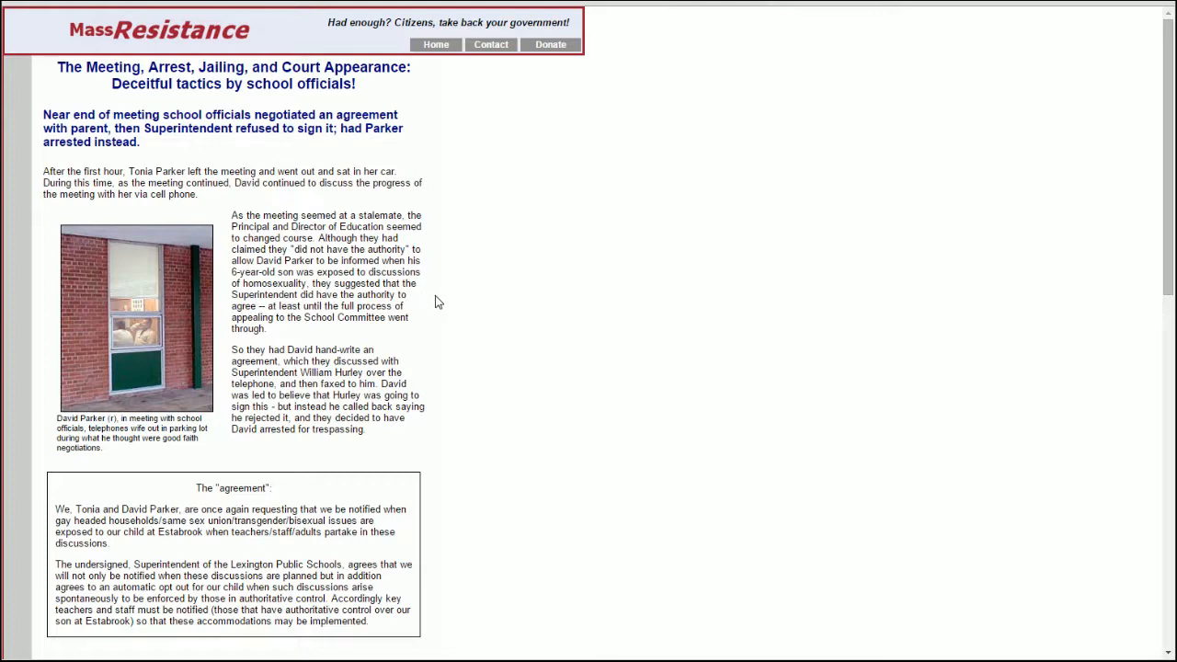
pyautogui.moveTo(427, 331)
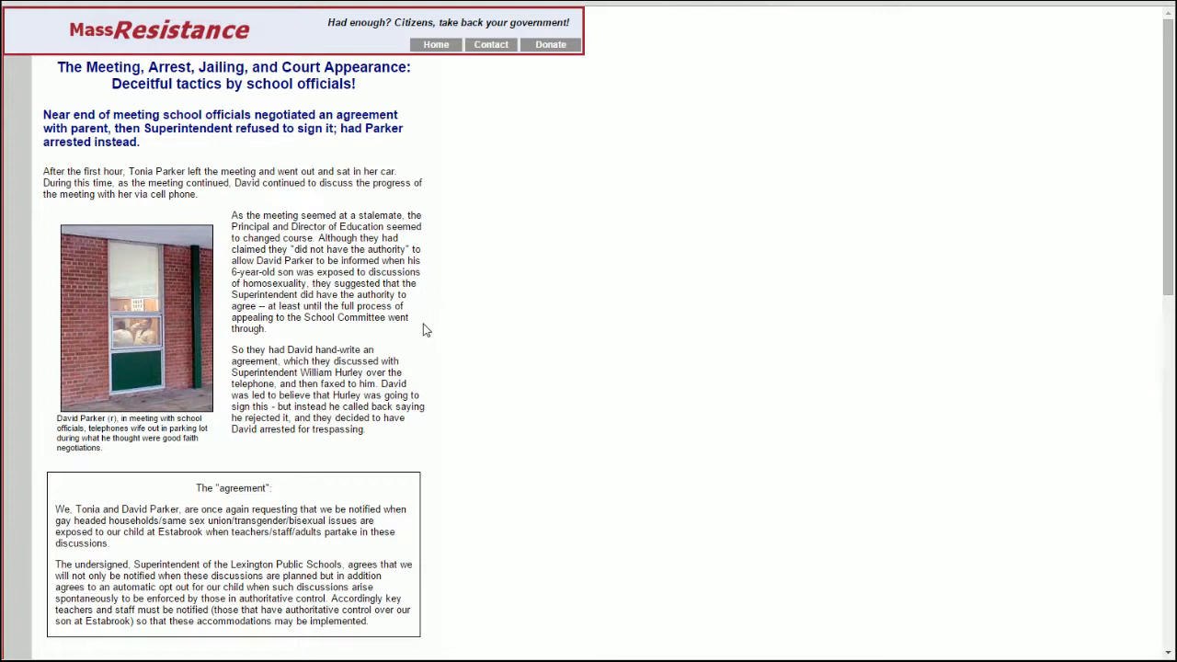
pyautogui.moveTo(419, 354)
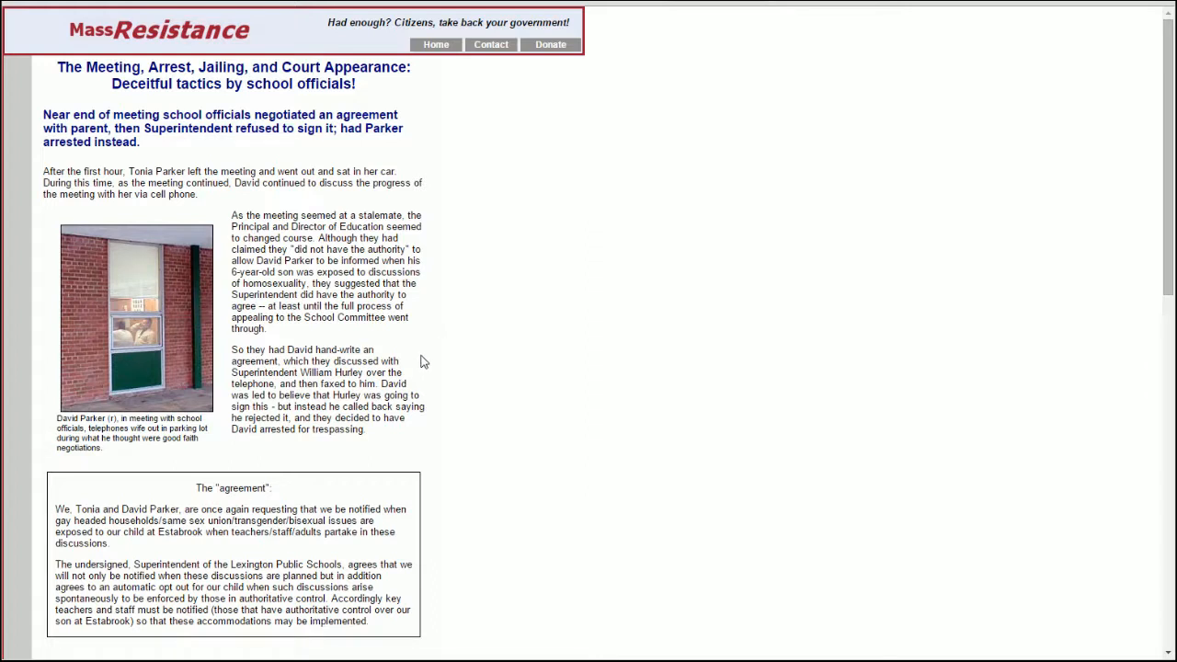
pyautogui.moveTo(433, 384)
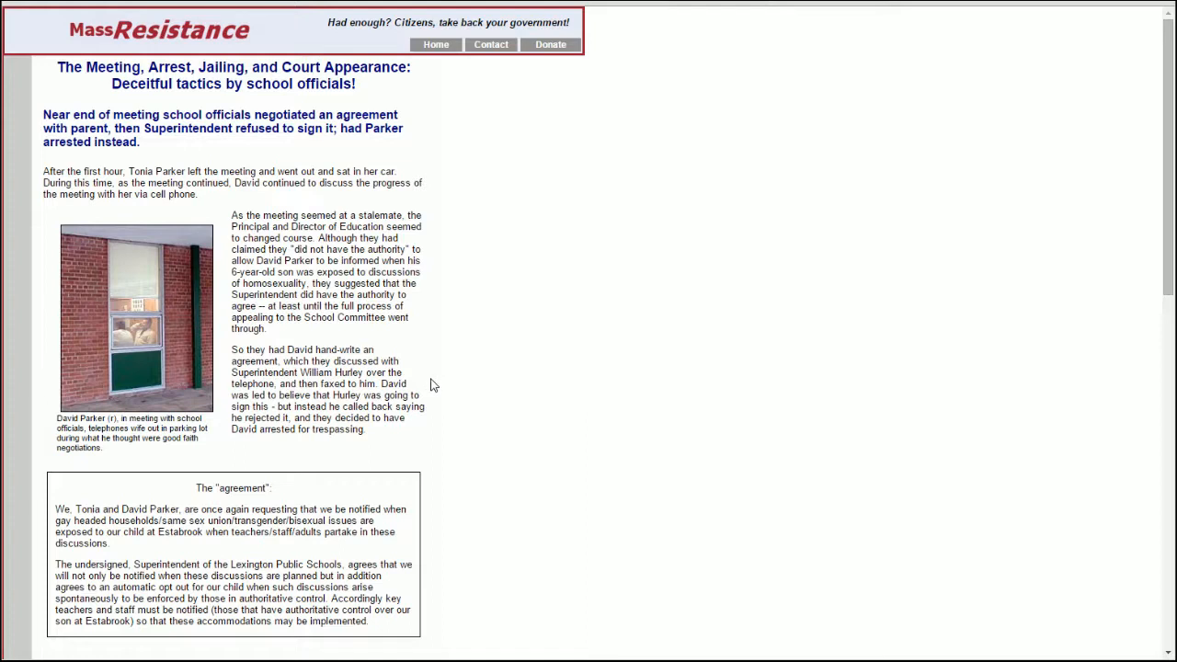
pyautogui.moveTo(441, 388)
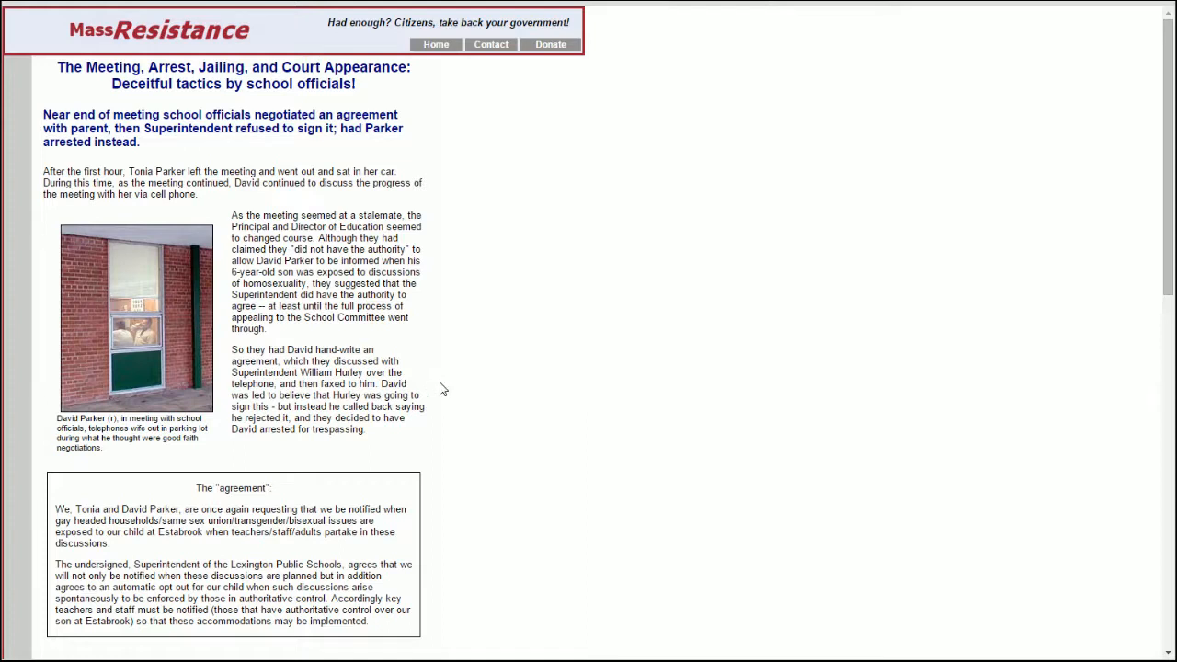
pyautogui.moveTo(449, 409)
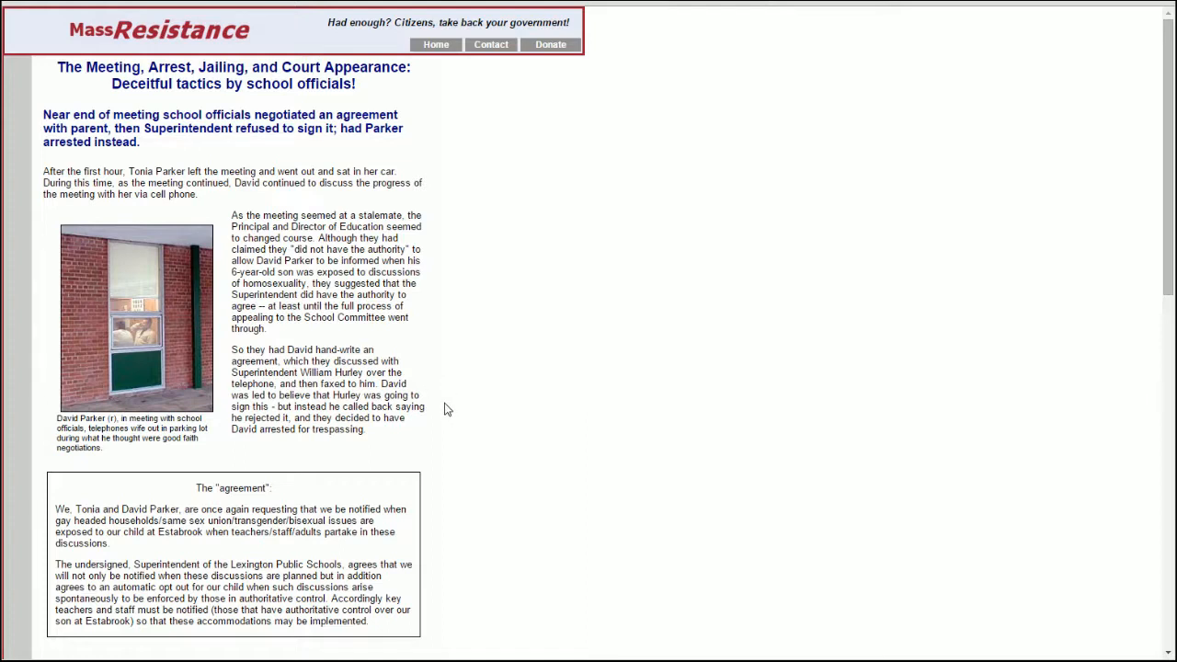
pyautogui.moveTo(450, 449)
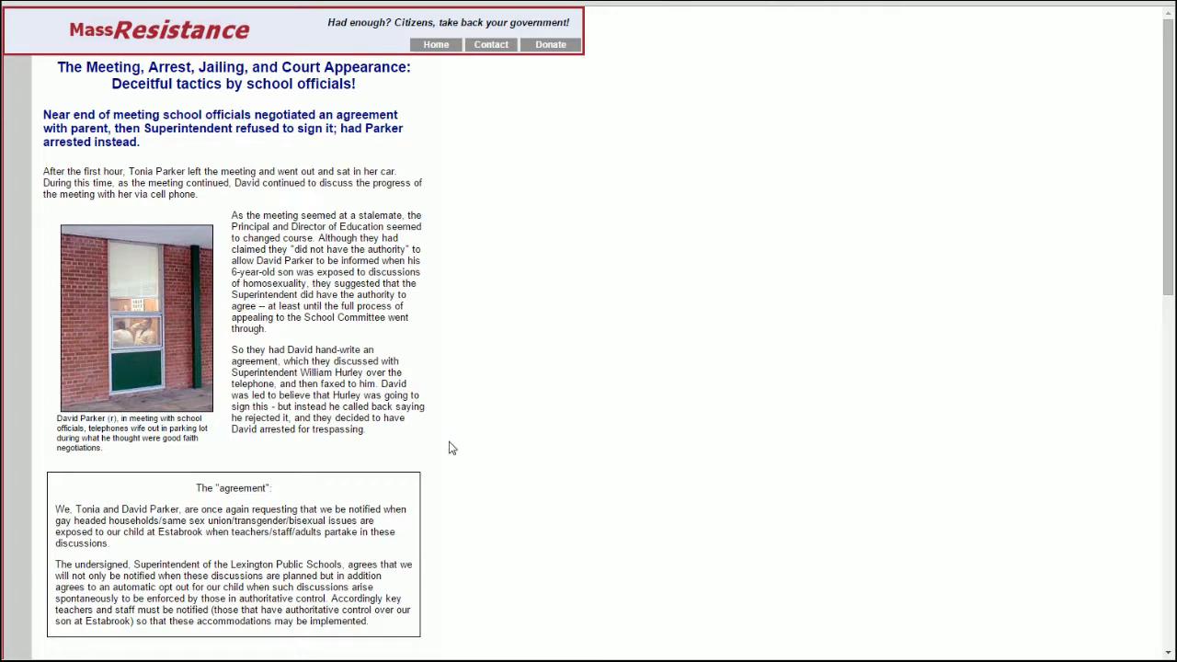
pyautogui.scroll(-3)
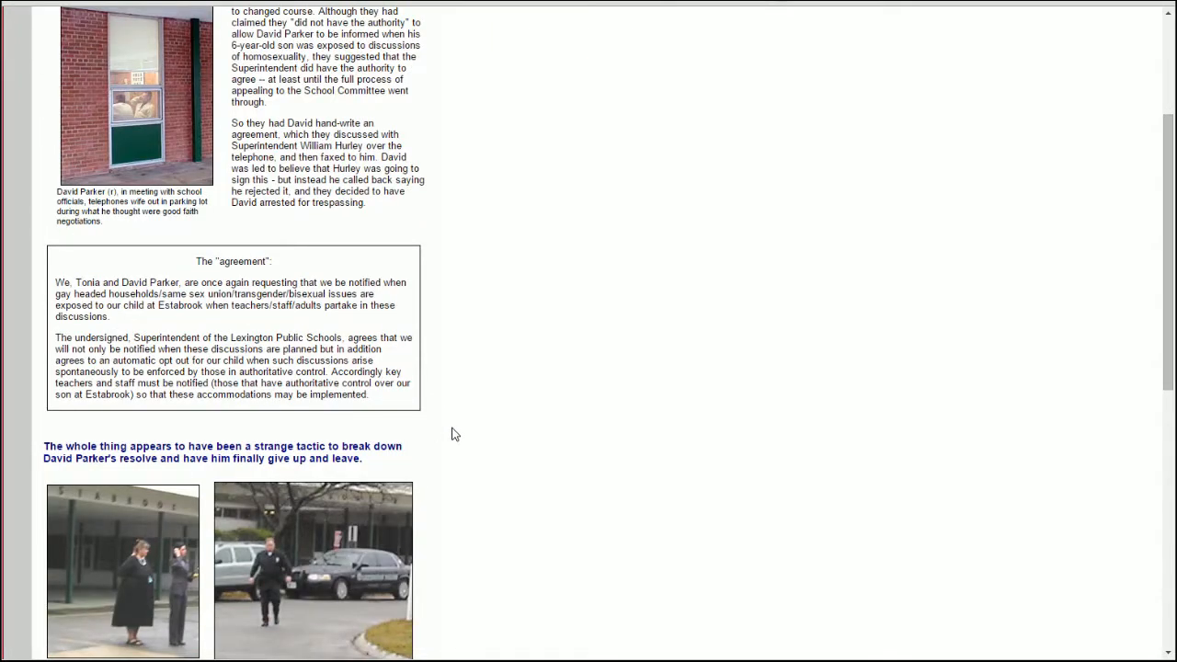
pyautogui.scroll(-3)
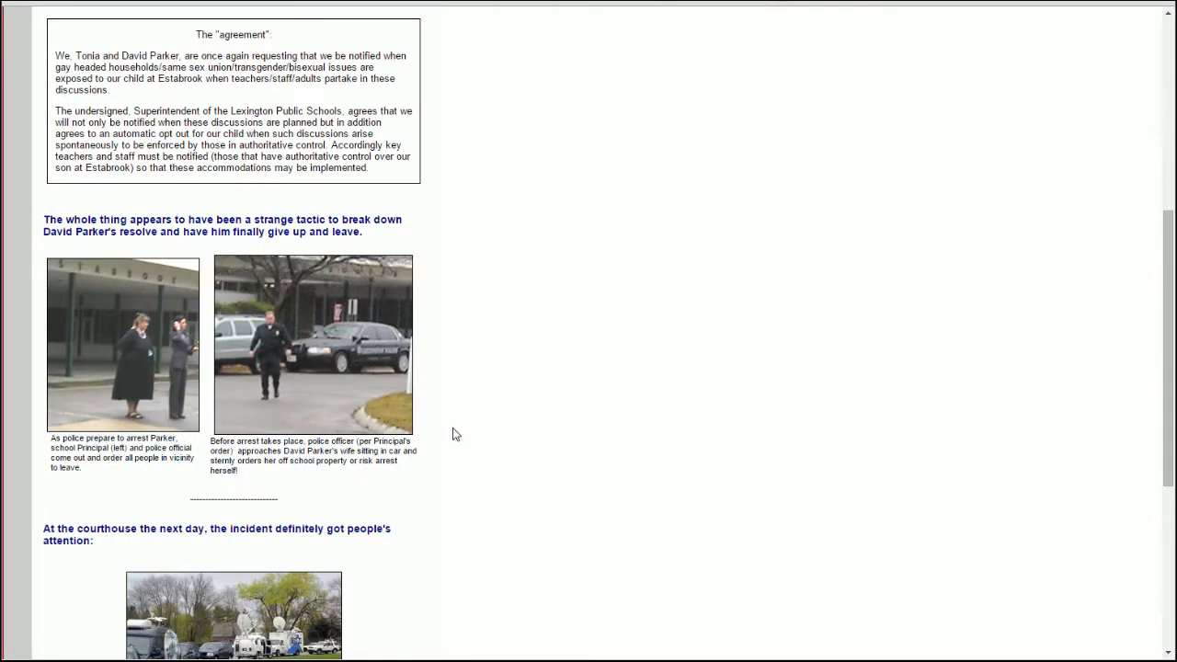
pyautogui.scroll(-3)
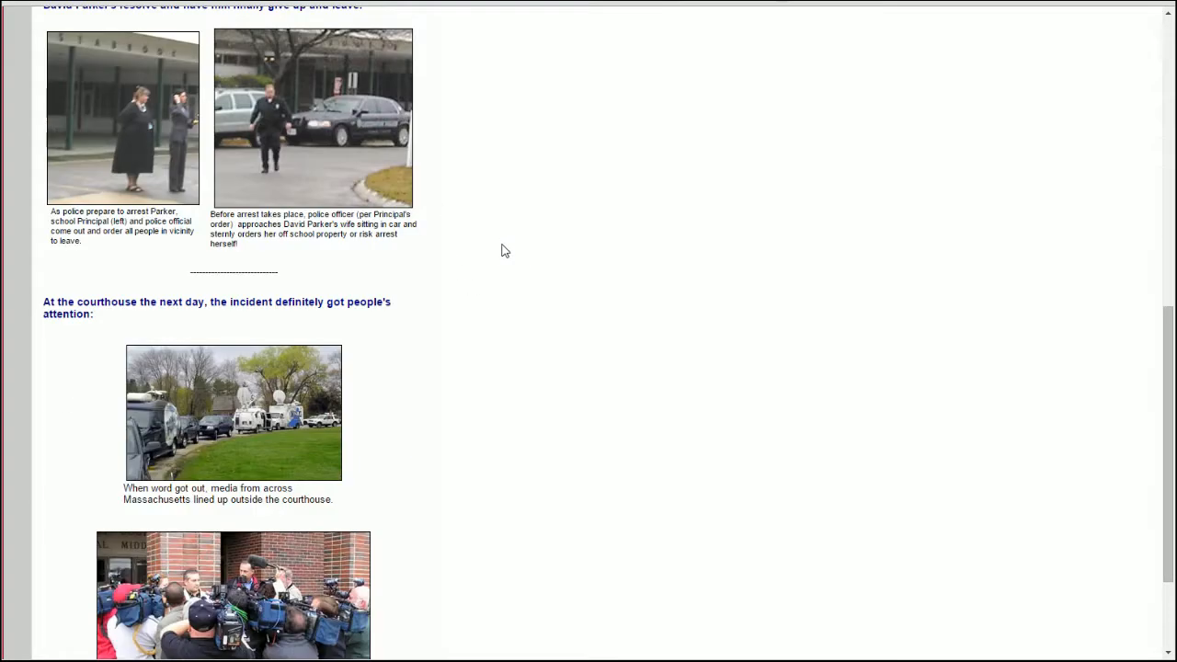
pyautogui.scroll(3)
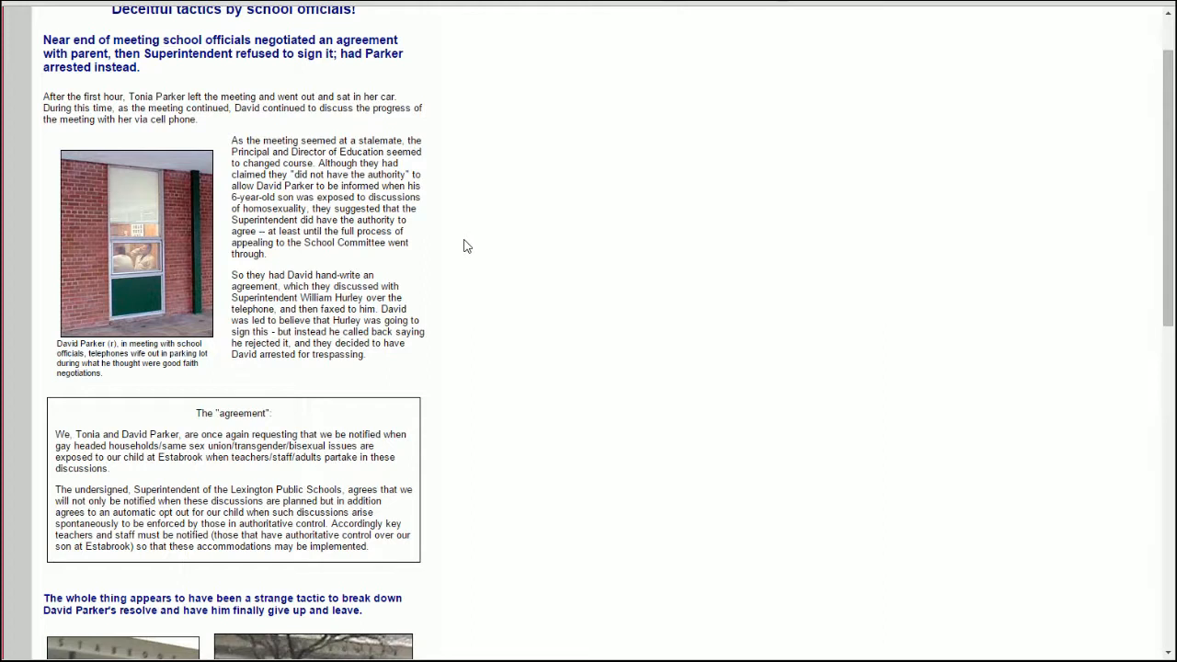
pyautogui.moveTo(463, 257)
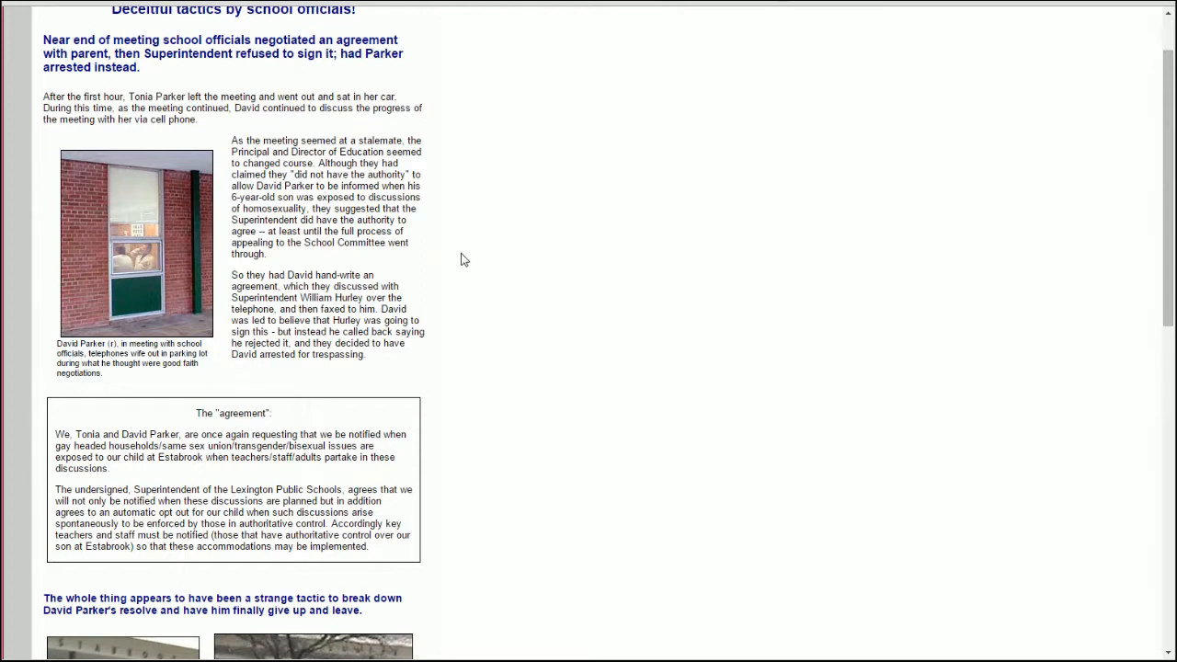
pyautogui.moveTo(534, 269)
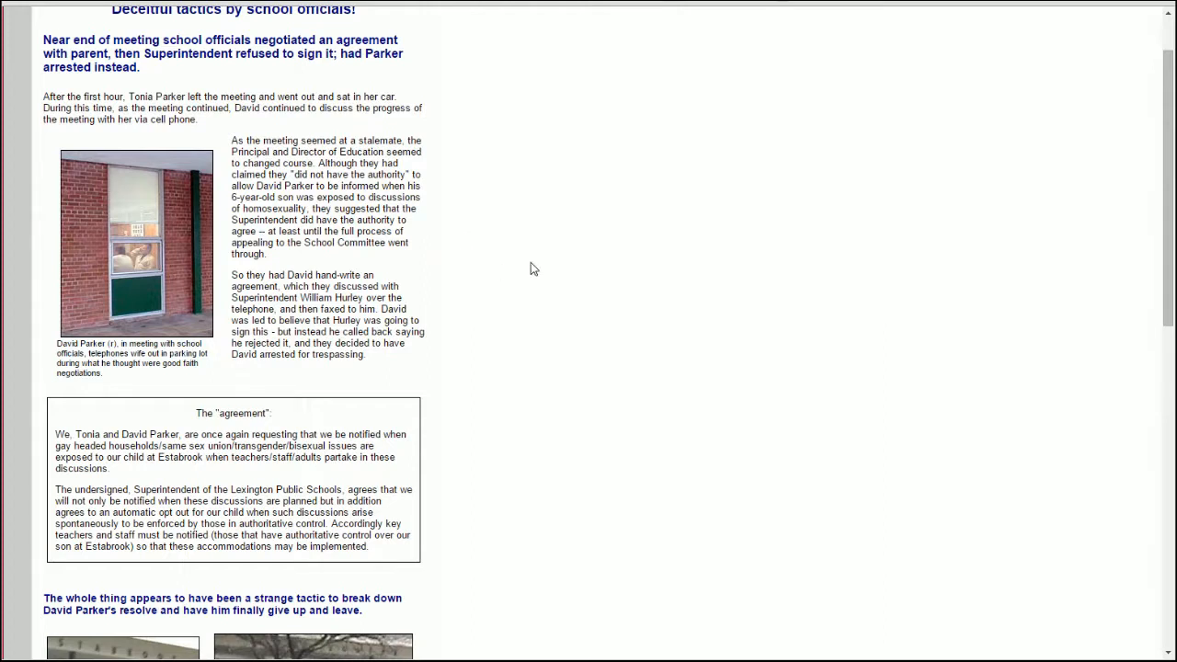
pyautogui.moveTo(390, 381)
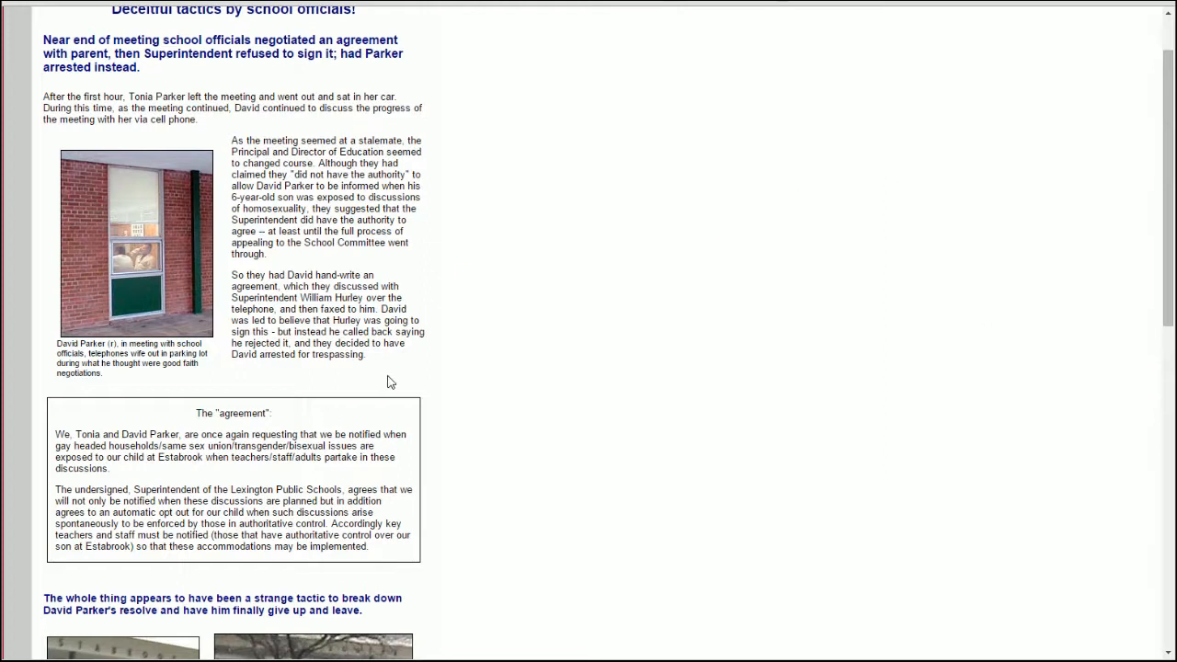
pyautogui.moveTo(446, 464)
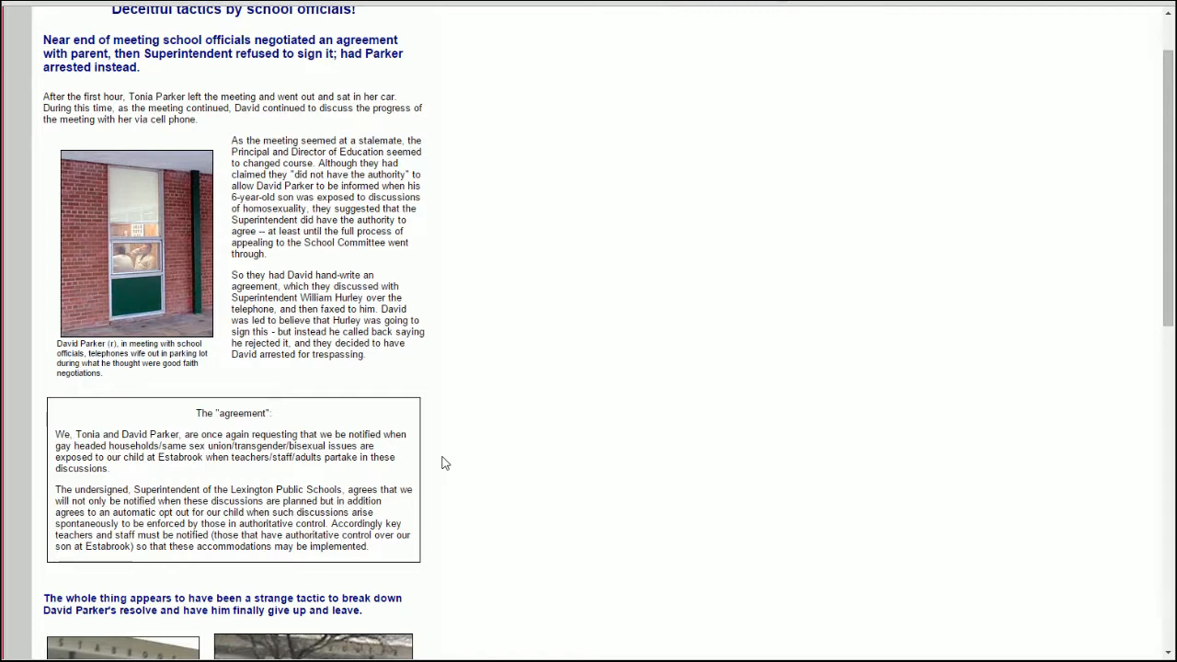
pyautogui.moveTo(463, 460)
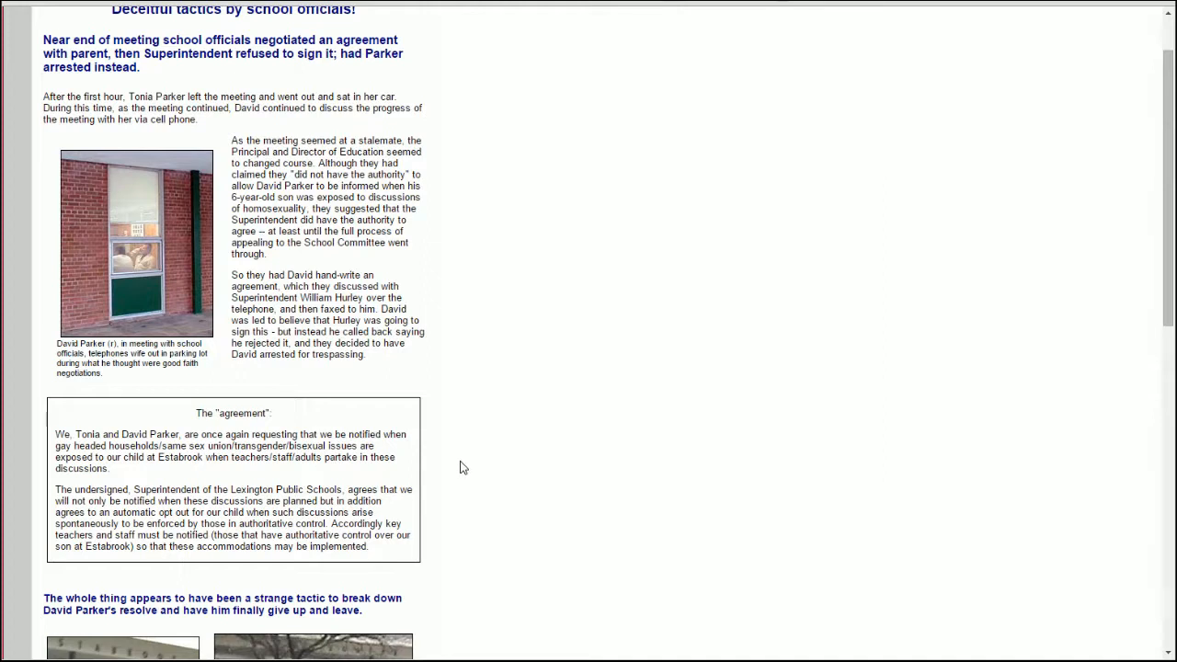
pyautogui.moveTo(442, 522)
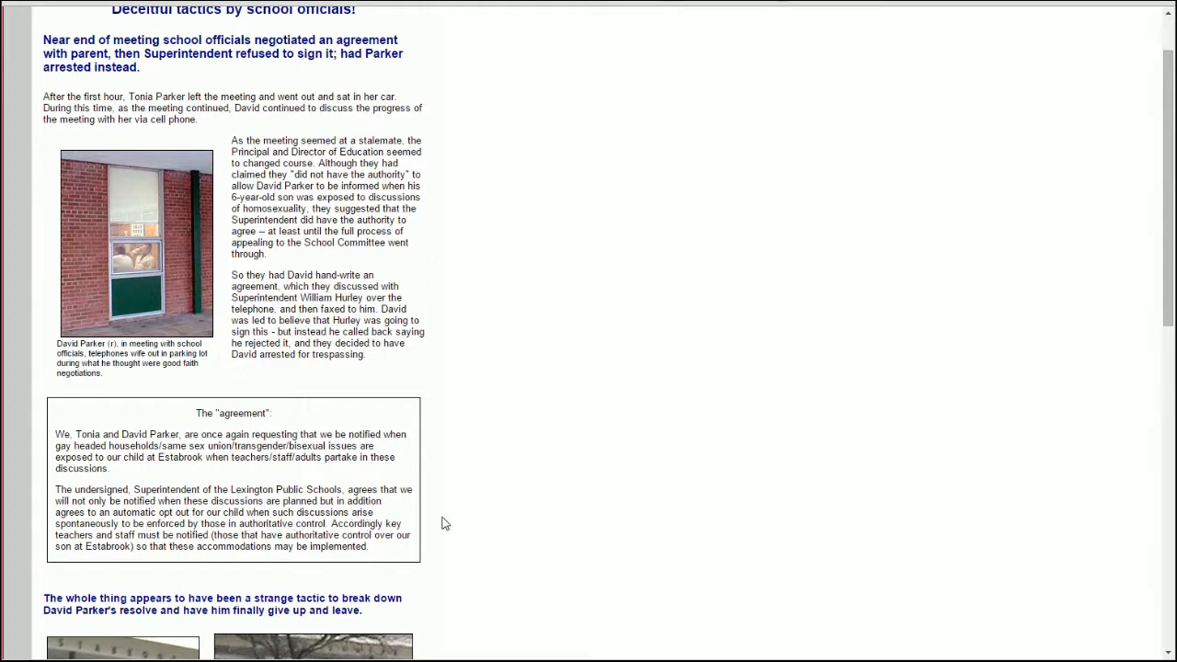
pyautogui.moveTo(460, 522)
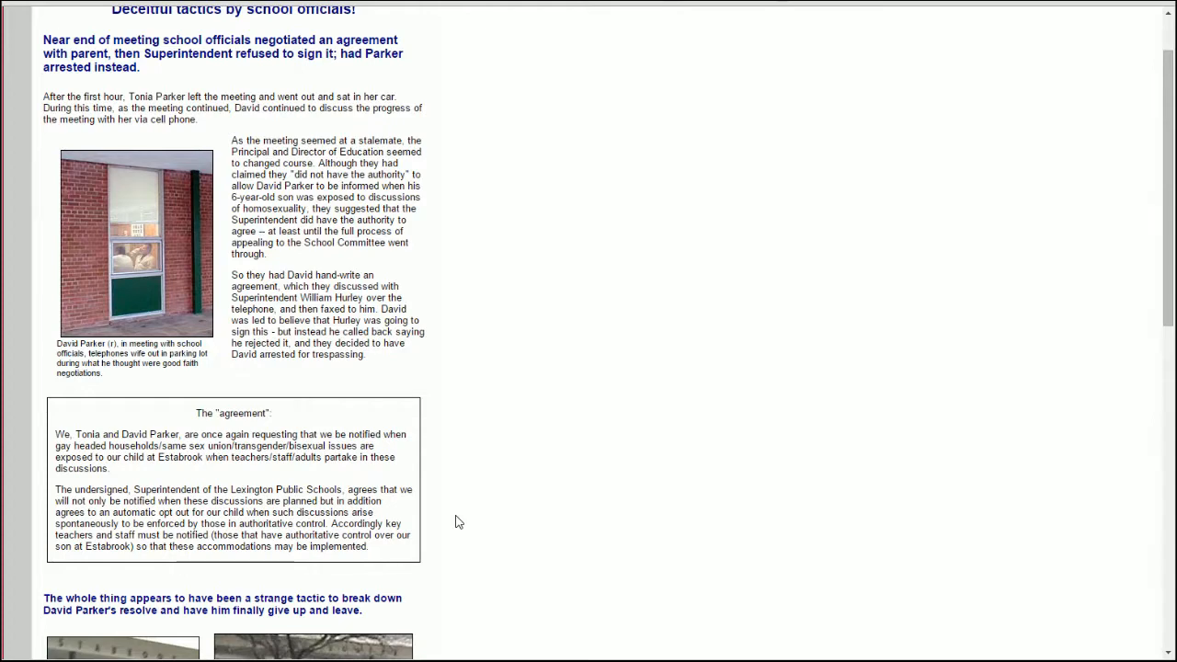
# Scroll back up to the article's title, The Meeting, Arrest, Jailing, and Court Appearance.
pyautogui.scroll(3)
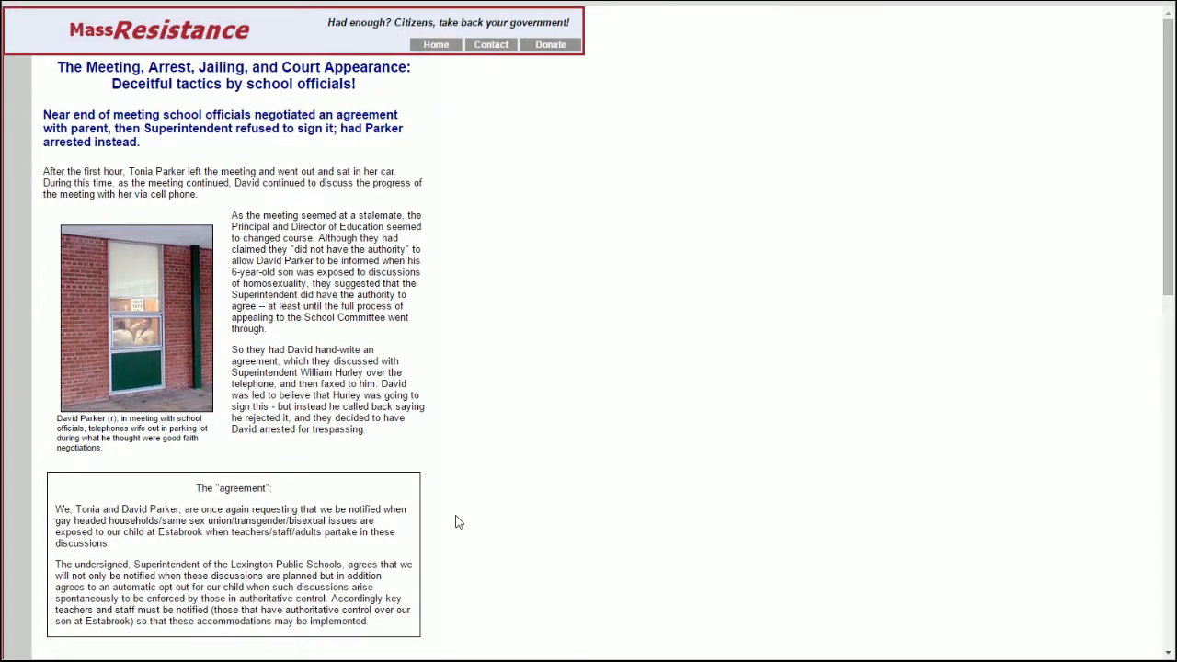
pyautogui.moveTo(440, 522)
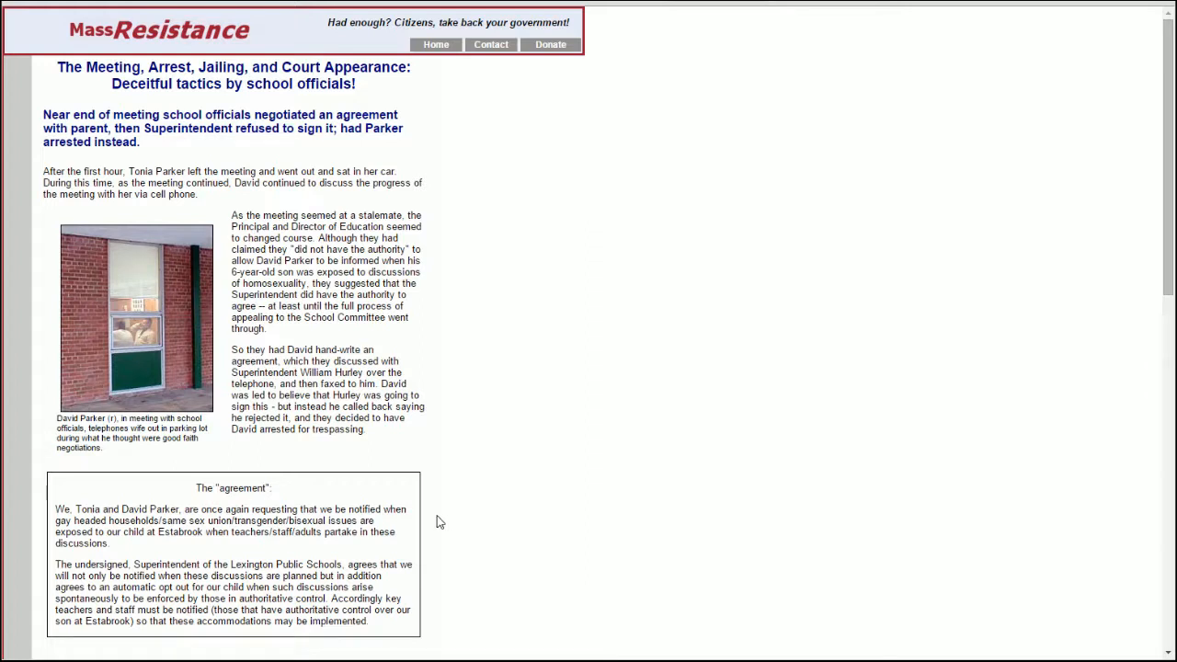
pyautogui.moveTo(435, 523)
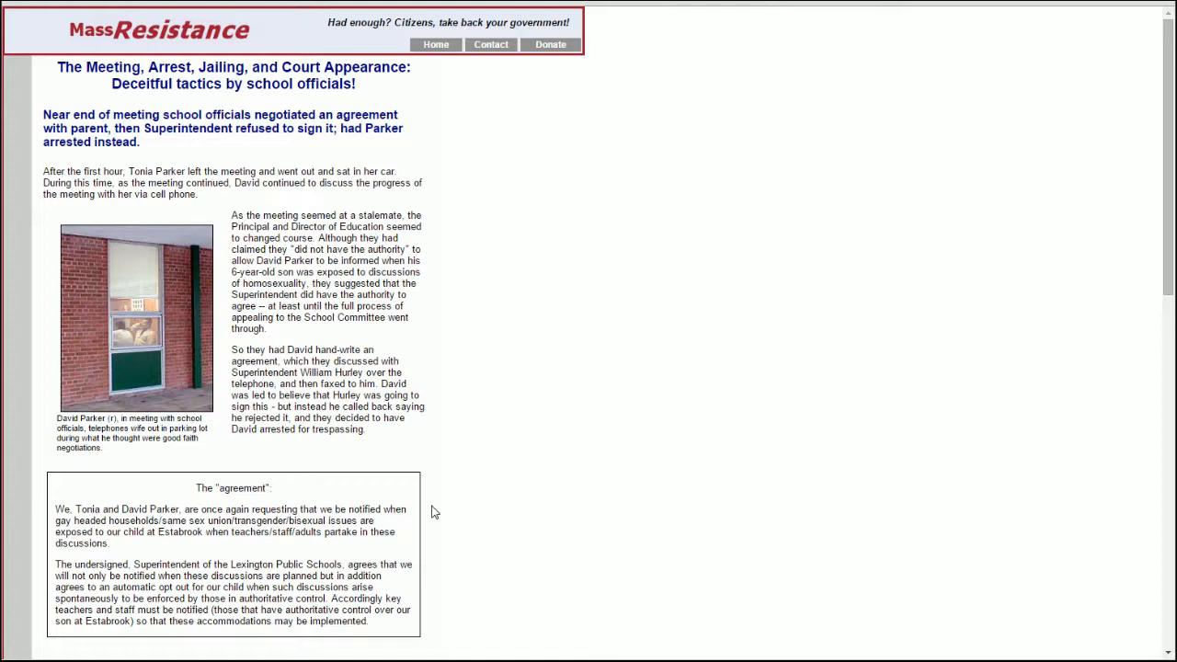
pyautogui.moveTo(382, 460)
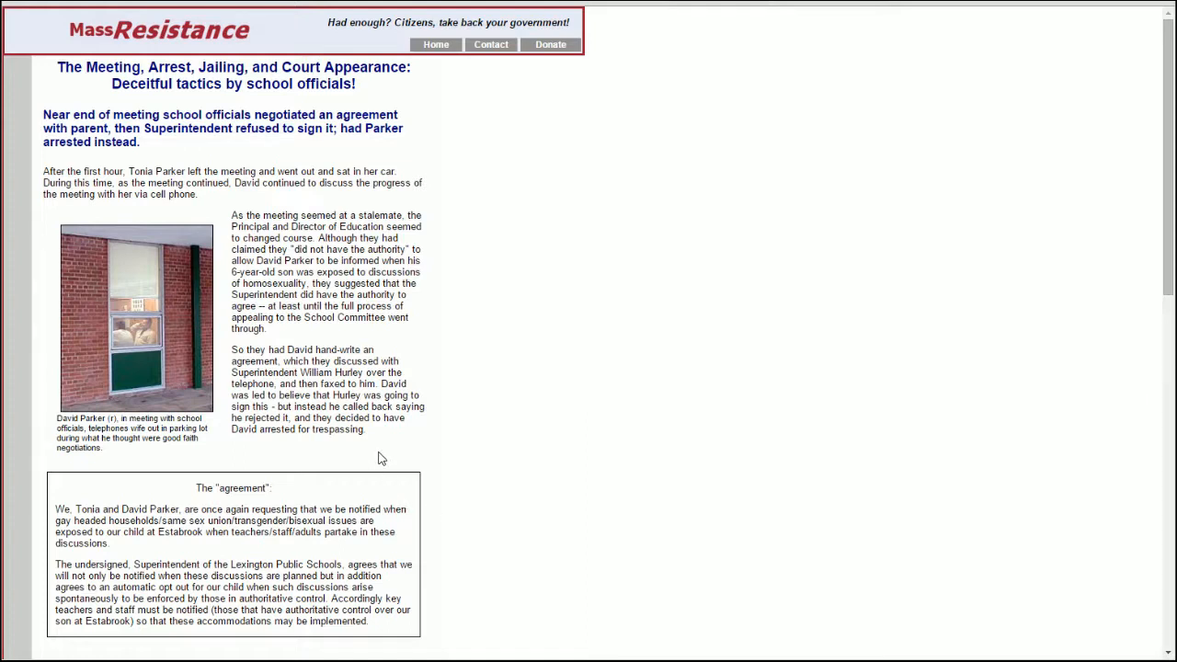
pyautogui.moveTo(475, 504)
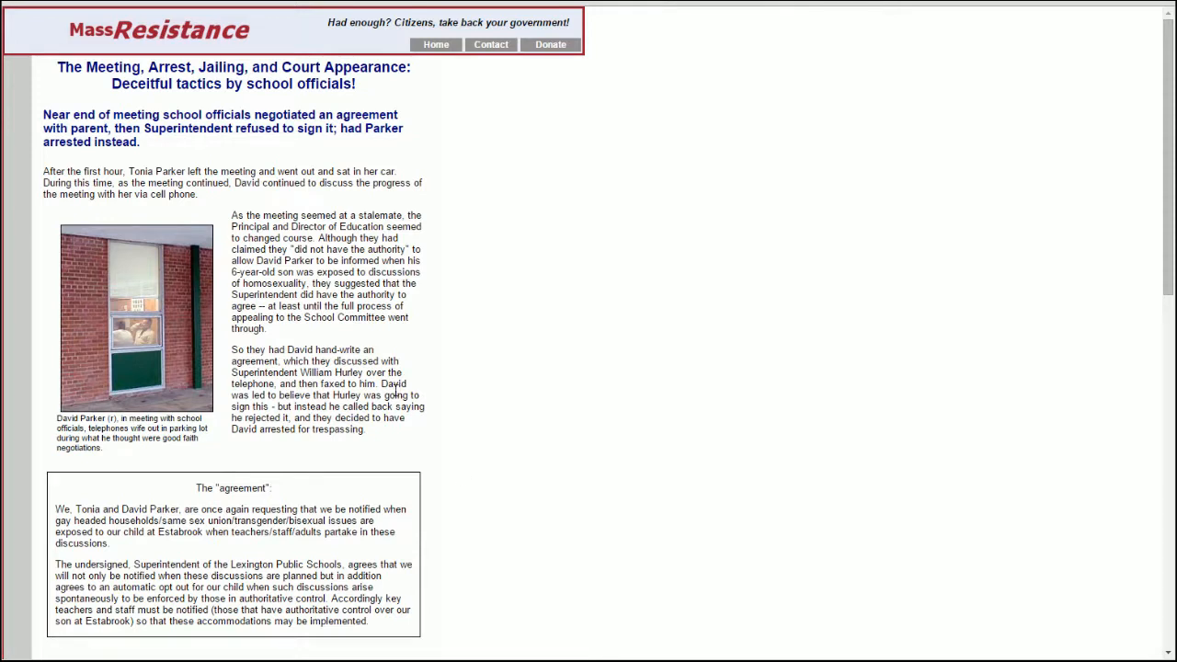
pyautogui.moveTo(500, 456)
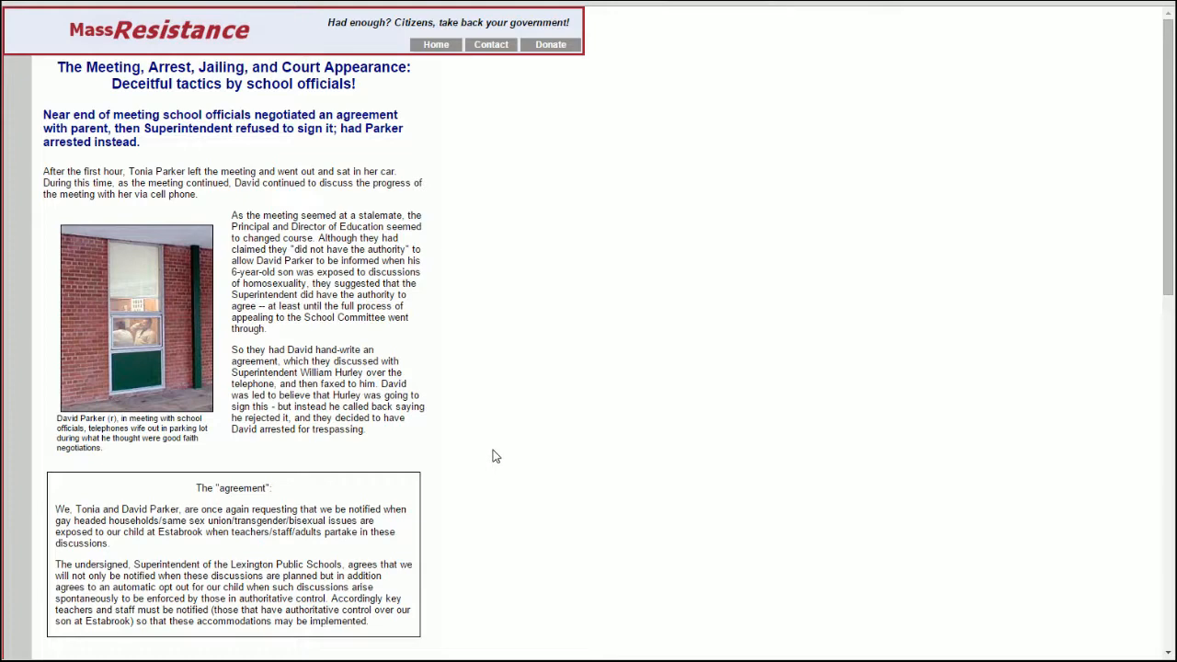
# Scroll the arrest article past the arrest photos to the courthouse media crowd around David Parker.
pyautogui.scroll(-3)
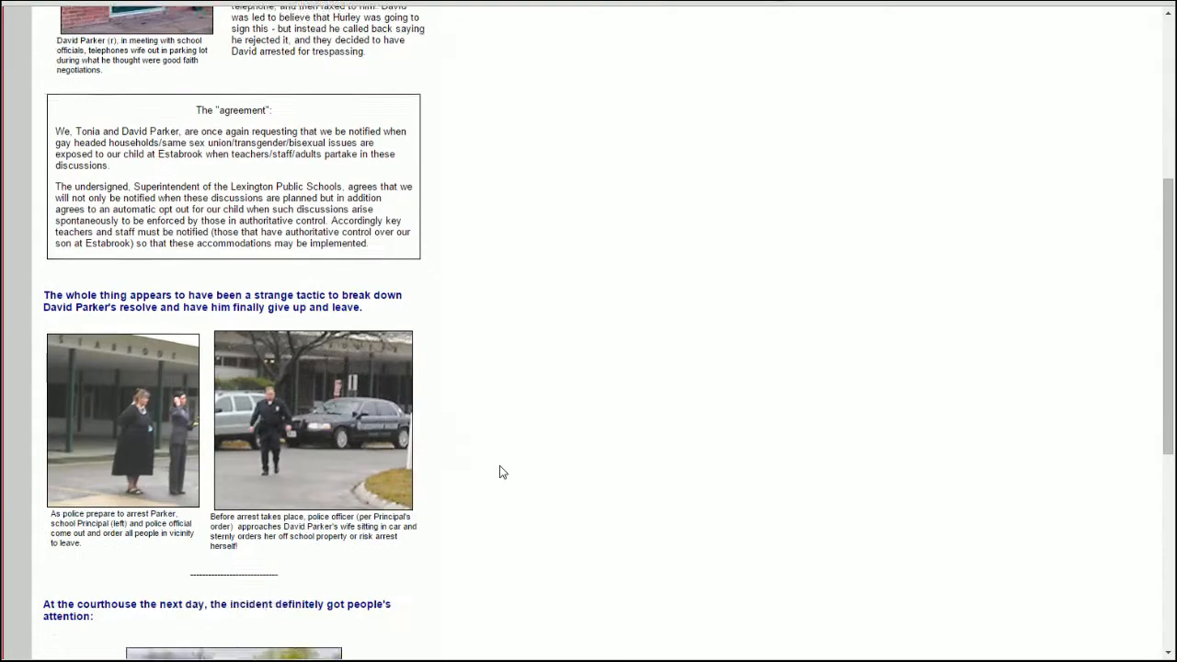
pyautogui.scroll(-3)
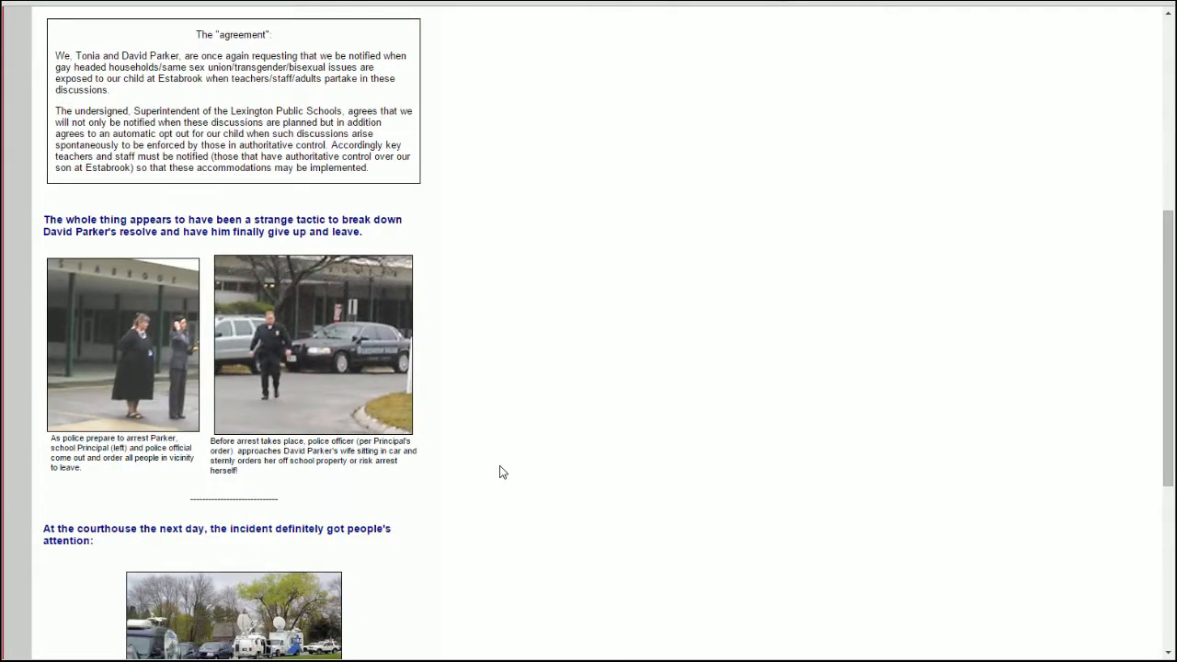
pyautogui.moveTo(475, 441)
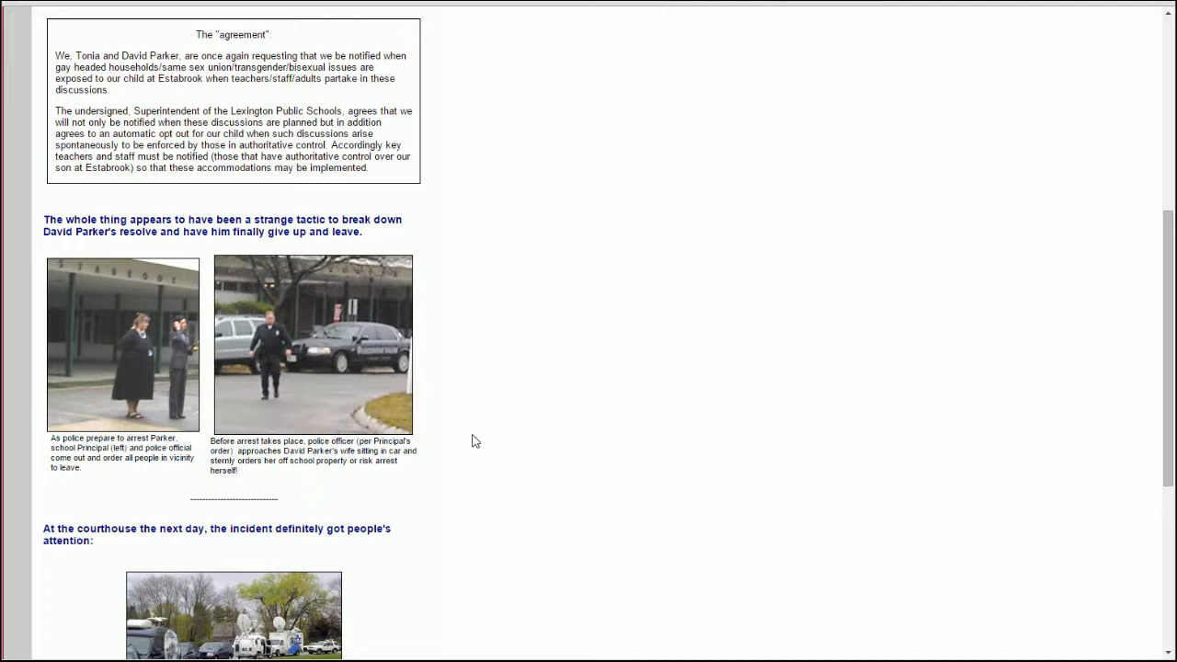
pyautogui.moveTo(460, 408)
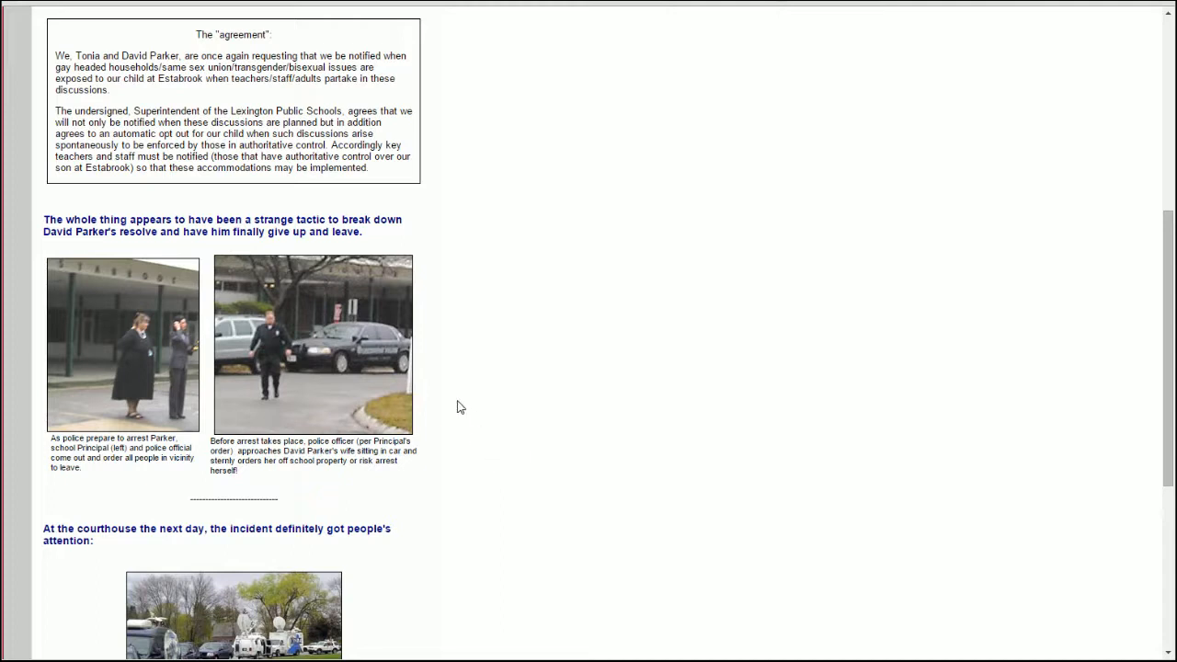
pyautogui.moveTo(479, 430)
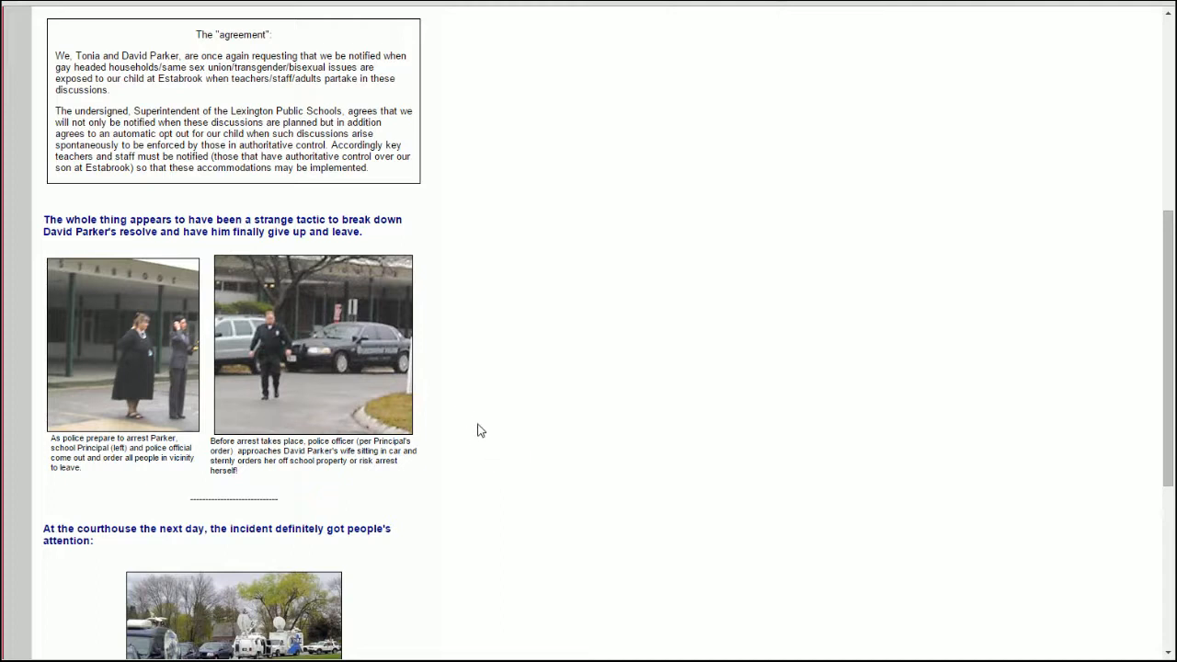
pyautogui.scroll(-3)
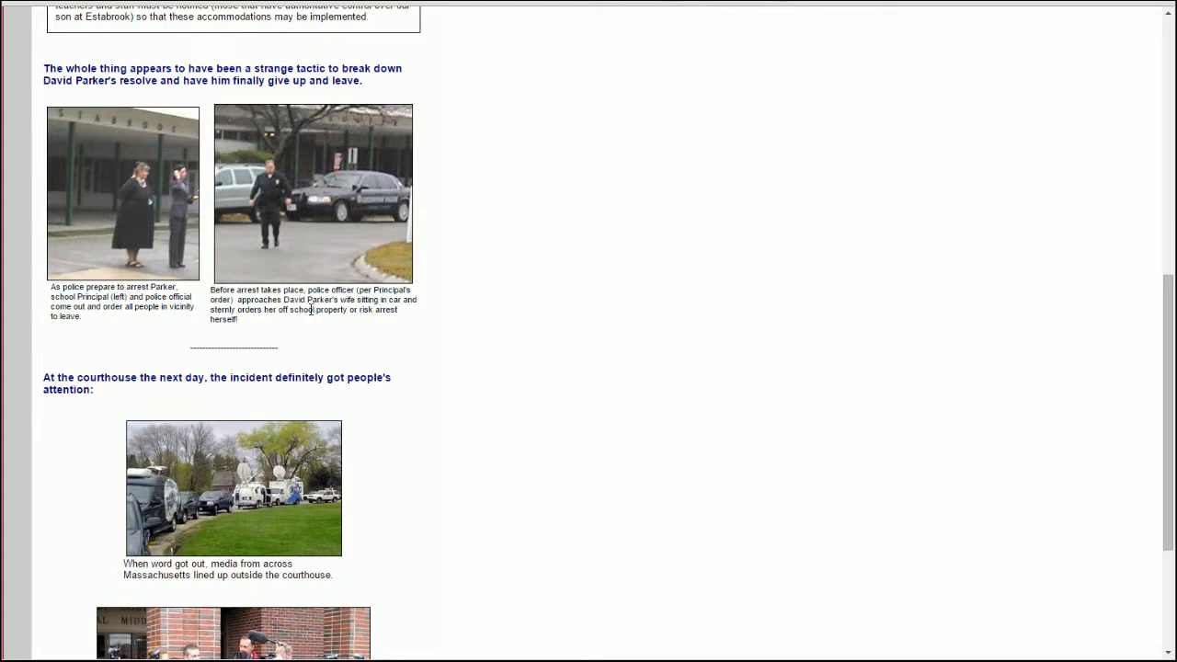
pyautogui.moveTo(258, 324)
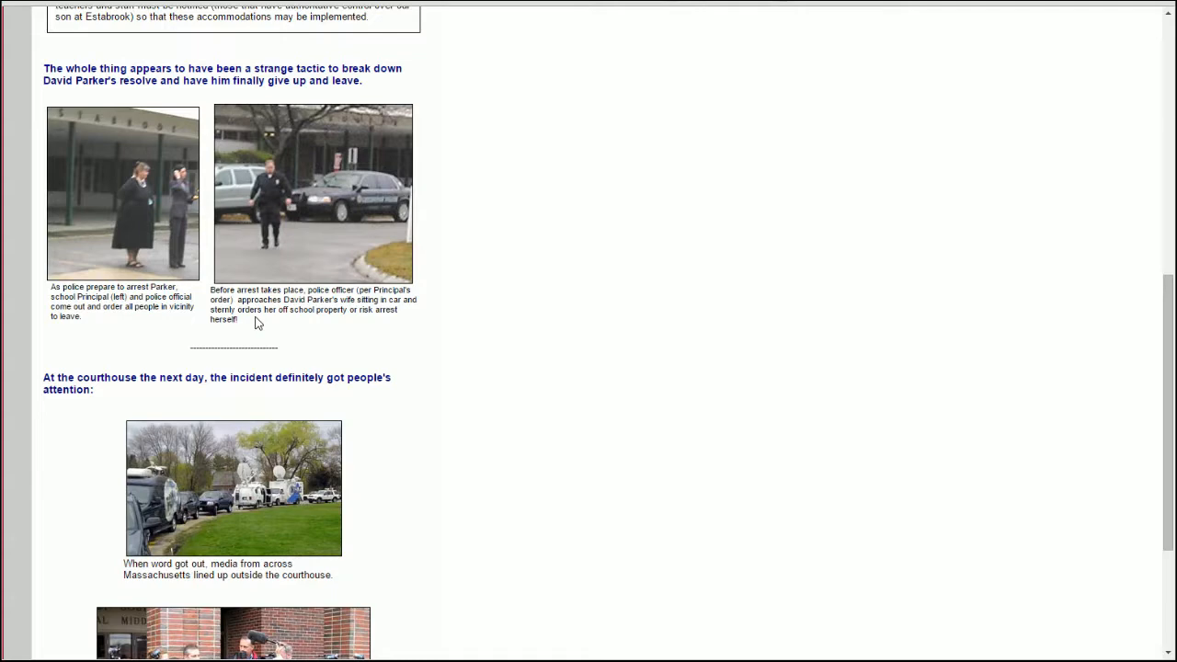
pyautogui.moveTo(442, 314)
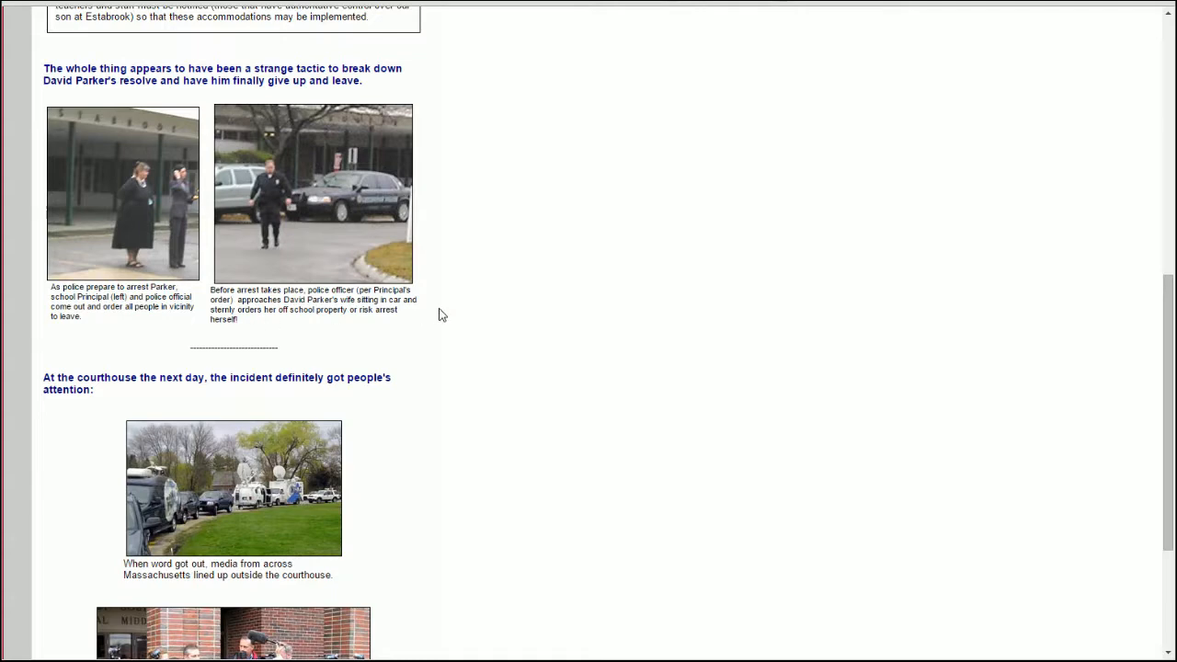
pyautogui.scroll(-3)
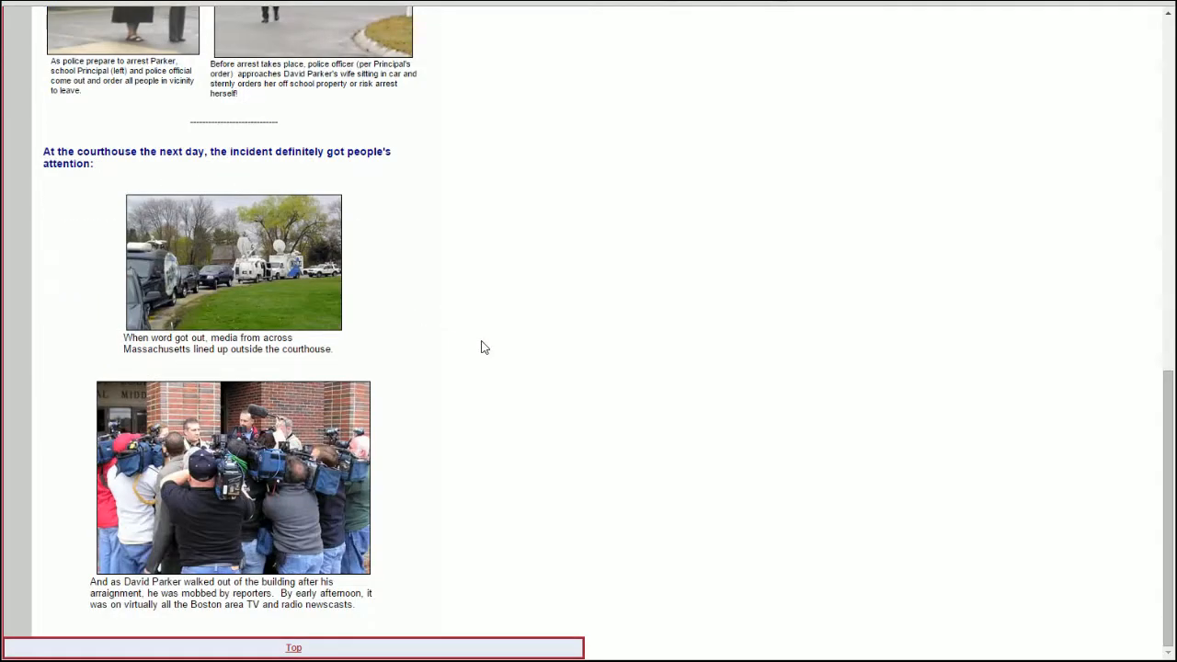
# Return to the booklet page and read its public schools bullets down to the federal judge rulings.
pyautogui.click(294, 647)
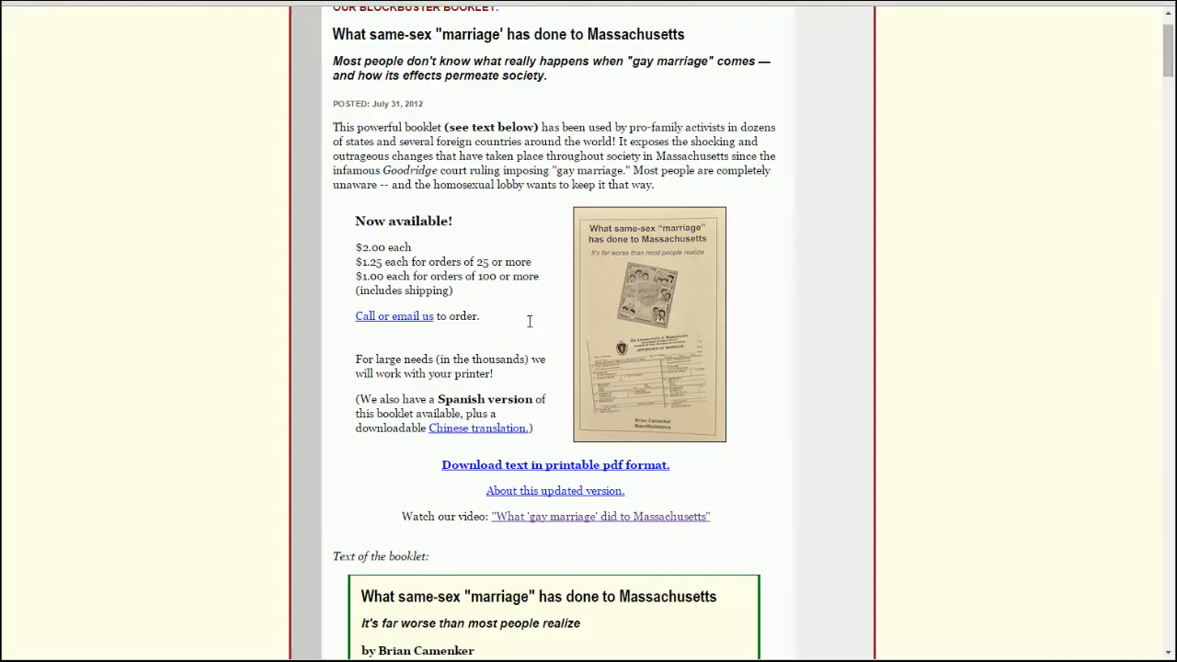
pyautogui.scroll(-3)
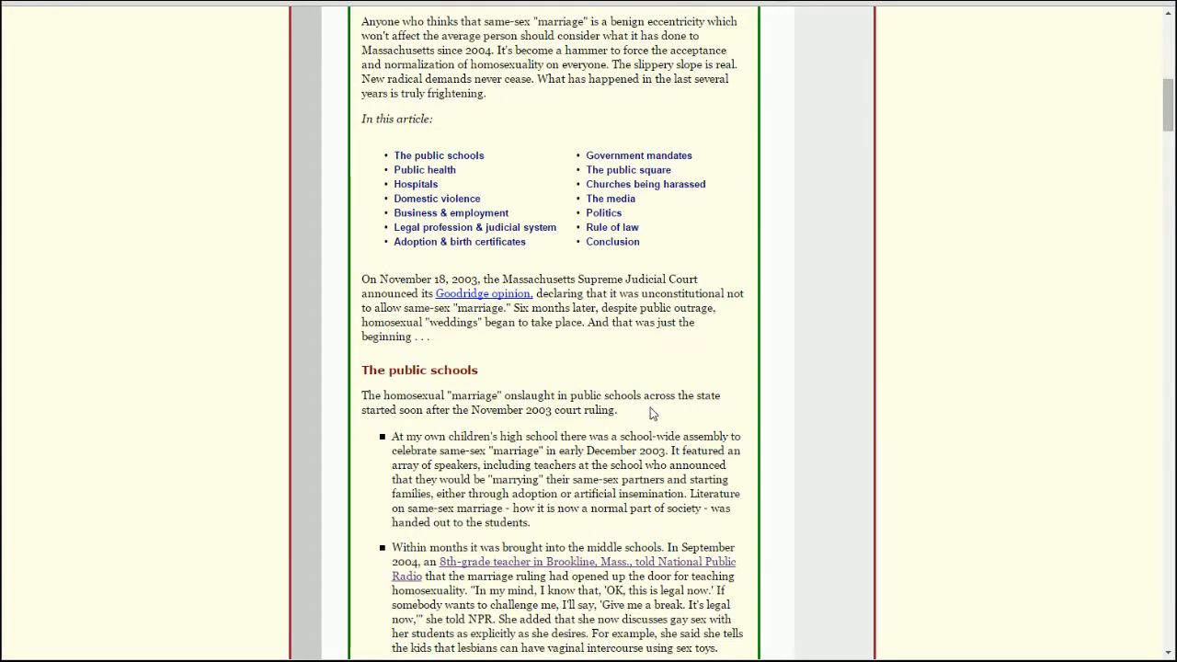
pyautogui.scroll(-3)
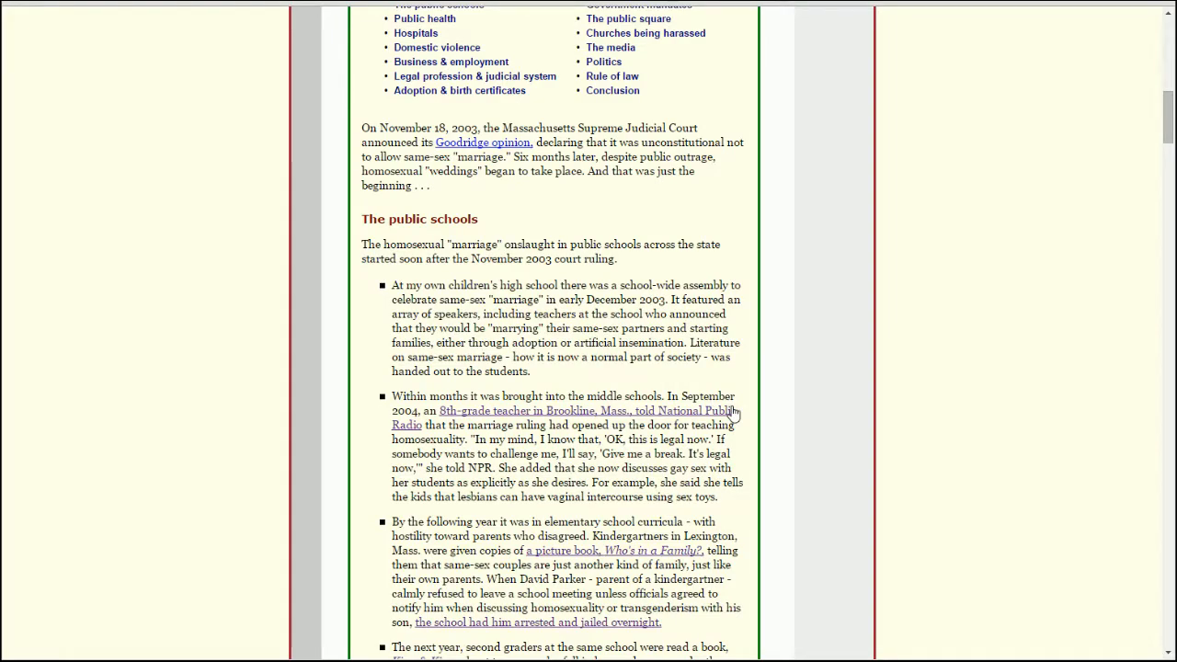
pyautogui.scroll(-3)
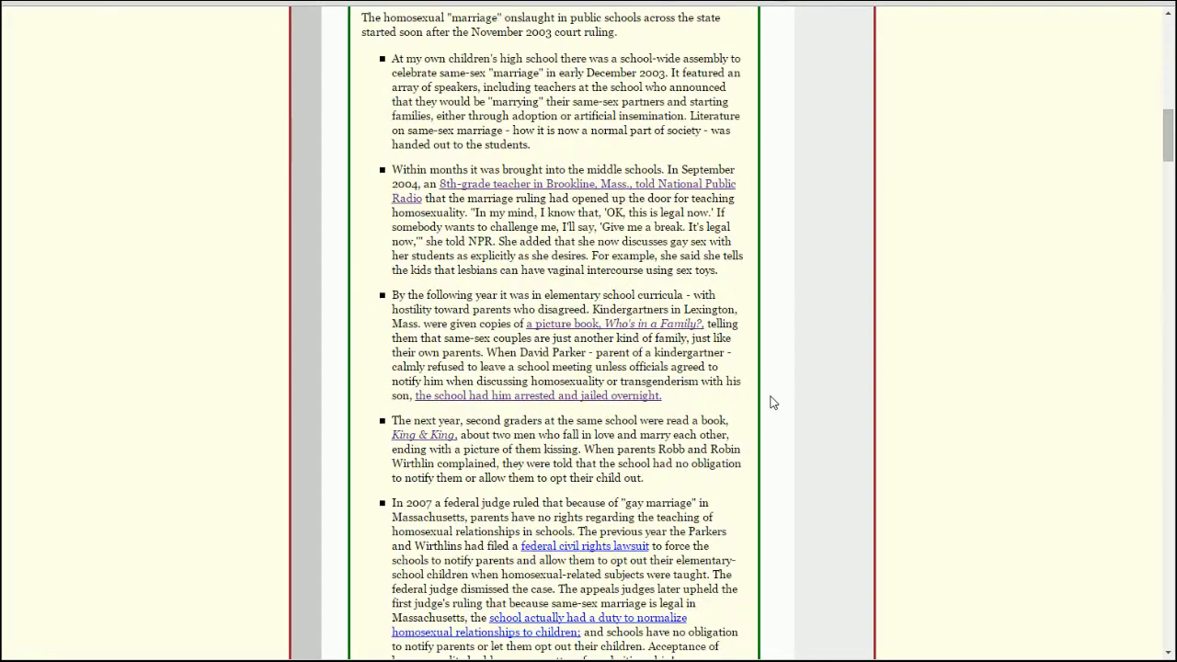
pyautogui.scroll(-3)
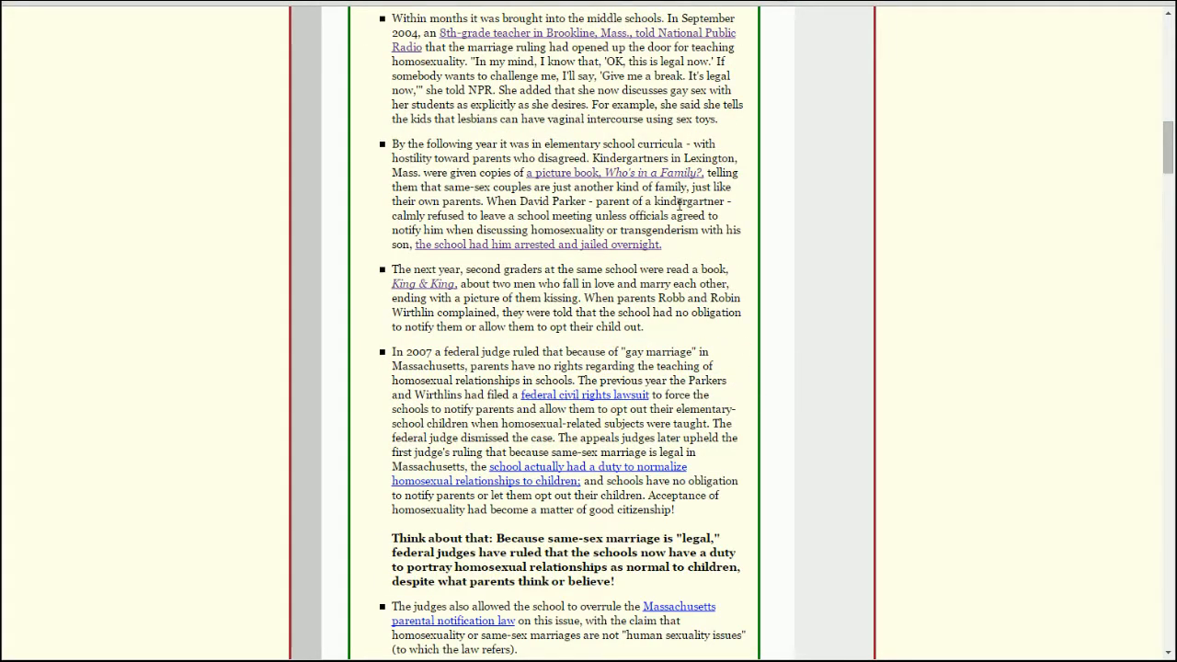
pyautogui.moveTo(736, 316)
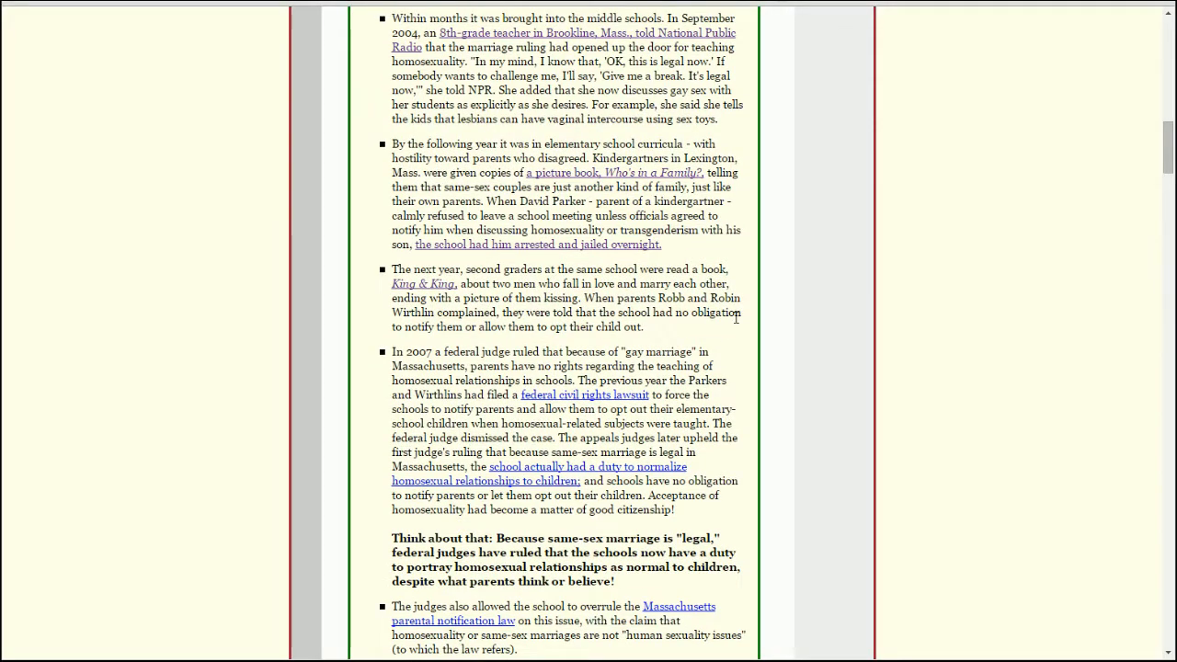
pyautogui.moveTo(754, 346)
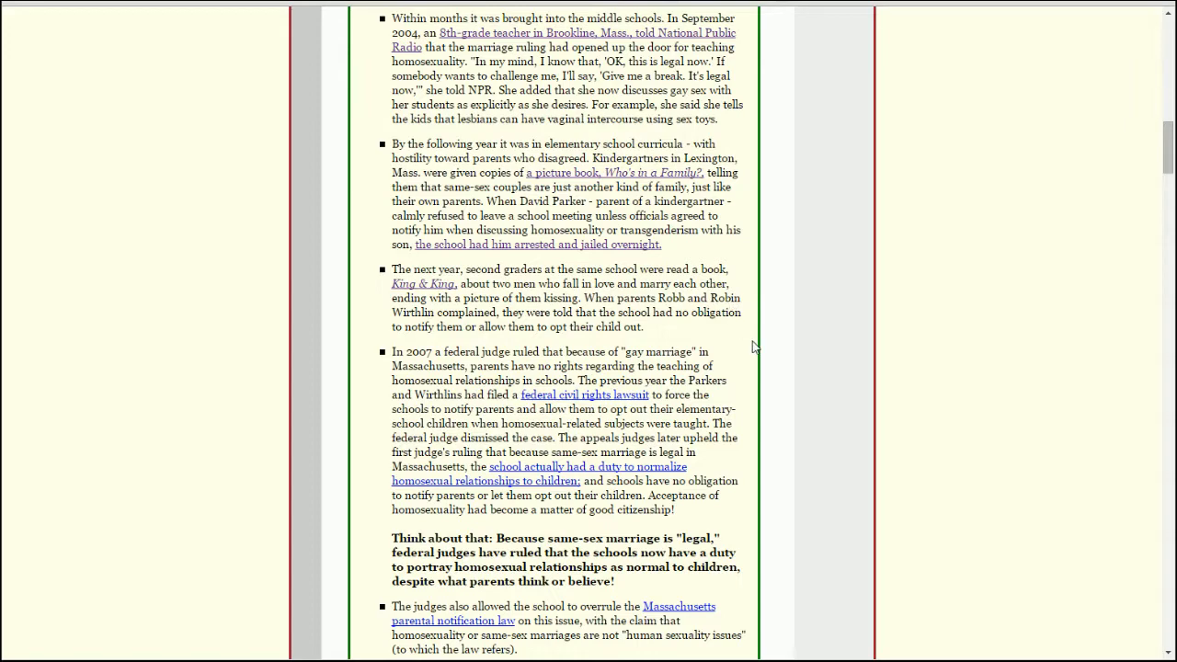
pyautogui.scroll(-3)
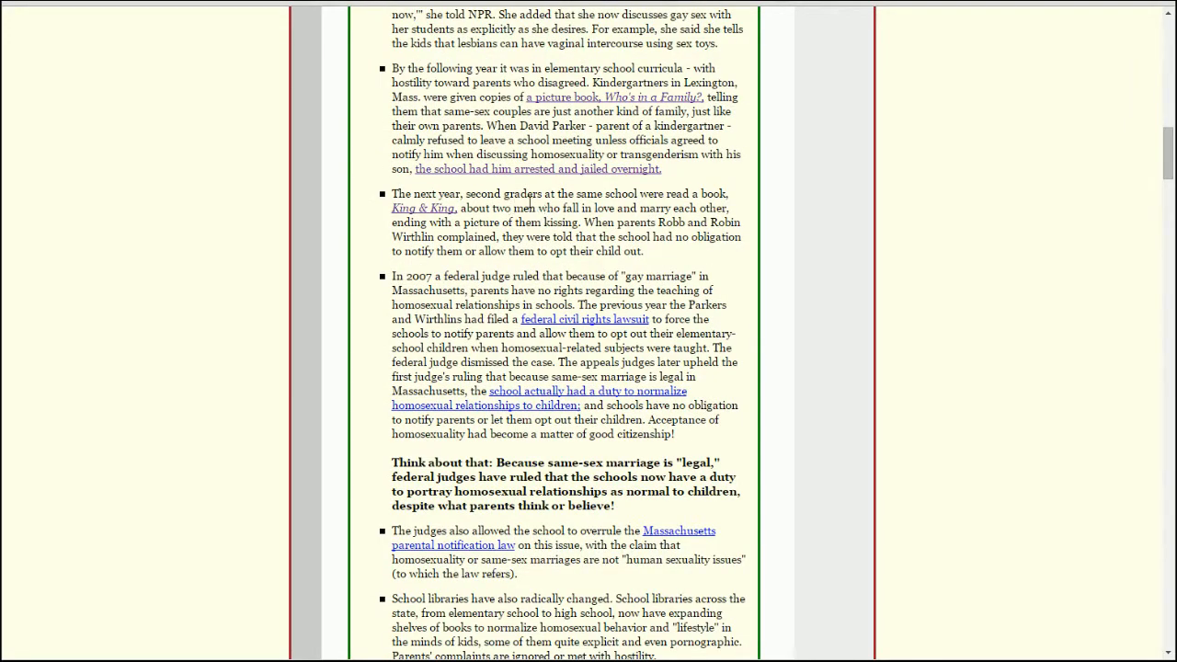
pyautogui.moveTo(384, 217)
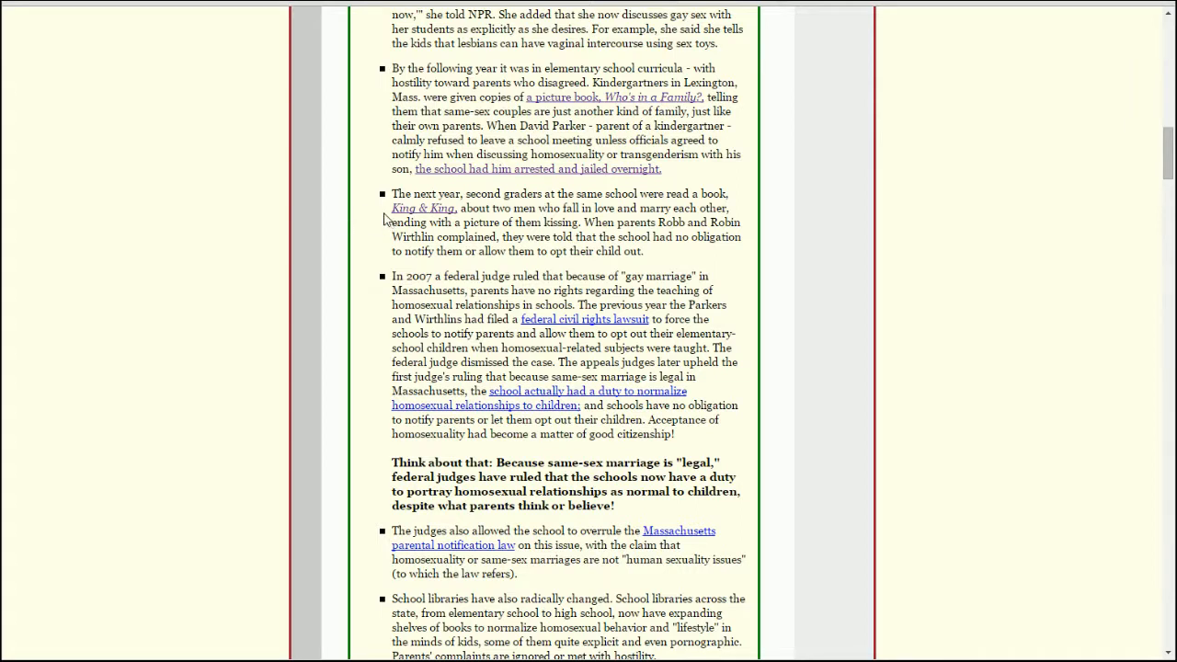
pyautogui.moveTo(382, 217)
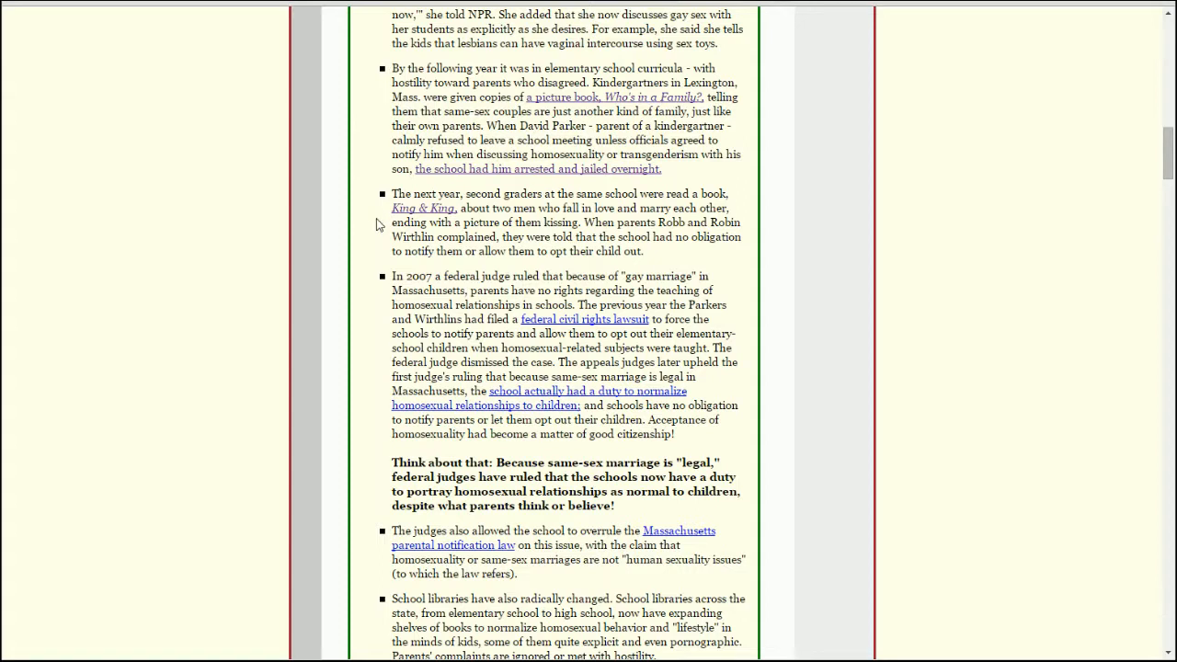
pyautogui.moveTo(423, 208)
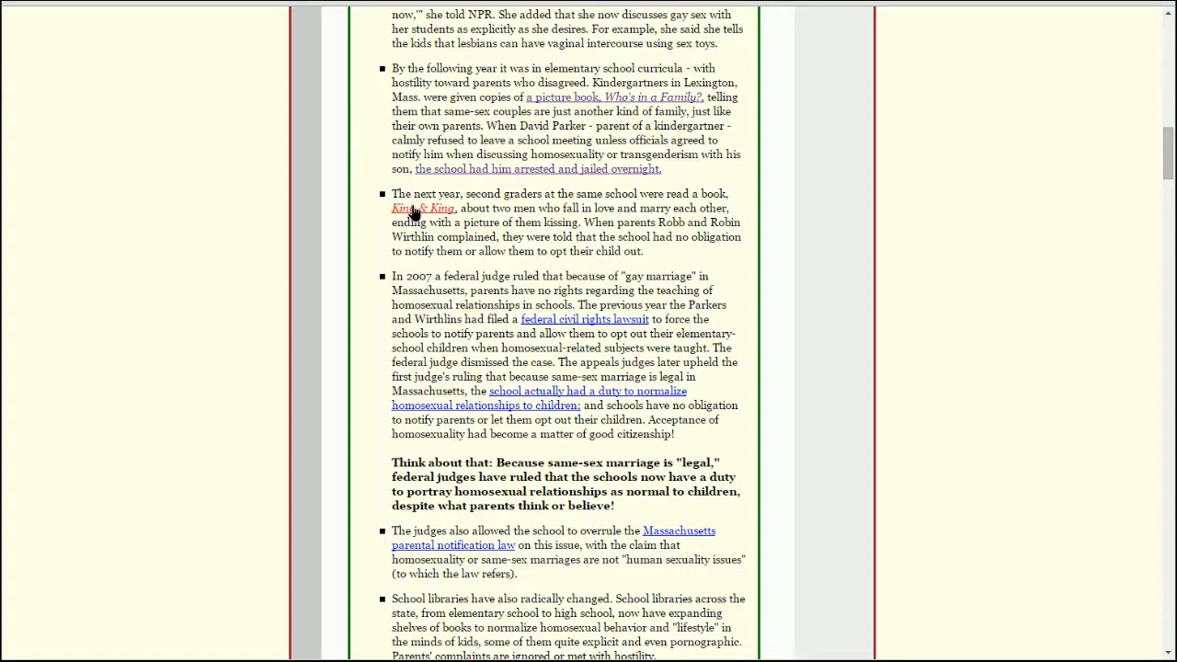
# Follow the King & King link and read its sample pages down to the publisher note and reproduction notice.
pyautogui.click(423, 208)
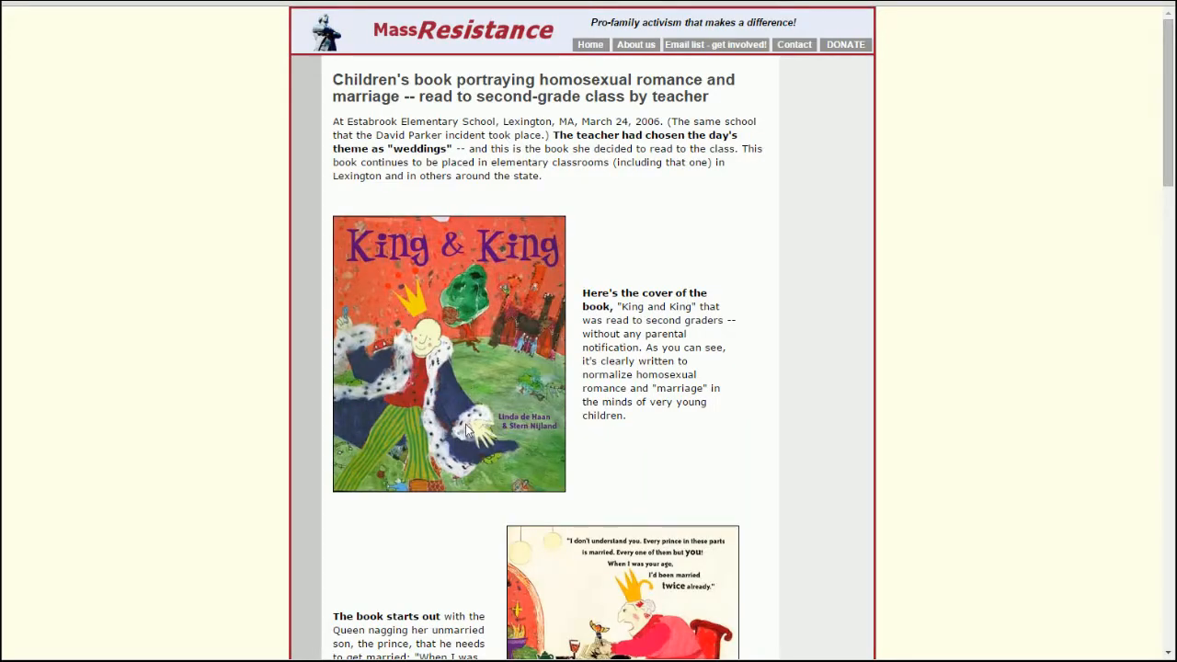
pyautogui.moveTo(450, 383)
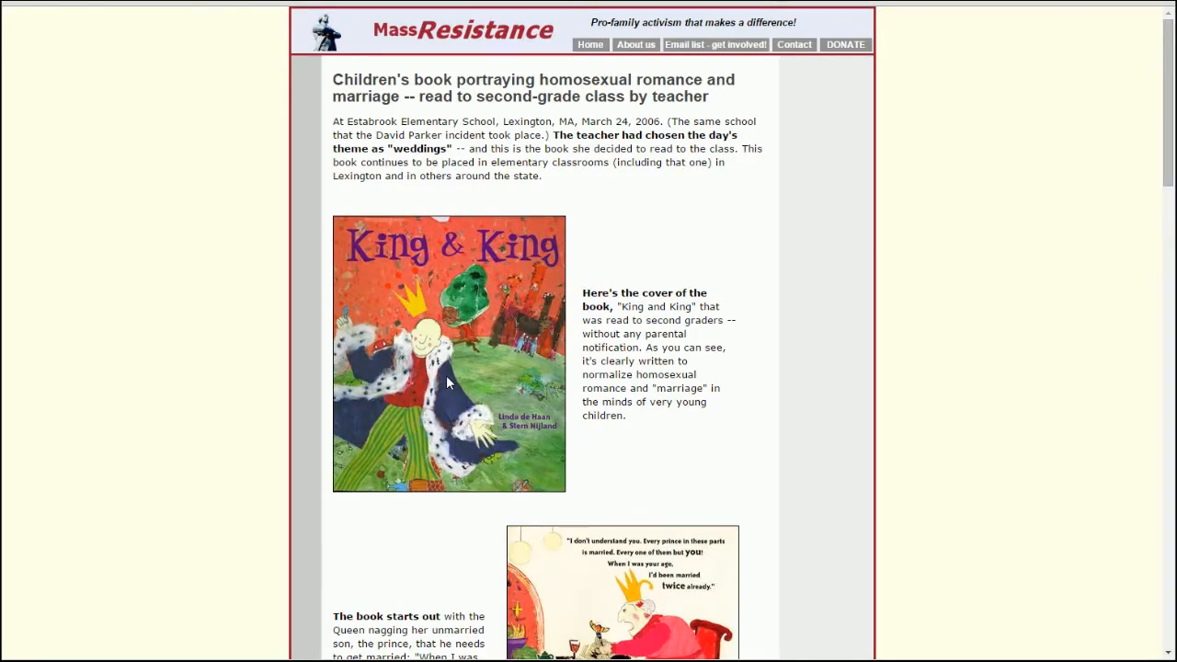
pyautogui.scroll(-3)
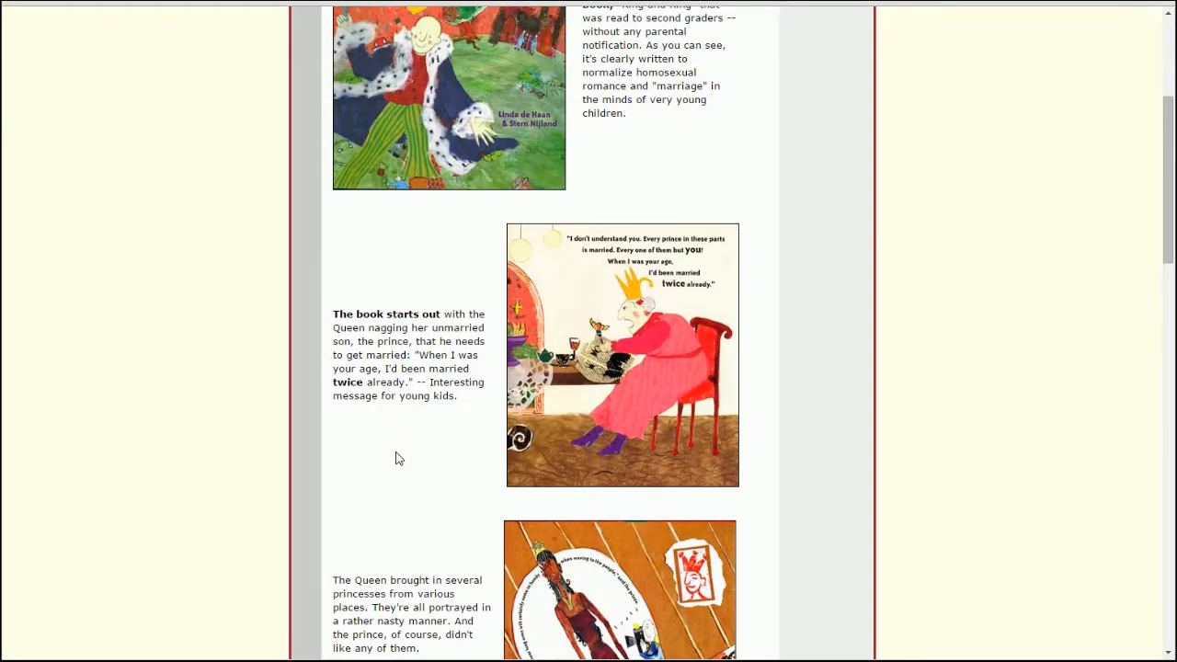
pyautogui.moveTo(708, 340)
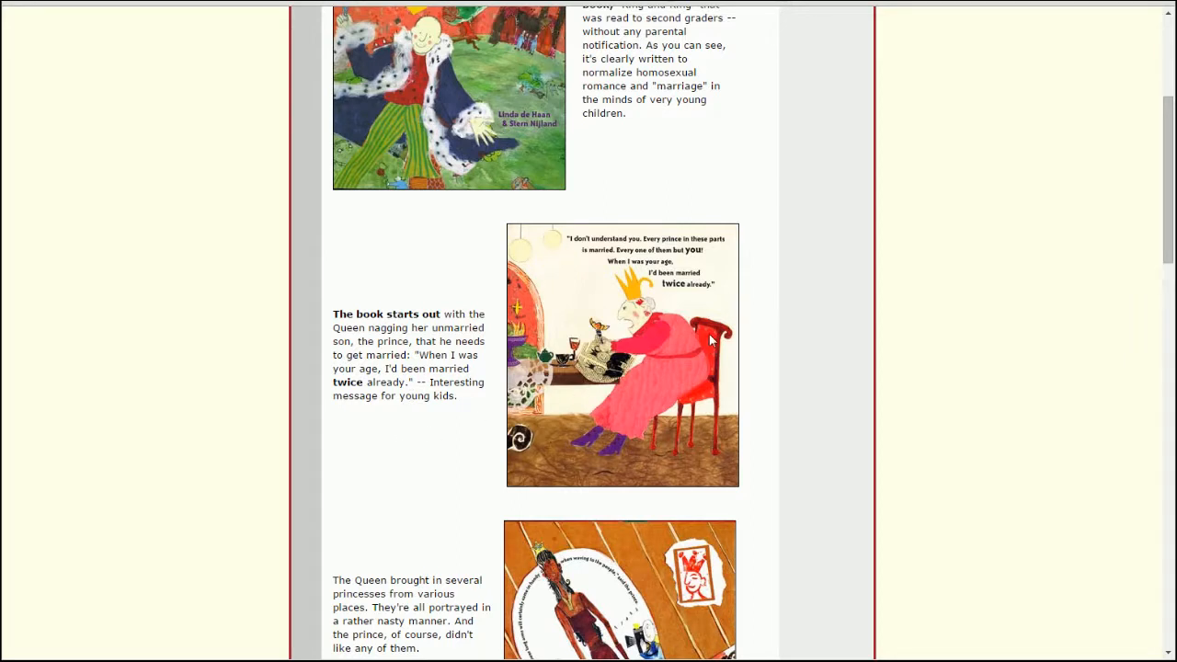
pyautogui.moveTo(561, 372)
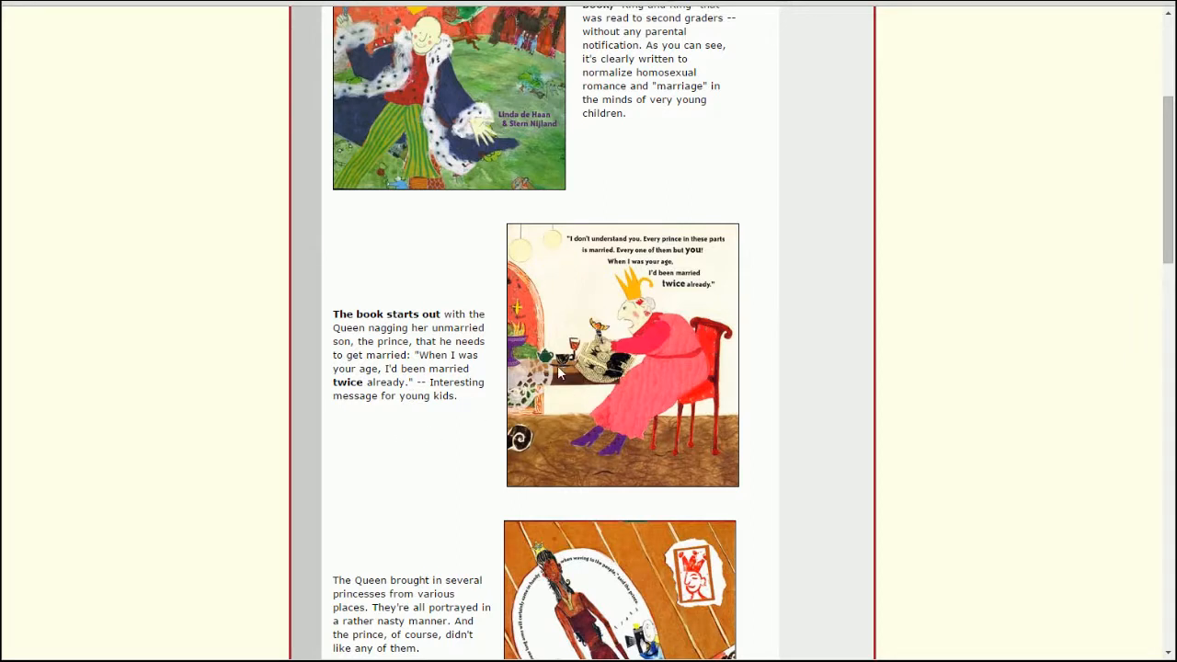
pyautogui.moveTo(734, 368)
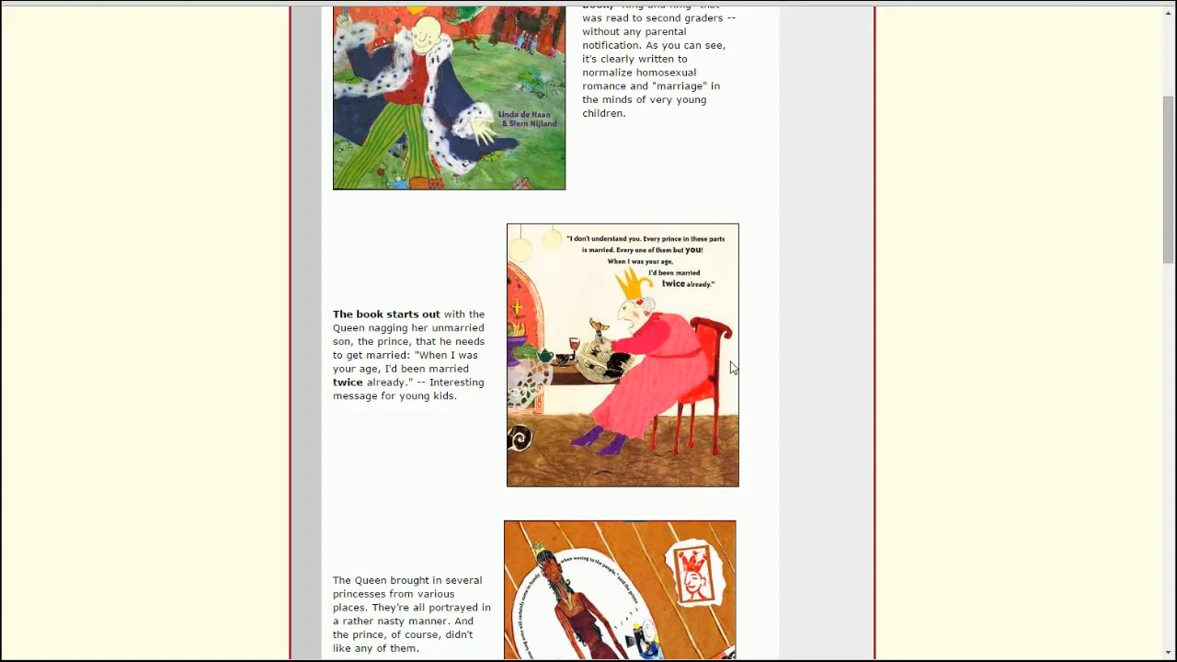
pyautogui.moveTo(559, 390)
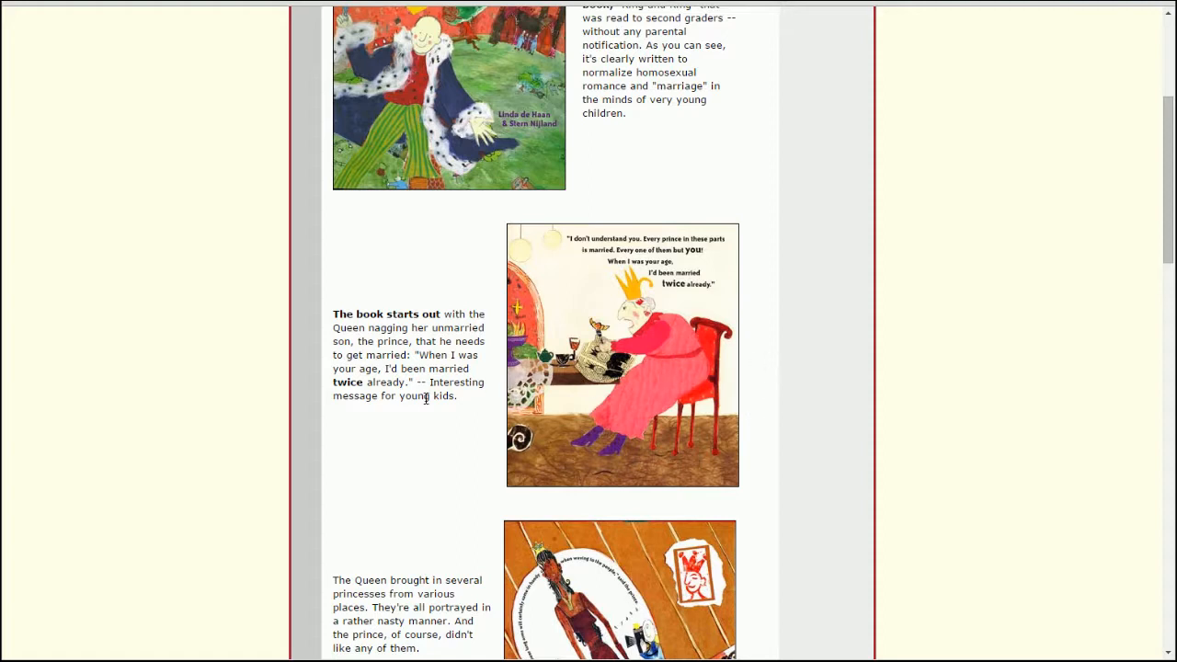
pyautogui.scroll(-3)
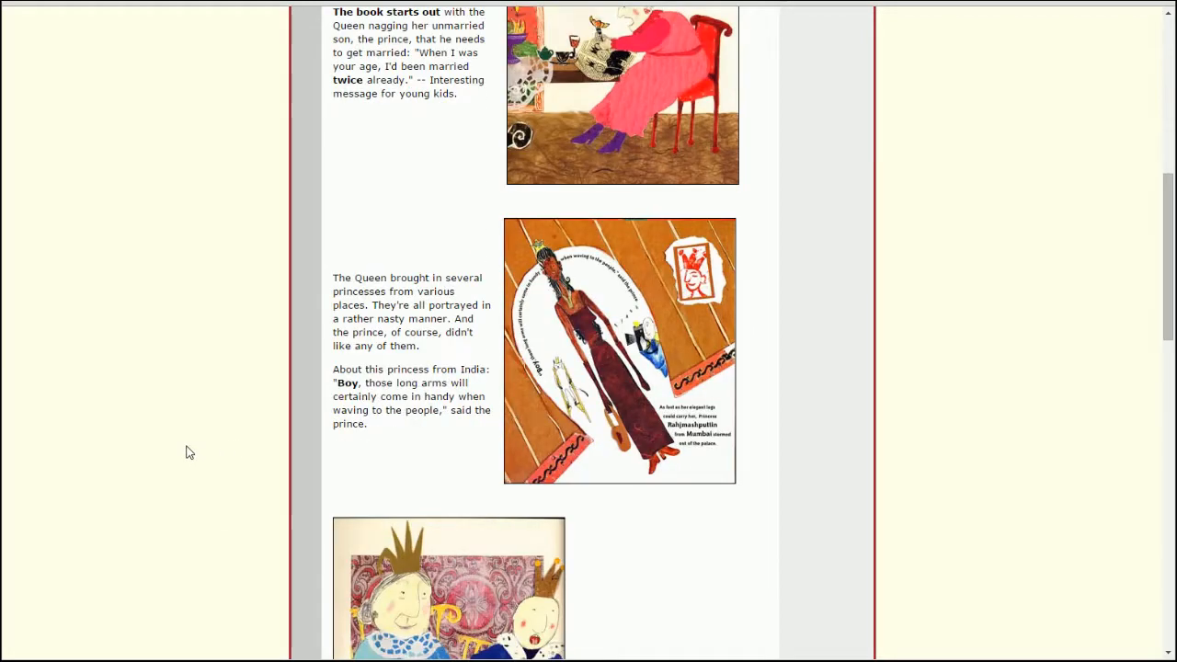
pyautogui.moveTo(279, 381)
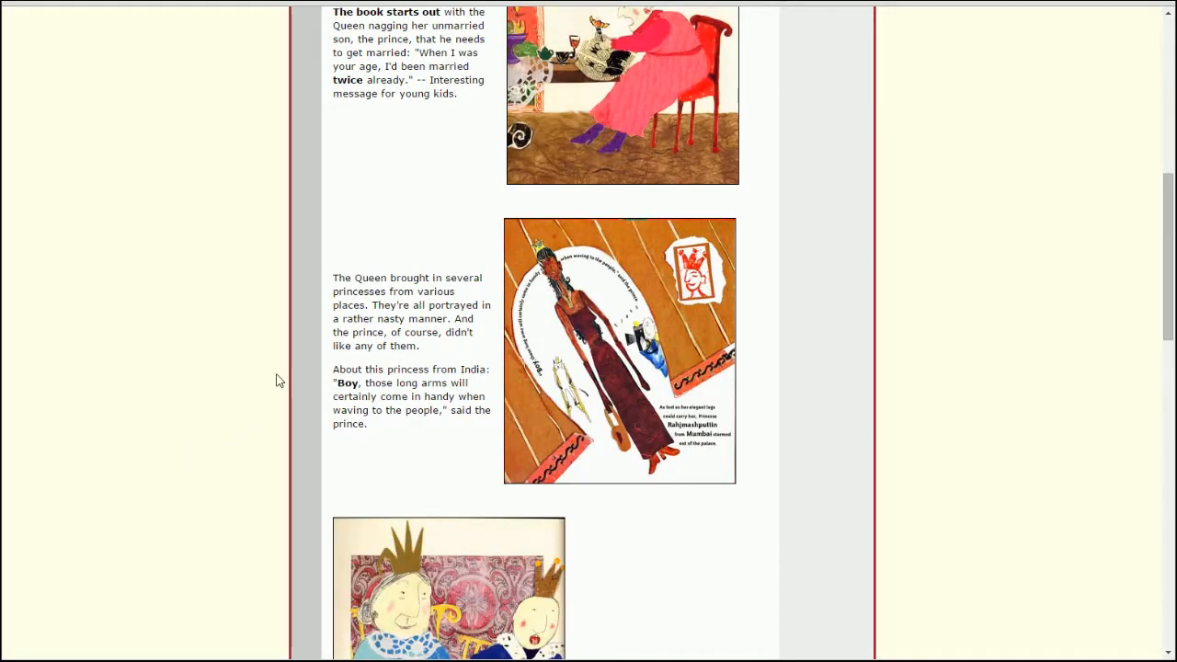
pyautogui.scroll(-3)
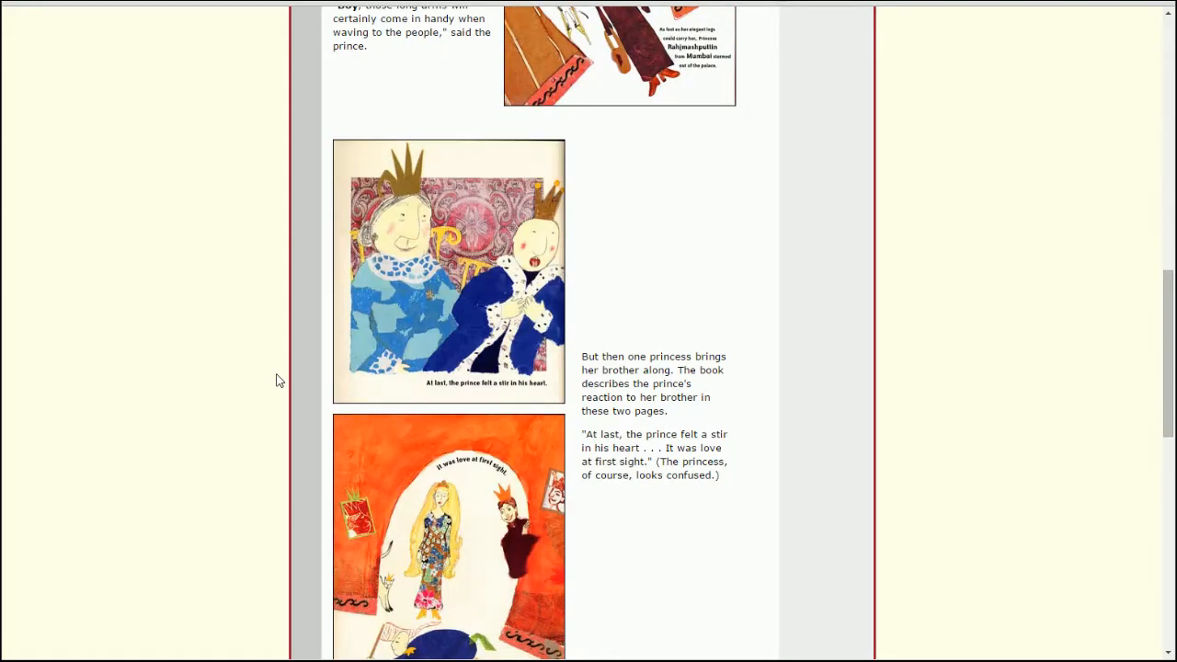
pyautogui.scroll(-3)
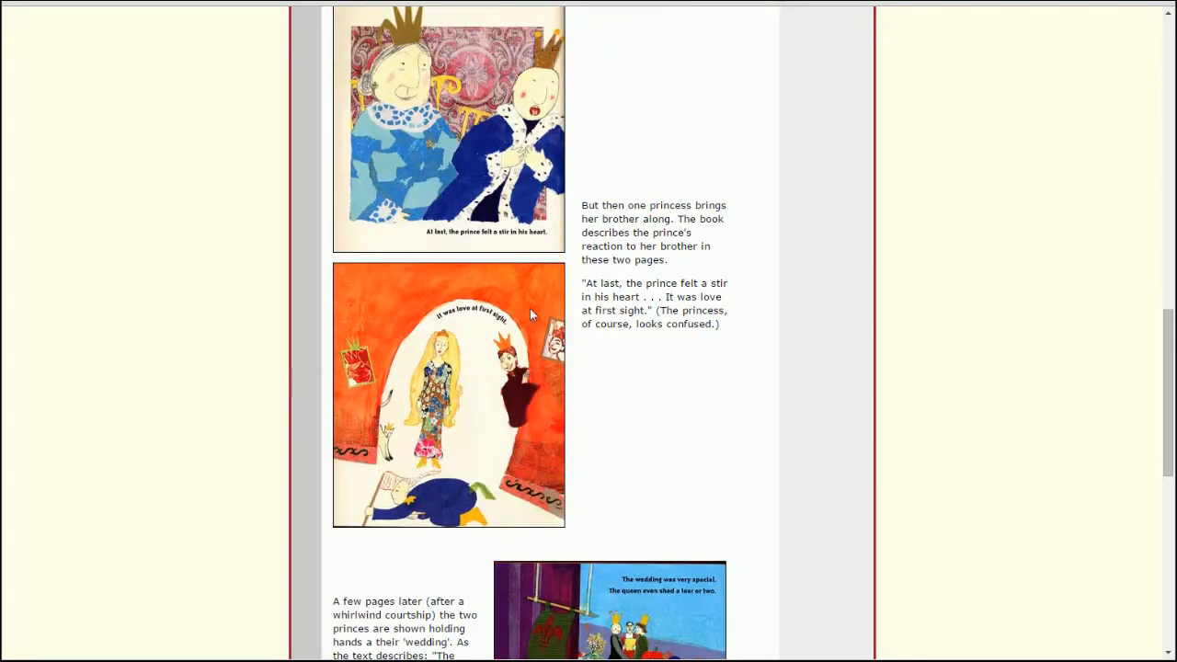
pyautogui.moveTo(706, 261)
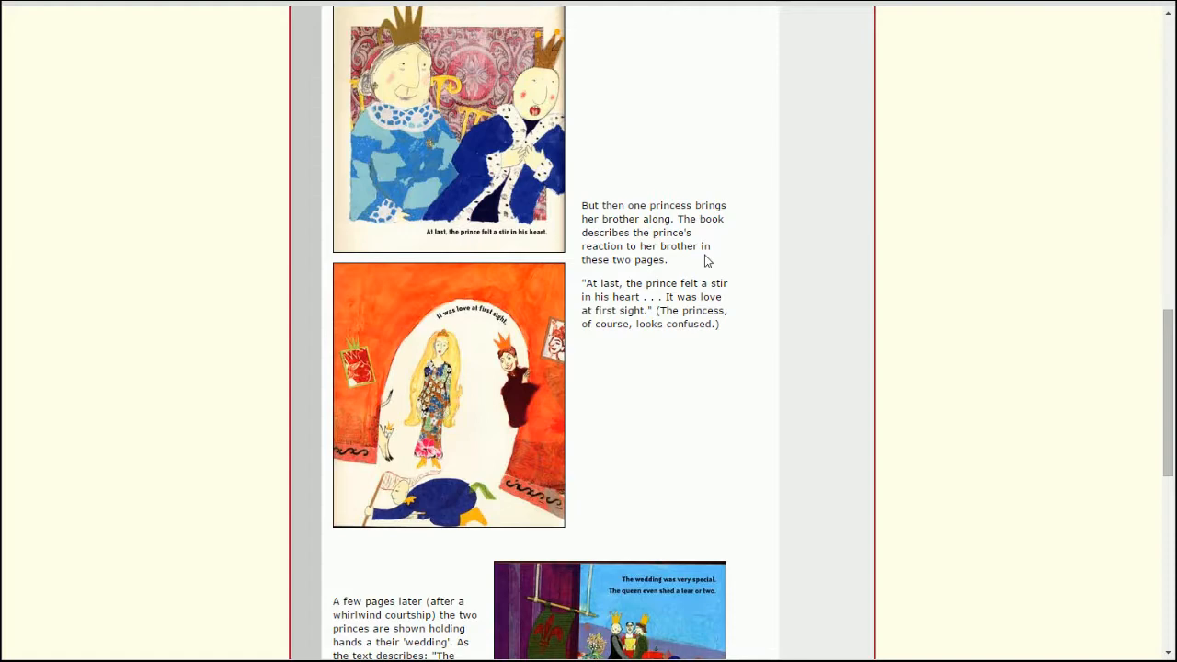
pyautogui.moveTo(763, 313)
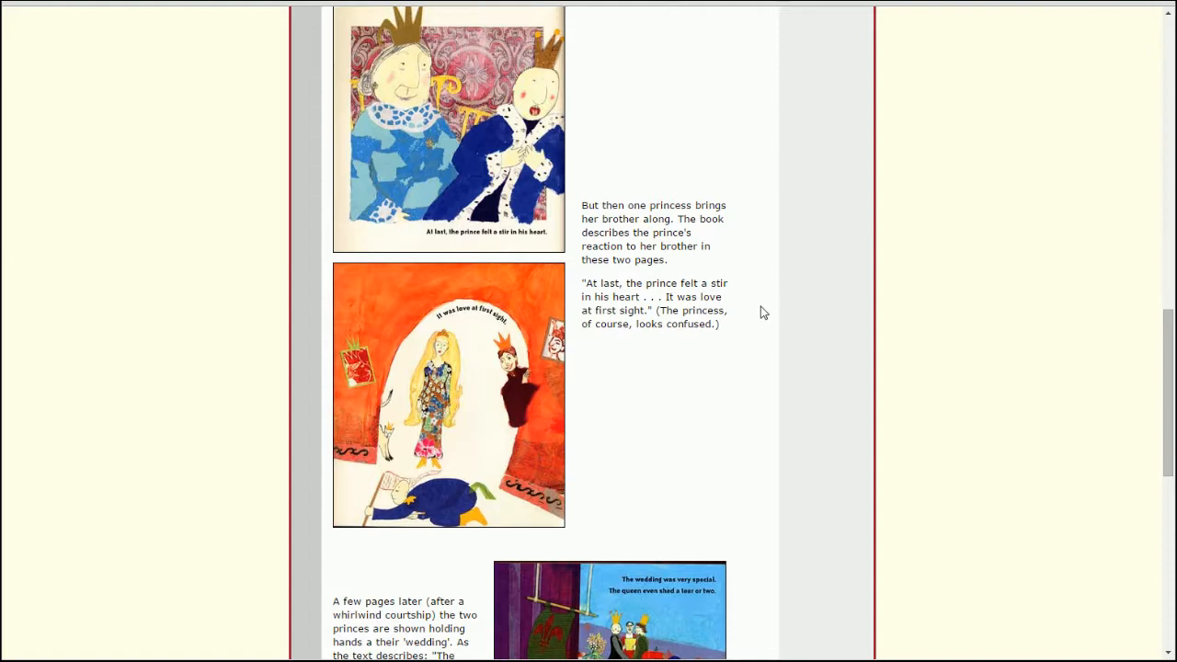
pyautogui.moveTo(745, 331)
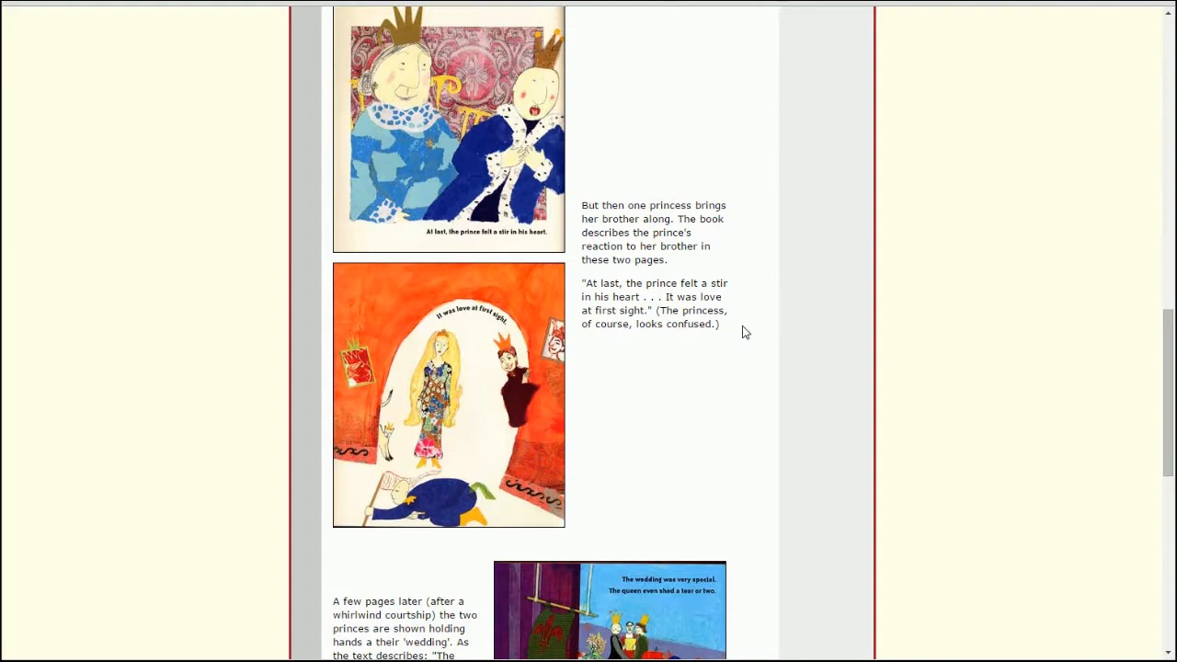
pyautogui.scroll(-3)
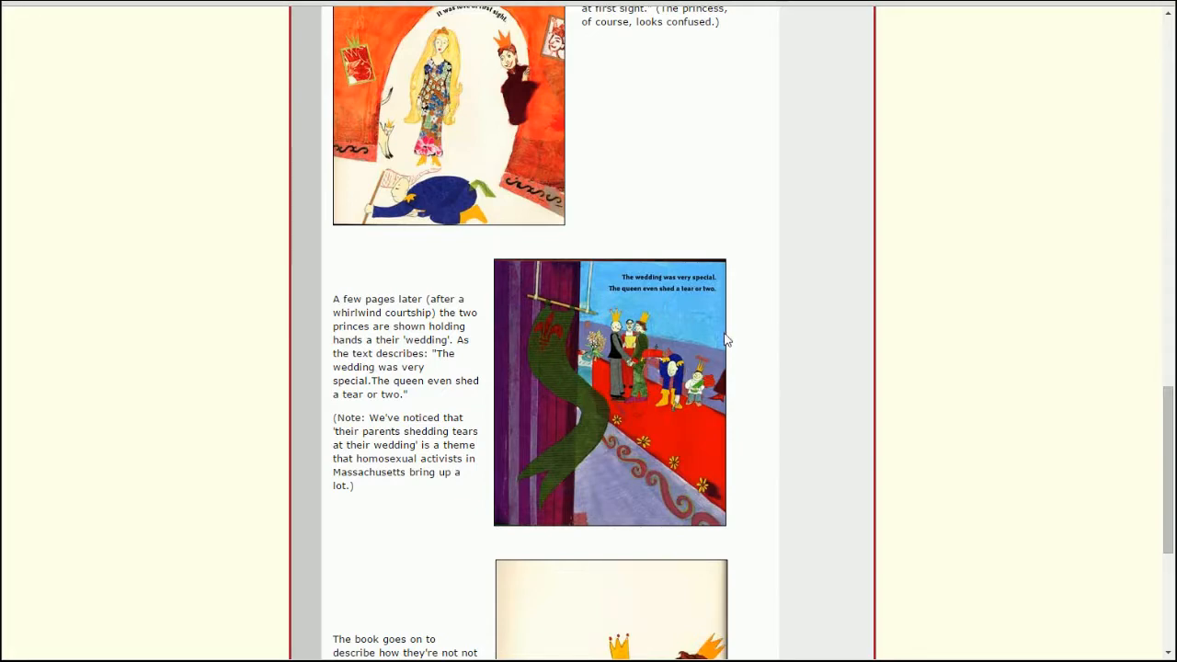
pyautogui.scroll(-3)
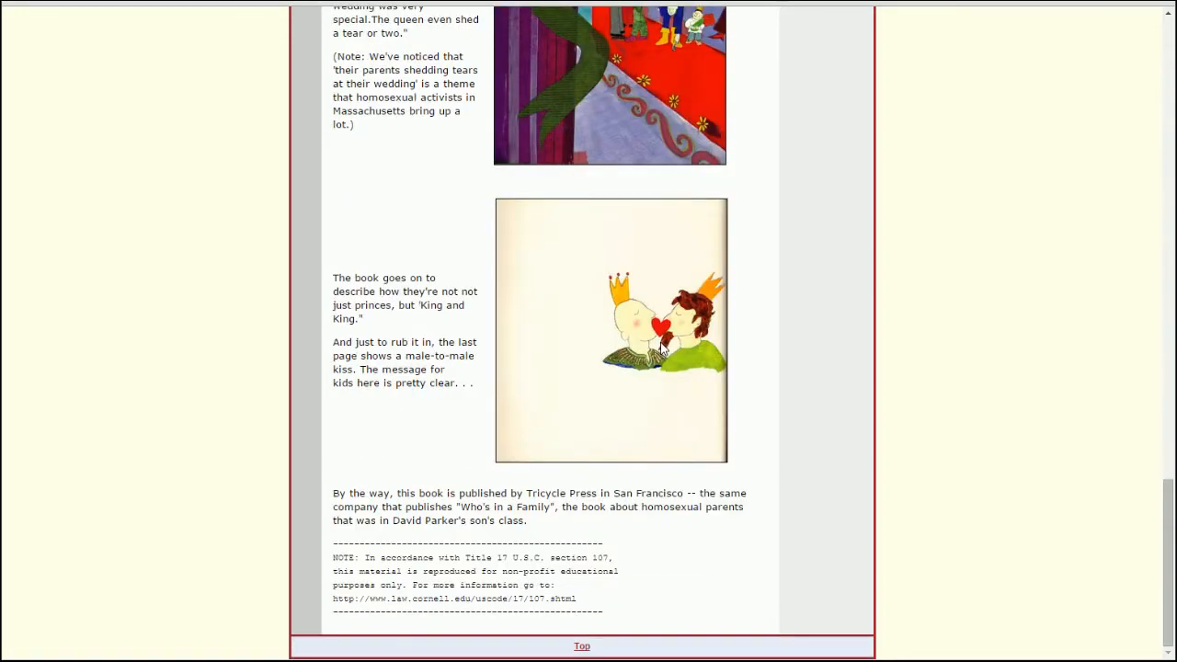
pyautogui.moveTo(763, 339)
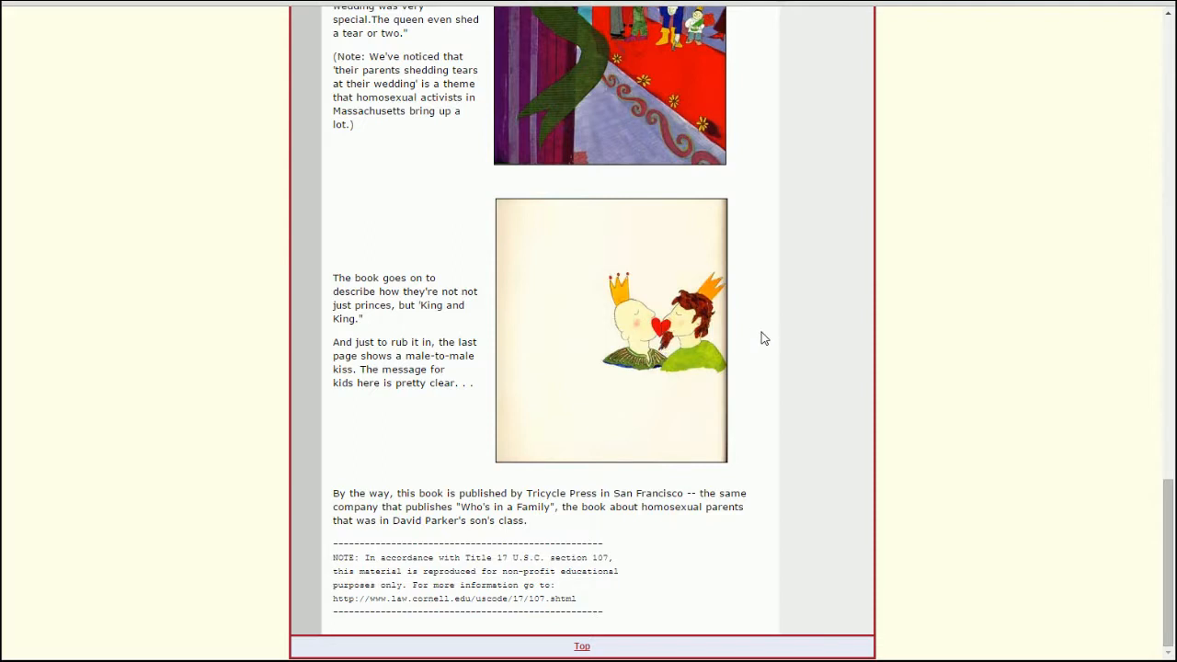
pyautogui.moveTo(440, 328)
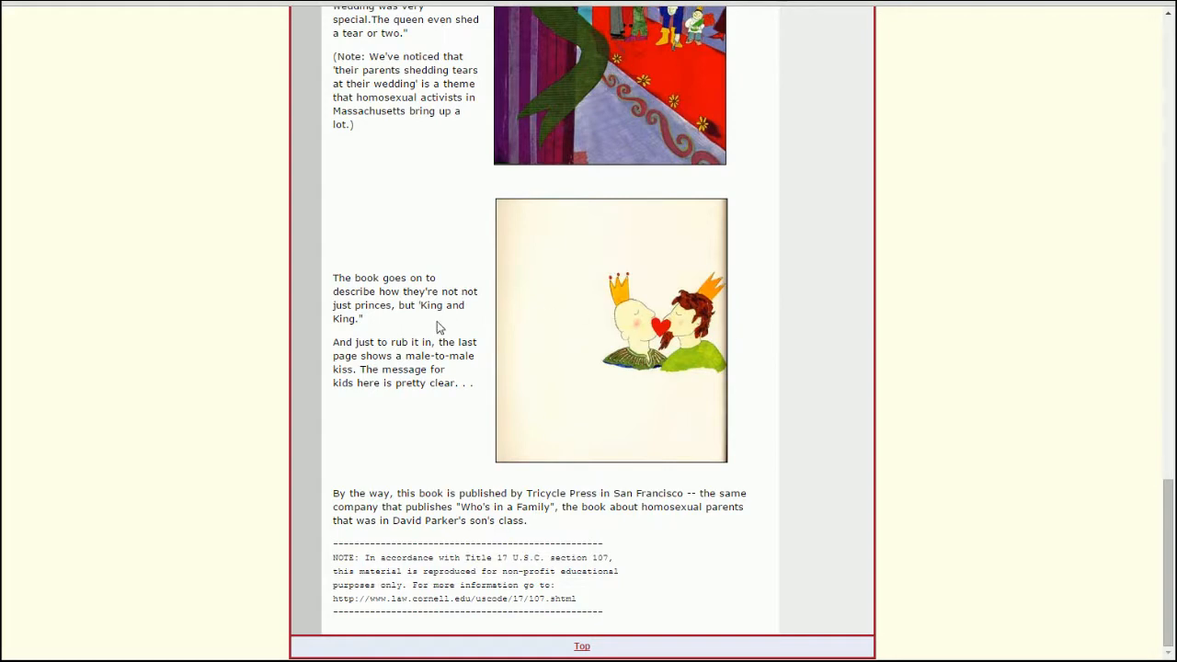
pyautogui.scroll(3)
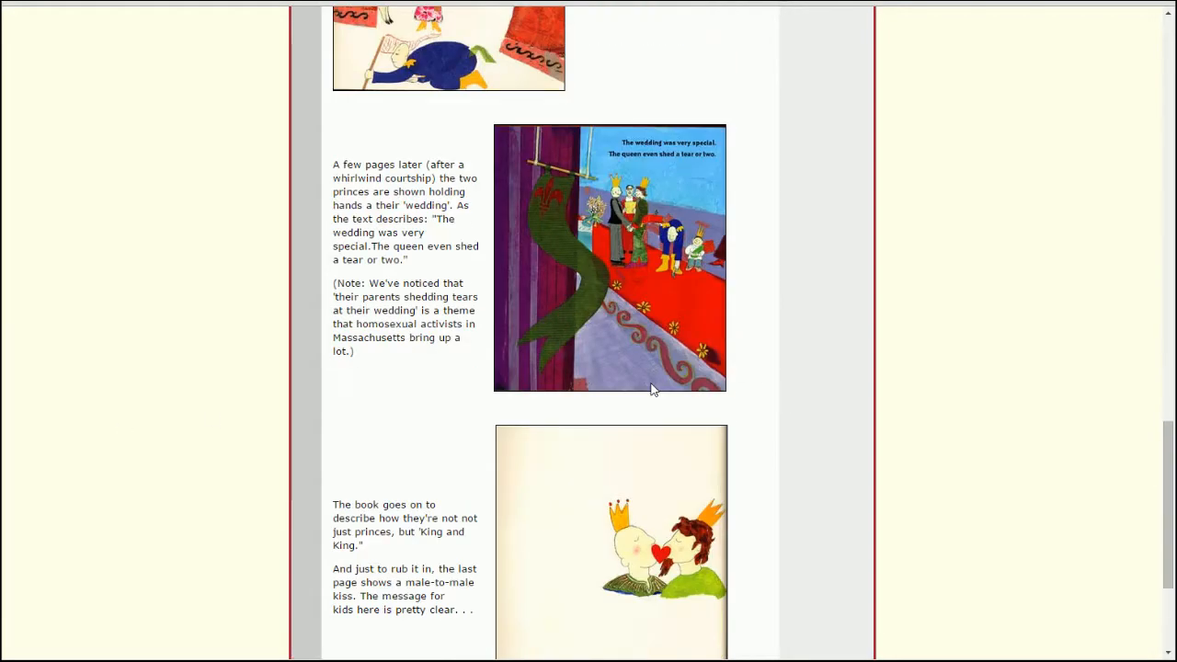
pyautogui.scroll(3)
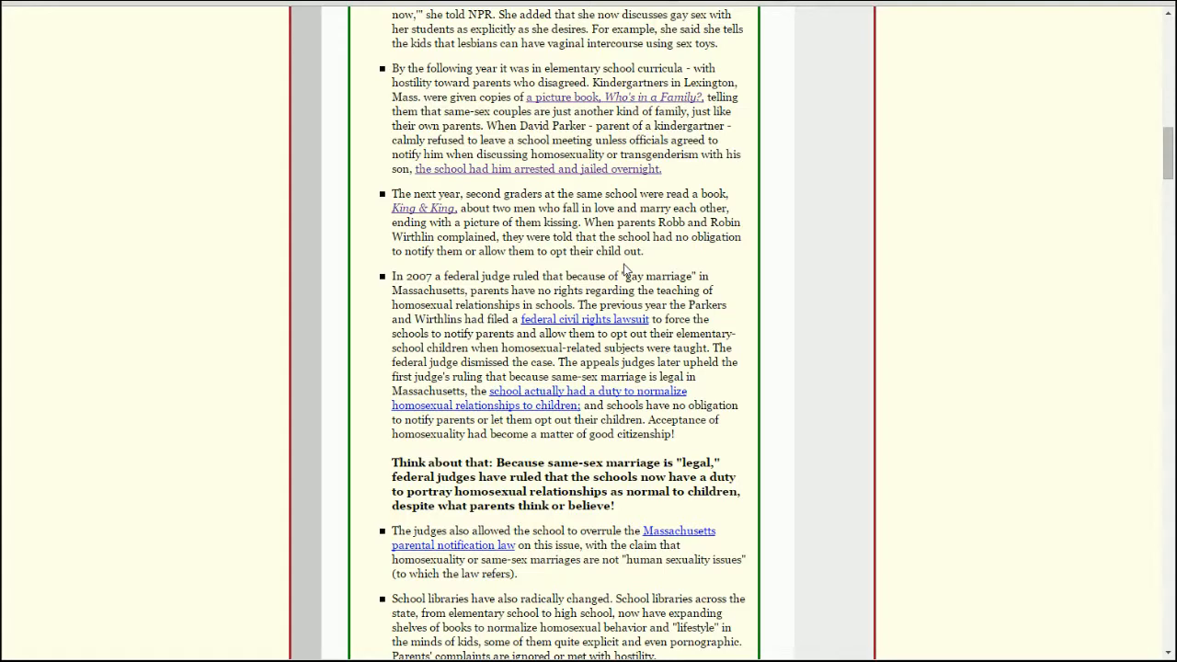
# Read the schools bullets past the 2007 federal ruling to the school libraries and Courting Equality items.
pyautogui.scroll(-3)
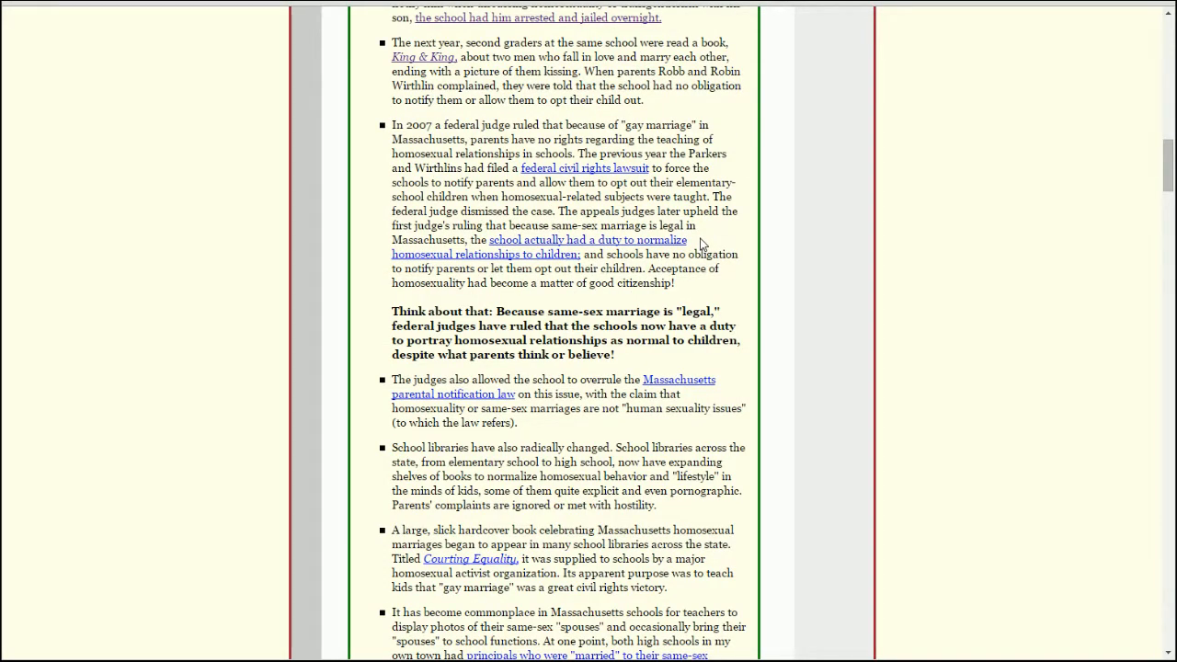
pyautogui.moveTo(729, 179)
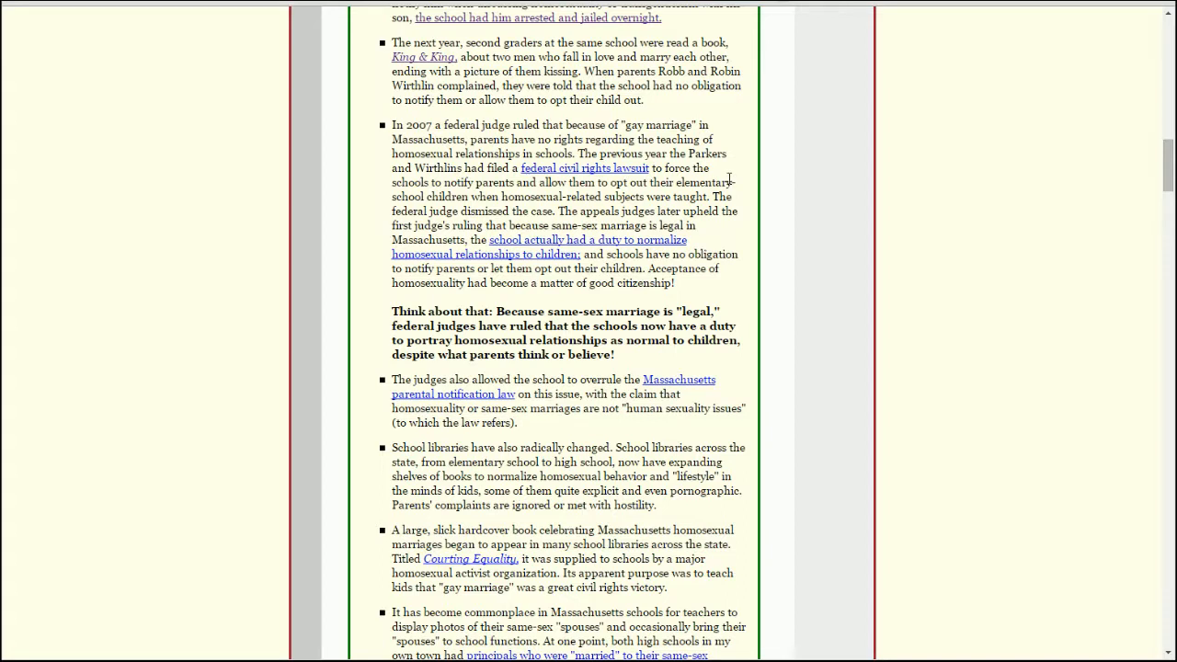
pyautogui.moveTo(581, 90)
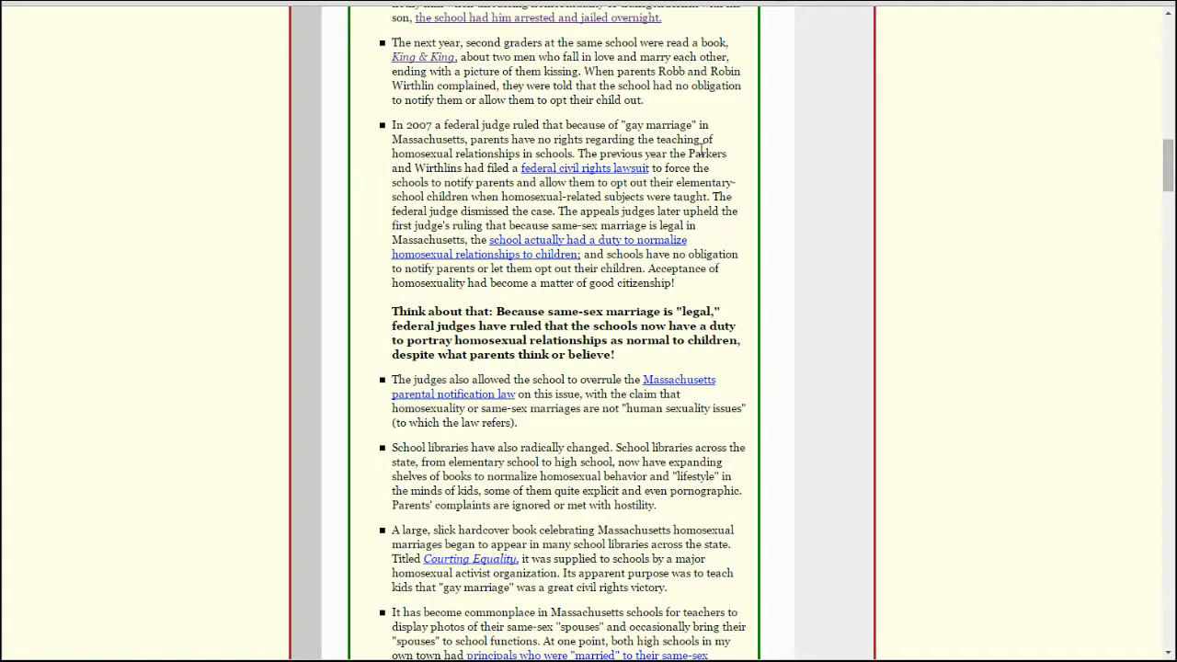
pyautogui.moveTo(780, 184)
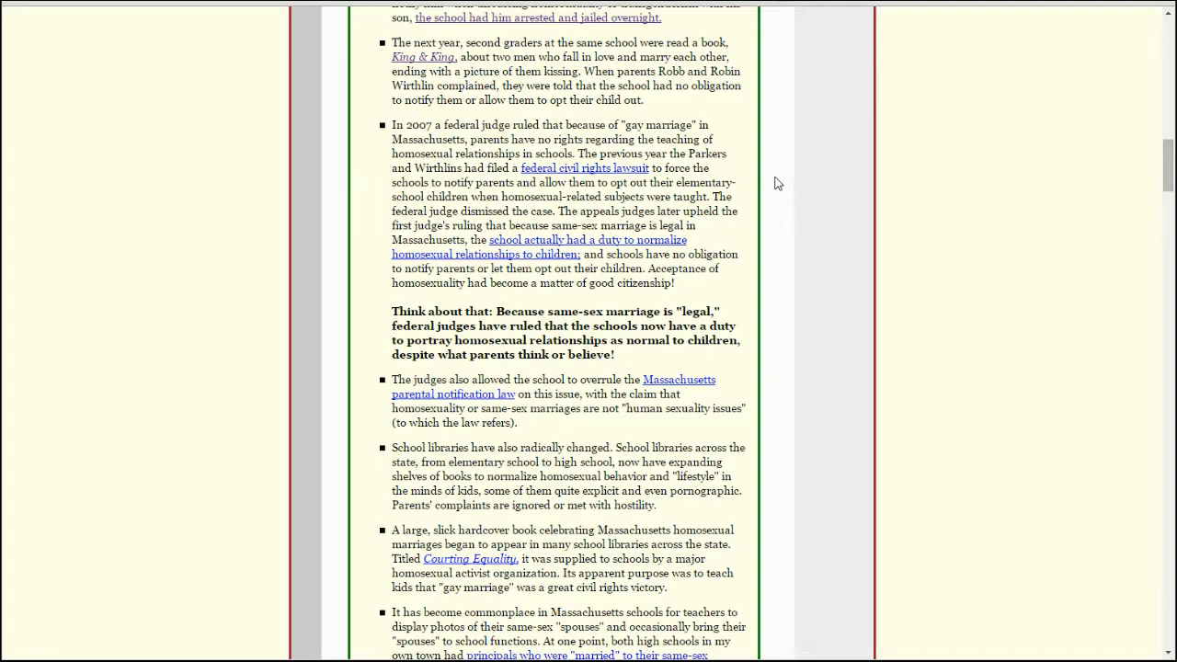
pyautogui.moveTo(772, 165)
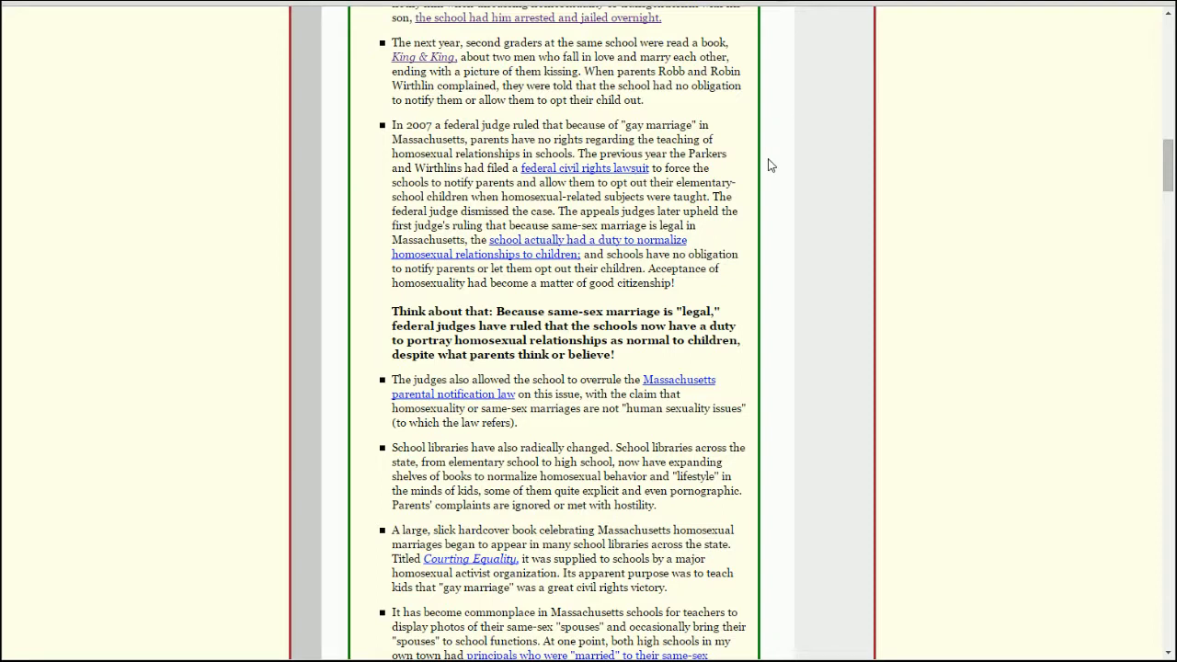
pyautogui.moveTo(727, 181)
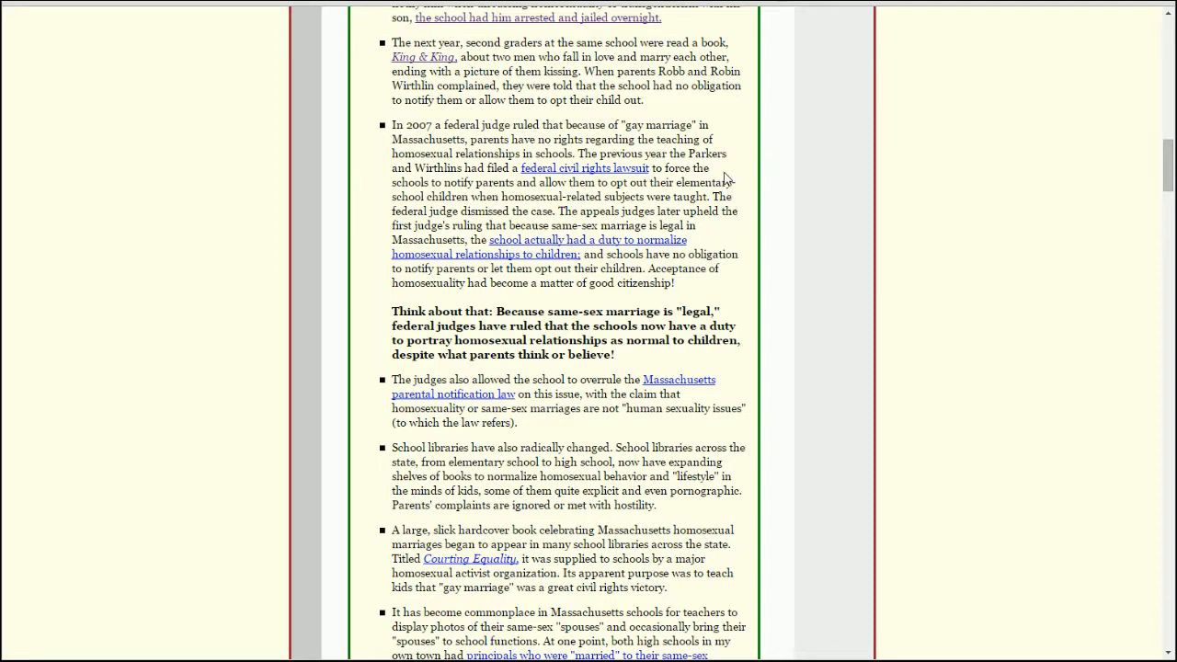
pyautogui.moveTo(762, 199)
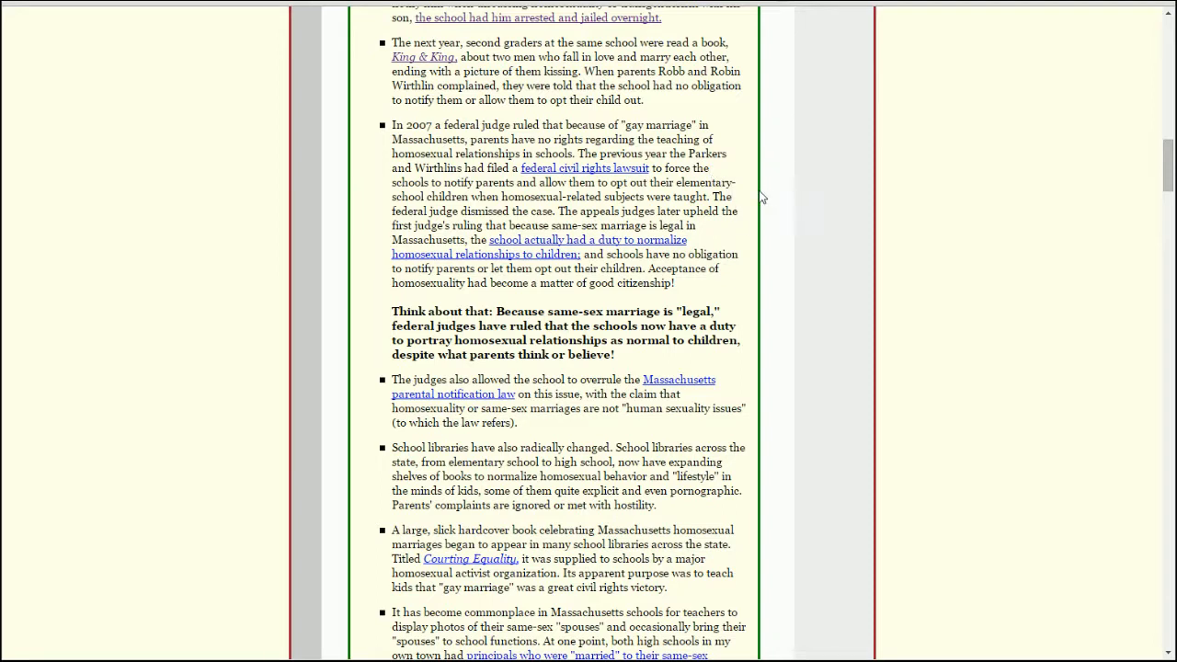
pyautogui.moveTo(529, 188)
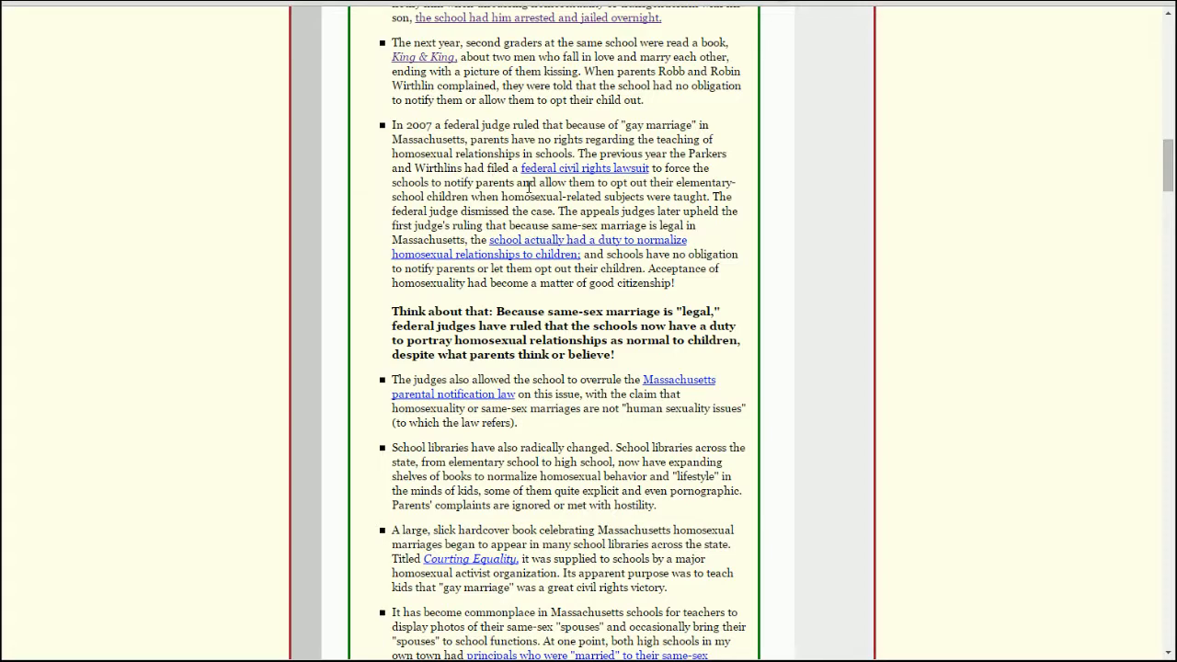
pyautogui.scroll(-3)
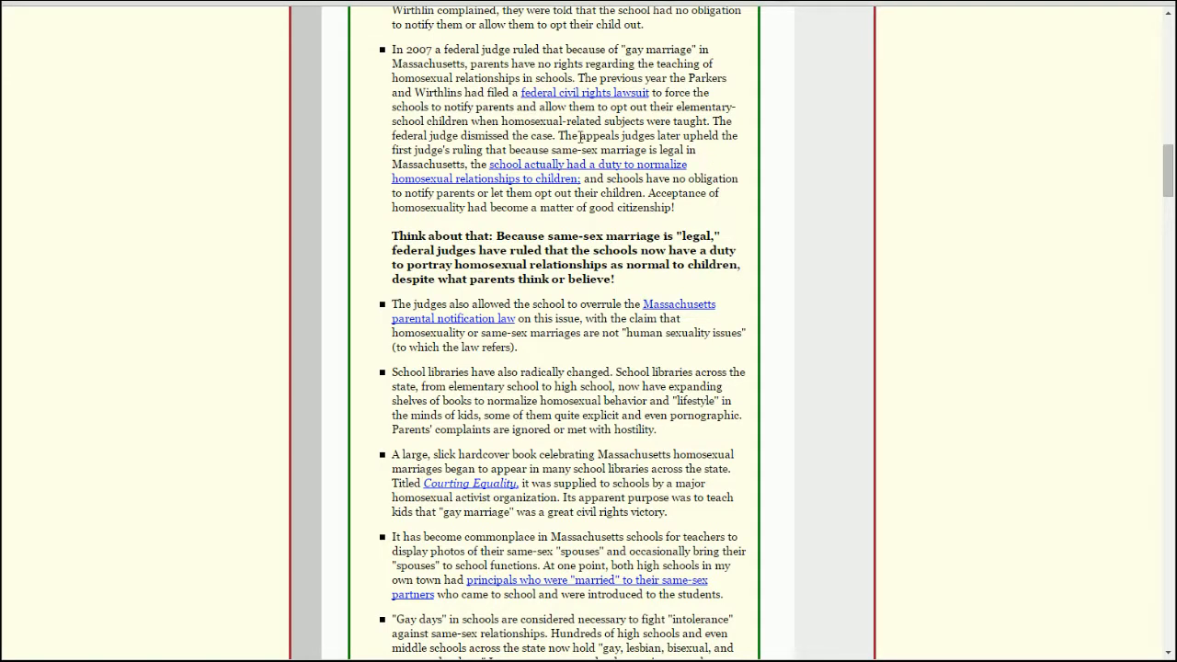
pyautogui.moveTo(533, 175)
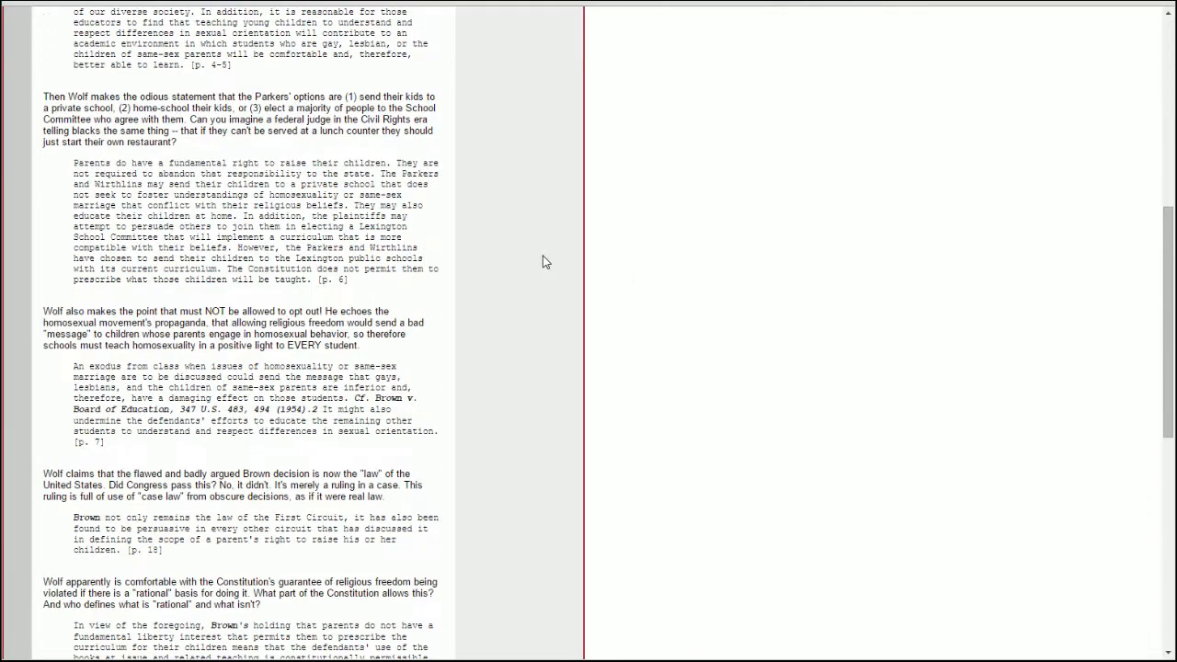
# Scroll the booklet's schools section to the bullet on the 2007 federal judge ruling.
pyautogui.scroll(-3)
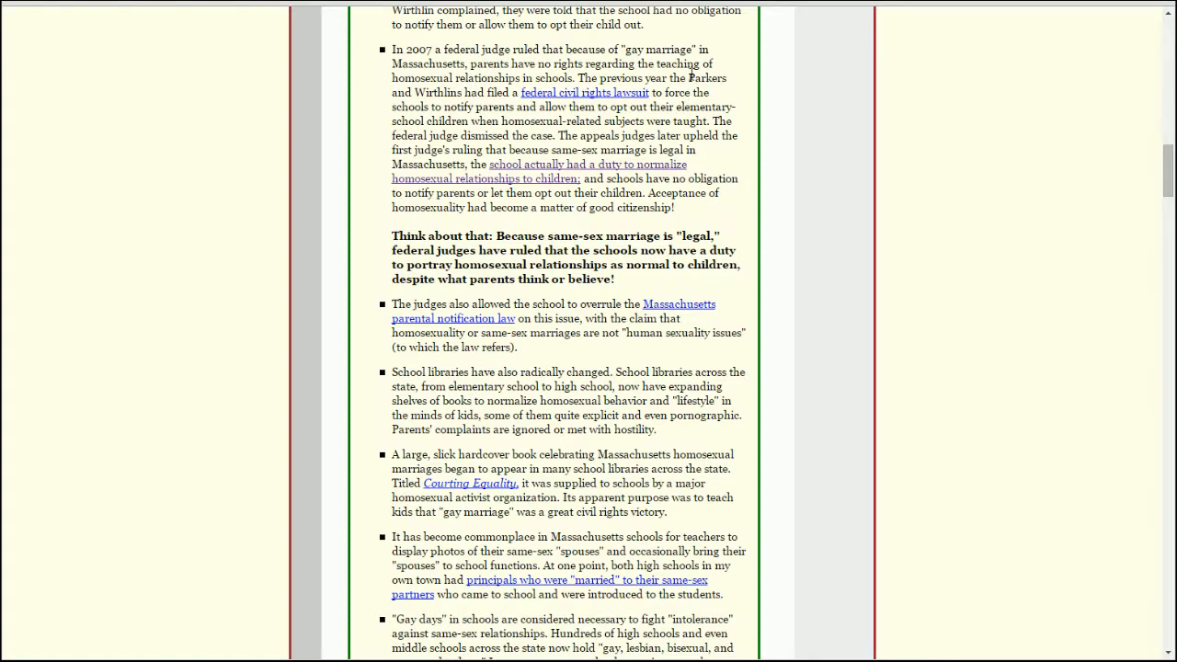
pyautogui.moveTo(839, 300)
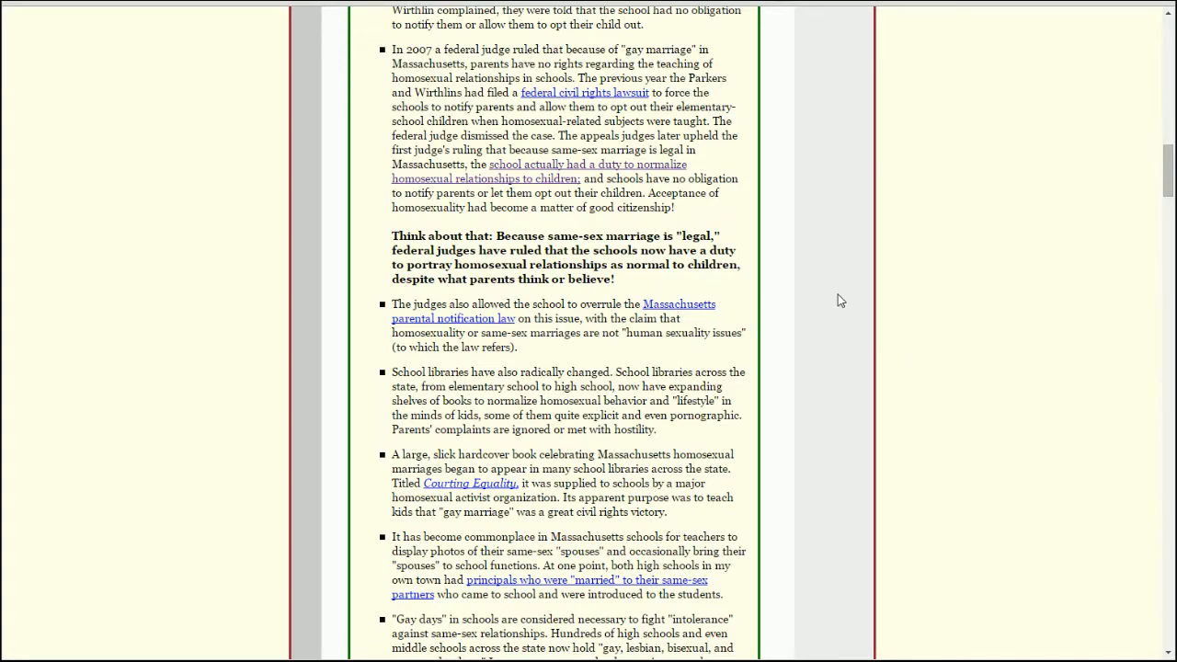
# Read further down the school bullets and highlight 'some of them quite explicit and even pornographic'.
pyautogui.scroll(-3)
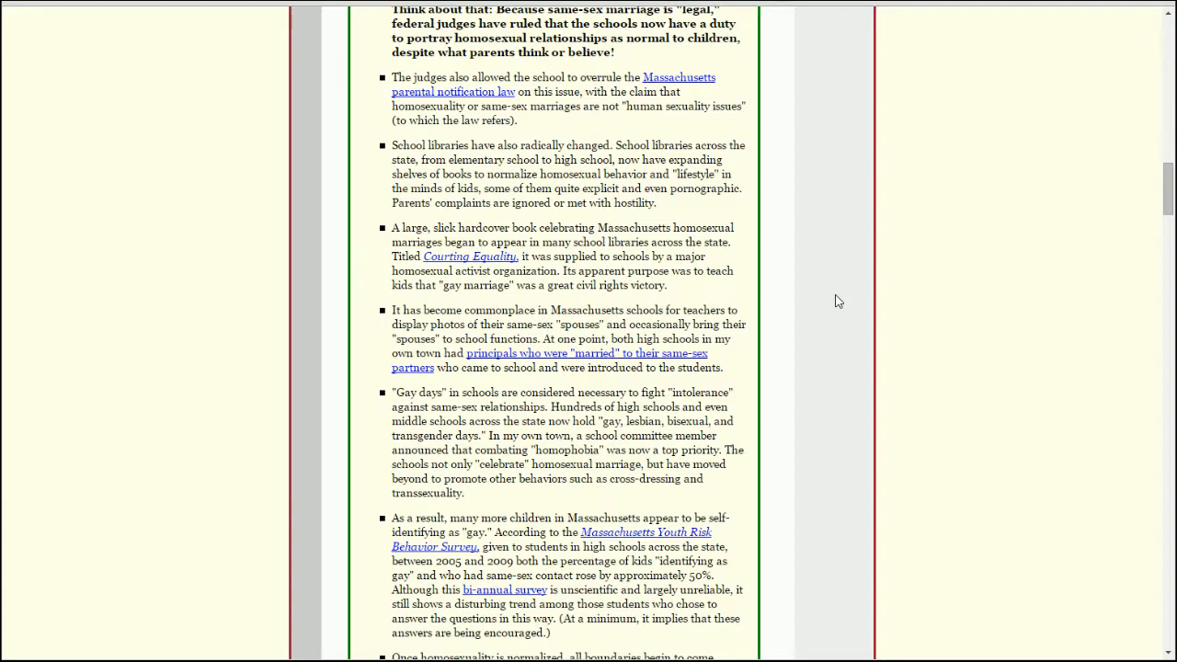
pyautogui.moveTo(888, 291)
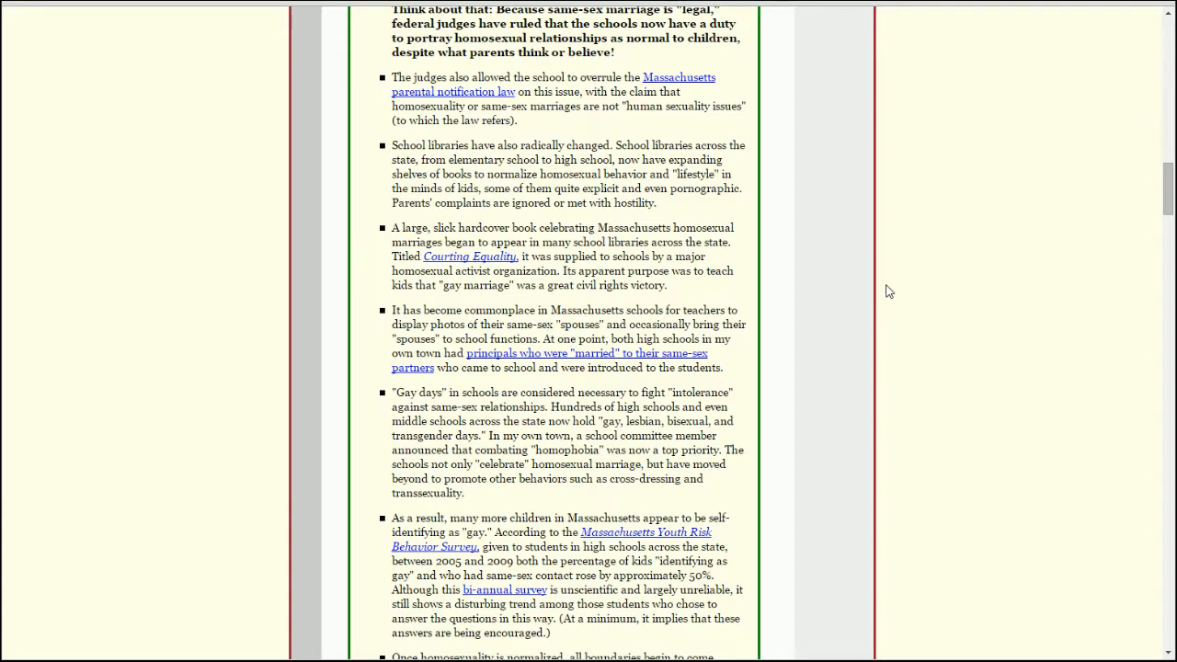
pyautogui.moveTo(901, 294)
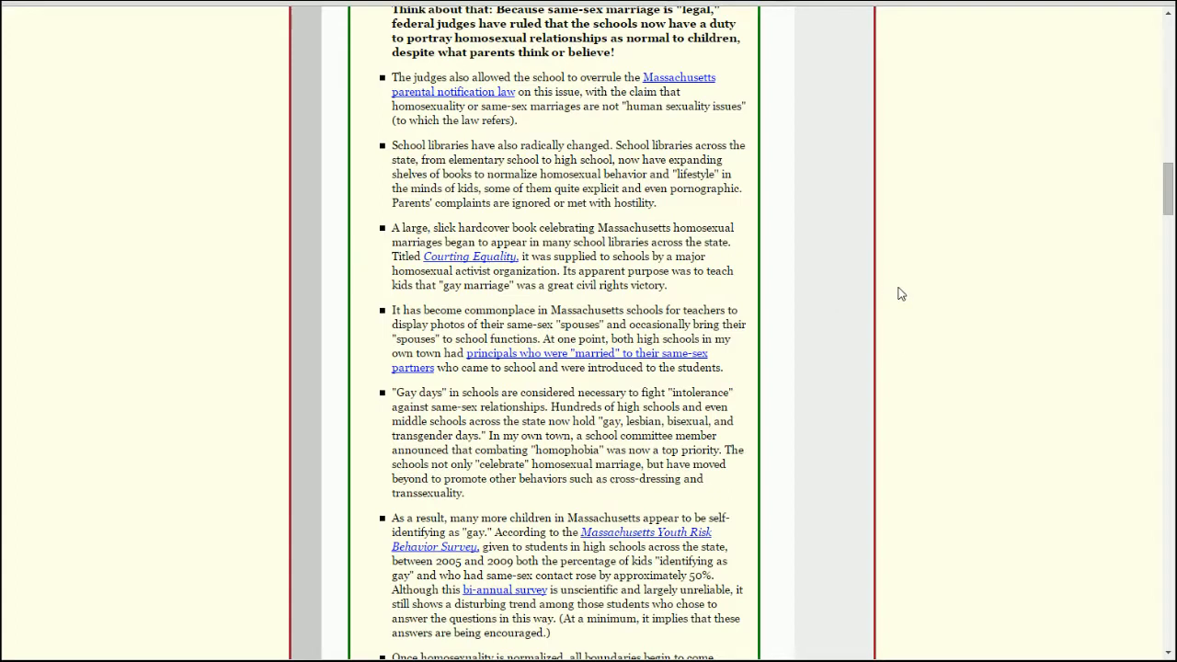
pyautogui.moveTo(469, 162)
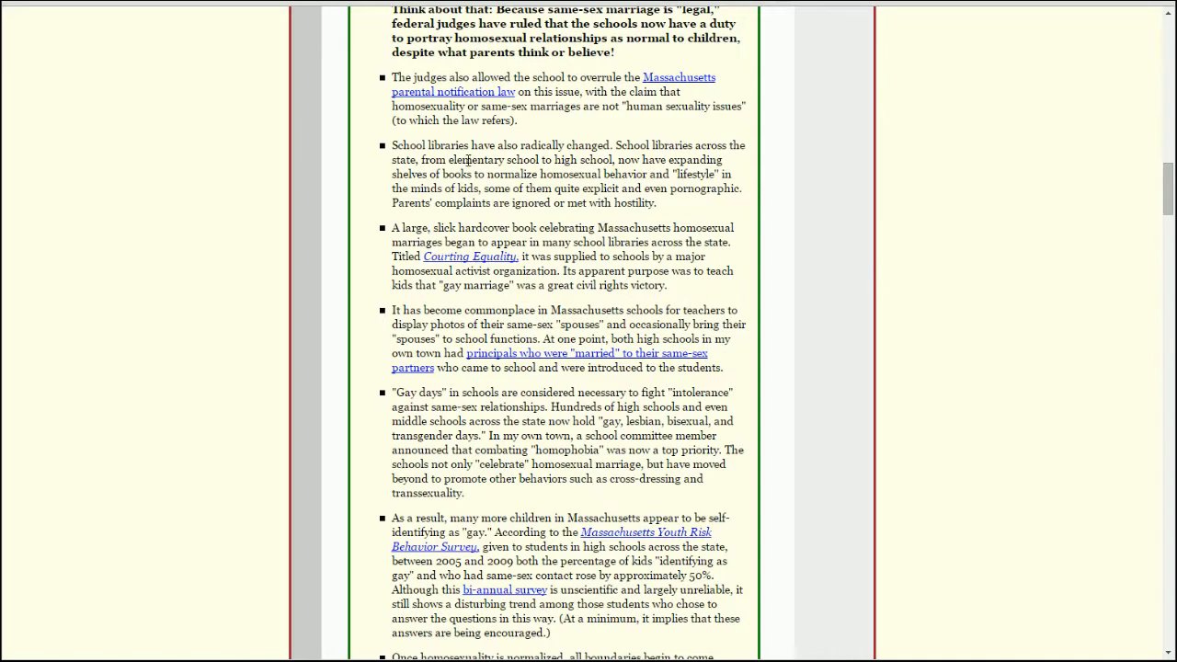
pyautogui.scroll(-3)
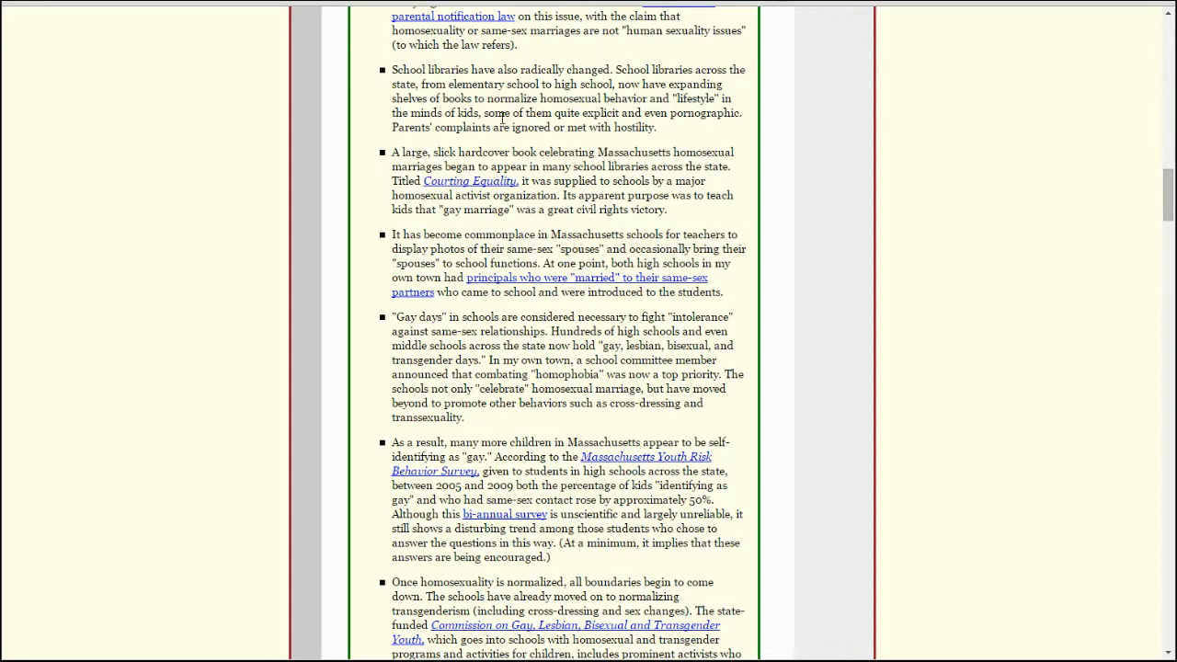
pyautogui.moveTo(482, 112); pyautogui.dragTo(705, 112)
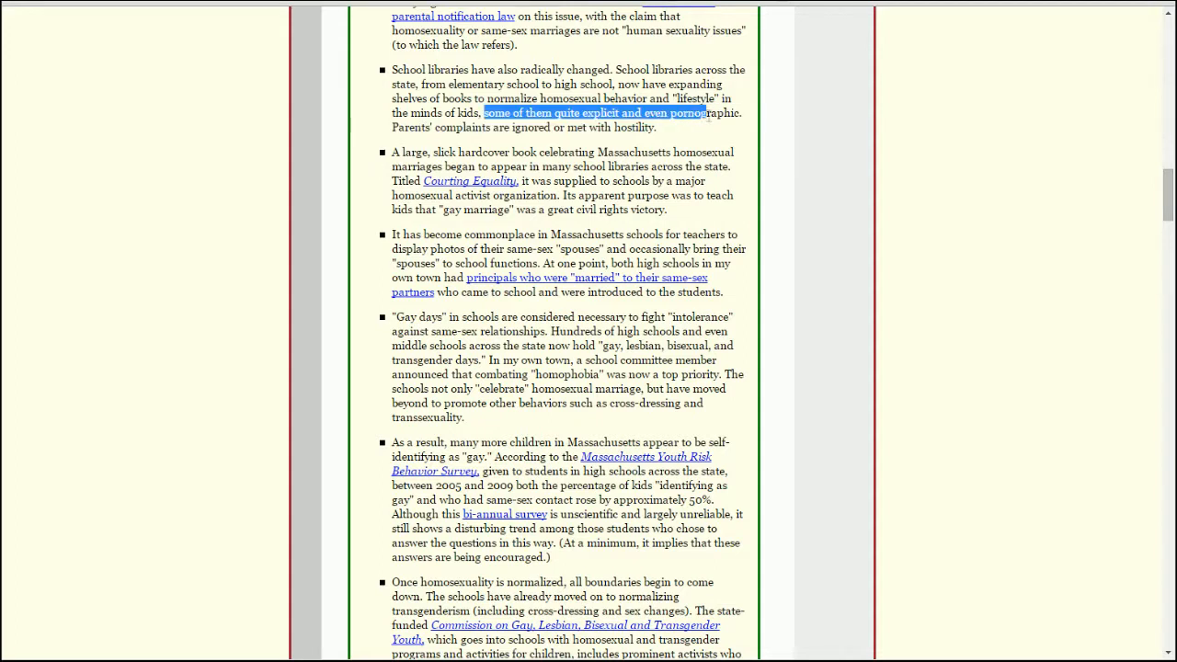
pyautogui.click(773, 151)
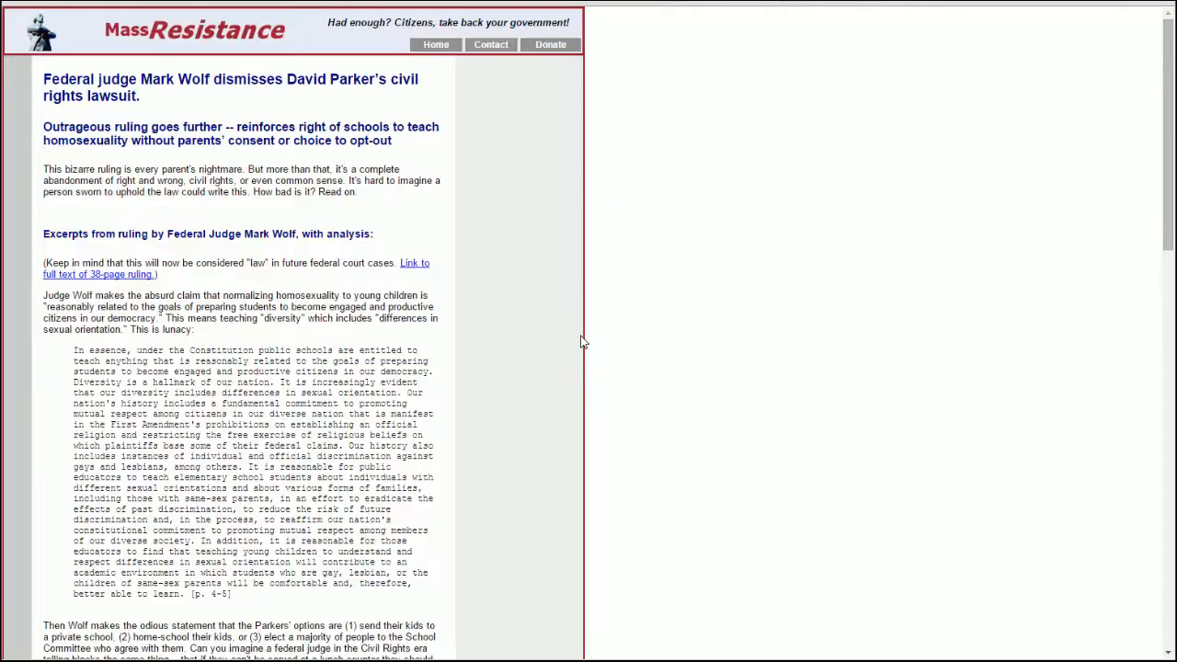
# Scroll the King and King review down to its final kiss page and closing publisher note.
pyautogui.scroll(-3)
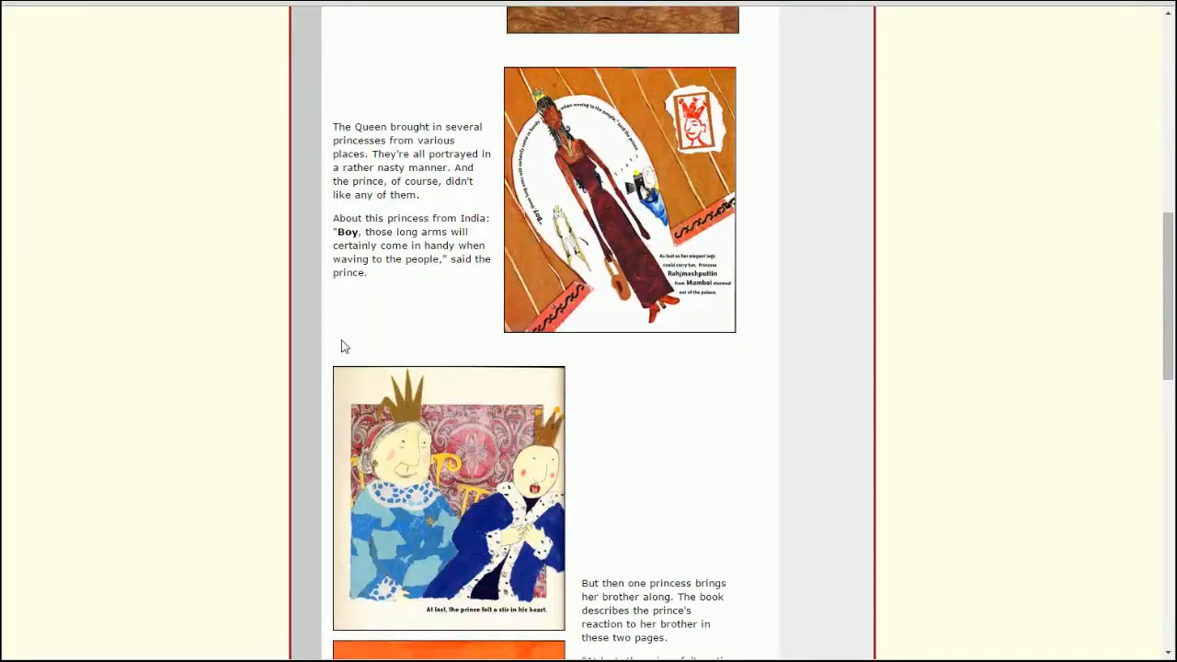
pyautogui.scroll(-3)
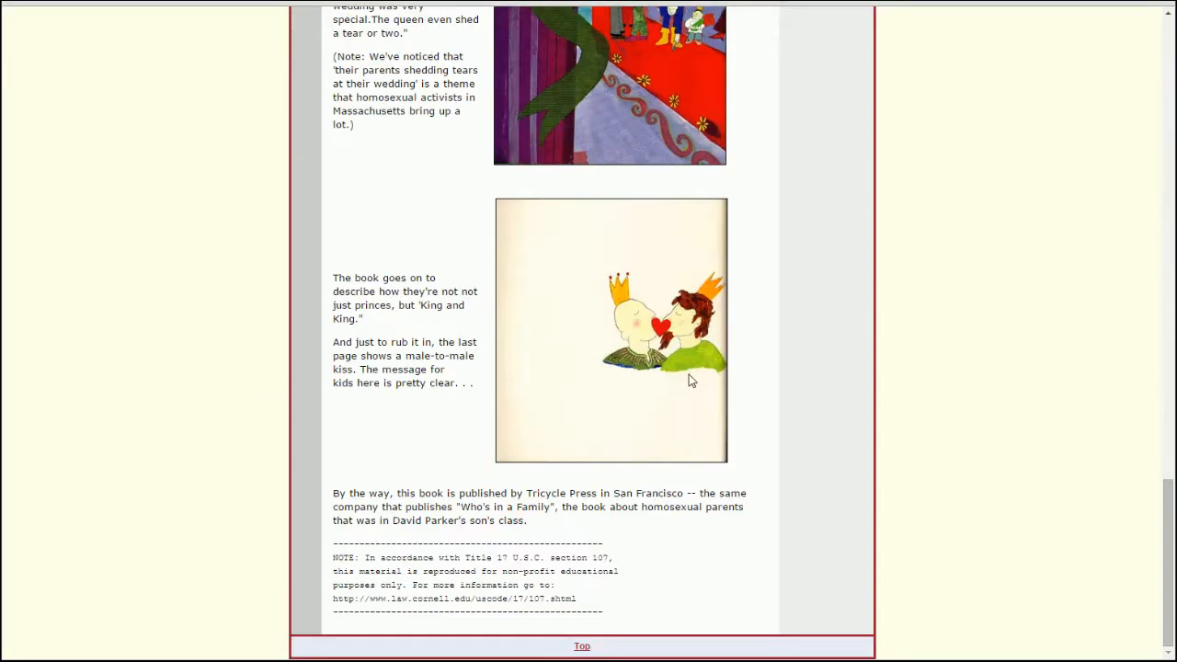
pyautogui.moveTo(663, 372)
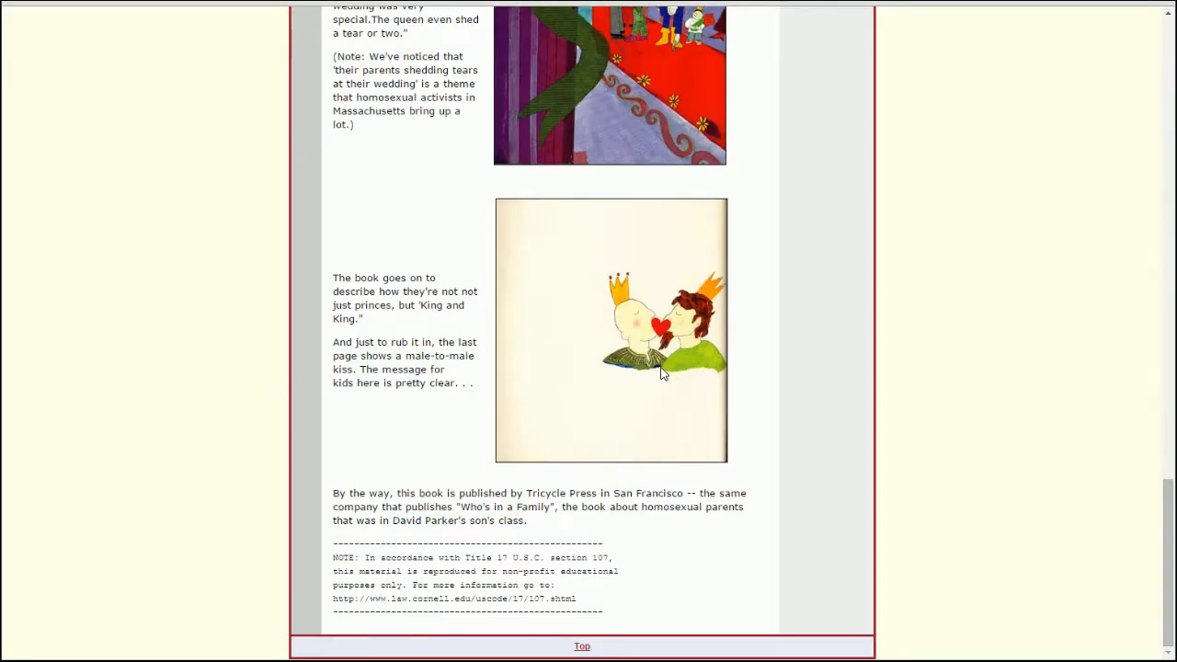
pyautogui.moveTo(806, 379)
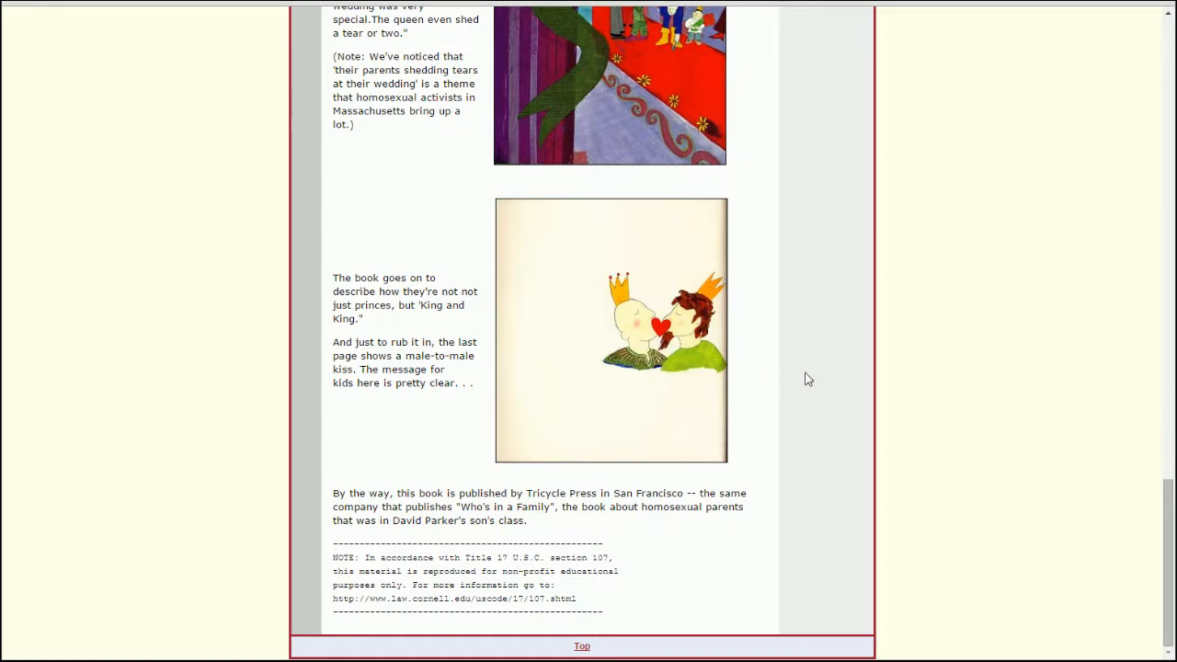
pyautogui.scroll(3)
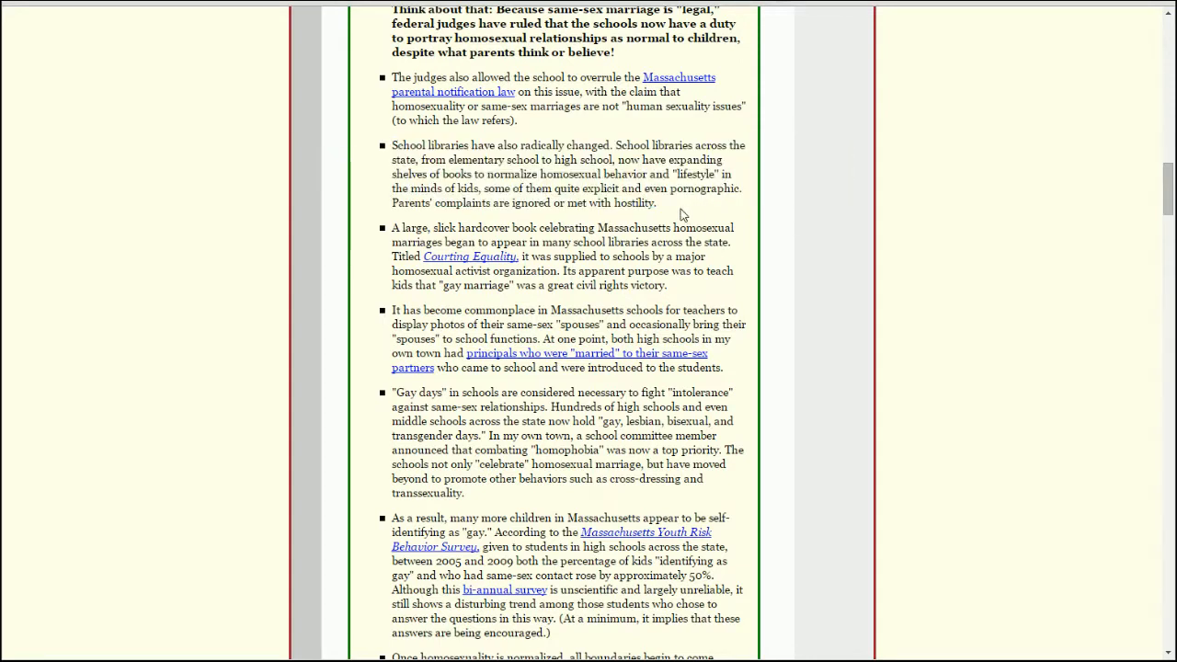
pyautogui.moveTo(633, 206)
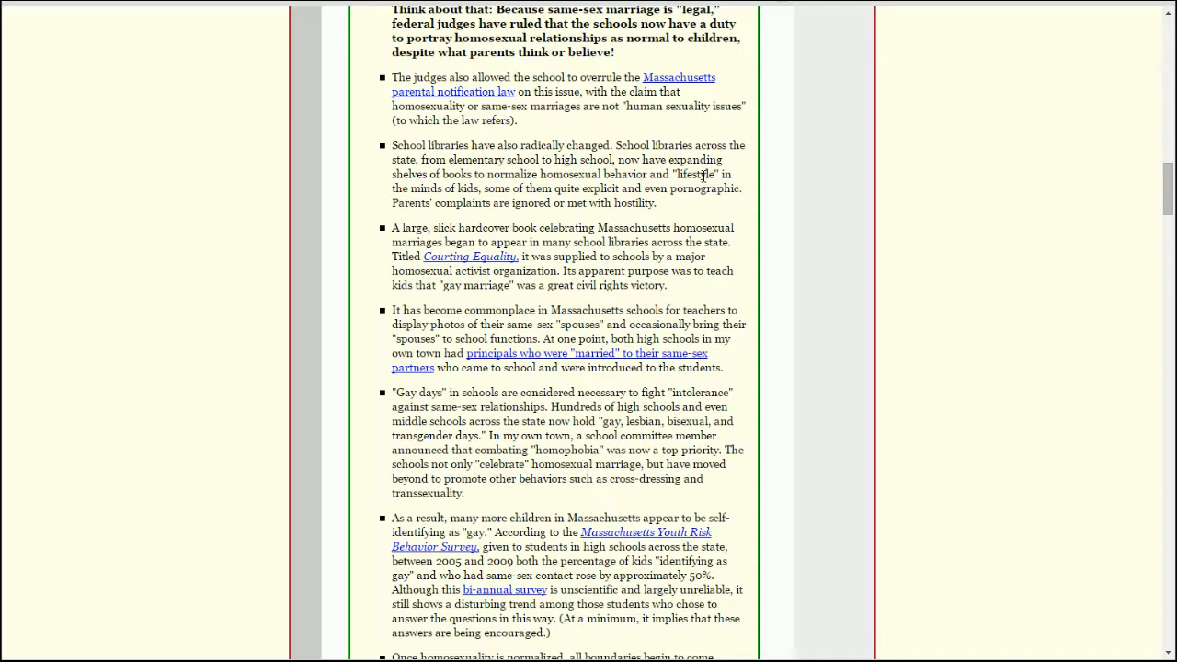
# Bring the booklet's Courting Equality bullet into view in the schools section.
pyautogui.scroll(-3)
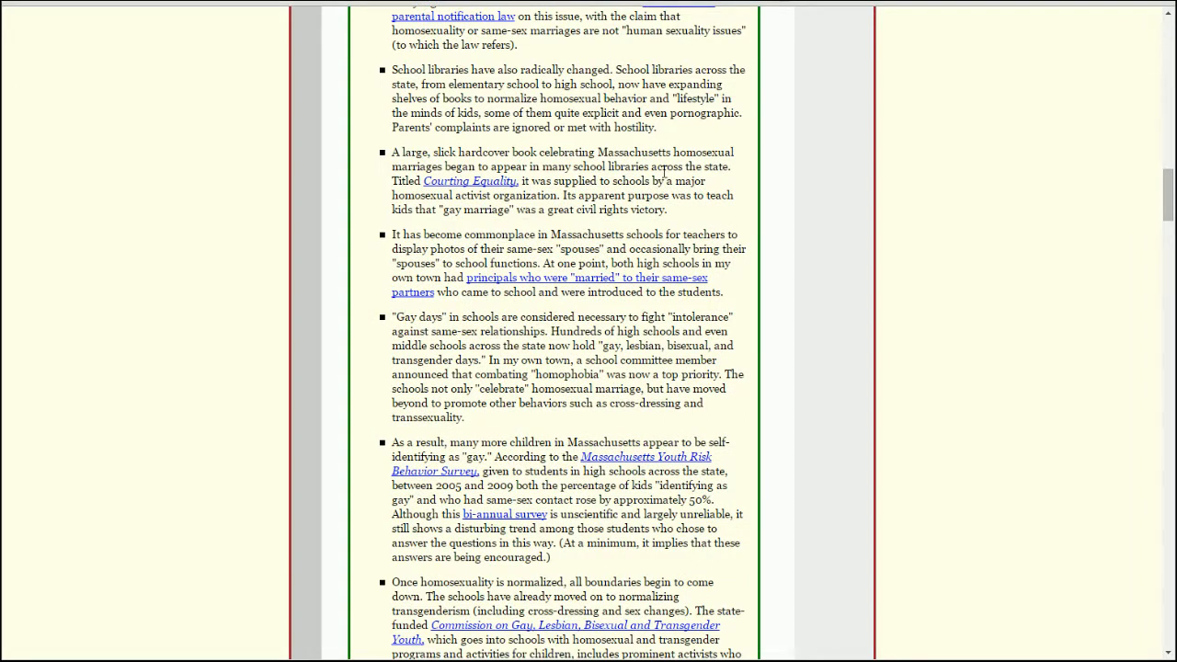
pyautogui.moveTo(537, 169)
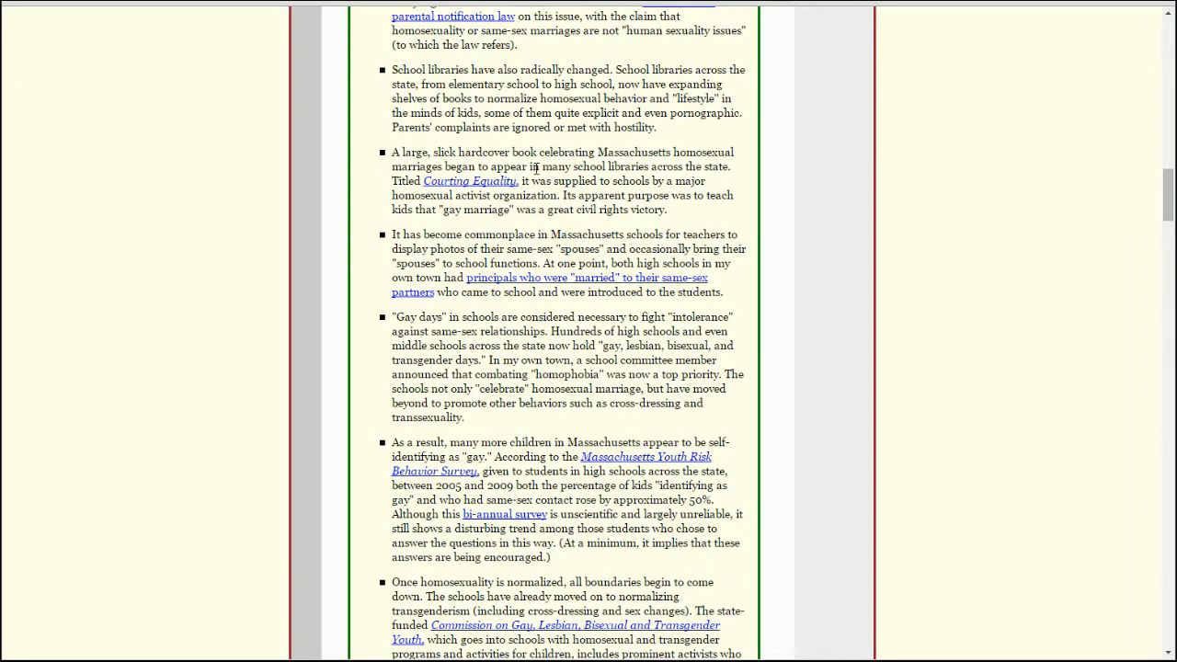
pyautogui.moveTo(543, 228)
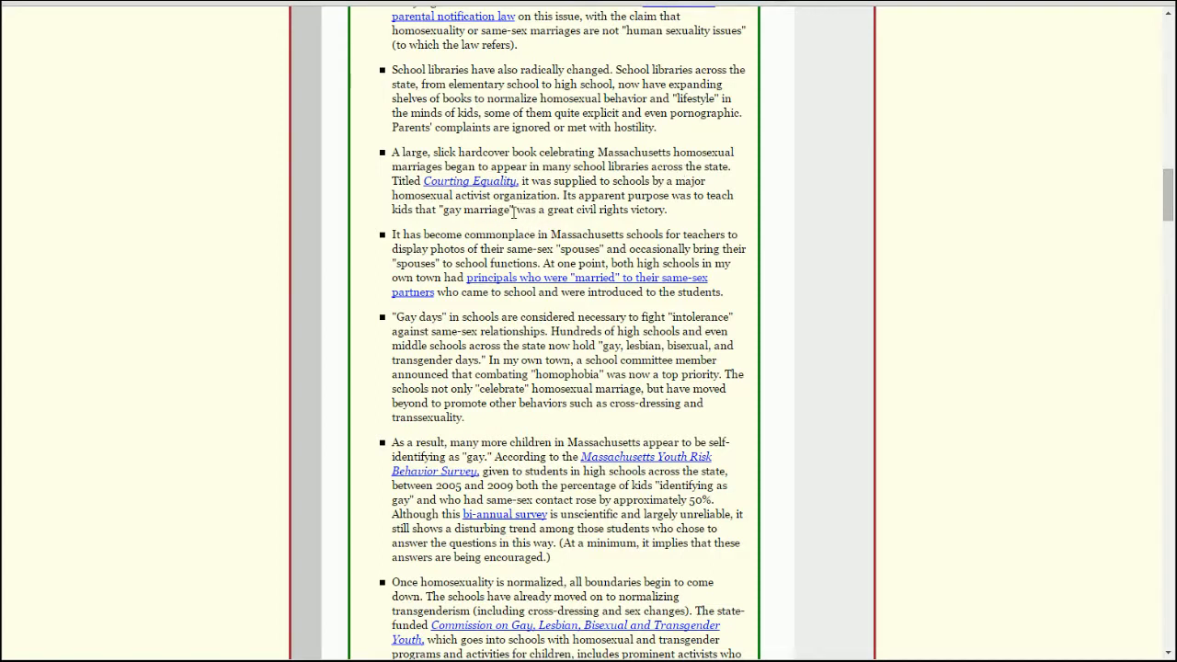
pyautogui.moveTo(493, 232)
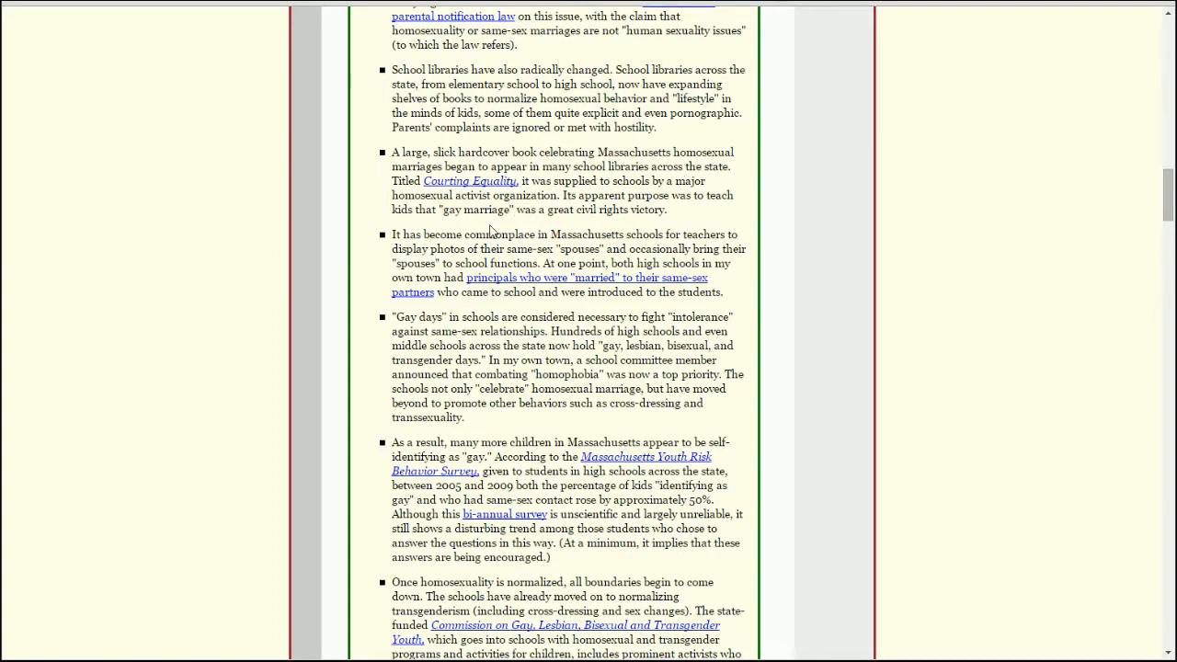
pyautogui.moveTo(709, 219)
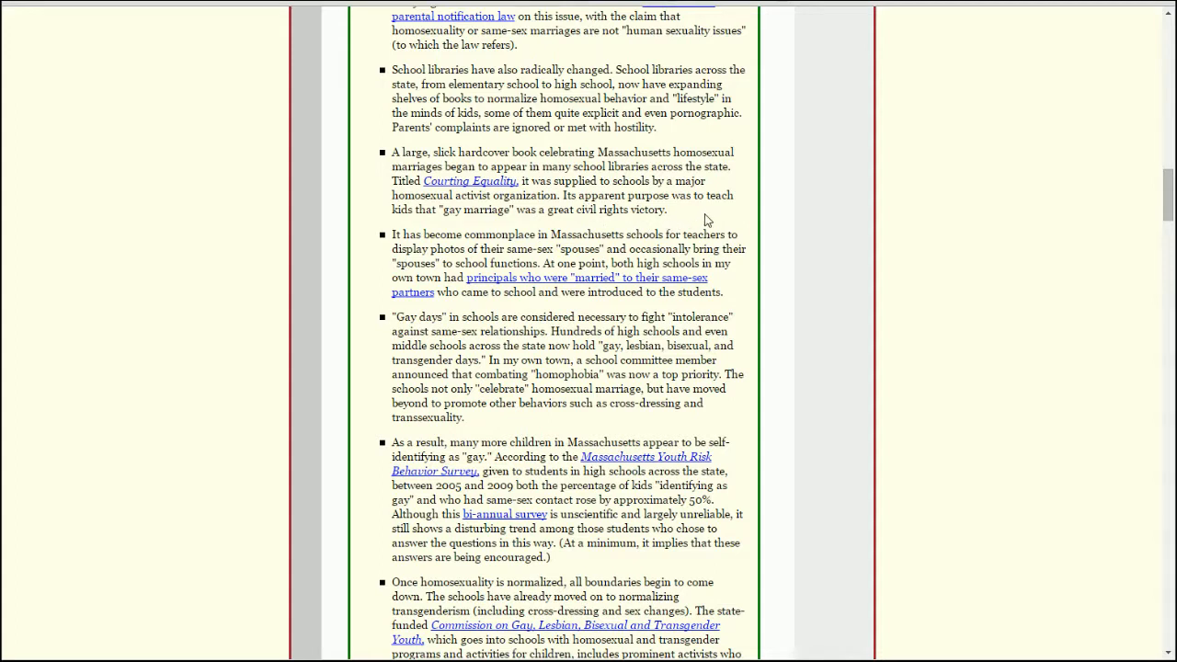
pyautogui.moveTo(445, 221)
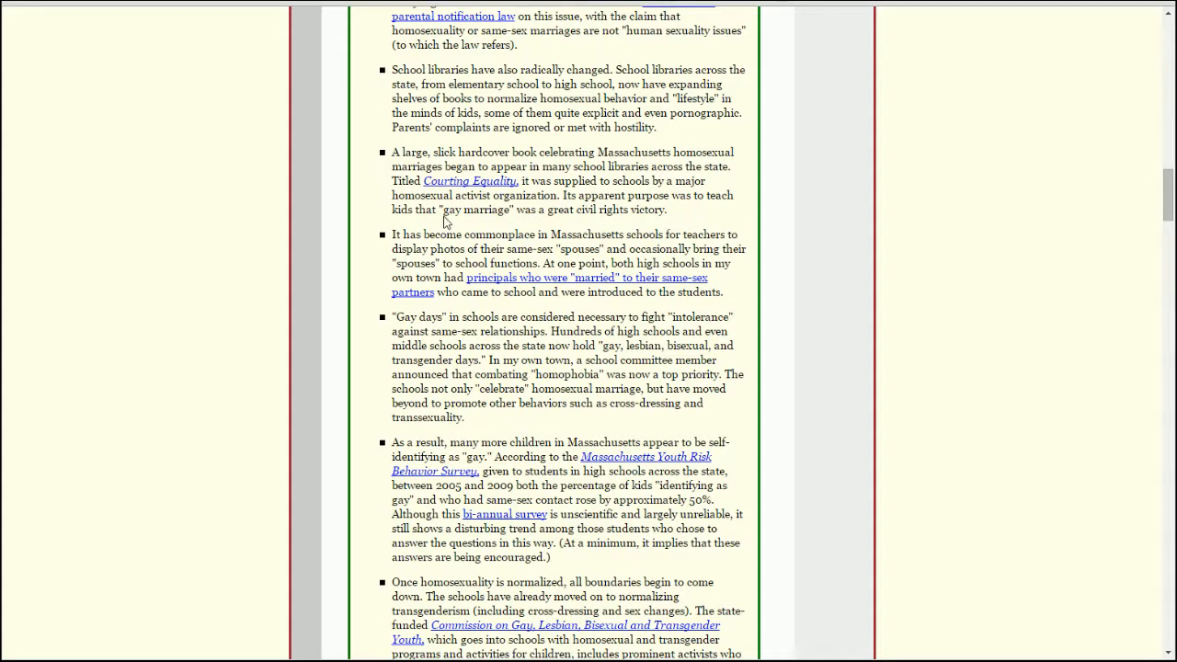
pyautogui.moveTo(446, 215)
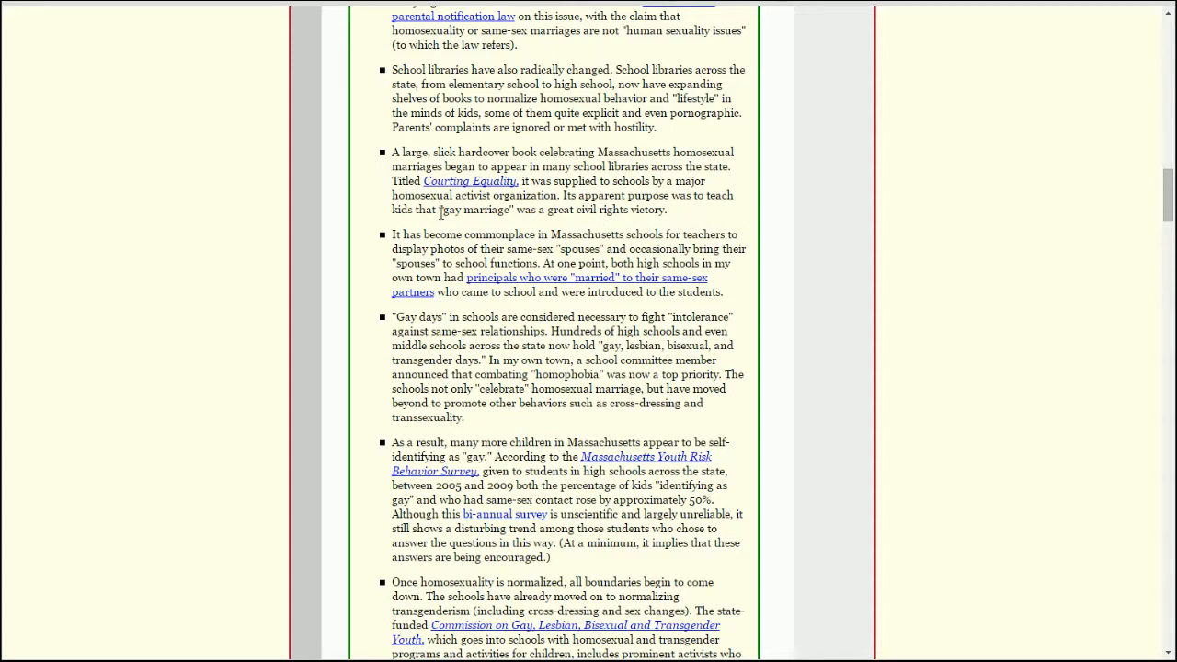
pyautogui.moveTo(471, 181)
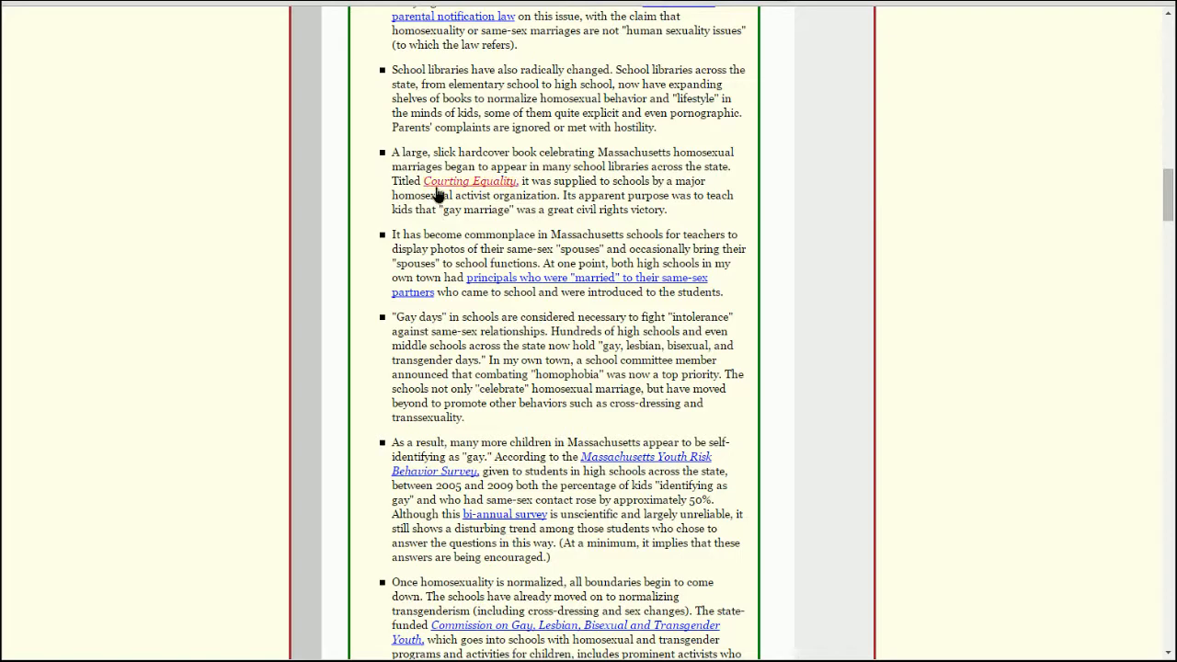
pyautogui.click(469, 181)
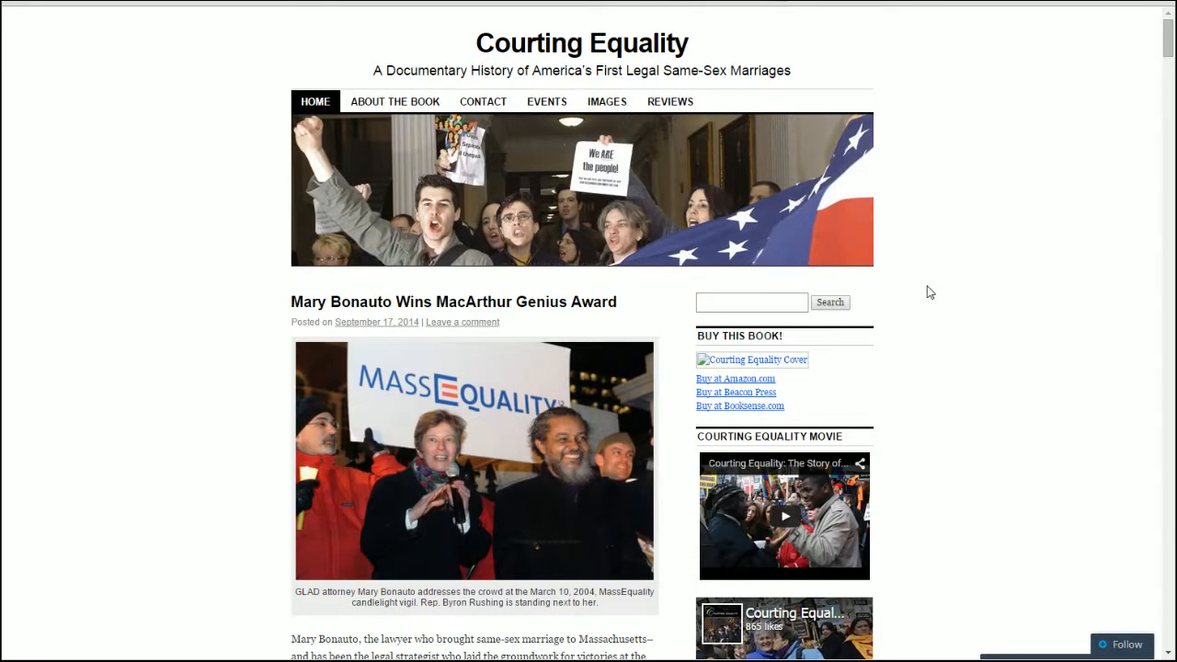
pyautogui.scroll(-3)
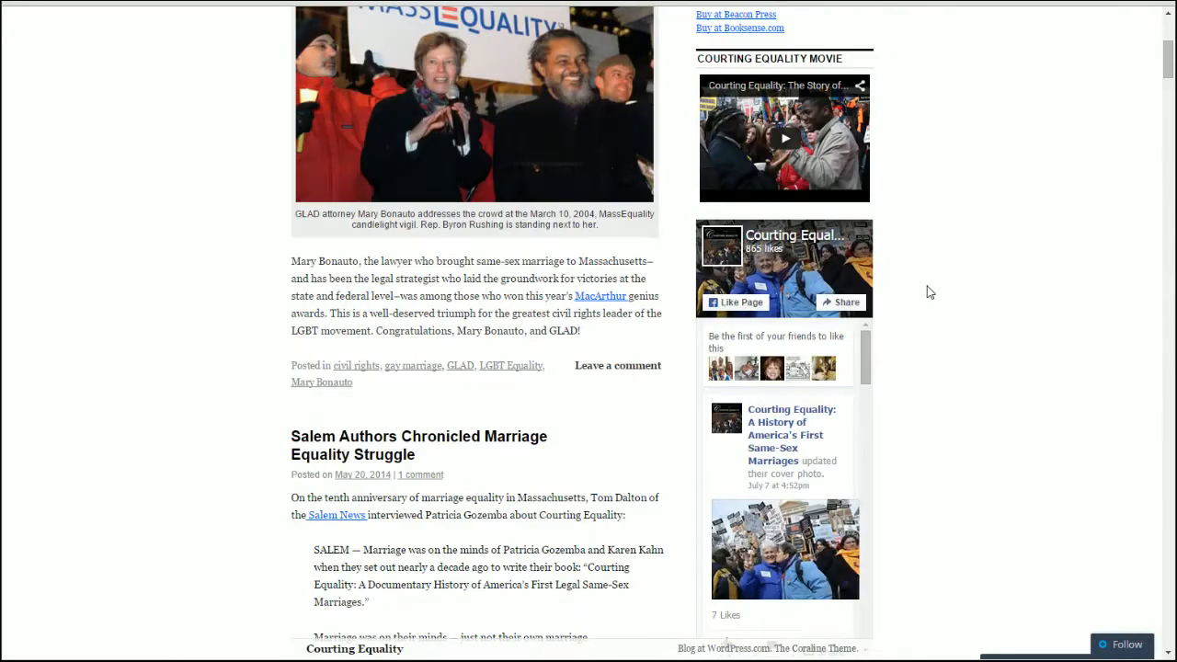
pyautogui.scroll(-3)
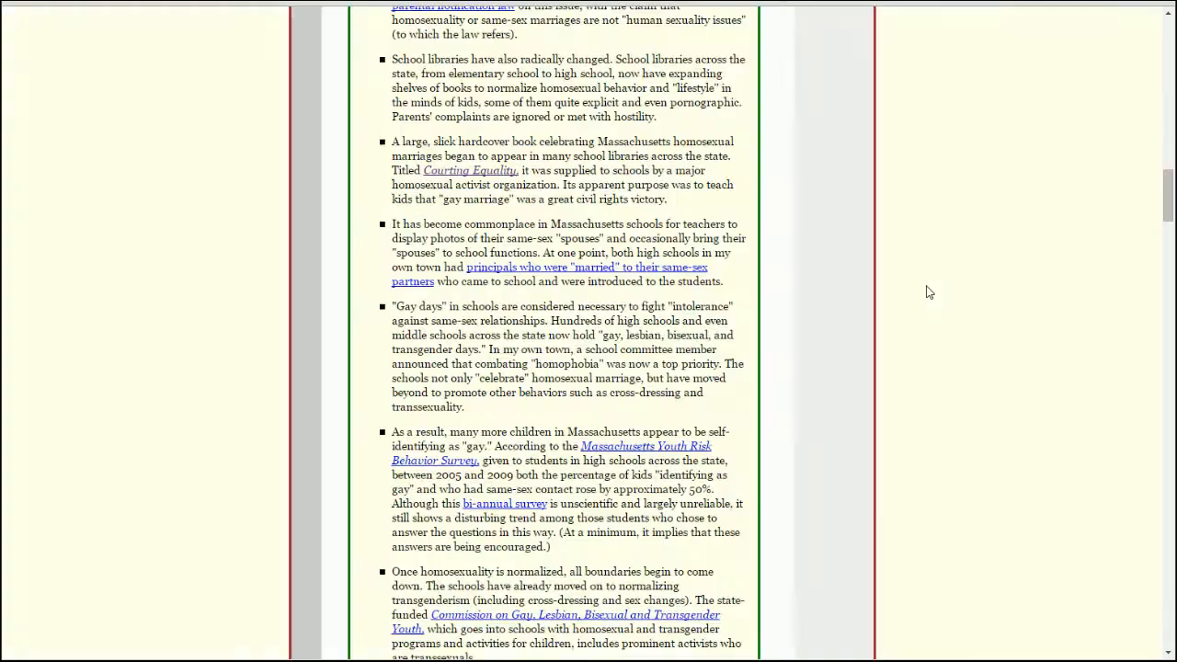
# View the last schools bullets, down to the 2006 Newton third-grade incident above Public health.
pyautogui.scroll(3)
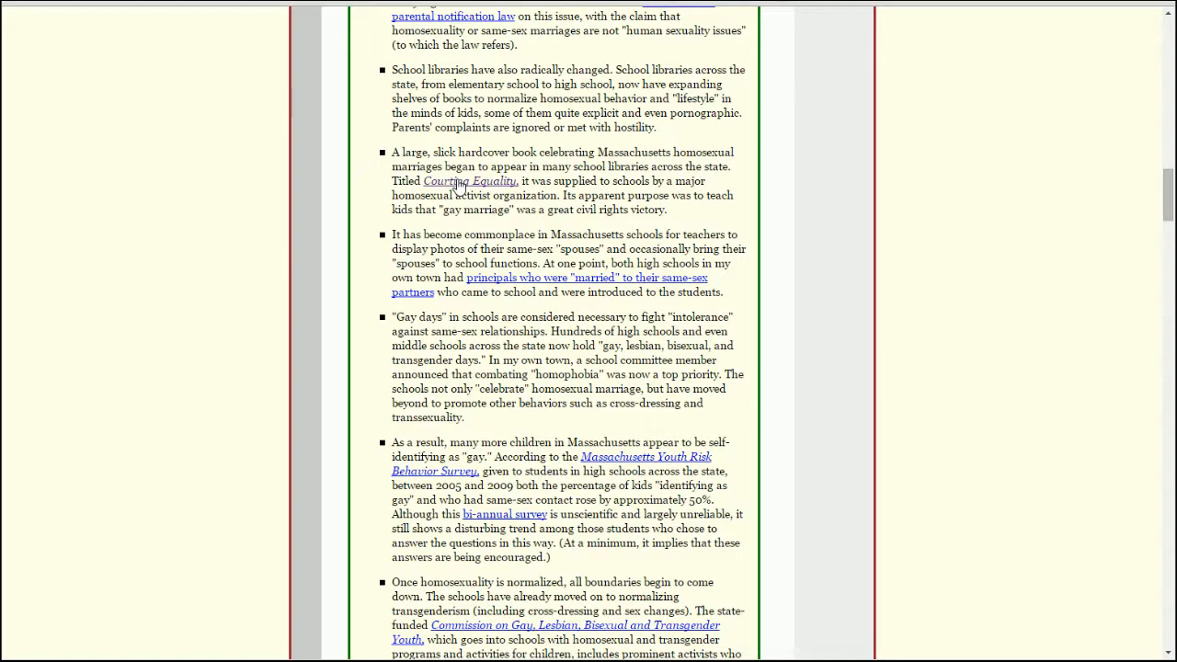
pyautogui.moveTo(873, 211)
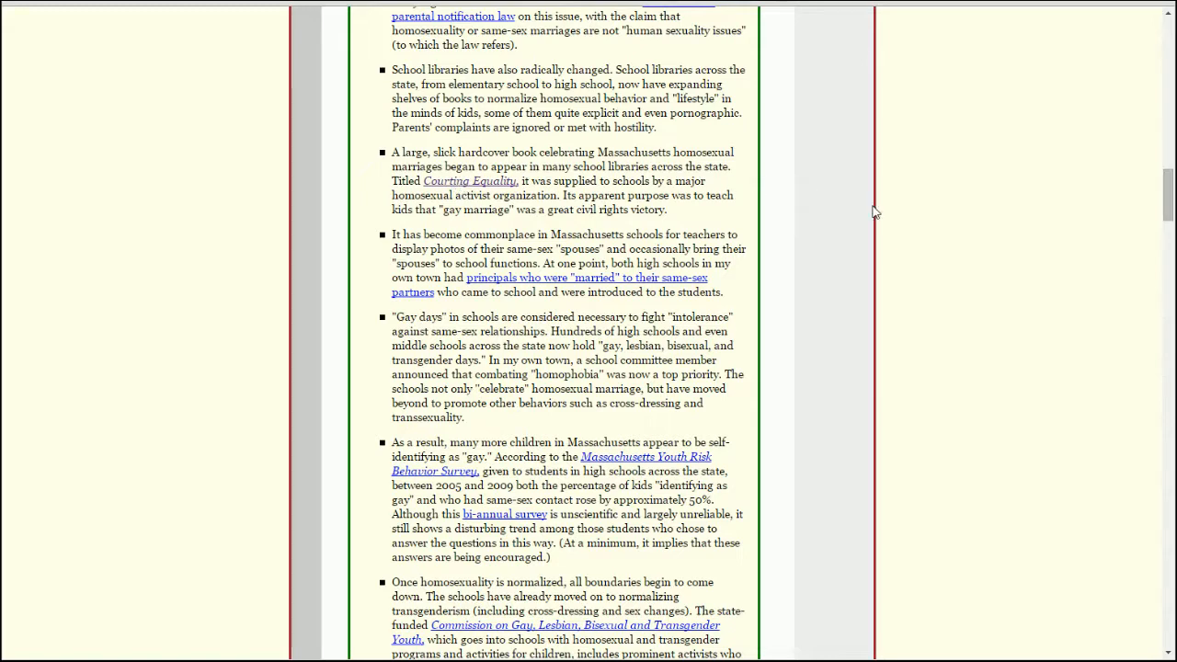
pyautogui.scroll(-3)
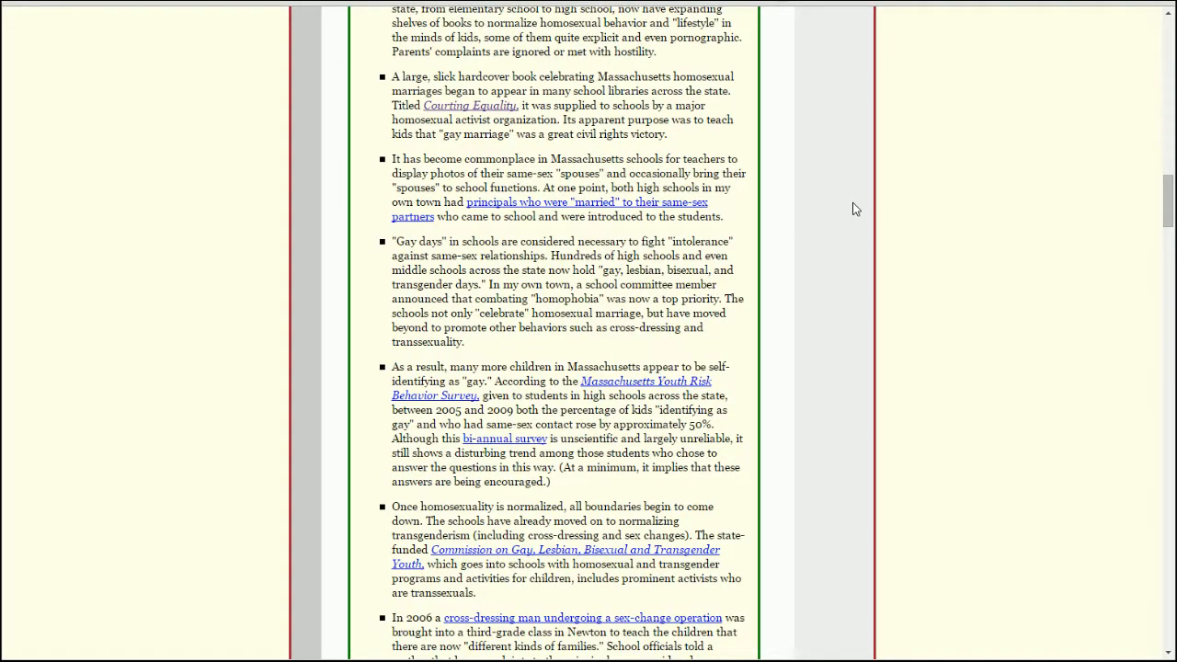
pyautogui.moveTo(813, 219)
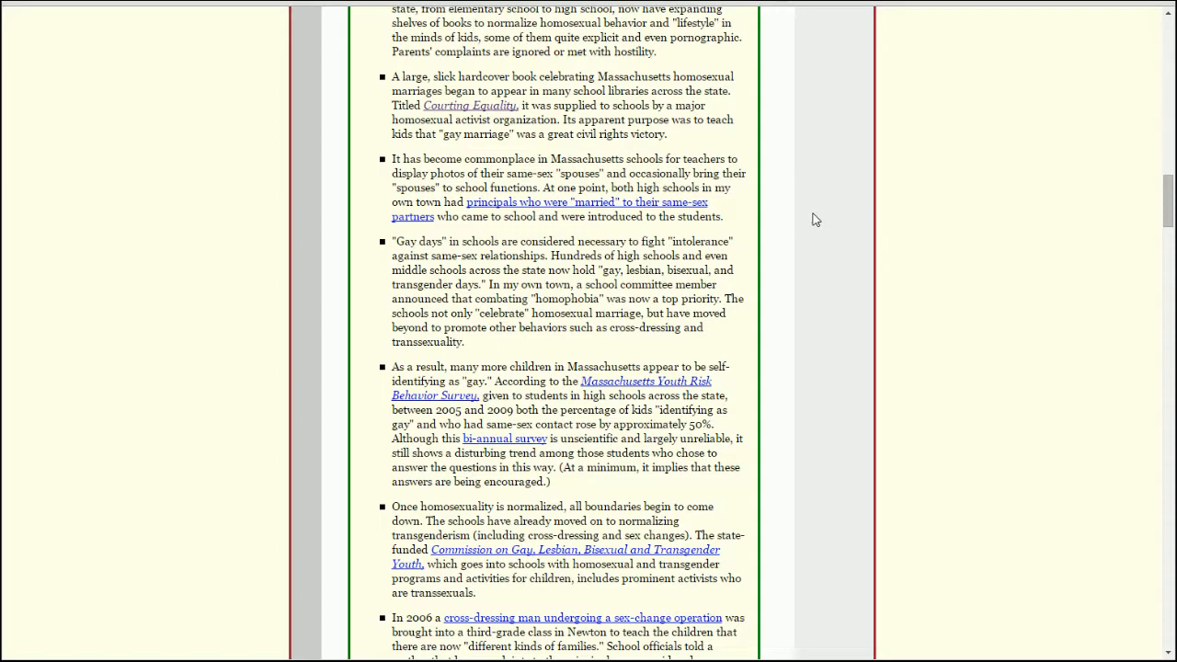
pyautogui.scroll(-3)
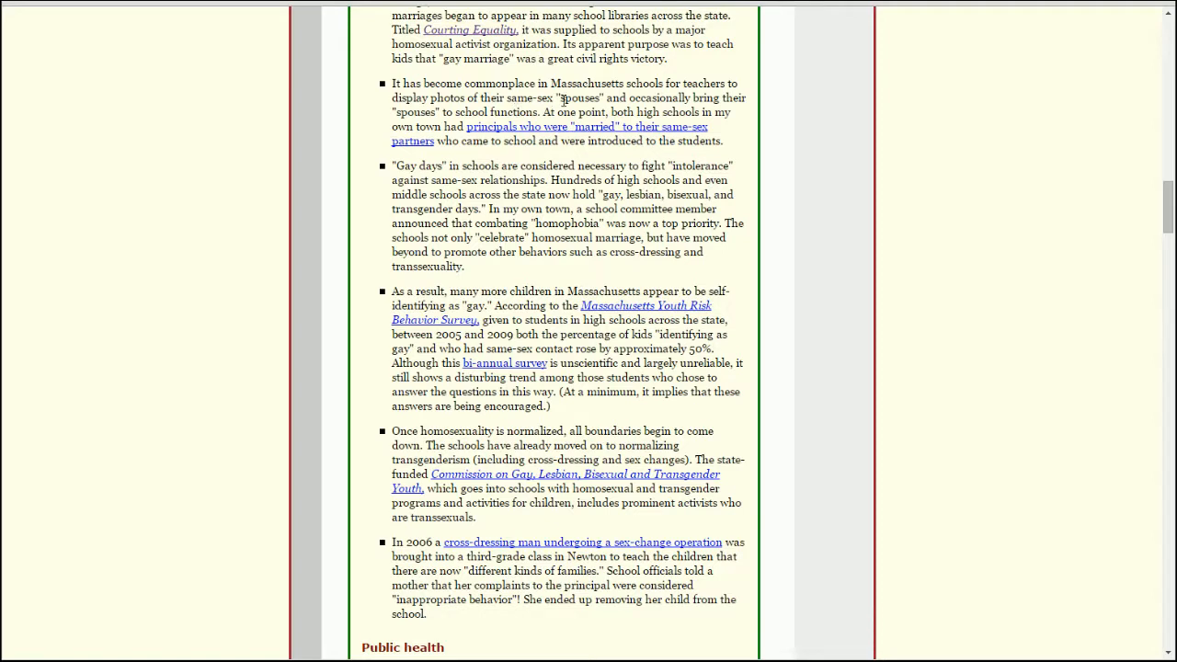
pyautogui.moveTo(437, 128)
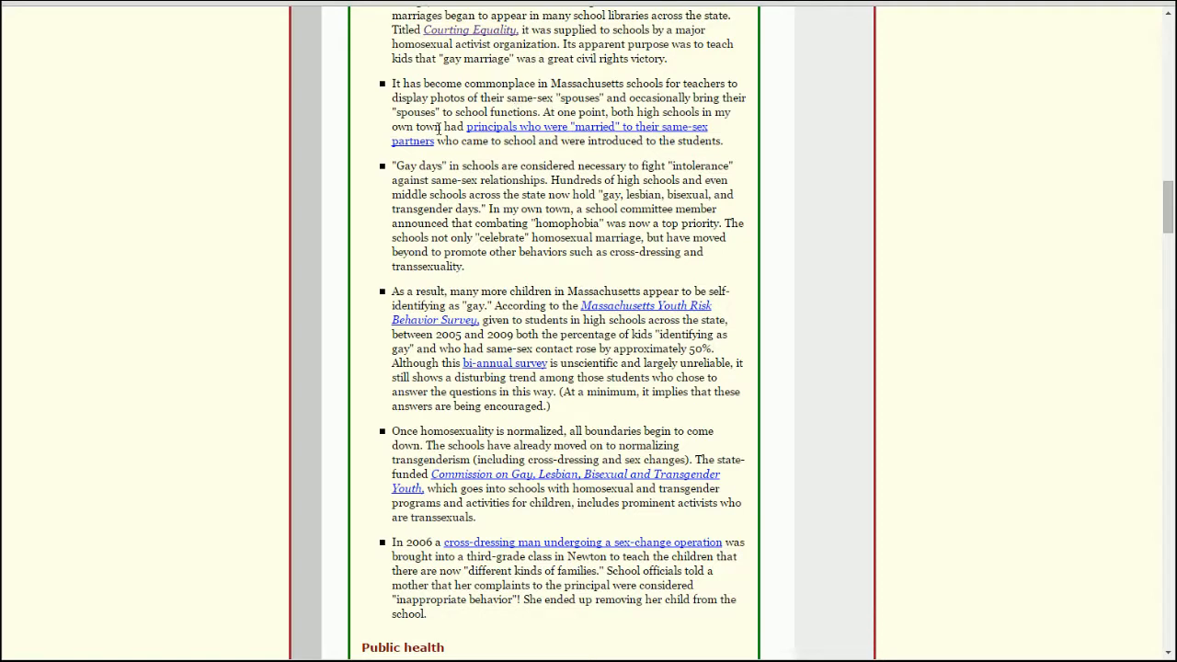
pyautogui.moveTo(587, 155)
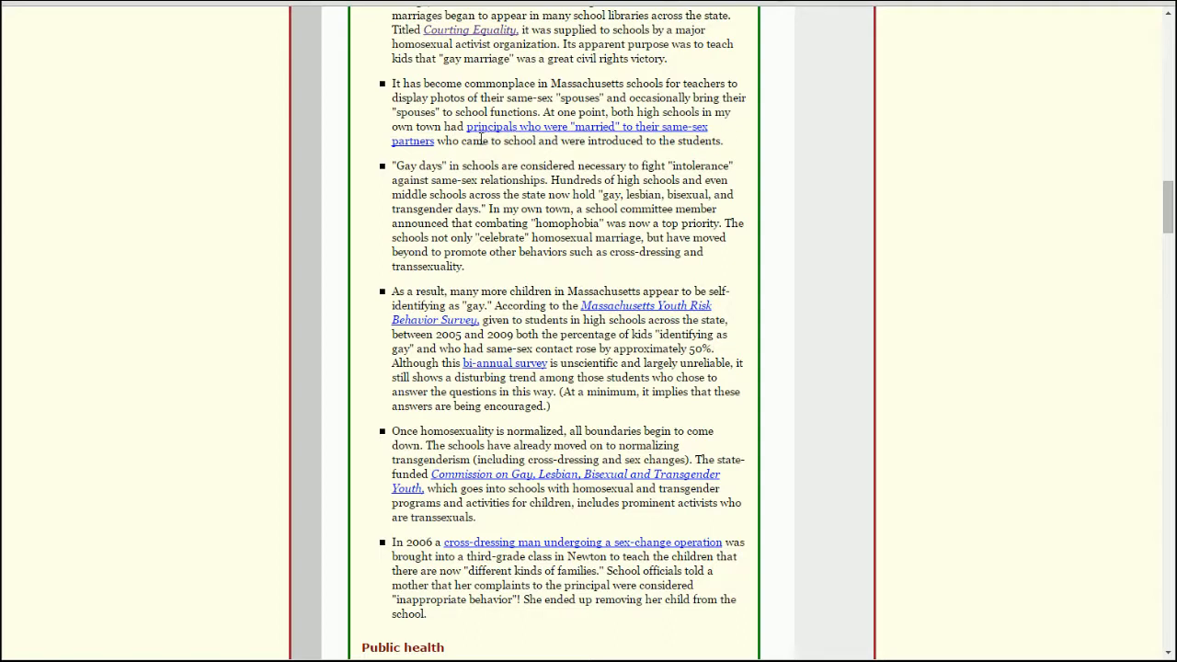
pyautogui.moveTo(658, 146)
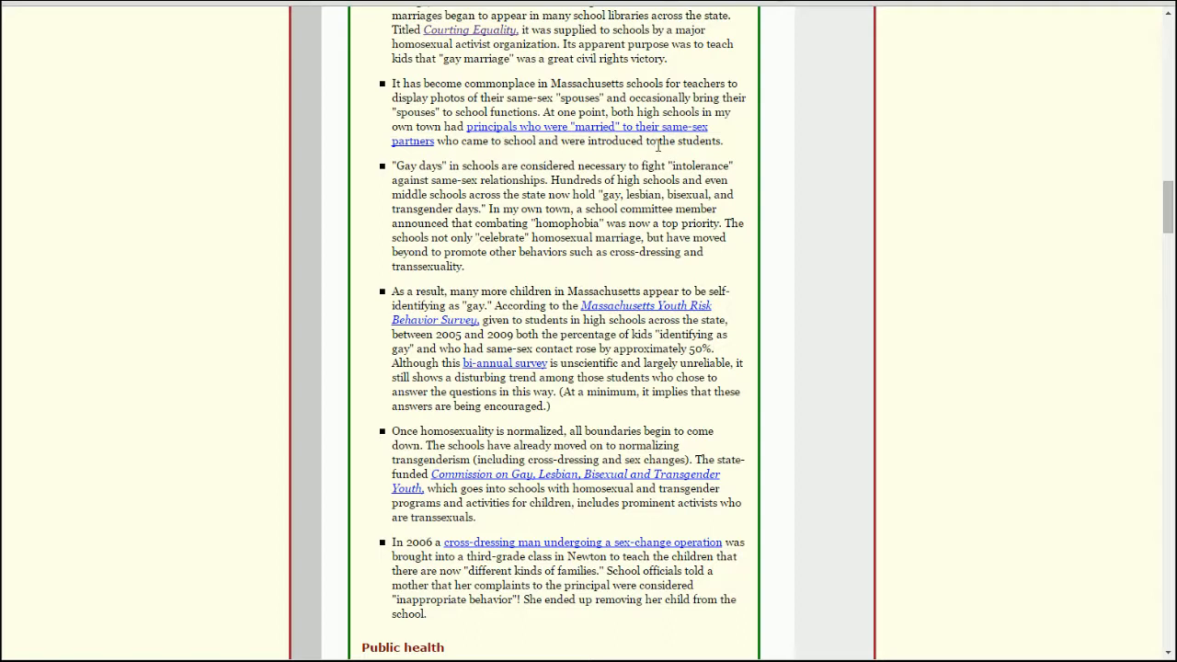
pyautogui.moveTo(655, 138)
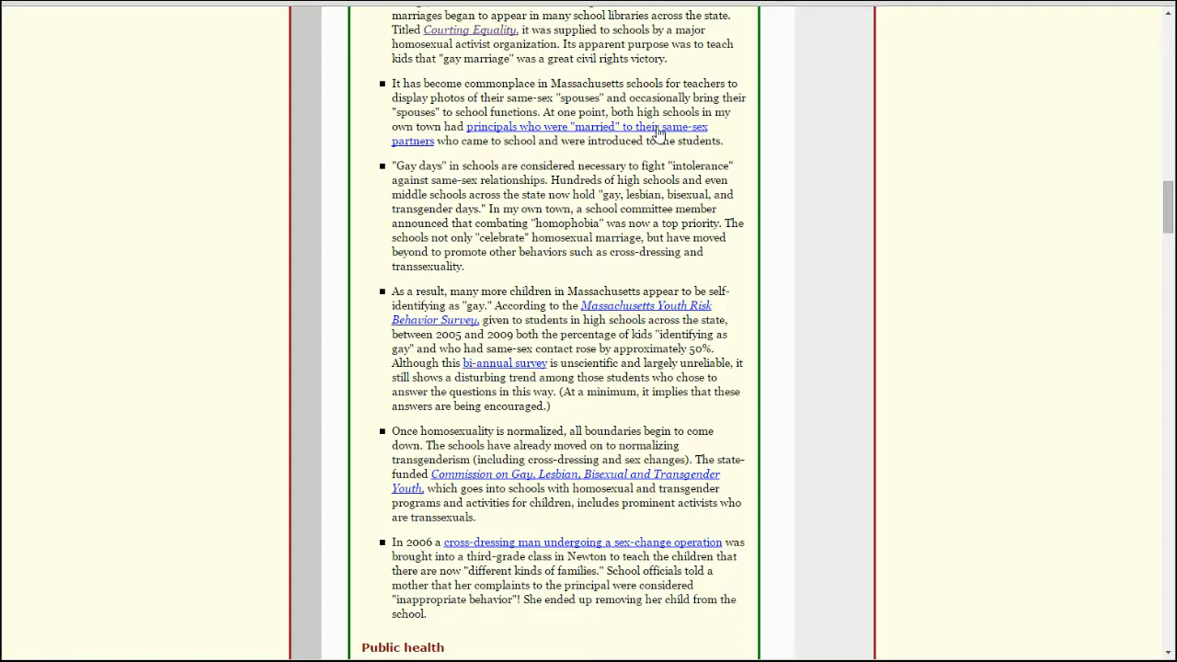
pyautogui.moveTo(556, 145)
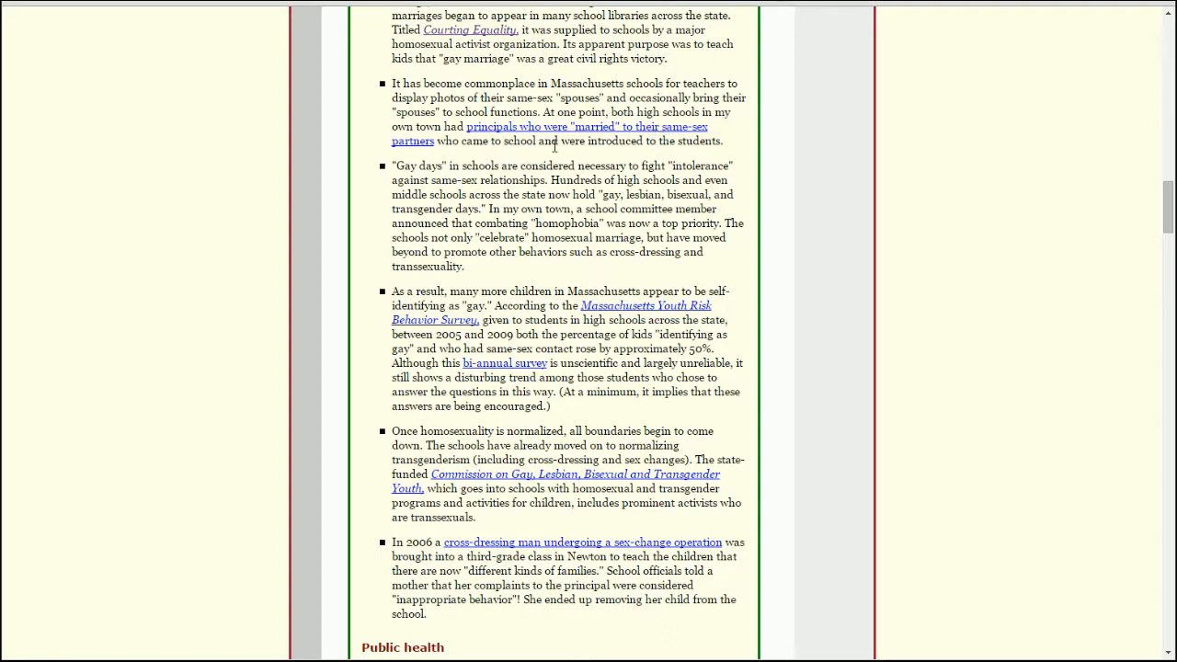
pyautogui.moveTo(762, 188)
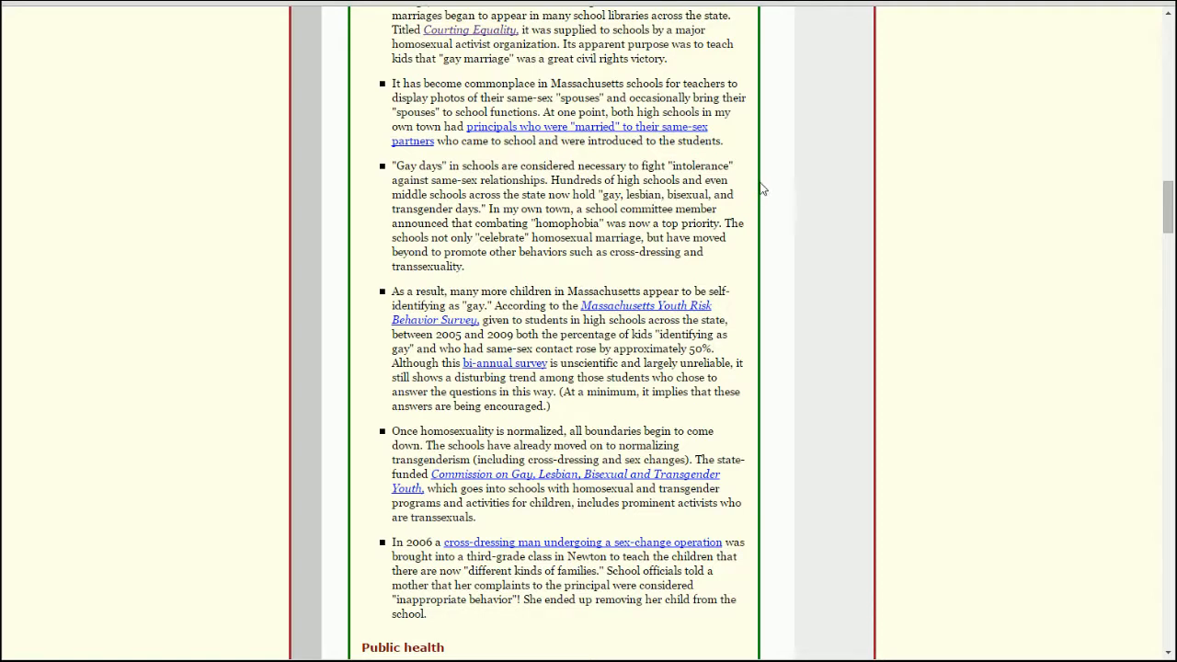
pyautogui.moveTo(793, 199)
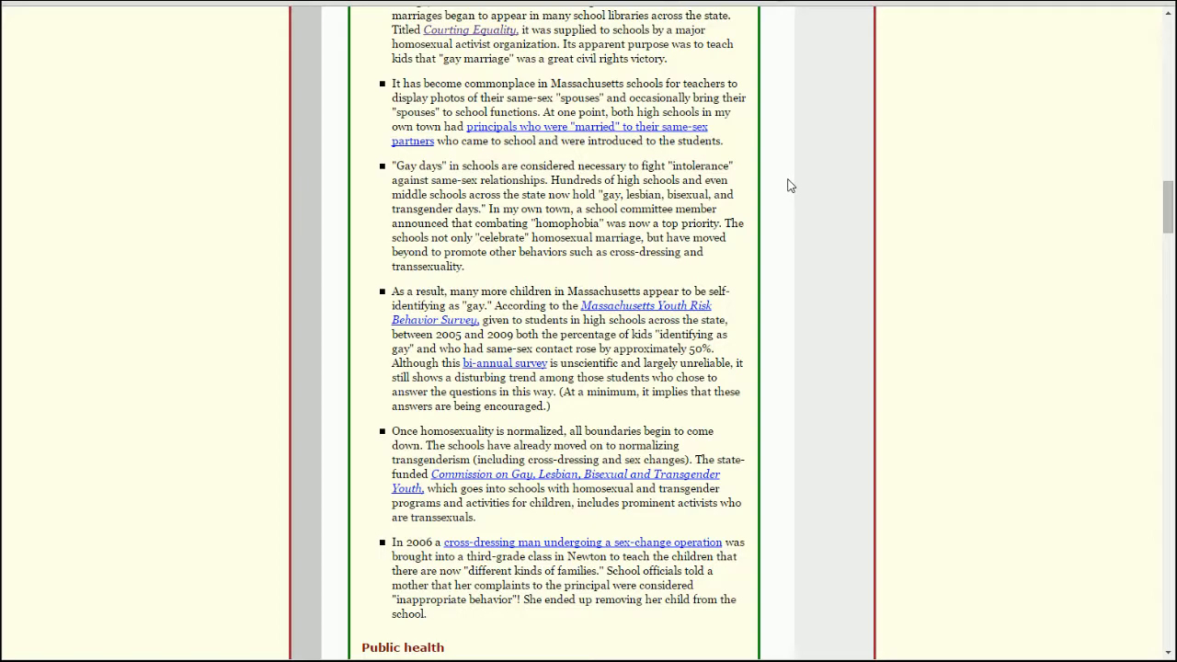
# Reveal the first Public health items on the Youth Pride remarks and the dropped STD test.
pyautogui.scroll(-3)
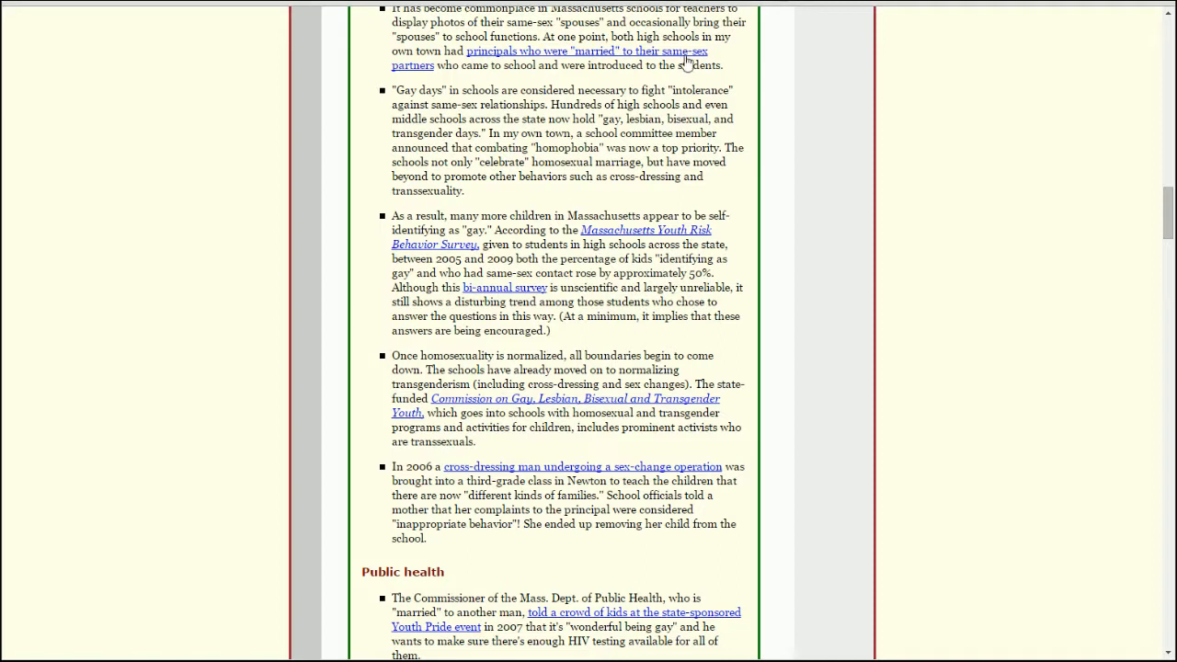
pyautogui.moveTo(817, 79)
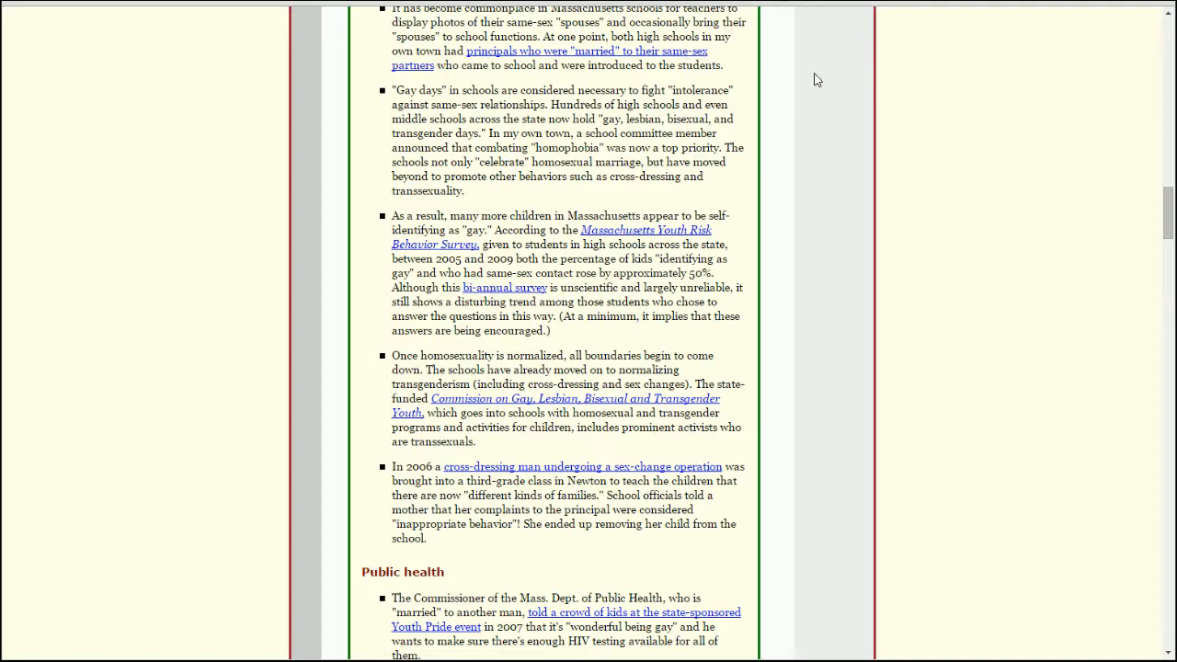
pyautogui.moveTo(769, 129)
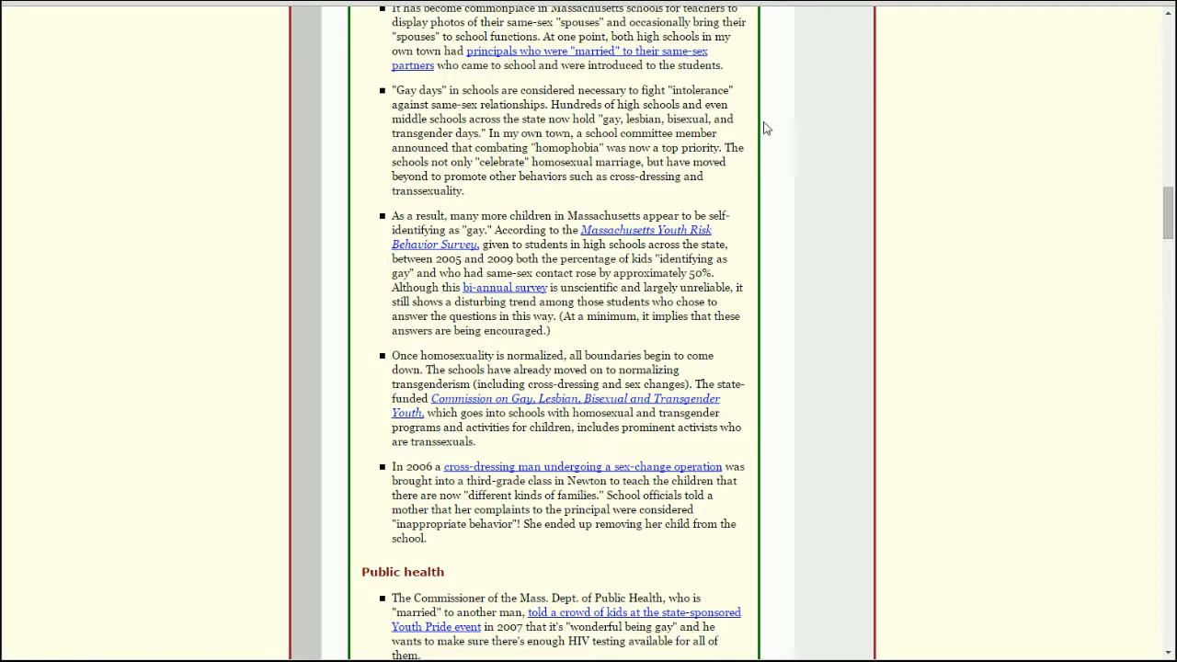
pyautogui.moveTo(759, 132)
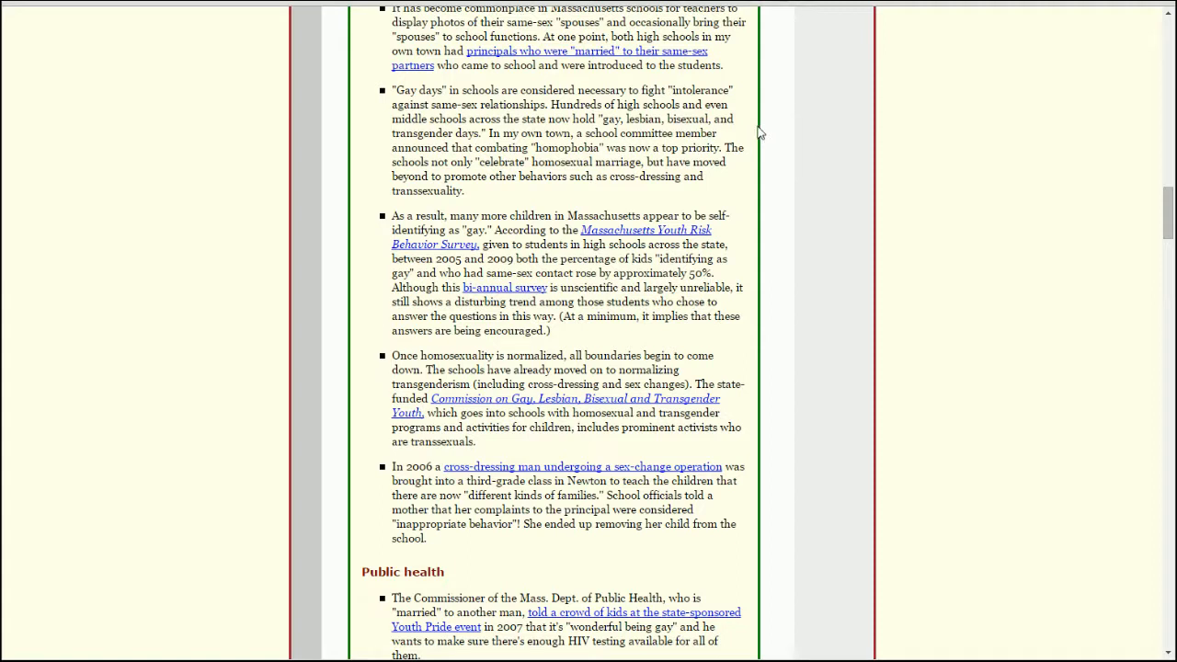
pyautogui.moveTo(743, 136)
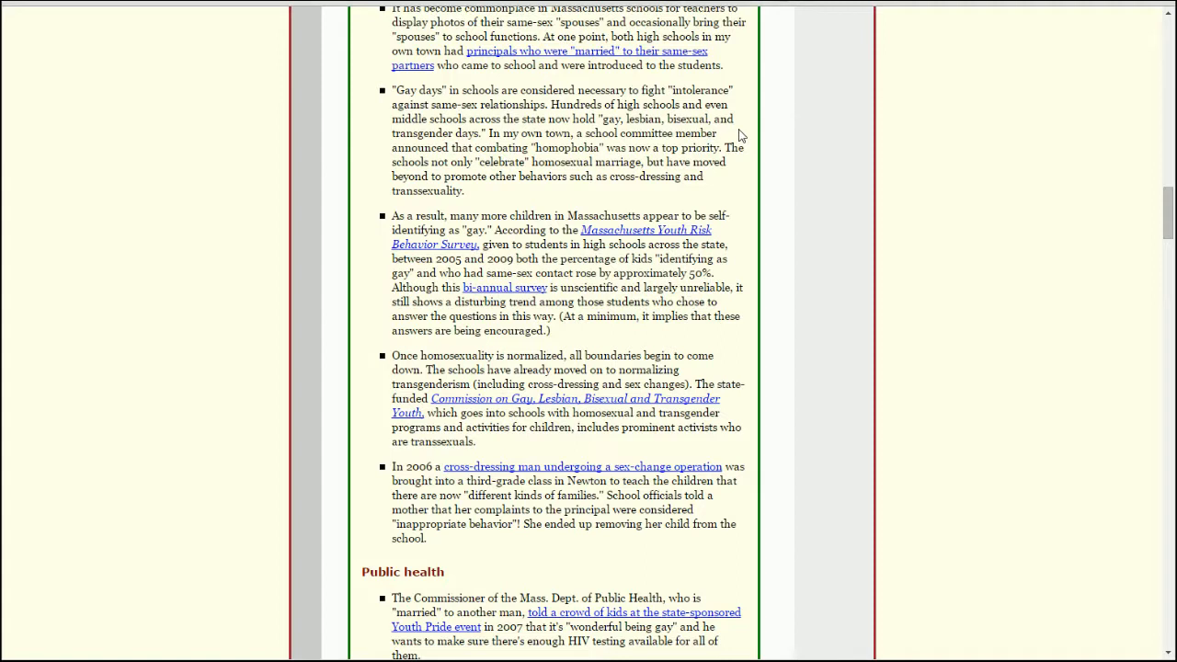
pyautogui.moveTo(765, 156)
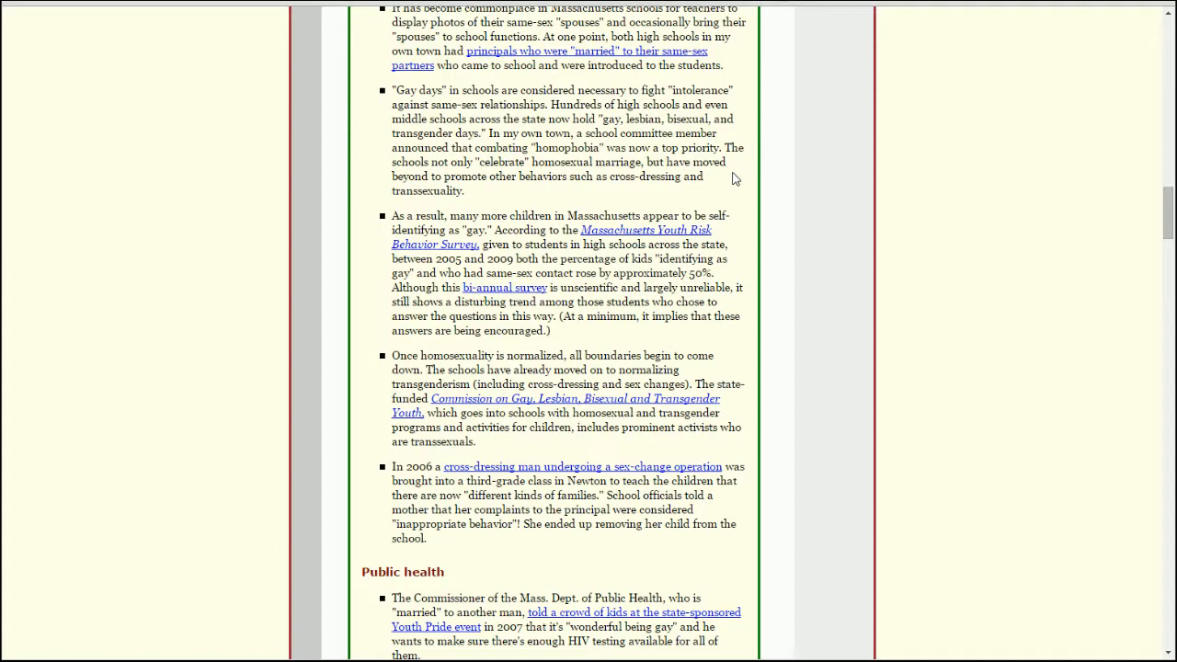
pyautogui.moveTo(482, 151)
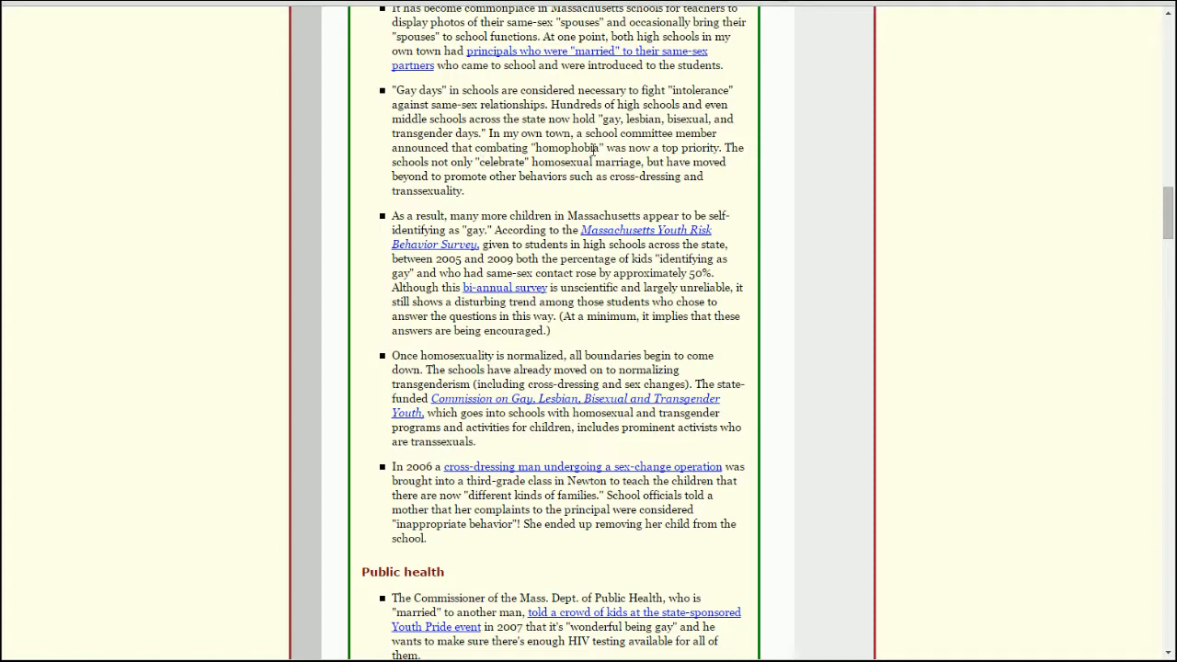
pyautogui.moveTo(811, 184)
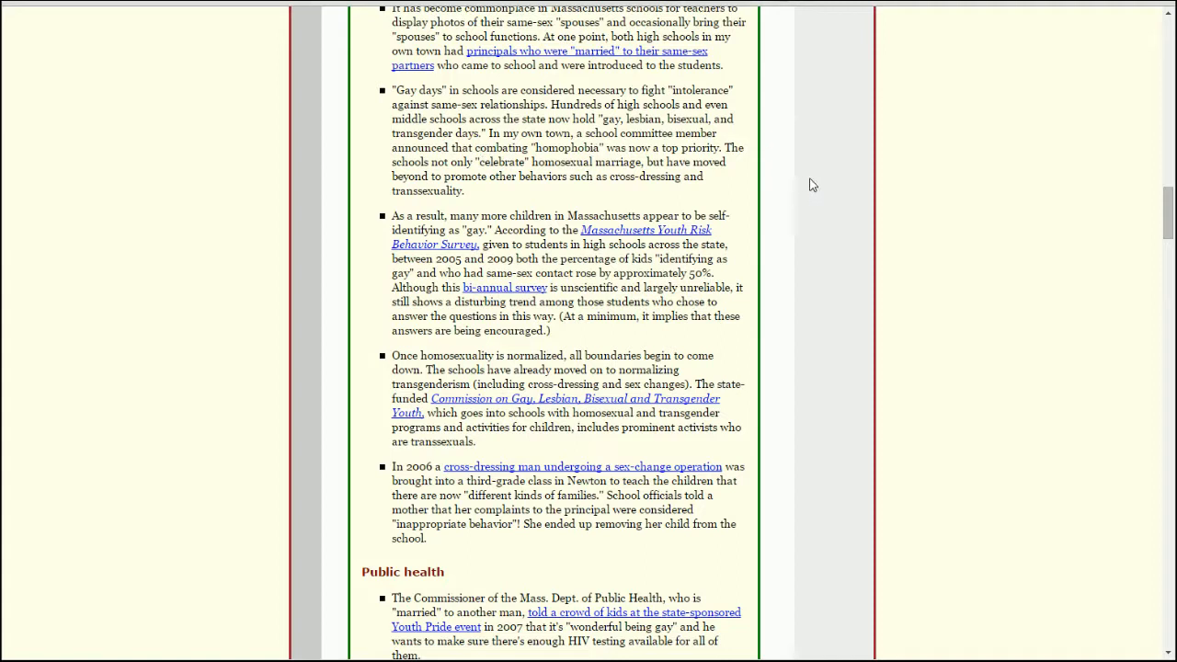
pyautogui.scroll(-3)
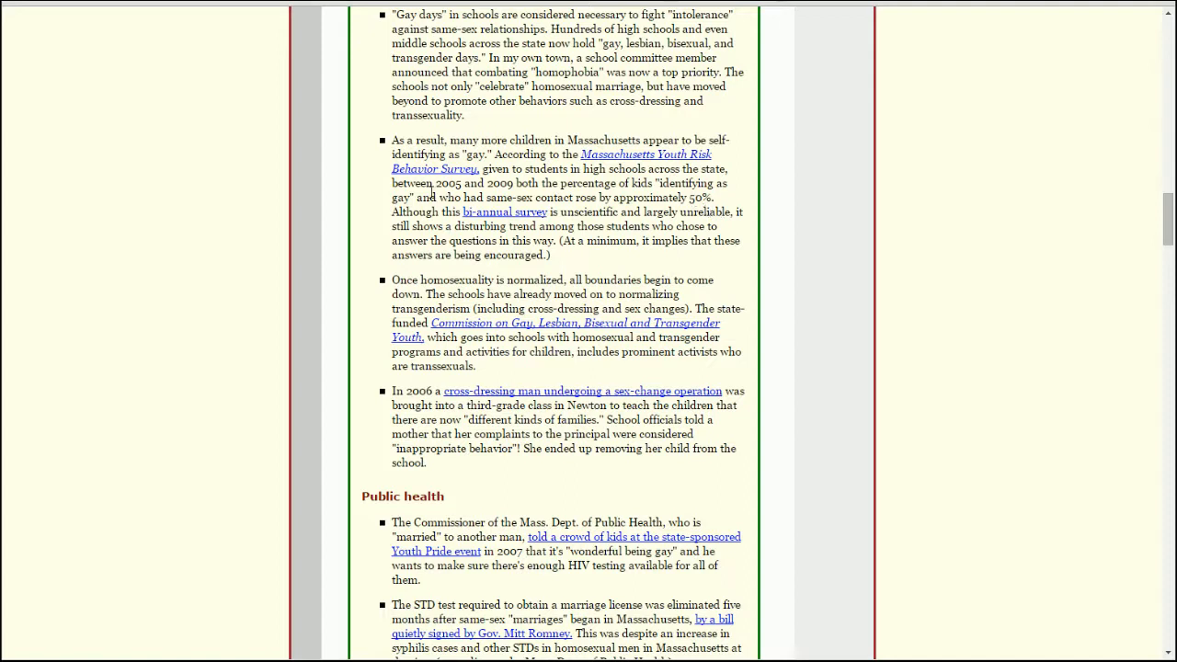
pyautogui.moveTo(769, 187)
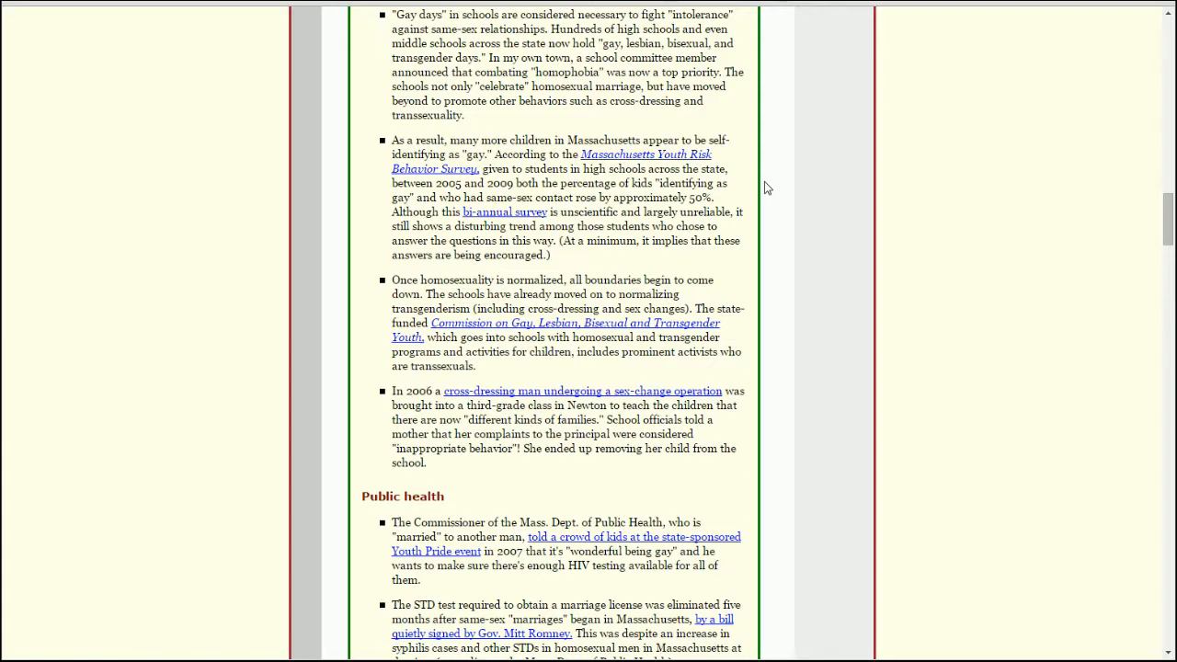
pyautogui.moveTo(651, 155)
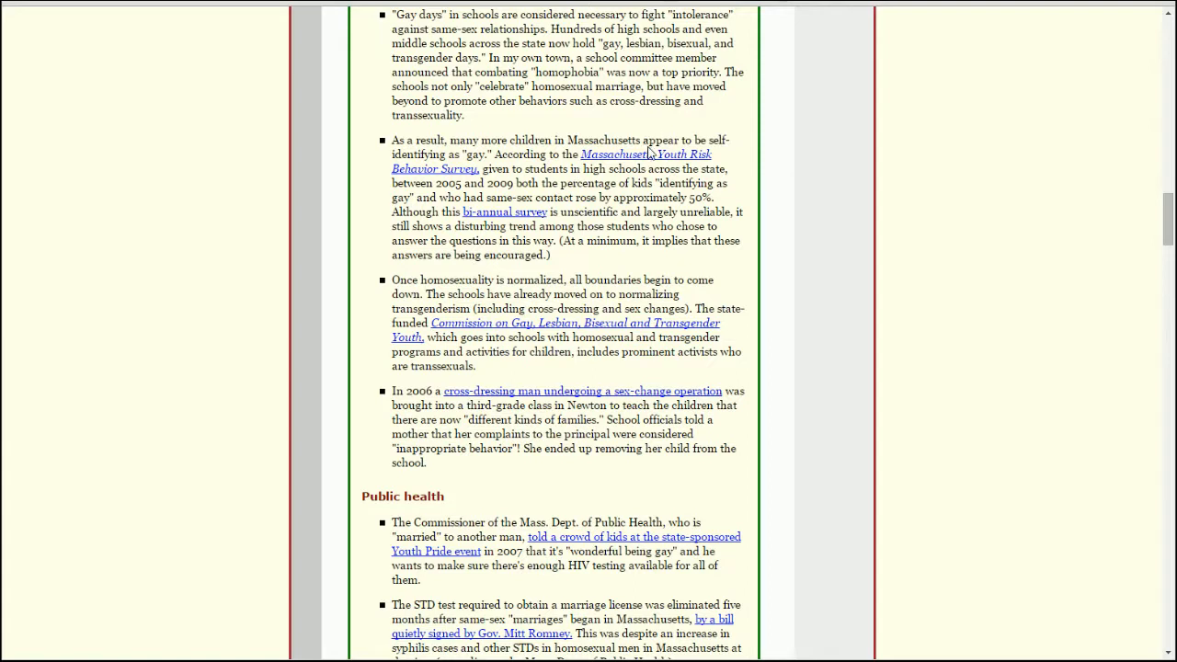
pyautogui.moveTo(821, 192)
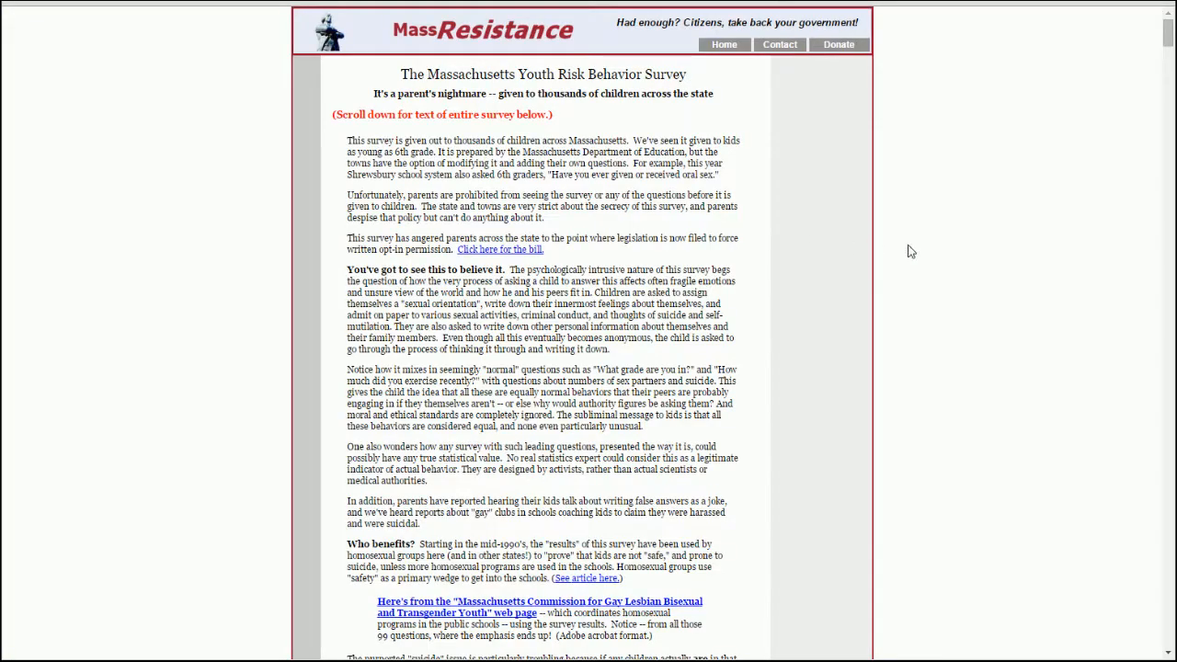
pyautogui.moveTo(898, 250)
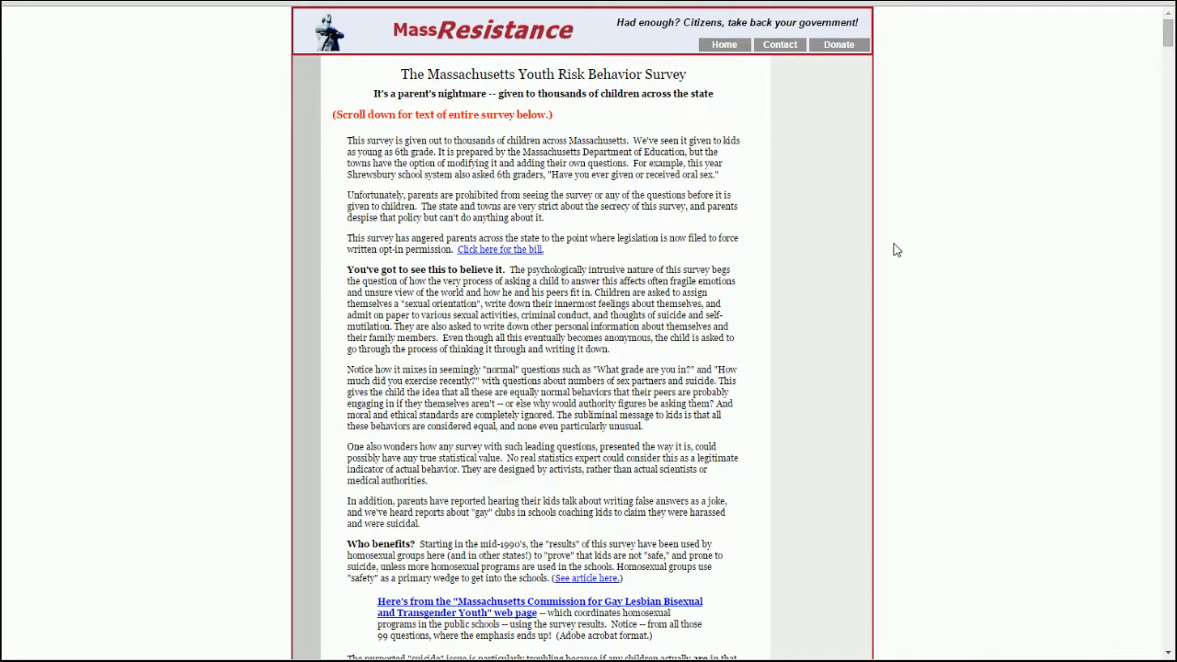
# Scroll the booklet's Public health section to the Massachusetts Youth Risk Behavior Survey item.
pyautogui.scroll(-3)
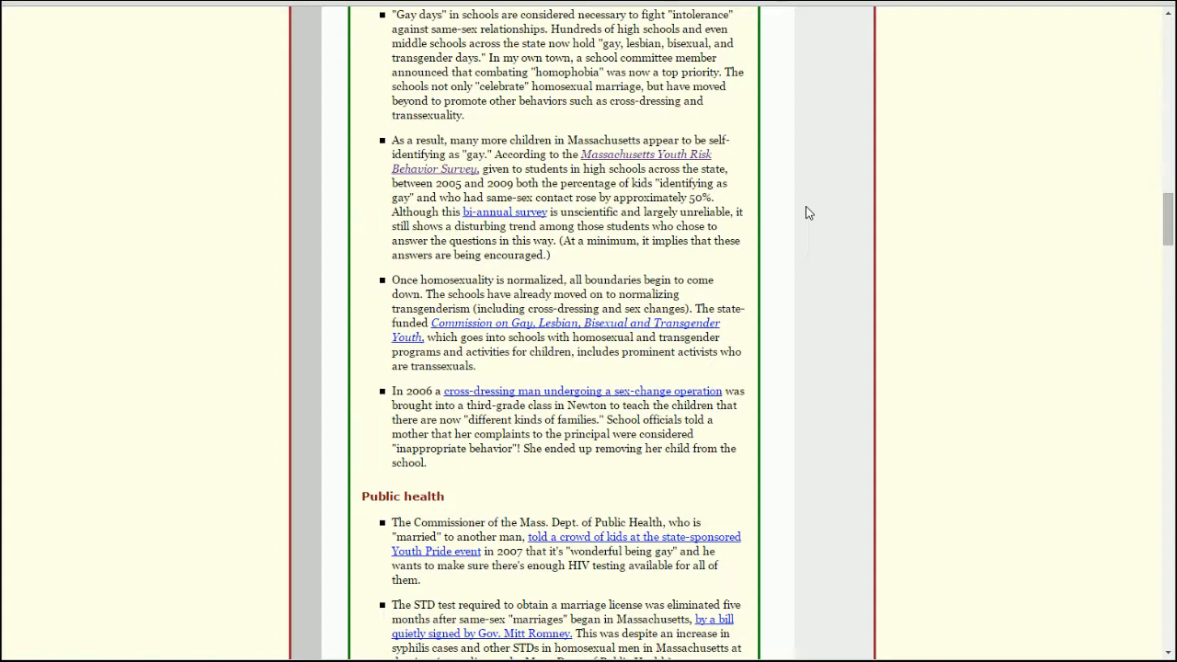
pyautogui.moveTo(788, 247)
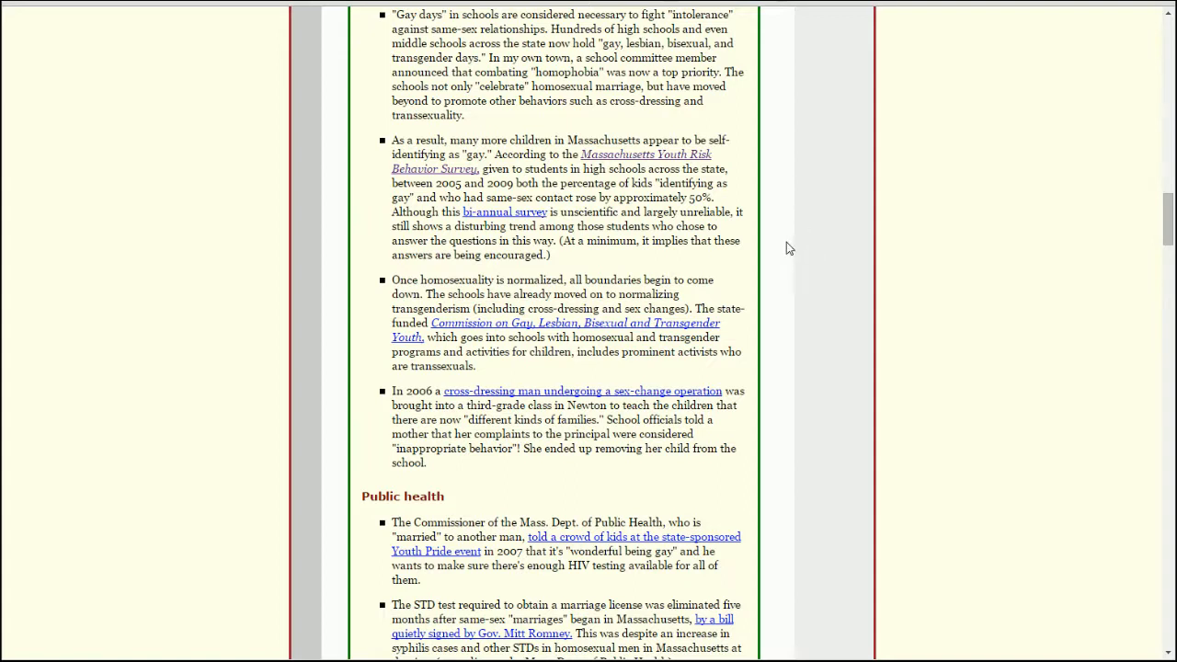
pyautogui.moveTo(797, 252)
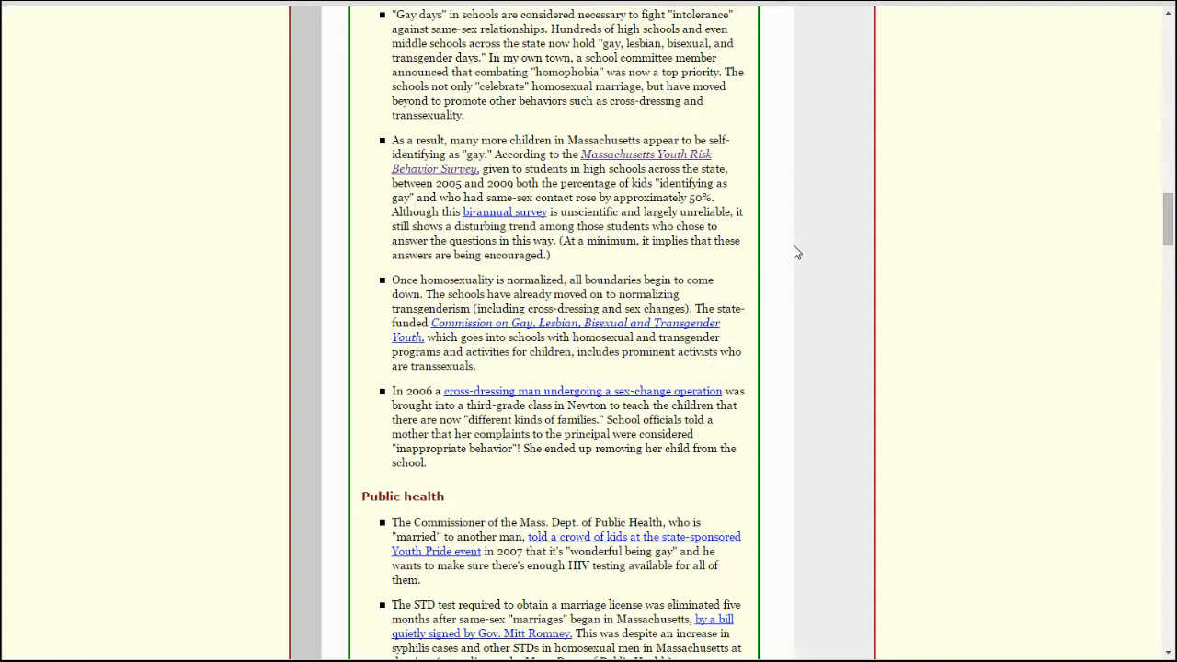
pyautogui.moveTo(837, 266)
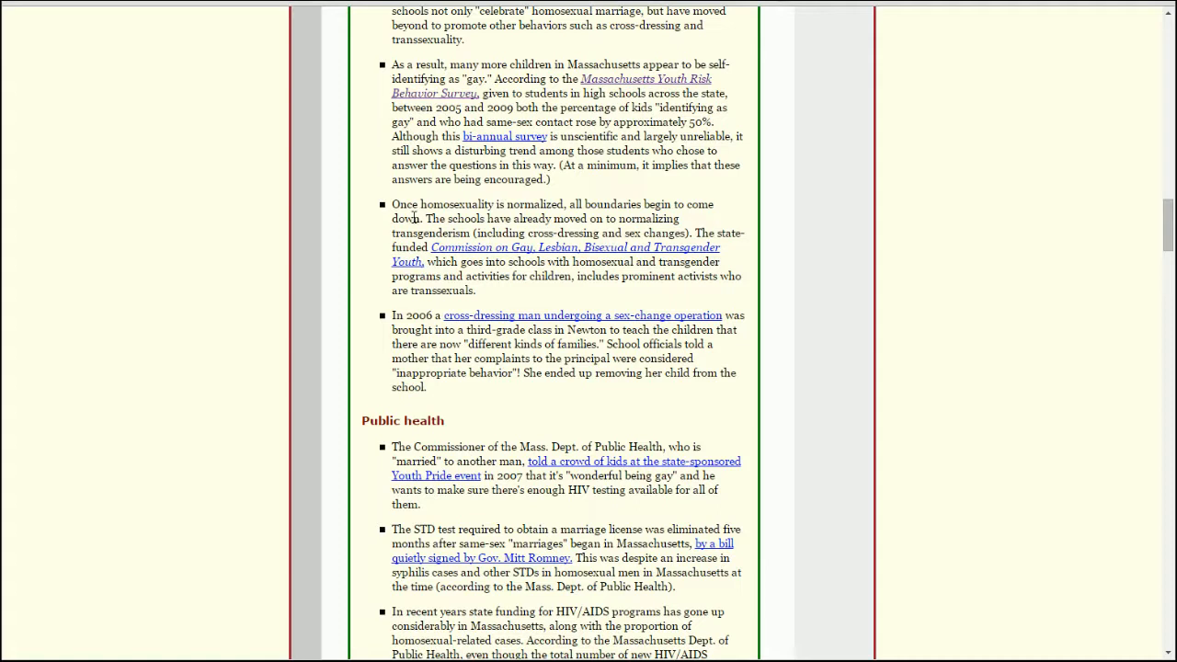
pyautogui.moveTo(511, 211)
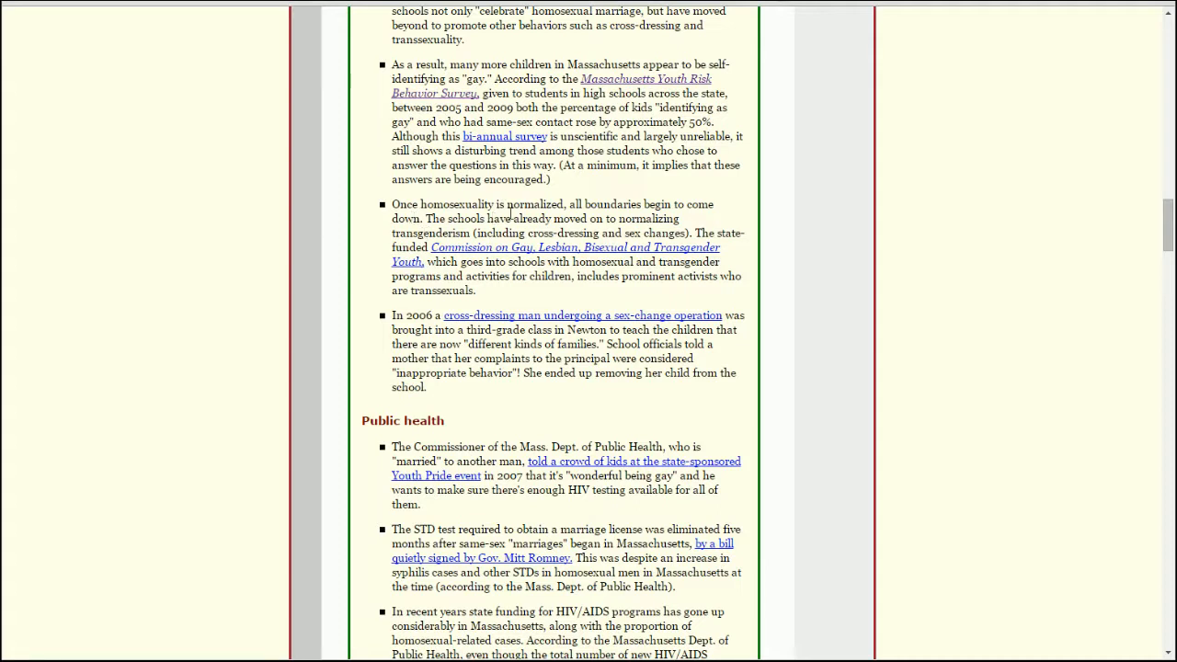
pyautogui.moveTo(751, 228)
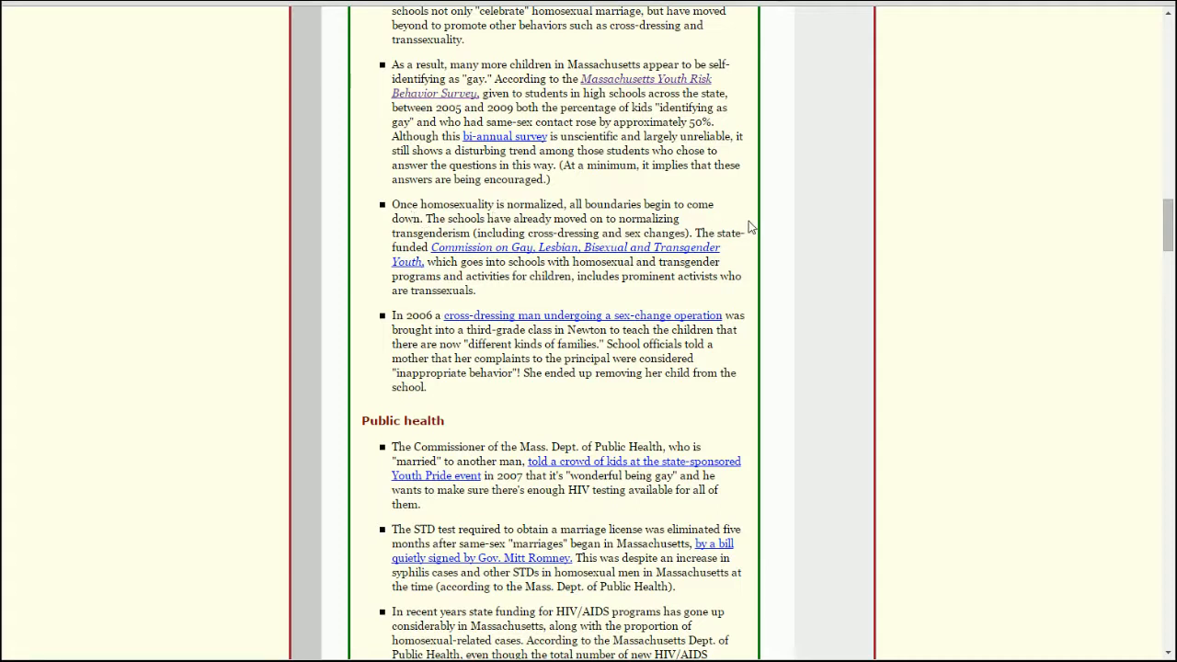
pyautogui.moveTo(736, 247)
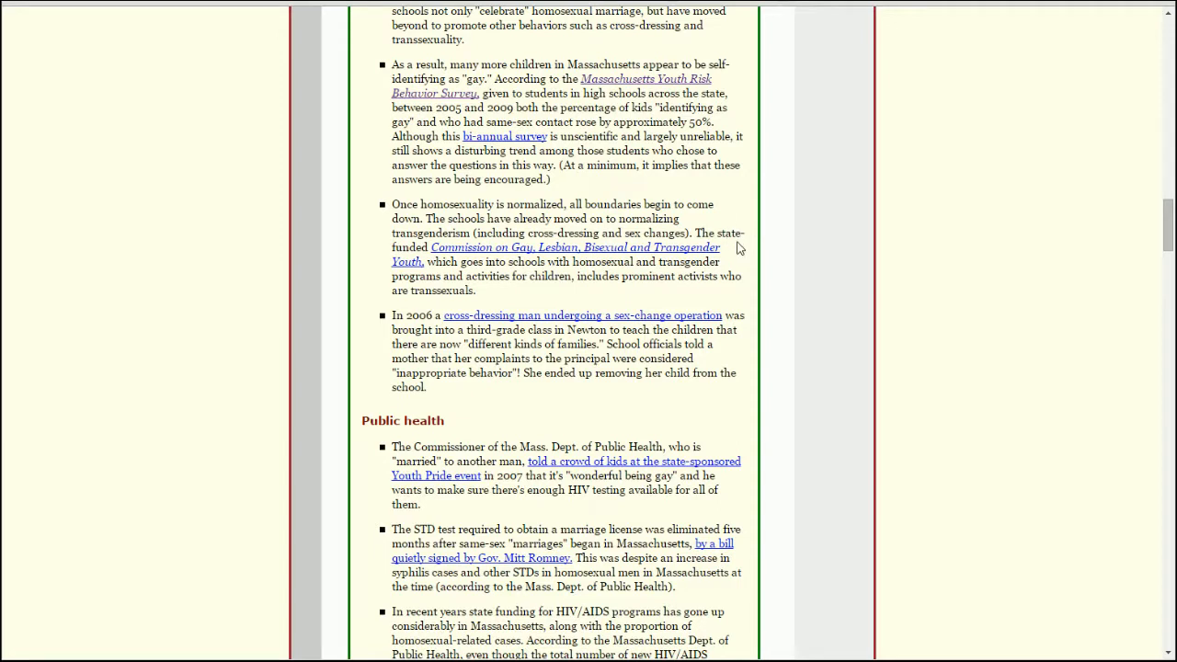
pyautogui.moveTo(734, 267)
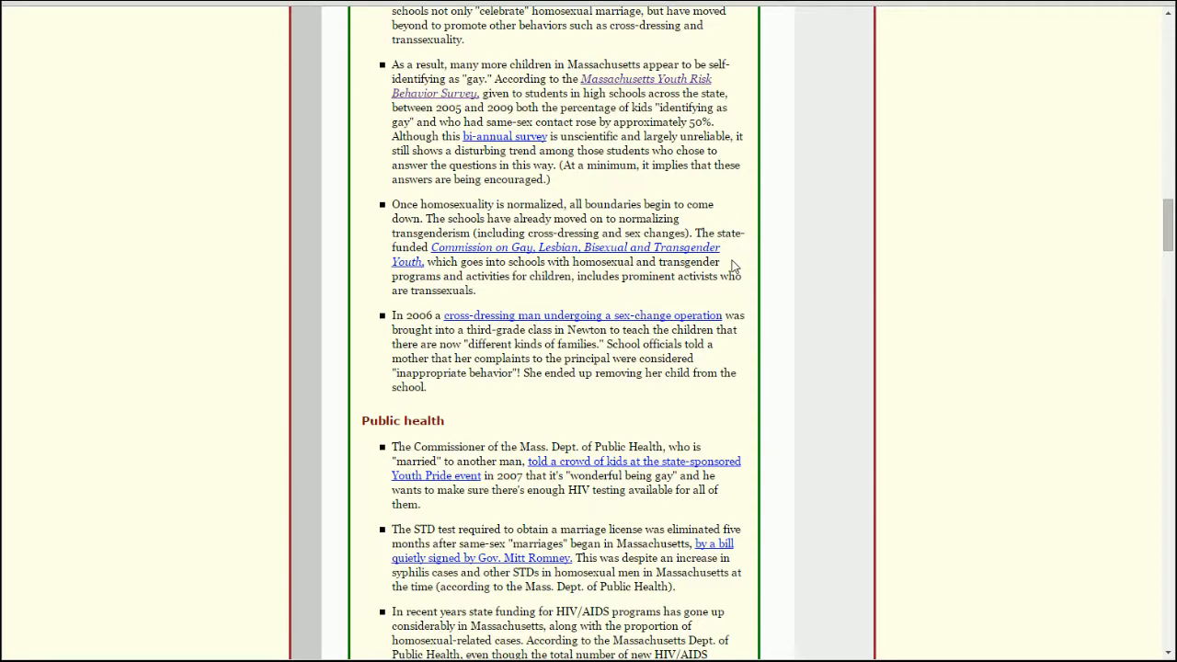
pyautogui.moveTo(624, 275)
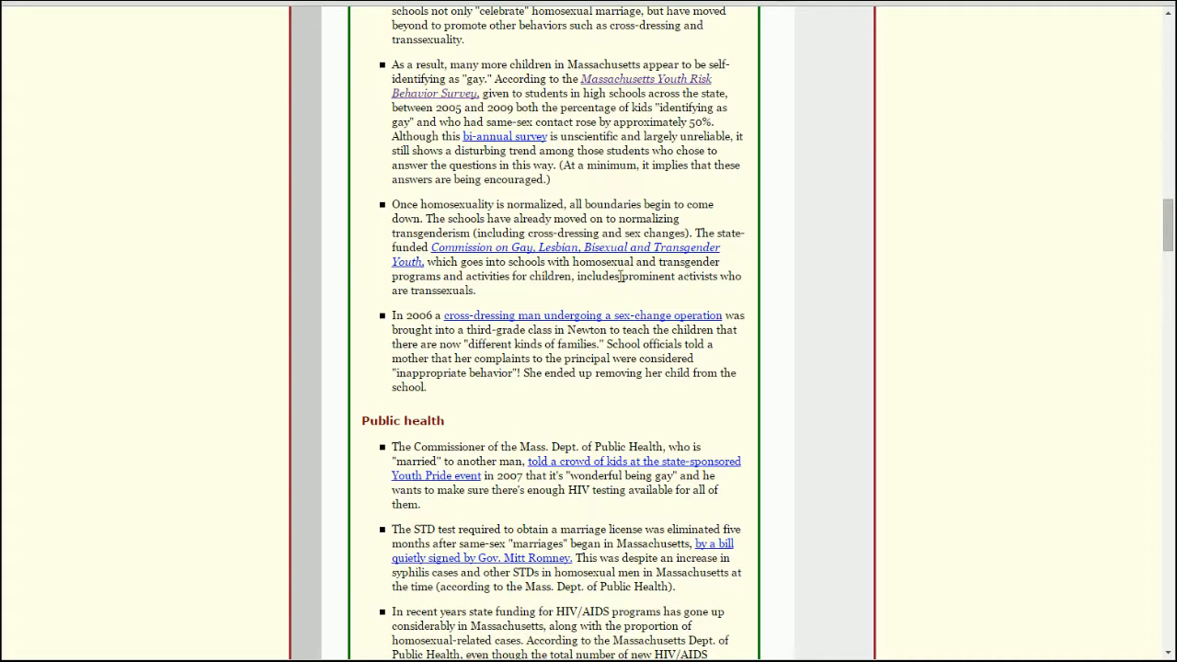
pyautogui.moveTo(589, 293)
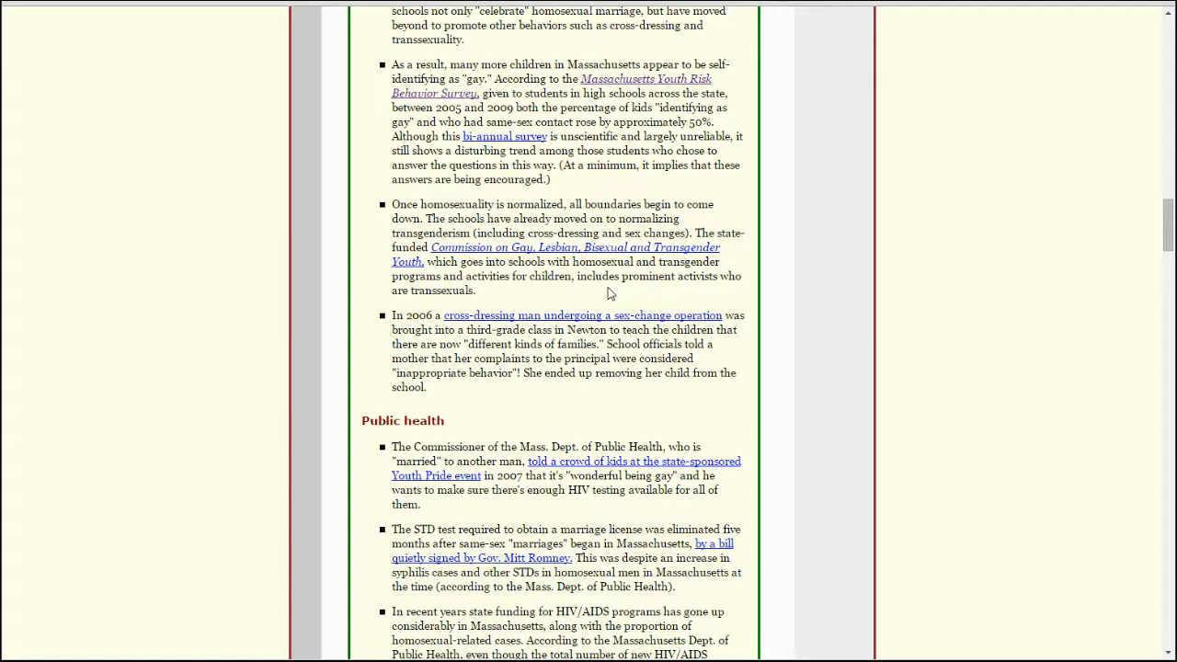
pyautogui.moveTo(624, 295)
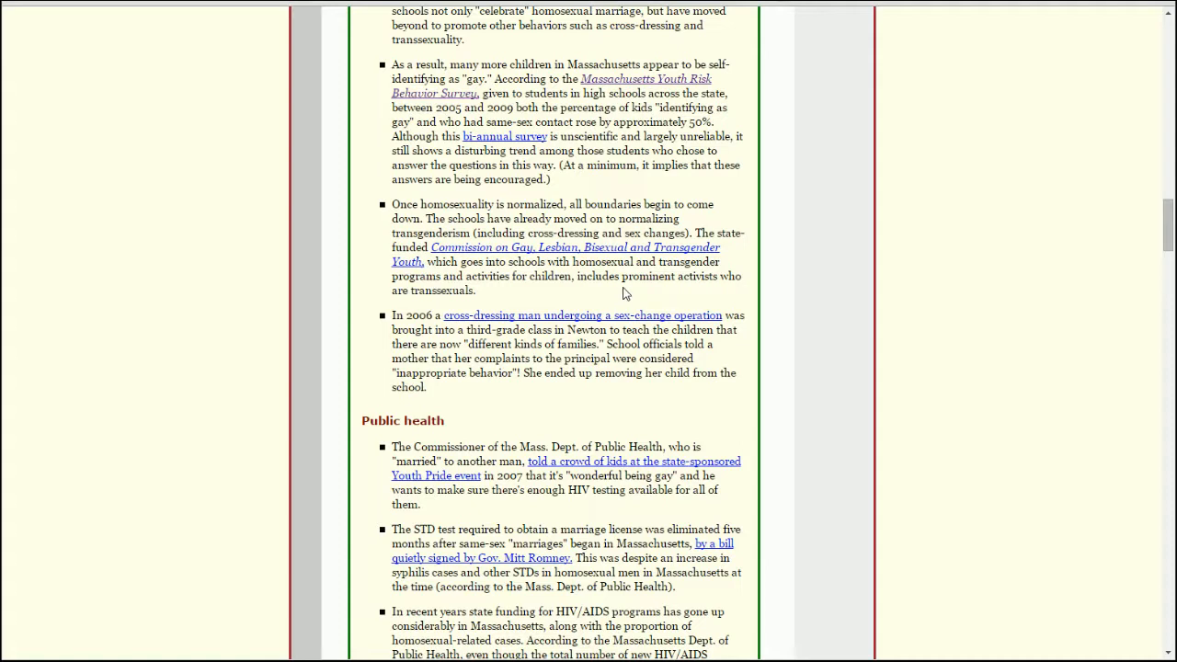
pyautogui.moveTo(655, 276)
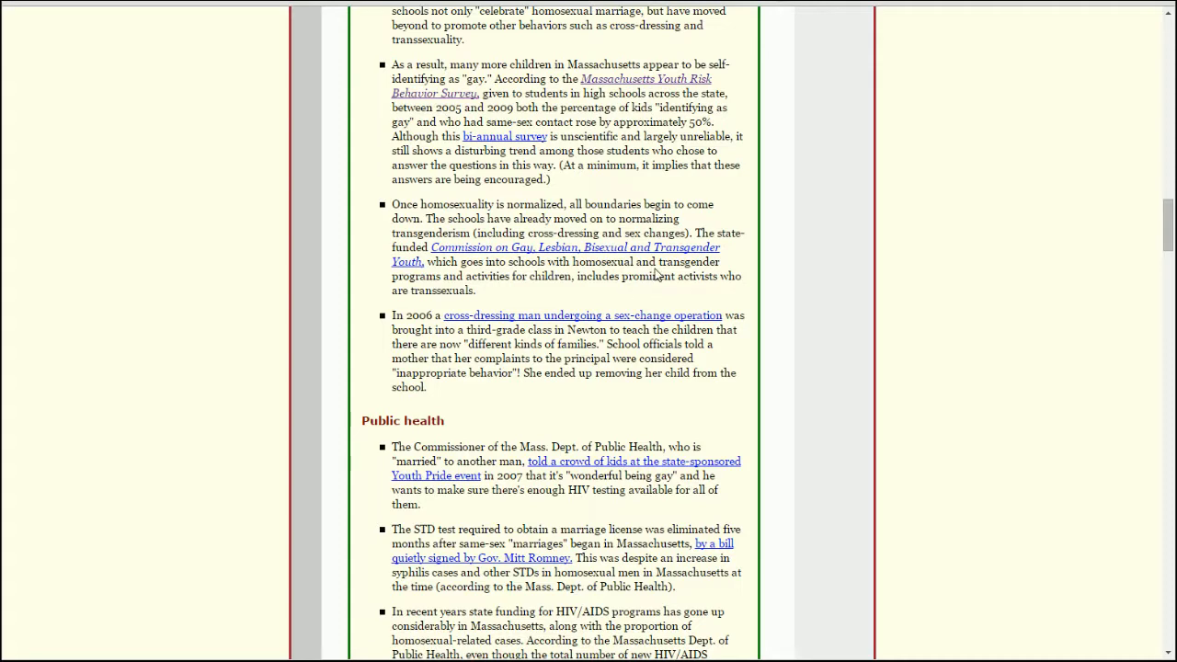
# Scroll the Public health section to its third item on rising HIV/AIDS program funding.
pyautogui.scroll(-3)
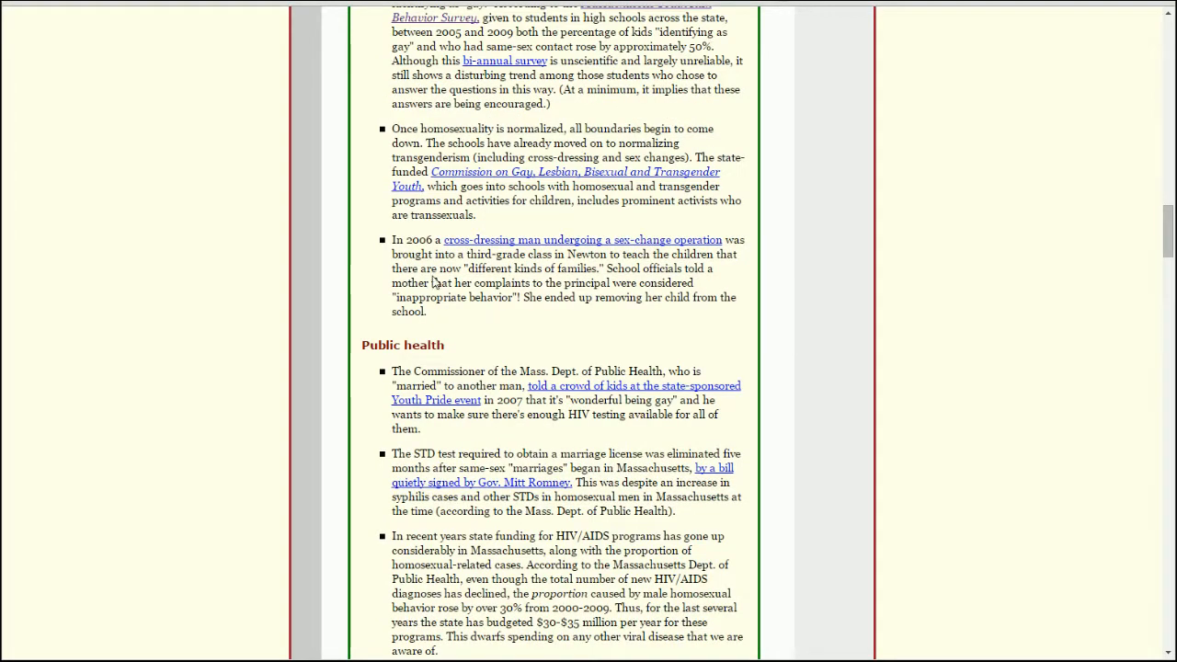
pyautogui.moveTo(630, 249)
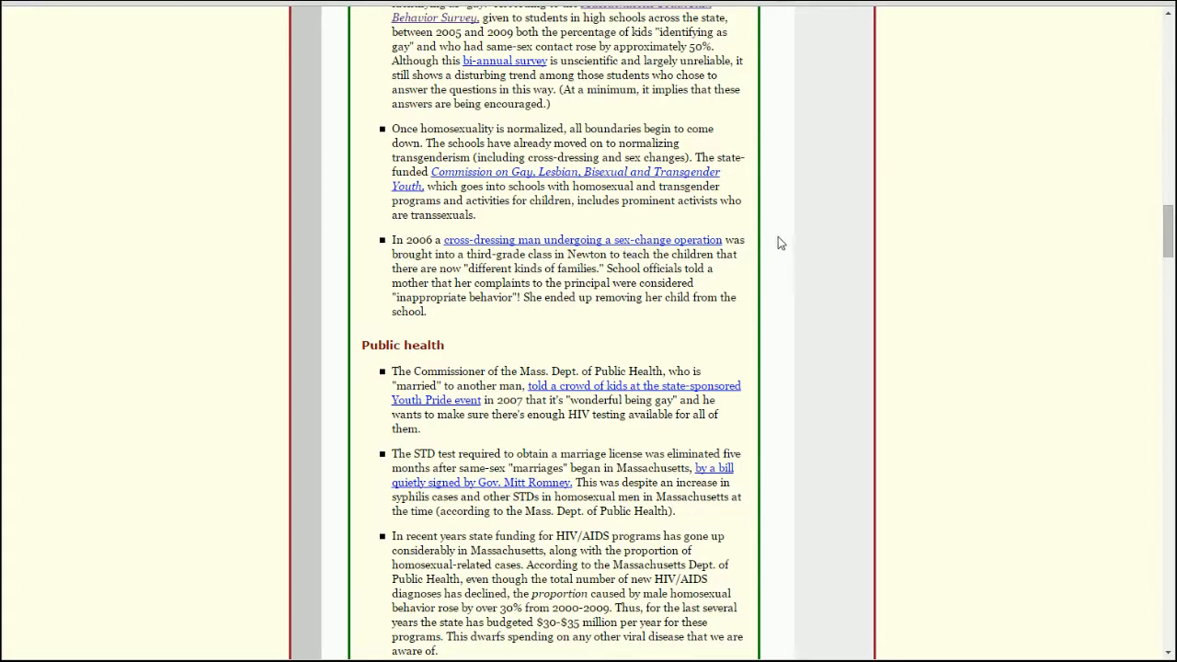
pyautogui.moveTo(755, 269)
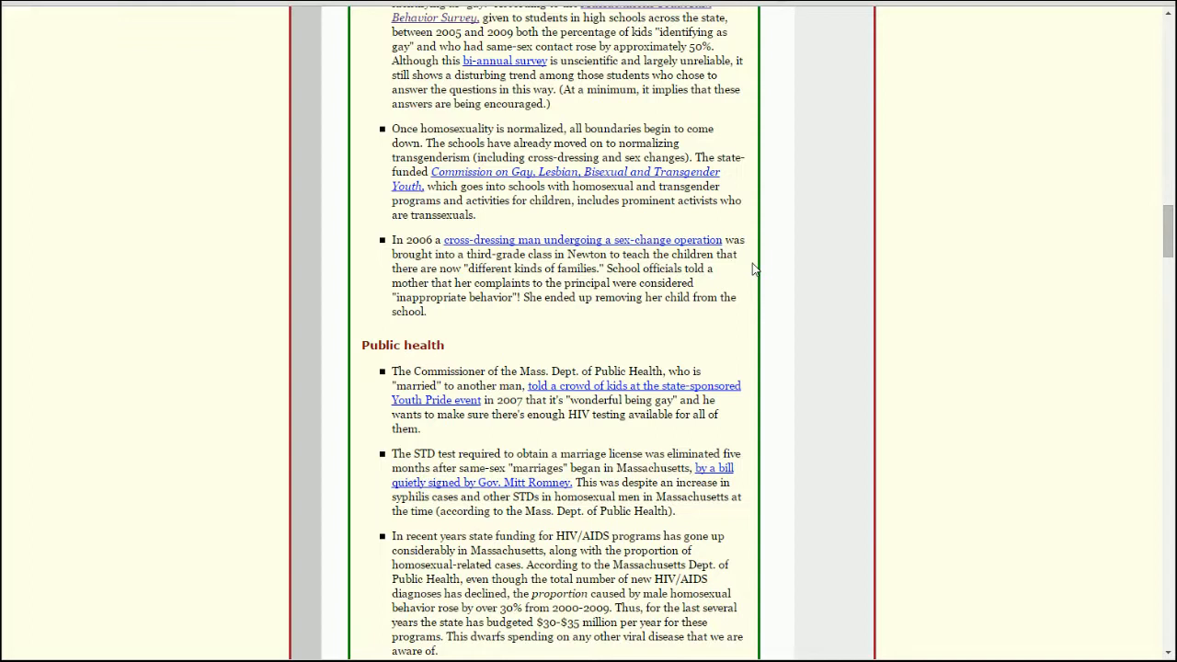
pyautogui.moveTo(714, 285)
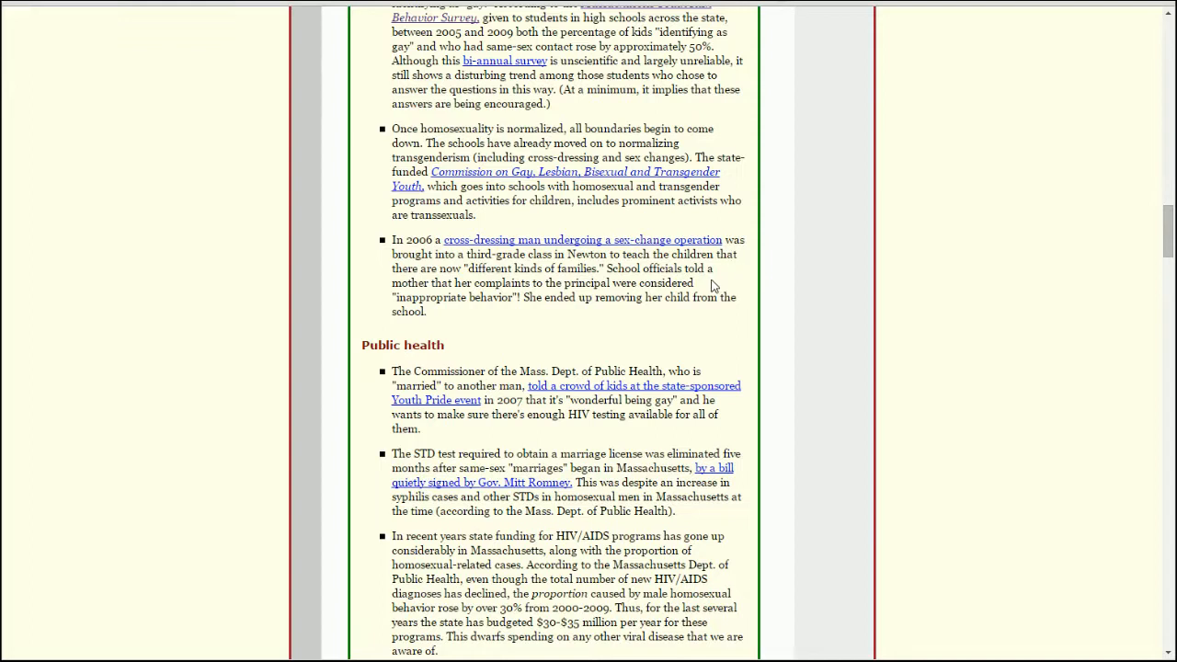
pyautogui.moveTo(486, 334)
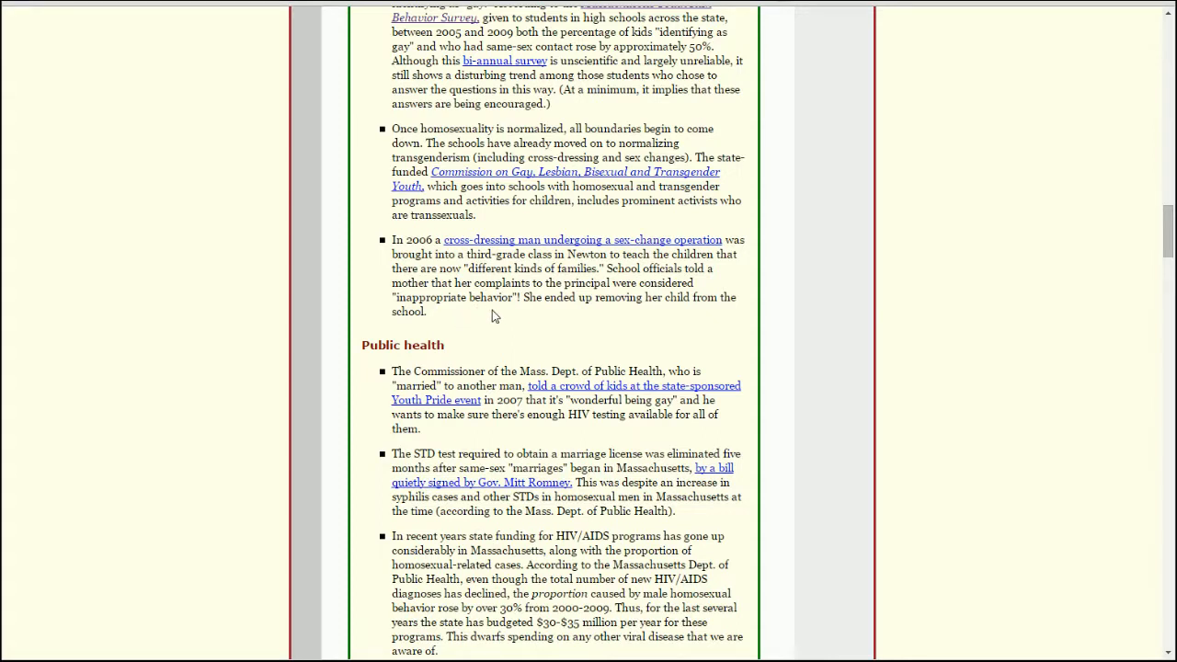
pyautogui.moveTo(479, 324)
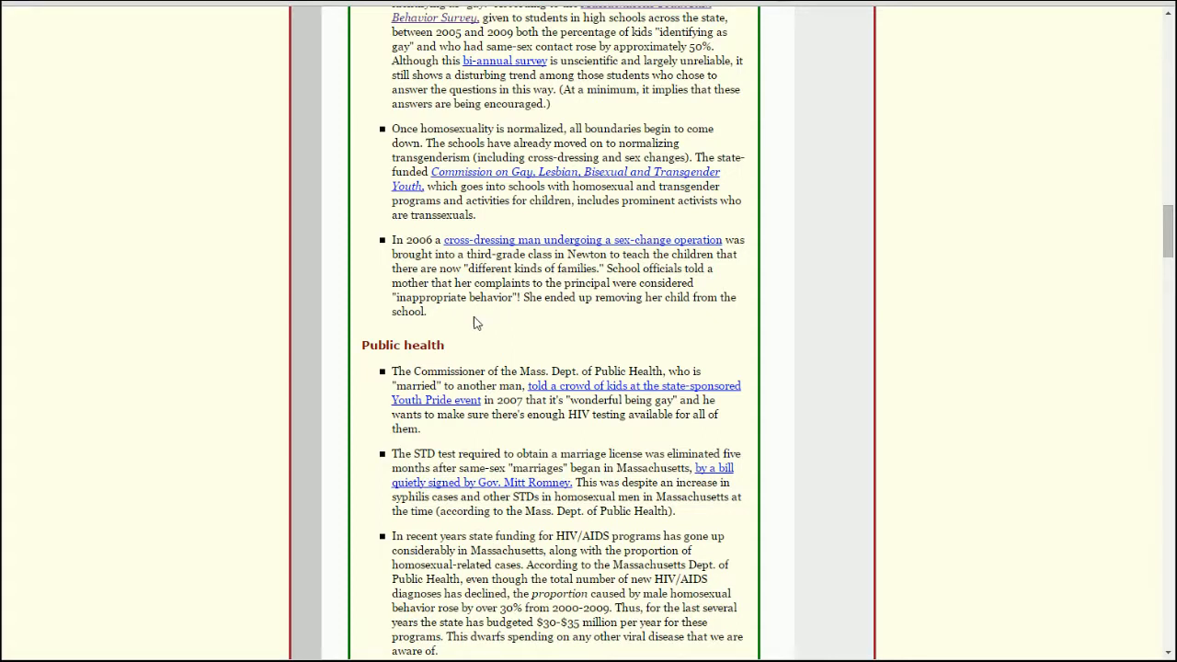
pyautogui.moveTo(596, 239)
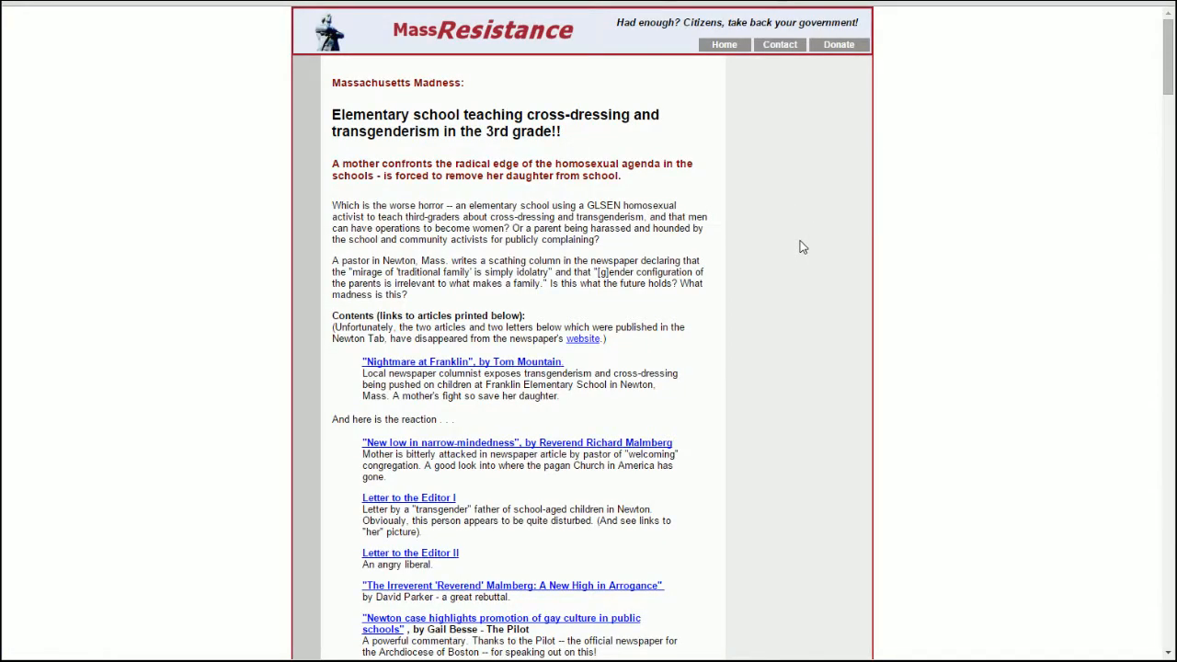
# Jump to the Nightmare at Franklin story and read down to the mother's confrontation with the superintendent.
pyautogui.click(462, 360)
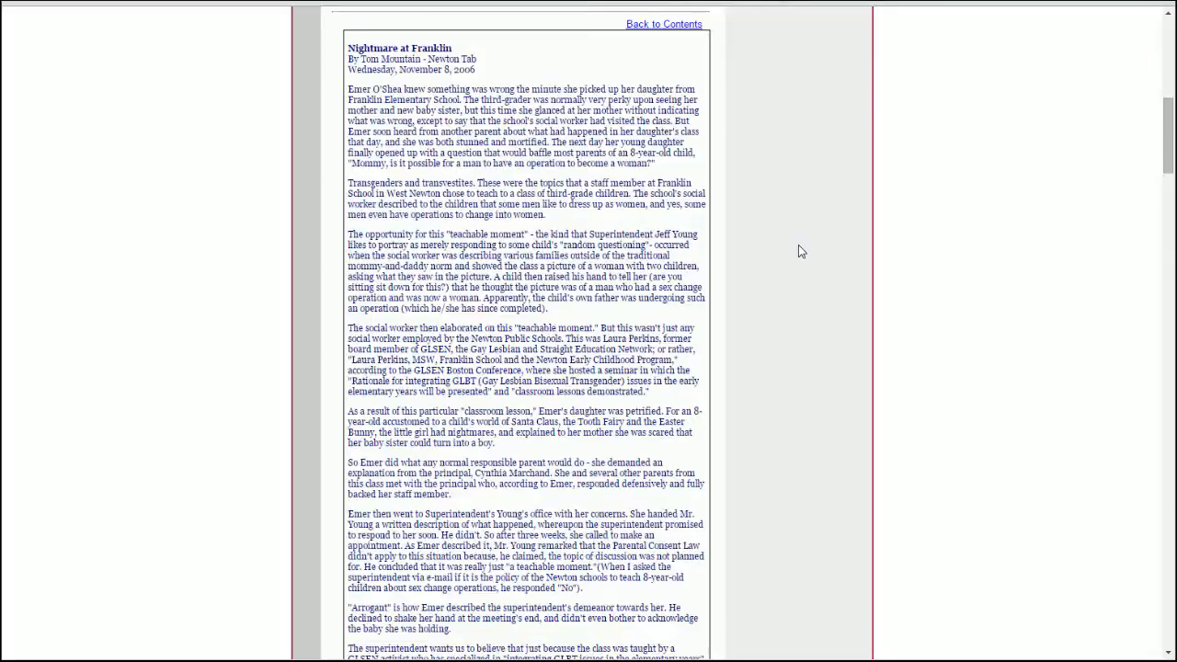
pyautogui.scroll(-3)
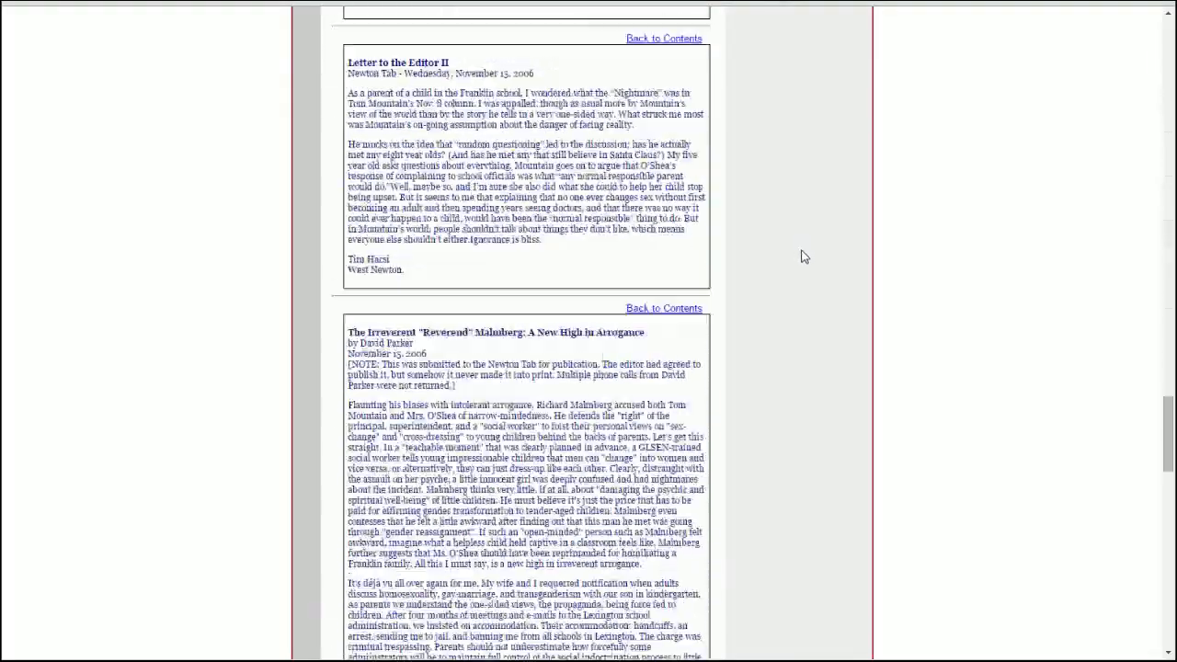
pyautogui.scroll(-3)
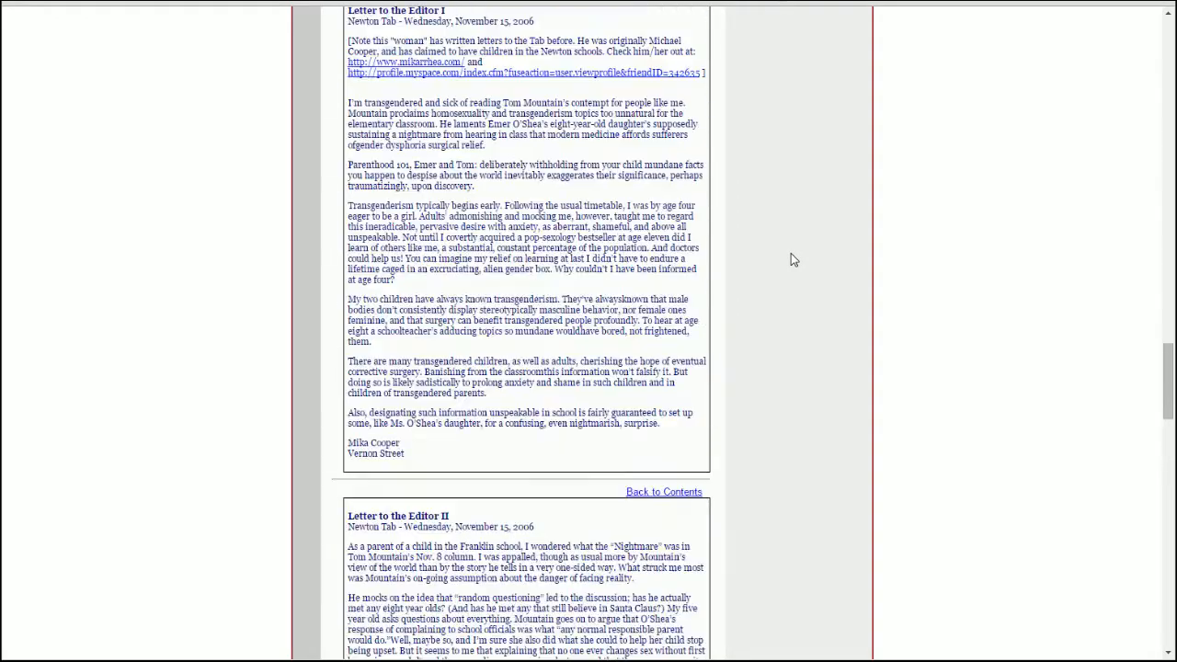
pyautogui.scroll(3)
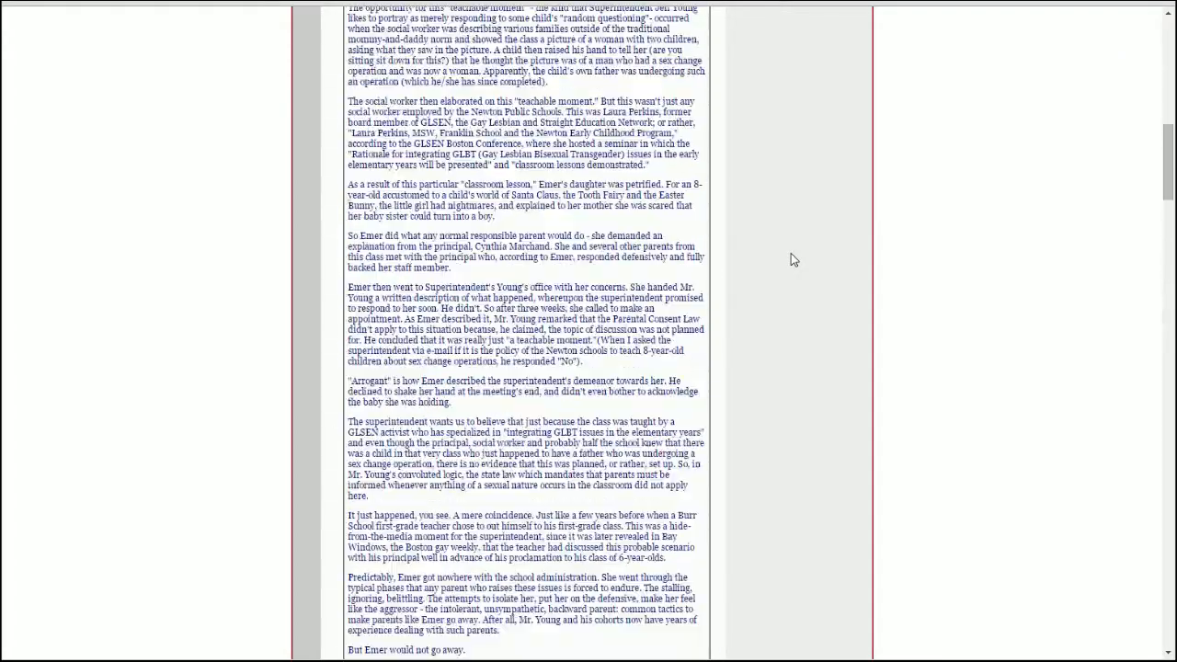
pyautogui.scroll(3)
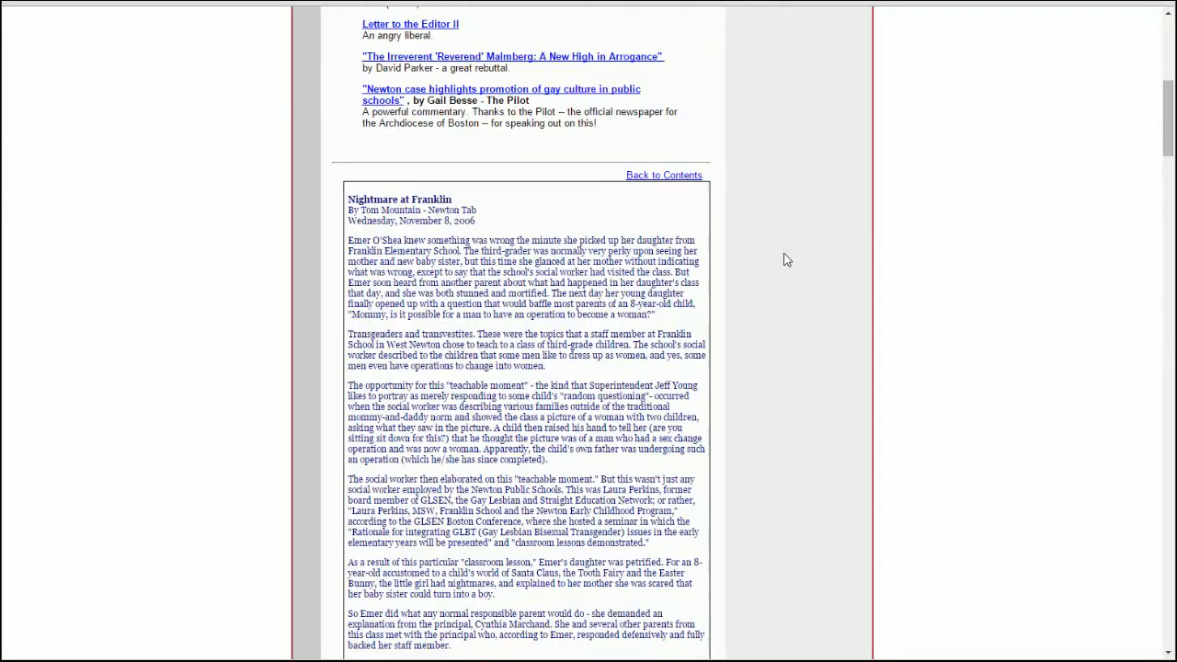
pyautogui.scroll(-3)
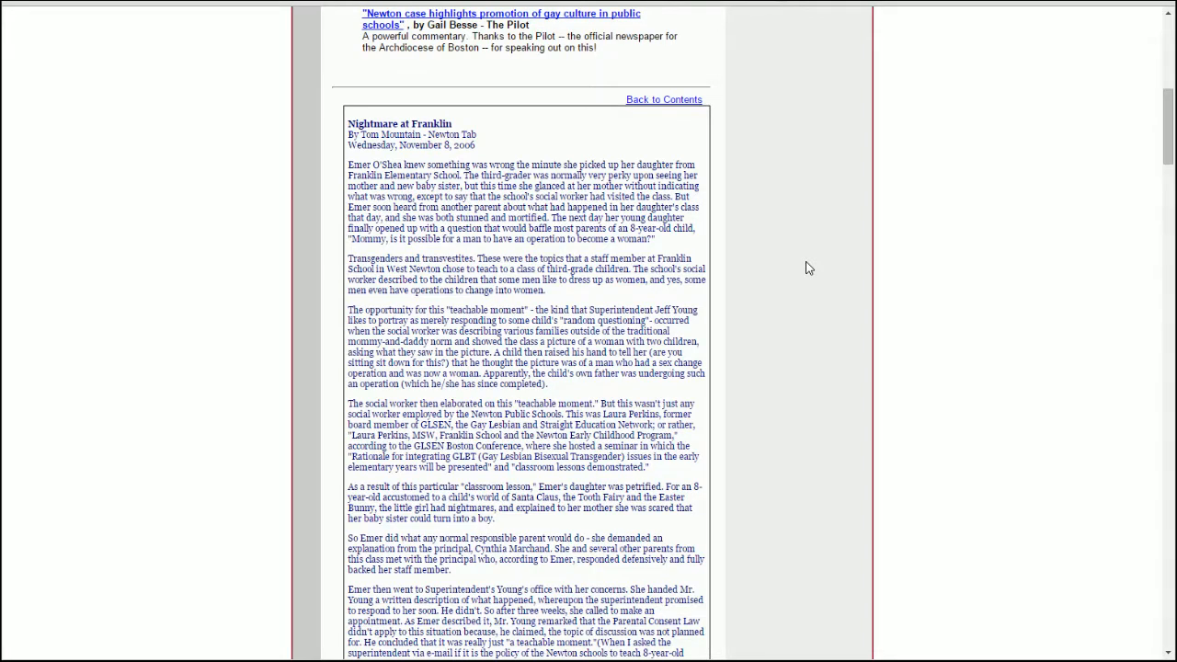
pyautogui.scroll(-3)
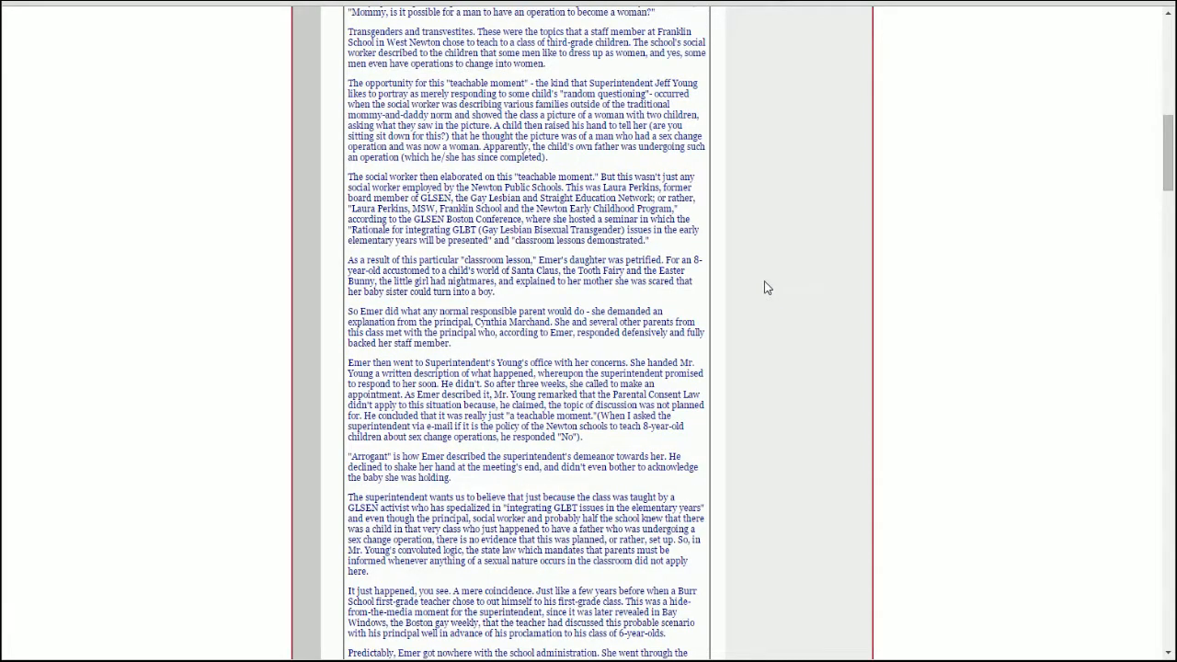
pyautogui.scroll(-3)
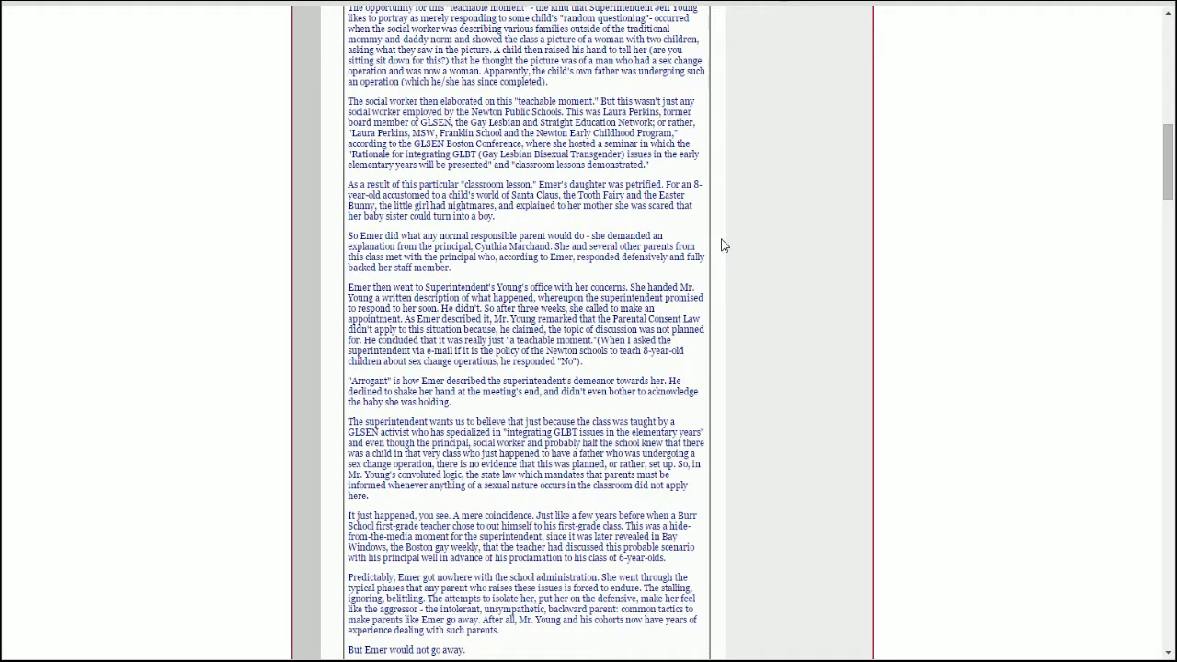
pyautogui.moveTo(736, 250)
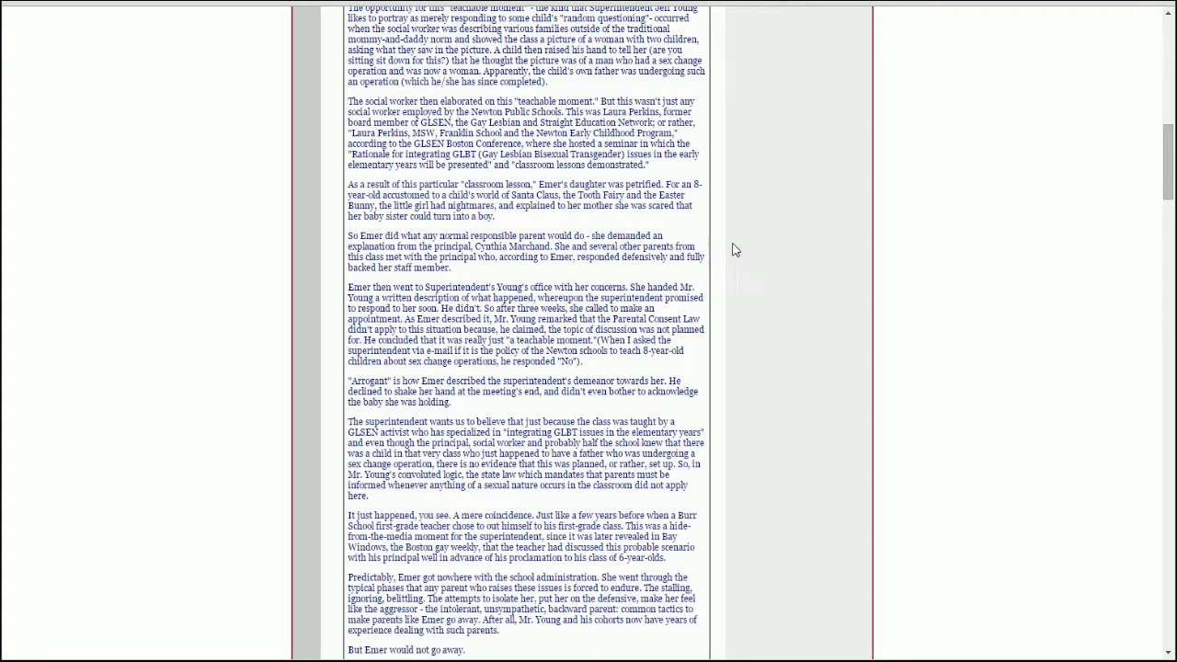
pyautogui.moveTo(717, 254)
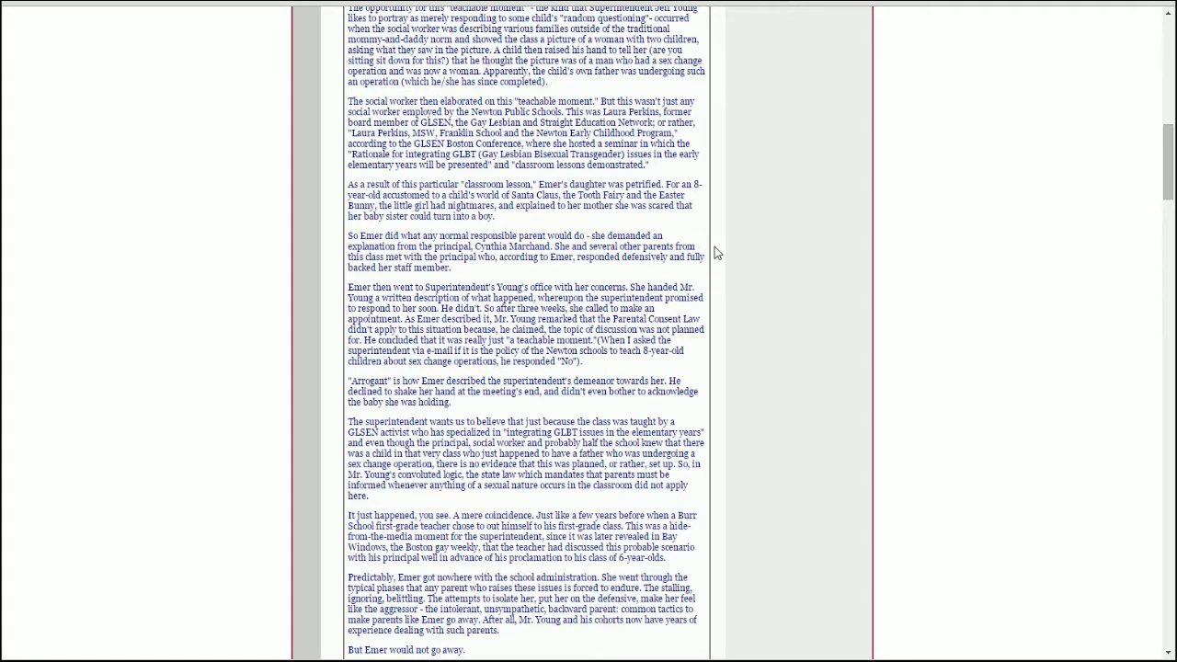
pyautogui.moveTo(732, 273)
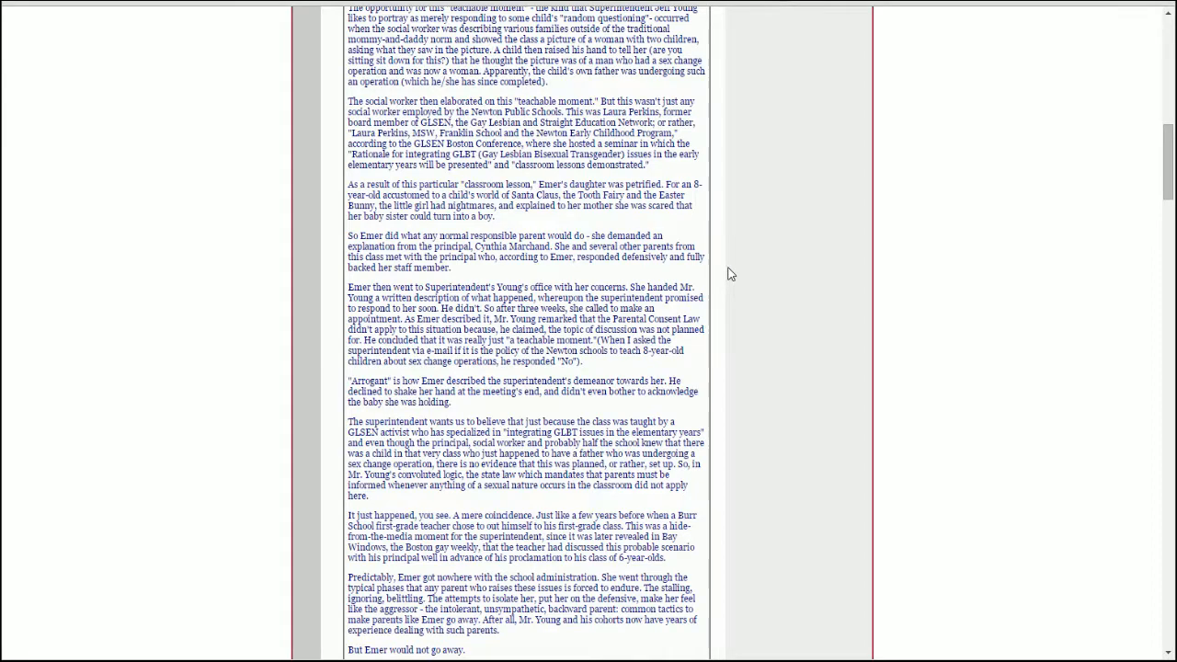
pyautogui.scroll(-3)
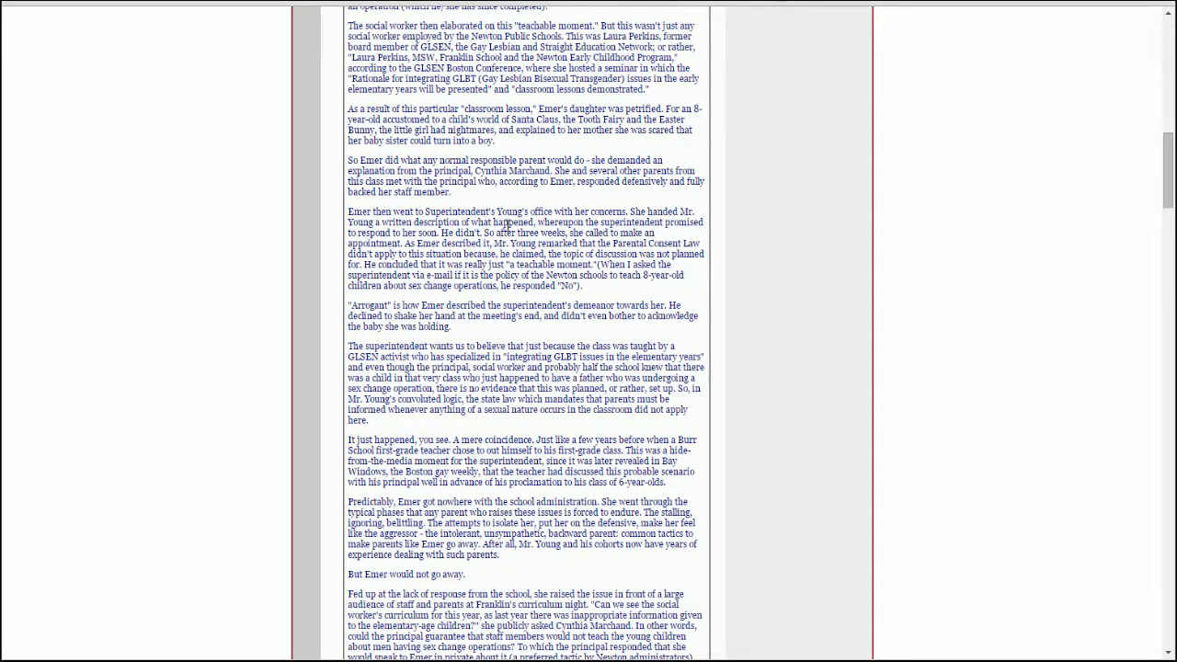
pyautogui.moveTo(750, 229)
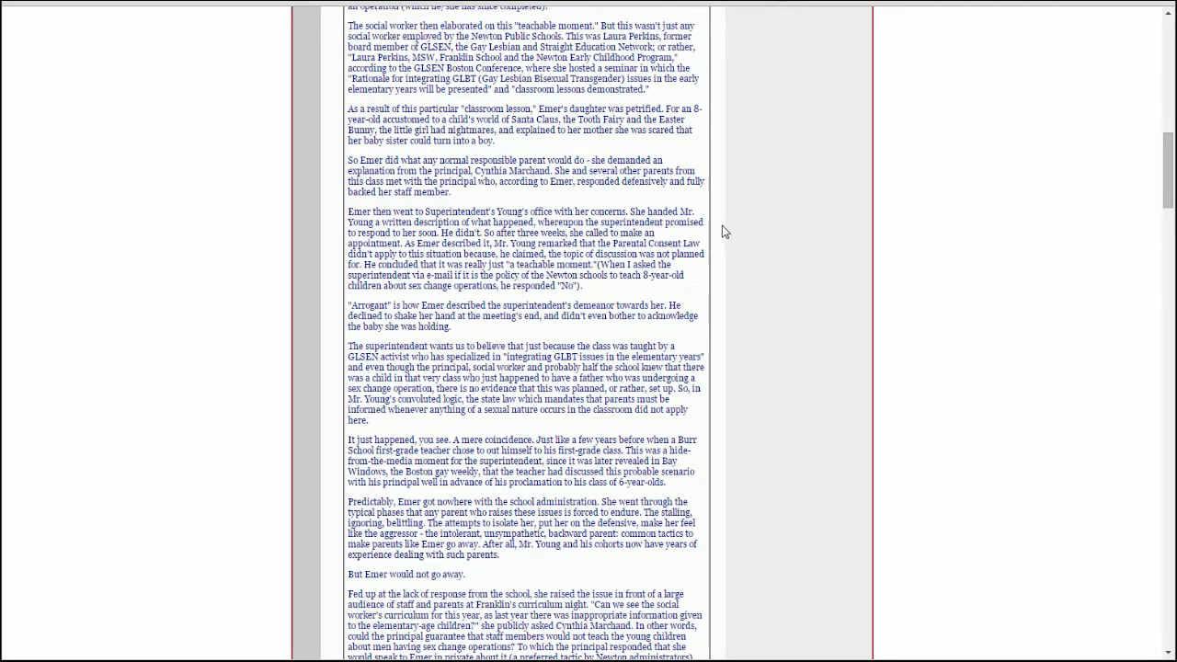
pyautogui.moveTo(723, 243)
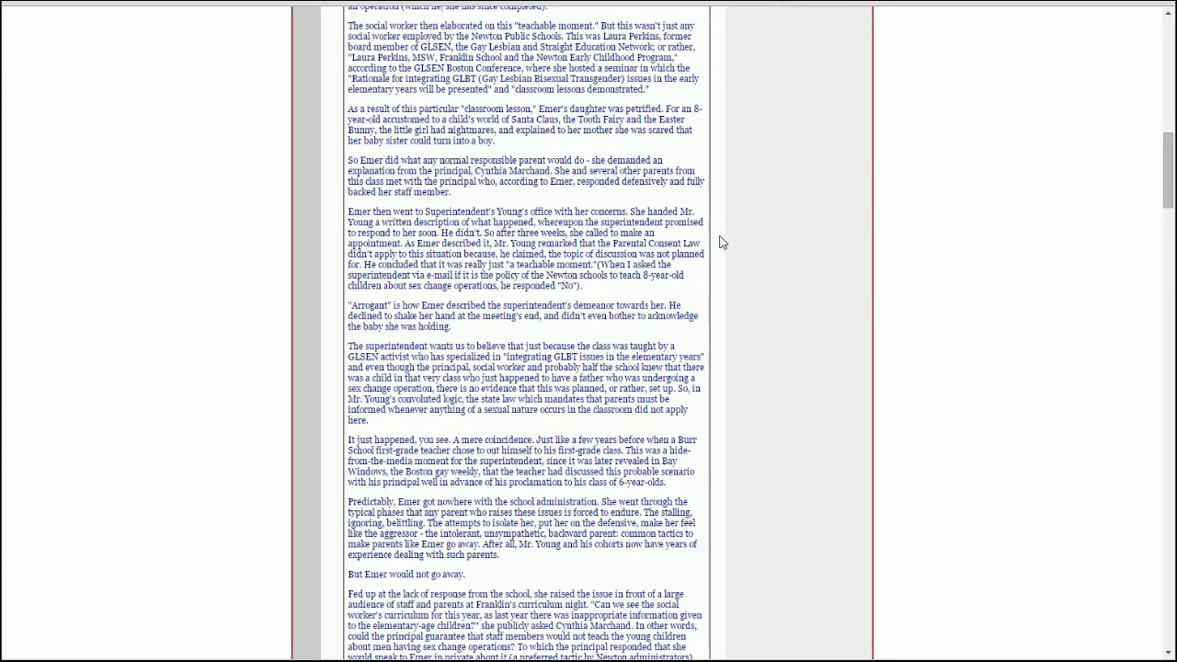
pyautogui.moveTo(752, 257)
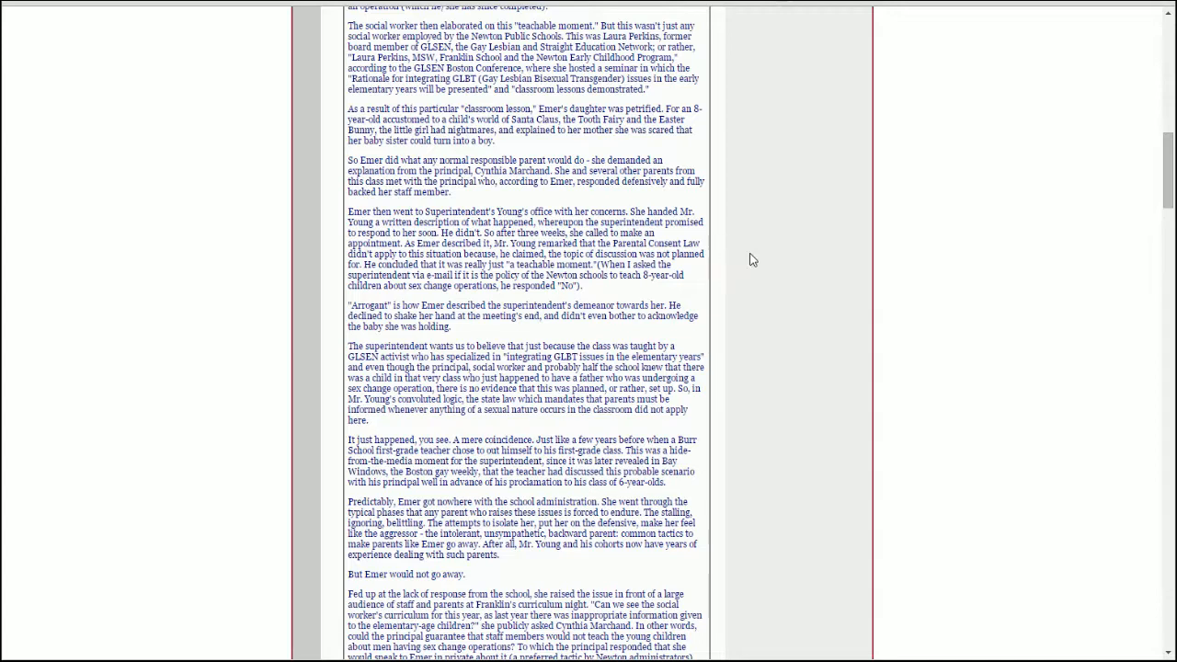
pyautogui.moveTo(806, 290)
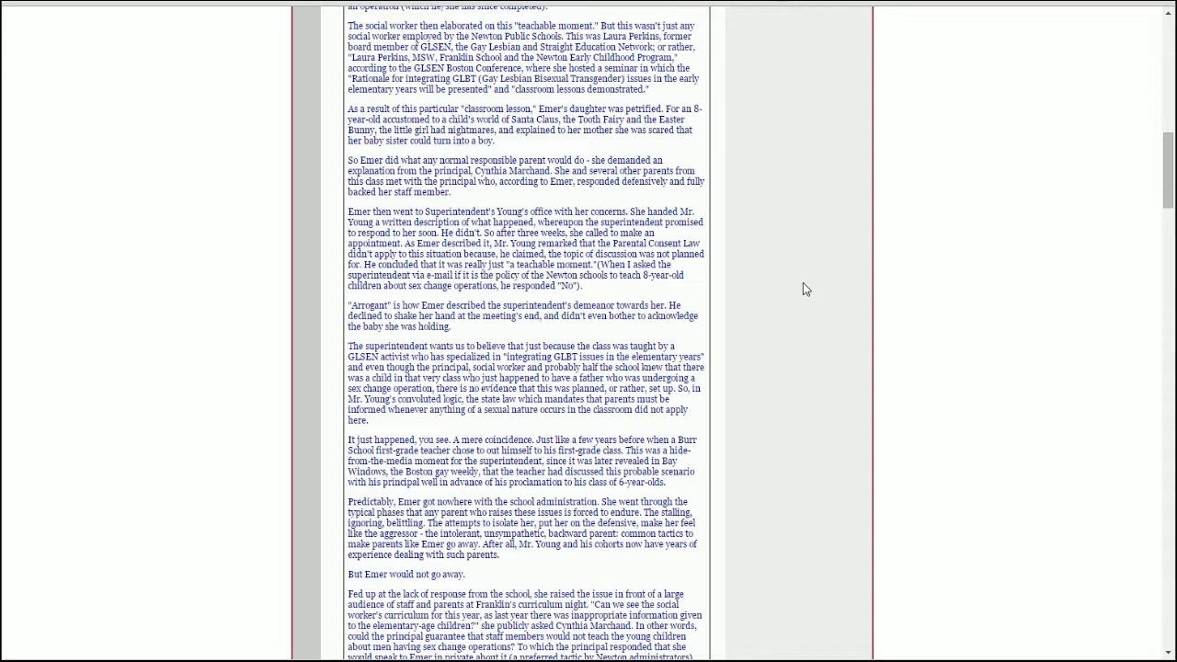
pyautogui.moveTo(784, 287)
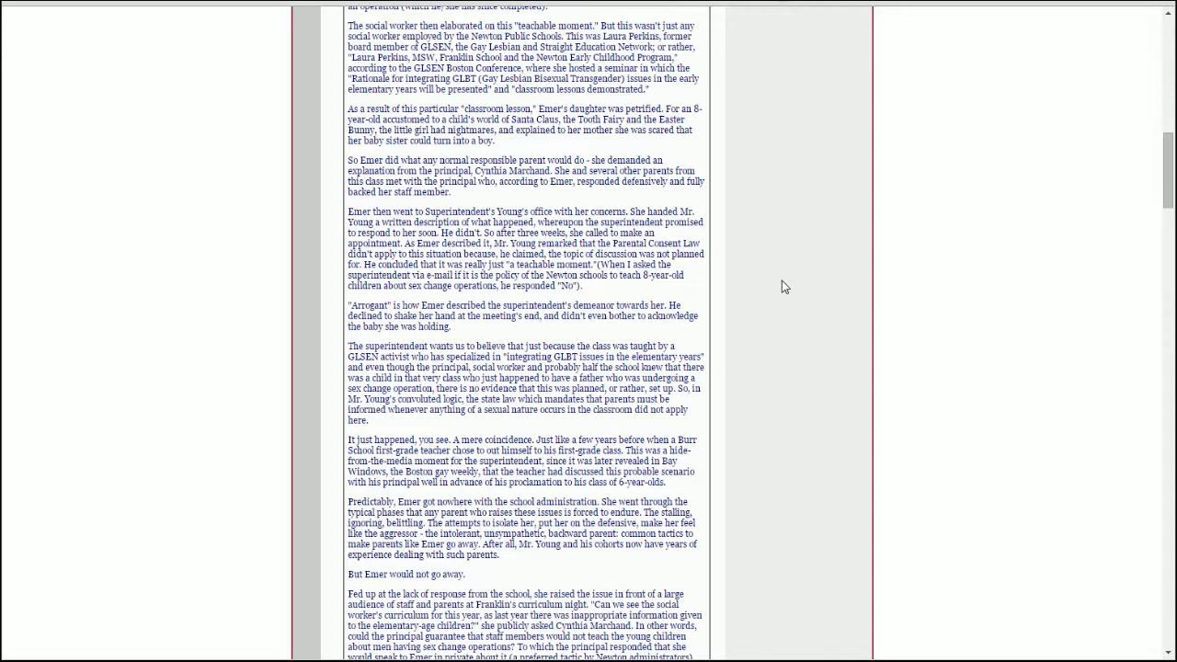
pyautogui.moveTo(782, 287)
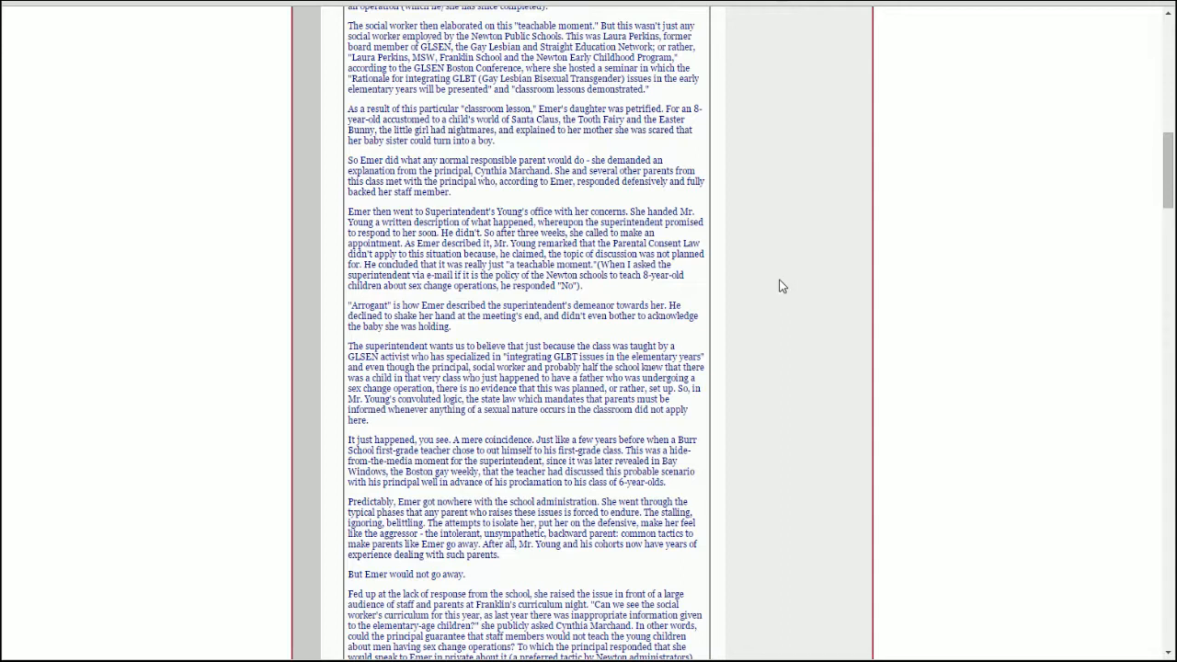
pyautogui.moveTo(776, 283)
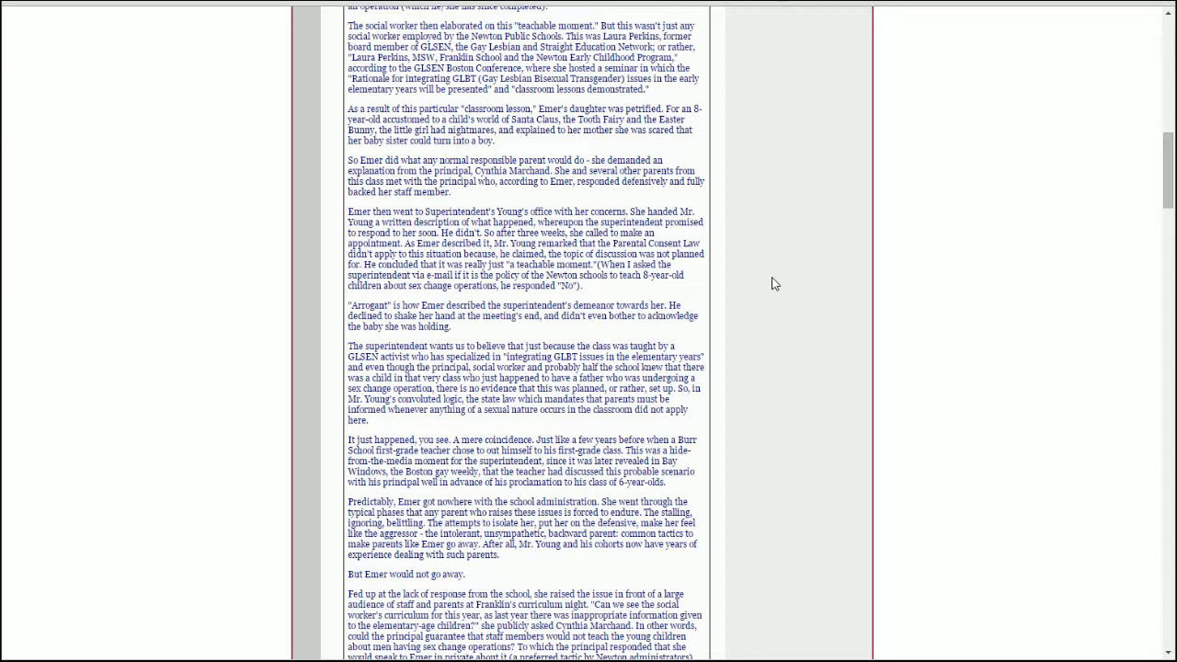
pyautogui.moveTo(756, 283)
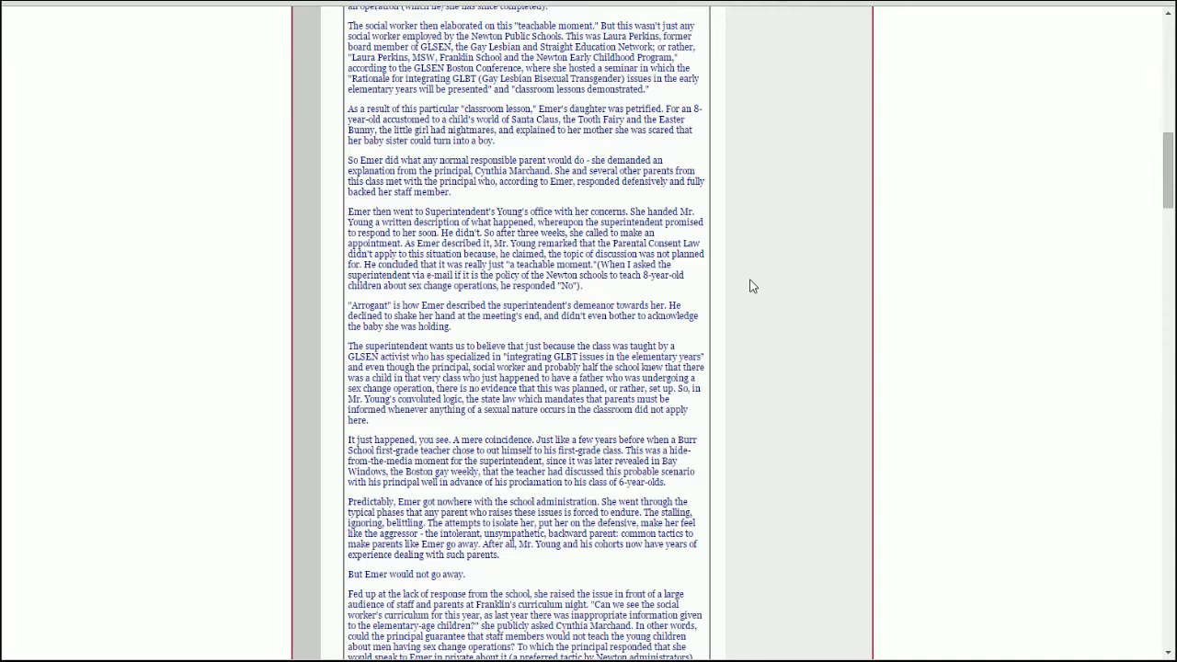
pyautogui.scroll(-3)
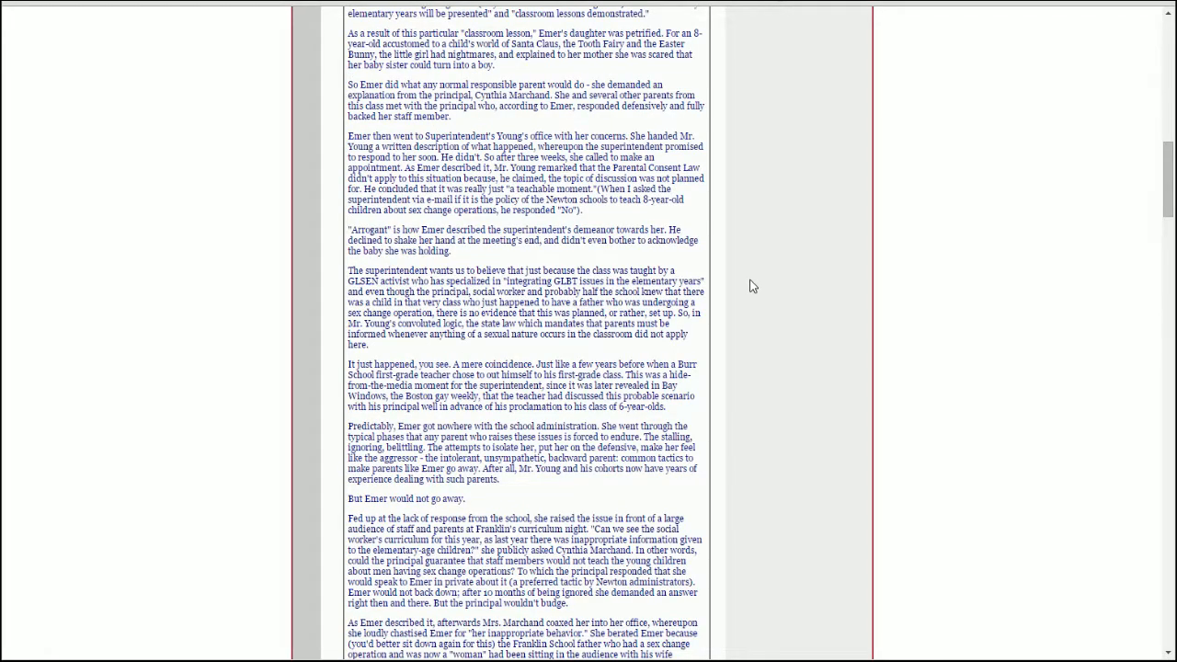
# Reread from the Newton item up to the Goodridge ruling introduction and 'The public schools' heading.
pyautogui.scroll(-3)
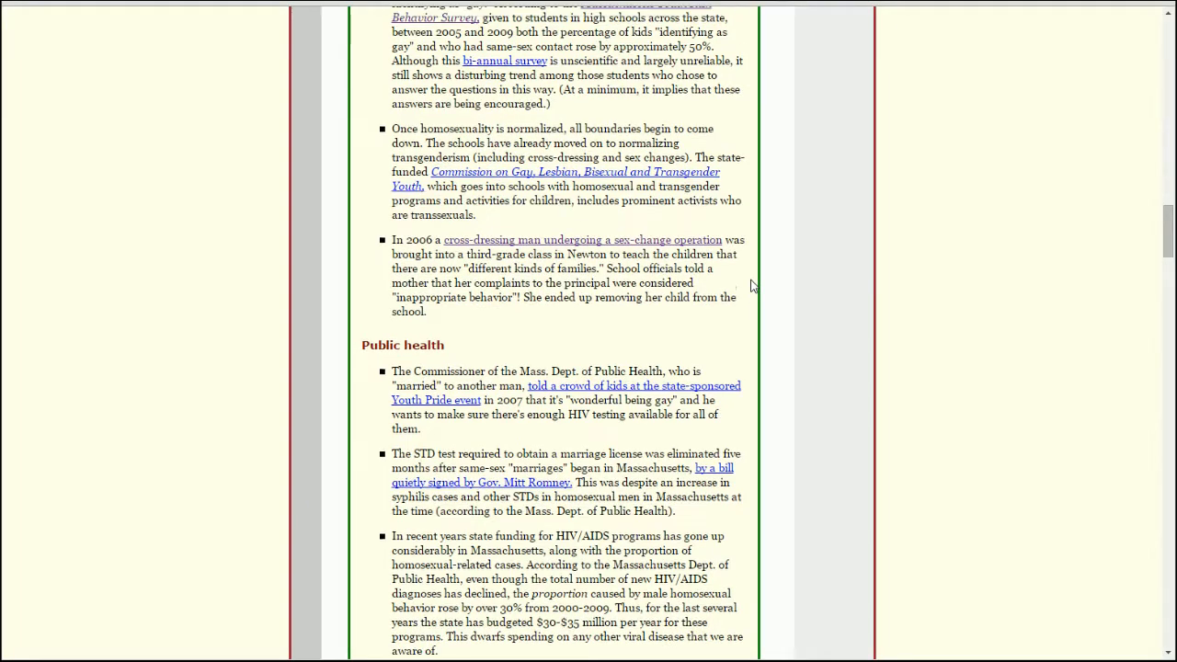
pyautogui.moveTo(773, 304)
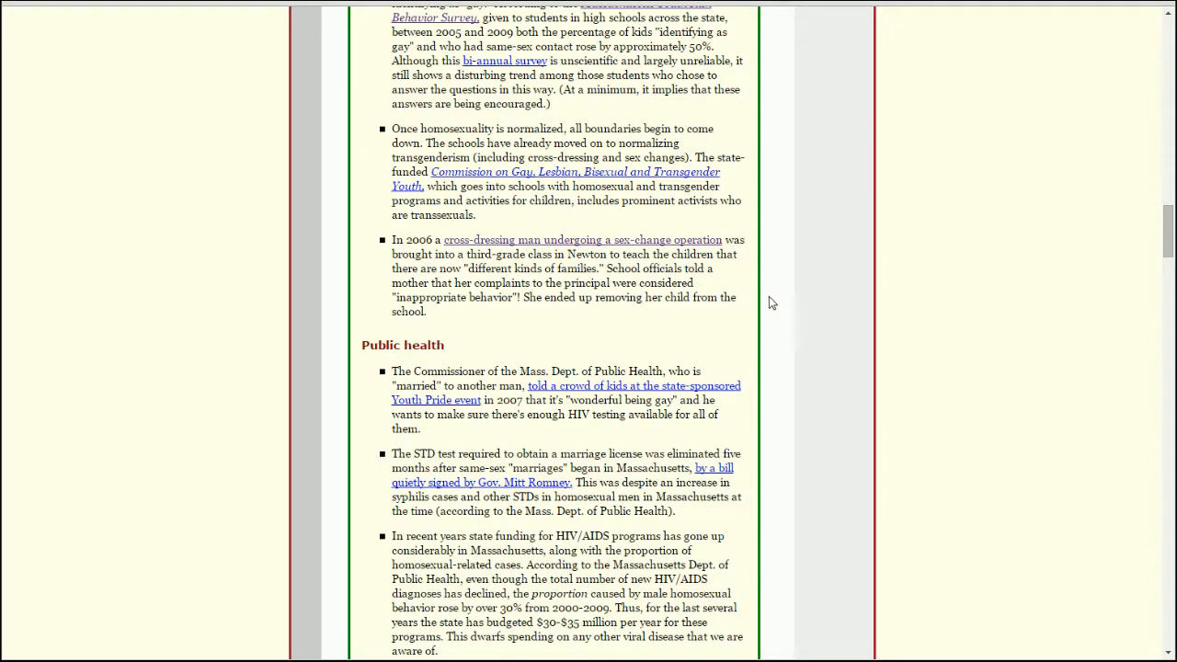
pyautogui.moveTo(758, 309)
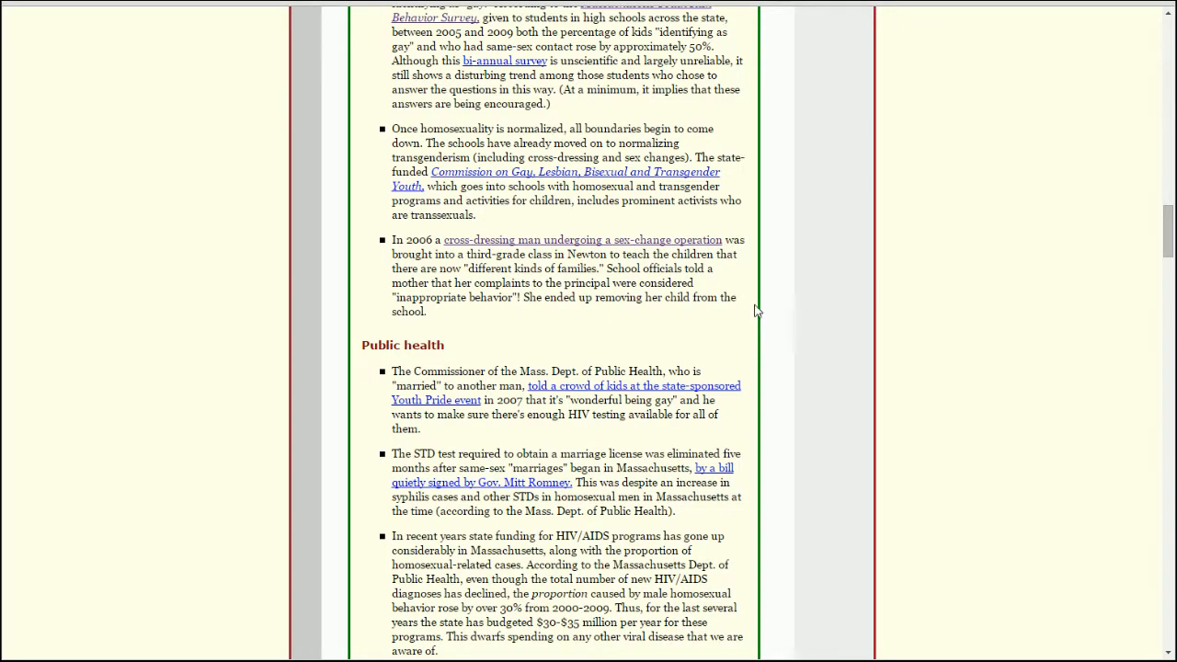
pyautogui.scroll(3)
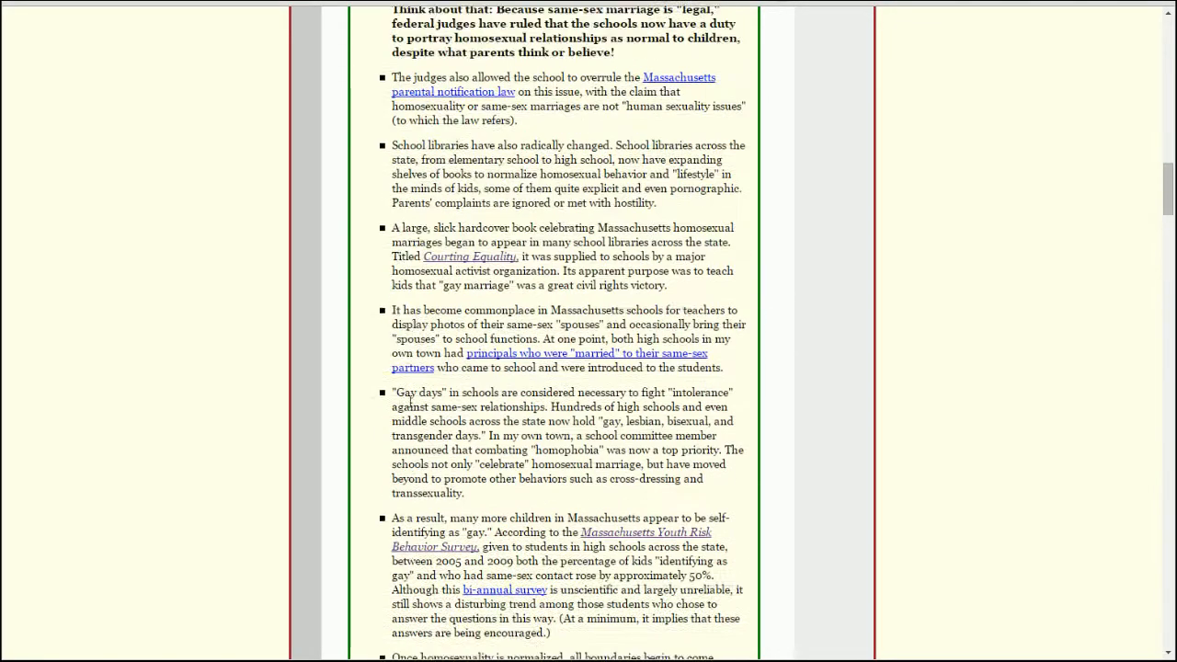
pyautogui.scroll(3)
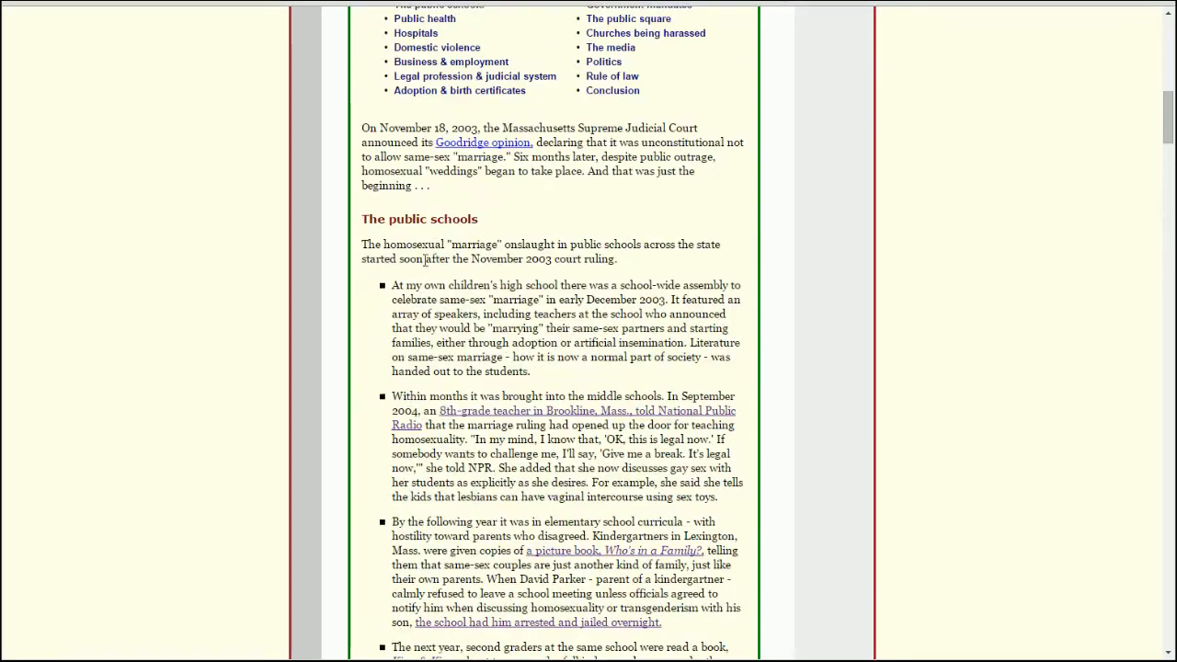
pyautogui.scroll(-3)
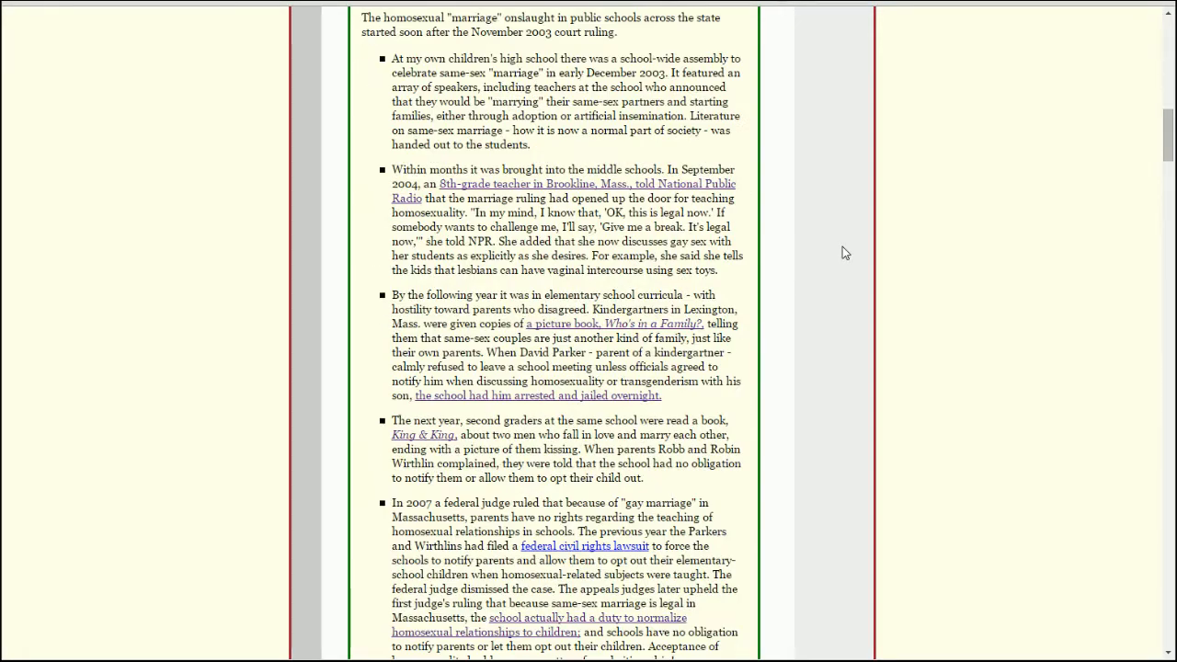
pyautogui.scroll(-3)
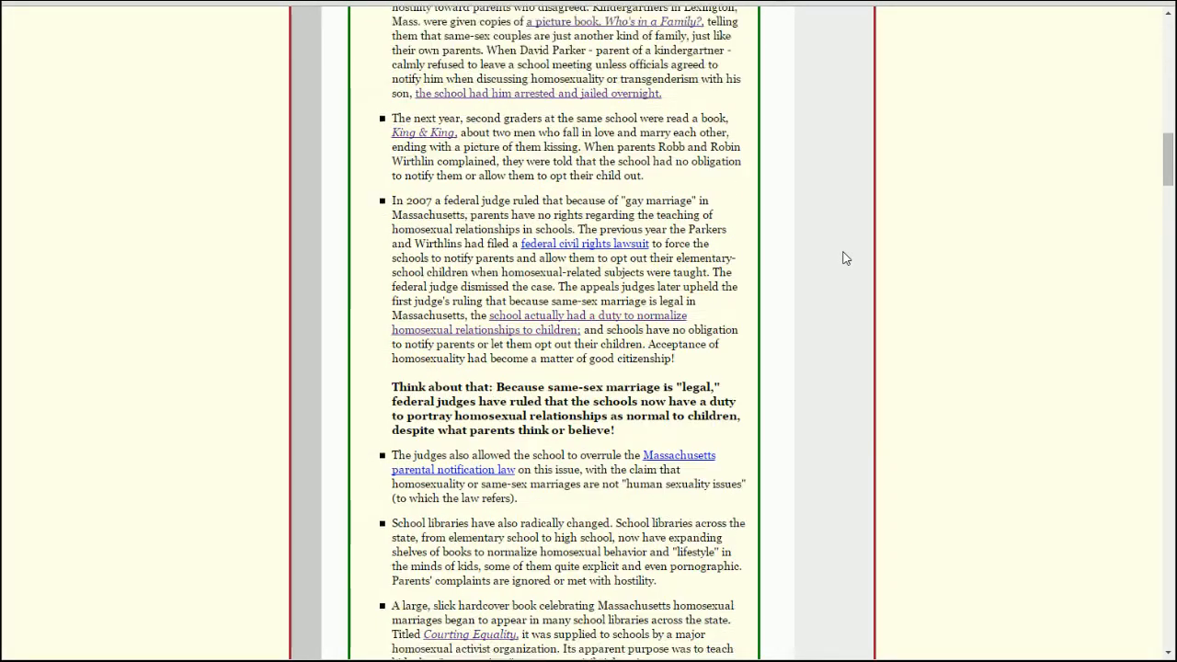
pyautogui.scroll(3)
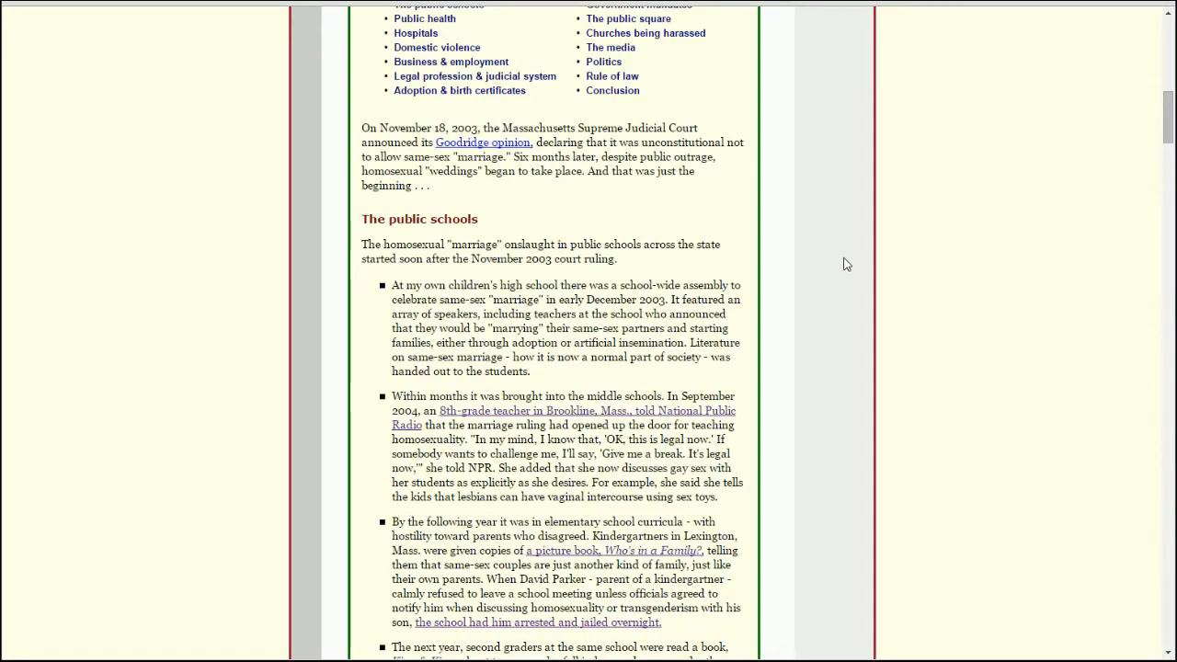
# Read down through the whole public schools section until the Public health items and Hospitals heading show.
pyautogui.scroll(3)
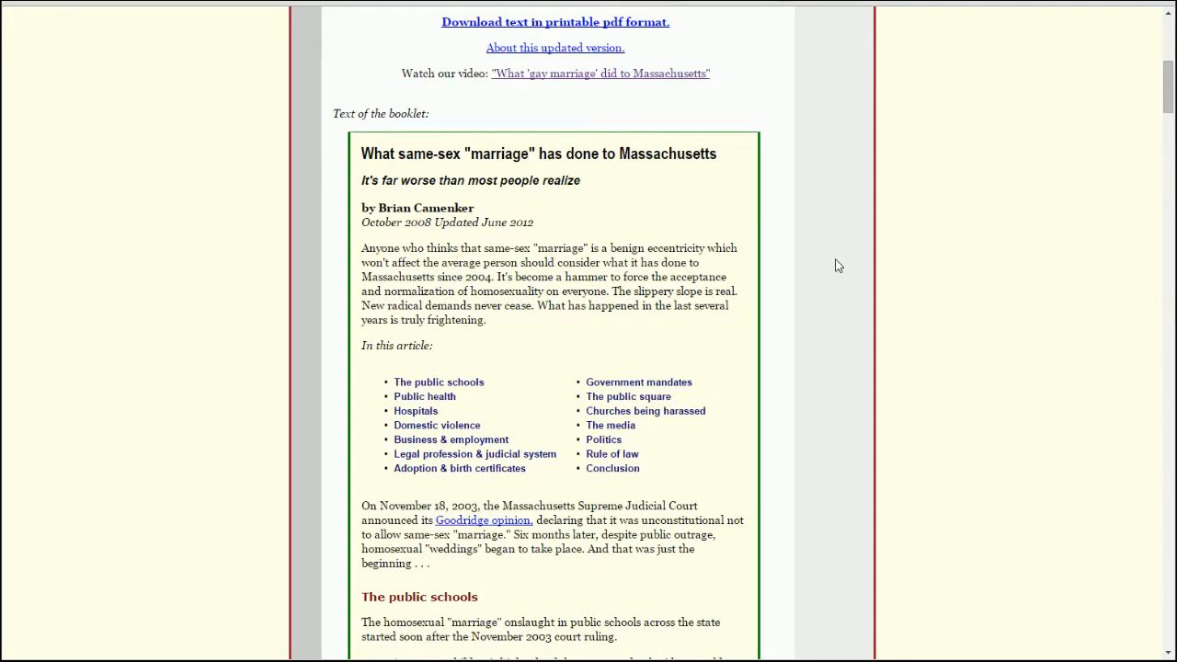
pyautogui.moveTo(640, 154)
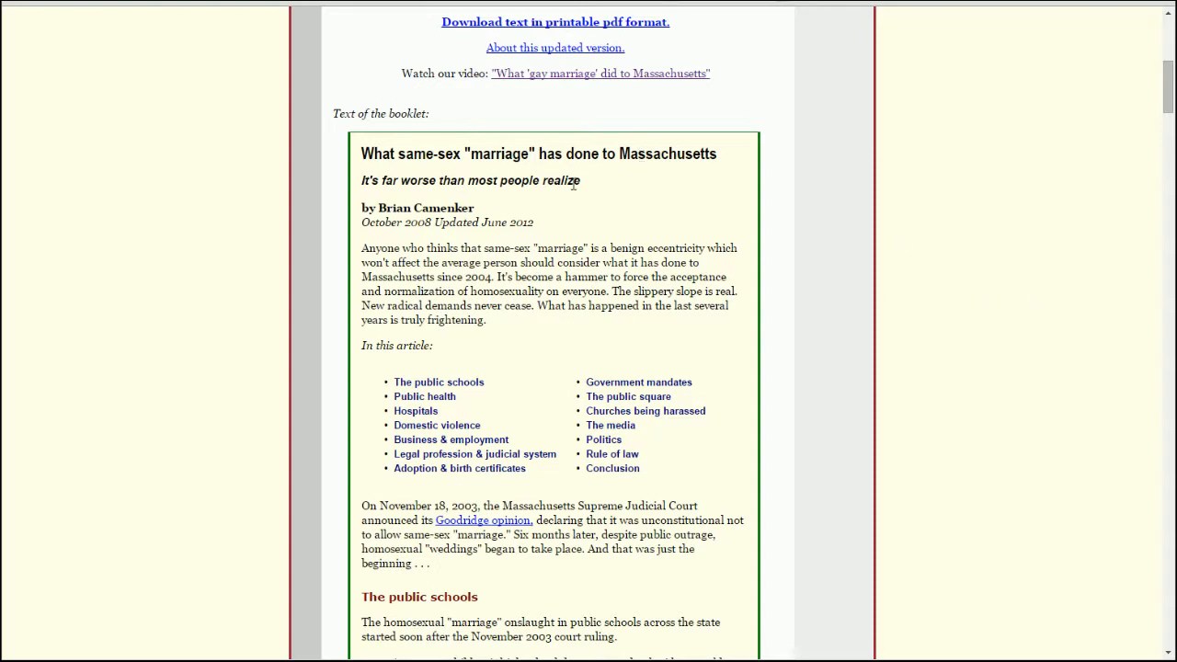
pyautogui.moveTo(931, 232)
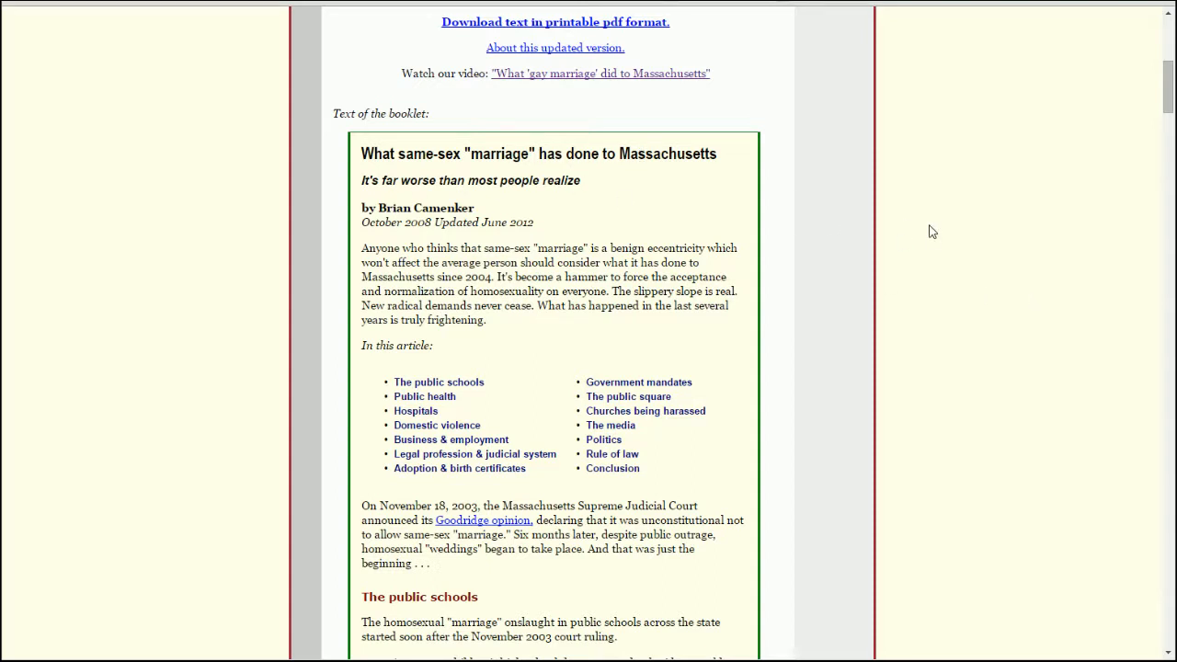
pyautogui.moveTo(916, 228)
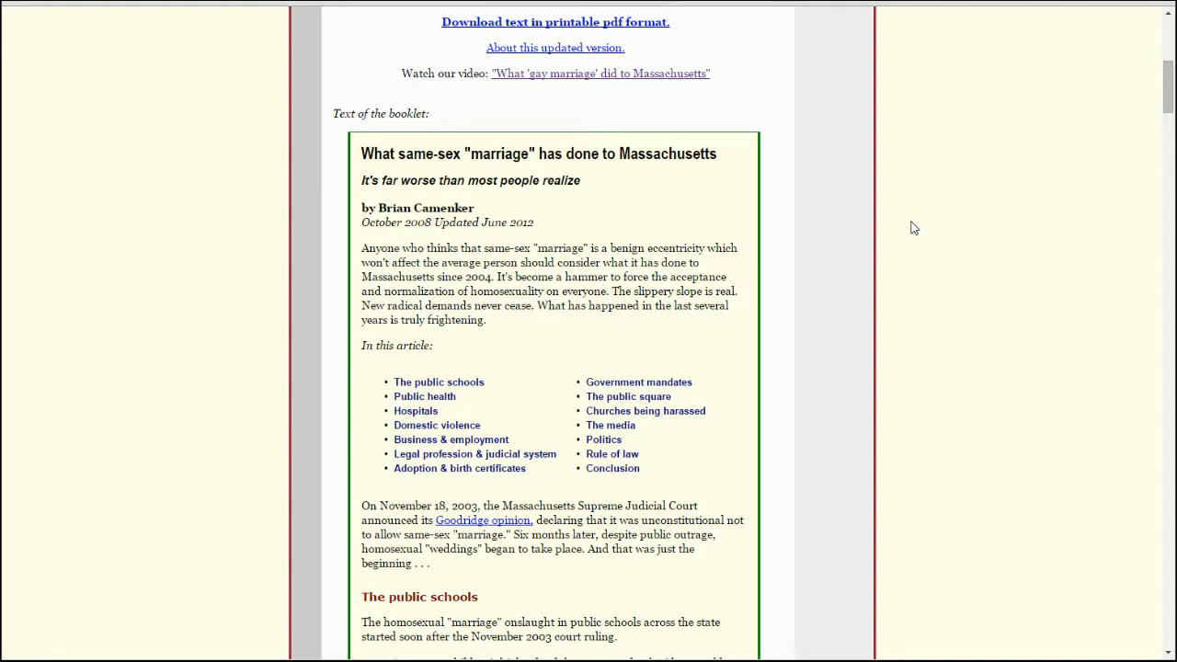
pyautogui.moveTo(931, 265)
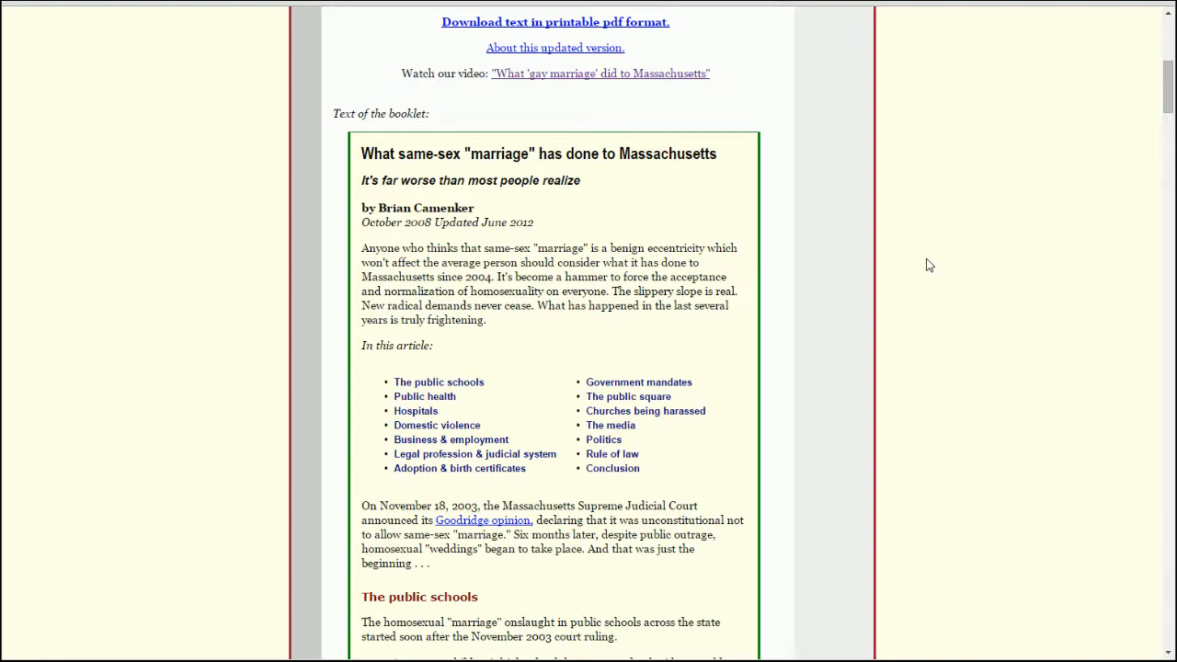
pyautogui.moveTo(921, 265)
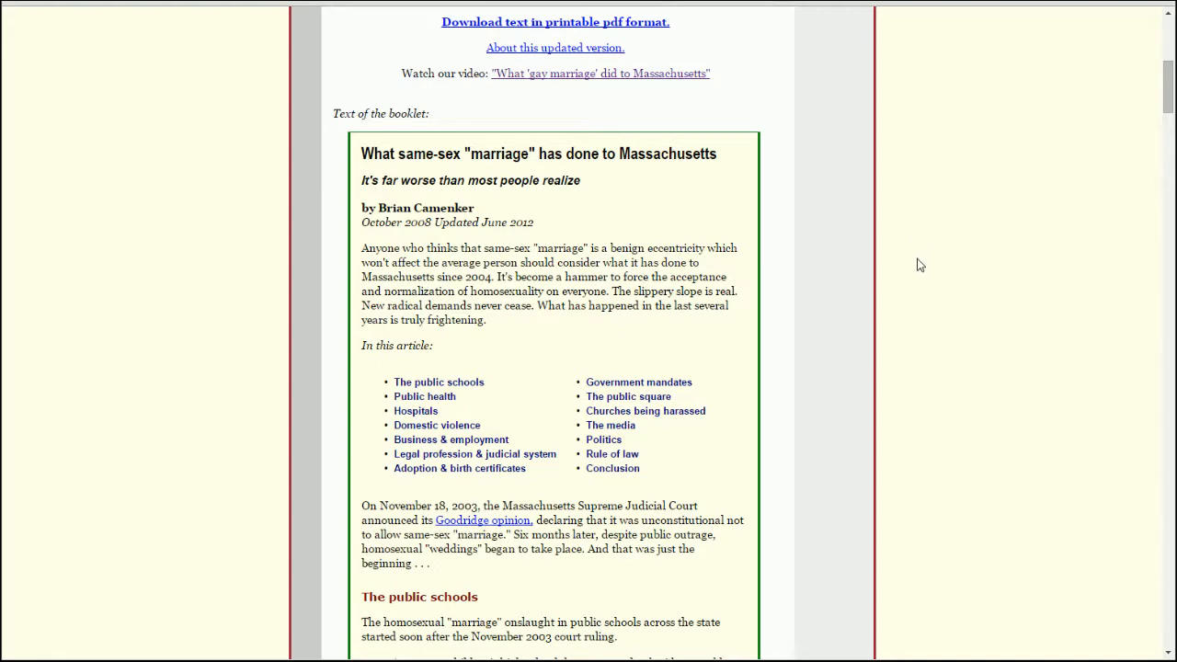
pyautogui.scroll(-3)
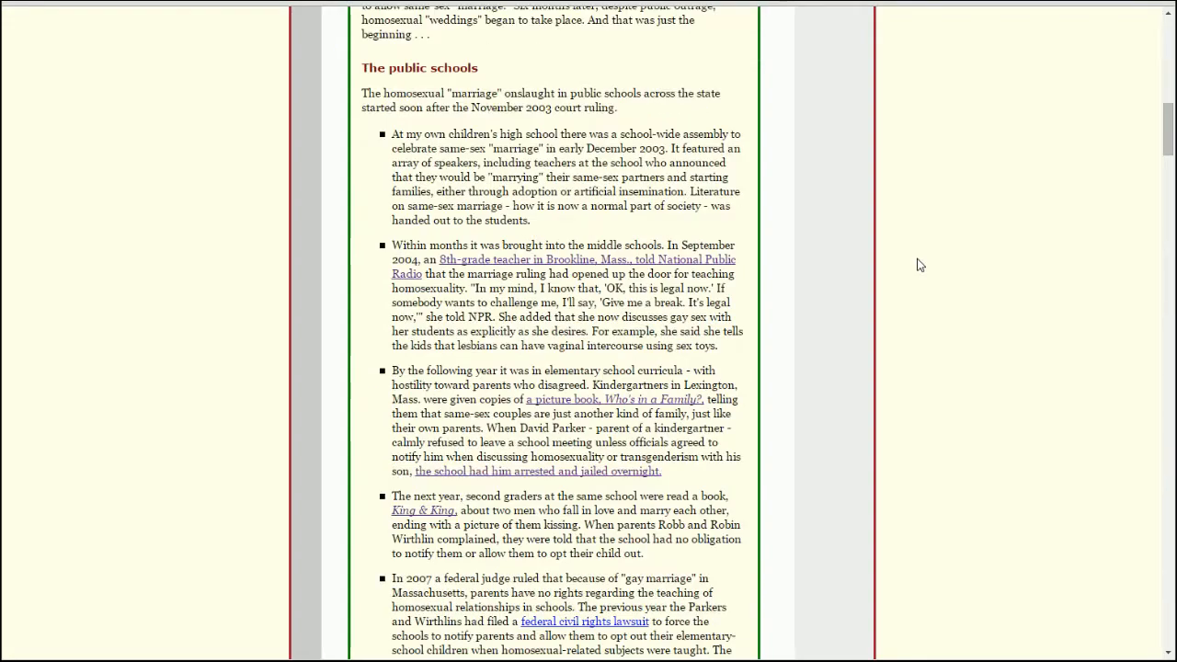
pyautogui.scroll(-3)
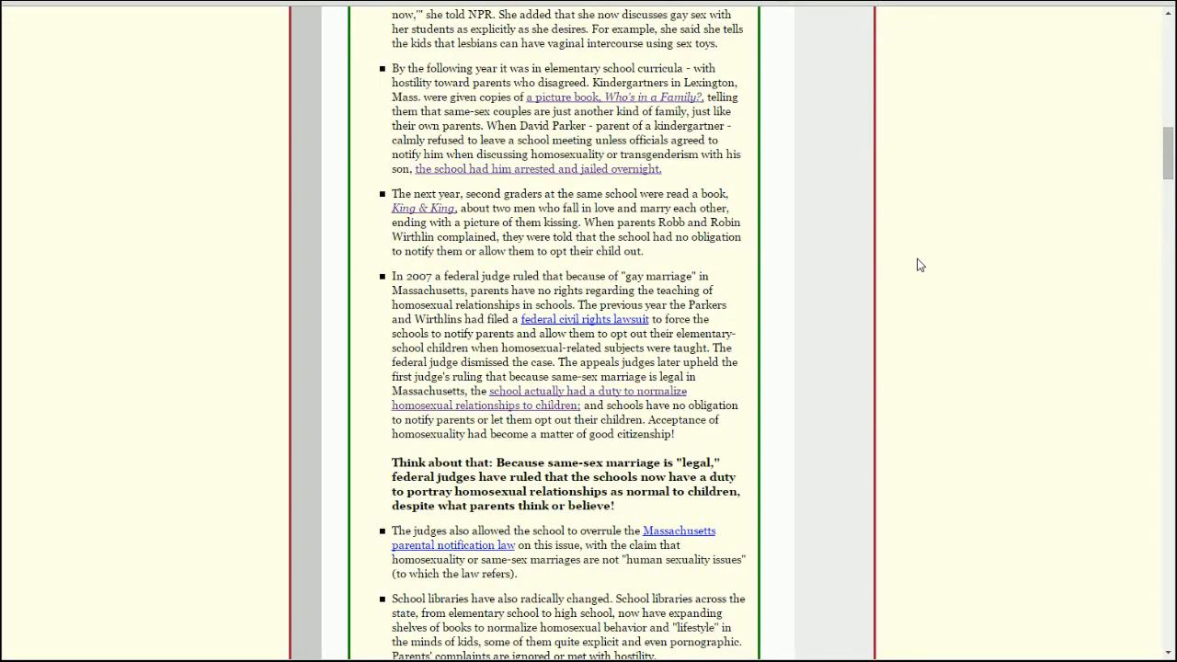
pyautogui.scroll(-3)
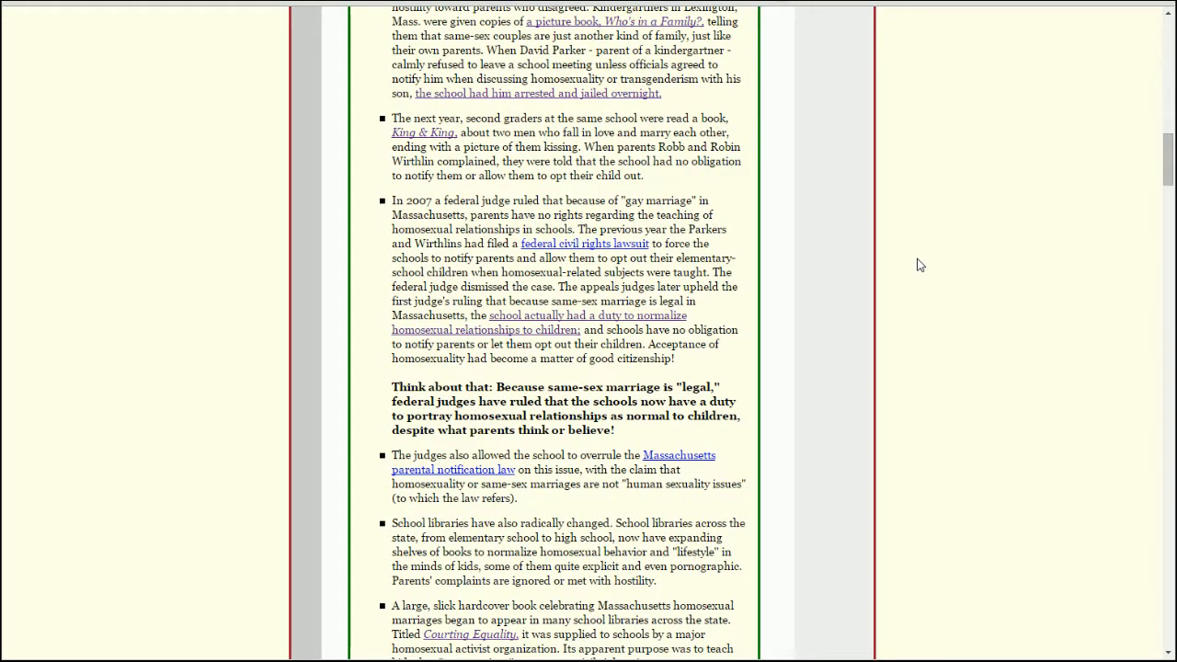
pyautogui.scroll(-3)
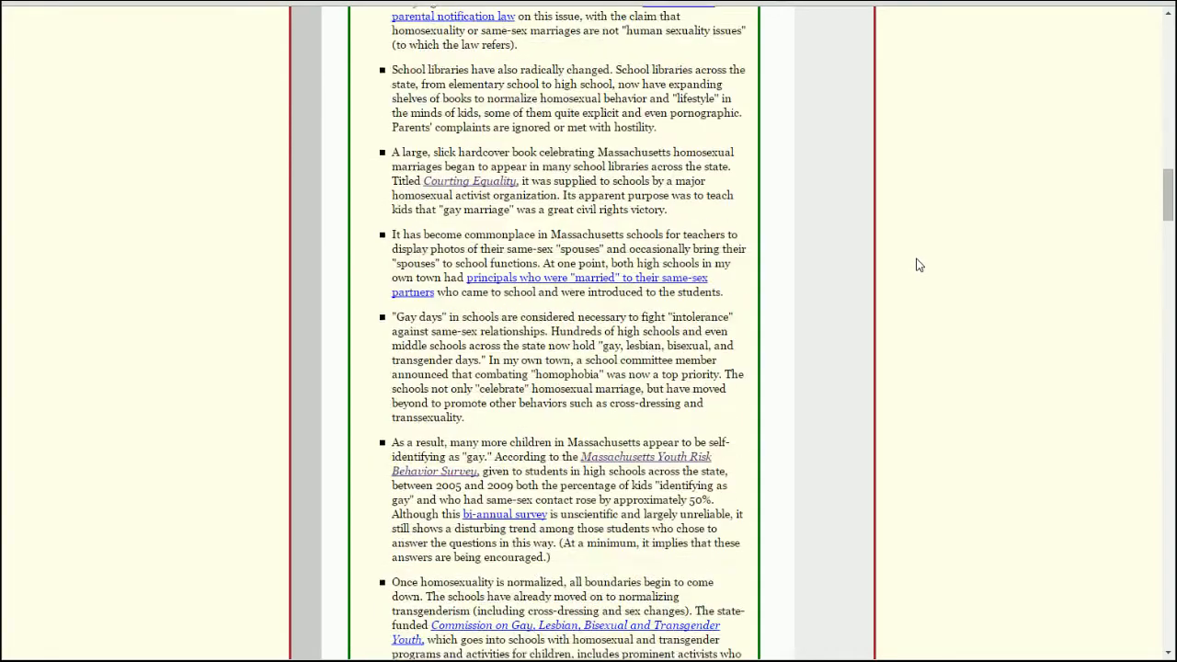
pyautogui.scroll(-3)
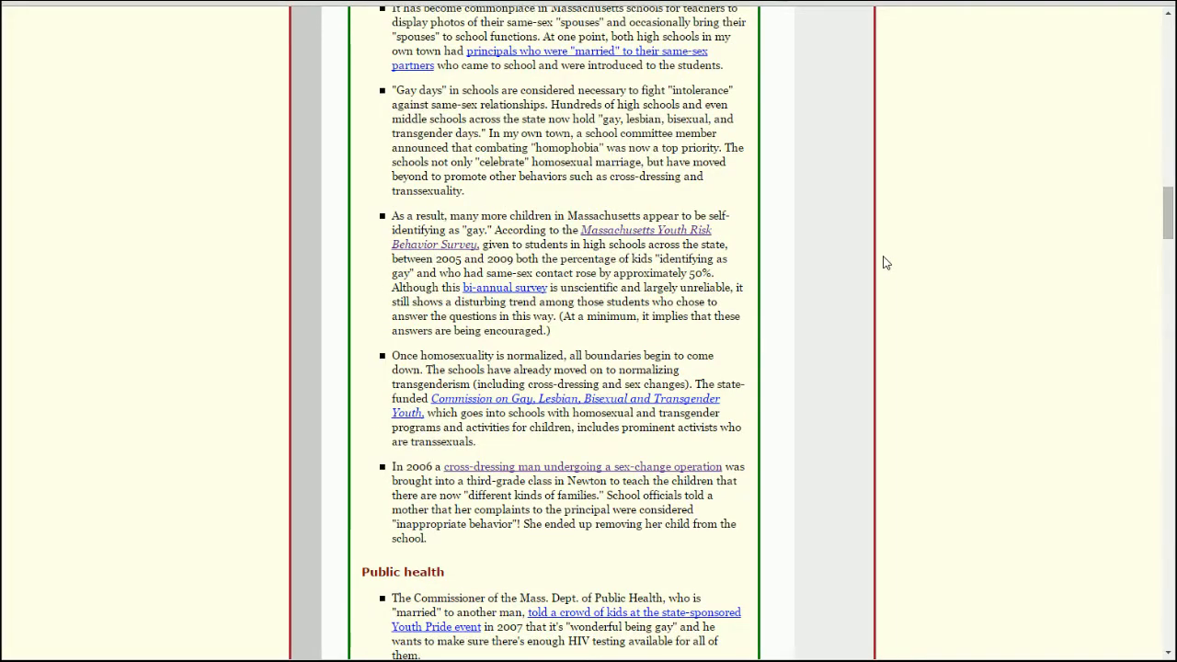
pyautogui.scroll(-3)
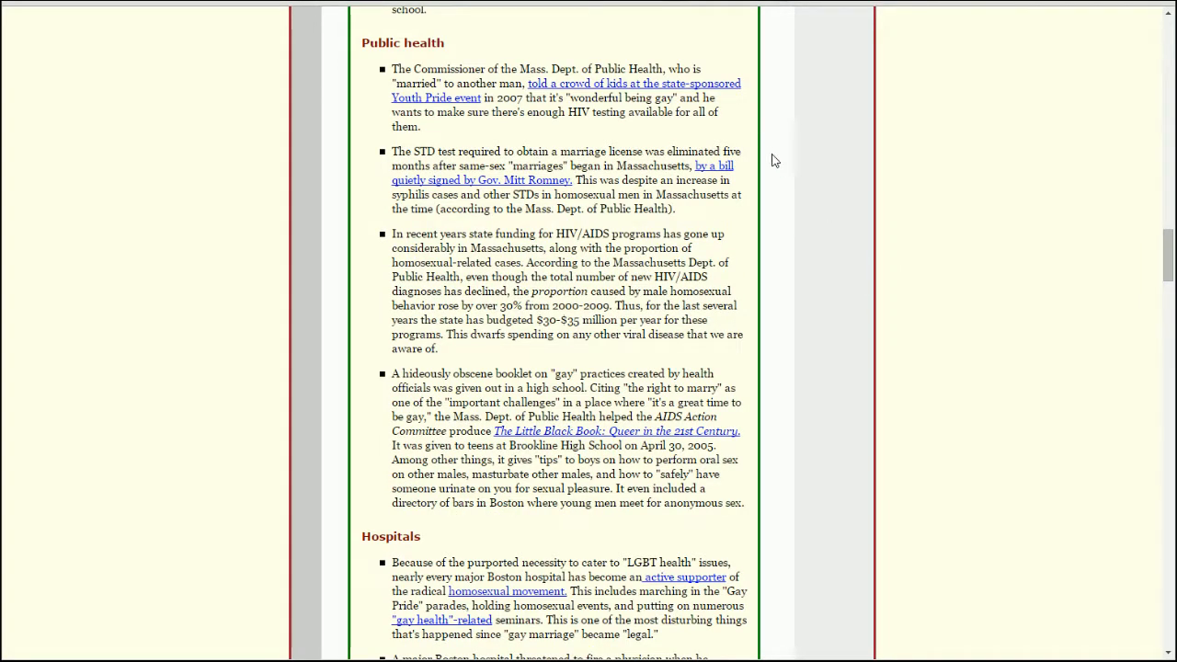
pyautogui.moveTo(728, 100)
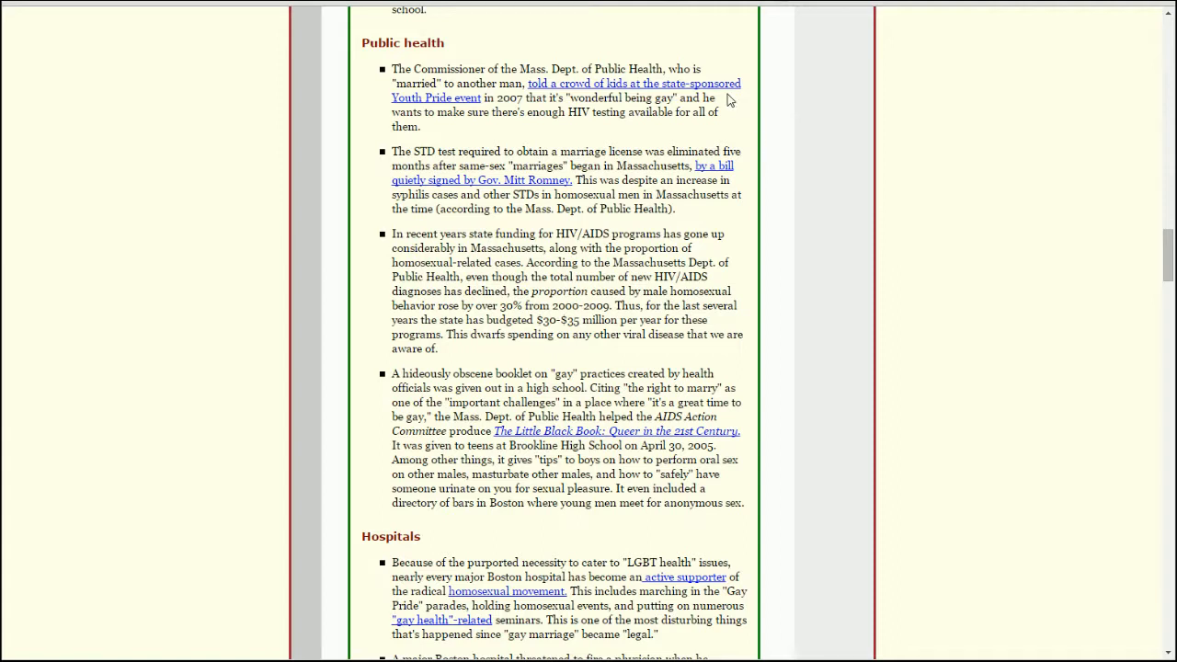
pyautogui.moveTo(757, 118)
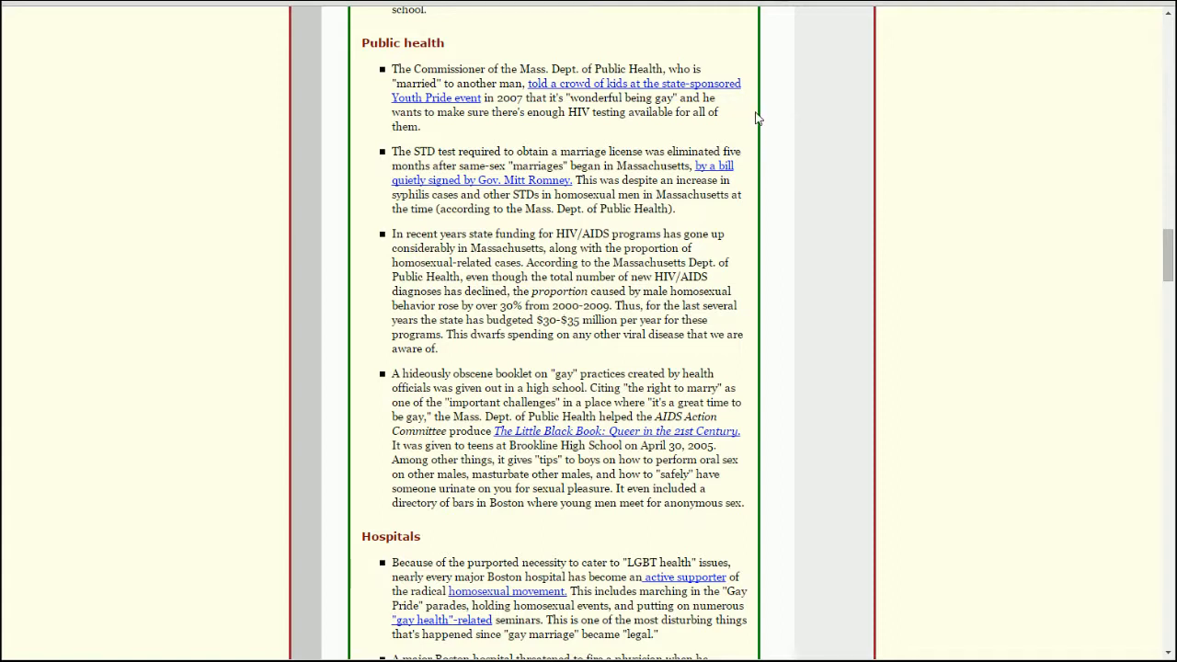
pyautogui.moveTo(762, 118)
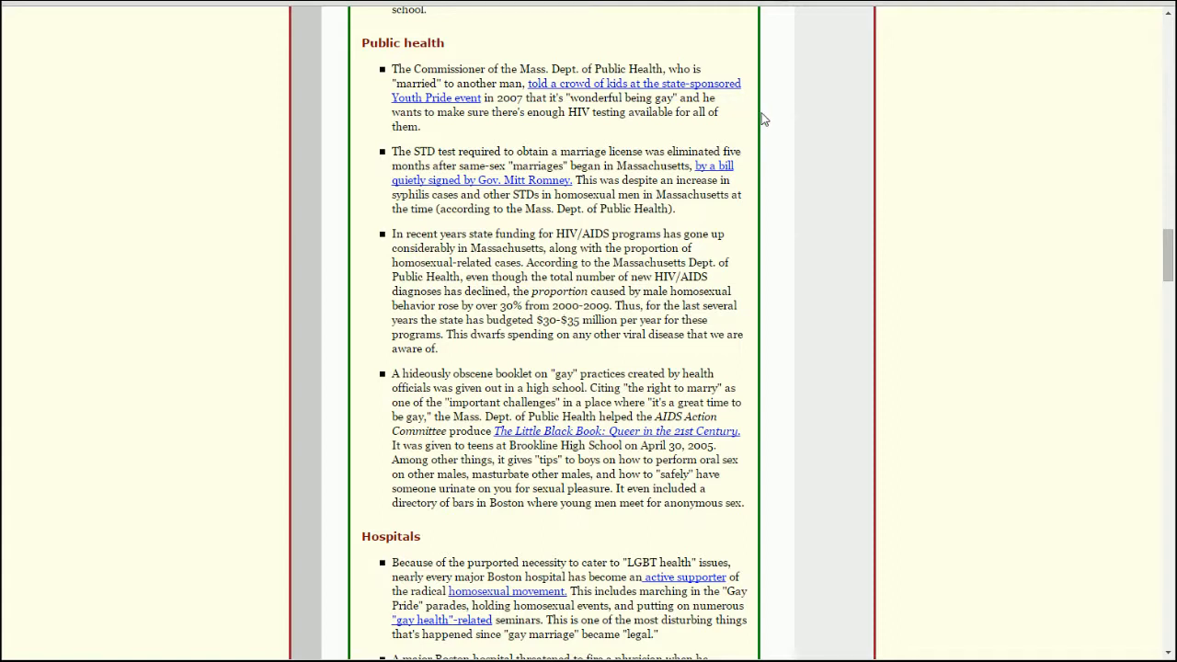
pyautogui.moveTo(589, 132)
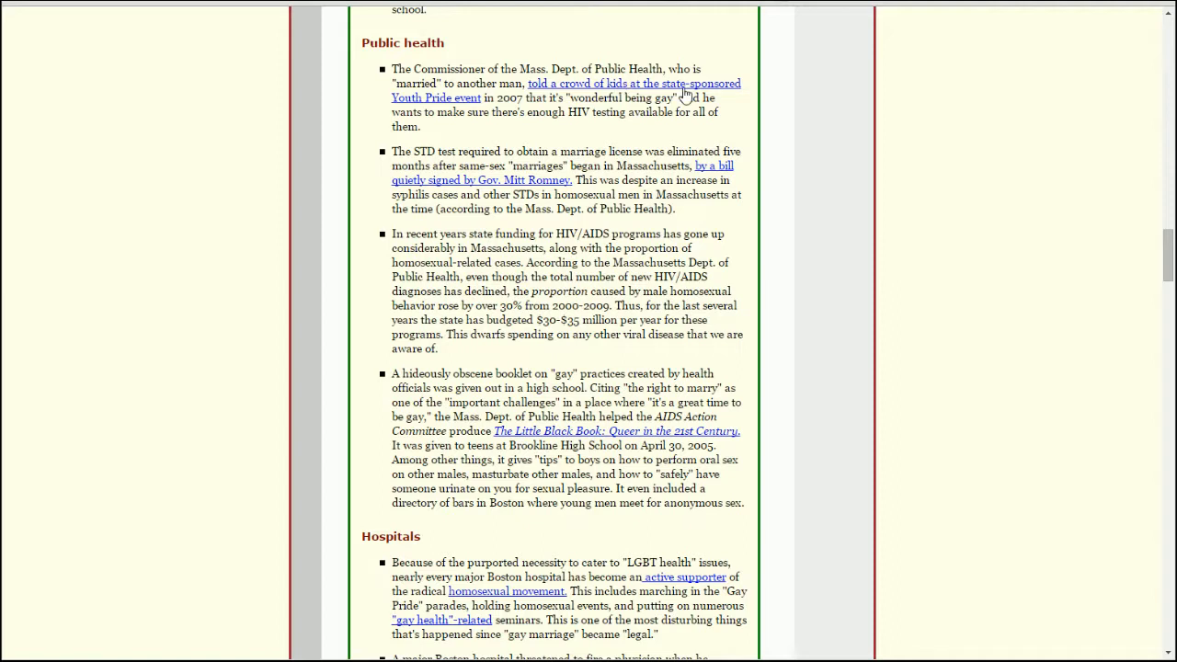
pyautogui.moveTo(716, 249)
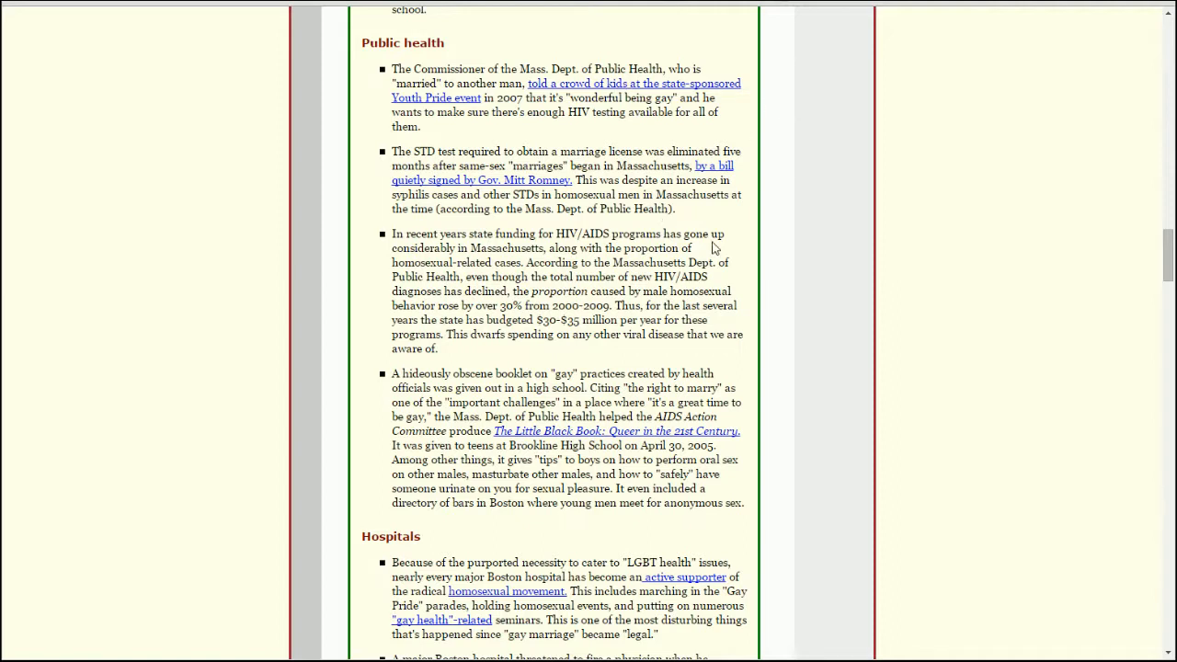
pyautogui.moveTo(704, 235)
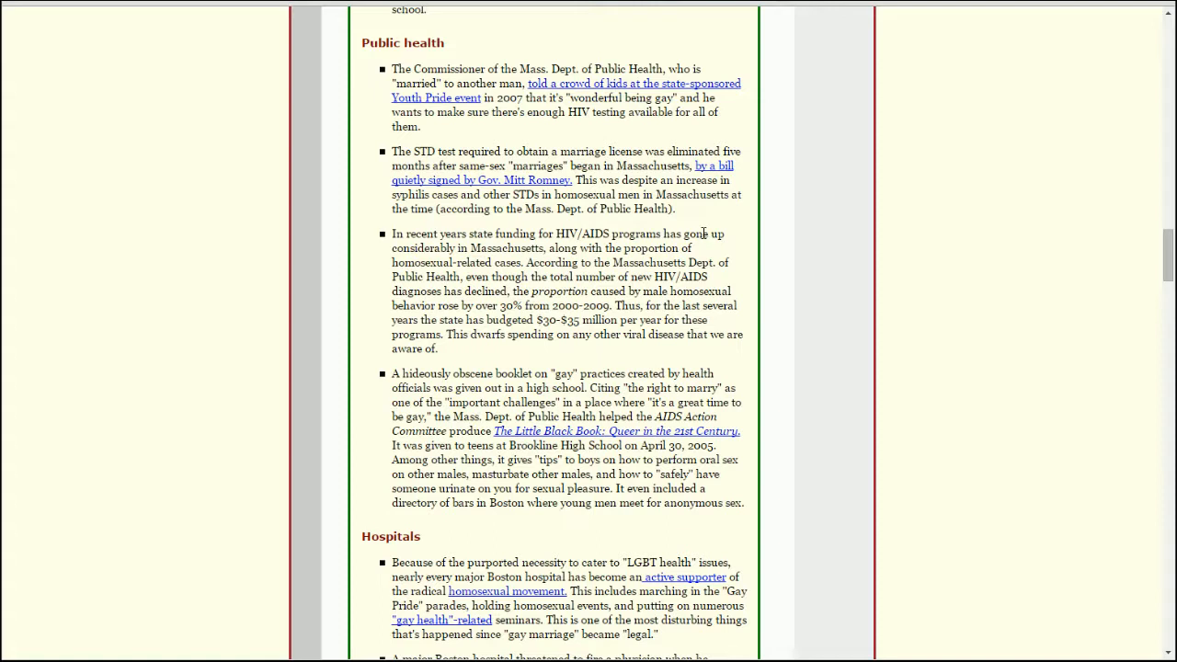
pyautogui.moveTo(560, 232)
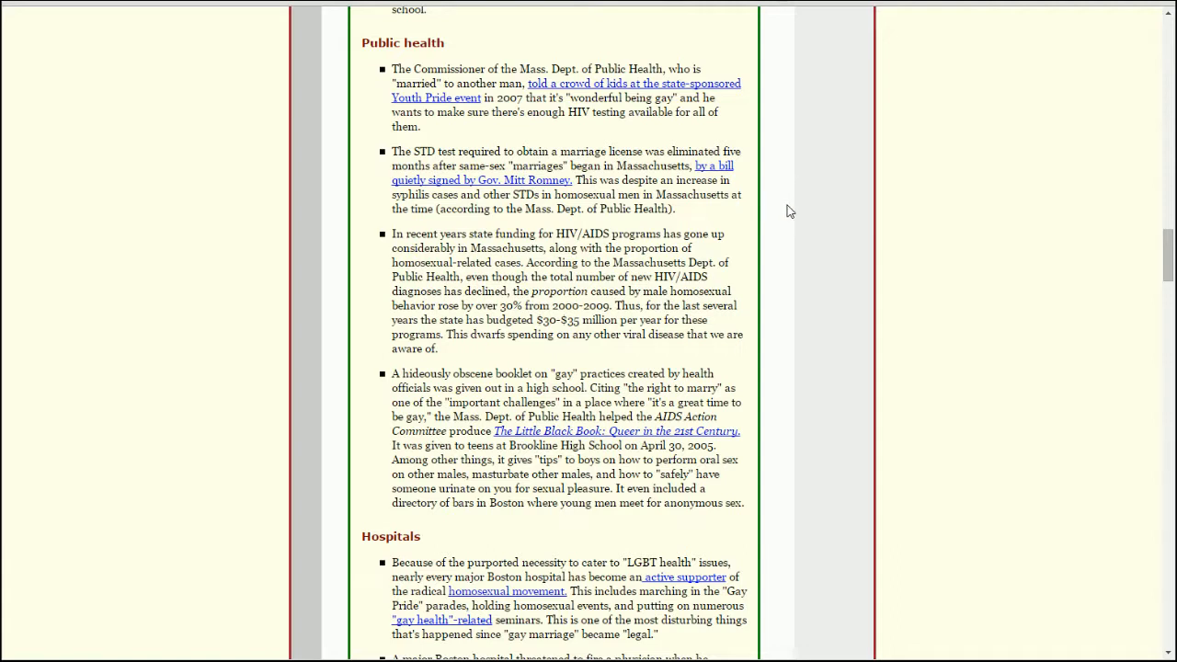
pyautogui.moveTo(699, 211)
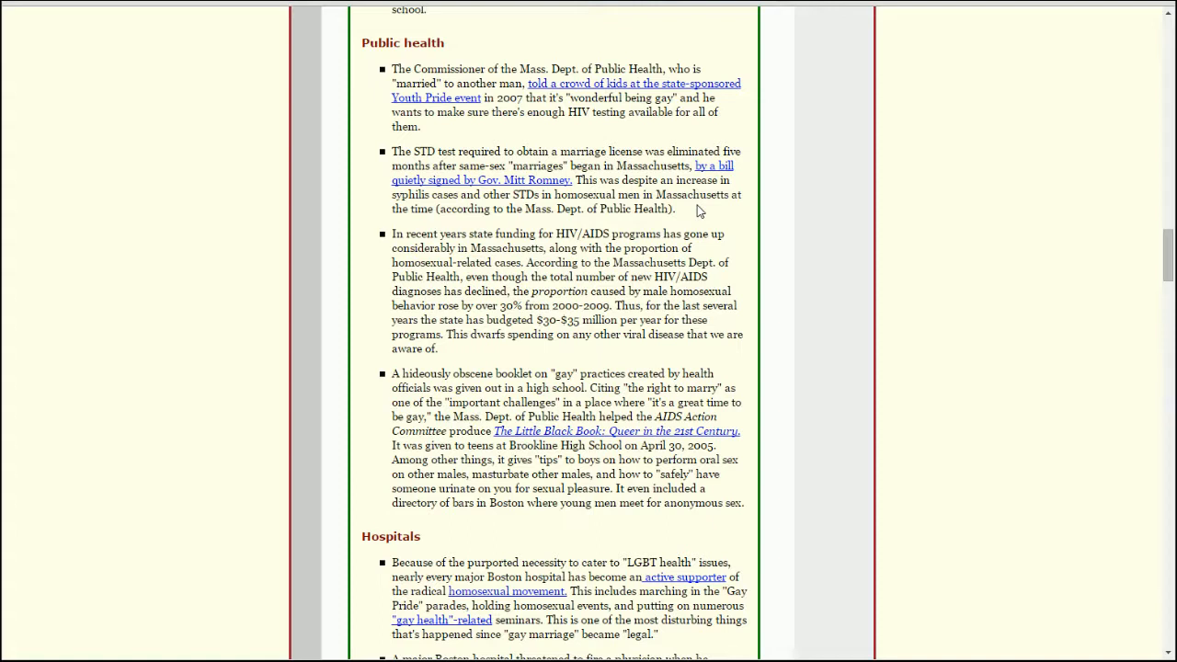
pyautogui.moveTo(455, 161)
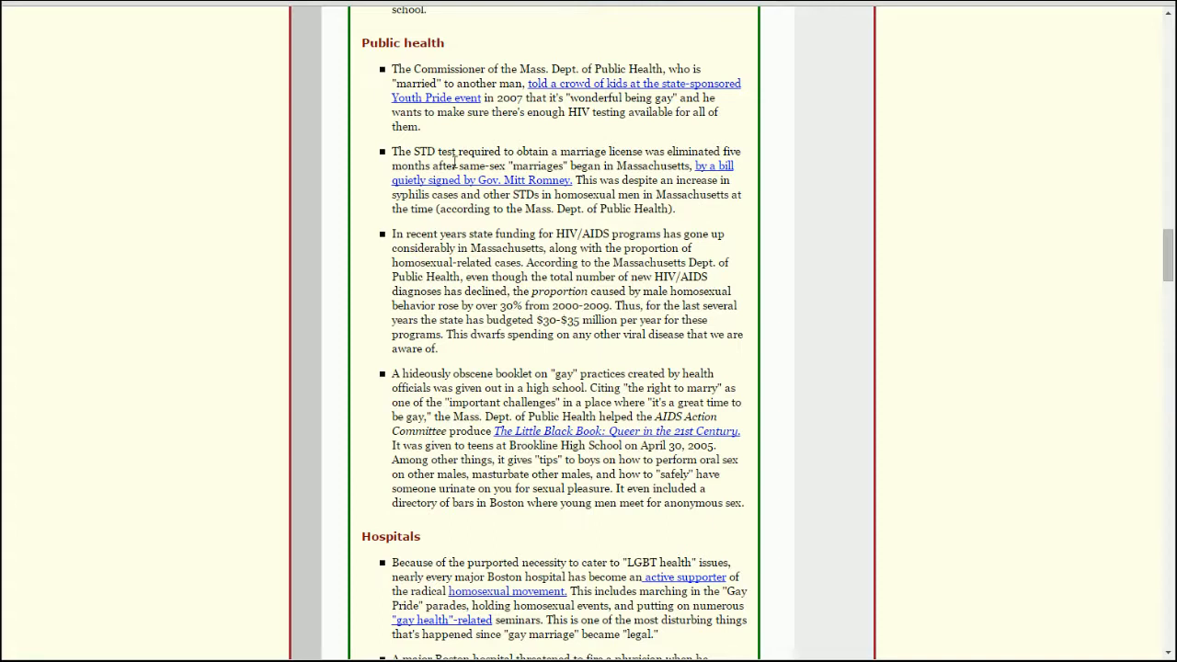
pyautogui.moveTo(464, 188)
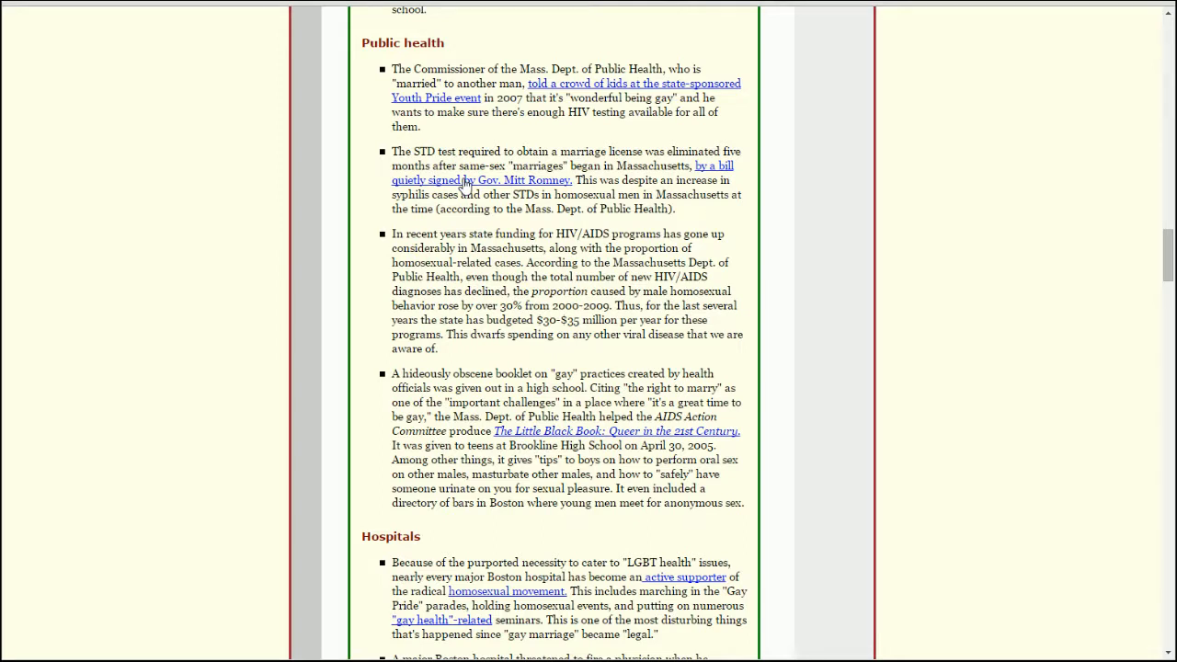
pyautogui.moveTo(500, 149)
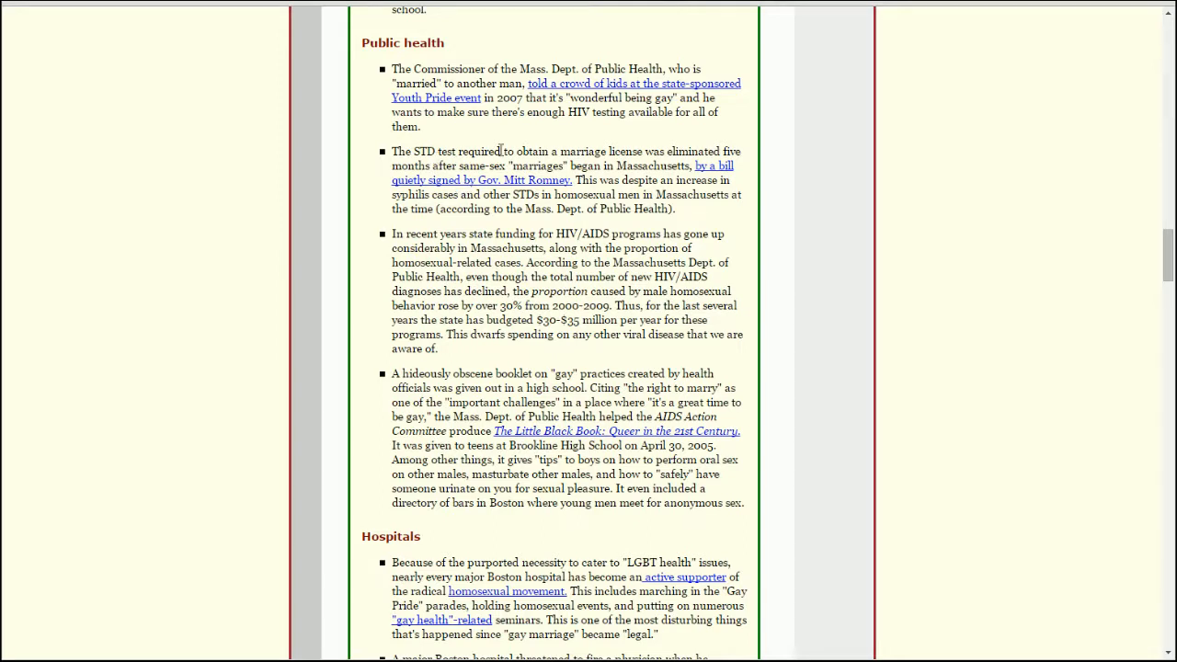
pyautogui.moveTo(850, 193)
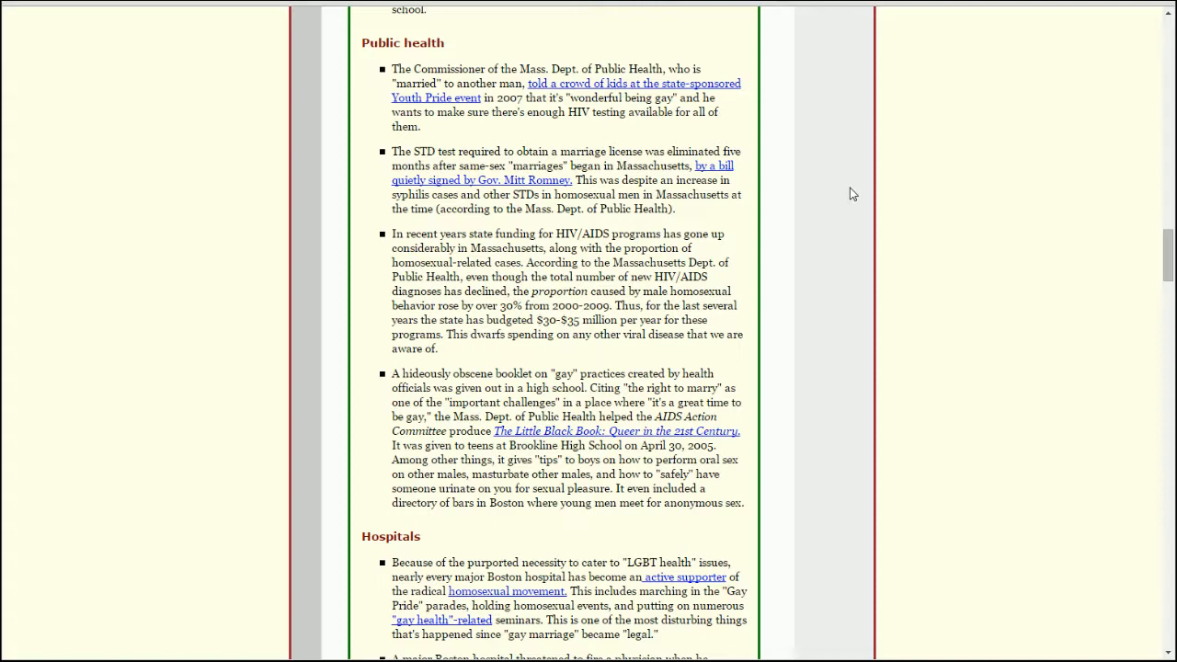
# Bring all four Public health items and the first Hospitals item into view.
pyautogui.scroll(-3)
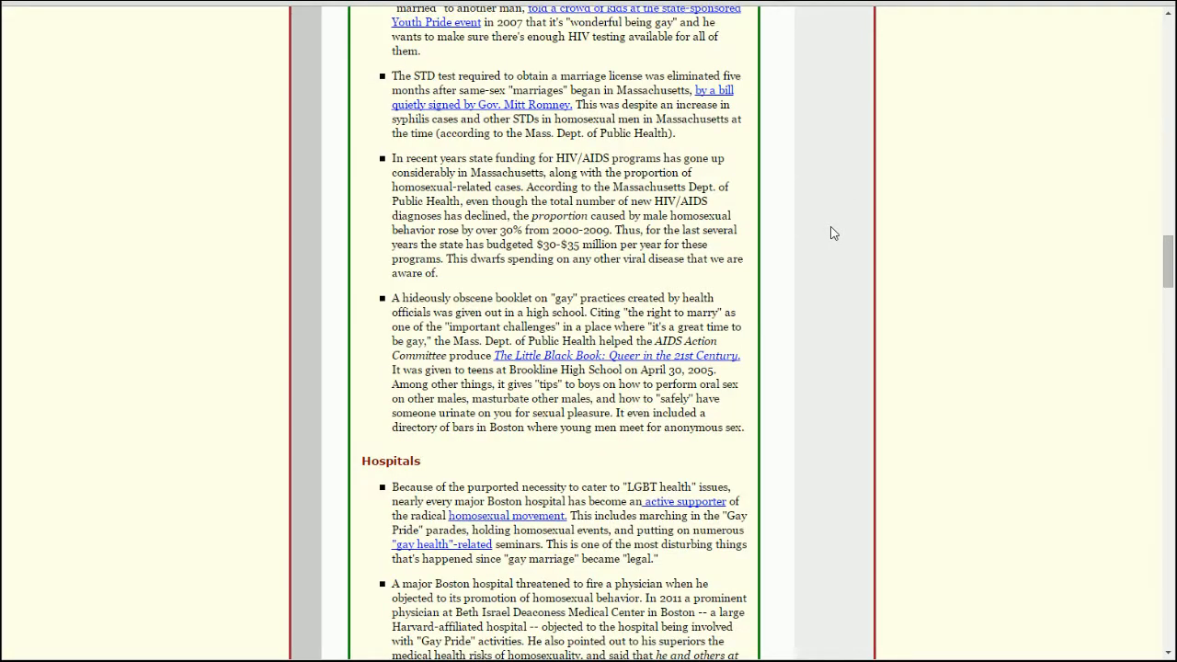
pyautogui.moveTo(821, 235)
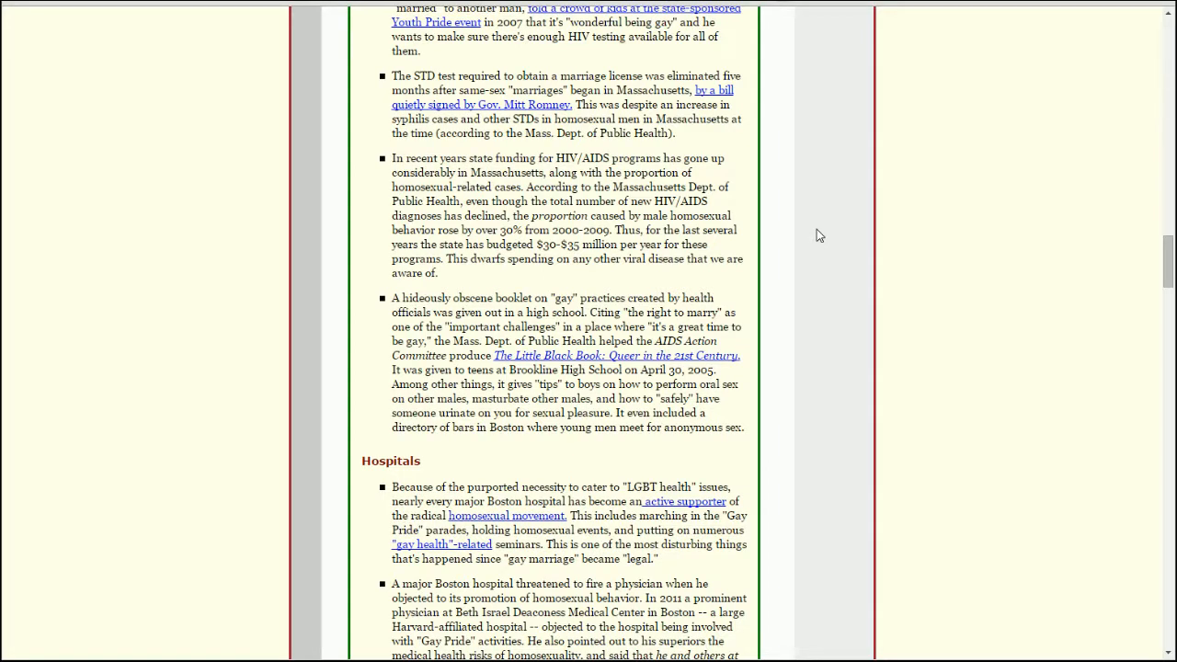
pyautogui.moveTo(837, 243)
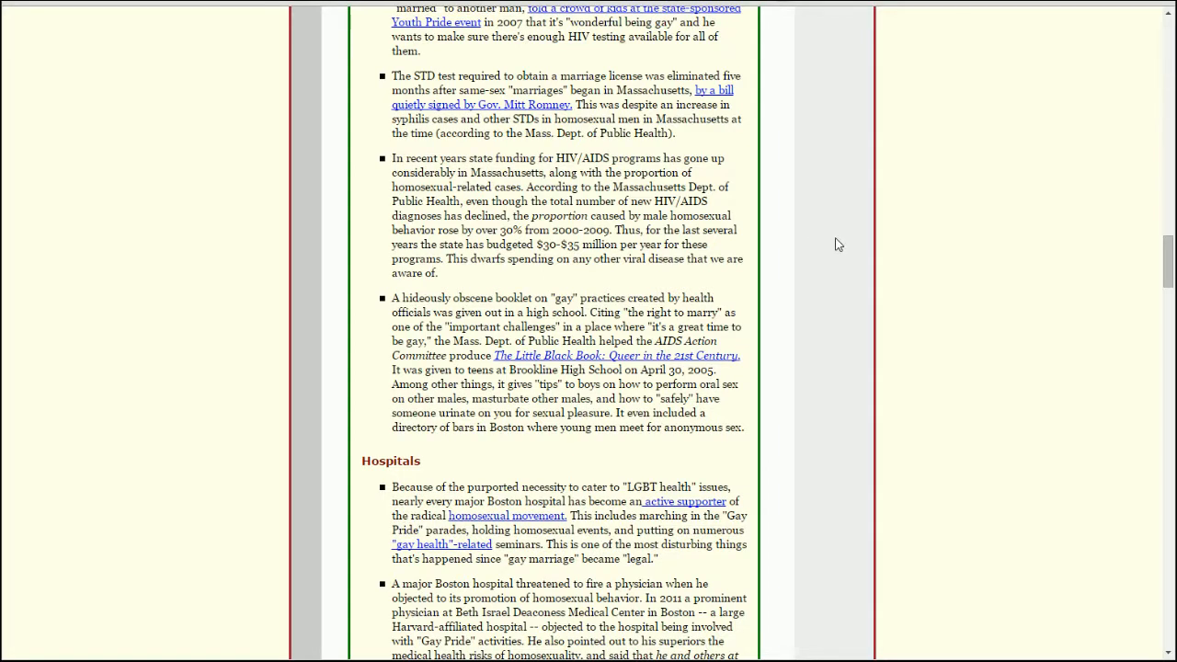
pyautogui.scroll(3)
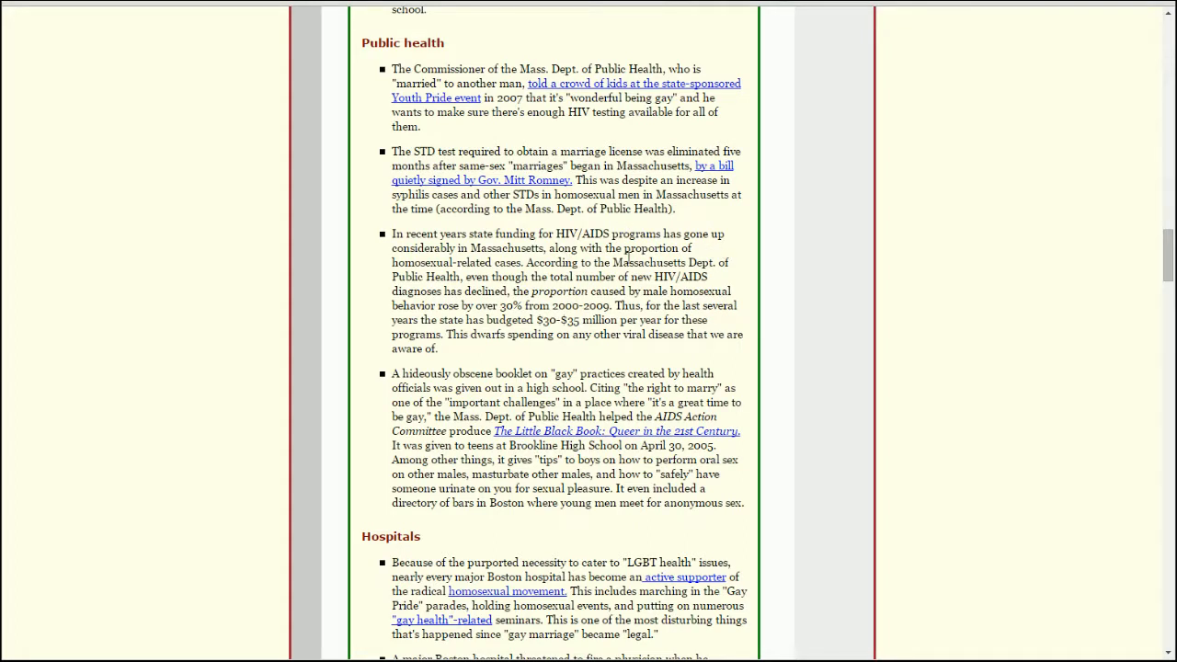
pyautogui.moveTo(771, 290)
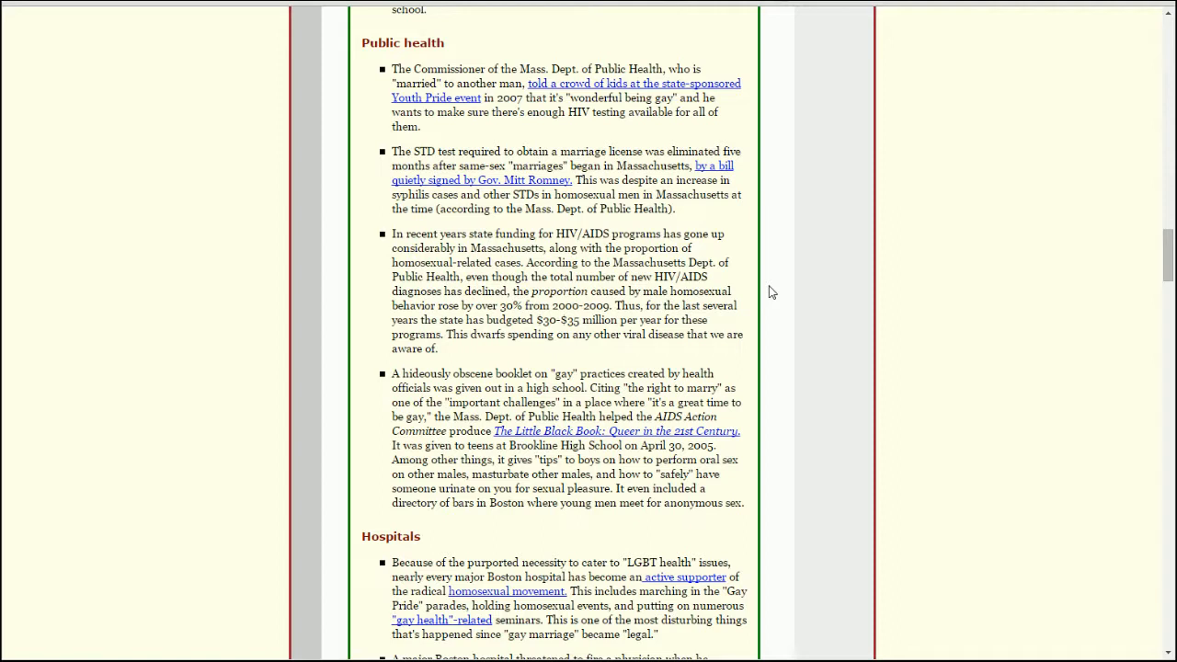
pyautogui.moveTo(745, 298)
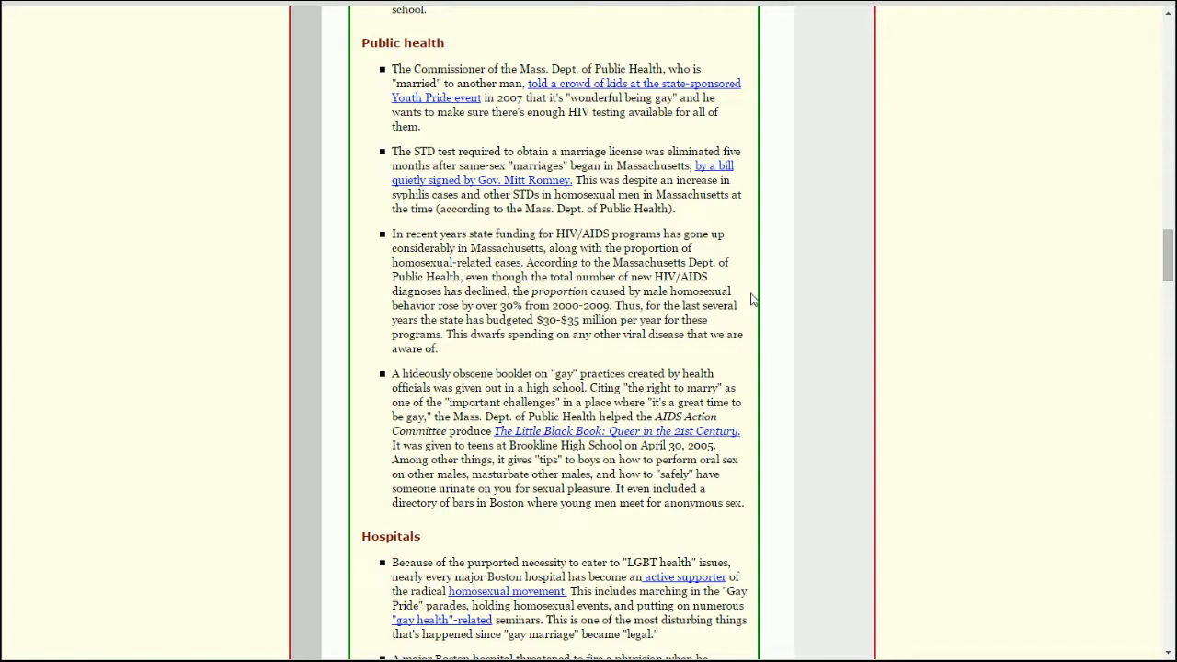
pyautogui.moveTo(762, 305)
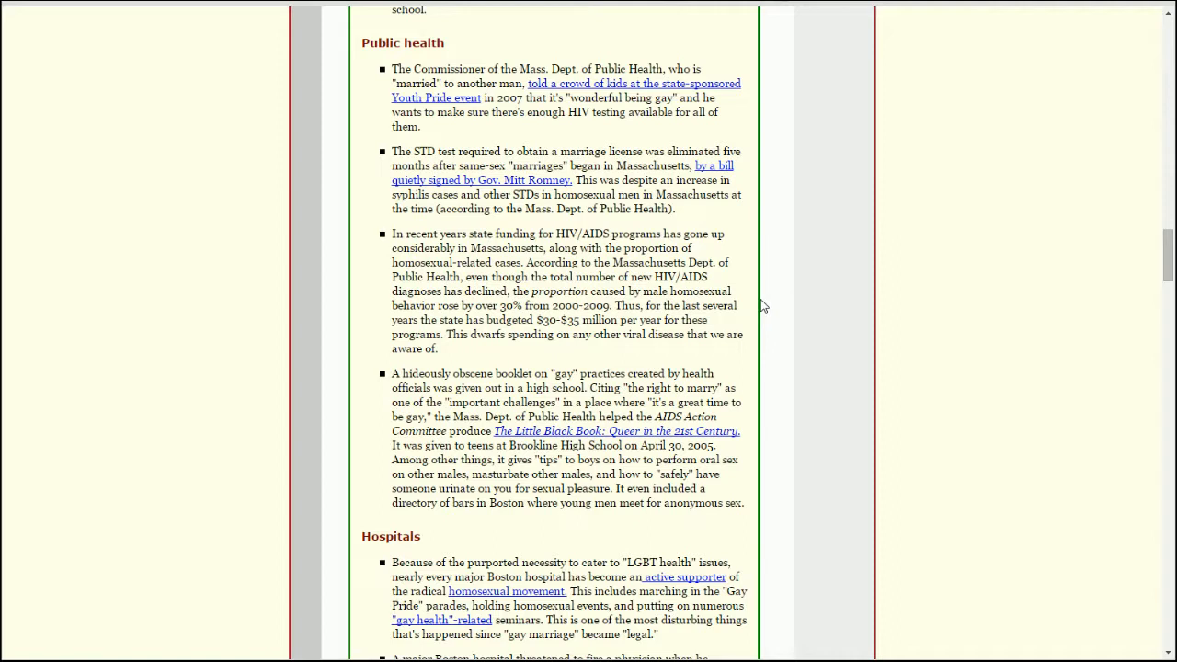
pyautogui.moveTo(633, 353)
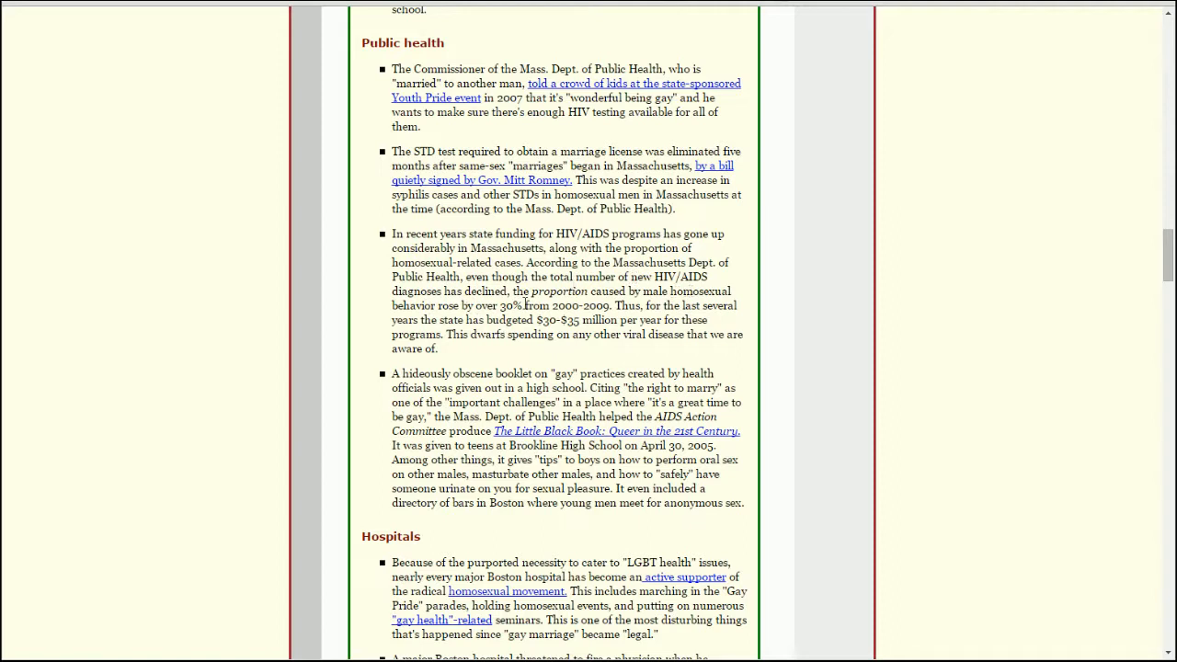
pyautogui.moveTo(763, 301)
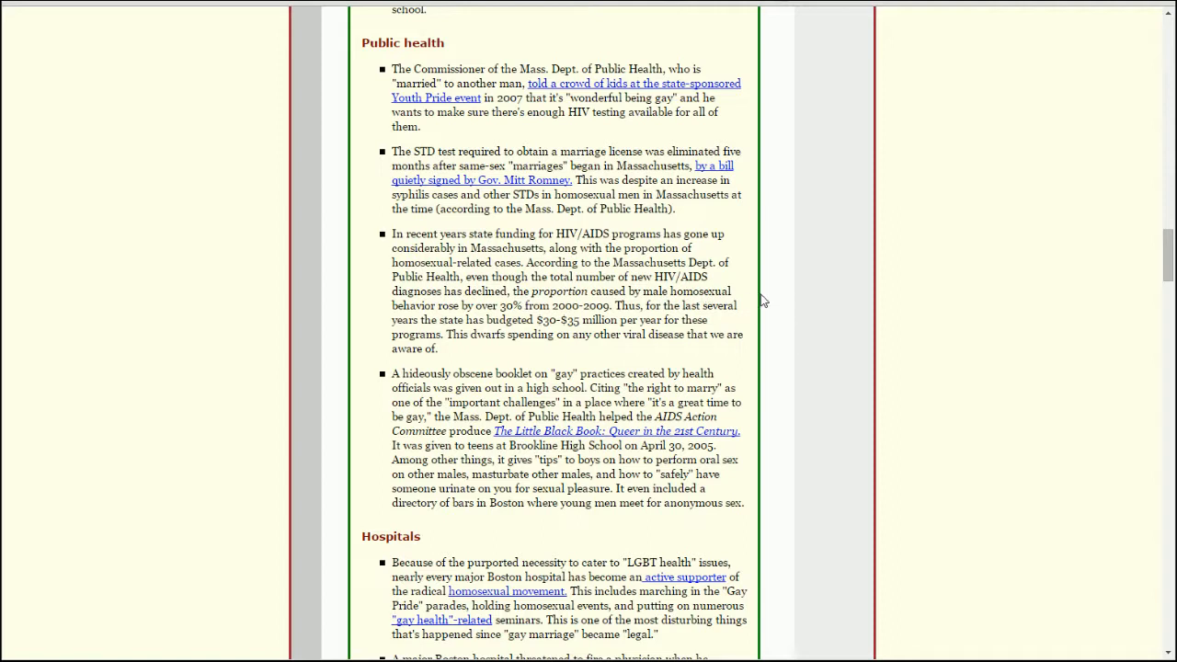
pyautogui.moveTo(758, 302)
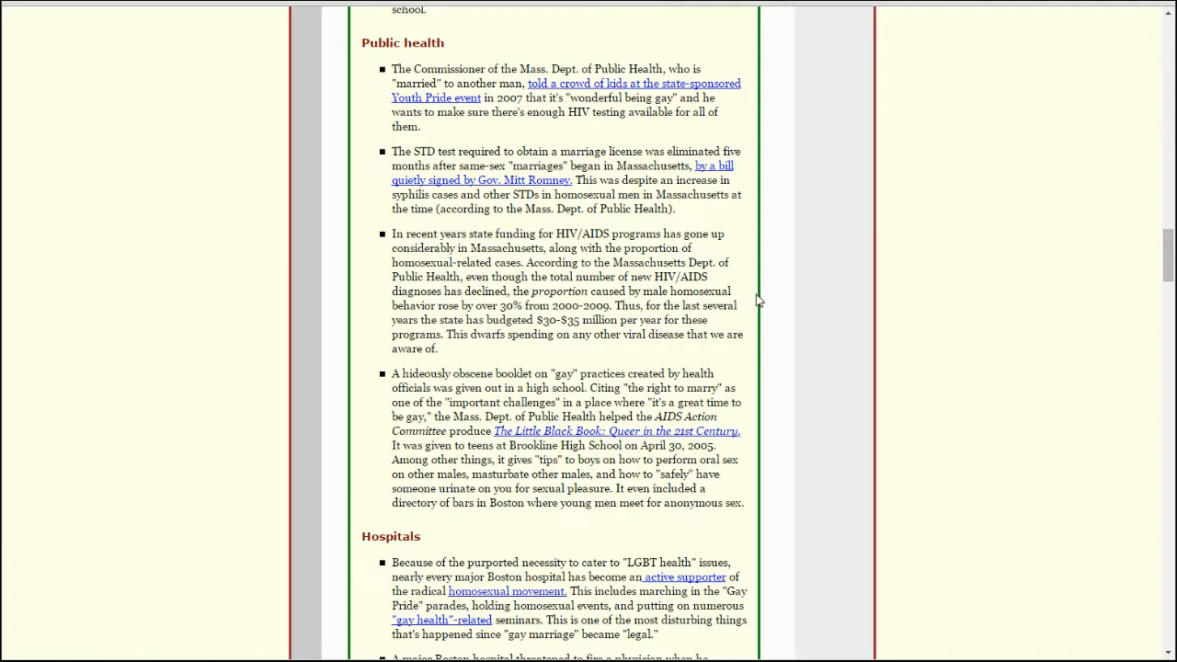
pyautogui.moveTo(798, 301)
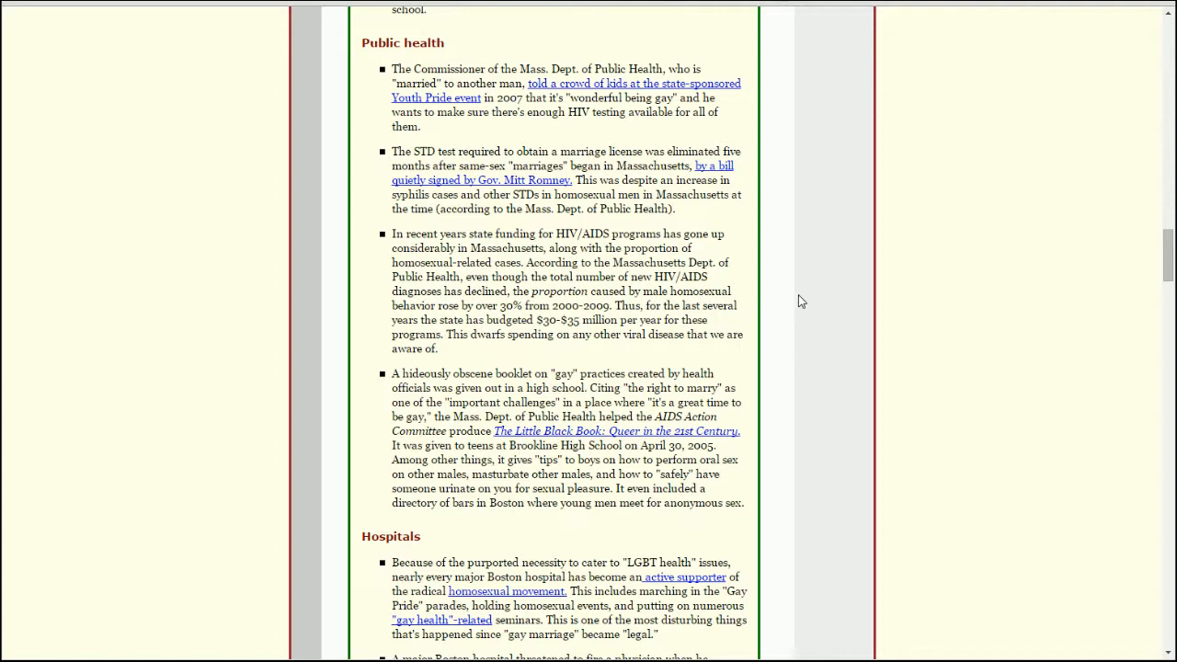
pyautogui.moveTo(795, 291)
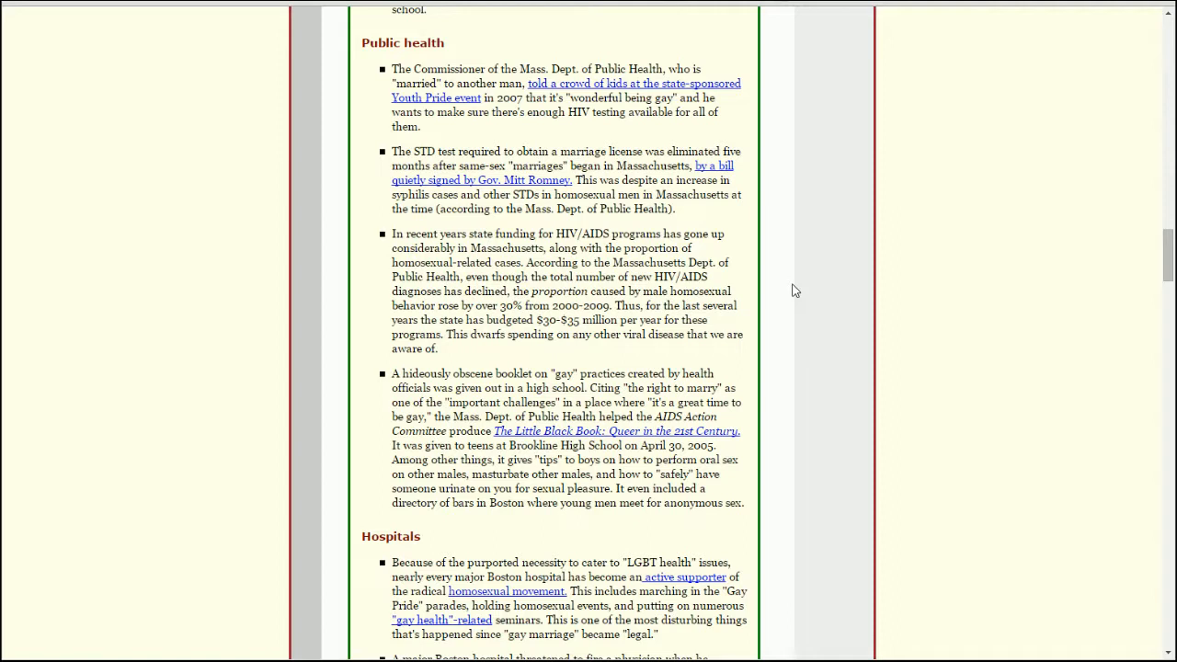
pyautogui.moveTo(807, 265)
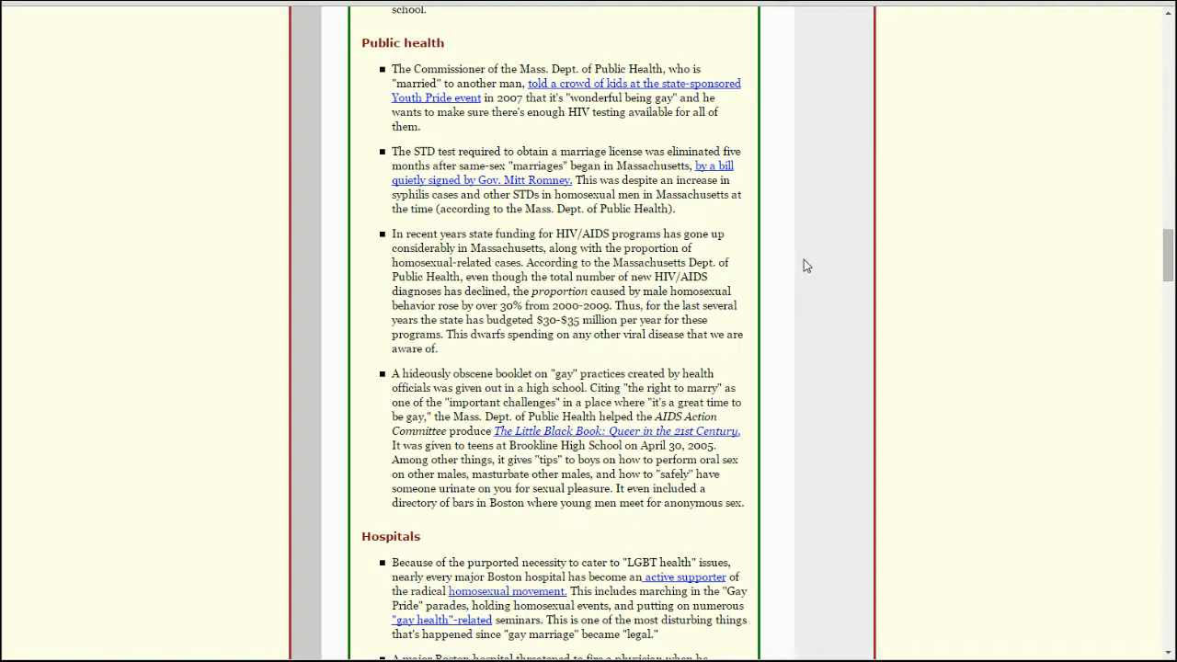
pyautogui.moveTo(821, 267)
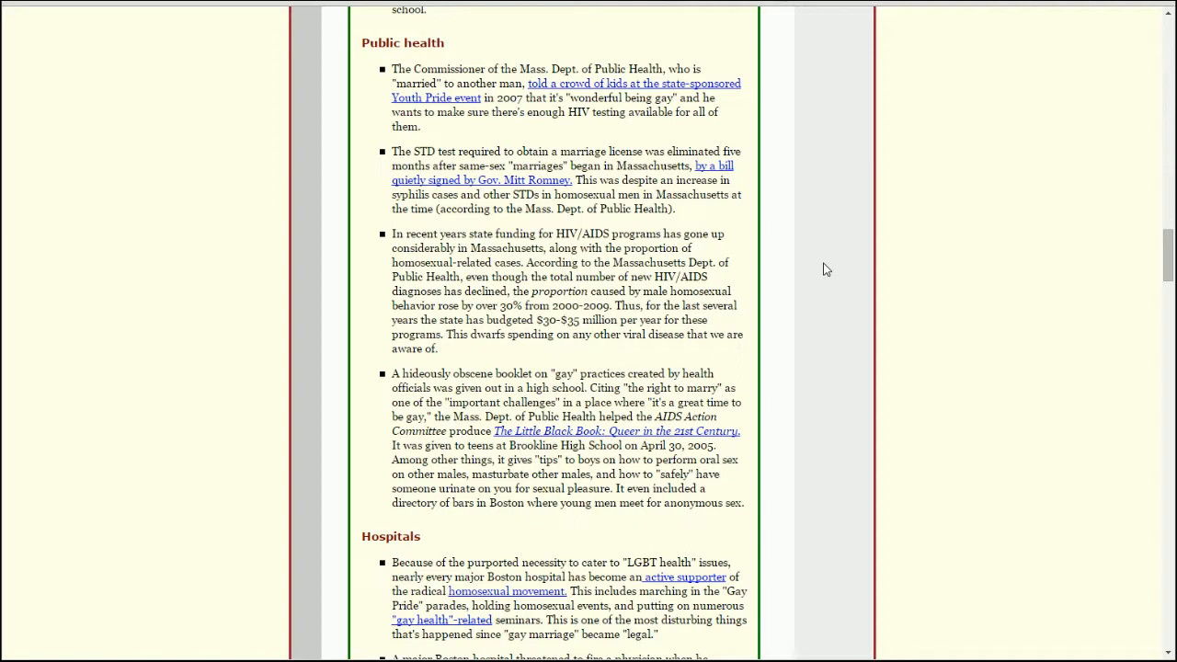
pyautogui.moveTo(534, 329)
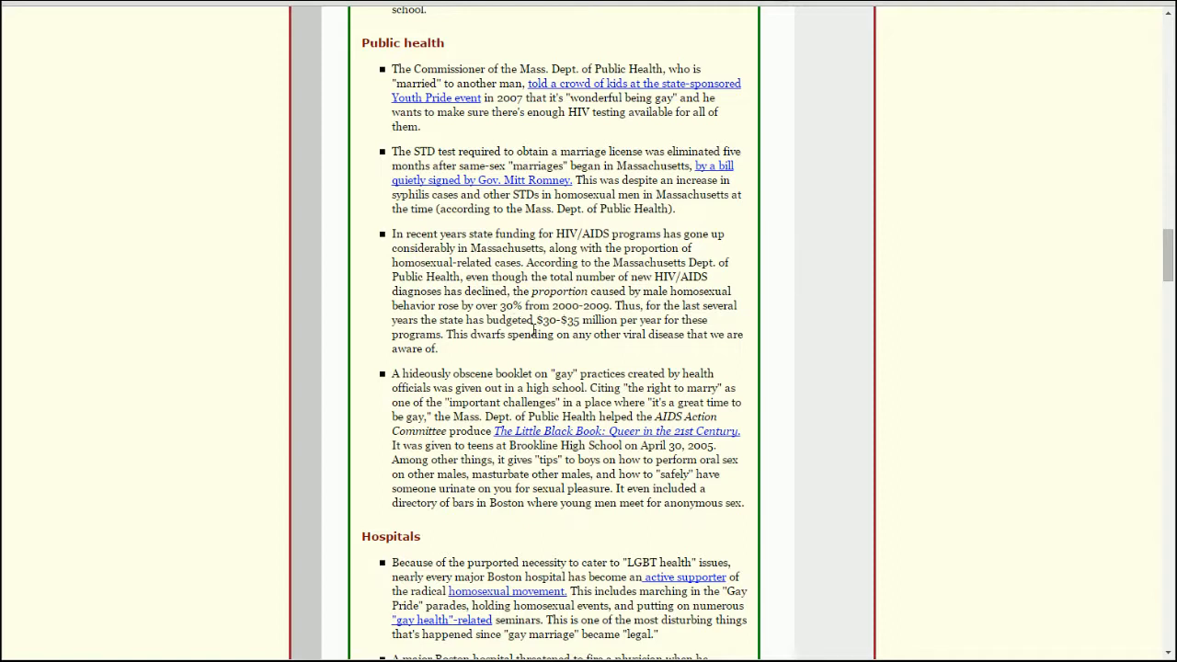
pyautogui.moveTo(844, 309)
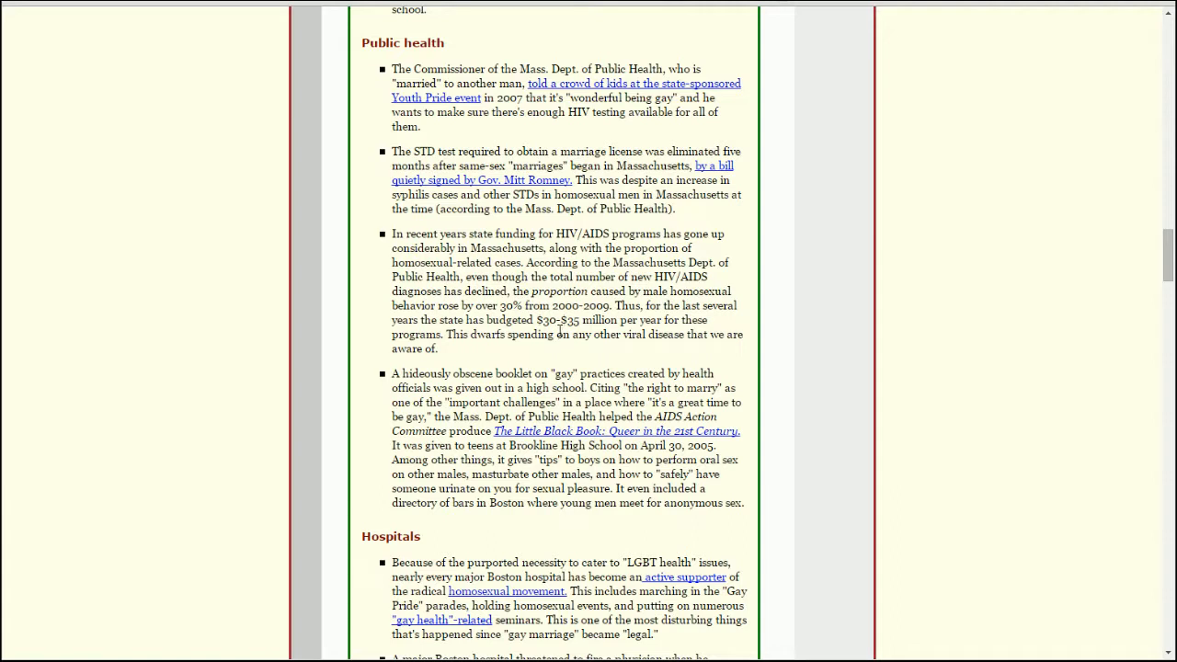
pyautogui.moveTo(565, 351)
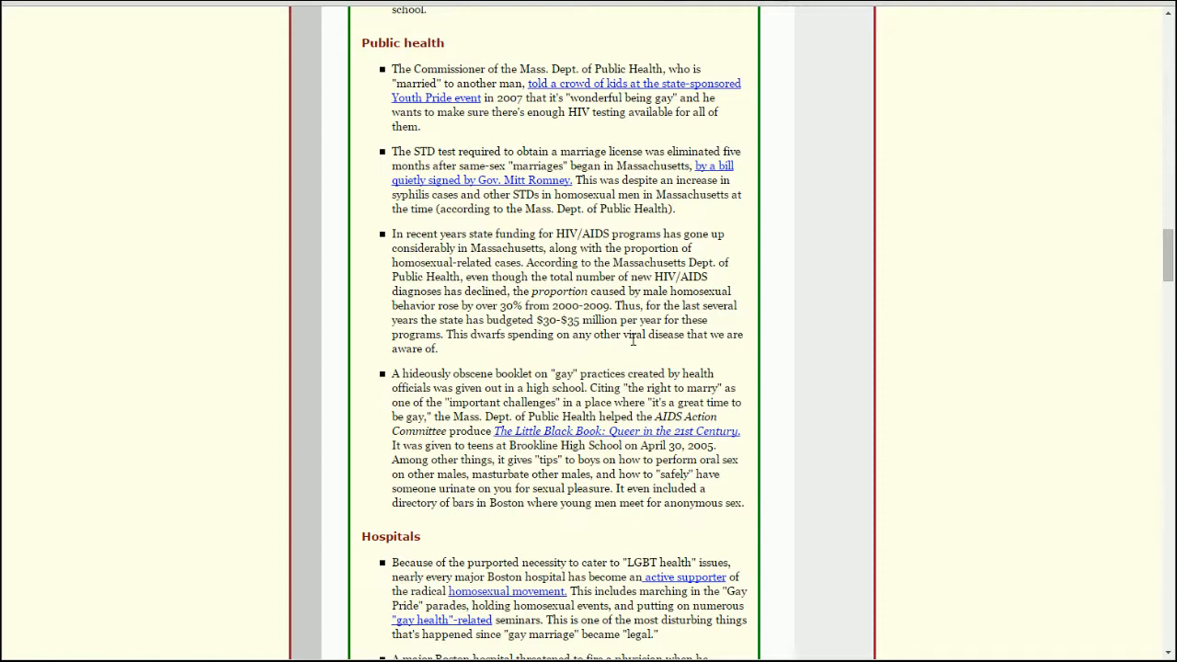
pyautogui.moveTo(504, 349)
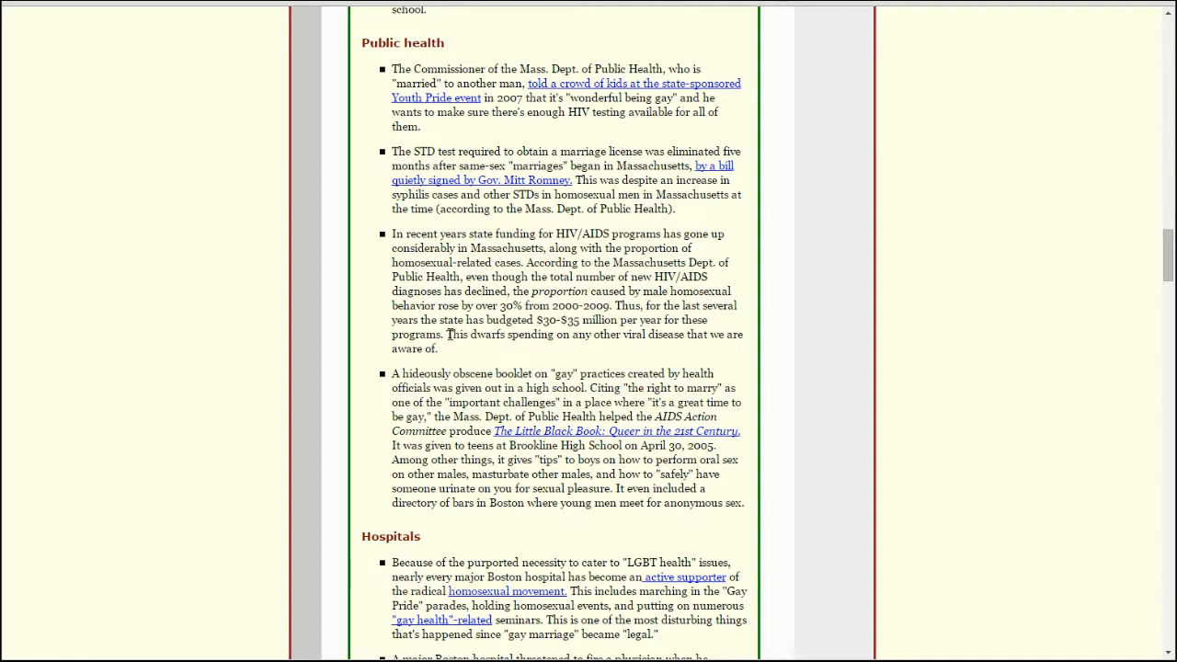
pyautogui.moveTo(453, 351)
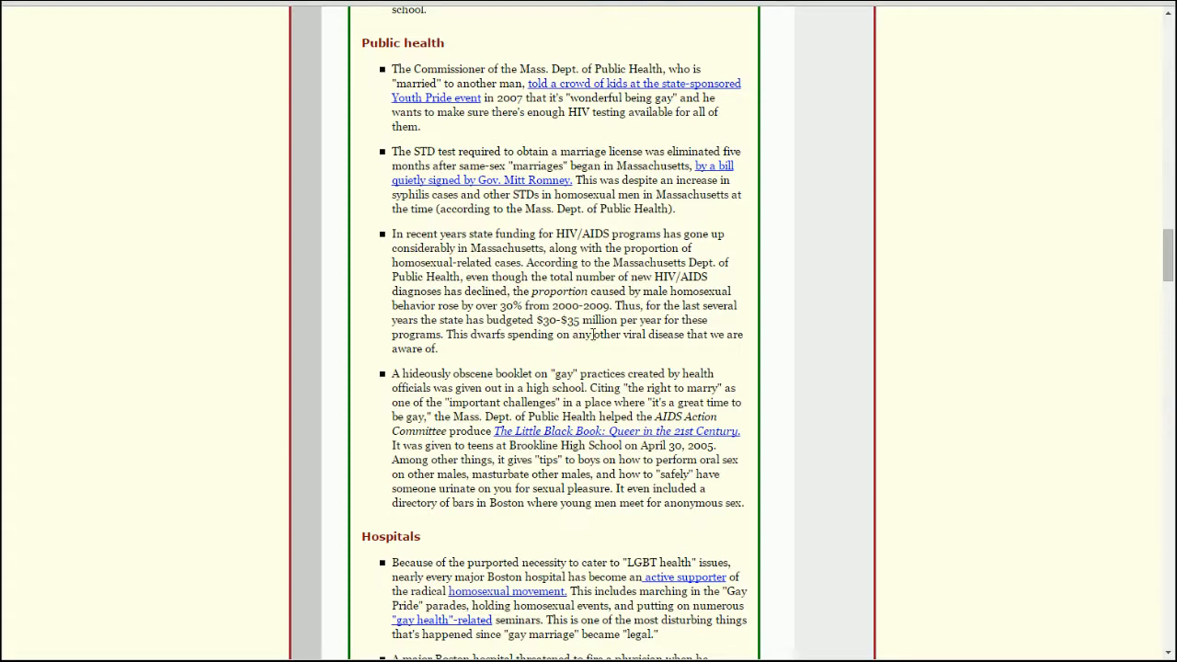
pyautogui.moveTo(692, 359)
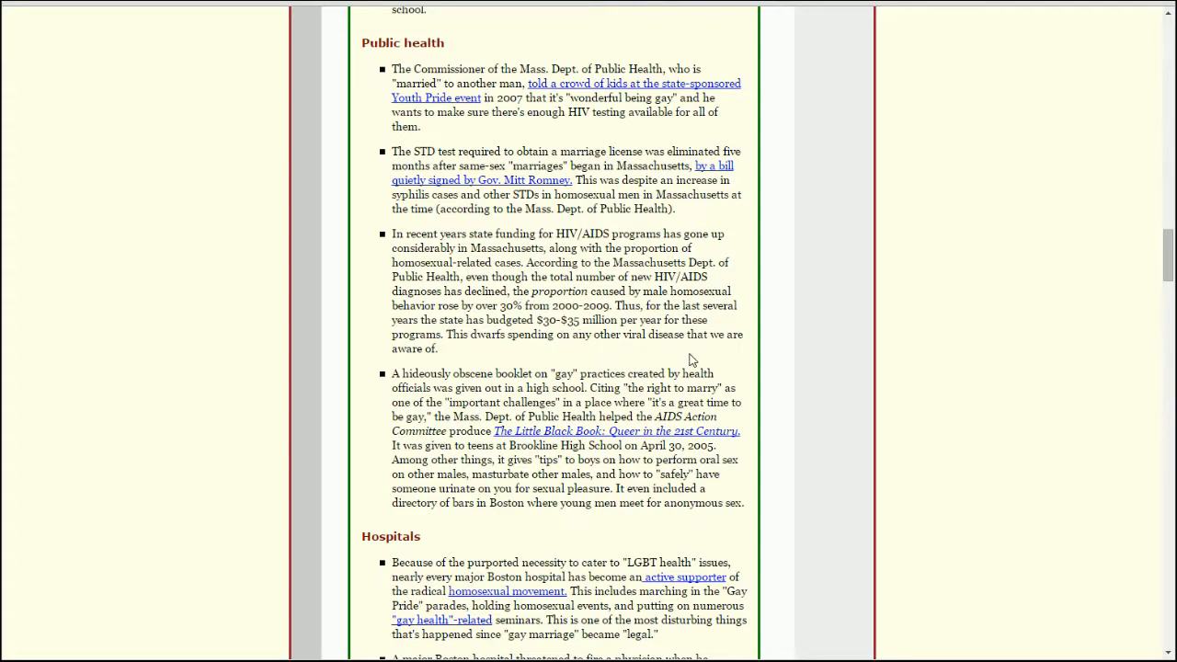
pyautogui.moveTo(700, 358)
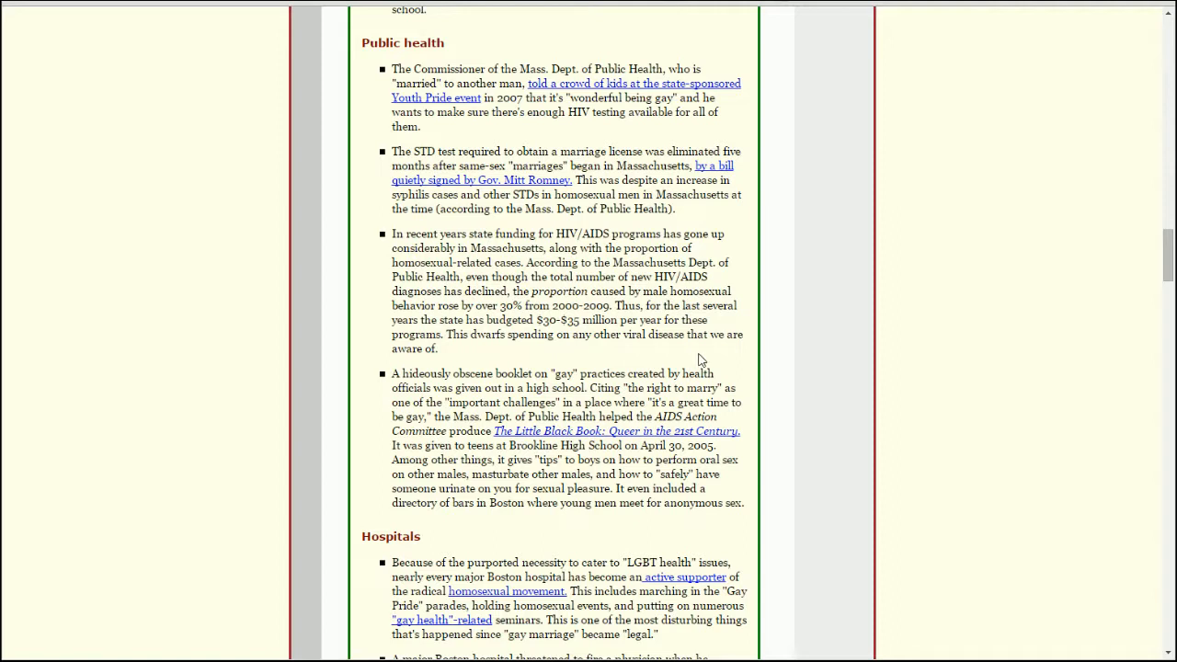
pyautogui.moveTo(518, 355)
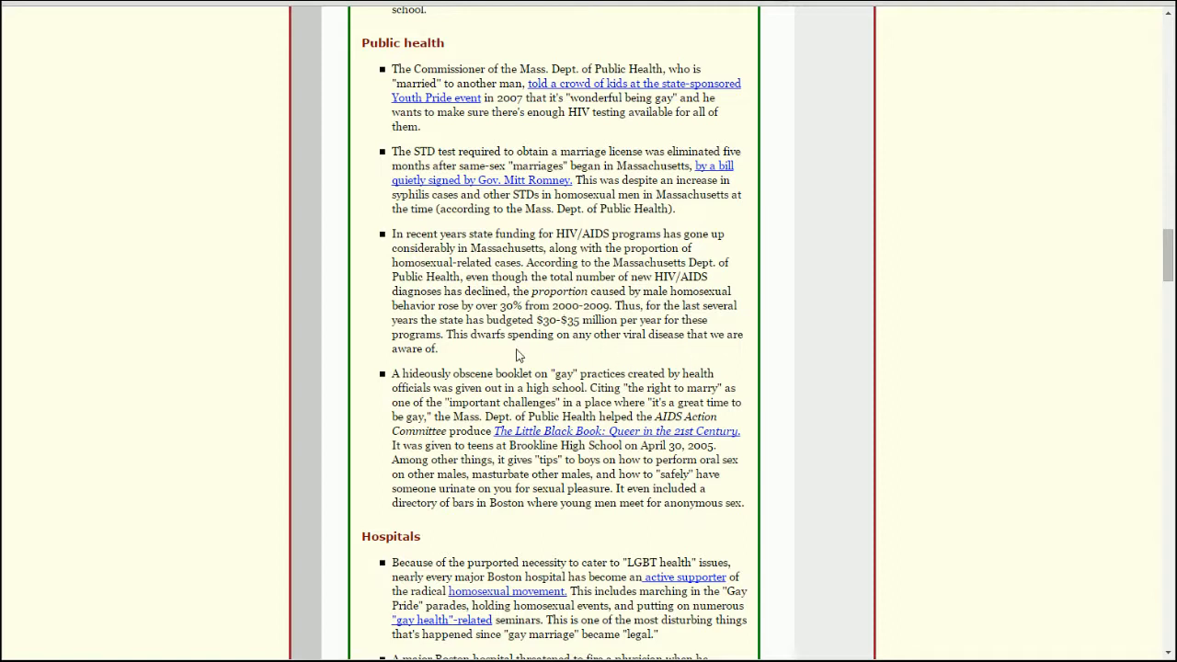
pyautogui.moveTo(471, 357)
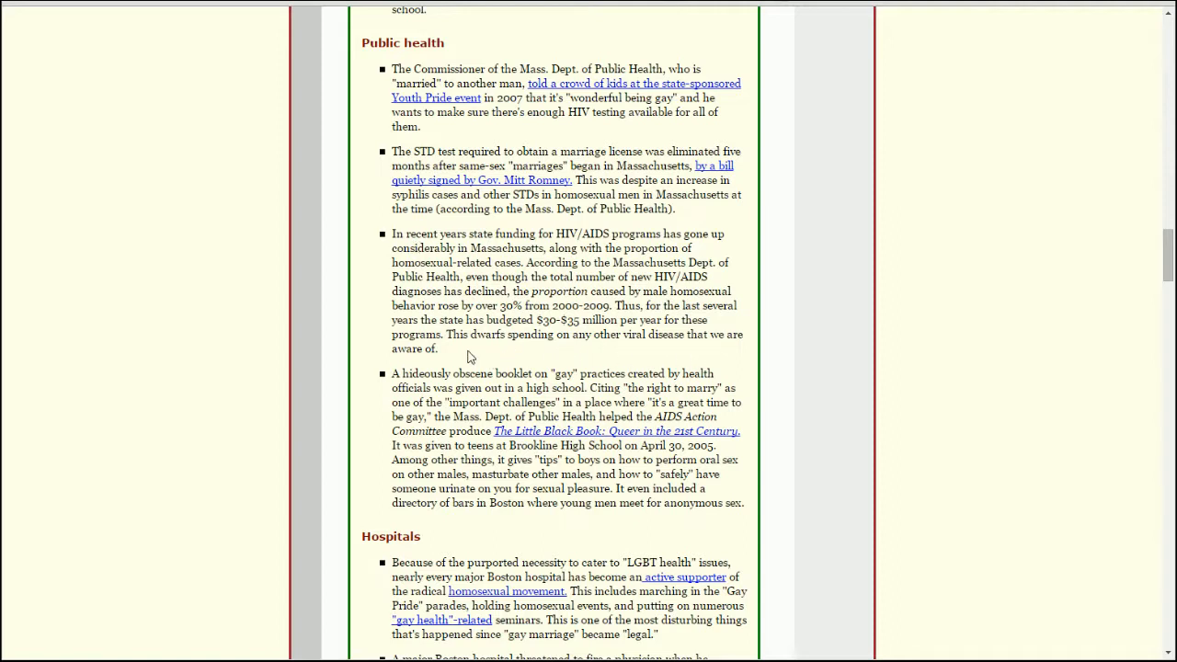
pyautogui.moveTo(769, 307)
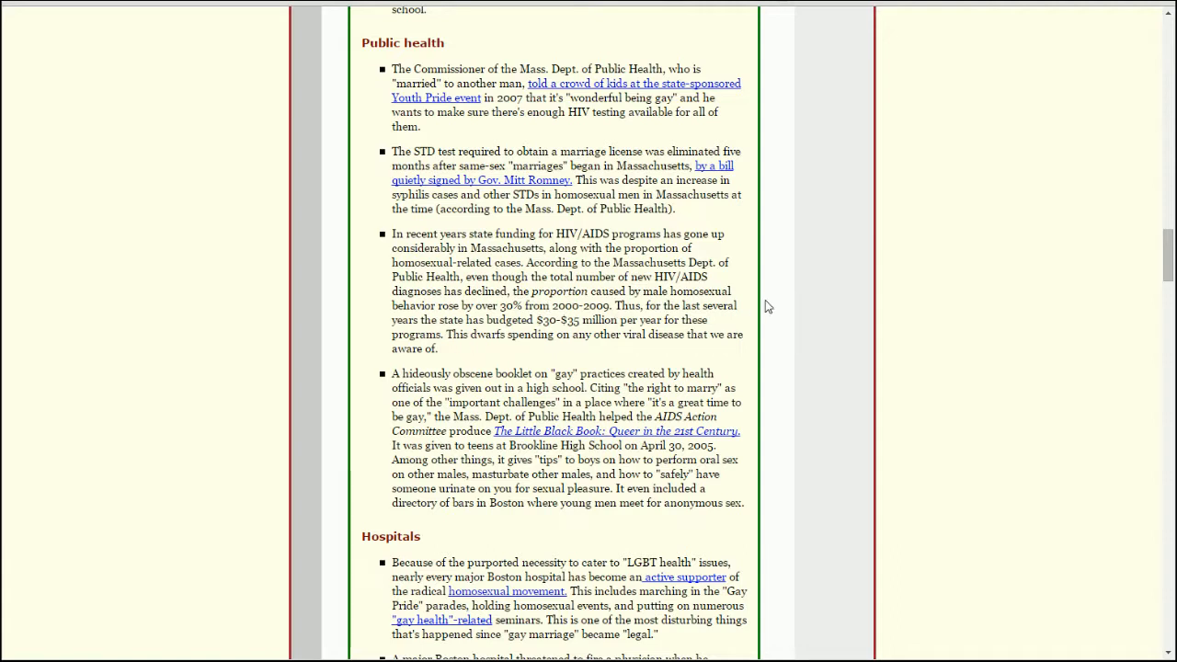
pyautogui.moveTo(789, 317)
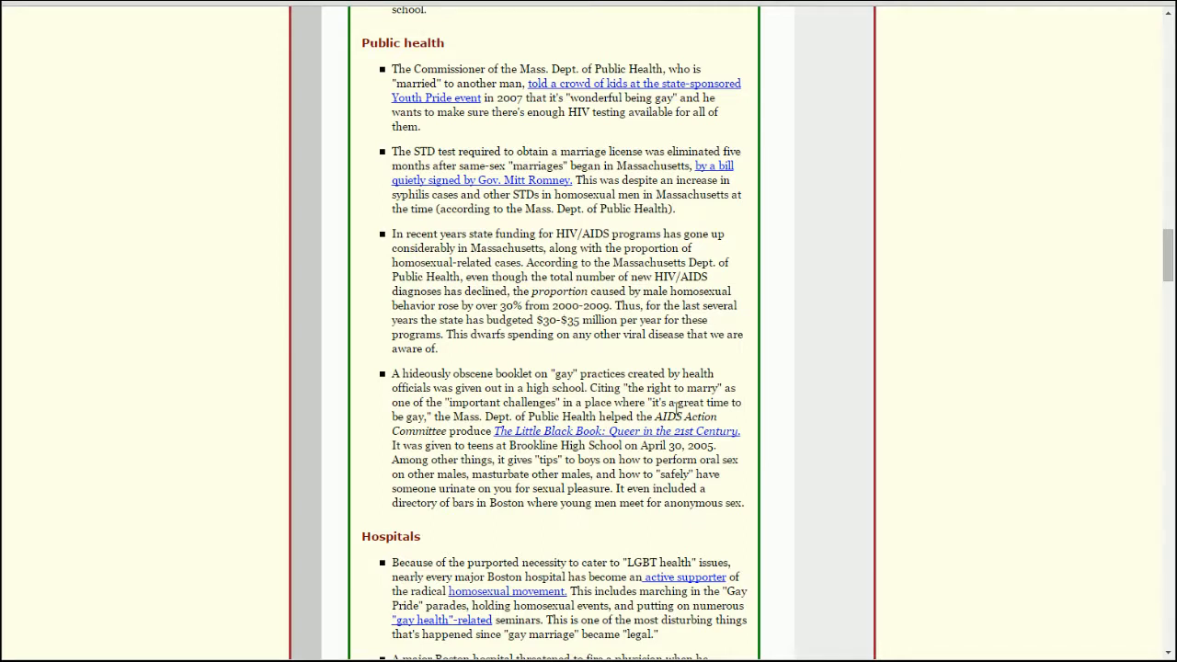
pyautogui.moveTo(801, 427)
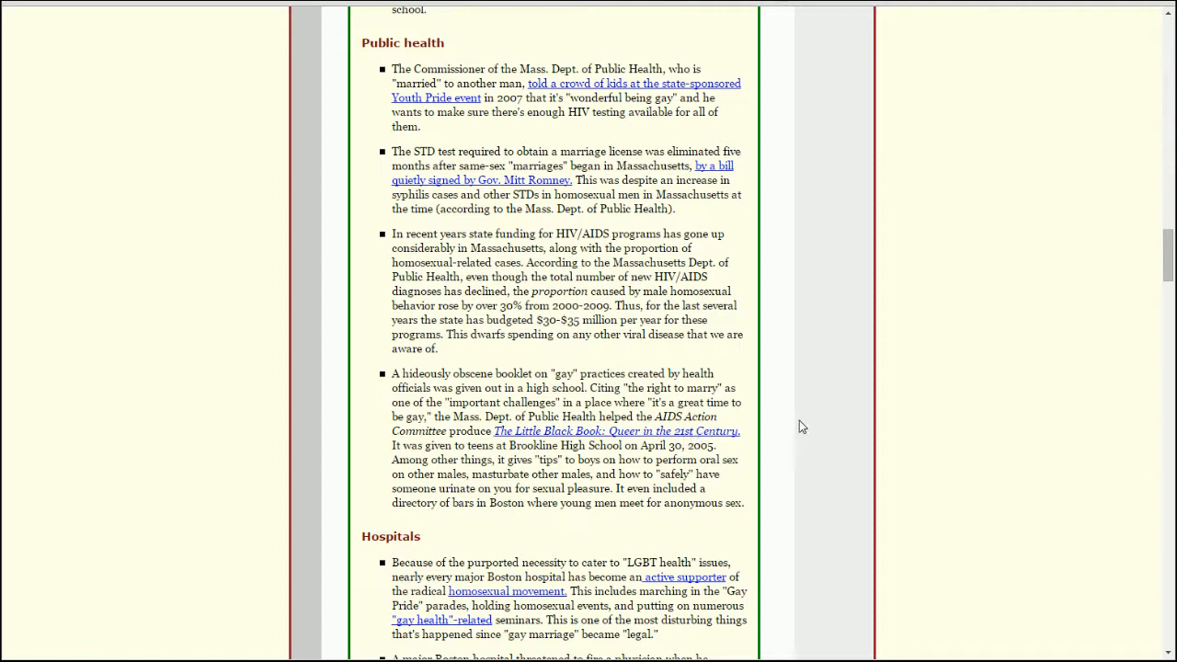
pyautogui.moveTo(795, 426)
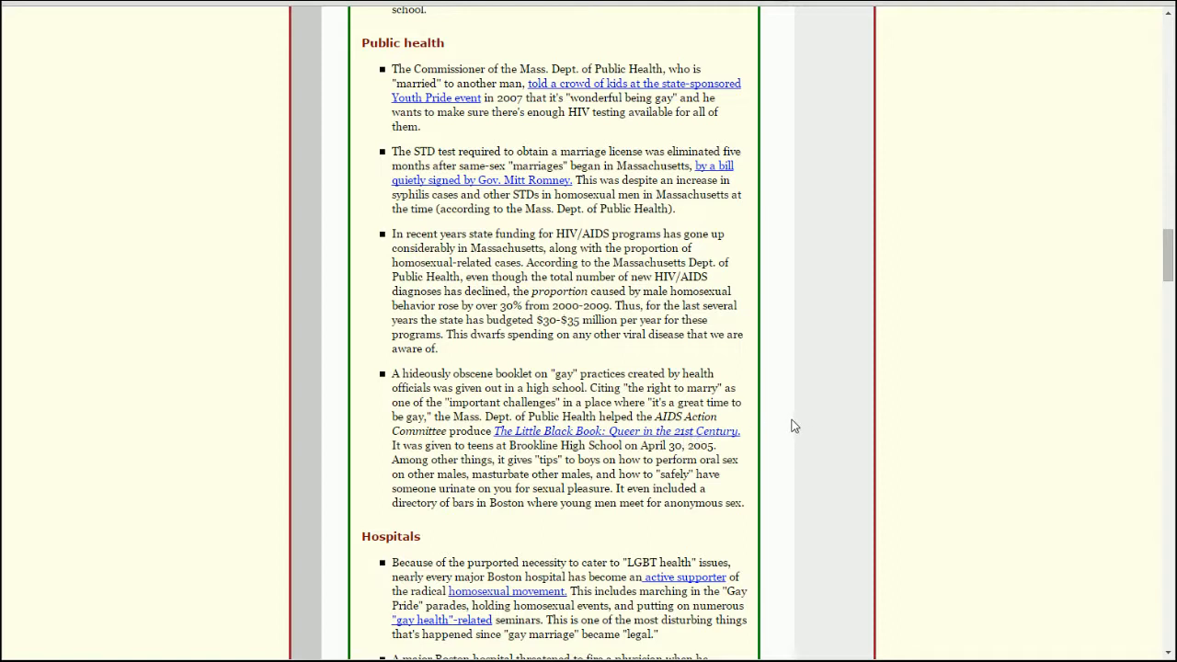
pyautogui.moveTo(832, 384)
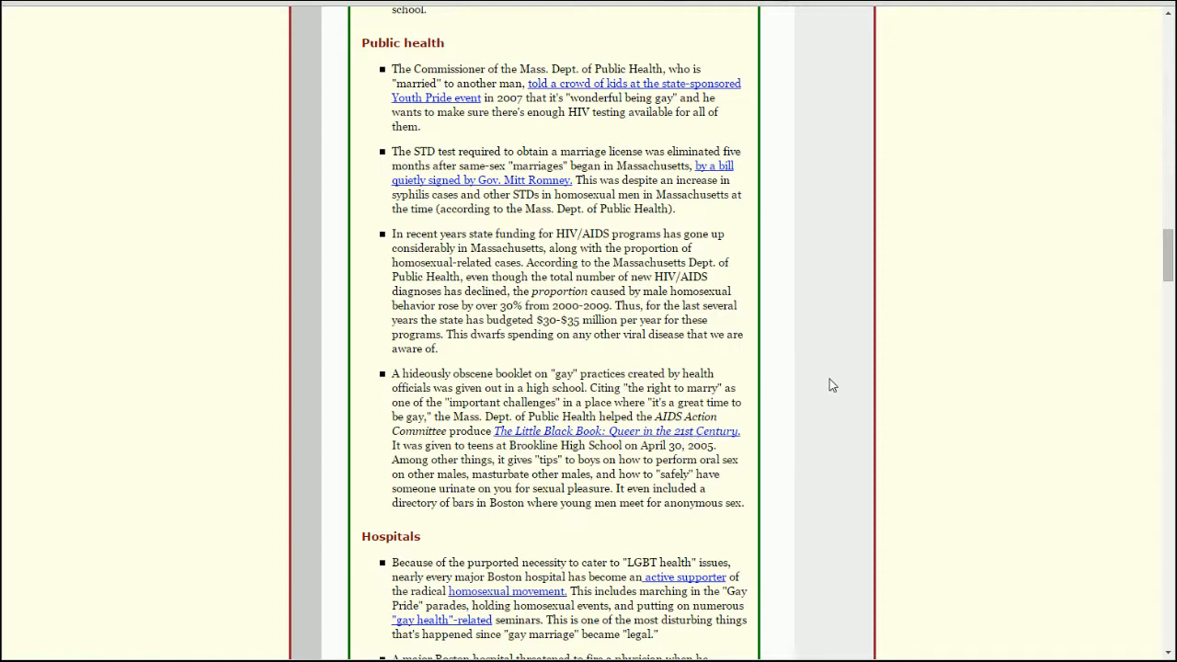
pyautogui.moveTo(788, 421)
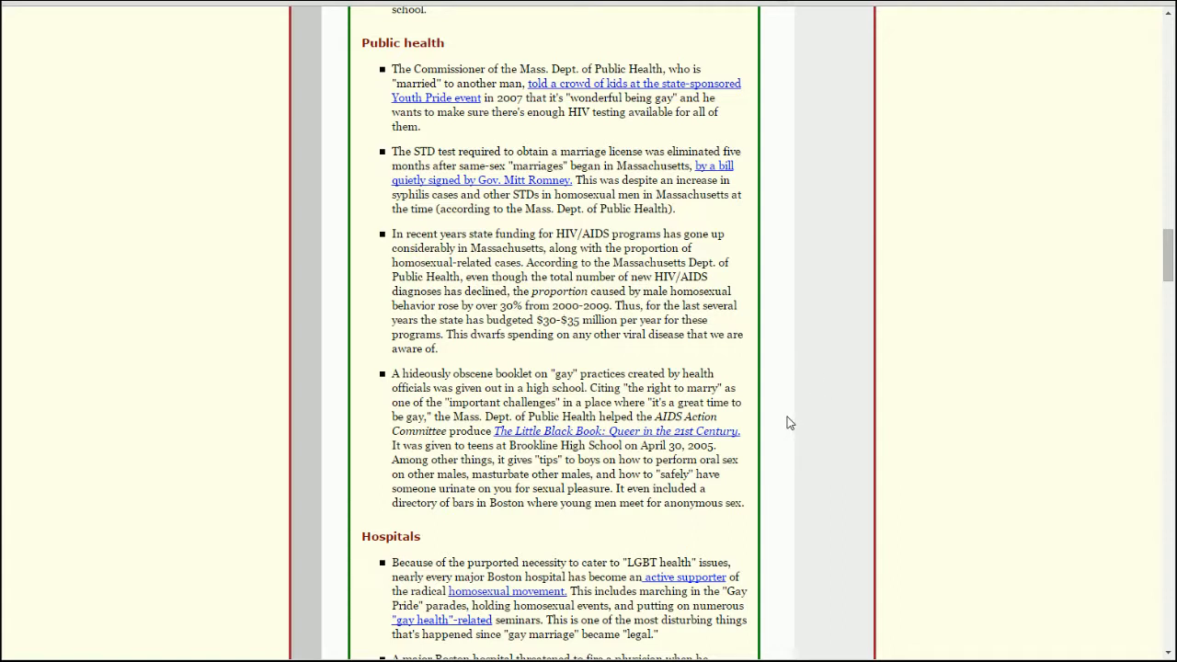
pyautogui.moveTo(756, 451)
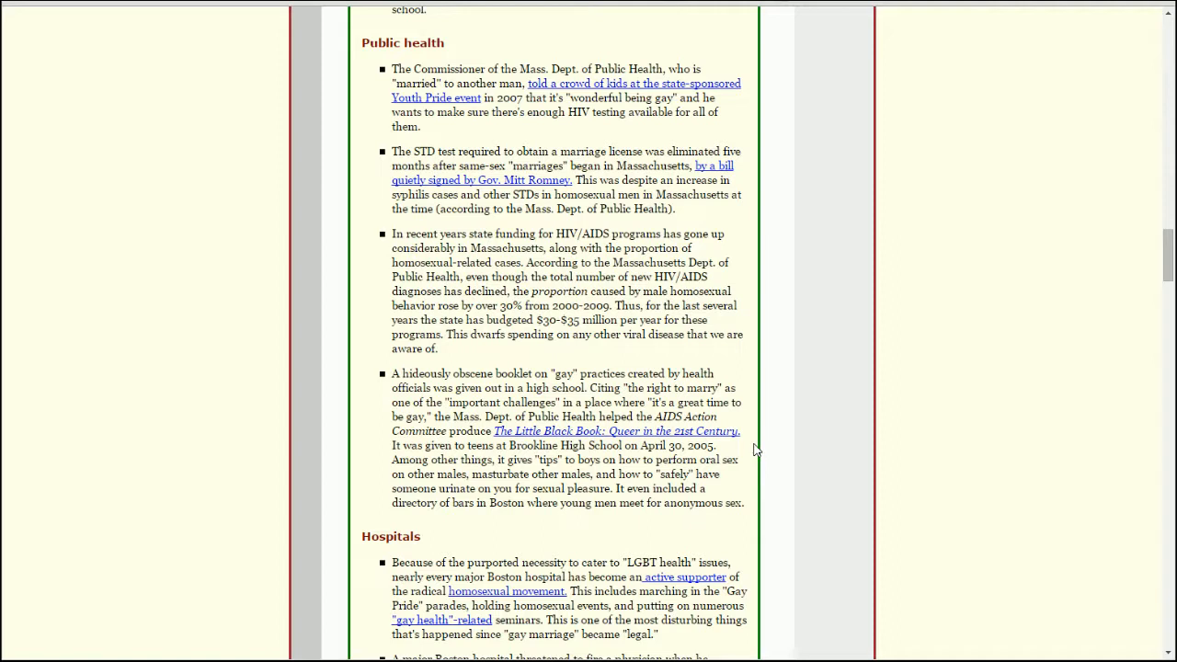
pyautogui.moveTo(745, 470)
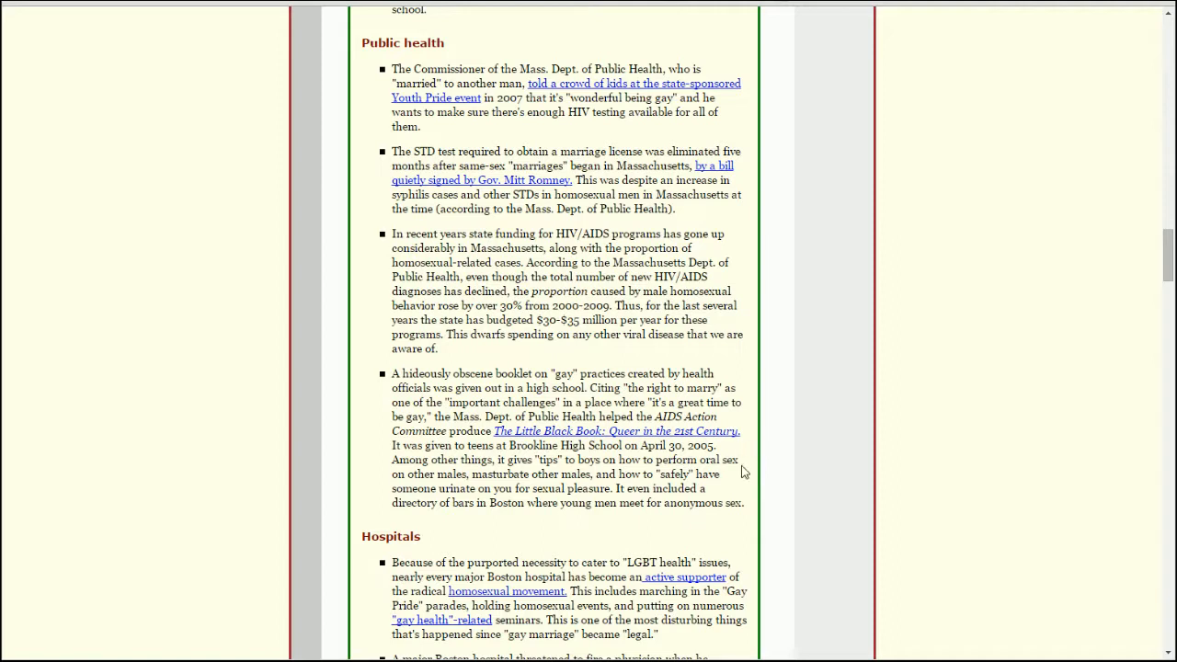
pyautogui.moveTo(769, 471)
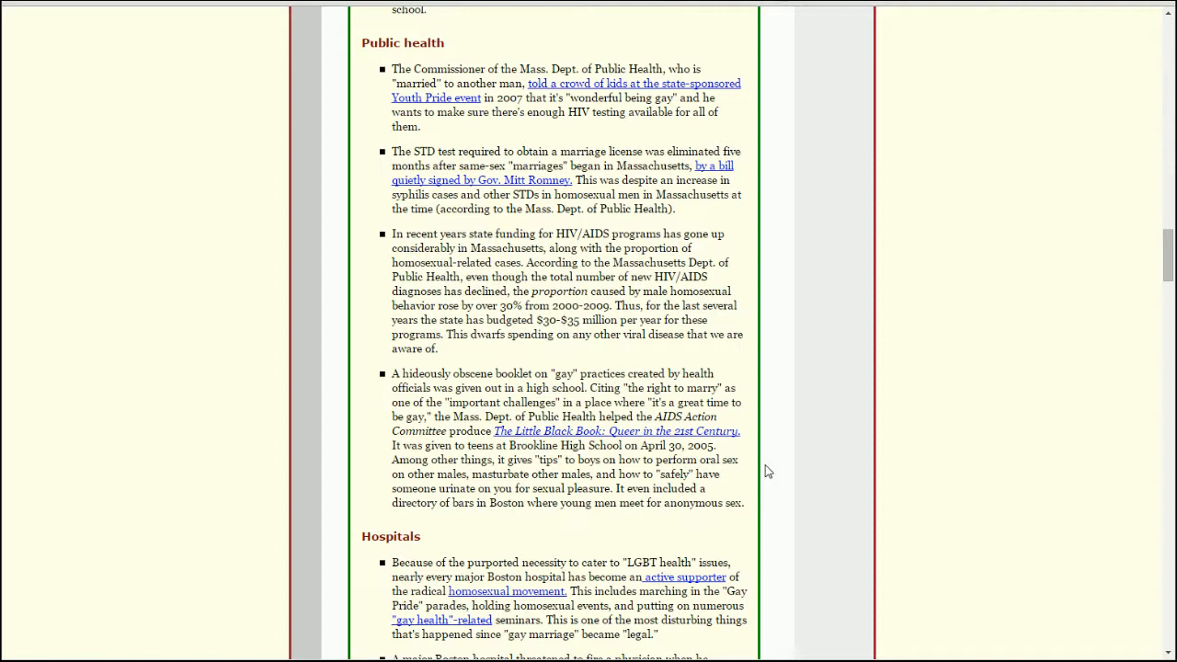
pyautogui.moveTo(699, 478)
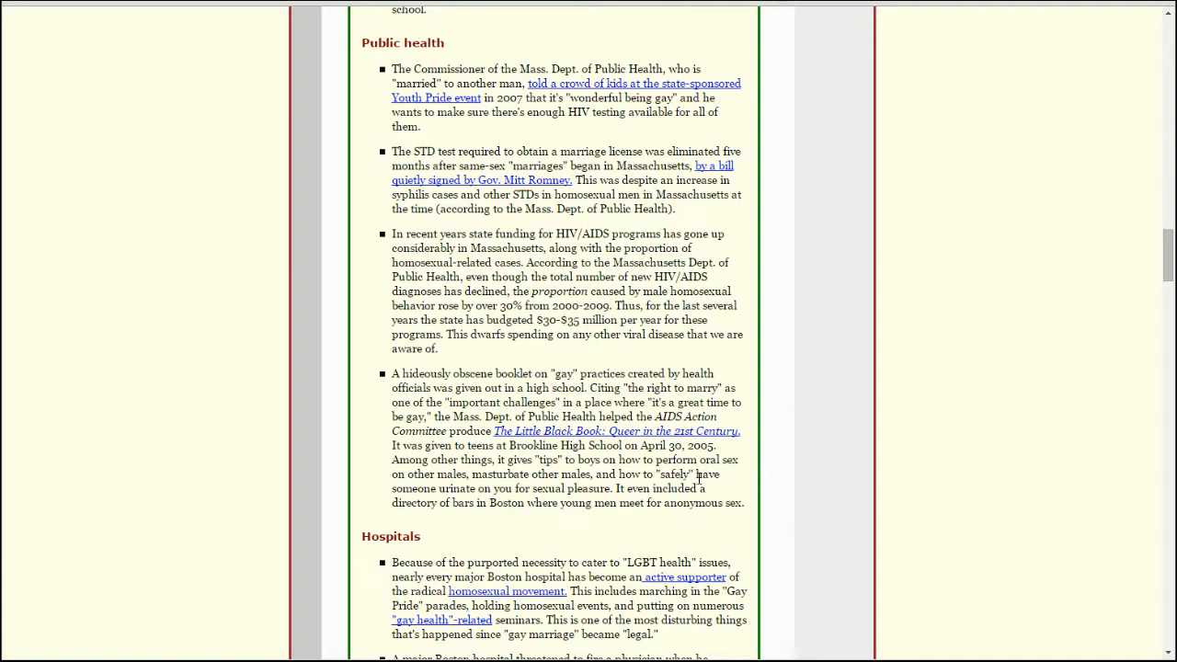
pyautogui.moveTo(729, 486)
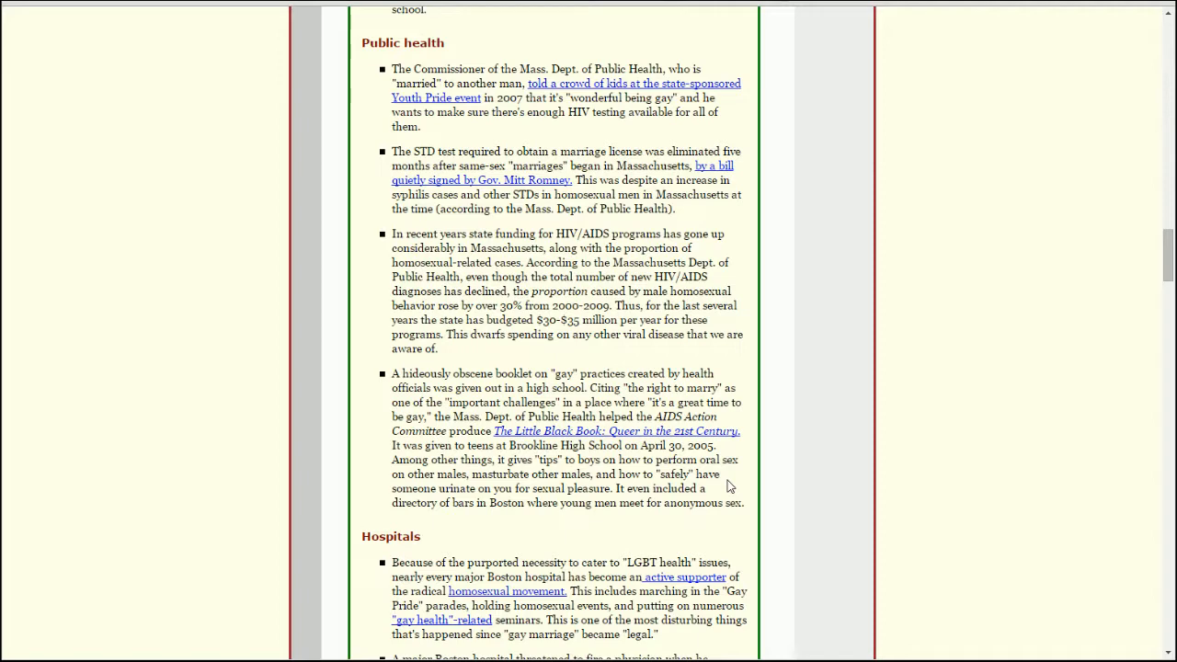
pyautogui.moveTo(660, 441)
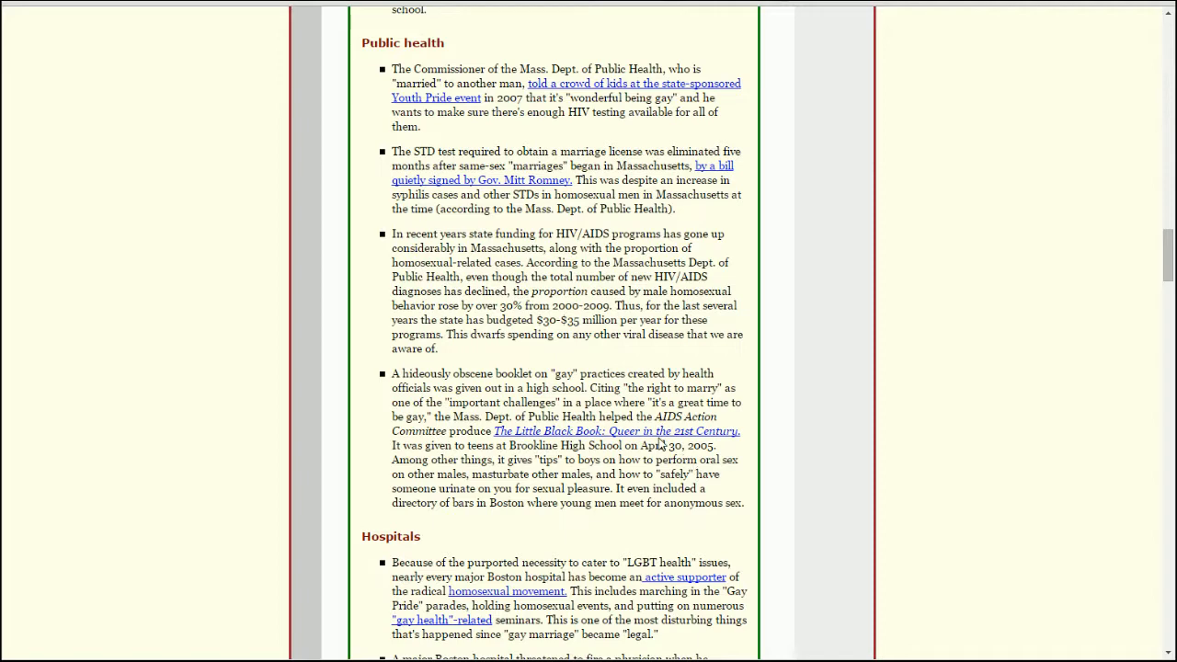
# Return to the top of the Little Black Book page and read down to the 'How Safe is Dat?' spreads.
pyautogui.click(616, 430)
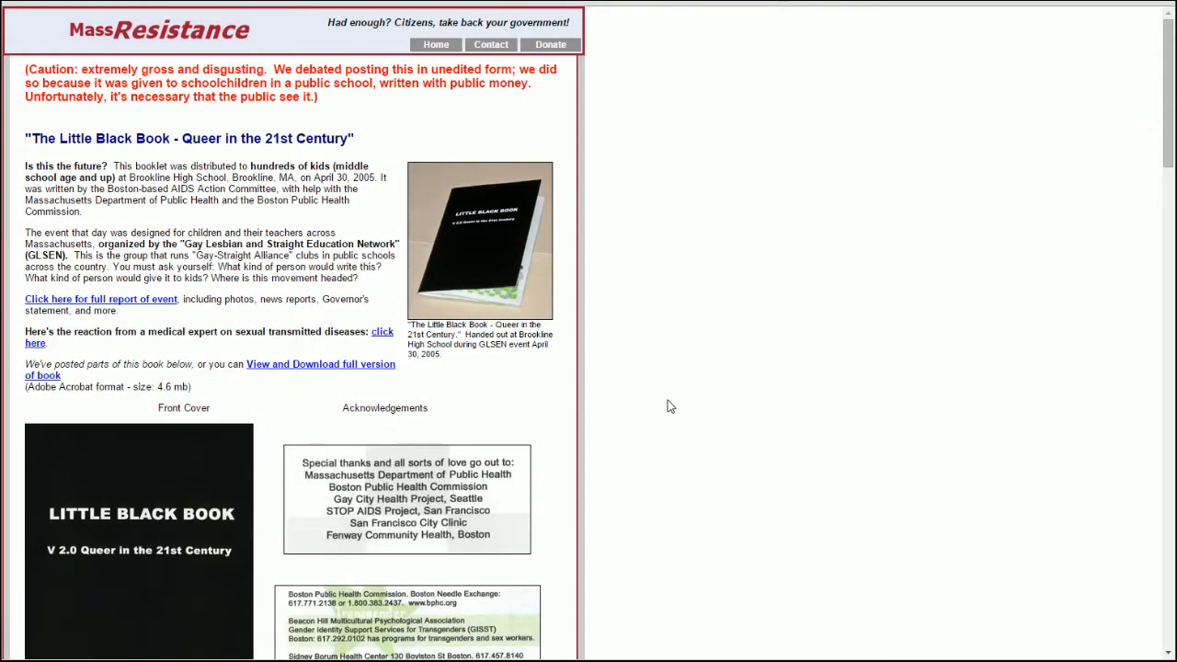
pyautogui.moveTo(605, 328)
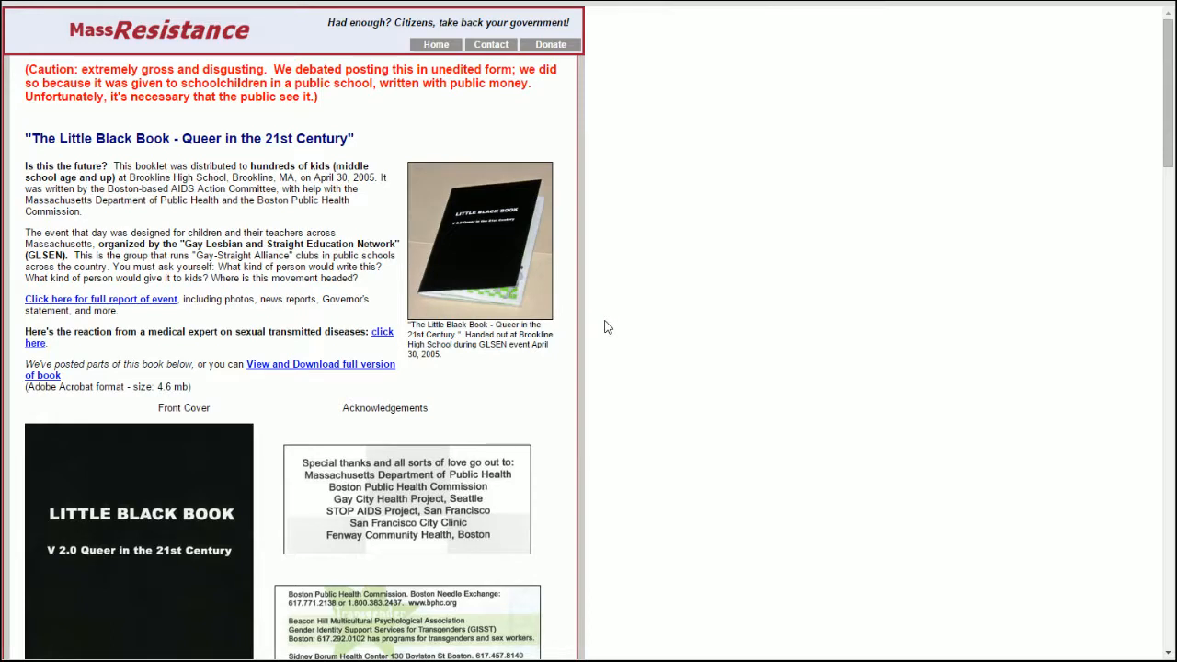
pyautogui.moveTo(640, 316)
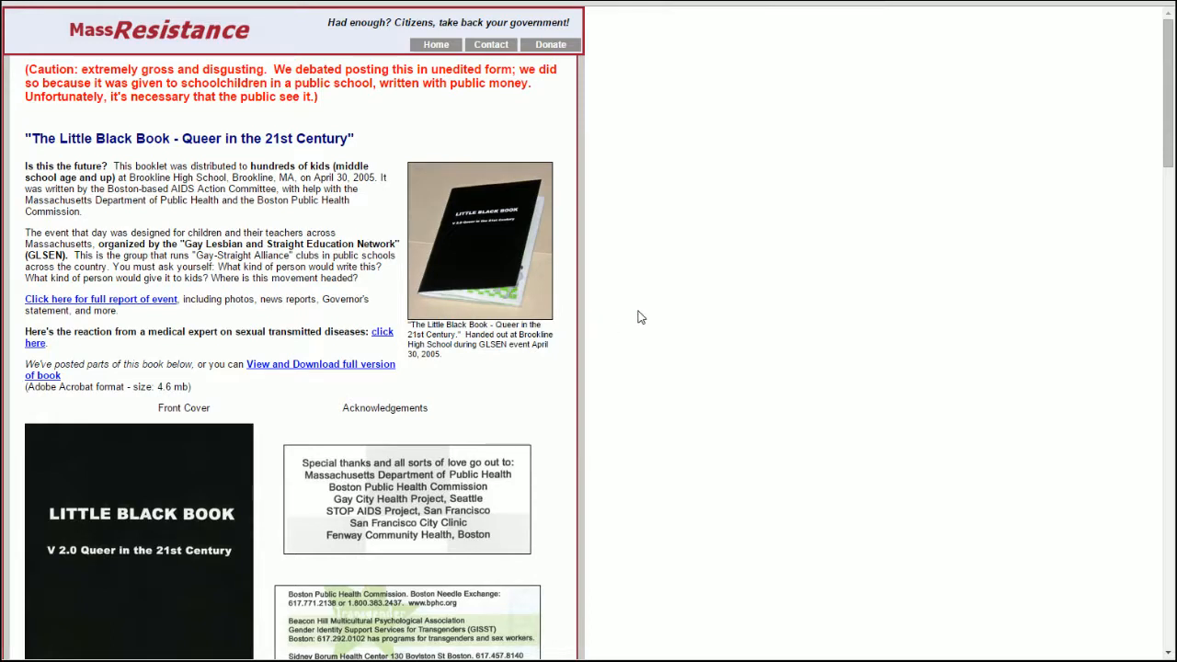
pyautogui.scroll(-3)
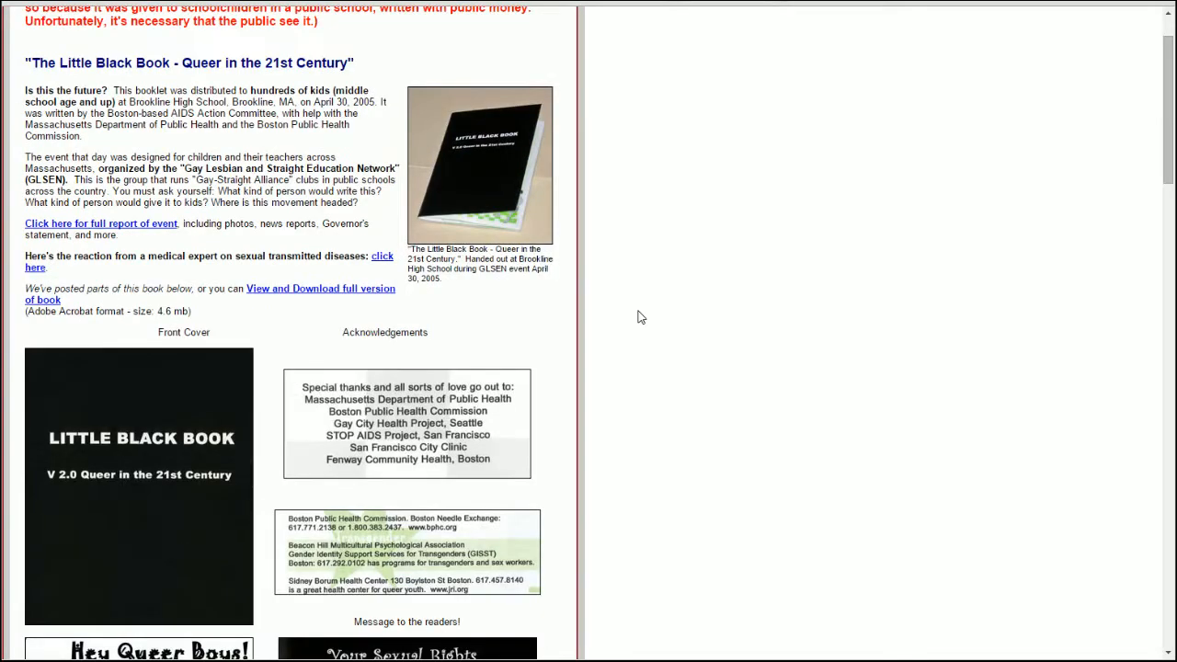
pyautogui.scroll(-3)
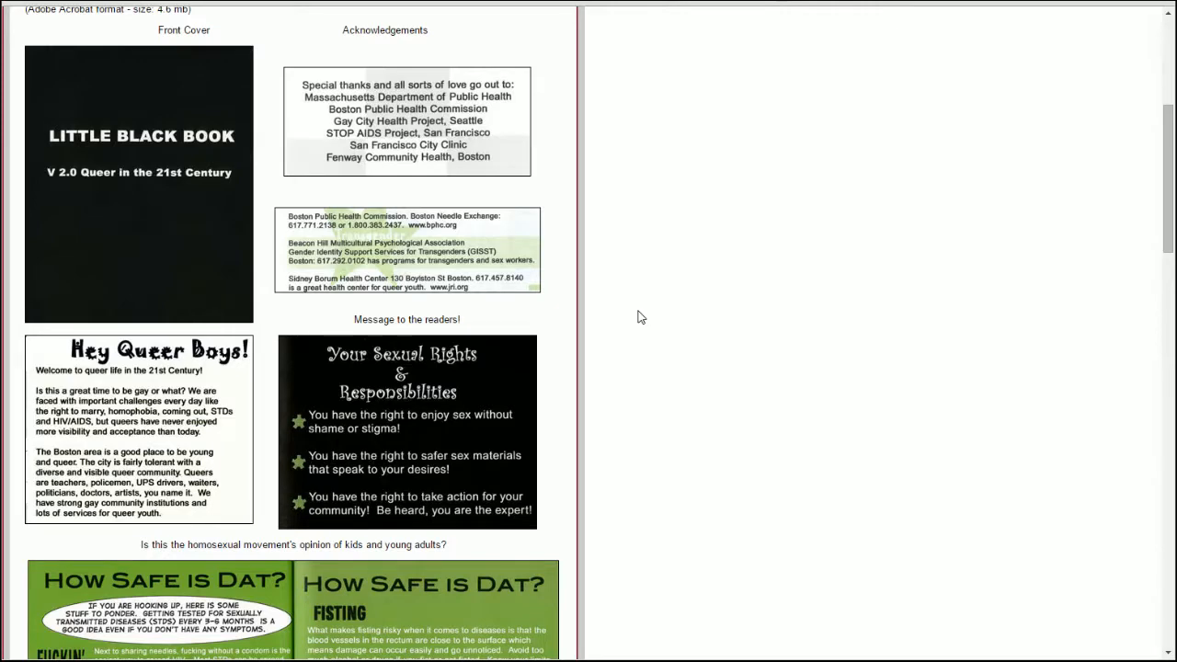
pyautogui.scroll(3)
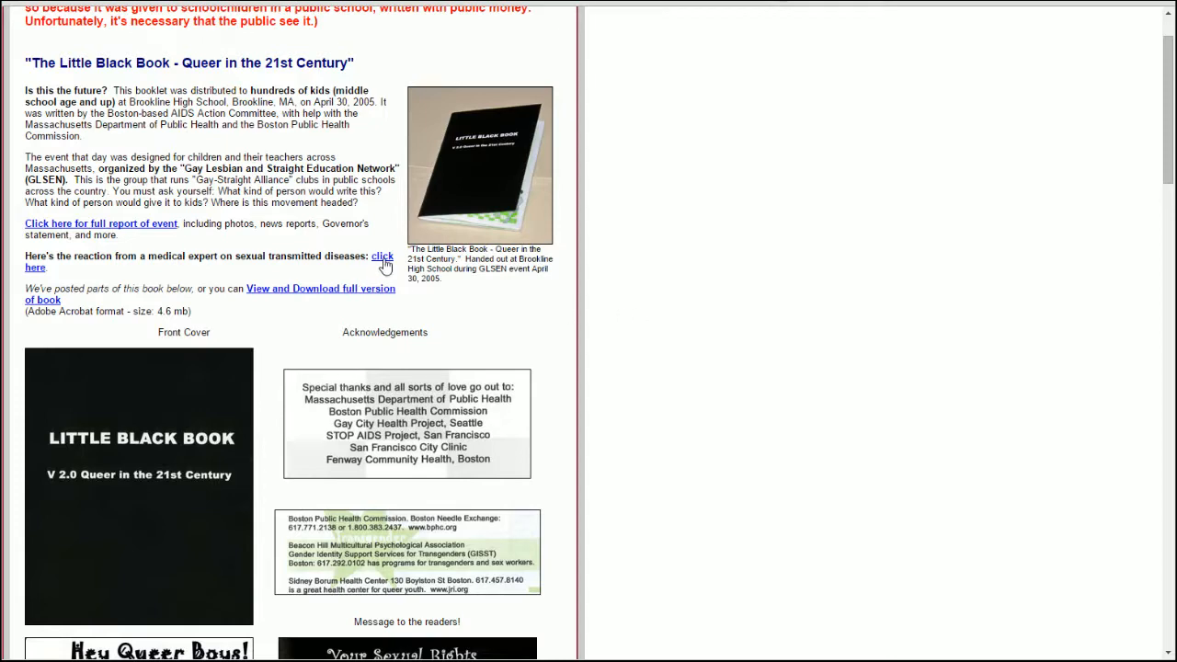
pyautogui.scroll(-3)
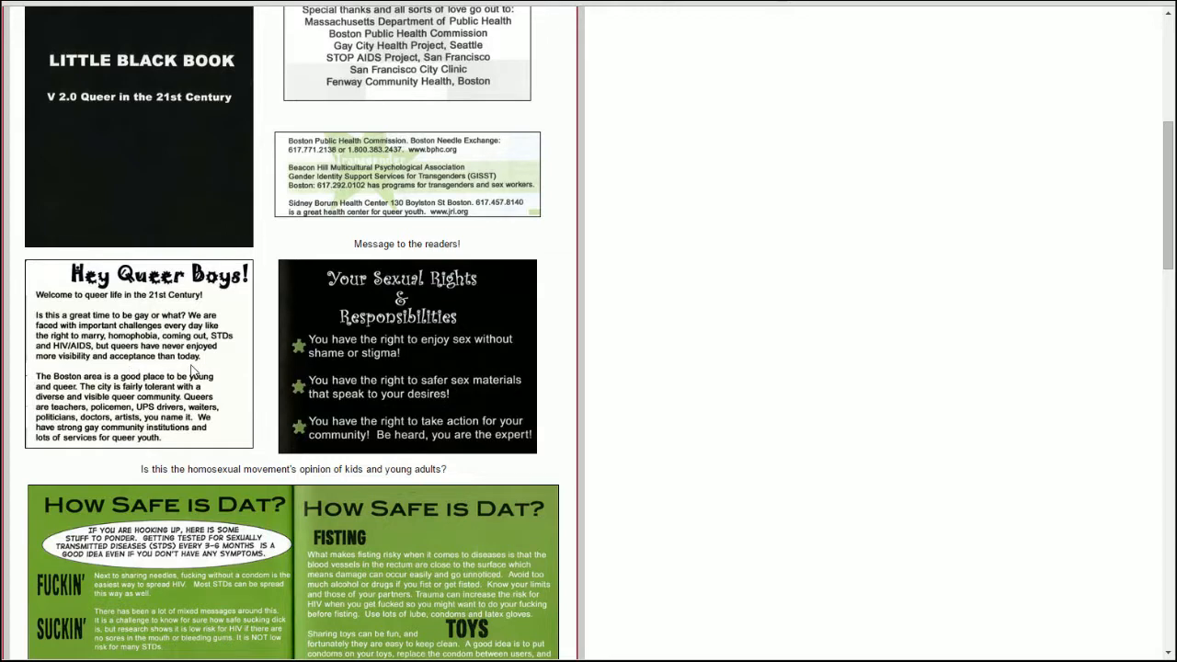
pyautogui.moveTo(149, 364)
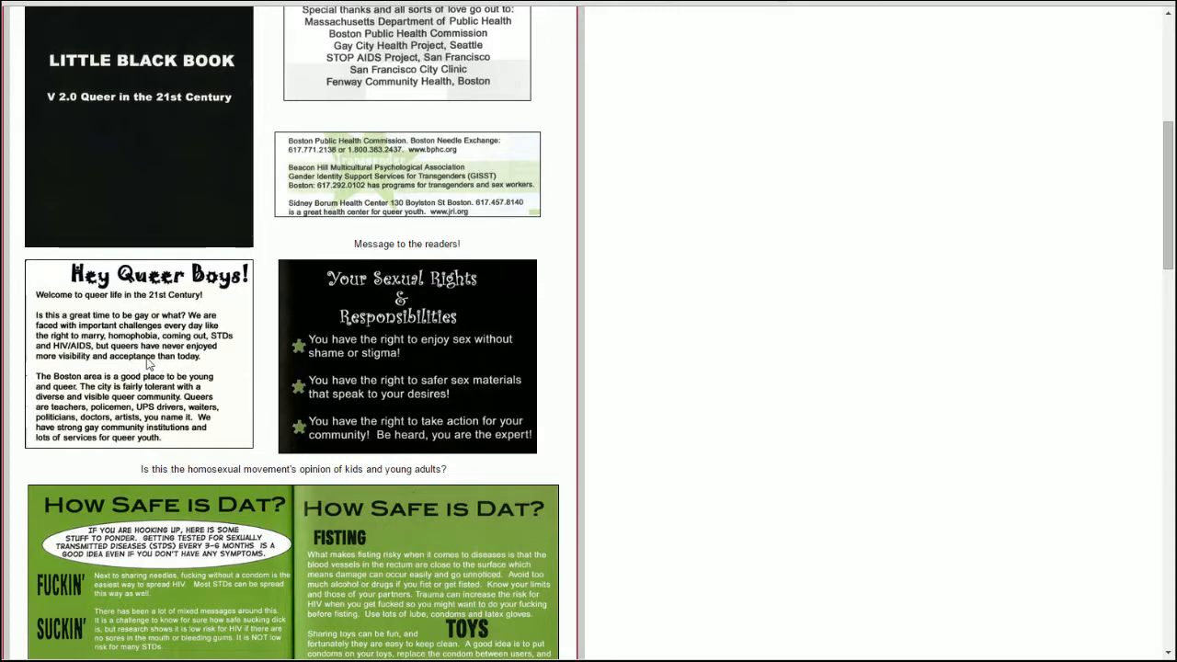
pyautogui.moveTo(648, 324)
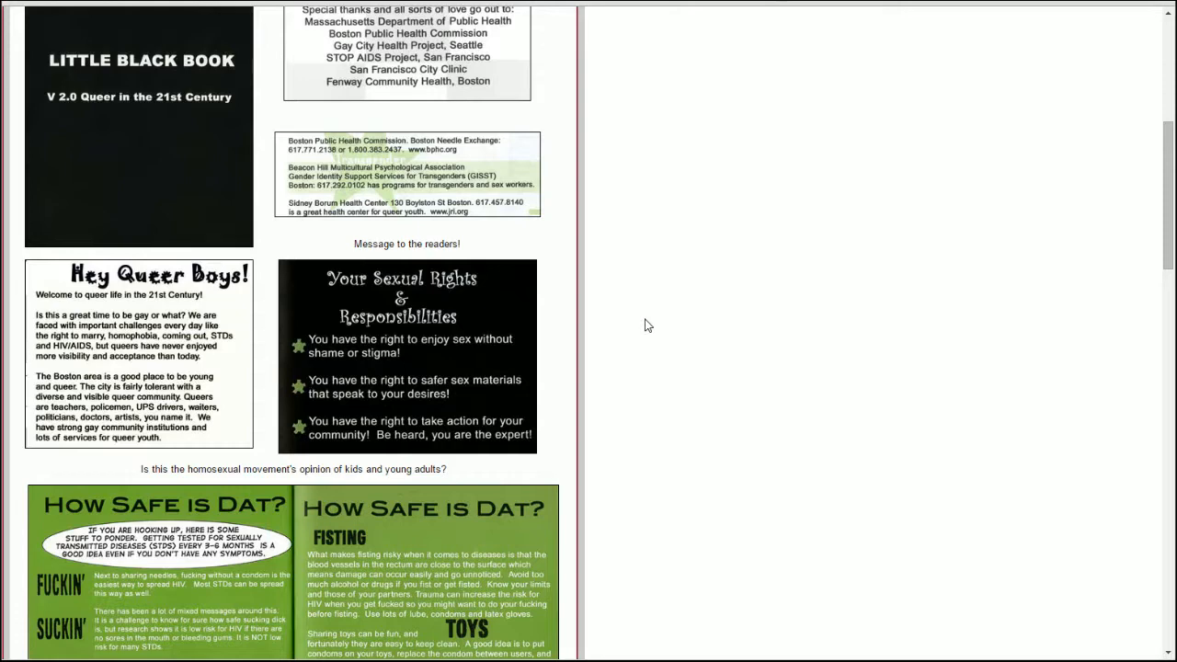
pyautogui.scroll(3)
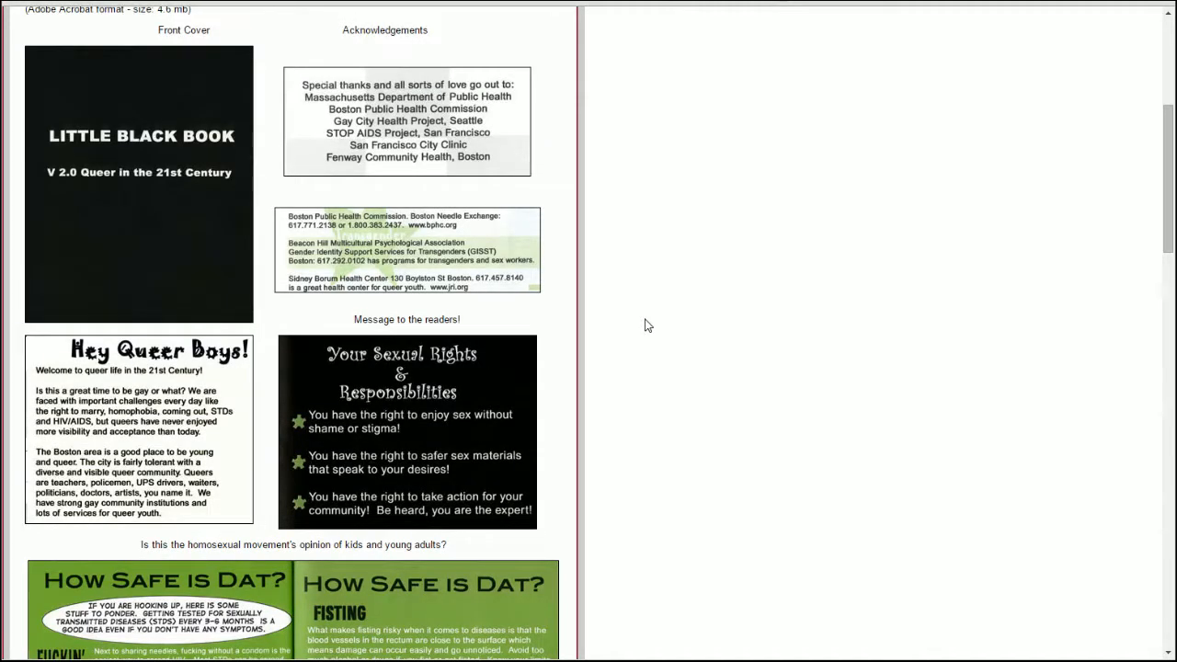
pyautogui.scroll(-3)
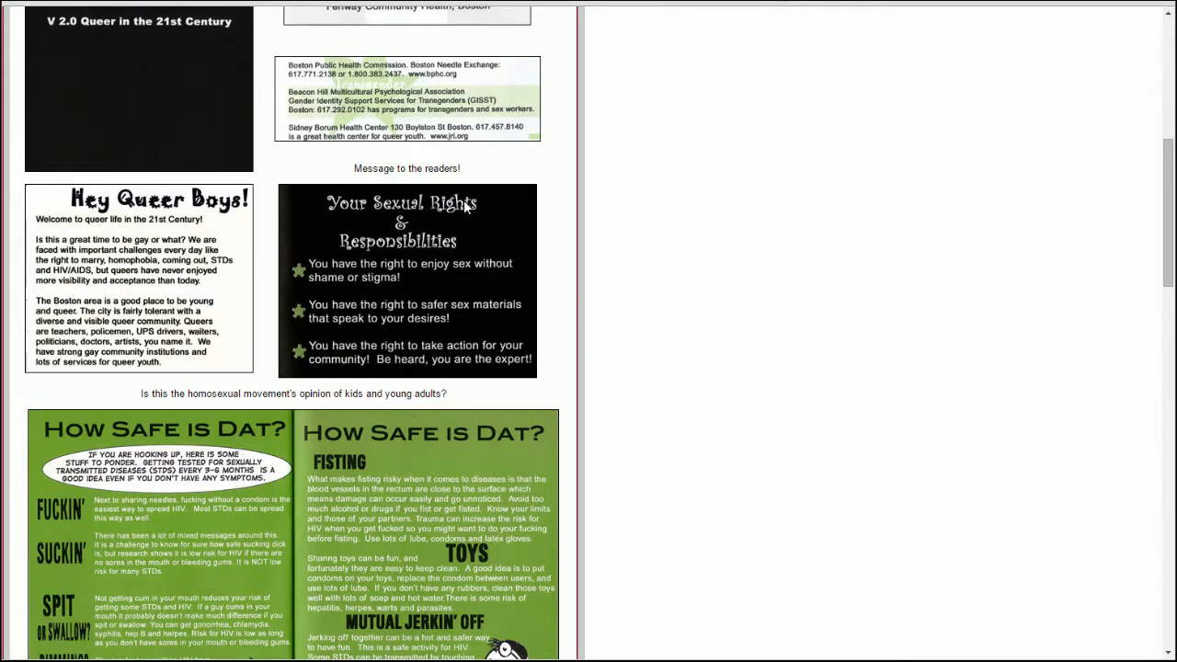
pyautogui.moveTo(493, 280)
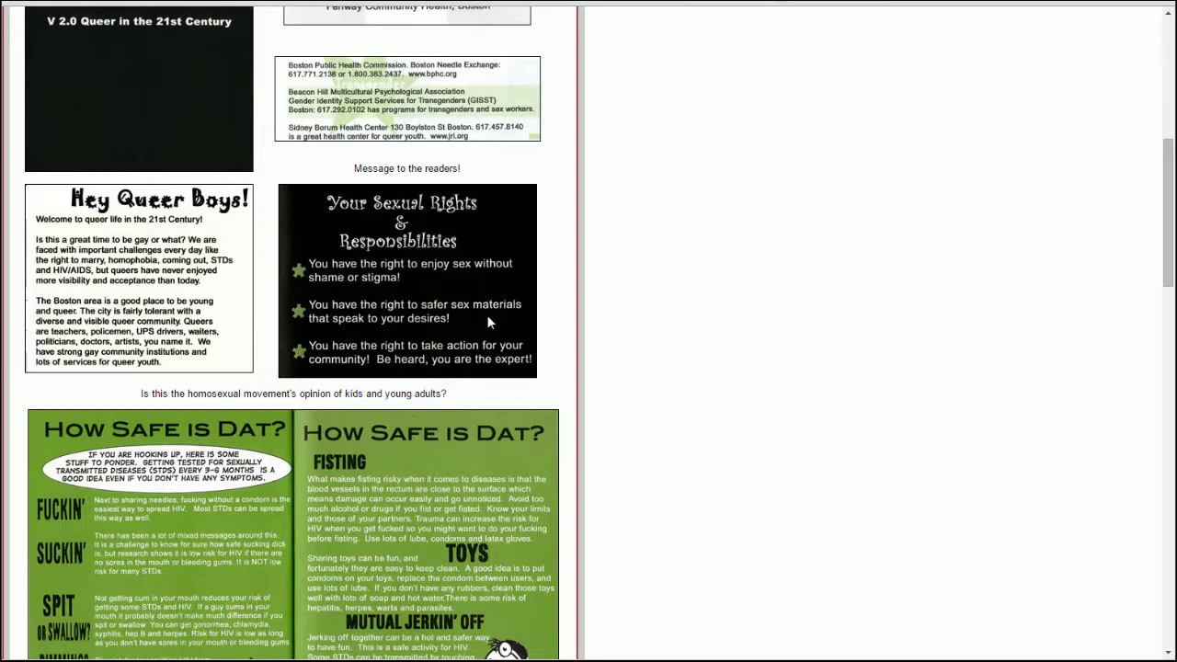
pyautogui.moveTo(487, 354)
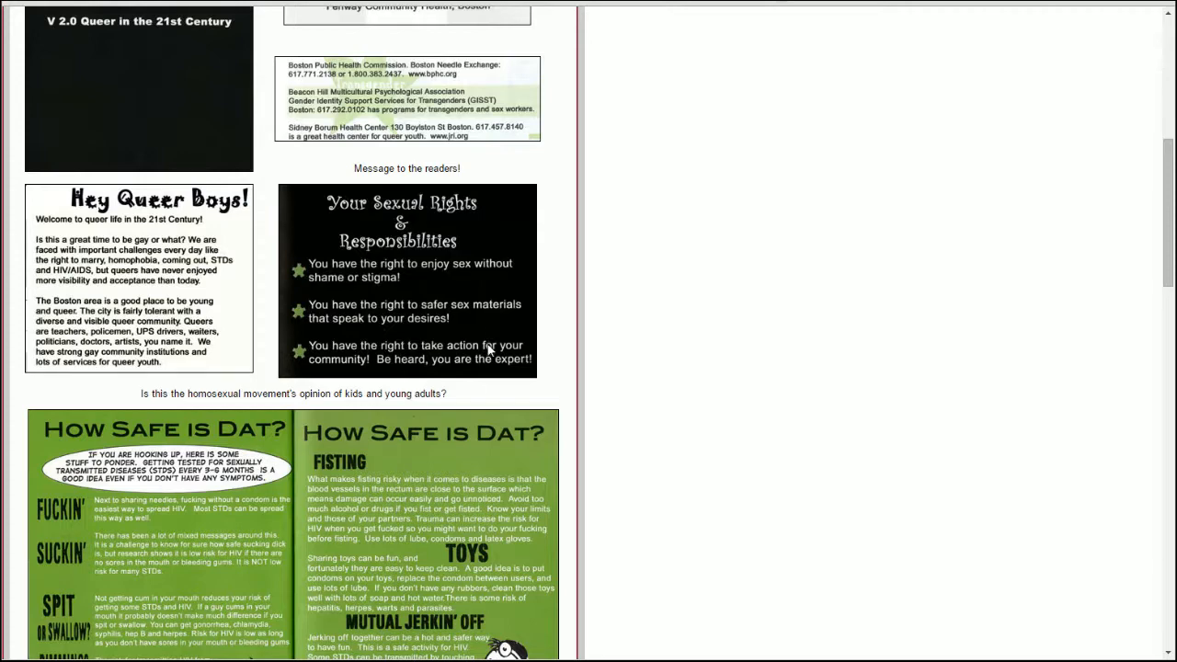
# Read past the condom guide pages to the Boston area bars list and back cover caption.
pyautogui.scroll(-3)
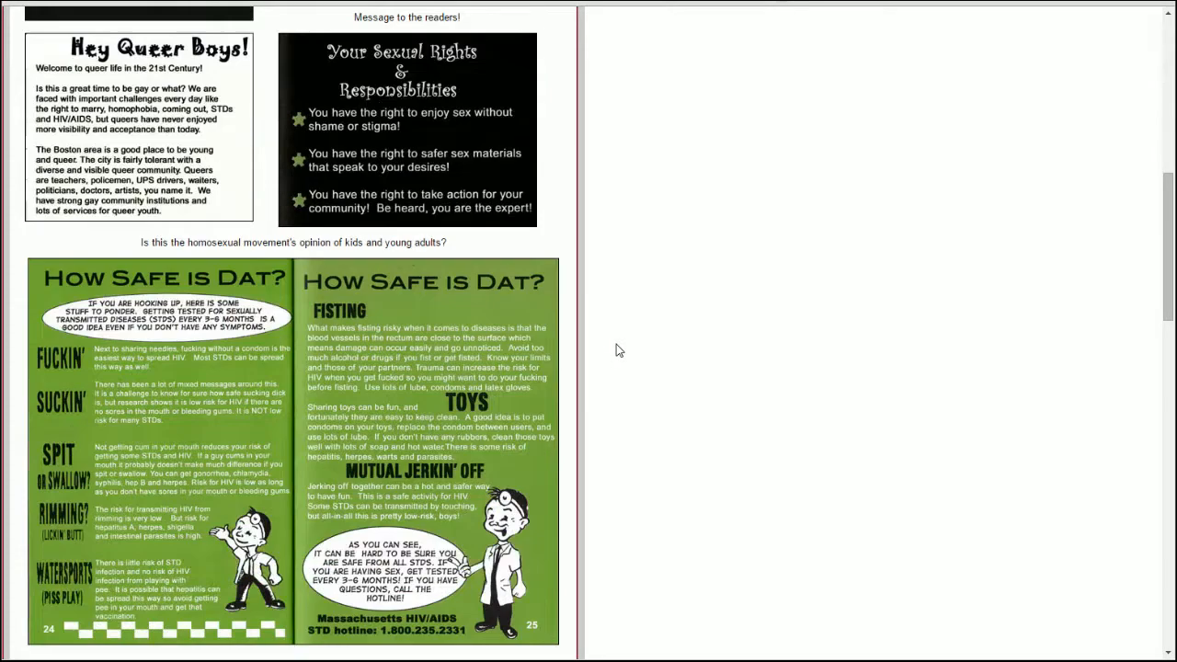
pyautogui.scroll(-3)
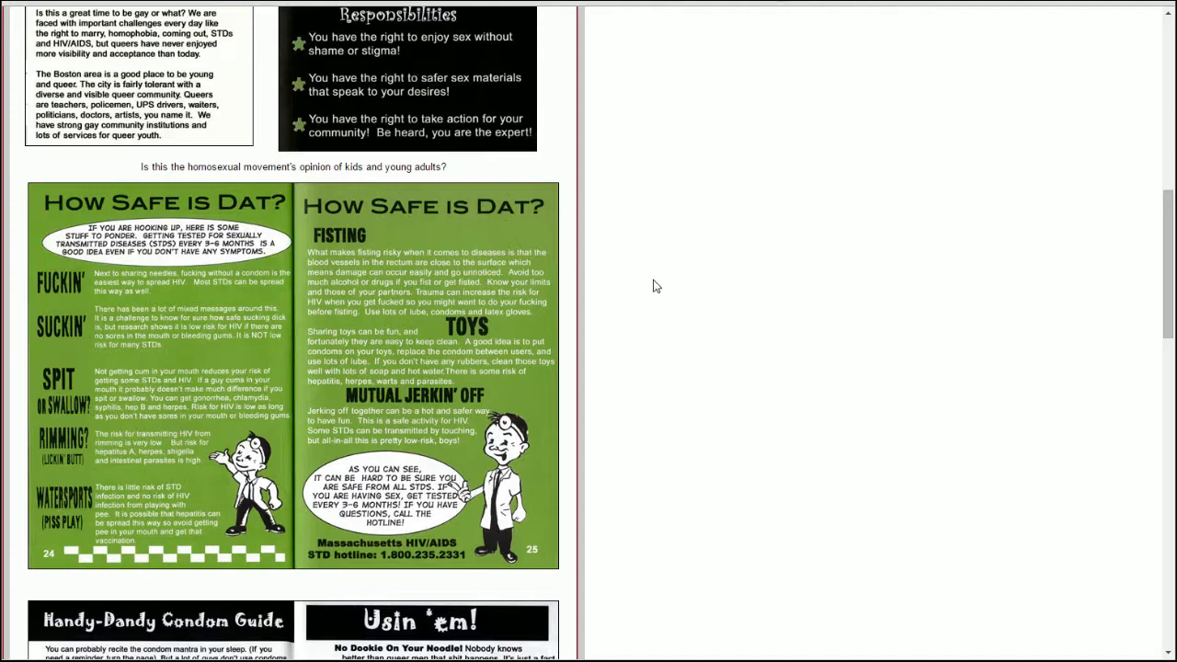
pyautogui.scroll(-3)
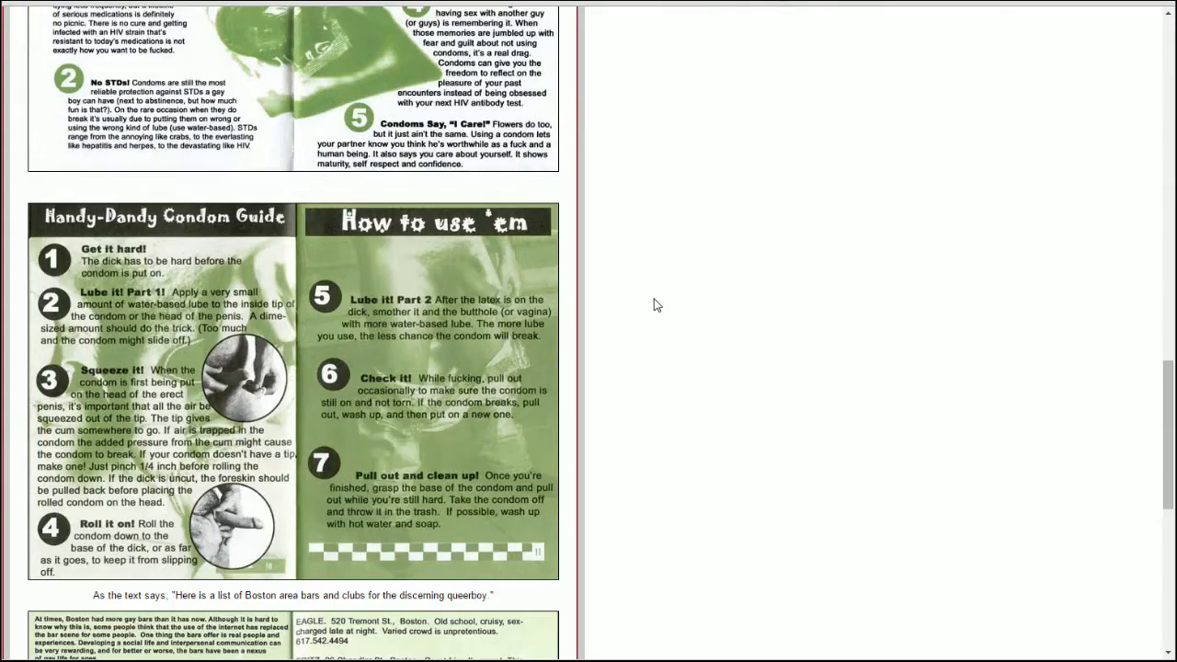
pyautogui.scroll(-3)
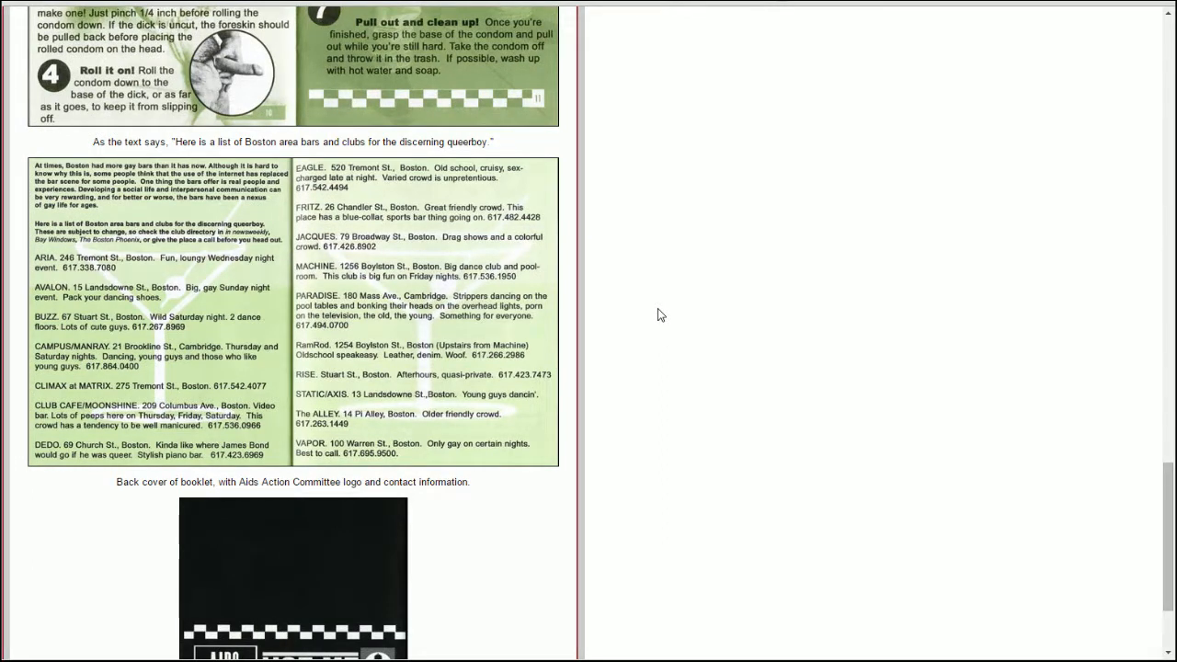
pyautogui.moveTo(170, 213)
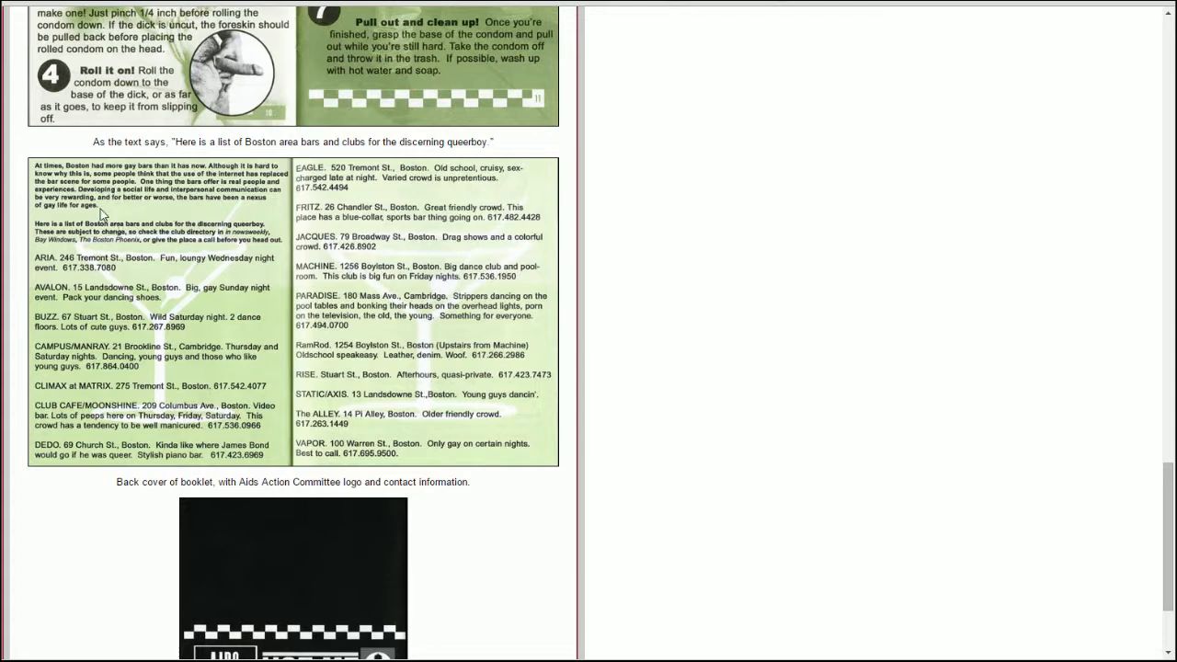
pyautogui.moveTo(195, 213)
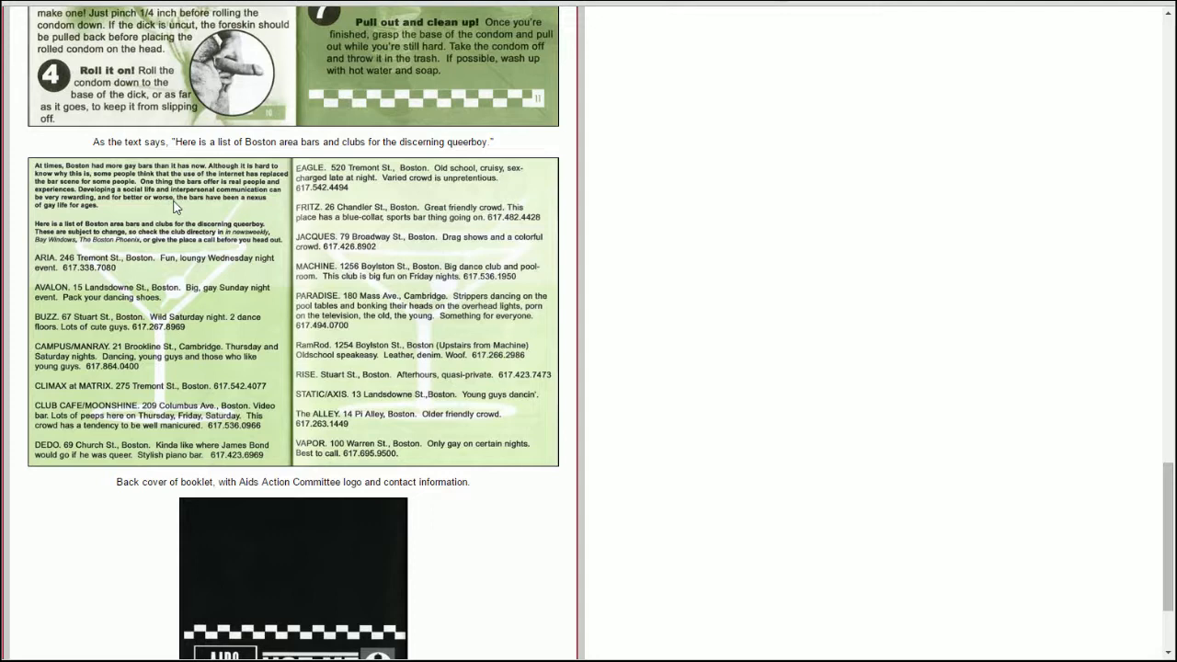
pyautogui.moveTo(92, 217)
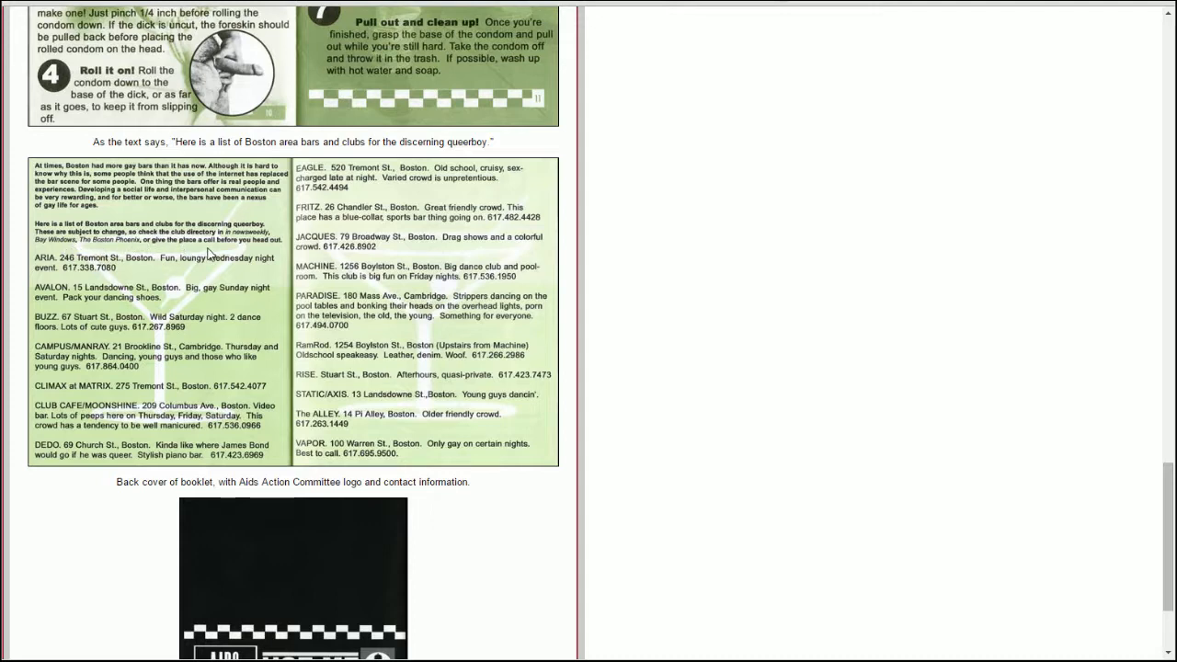
pyautogui.scroll(3)
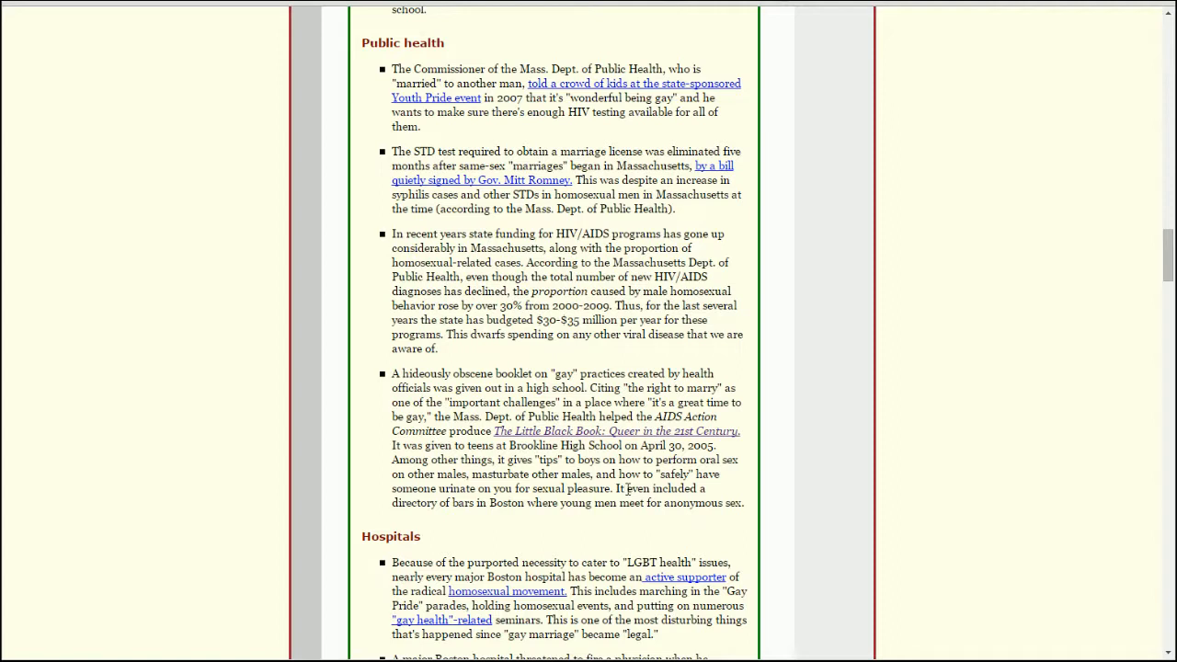
pyautogui.moveTo(565, 517)
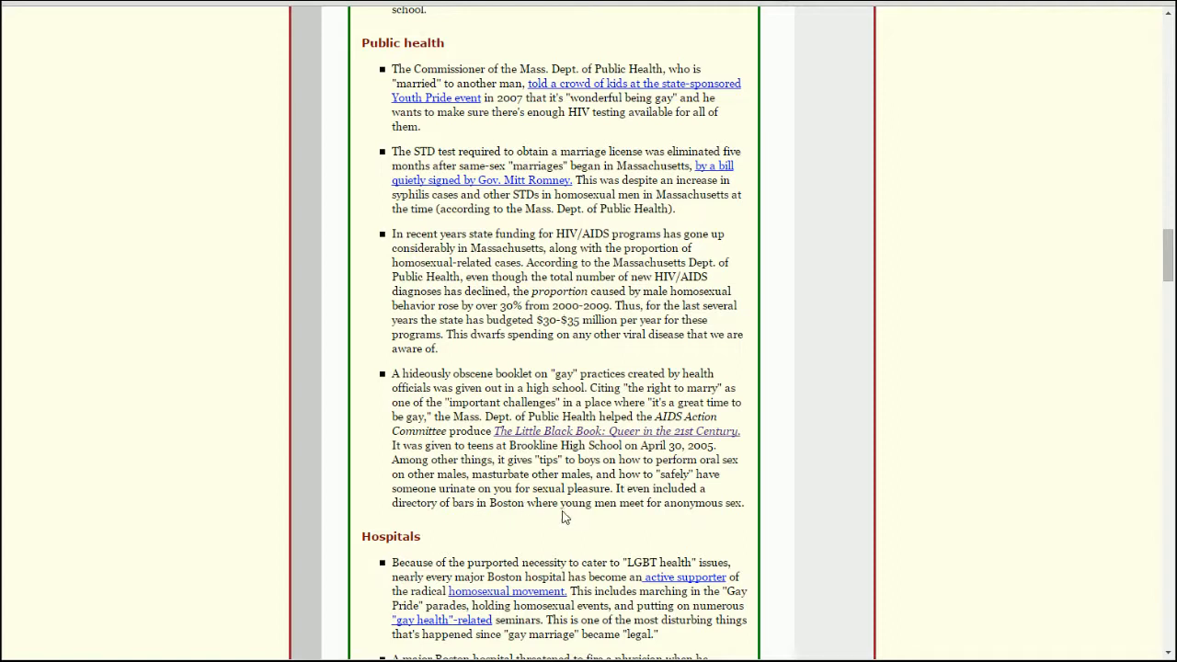
pyautogui.moveTo(743, 507)
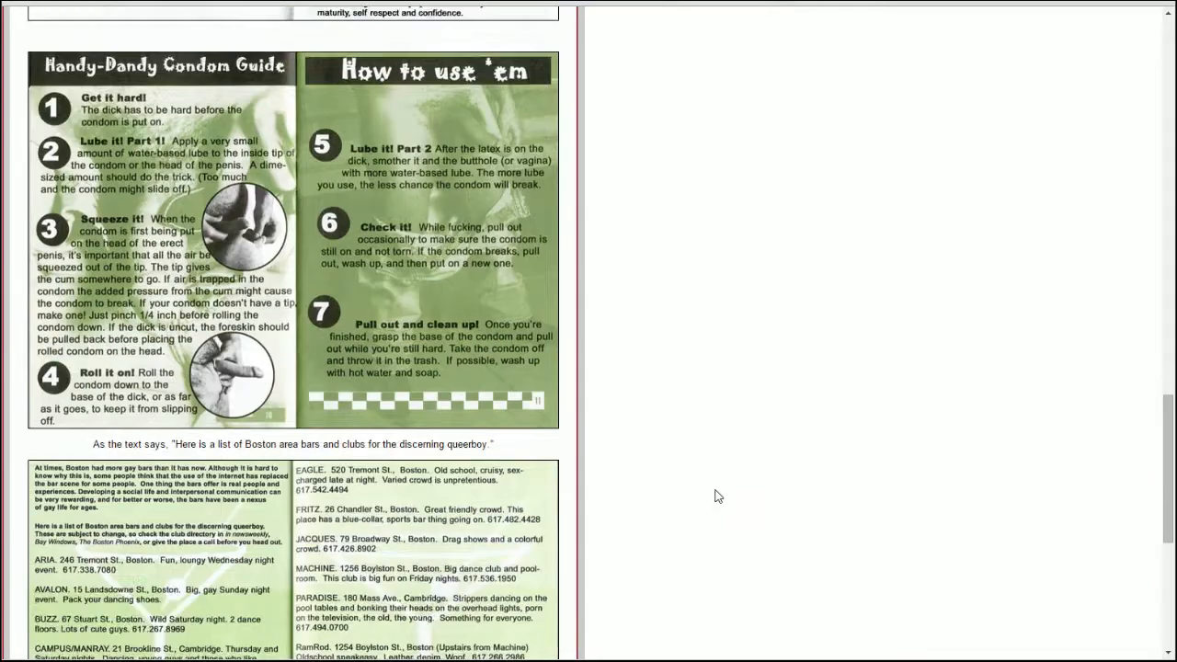
# Scroll to the Public health section's Little Black Book item with the Hospitals heading showing.
pyautogui.scroll(-3)
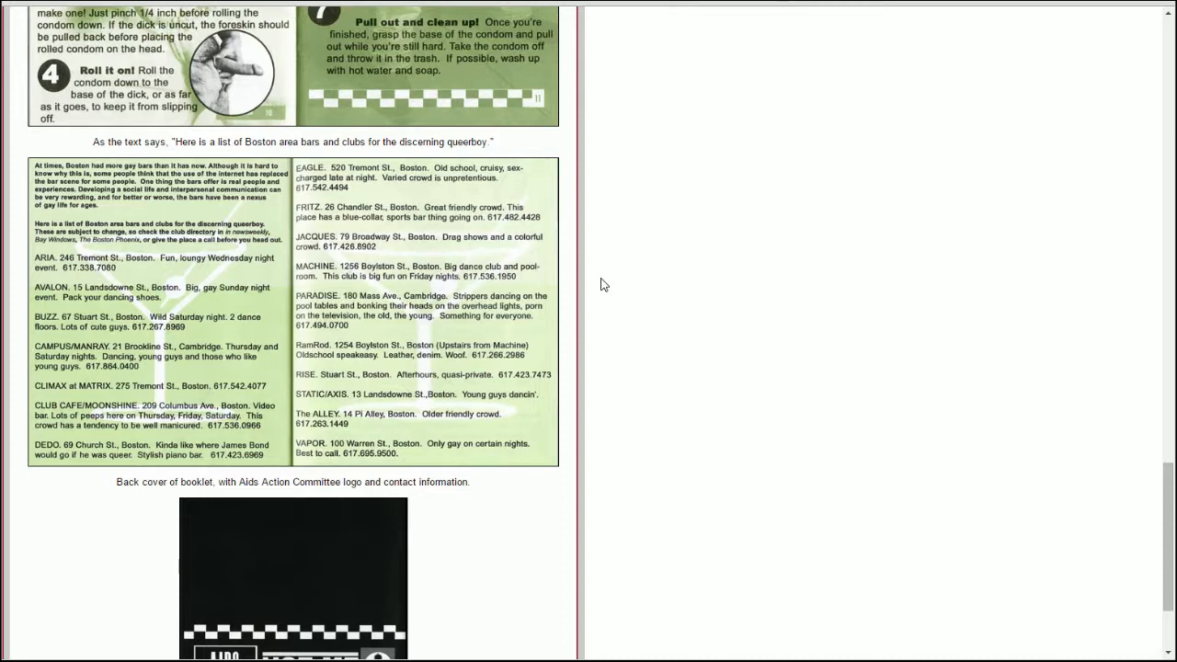
pyautogui.moveTo(593, 284)
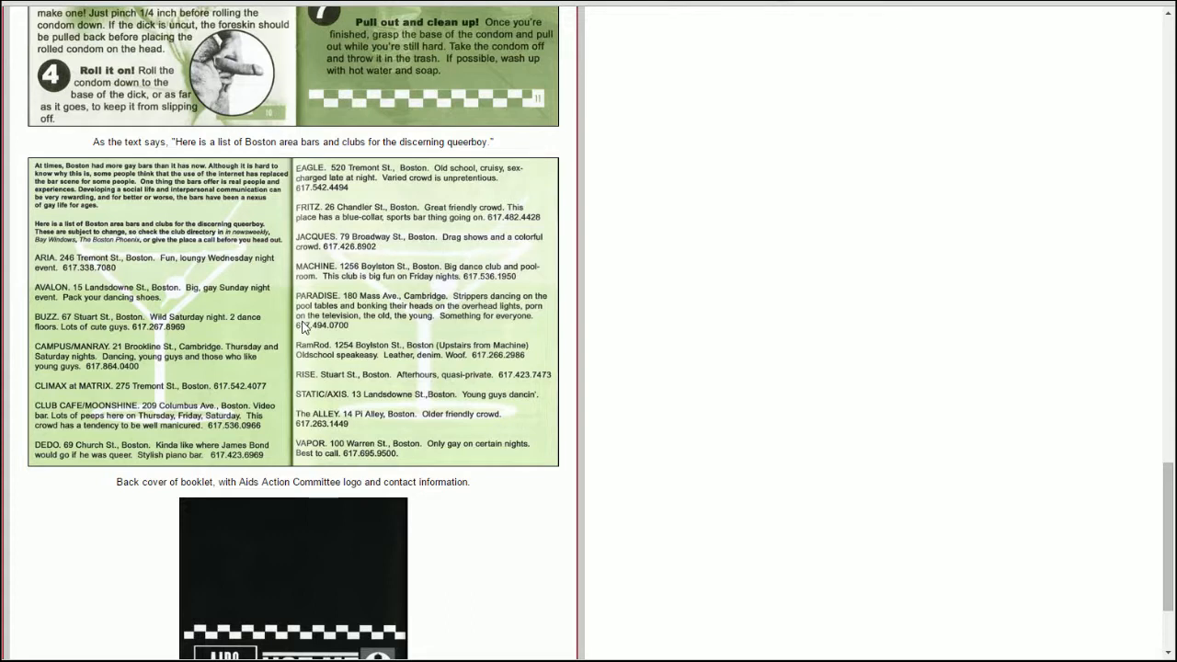
pyautogui.moveTo(103, 309)
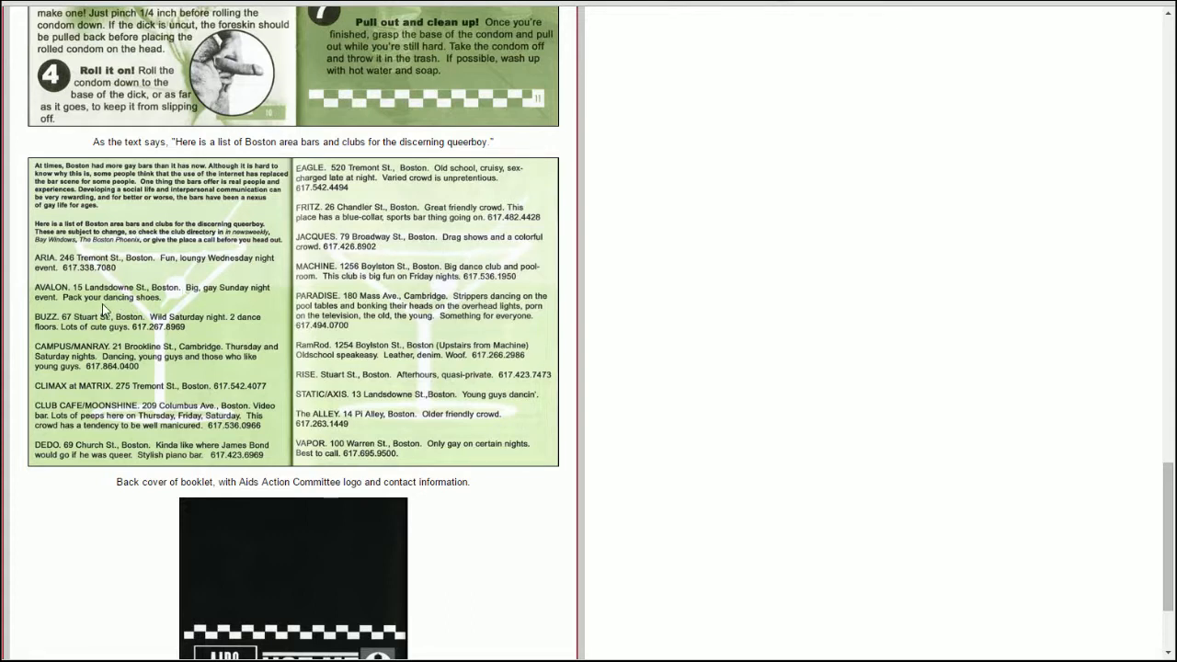
pyautogui.moveTo(92, 338)
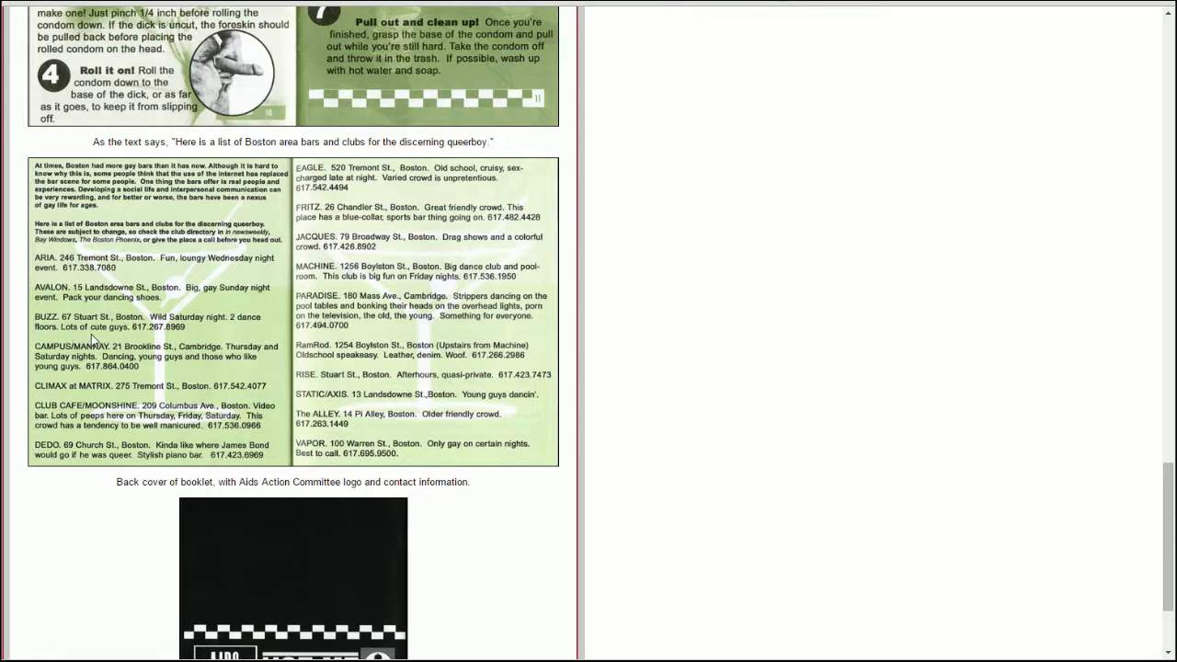
pyautogui.moveTo(174, 372)
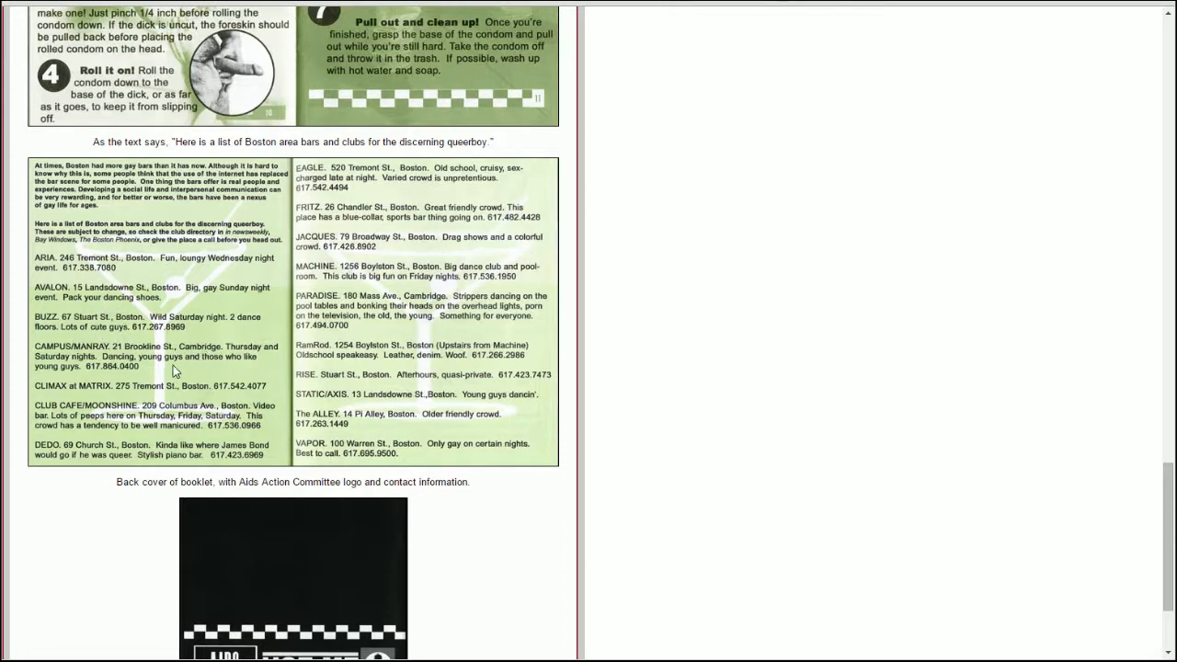
pyautogui.moveTo(217, 355)
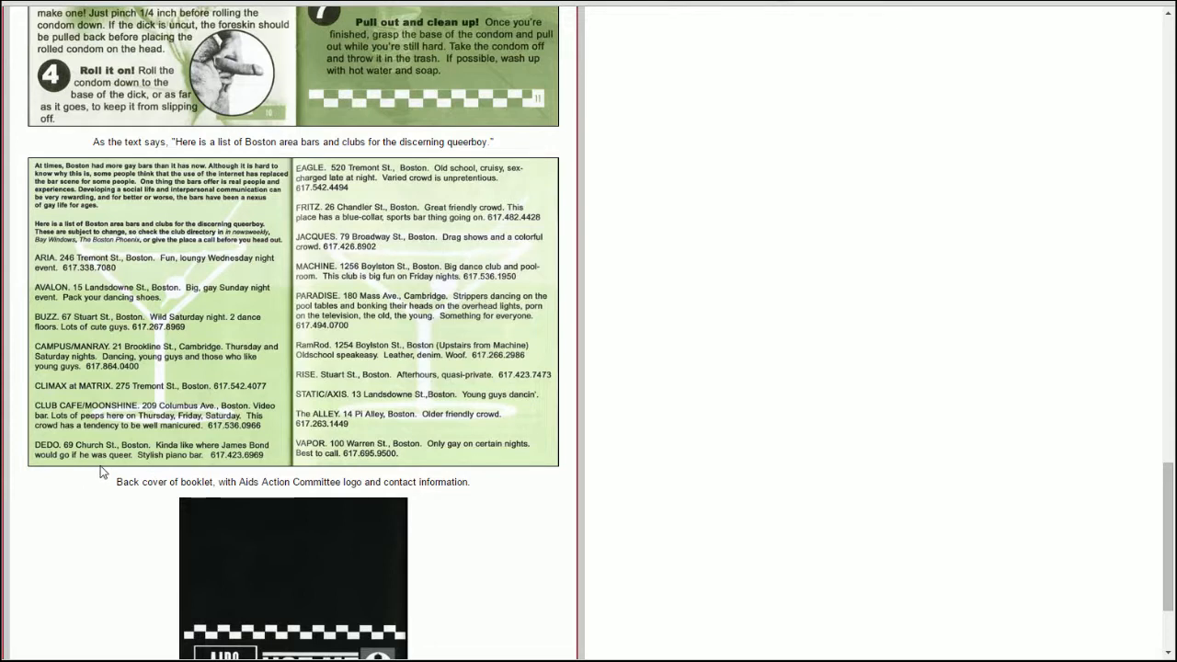
pyautogui.moveTo(585, 303)
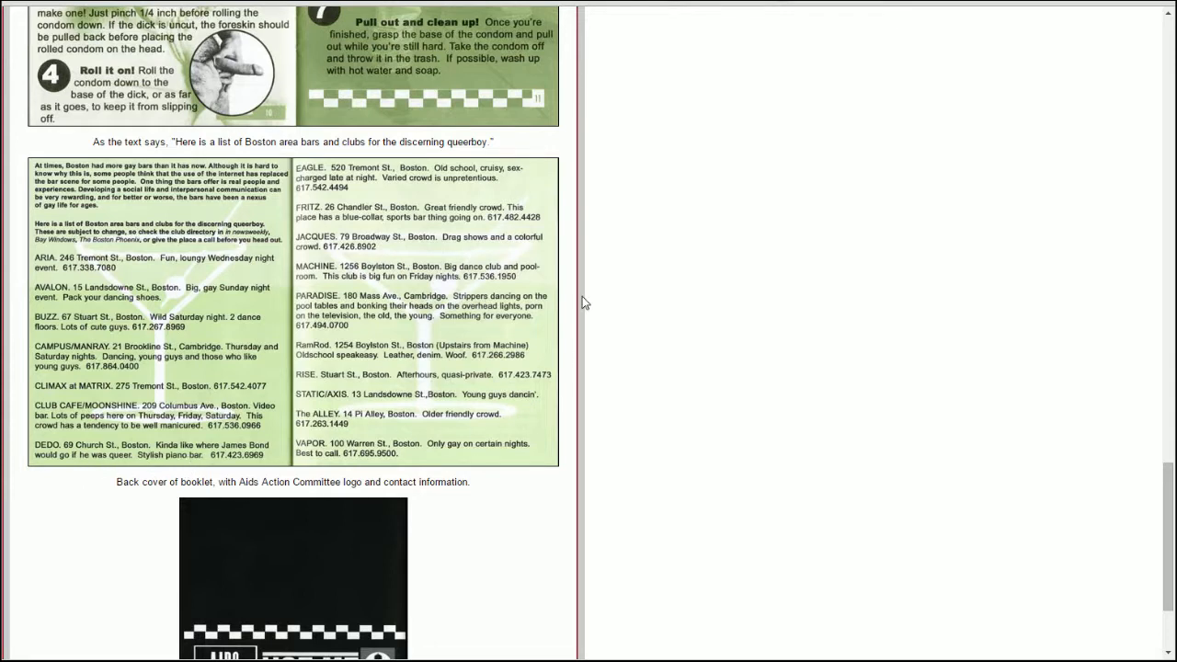
pyautogui.moveTo(476, 213)
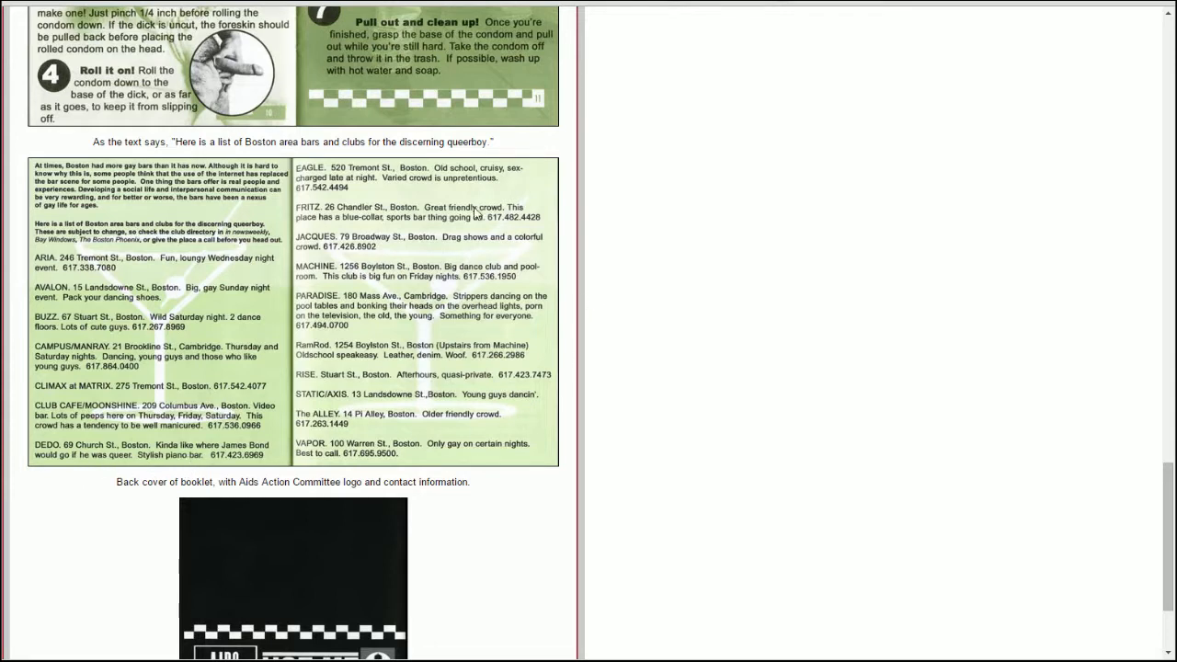
pyautogui.moveTo(451, 187)
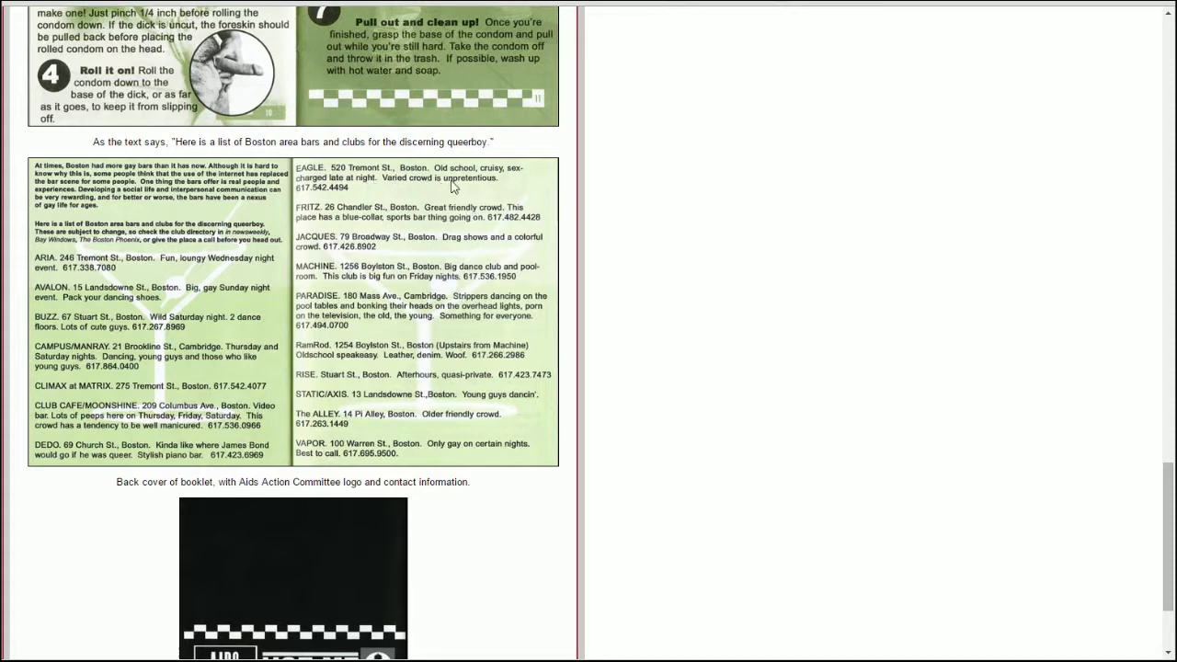
pyautogui.moveTo(432, 187)
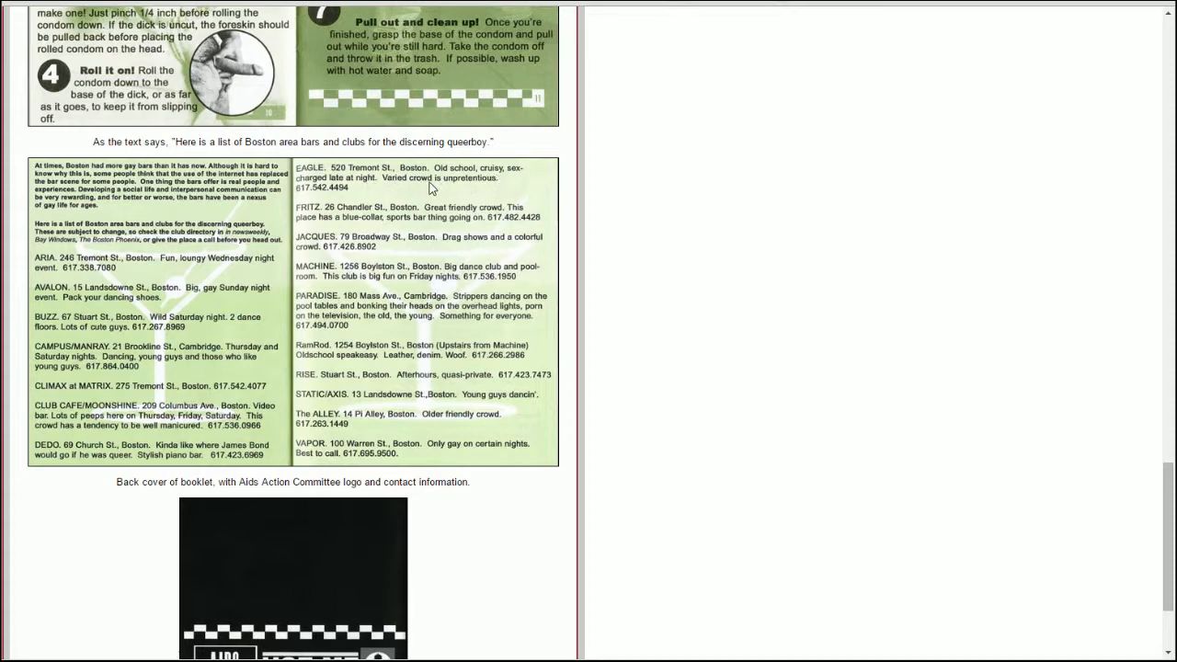
pyautogui.moveTo(592, 187)
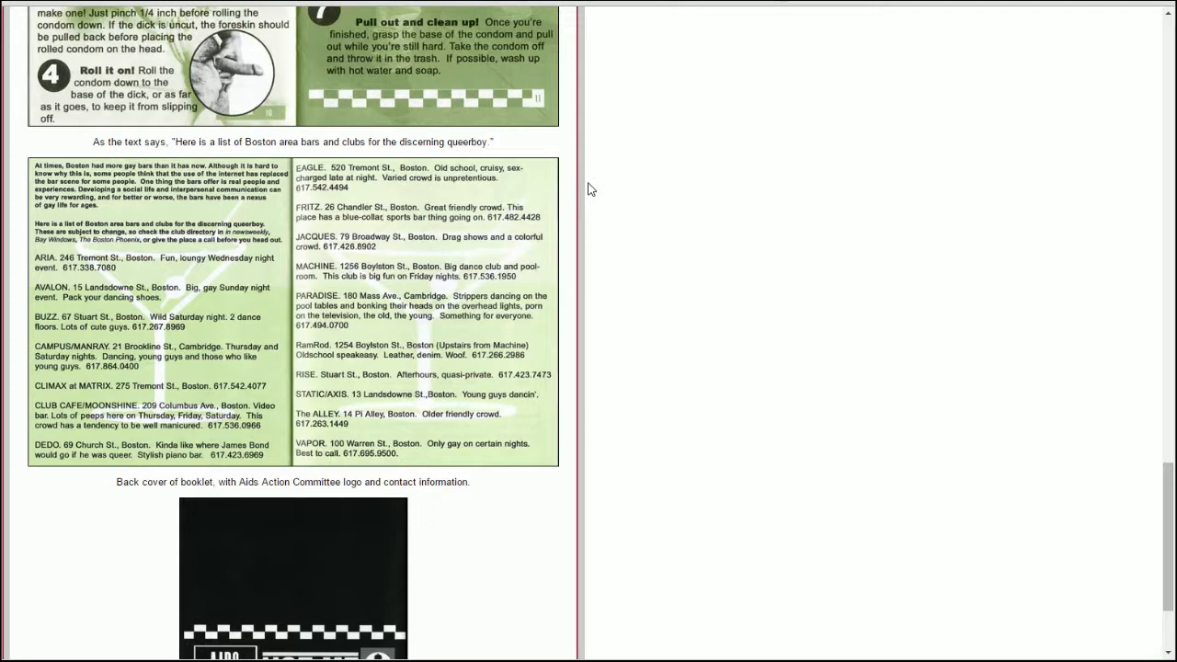
pyautogui.moveTo(578, 269)
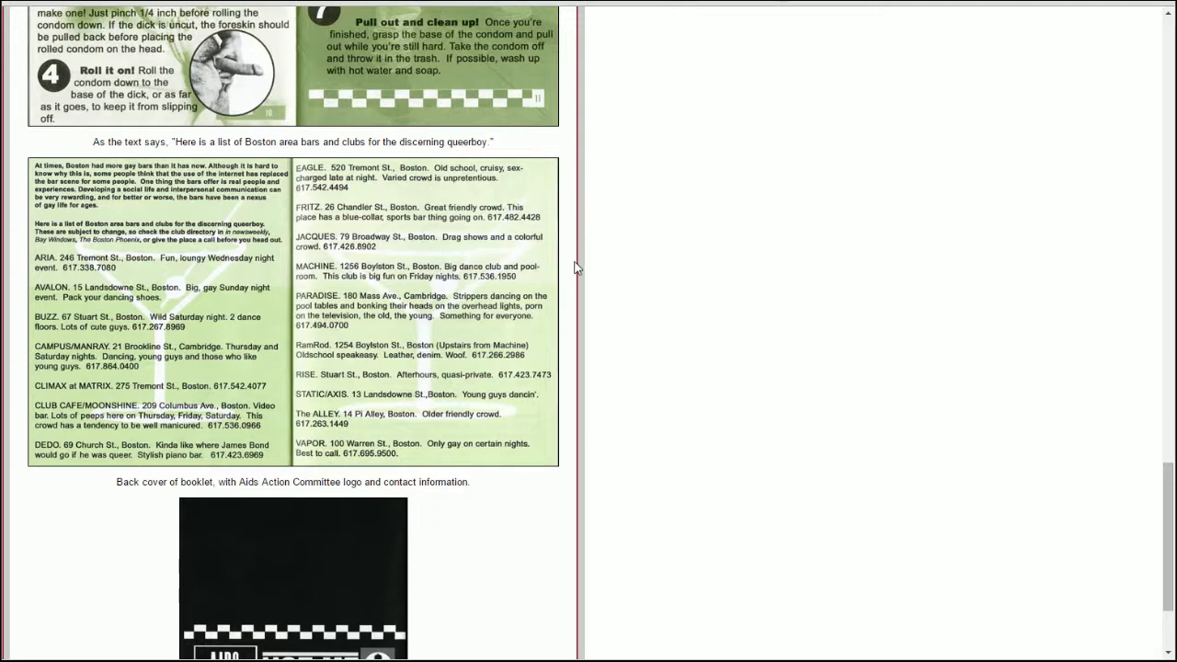
pyautogui.moveTo(565, 290)
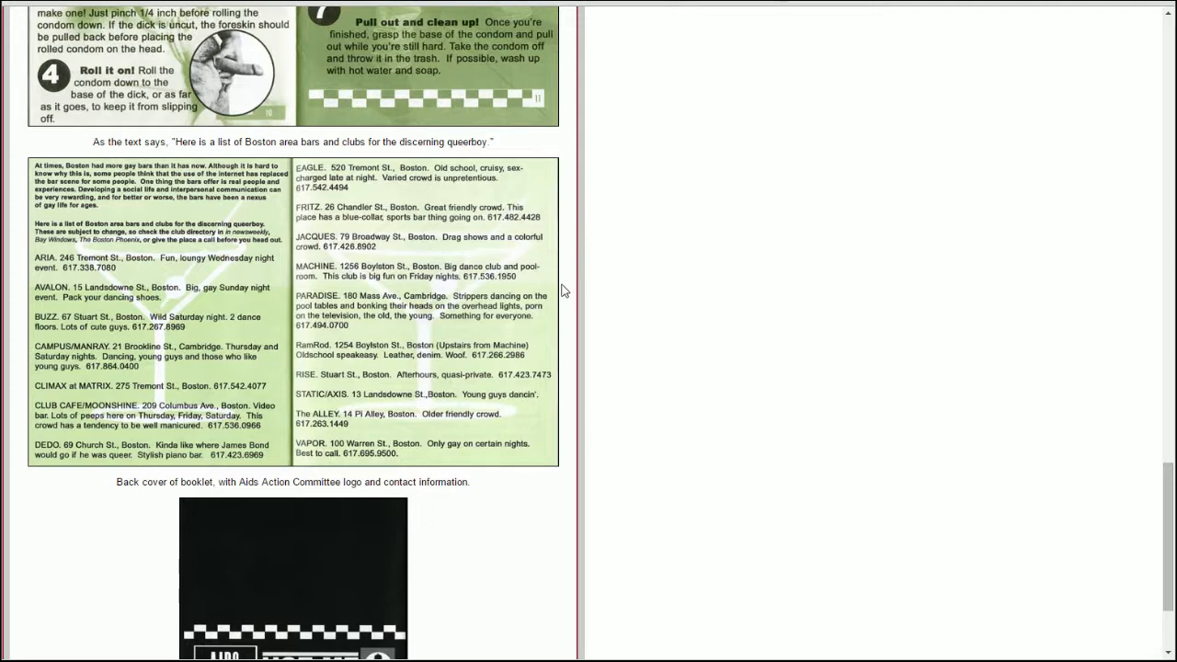
pyautogui.moveTo(554, 312)
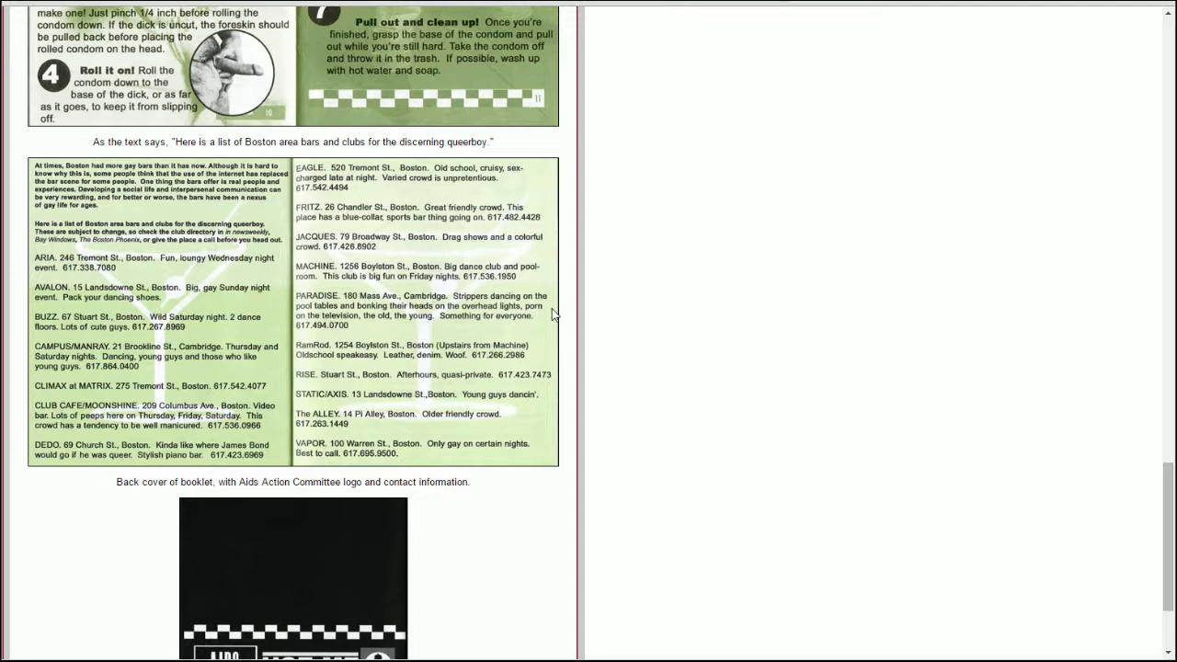
pyautogui.moveTo(496, 320)
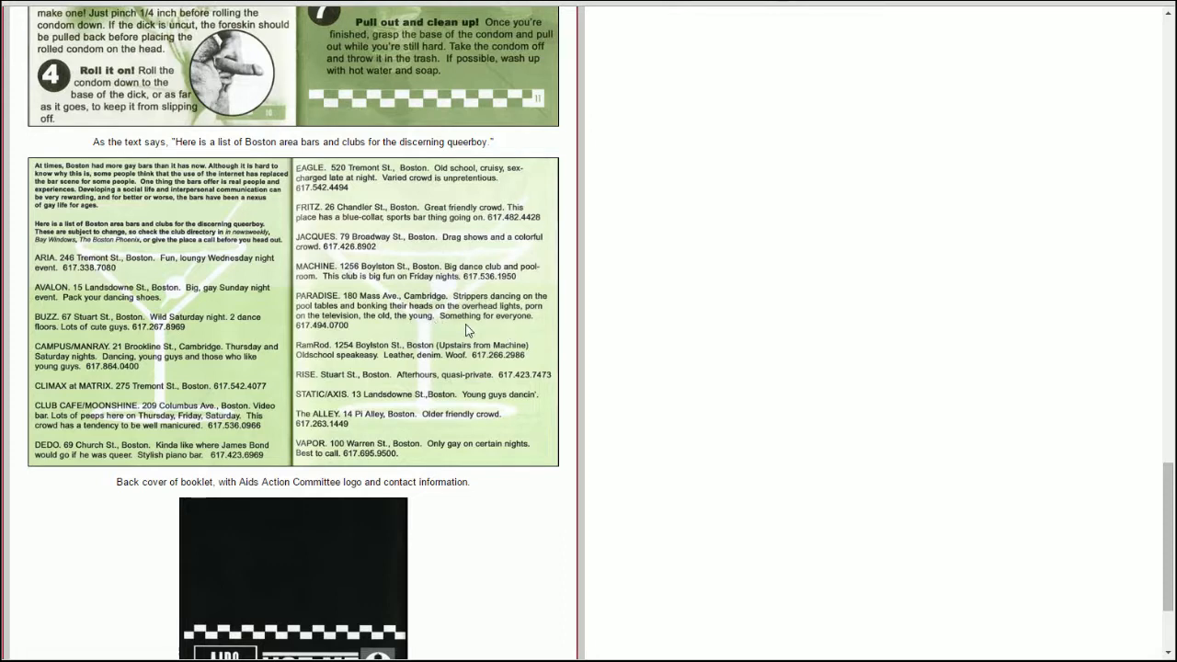
pyautogui.moveTo(456, 357)
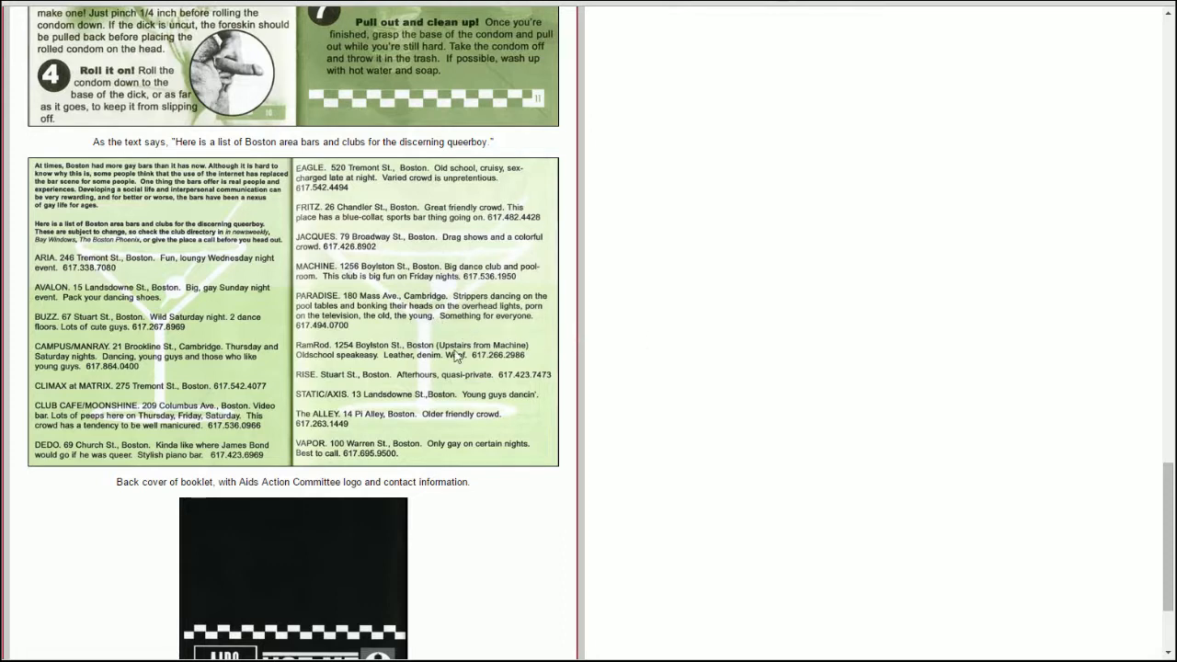
pyautogui.moveTo(462, 361)
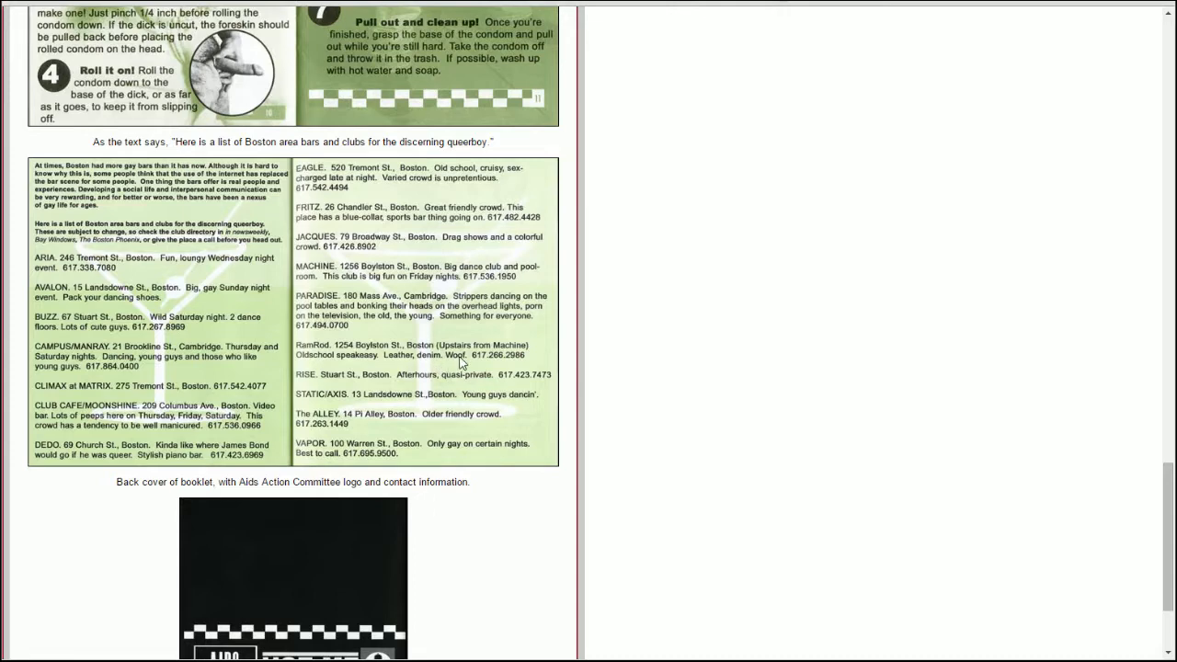
pyautogui.moveTo(582, 359)
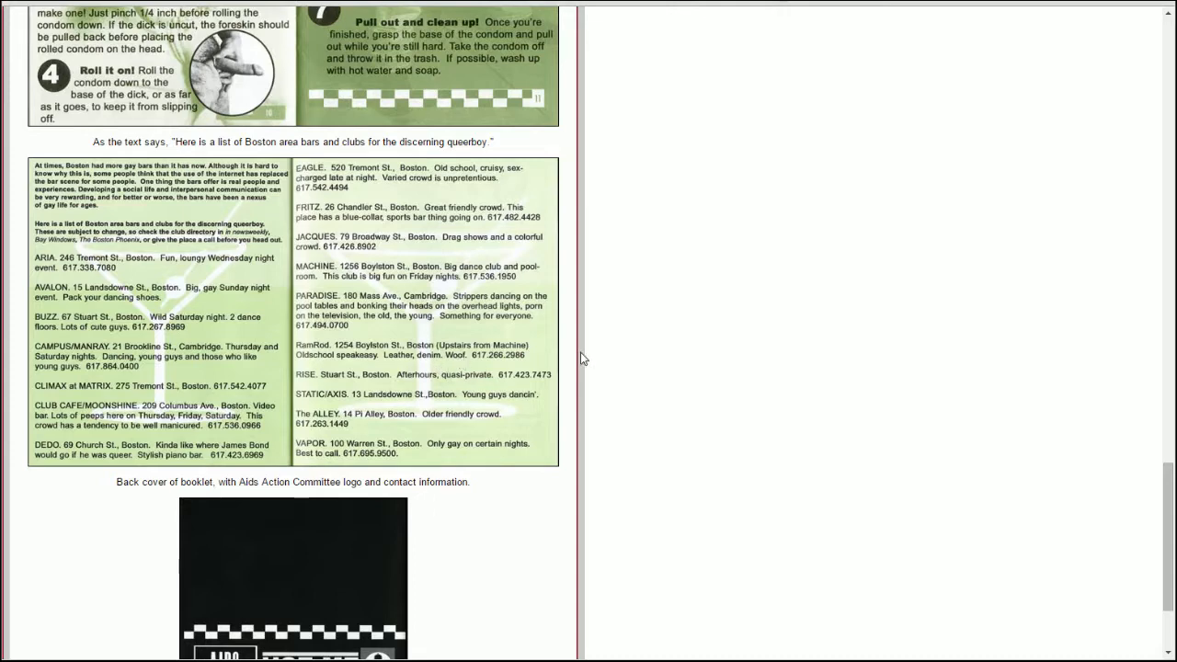
pyautogui.moveTo(585, 394)
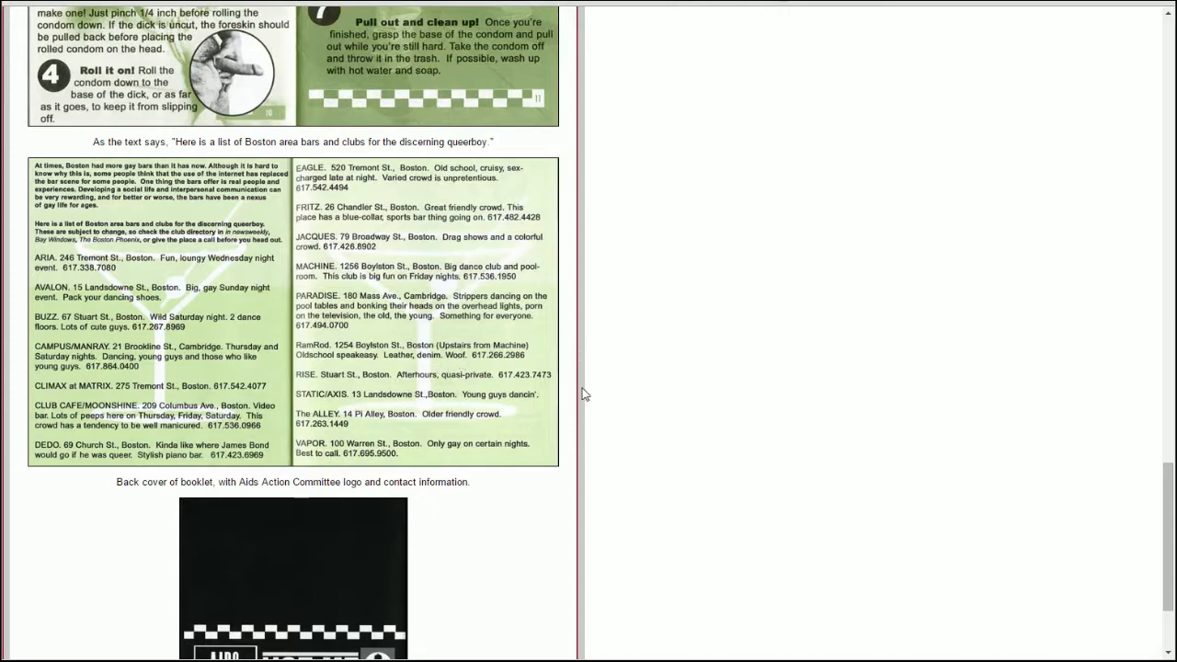
pyautogui.scroll(-3)
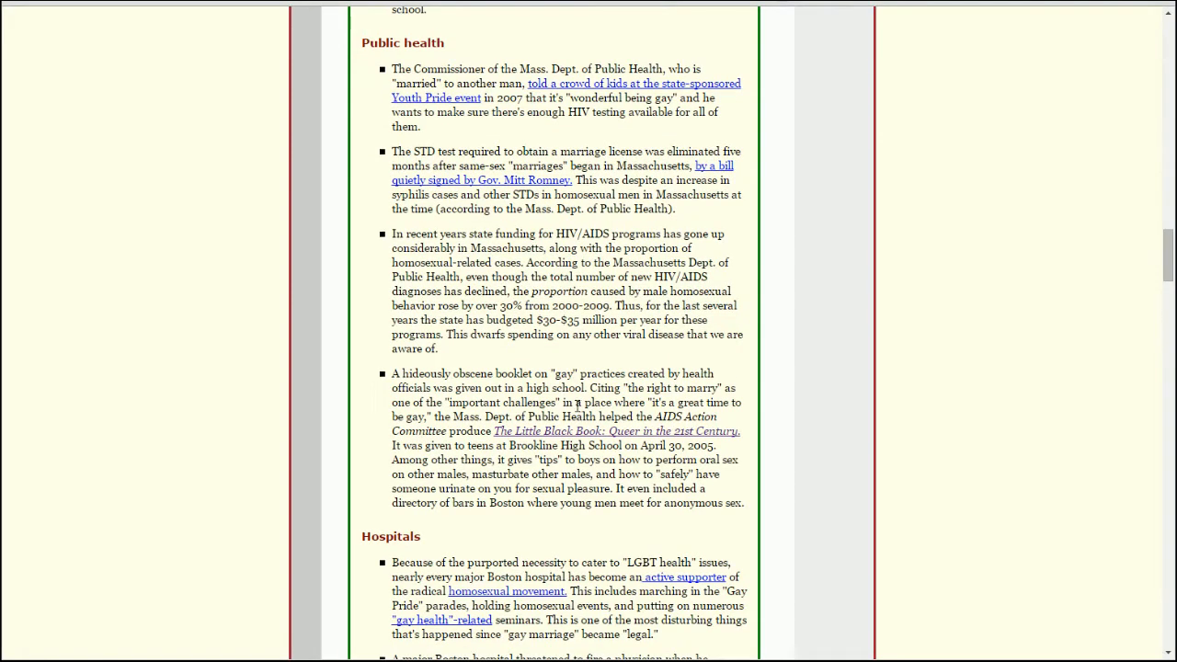
pyautogui.moveTo(622, 500)
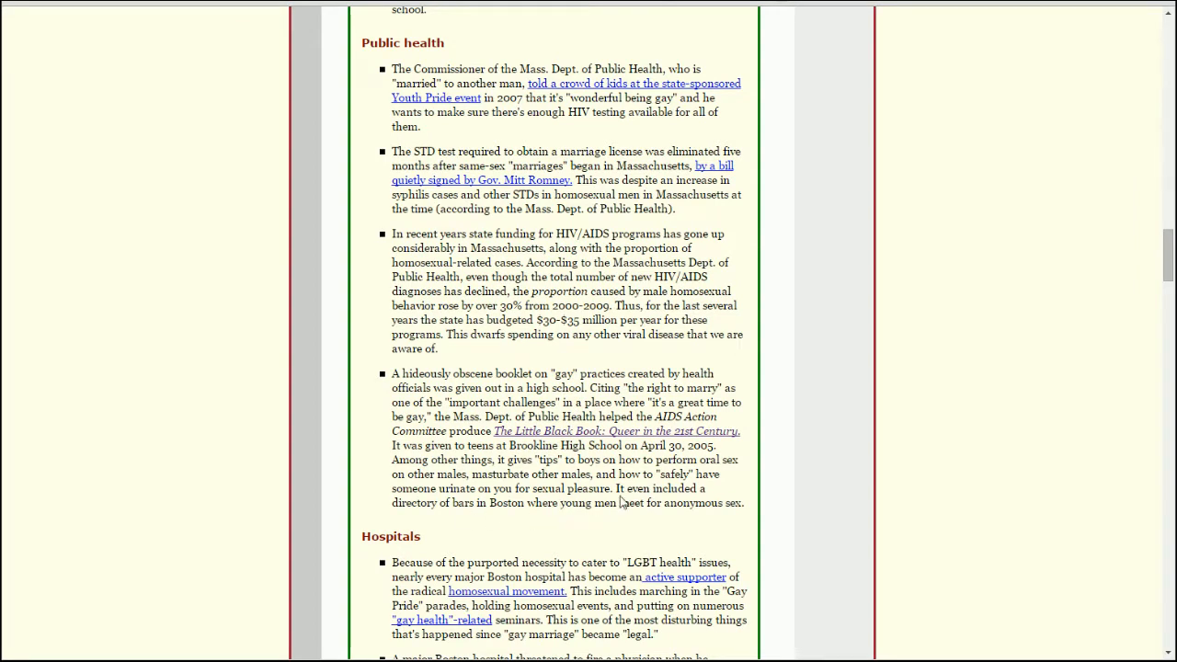
# Highlight the sentence about a directory of Boston bars and reopen the booklet page with the bar list.
pyautogui.moveTo(617, 489); pyautogui.dragTo(745, 504)
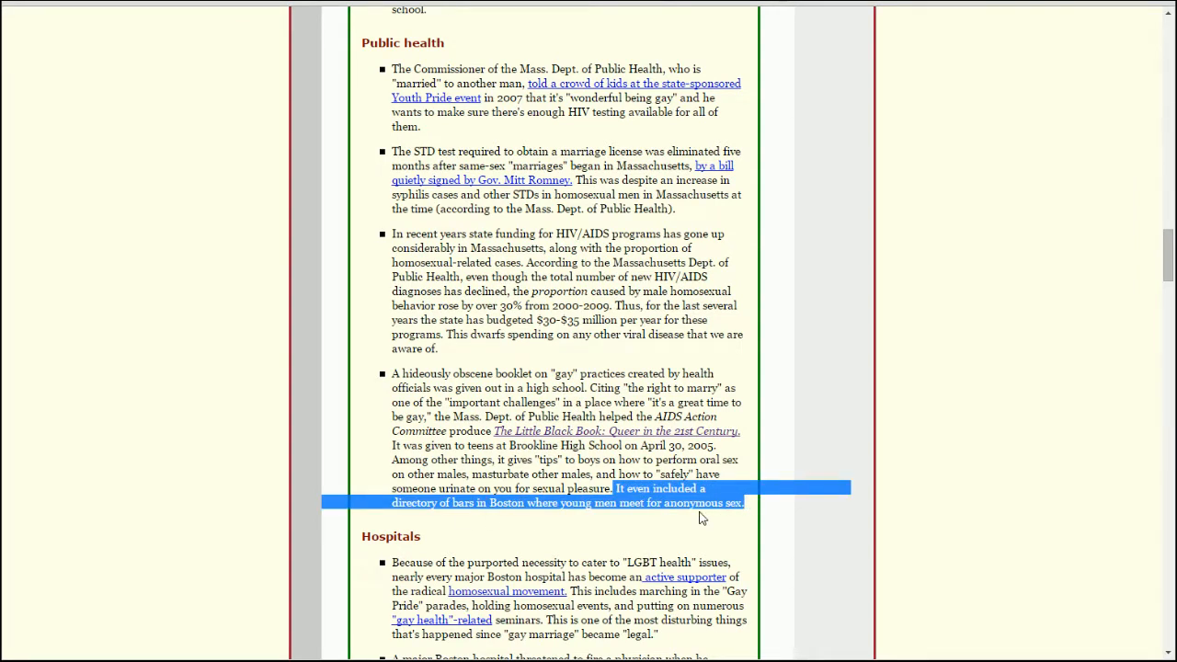
pyautogui.click(703, 519)
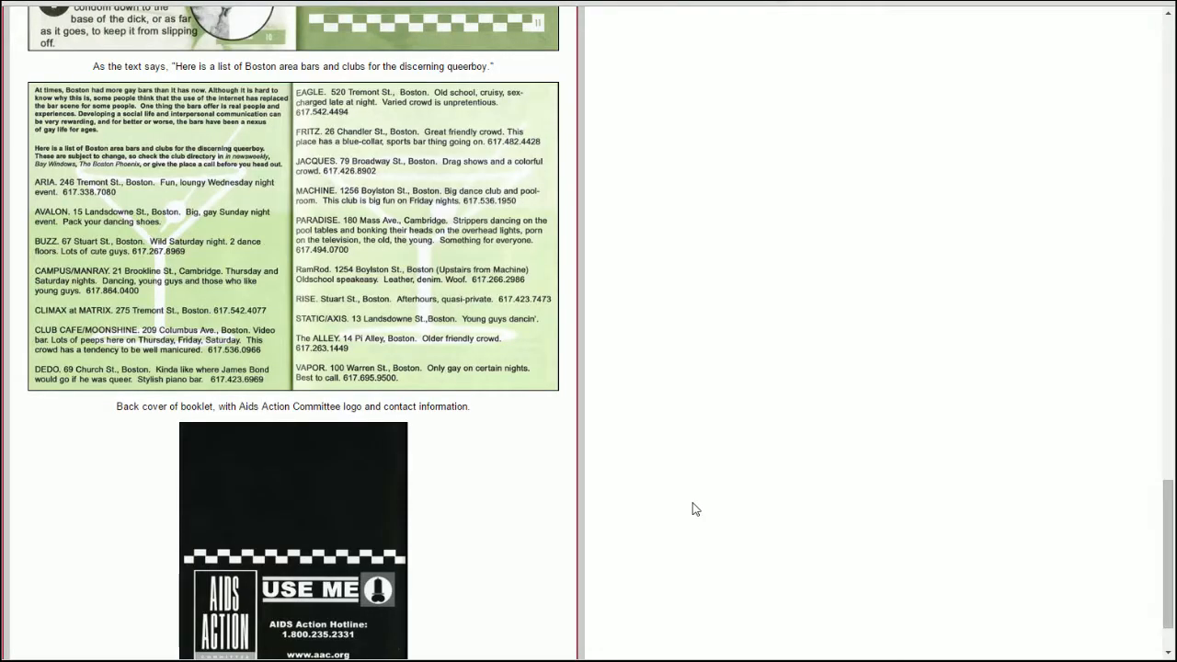
# Scroll the Little Black Book page back up past the condom guide to its cover and acknowledgements.
pyautogui.scroll(-3)
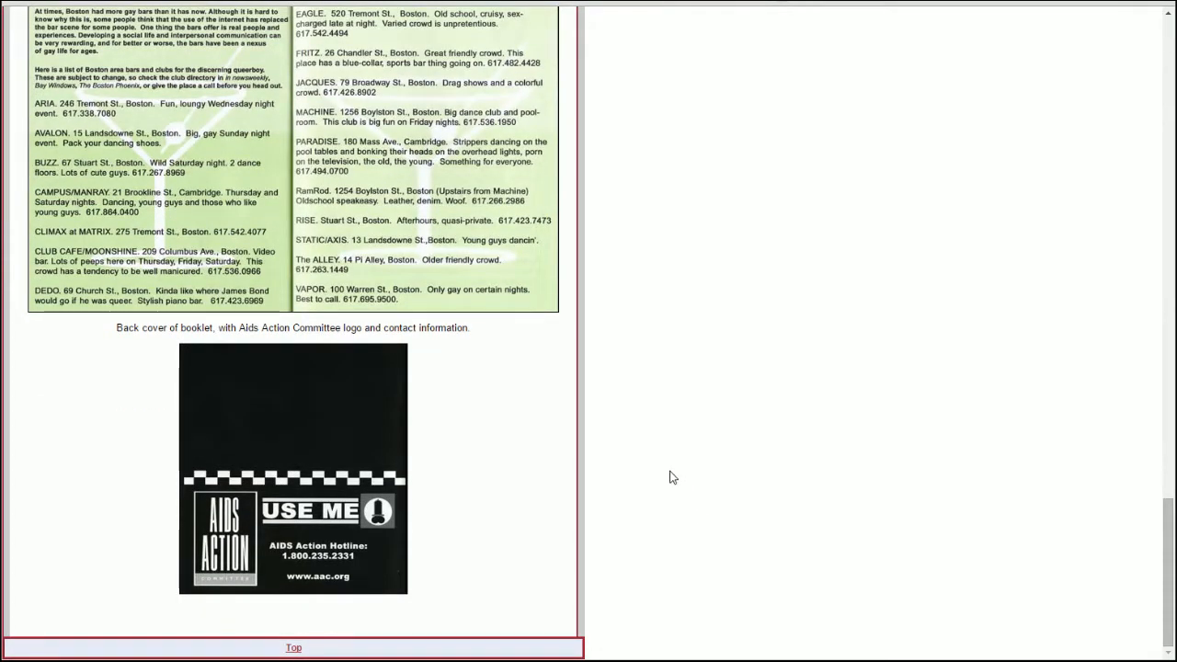
pyautogui.scroll(3)
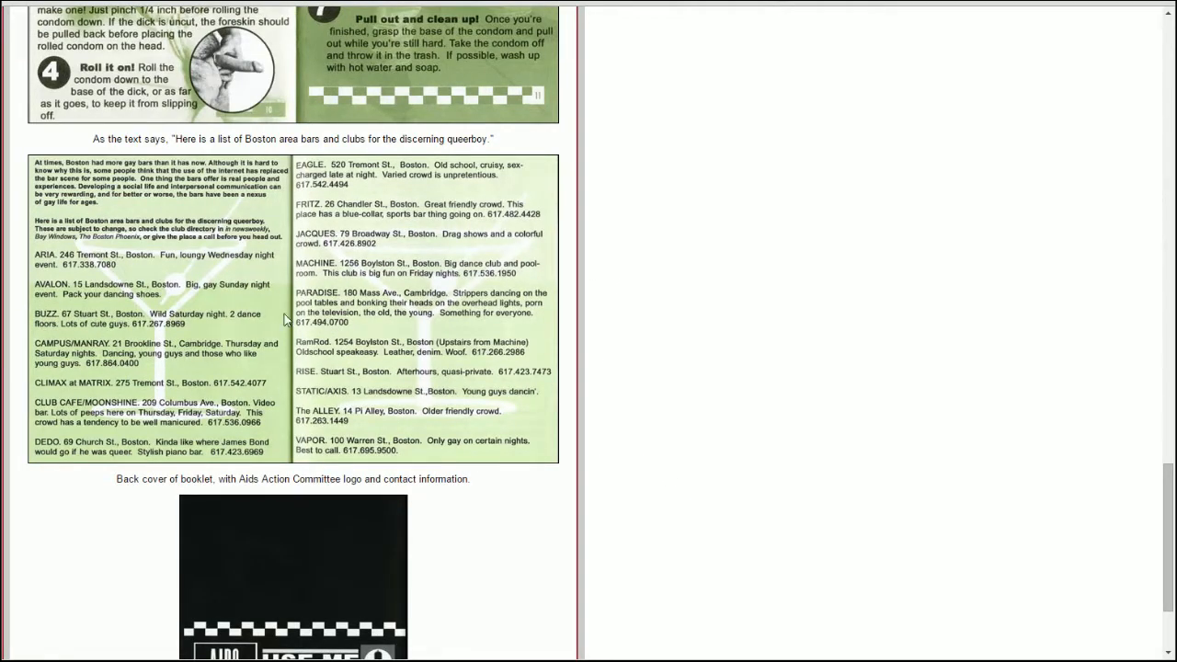
pyautogui.moveTo(578, 361)
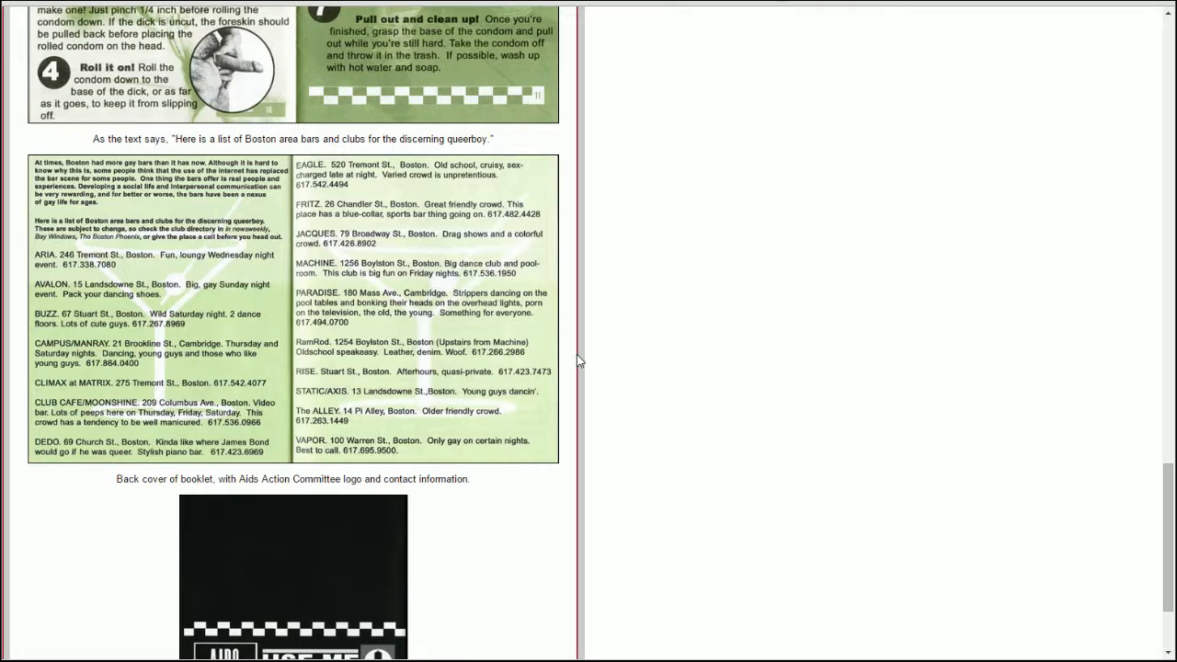
pyautogui.scroll(3)
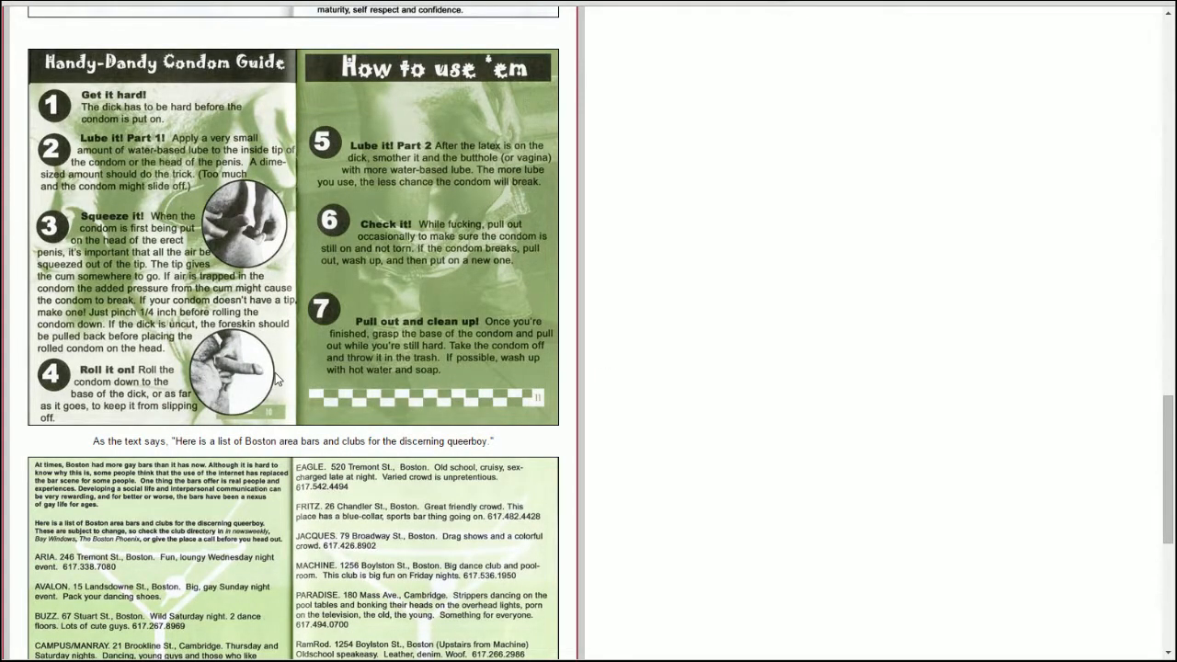
pyautogui.scroll(-3)
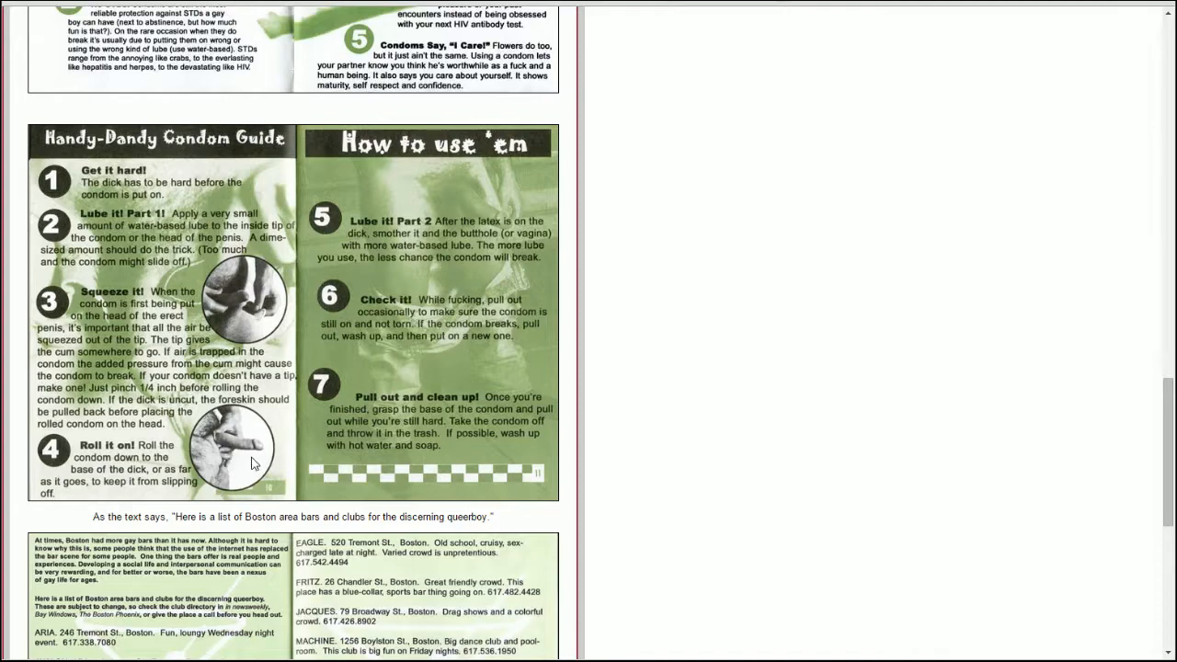
pyautogui.moveTo(677, 414)
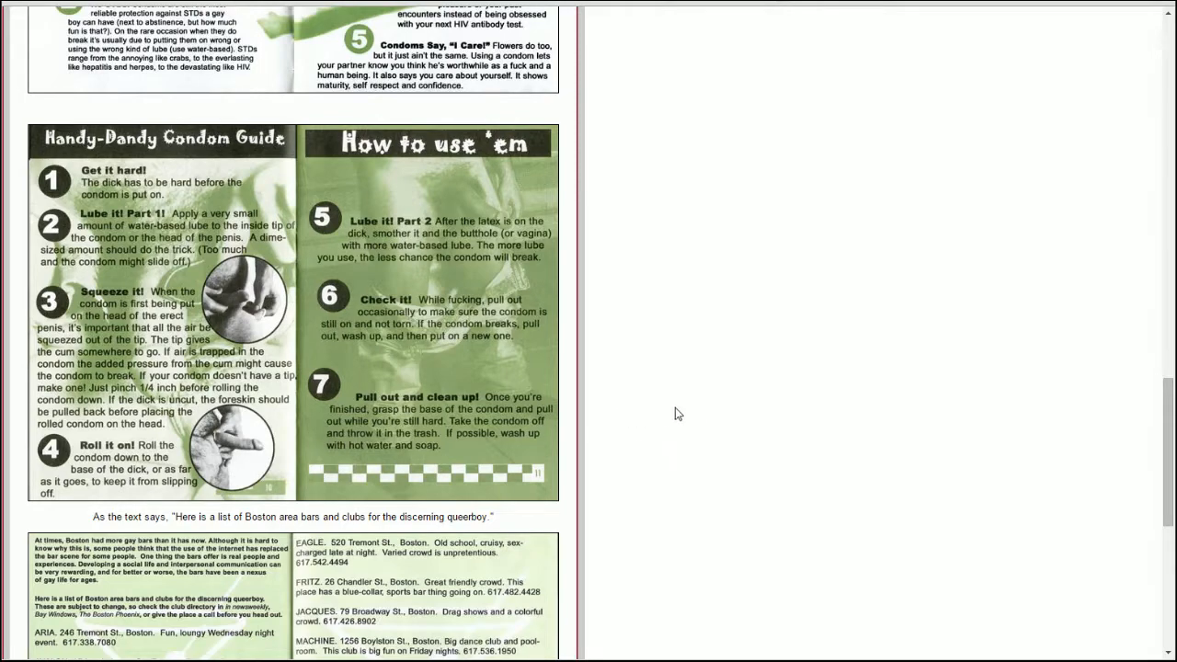
pyautogui.scroll(3)
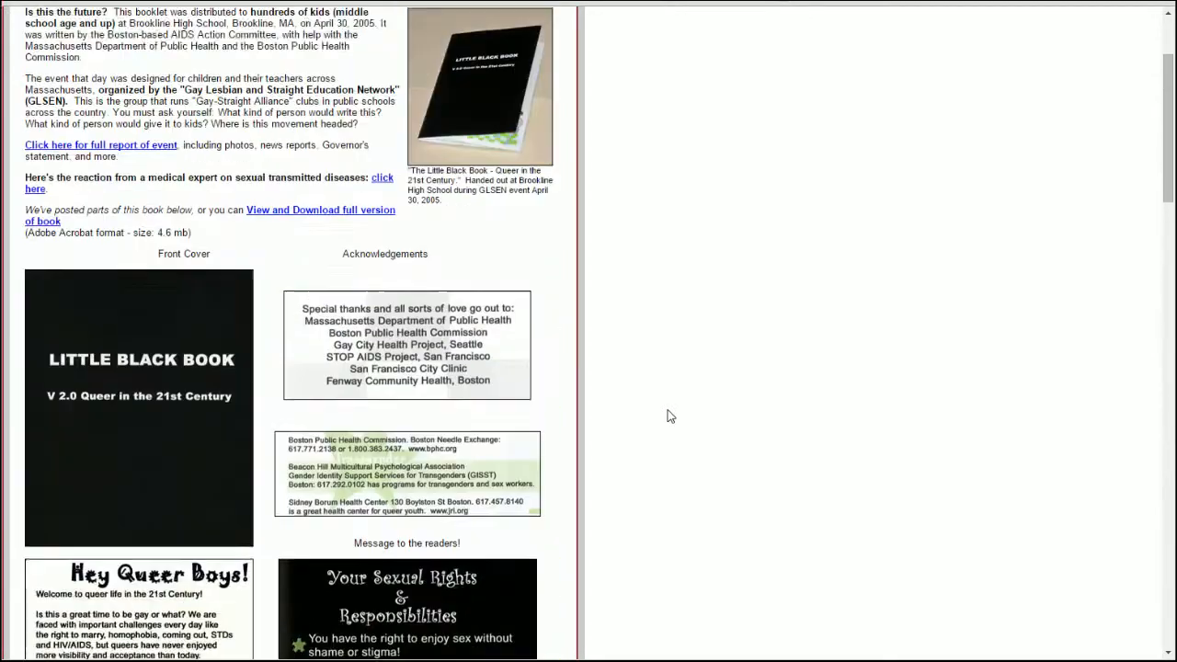
# Scroll down past the cover and acknowledgements to the How Safe is Dat? spread and condom guide.
pyautogui.scroll(-3)
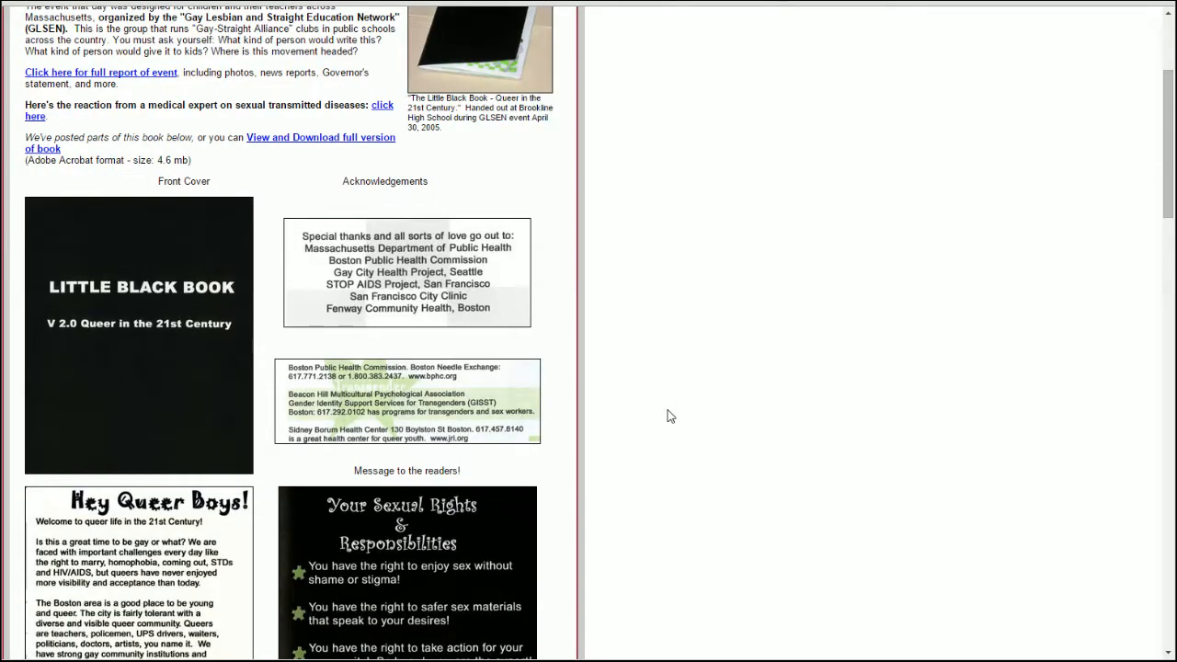
pyautogui.scroll(-3)
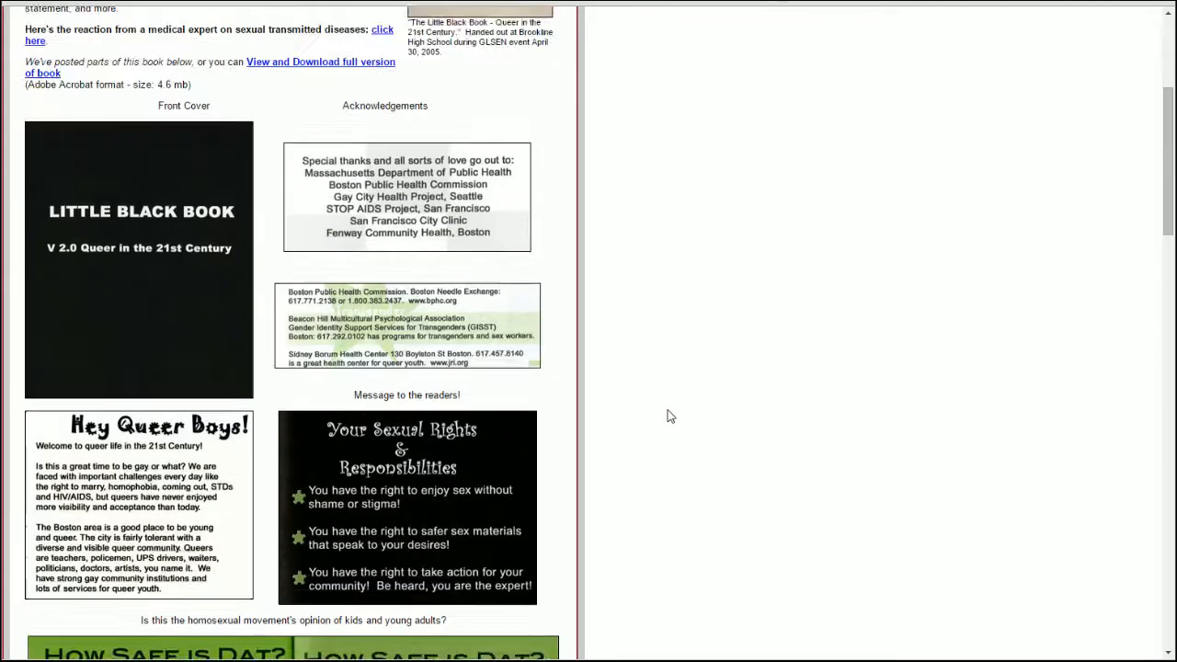
pyautogui.scroll(3)
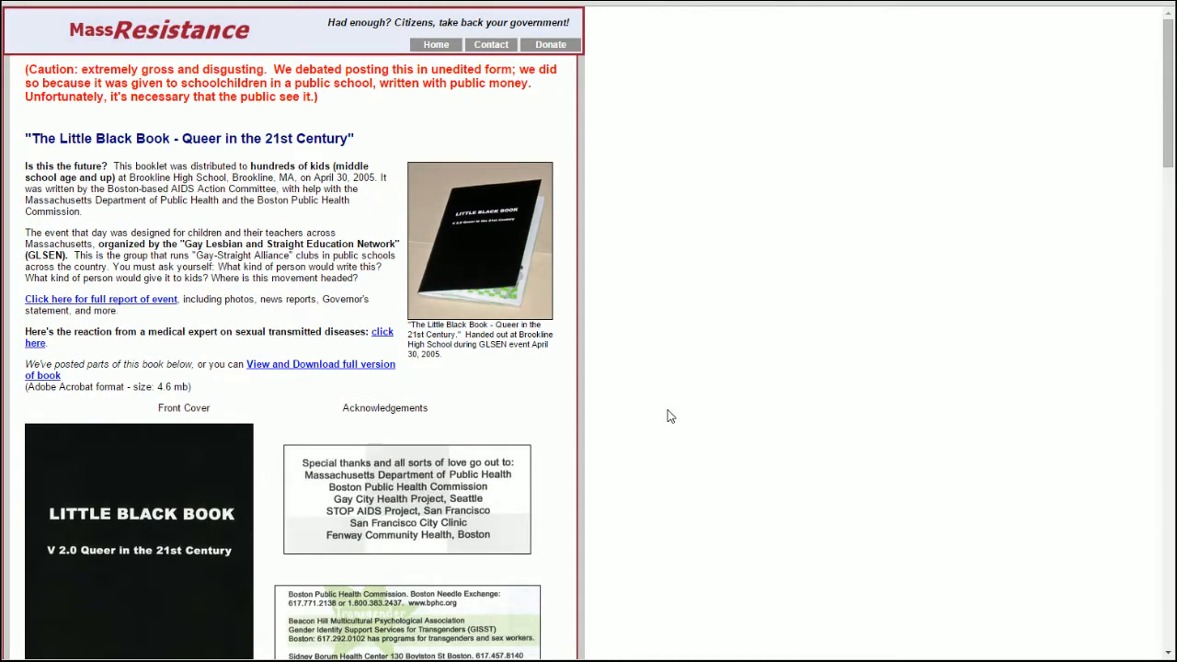
pyautogui.moveTo(136, 256)
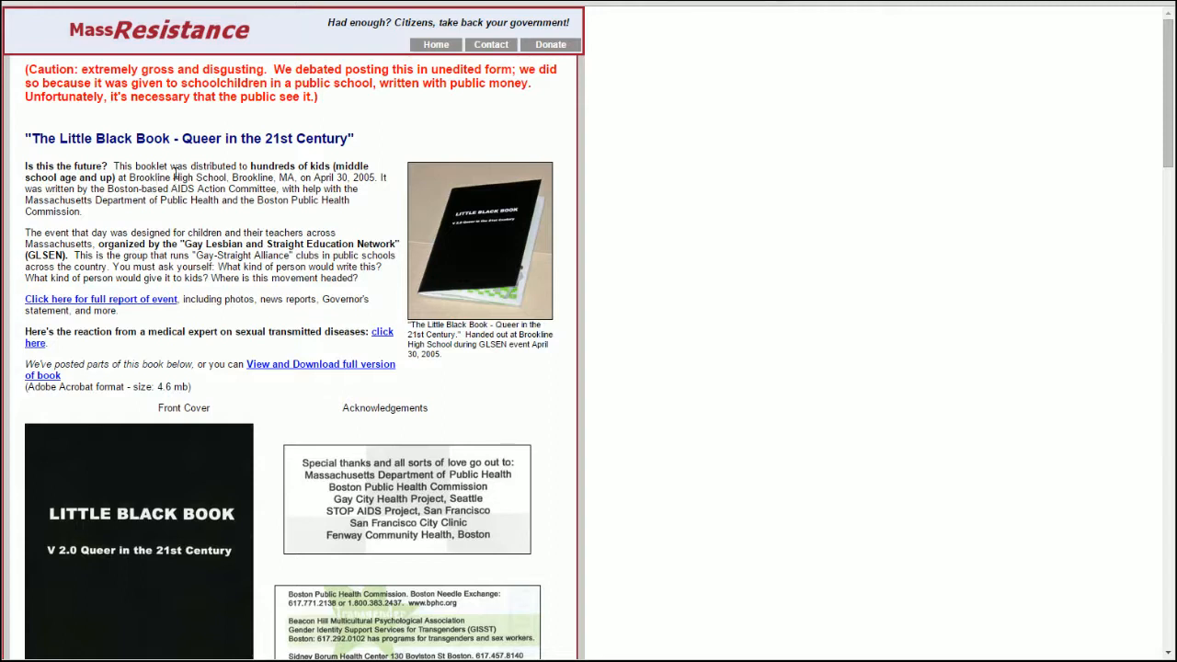
pyautogui.moveTo(292, 292)
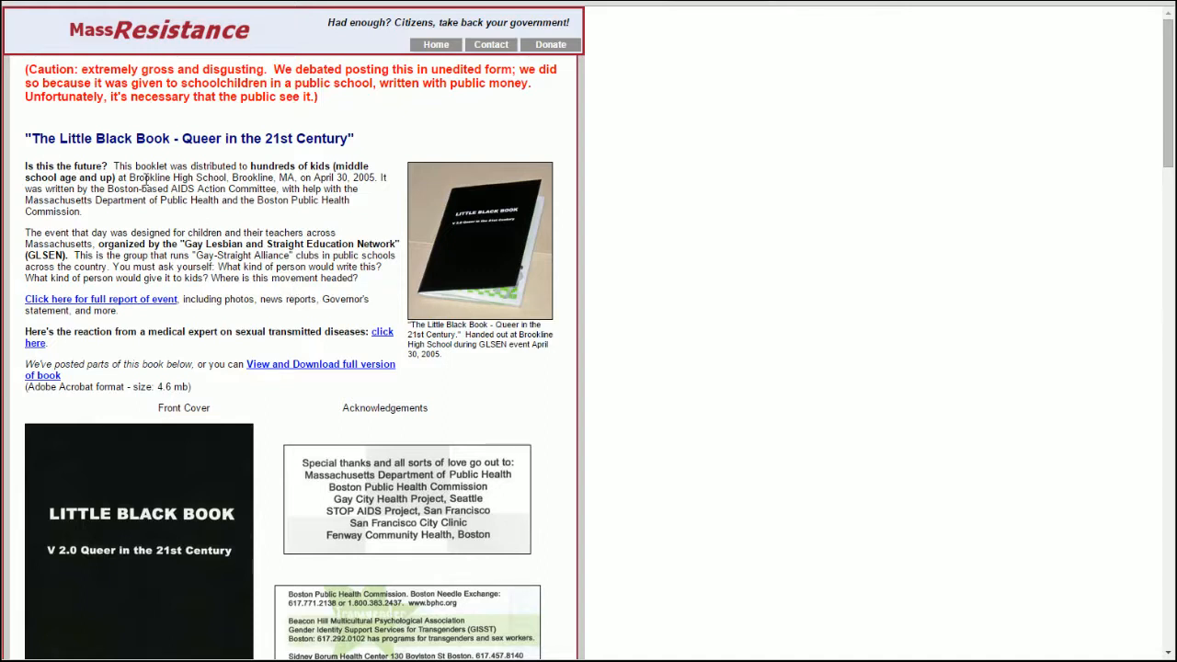
pyautogui.moveTo(654, 362)
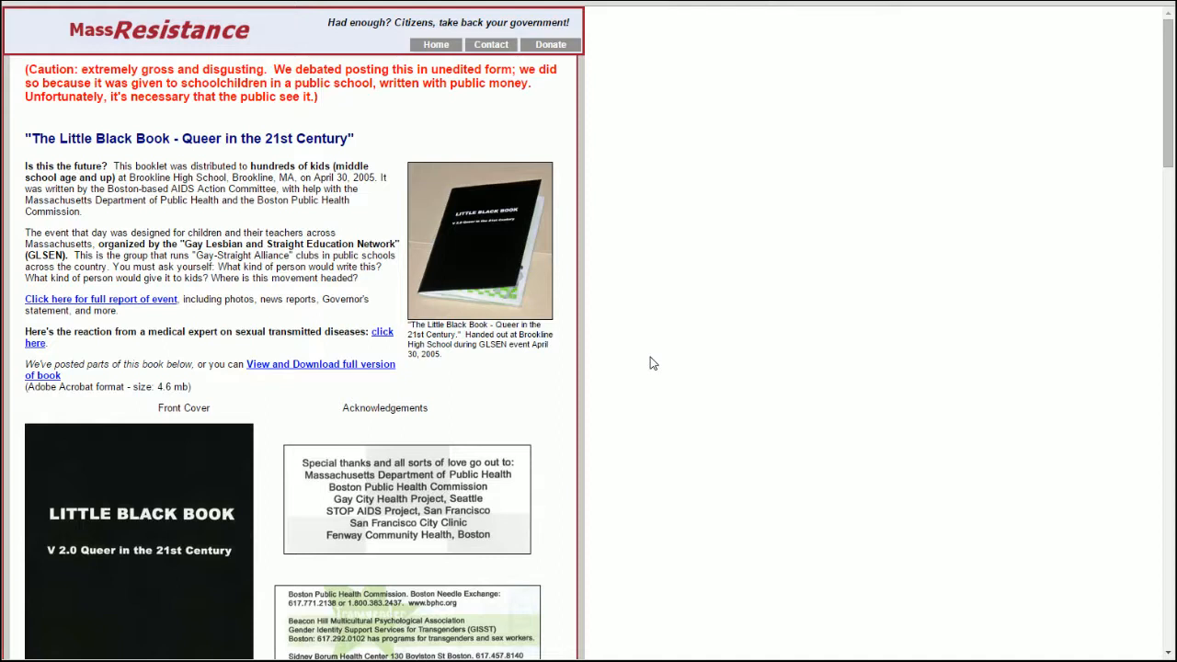
pyautogui.moveTo(640, 340)
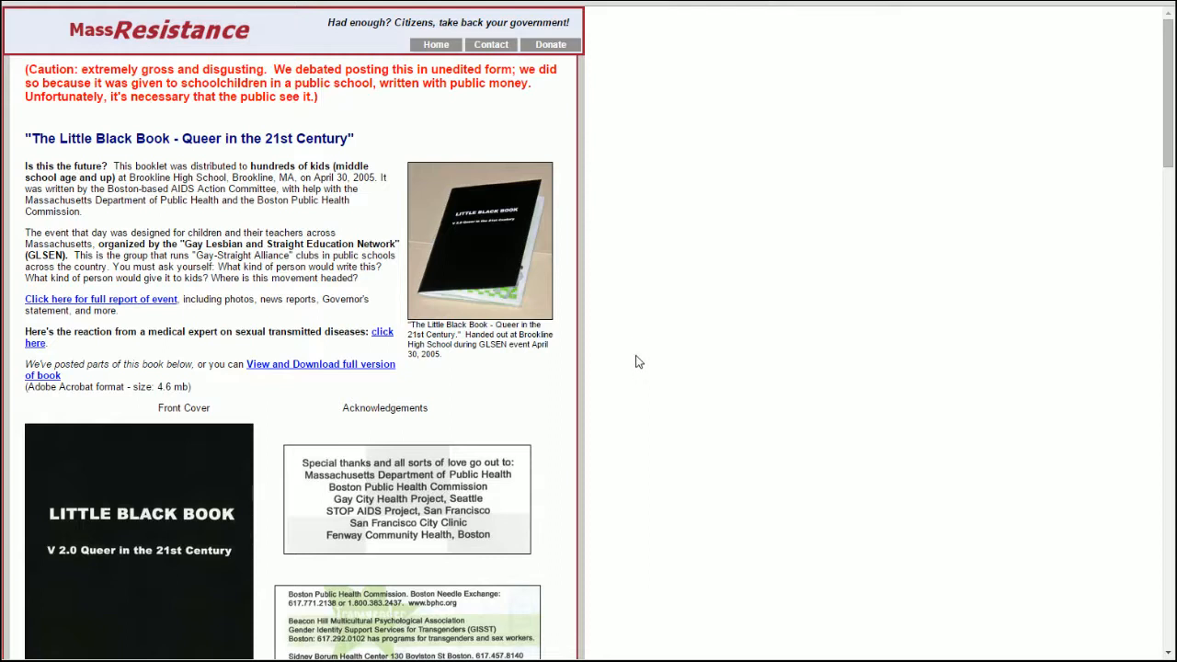
pyautogui.moveTo(632, 361)
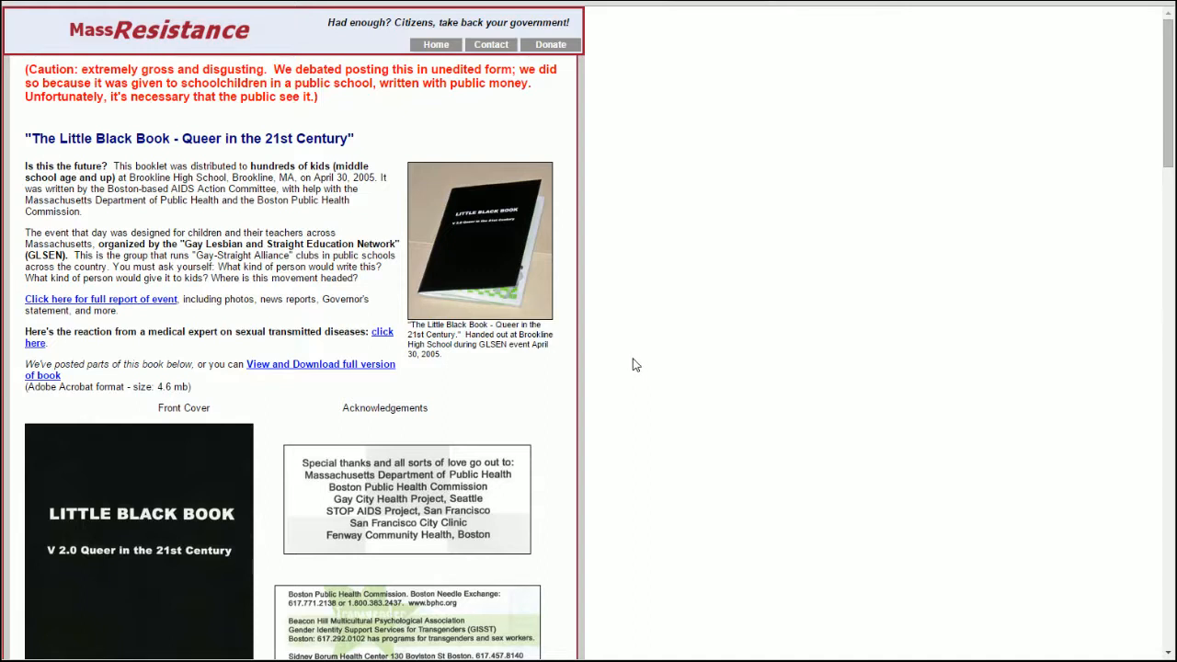
pyautogui.scroll(-3)
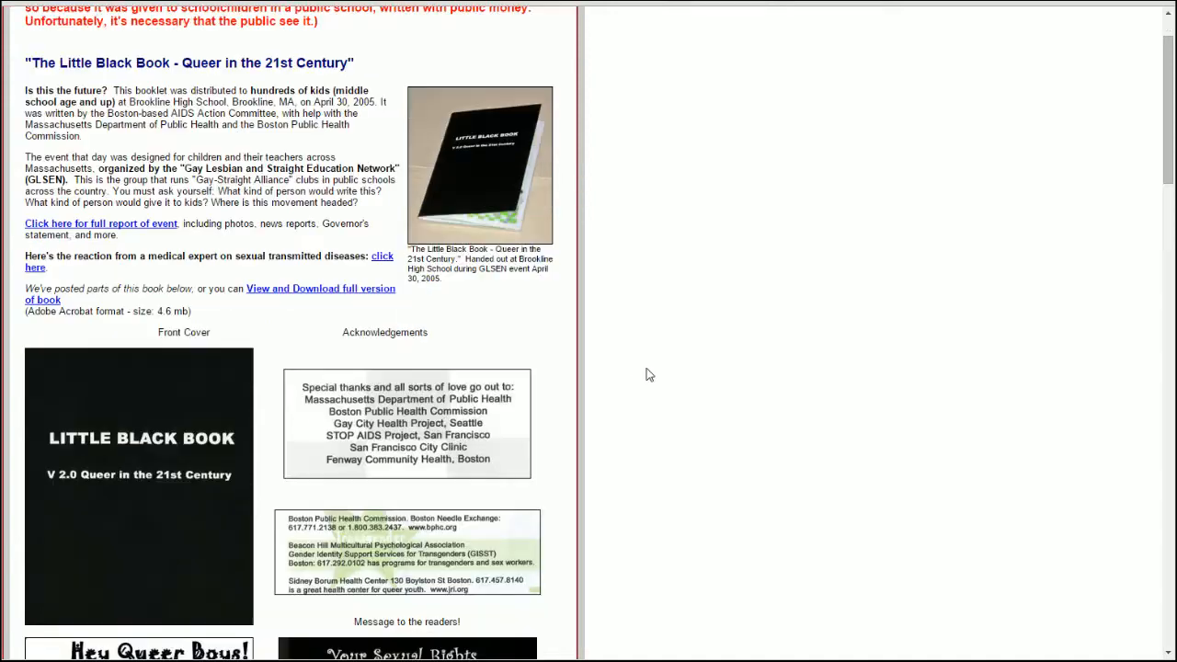
pyautogui.moveTo(640, 412)
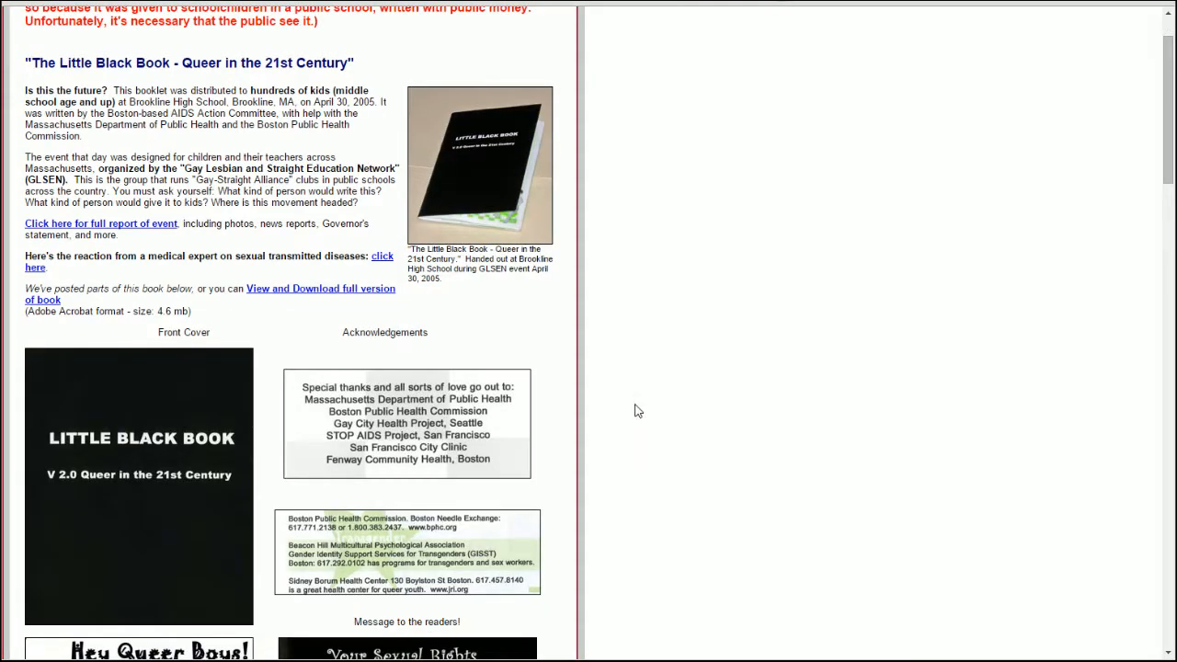
pyautogui.scroll(-3)
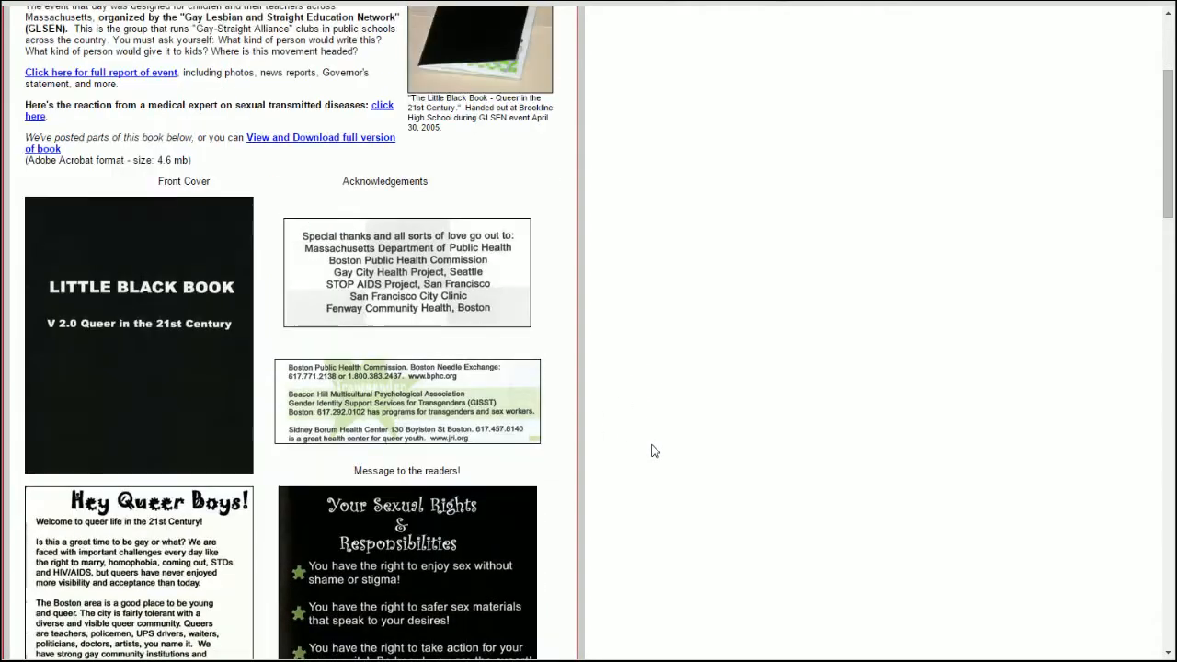
pyautogui.scroll(3)
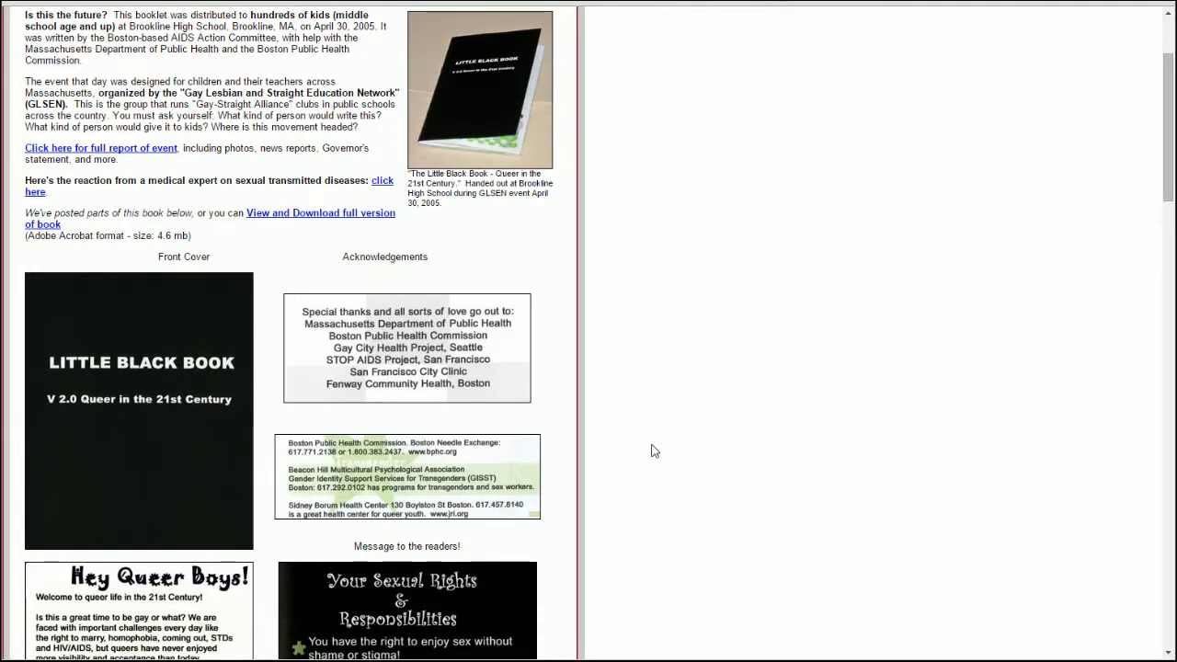
pyautogui.moveTo(651, 458)
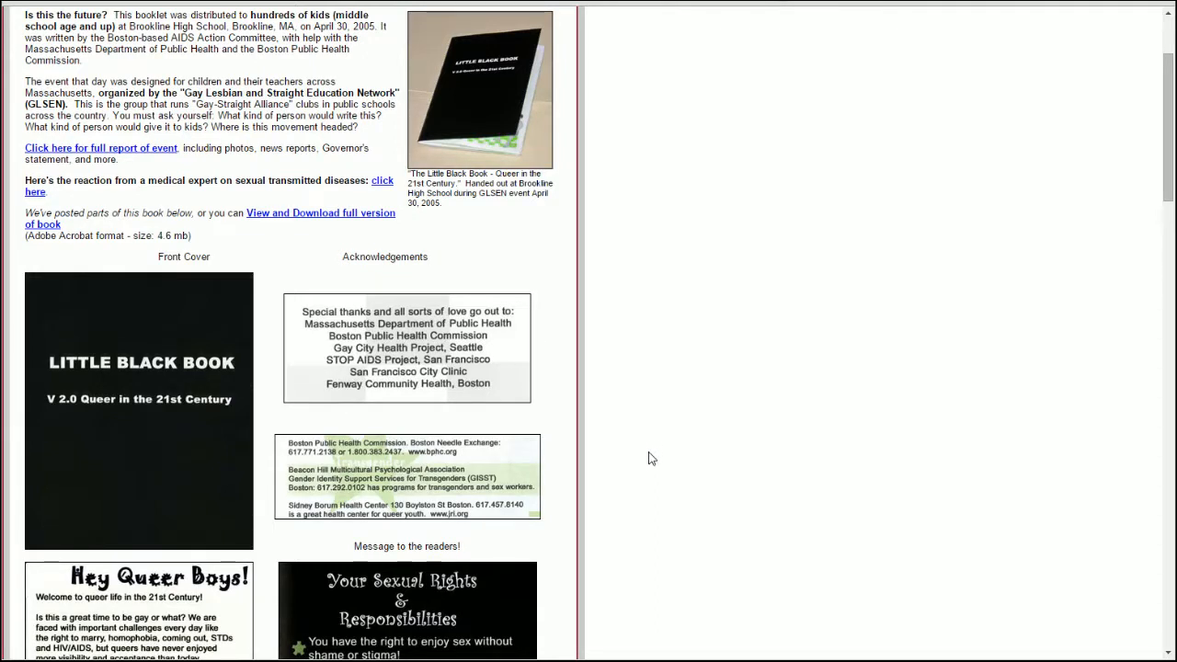
pyautogui.moveTo(647, 447)
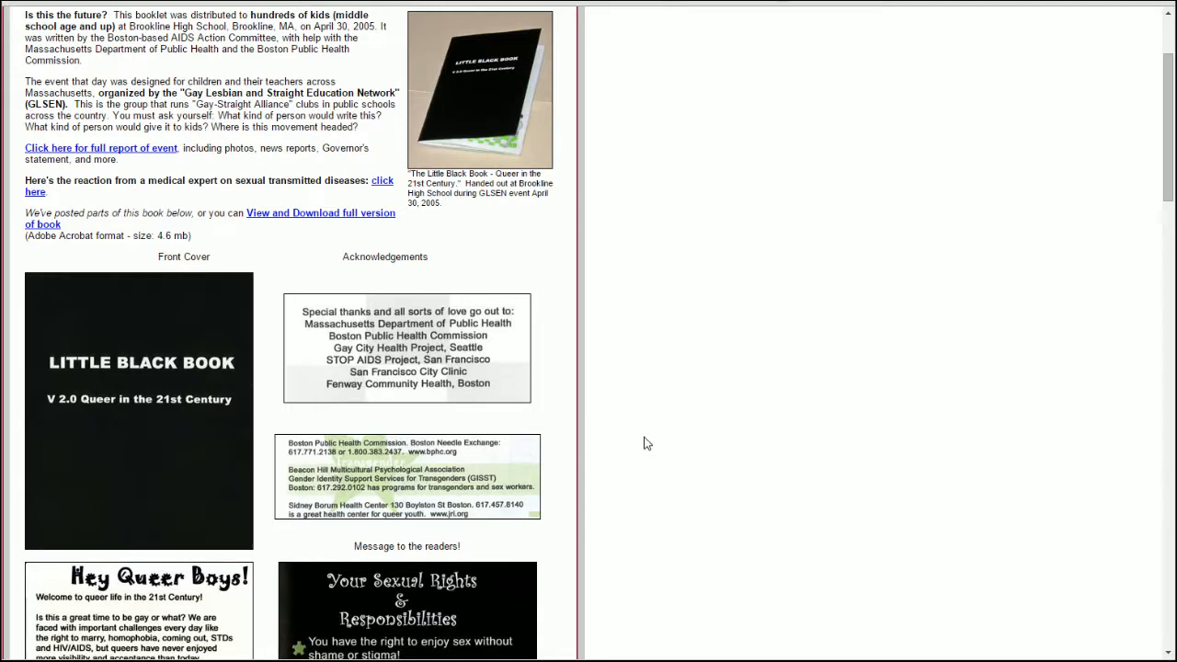
pyautogui.moveTo(623, 412)
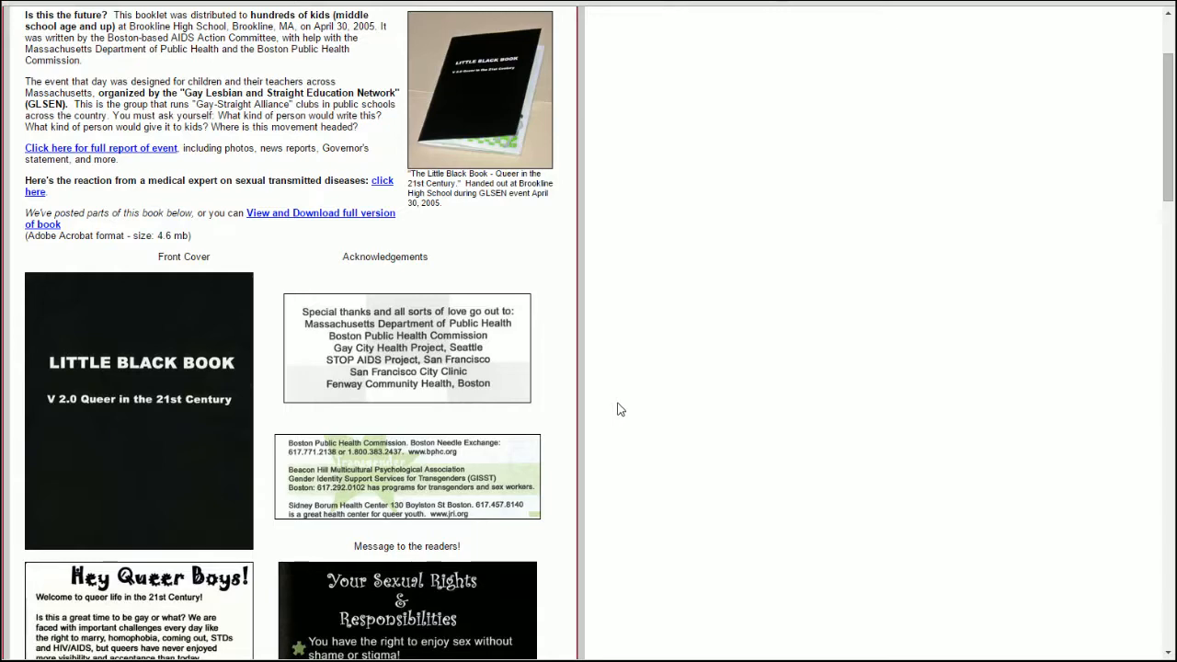
pyautogui.scroll(-3)
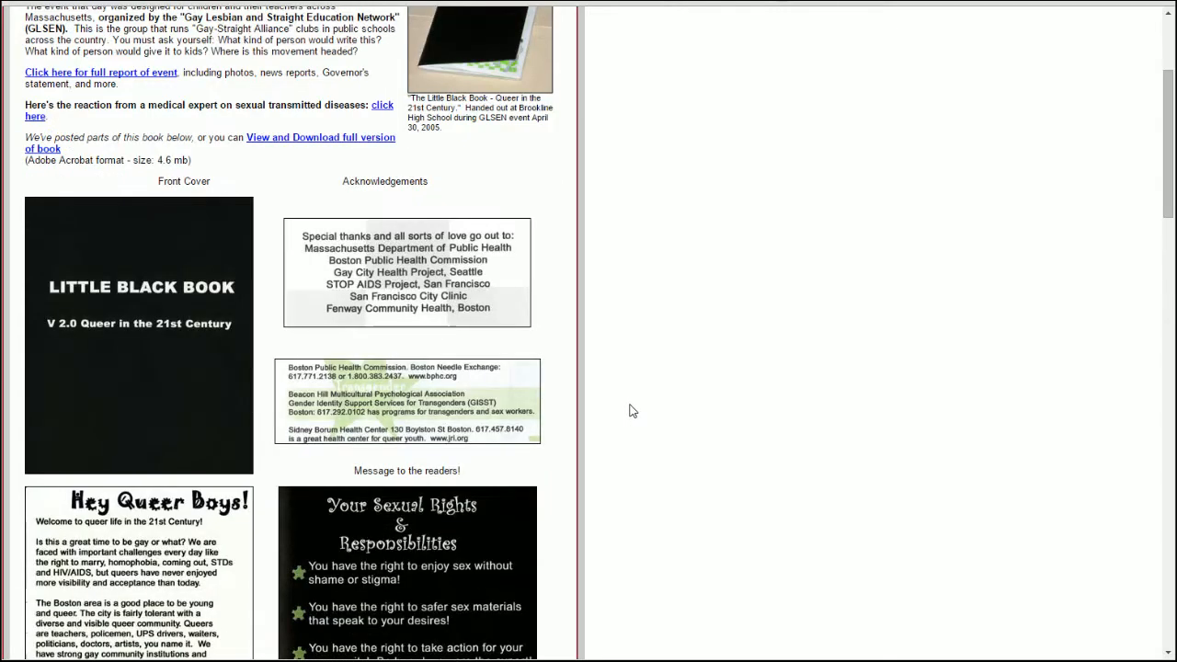
pyautogui.moveTo(607, 421)
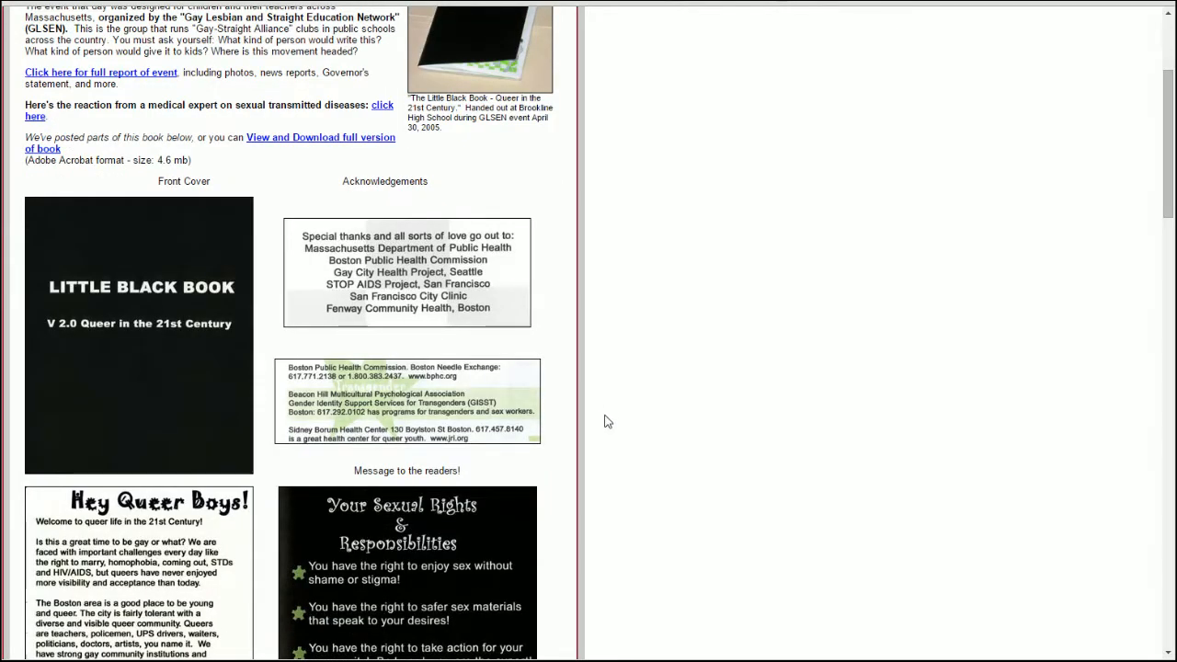
pyautogui.moveTo(610, 408)
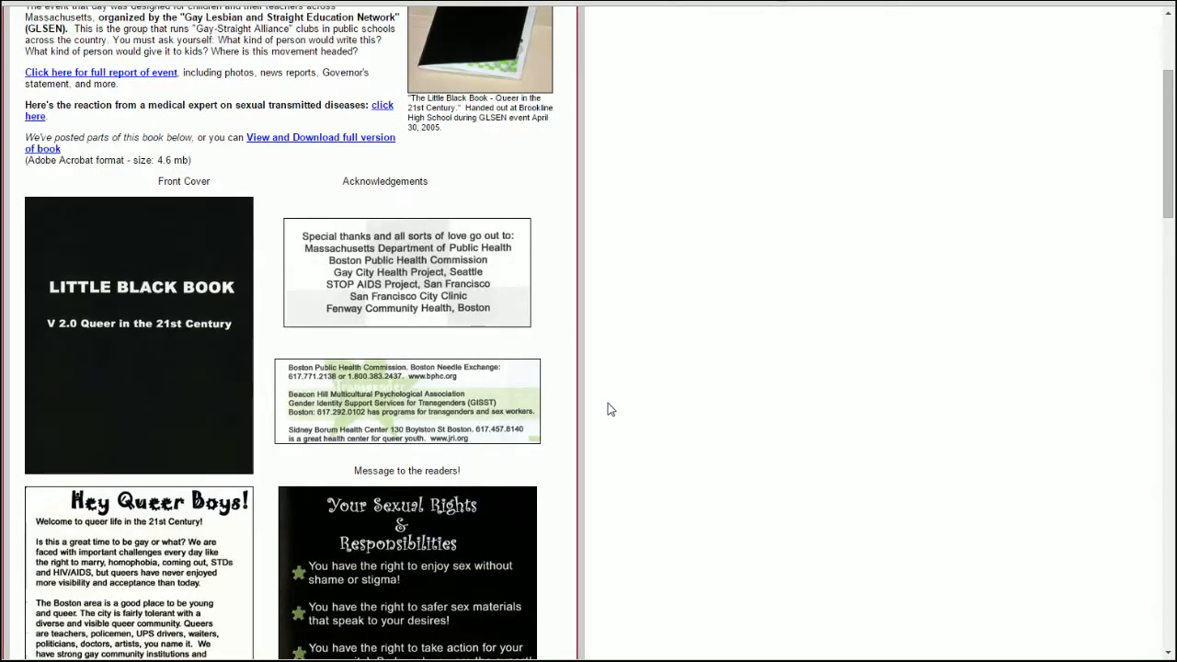
pyautogui.scroll(-3)
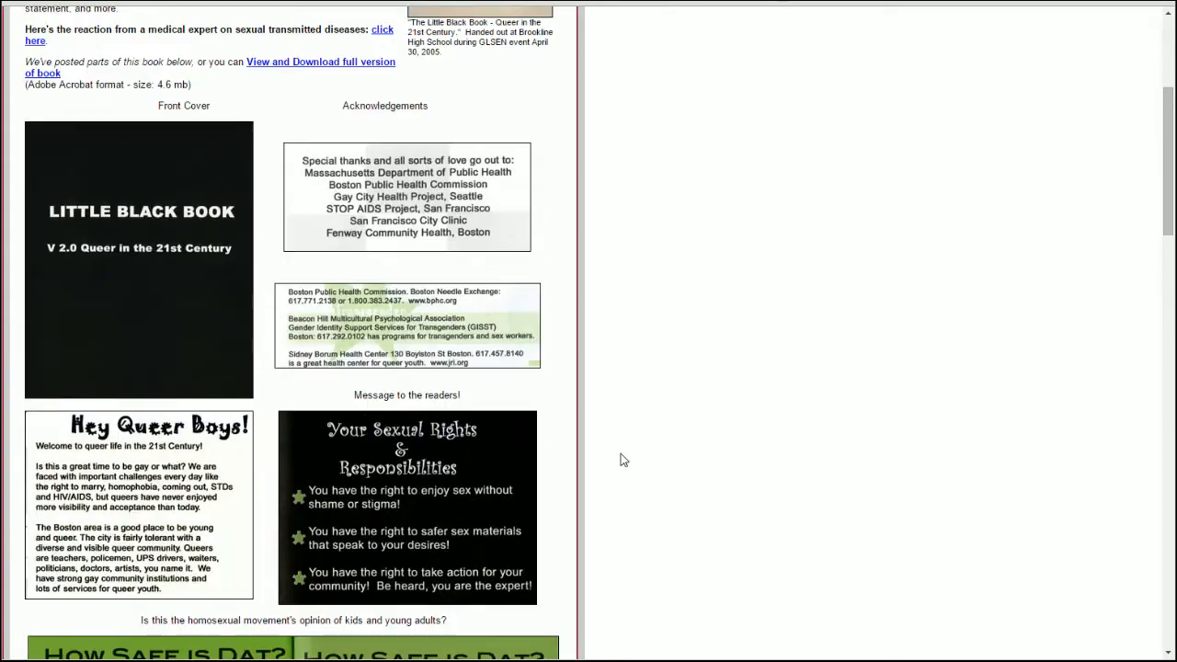
pyautogui.moveTo(653, 445)
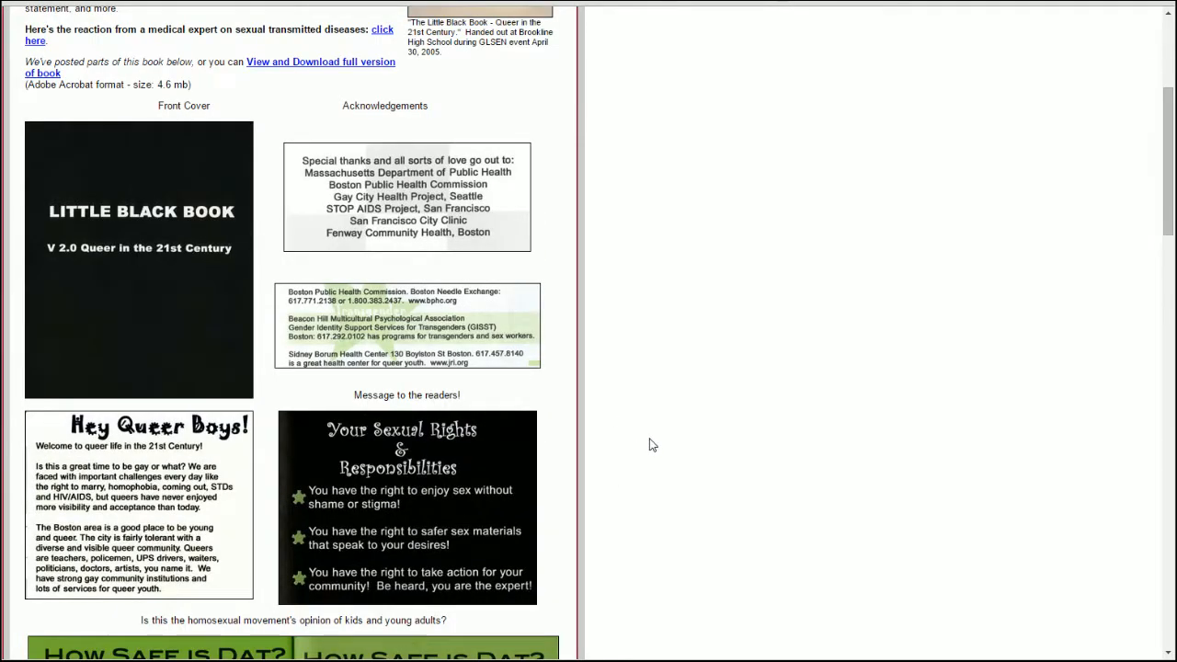
pyautogui.moveTo(644, 436)
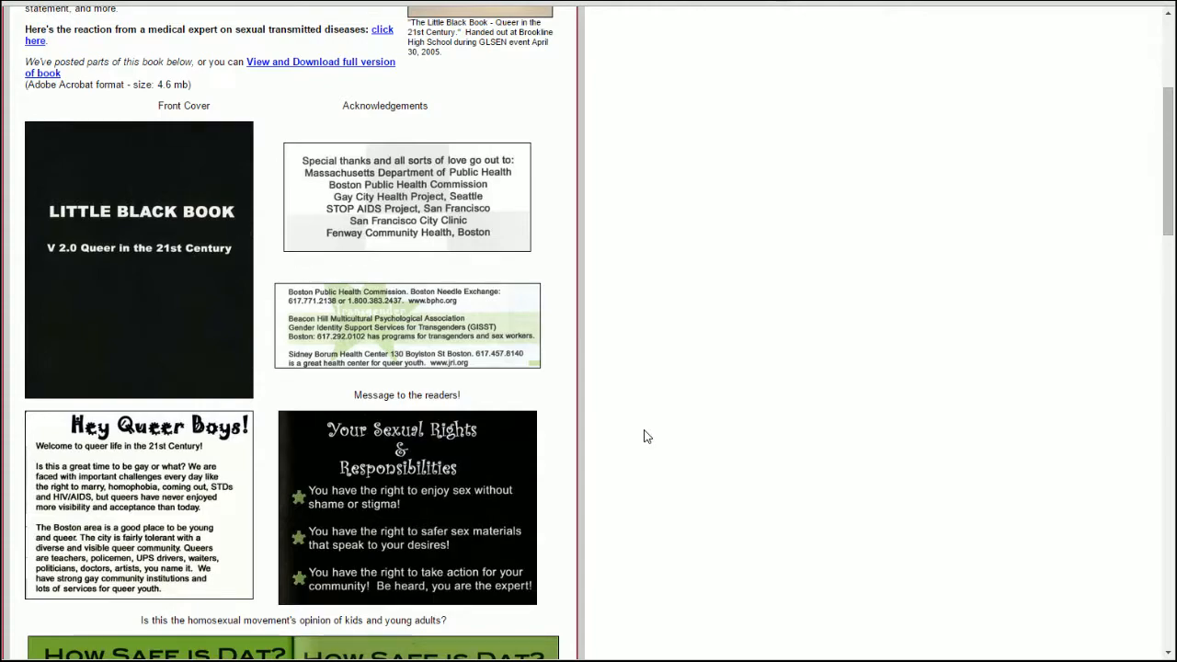
pyautogui.scroll(-3)
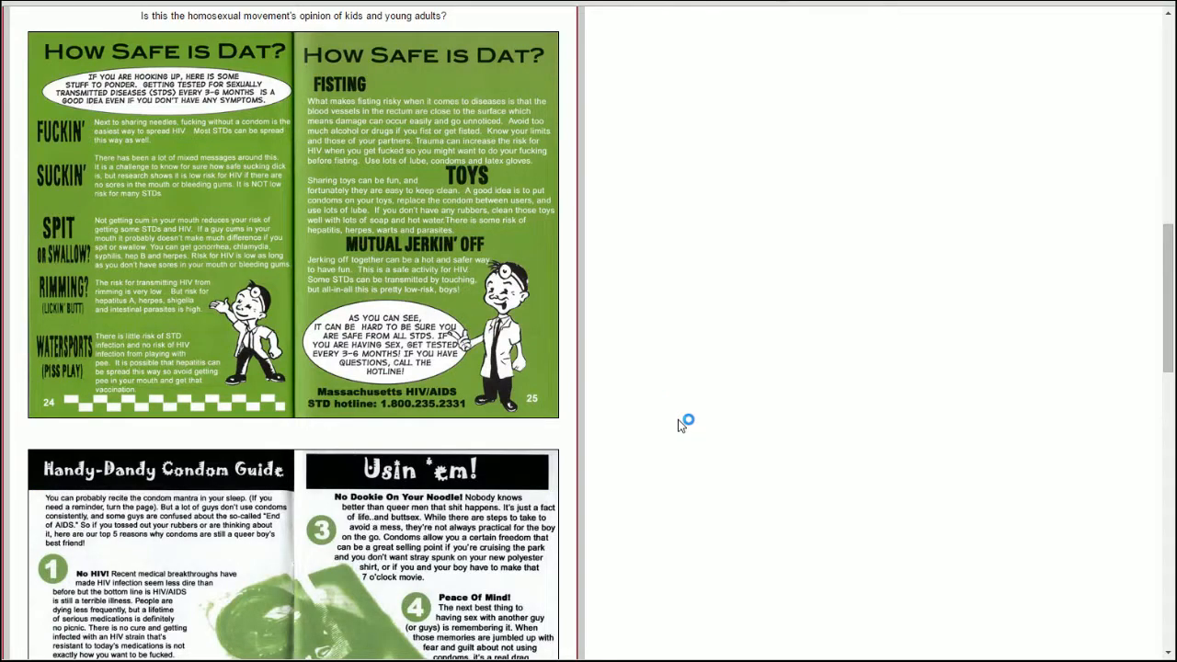
# Scroll the MassResistance article to its Public health section with the Little Black Book item.
pyautogui.scroll(-3)
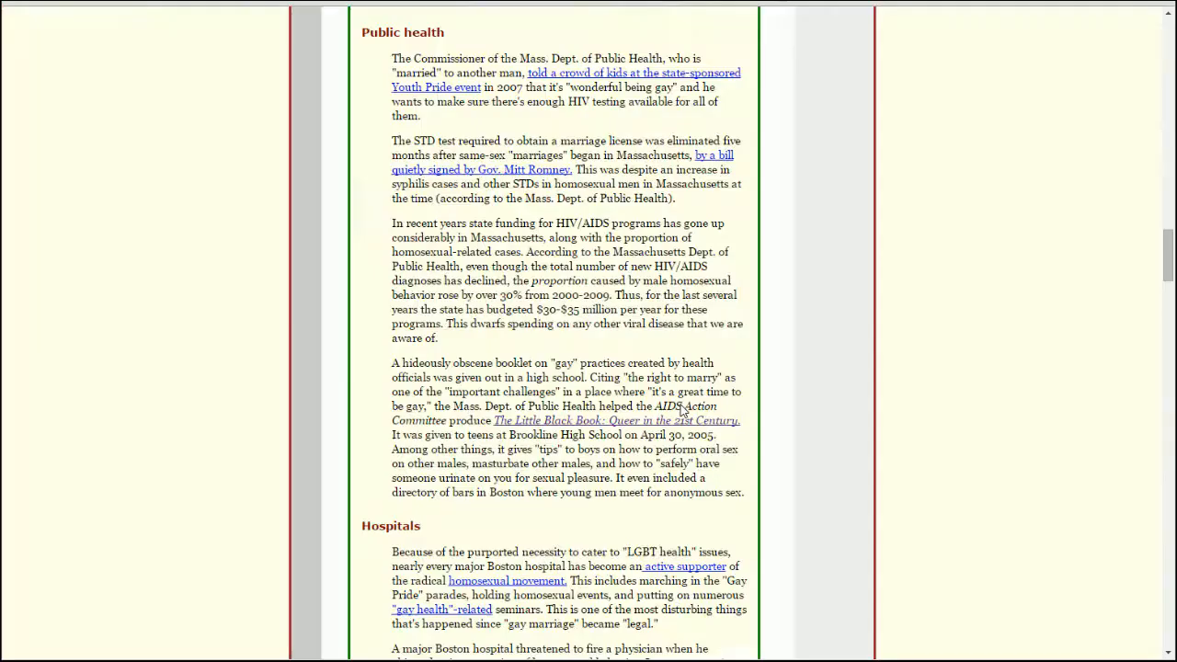
pyautogui.scroll(-3)
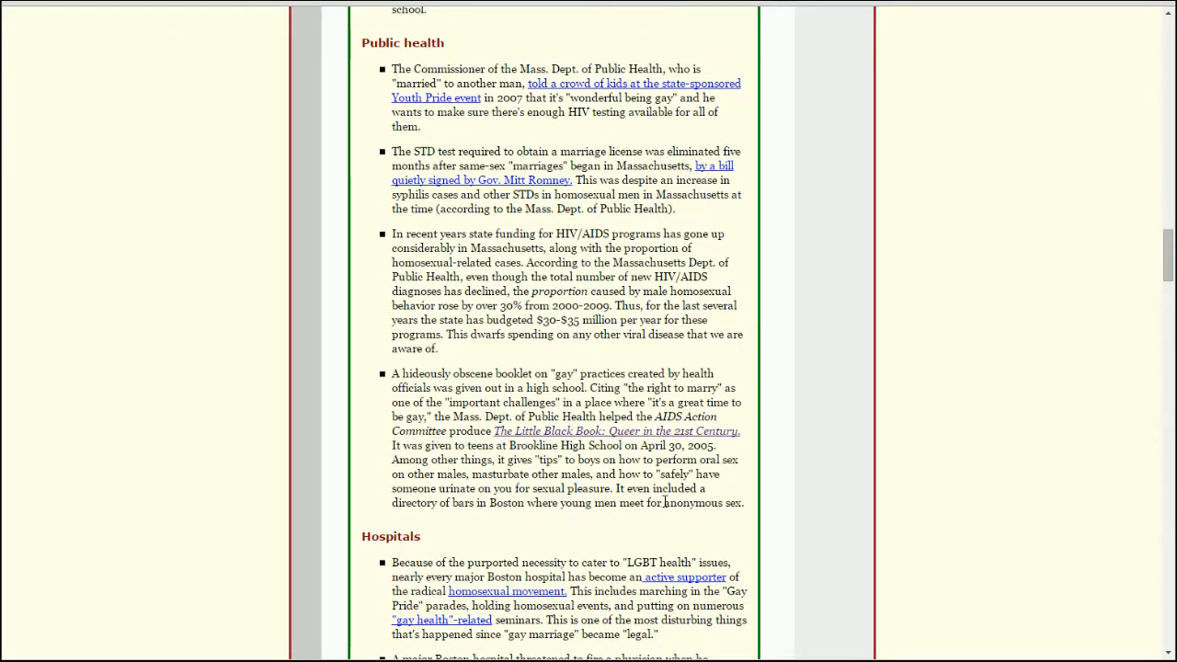
pyautogui.moveTo(416, 368)
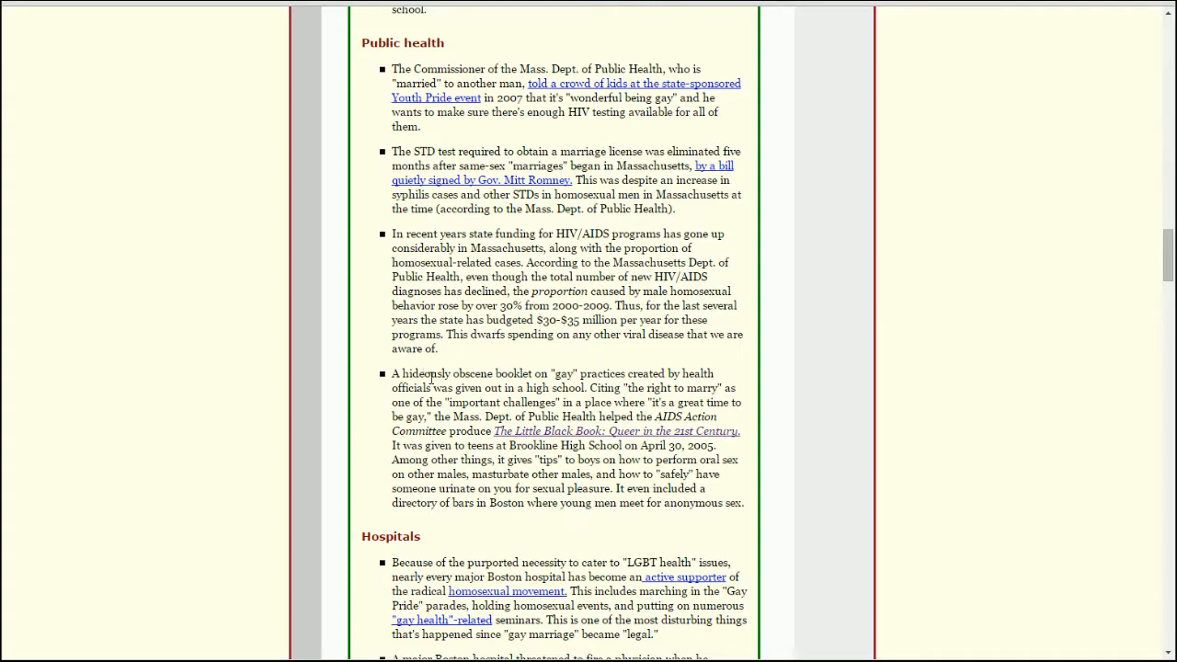
pyautogui.moveTo(574, 470)
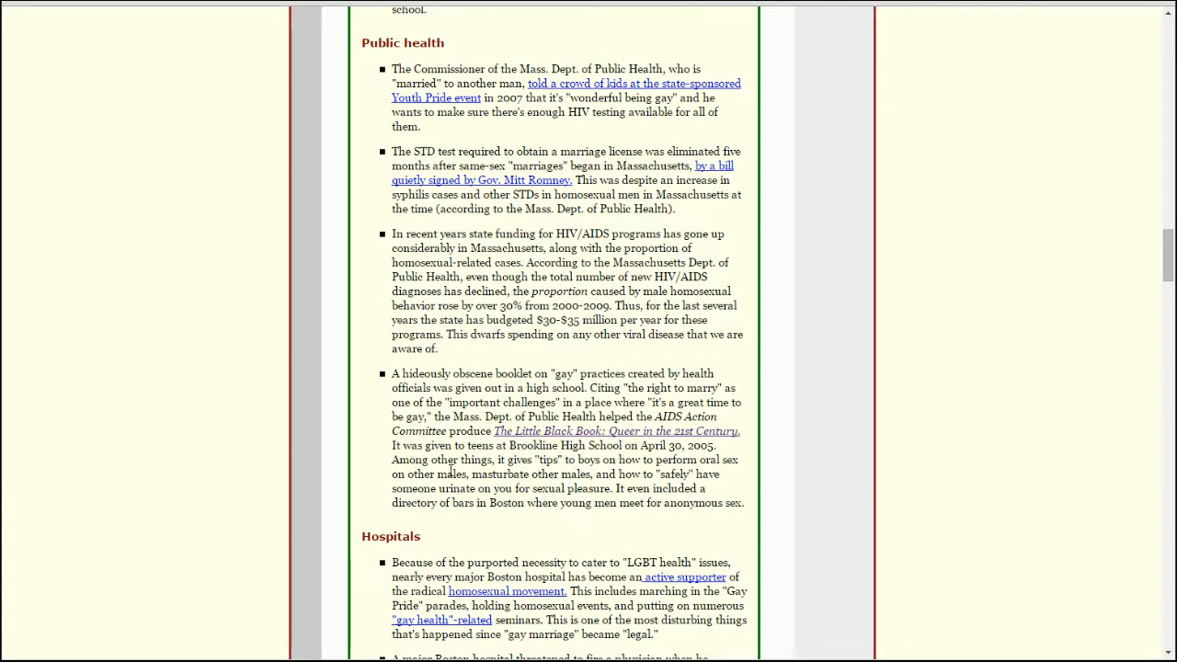
pyautogui.moveTo(654, 474)
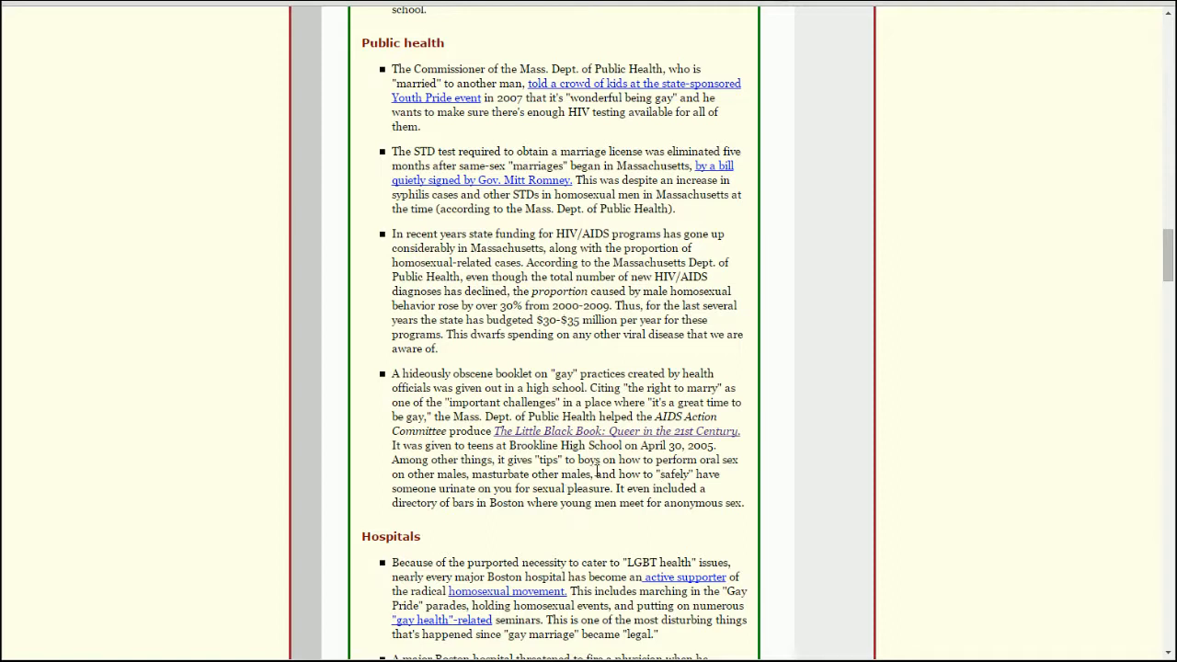
pyautogui.moveTo(515, 474)
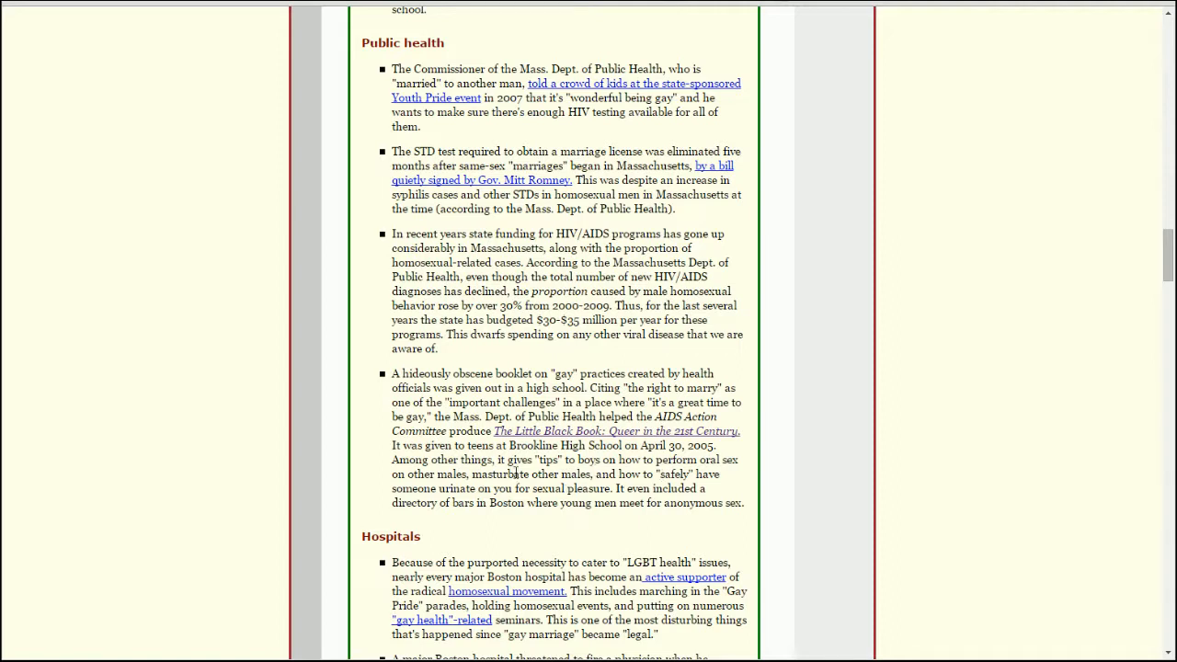
pyautogui.moveTo(593, 489)
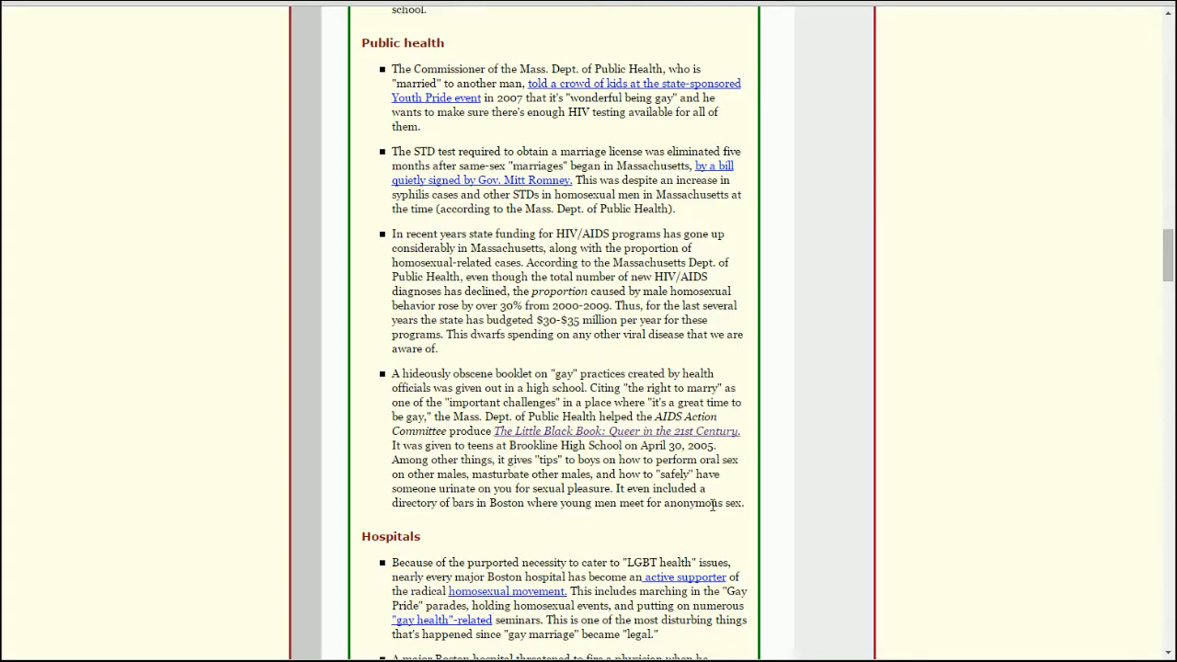
# Scroll down to the Hospitals section through the Boston Medical Center ad item.
pyautogui.scroll(-3)
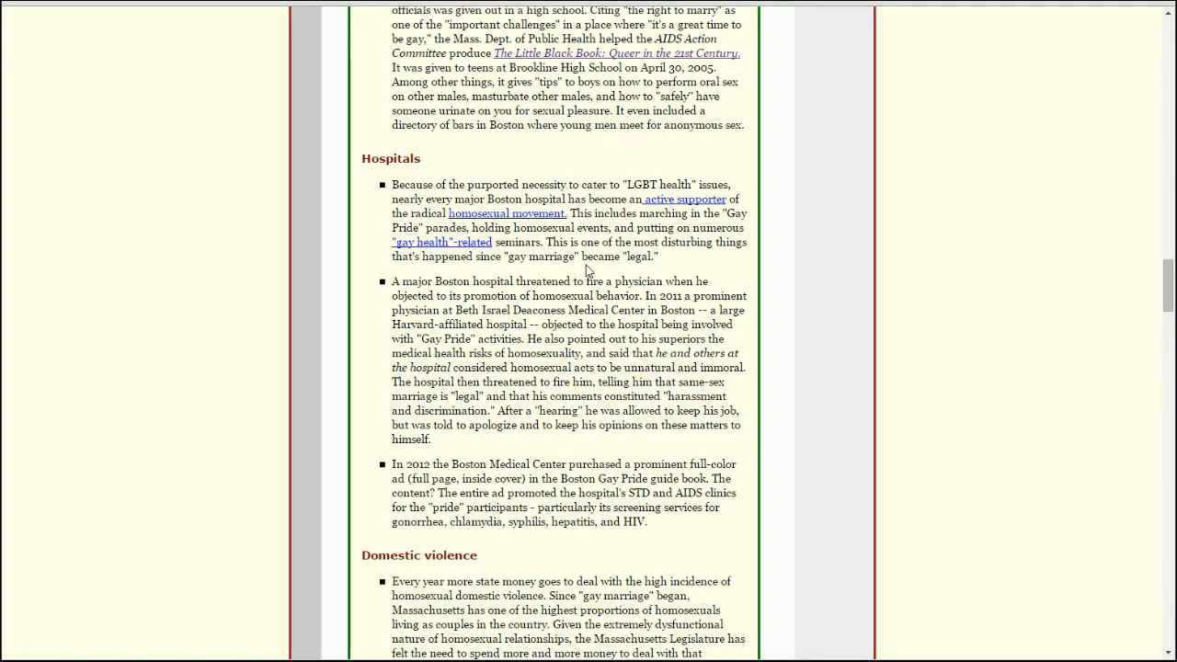
pyautogui.moveTo(740, 274)
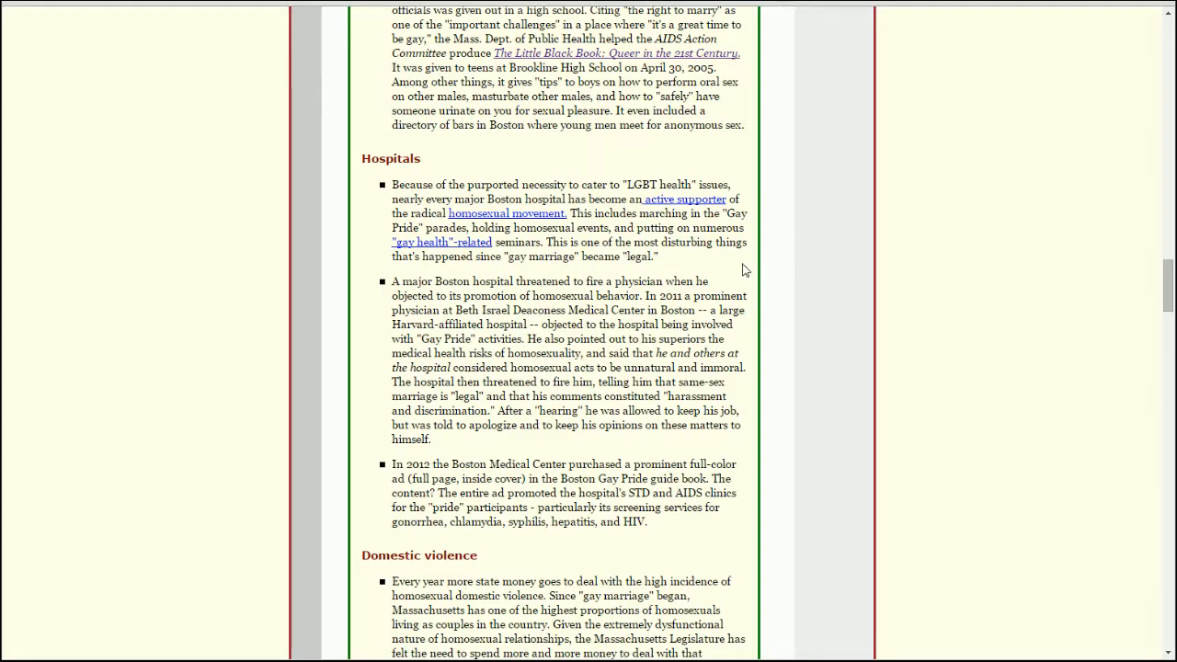
pyautogui.moveTo(770, 239)
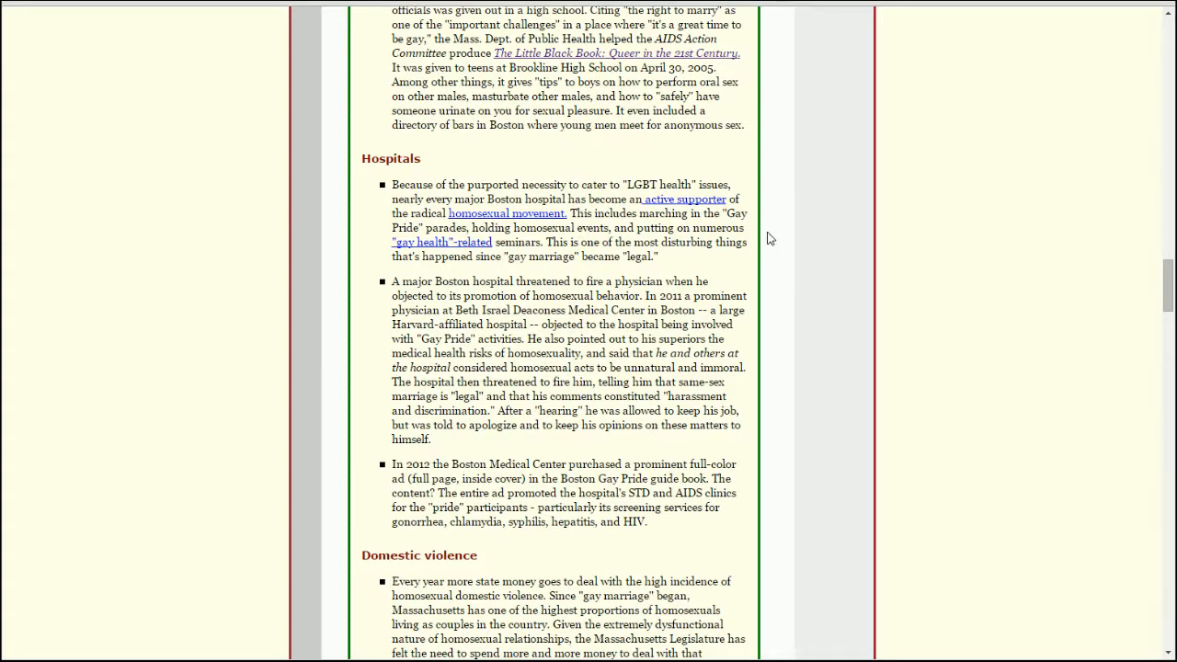
pyautogui.moveTo(764, 236)
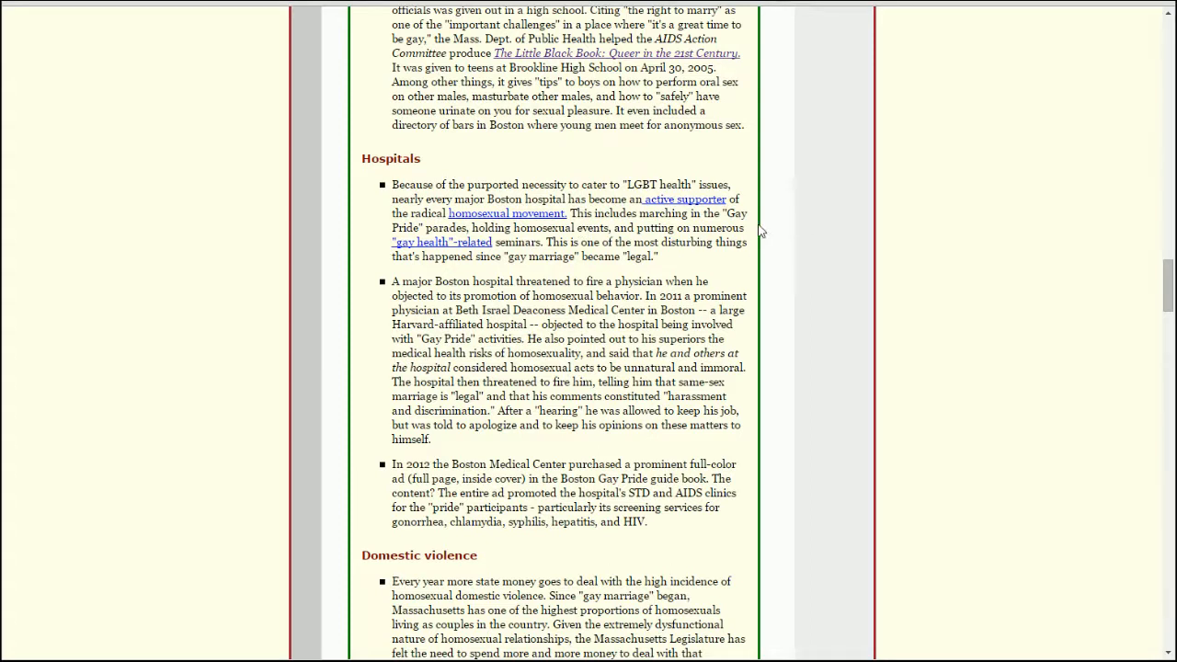
pyautogui.moveTo(769, 241)
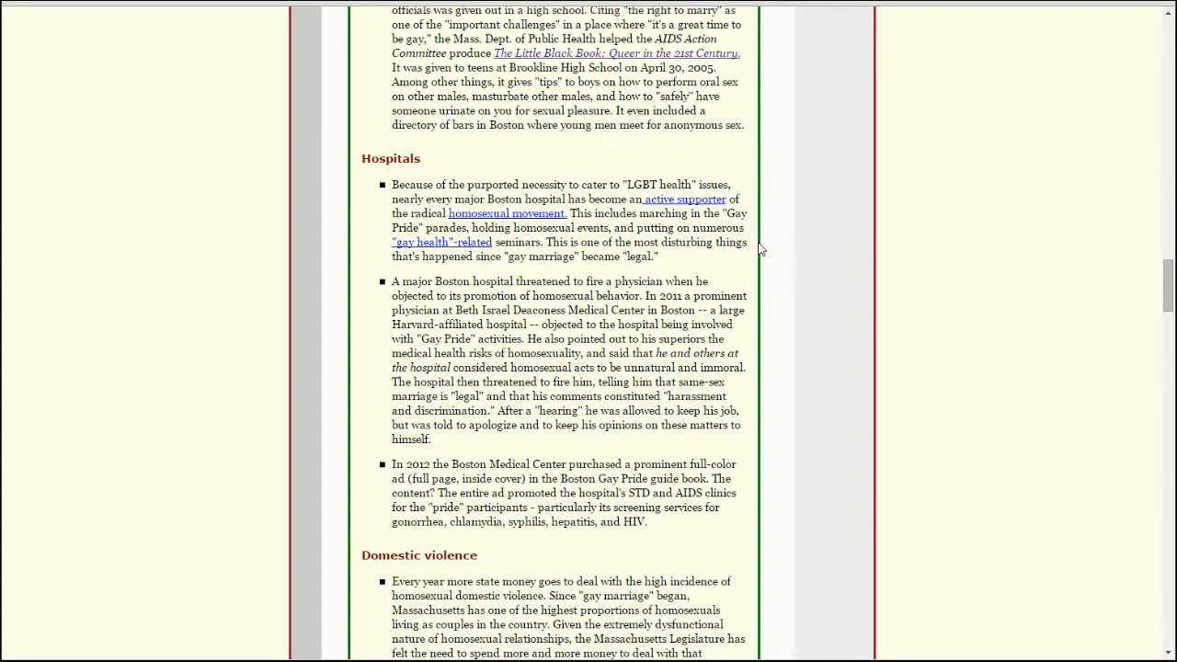
pyautogui.moveTo(648, 260)
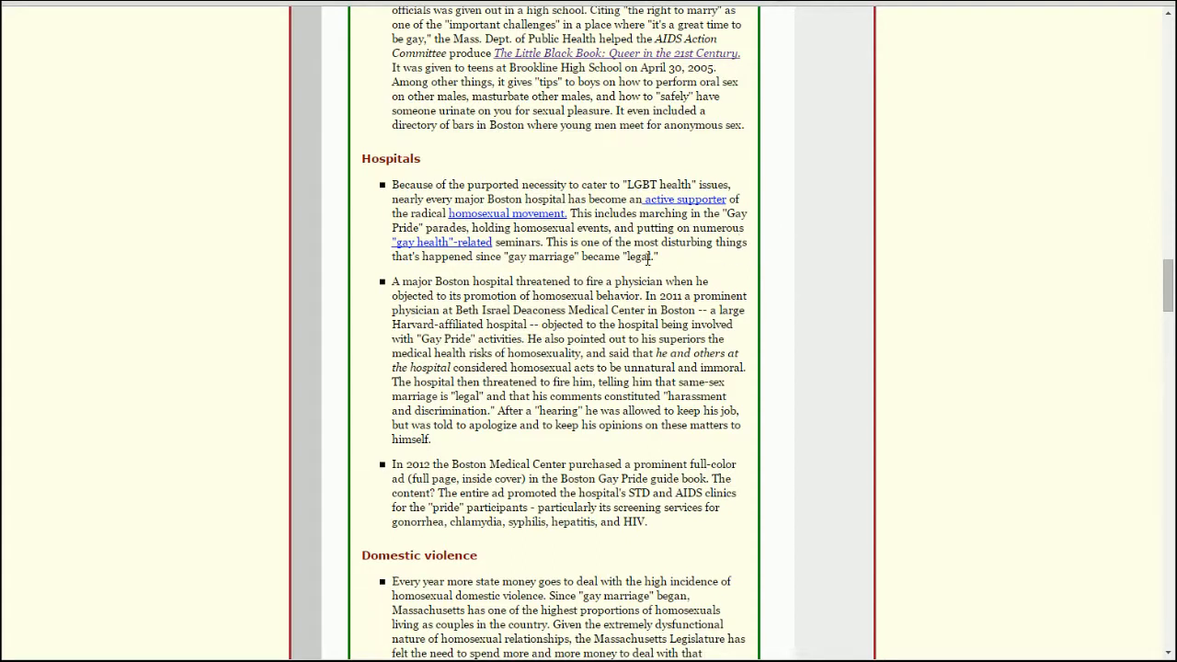
pyautogui.moveTo(669, 268)
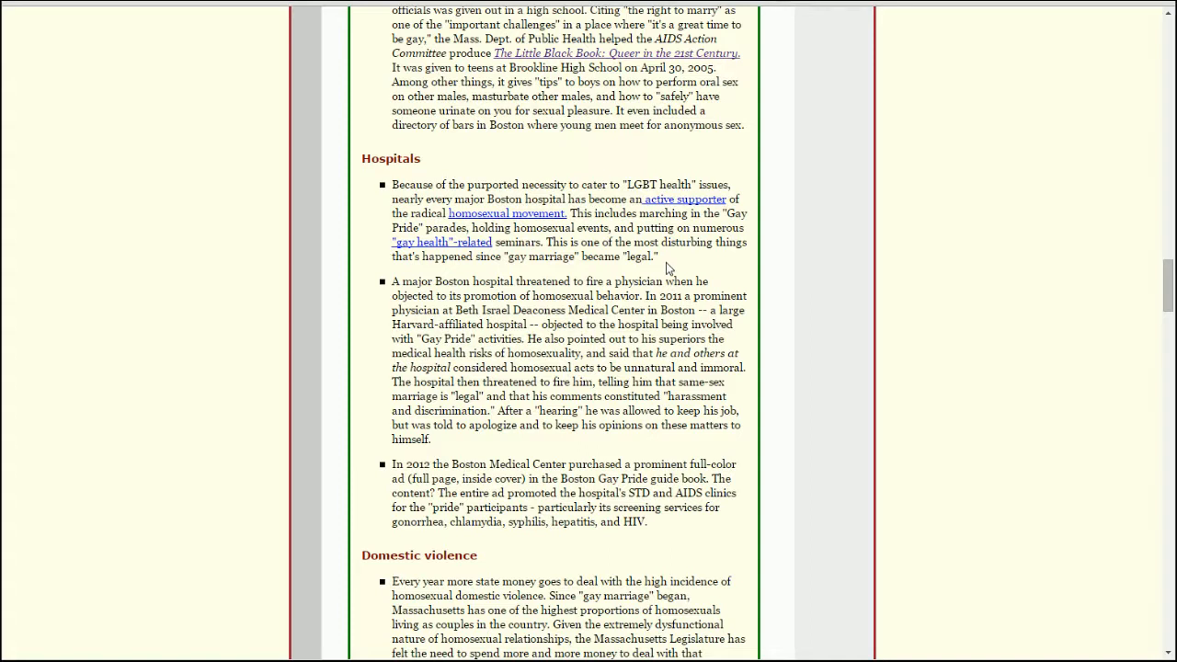
pyautogui.moveTo(666, 265)
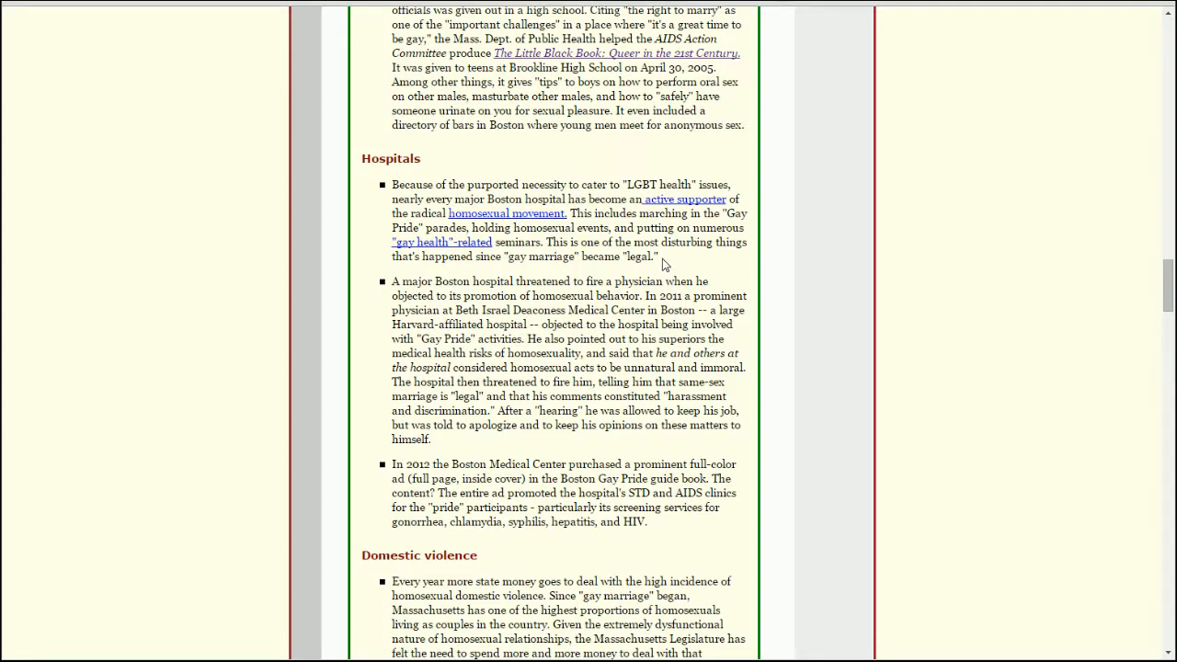
pyautogui.moveTo(545, 224)
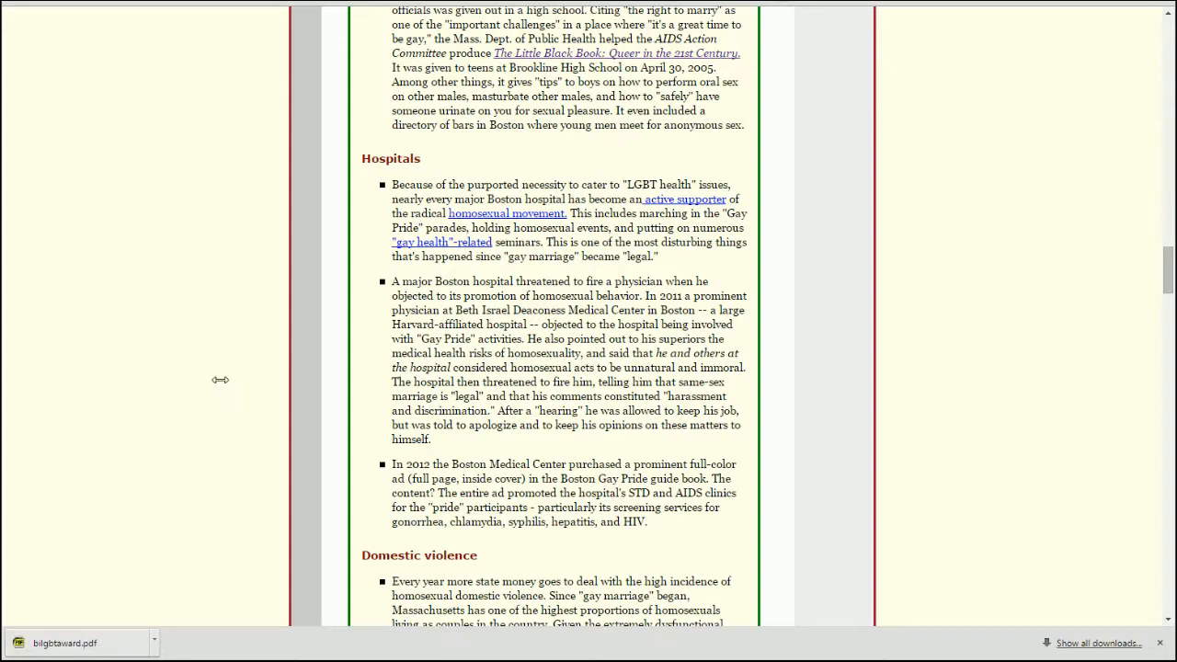
pyautogui.moveTo(739, 316)
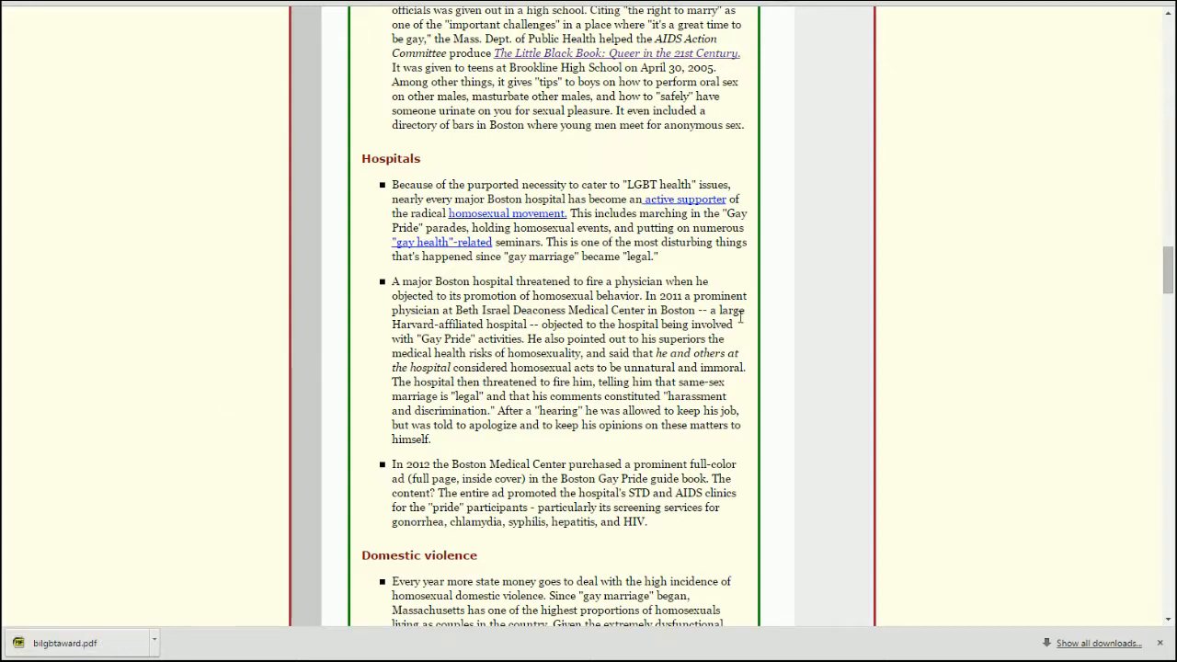
pyautogui.scroll(-3)
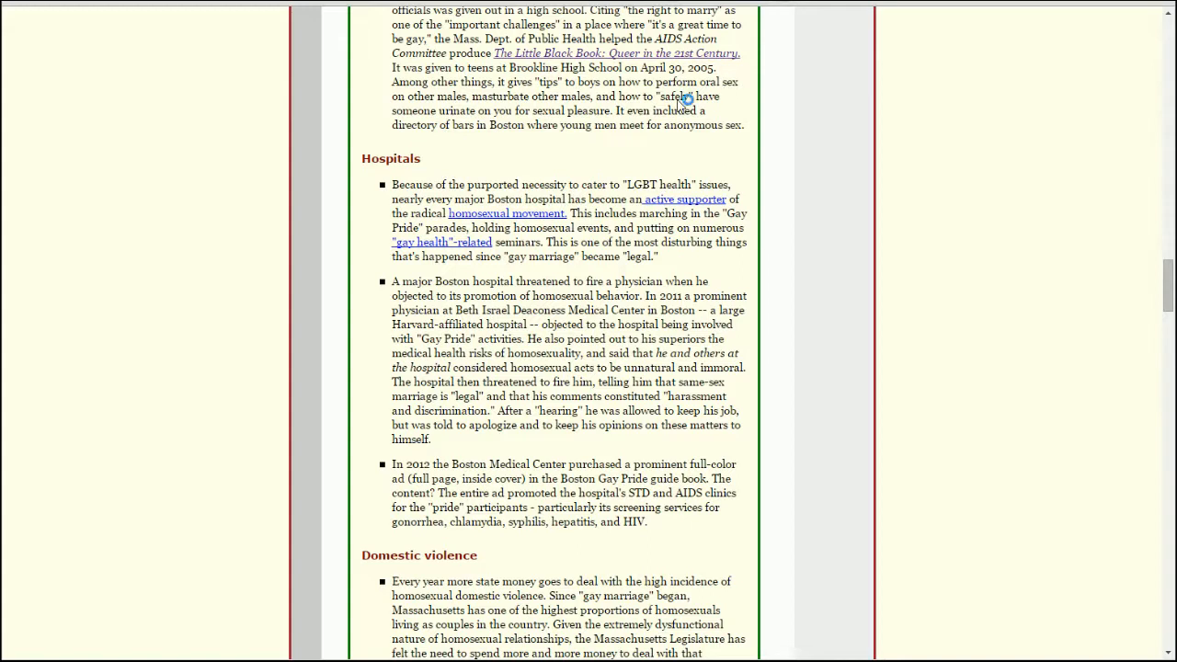
pyautogui.moveTo(743, 111)
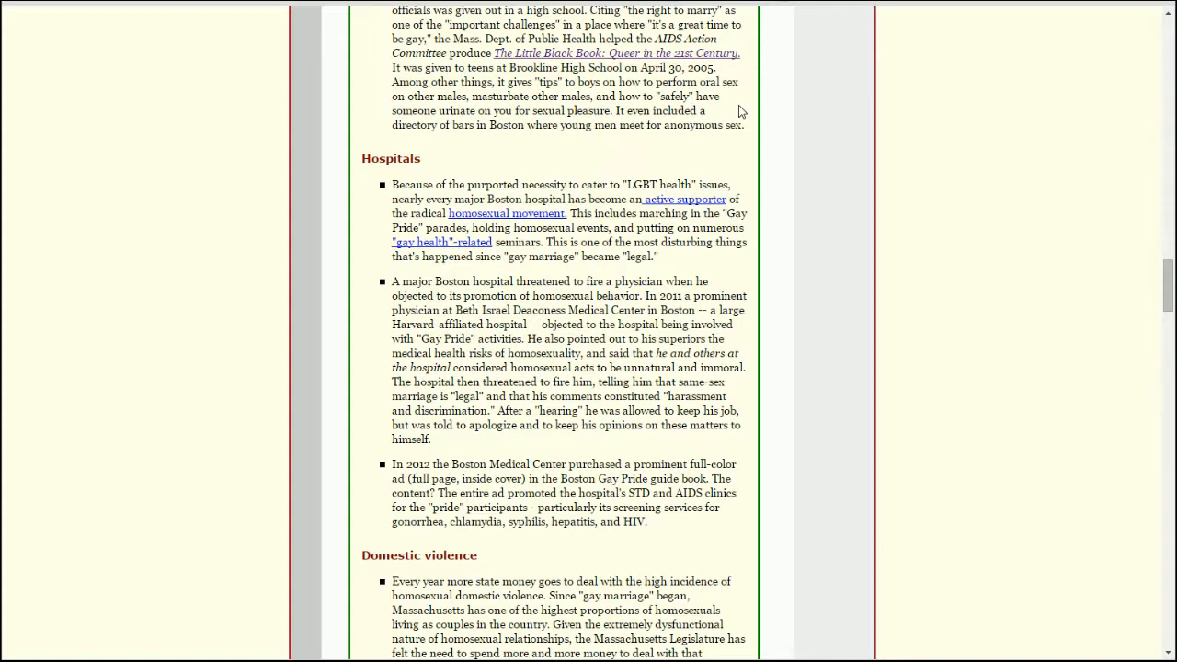
pyautogui.moveTo(739, 105)
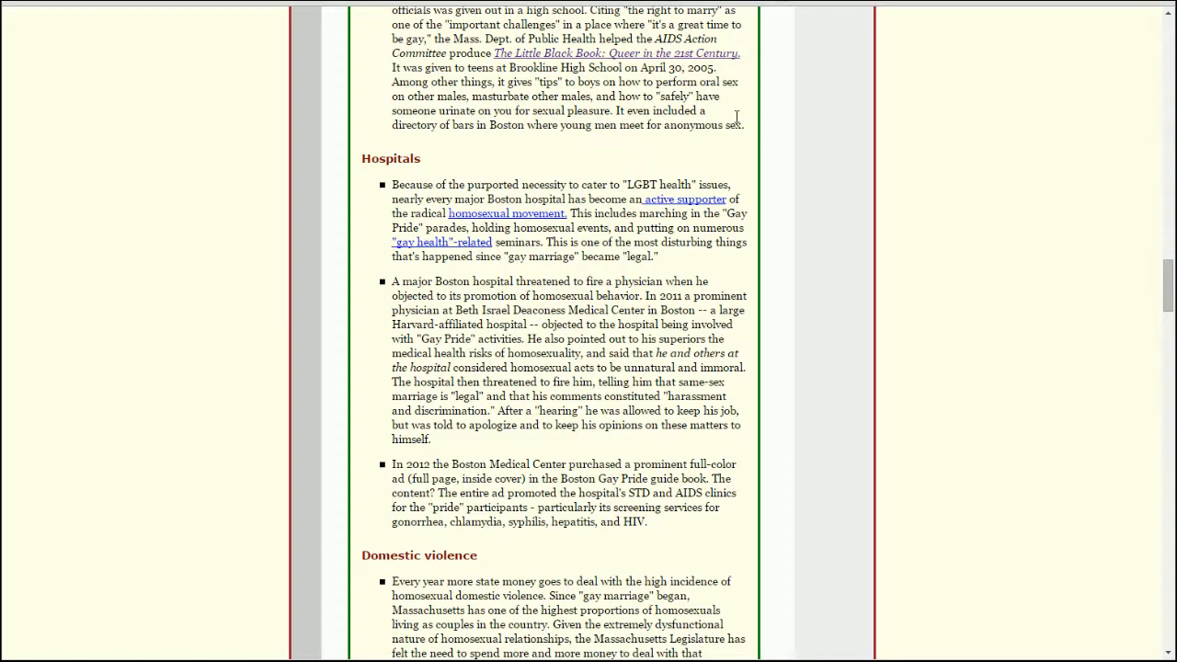
pyautogui.moveTo(773, 214)
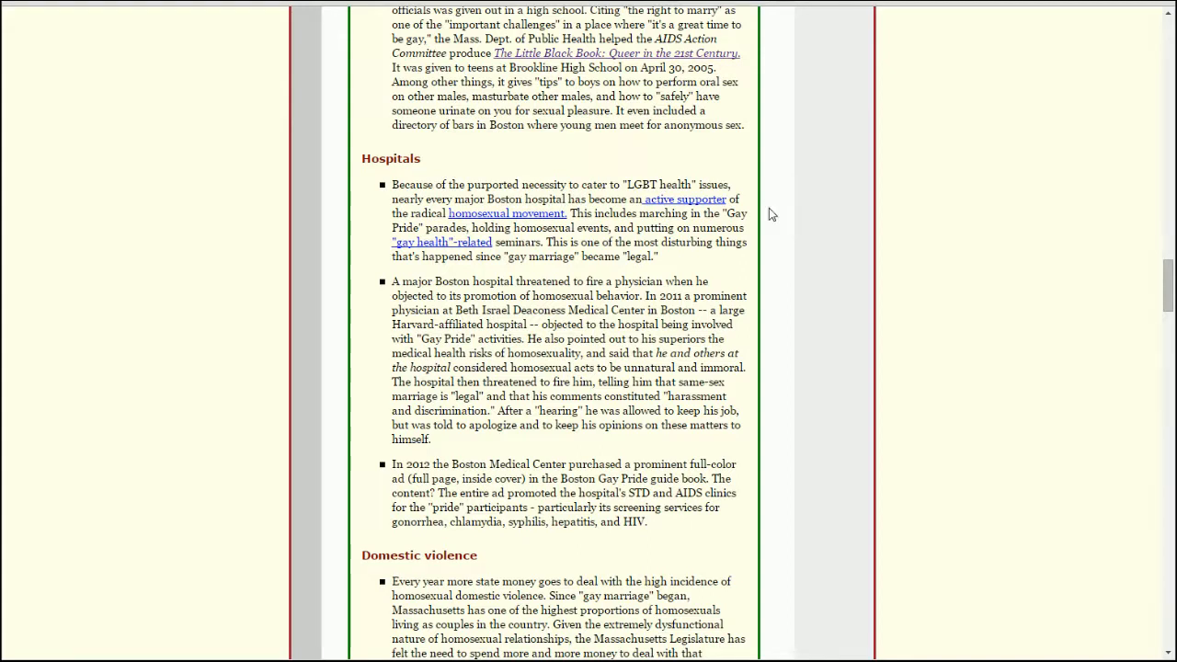
pyautogui.moveTo(579, 193)
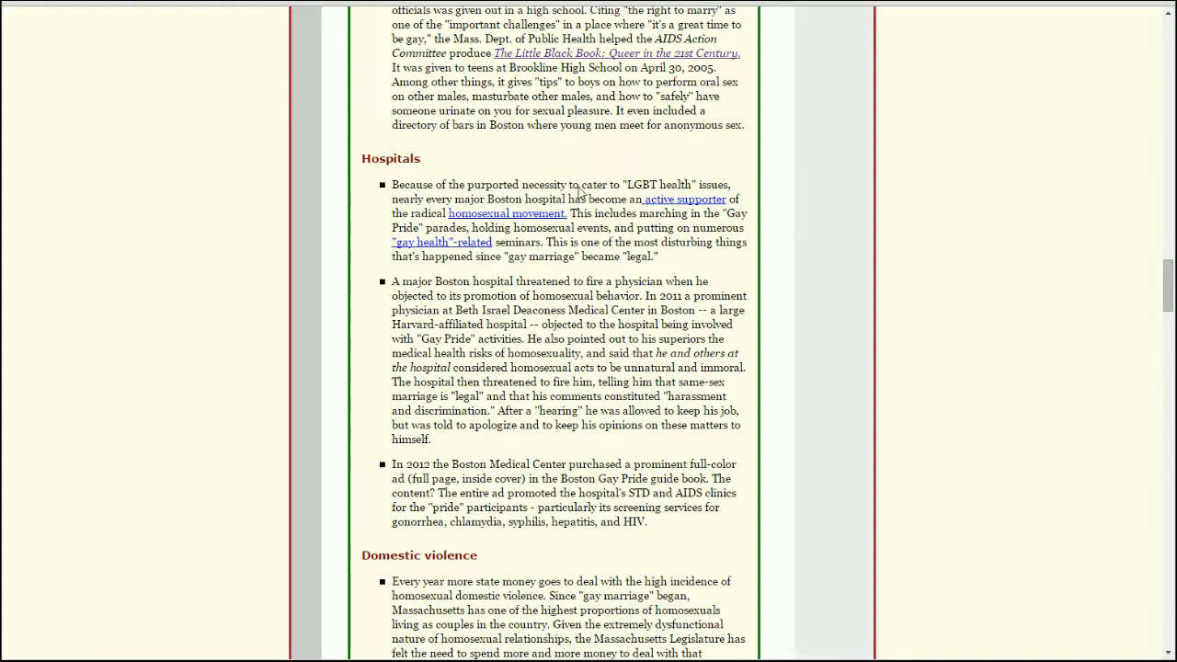
pyautogui.moveTo(704, 298)
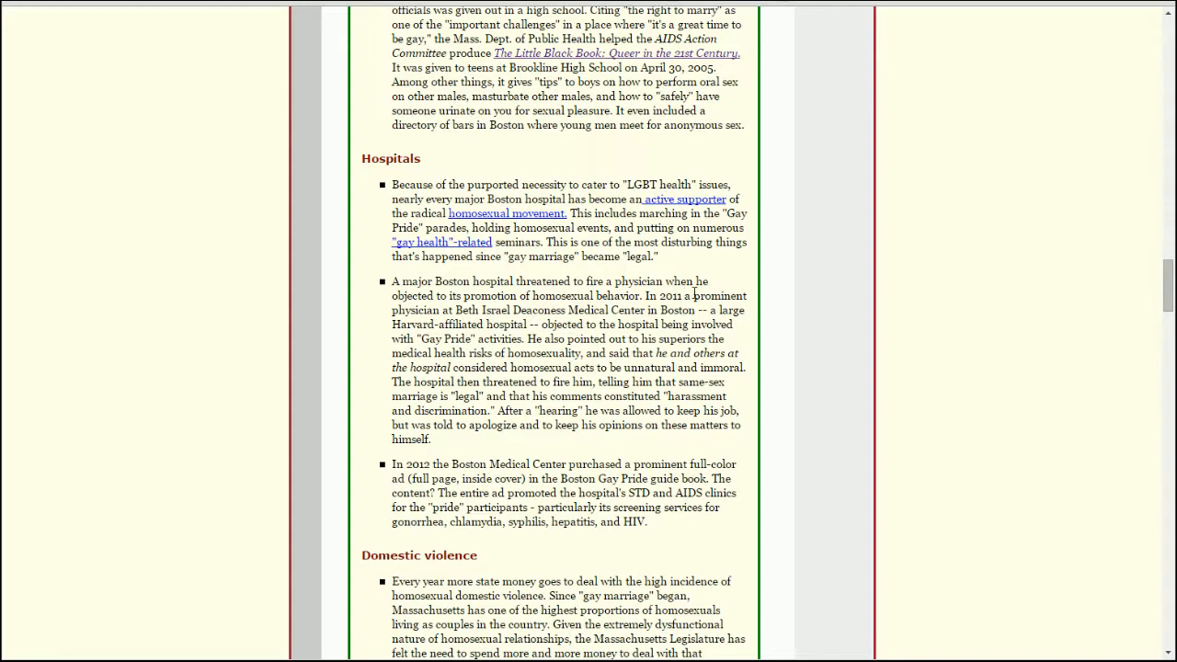
pyautogui.moveTo(953, 88)
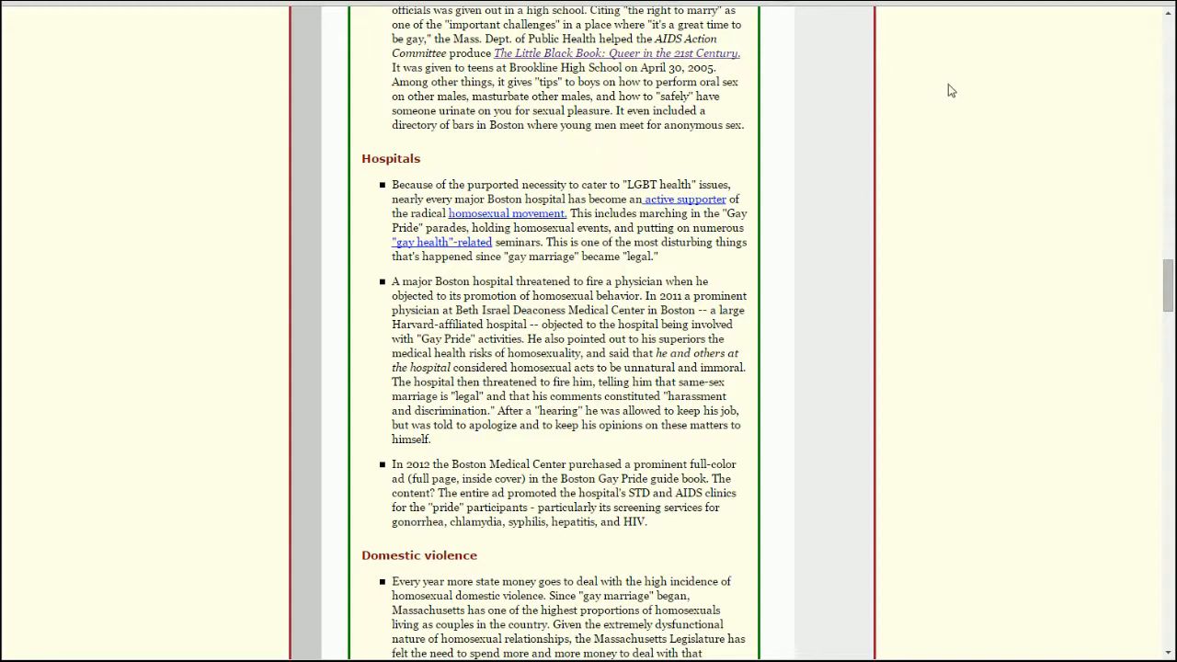
pyautogui.moveTo(666, 269)
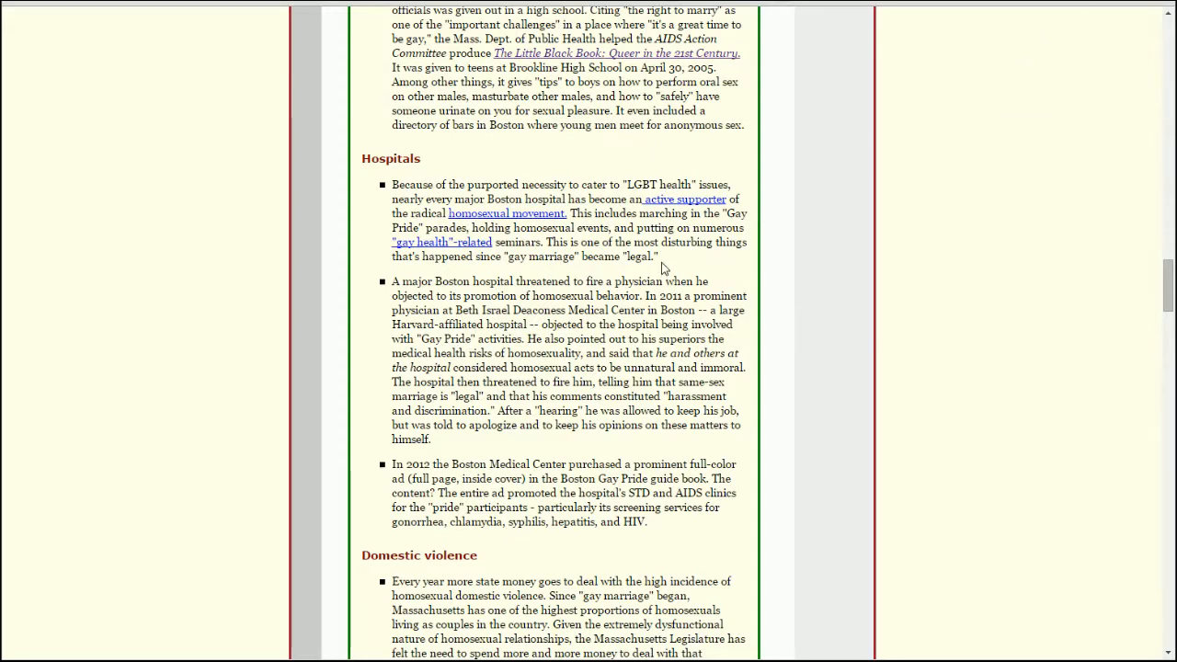
pyautogui.moveTo(394, 285)
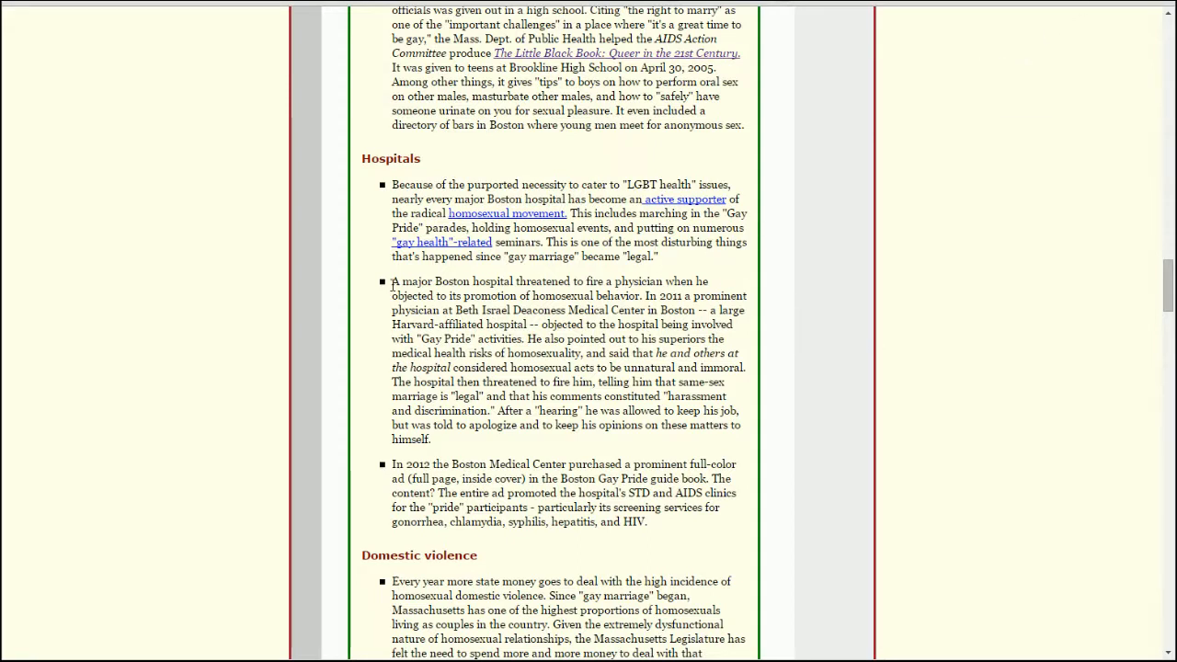
pyautogui.moveTo(377, 296)
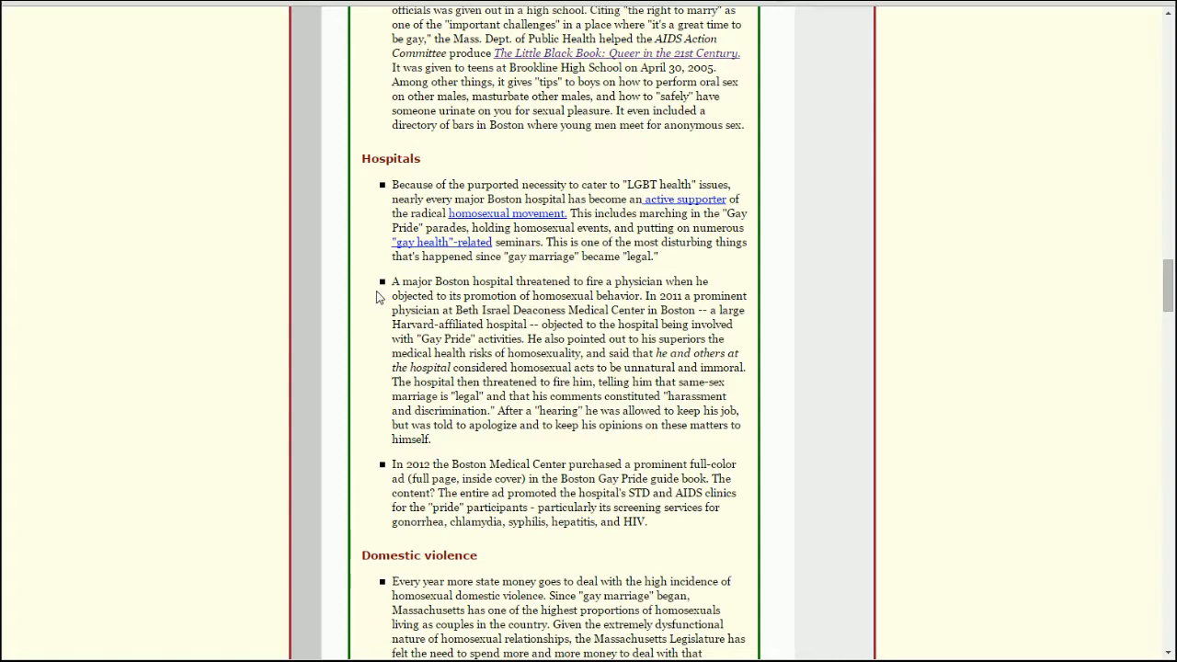
# Scroll slightly so the Domestic violence item shows down to its $5.5 million budget figure.
pyautogui.scroll(-3)
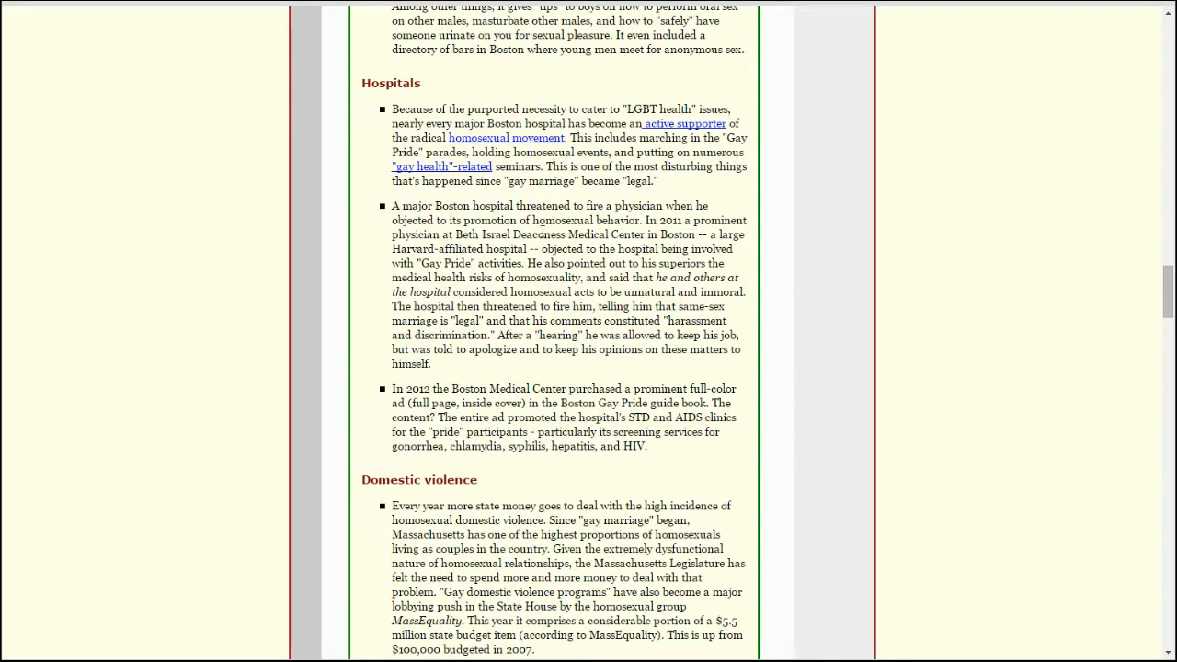
pyautogui.moveTo(800, 265)
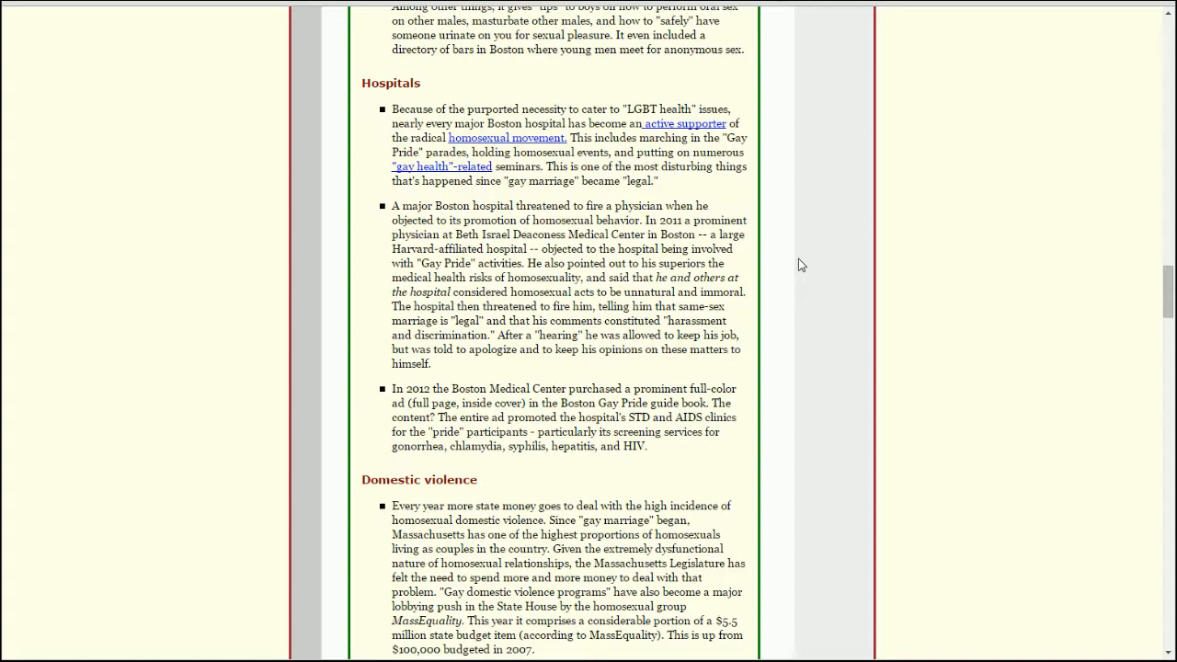
pyautogui.moveTo(776, 265)
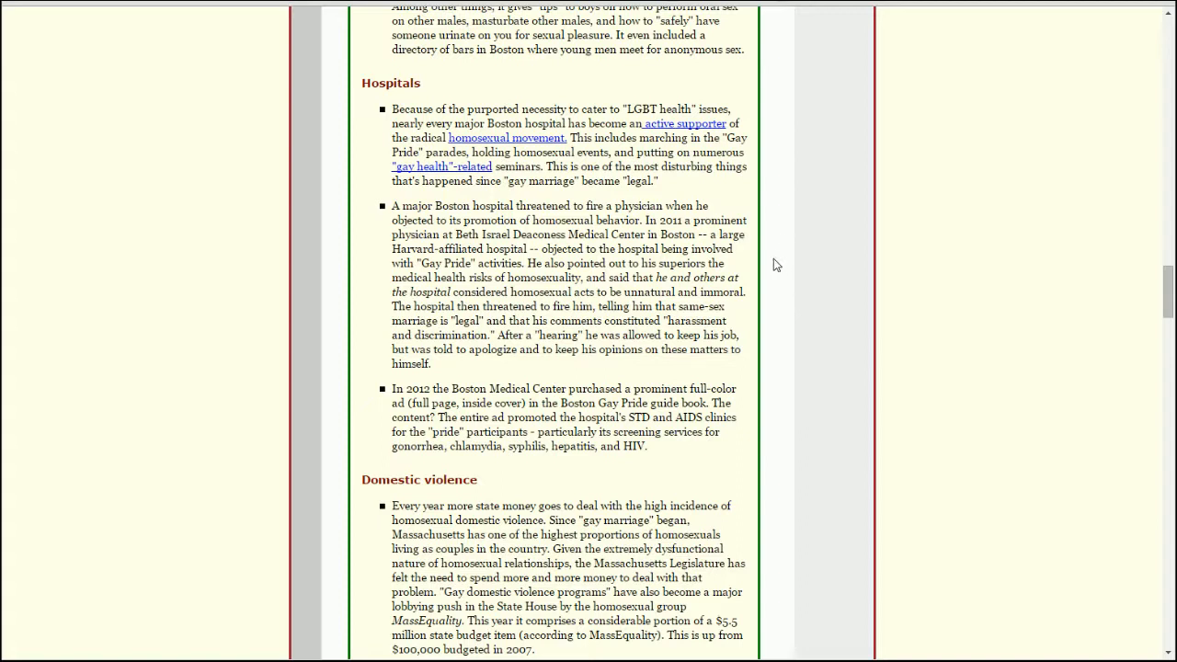
pyautogui.moveTo(708, 249)
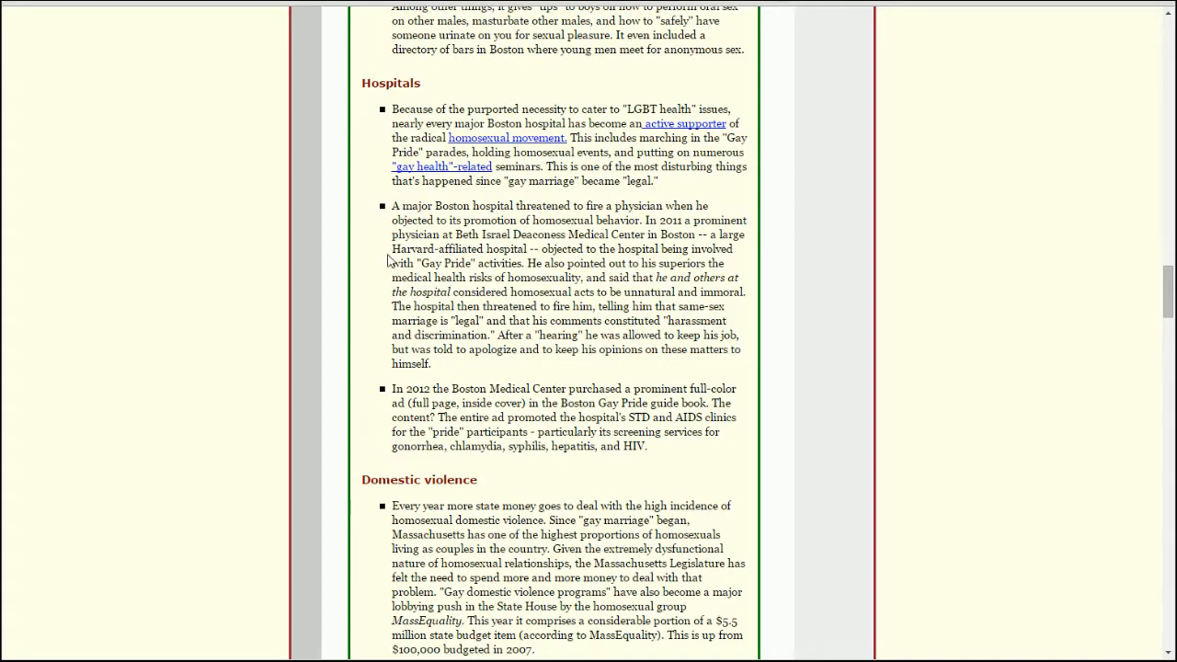
pyautogui.moveTo(360, 254)
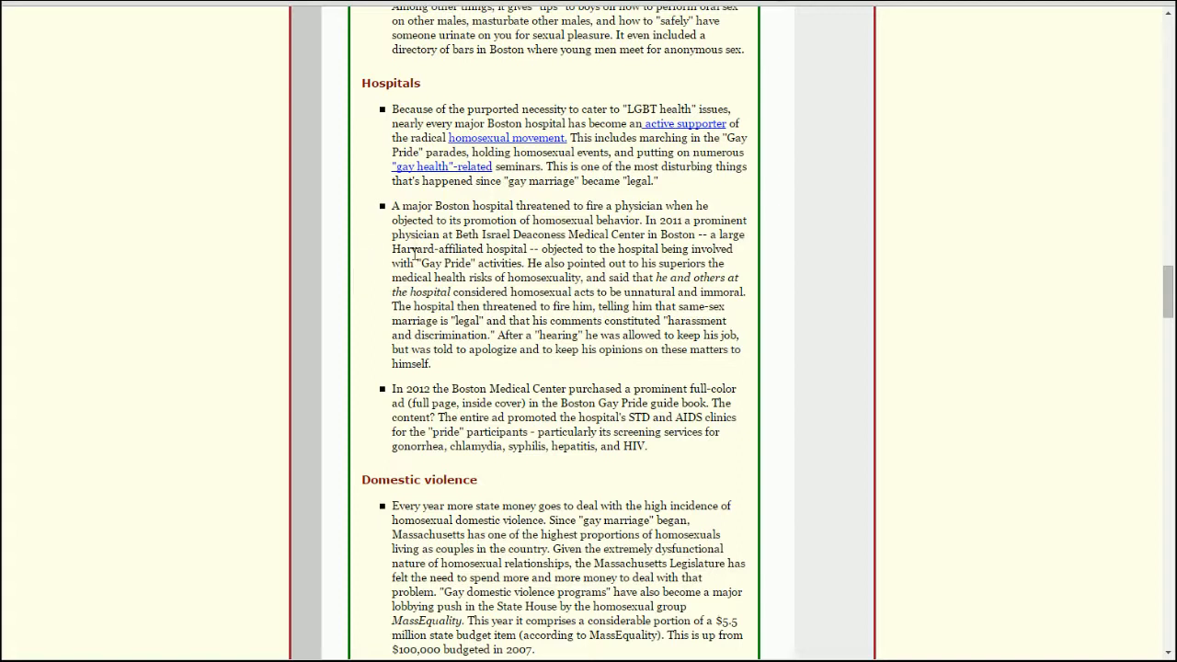
pyautogui.moveTo(368, 310)
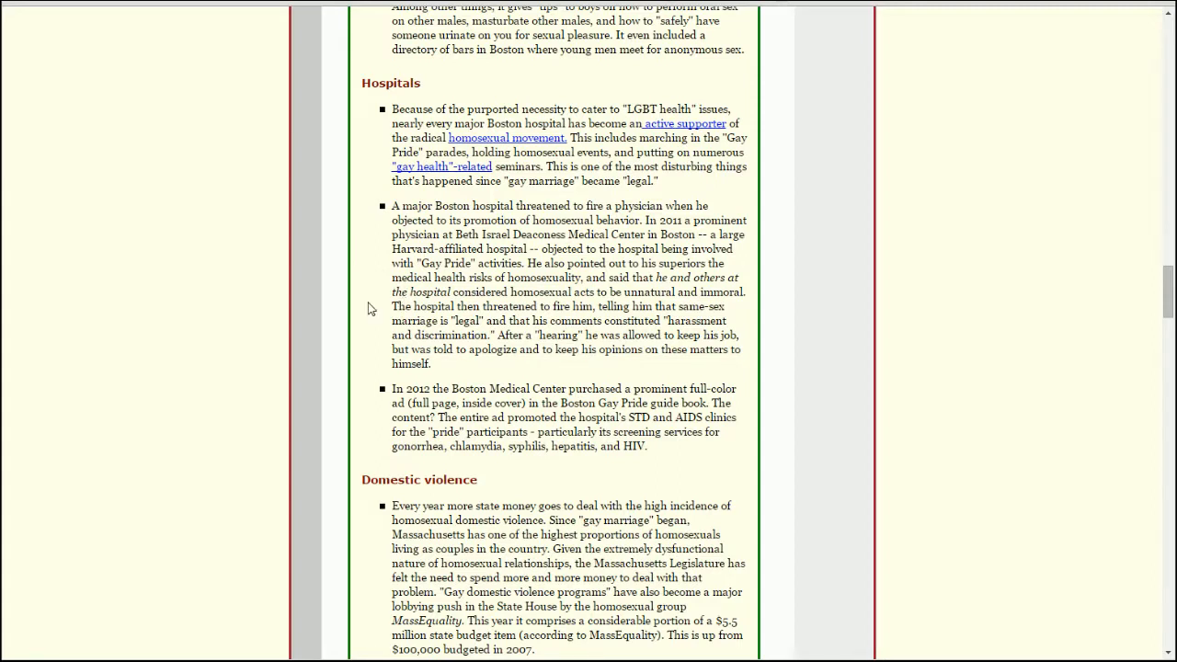
pyautogui.moveTo(360, 295)
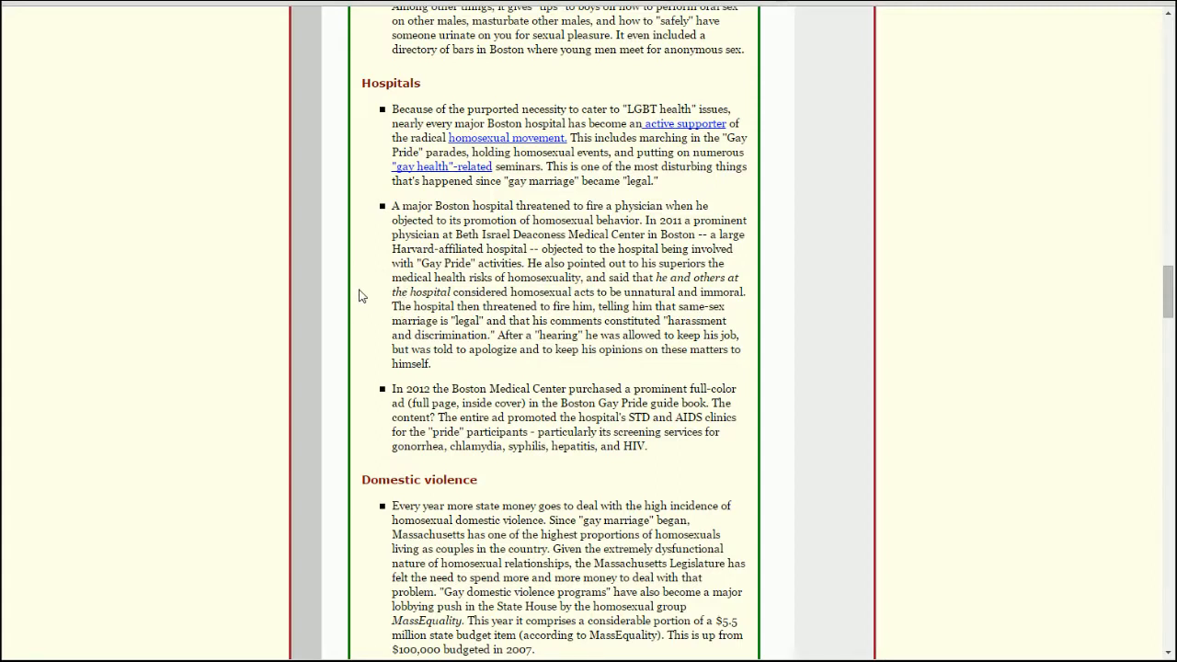
pyautogui.moveTo(375, 309)
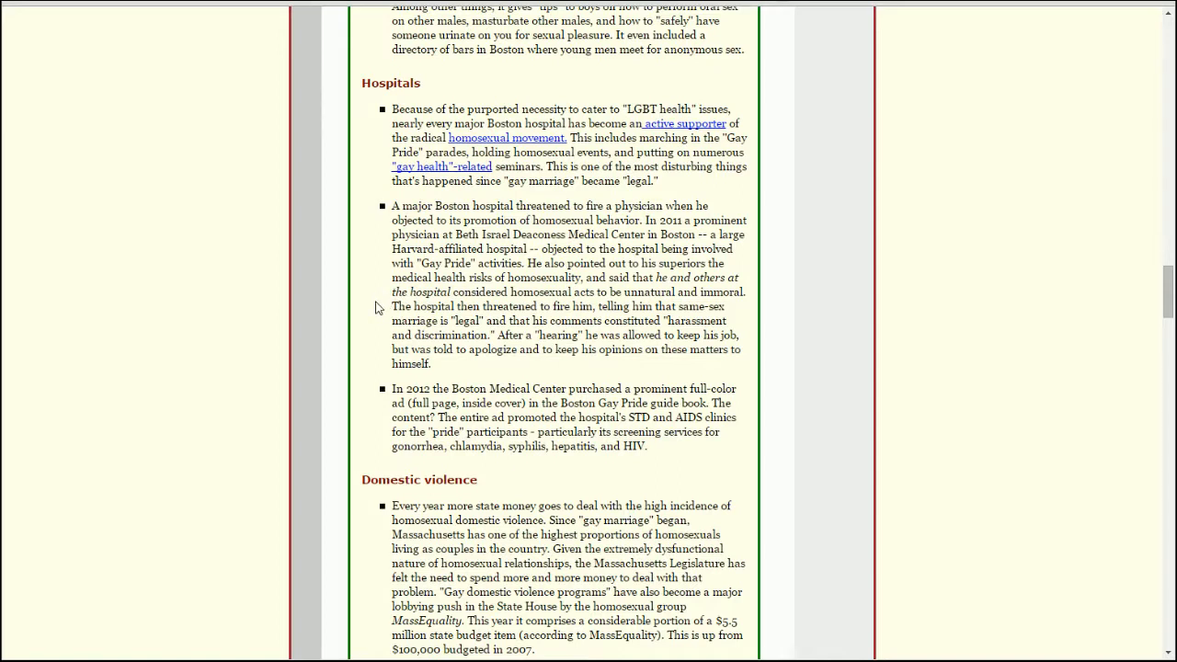
pyautogui.moveTo(375, 318)
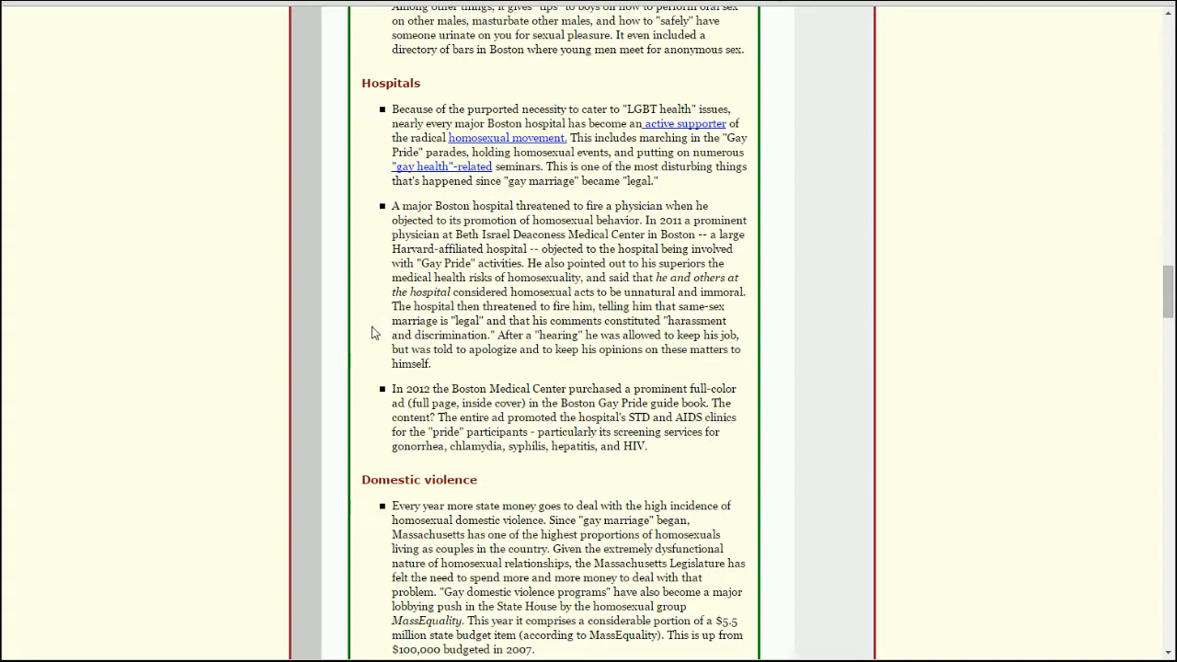
pyautogui.moveTo(368, 341)
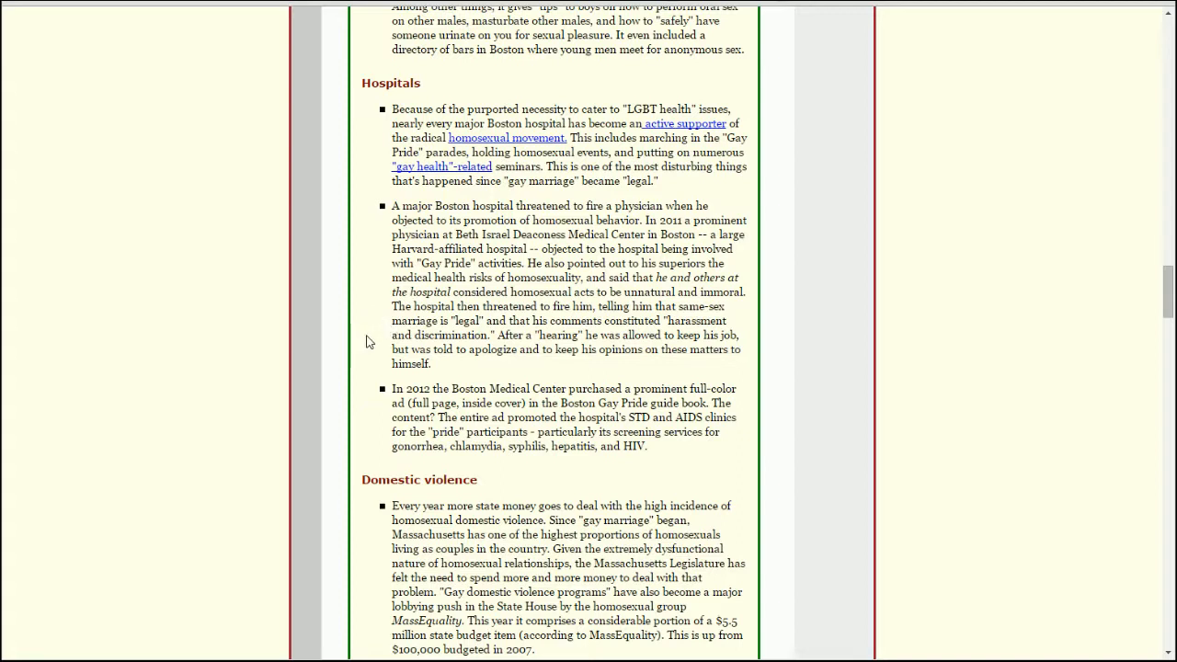
pyautogui.moveTo(500, 184)
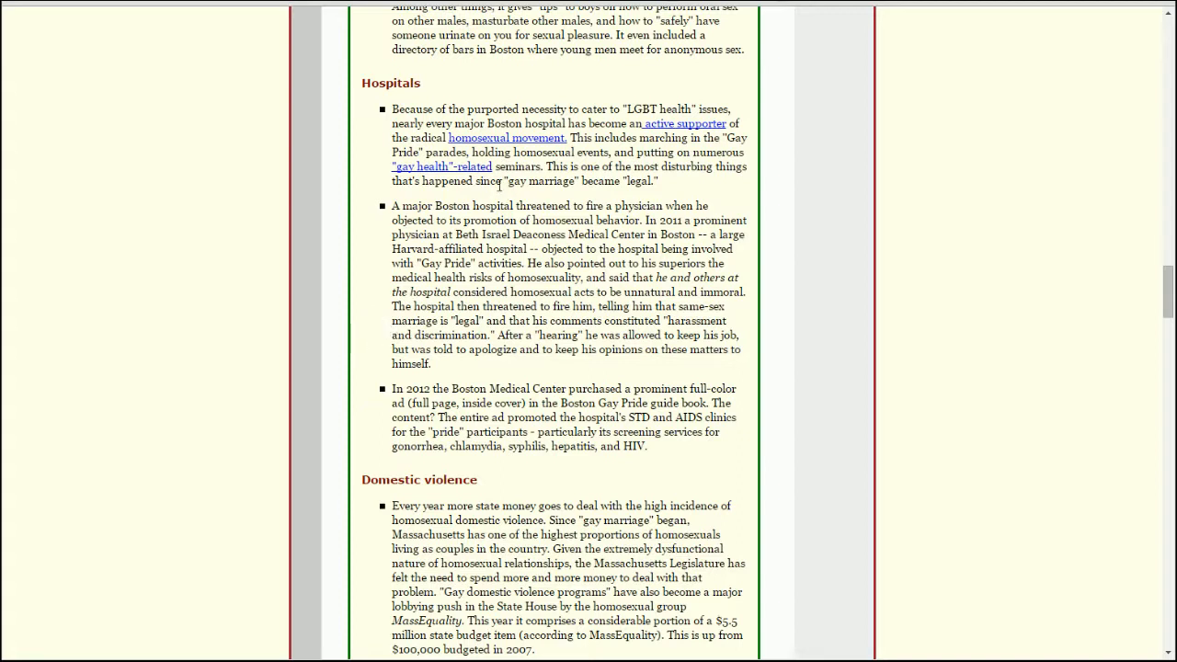
pyautogui.moveTo(445, 248)
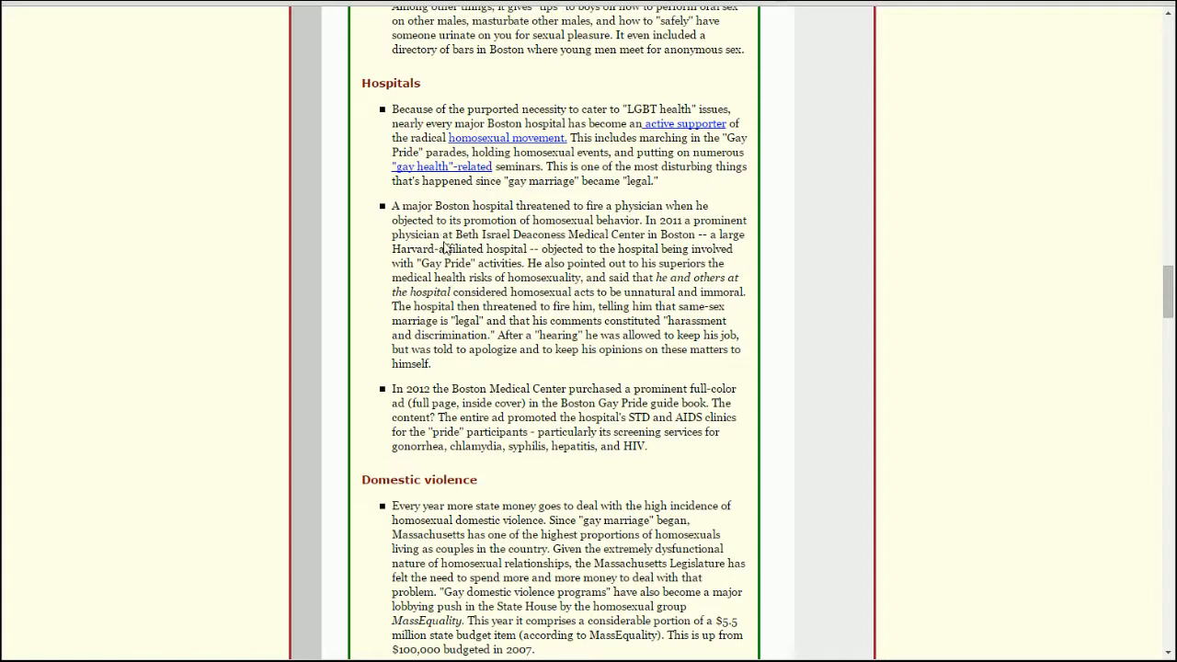
pyautogui.moveTo(368, 280)
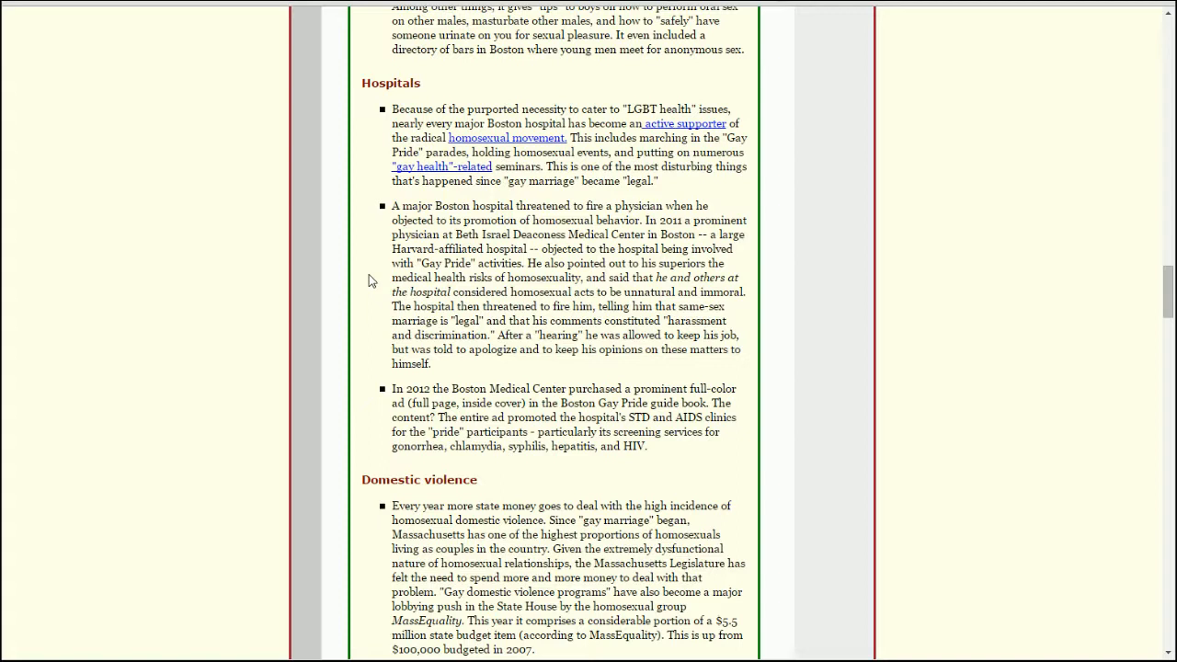
pyautogui.moveTo(544, 279)
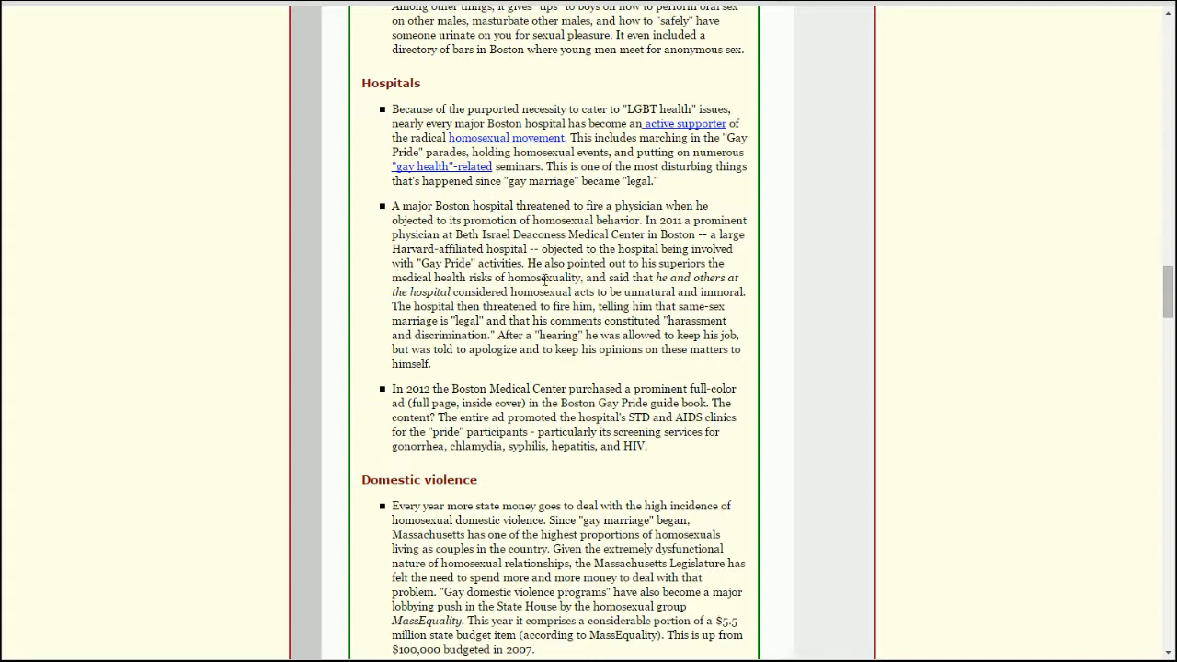
pyautogui.moveTo(368, 322)
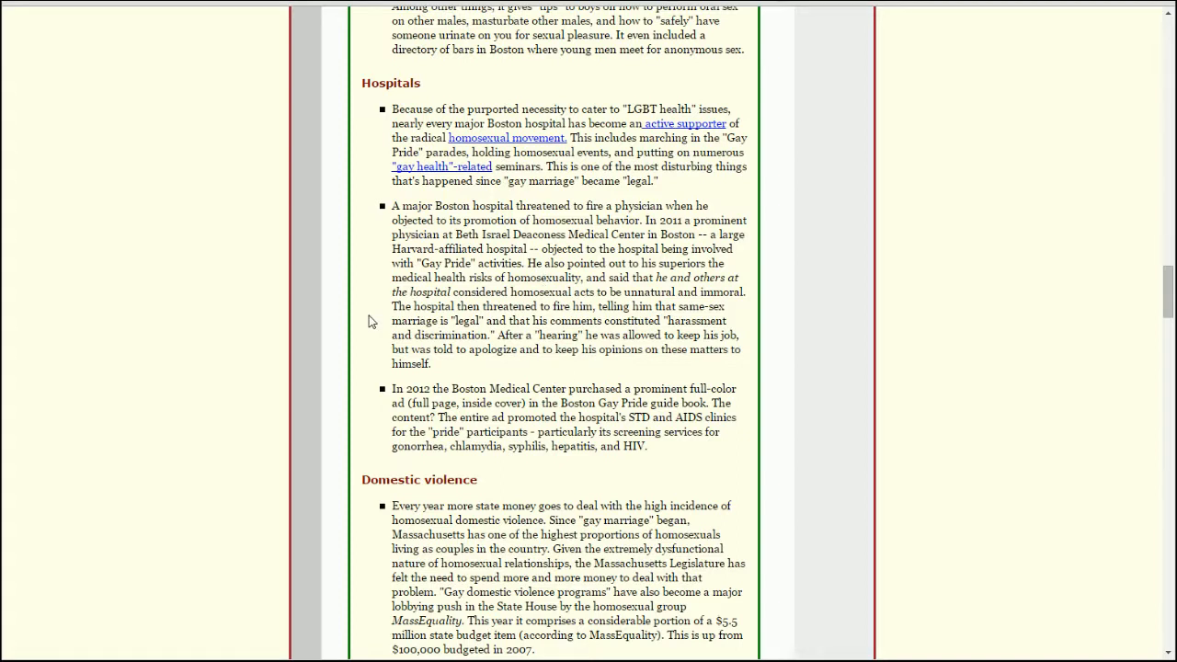
pyautogui.moveTo(324, 324)
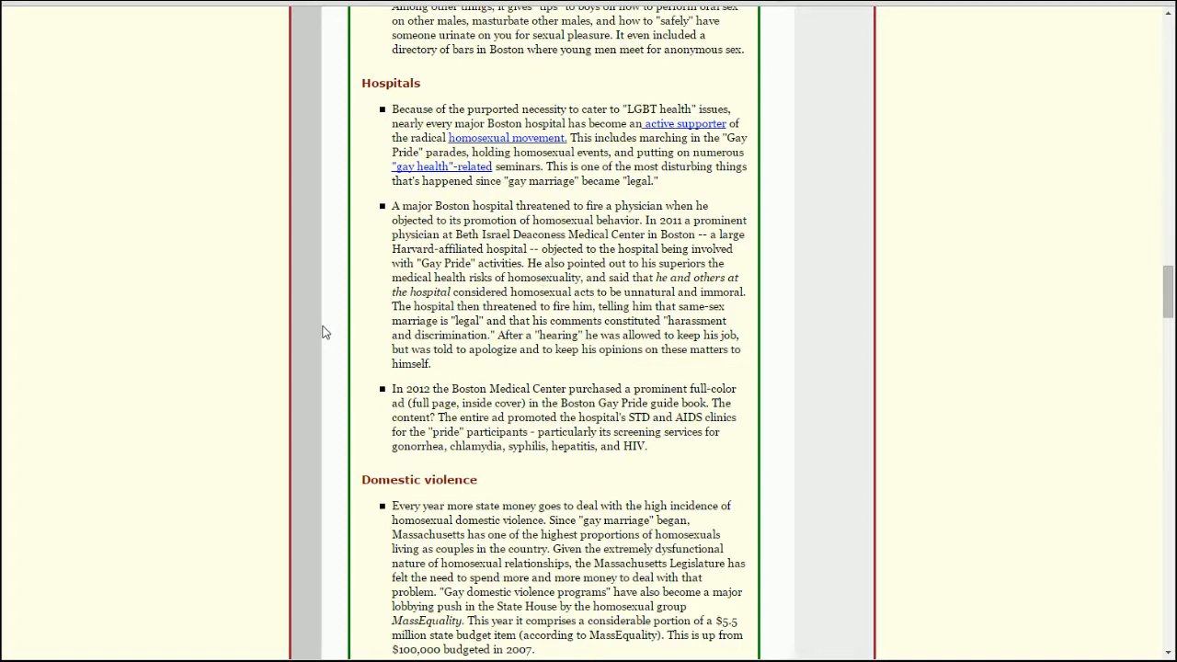
pyautogui.moveTo(305, 320)
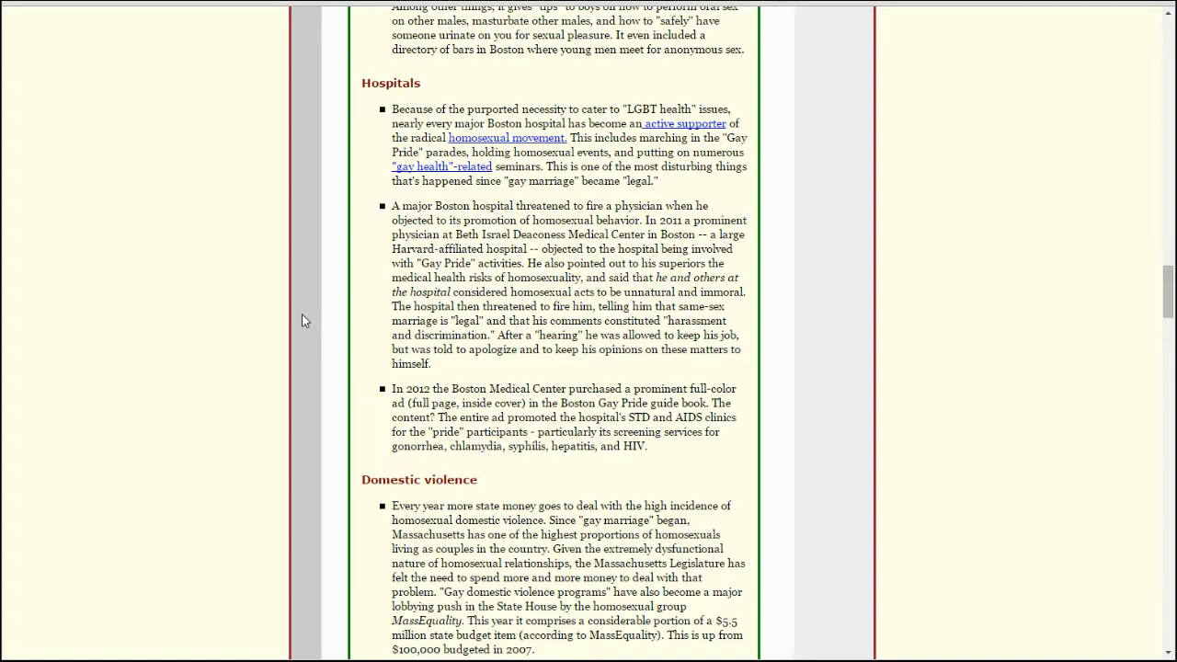
pyautogui.moveTo(276, 327)
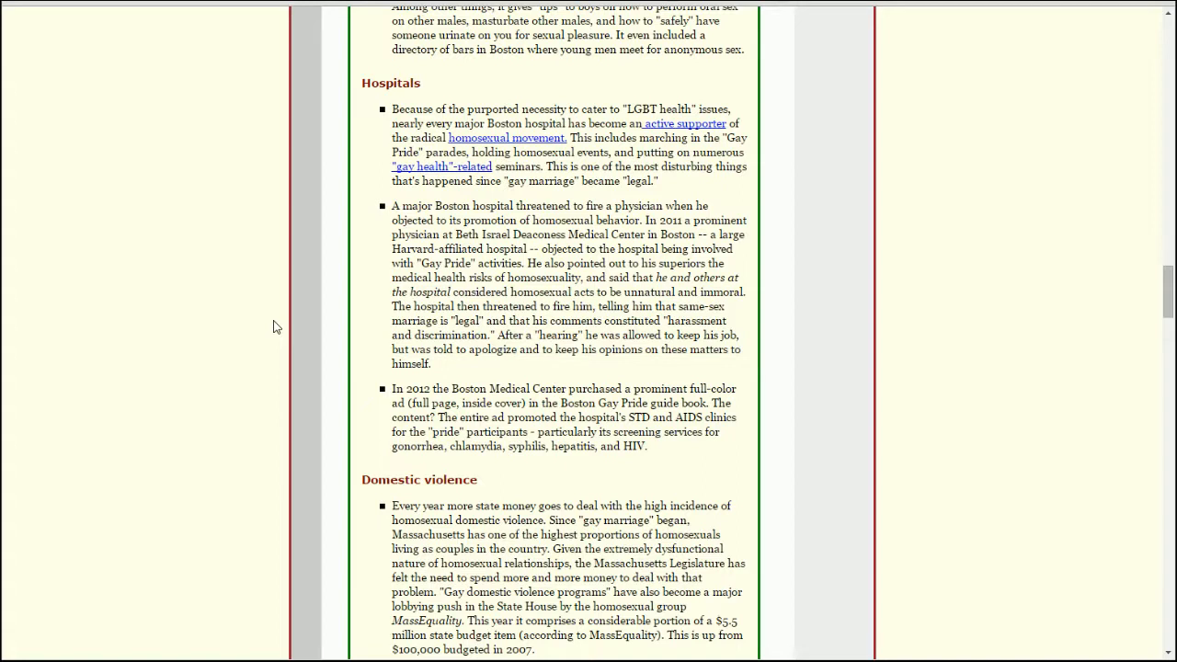
pyautogui.moveTo(528, 269)
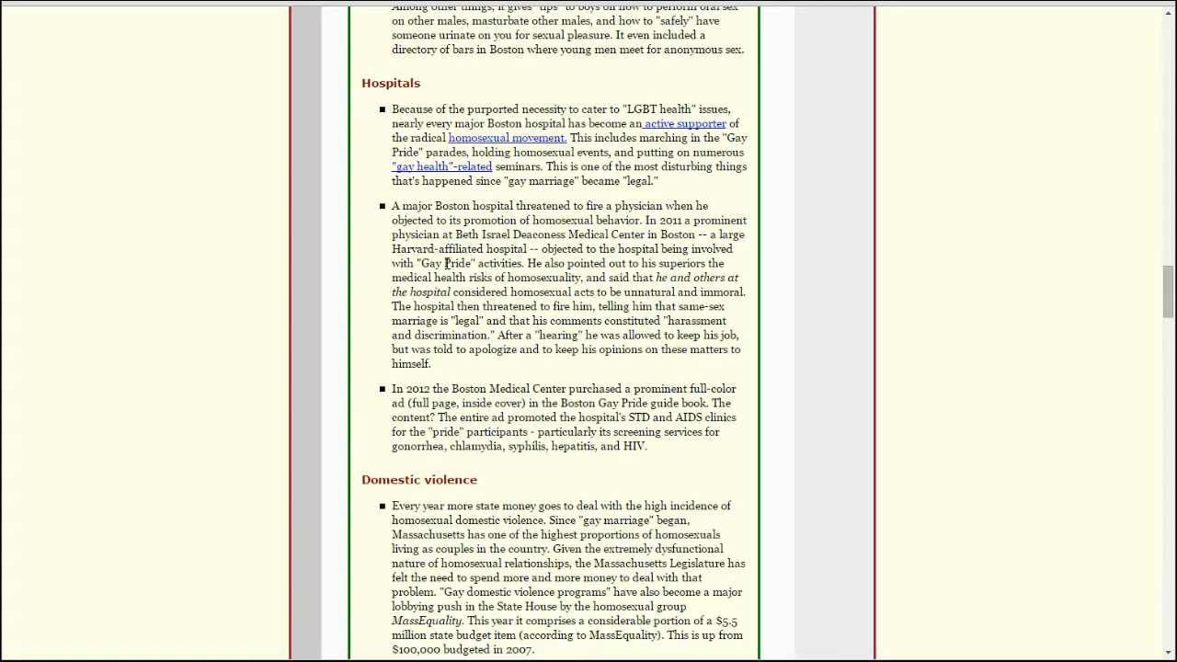
pyautogui.moveTo(445, 254)
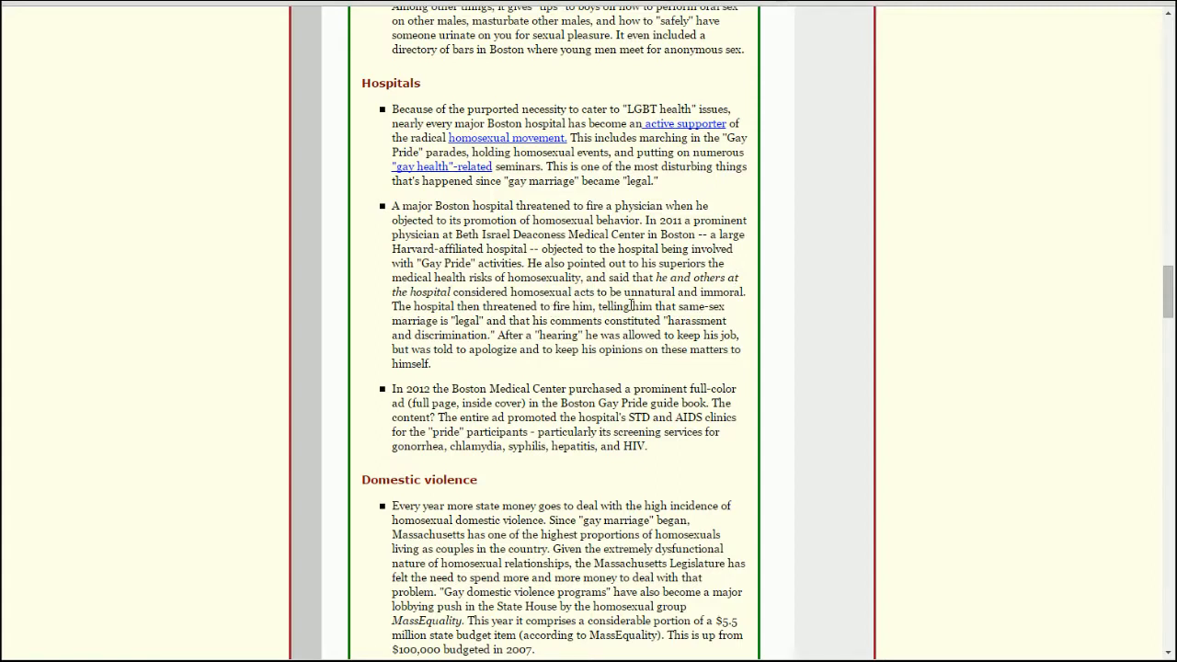
pyautogui.moveTo(753, 302)
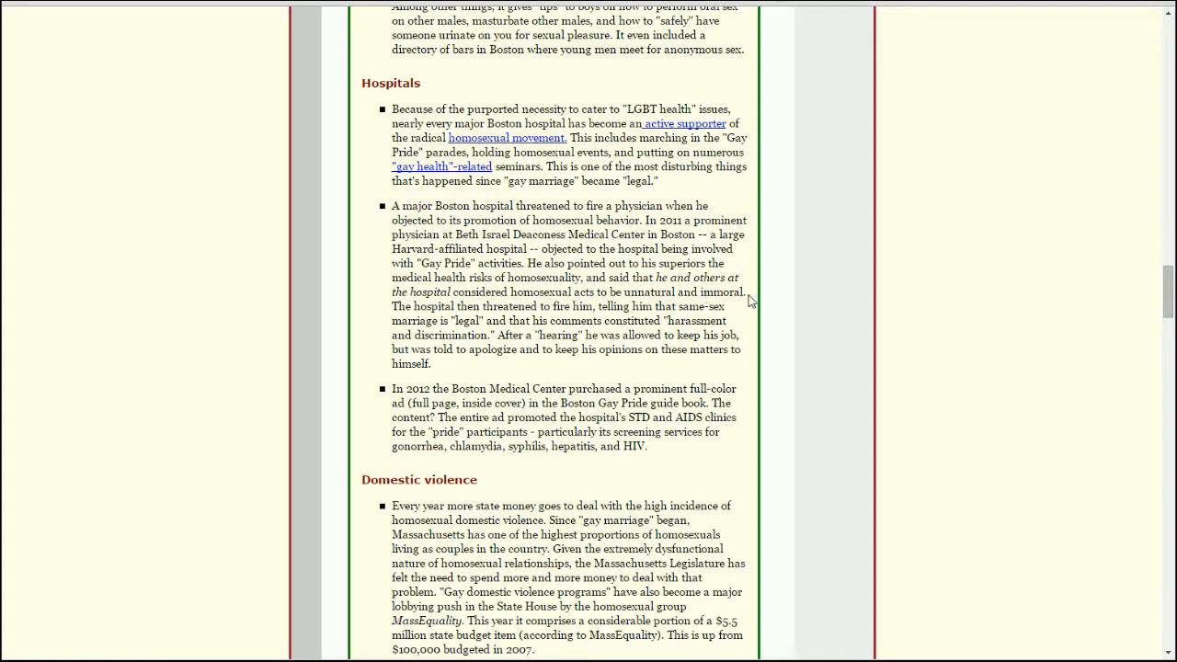
pyautogui.moveTo(739, 305)
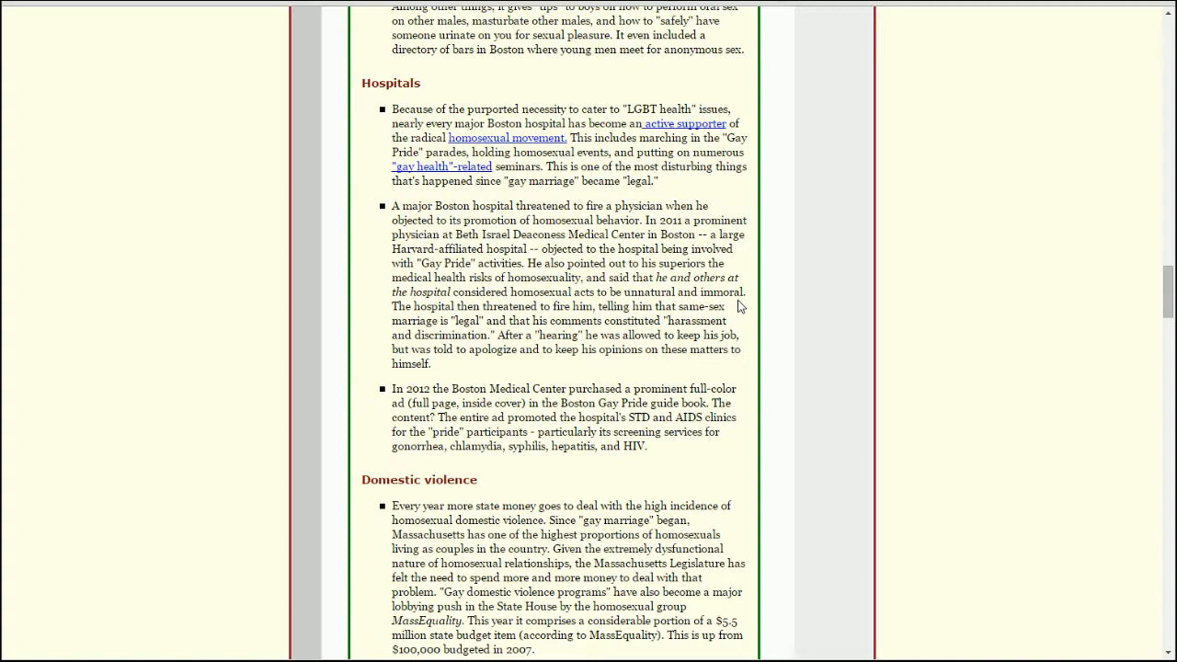
pyautogui.moveTo(523, 320)
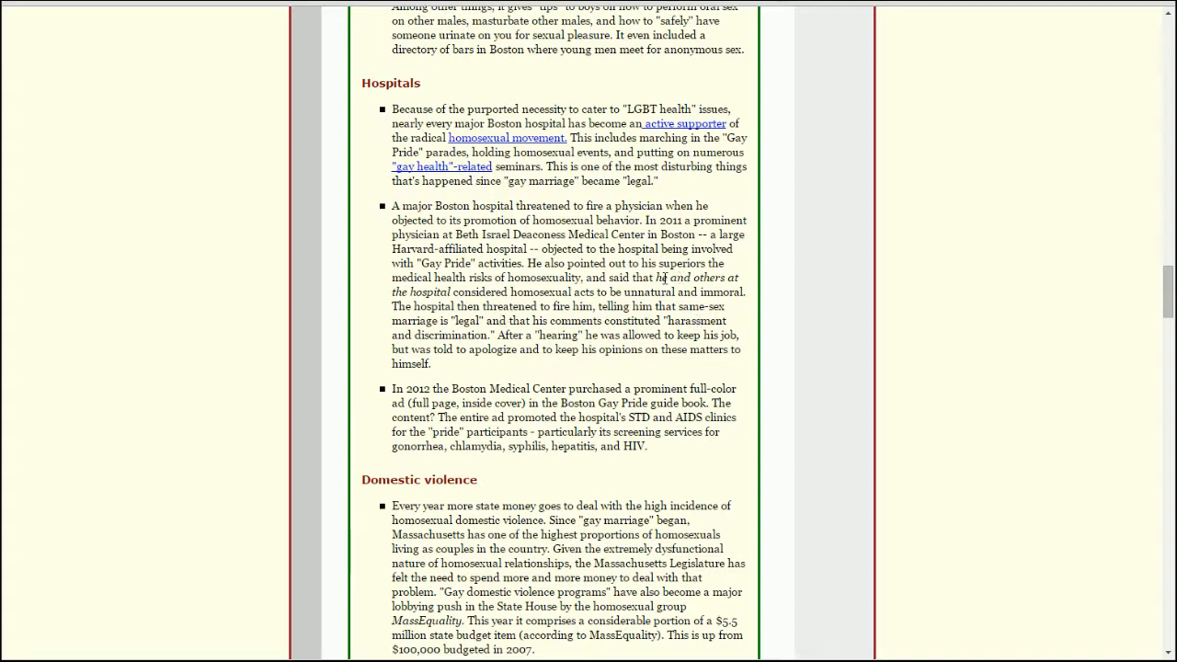
pyautogui.moveTo(745, 298)
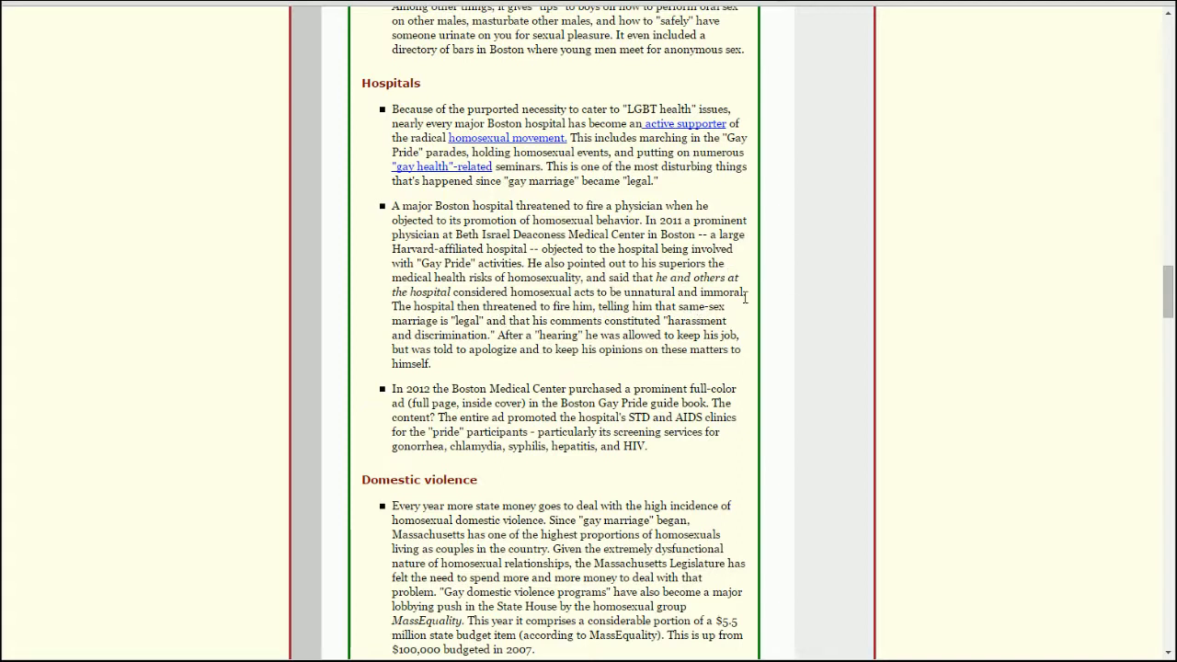
pyautogui.moveTo(755, 301)
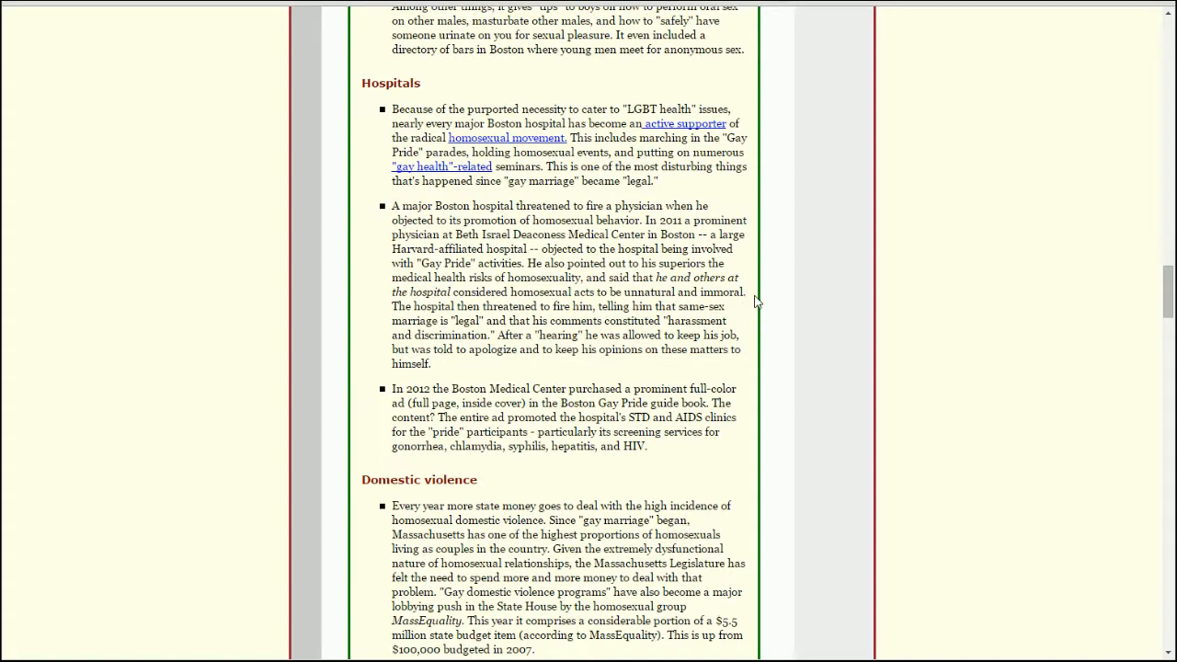
pyautogui.moveTo(777, 301)
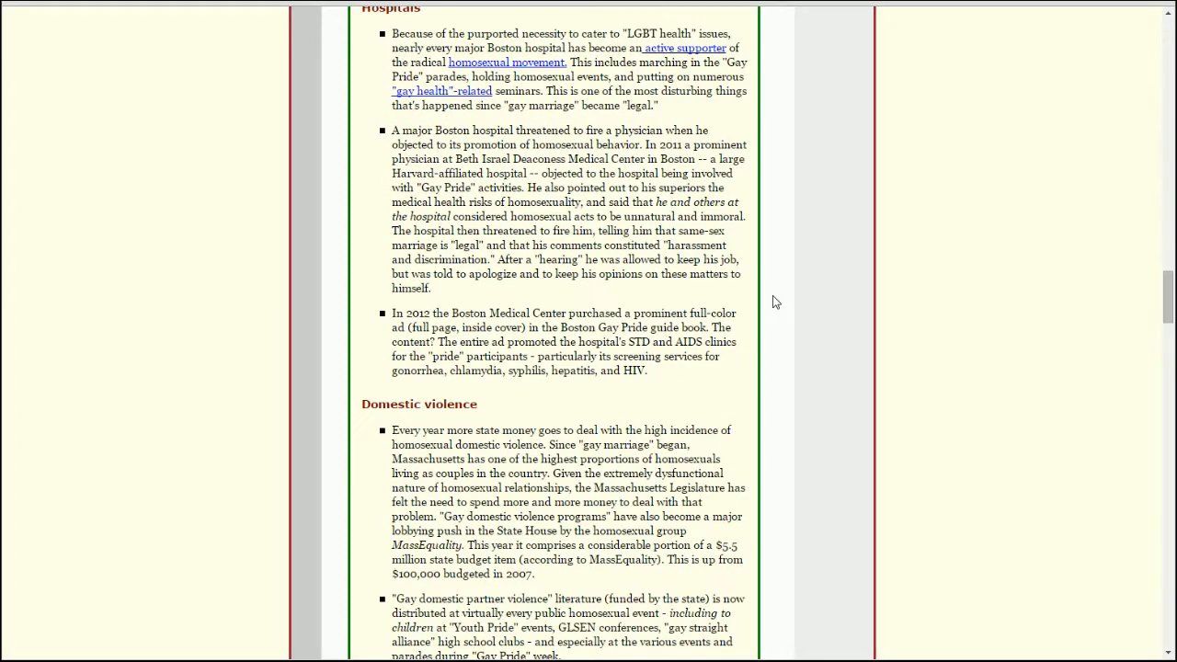
pyautogui.scroll(3)
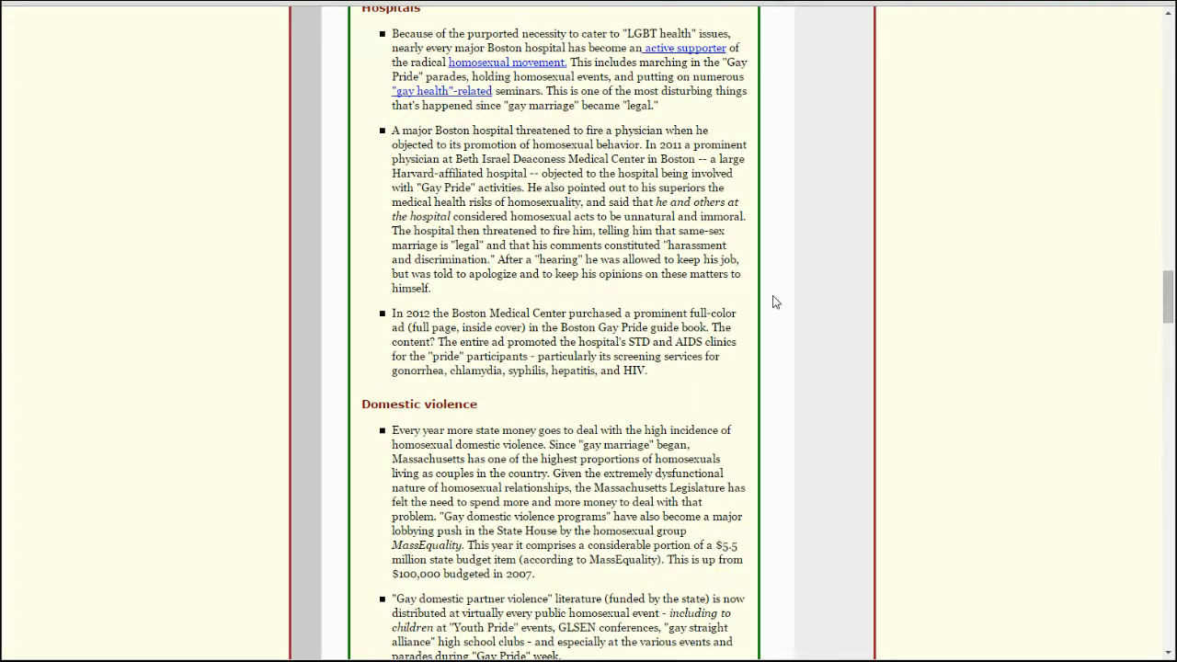
pyautogui.moveTo(482, 353)
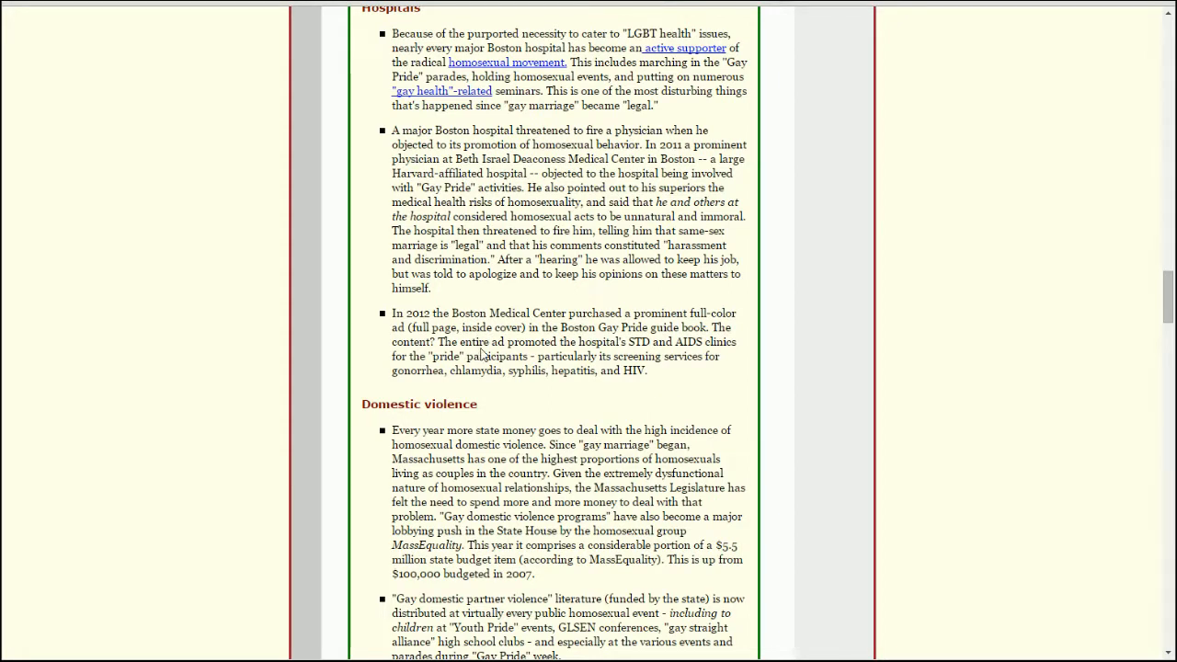
pyautogui.moveTo(743, 339)
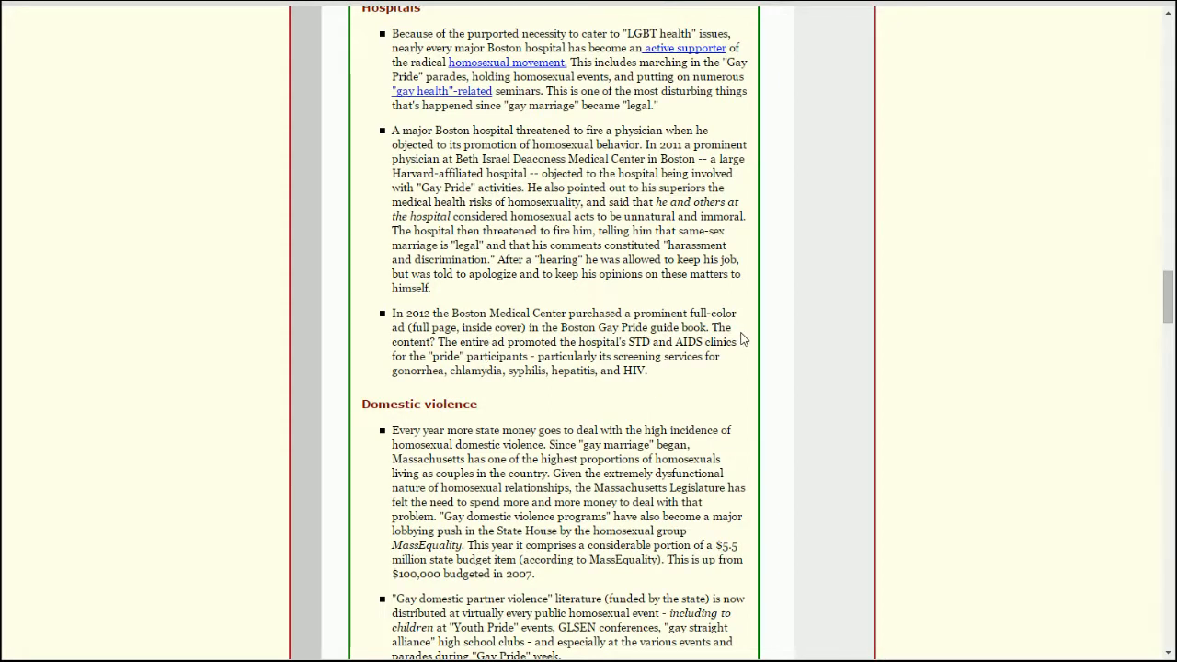
pyautogui.moveTo(732, 333)
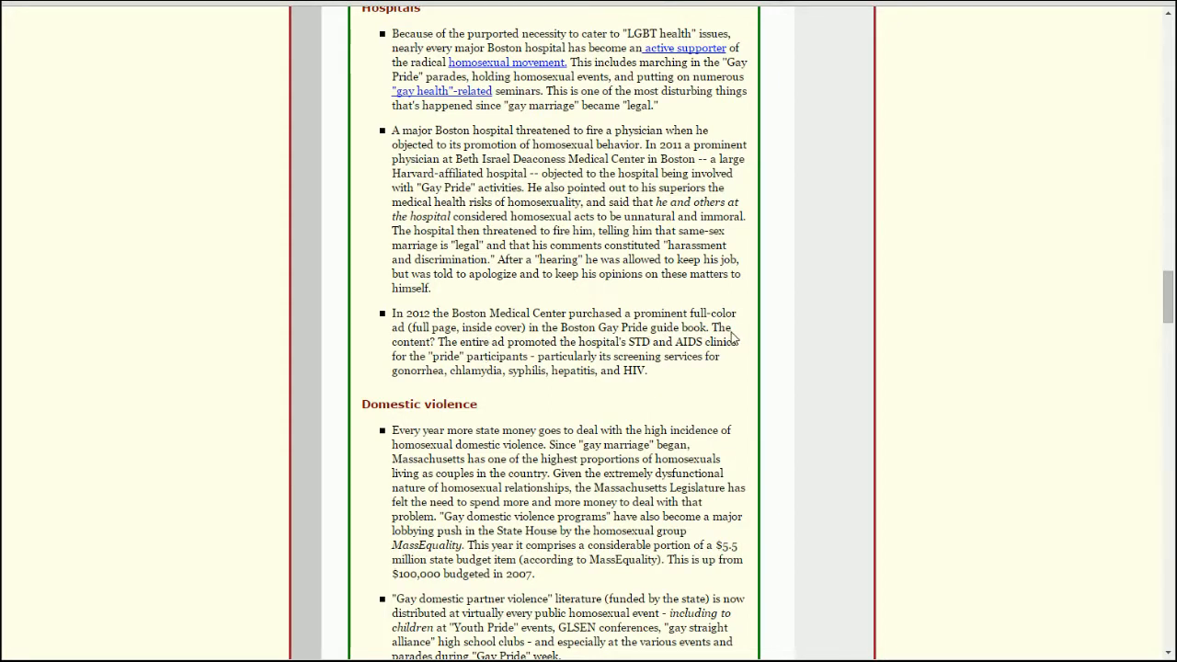
pyautogui.moveTo(751, 356)
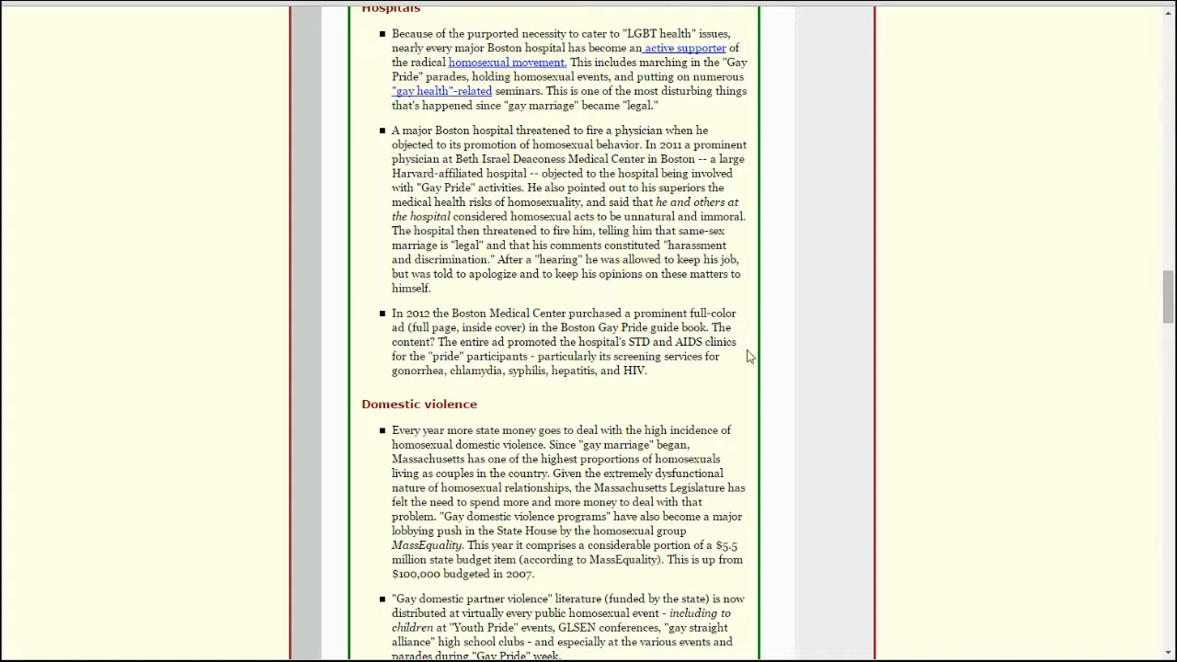
pyautogui.moveTo(713, 372)
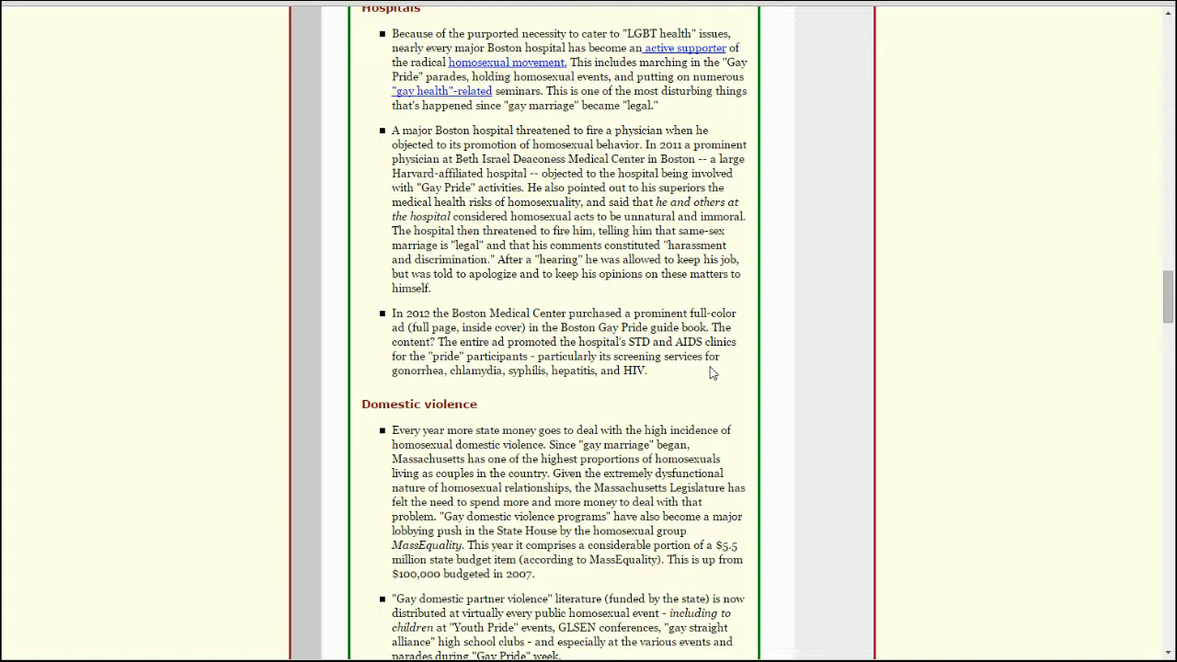
pyautogui.moveTo(726, 375)
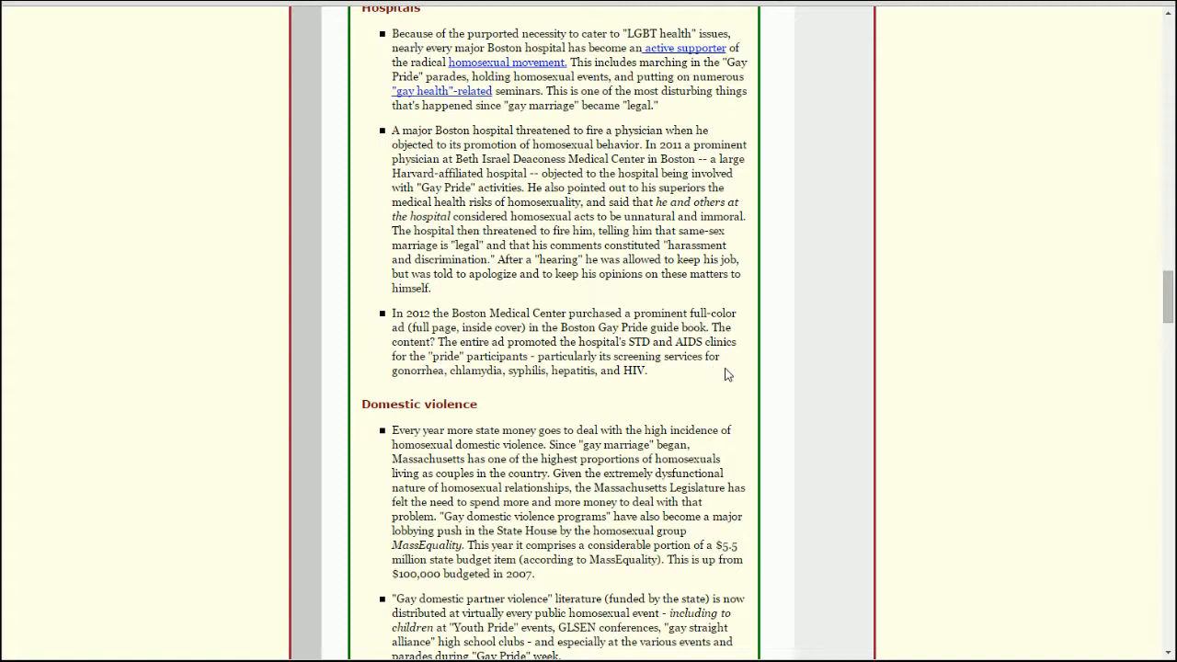
pyautogui.moveTo(691, 379)
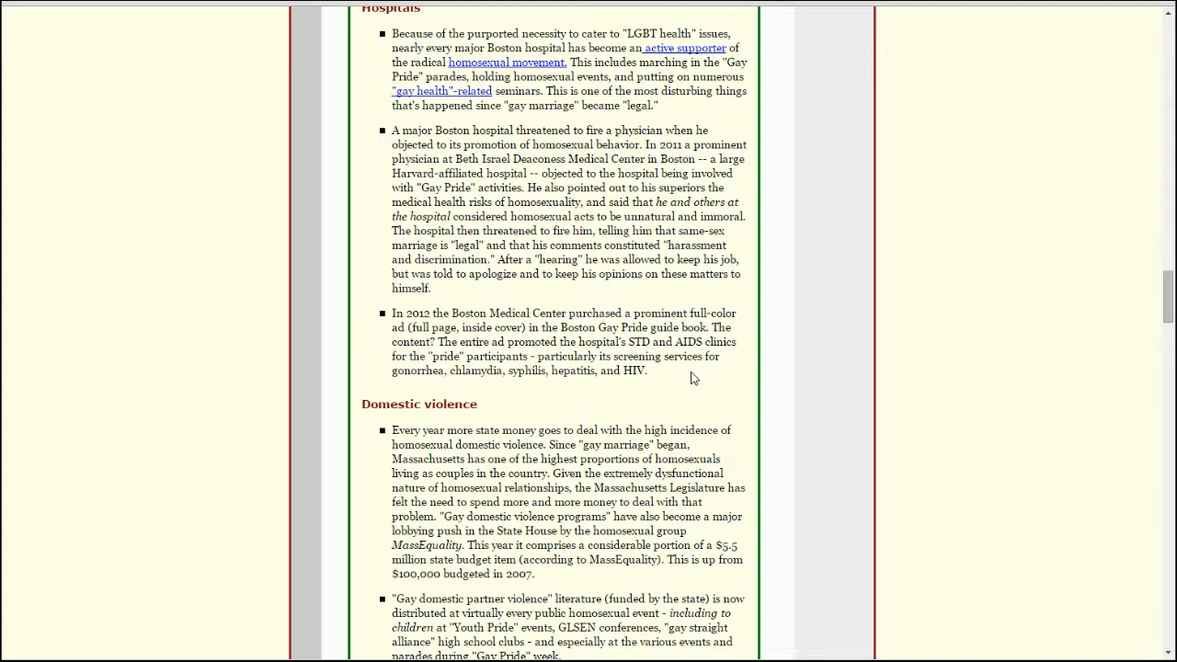
pyautogui.moveTo(698, 372)
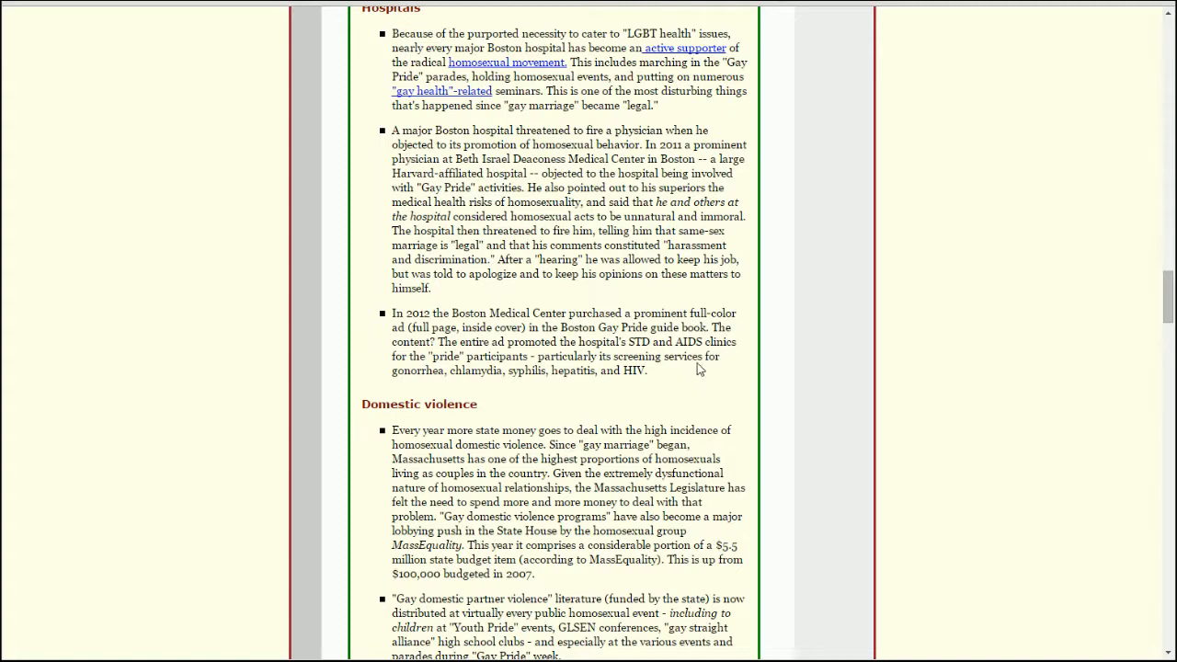
pyautogui.moveTo(670, 360)
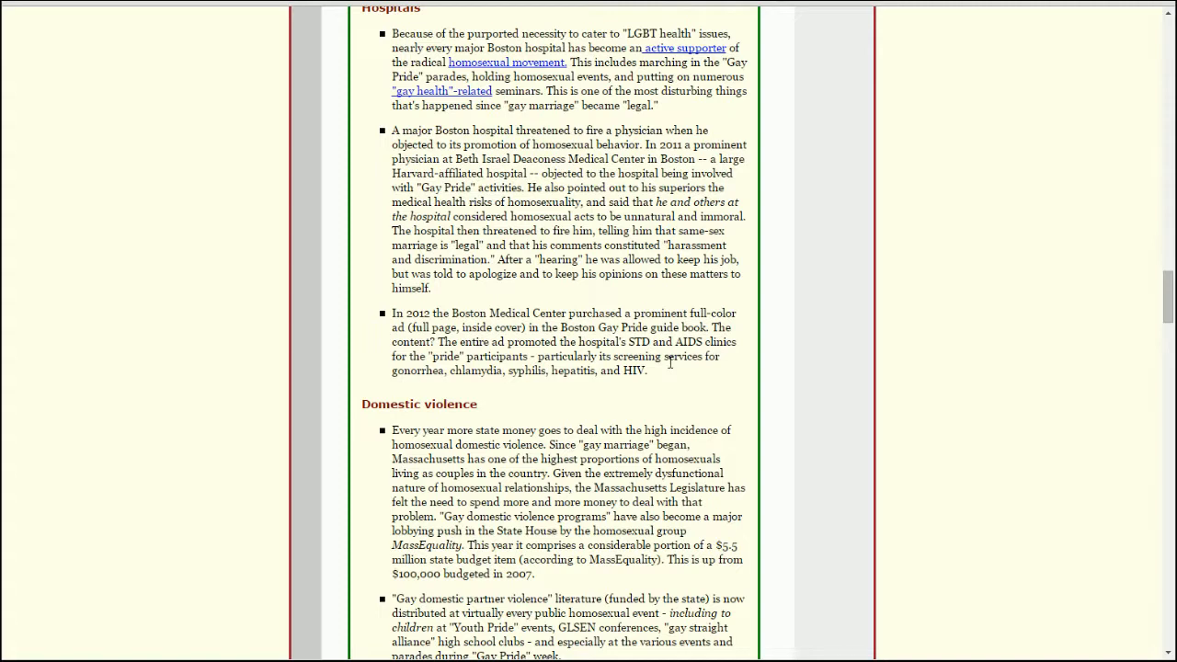
pyautogui.moveTo(665, 371)
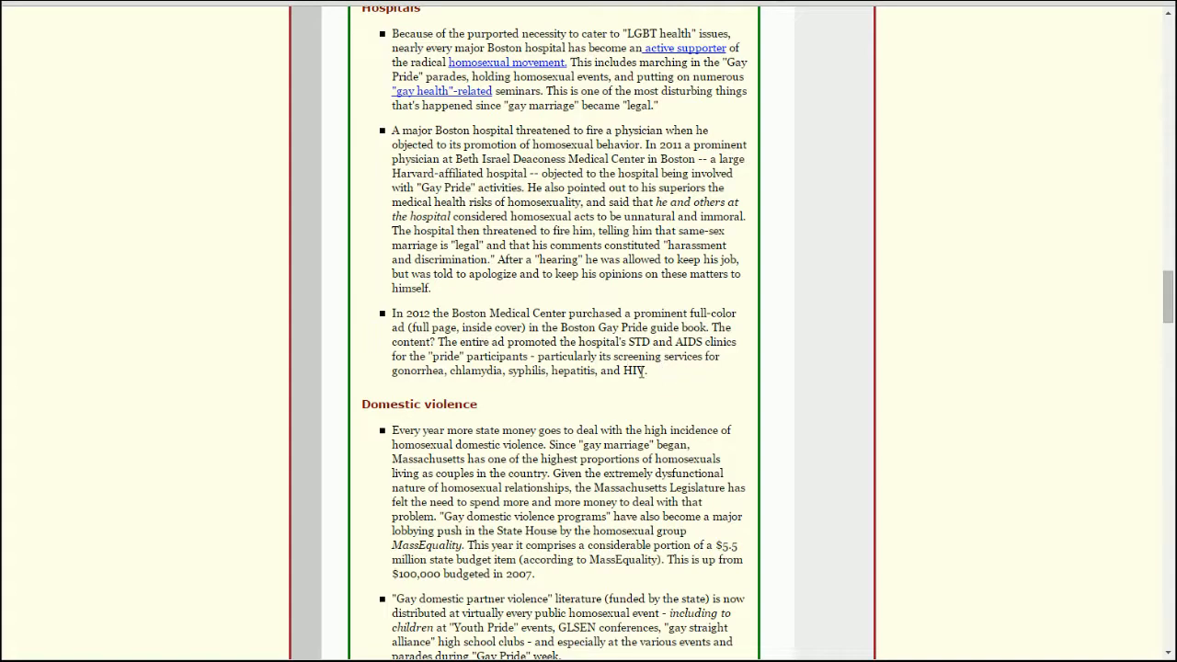
pyautogui.moveTo(660, 378)
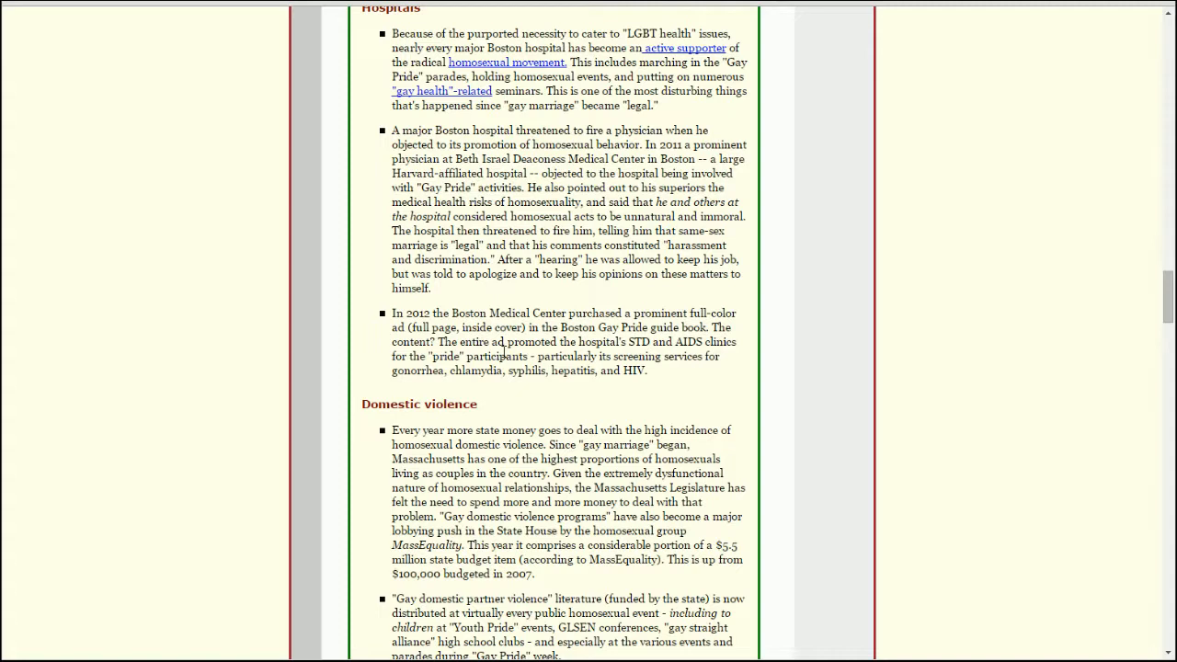
pyautogui.moveTo(721, 302)
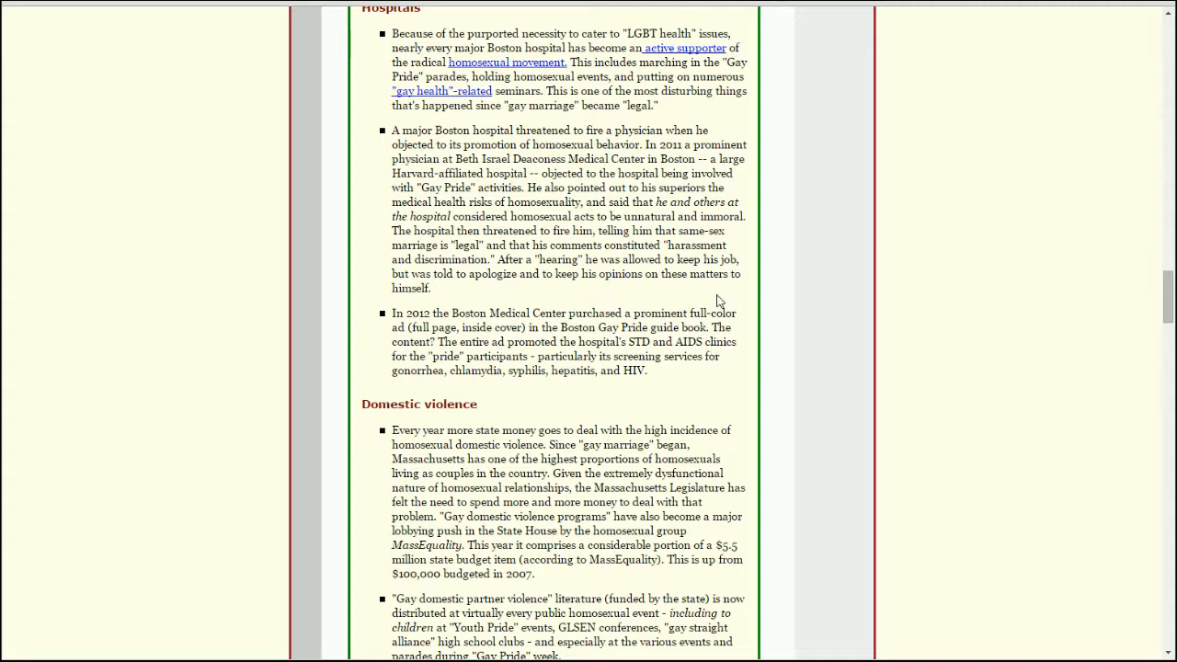
pyautogui.moveTo(795, 381)
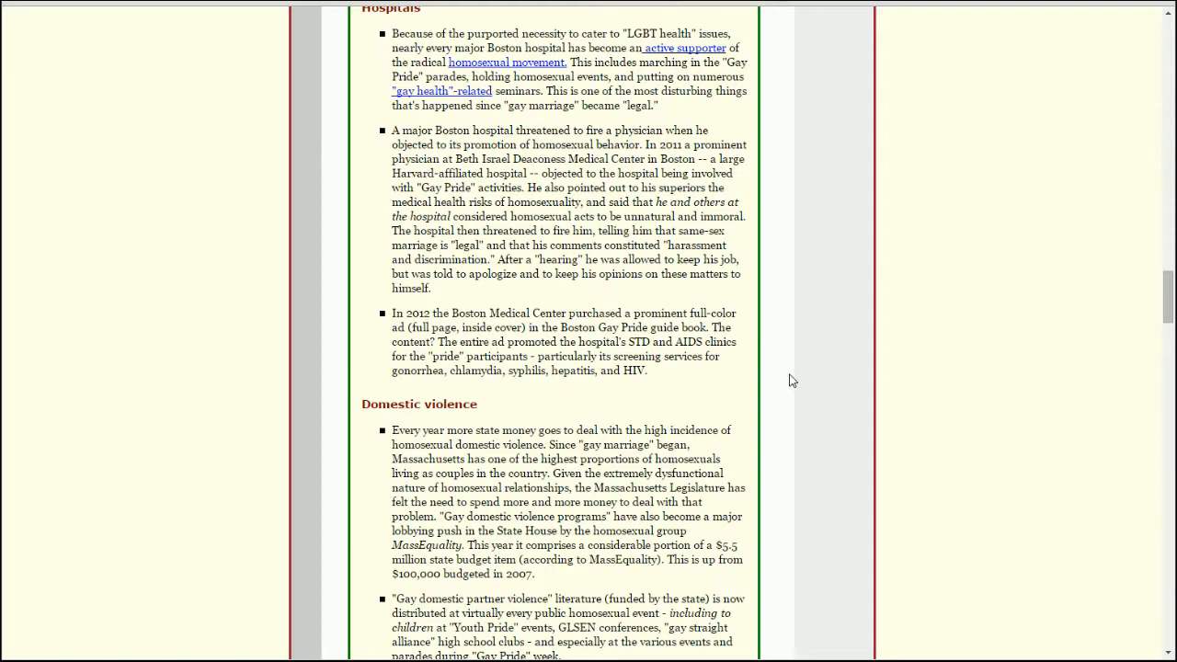
pyautogui.scroll(-3)
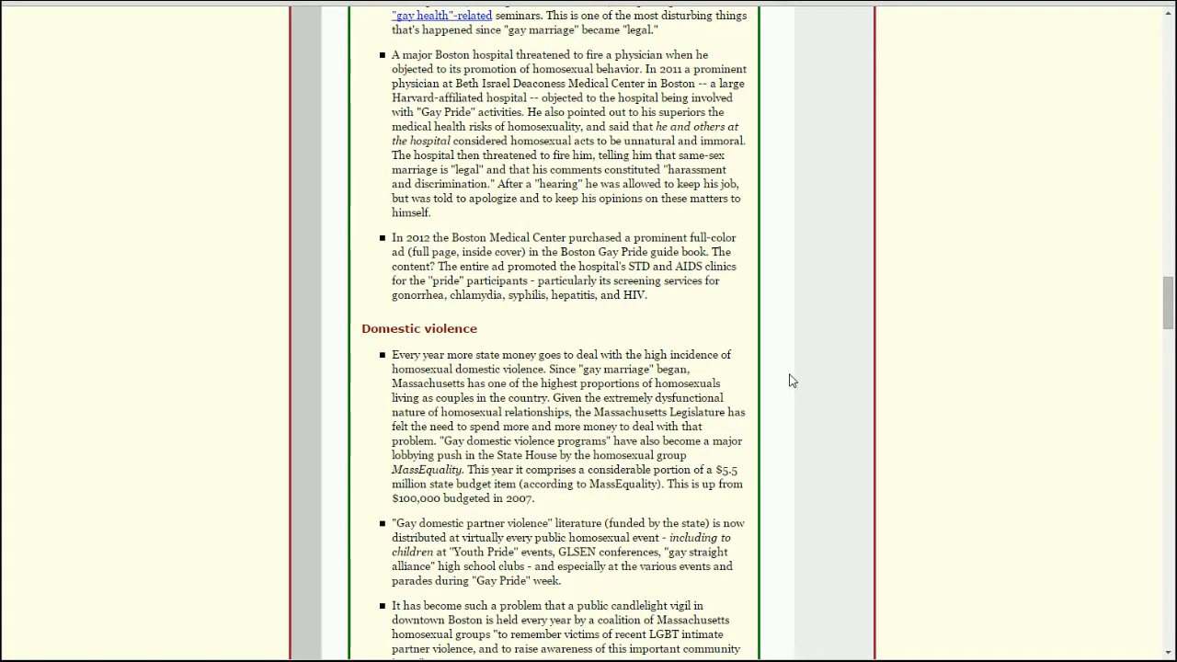
pyautogui.scroll(-3)
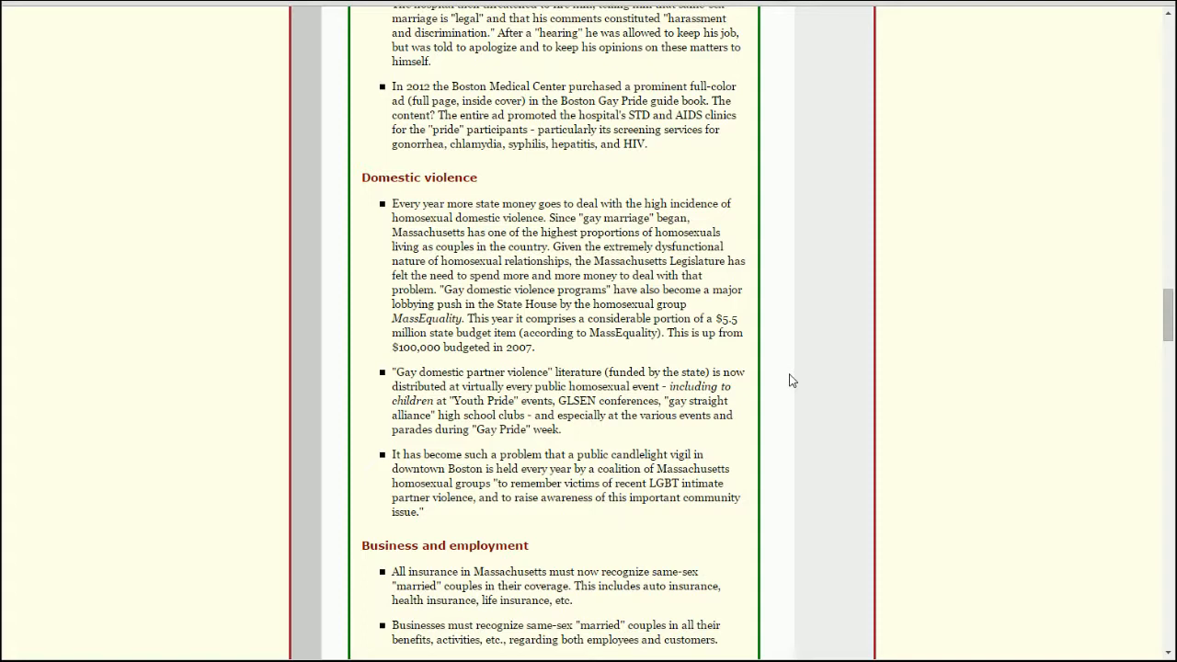
pyautogui.moveTo(622, 354)
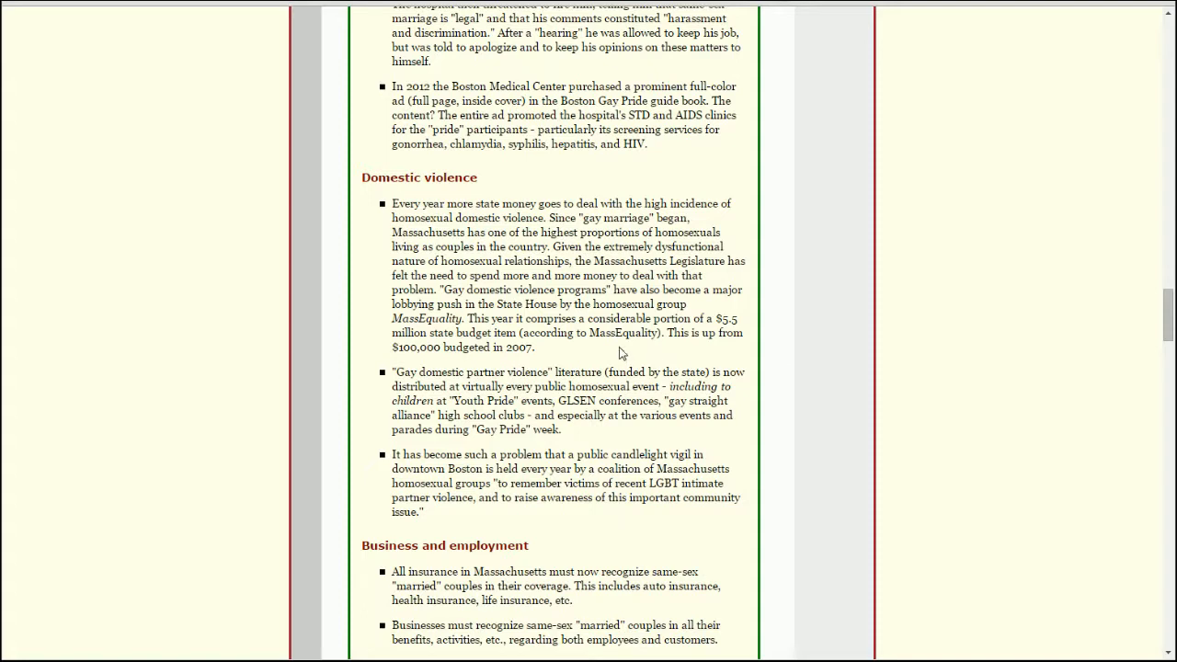
pyautogui.moveTo(673, 350)
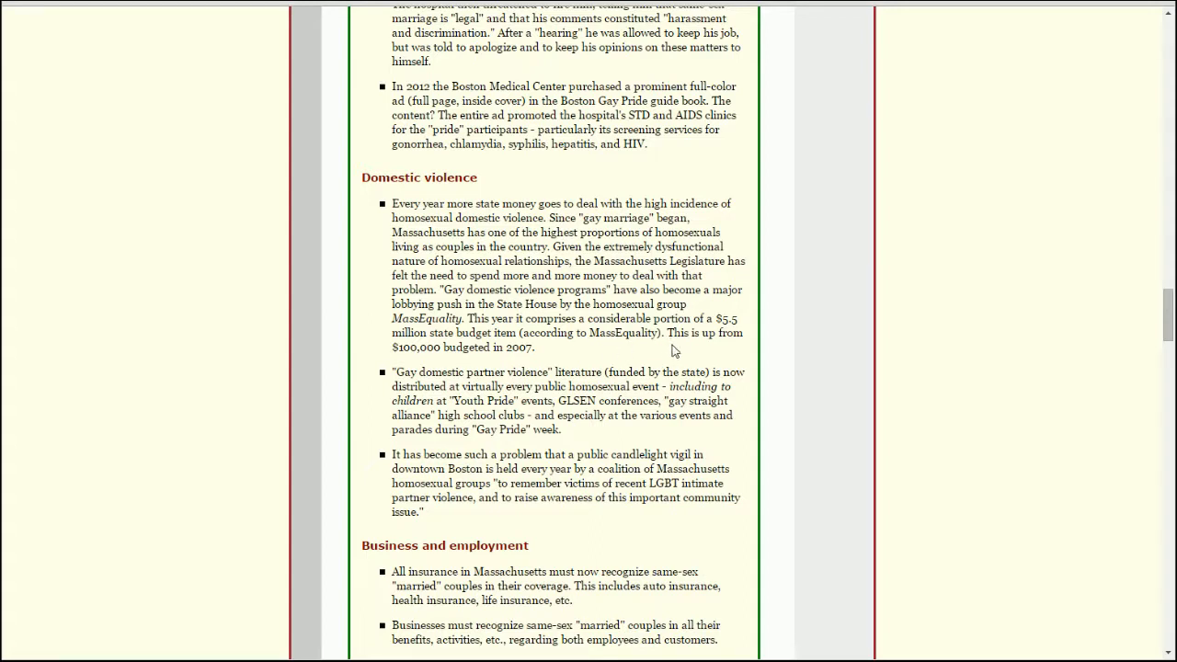
pyautogui.moveTo(776, 355)
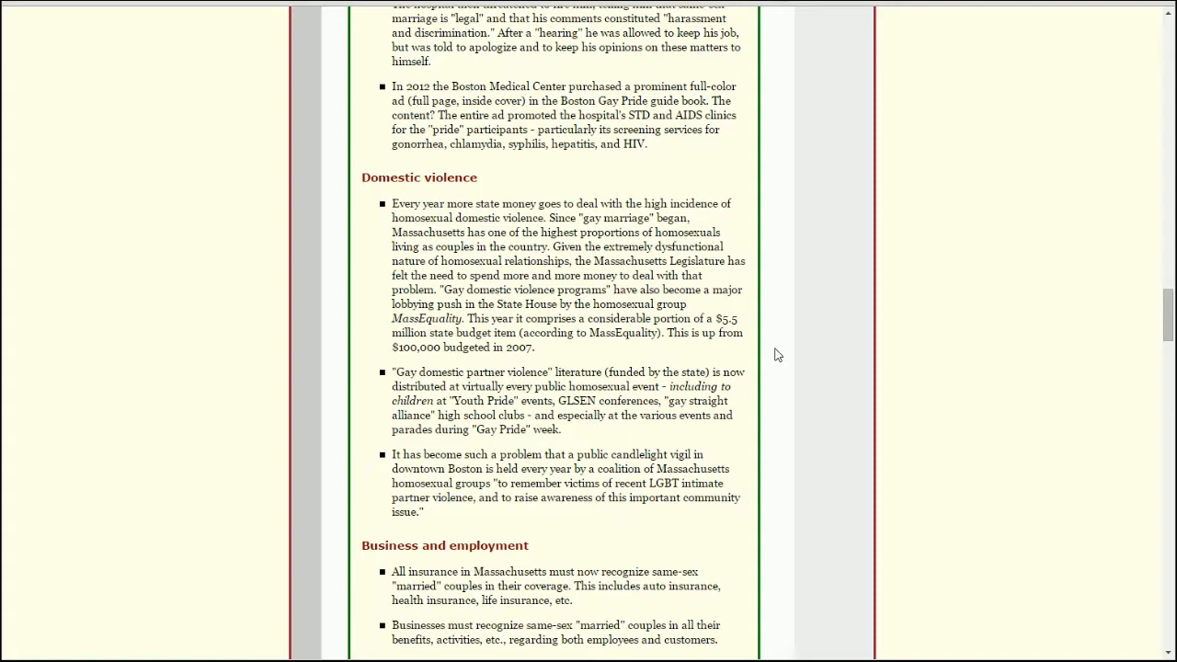
pyautogui.moveTo(769, 357)
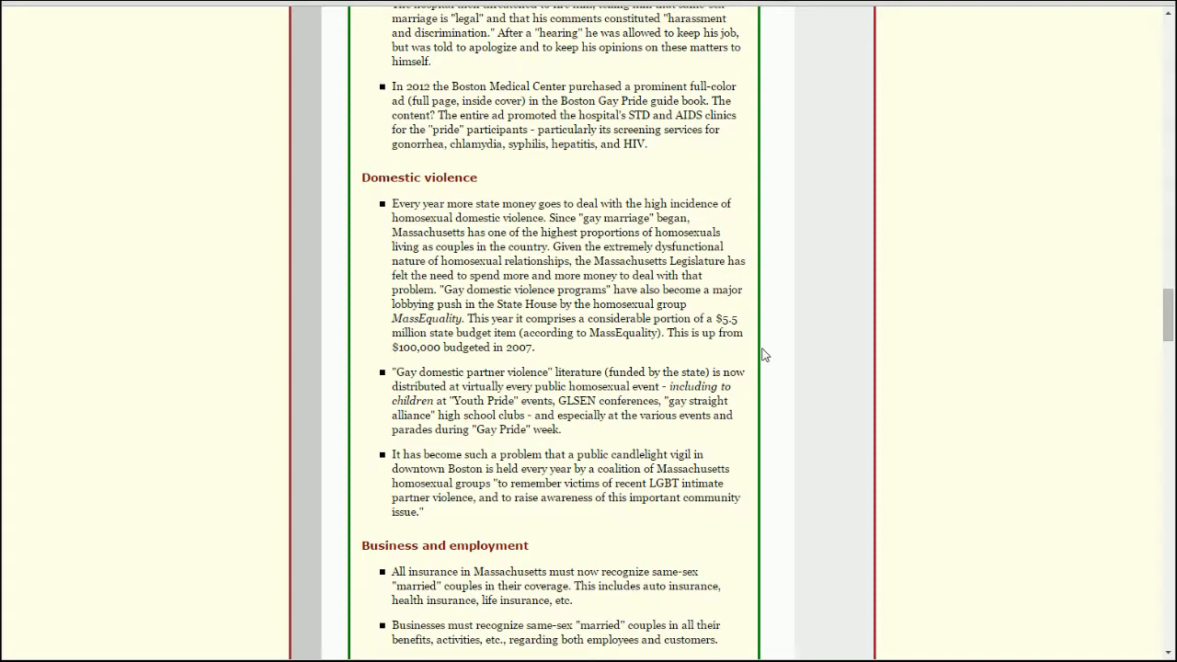
pyautogui.moveTo(762, 357)
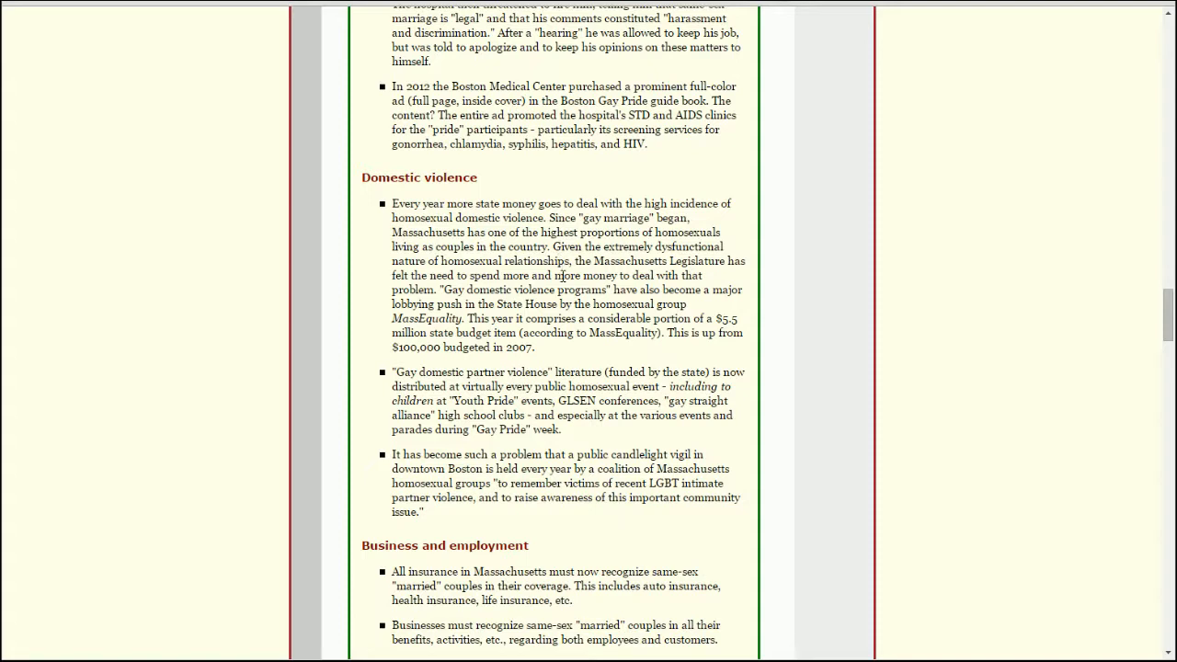
pyautogui.moveTo(598, 272)
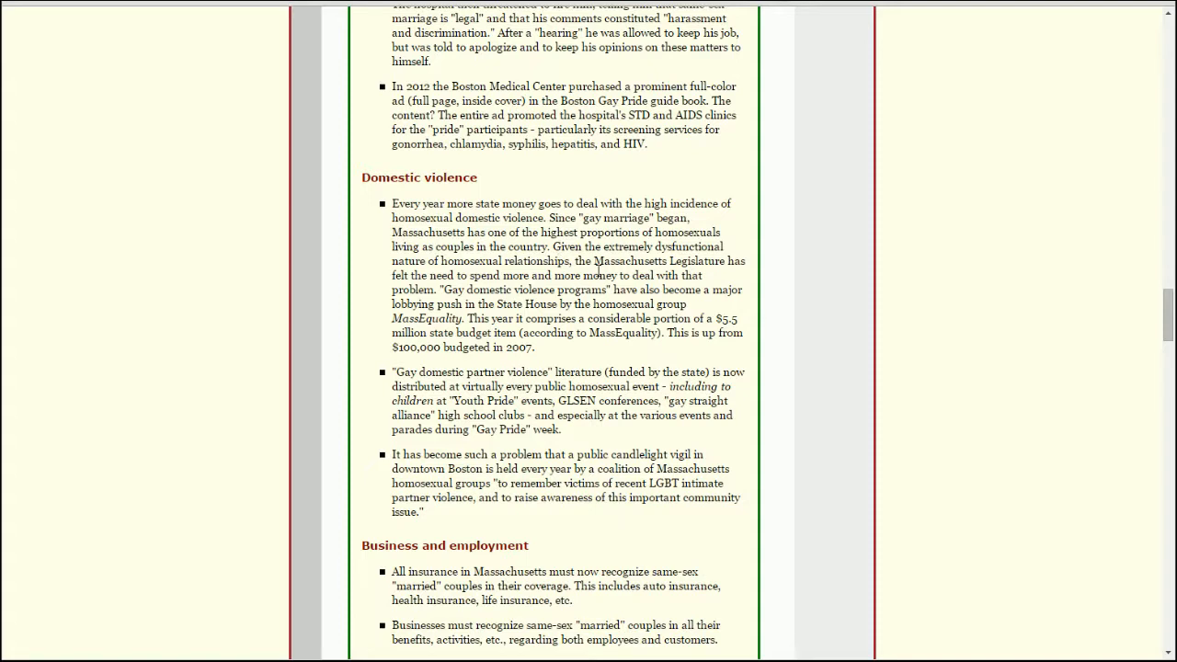
pyautogui.moveTo(525, 284)
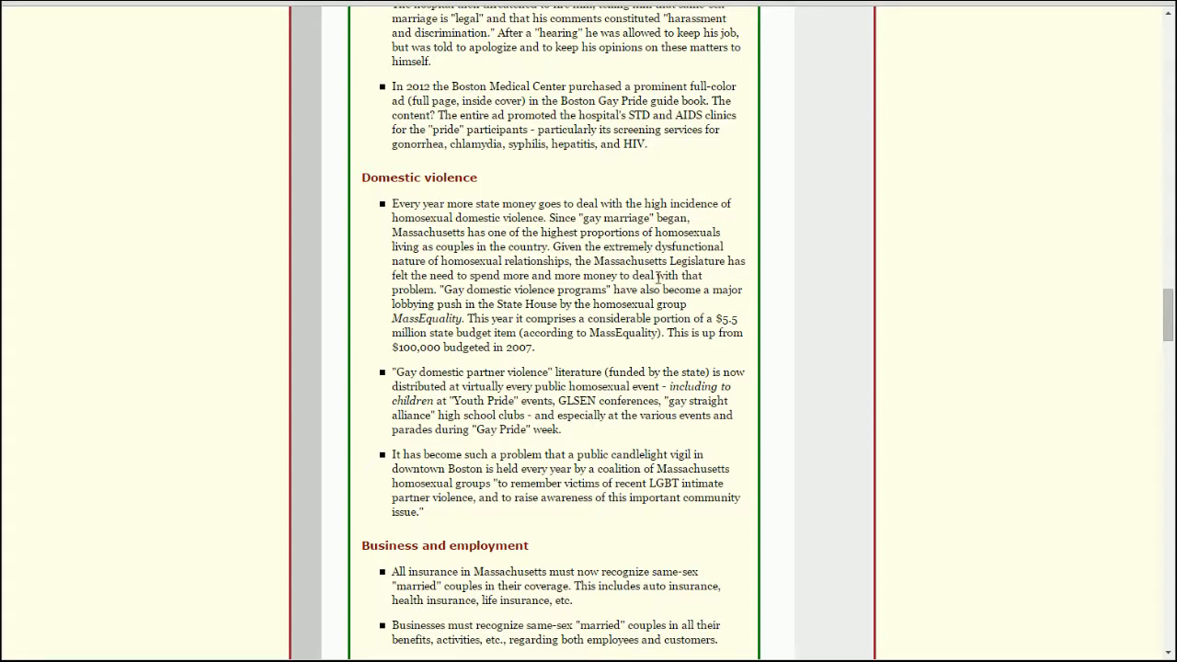
pyautogui.moveTo(751, 281)
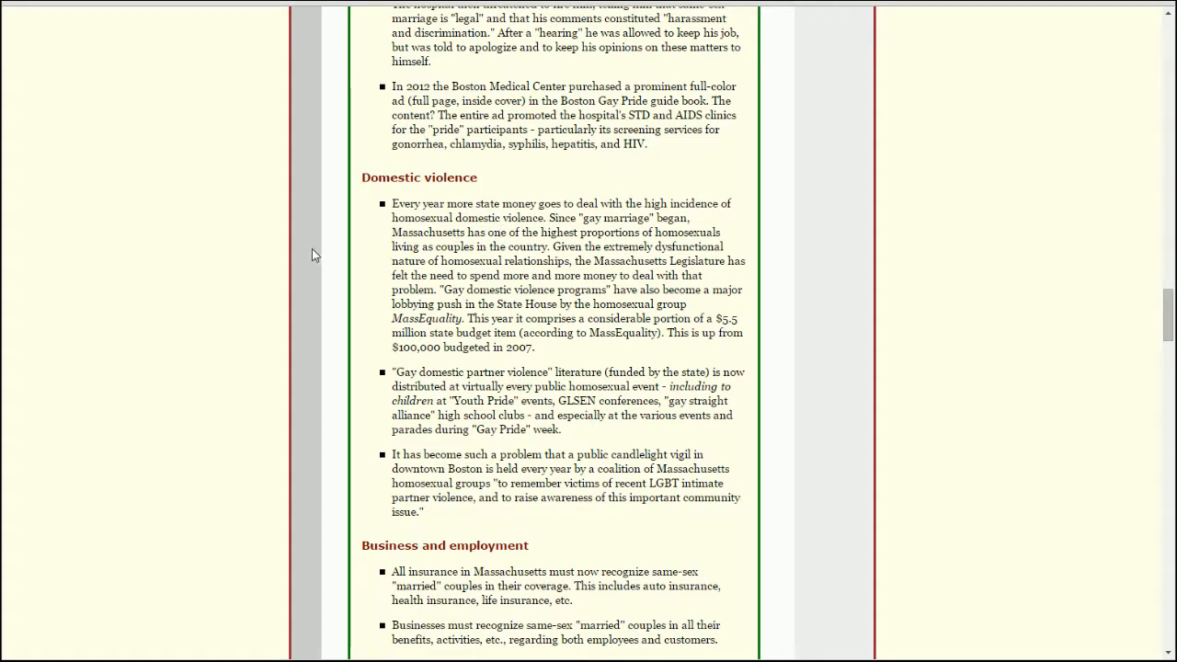
pyautogui.moveTo(261, 244)
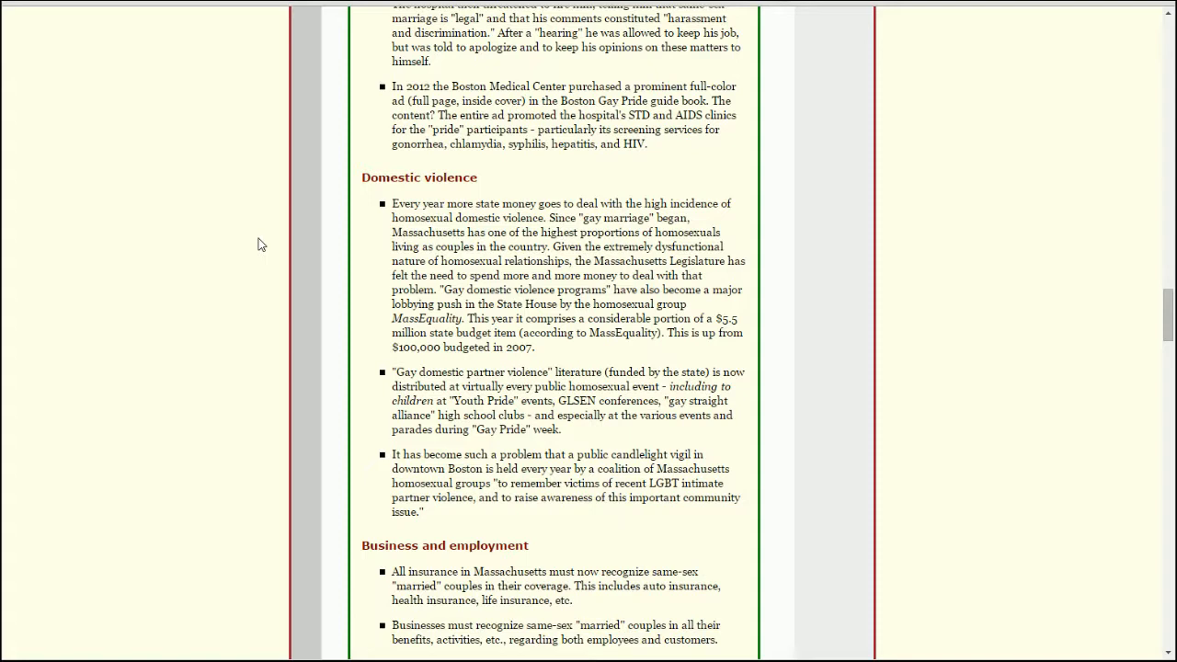
pyautogui.moveTo(289, 278)
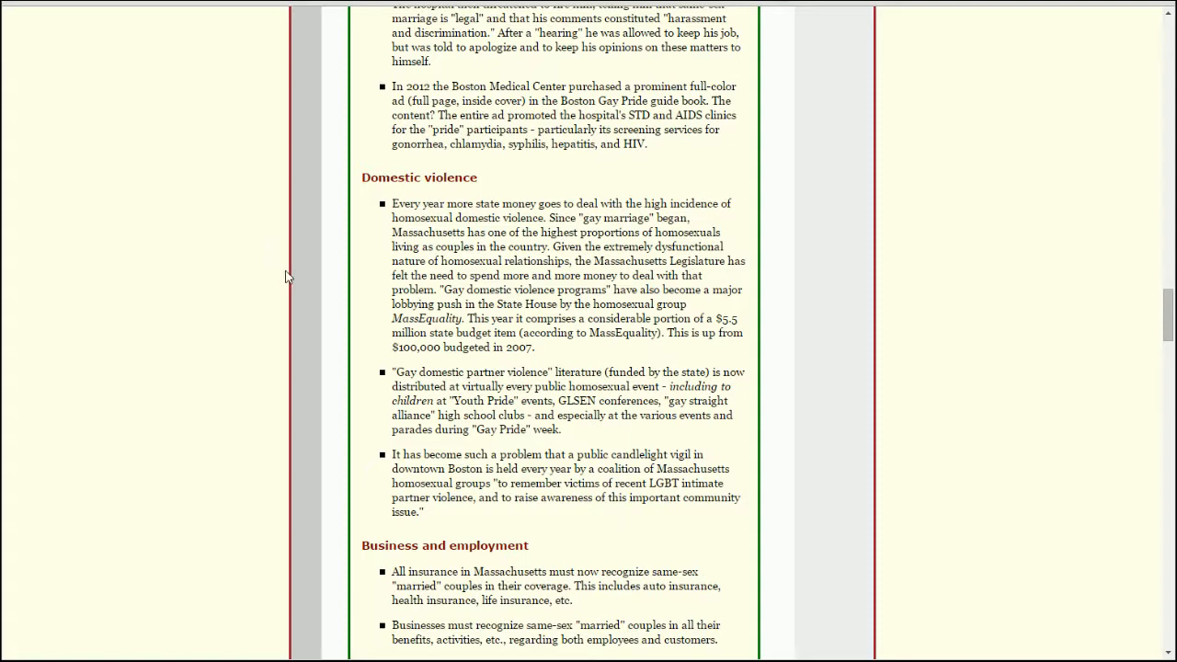
pyautogui.moveTo(298, 276)
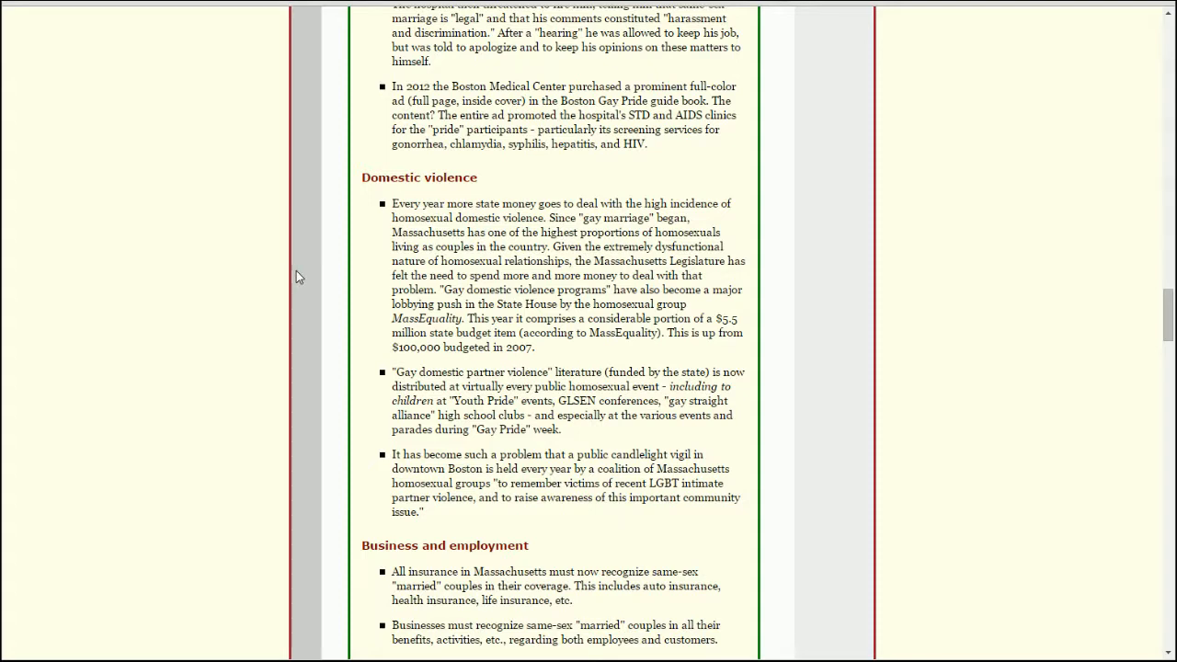
pyautogui.moveTo(640, 268)
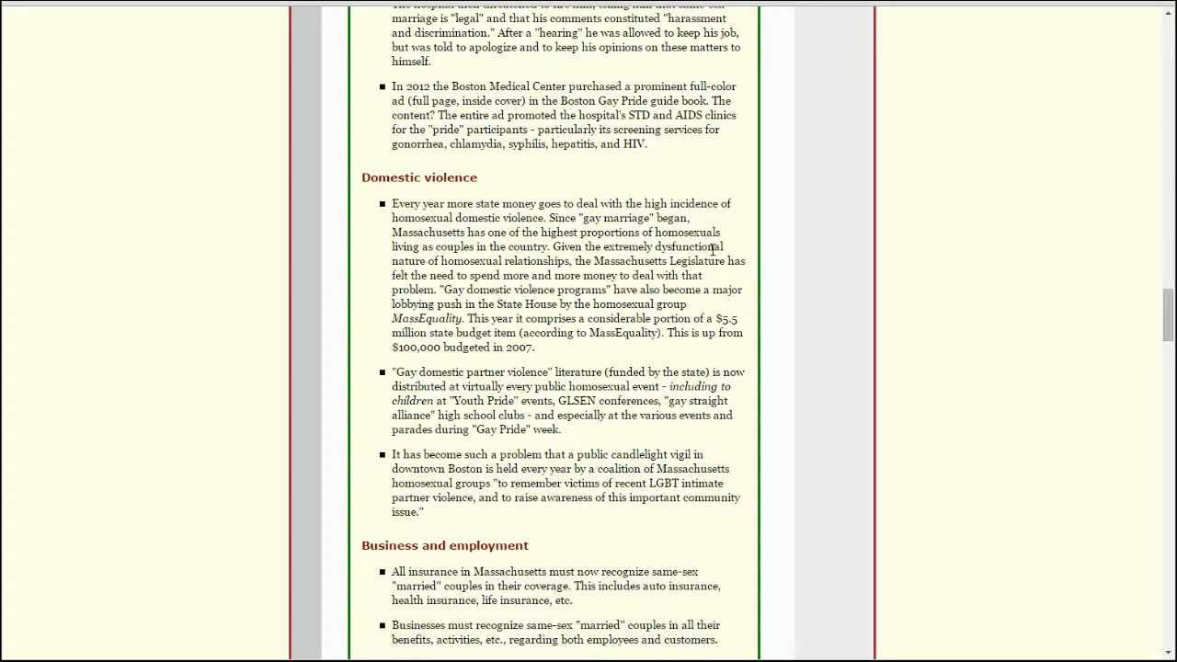
pyautogui.moveTo(916, 363)
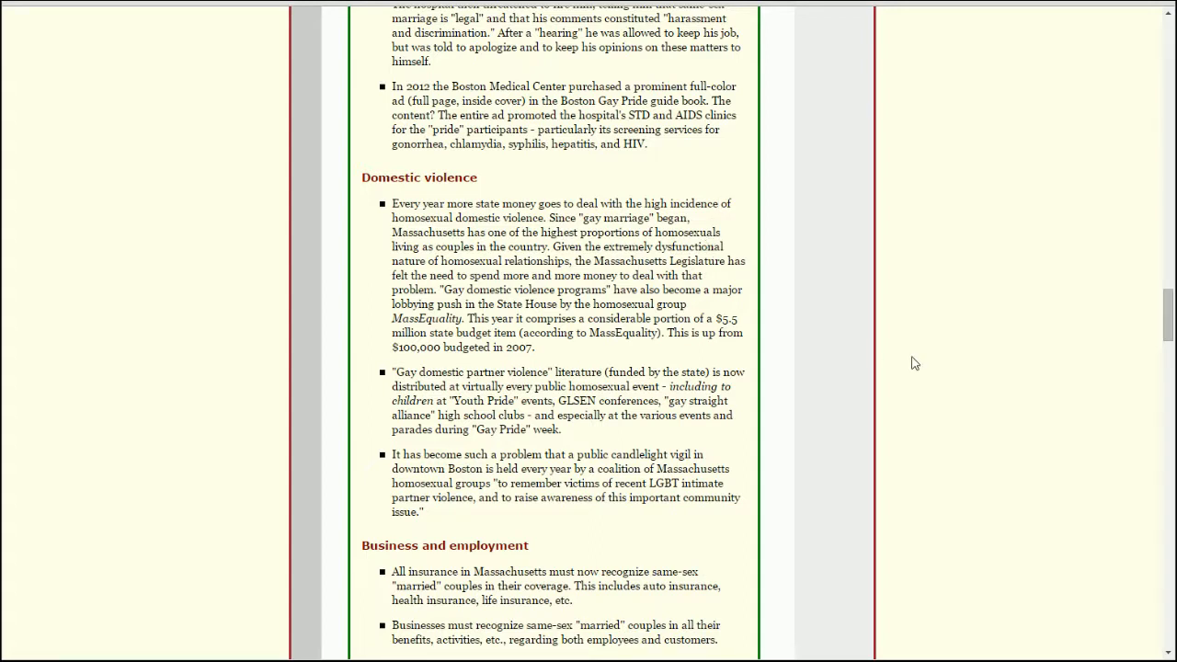
pyautogui.moveTo(798, 500)
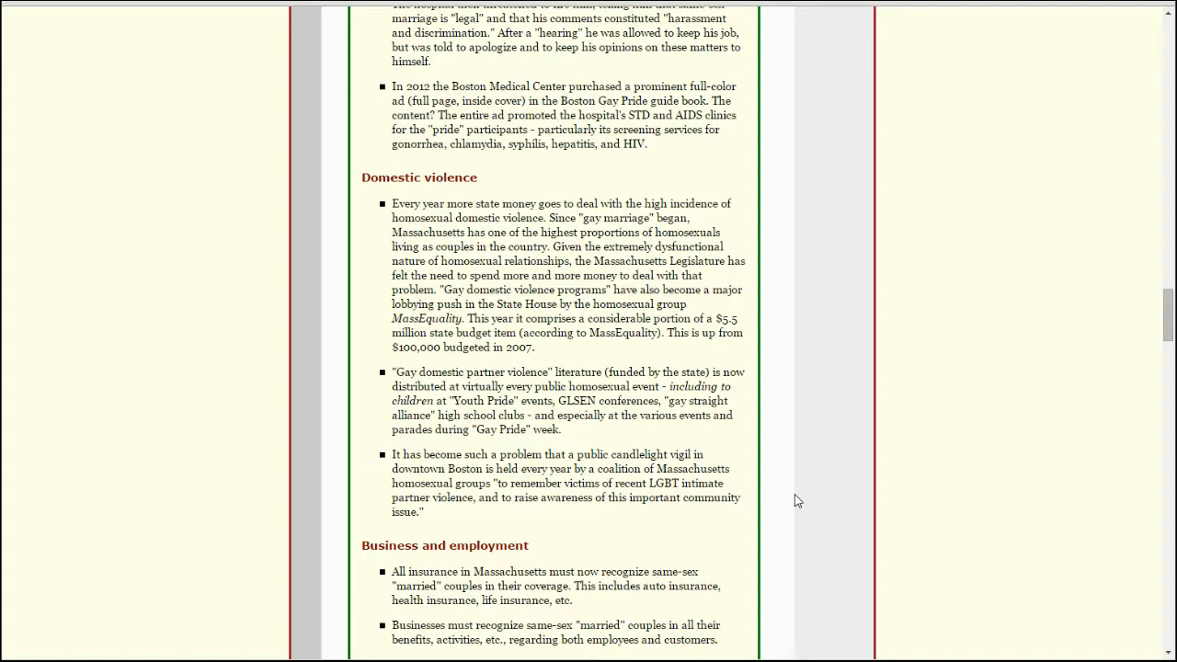
pyautogui.moveTo(875, 517)
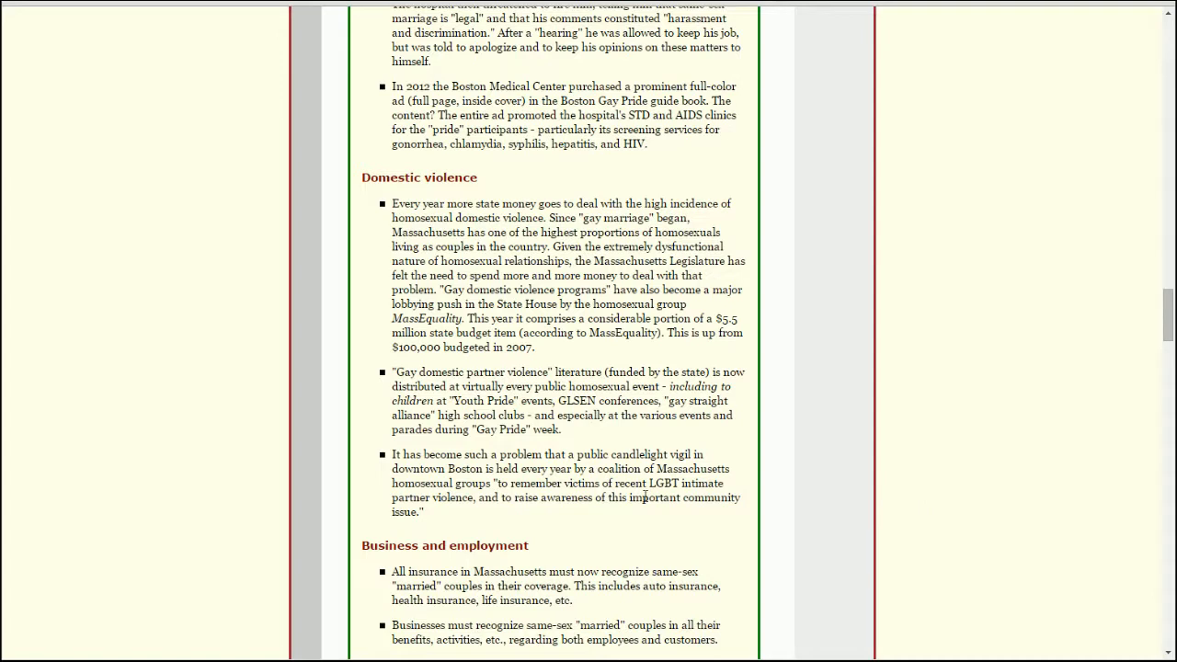
pyautogui.moveTo(1108, 434)
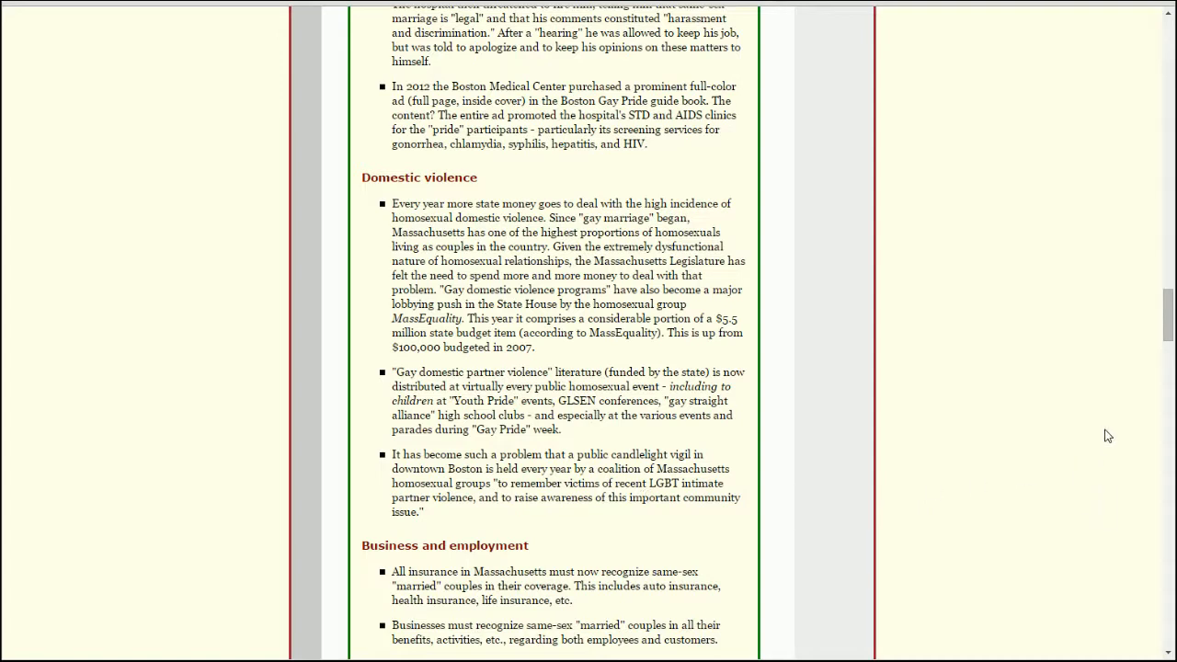
pyautogui.moveTo(831, 379)
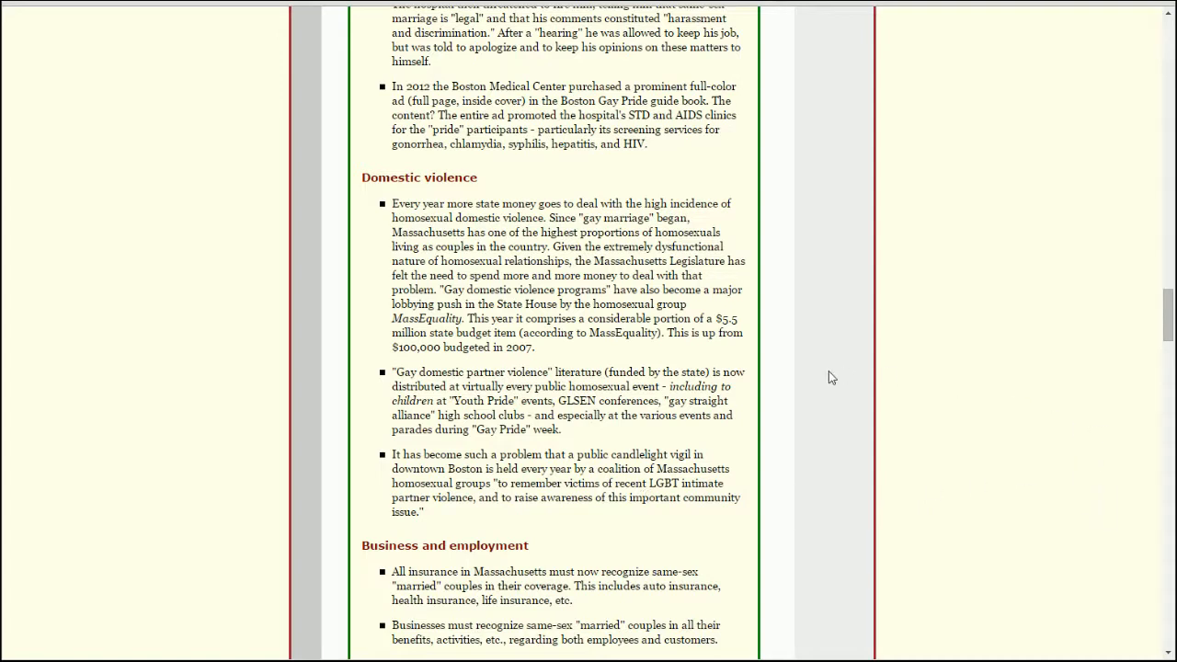
pyautogui.moveTo(964, 409)
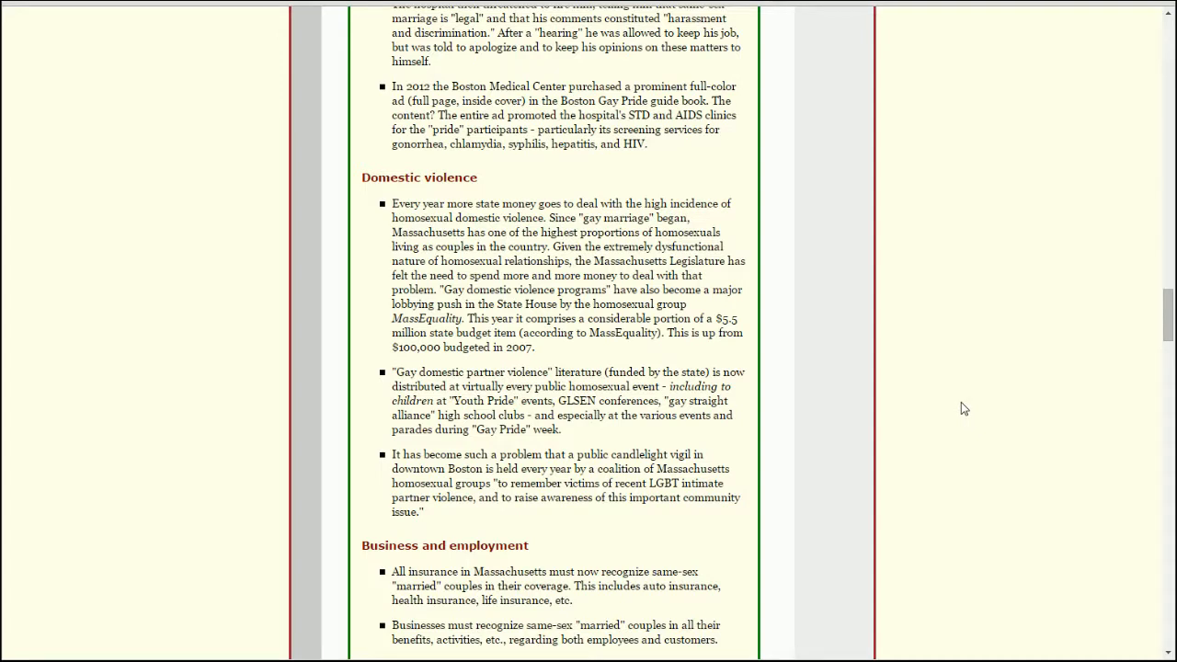
pyautogui.moveTo(952, 408)
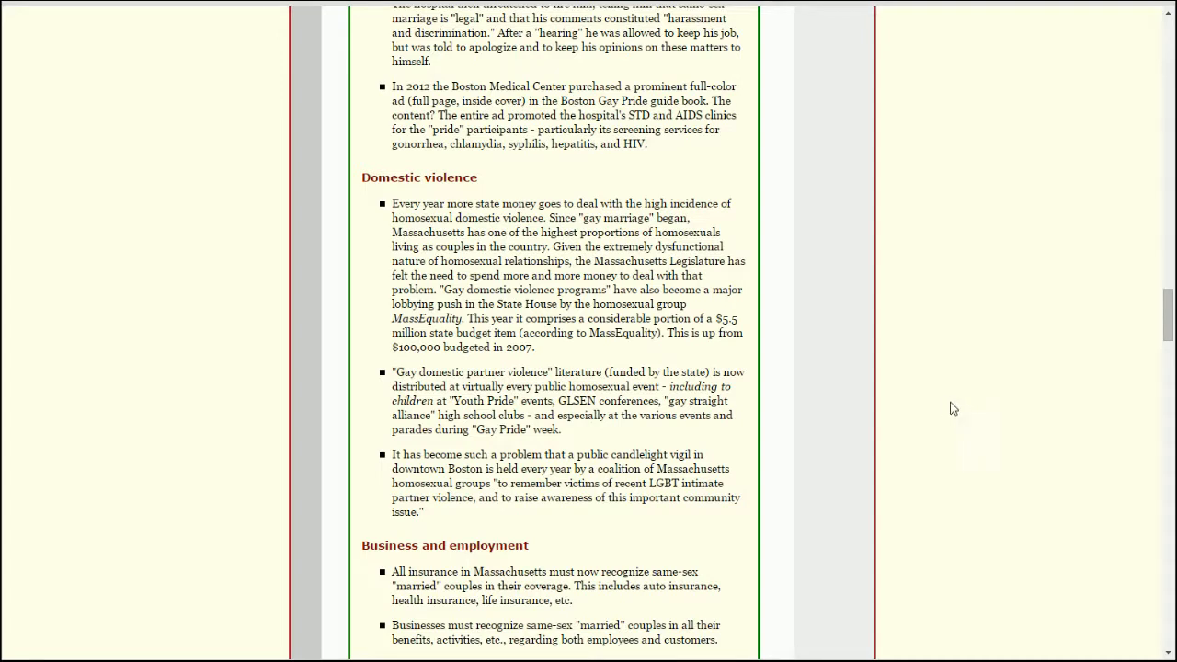
pyautogui.moveTo(994, 377)
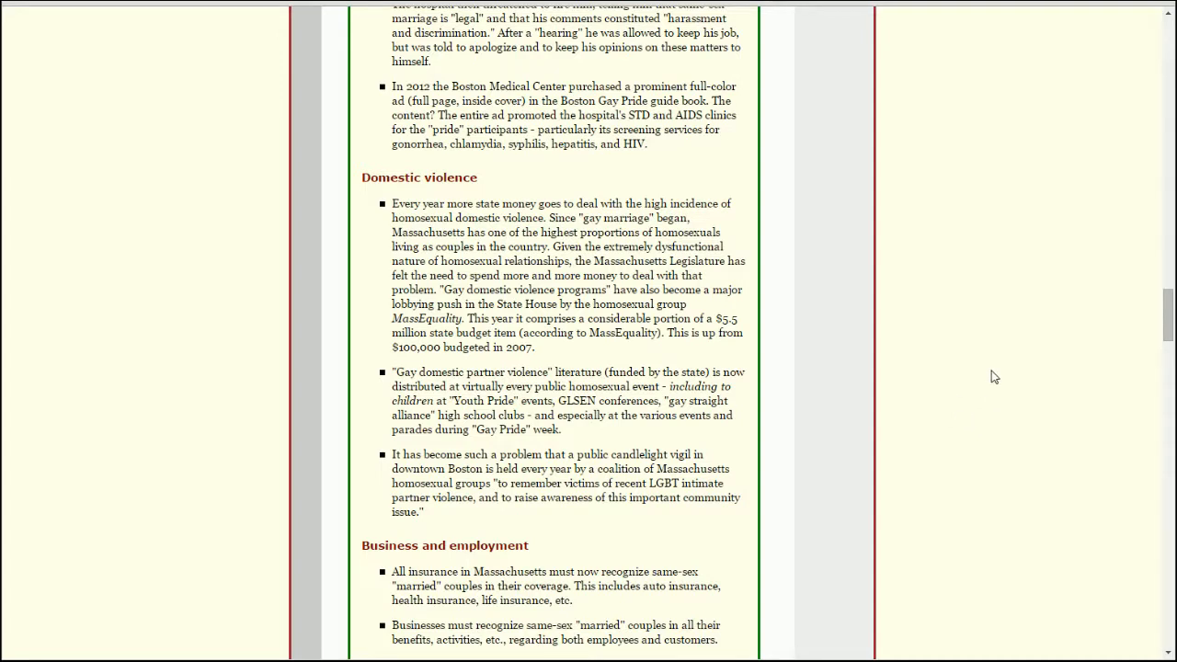
pyautogui.moveTo(989, 371)
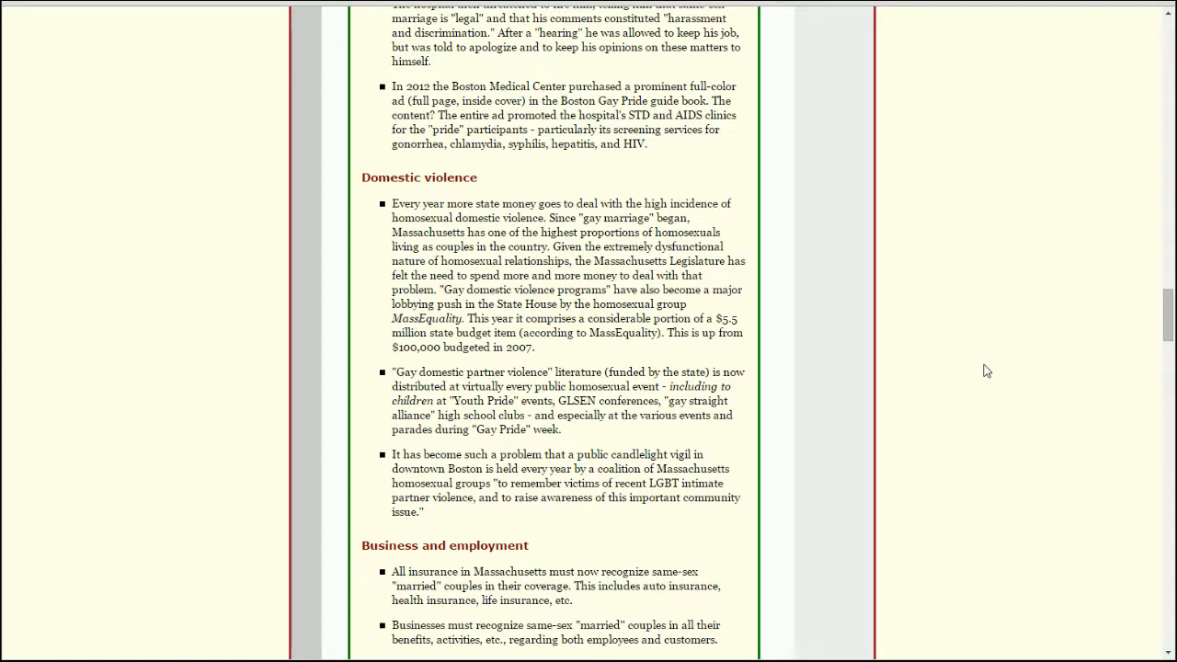
pyautogui.moveTo(586, 235)
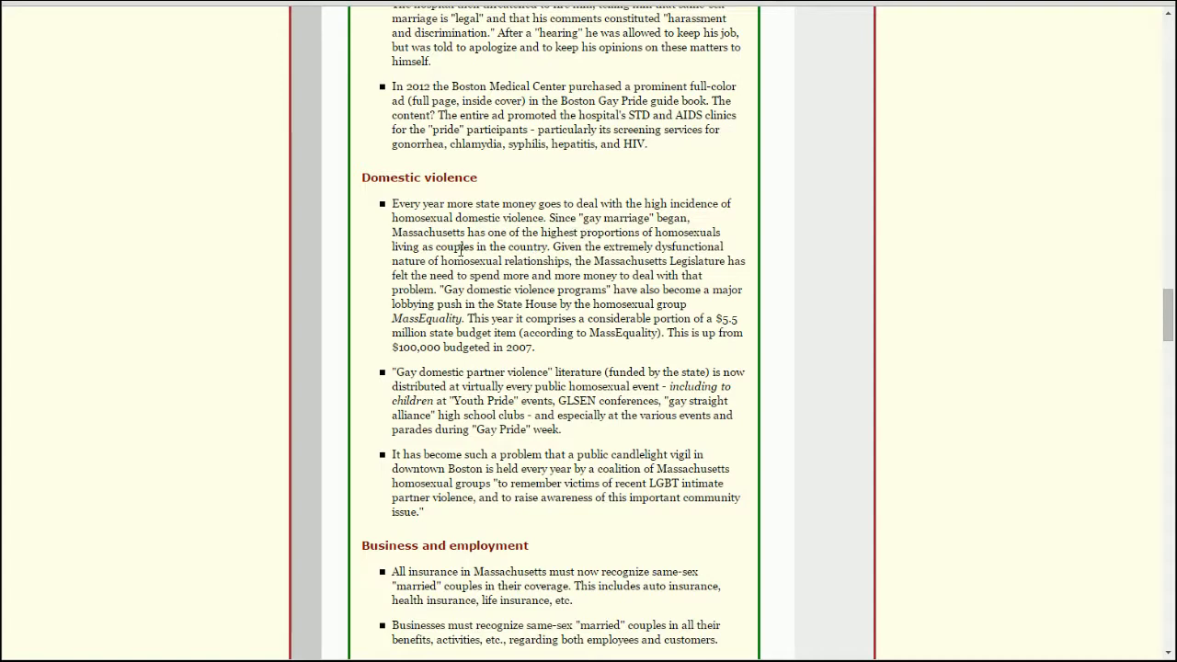
pyautogui.moveTo(797, 306)
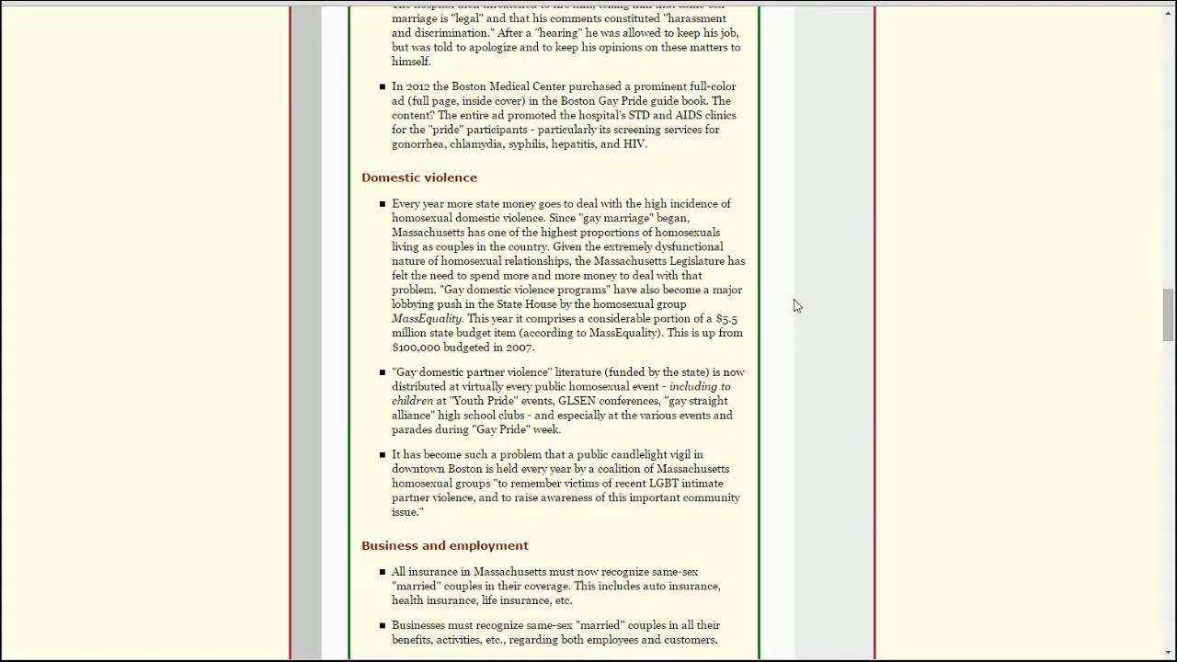
pyautogui.moveTo(853, 312)
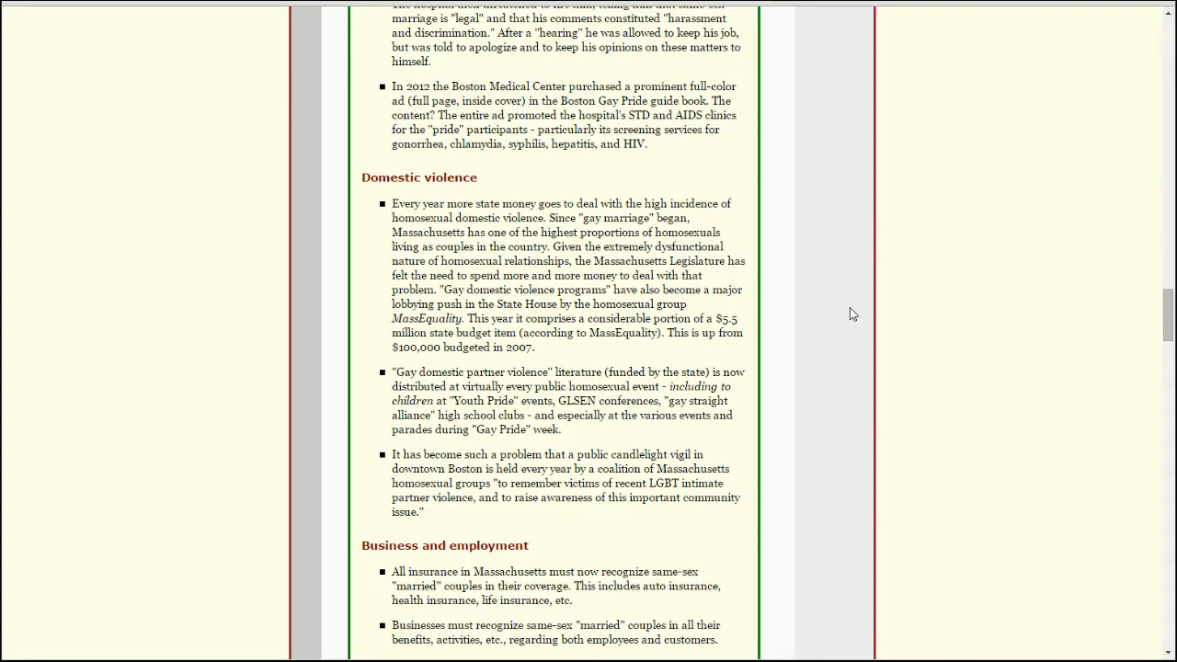
pyautogui.moveTo(785, 294)
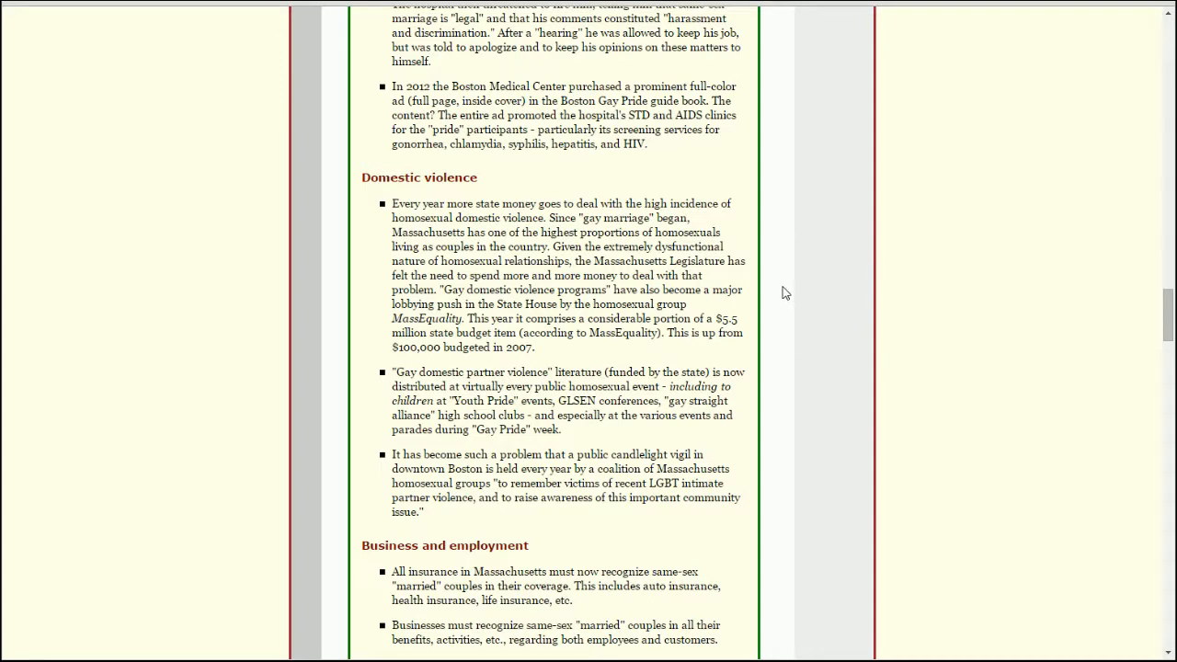
pyautogui.moveTo(682, 261)
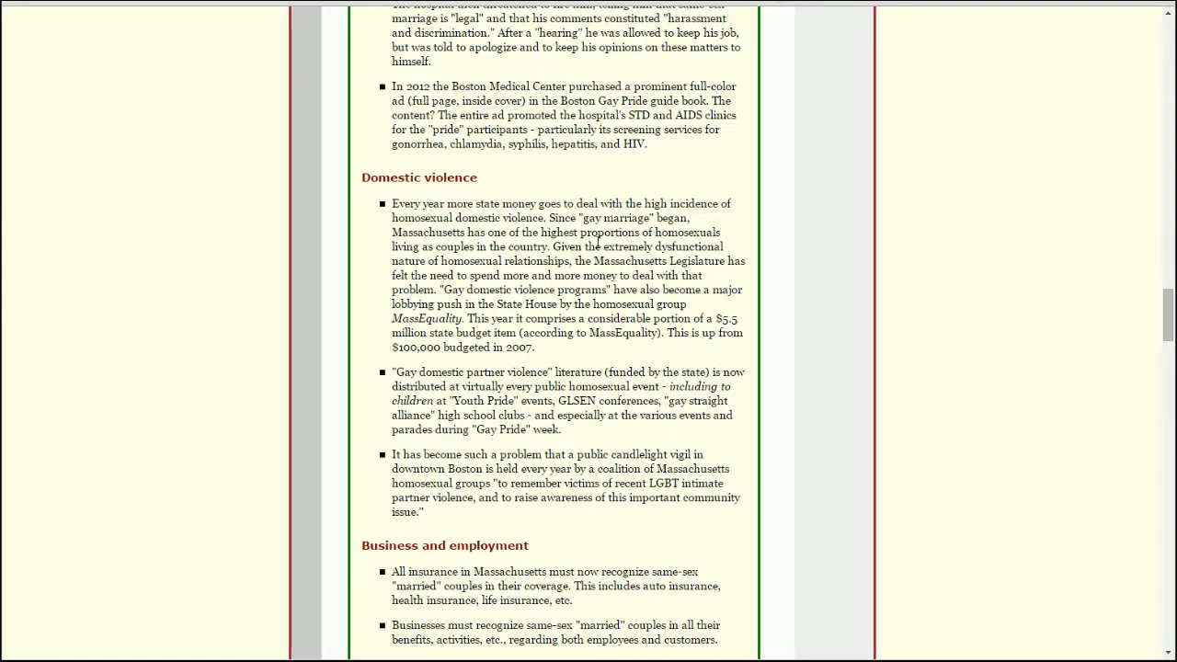
pyautogui.moveTo(456, 268)
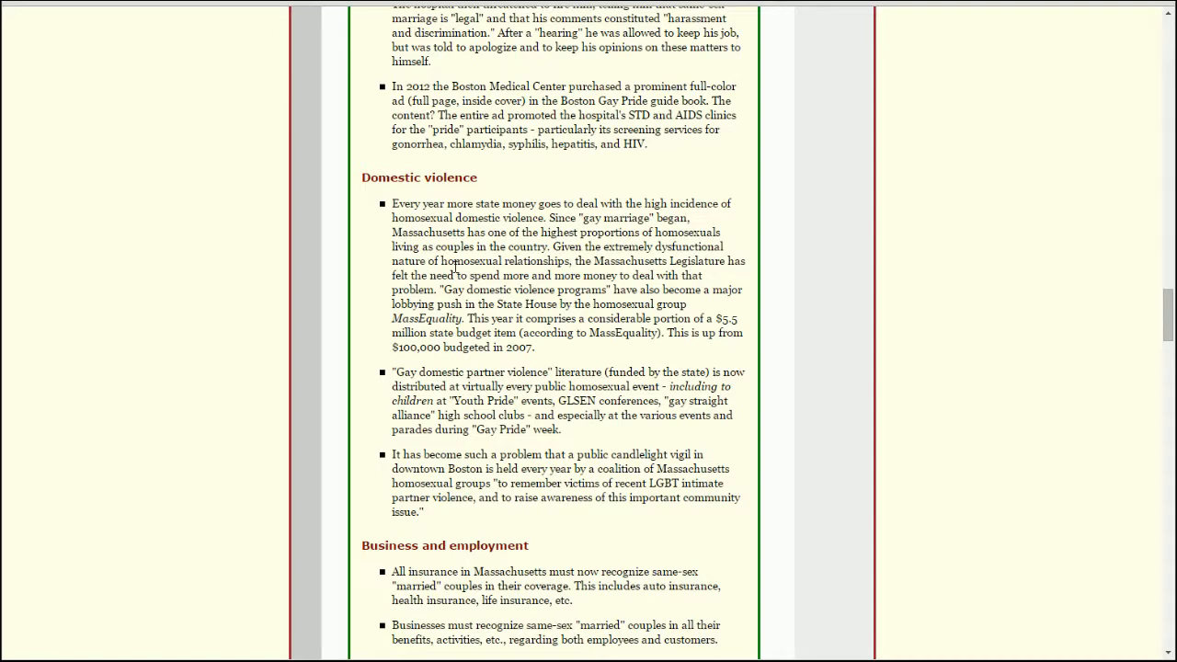
pyautogui.moveTo(799, 287)
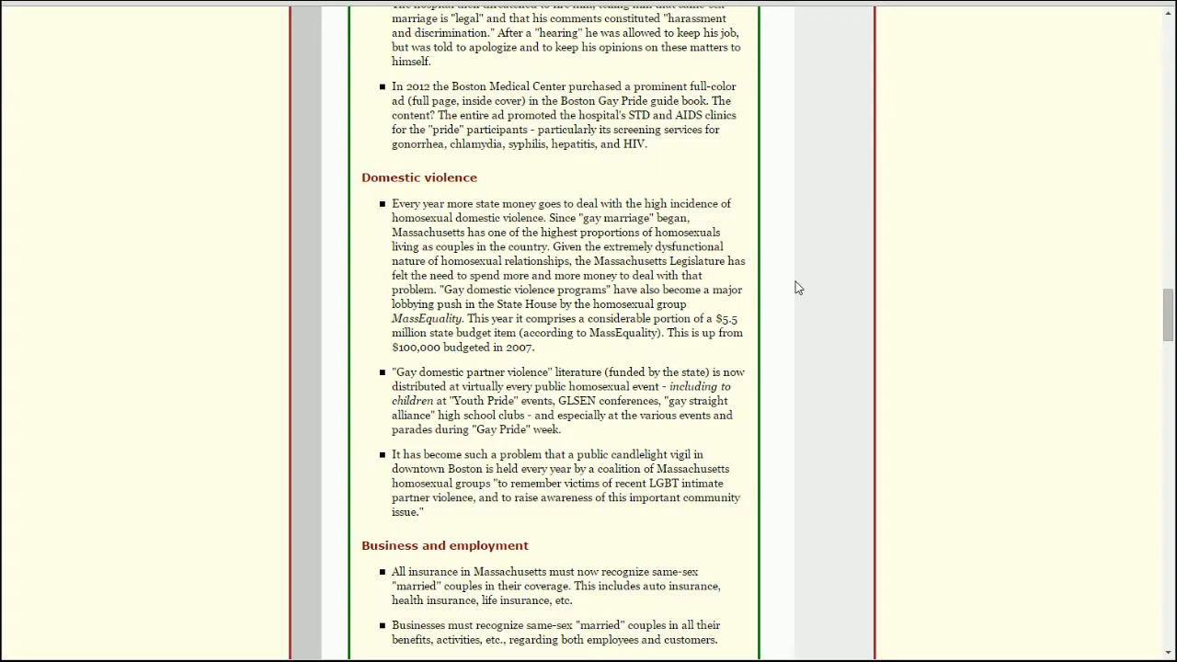
# Scroll to the Business and employment items on the Brookstone firing and wedding industry.
pyautogui.scroll(-3)
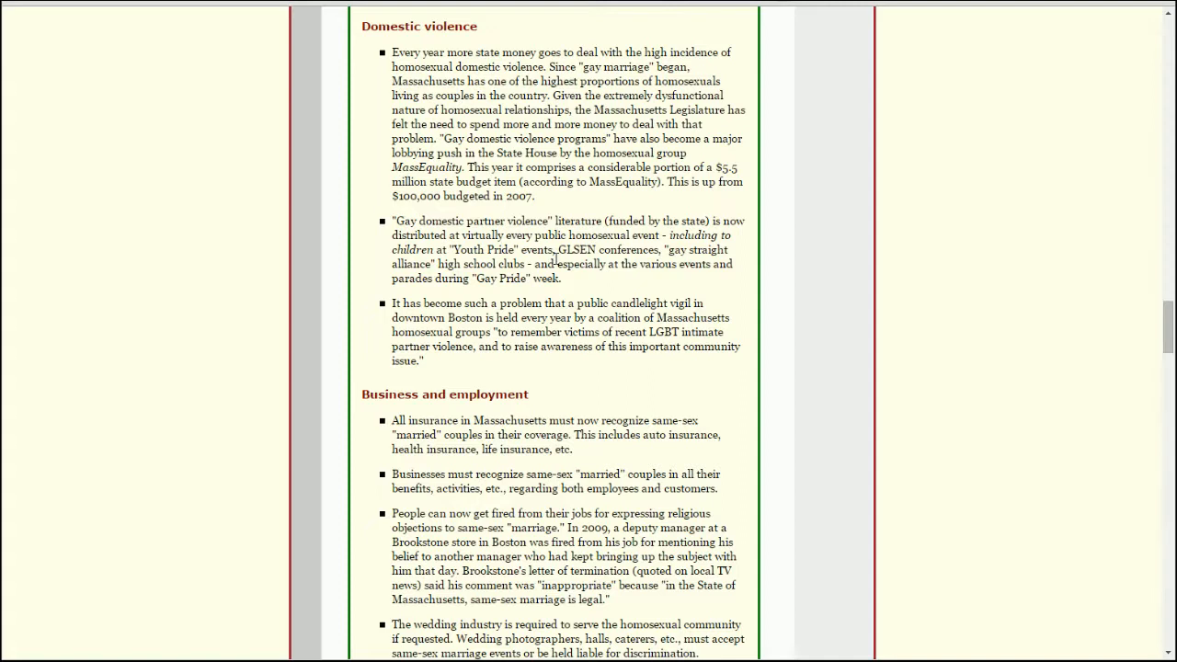
pyautogui.moveTo(688, 154)
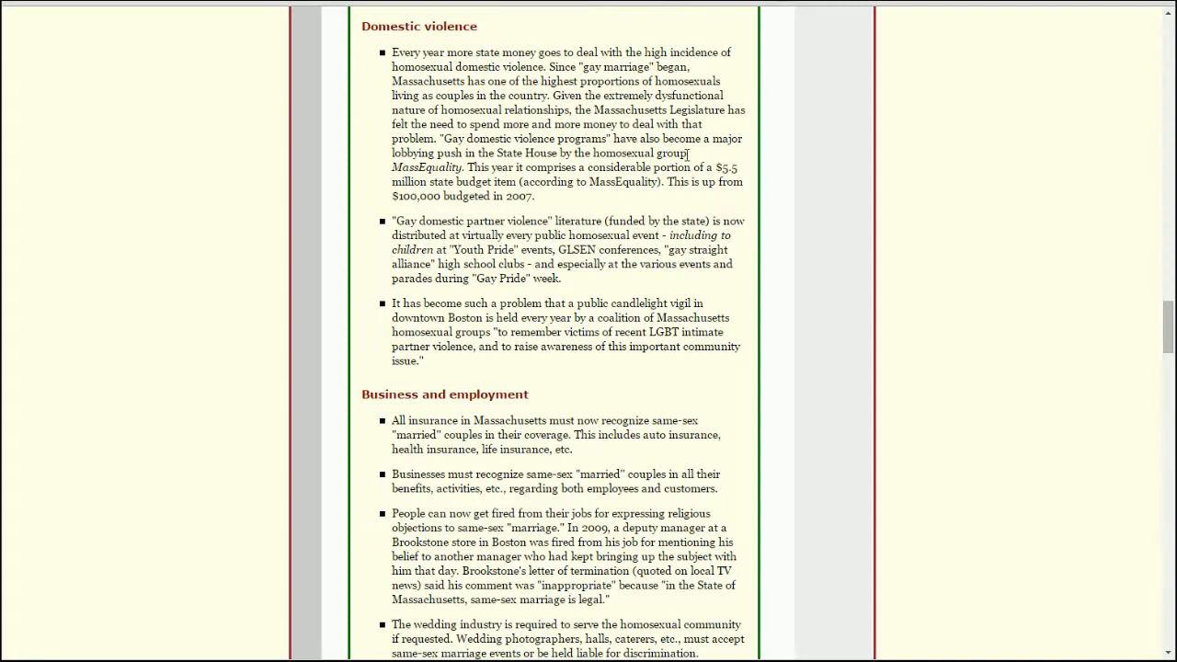
pyautogui.moveTo(420, 300)
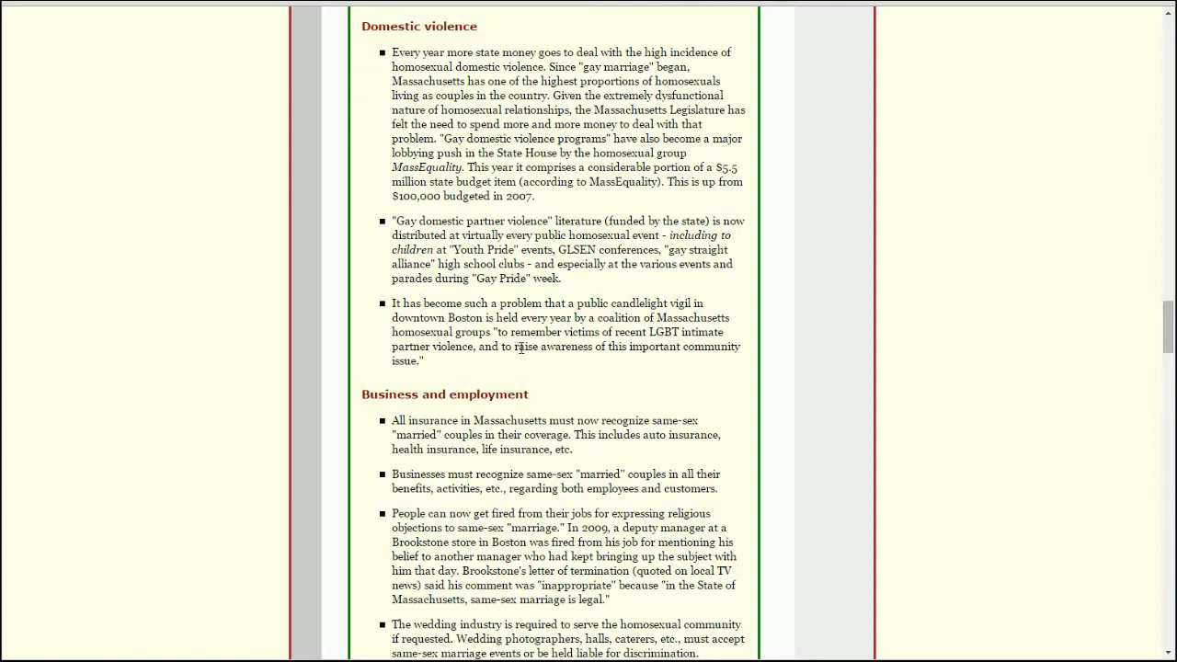
pyautogui.moveTo(527, 365)
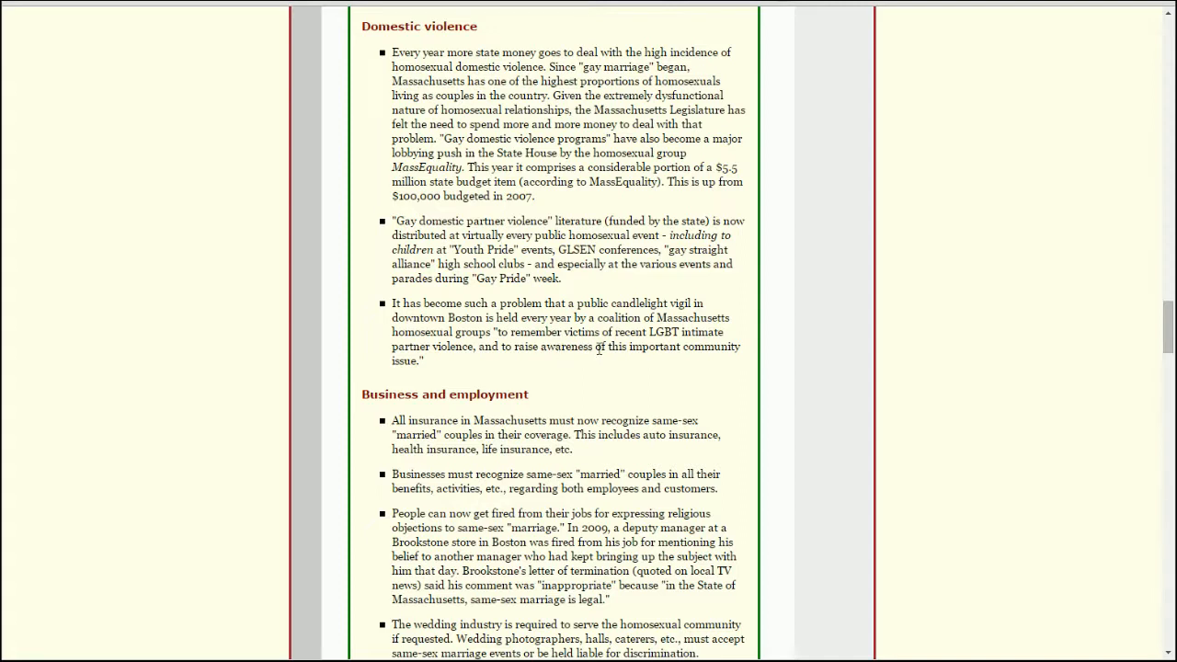
pyautogui.moveTo(548, 373)
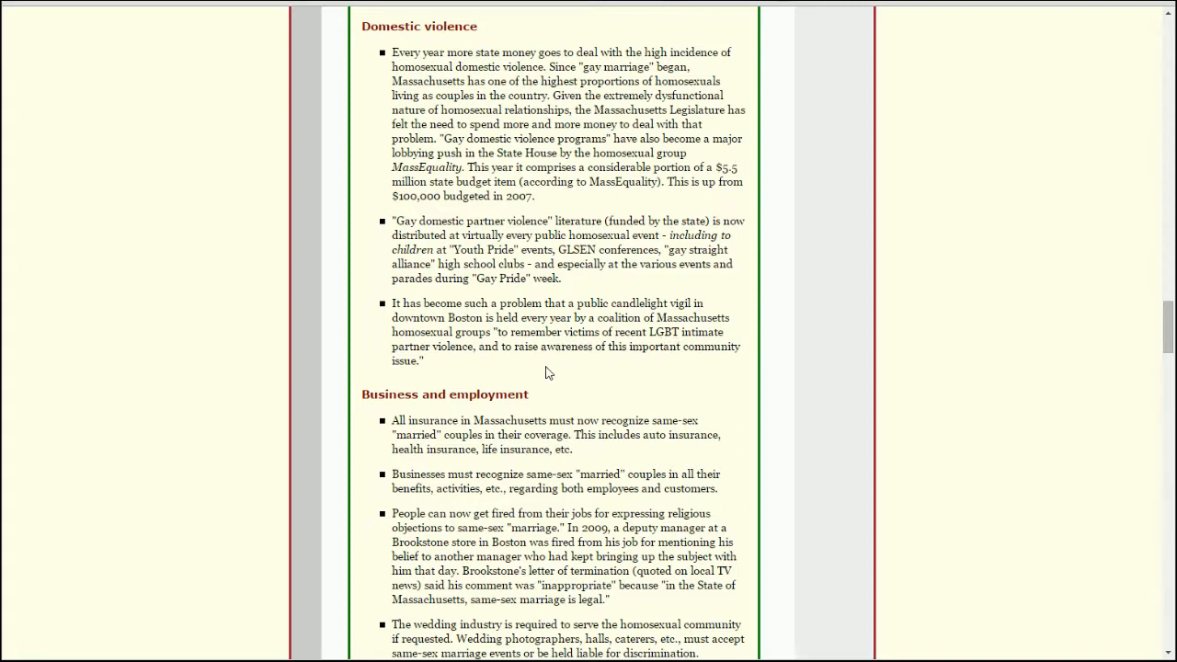
pyautogui.moveTo(497, 368)
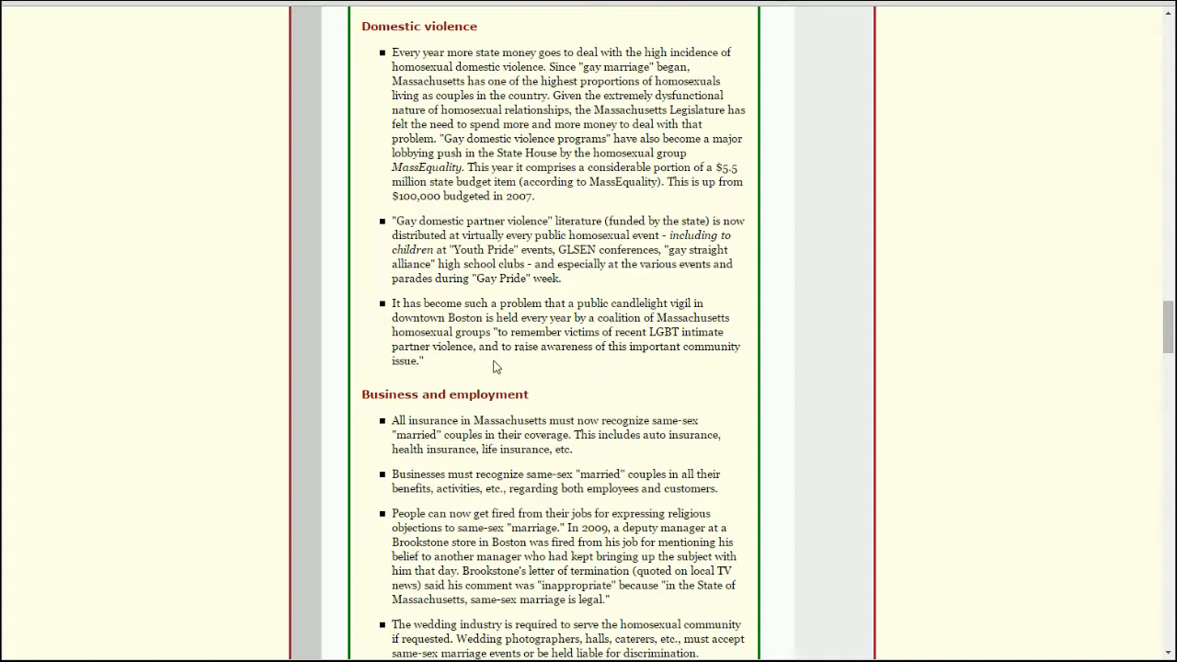
pyautogui.moveTo(489, 364)
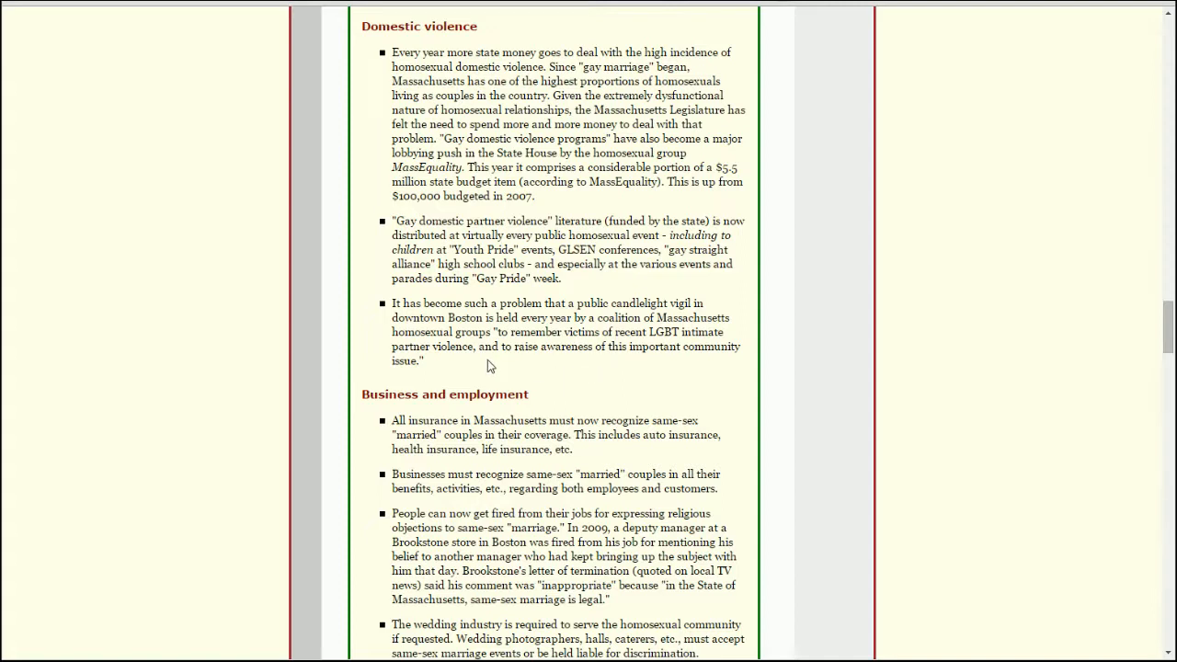
pyautogui.moveTo(460, 347)
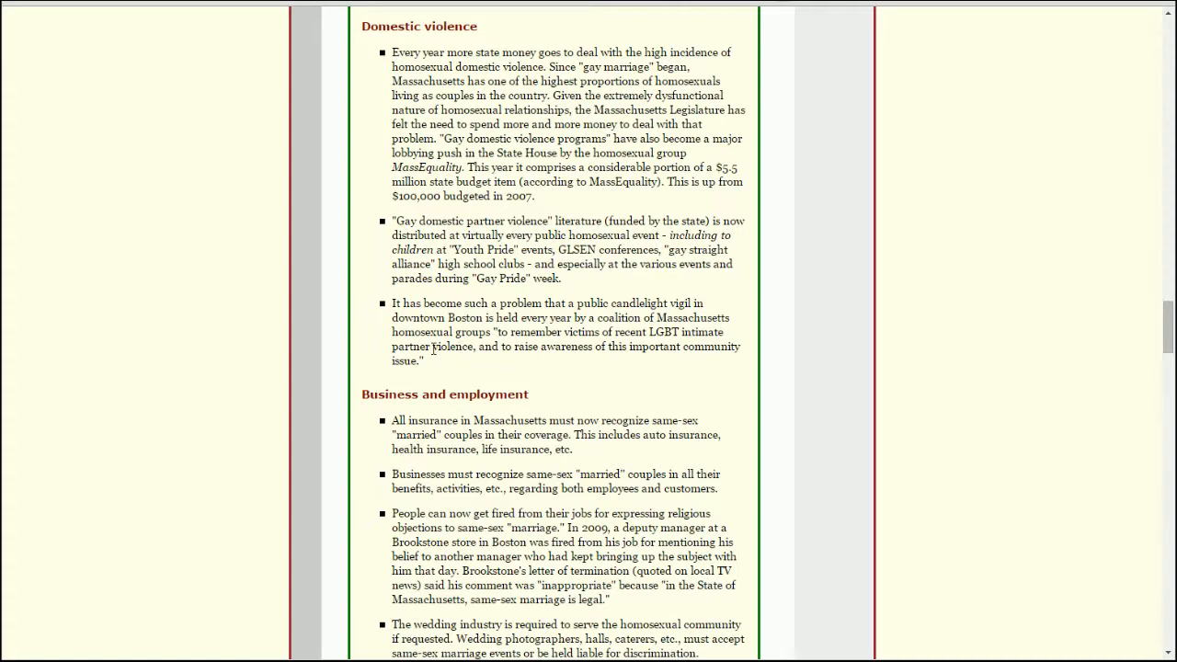
pyautogui.moveTo(279, 449)
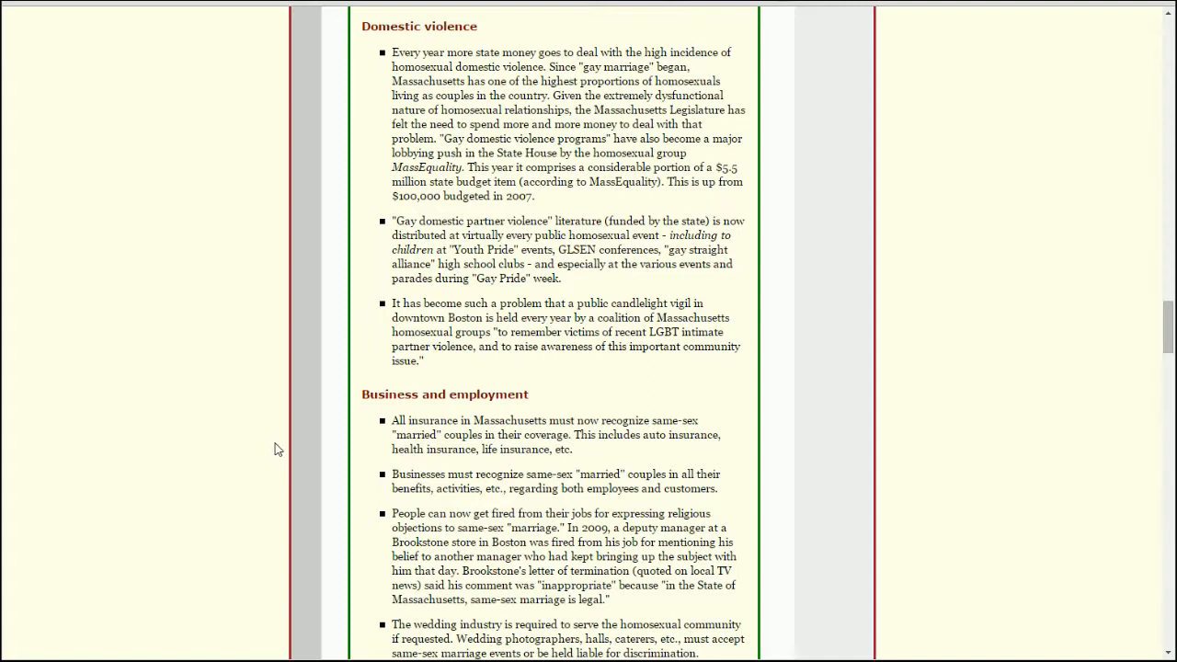
pyautogui.moveTo(273, 447)
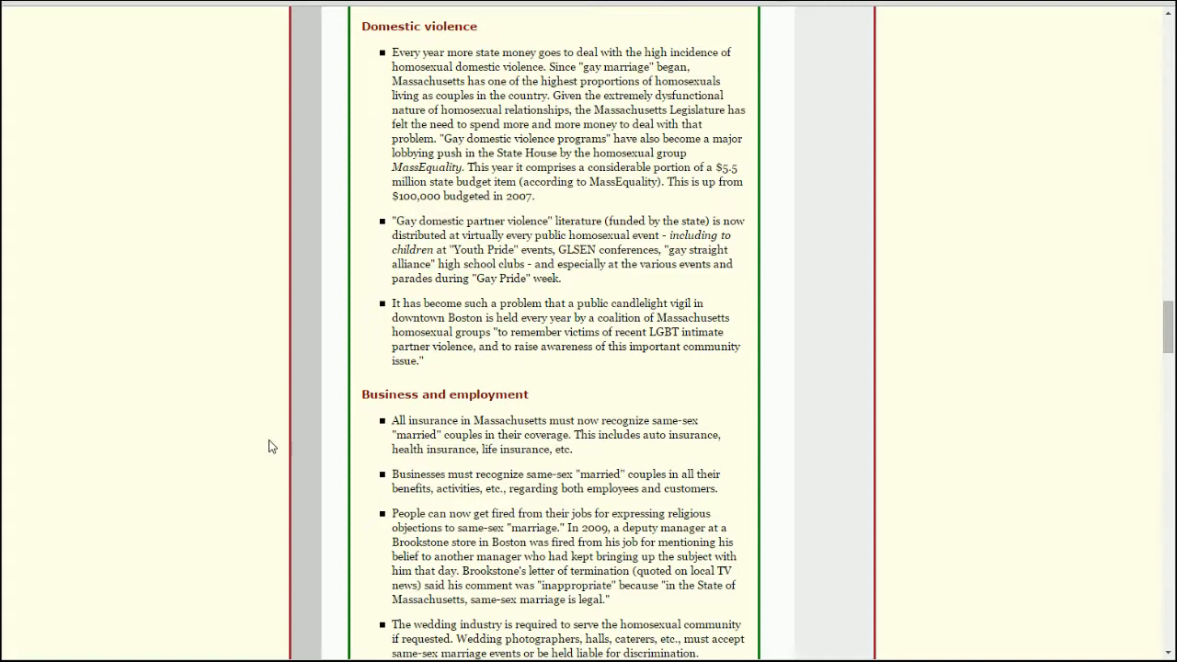
pyautogui.moveTo(655, 258)
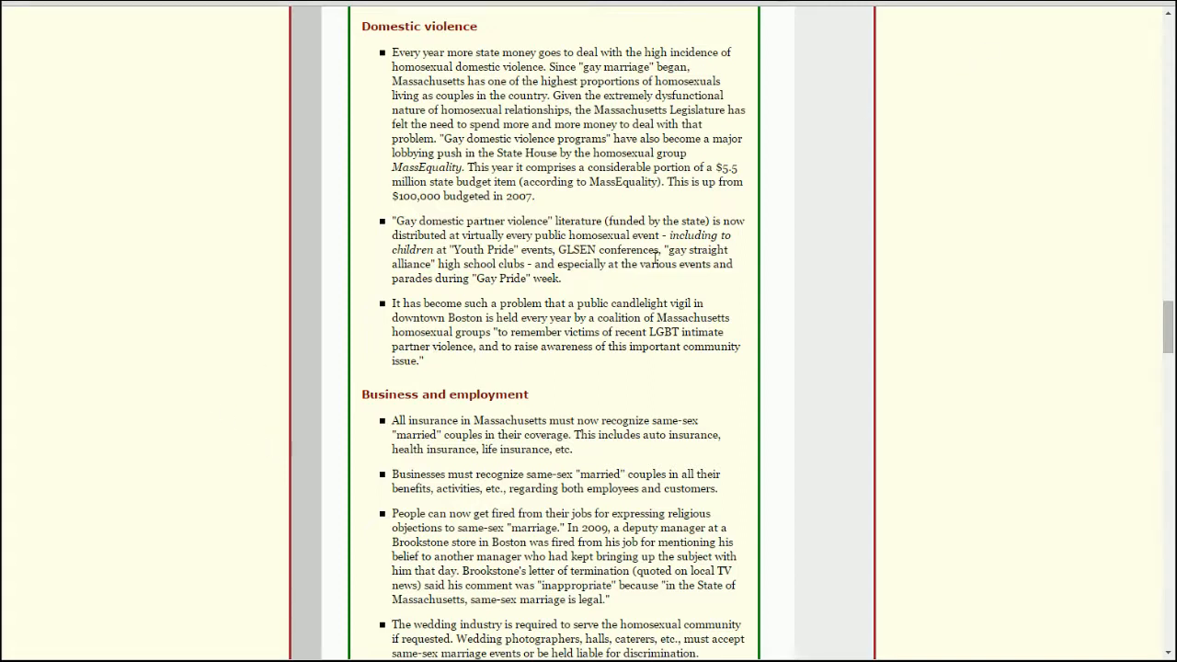
# Scroll down until the Legal profession and judicial system section begins below Business and employment.
pyautogui.scroll(-3)
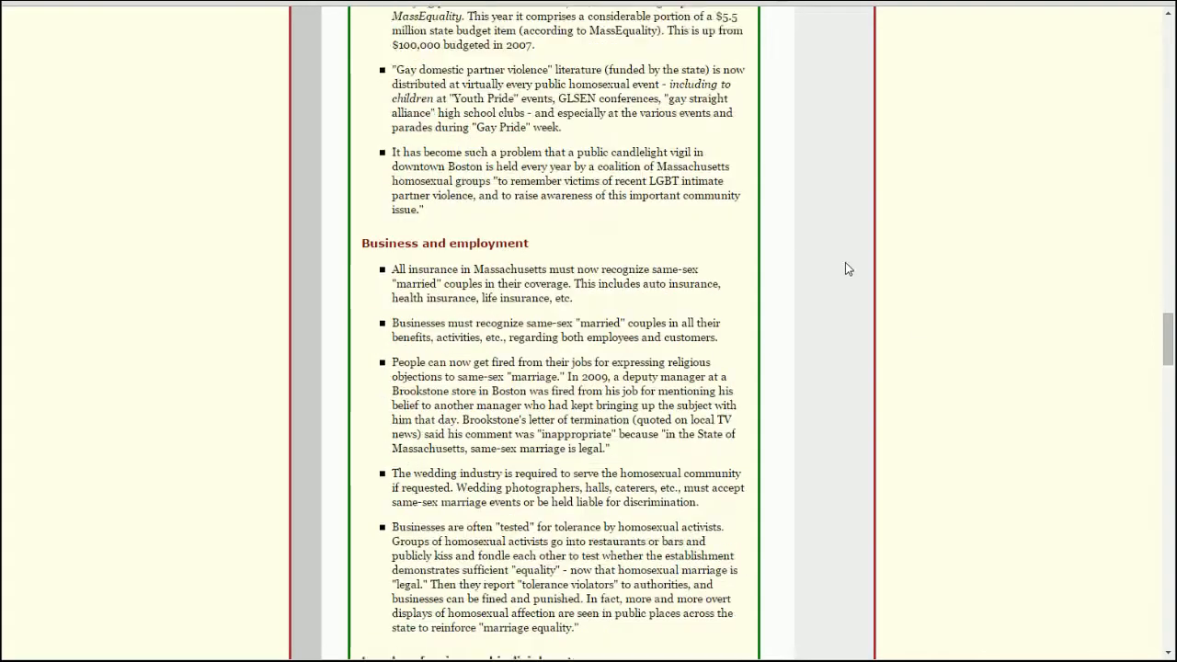
pyautogui.scroll(-3)
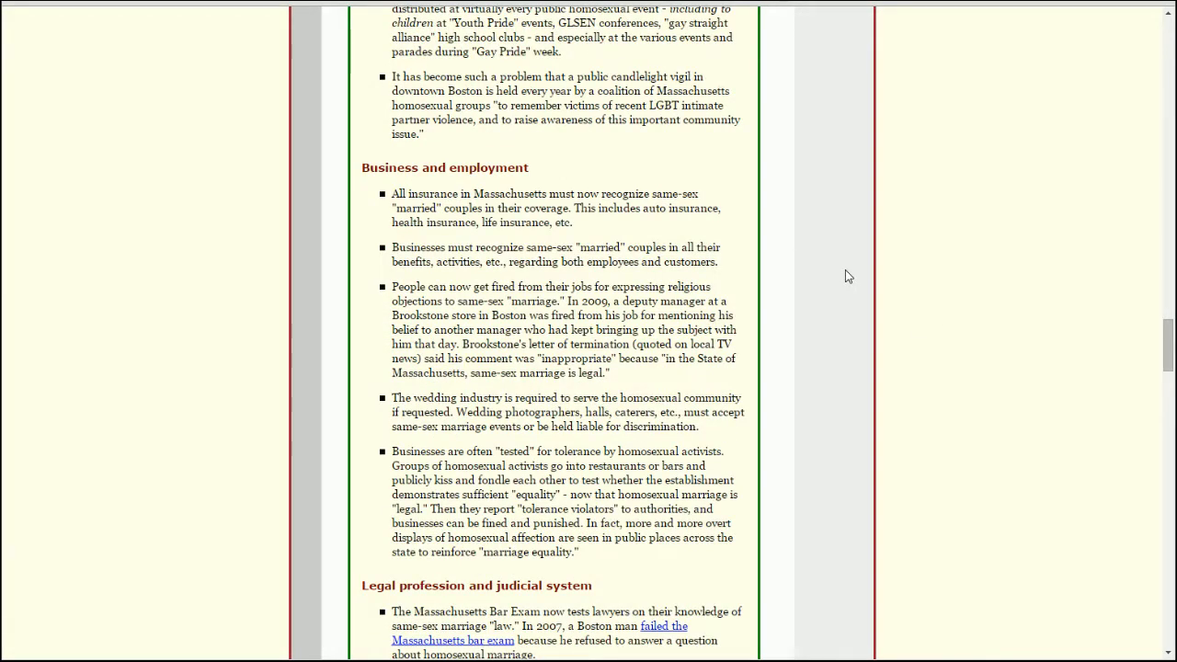
pyautogui.scroll(-3)
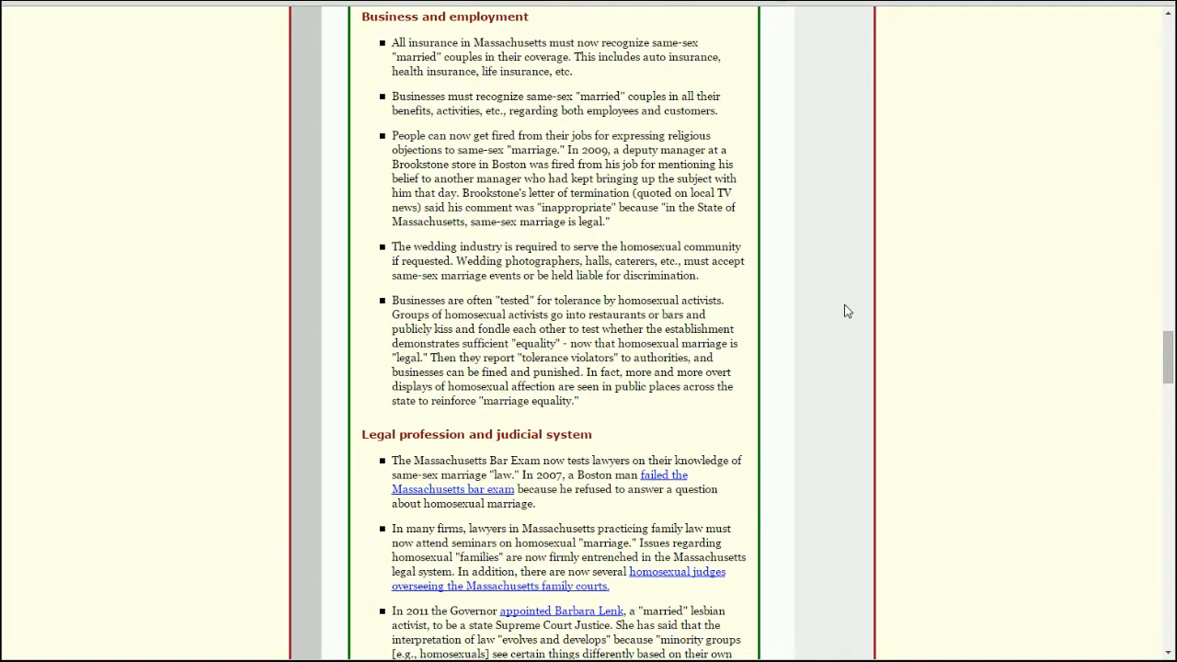
pyautogui.moveTo(604, 127)
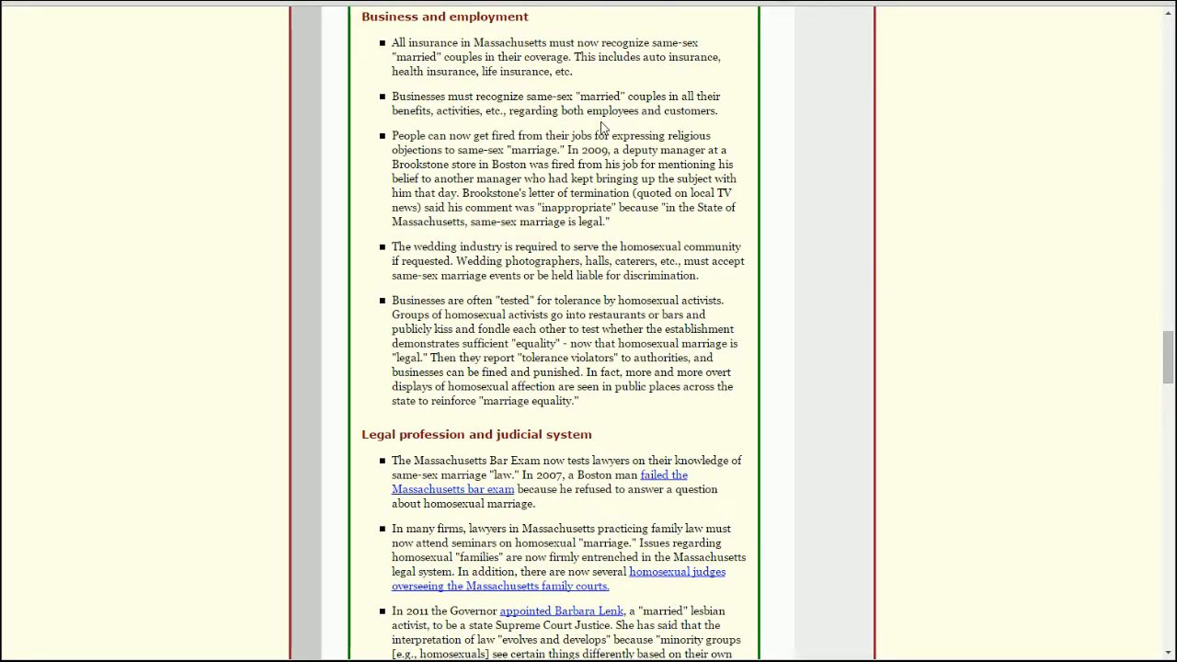
pyautogui.moveTo(413, 54)
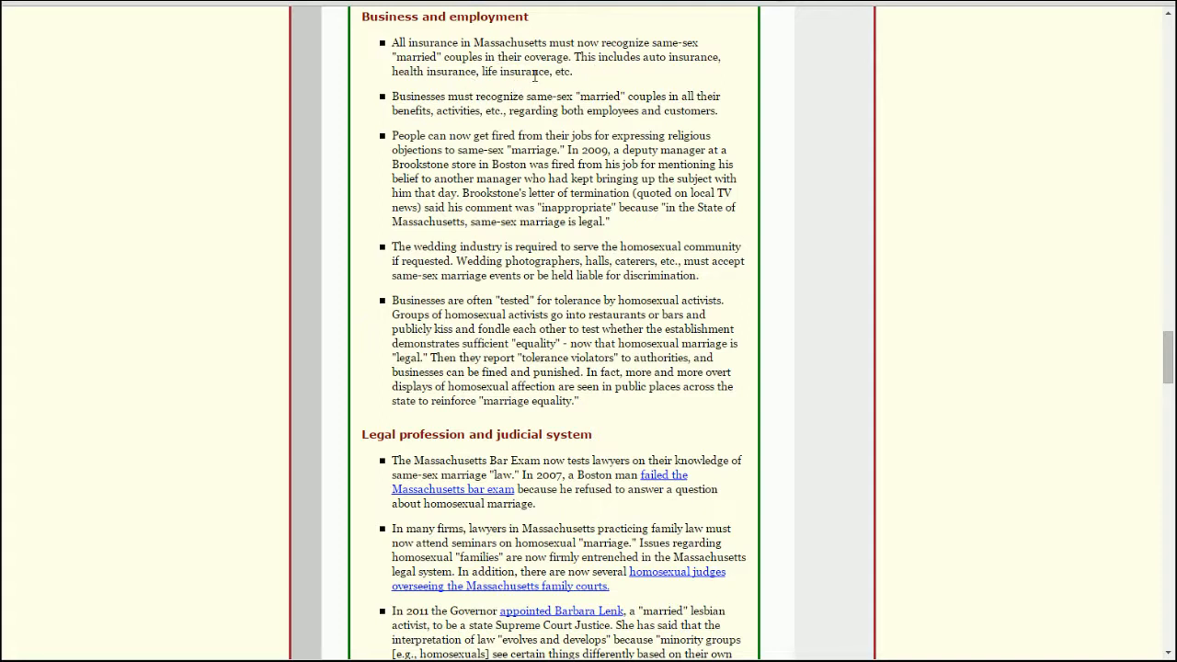
pyautogui.moveTo(784, 111)
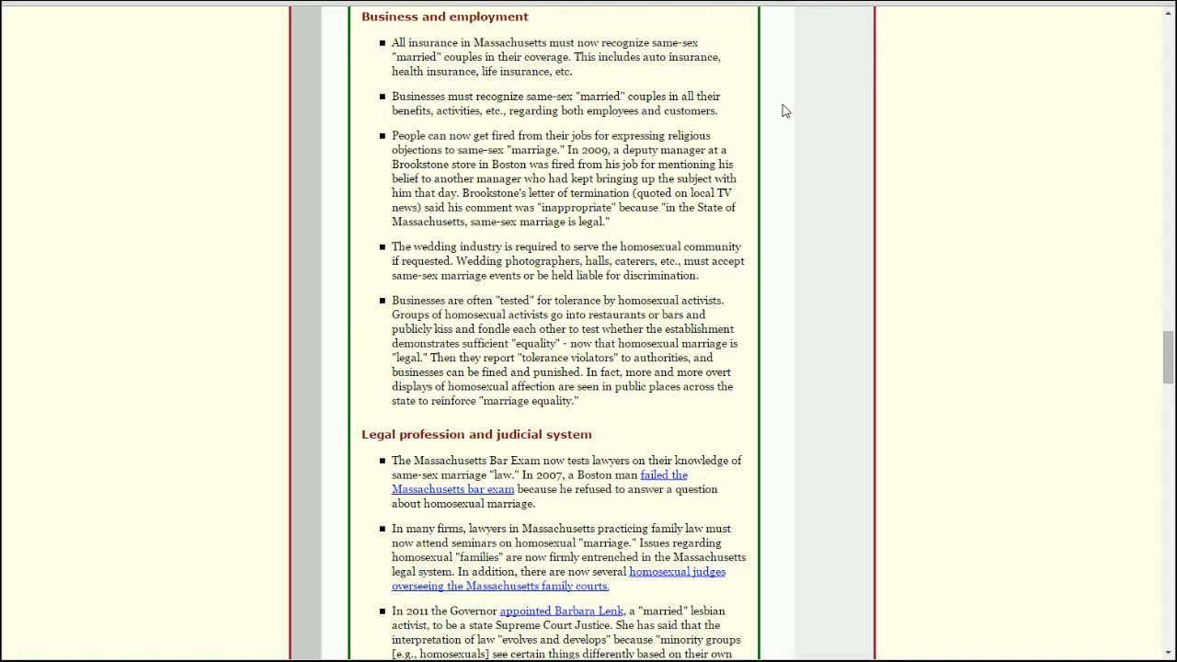
pyautogui.moveTo(684, 125)
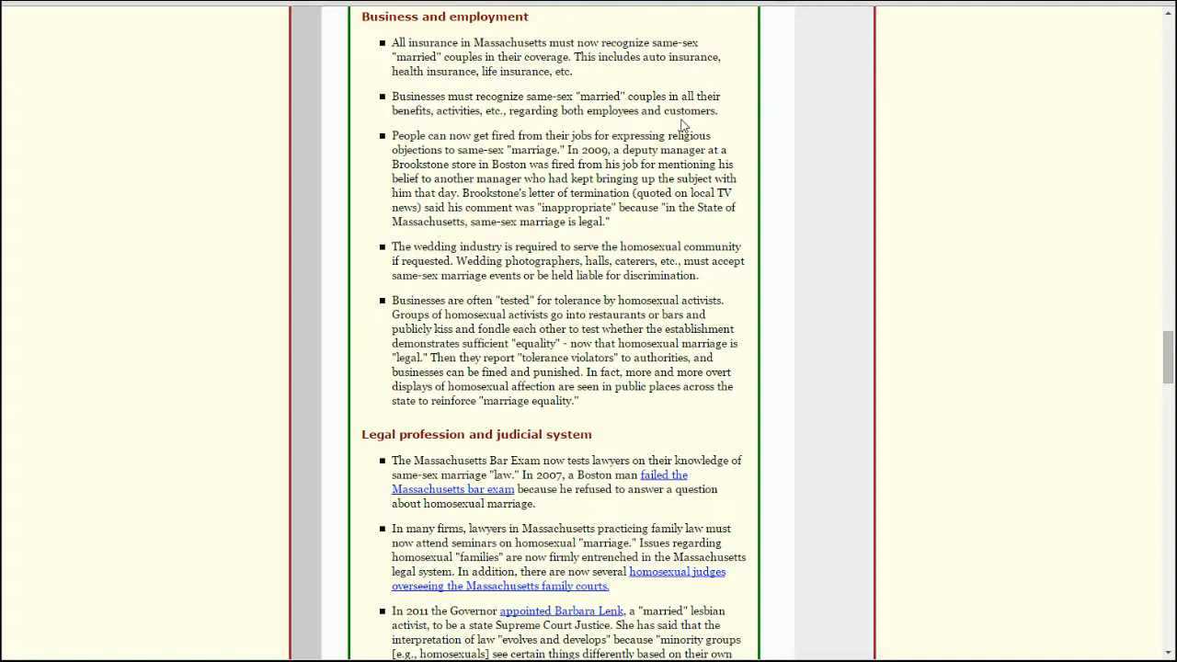
pyautogui.moveTo(743, 125)
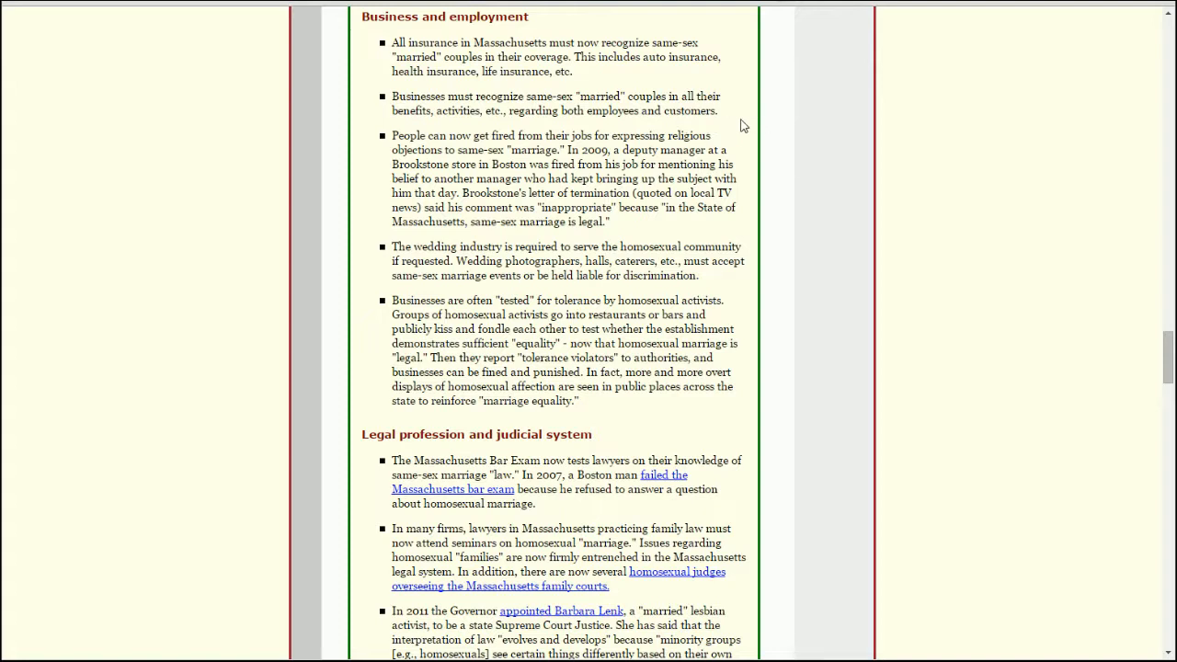
pyautogui.moveTo(731, 123)
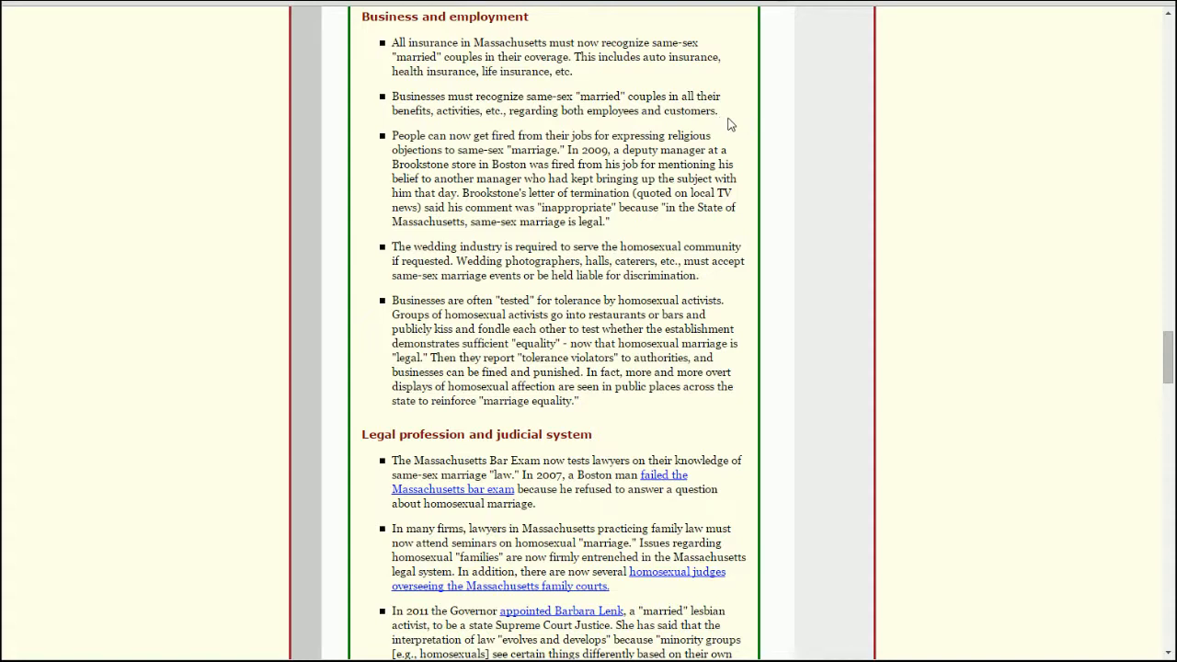
pyautogui.moveTo(787, 151)
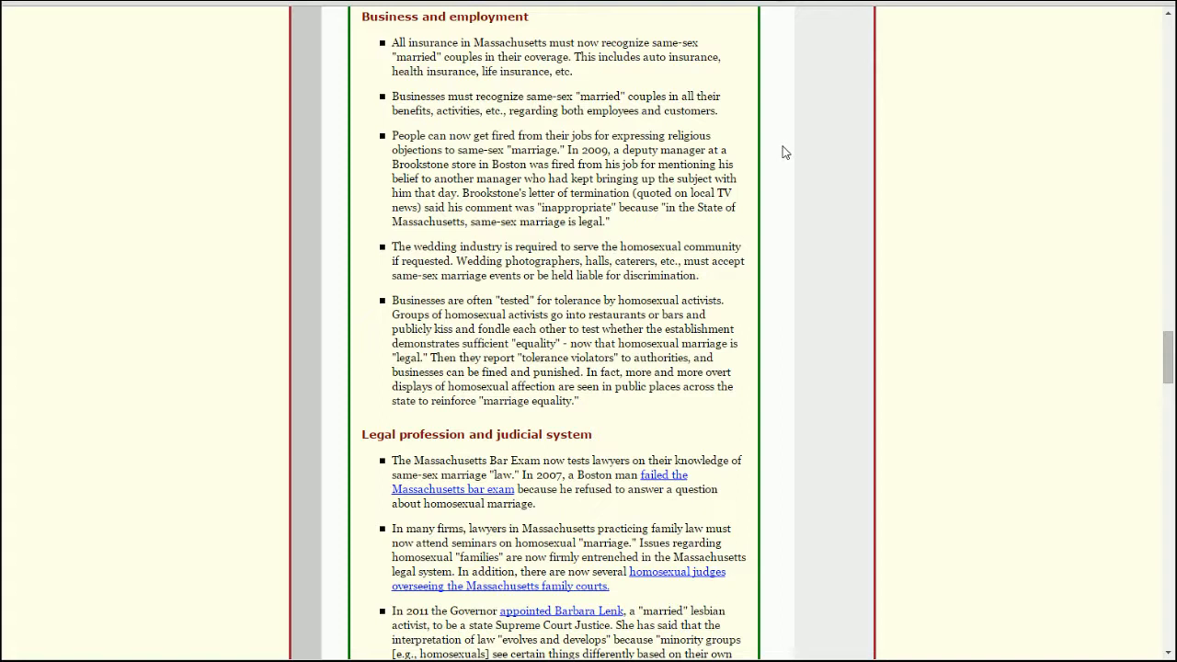
pyautogui.moveTo(756, 149)
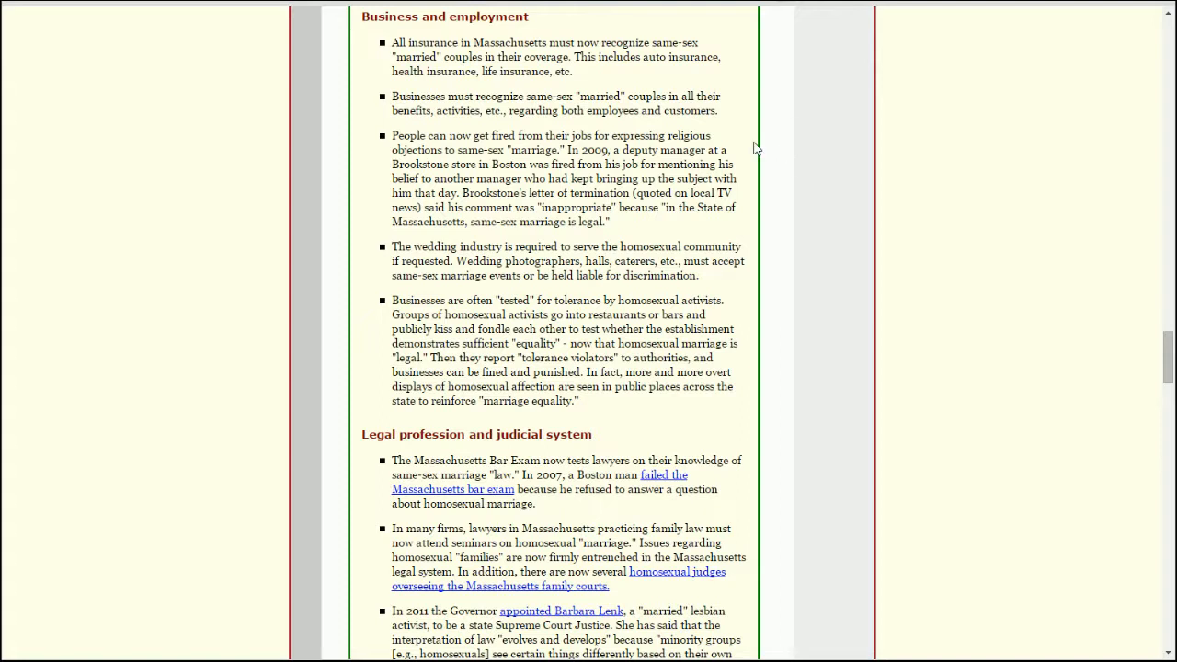
pyautogui.moveTo(772, 162)
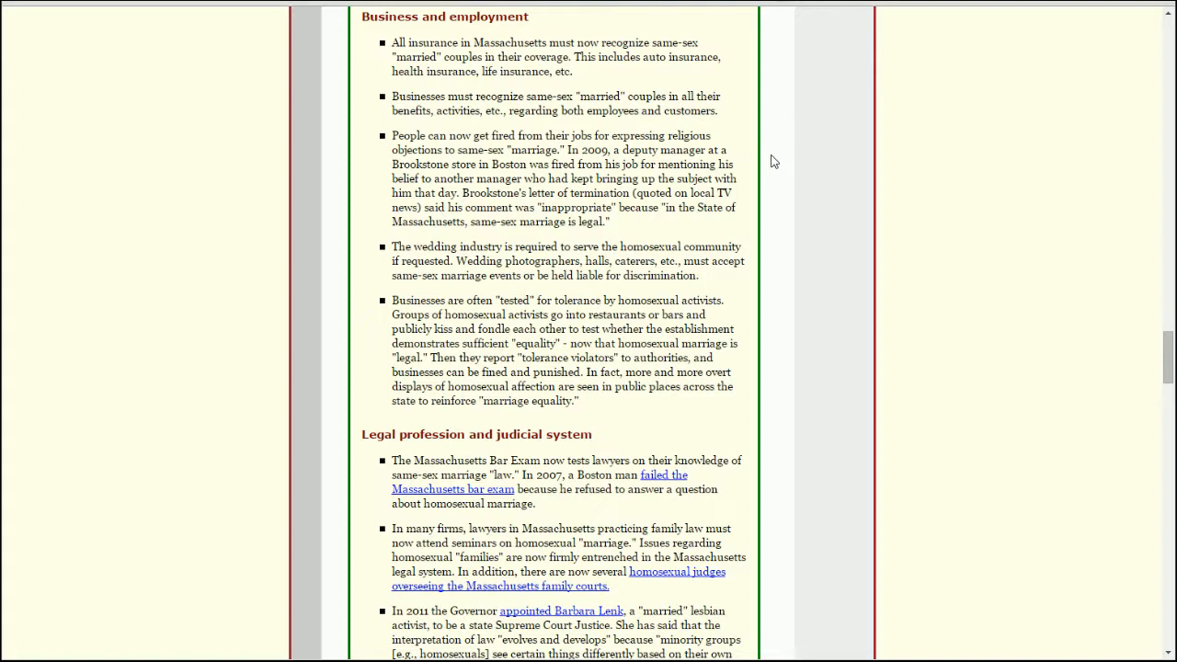
pyautogui.moveTo(822, 144)
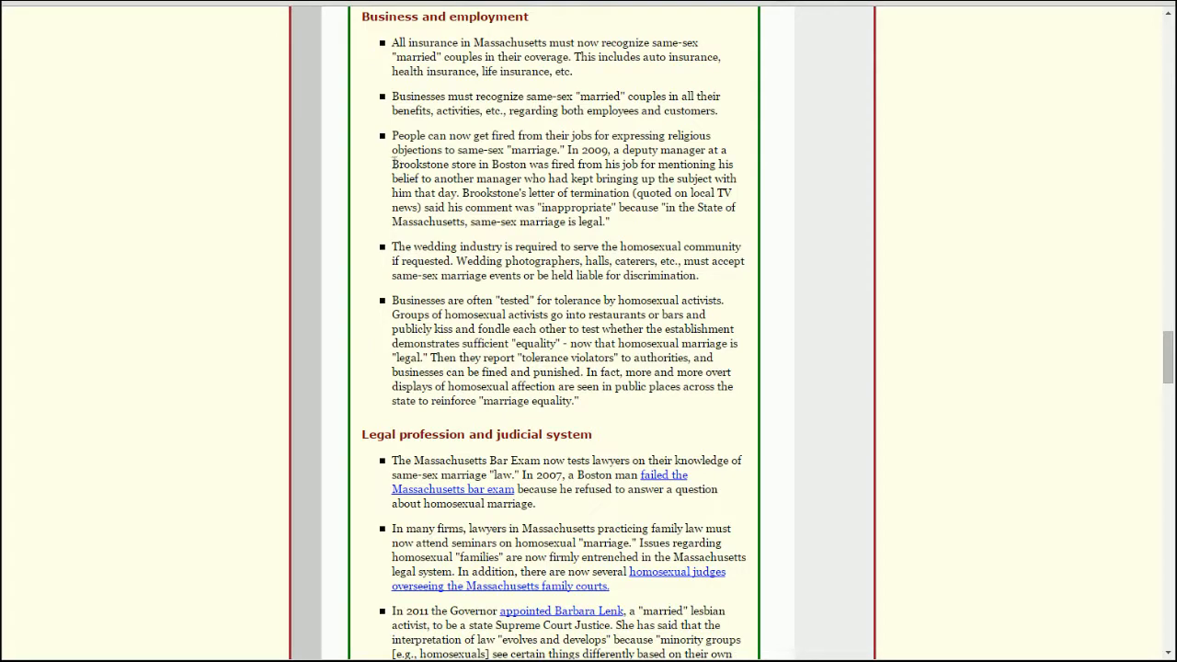
# Search Google for the word Brookstone from the booklet and glance over the Brookstone.com homepage.
pyautogui.doubleClick(420, 164)
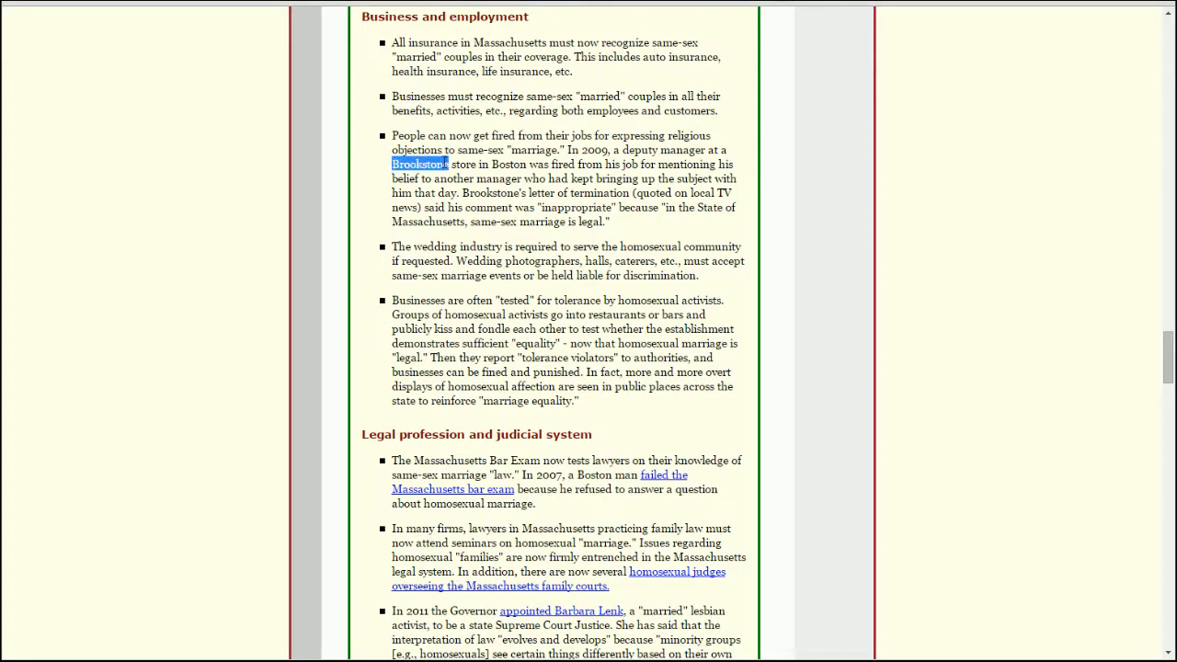
pyautogui.click(419, 164)
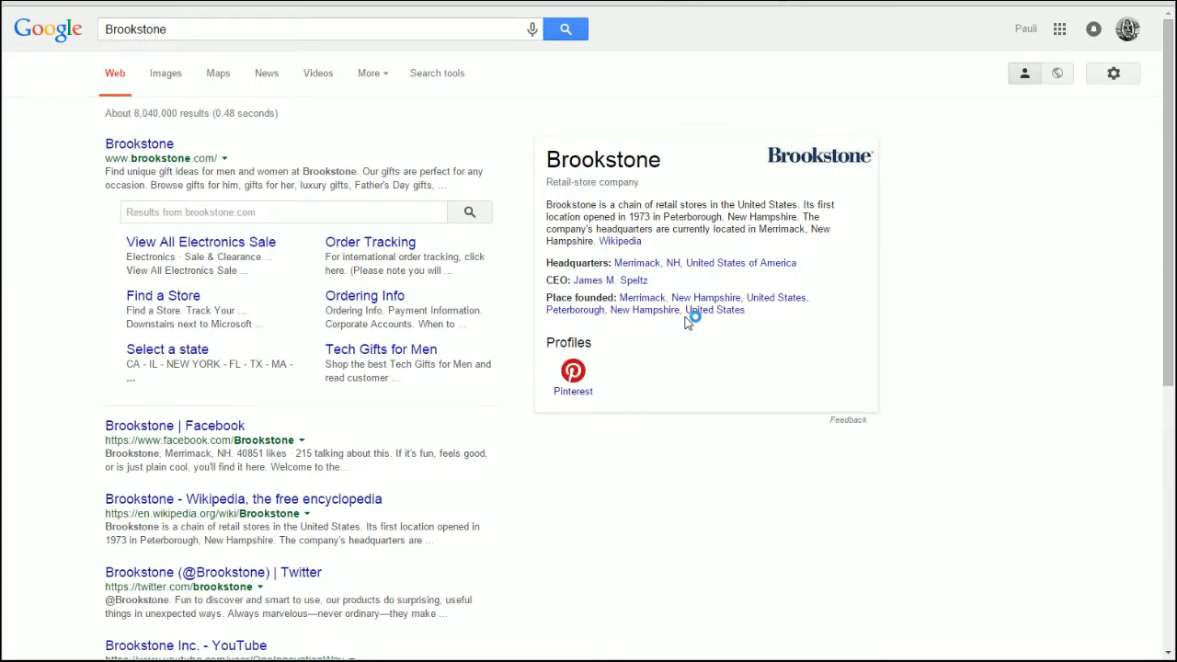
pyautogui.moveTo(140, 143)
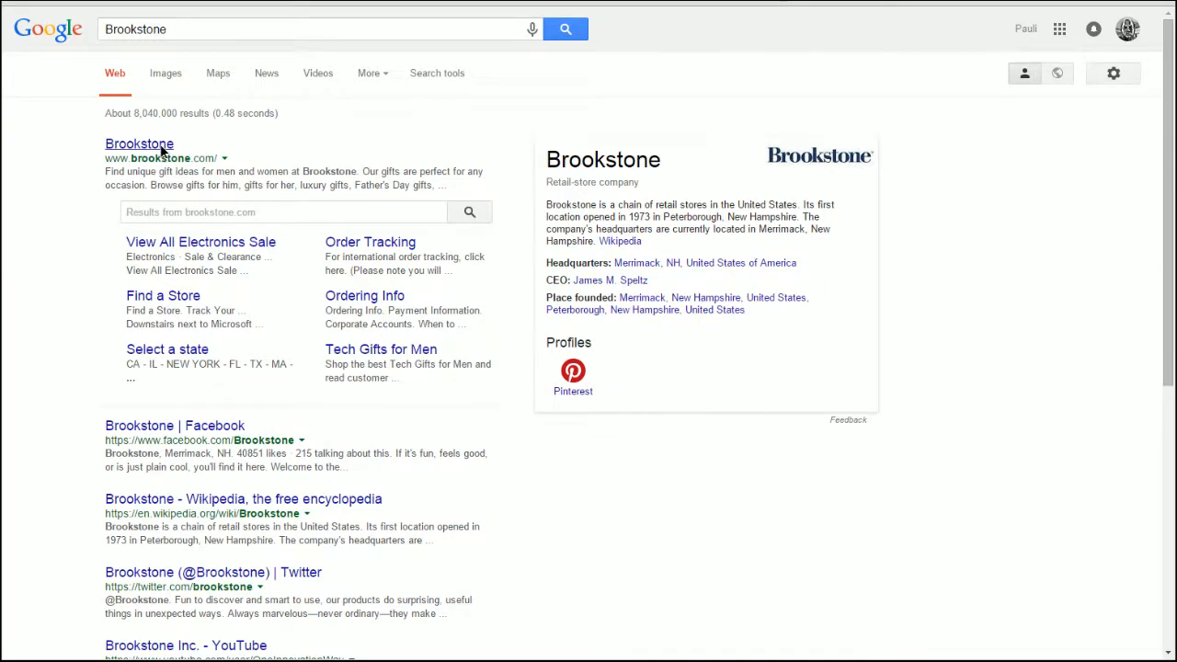
pyautogui.click(140, 144)
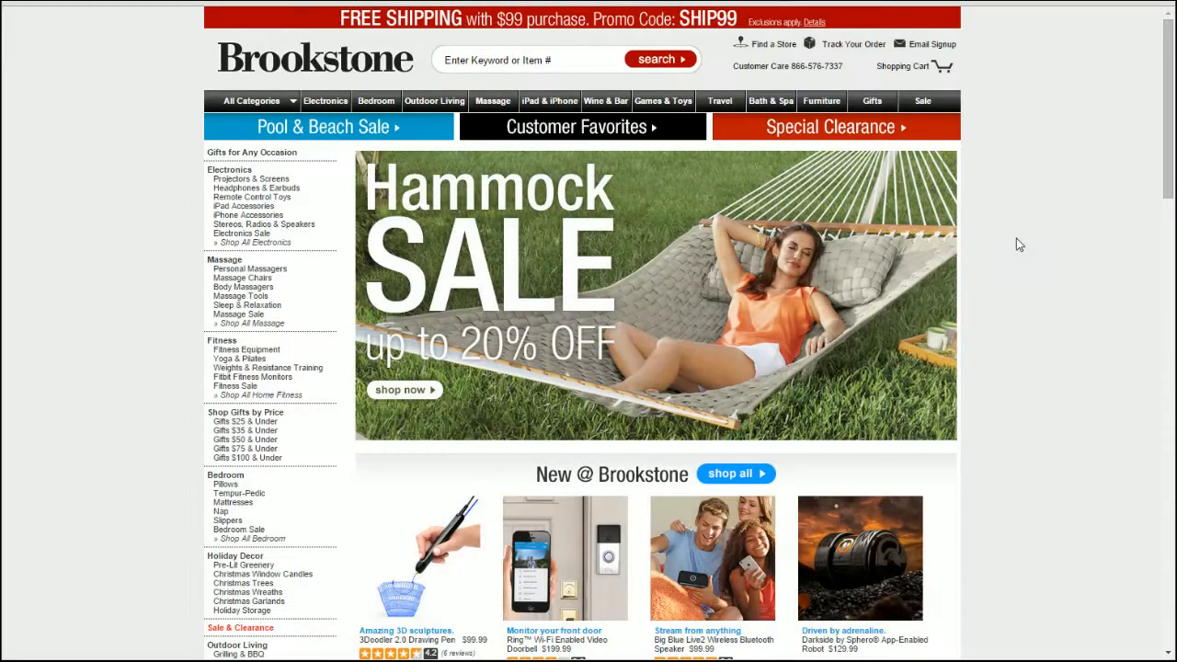
pyautogui.scroll(-3)
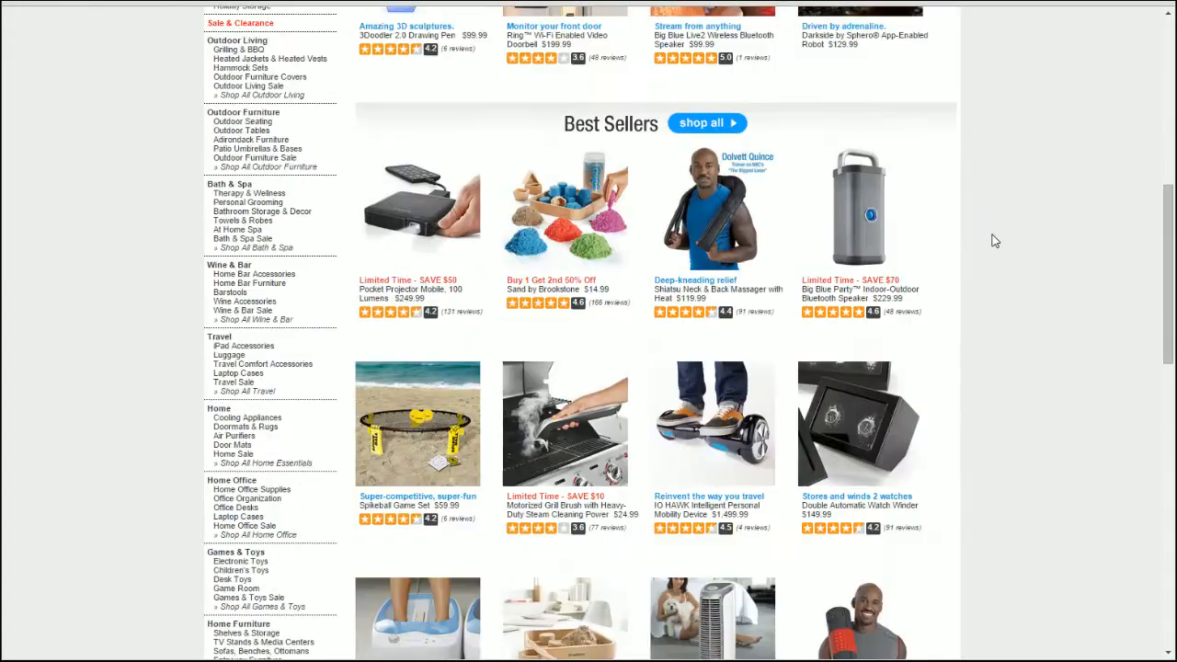
pyautogui.scroll(3)
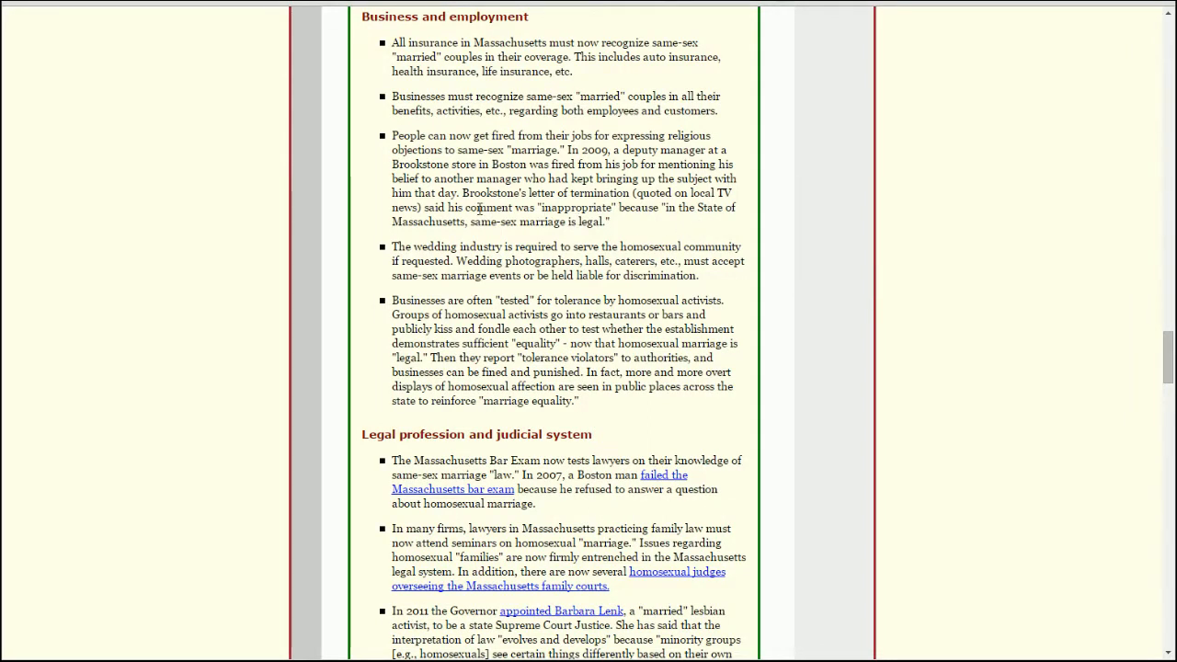
pyautogui.moveTo(640, 208)
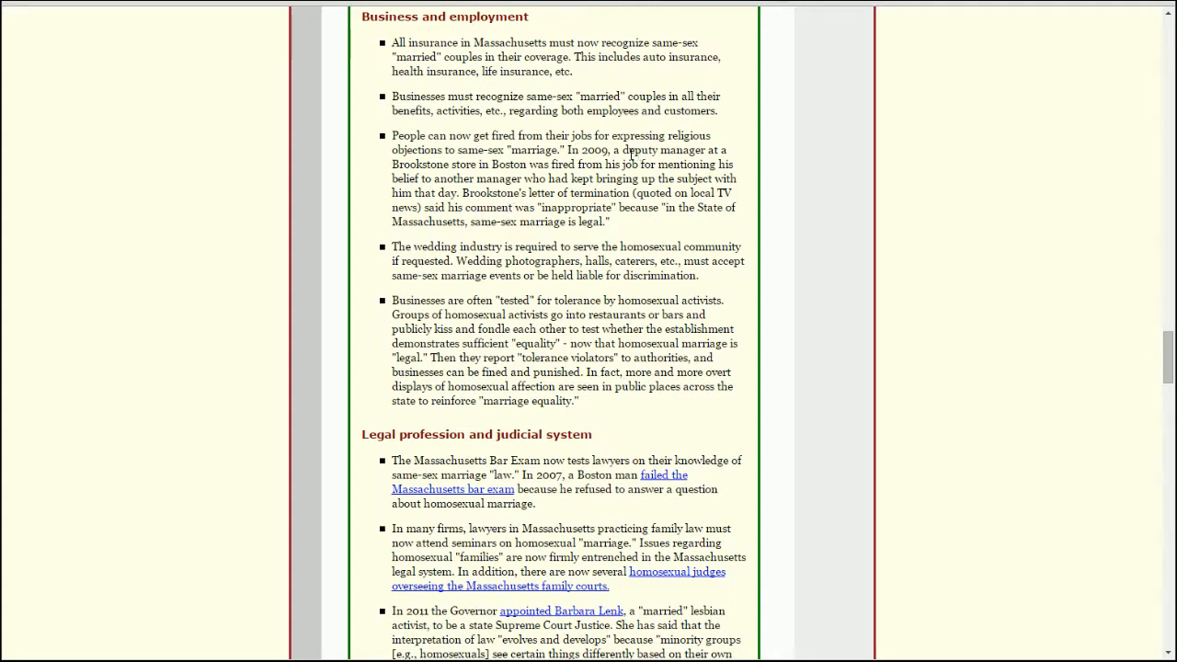
pyautogui.moveTo(763, 261)
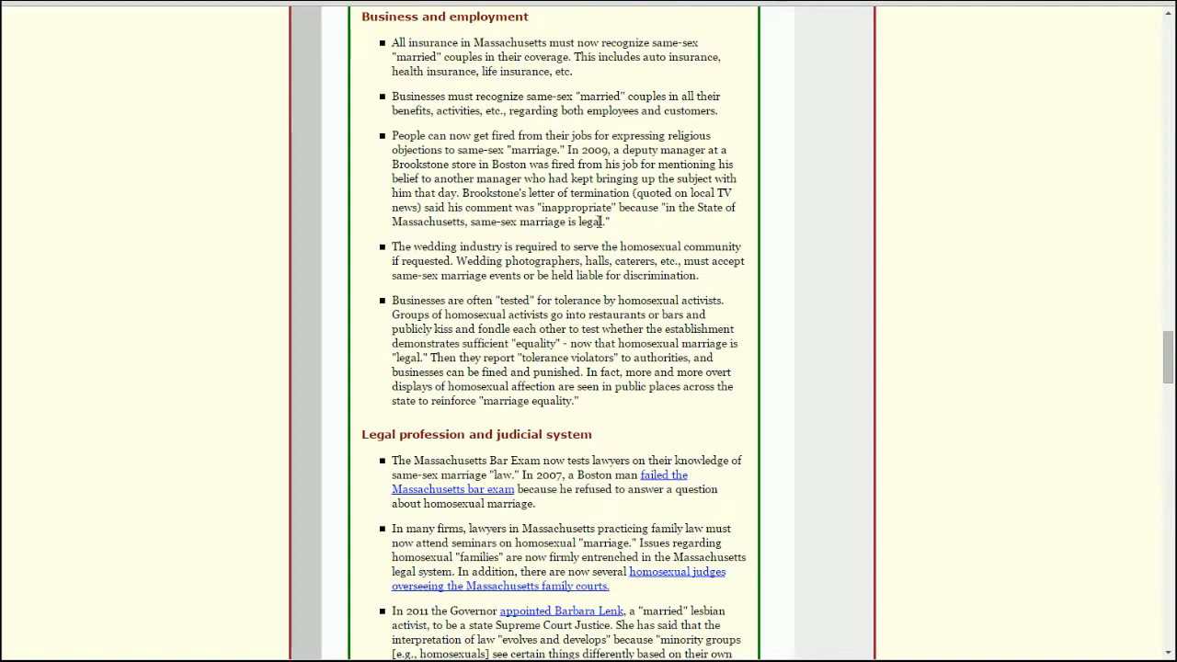
# Search Google for the 2009 Brookstone deputy manager firing sentence and open the xkcd forum result.
pyautogui.moveTo(566, 149); pyautogui.dragTo(566, 163)
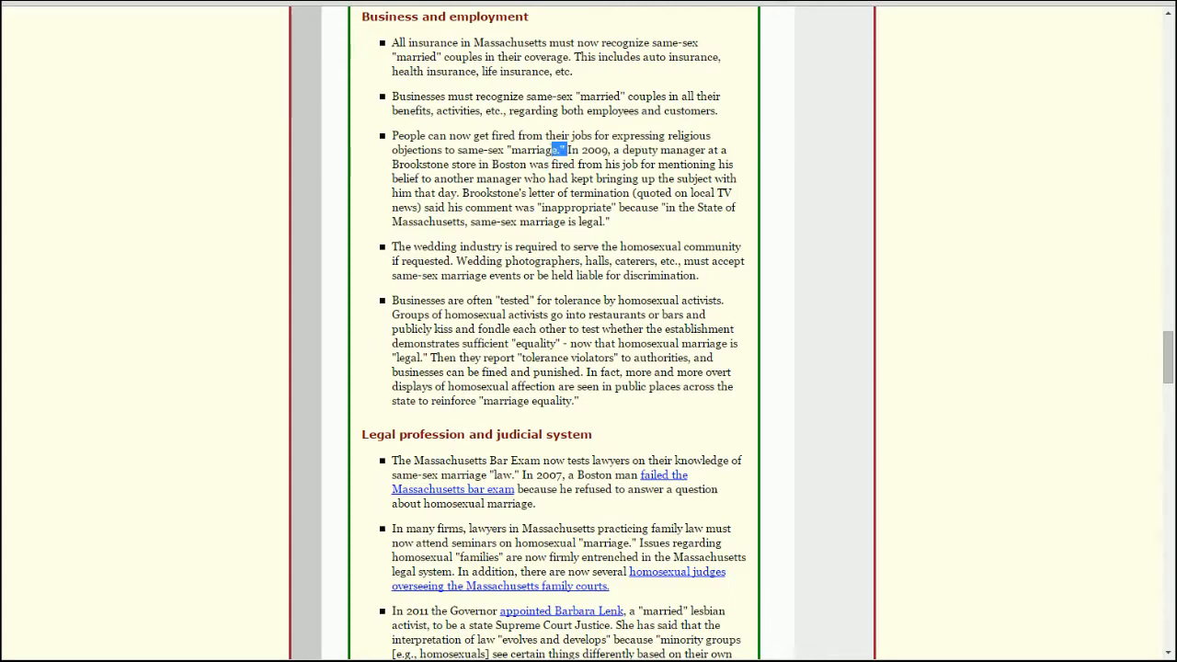
pyautogui.moveTo(567, 149); pyautogui.dragTo(495, 193)
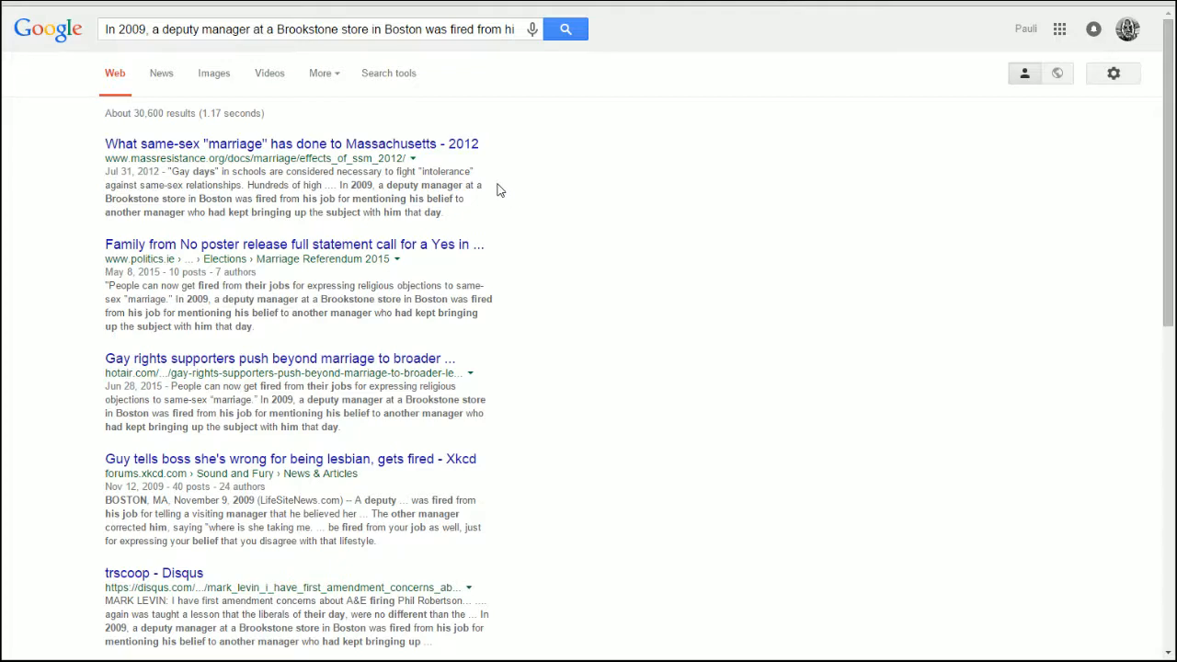
pyautogui.scroll(-3)
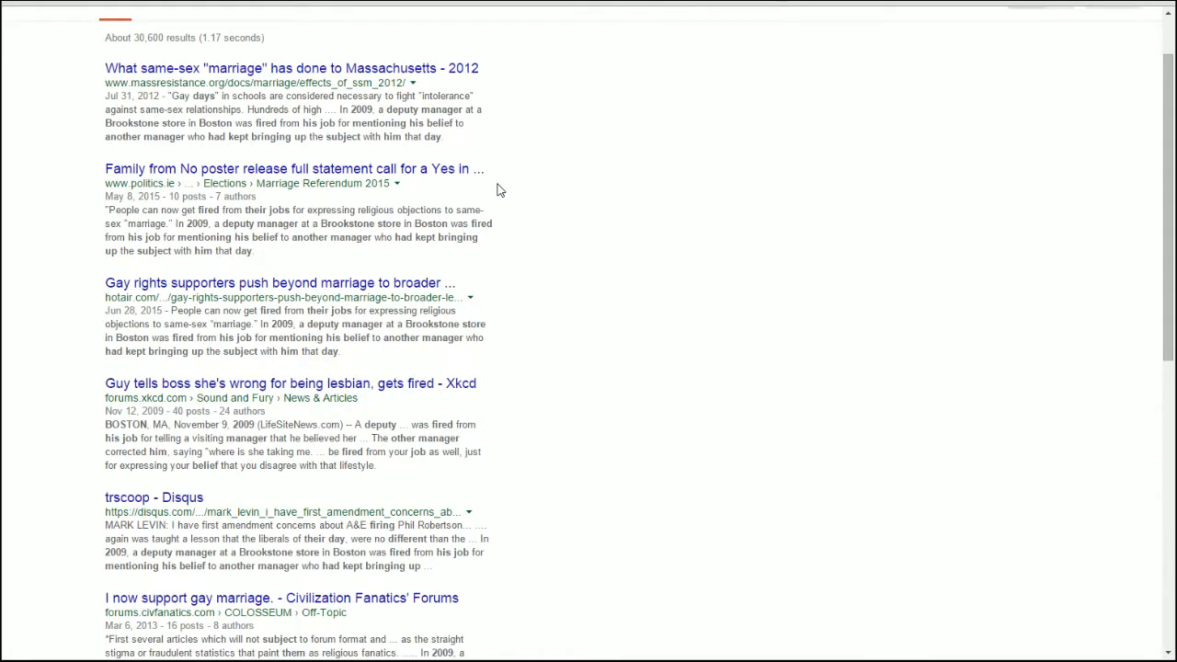
pyautogui.scroll(-3)
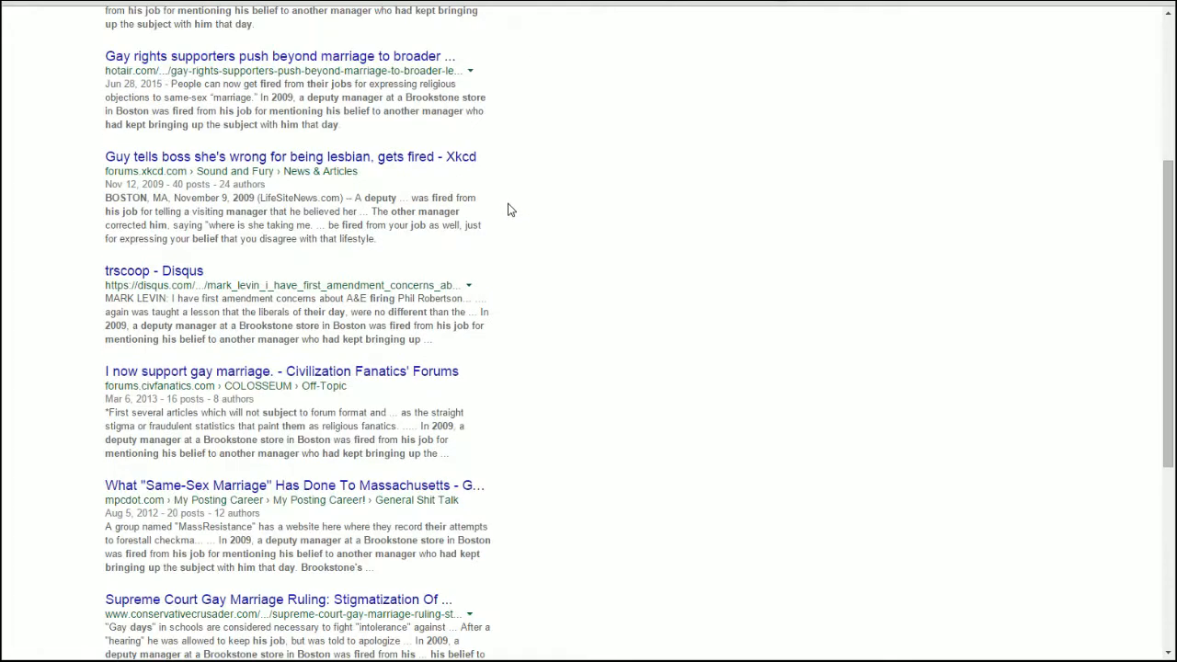
pyautogui.click(291, 156)
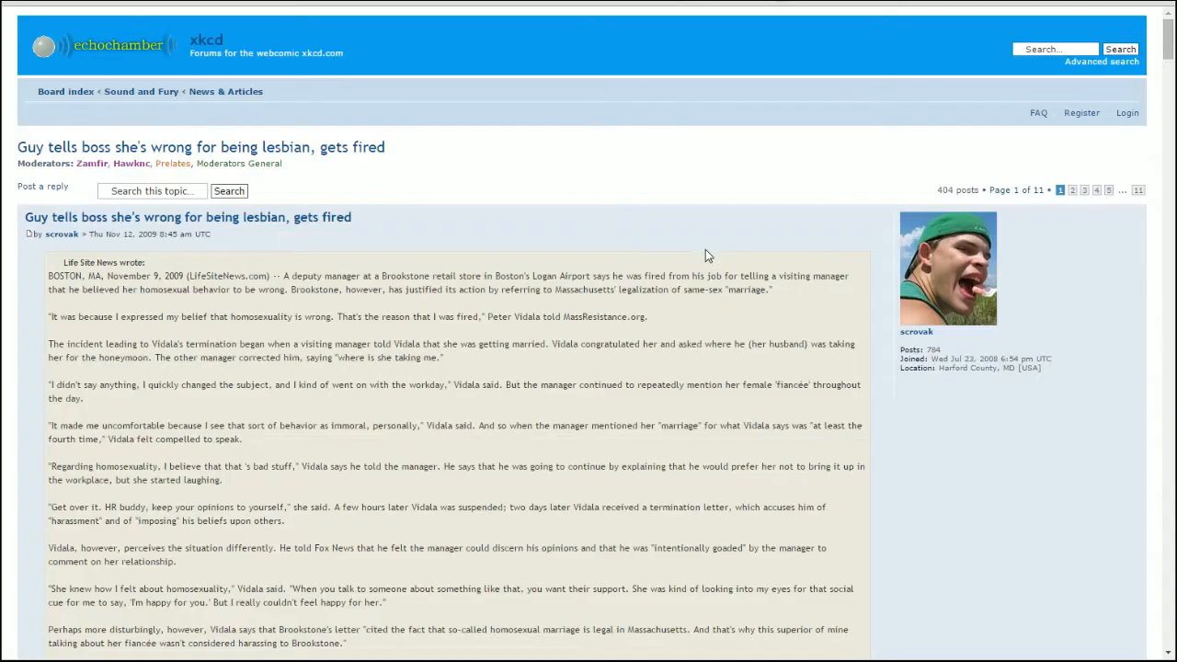
# Read the quoted LifeSiteNews article in the xkcd thread down to the Brookstone employee video passage.
pyautogui.scroll(-3)
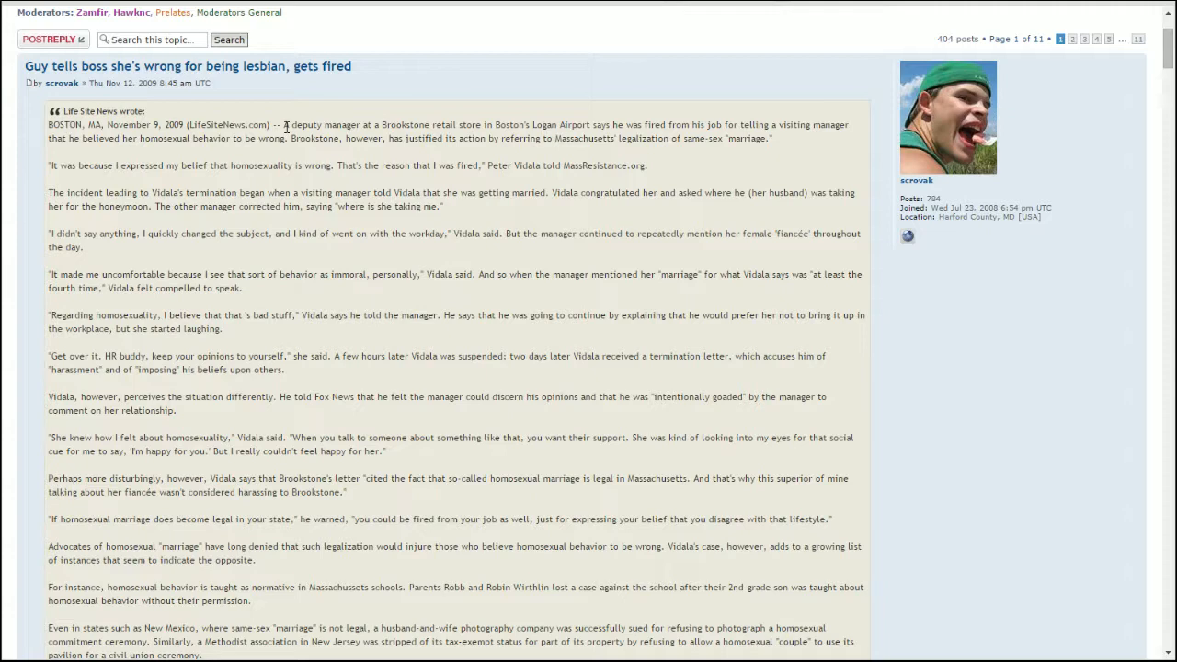
pyautogui.scroll(3)
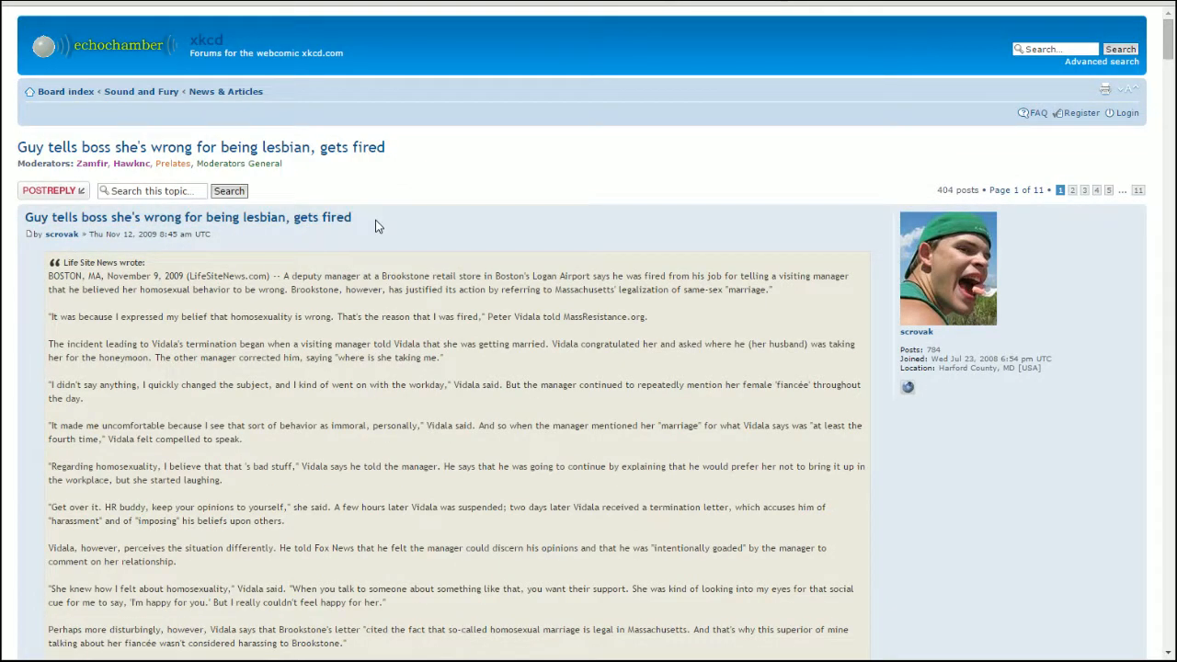
pyautogui.scroll(-3)
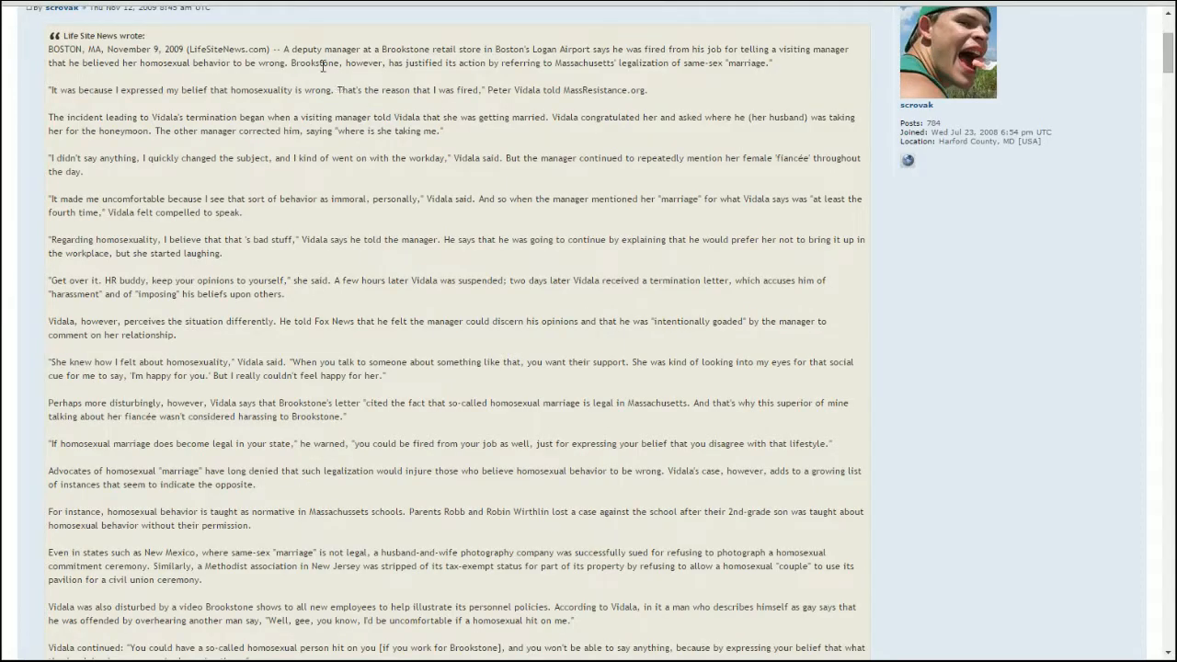
pyautogui.moveTo(633, 58)
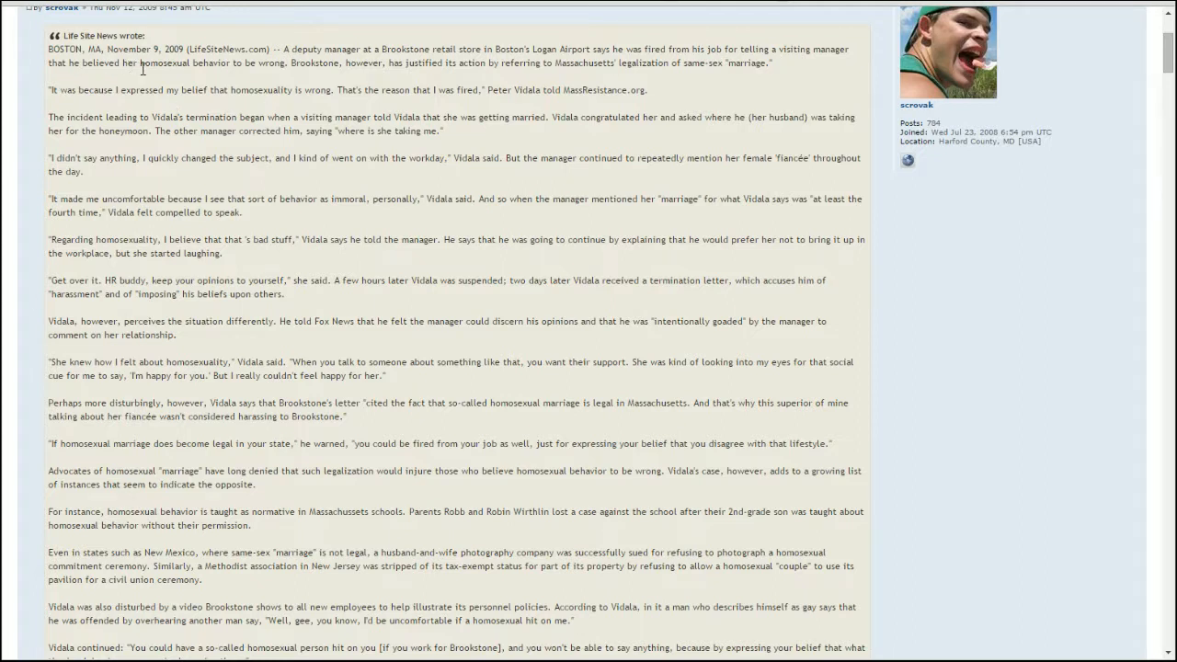
pyautogui.moveTo(292, 77)
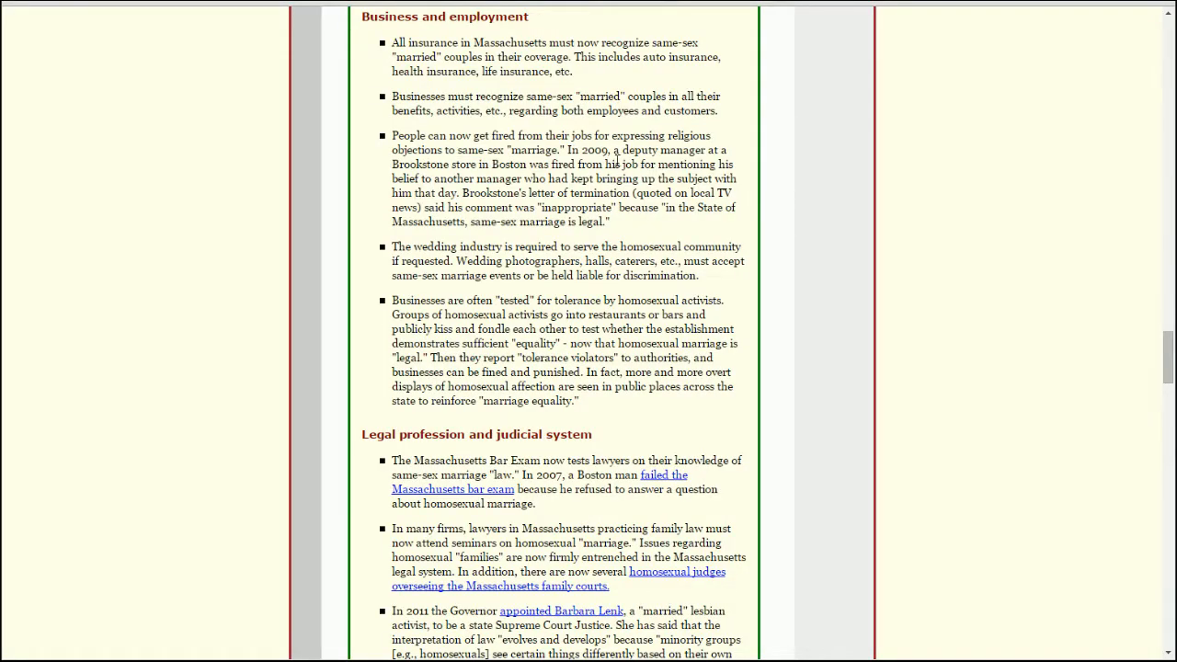
pyautogui.moveTo(695, 177)
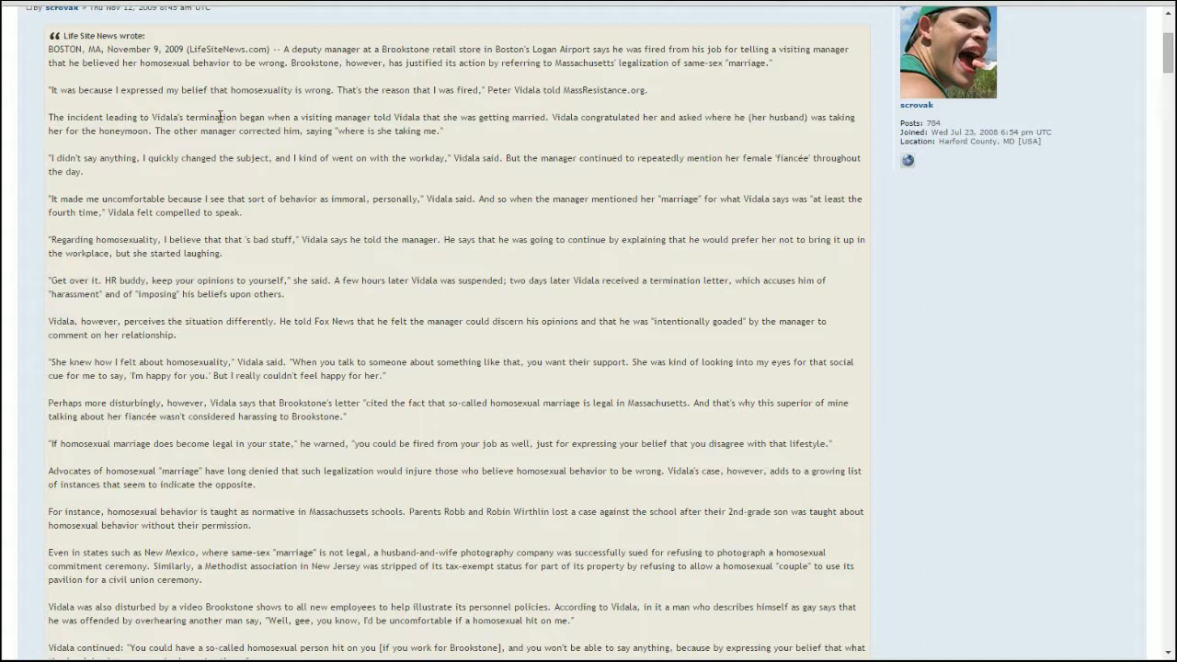
pyautogui.moveTo(450, 132)
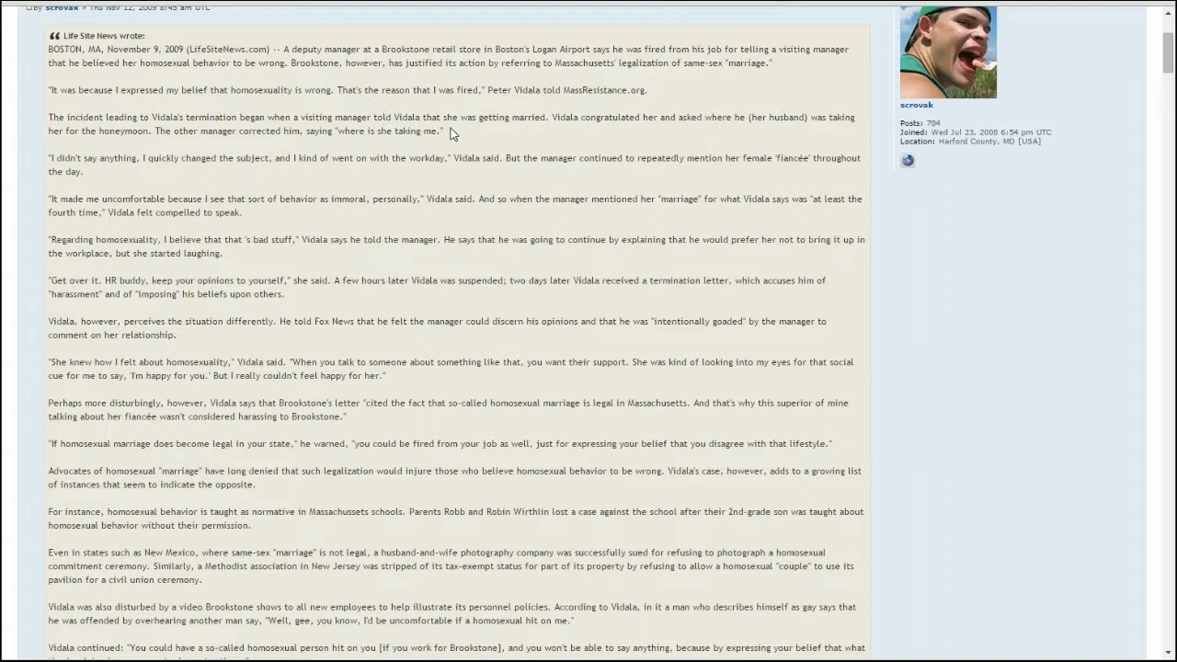
pyautogui.moveTo(516, 134)
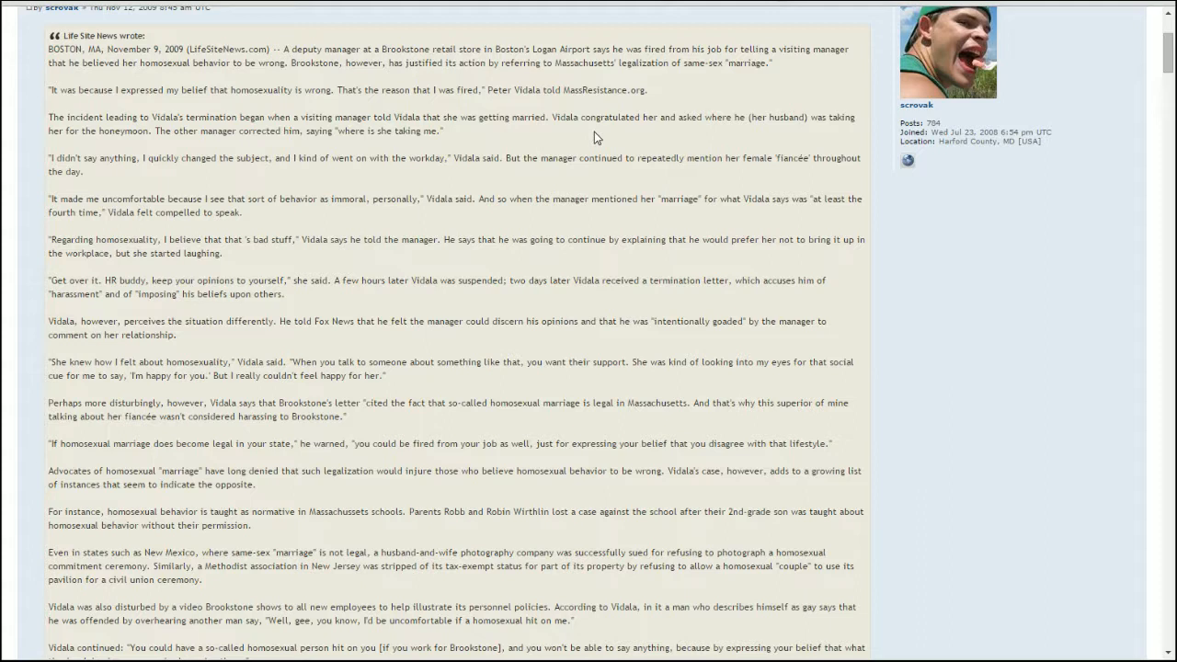
pyautogui.moveTo(511, 136)
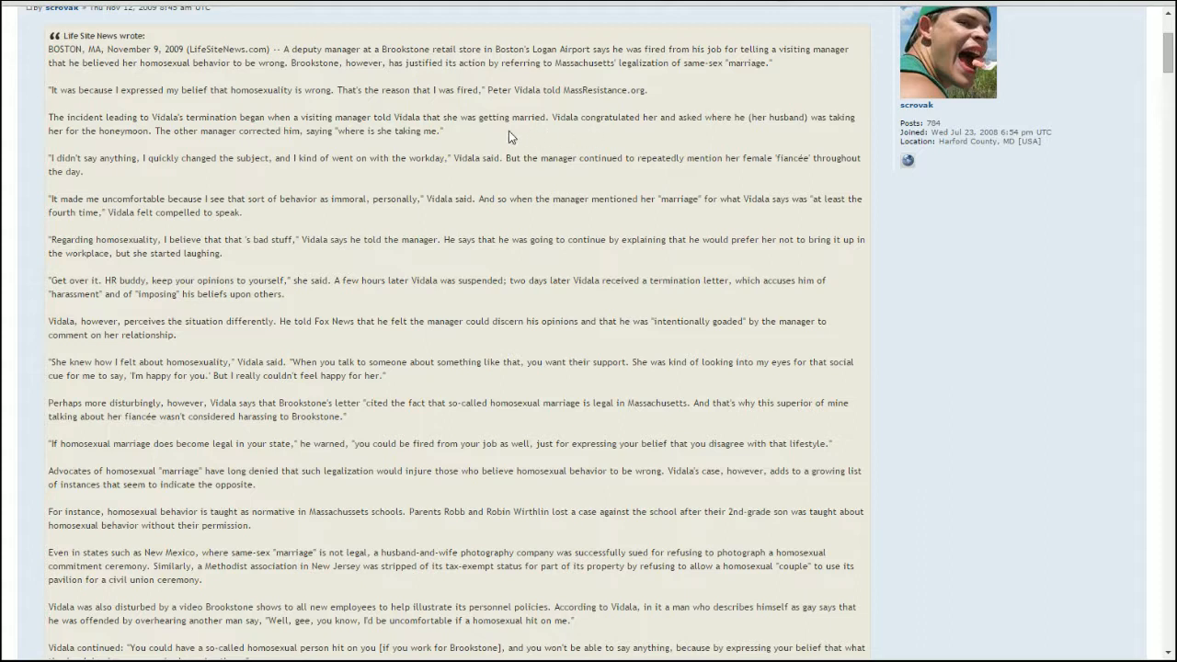
pyautogui.moveTo(291, 137)
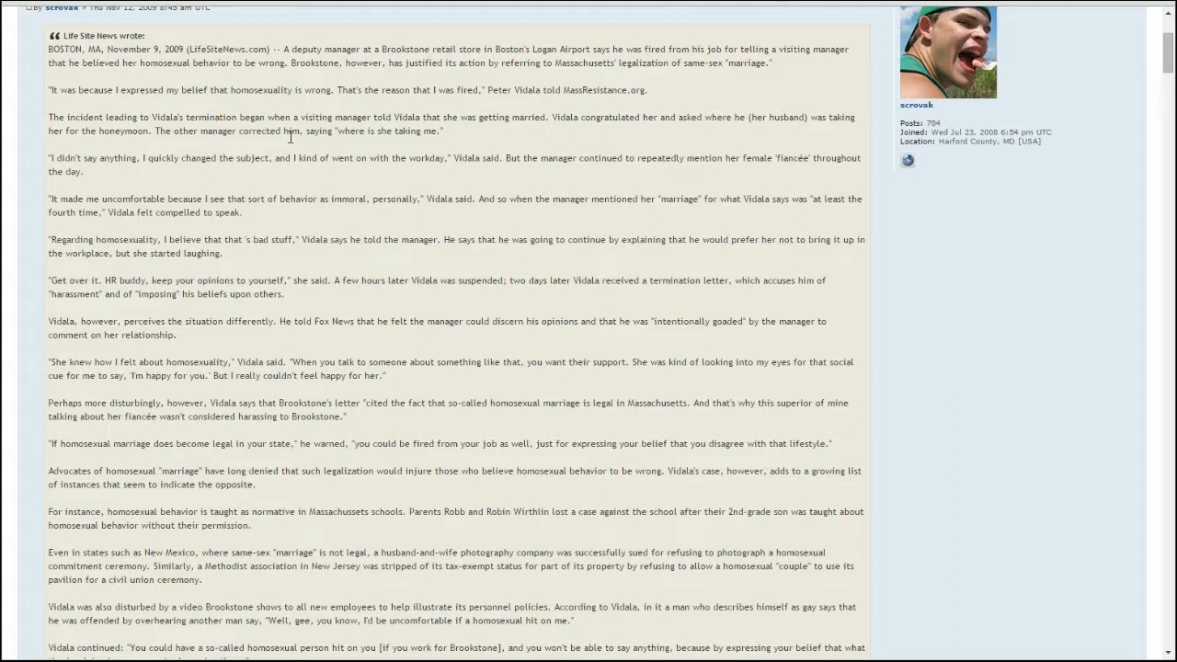
pyautogui.moveTo(165, 182)
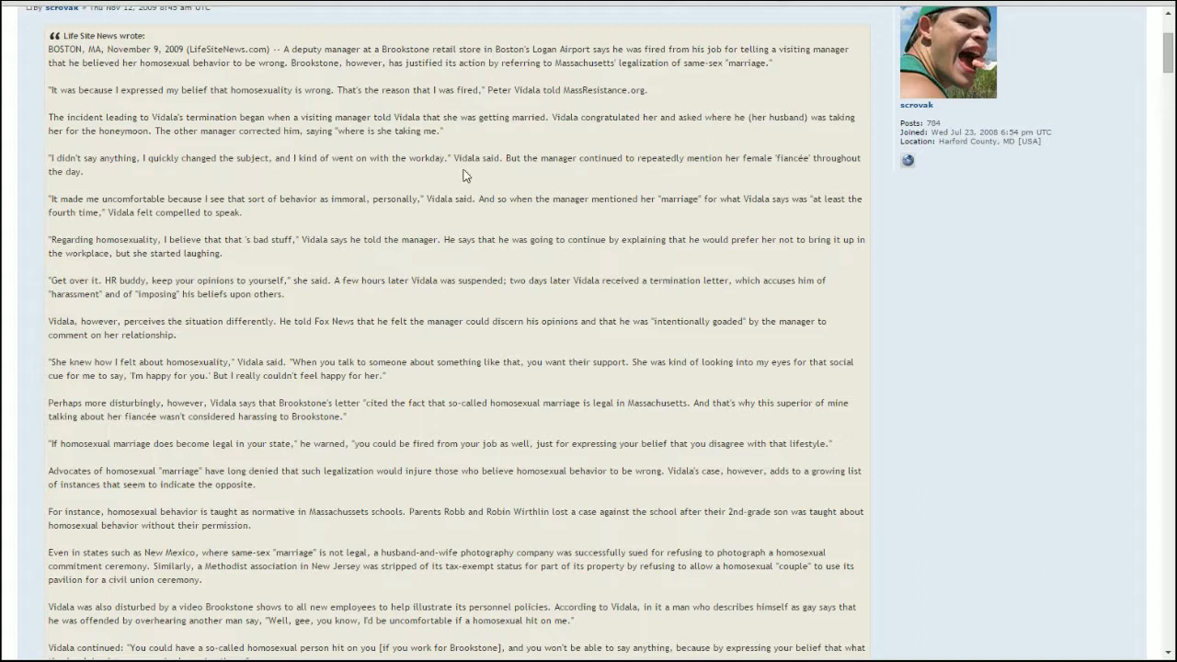
pyautogui.moveTo(493, 166)
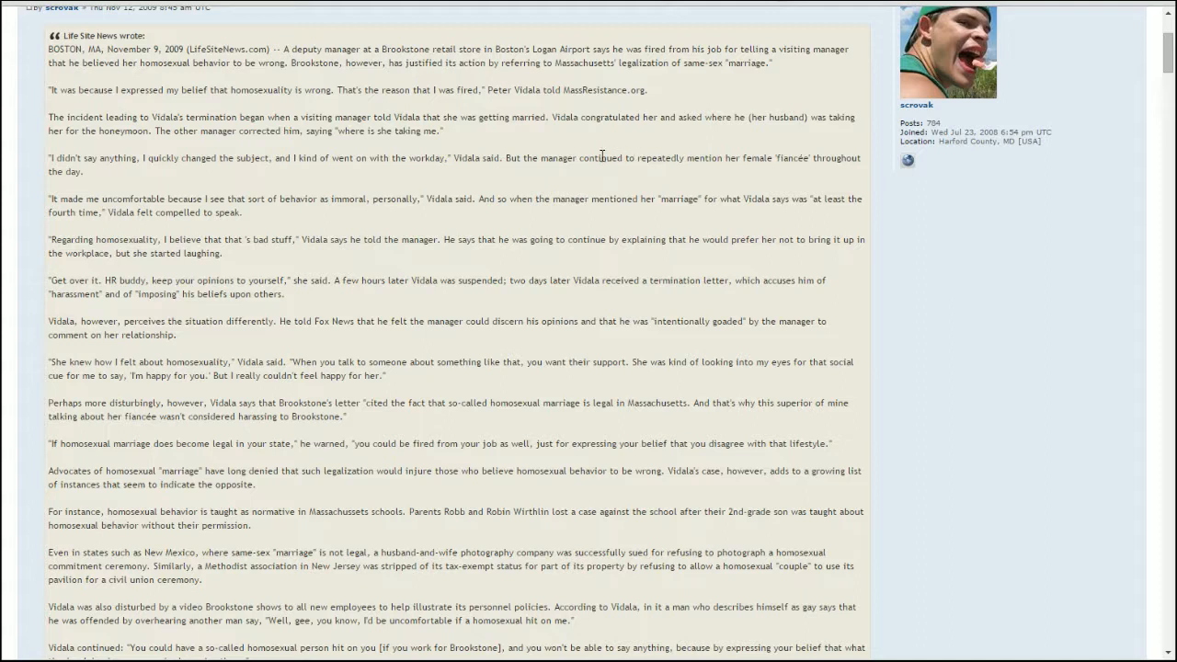
pyautogui.moveTo(338, 202)
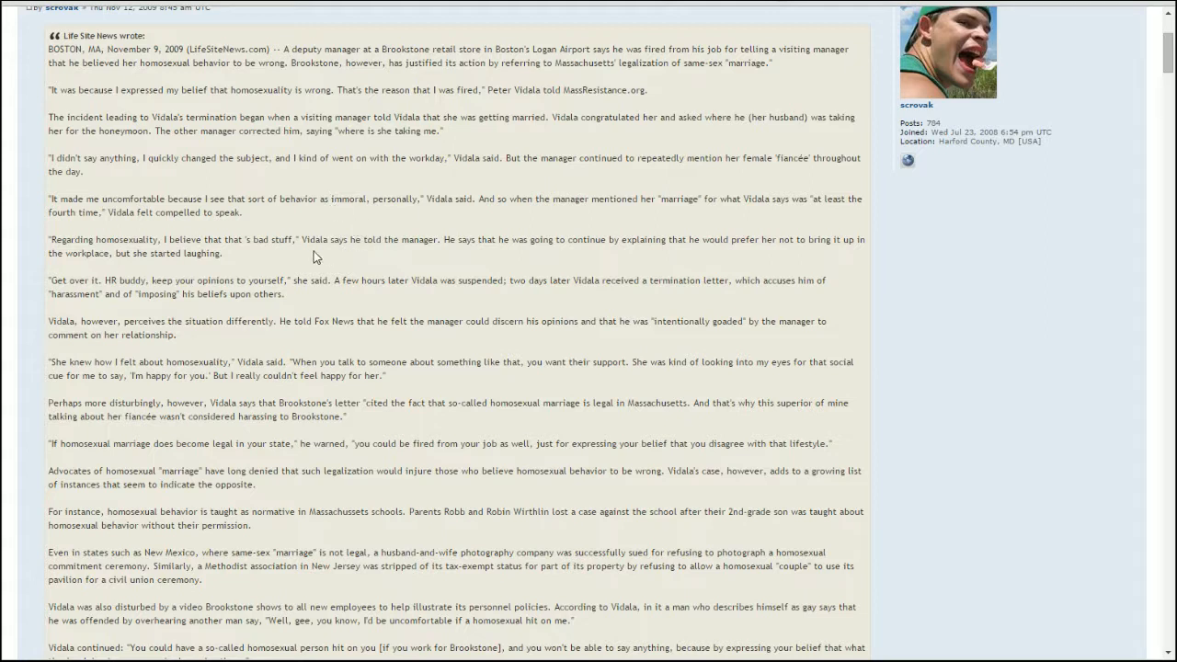
pyautogui.moveTo(270, 222)
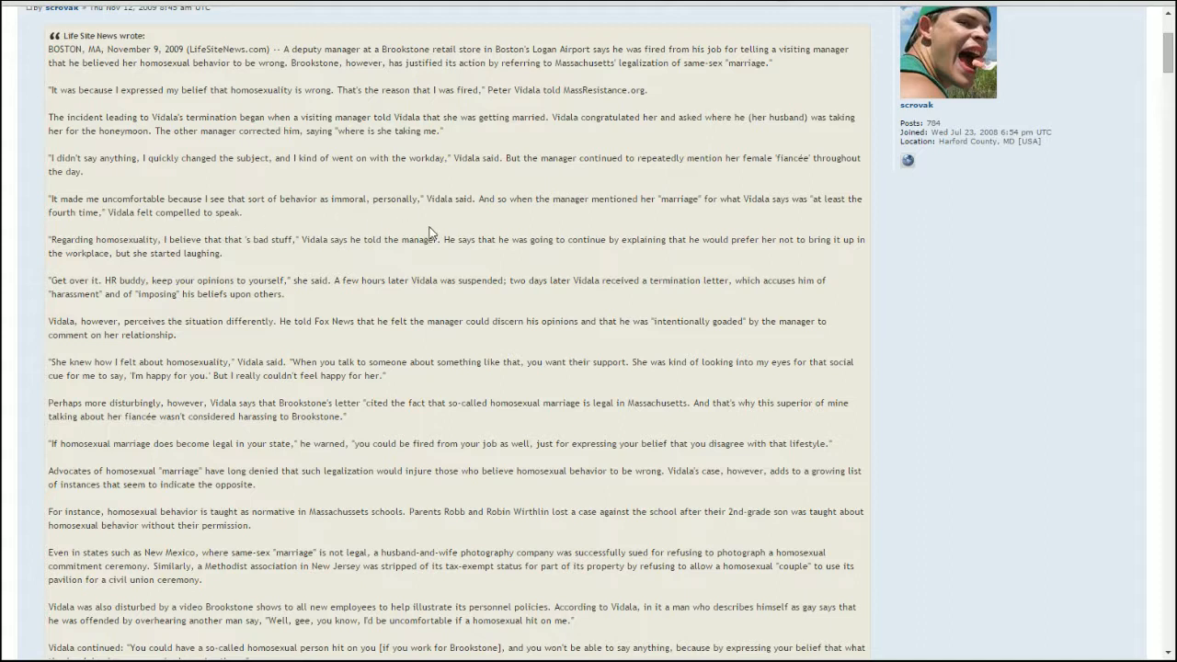
pyautogui.moveTo(486, 233)
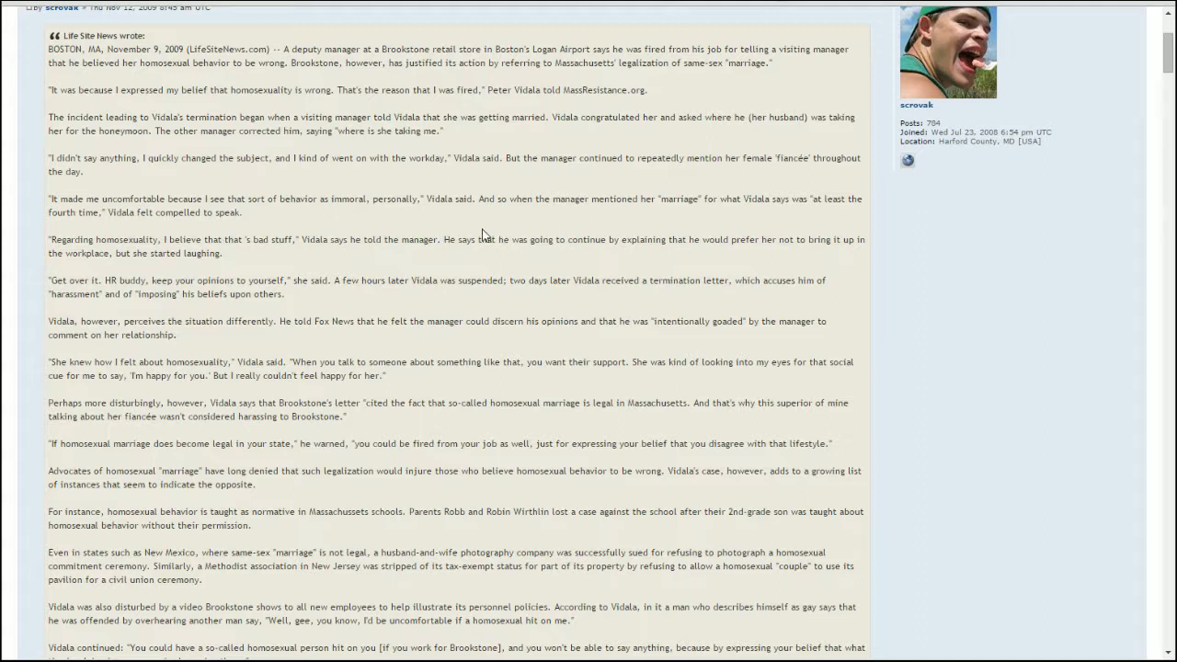
pyautogui.moveTo(635, 202)
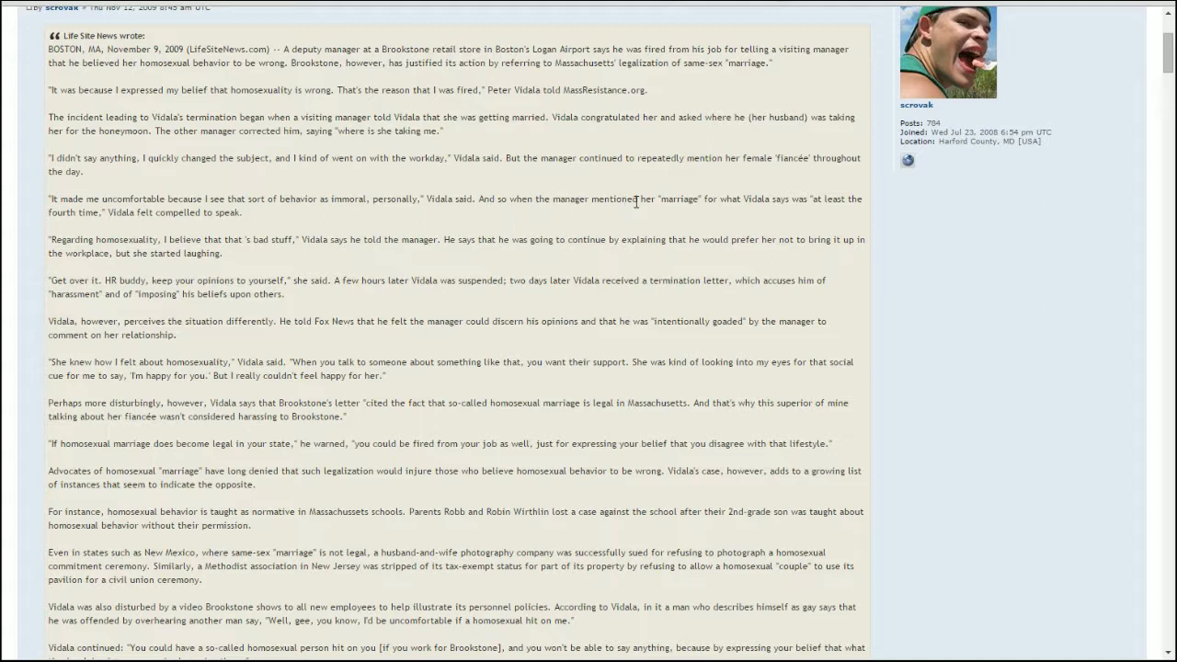
pyautogui.moveTo(804, 196)
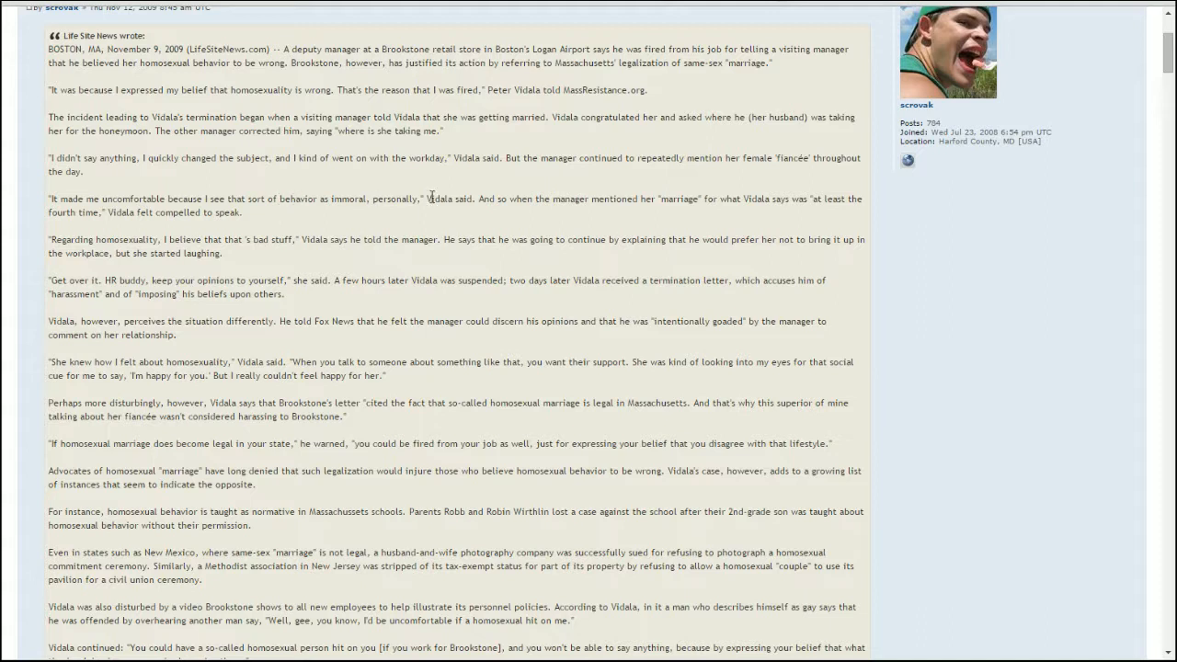
pyautogui.moveTo(238, 204)
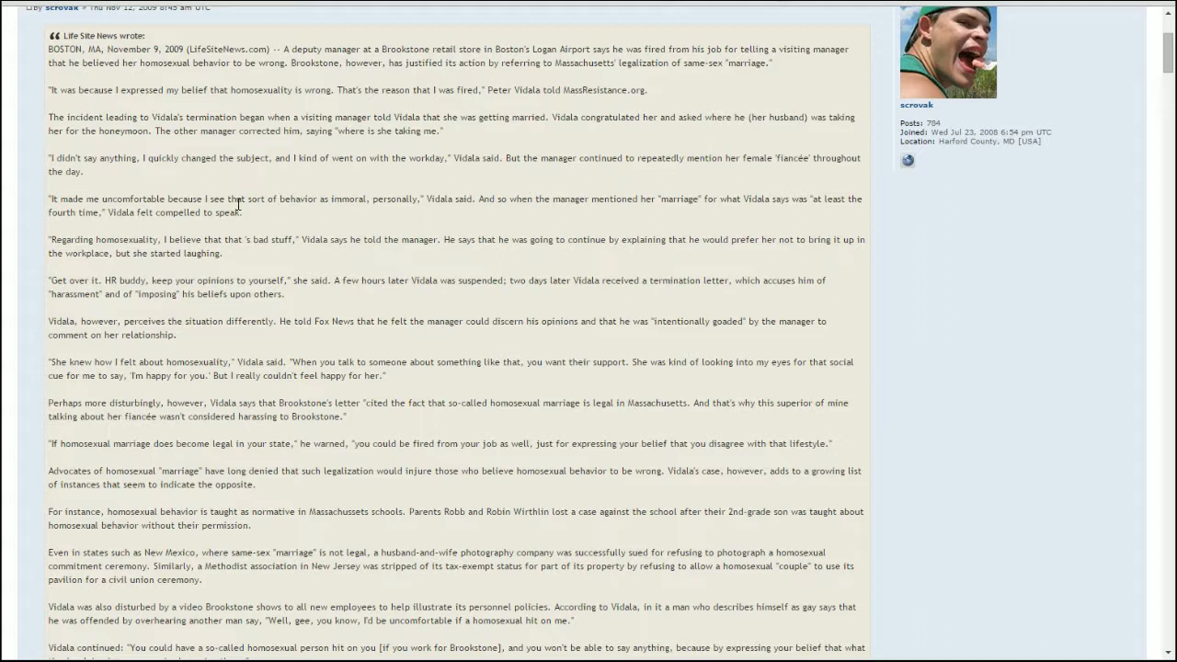
pyautogui.moveTo(309, 195)
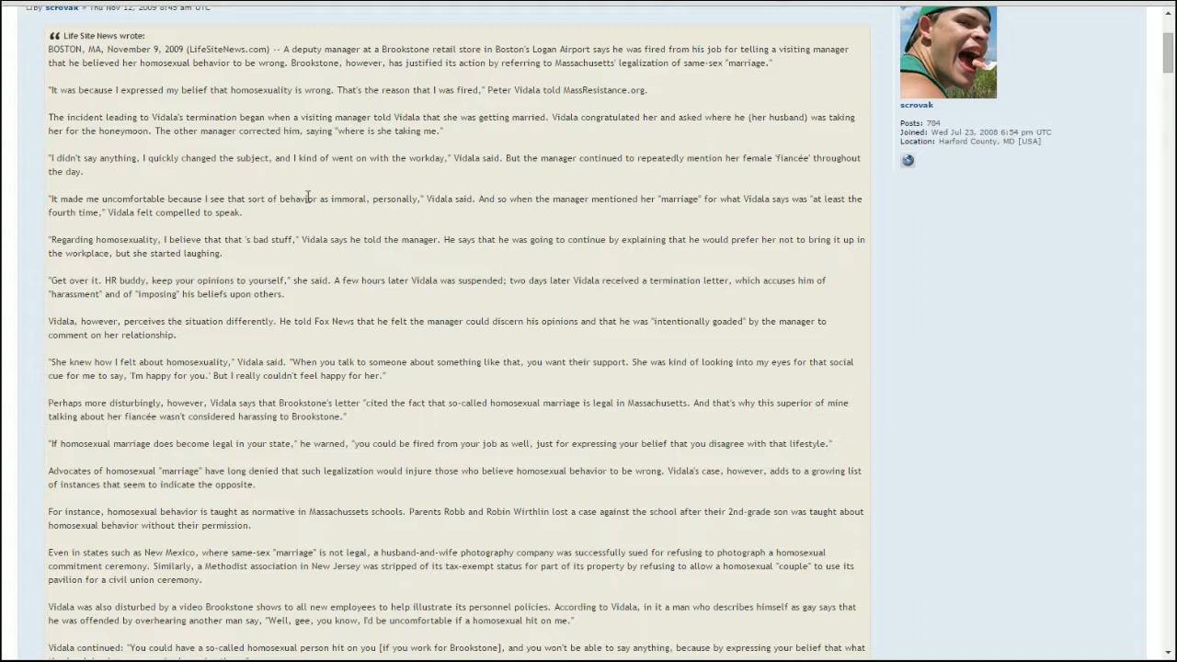
pyautogui.moveTo(258, 257)
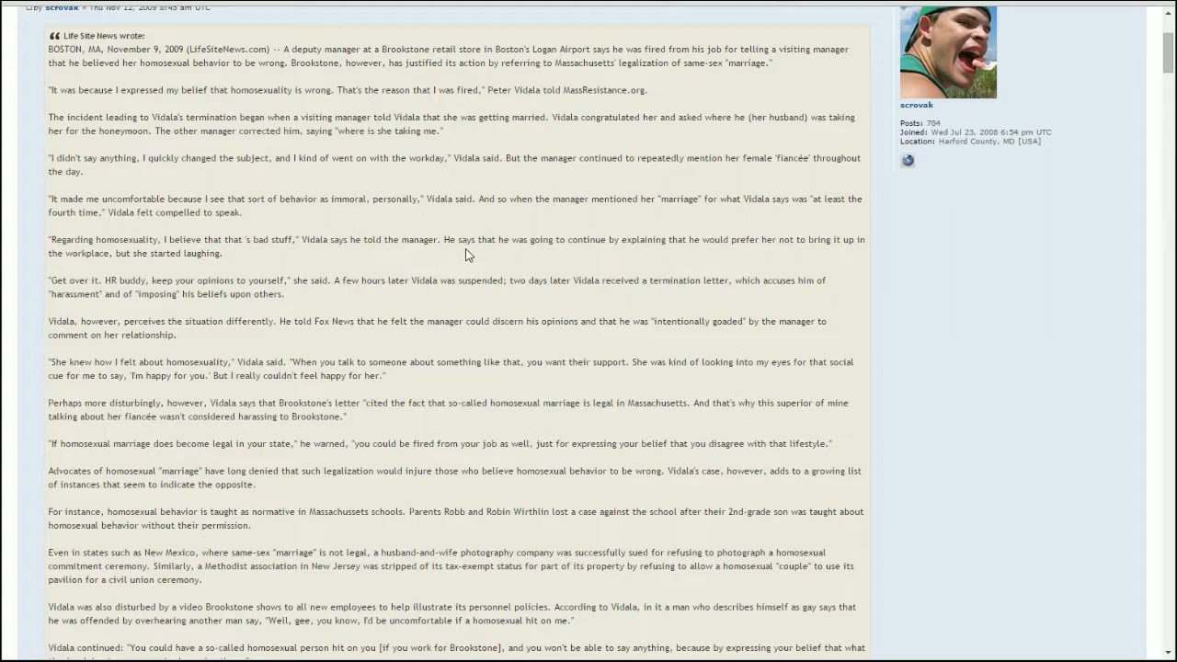
pyautogui.moveTo(524, 261)
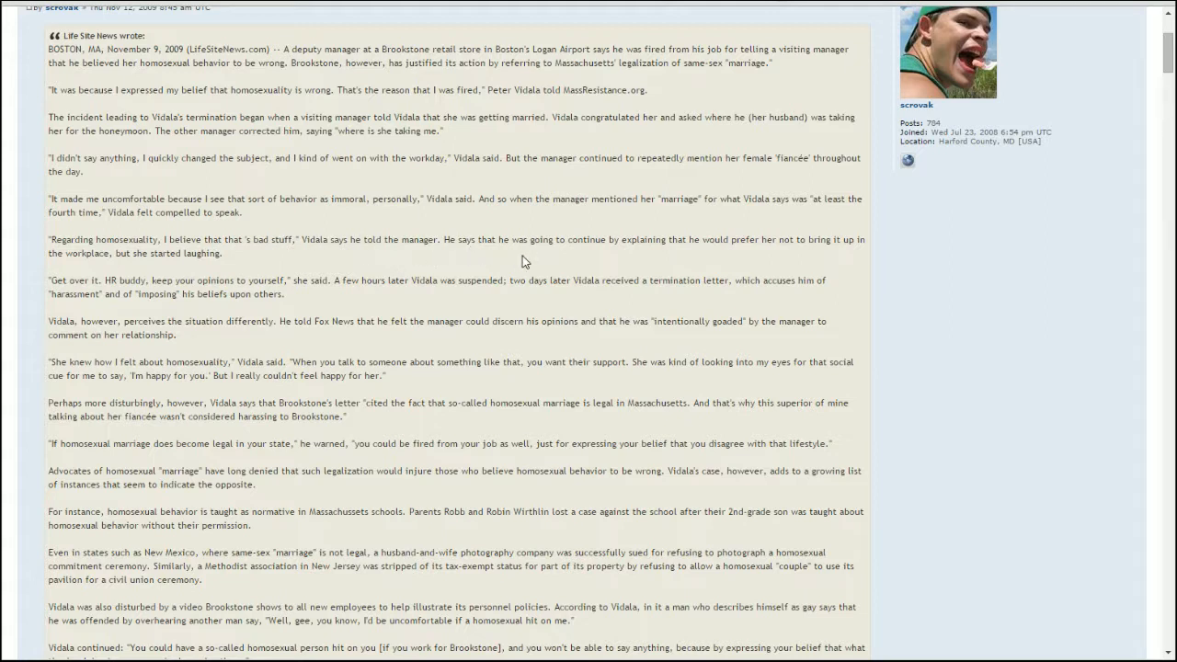
pyautogui.moveTo(754, 254)
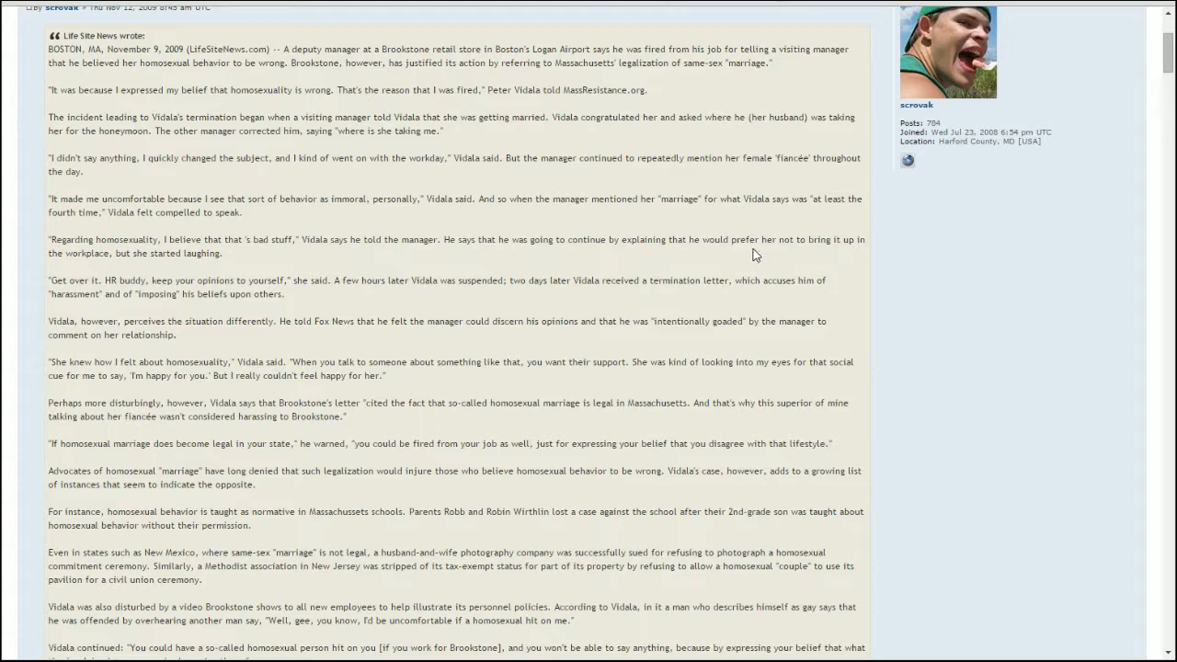
# Scroll the xkcd thread past the quoted LifeSiteNews article into the early replies, then back up.
pyautogui.scroll(-3)
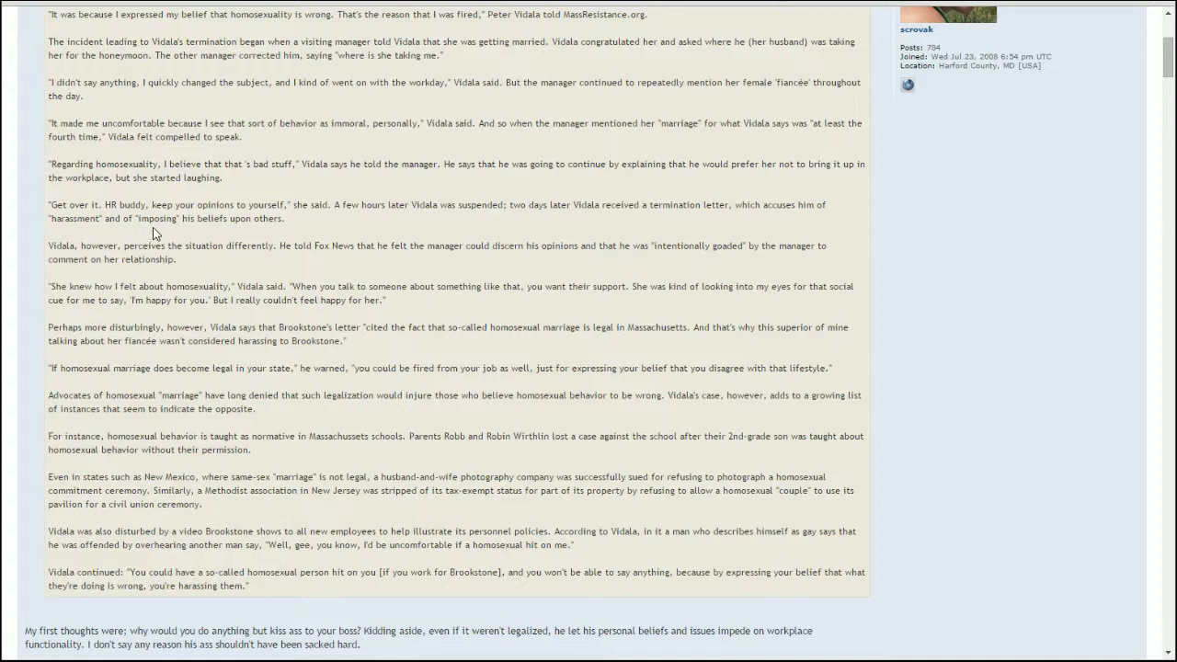
pyautogui.moveTo(384, 210)
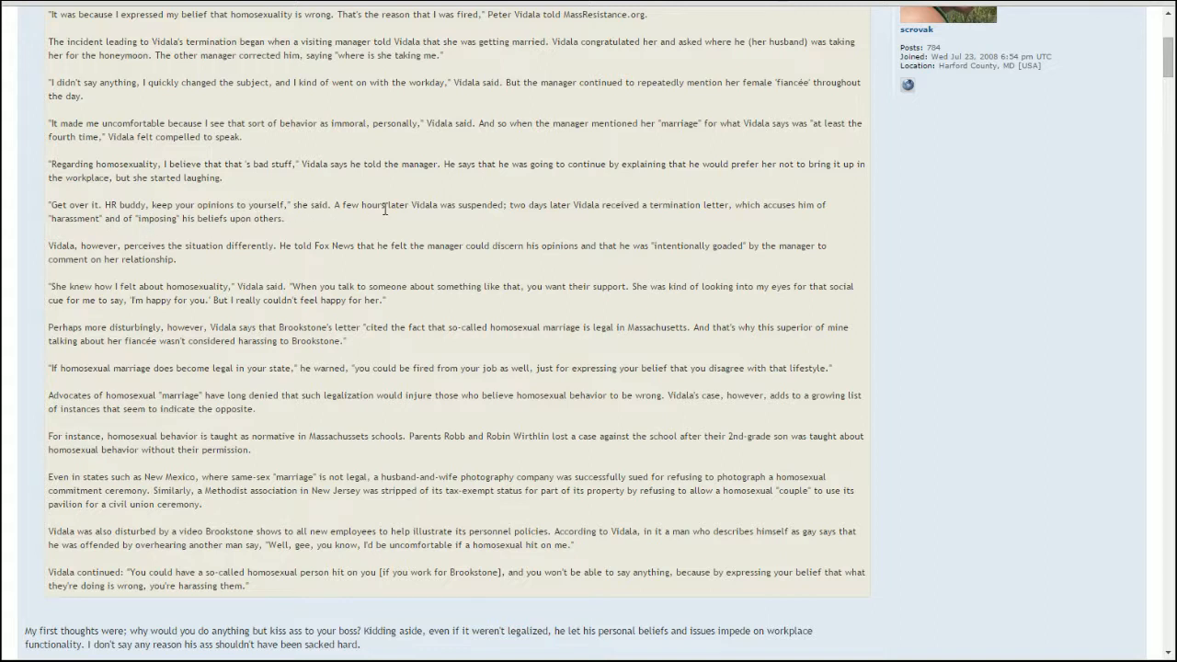
pyautogui.moveTo(474, 228)
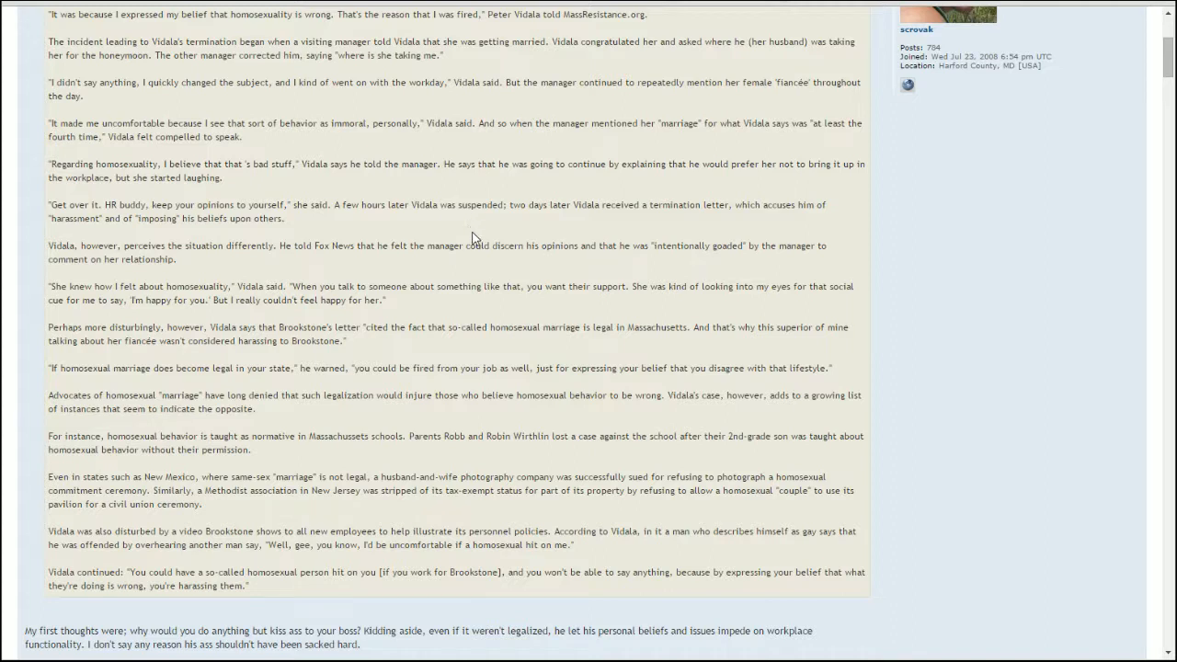
pyautogui.moveTo(478, 264)
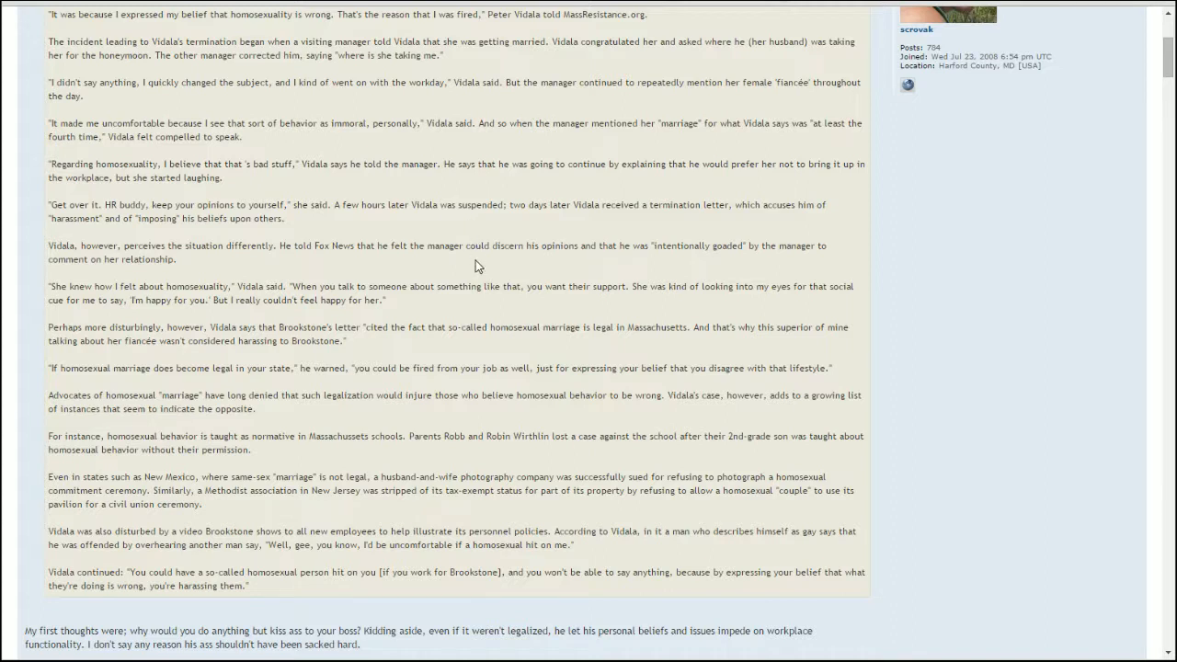
pyautogui.moveTo(567, 246)
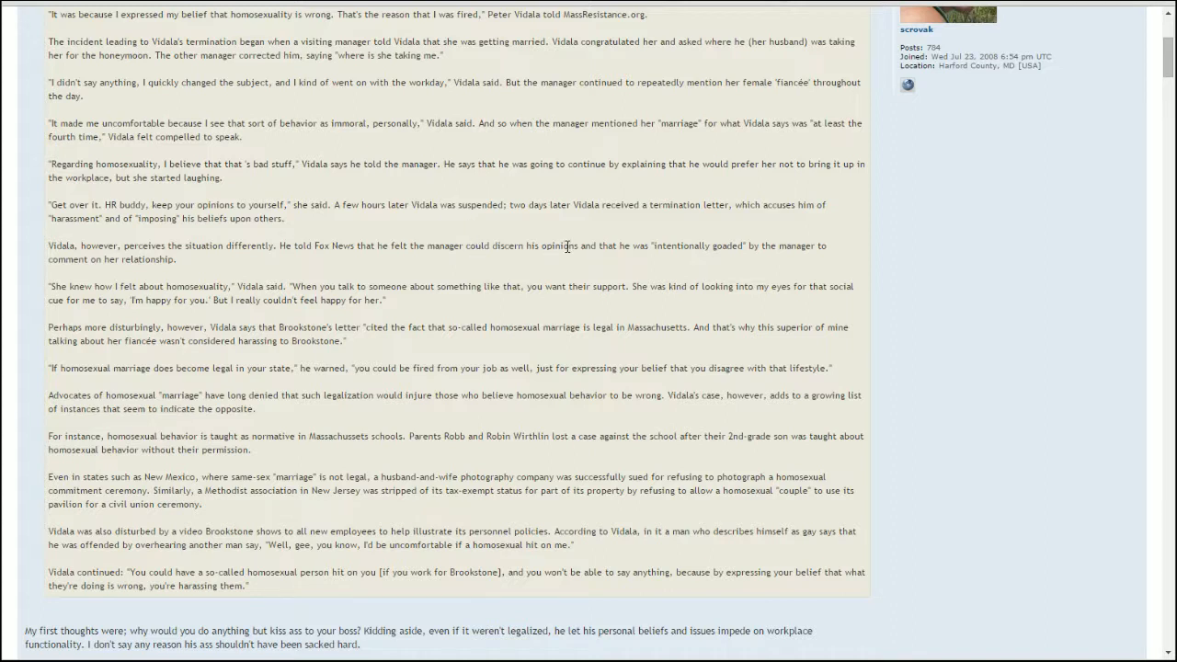
pyautogui.scroll(-3)
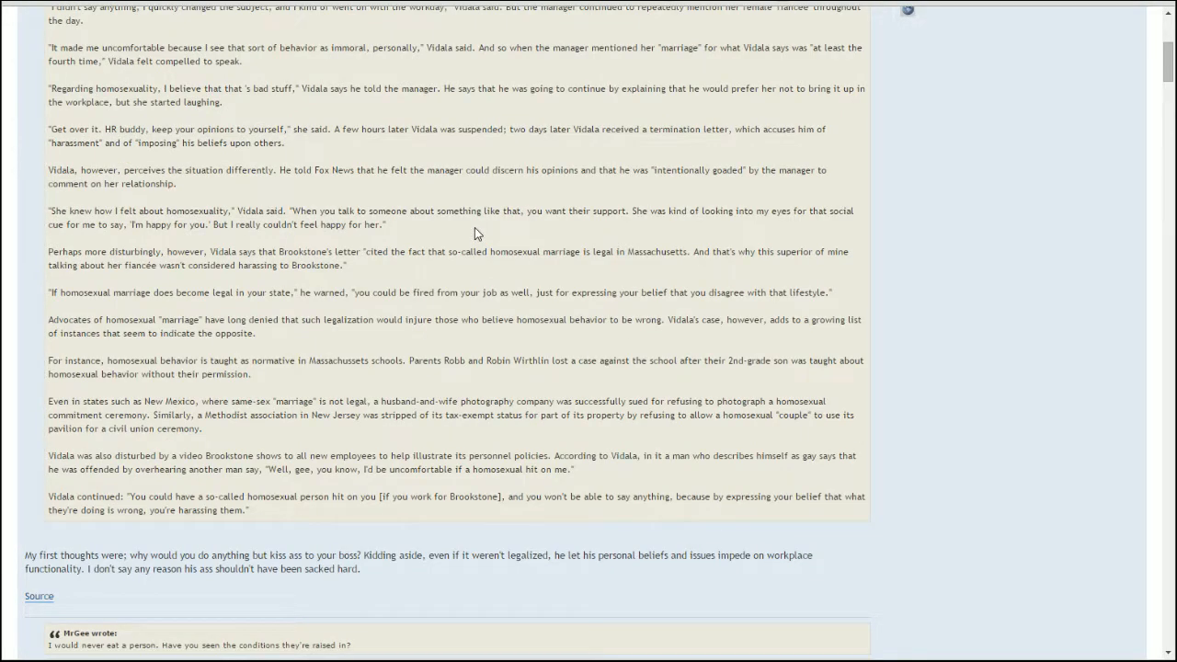
pyautogui.moveTo(451, 231)
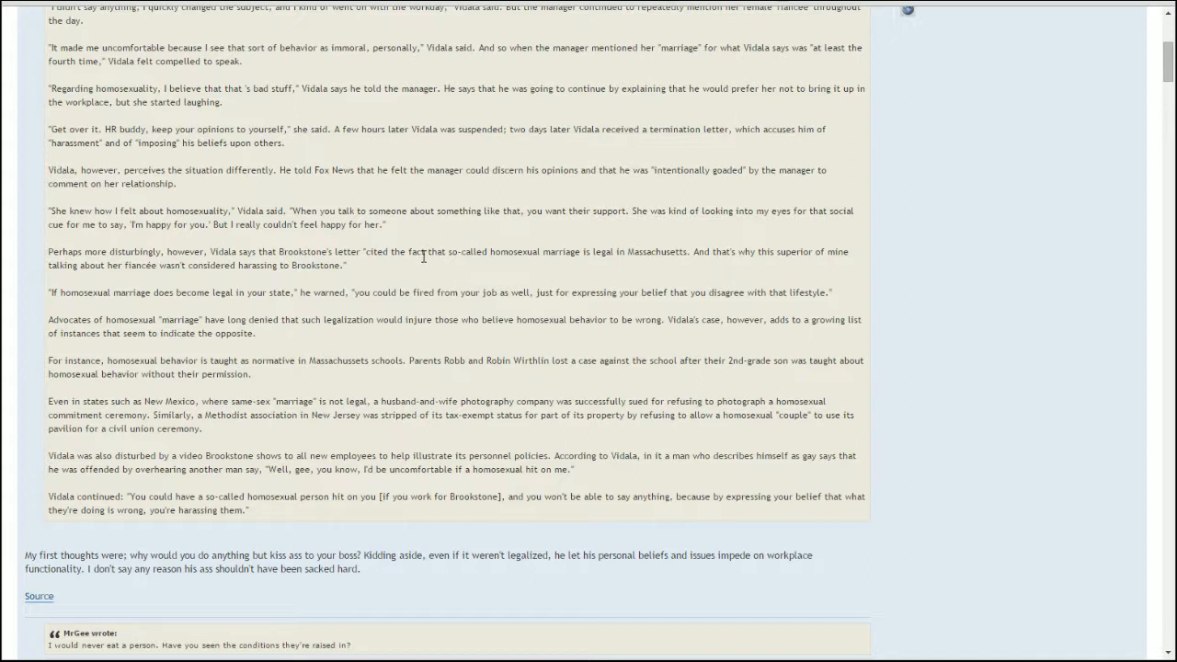
pyautogui.moveTo(184, 317)
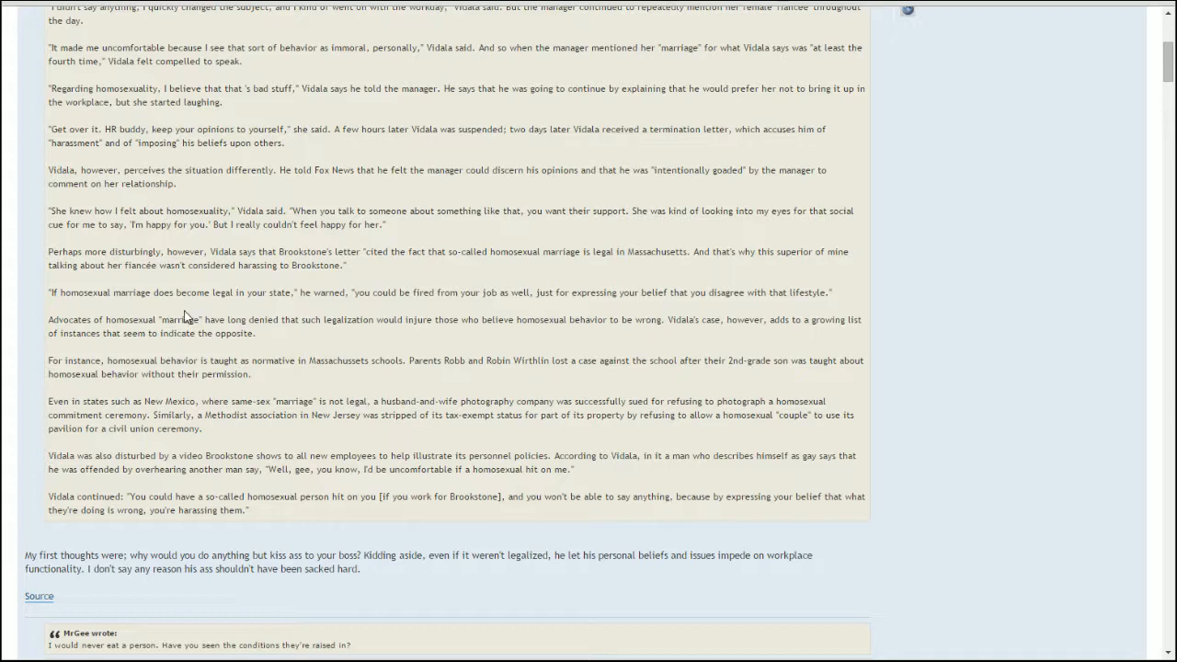
pyautogui.moveTo(338, 347)
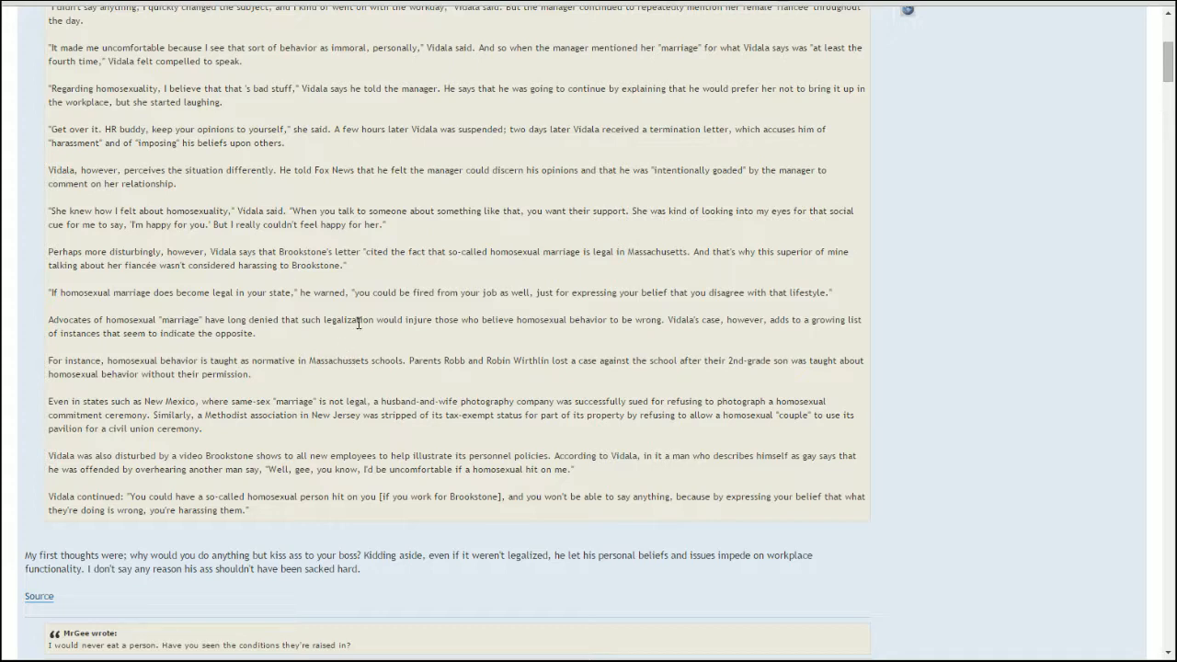
pyautogui.scroll(-3)
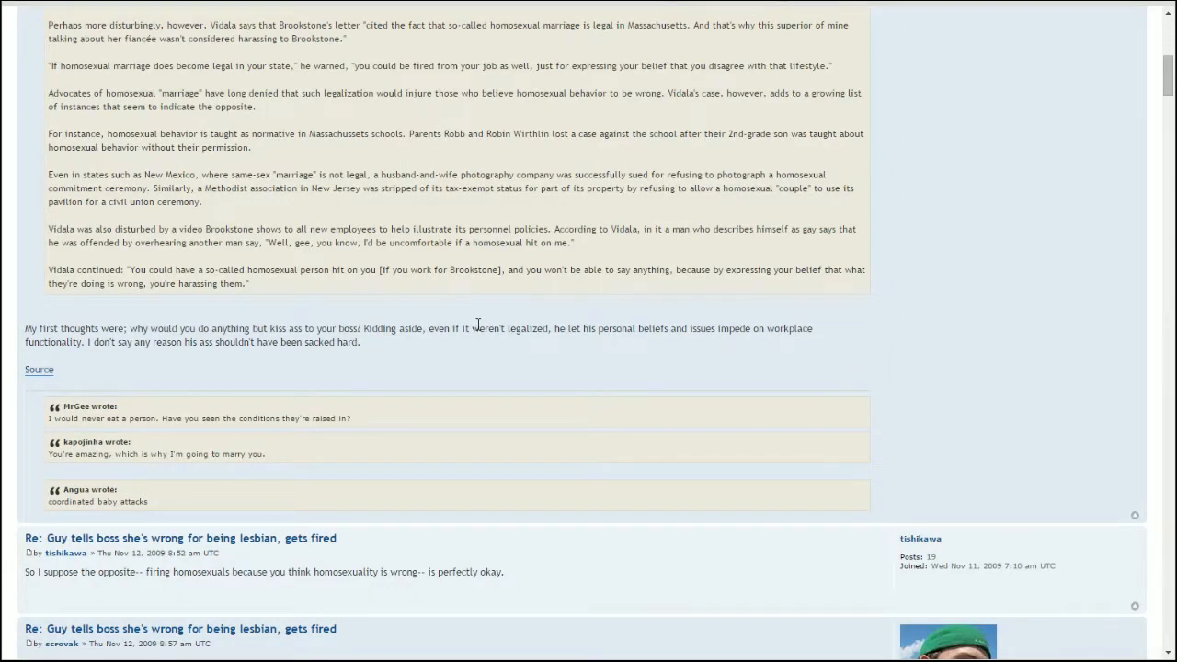
pyautogui.moveTo(463, 368)
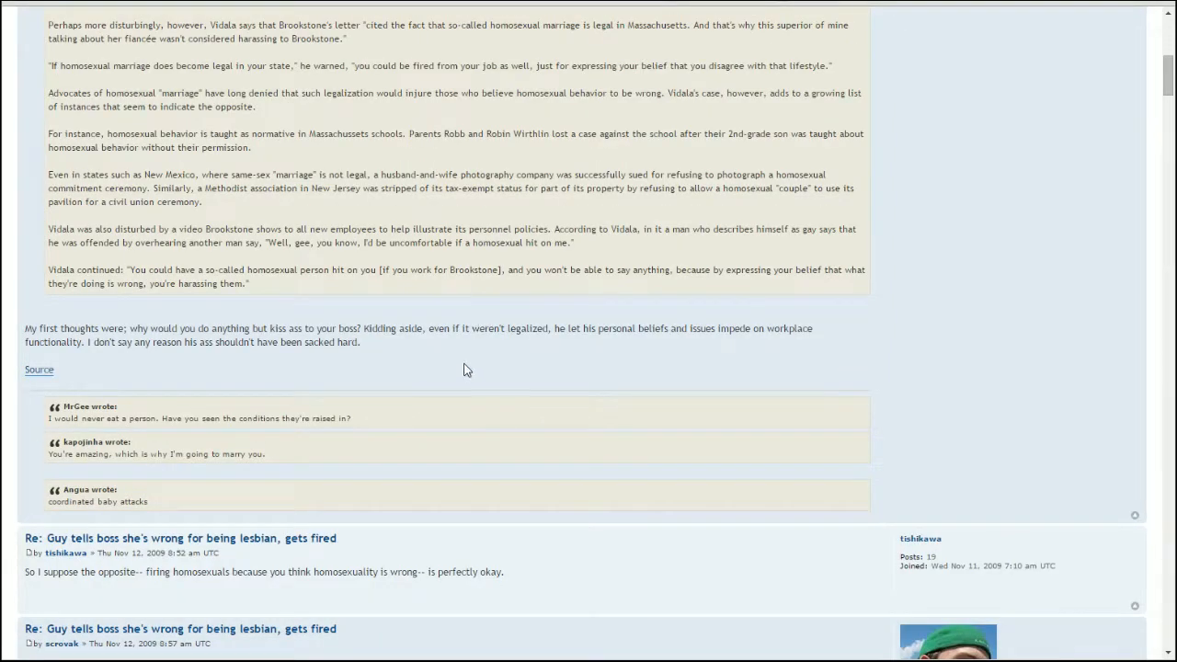
pyautogui.scroll(-3)
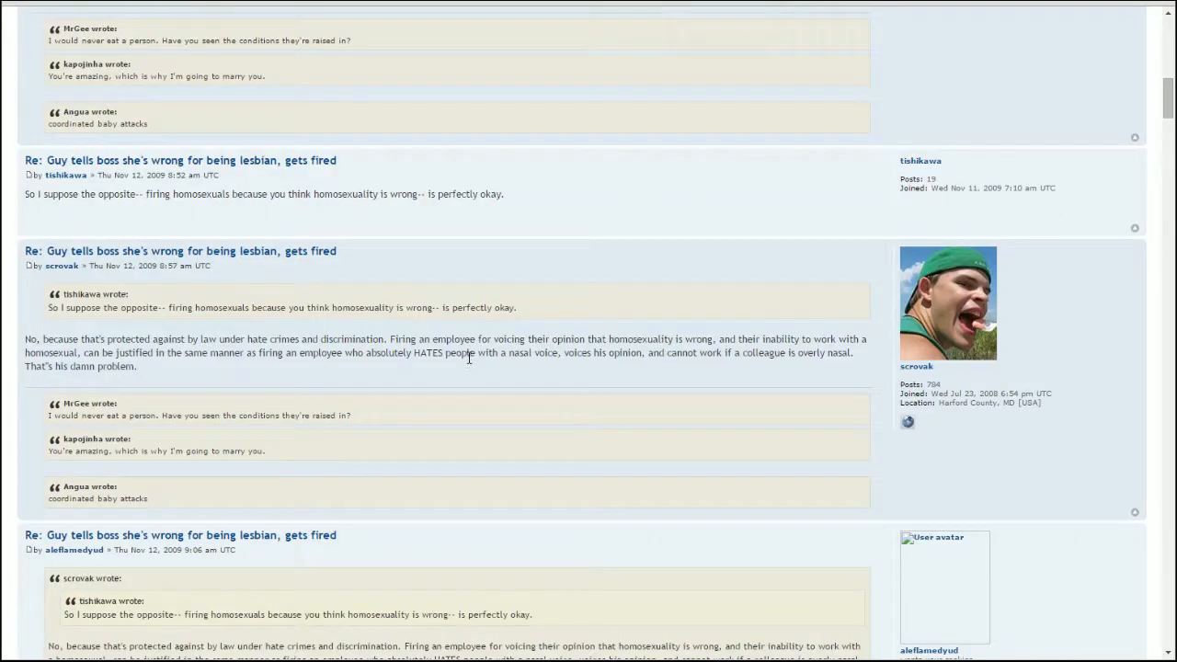
pyautogui.scroll(-3)
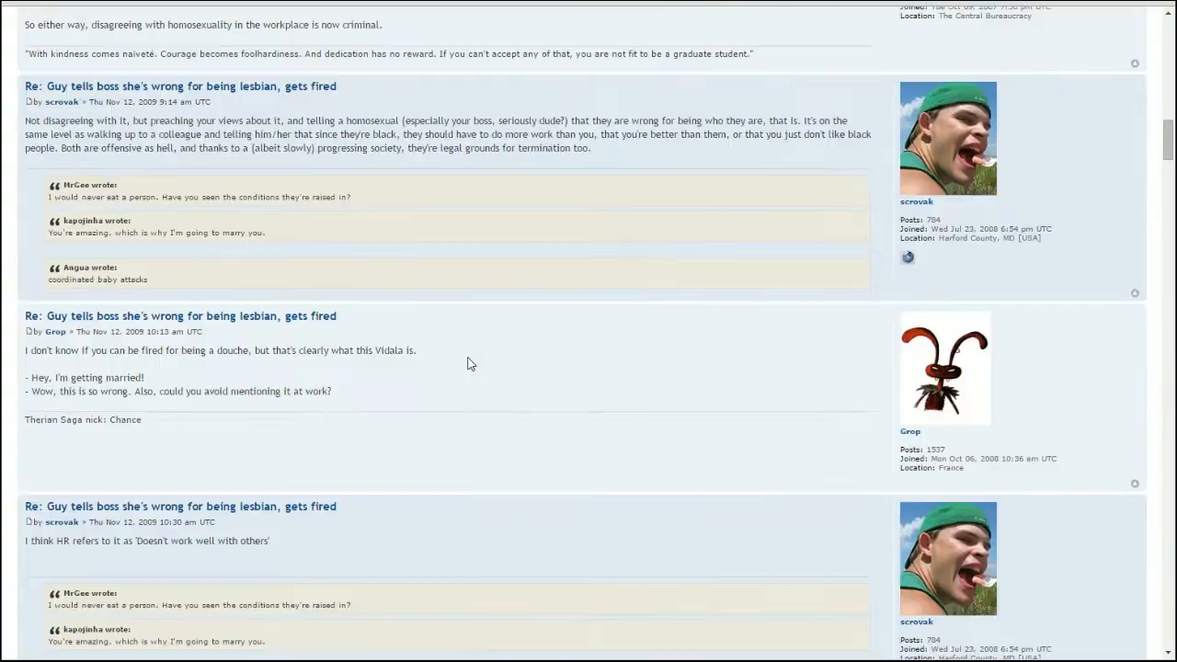
pyautogui.scroll(3)
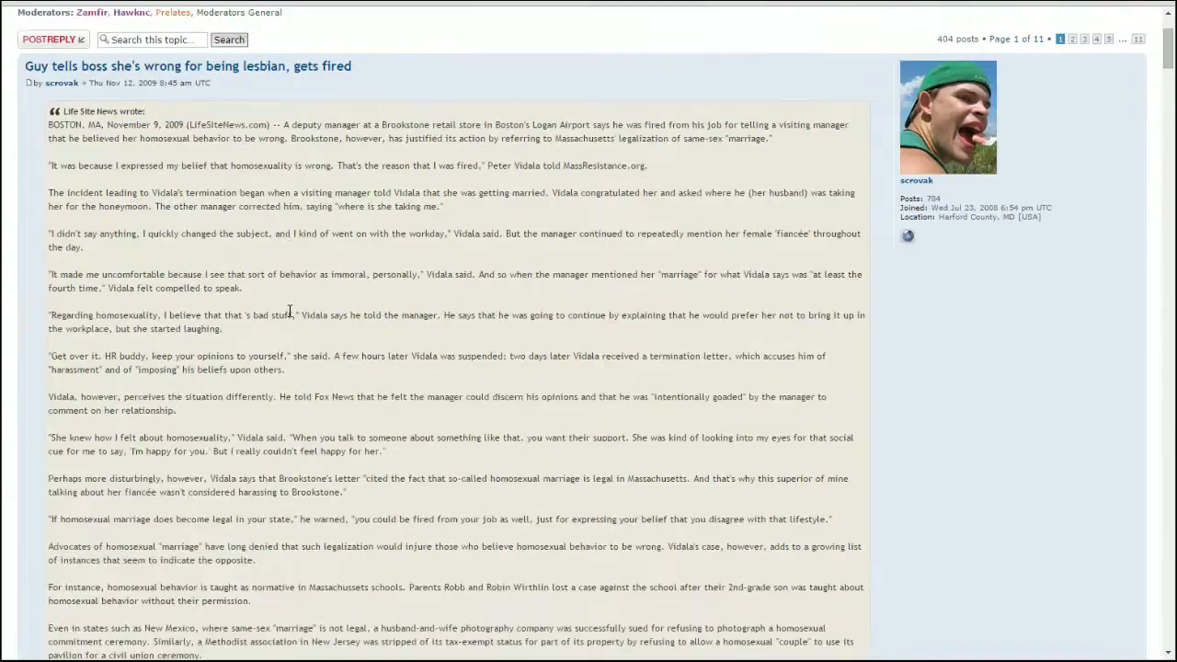
pyautogui.doubleClick(513, 165)
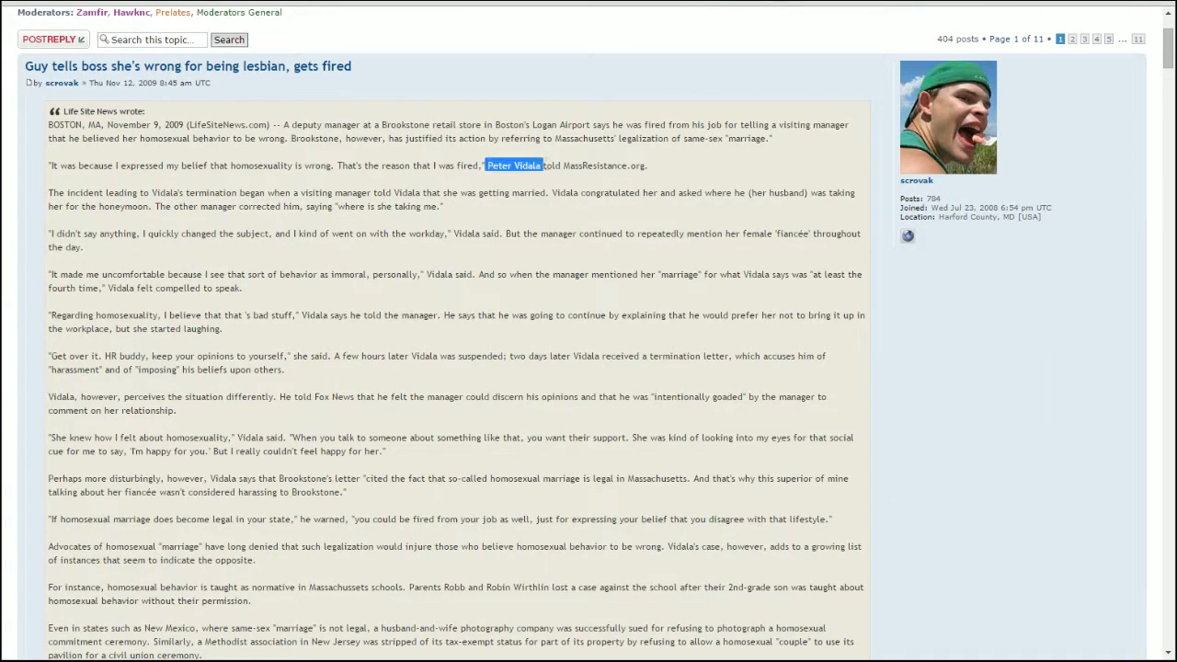
pyautogui.click(513, 166)
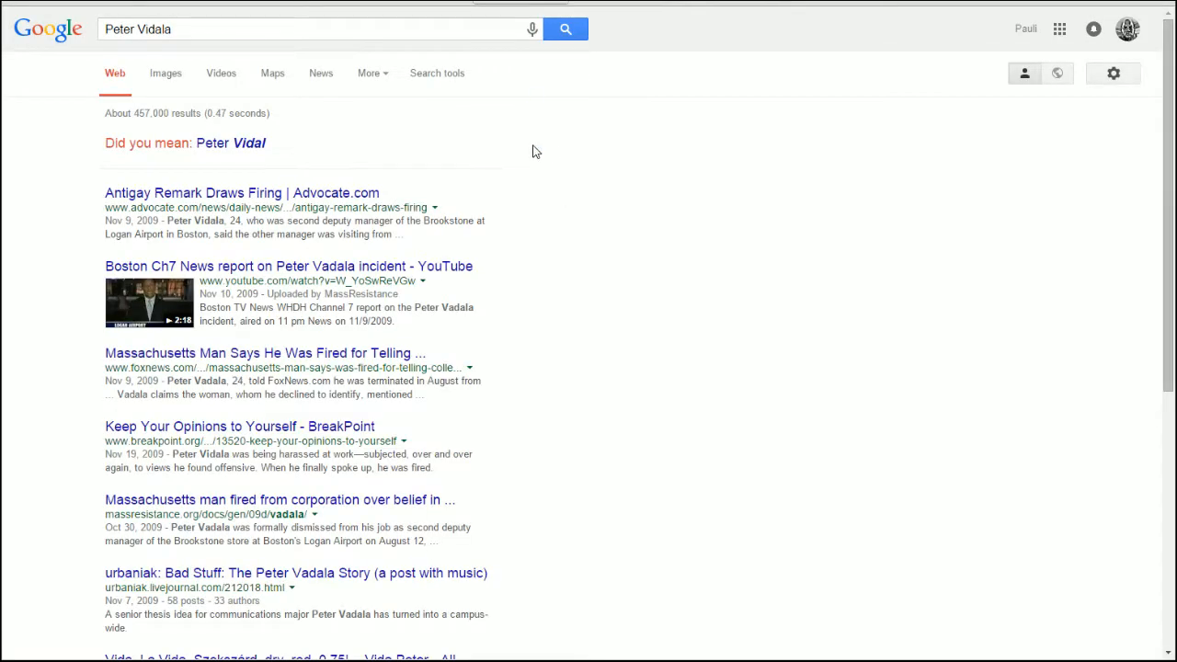
pyautogui.moveTo(618, 272)
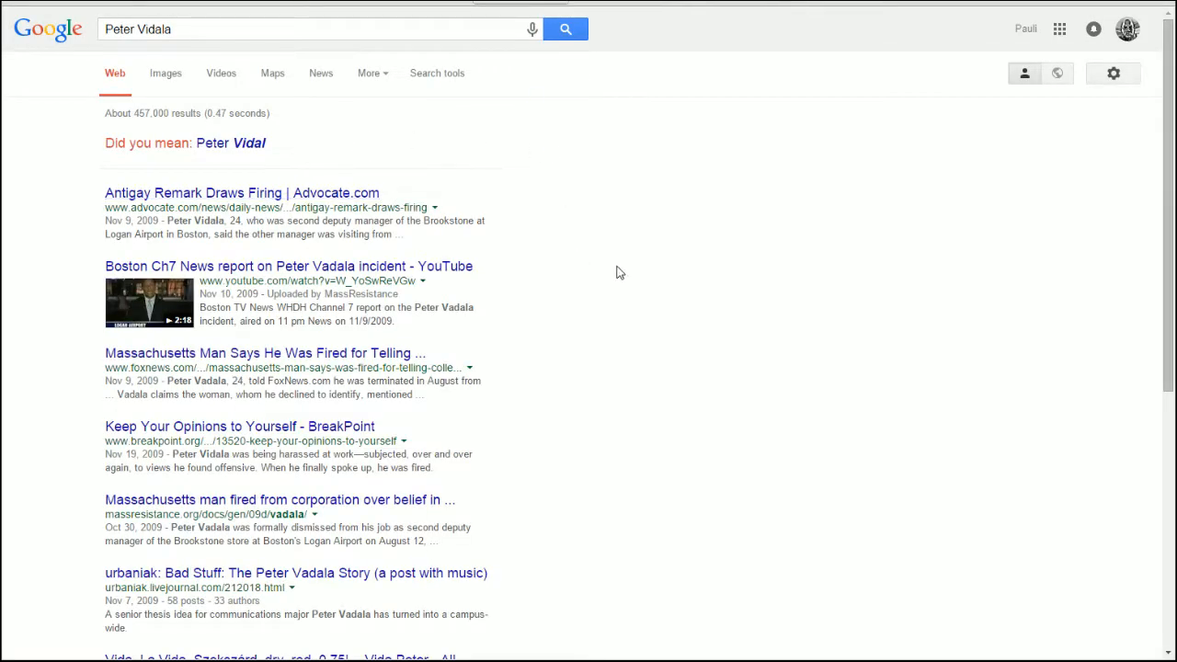
pyautogui.moveTo(629, 298)
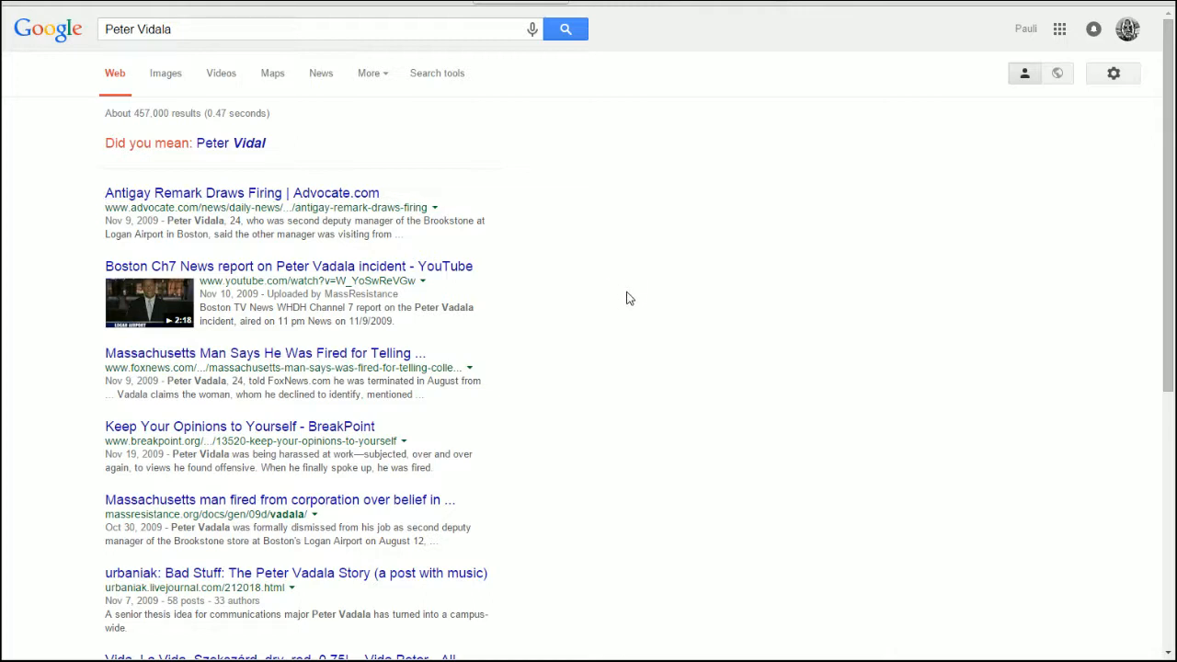
pyautogui.moveTo(518, 246)
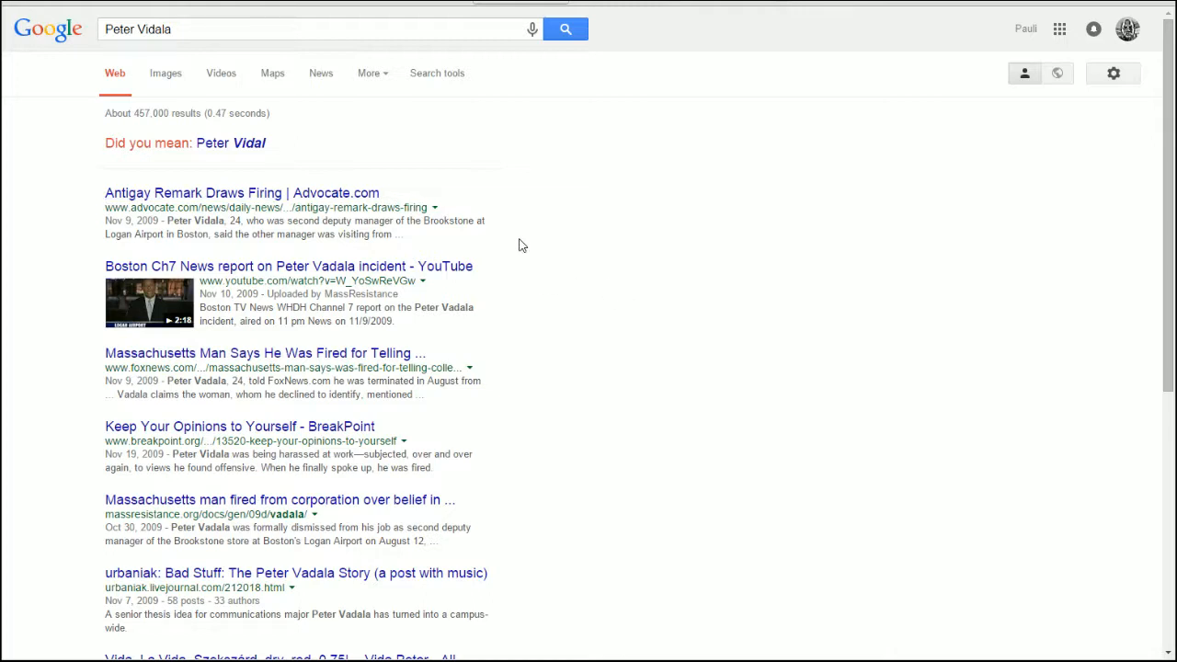
pyautogui.moveTo(530, 228)
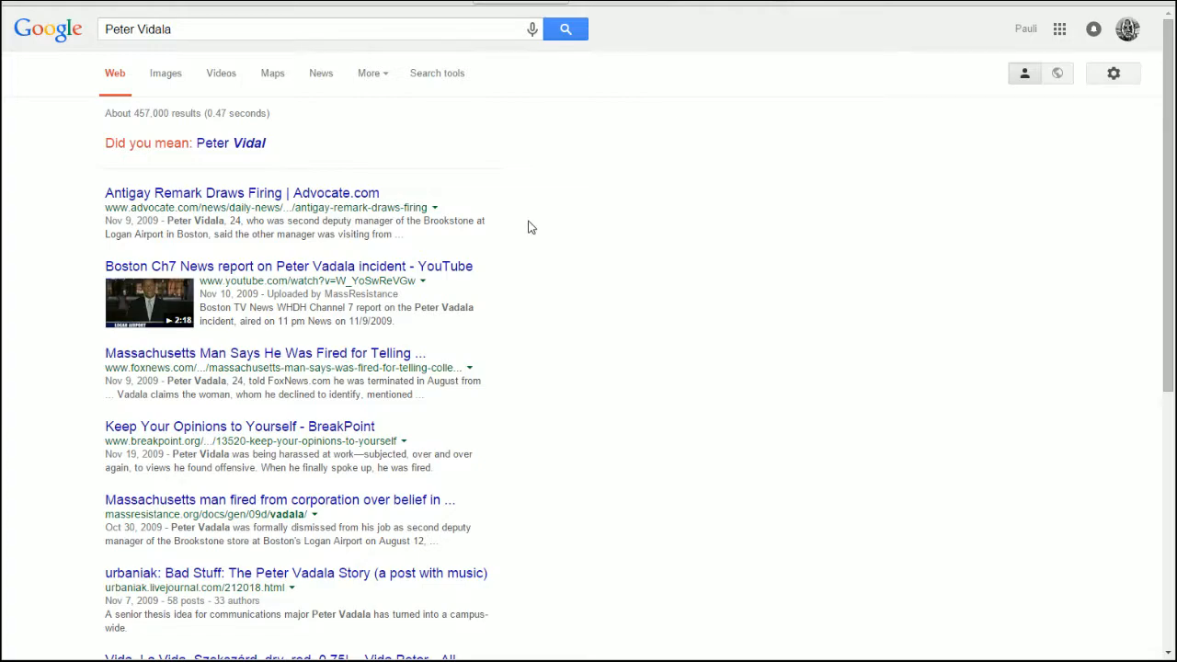
pyautogui.click(243, 193)
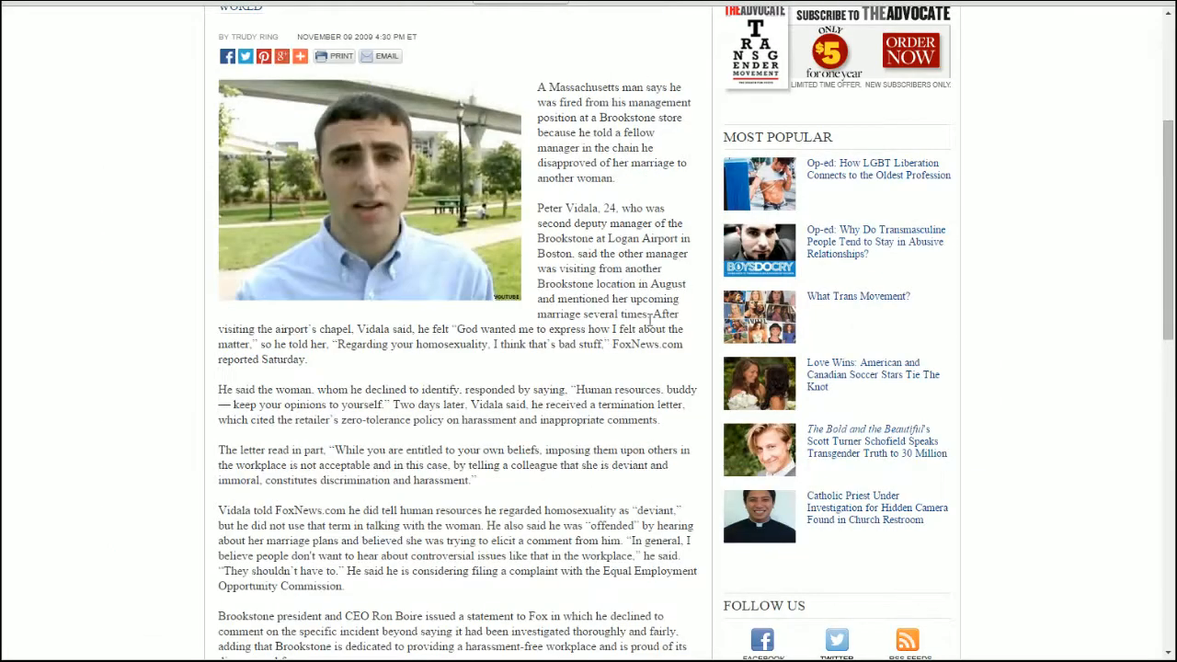
pyautogui.scroll(-3)
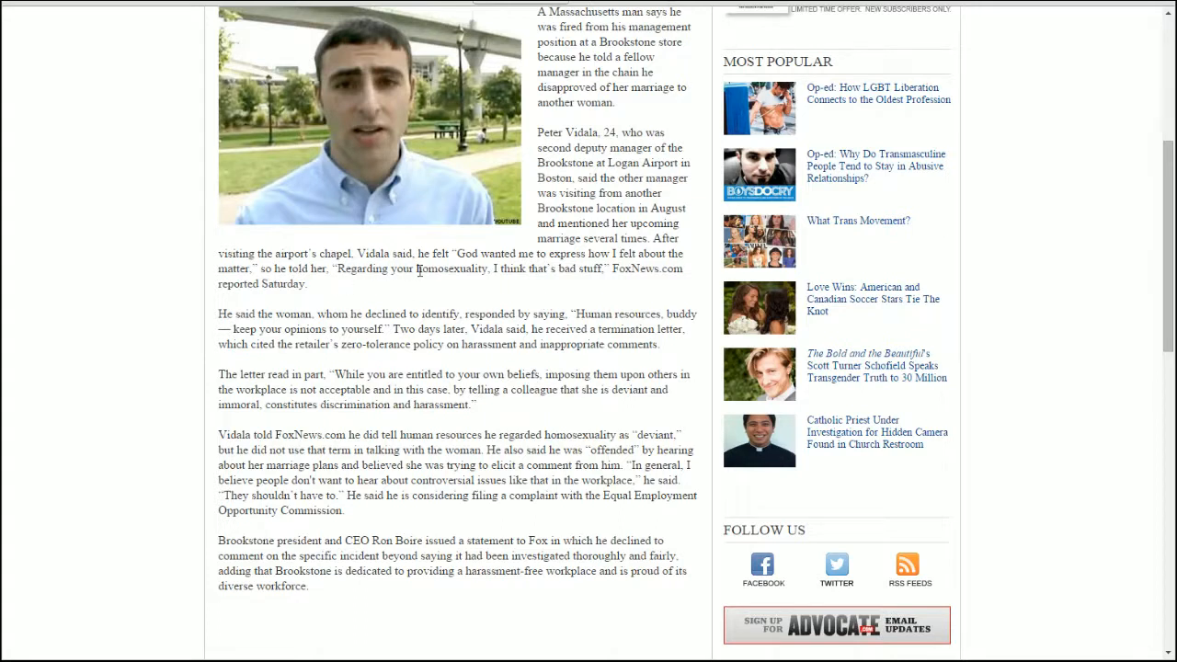
pyautogui.moveTo(350, 254)
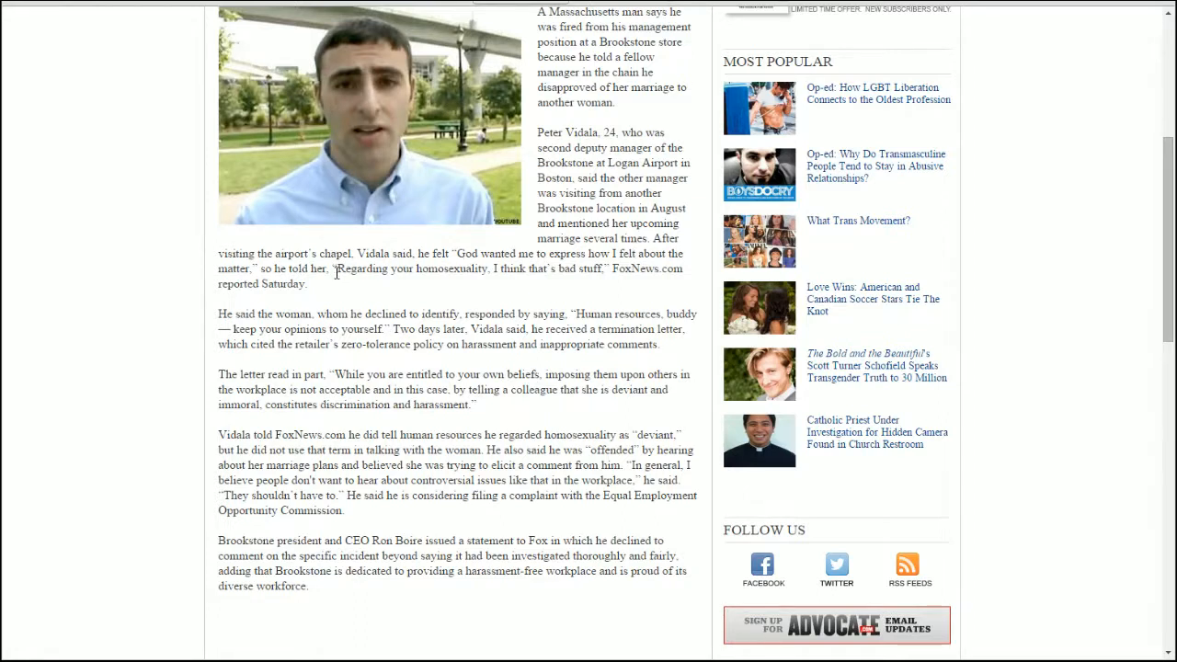
pyautogui.moveTo(464, 272)
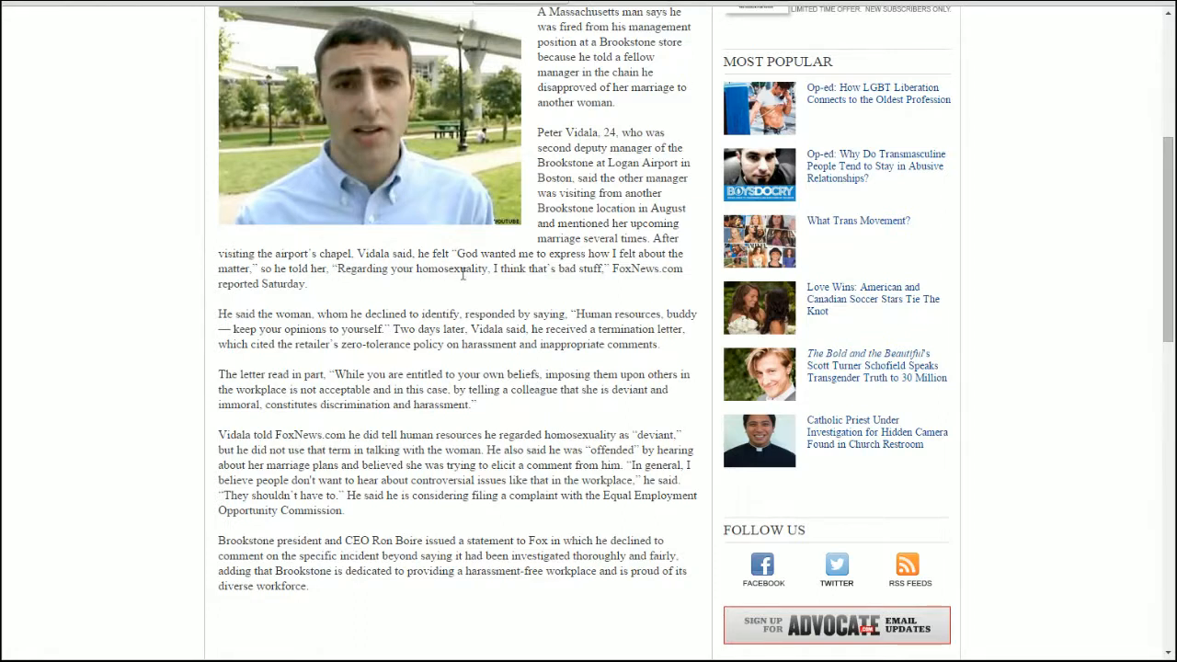
pyautogui.moveTo(169, 320)
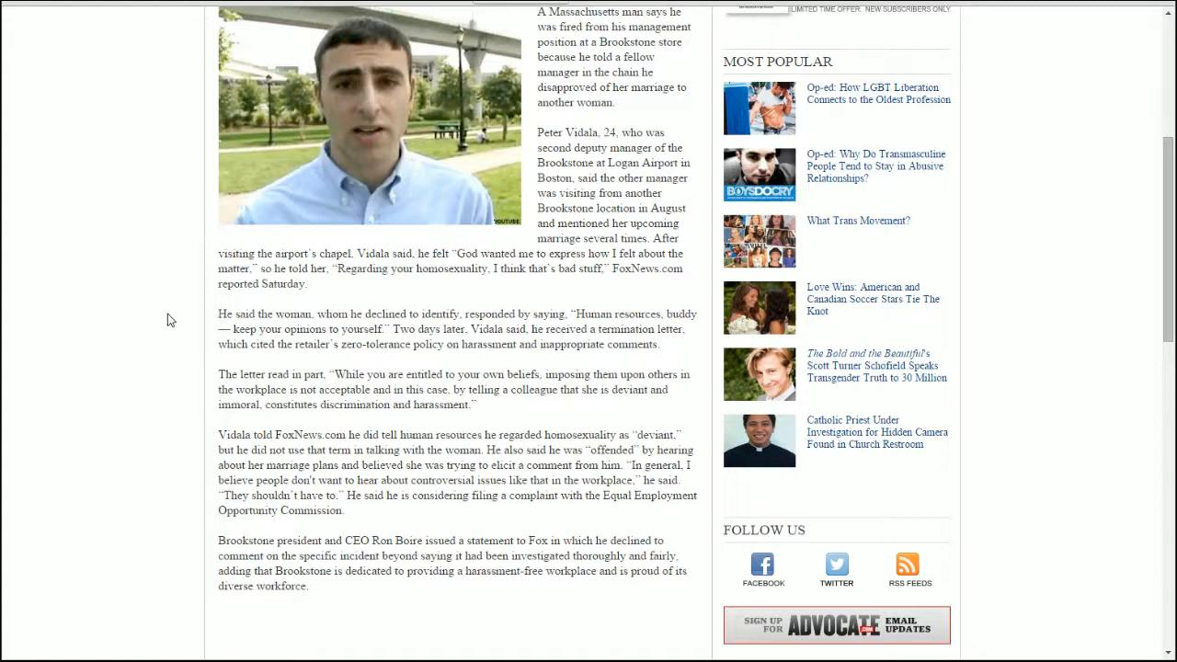
pyautogui.moveTo(316, 339)
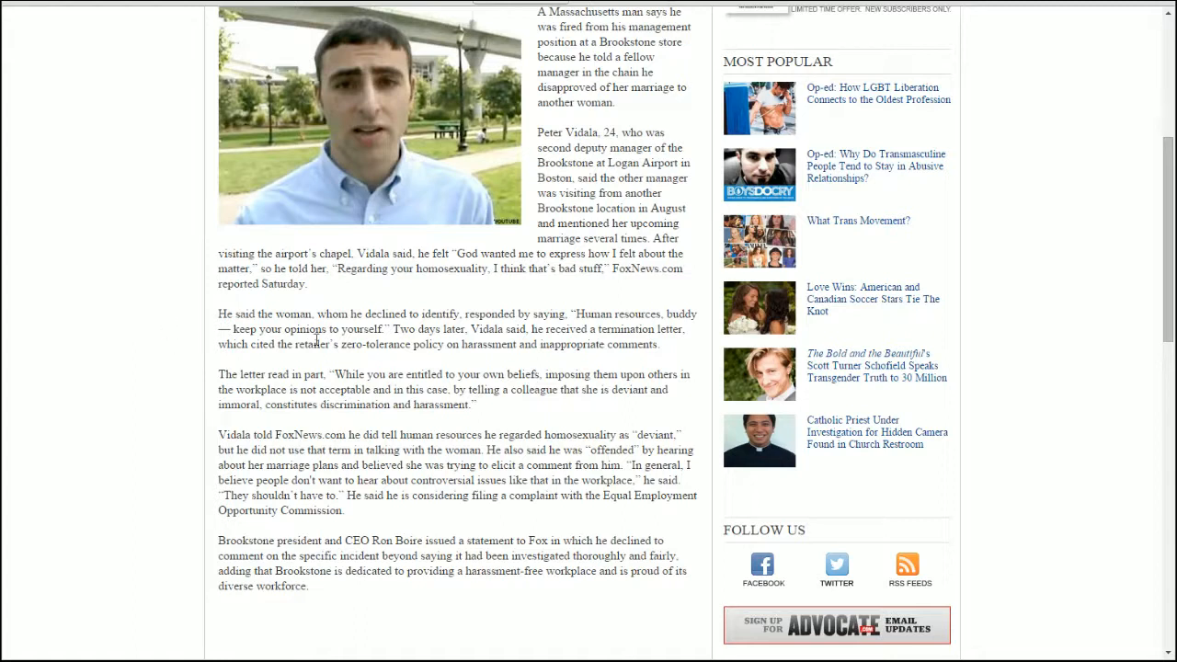
pyautogui.moveTo(524, 324)
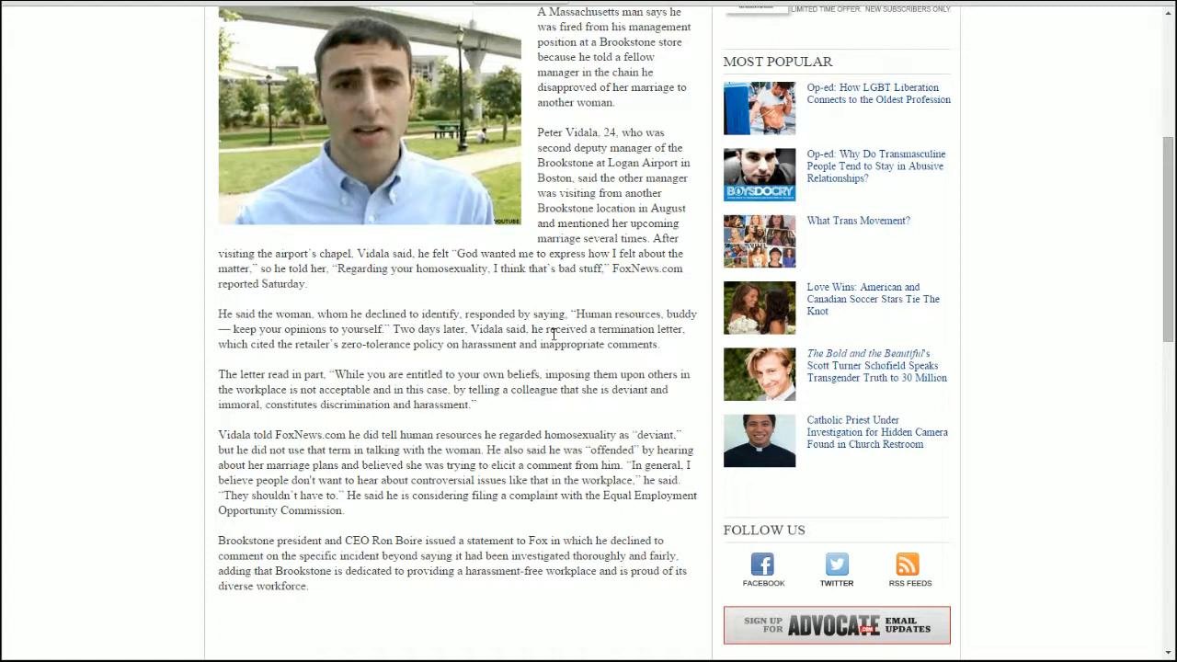
pyautogui.moveTo(570, 368)
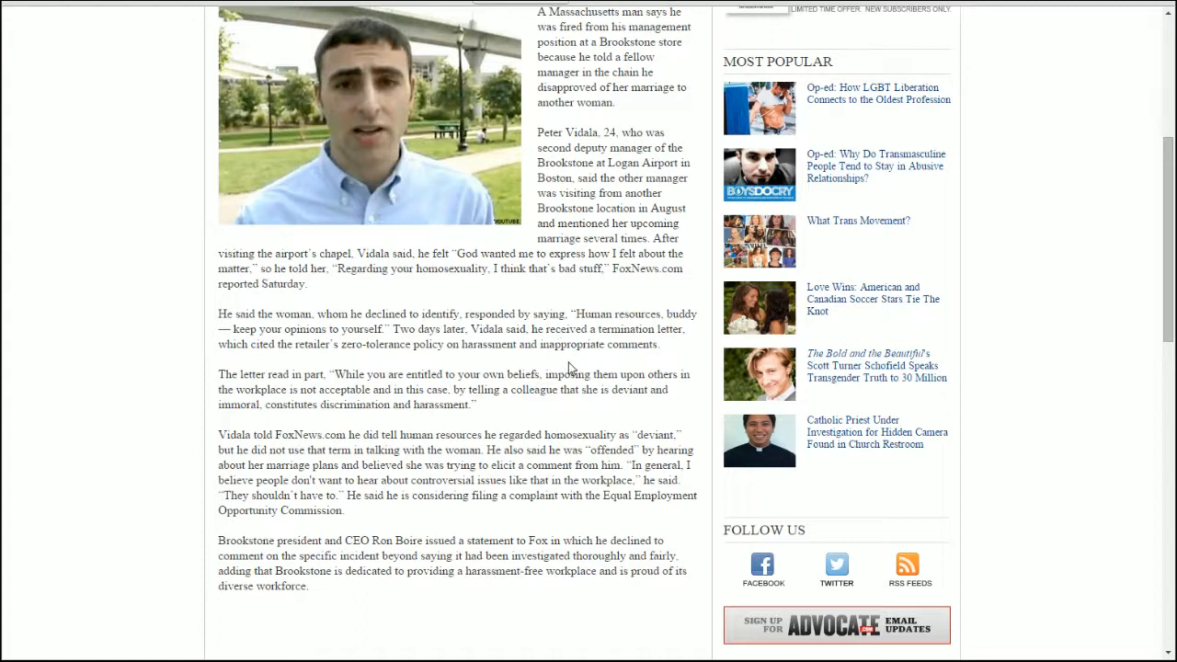
pyautogui.moveTo(572, 357)
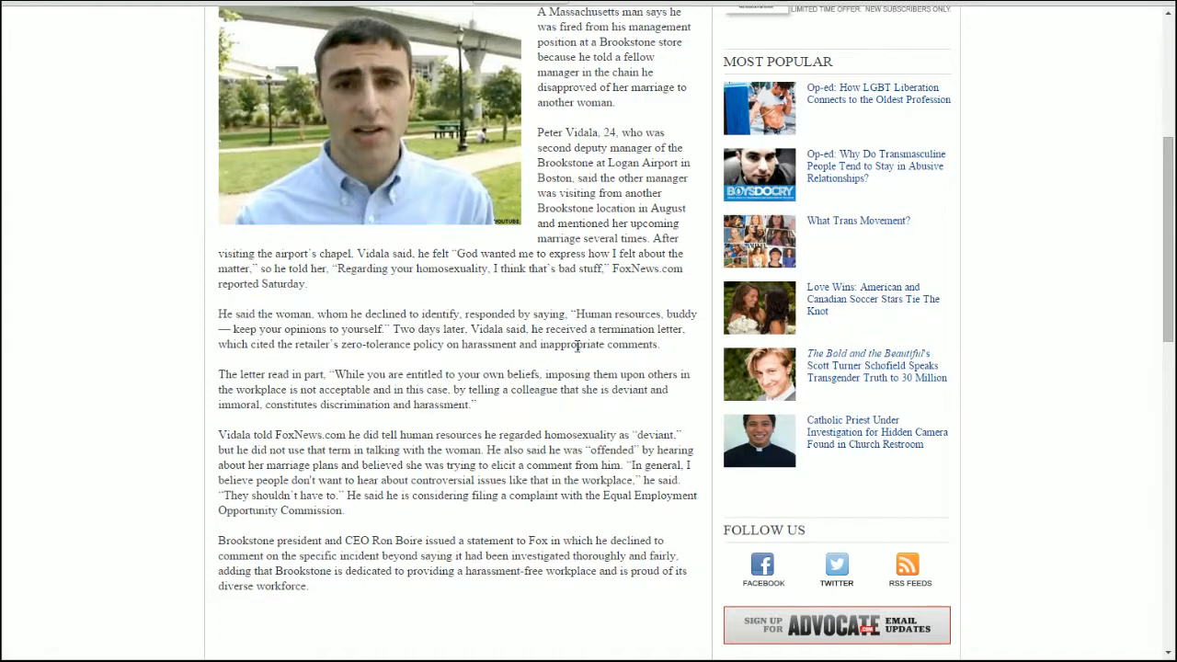
pyautogui.scroll(-3)
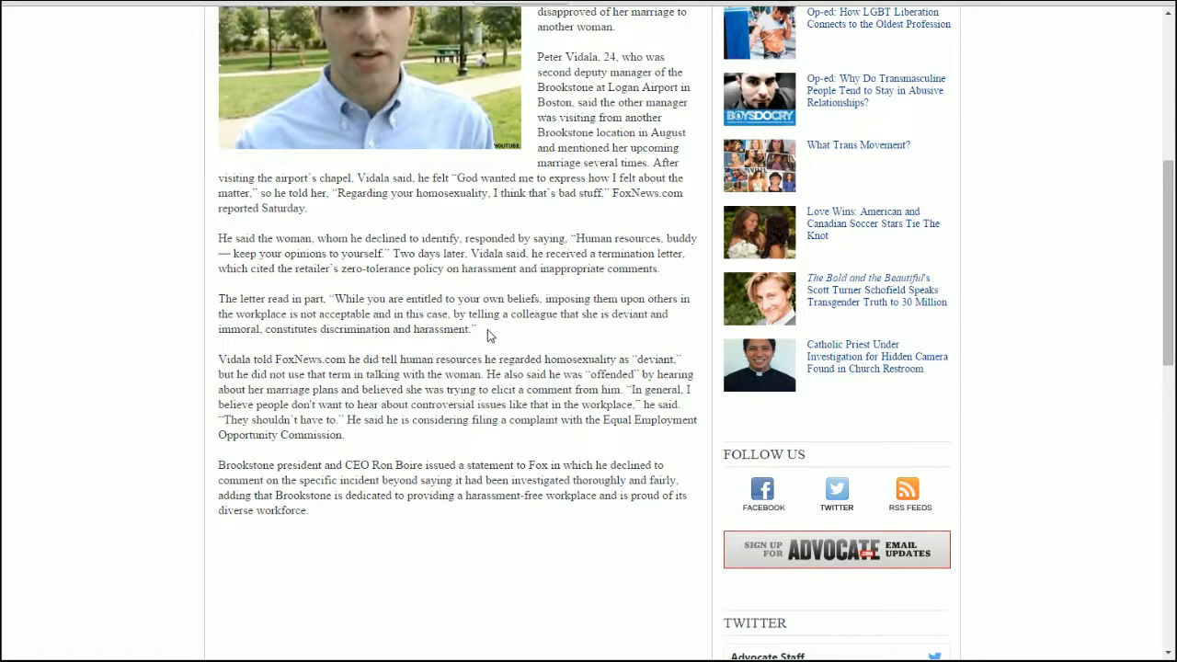
pyautogui.moveTo(497, 335)
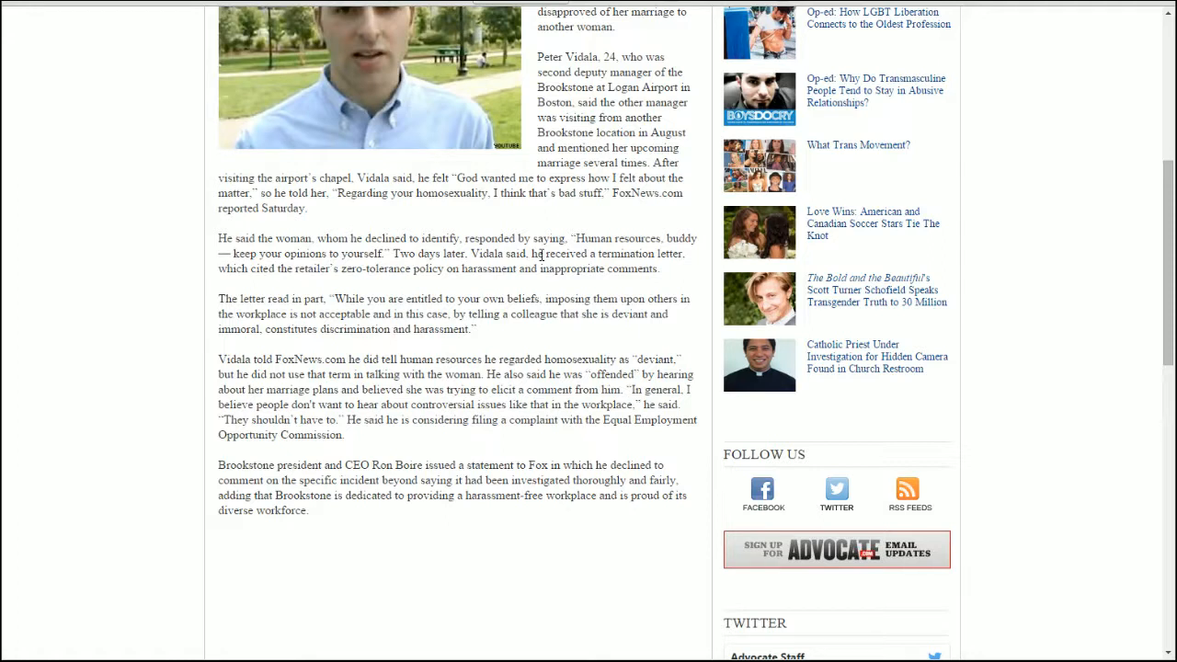
pyautogui.moveTo(517, 83)
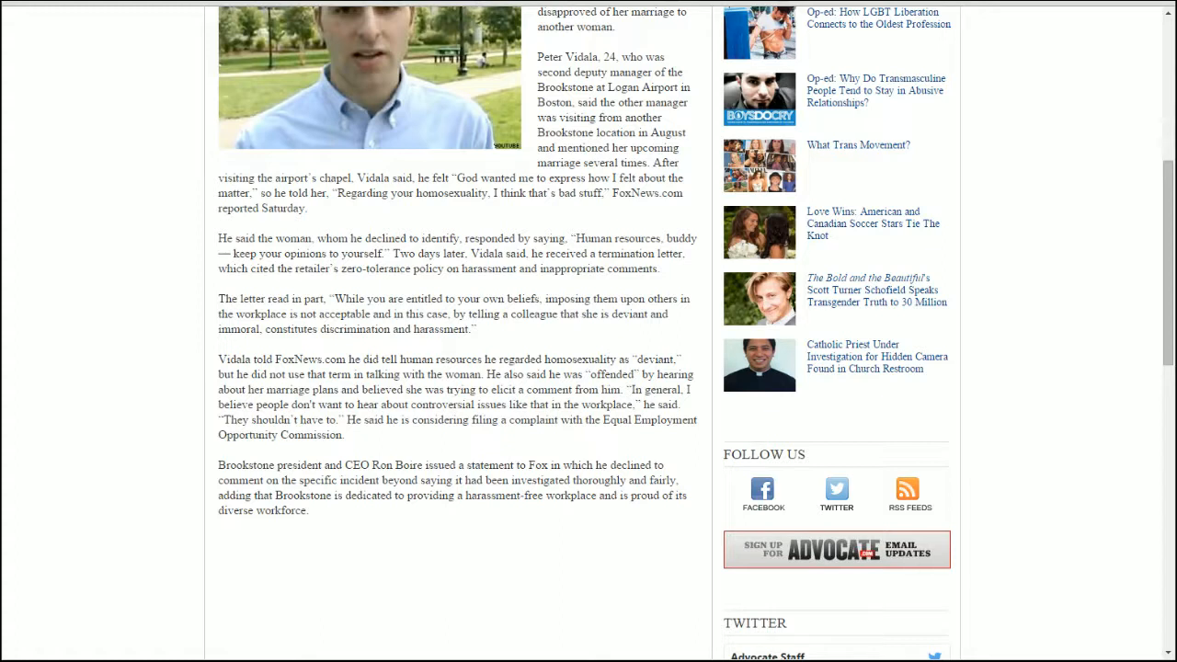
pyautogui.moveTo(494, 22)
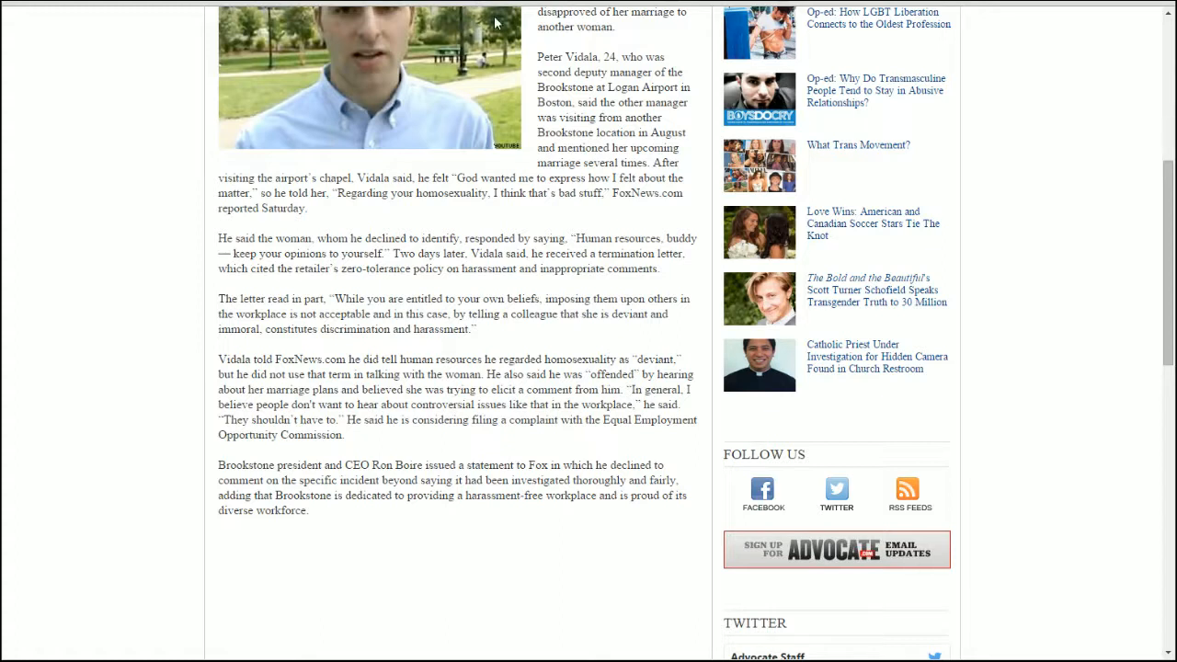
pyautogui.moveTo(345, 199)
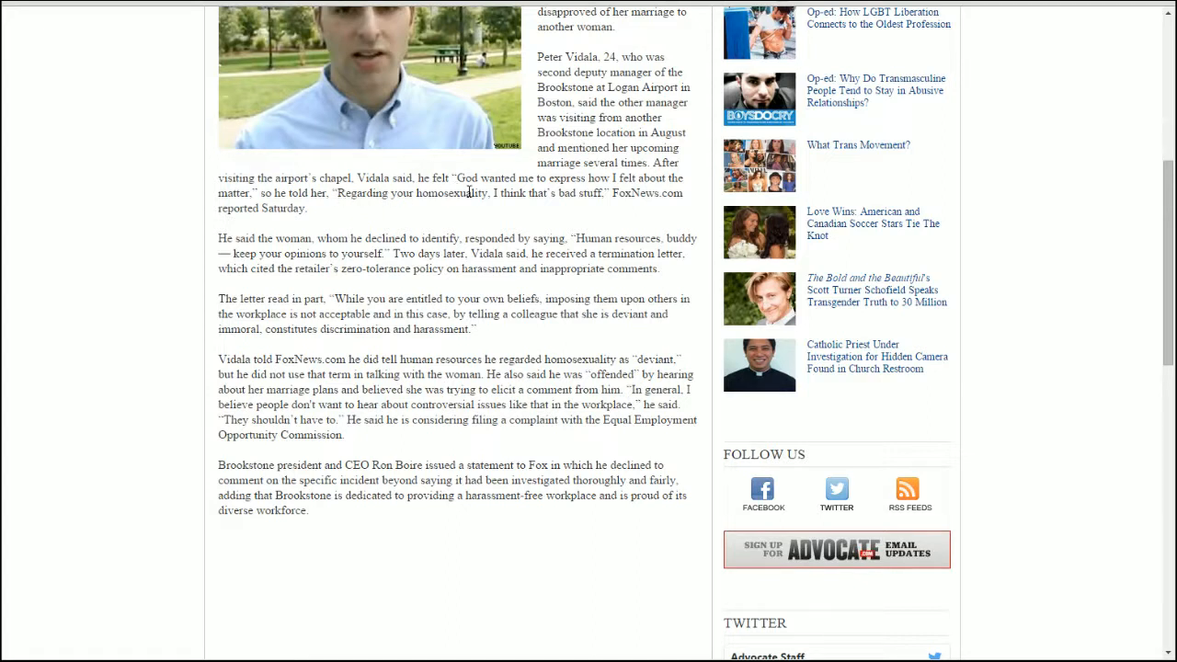
pyautogui.moveTo(443, 254)
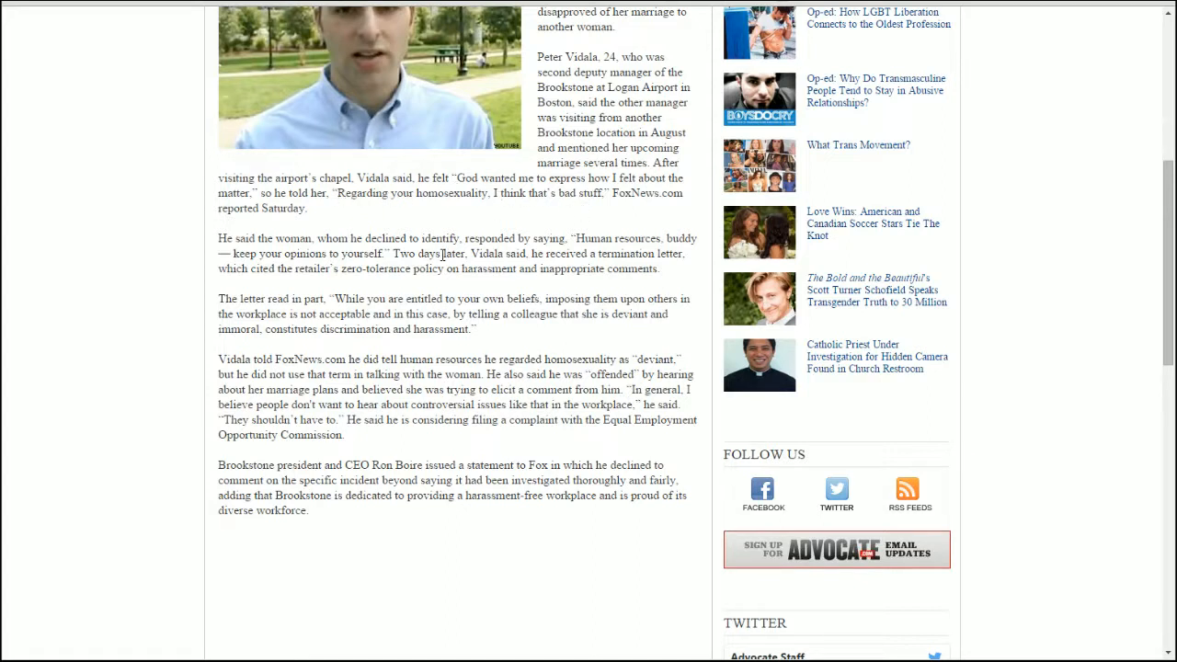
pyautogui.moveTo(605, 327)
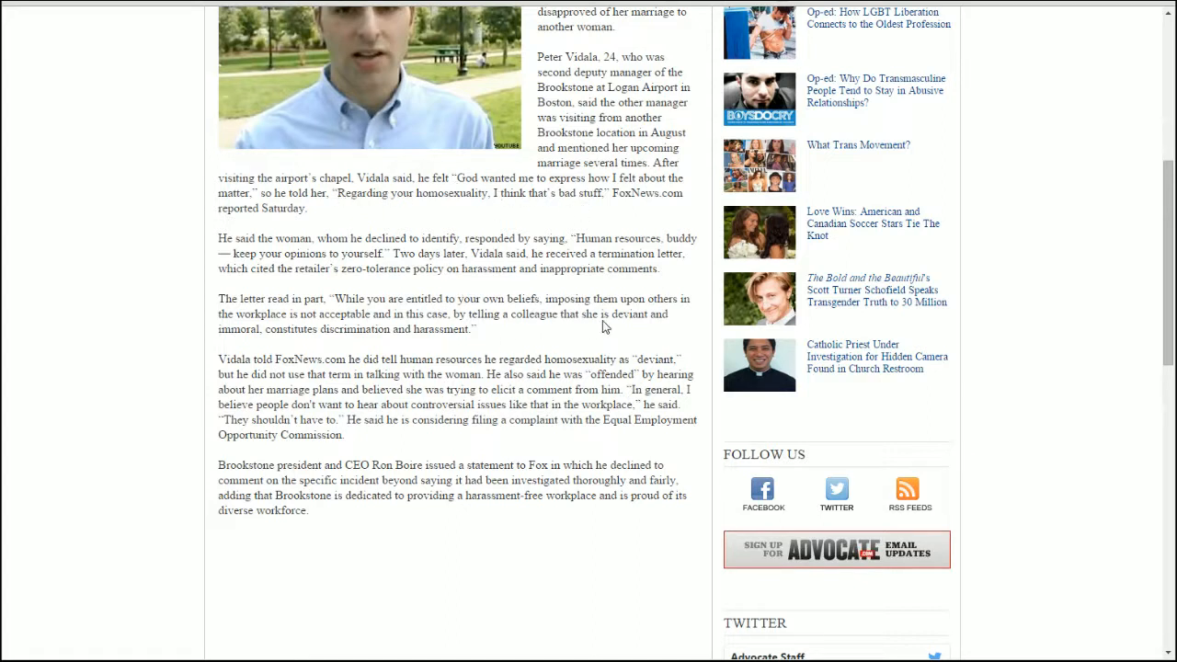
pyautogui.moveTo(359, 331)
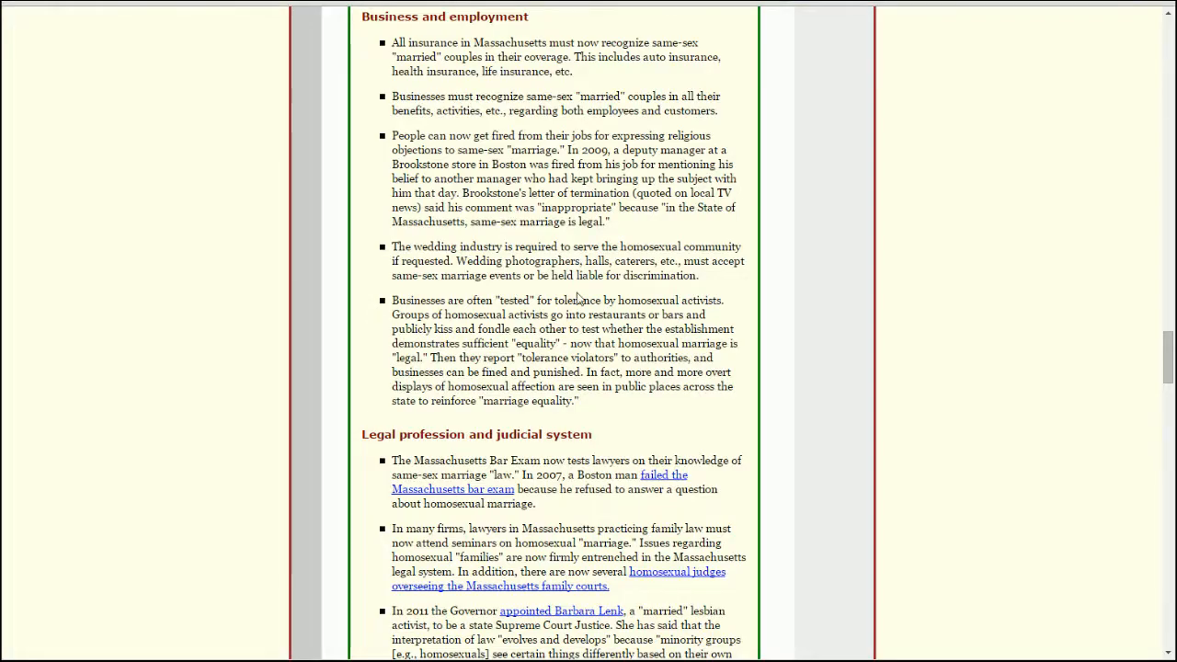
pyautogui.moveTo(614, 231)
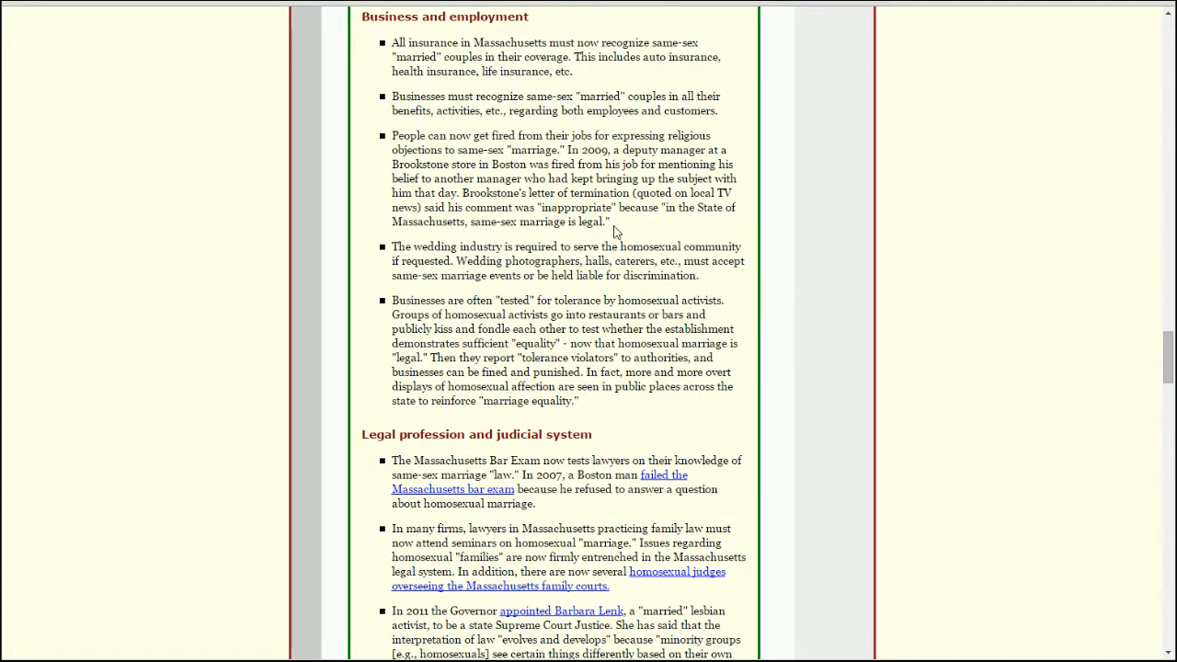
pyautogui.moveTo(598, 171)
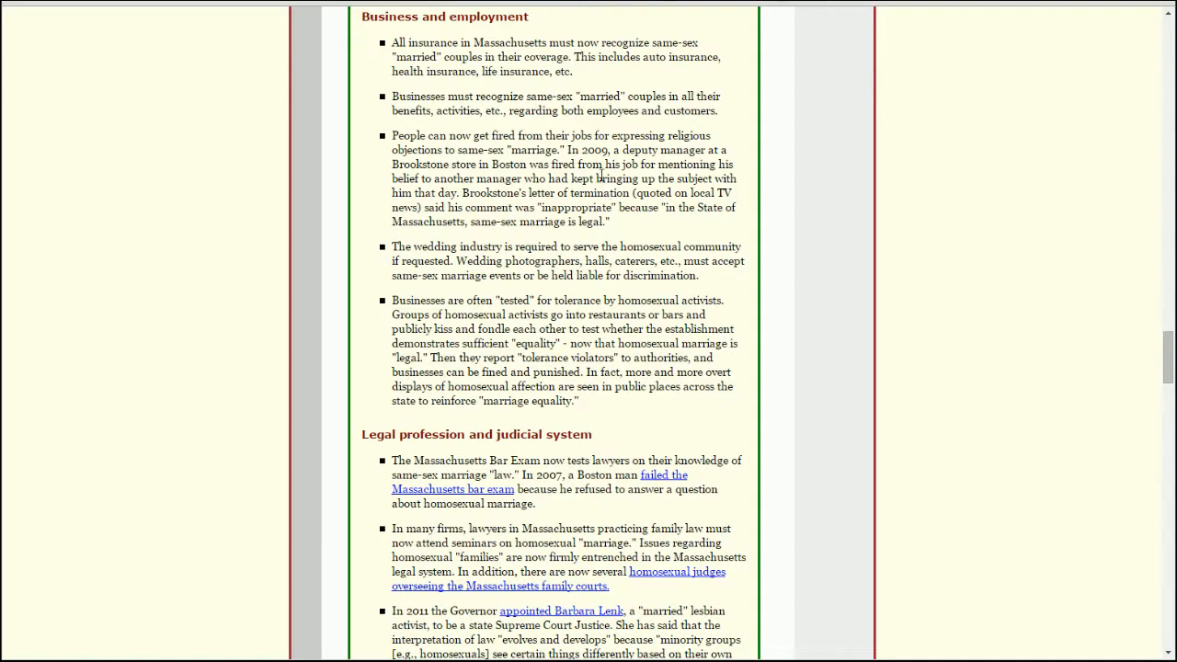
pyautogui.moveTo(624, 214)
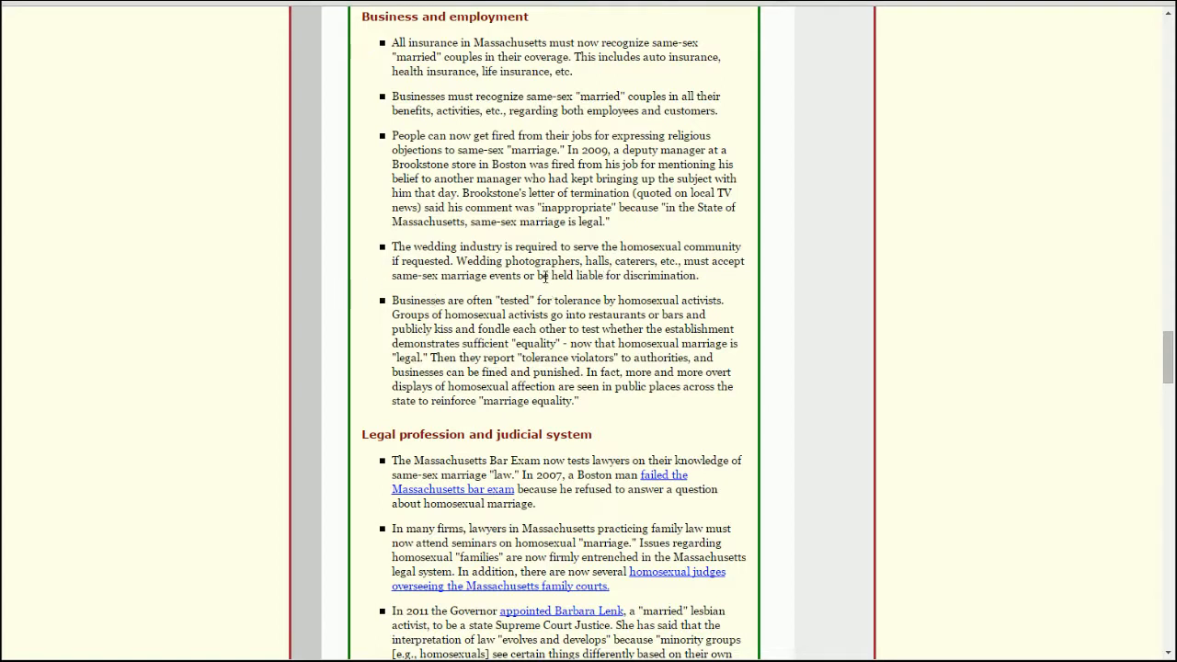
pyautogui.moveTo(736, 272)
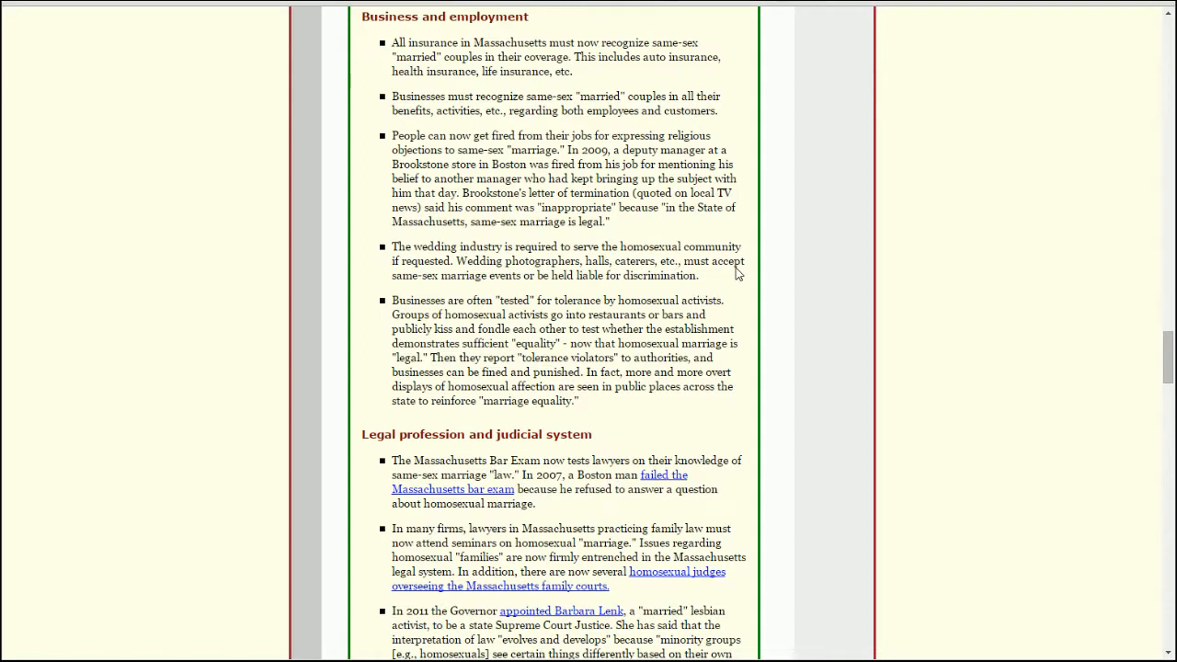
pyautogui.moveTo(719, 298)
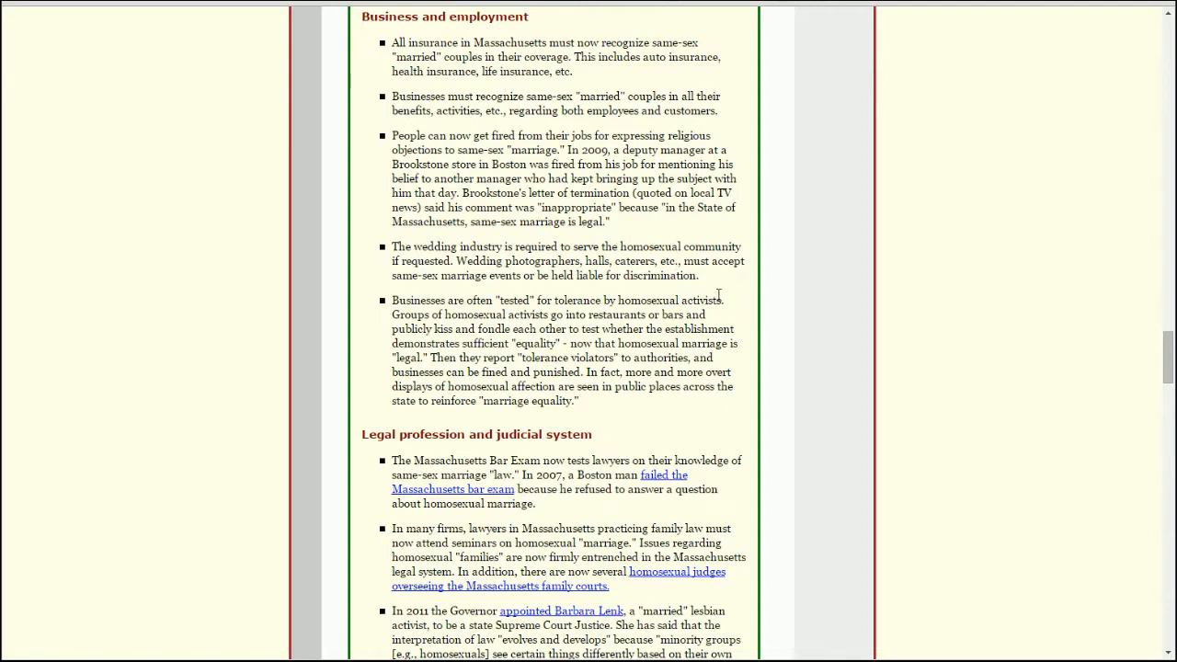
pyautogui.moveTo(787, 337)
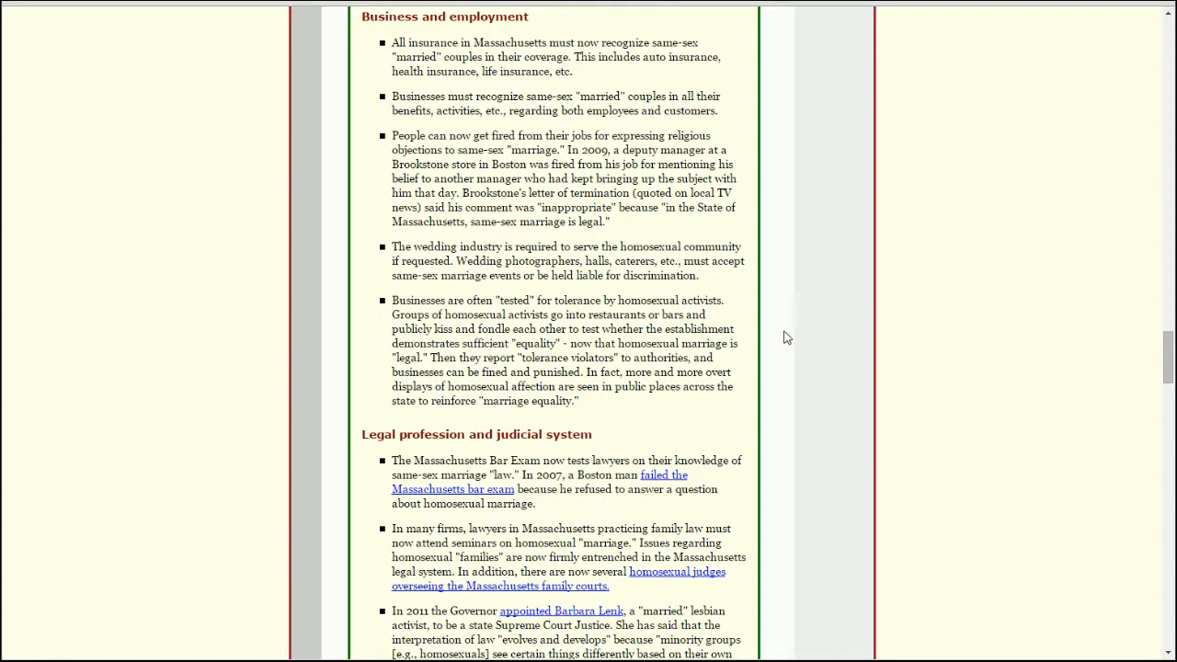
pyautogui.moveTo(776, 336)
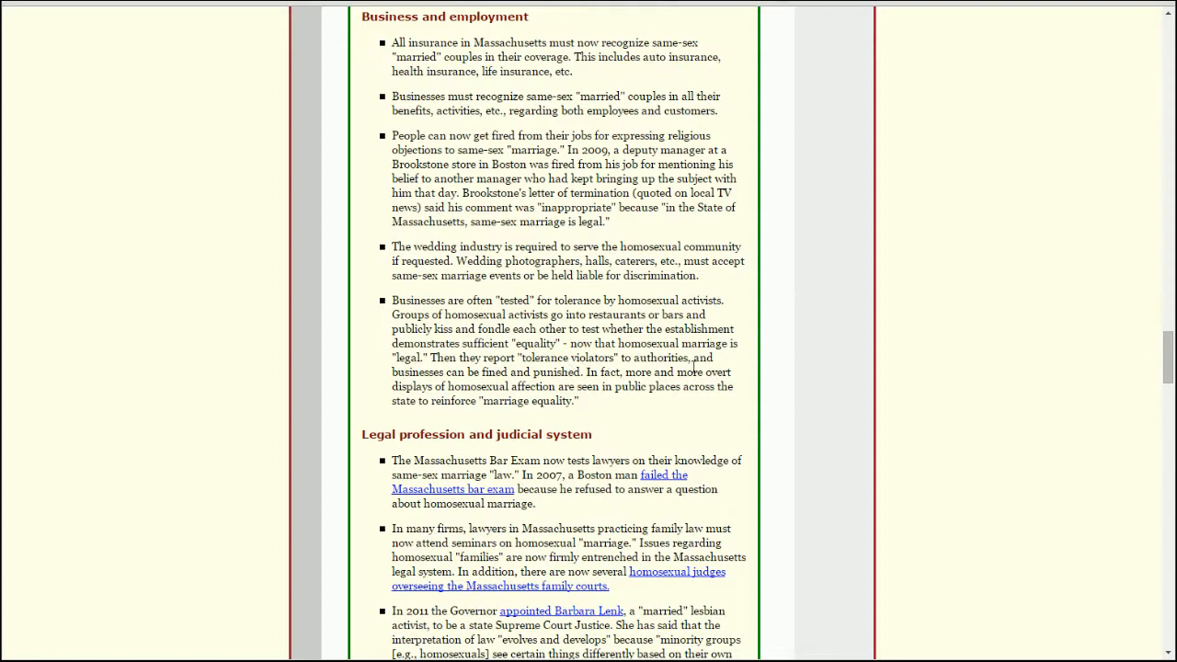
pyautogui.moveTo(828, 359)
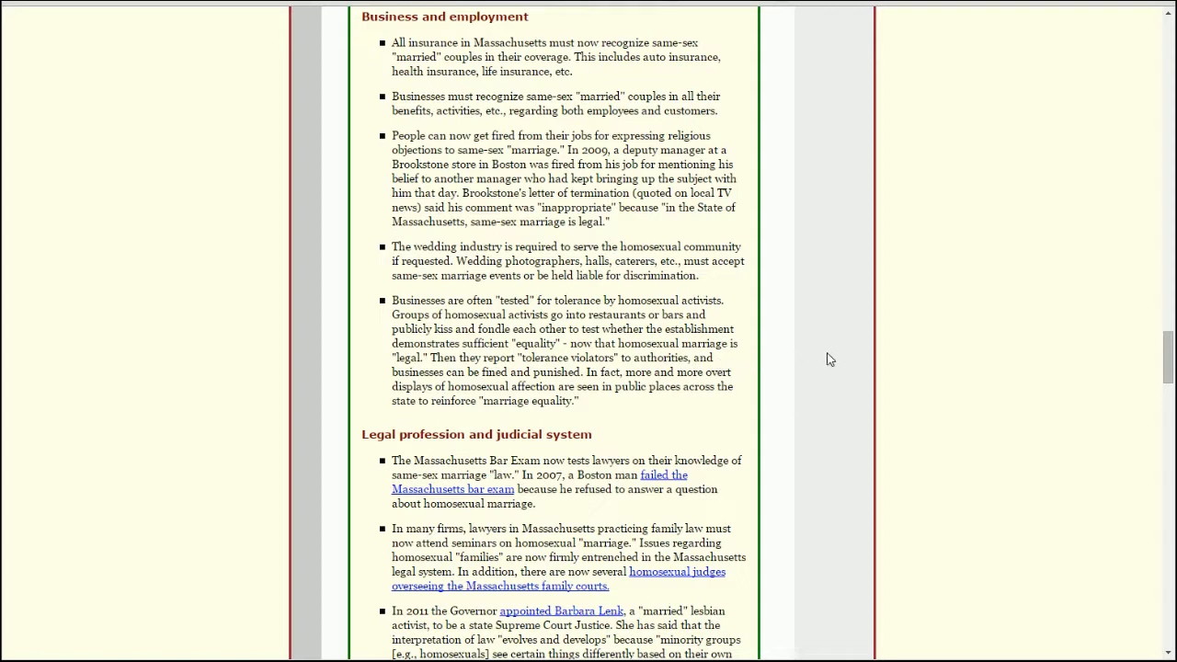
pyautogui.moveTo(821, 350)
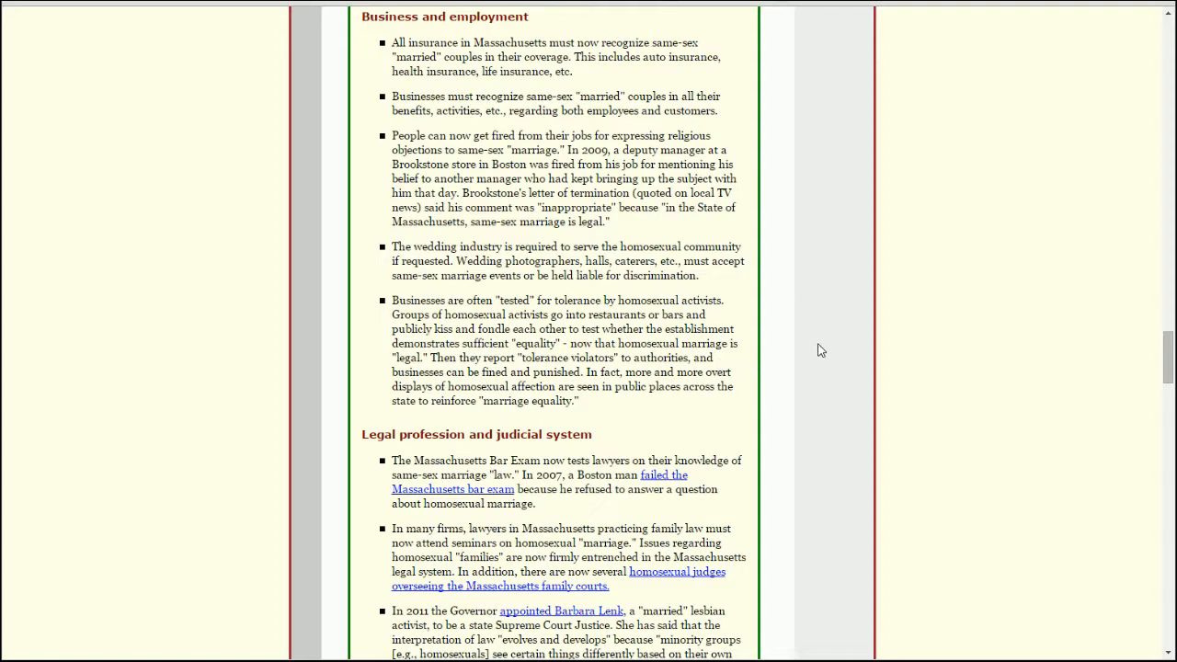
pyautogui.moveTo(810, 354)
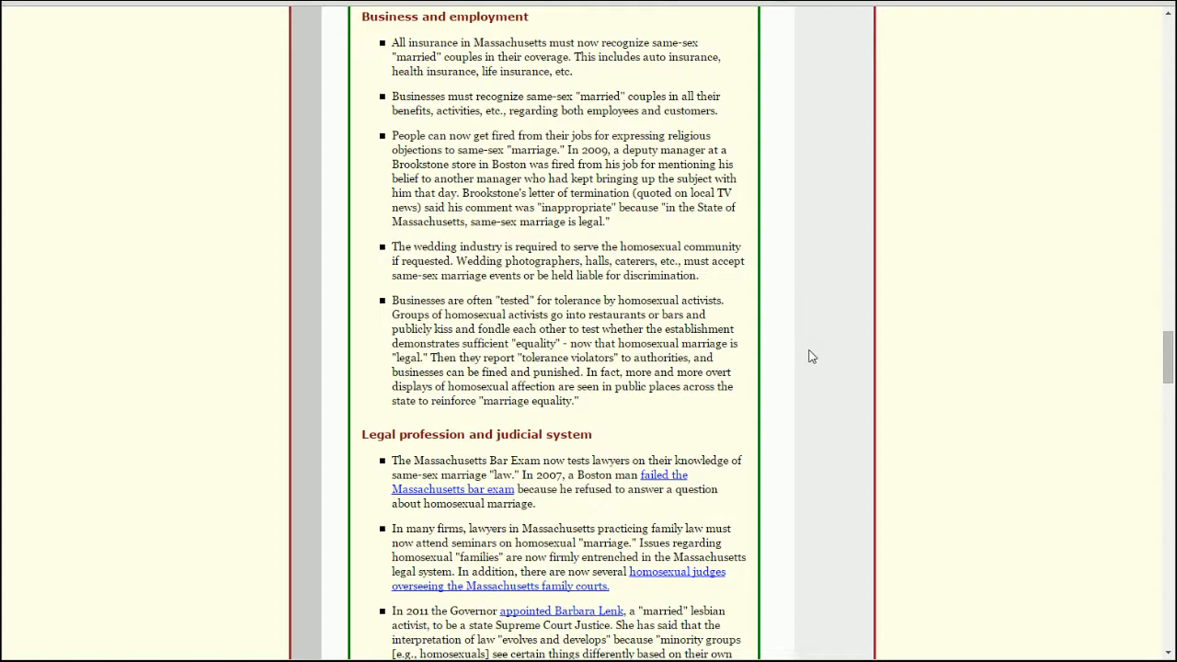
pyautogui.moveTo(797, 375)
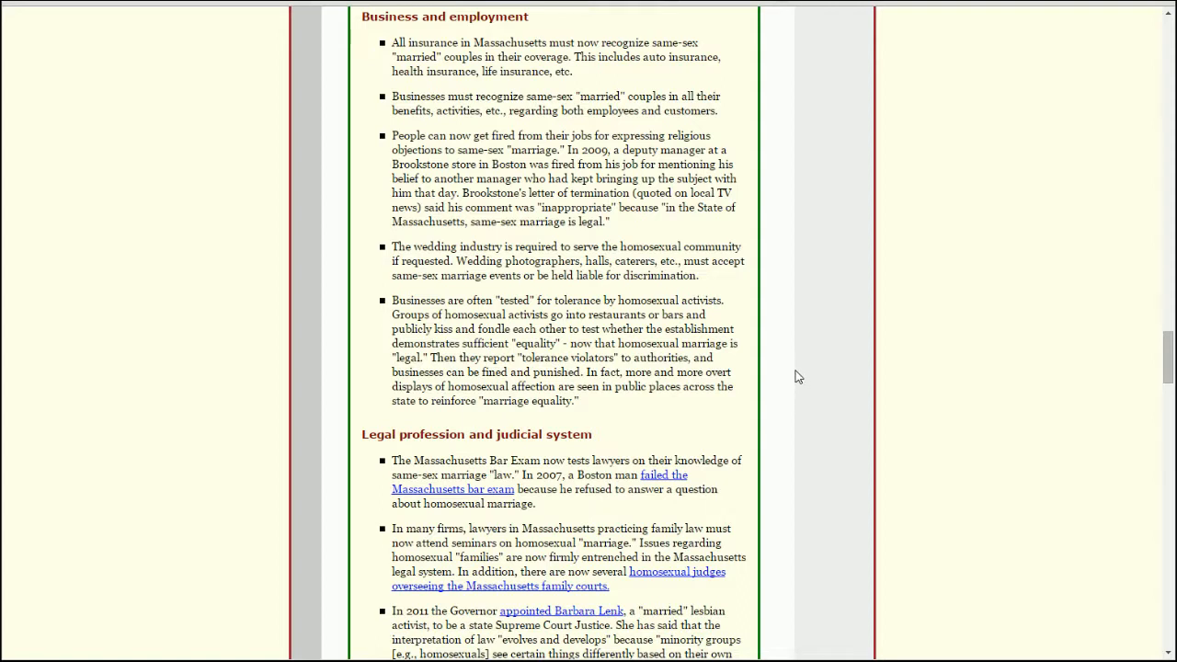
pyautogui.moveTo(783, 376)
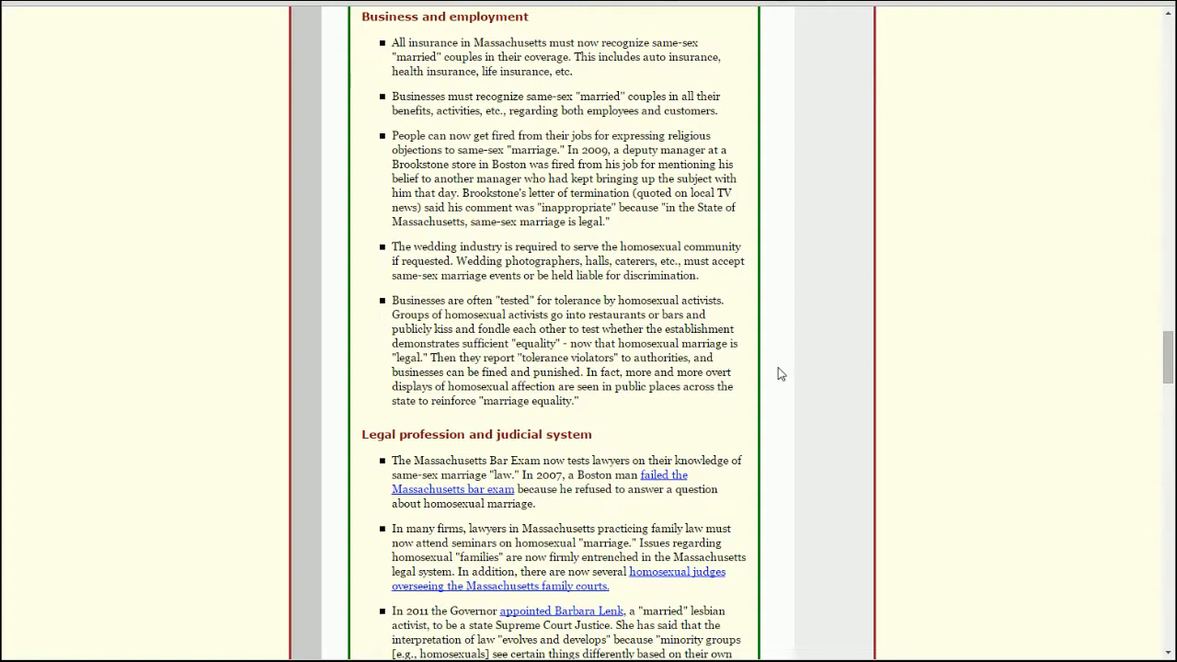
pyautogui.moveTo(769, 370)
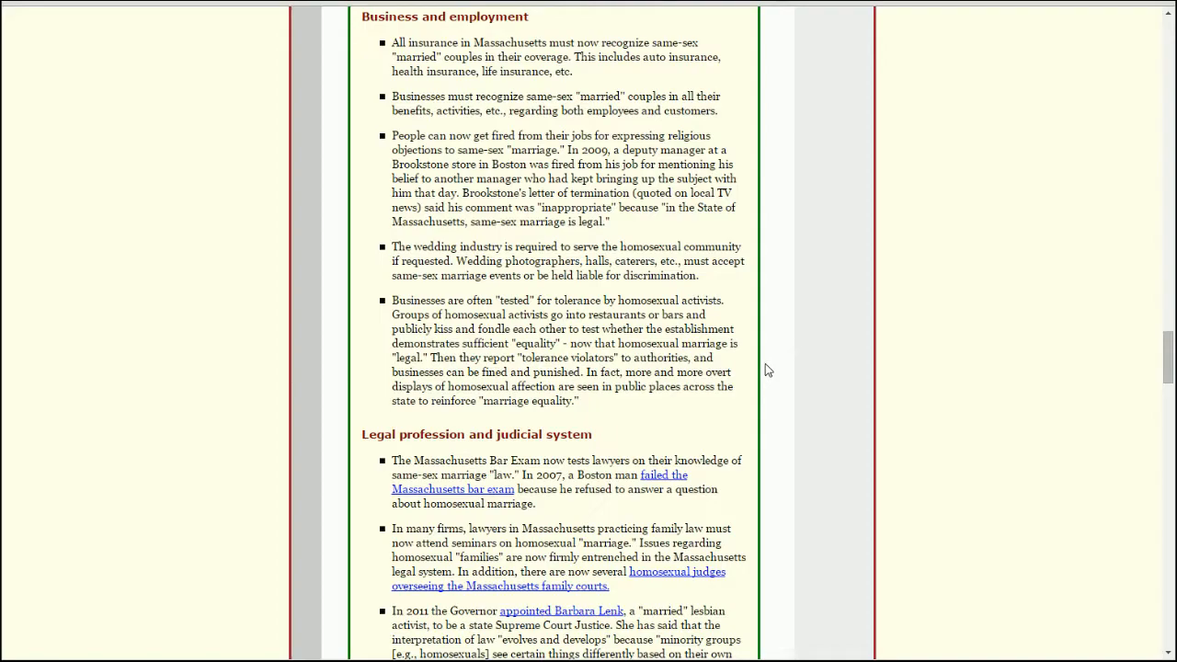
# Scroll through the Business and employment section toward Adoption and birth certificates, then back up.
pyautogui.scroll(-3)
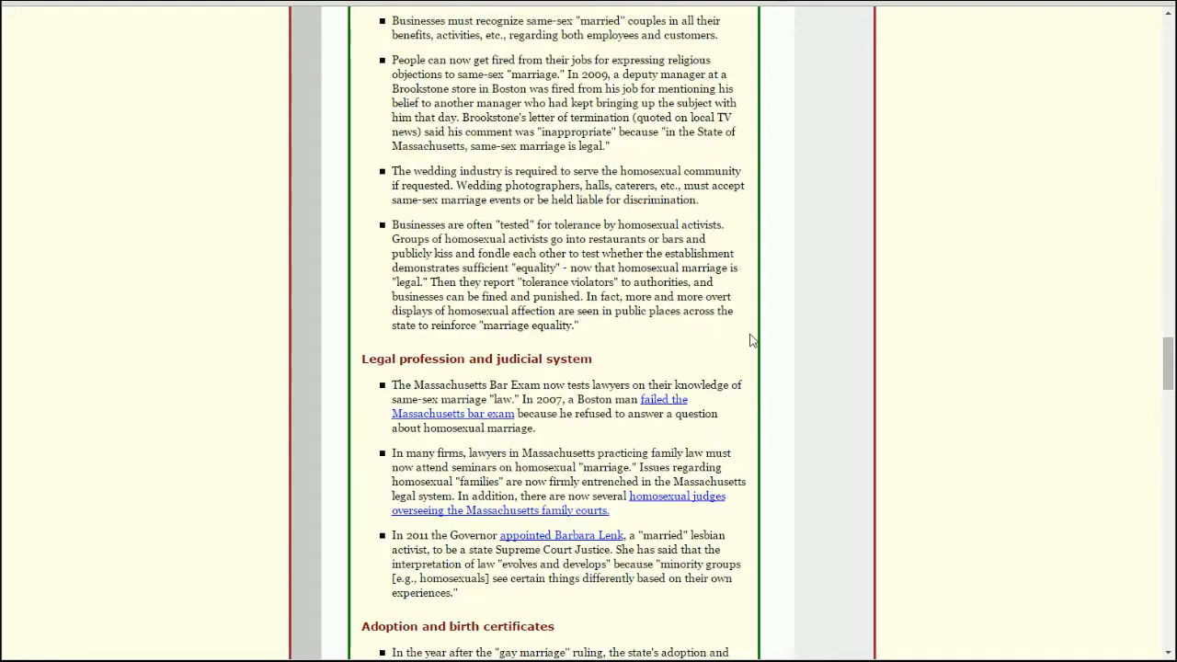
pyautogui.scroll(-3)
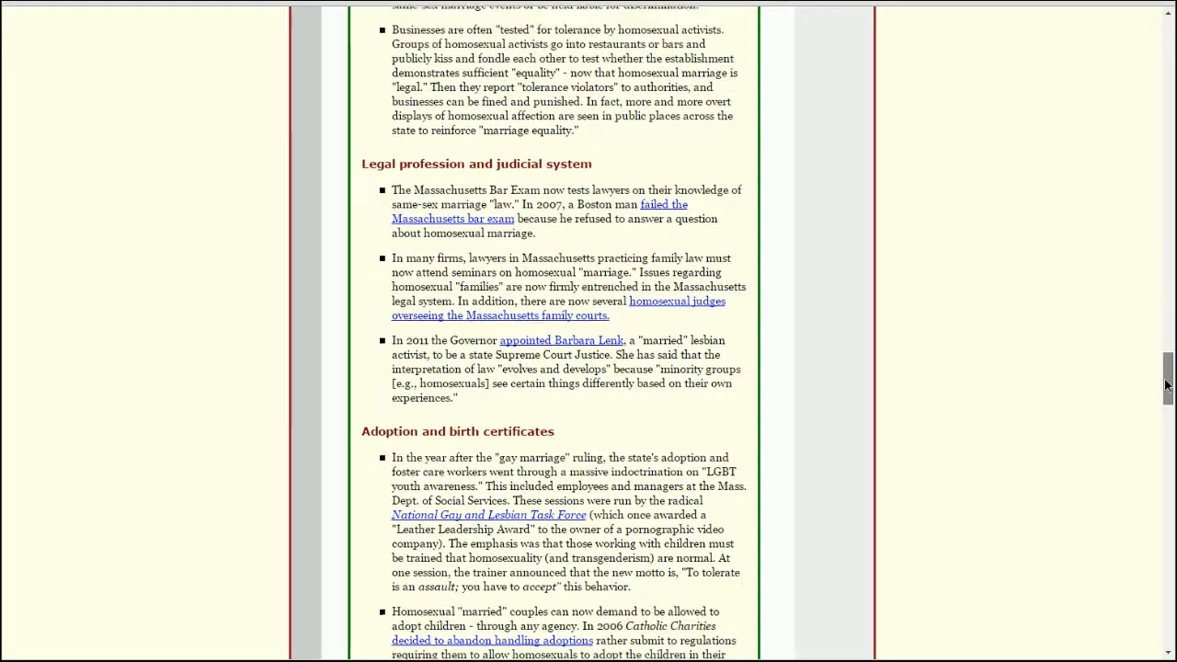
pyautogui.scroll(3)
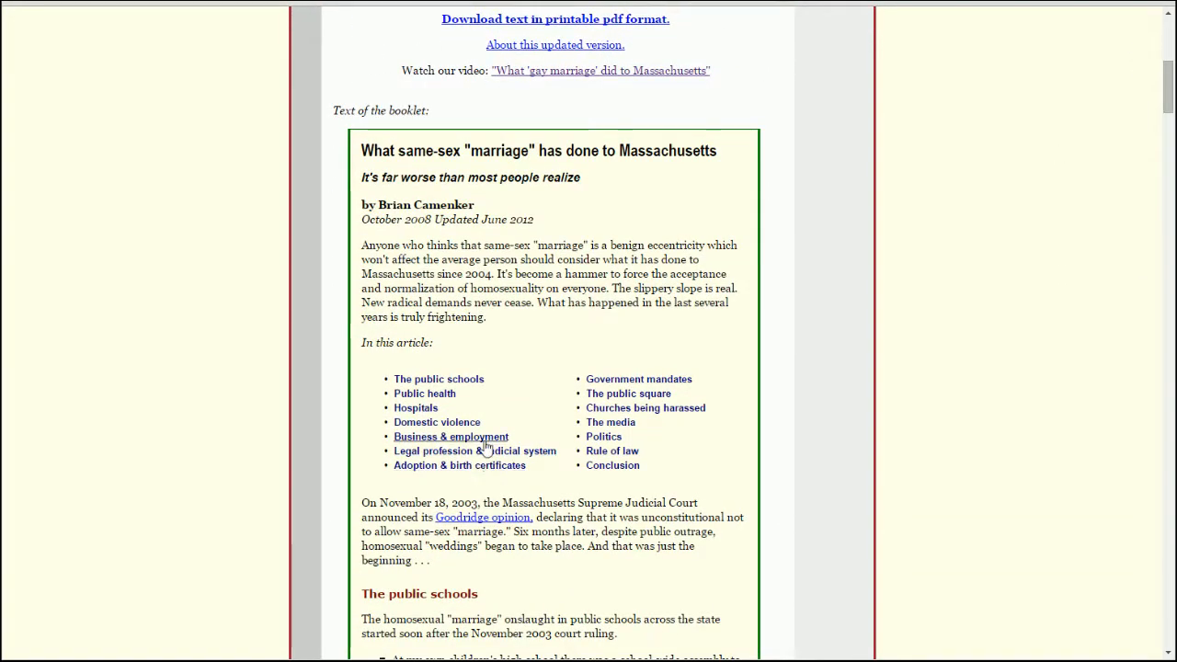
pyautogui.moveTo(460, 466)
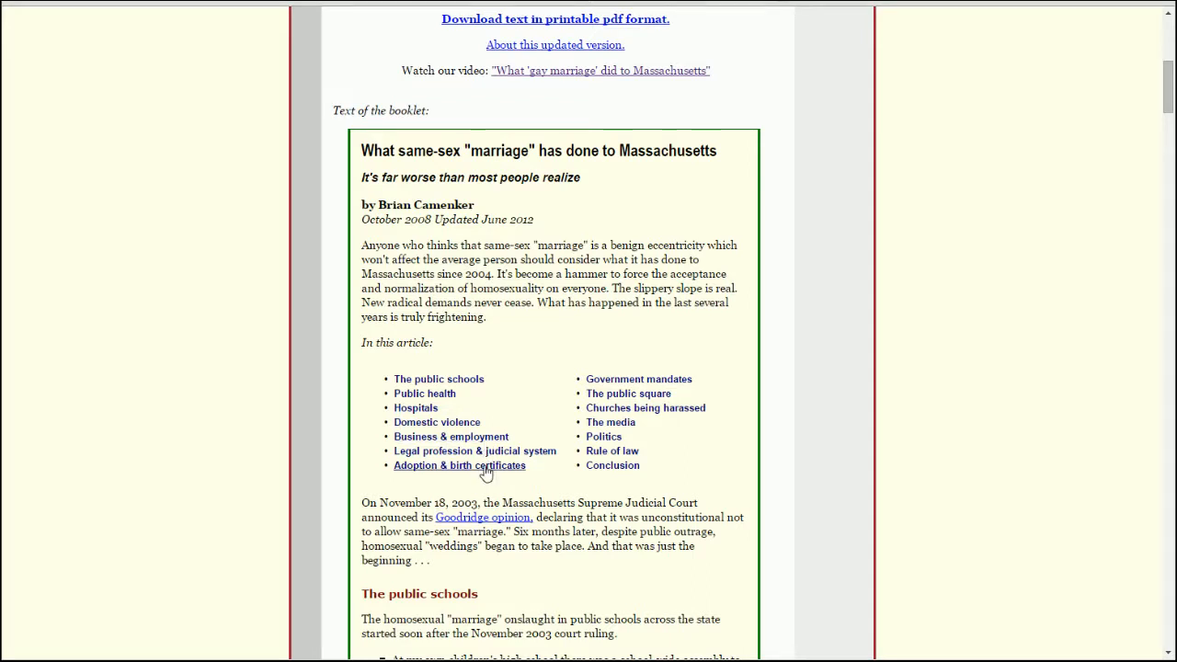
pyautogui.moveTo(480, 475)
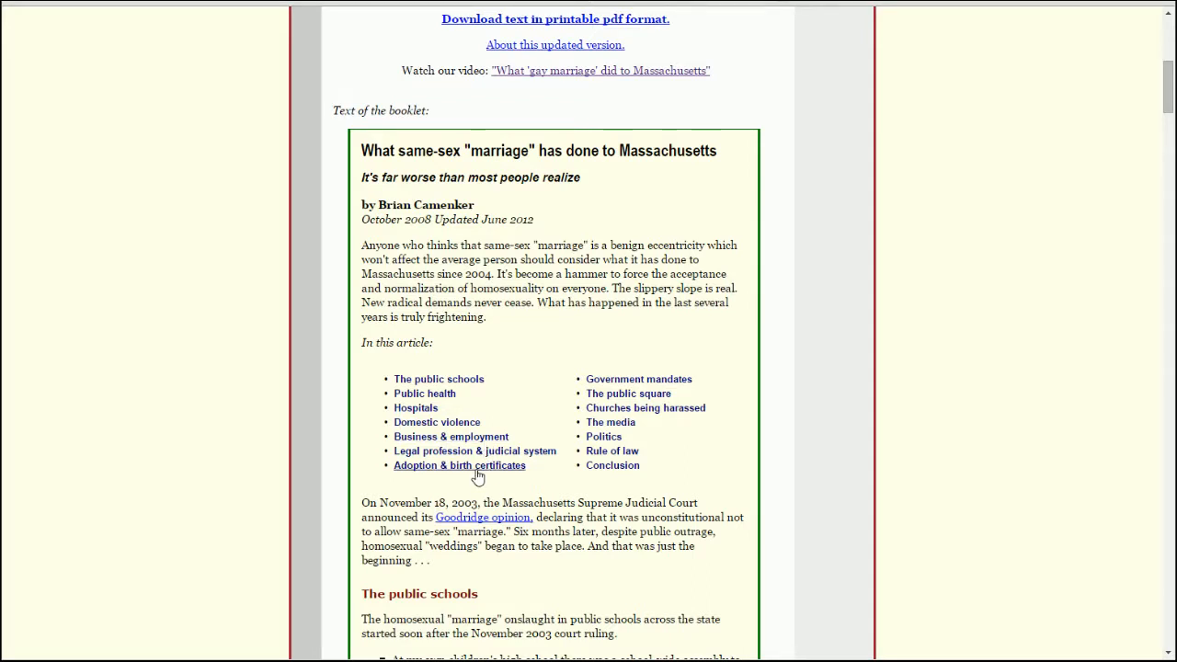
pyautogui.moveTo(692, 169)
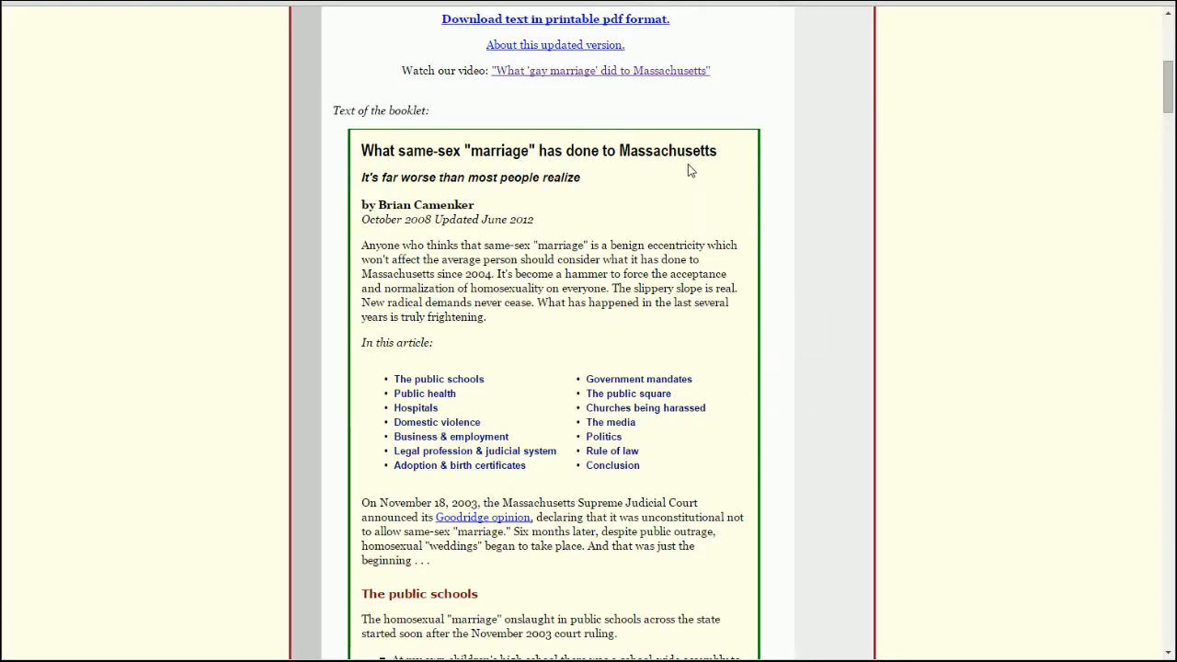
# Scroll from the topic list down to the Legal profession and judicial system section.
pyautogui.scroll(-3)
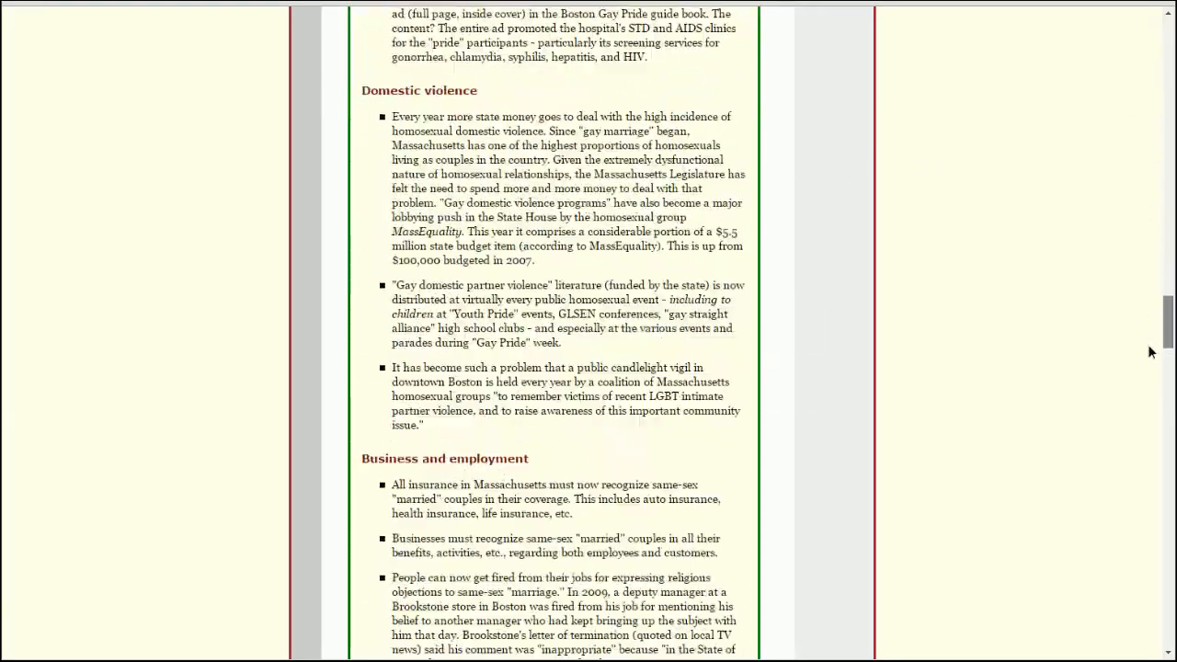
pyautogui.scroll(-3)
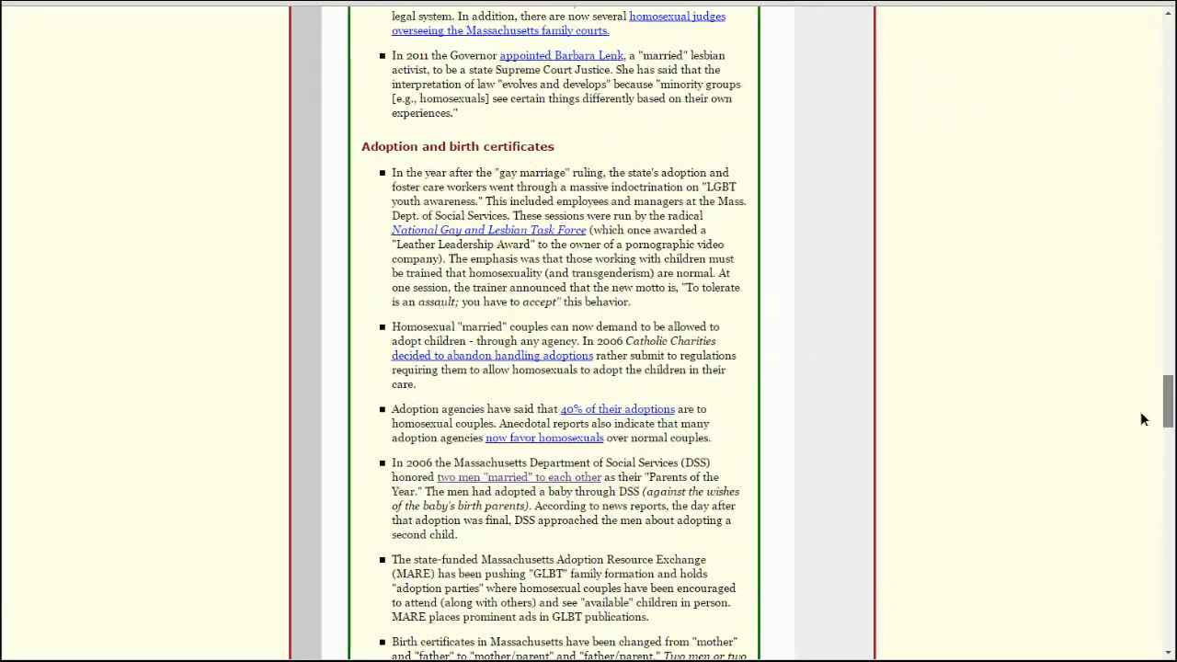
pyautogui.scroll(-3)
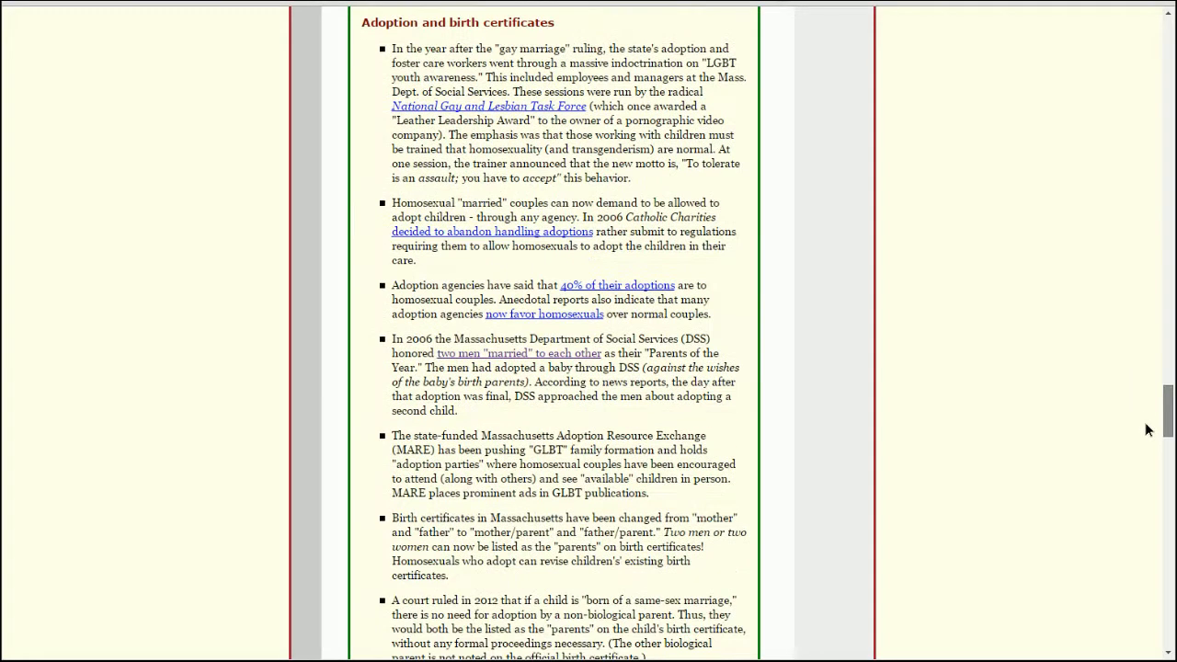
pyautogui.scroll(3)
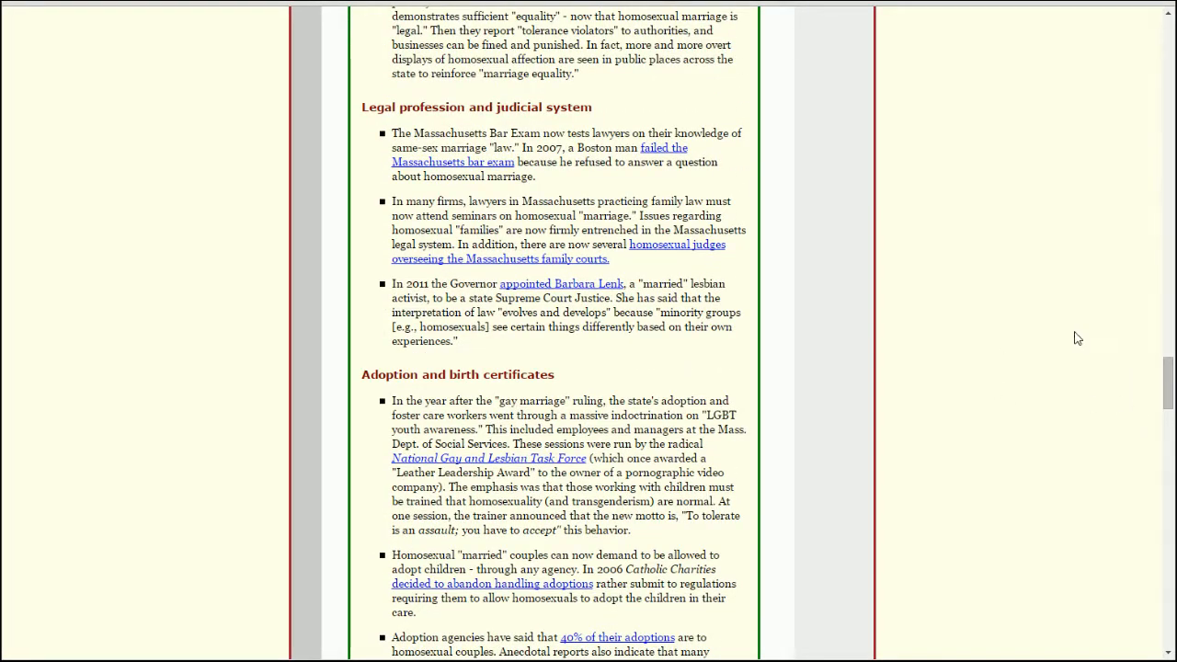
pyautogui.moveTo(874, 310)
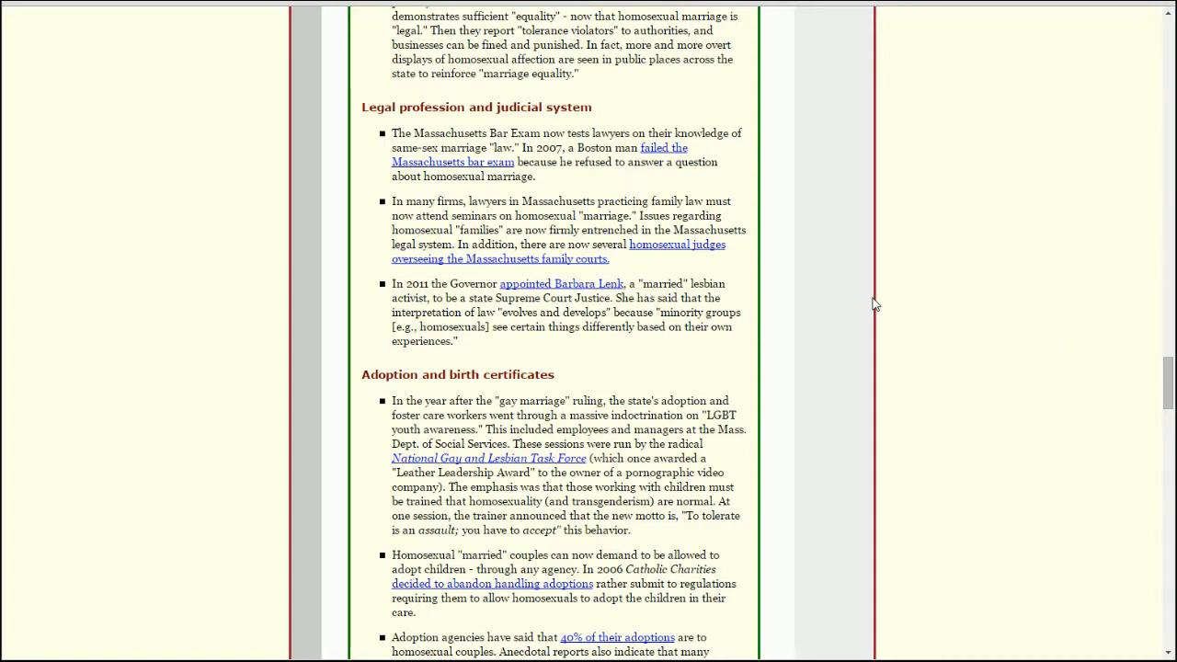
pyautogui.moveTo(855, 276)
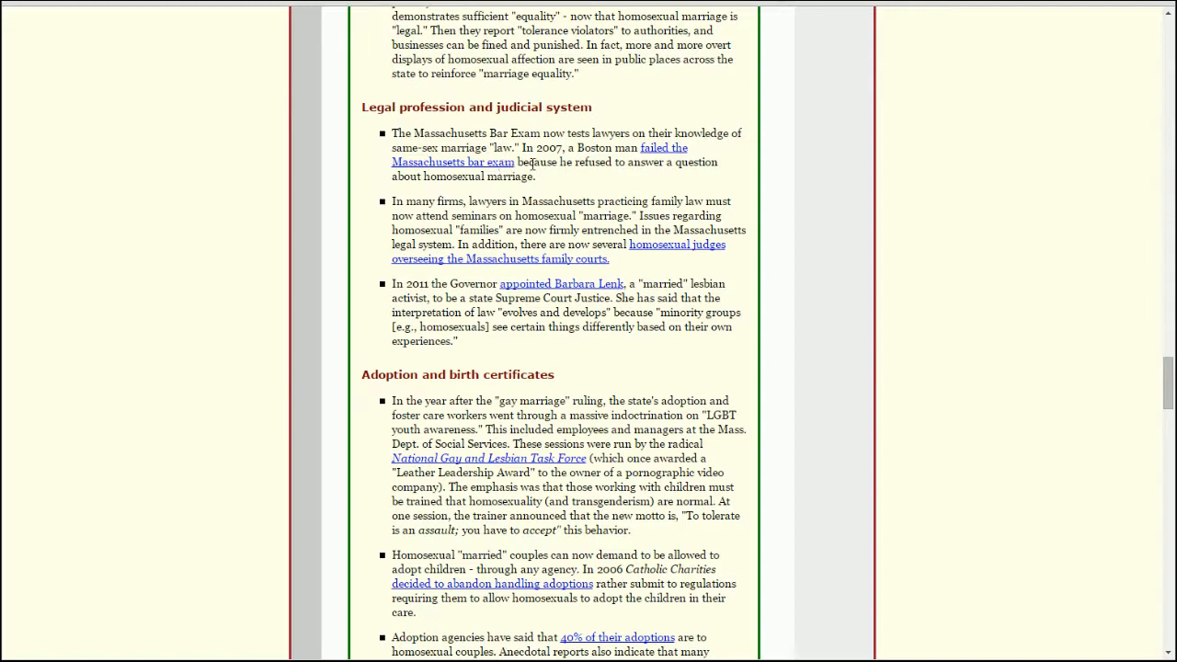
pyautogui.moveTo(782, 150)
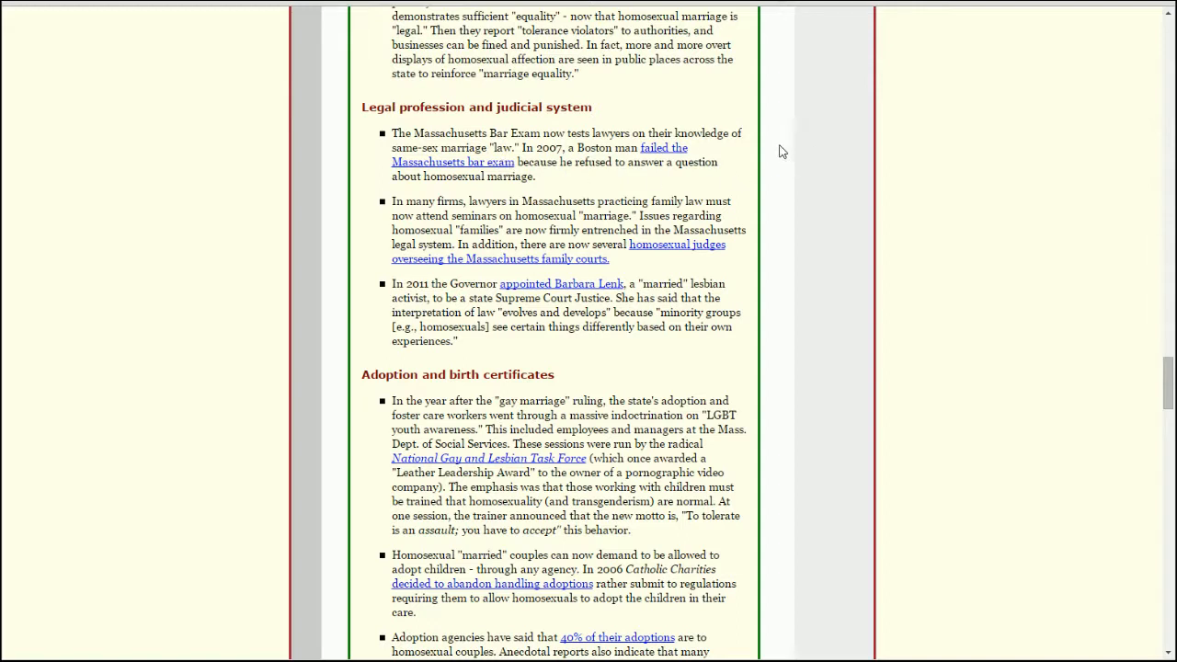
pyautogui.moveTo(773, 169)
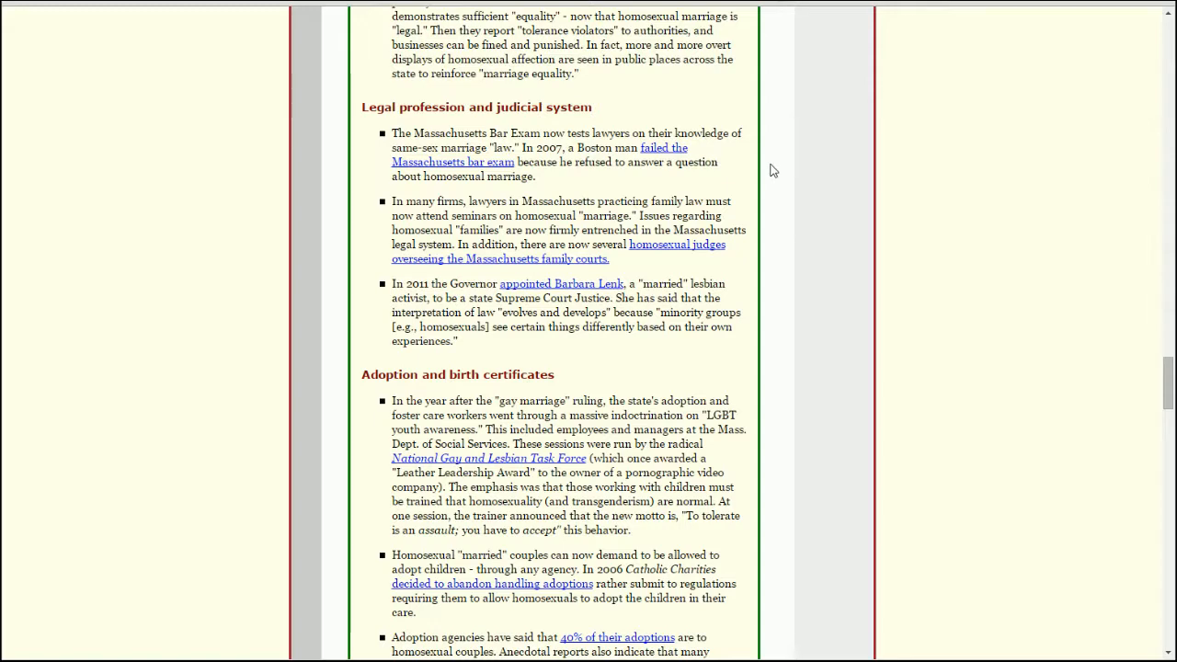
pyautogui.moveTo(440, 169)
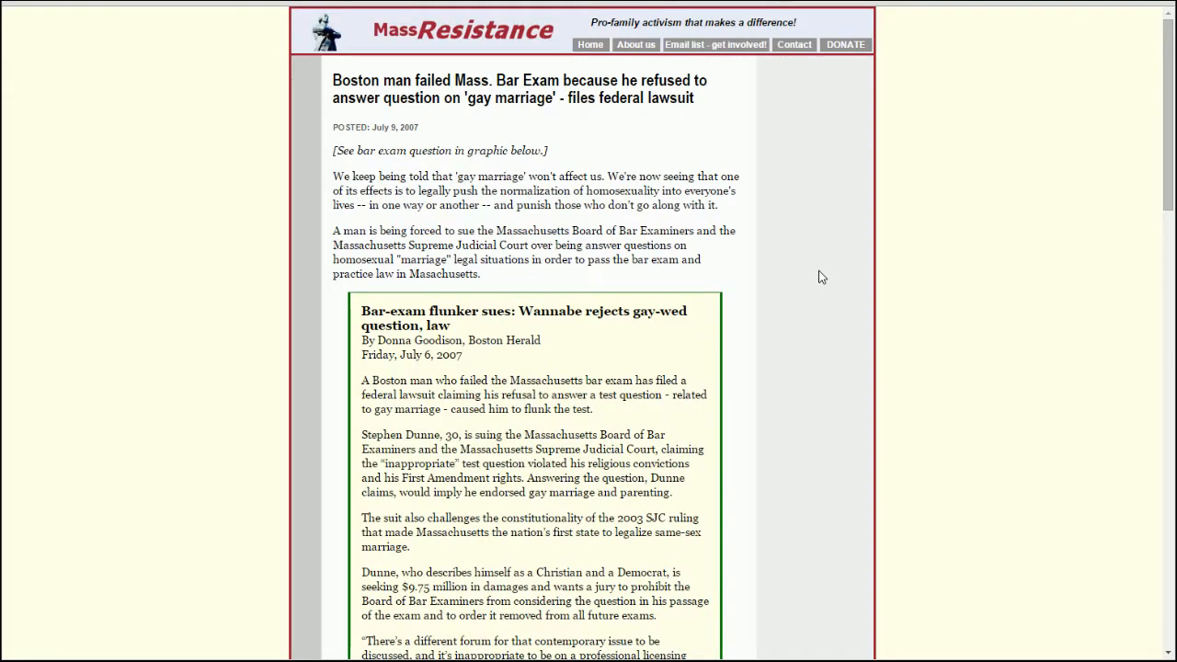
# Scroll down through the Boston Herald bar-exam lawsuit article.
pyautogui.scroll(-3)
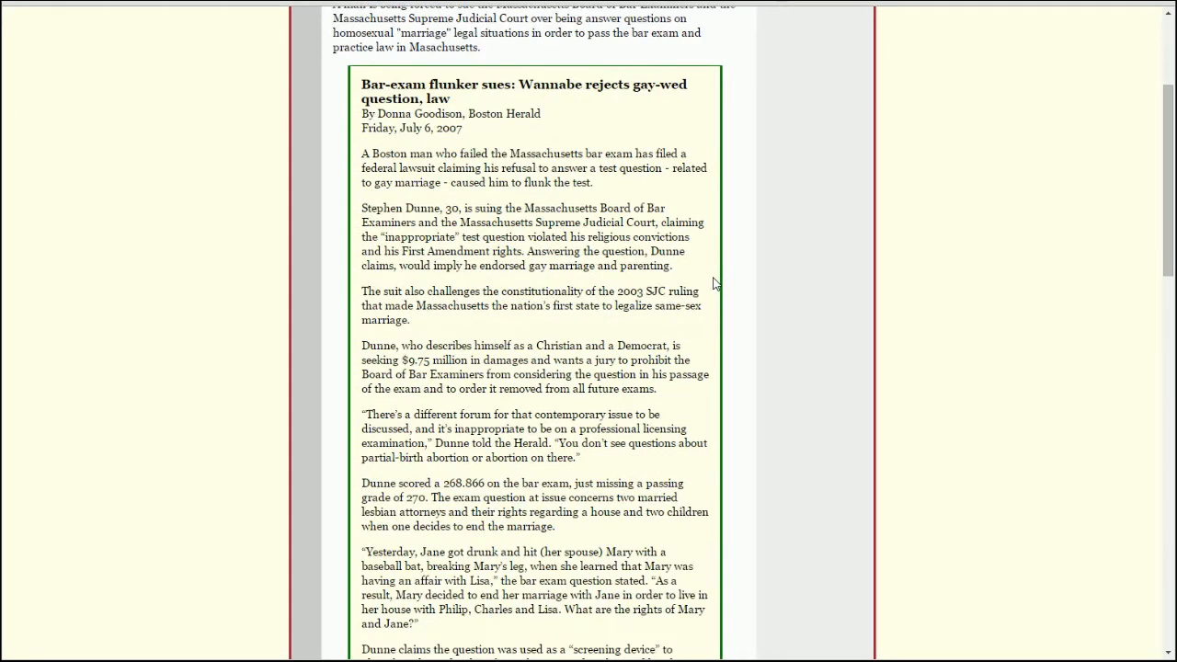
pyautogui.moveTo(754, 231)
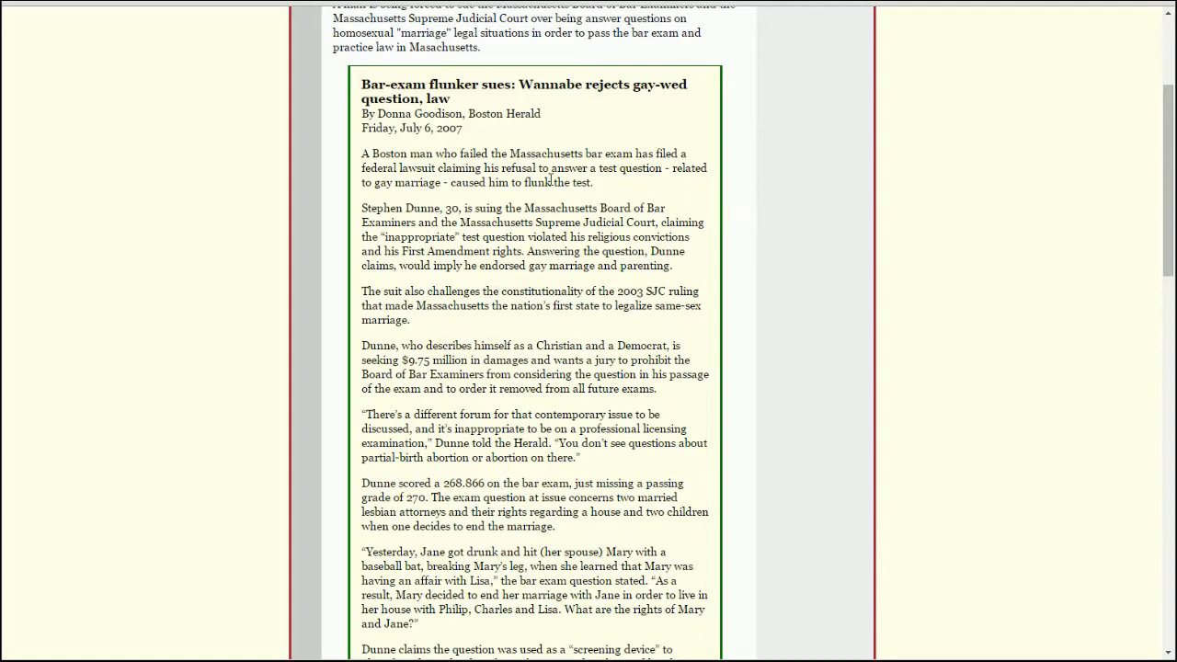
pyautogui.scroll(-3)
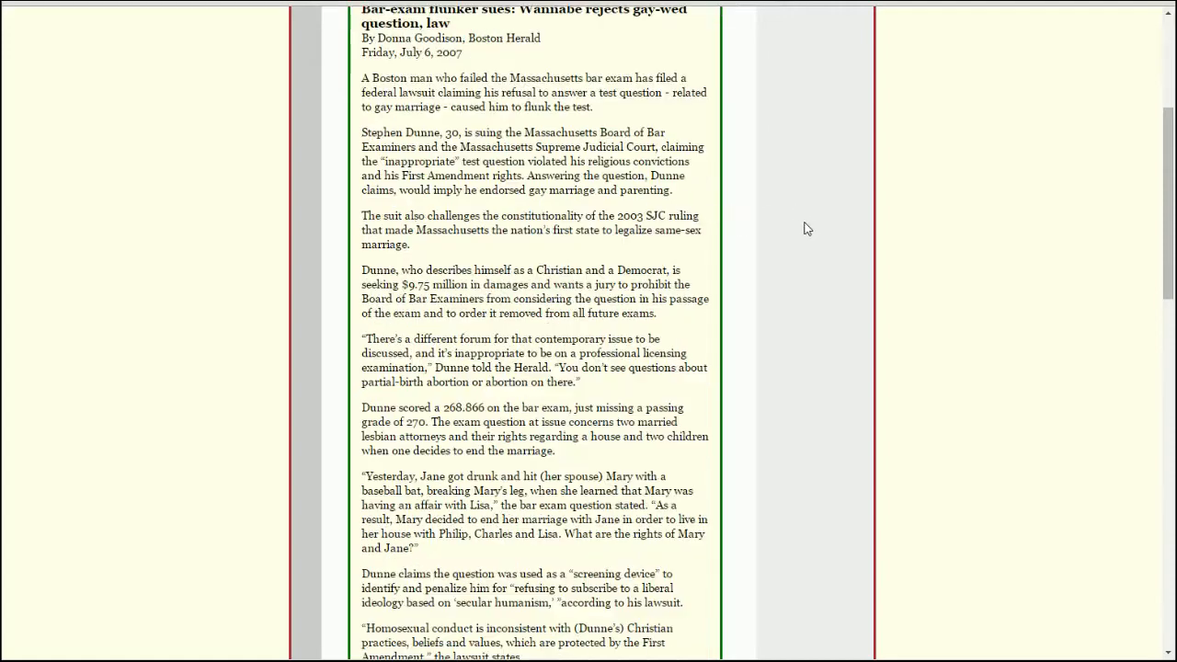
pyautogui.scroll(-3)
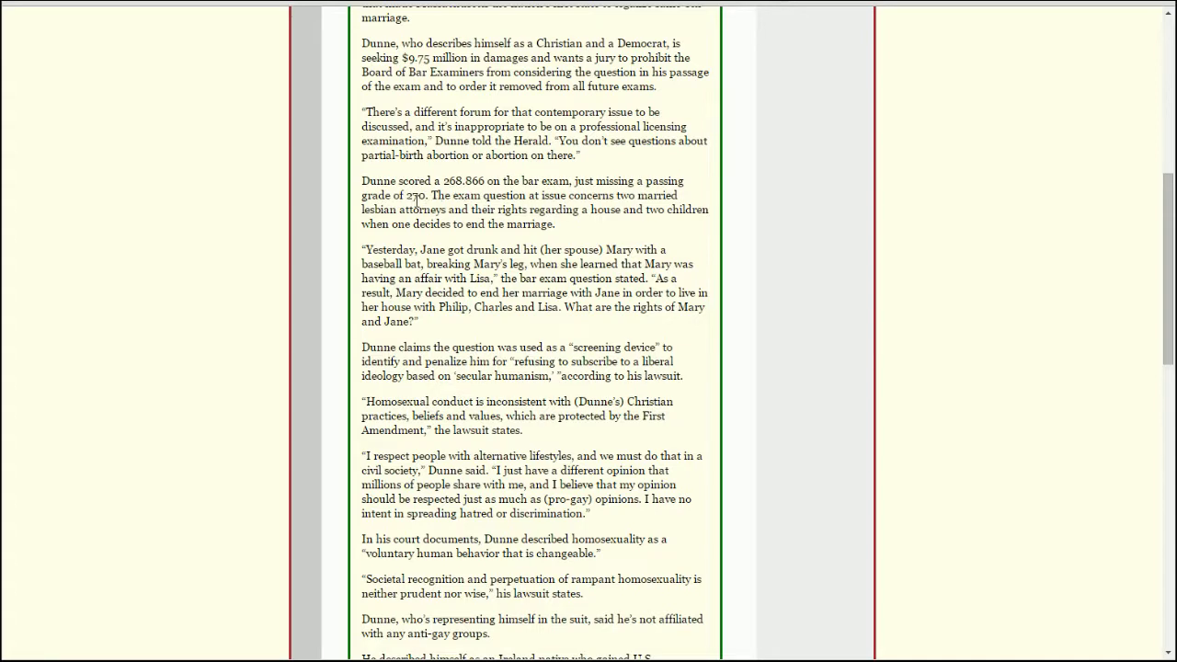
pyautogui.moveTo(744, 274)
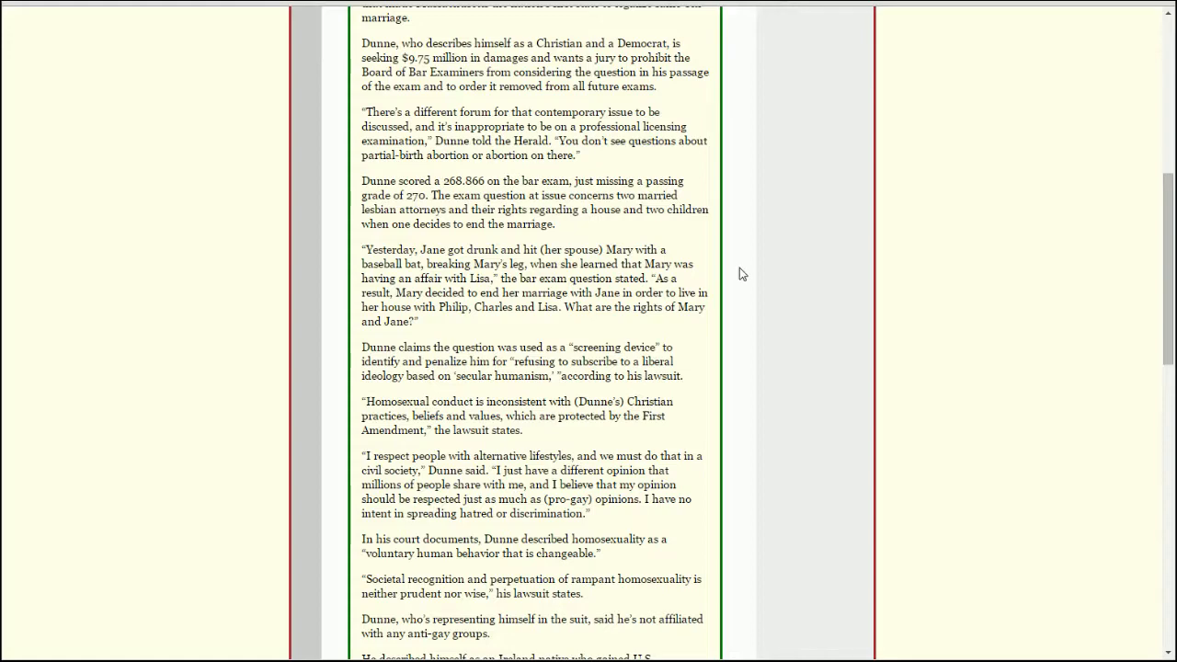
pyautogui.scroll(-3)
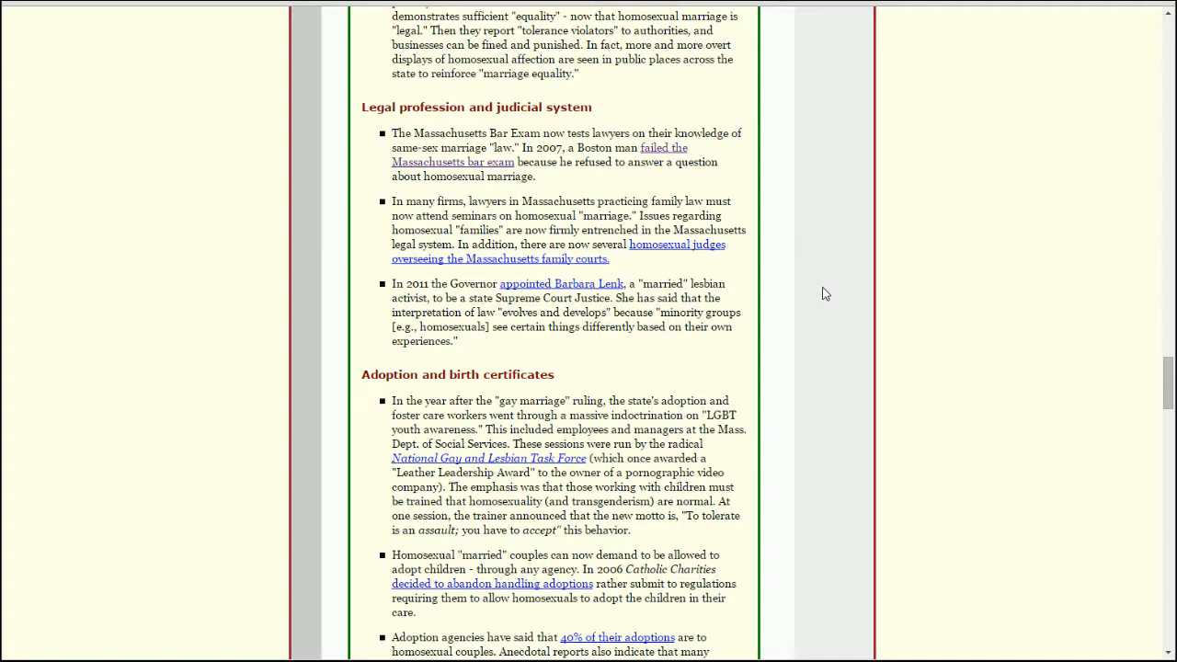
pyautogui.moveTo(647, 272)
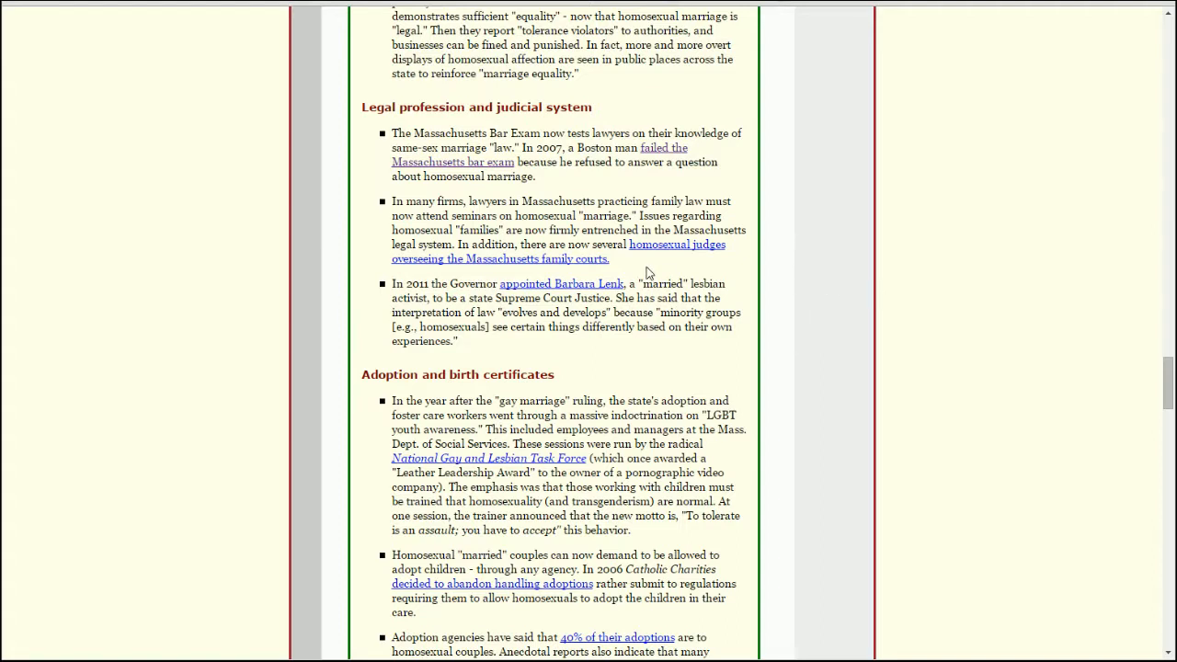
pyautogui.moveTo(745, 298)
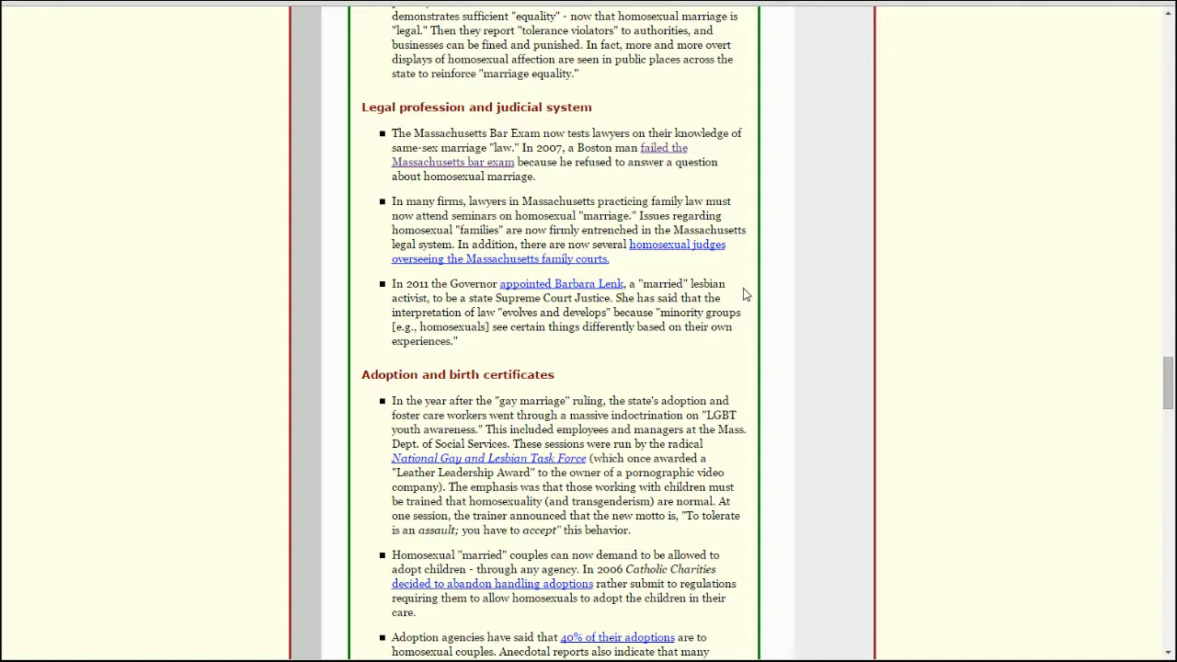
pyautogui.moveTo(749, 324)
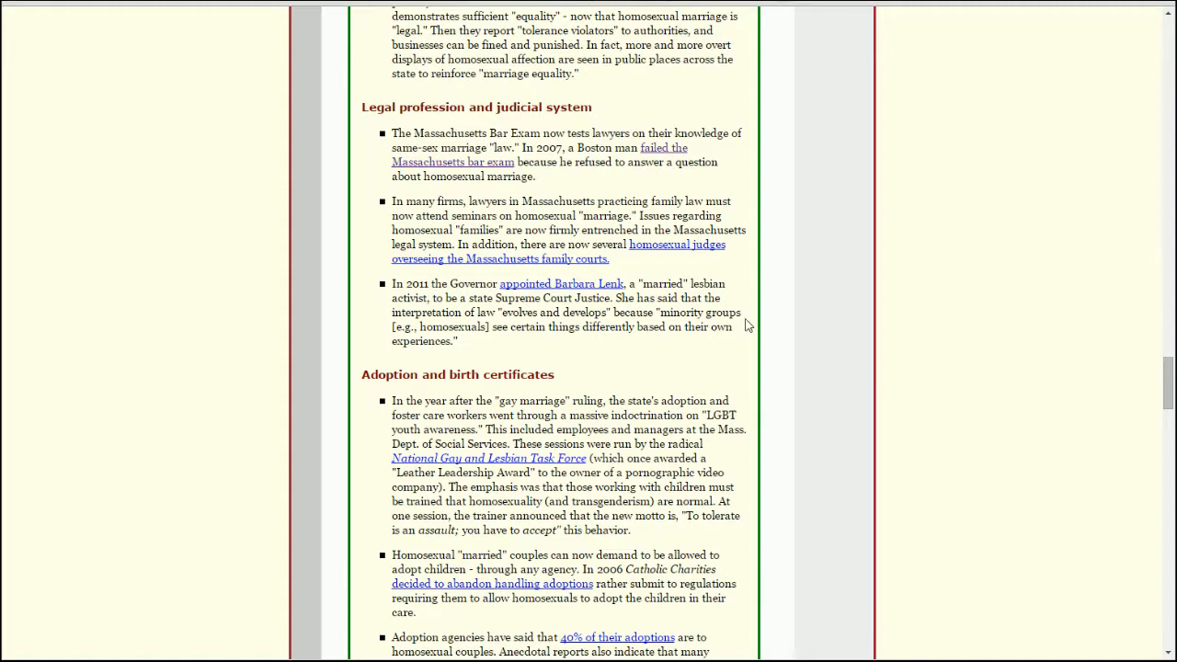
pyautogui.moveTo(736, 199)
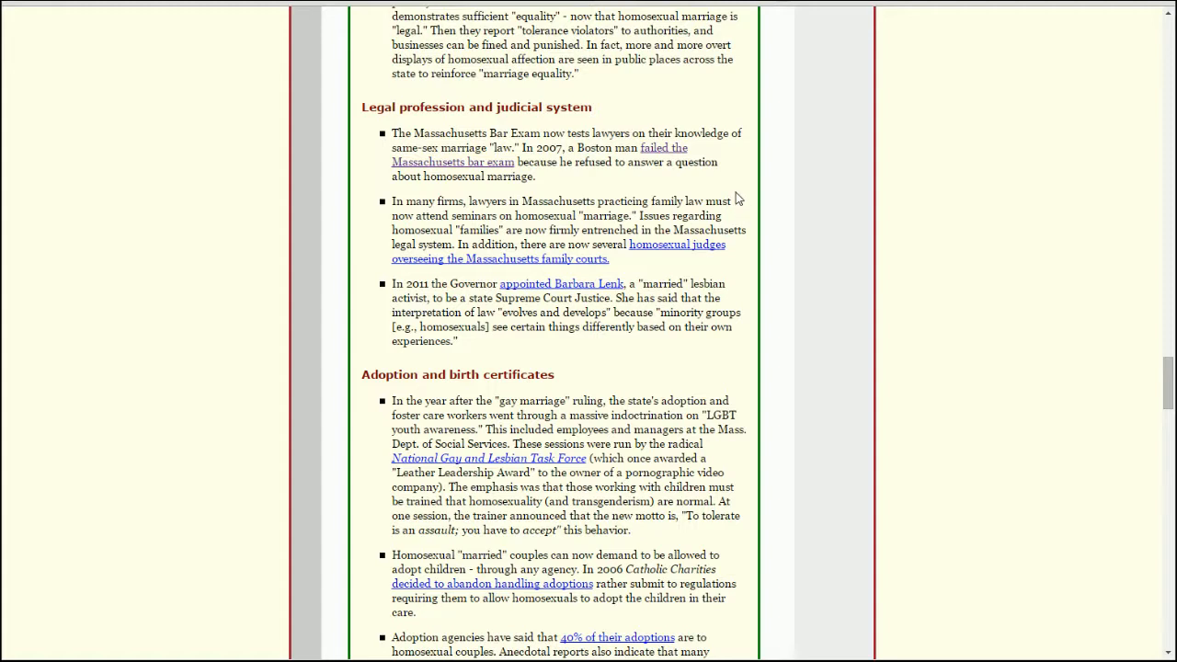
pyautogui.moveTo(633, 218)
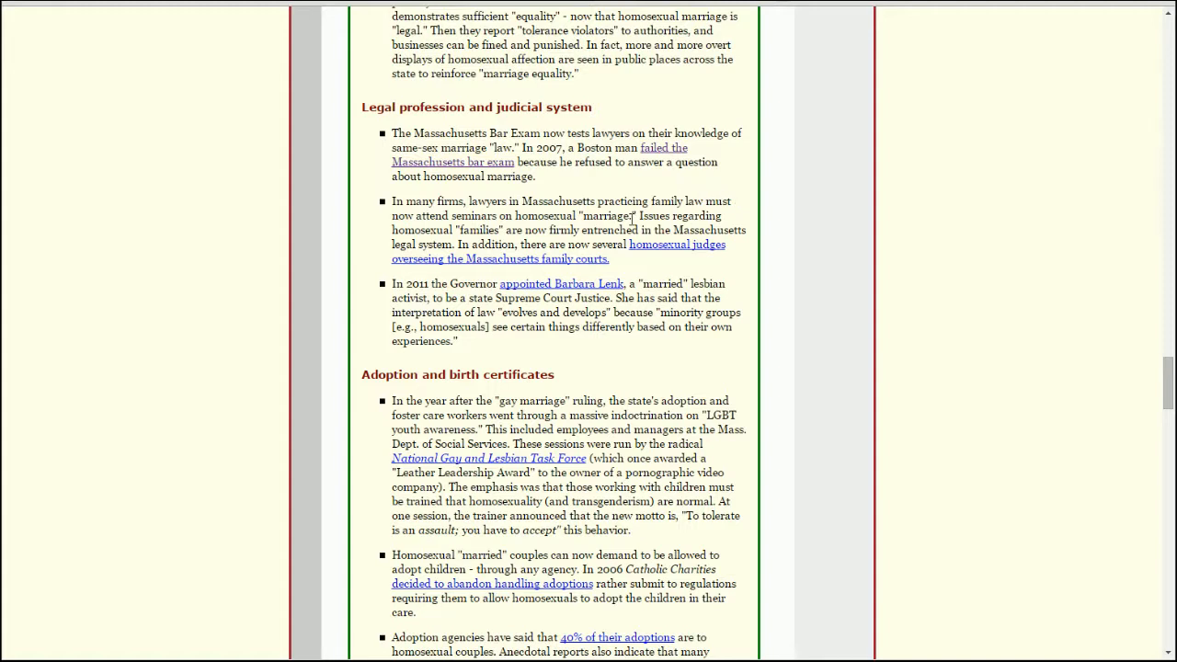
pyautogui.moveTo(813, 261)
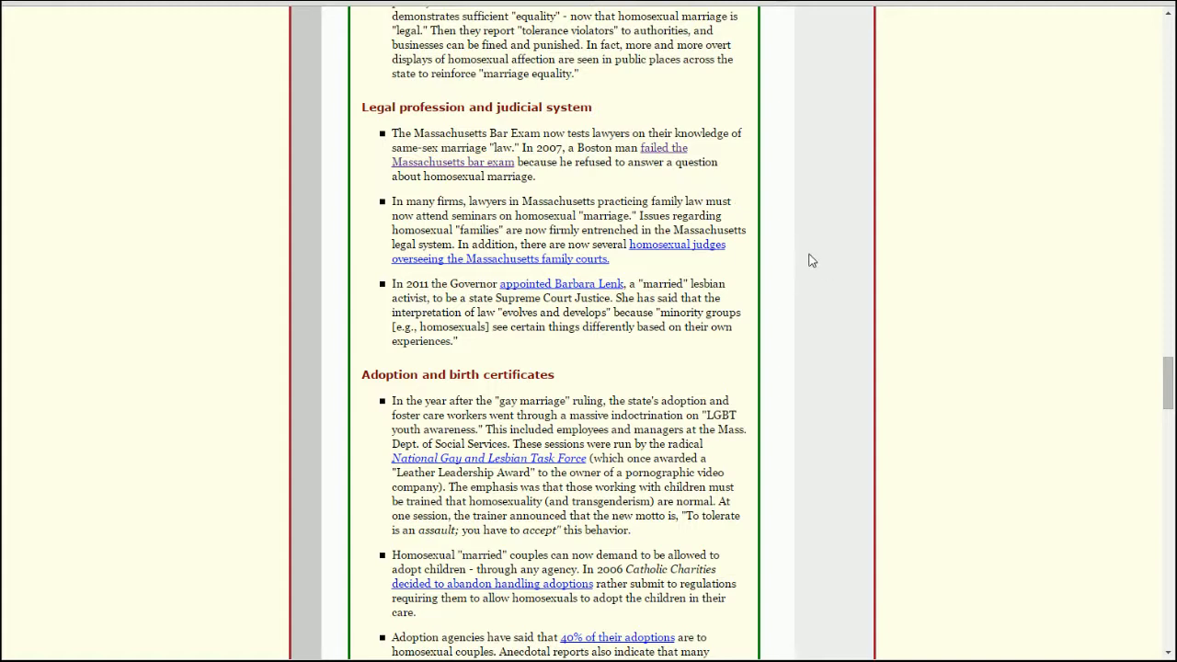
pyautogui.moveTo(807, 242)
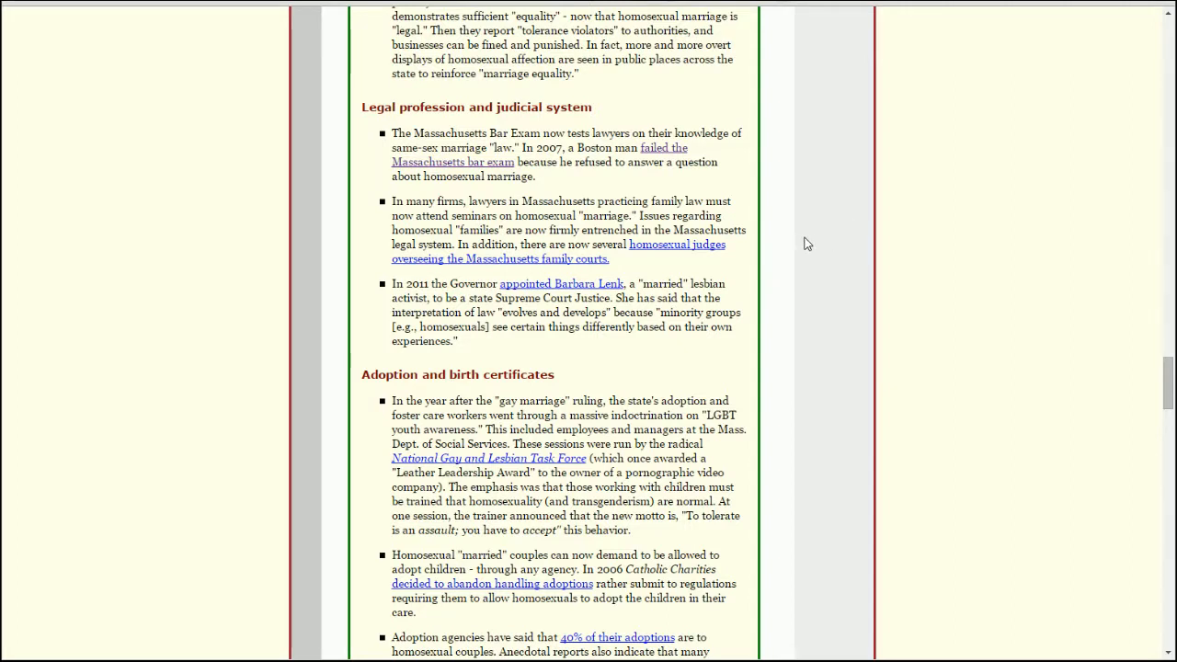
pyautogui.moveTo(800, 236)
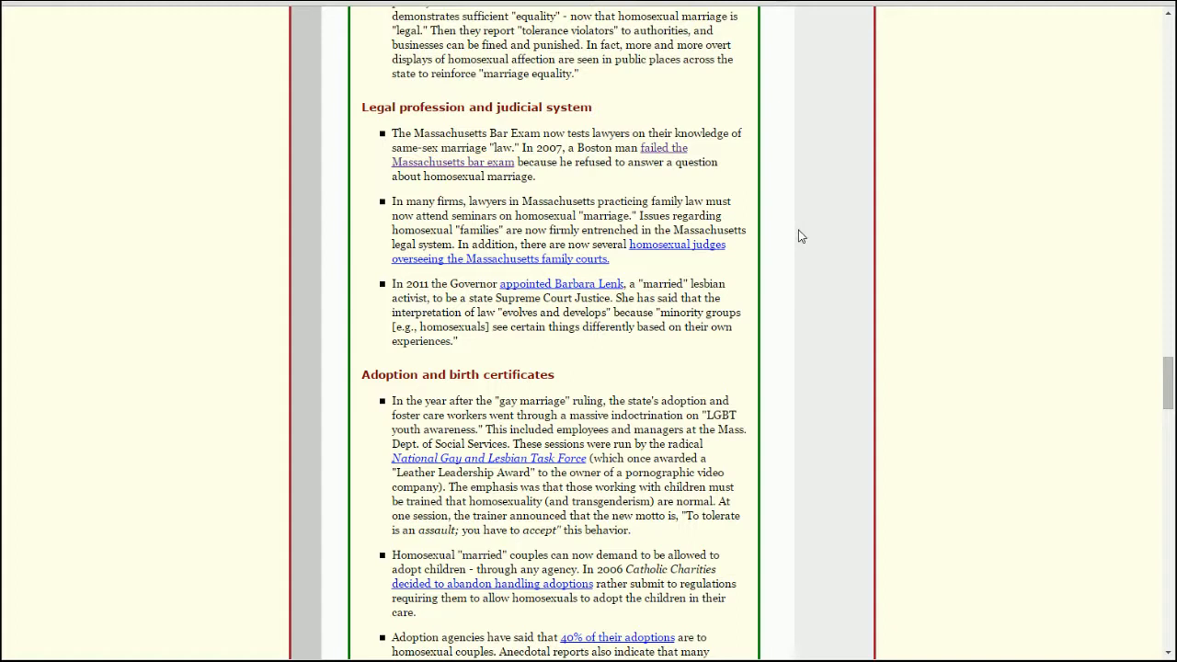
pyautogui.moveTo(620, 261)
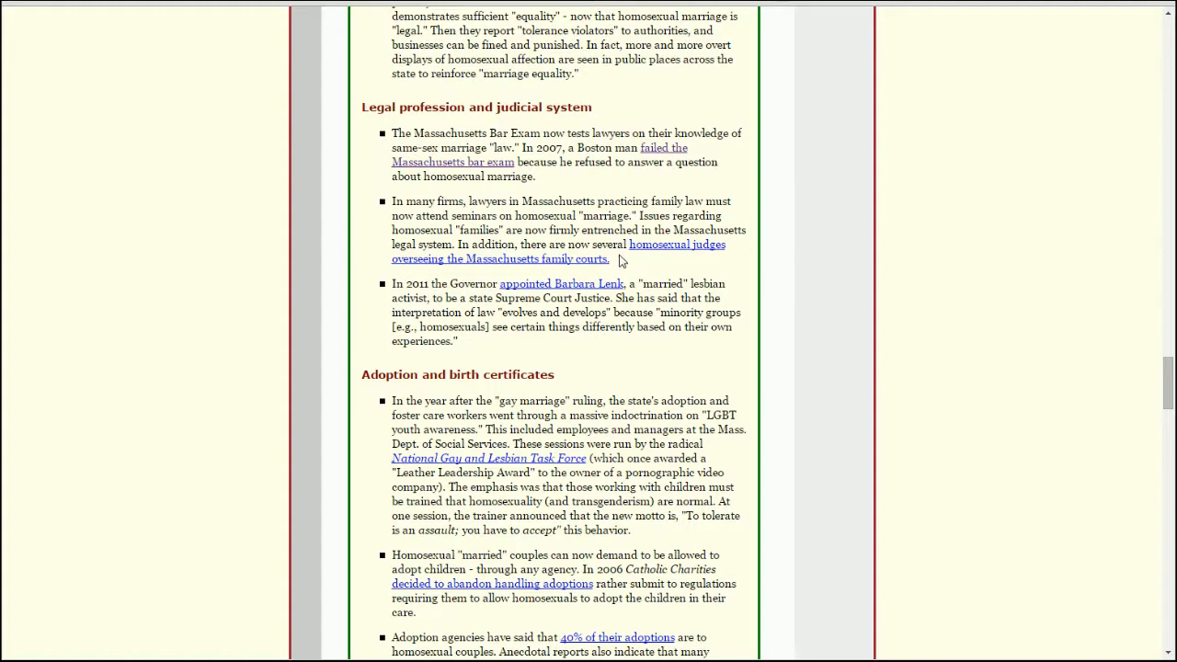
pyautogui.moveTo(606, 271)
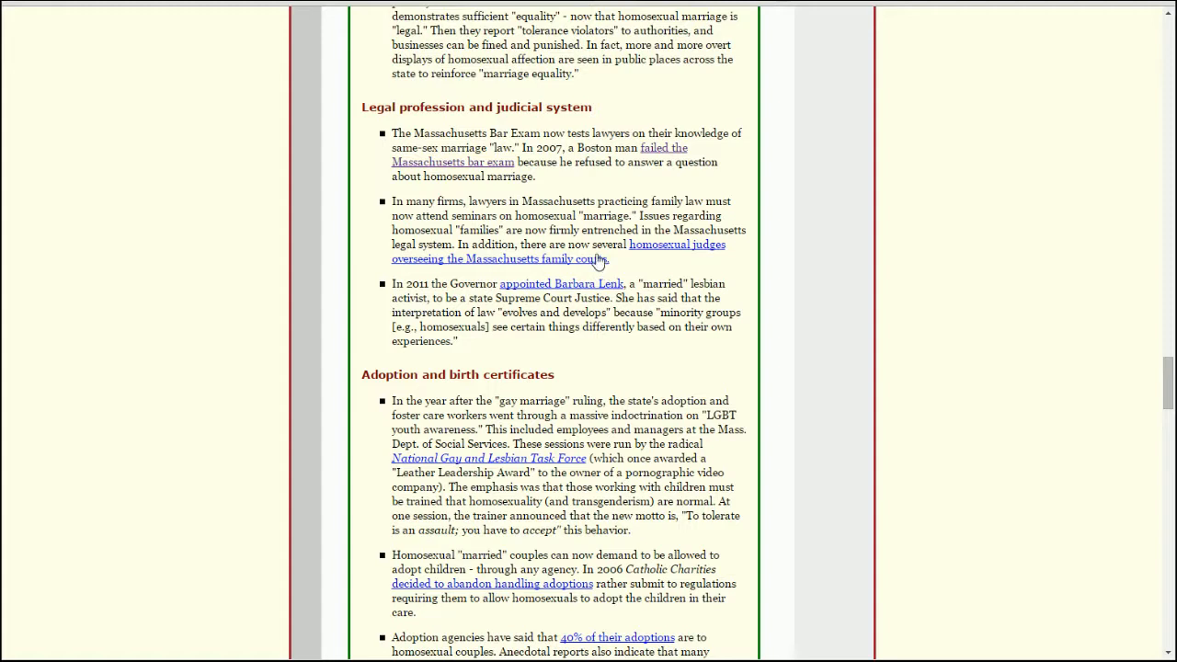
pyautogui.moveTo(659, 236)
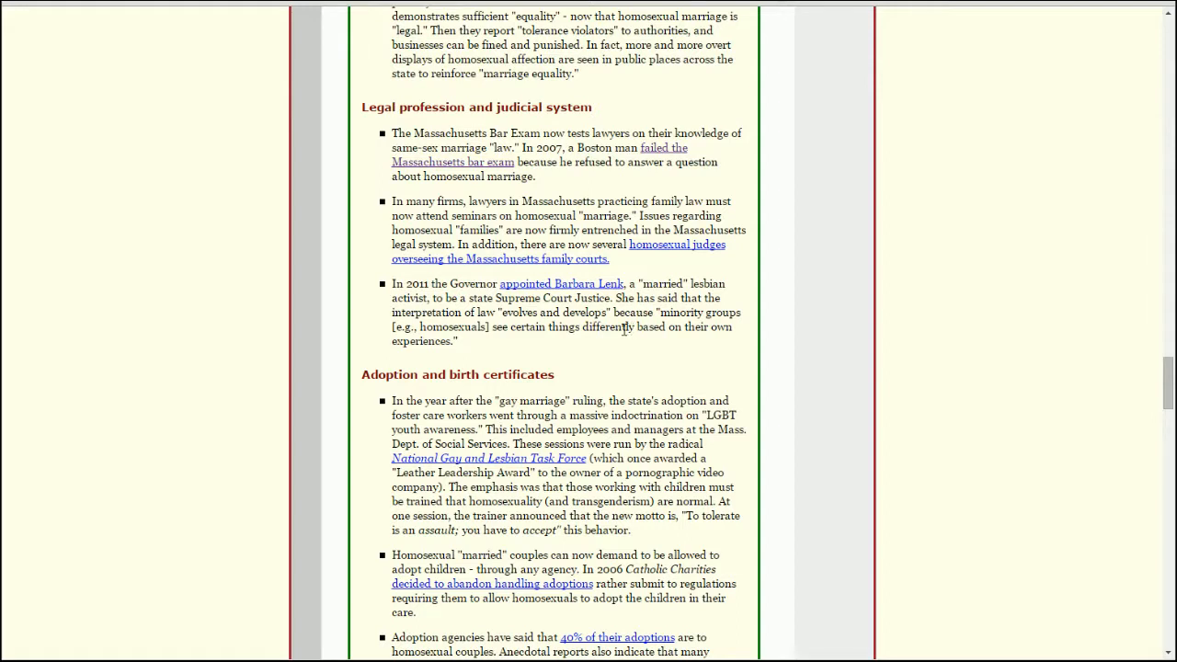
pyautogui.moveTo(750, 372)
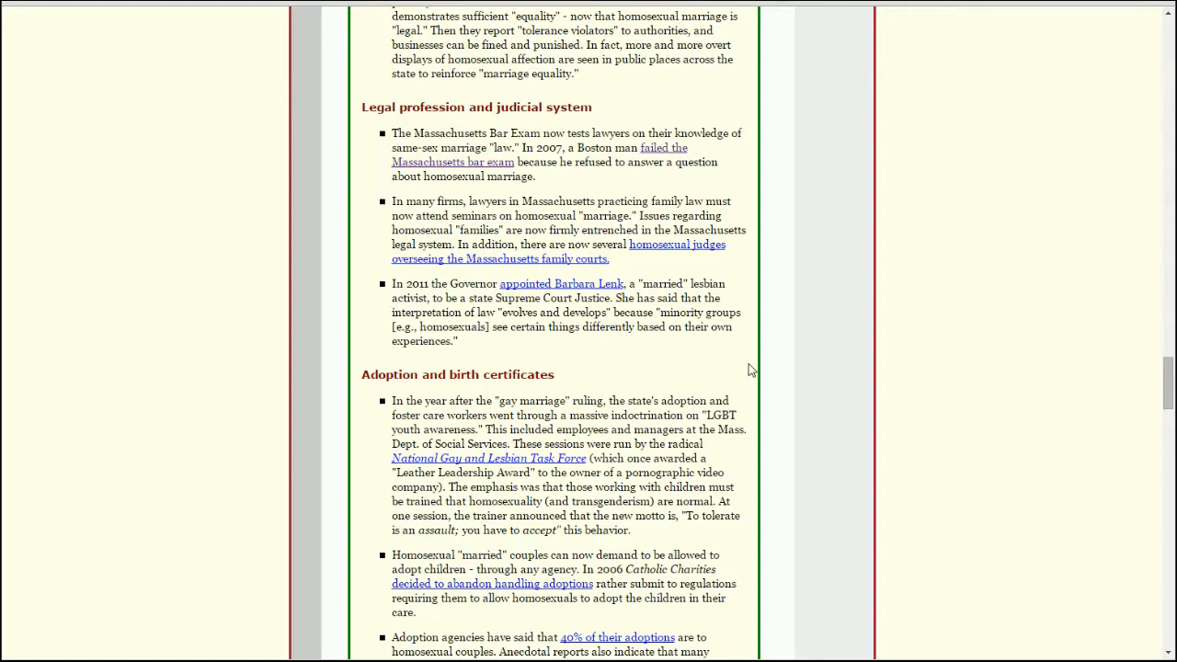
pyautogui.moveTo(549, 331)
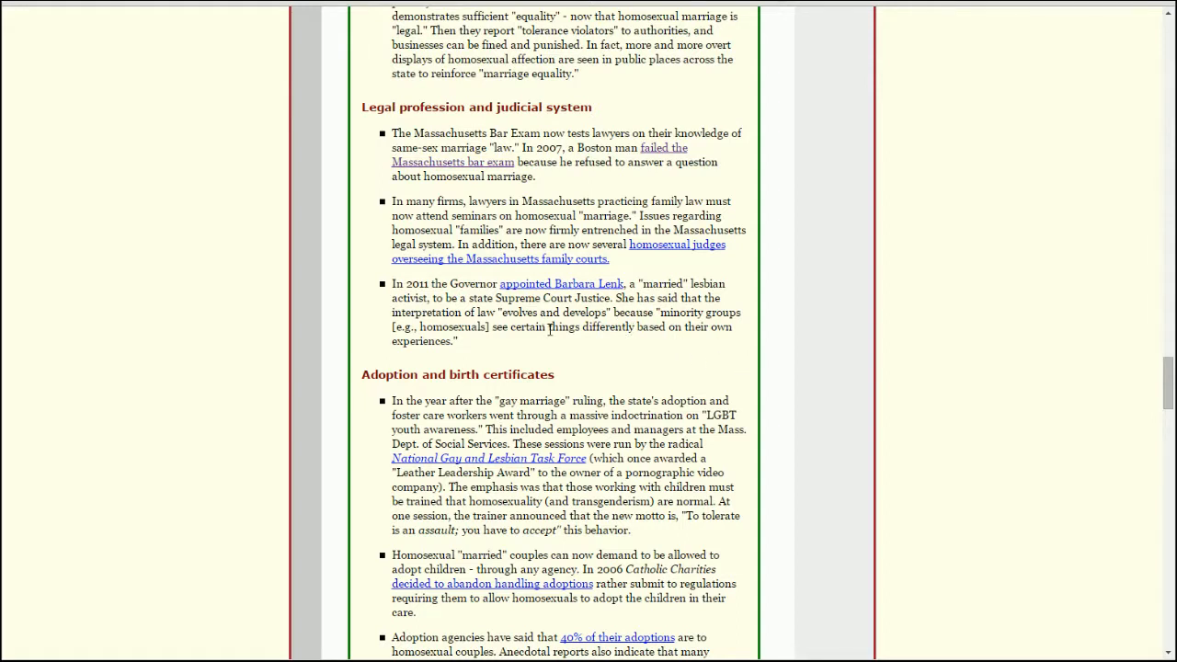
pyautogui.moveTo(478, 344)
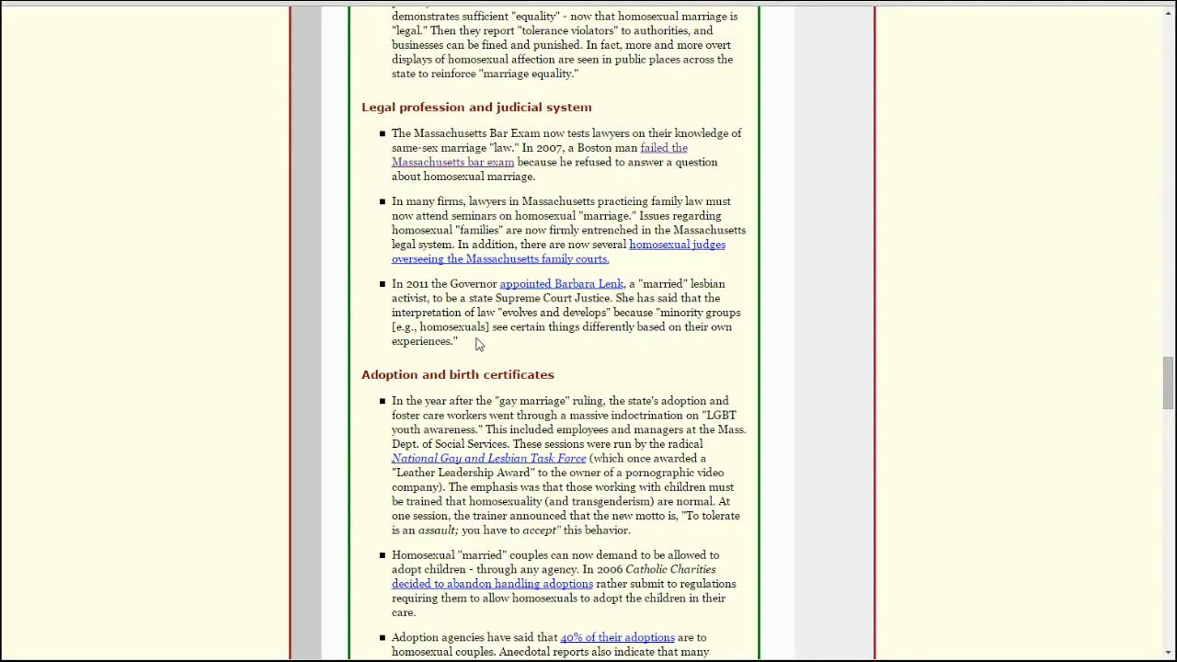
pyautogui.moveTo(519, 348)
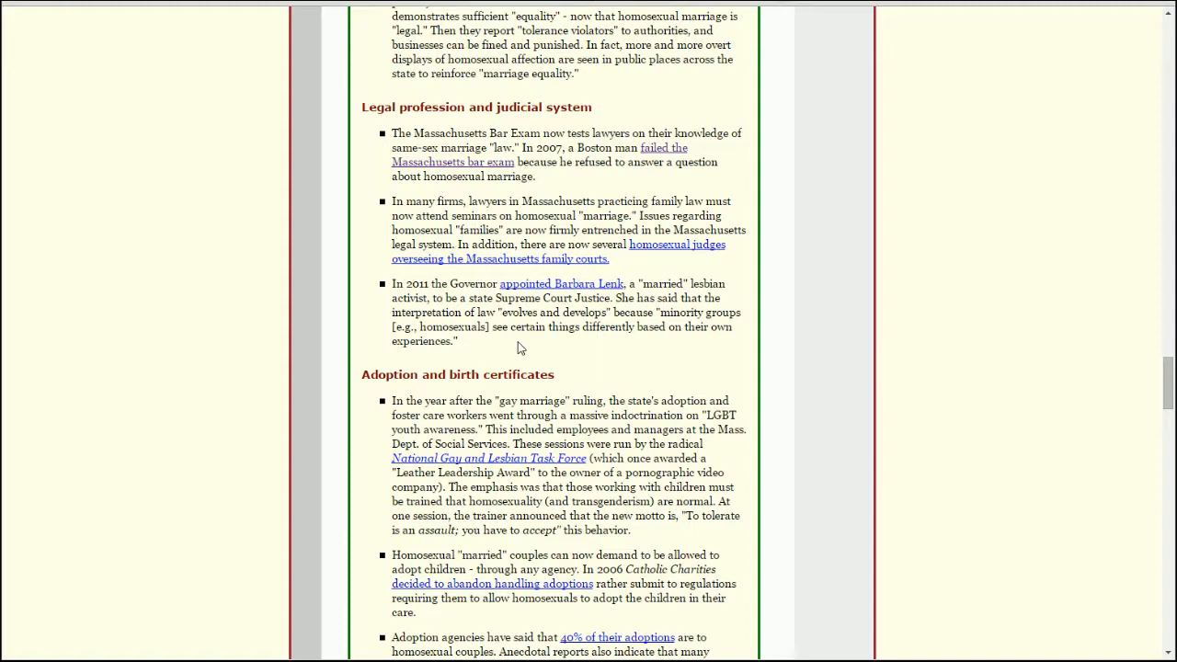
pyautogui.moveTo(497, 301)
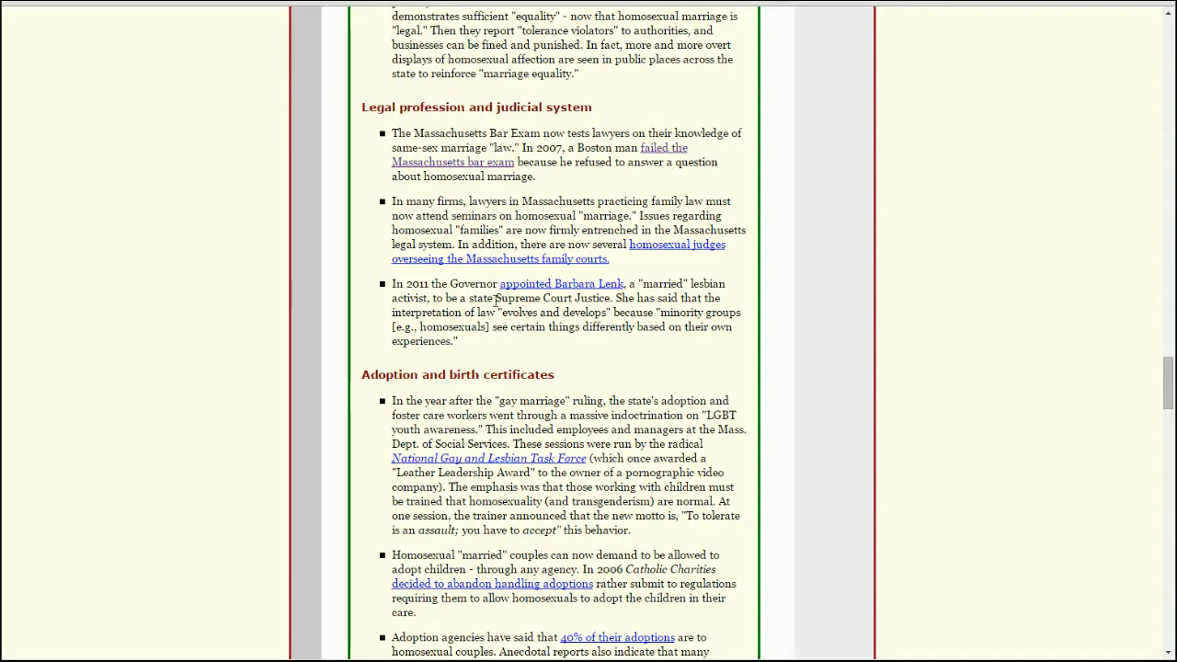
# Highlight the whole Legal profession and judicial system passage as one selection.
pyautogui.moveTo(392, 283); pyautogui.dragTo(482, 375)
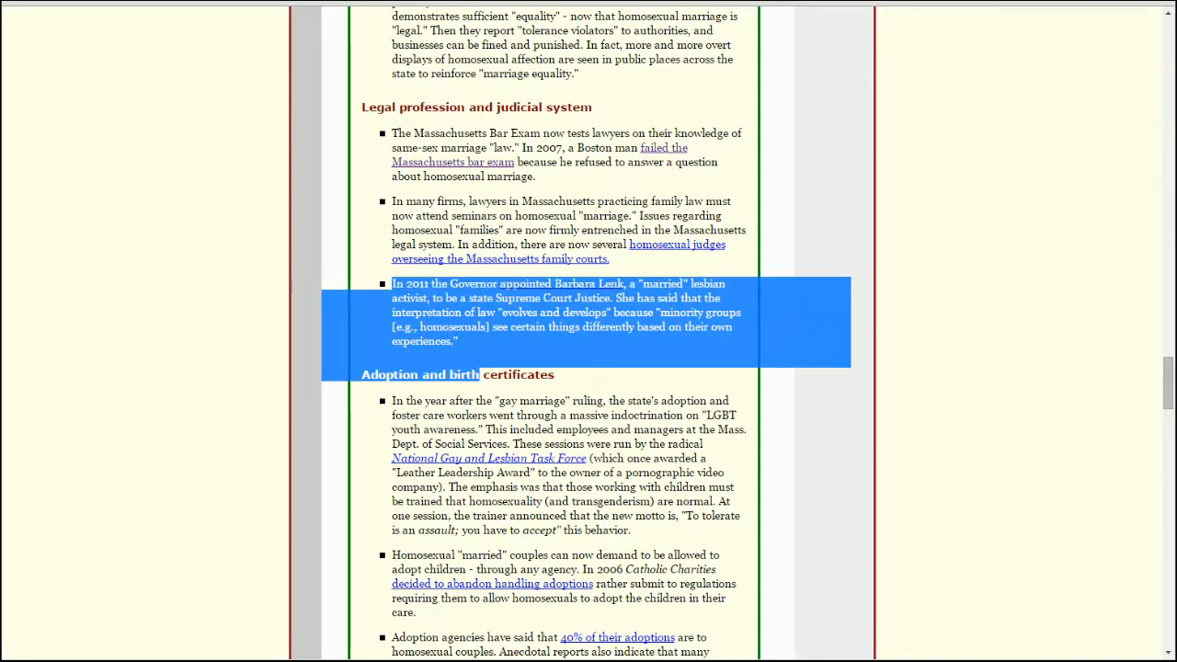
pyautogui.click(530, 341)
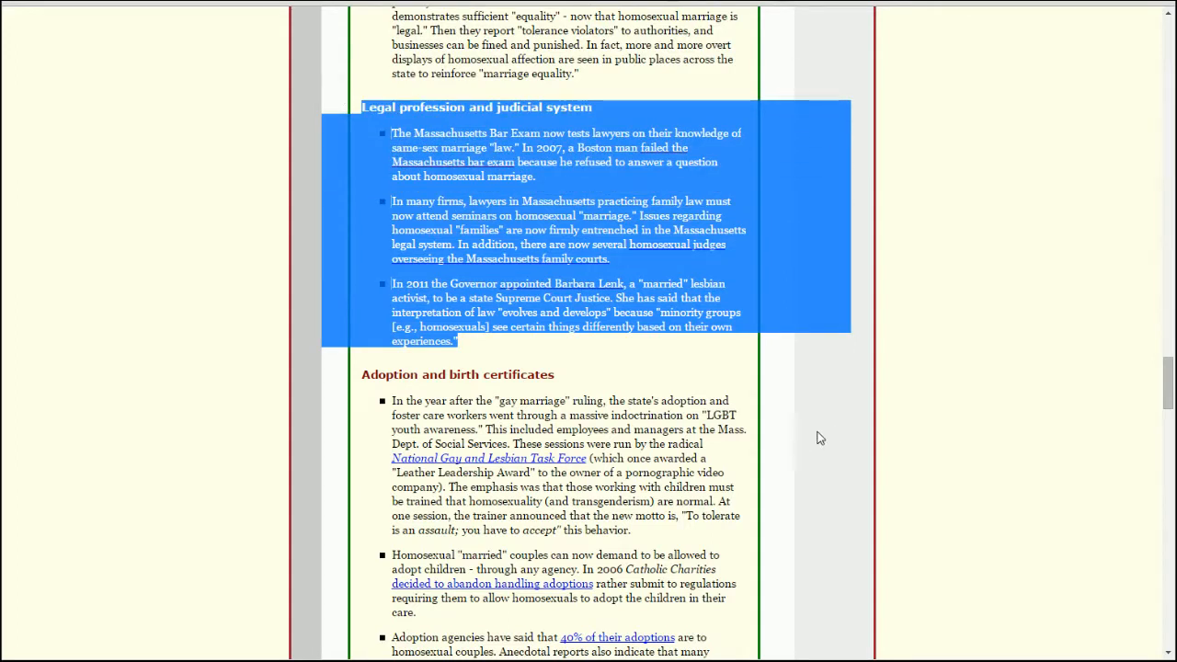
pyautogui.moveTo(816, 416)
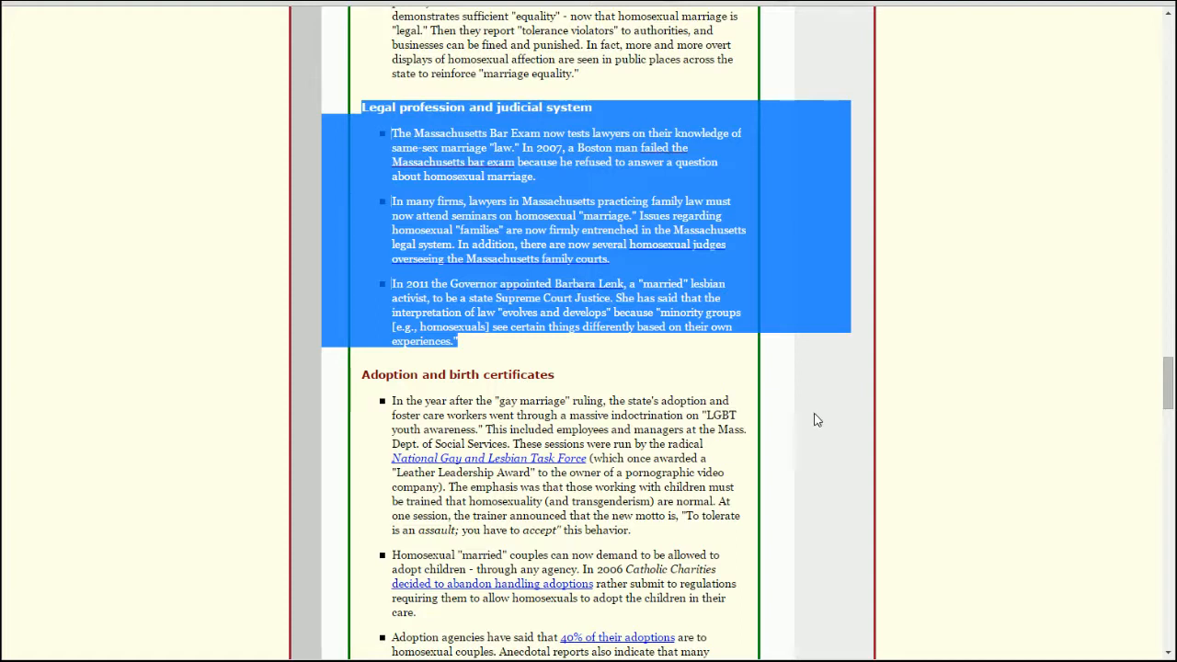
pyautogui.moveTo(795, 397)
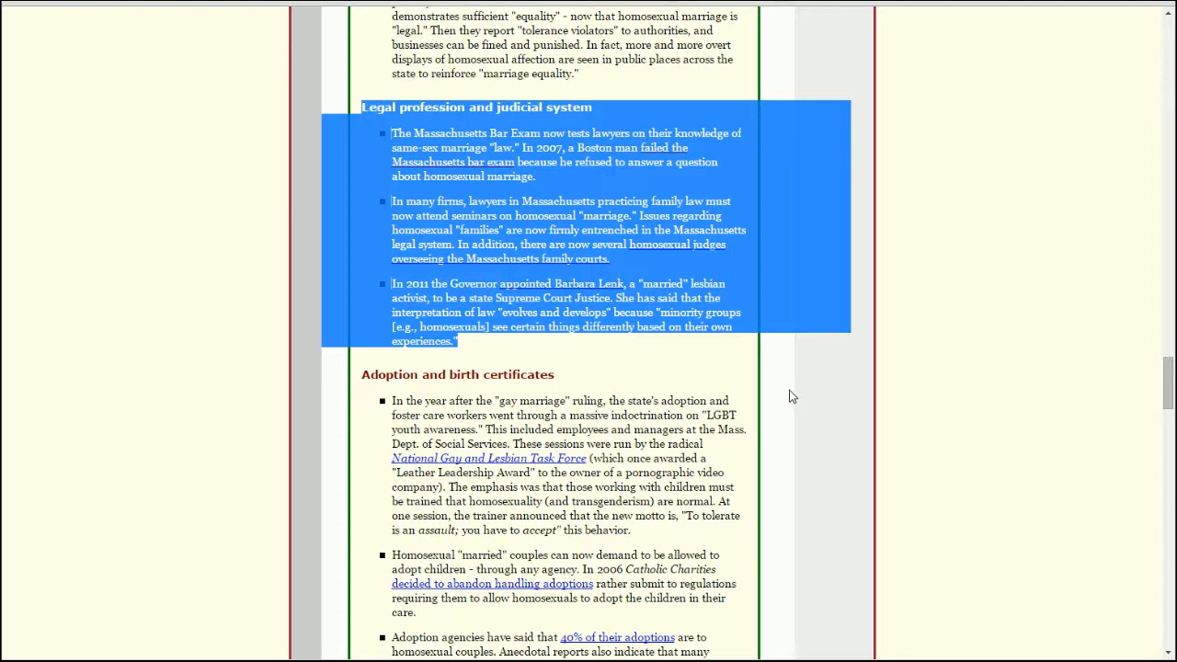
pyautogui.moveTo(784, 409)
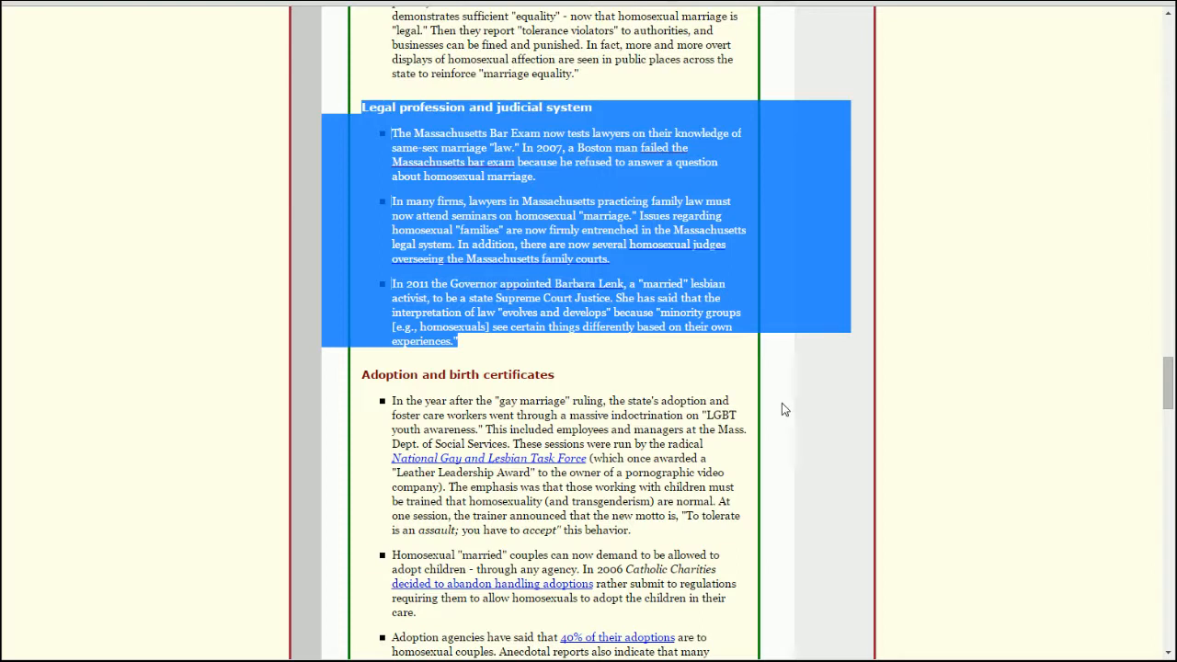
pyautogui.moveTo(802, 412)
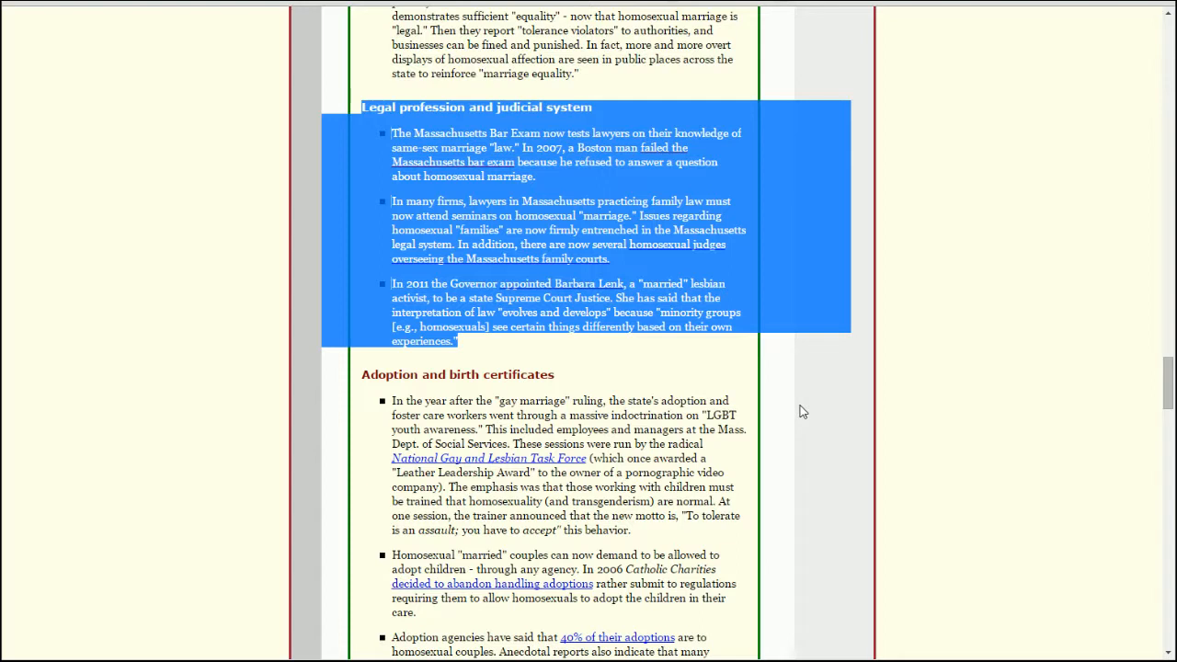
pyautogui.moveTo(813, 421)
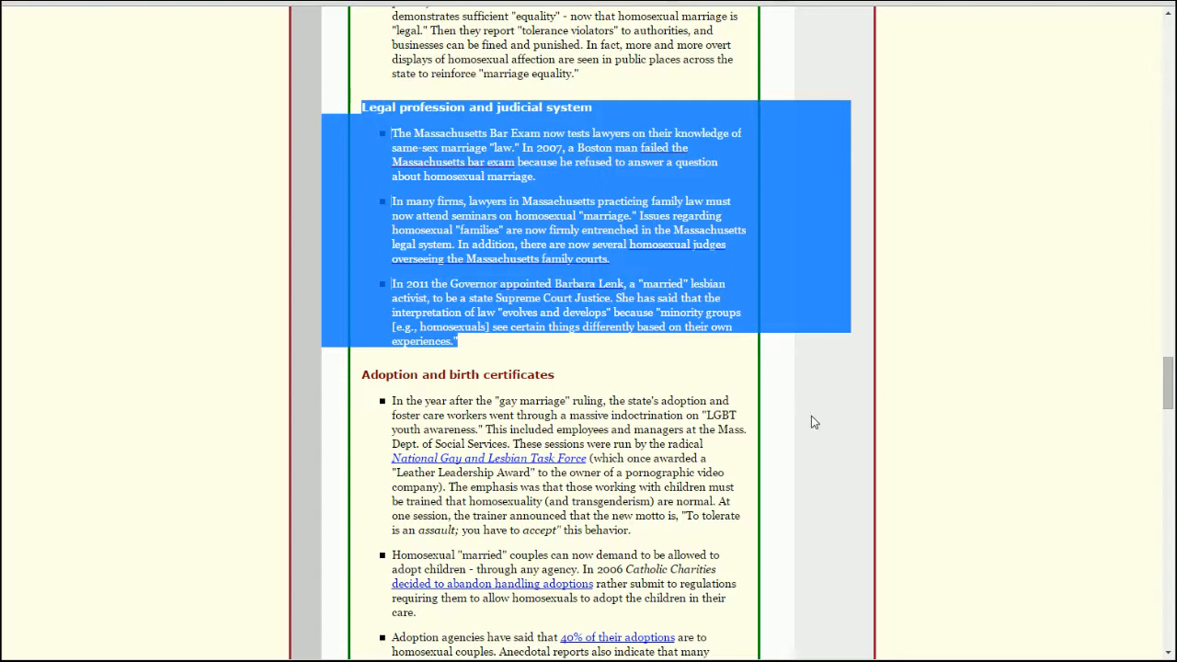
pyautogui.moveTo(800, 414)
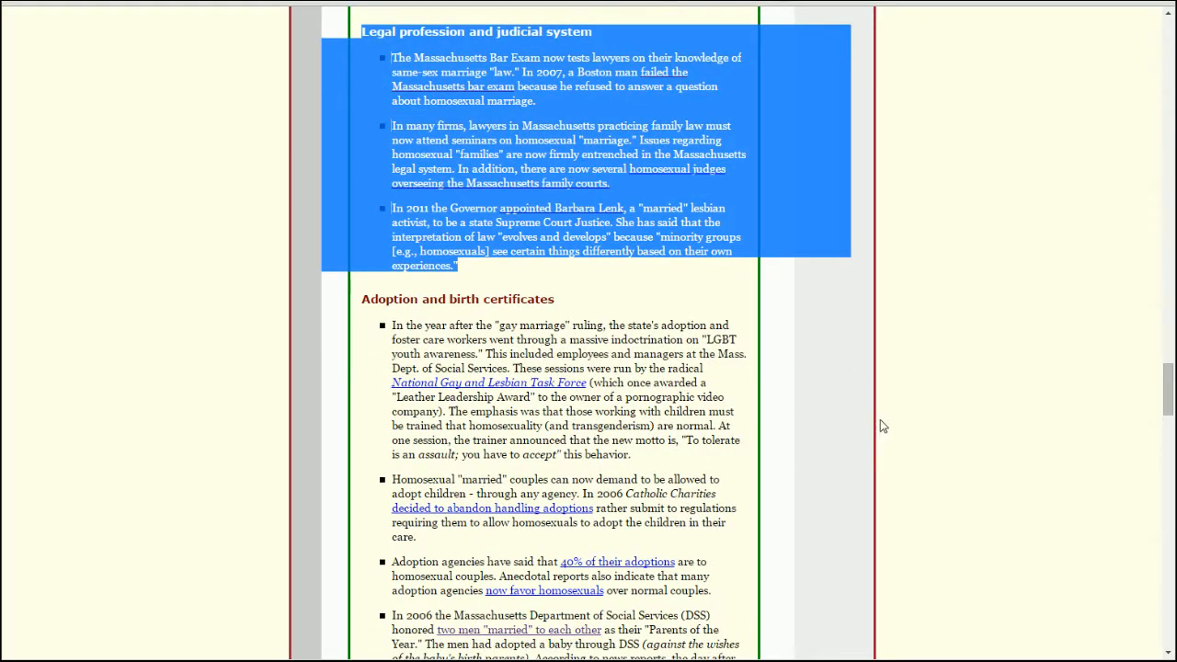
# Scroll through the Adoption and birth certificates items until Government mandates appears below.
pyautogui.scroll(-3)
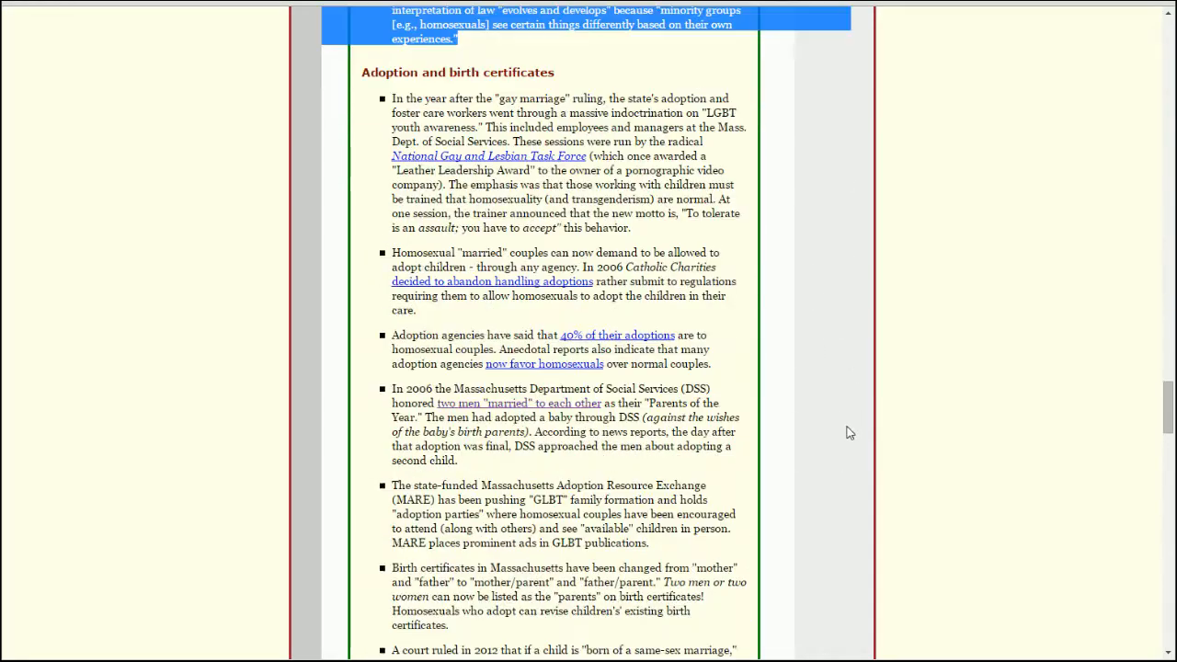
pyautogui.scroll(3)
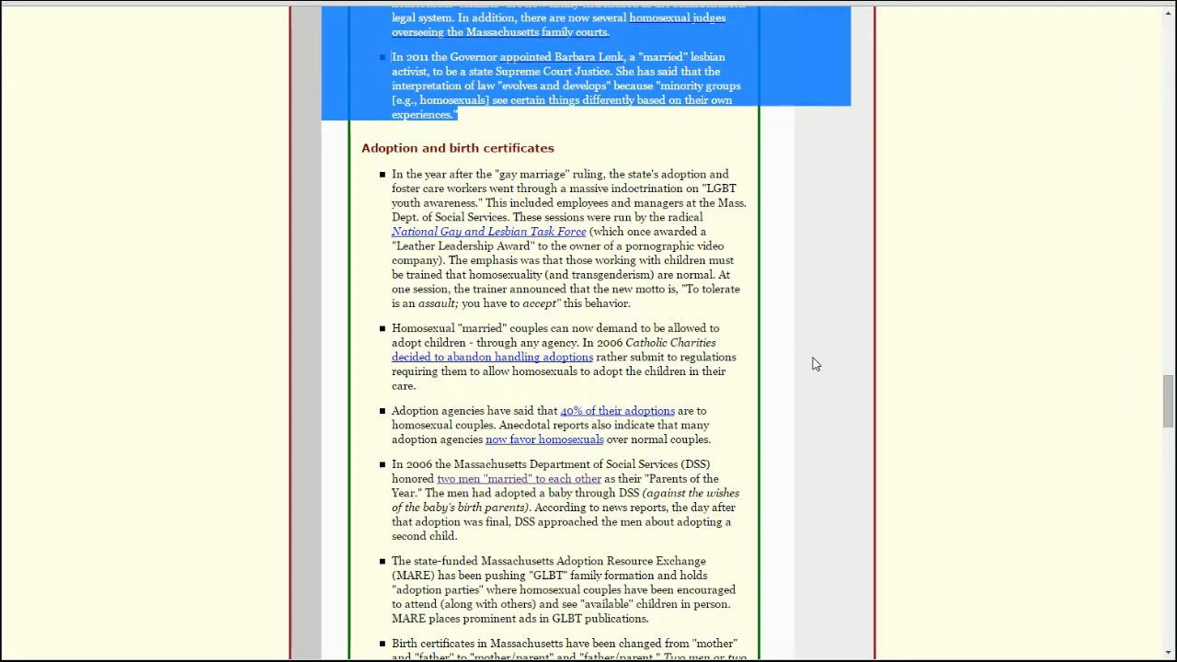
pyautogui.scroll(-3)
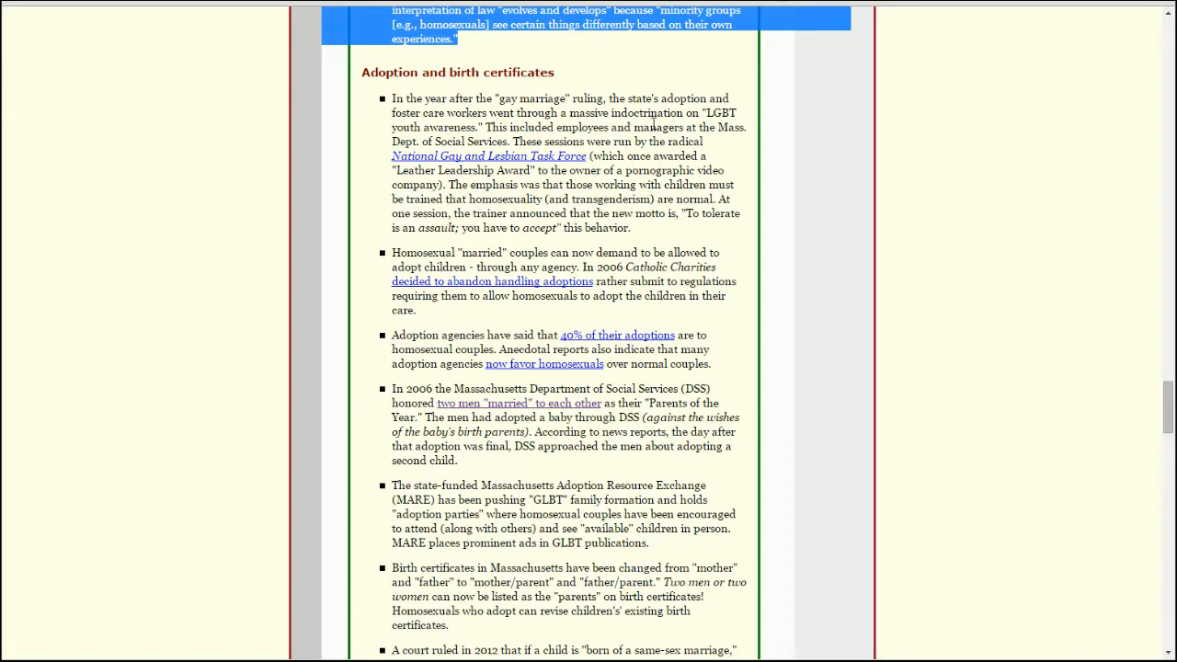
pyautogui.moveTo(714, 164)
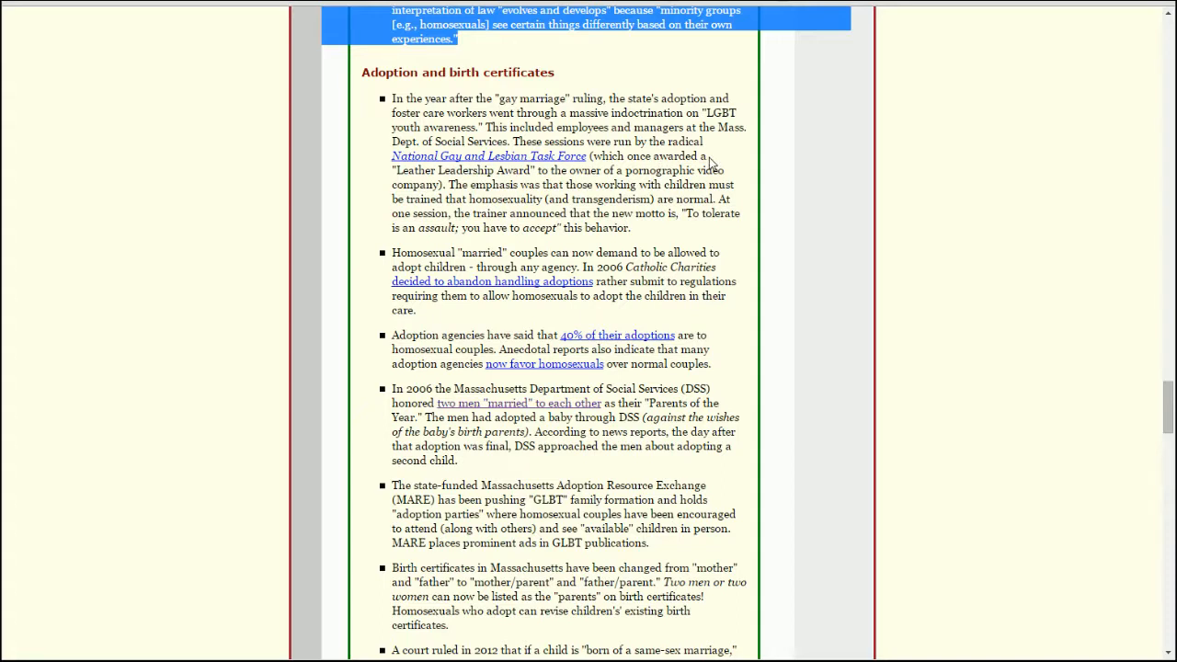
pyautogui.moveTo(736, 166)
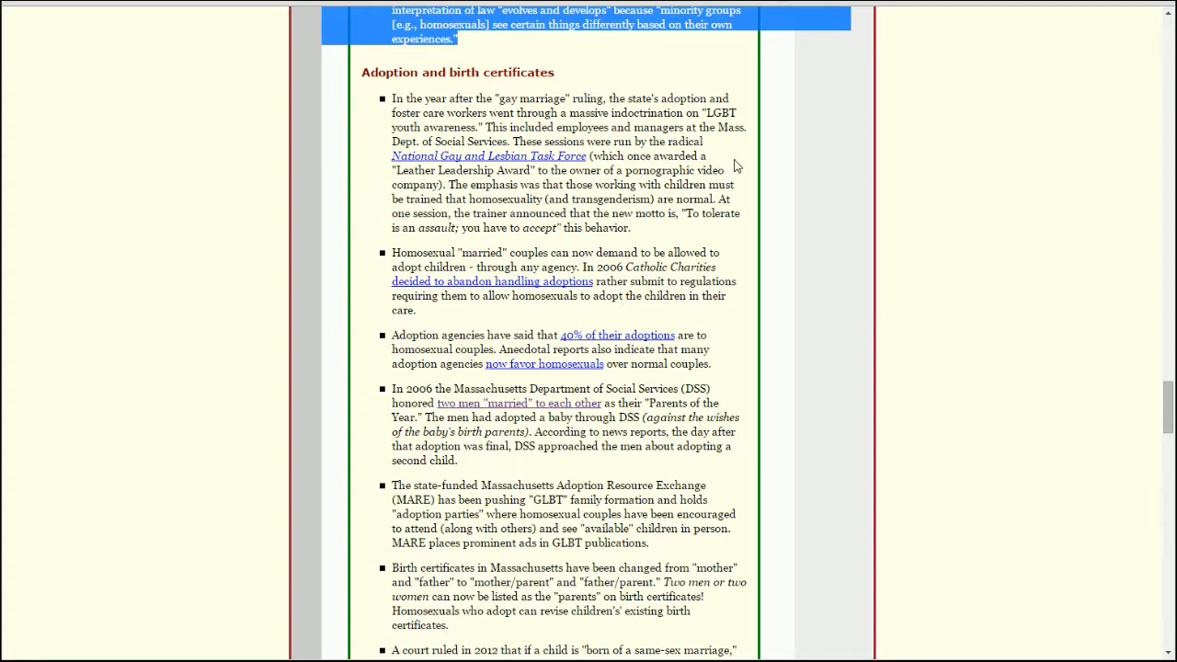
pyautogui.moveTo(734, 158)
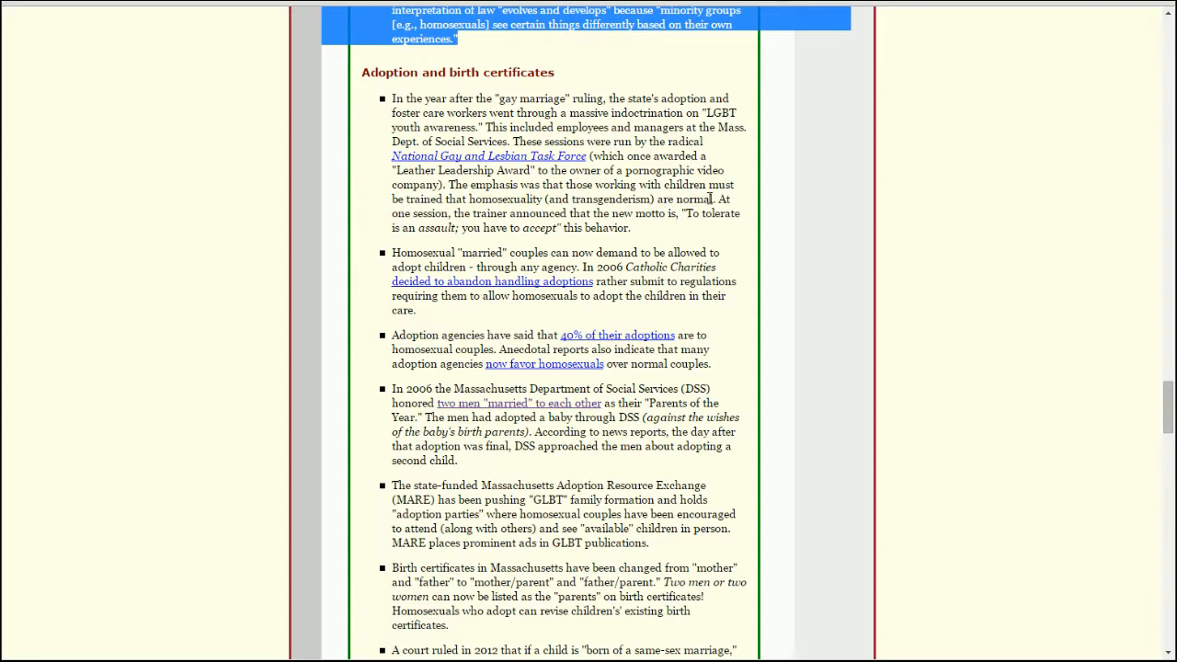
pyautogui.moveTo(743, 239)
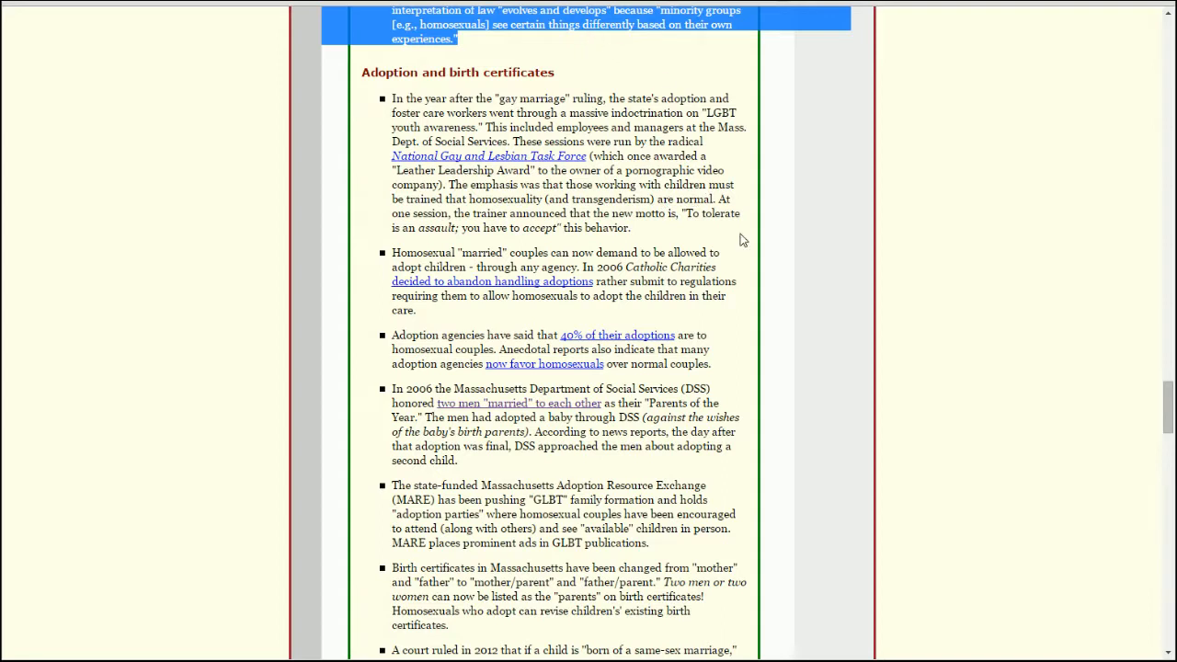
pyautogui.moveTo(721, 162)
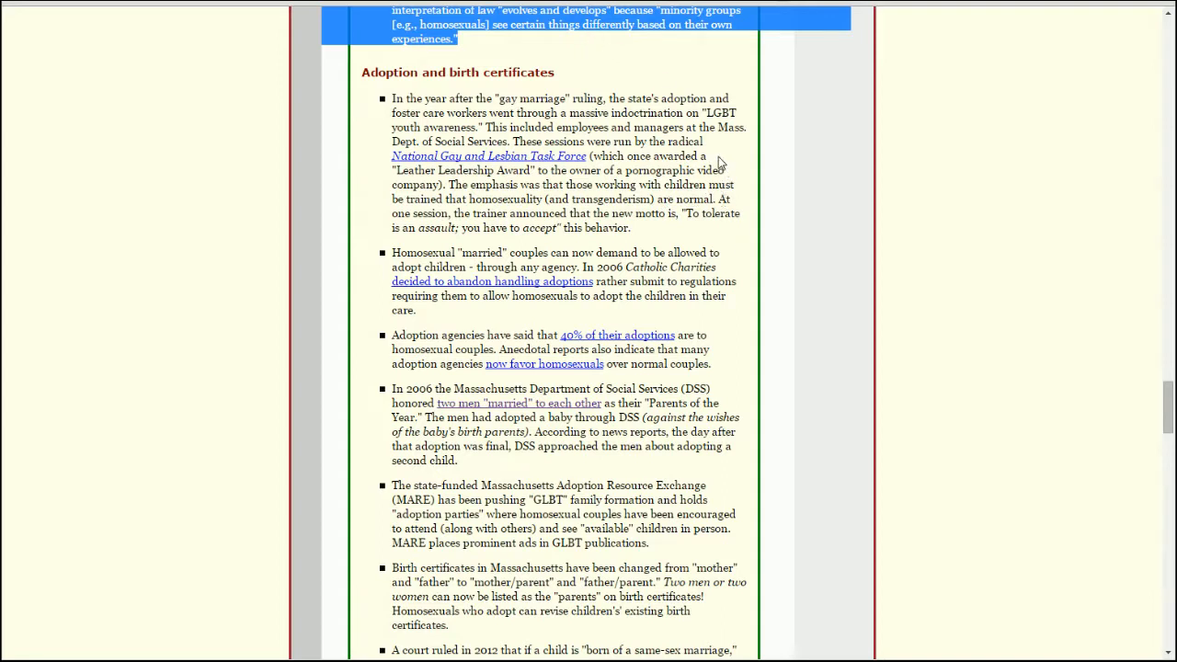
pyautogui.scroll(-3)
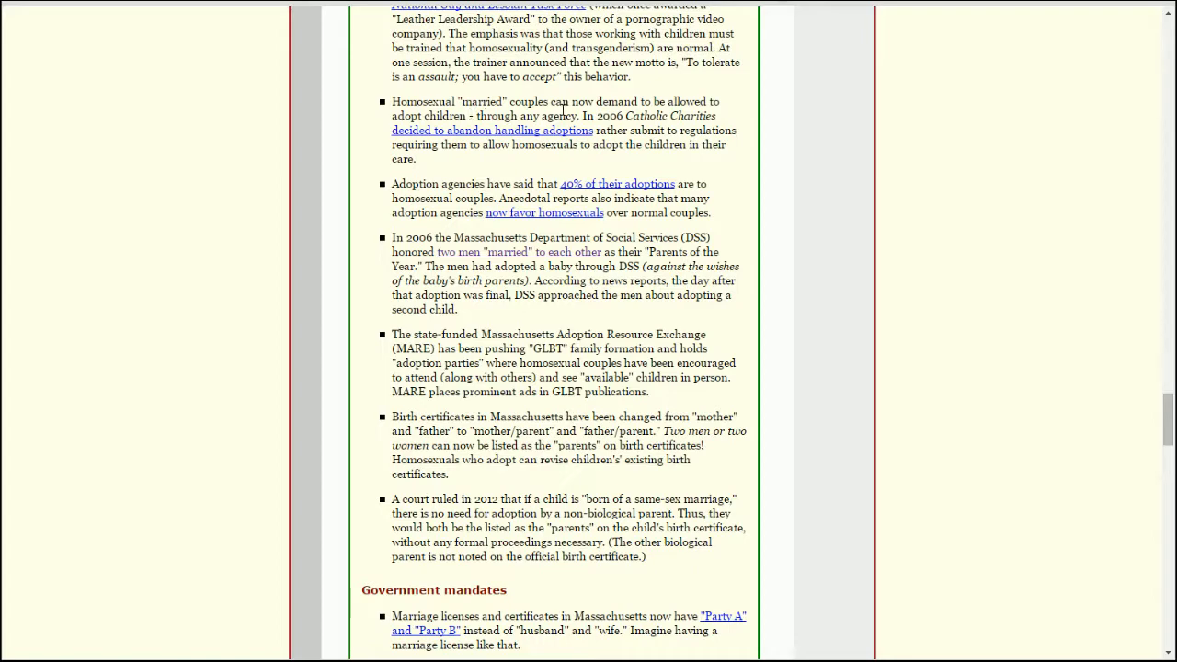
# Scroll to show the Government mandates bullets with The public square heading below.
pyautogui.scroll(-3)
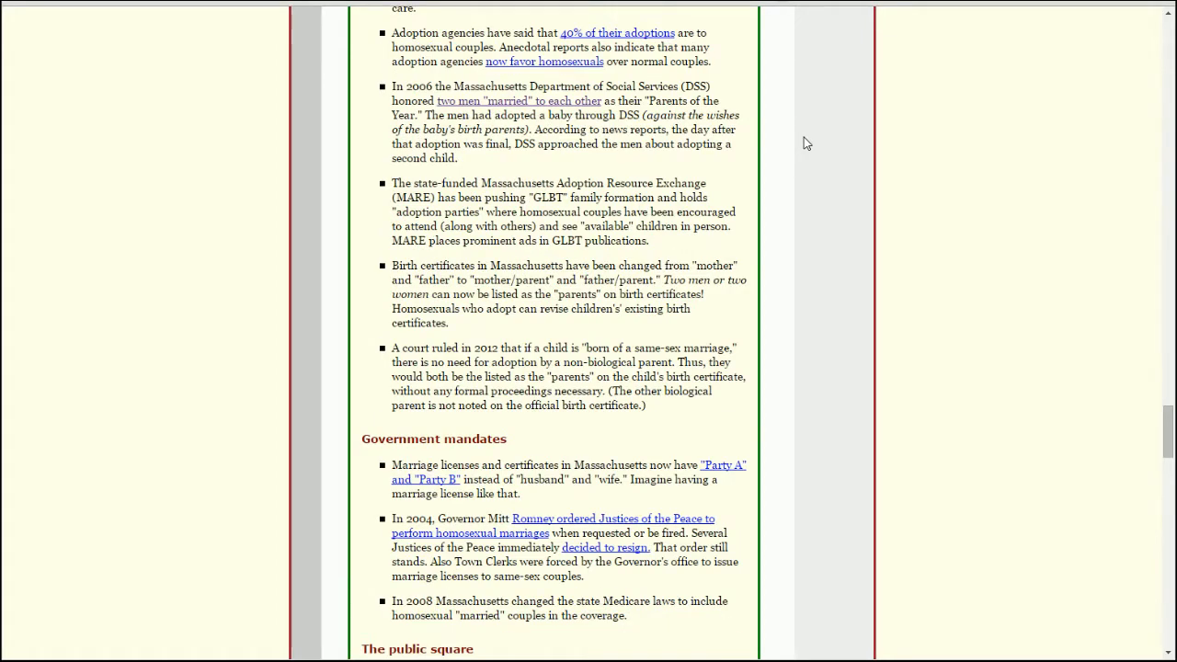
pyautogui.moveTo(798, 133)
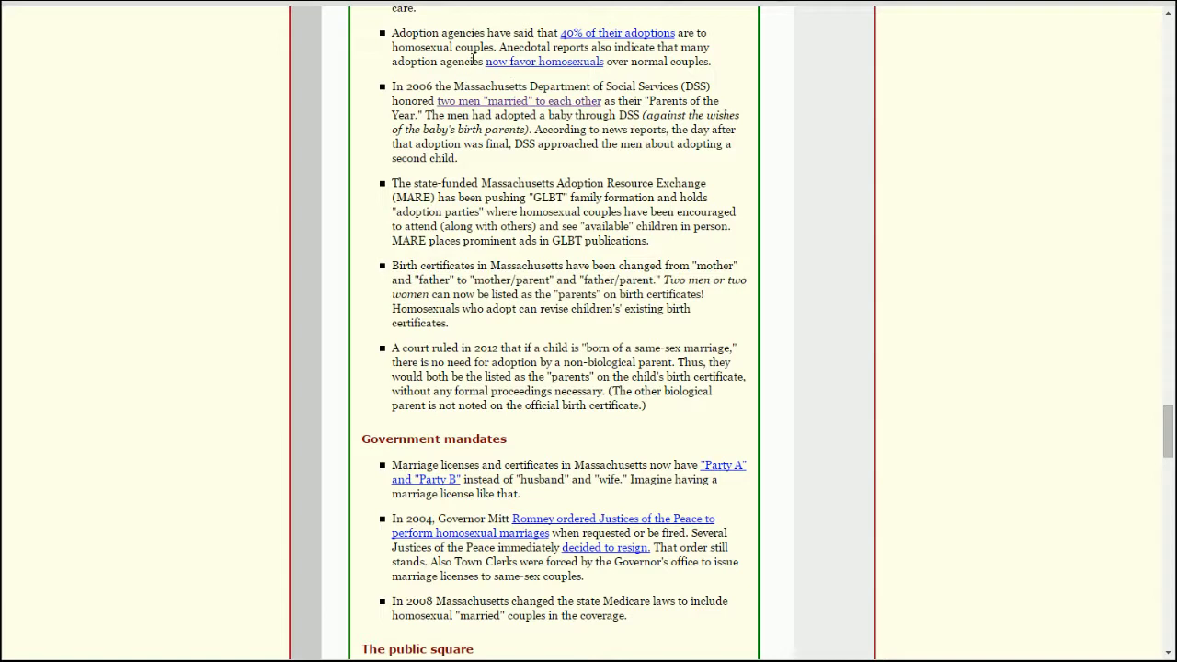
pyautogui.moveTo(641, 79)
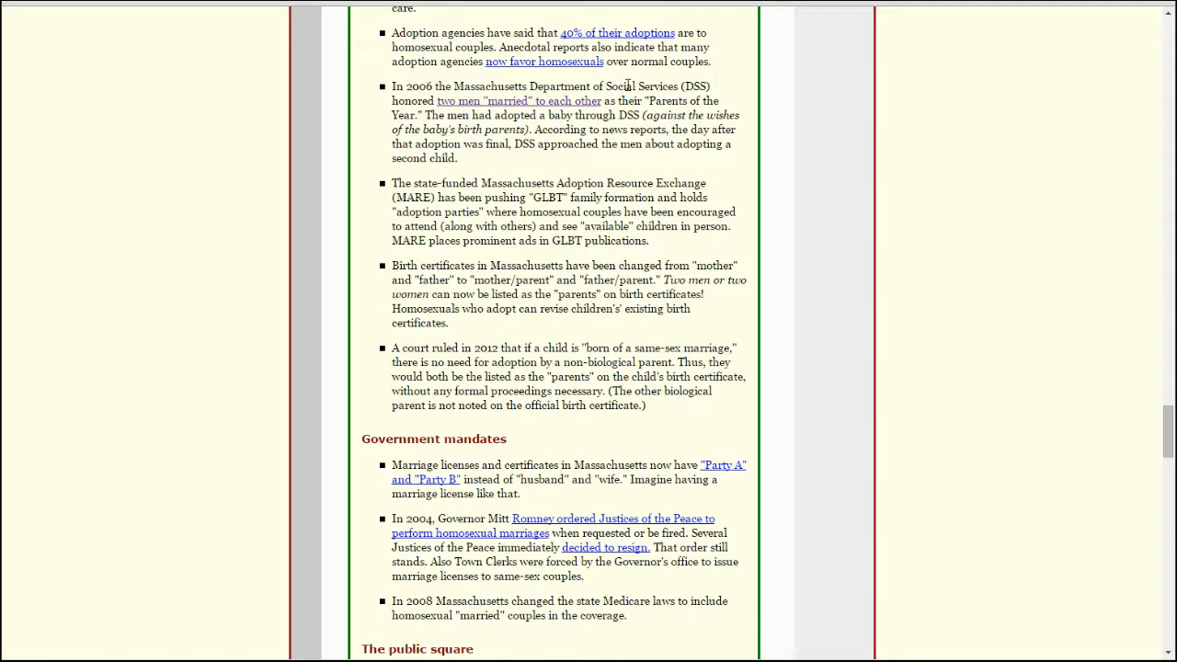
pyautogui.moveTo(589, 73)
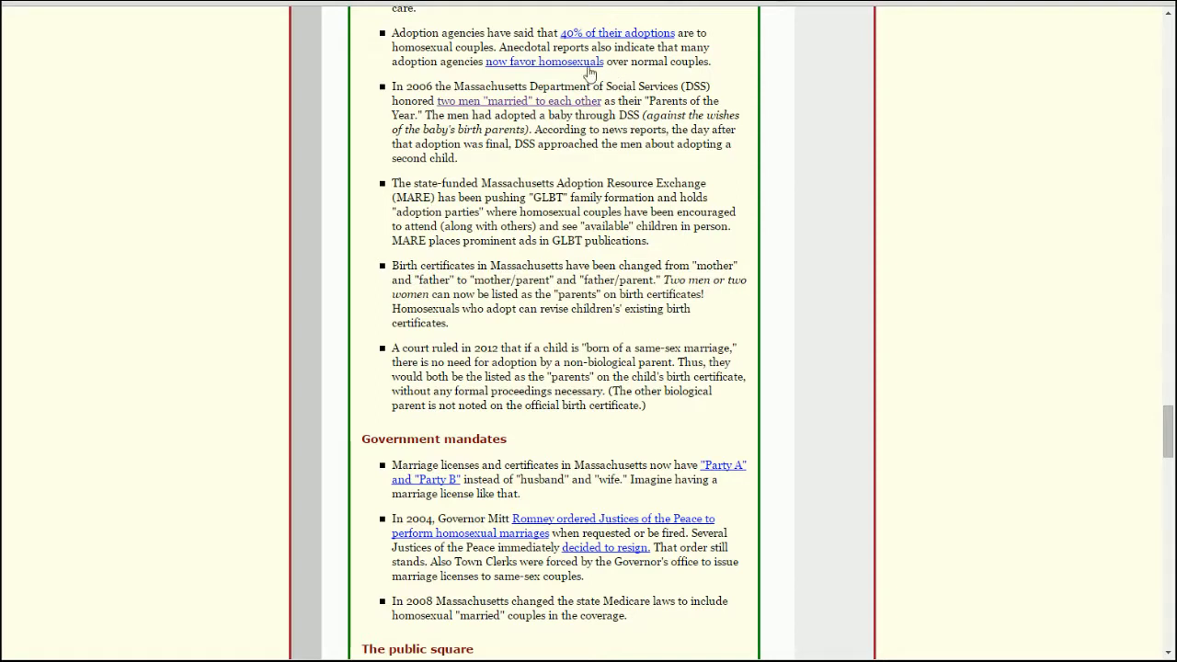
pyautogui.moveTo(513, 74)
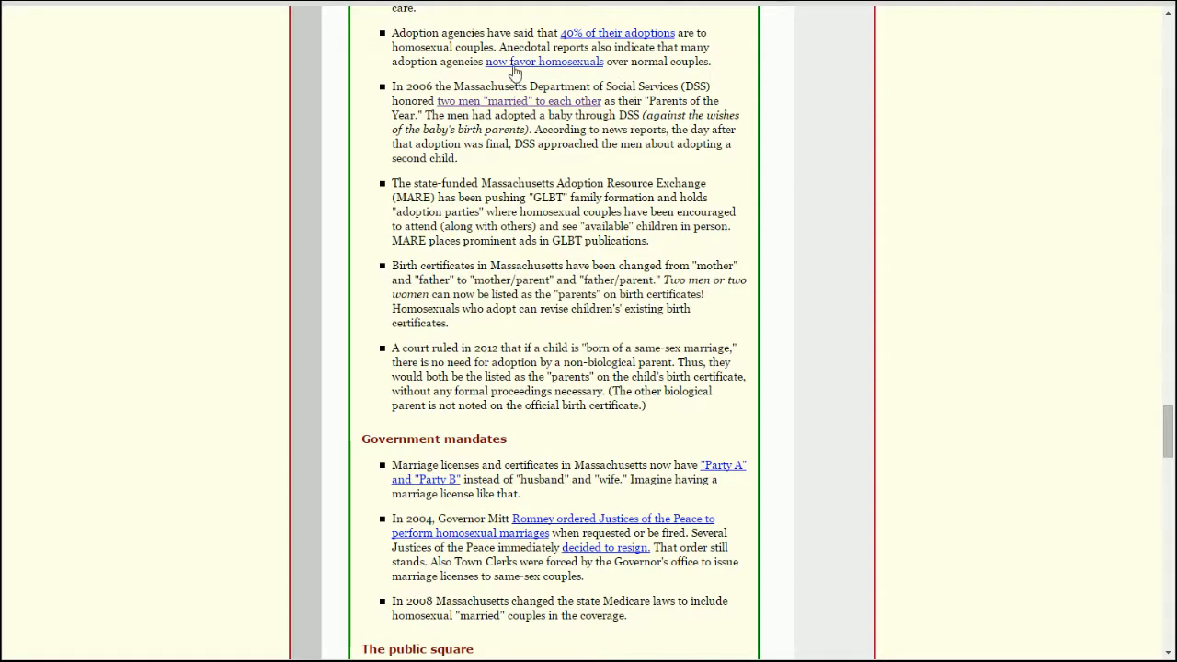
pyautogui.moveTo(561, 77)
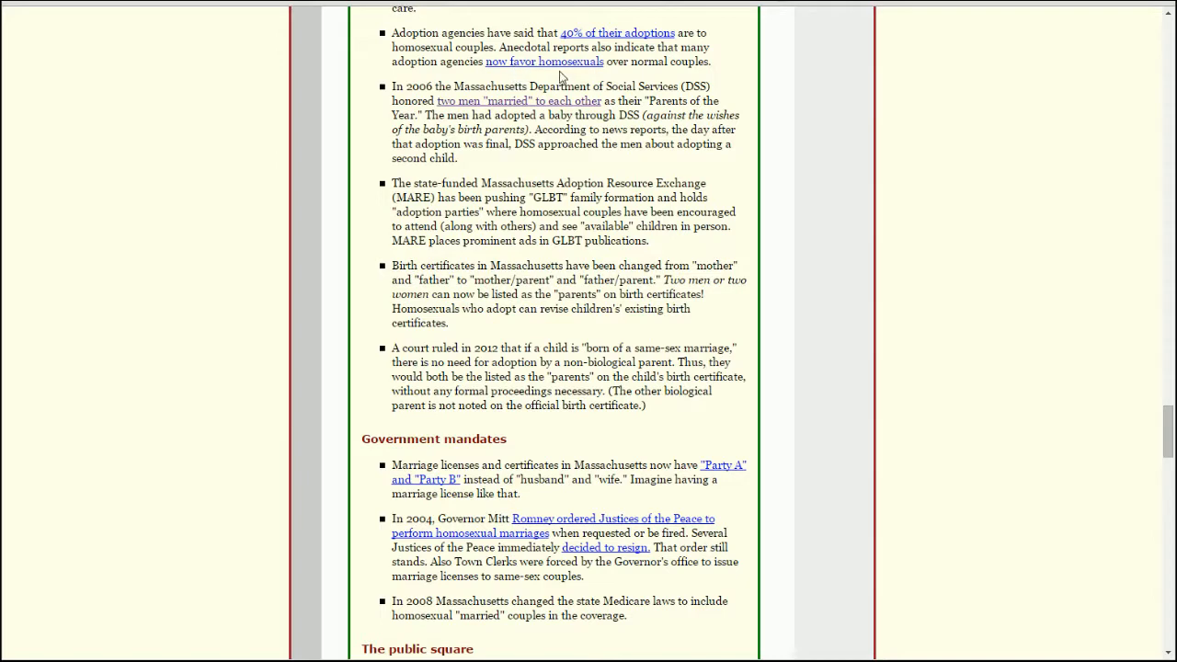
pyautogui.moveTo(688, 67)
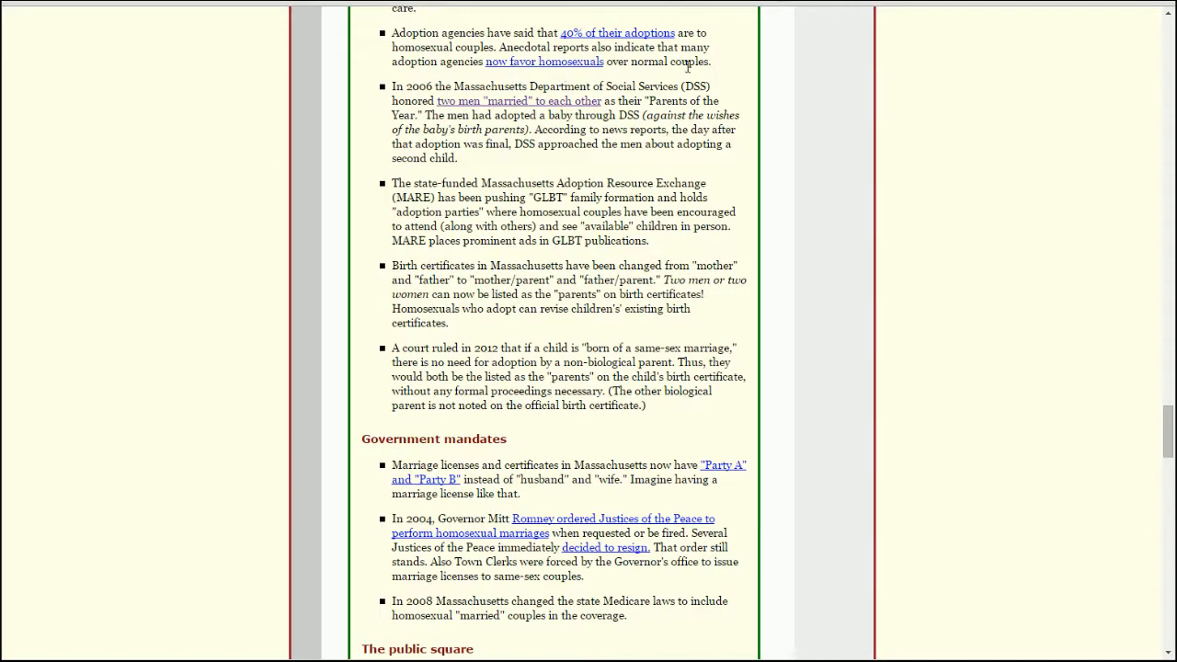
pyautogui.scroll(-3)
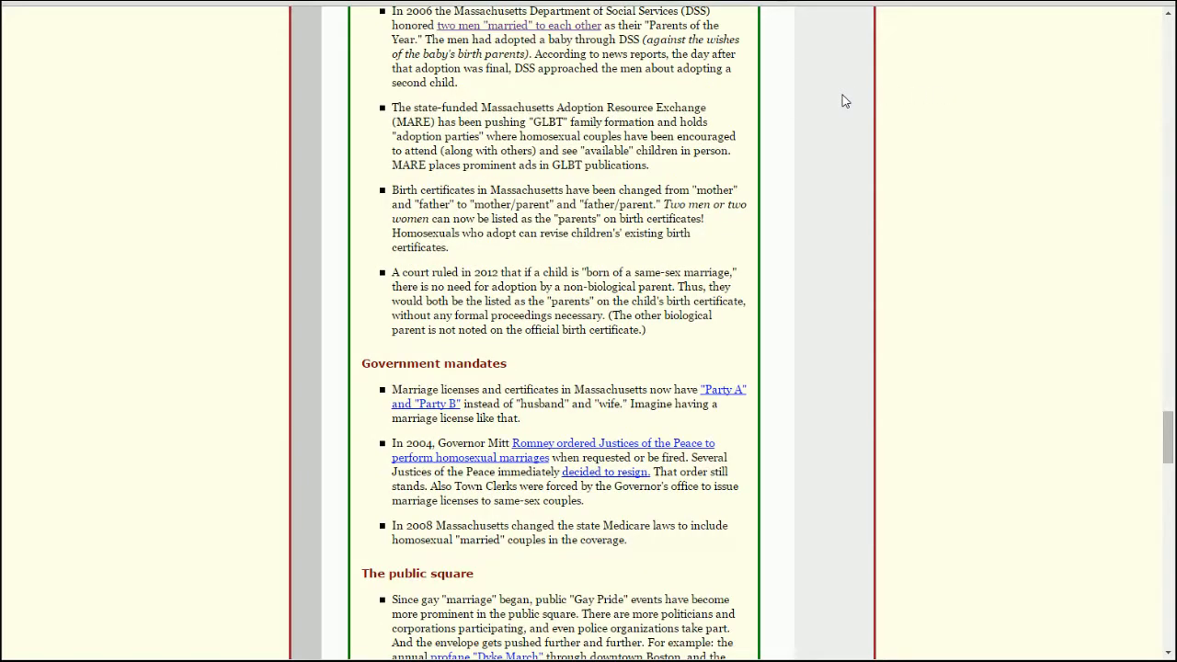
pyautogui.moveTo(745, 88)
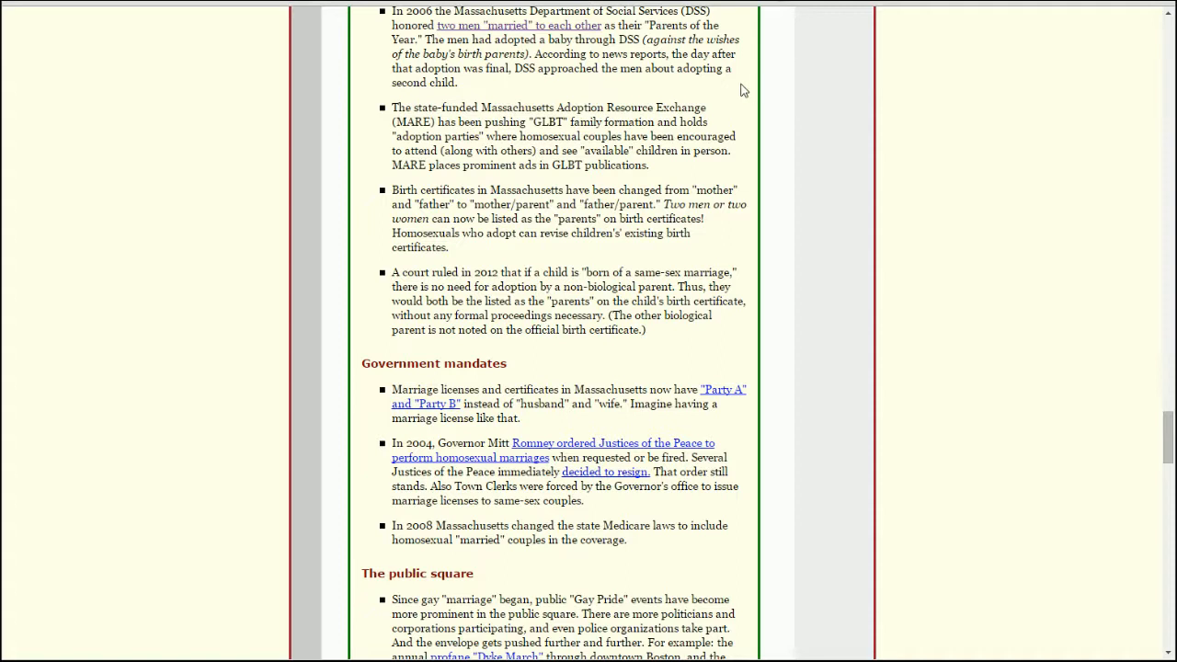
pyautogui.moveTo(775, 66)
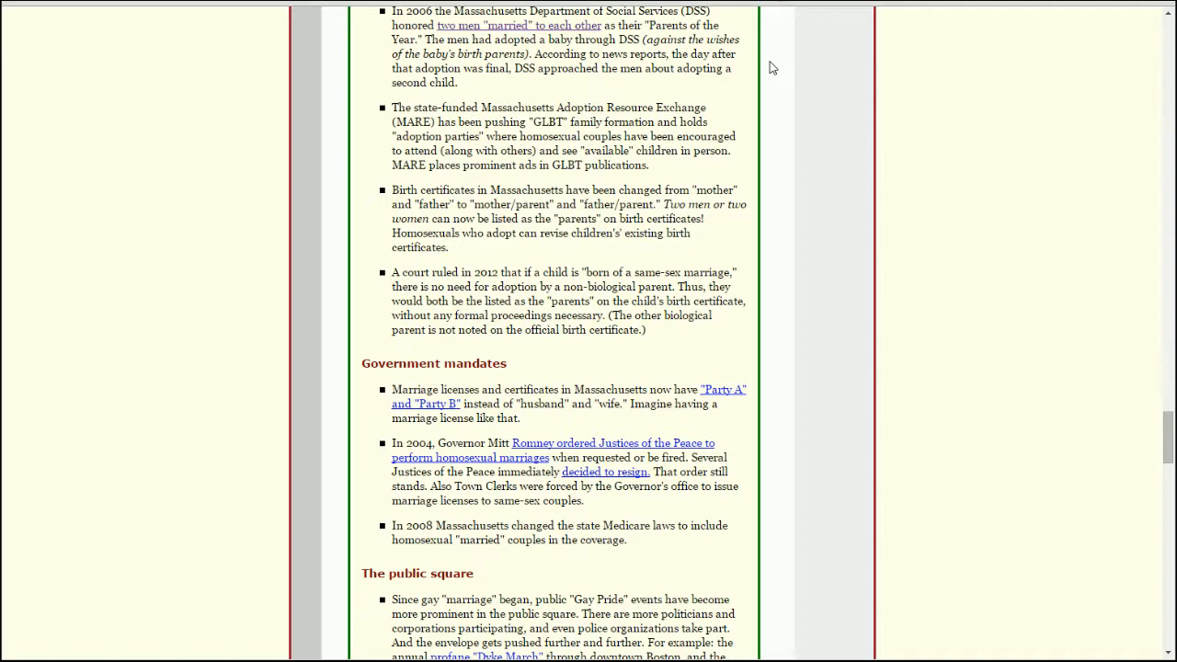
pyautogui.moveTo(758, 96)
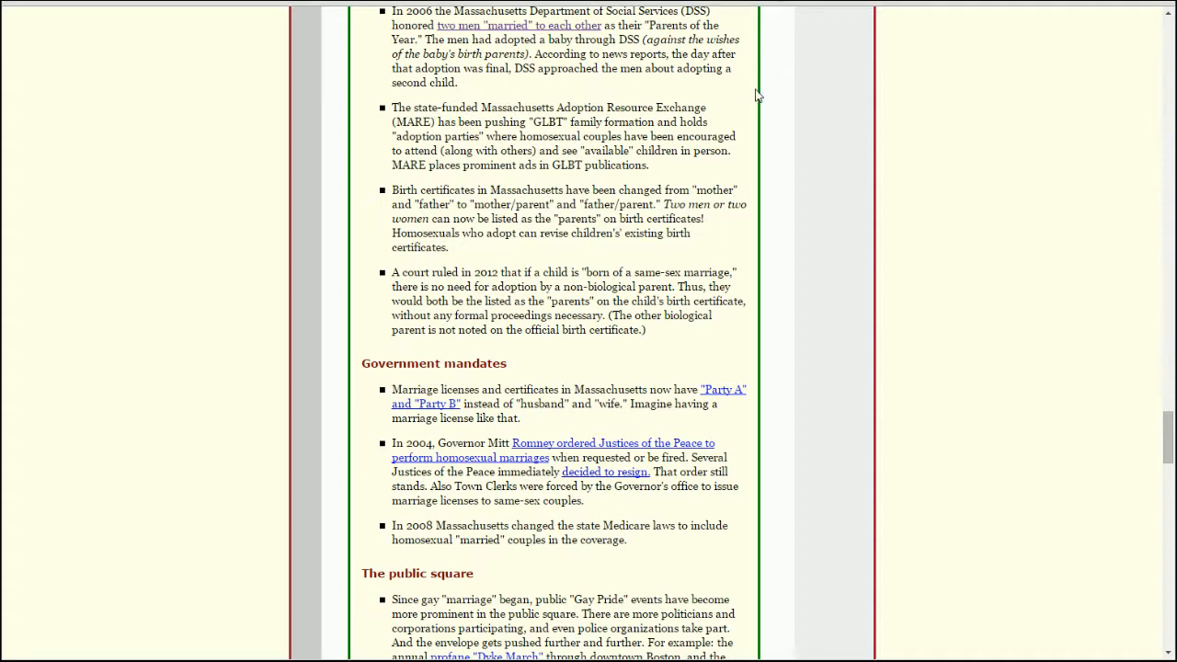
pyautogui.moveTo(624, 70)
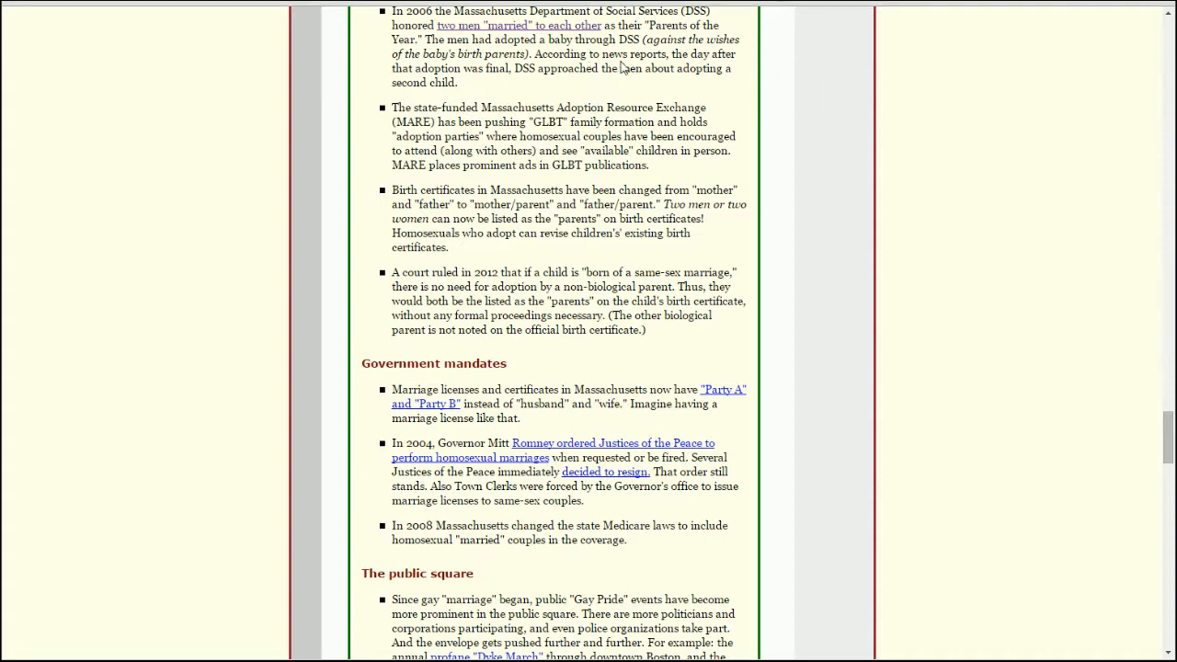
pyautogui.moveTo(585, 26)
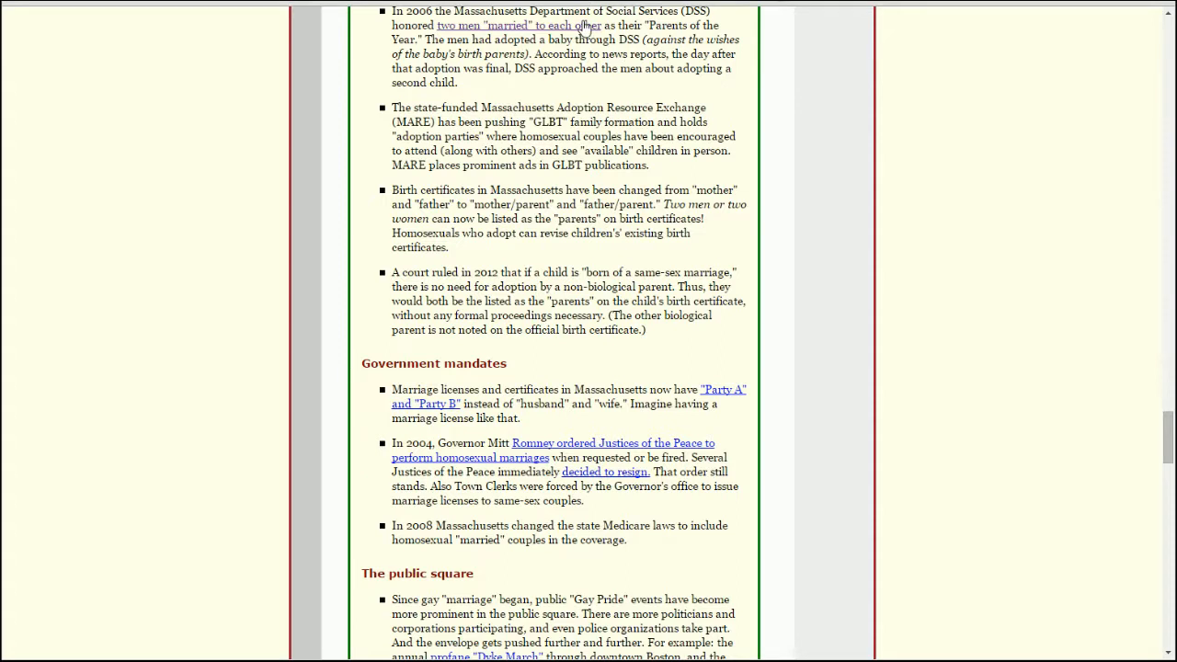
pyautogui.moveTo(544, 44)
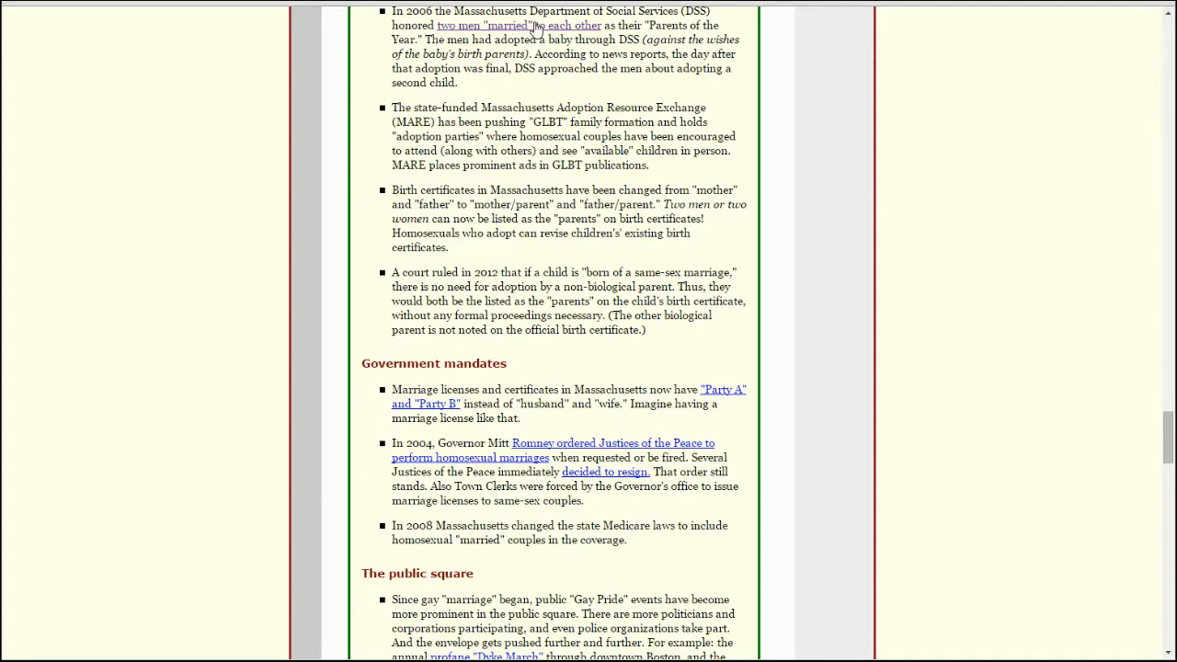
pyautogui.moveTo(1020, 239)
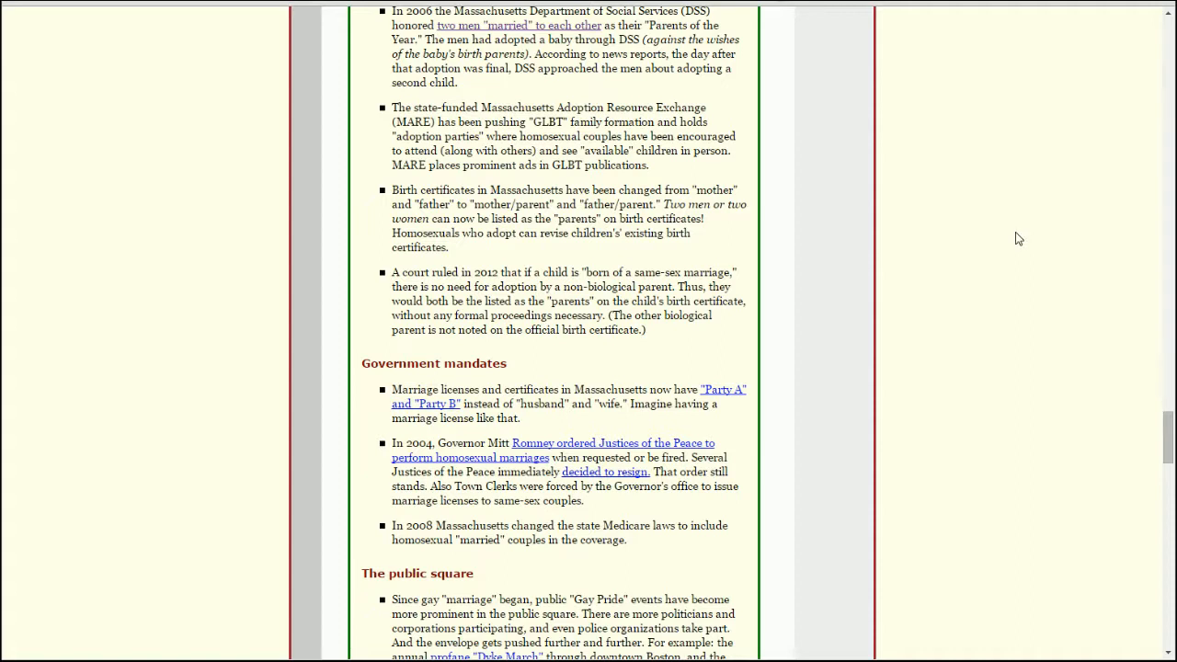
pyautogui.moveTo(1008, 236)
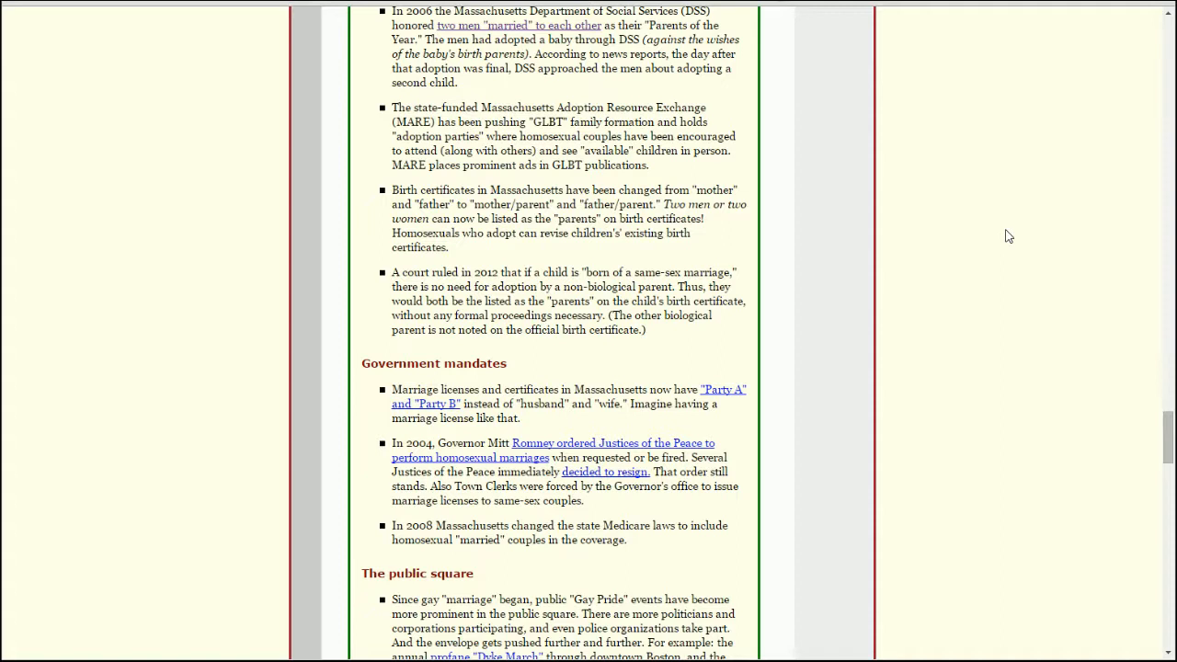
pyautogui.moveTo(1008, 245)
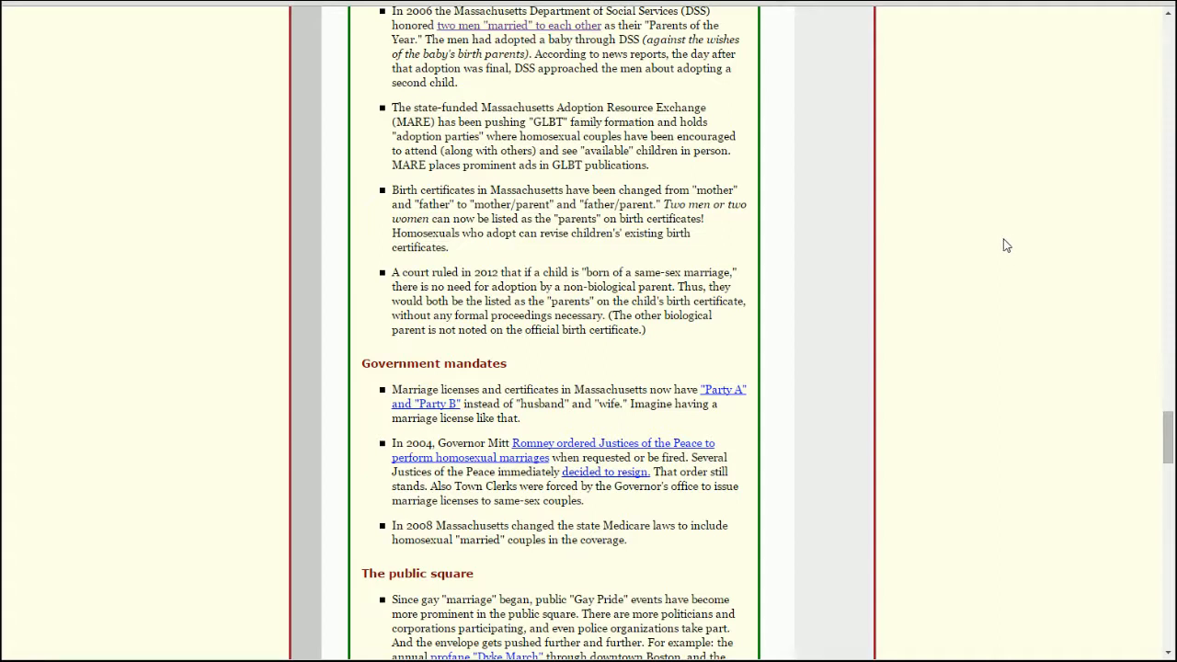
pyautogui.moveTo(1078, 292)
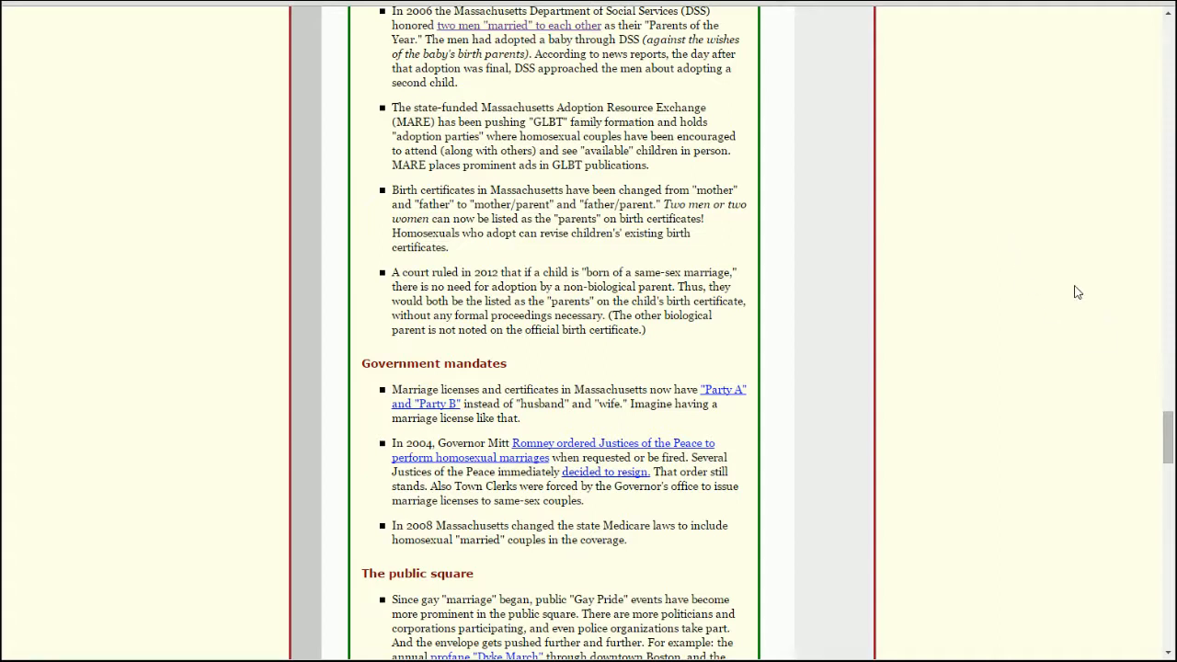
pyautogui.moveTo(1058, 309)
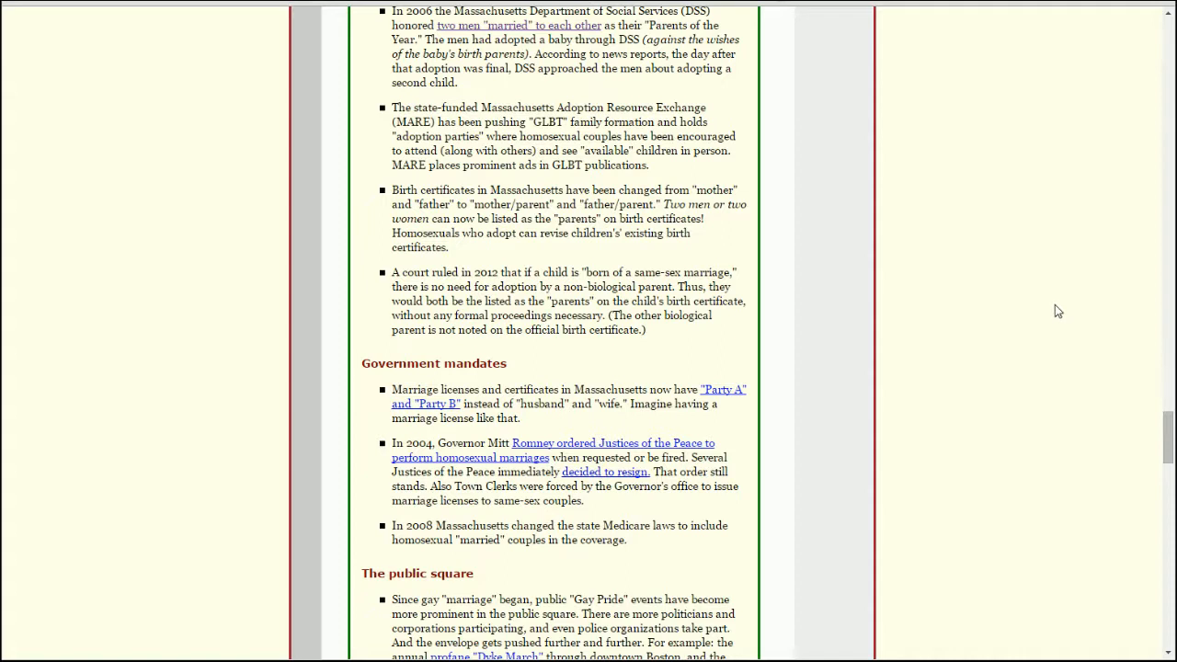
pyautogui.moveTo(883, 239)
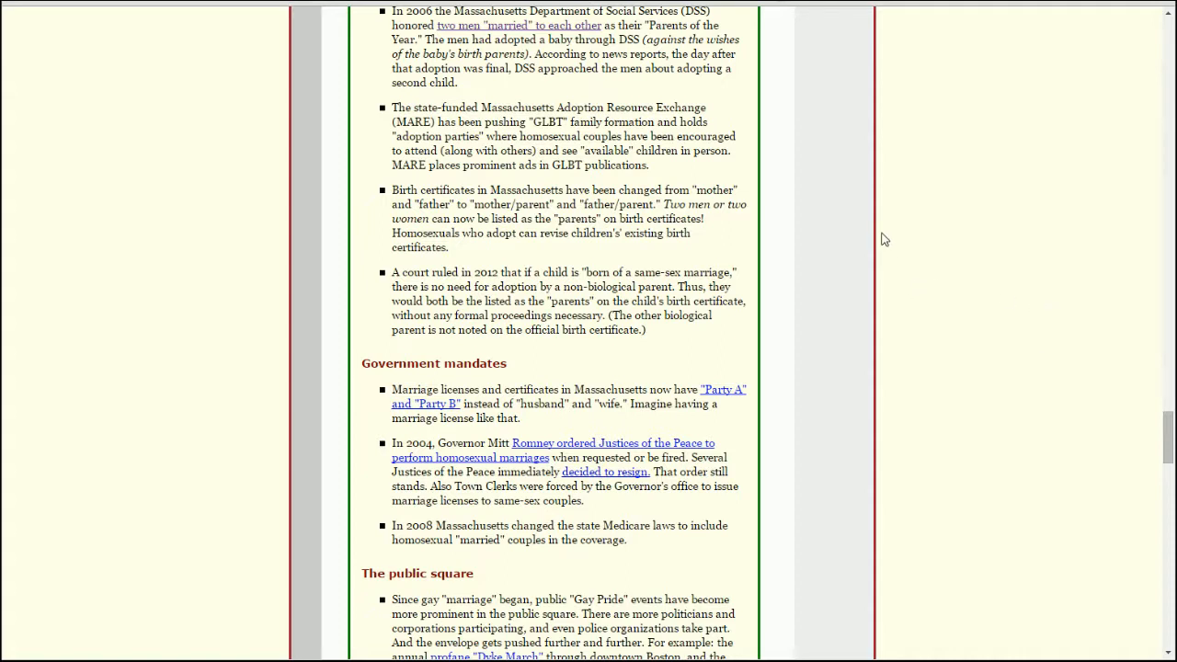
pyautogui.moveTo(888, 295)
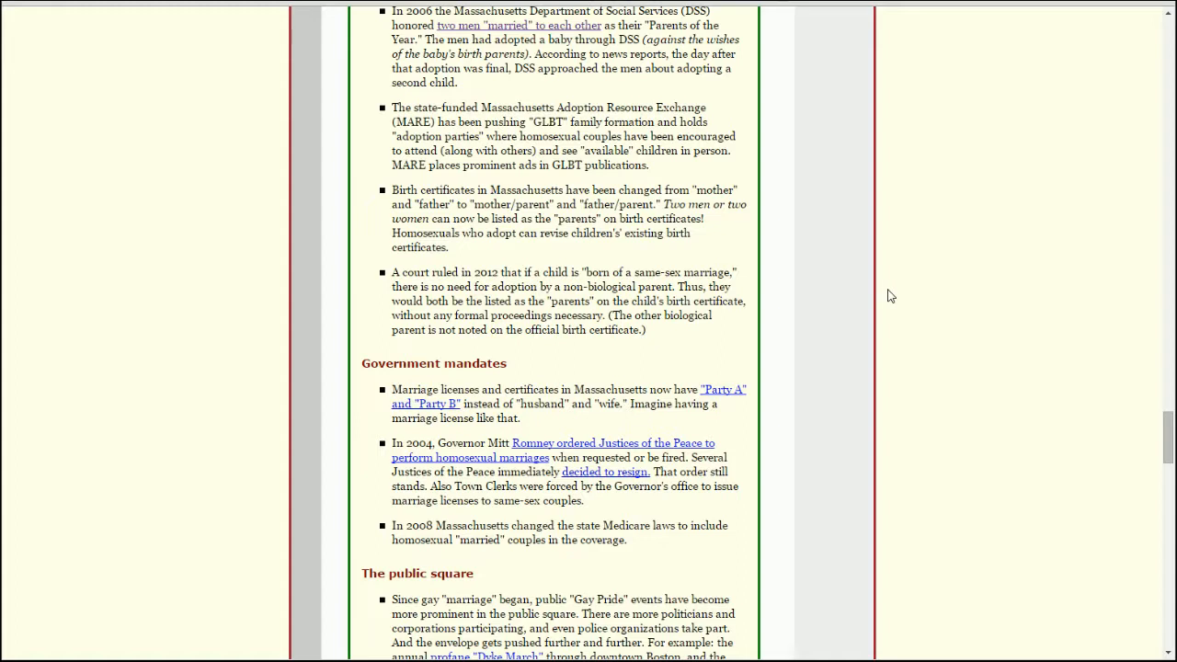
pyautogui.moveTo(931, 331)
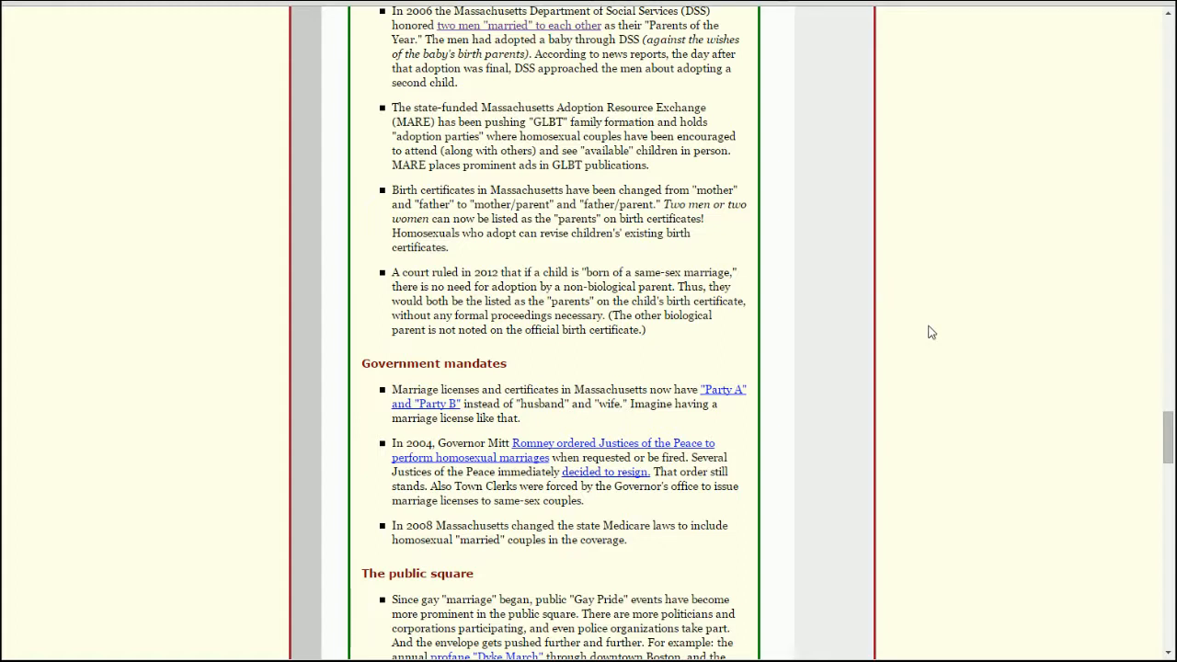
pyautogui.moveTo(891, 331)
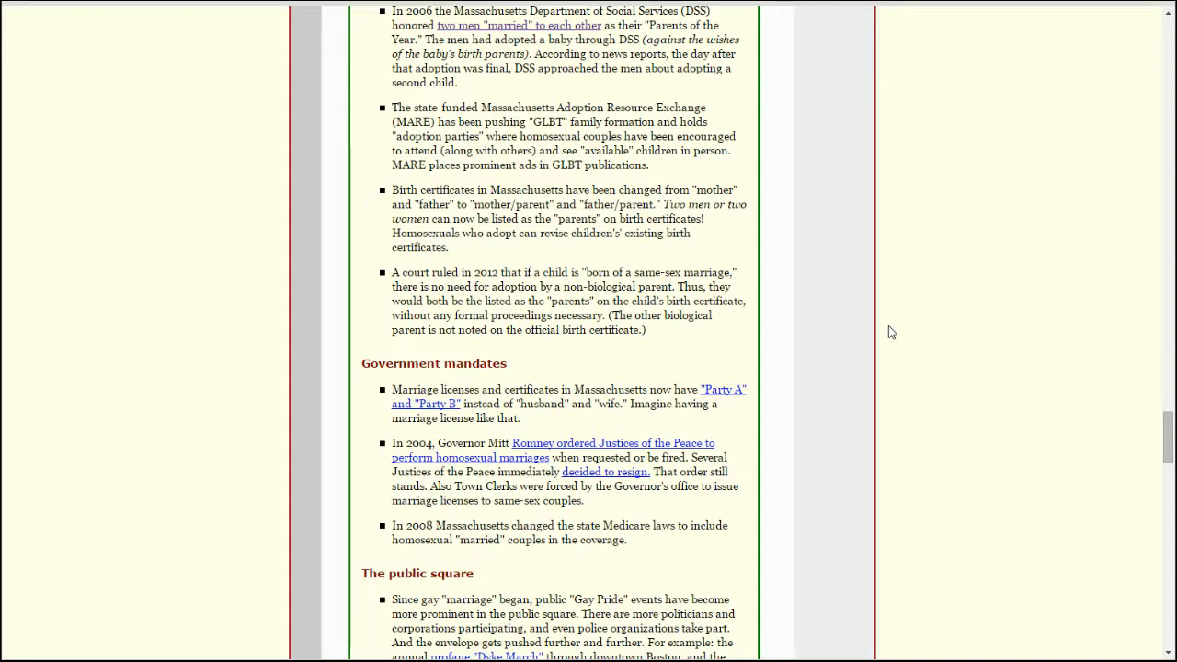
pyautogui.moveTo(550, 55)
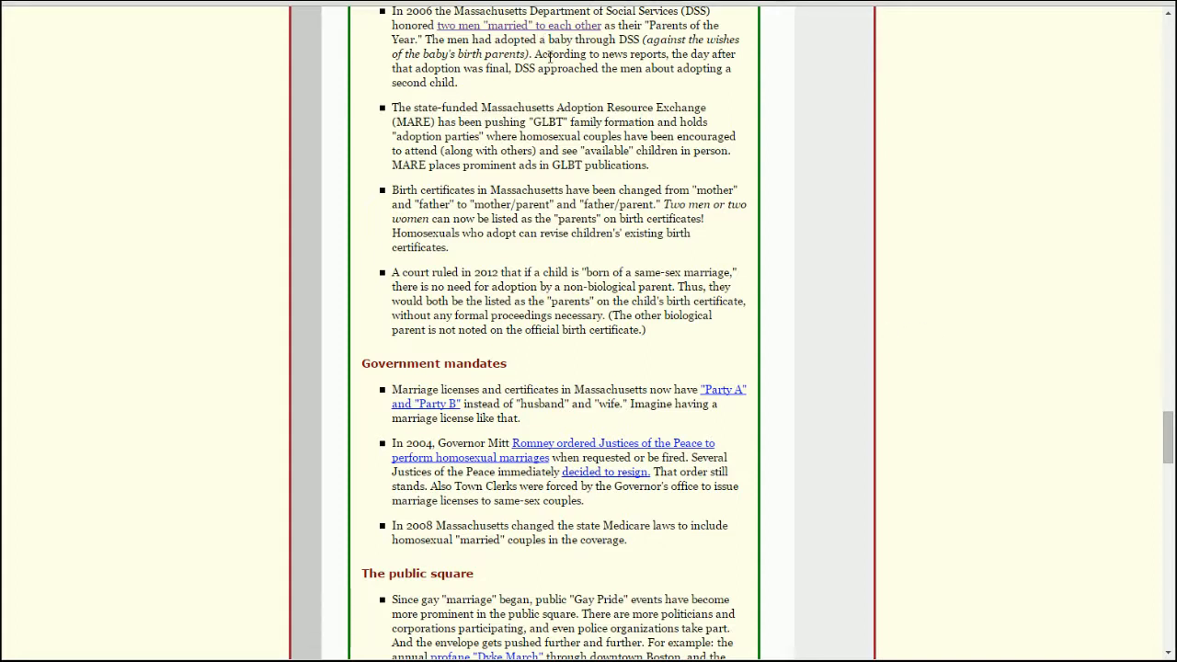
pyautogui.moveTo(523, 83)
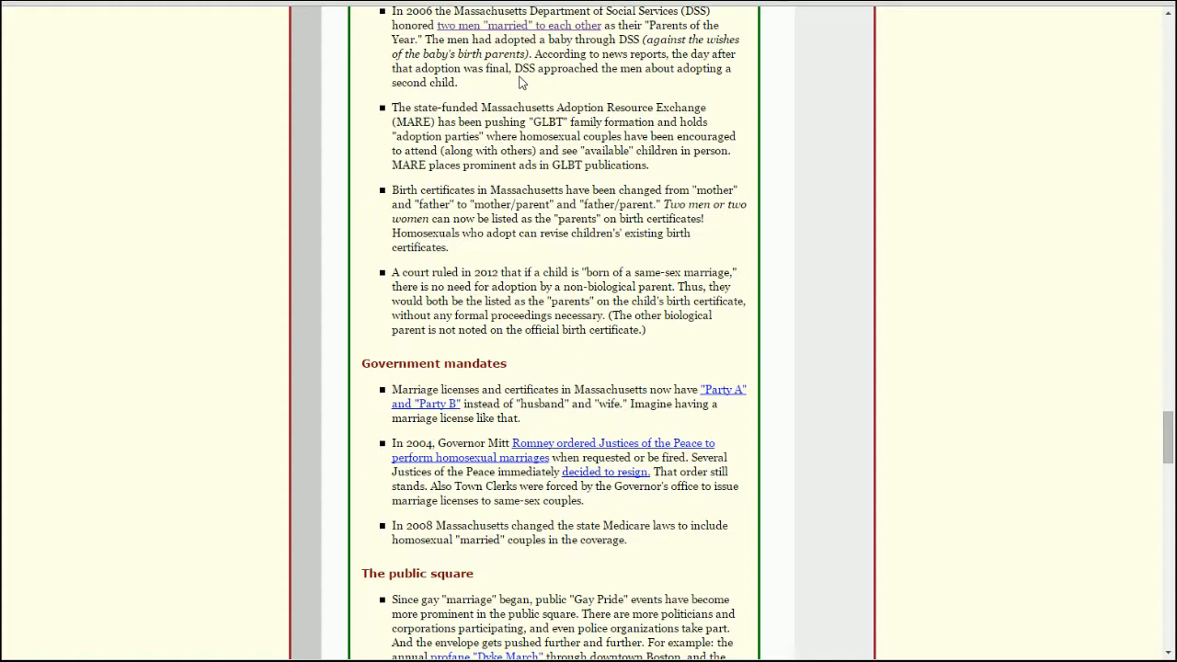
pyautogui.moveTo(511, 81)
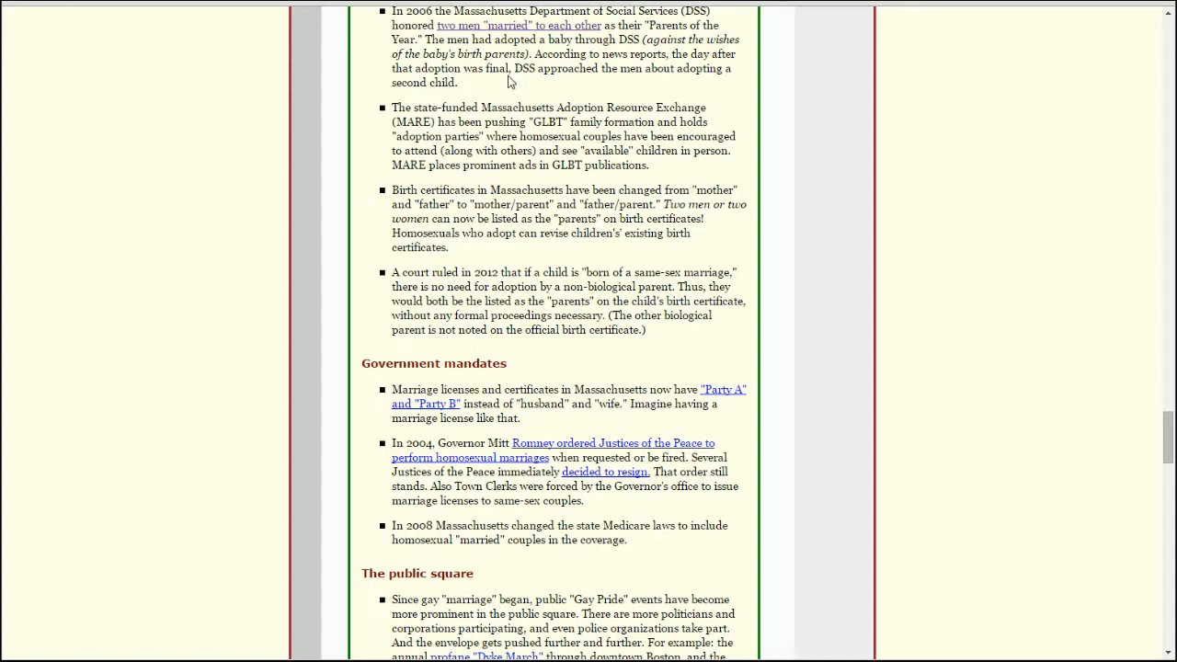
pyautogui.moveTo(537, 66)
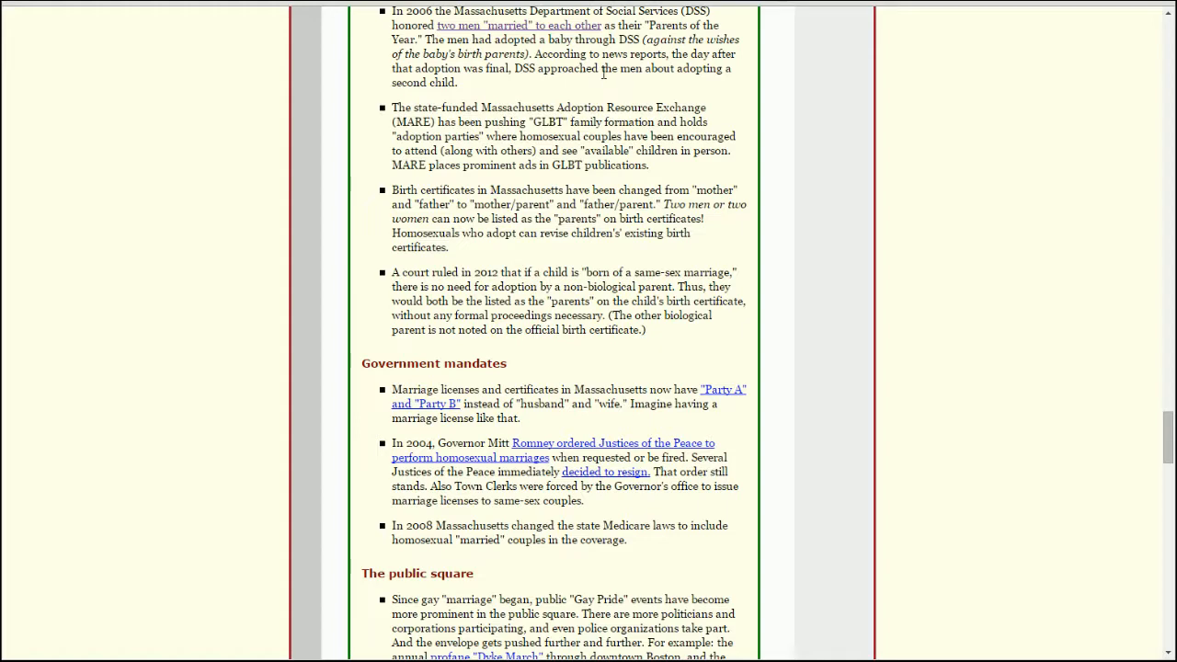
pyautogui.moveTo(777, 159)
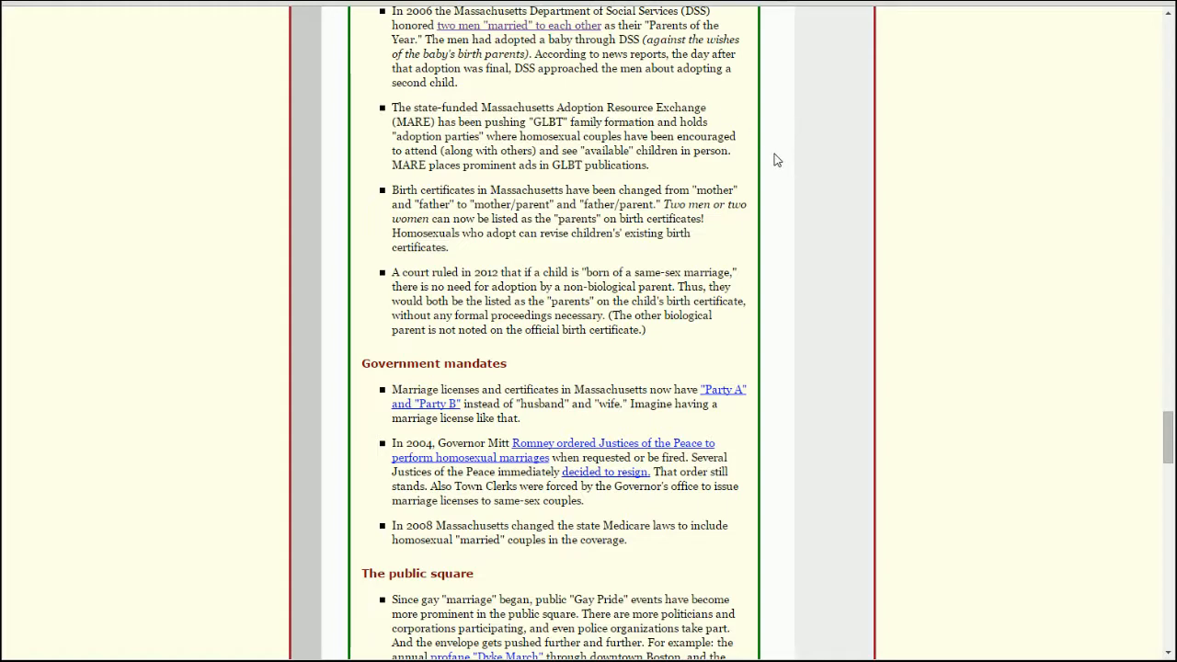
# Scroll through The public square's first item until the Churches being harassed heading appears.
pyautogui.scroll(-3)
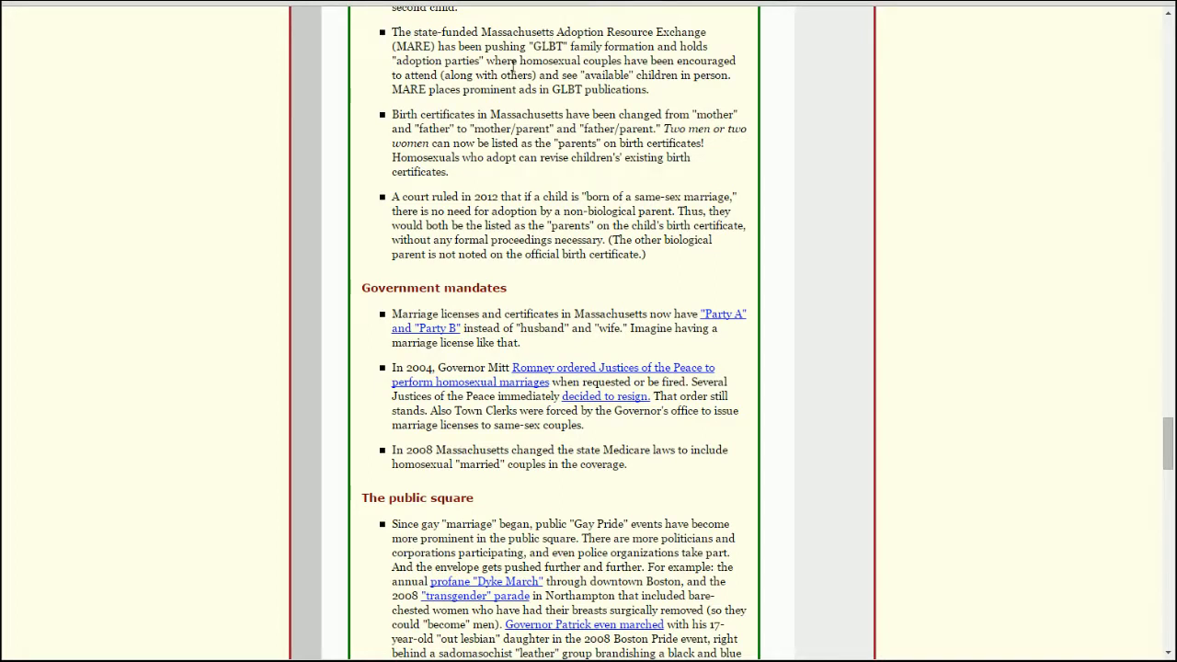
pyautogui.moveTo(724, 75)
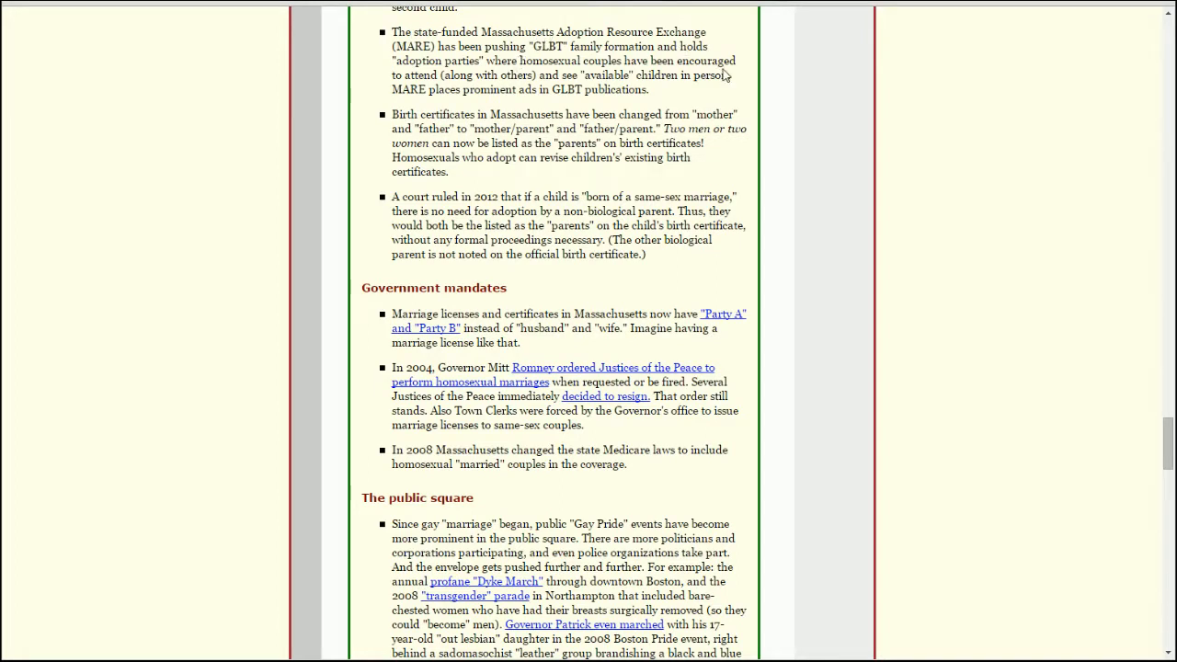
pyautogui.moveTo(777, 101)
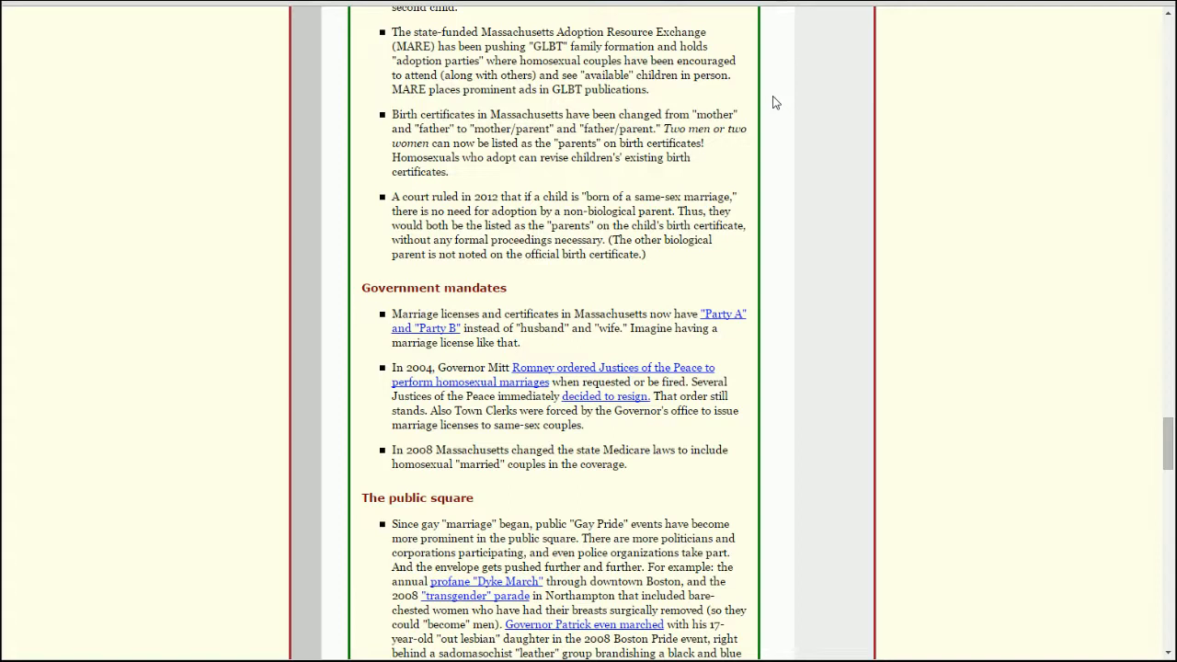
pyautogui.moveTo(763, 99)
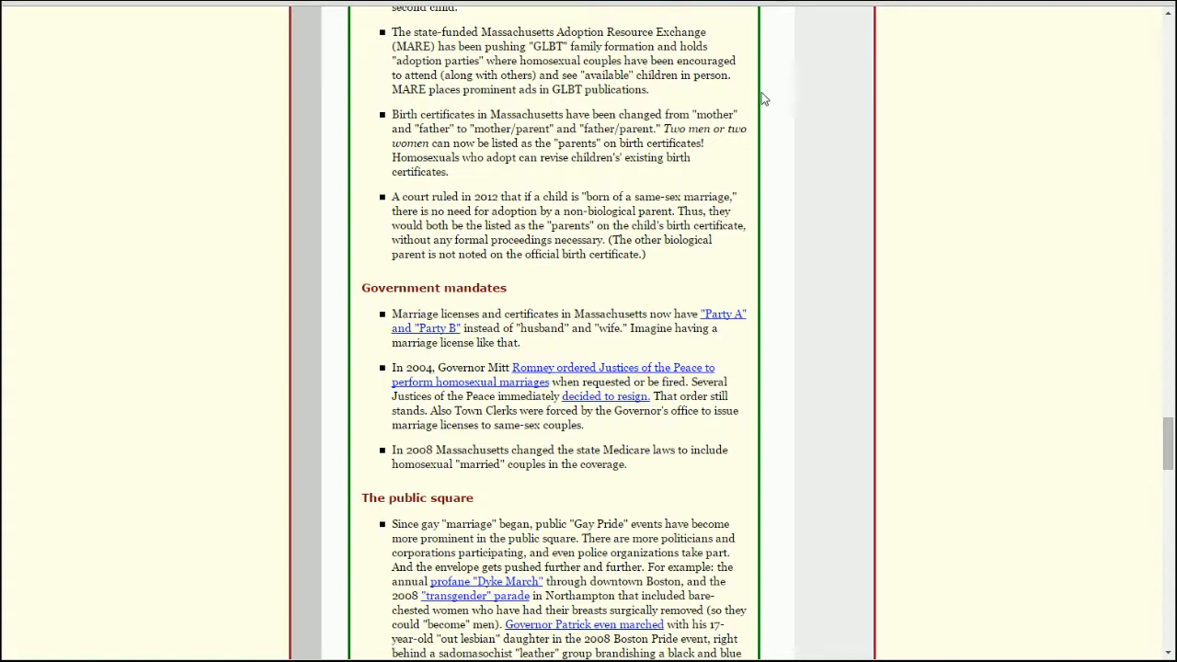
pyautogui.moveTo(746, 89)
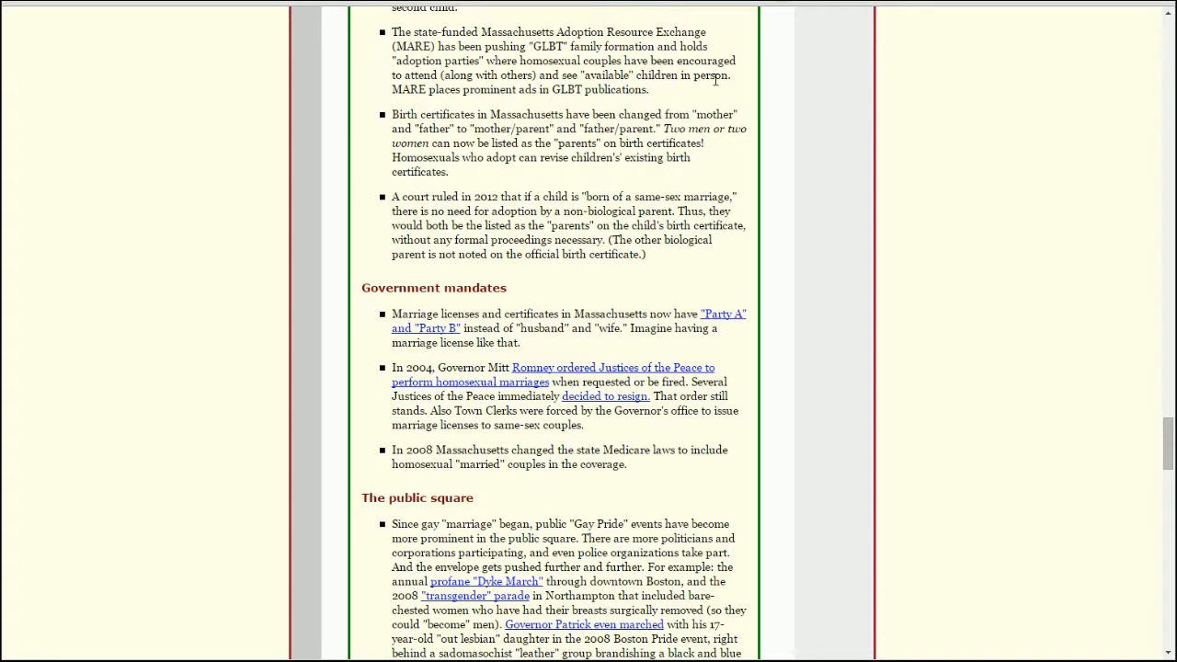
pyautogui.moveTo(763, 129)
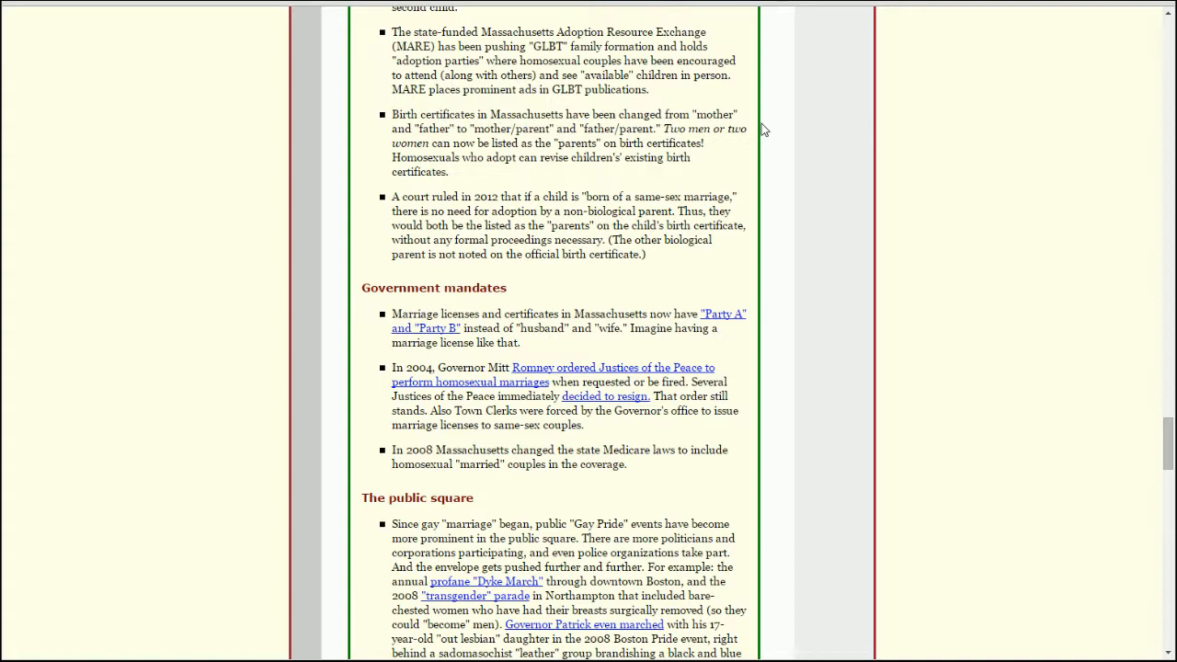
pyautogui.moveTo(524, 66)
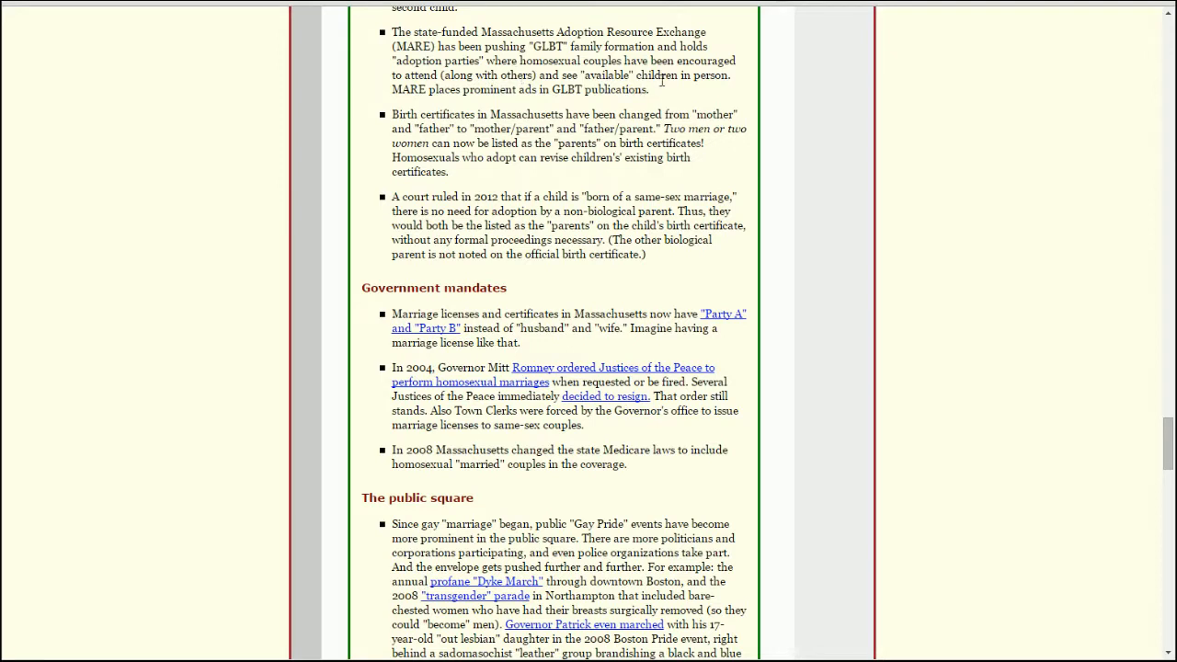
pyautogui.moveTo(758, 81)
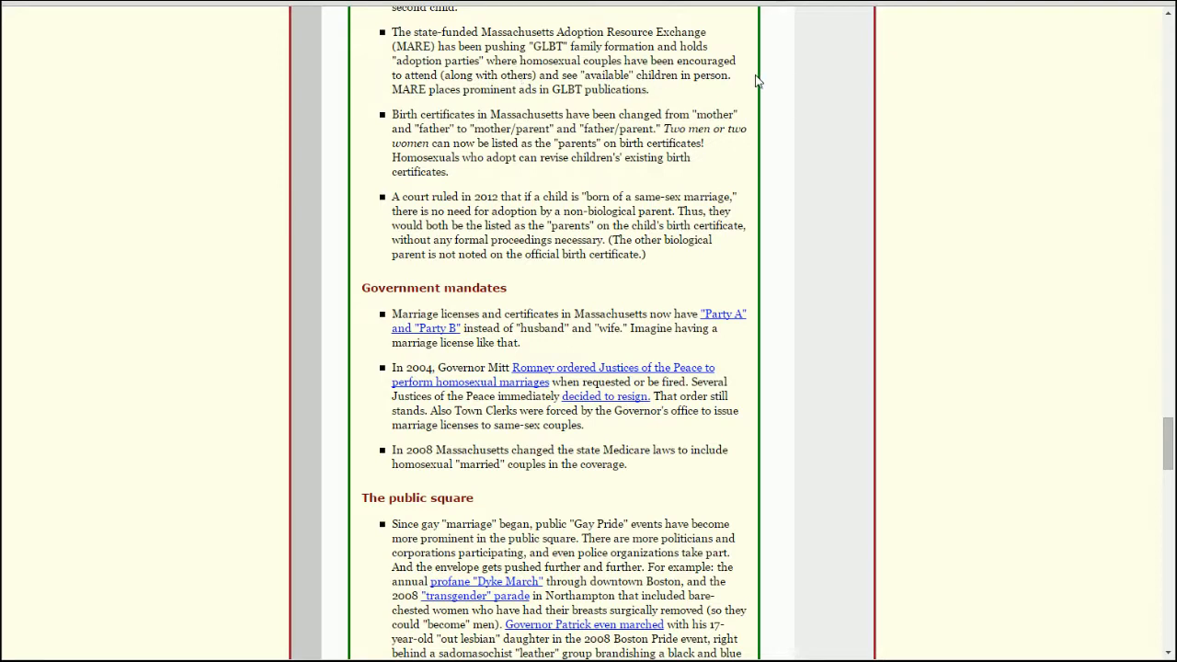
pyautogui.moveTo(767, 107)
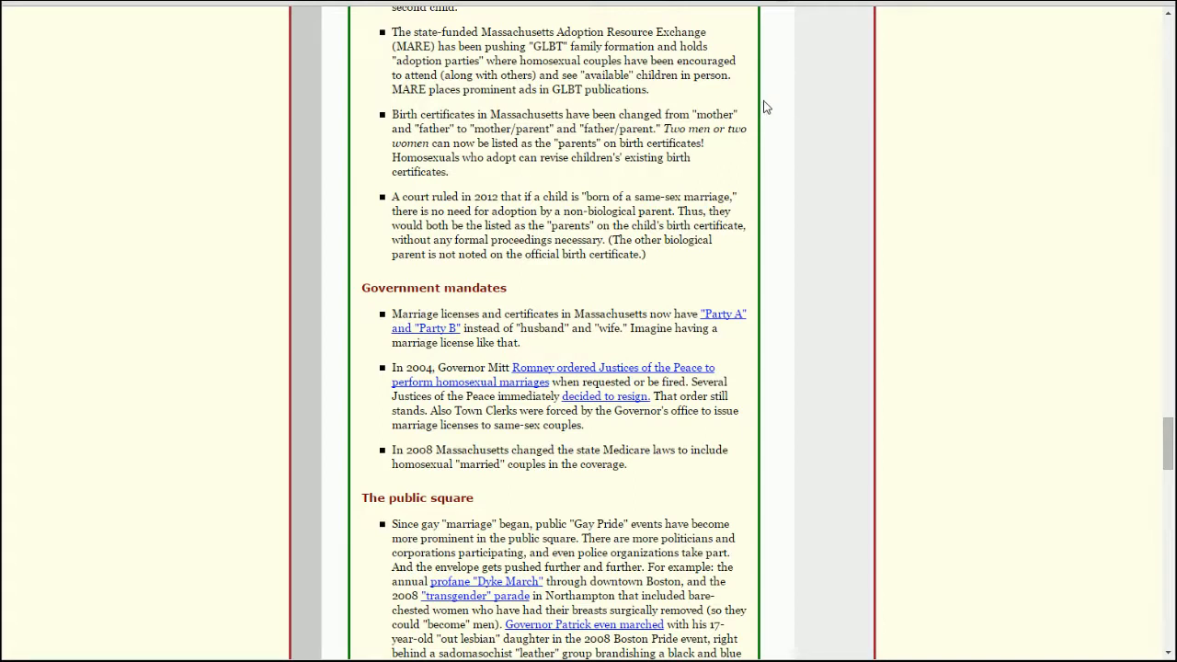
pyautogui.moveTo(754, 120)
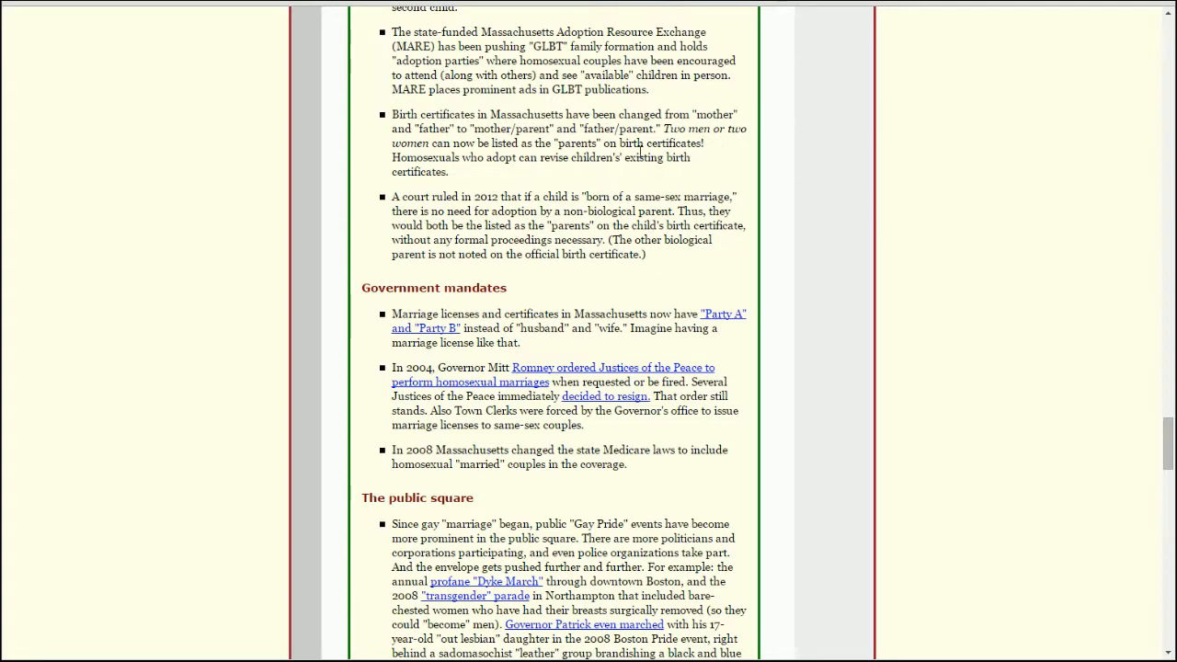
pyautogui.scroll(-3)
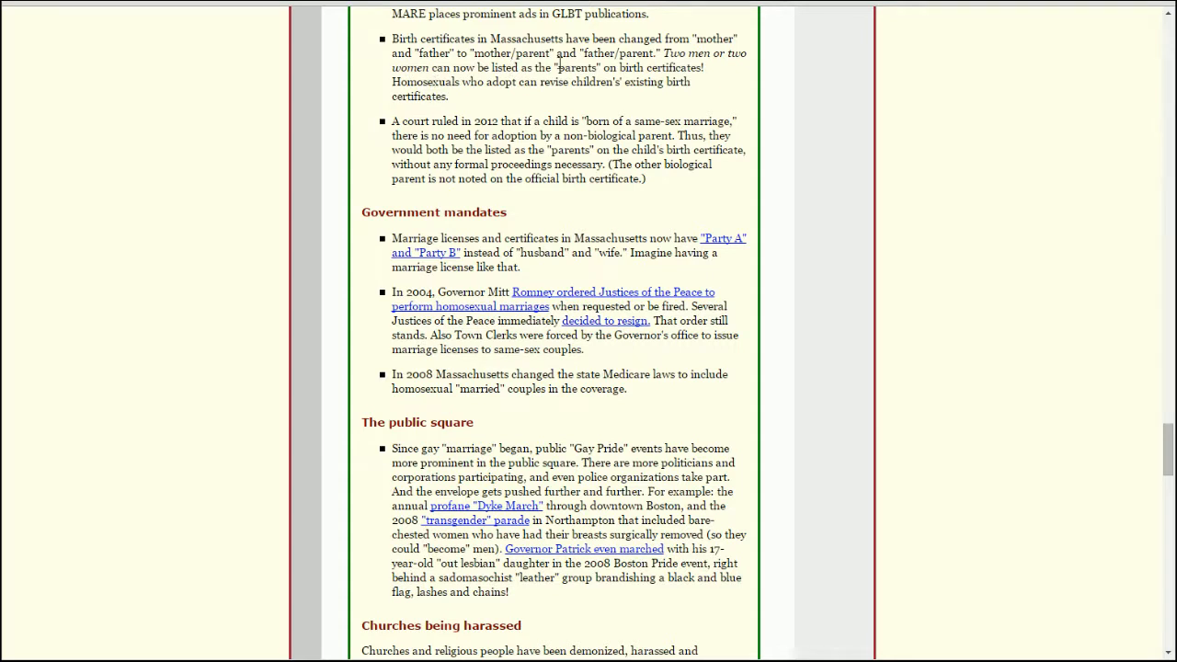
pyautogui.moveTo(475, 105)
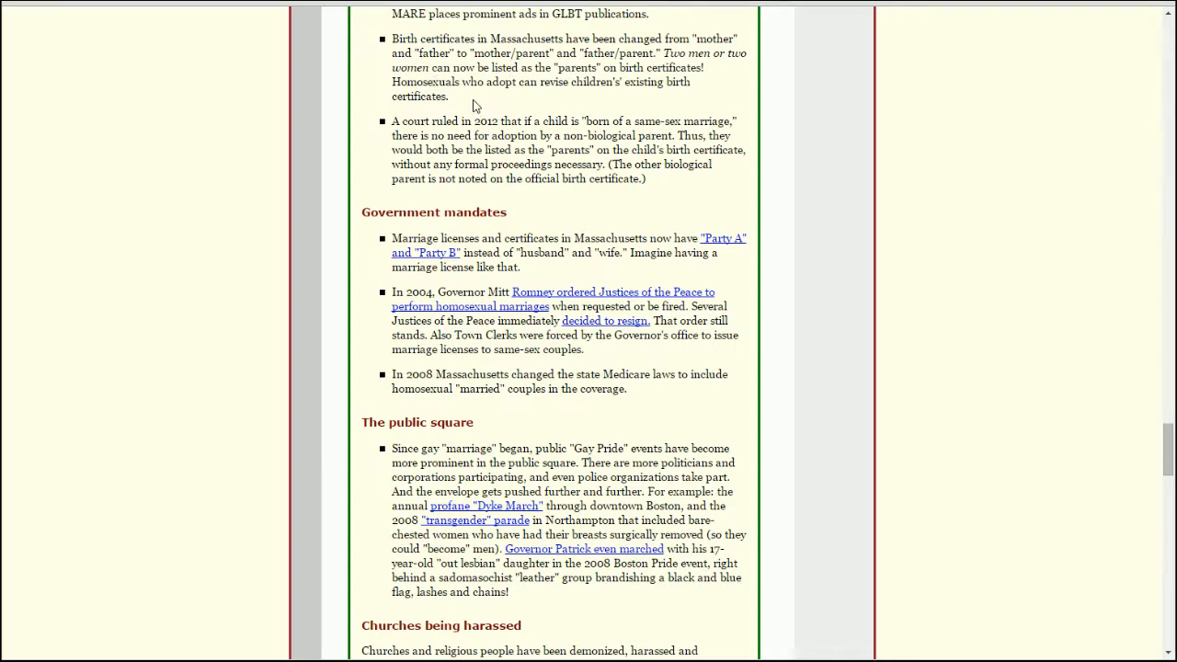
pyautogui.moveTo(490, 102)
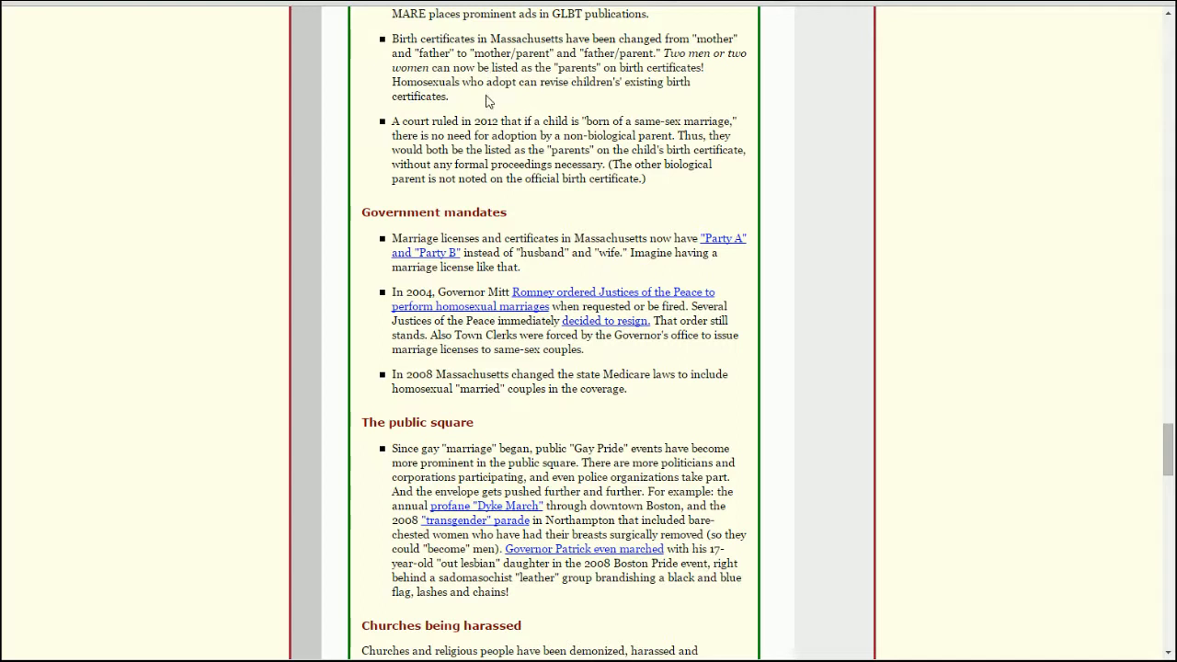
pyautogui.moveTo(482, 101)
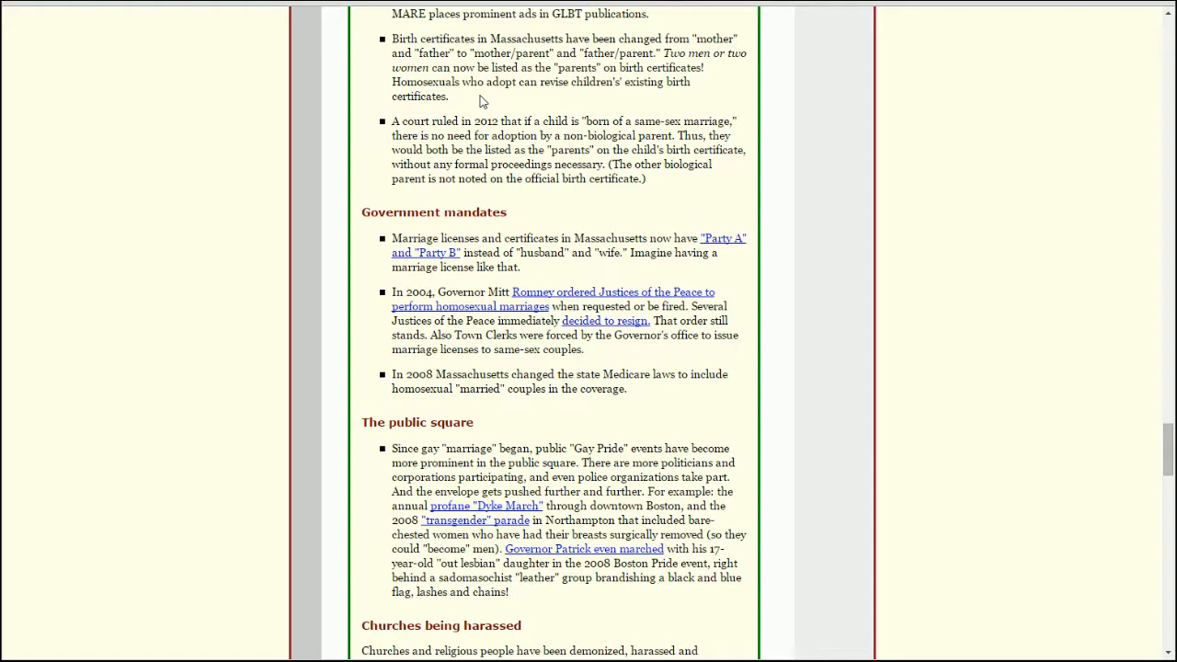
pyautogui.moveTo(495, 52)
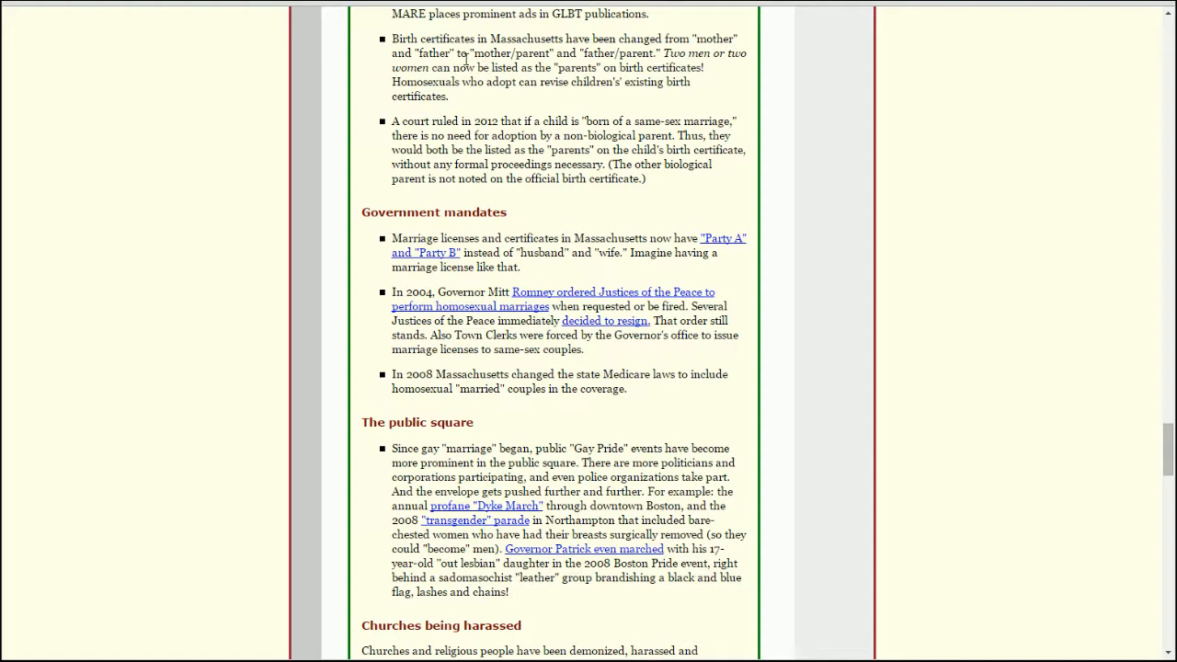
pyautogui.moveTo(787, 101)
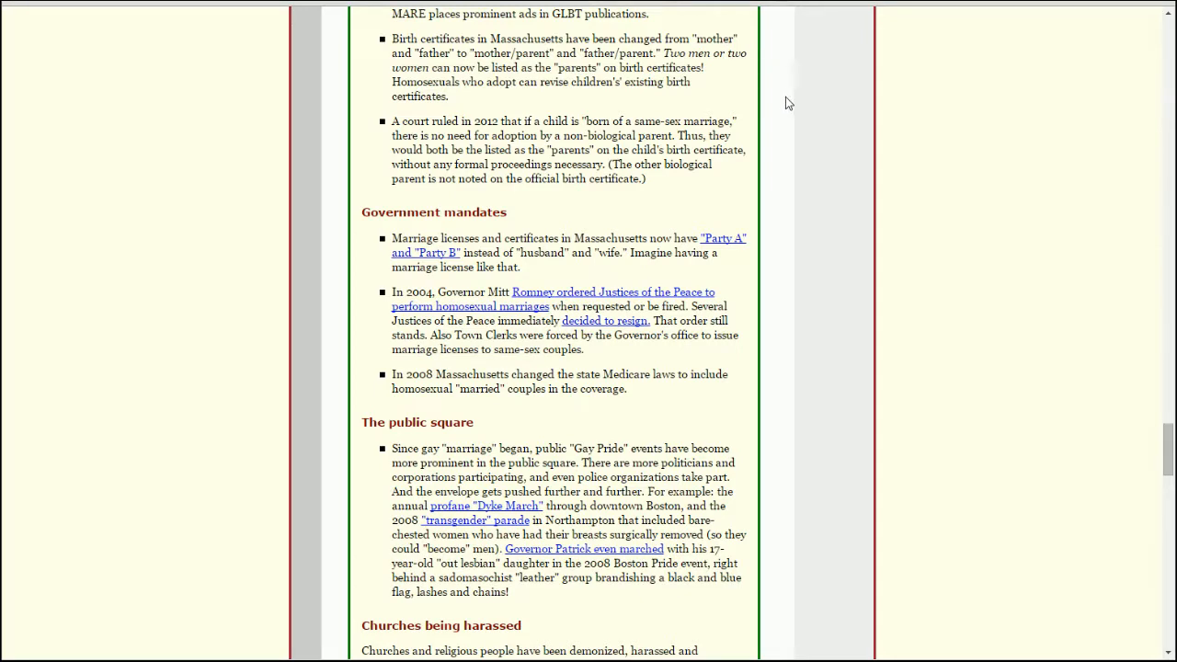
# Scroll to reveal the opening paragraph under Churches being harassed.
pyautogui.scroll(-3)
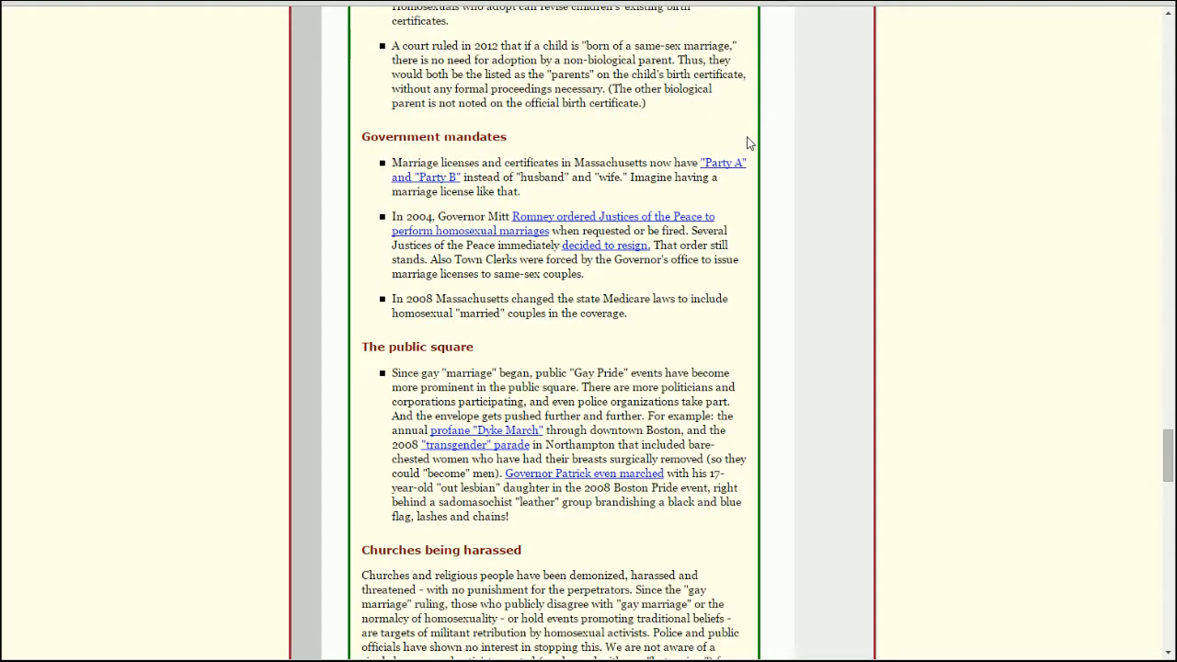
pyautogui.moveTo(824, 119)
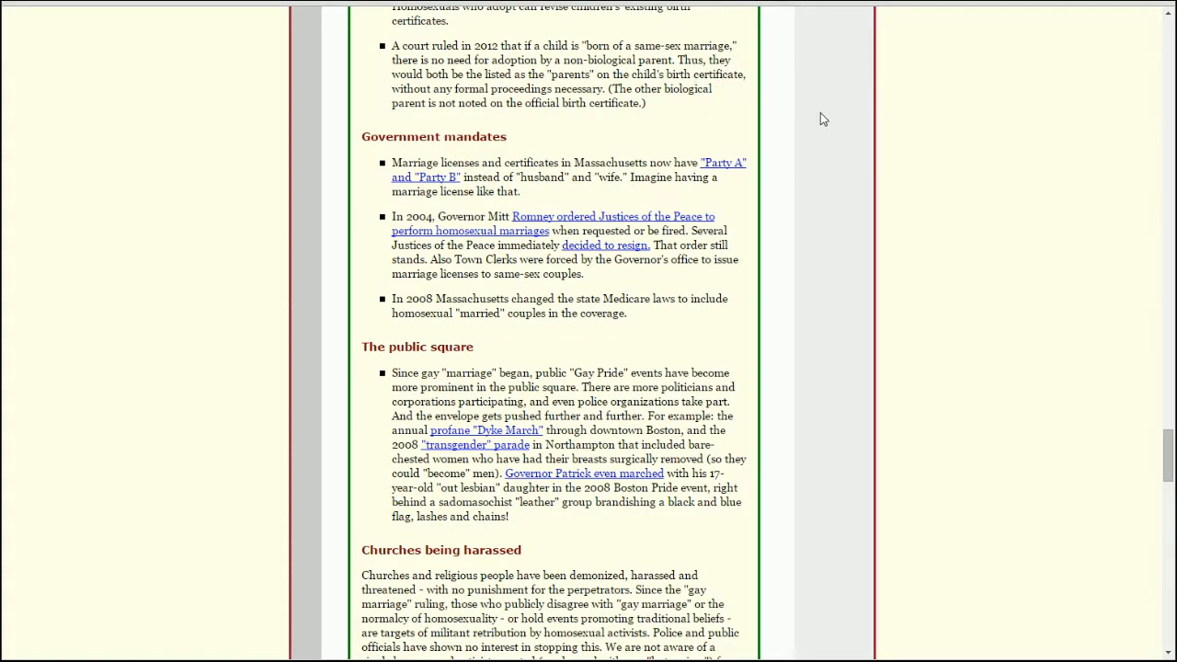
pyautogui.moveTo(805, 119)
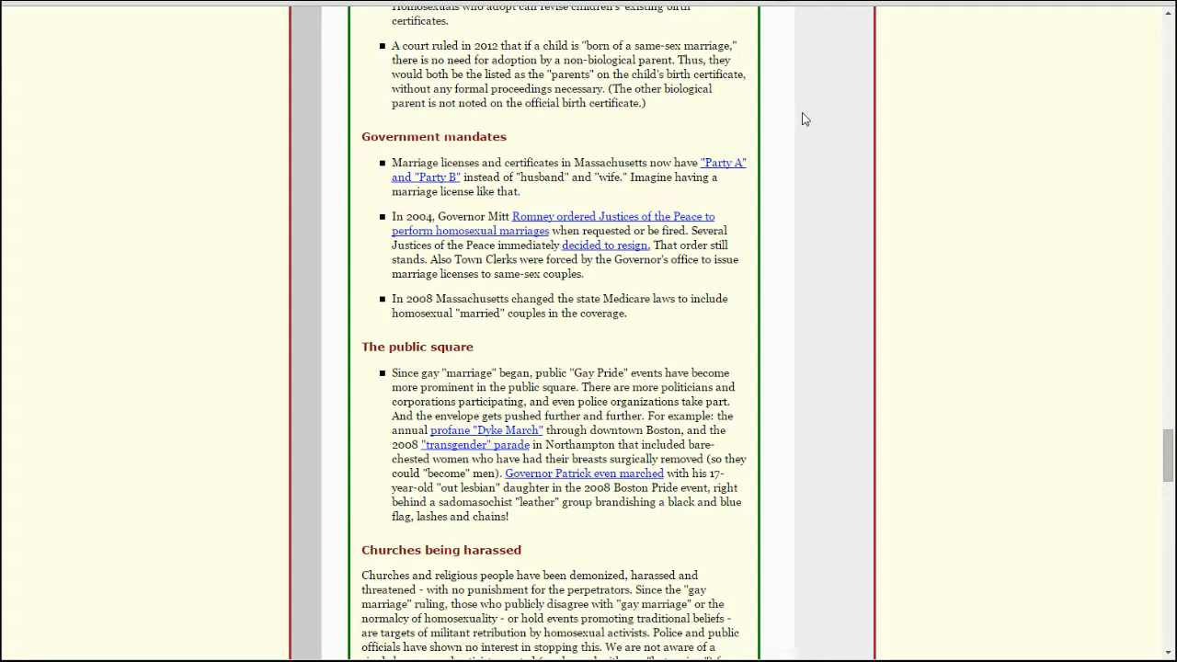
pyautogui.moveTo(795, 114)
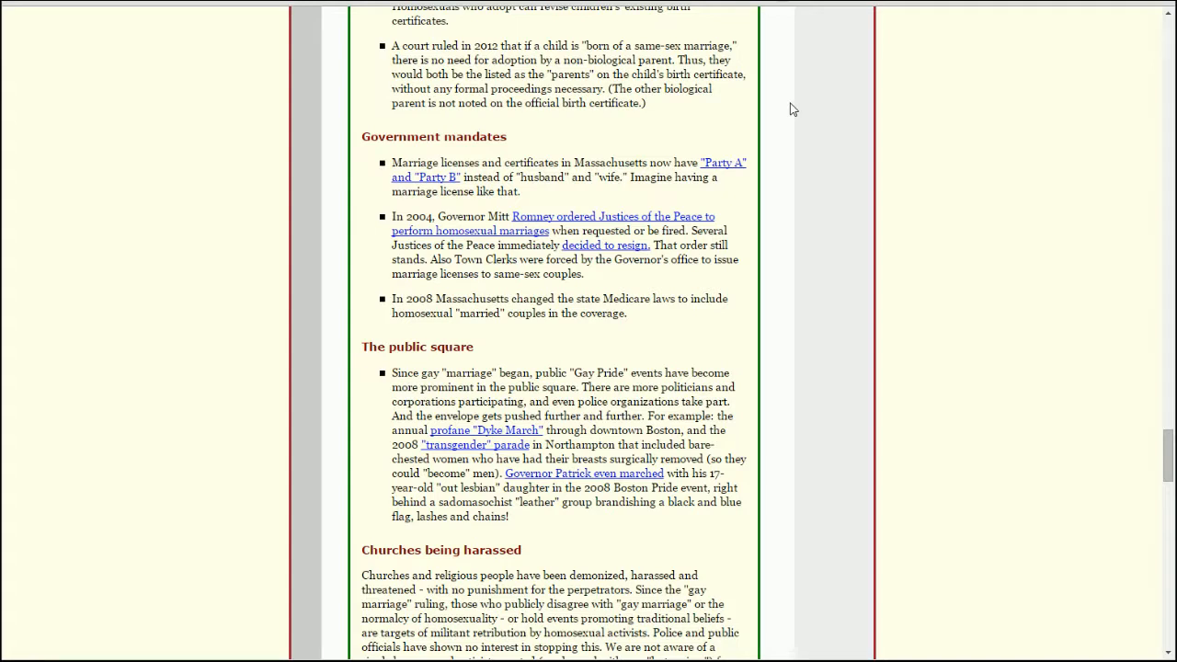
pyautogui.moveTo(798, 121)
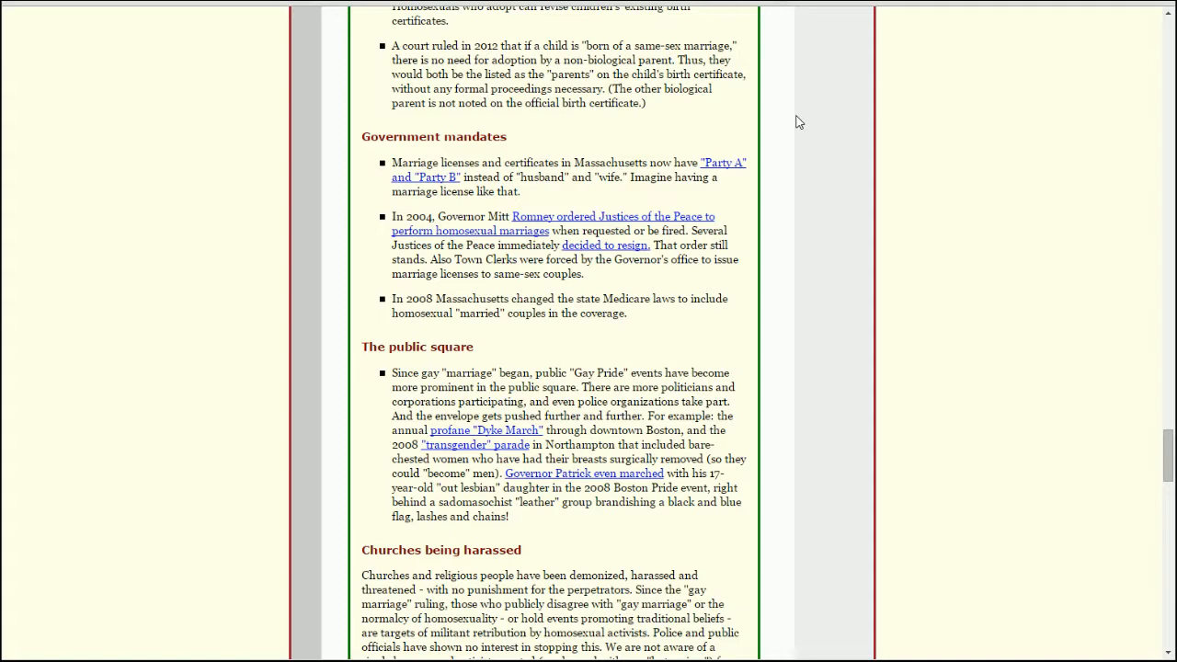
pyautogui.moveTo(762, 121)
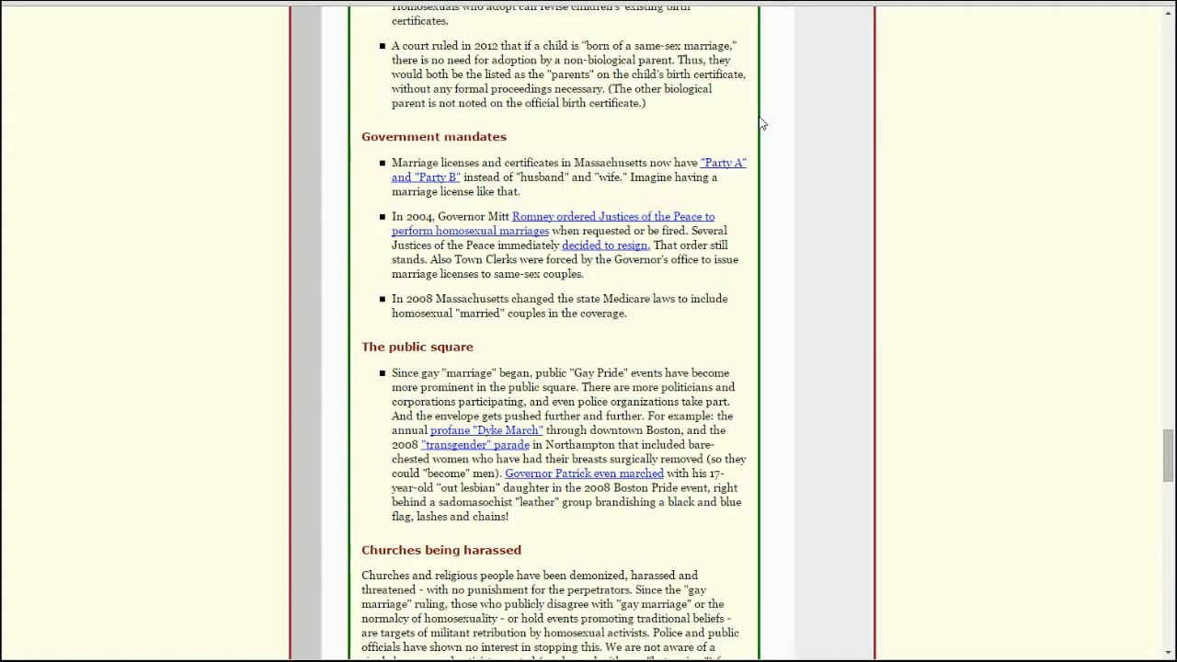
# Scroll the booklet down to the church-burning threat item under Government mandates.
pyautogui.scroll(-3)
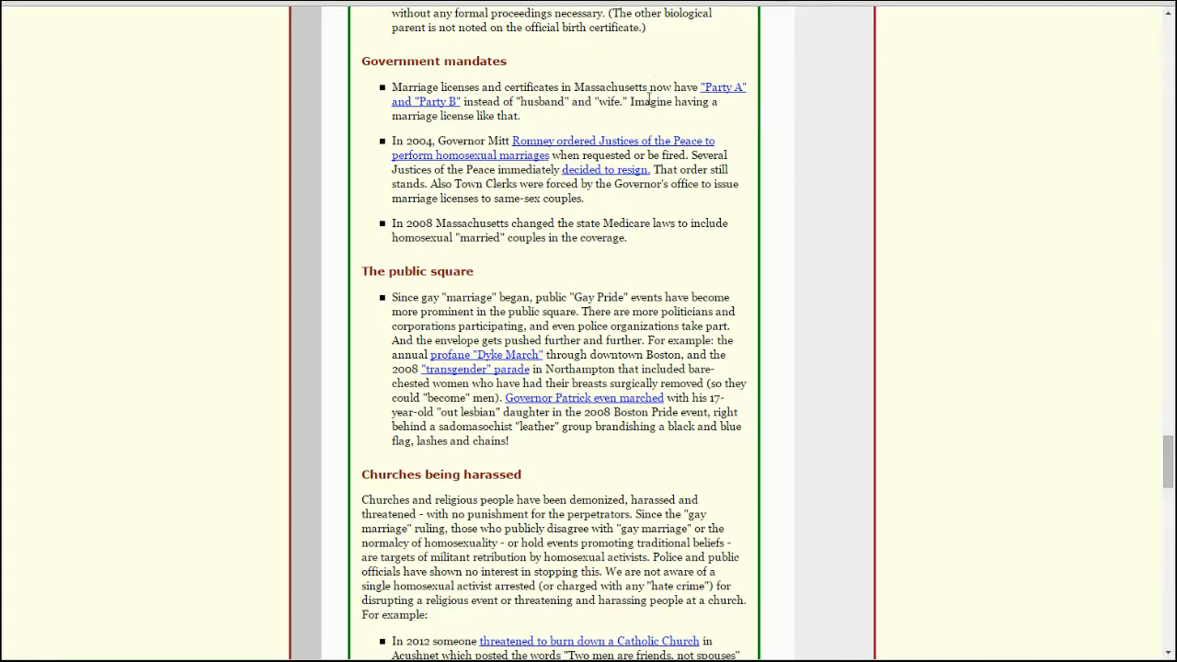
pyautogui.moveTo(542, 120)
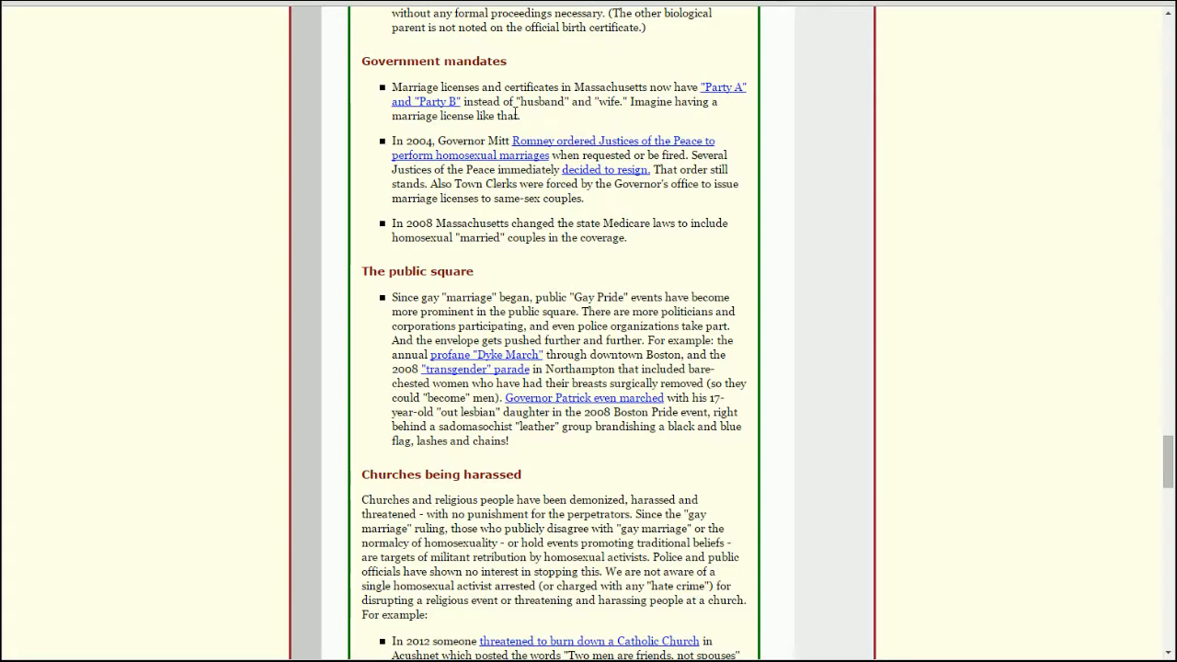
pyautogui.moveTo(434, 103)
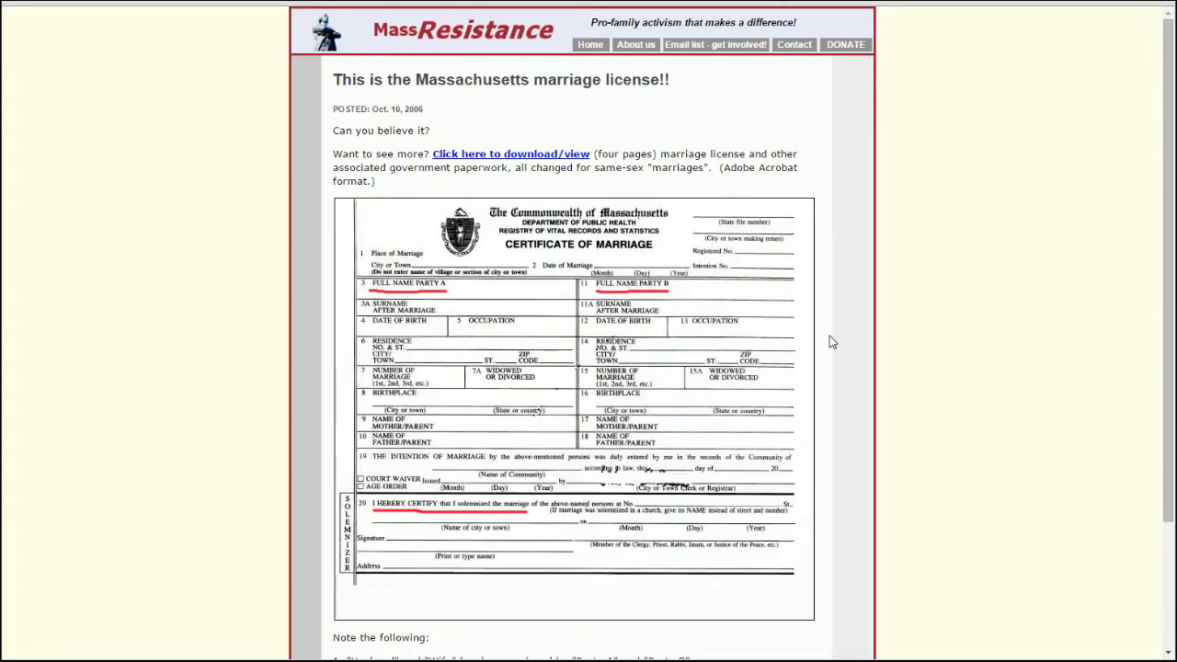
pyautogui.scroll(-3)
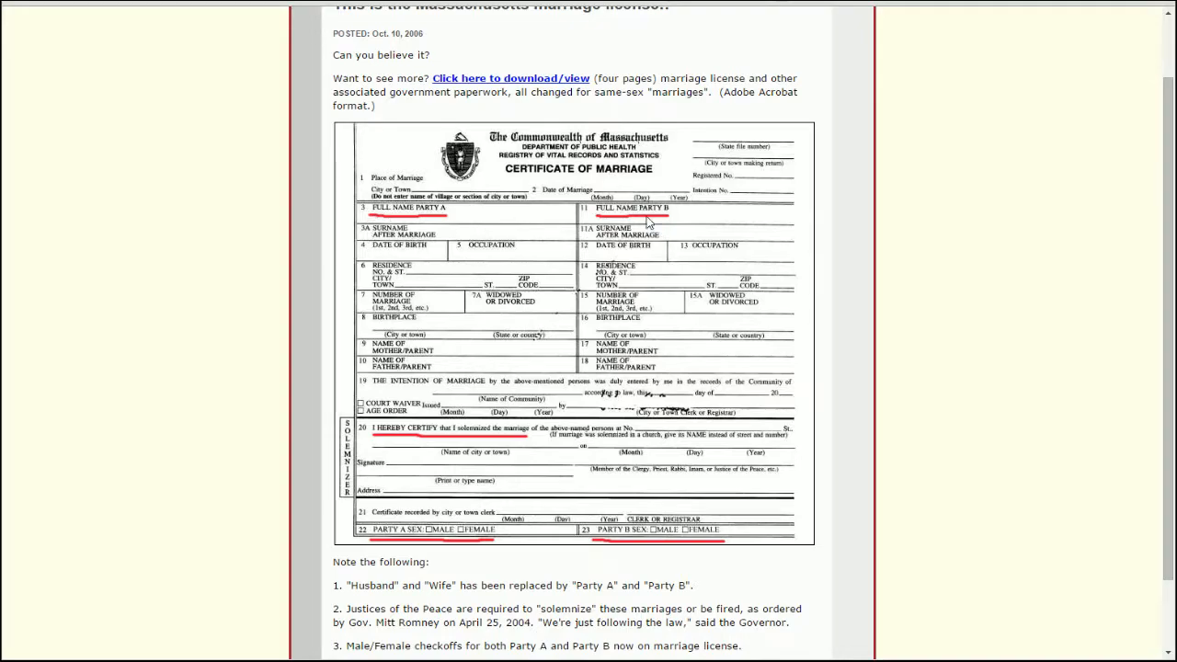
pyautogui.scroll(-3)
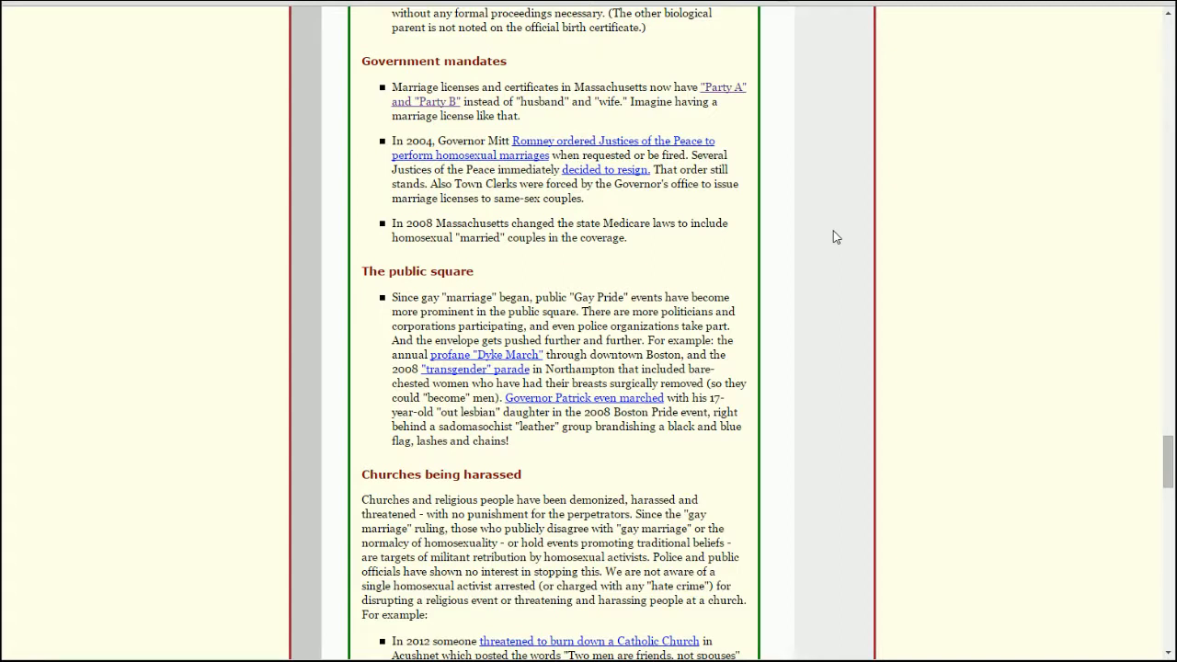
pyautogui.moveTo(640, 269)
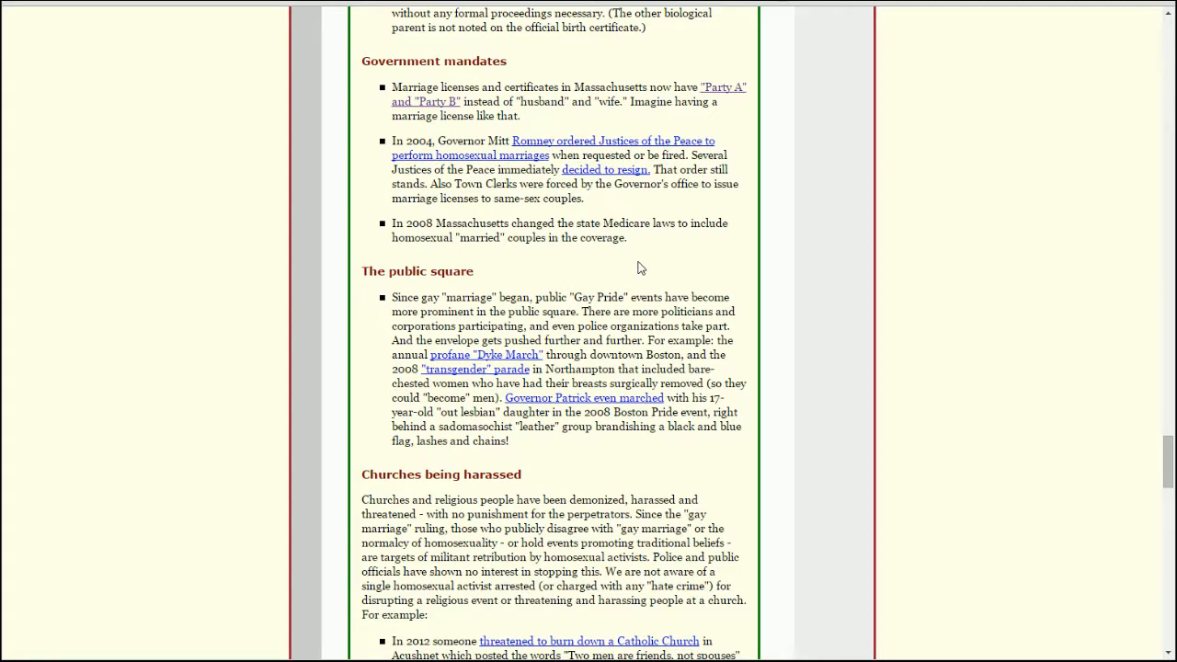
pyautogui.moveTo(820, 176)
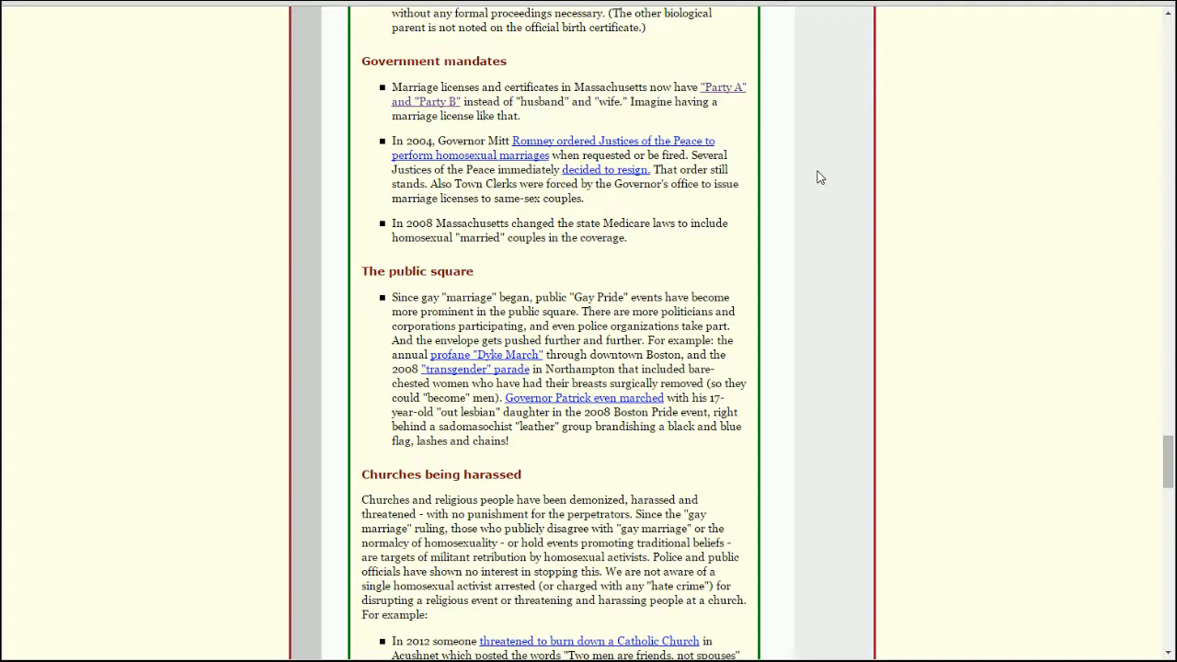
pyautogui.moveTo(439, 161)
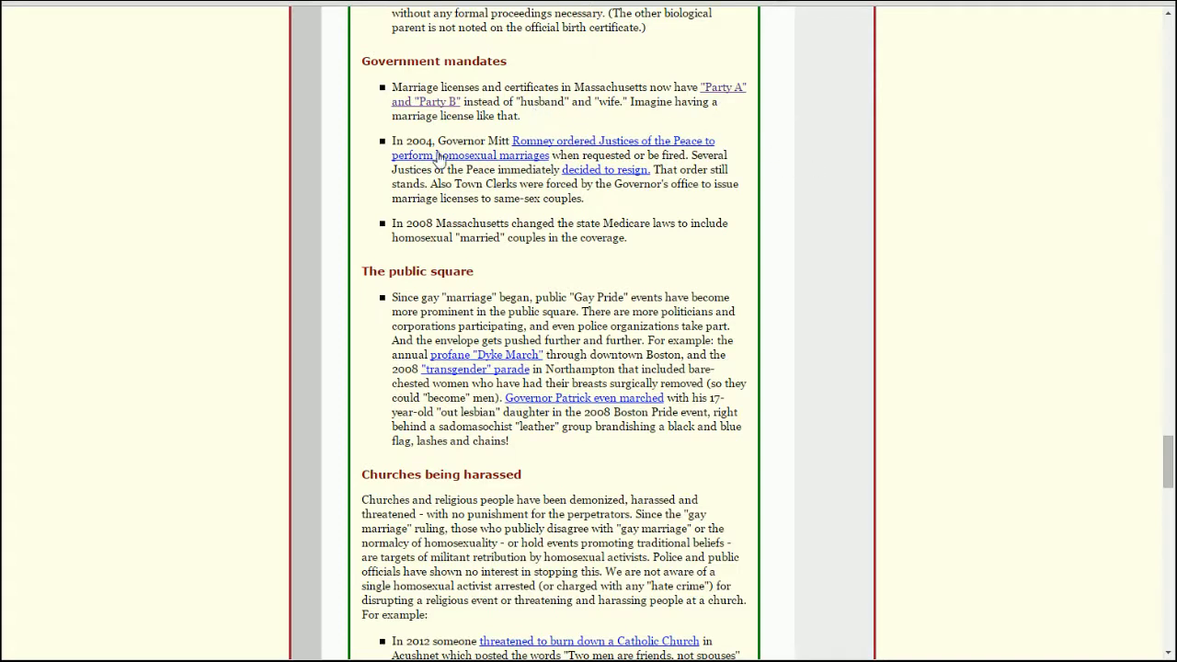
pyautogui.moveTo(438, 184)
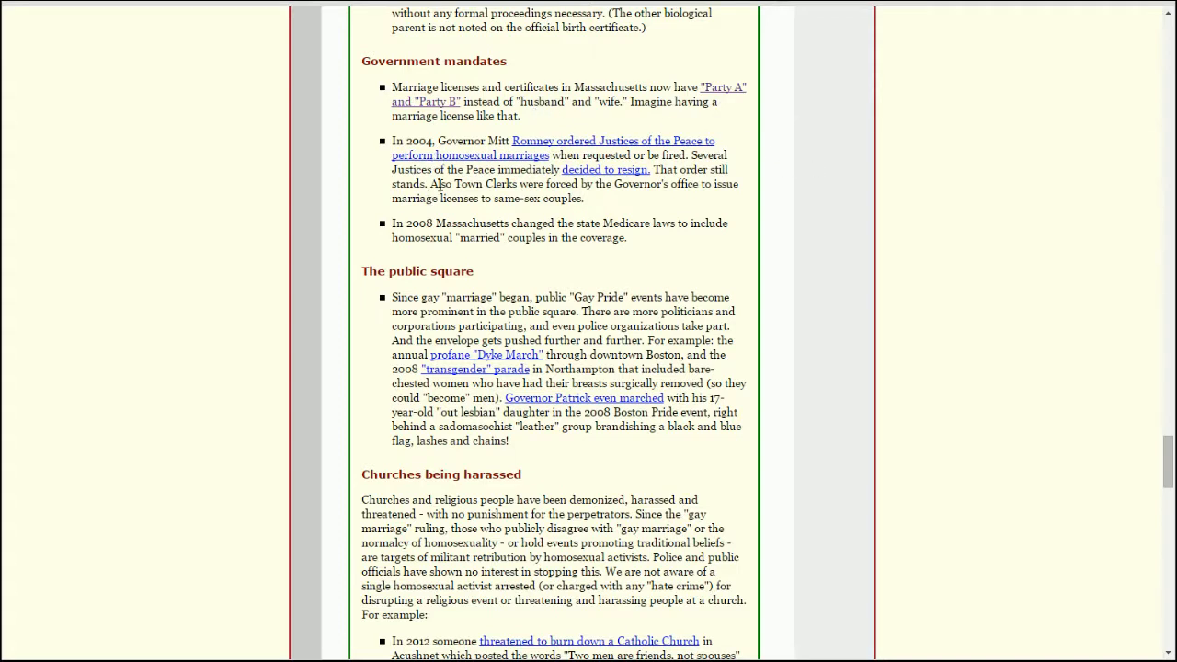
pyautogui.moveTo(386, 176)
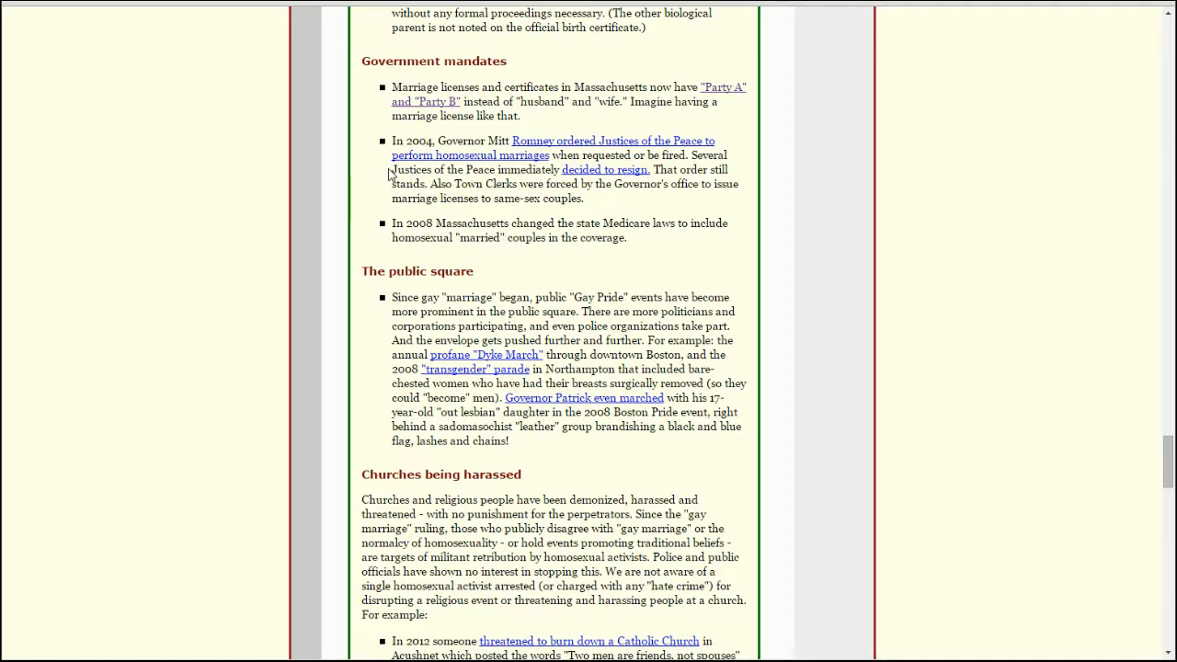
pyautogui.moveTo(397, 162)
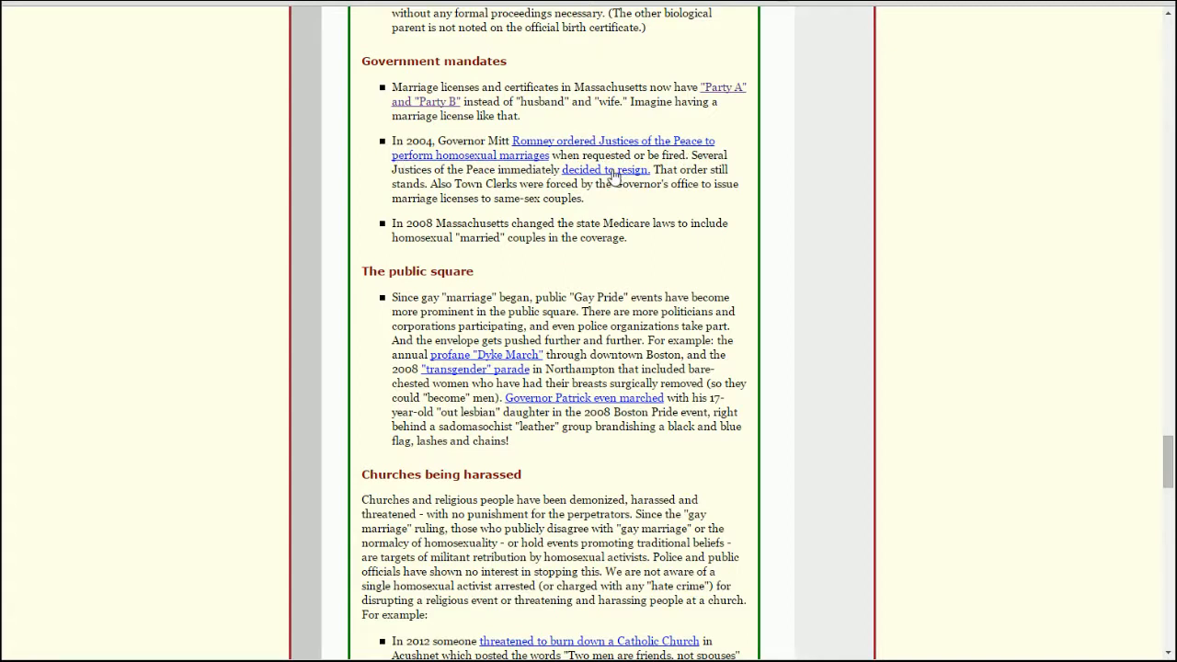
pyautogui.moveTo(622, 203)
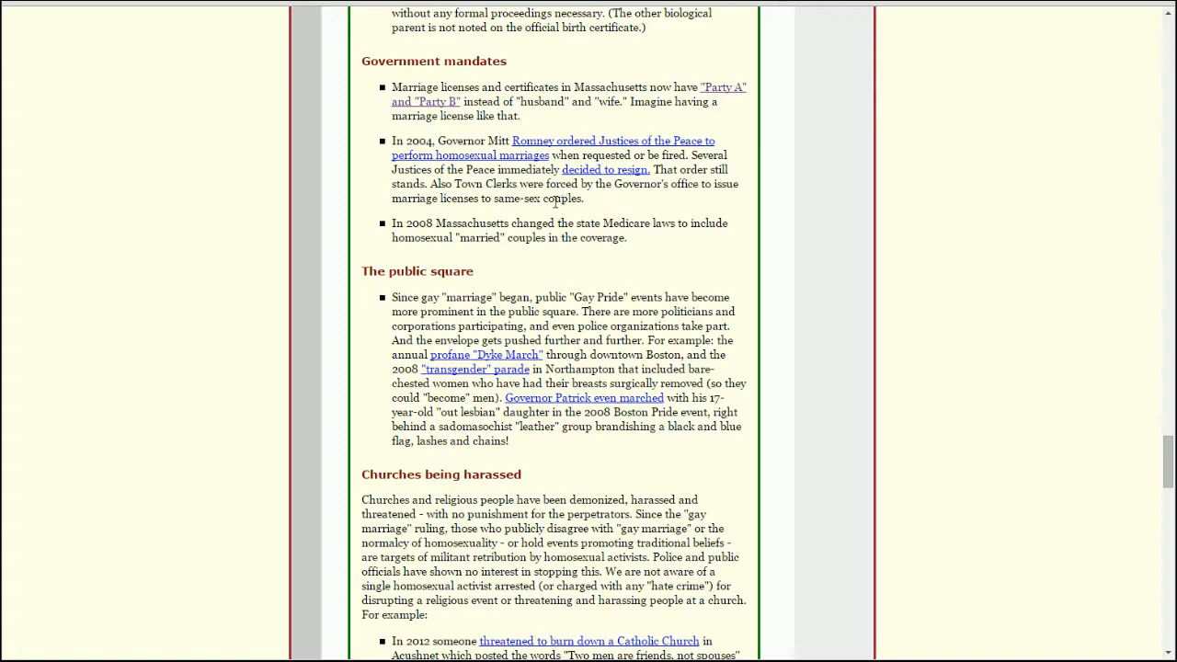
pyautogui.moveTo(633, 184)
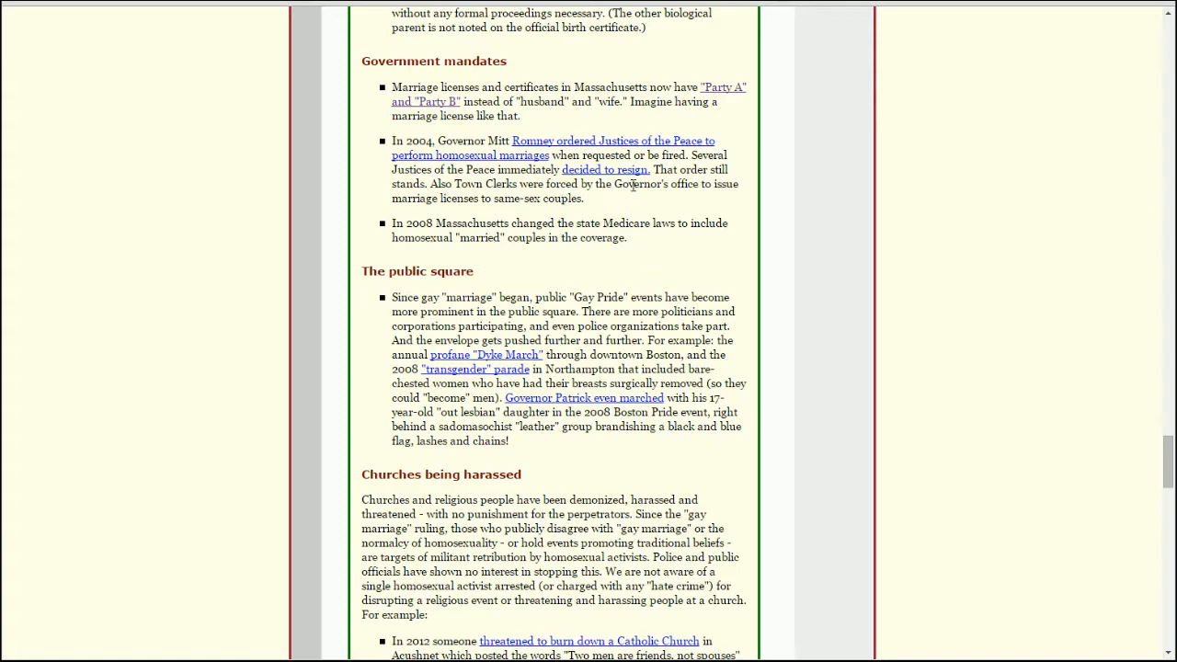
pyautogui.moveTo(656, 199)
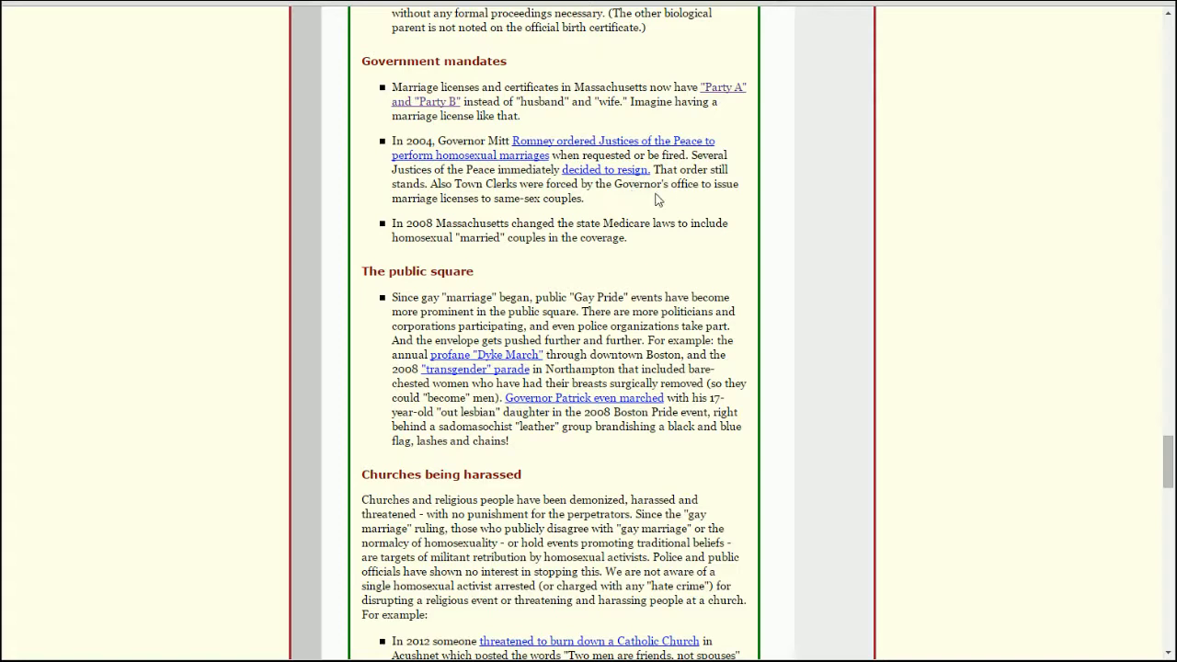
pyautogui.moveTo(634, 184)
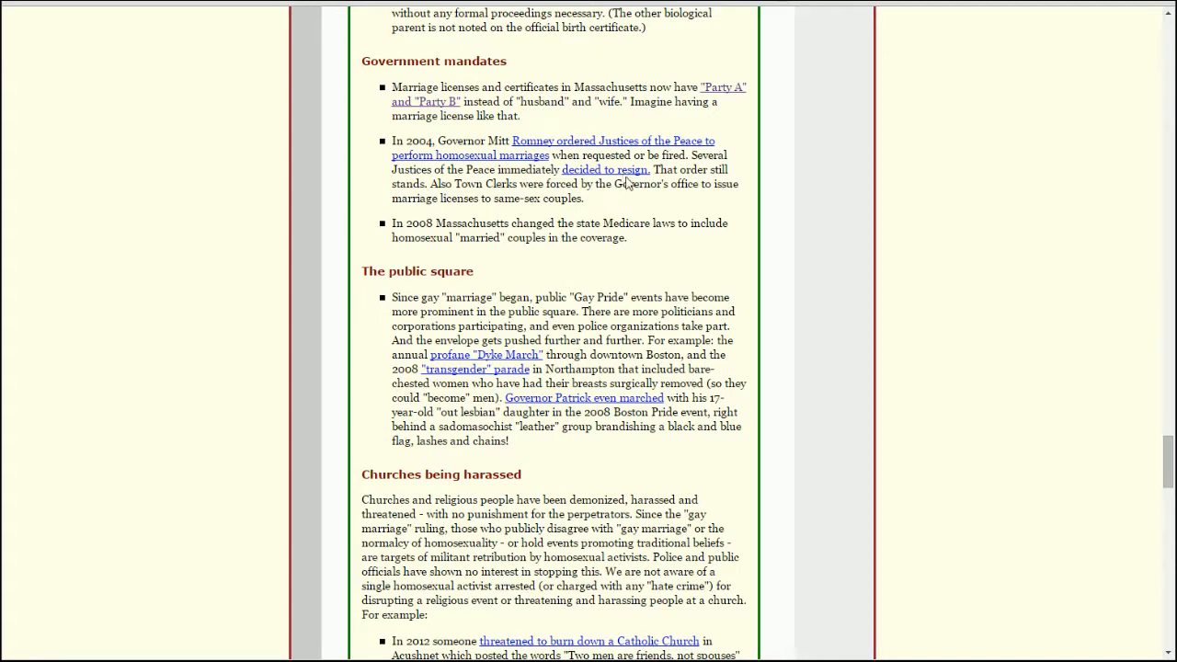
pyautogui.moveTo(516, 219)
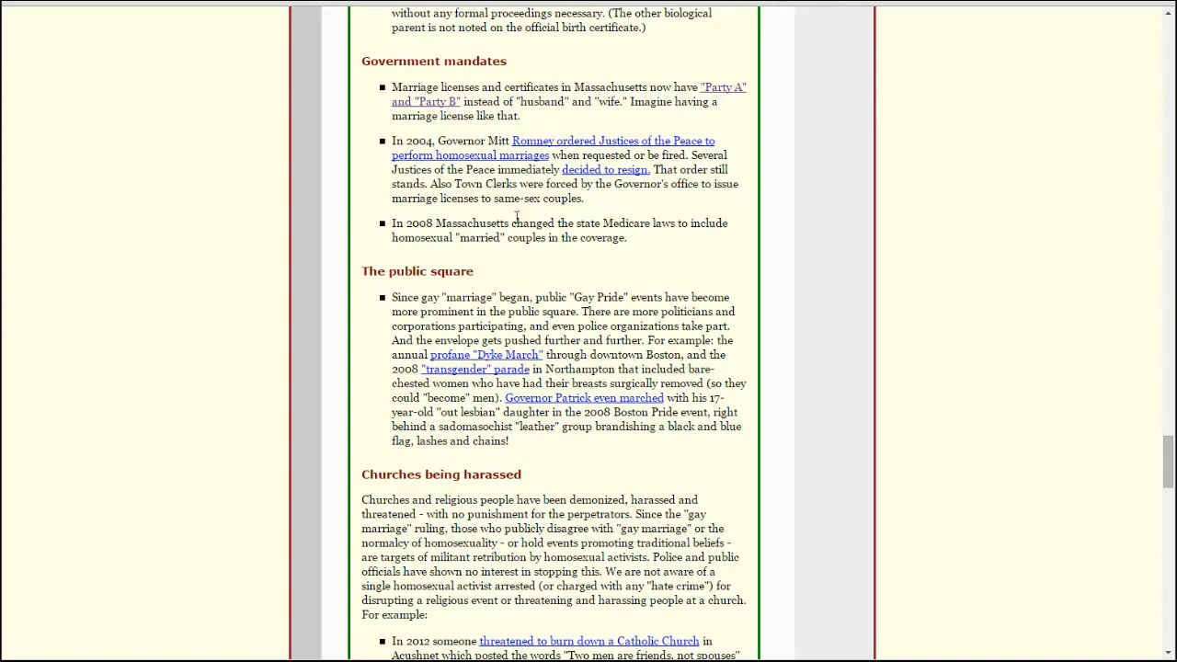
pyautogui.moveTo(641, 247)
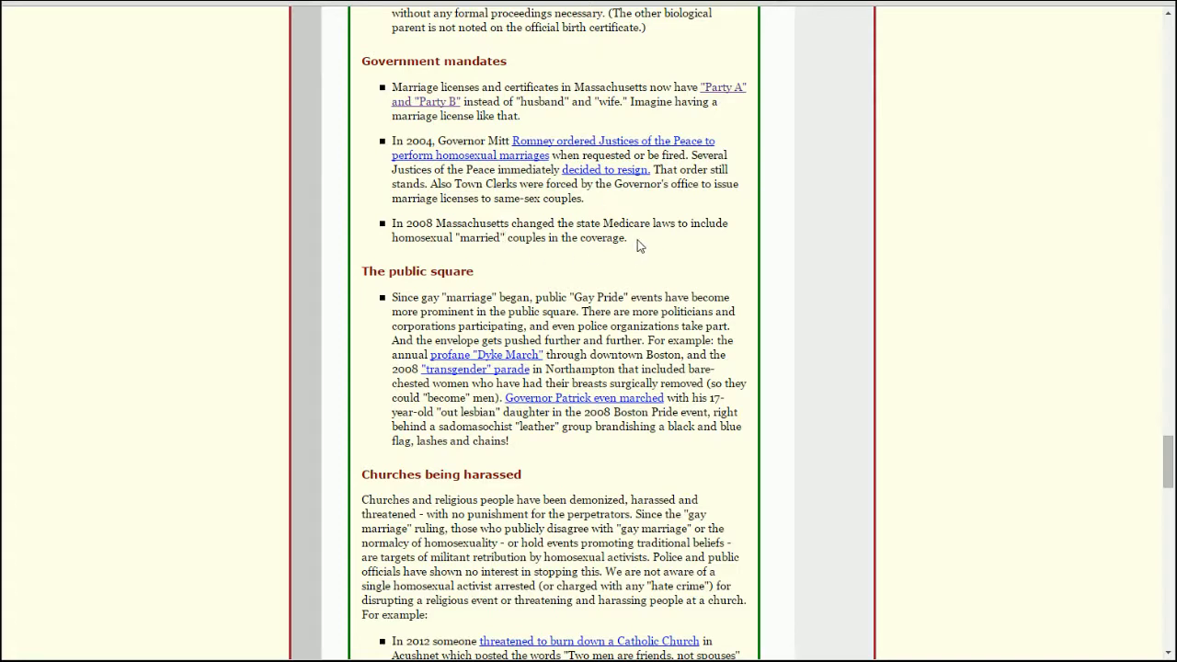
pyautogui.moveTo(581, 250)
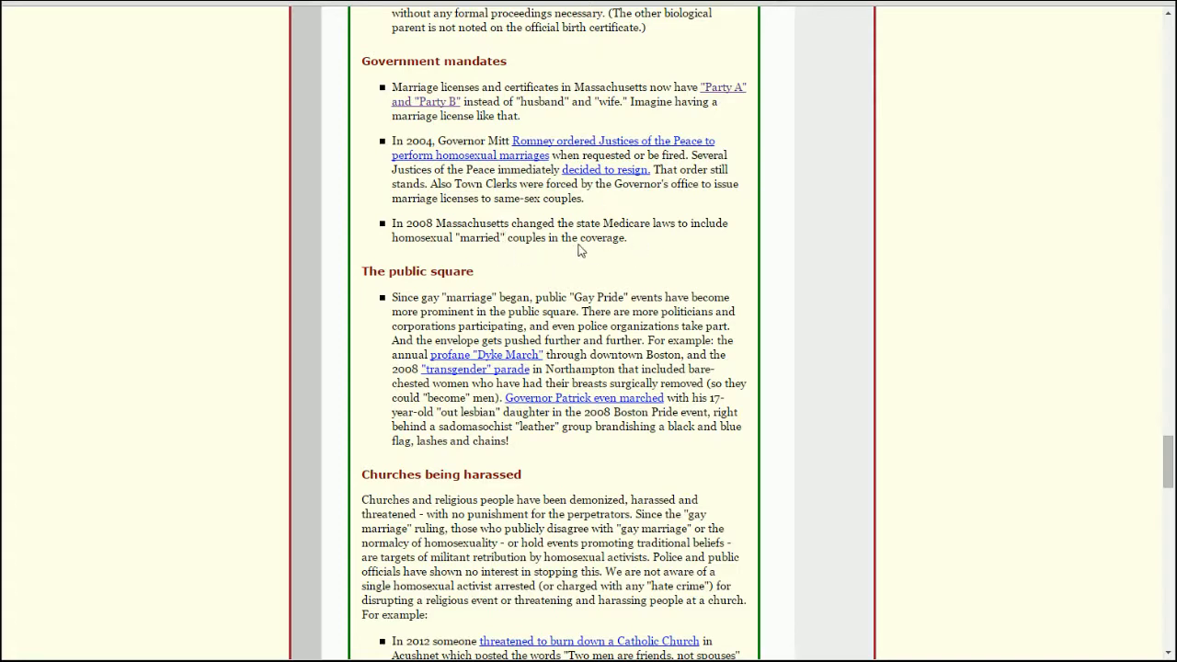
pyautogui.moveTo(717, 235)
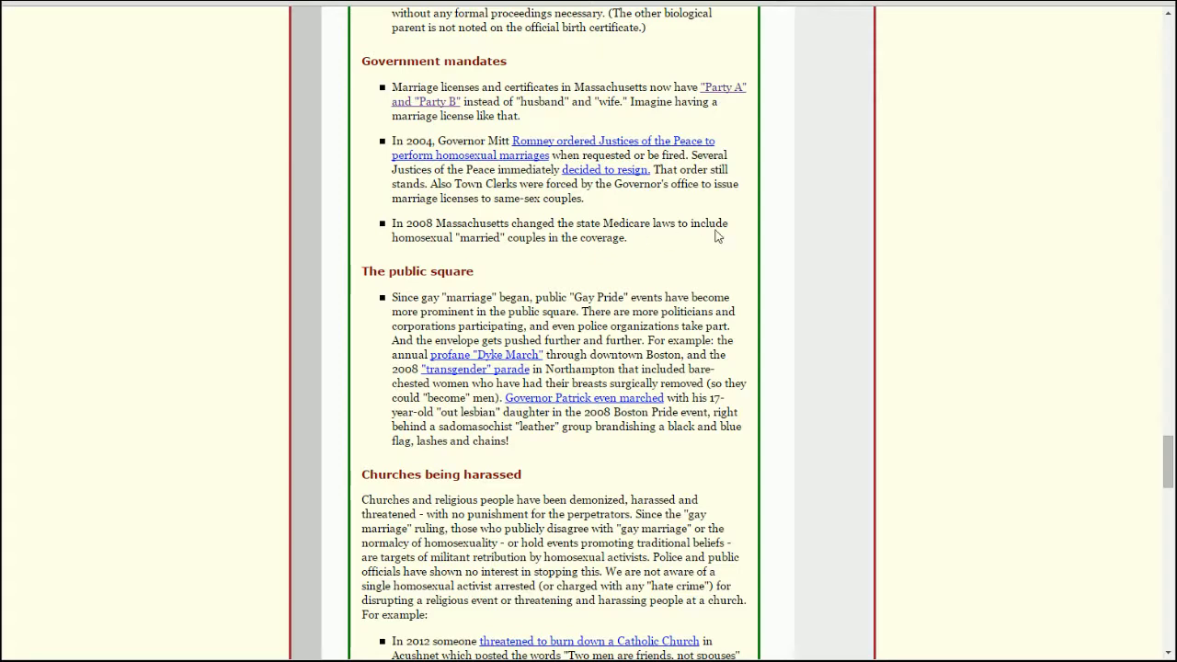
pyautogui.moveTo(759, 214)
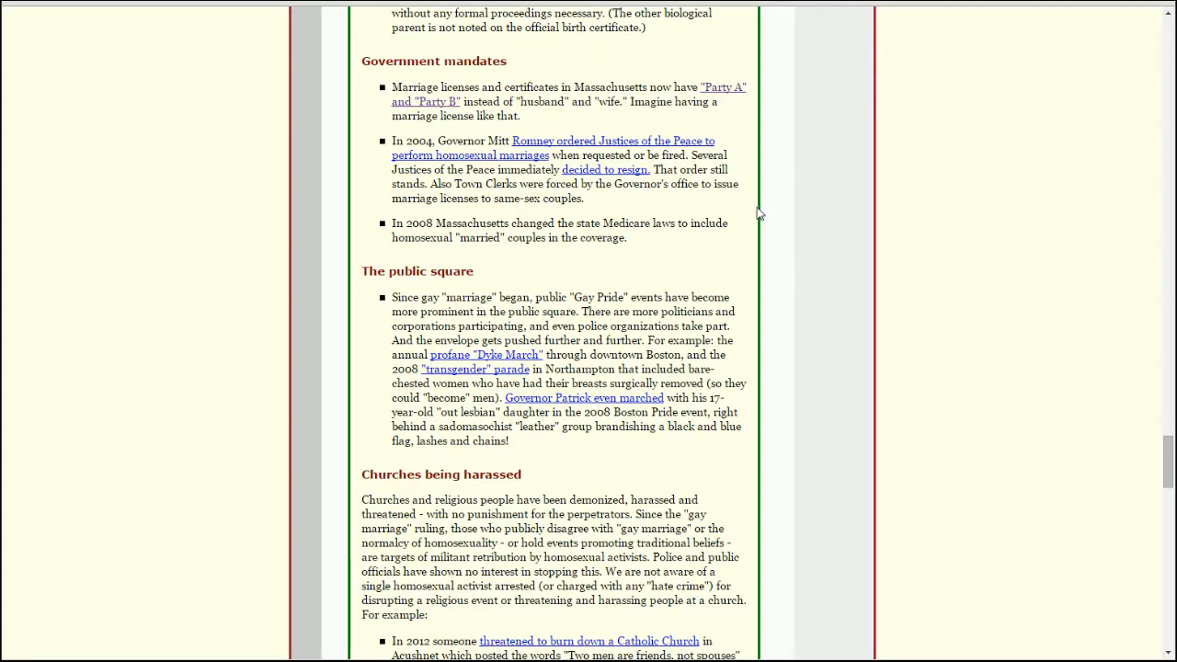
# Scroll to the 2010 Catholic elementary school item under Churches being harassed.
pyautogui.scroll(-3)
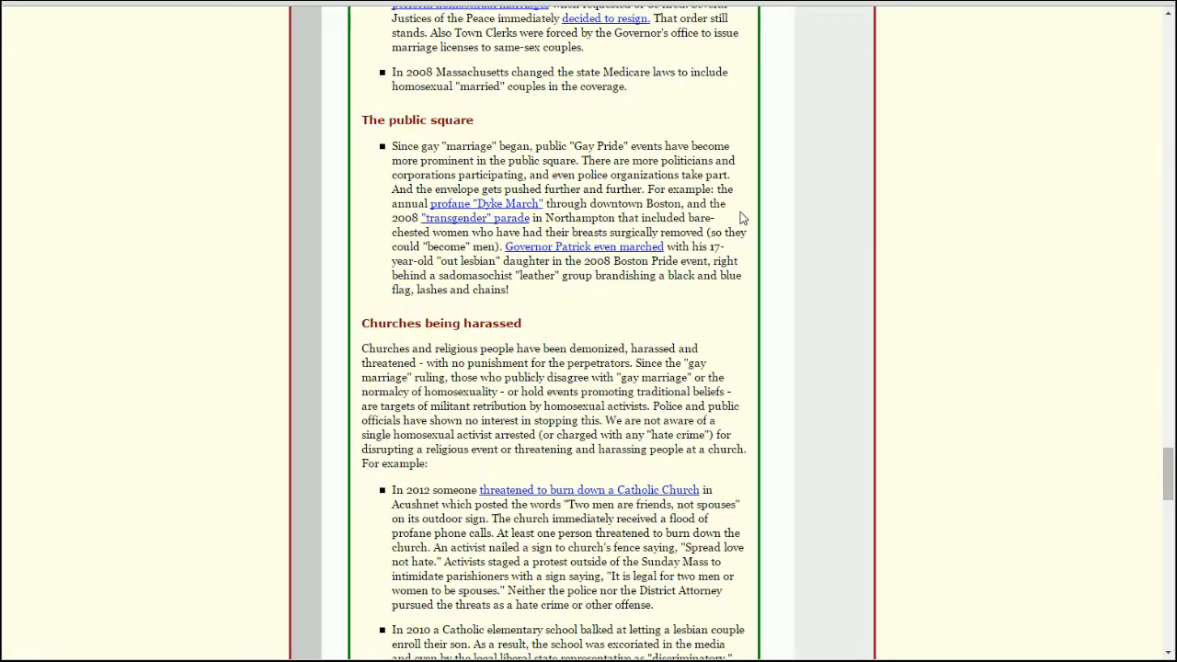
pyautogui.moveTo(726, 224)
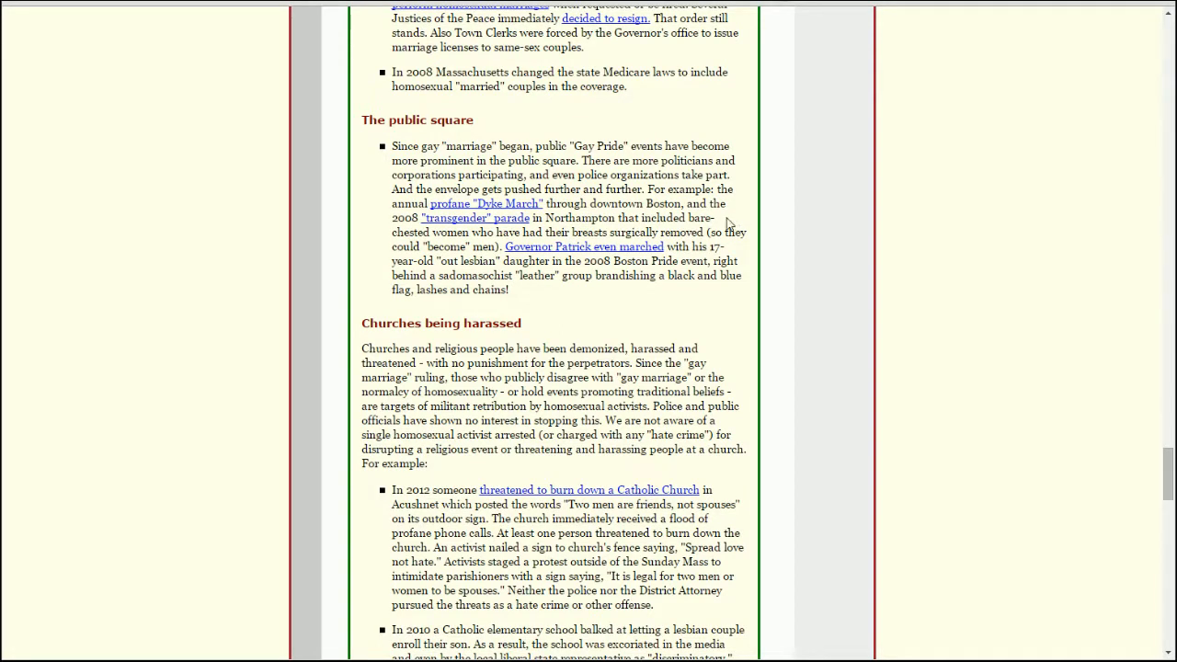
pyautogui.moveTo(653, 166)
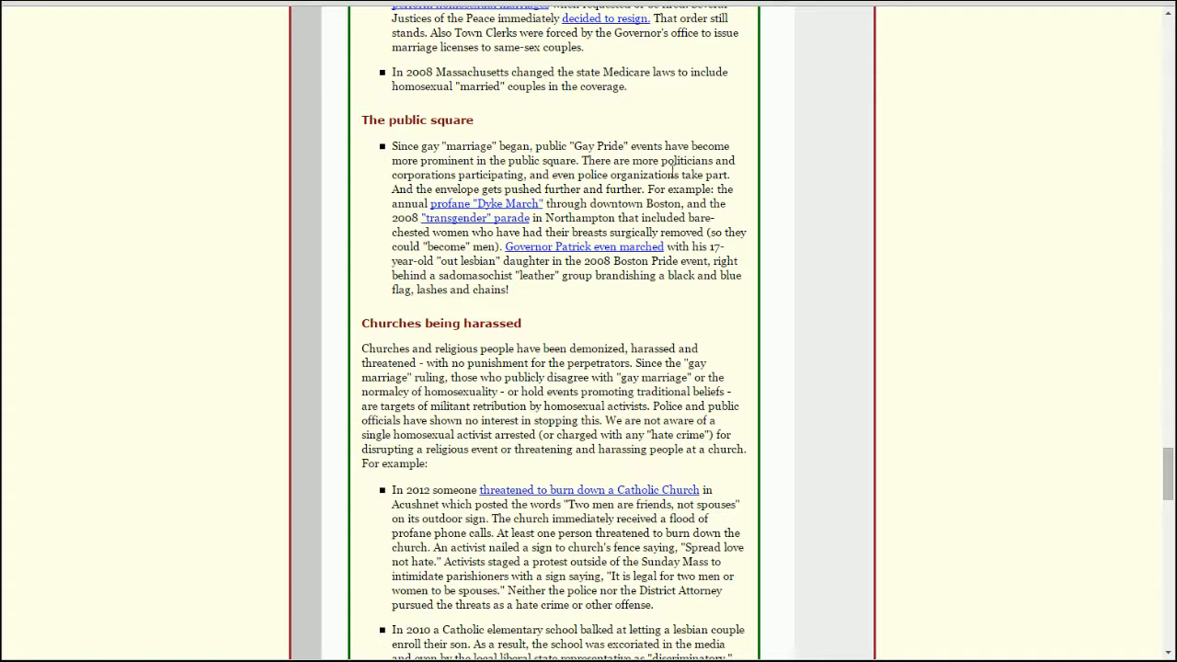
pyautogui.moveTo(765, 176)
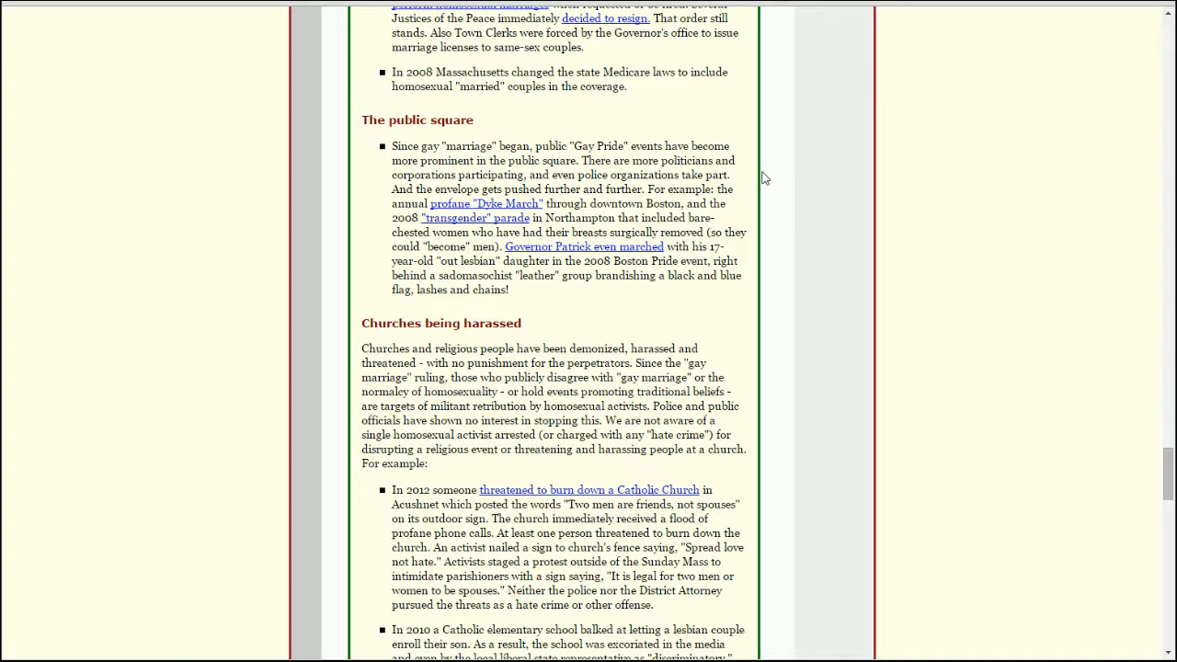
pyautogui.moveTo(740, 106)
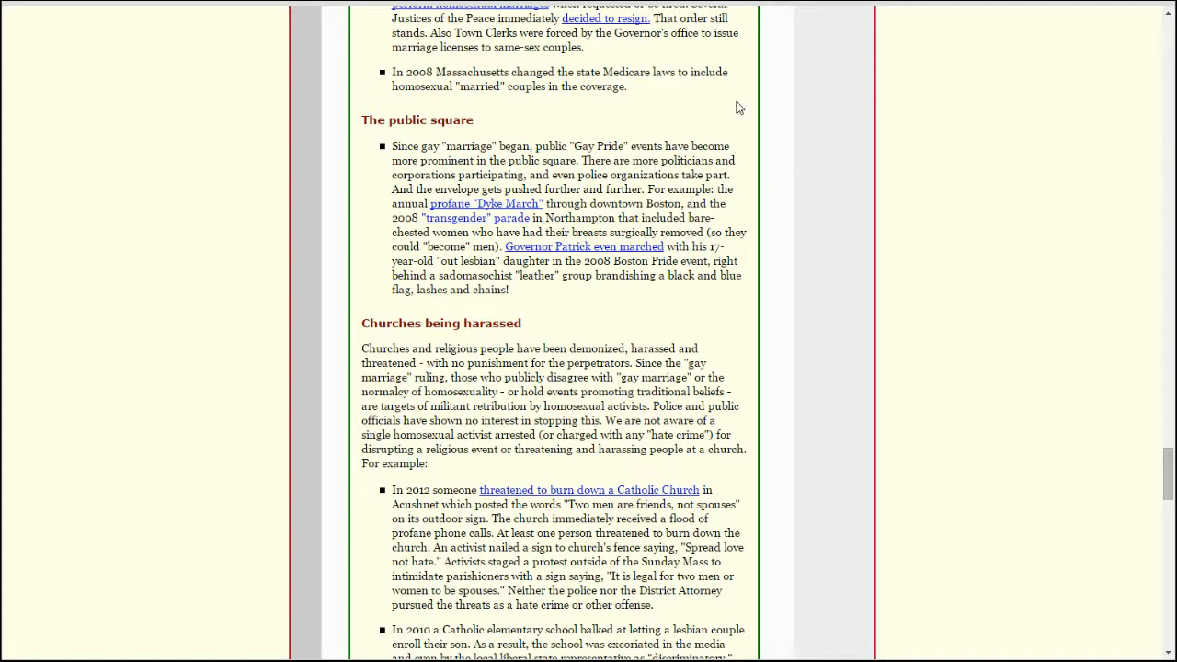
pyautogui.moveTo(794, 189)
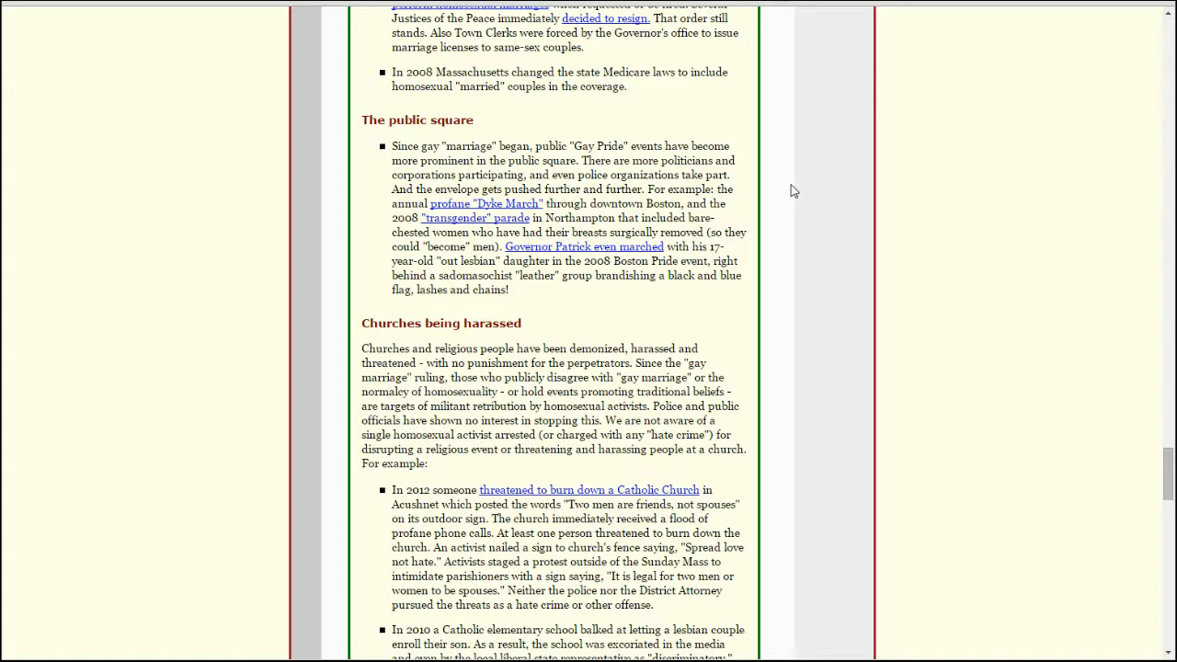
pyautogui.moveTo(744, 206)
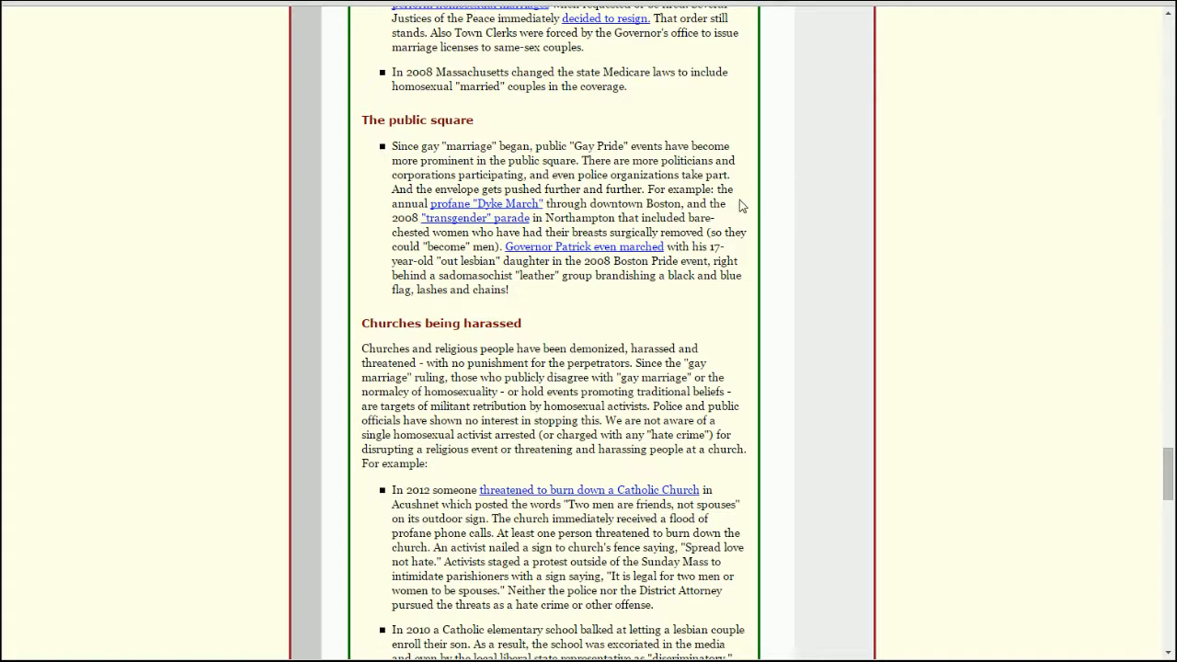
pyautogui.moveTo(533, 213)
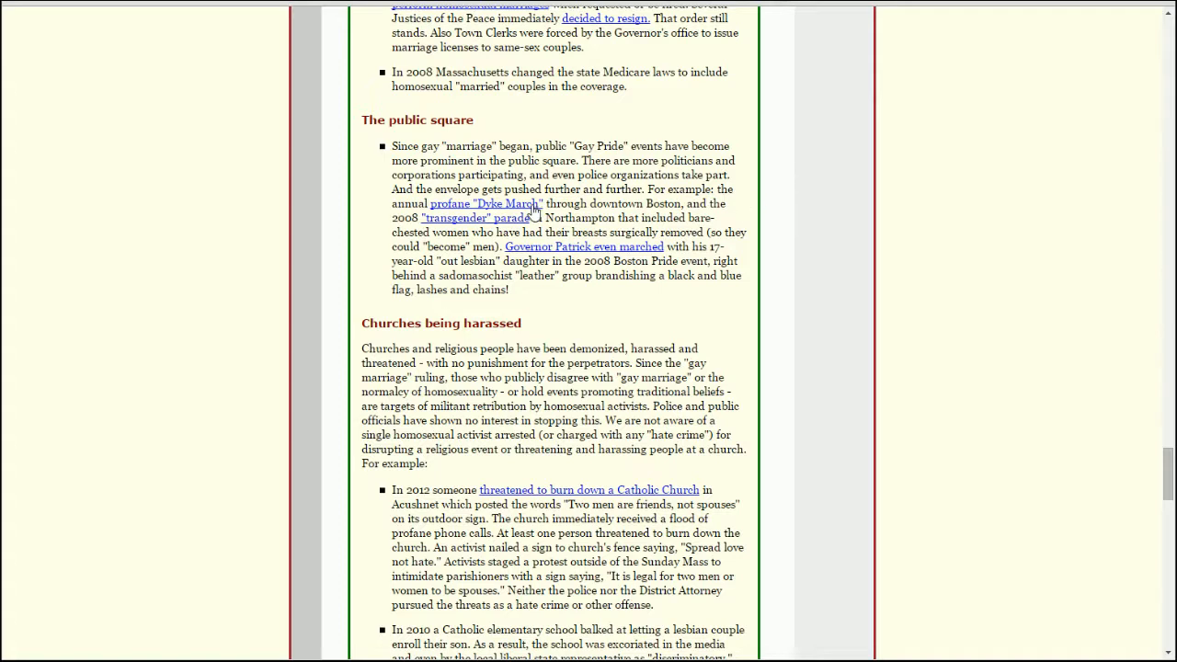
pyautogui.moveTo(677, 202)
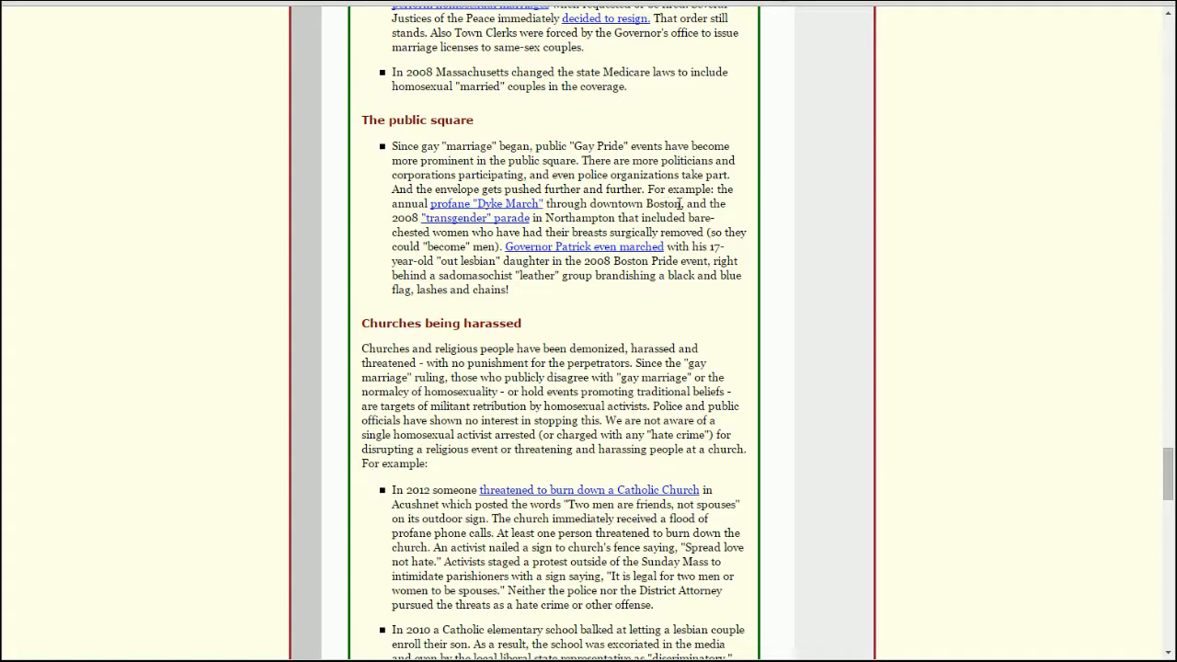
pyautogui.moveTo(771, 221)
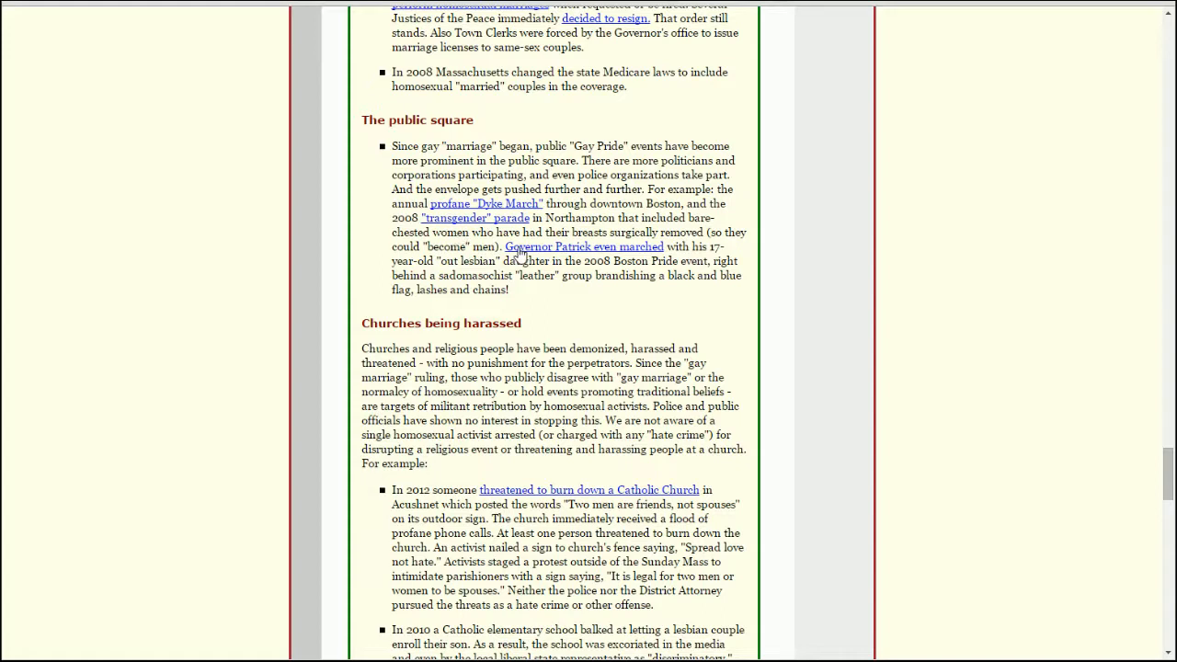
pyautogui.moveTo(699, 302)
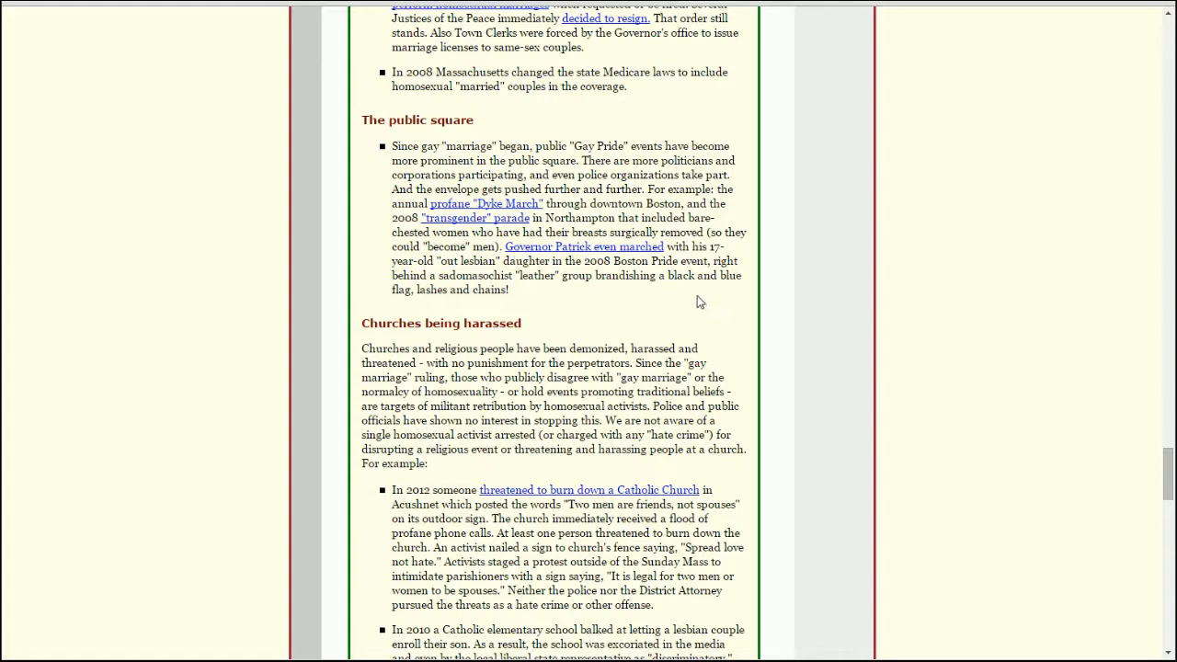
pyautogui.moveTo(695, 284)
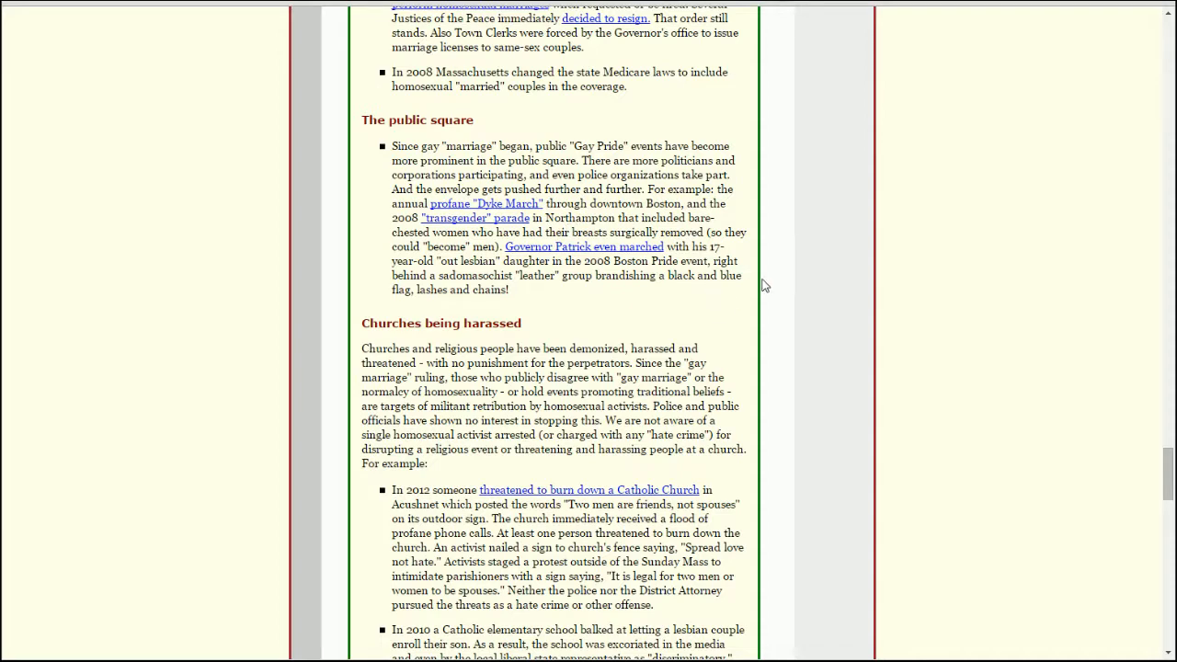
# Scroll past the church harassment examples until The media items and first Politics item show.
pyautogui.scroll(-3)
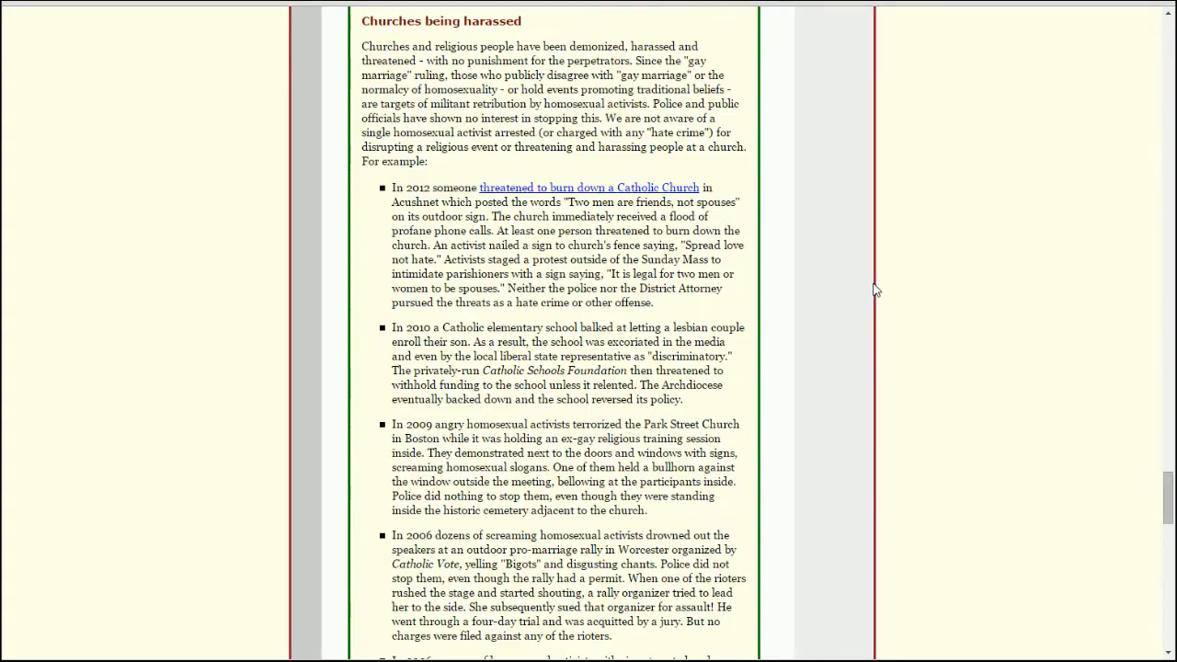
pyautogui.scroll(-3)
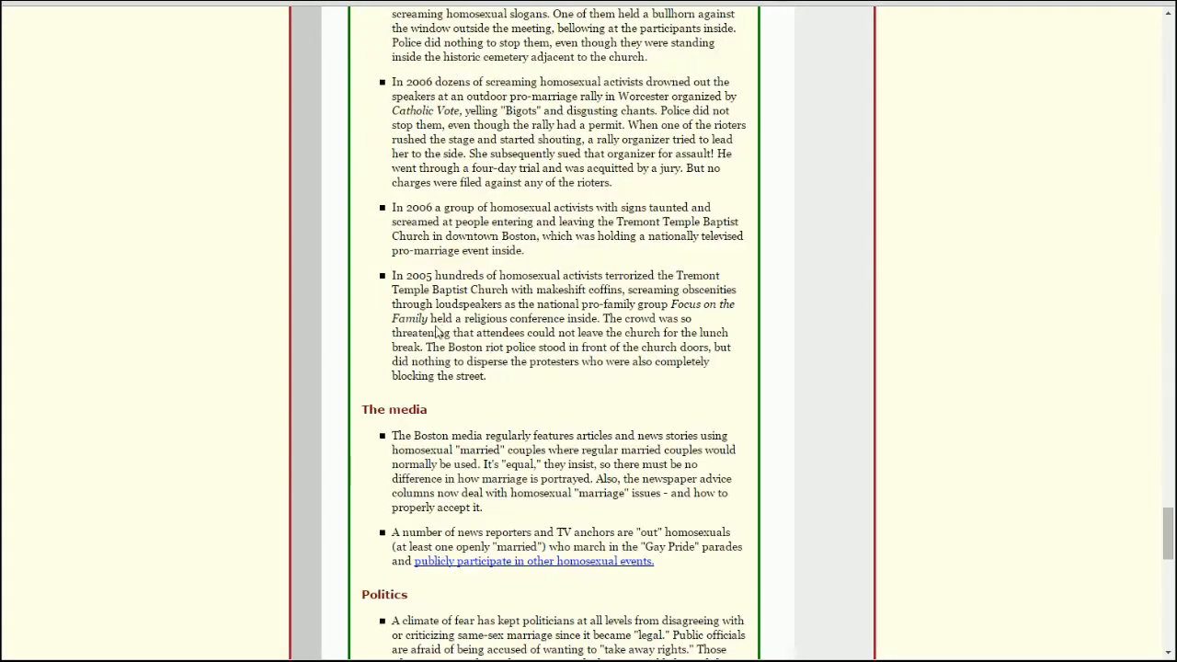
pyautogui.scroll(-3)
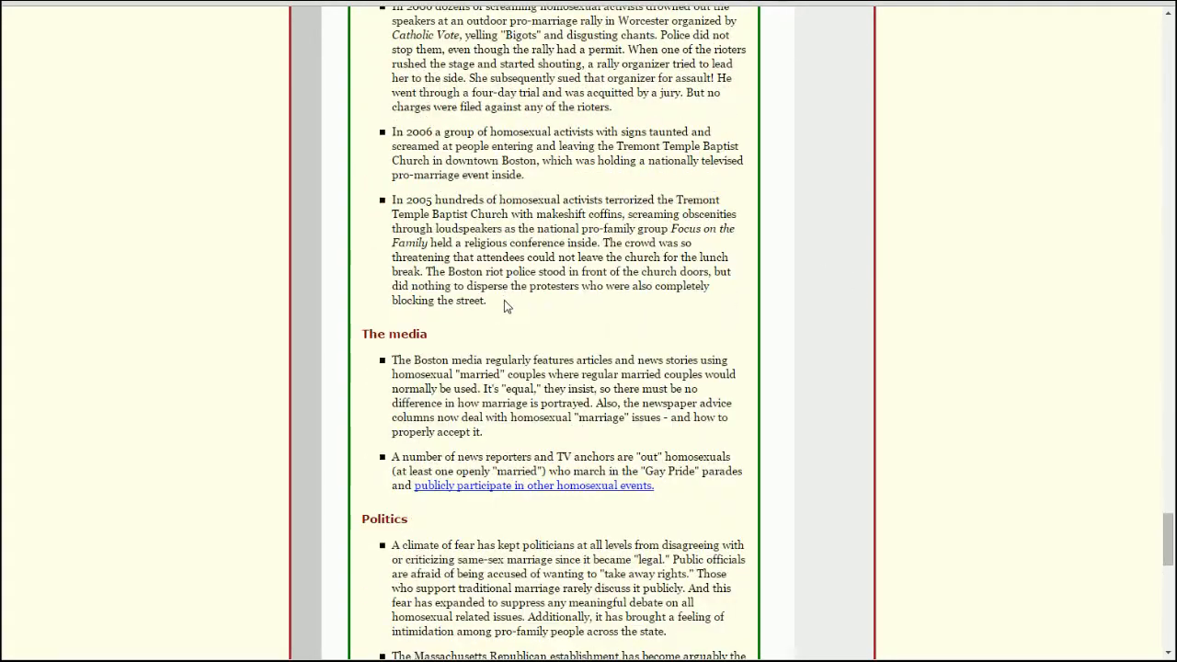
pyautogui.scroll(-3)
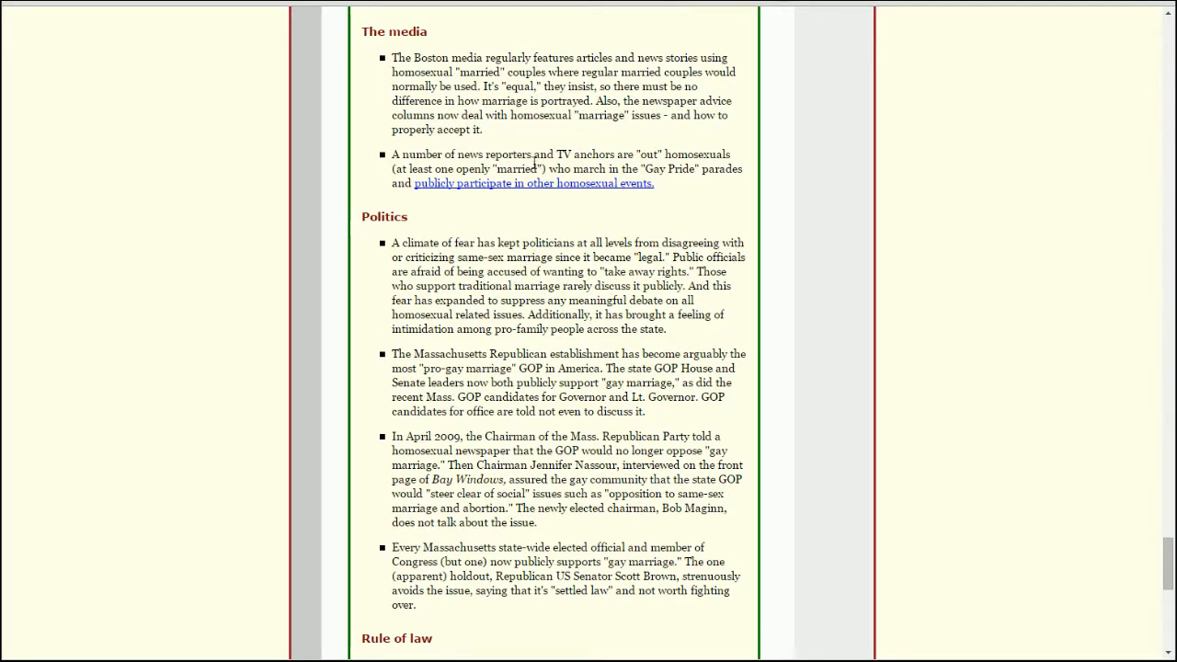
pyautogui.moveTo(651, 202)
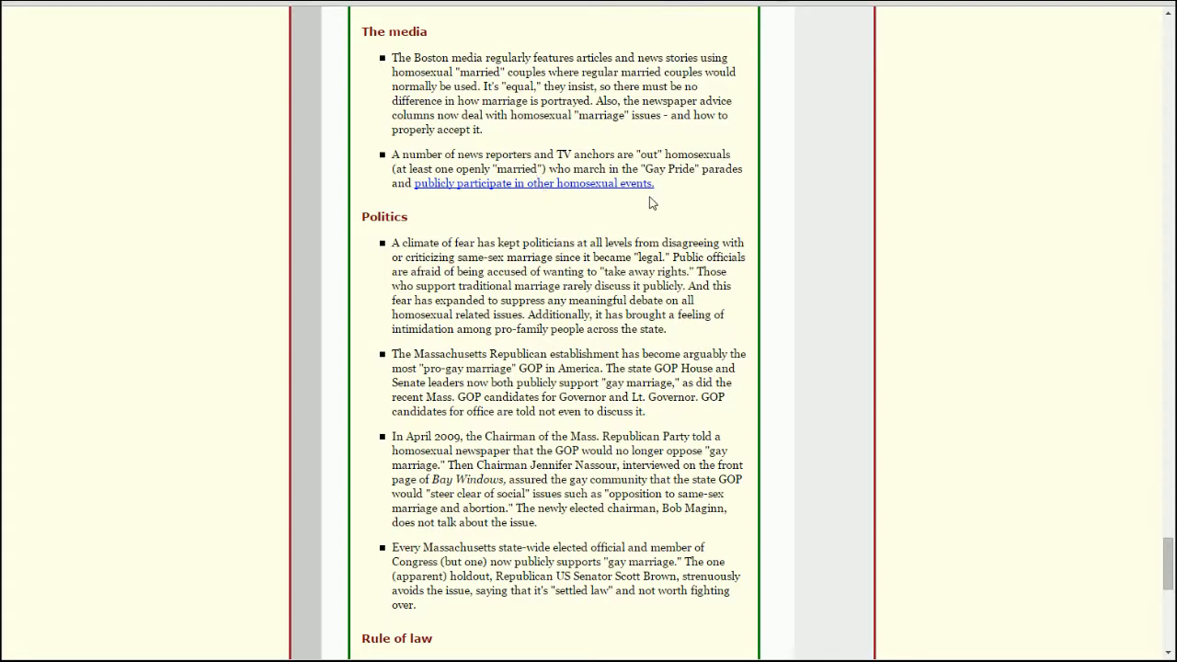
pyautogui.moveTo(681, 147)
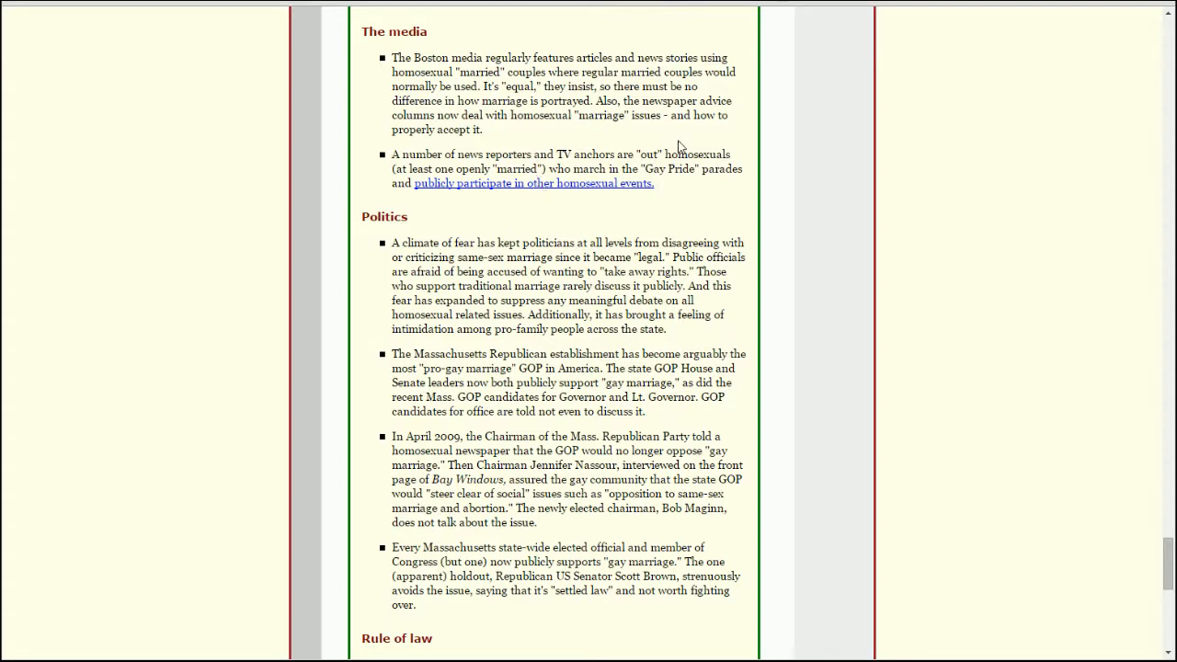
pyautogui.moveTo(581, 86)
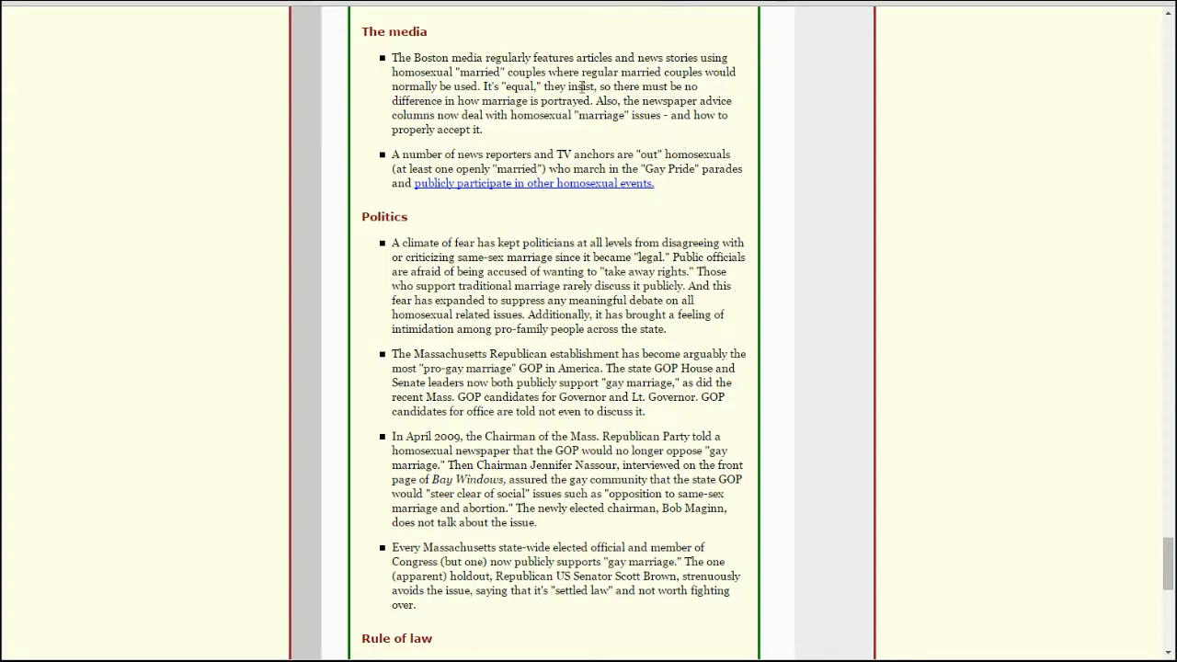
pyautogui.moveTo(753, 81)
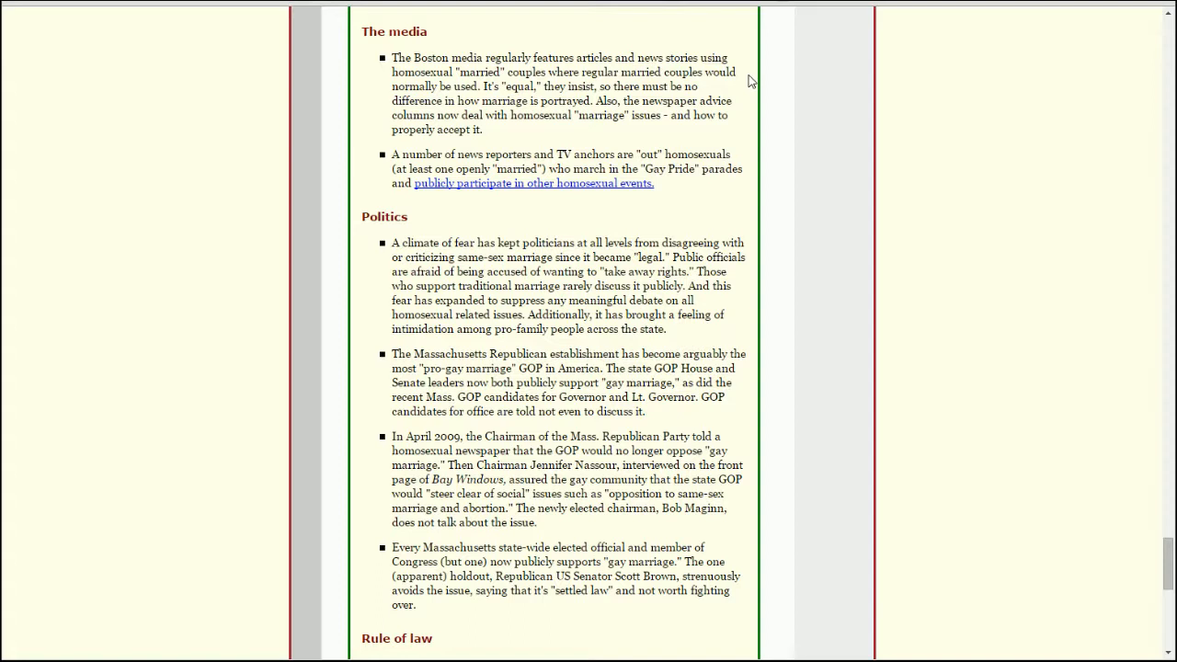
pyautogui.moveTo(692, 129)
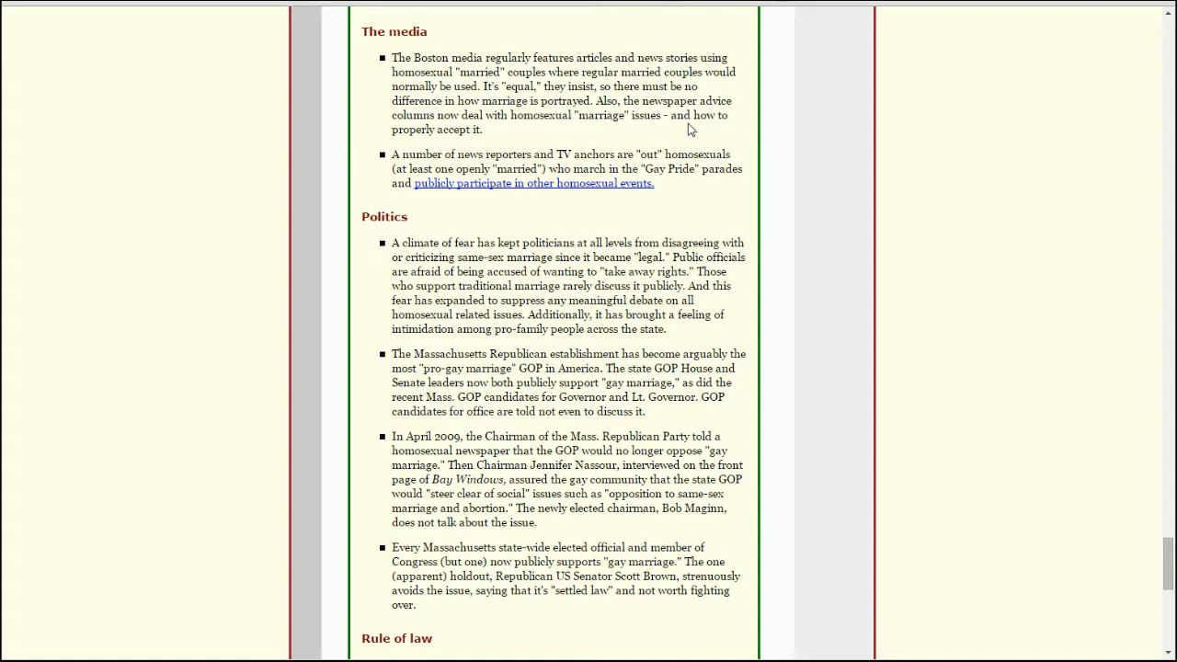
pyautogui.moveTo(716, 210)
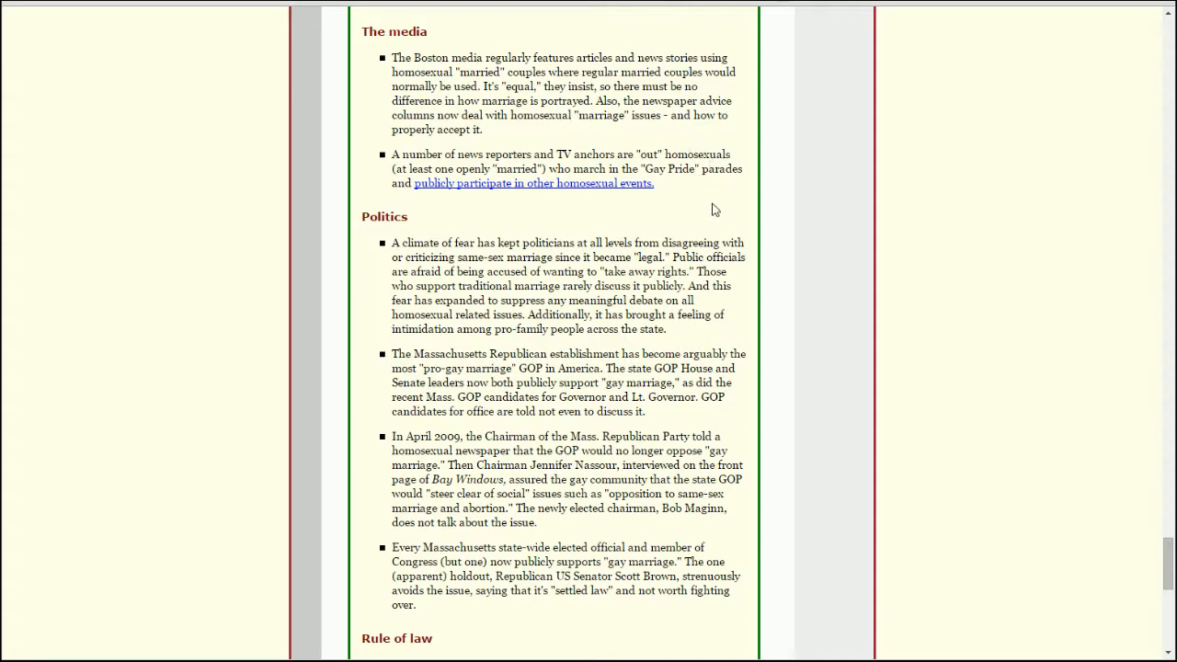
pyautogui.moveTo(691, 195)
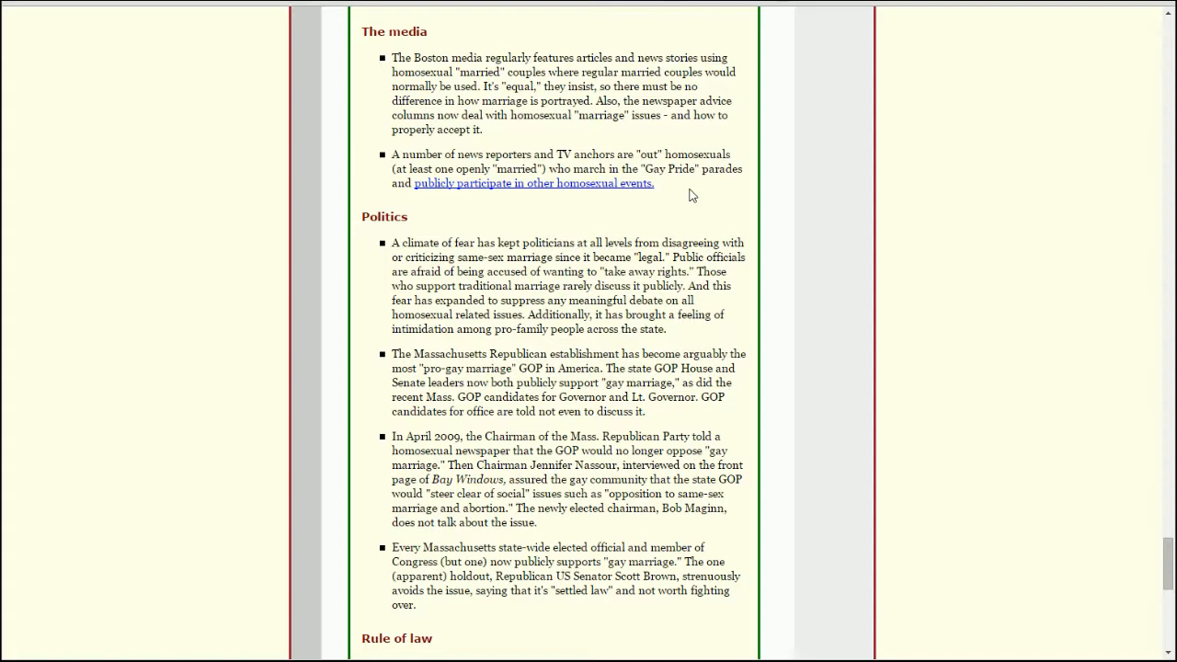
pyautogui.moveTo(605, 190)
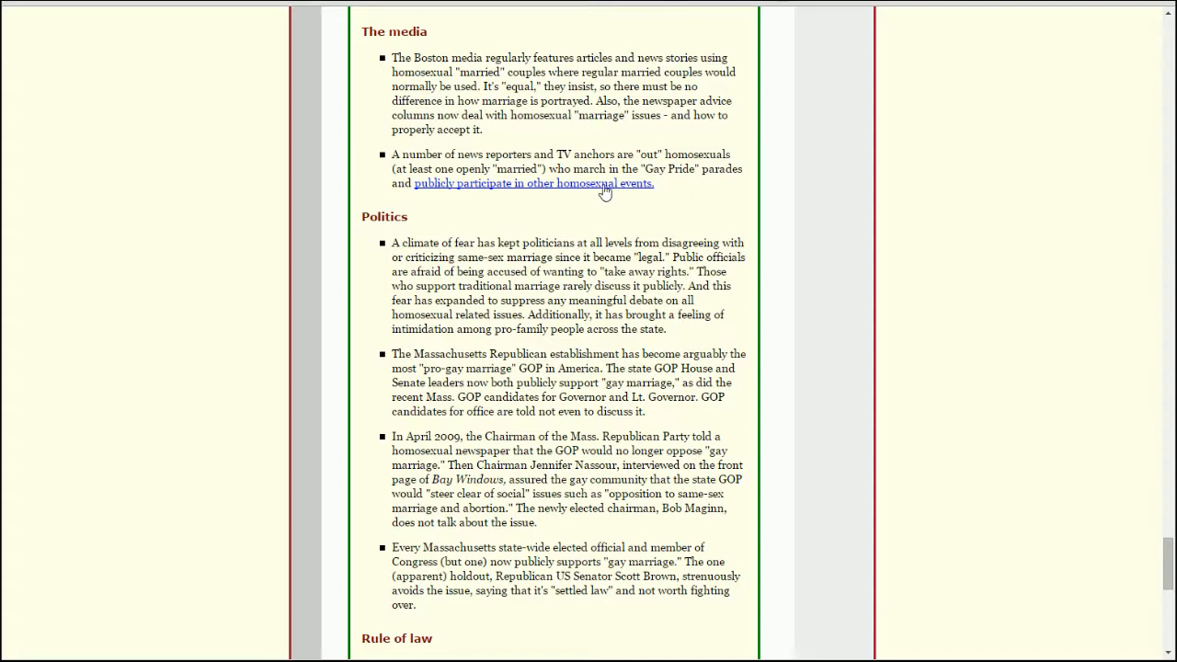
pyautogui.moveTo(853, 200)
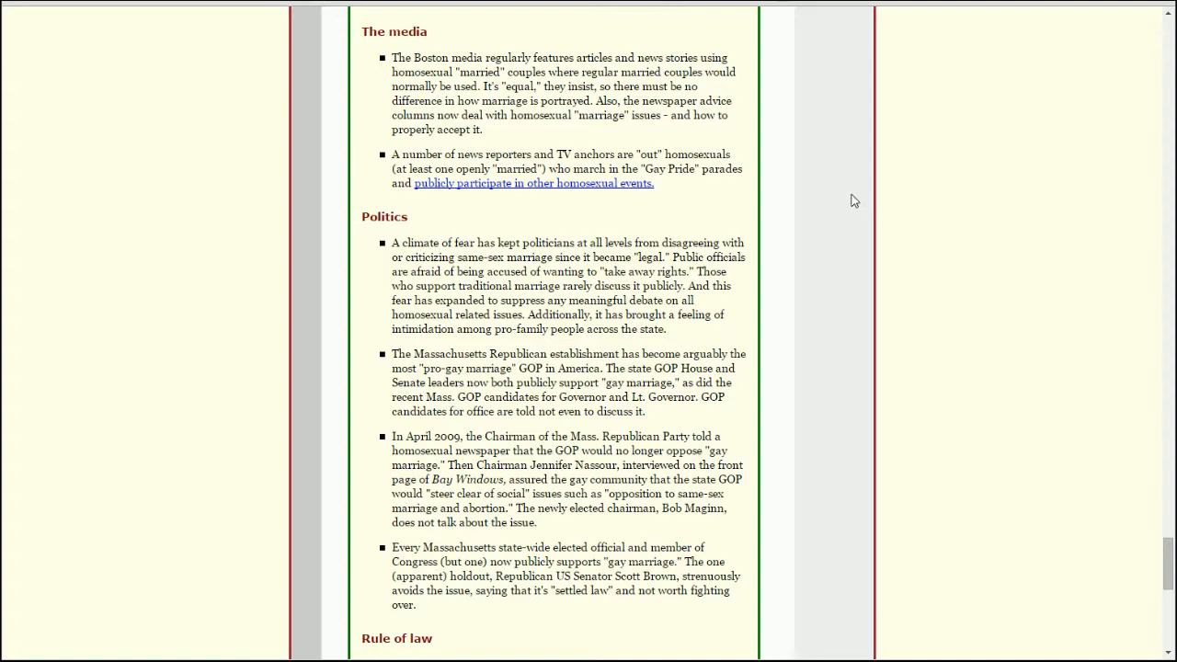
pyautogui.moveTo(839, 200)
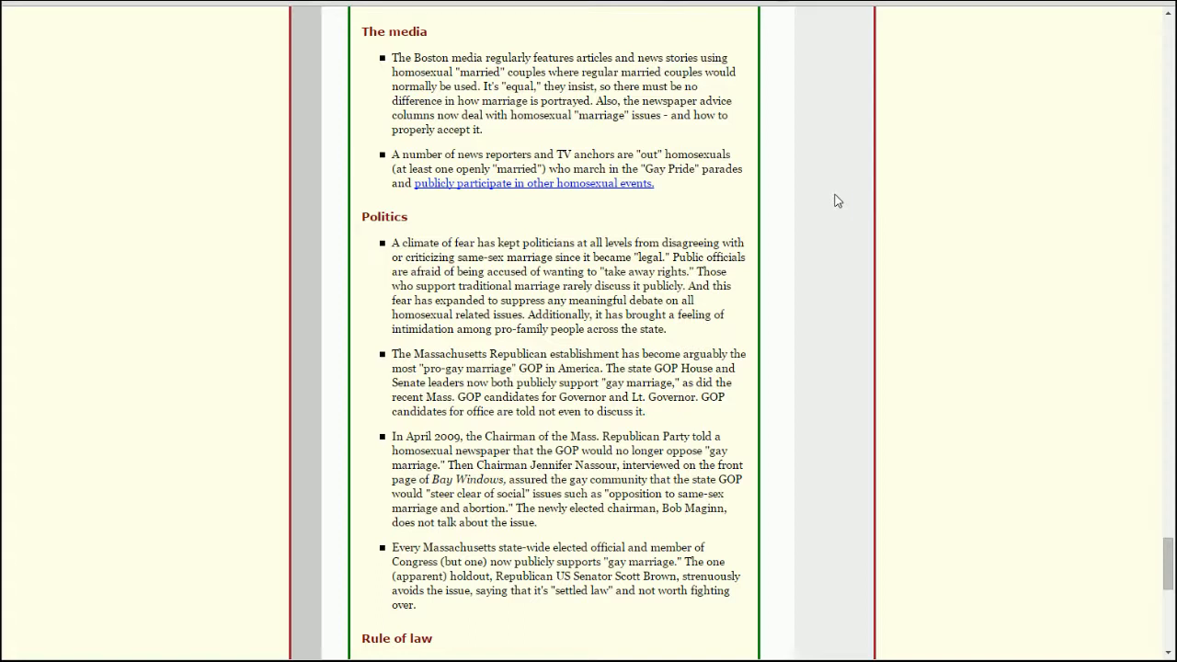
pyautogui.moveTo(828, 201)
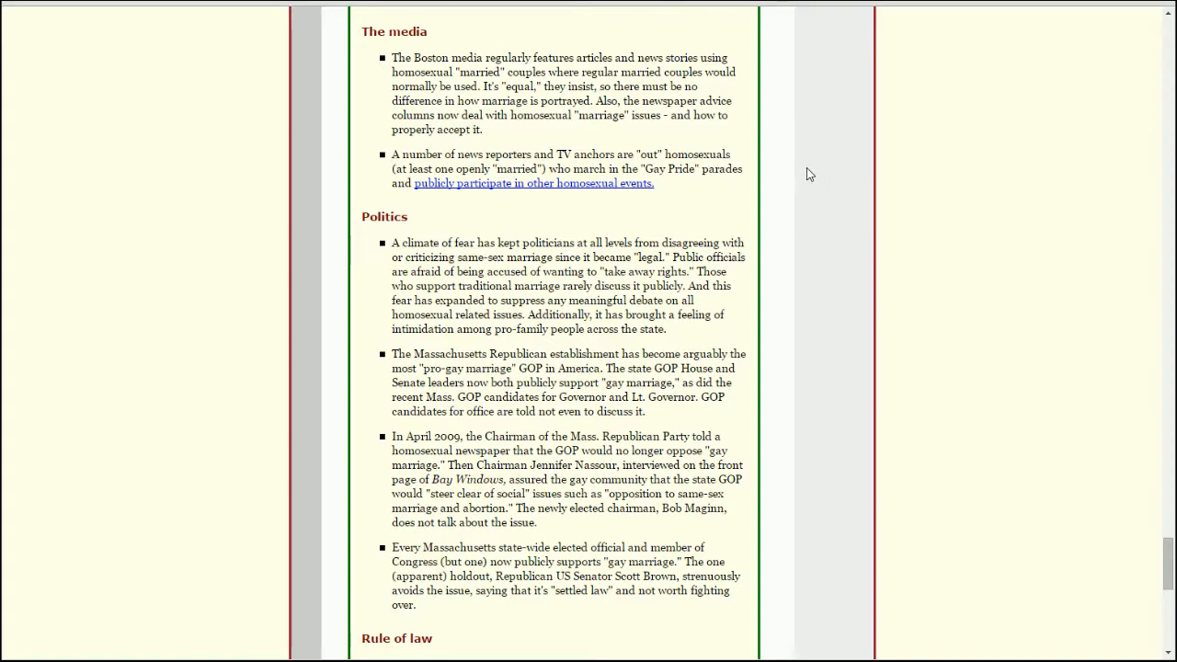
# Scroll so Politics sits at the top with the first Rule of law item visible.
pyautogui.scroll(-3)
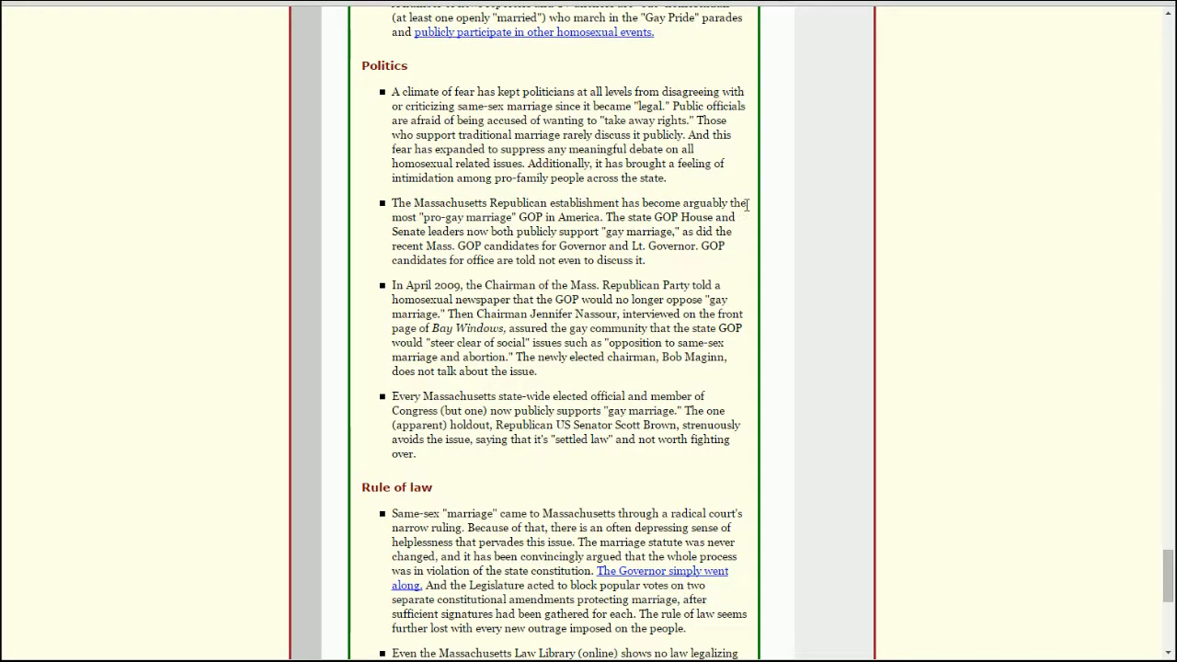
pyautogui.moveTo(625, 103)
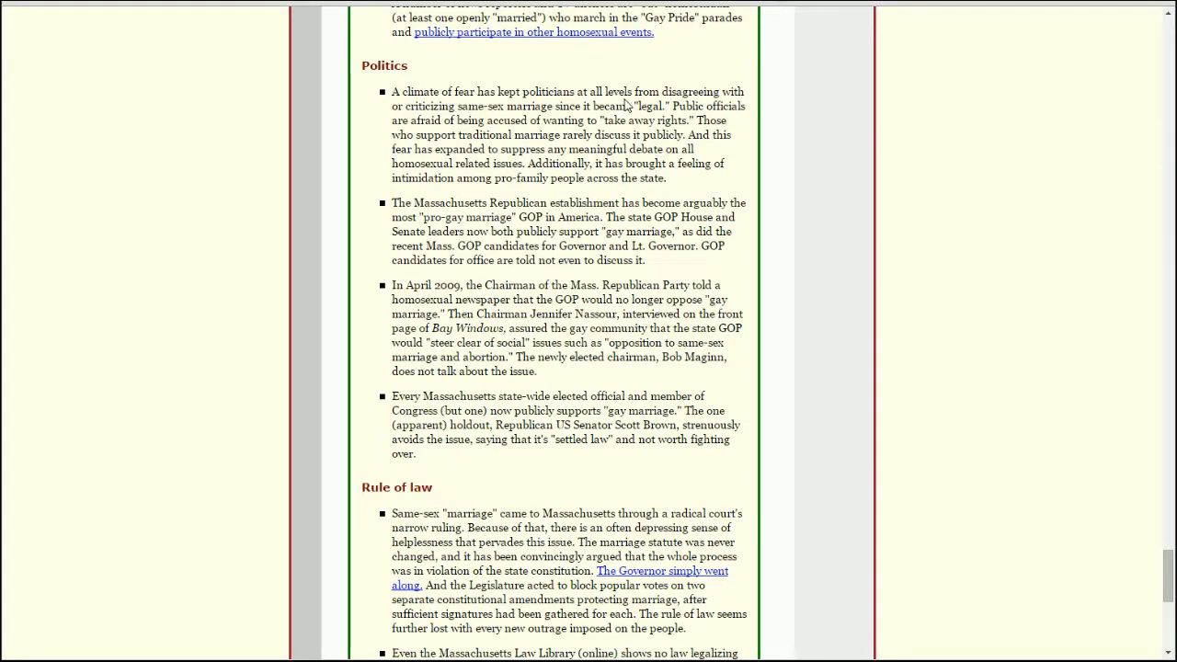
pyautogui.moveTo(728, 121)
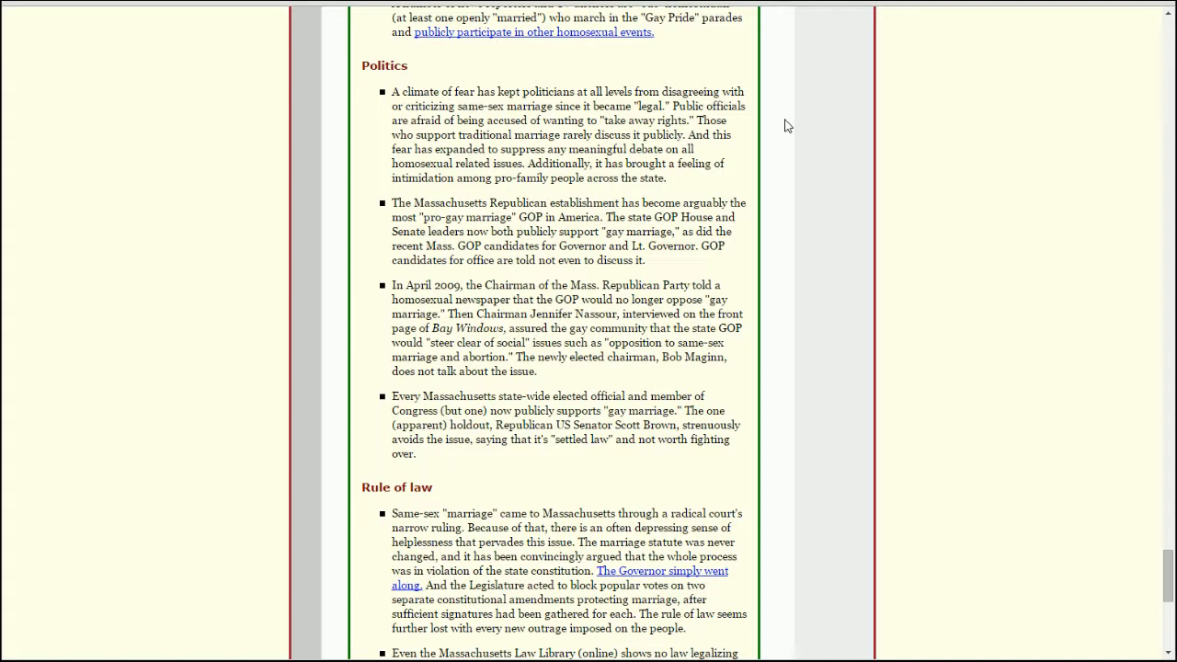
pyautogui.moveTo(725, 125)
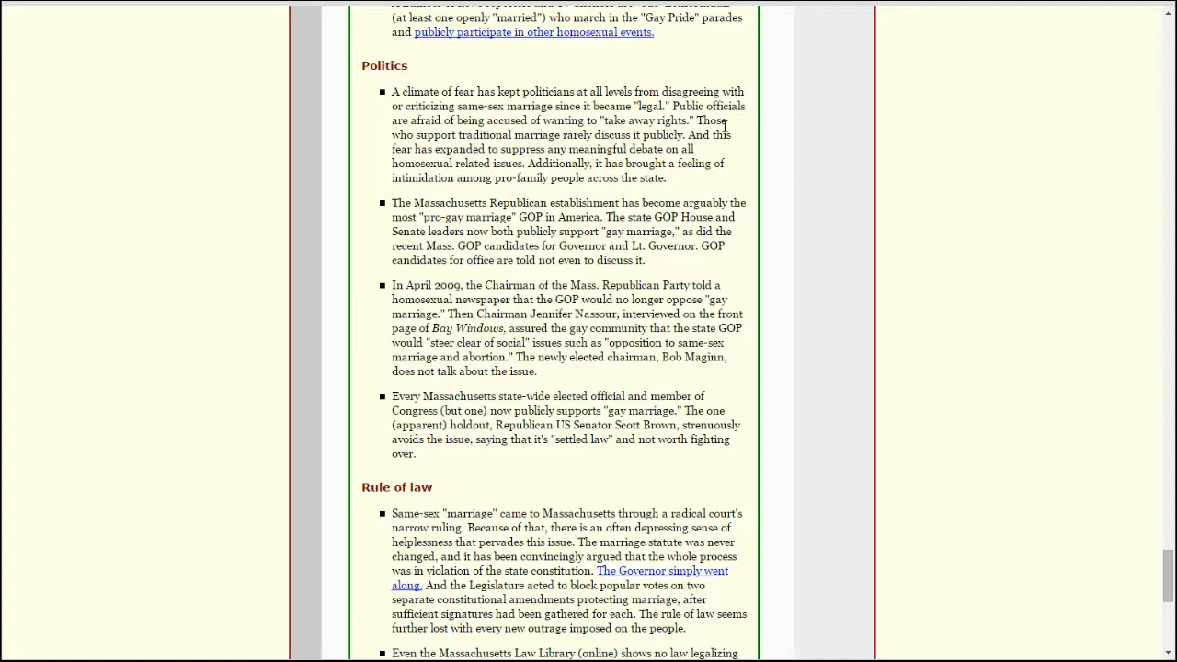
pyautogui.moveTo(751, 130)
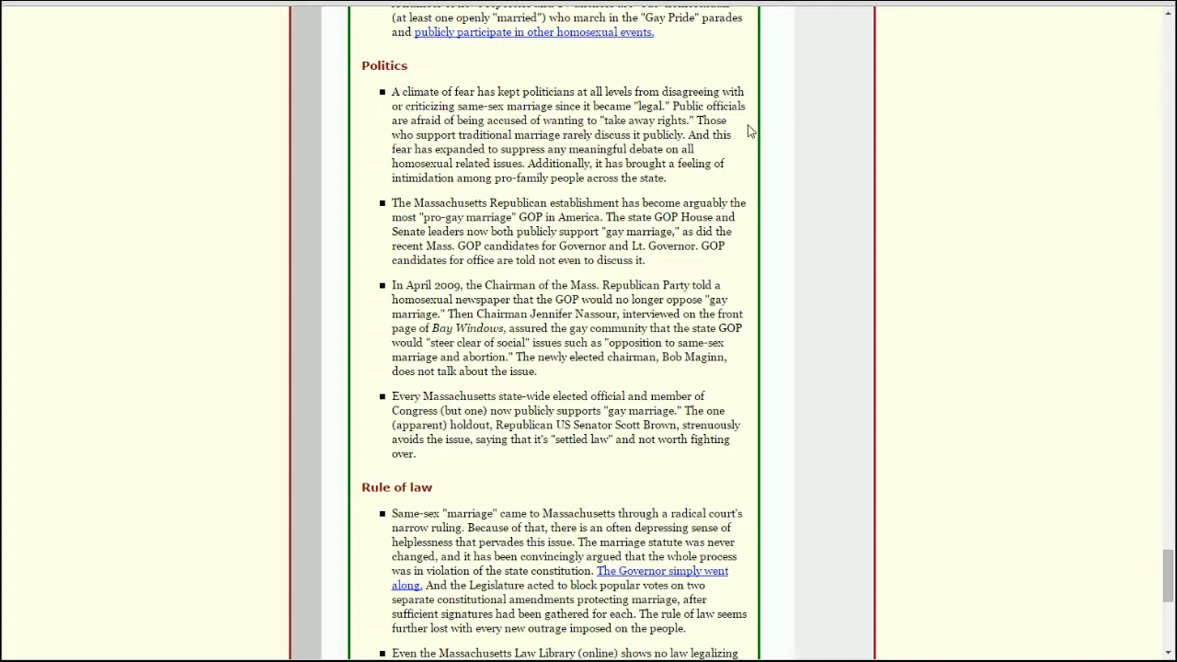
pyautogui.moveTo(769, 118)
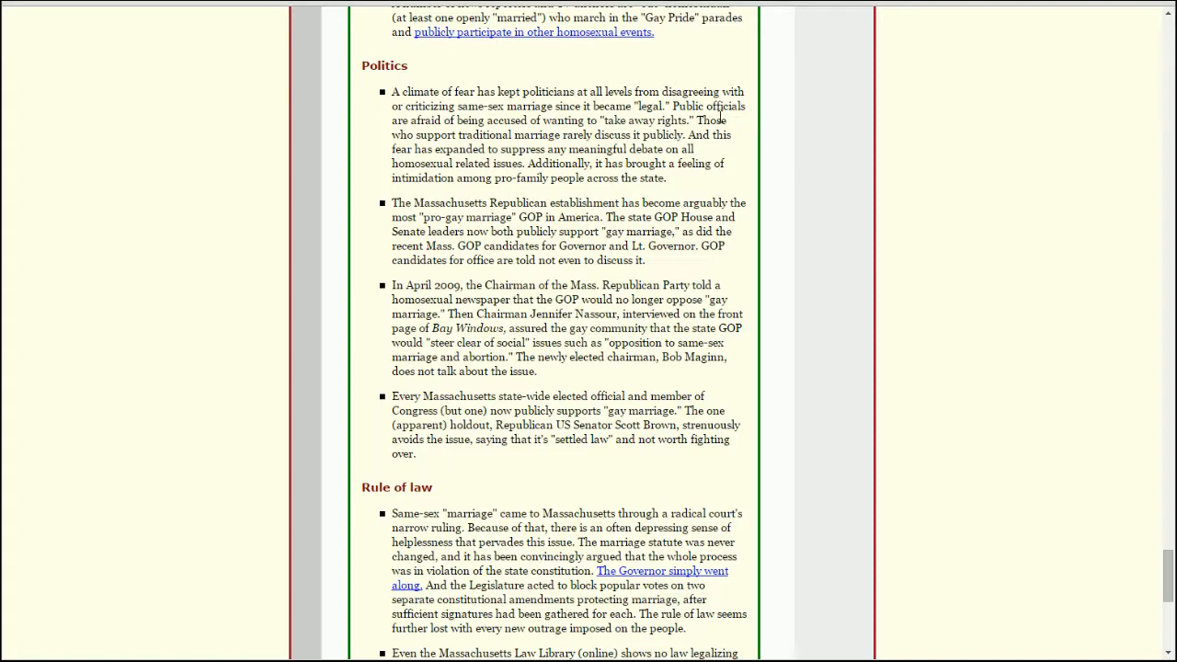
pyautogui.moveTo(769, 136)
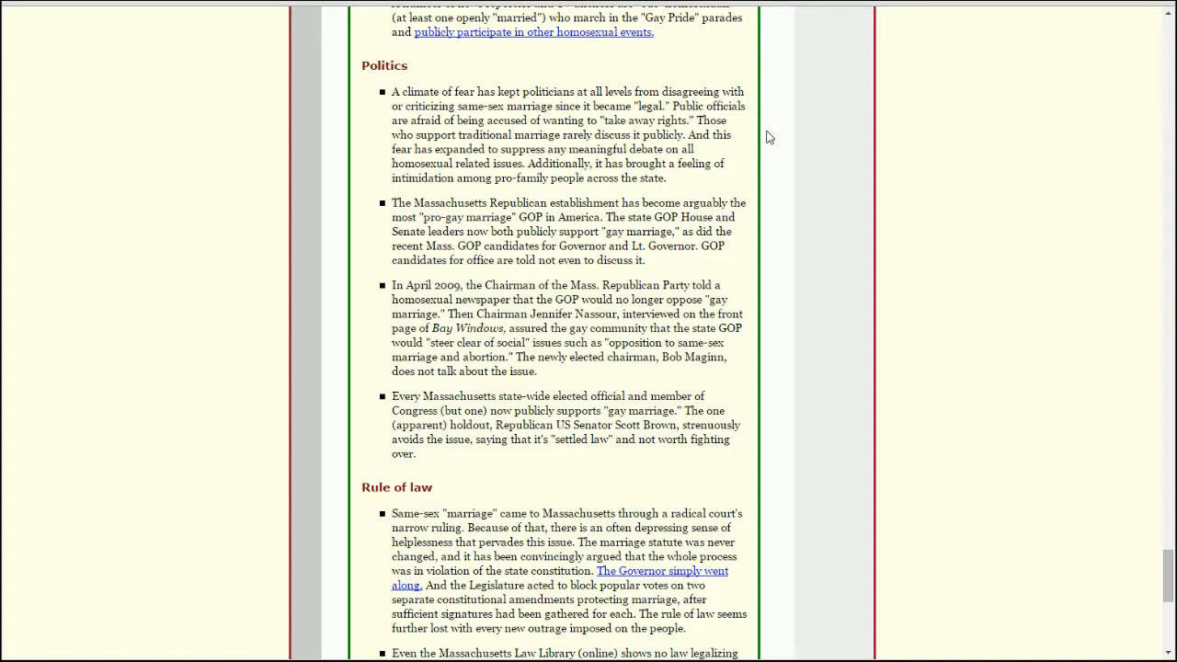
pyautogui.moveTo(721, 151)
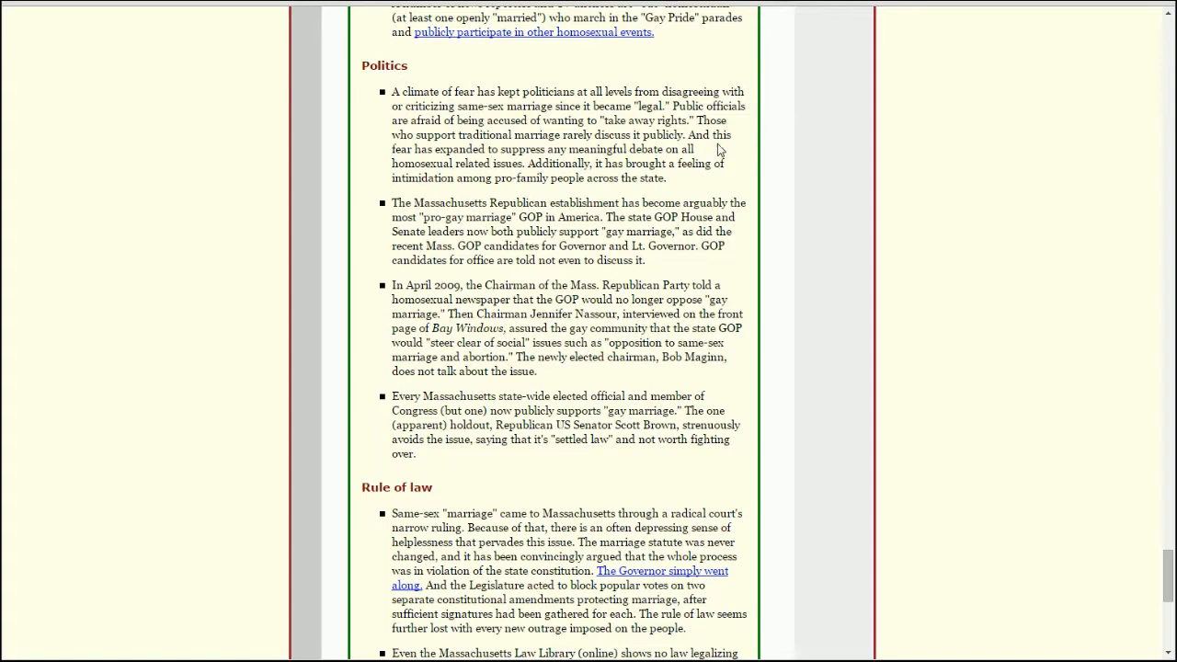
pyautogui.moveTo(725, 159)
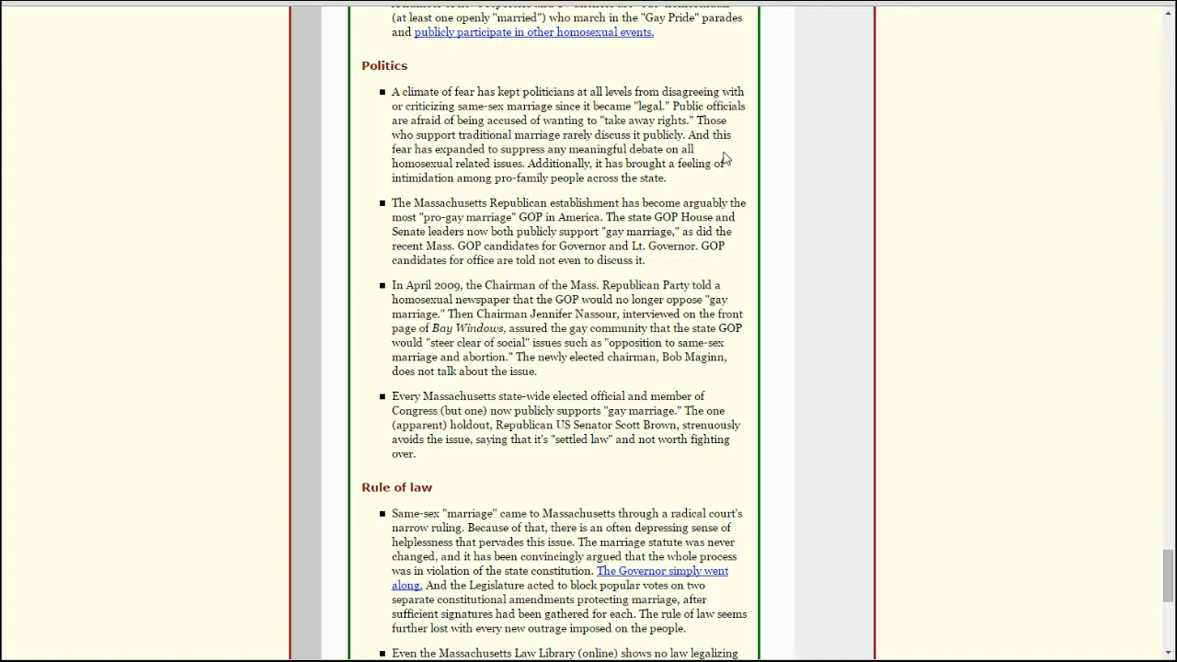
pyautogui.moveTo(708, 131)
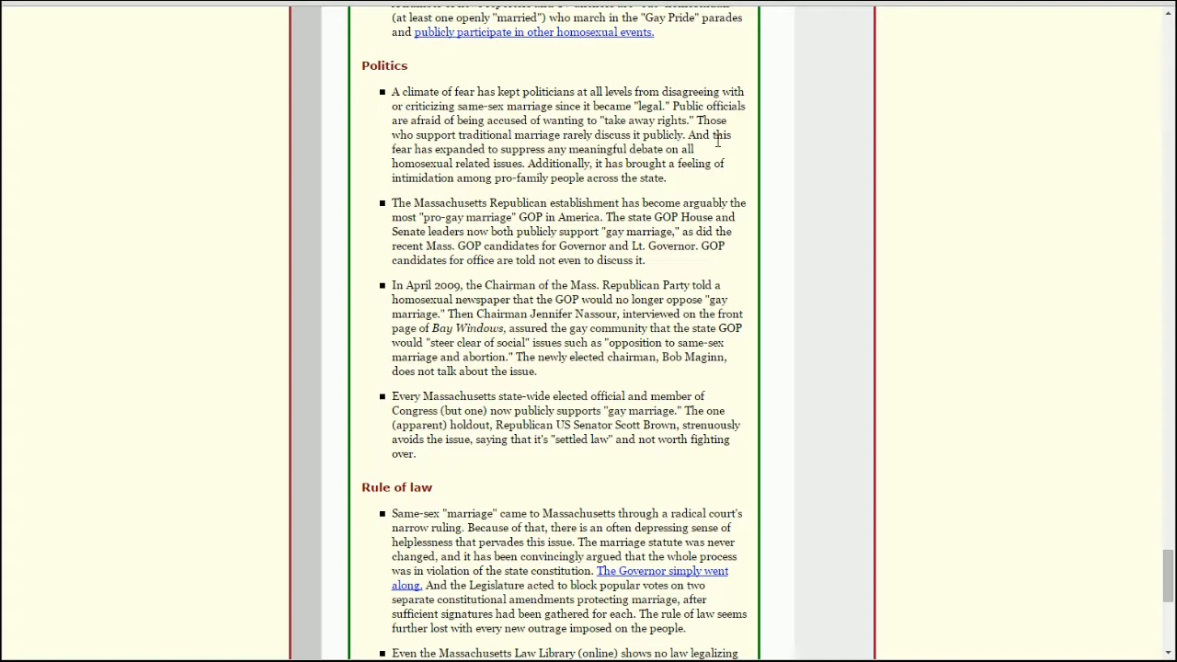
pyautogui.moveTo(809, 148)
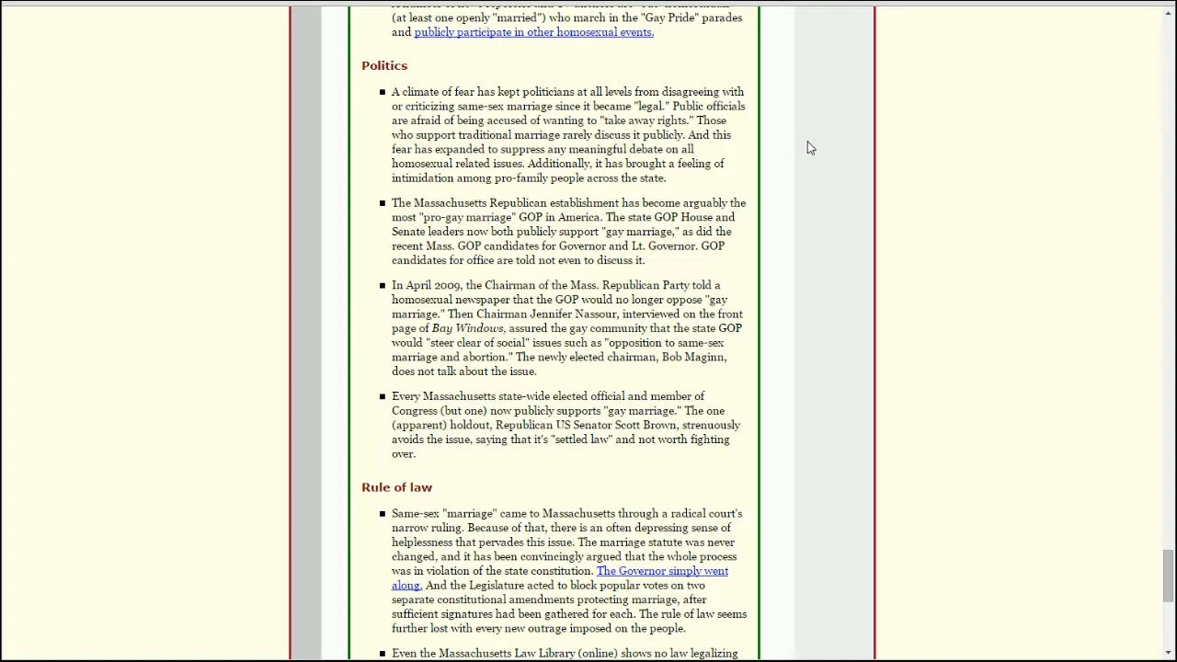
pyautogui.moveTo(725, 199)
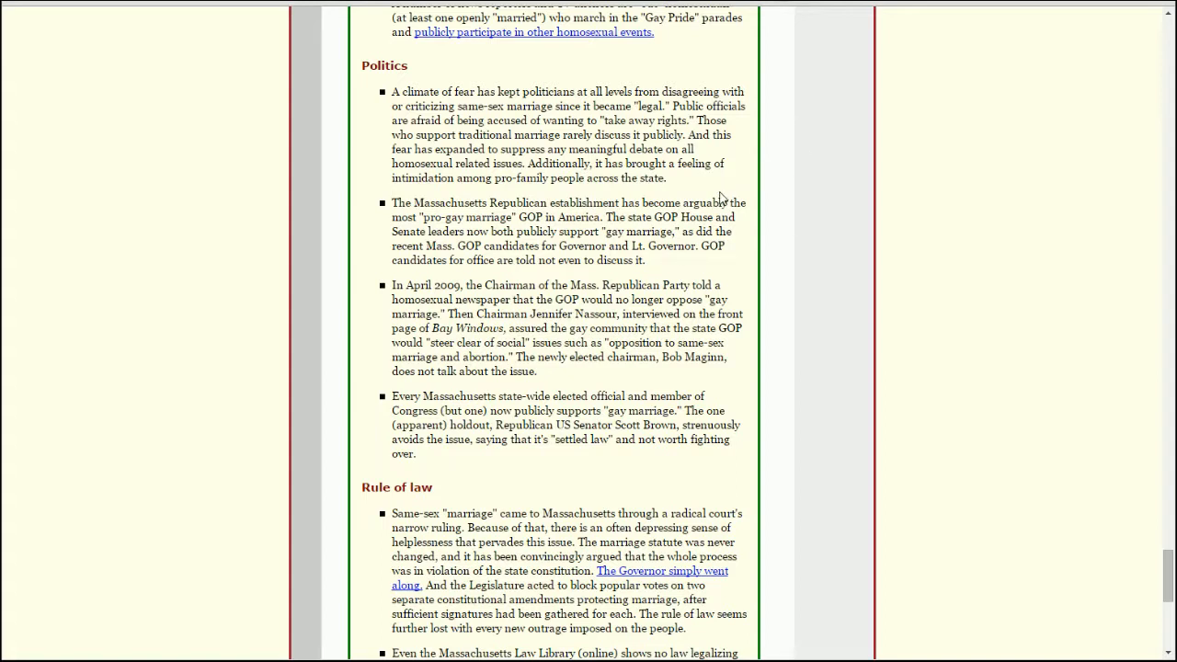
pyautogui.moveTo(819, 225)
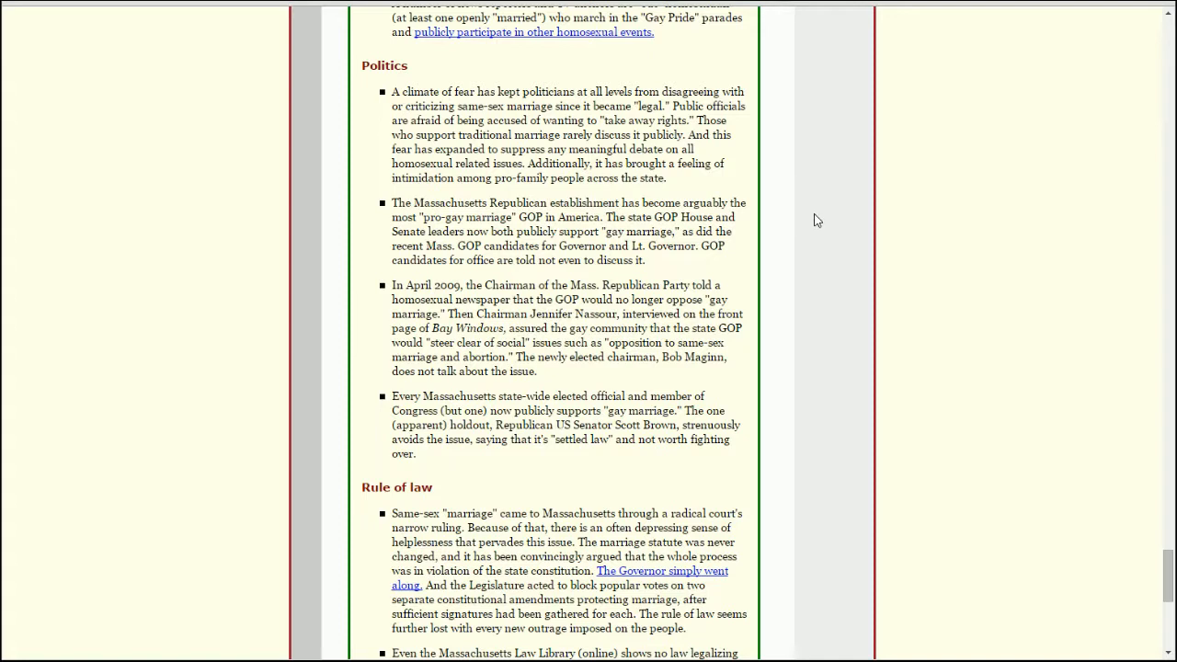
pyautogui.moveTo(815, 206)
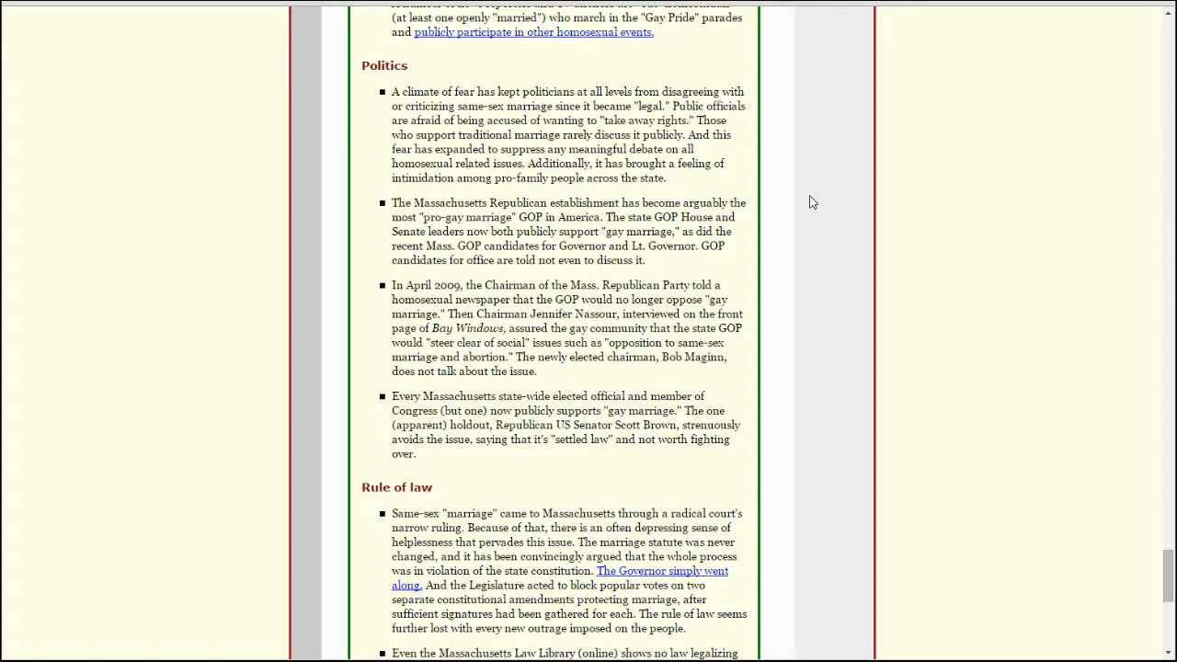
pyautogui.moveTo(755, 230)
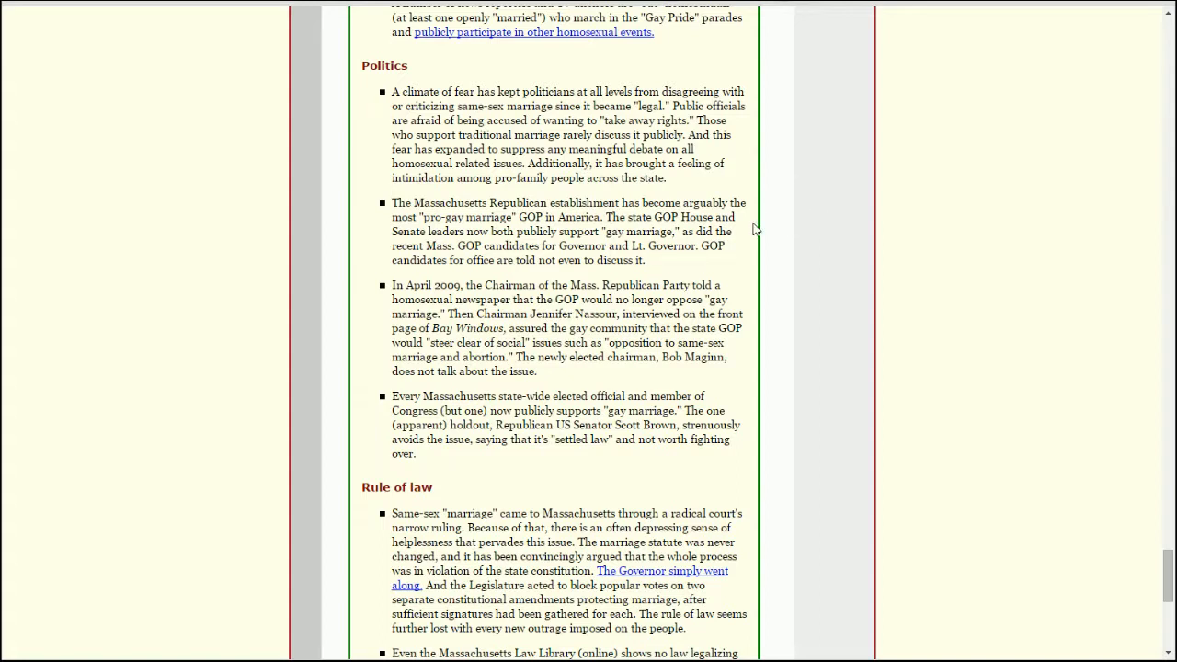
pyautogui.moveTo(559, 221)
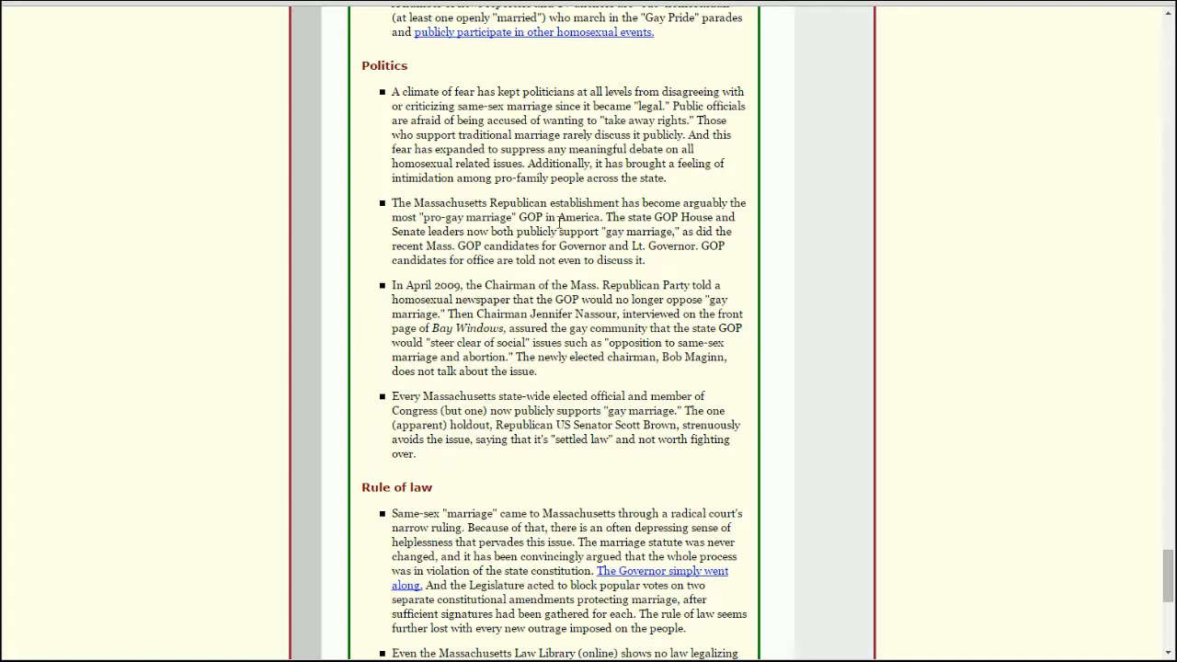
pyautogui.moveTo(780, 215)
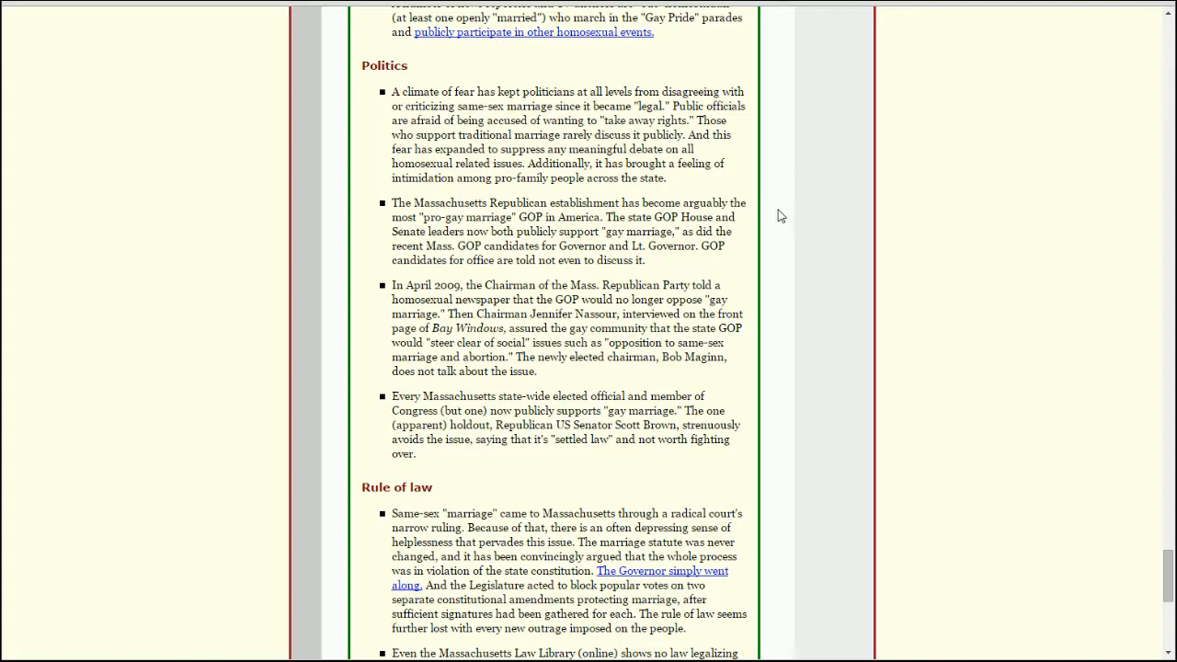
pyautogui.moveTo(774, 228)
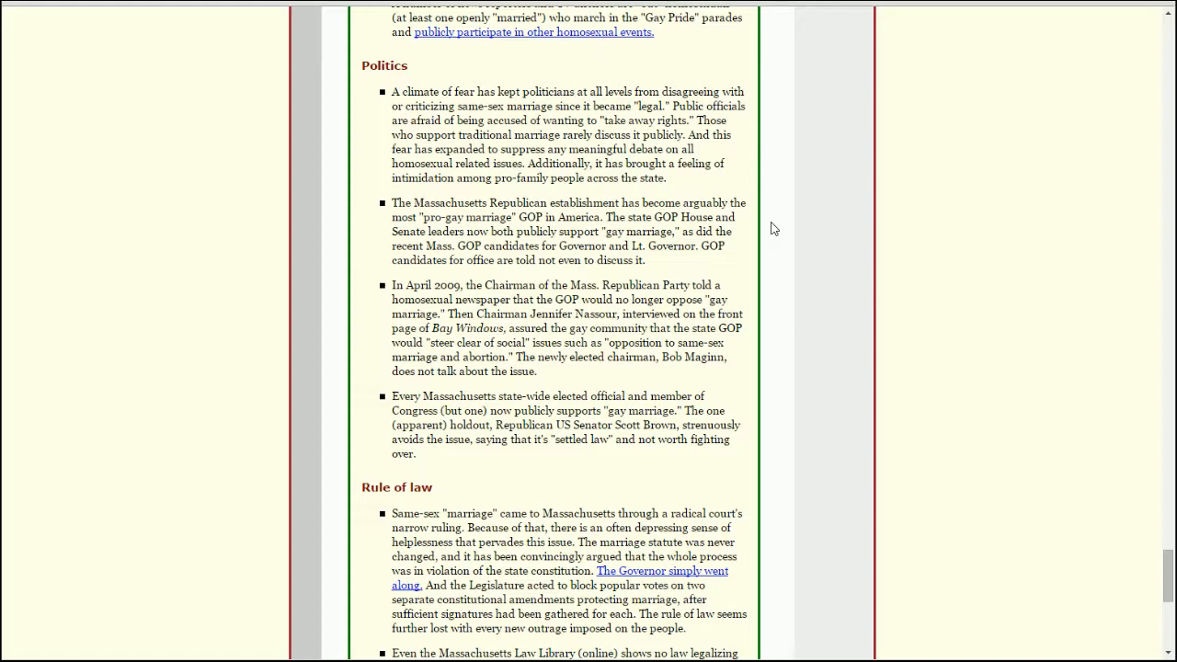
pyautogui.moveTo(780, 220)
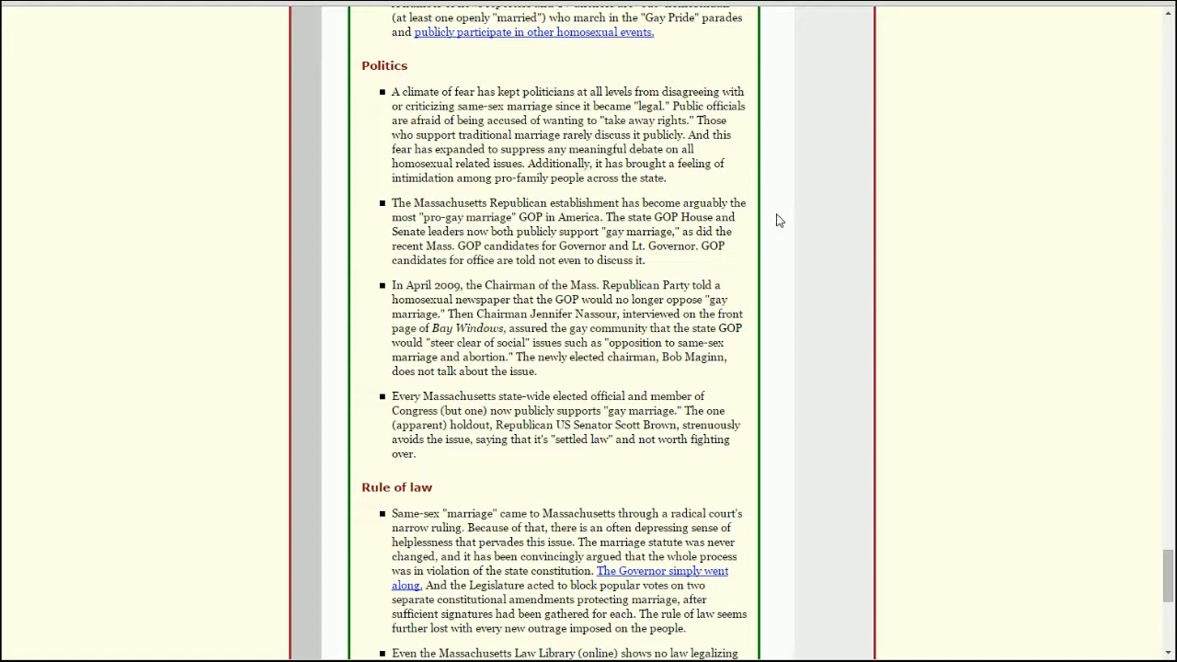
pyautogui.moveTo(705, 269)
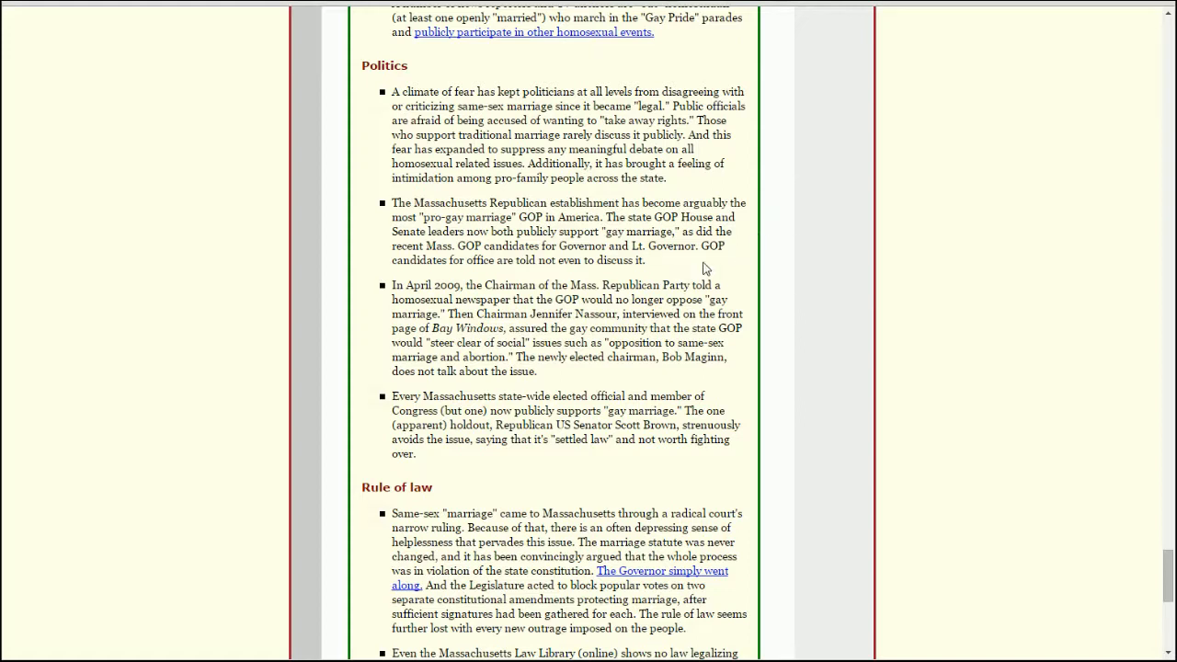
pyautogui.moveTo(673, 265)
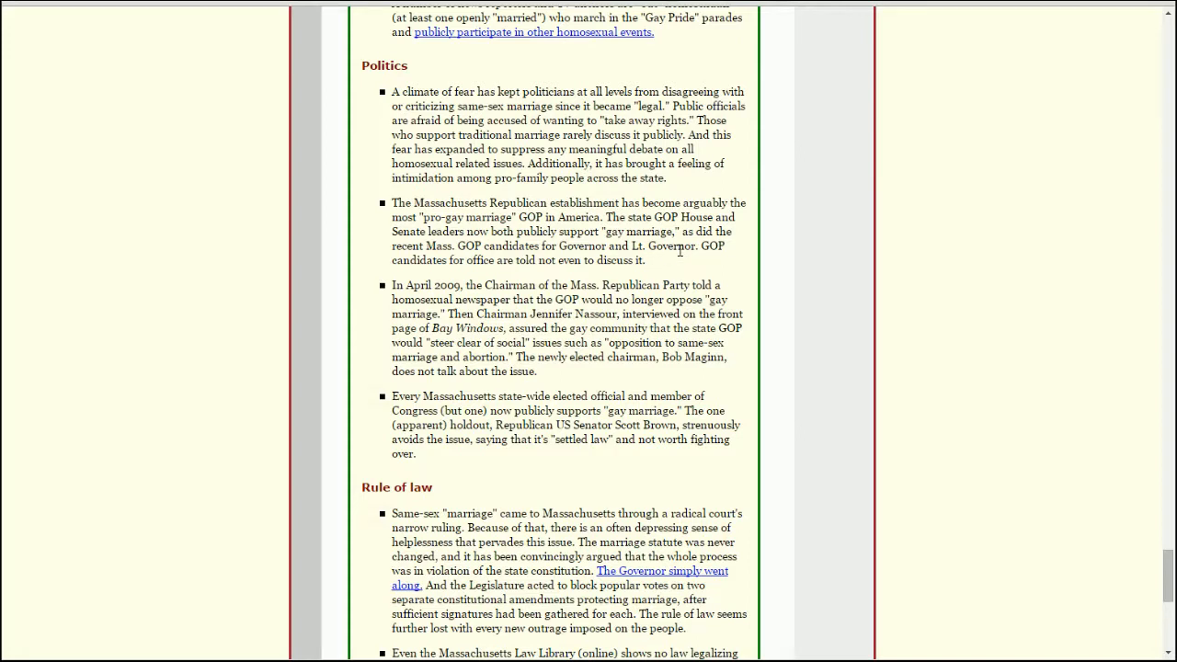
pyautogui.moveTo(685, 259)
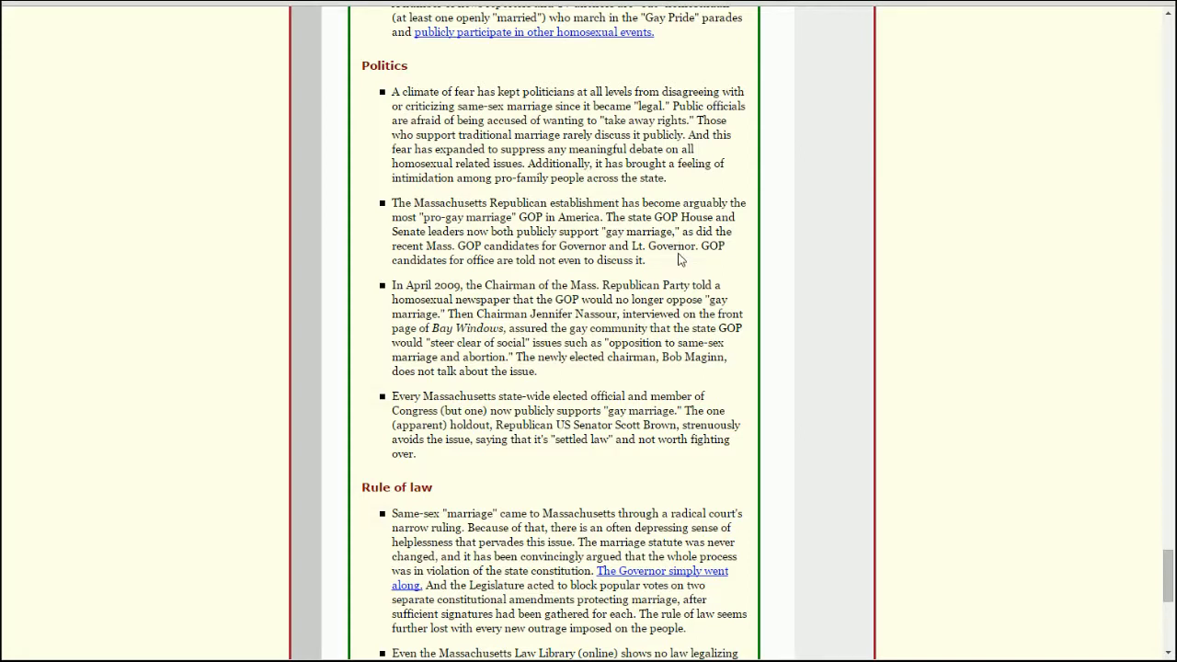
pyautogui.moveTo(659, 268)
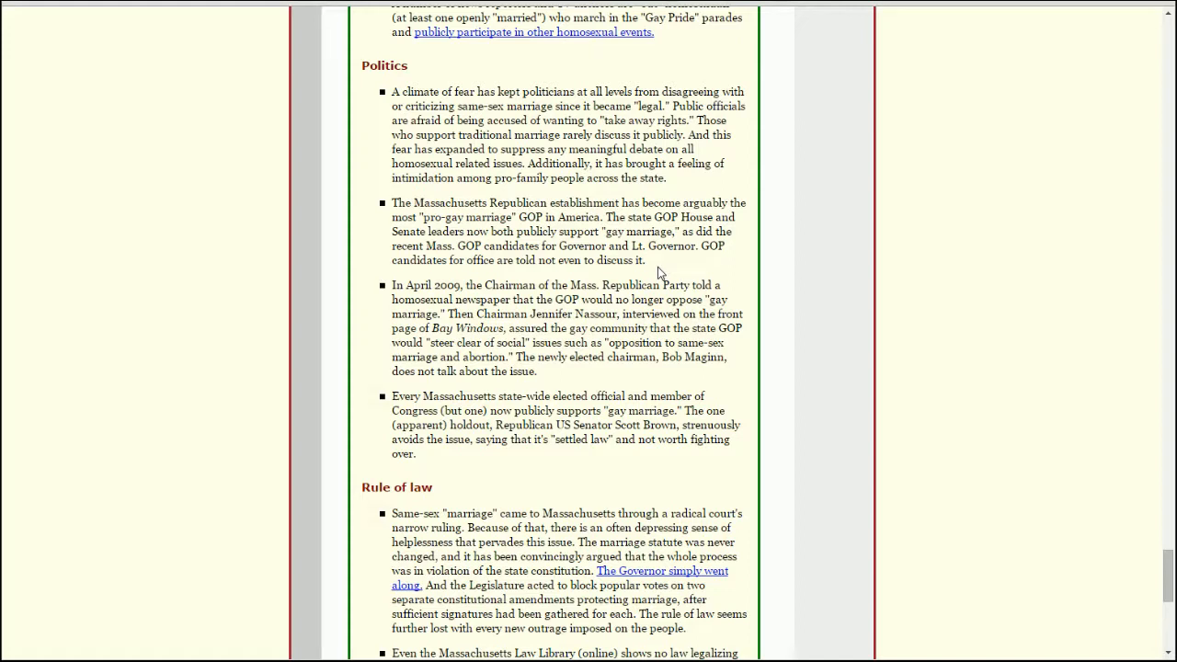
pyautogui.moveTo(744, 276)
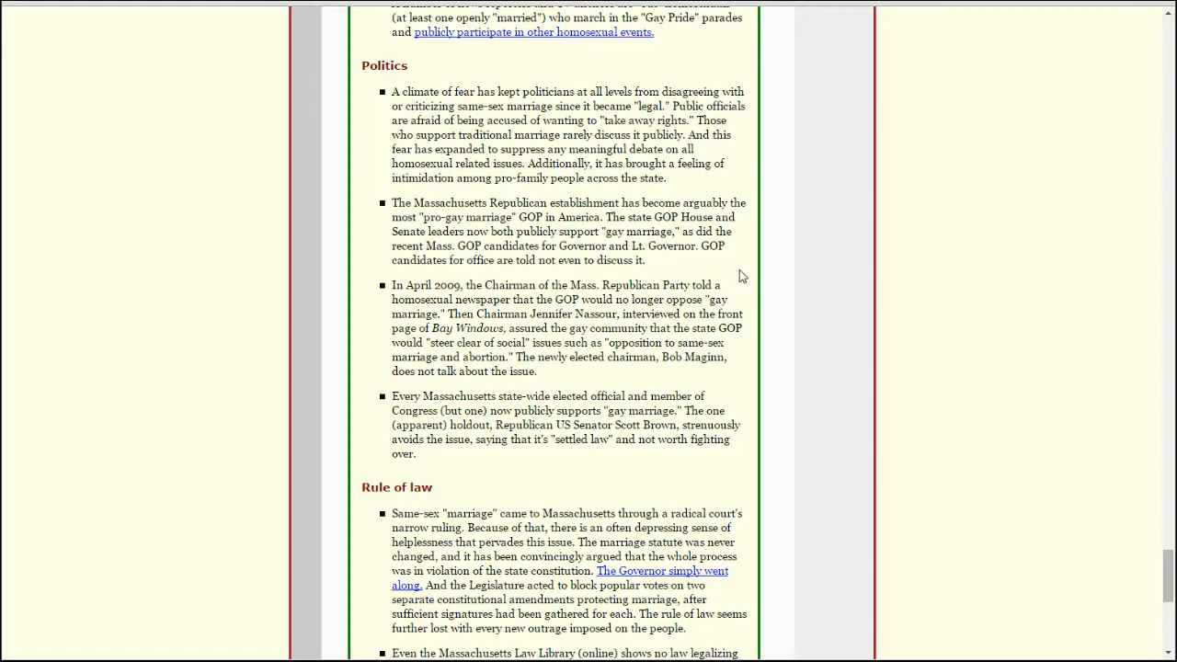
pyautogui.moveTo(754, 267)
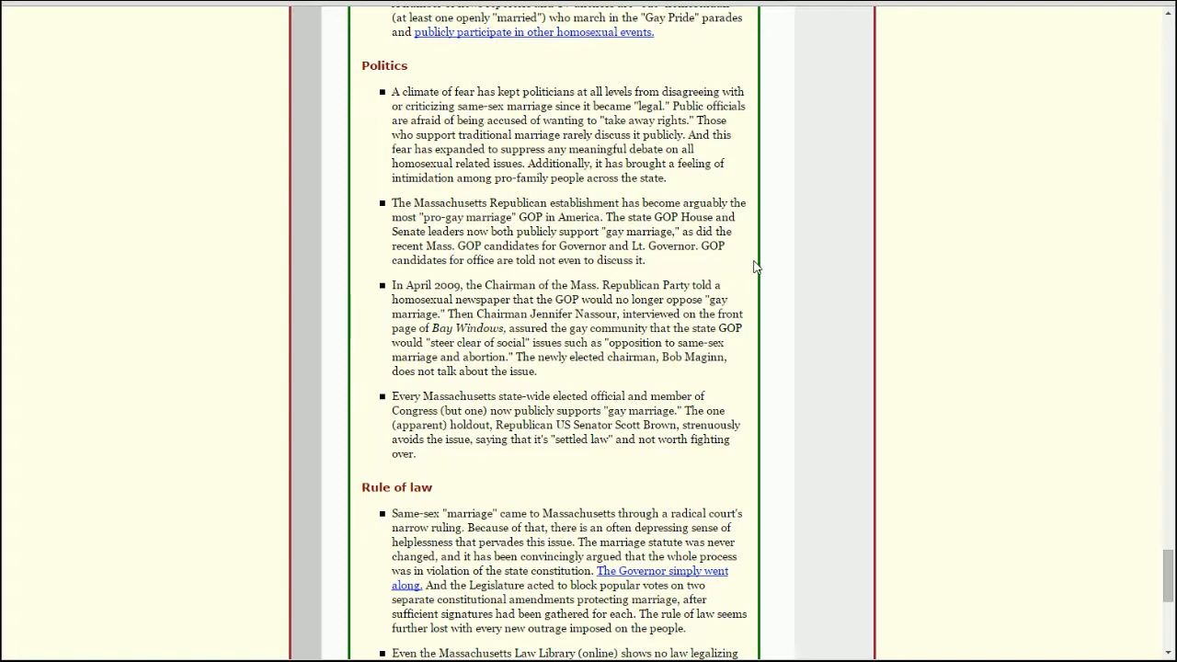
pyautogui.moveTo(764, 272)
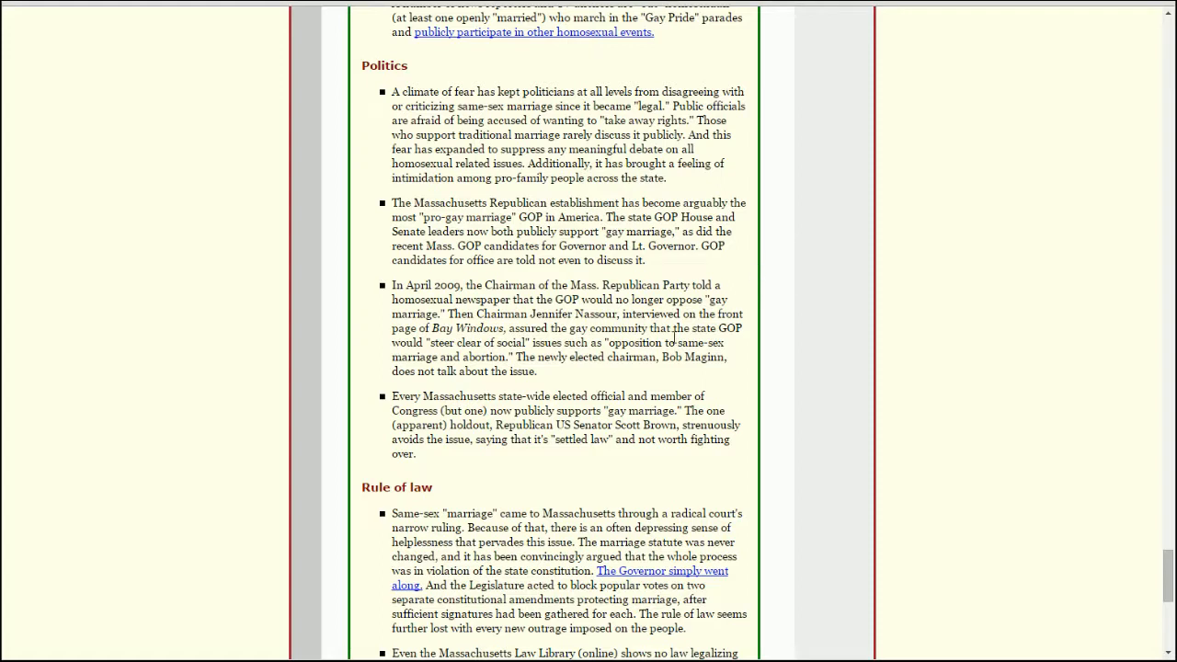
pyautogui.moveTo(735, 335)
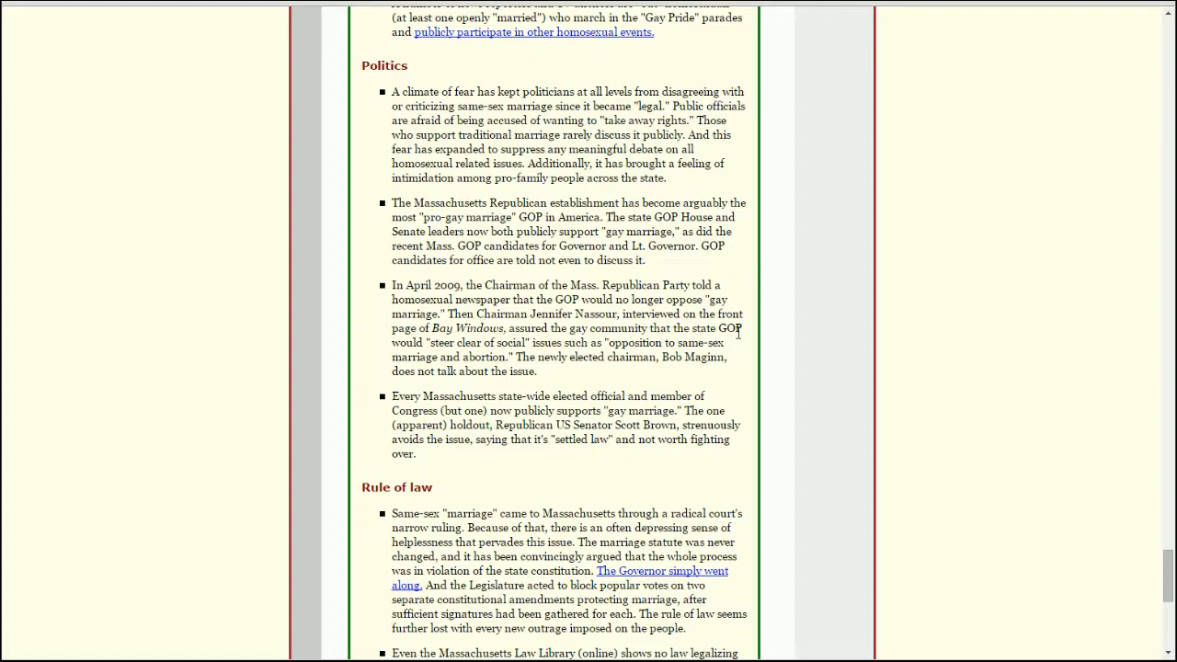
pyautogui.moveTo(761, 338)
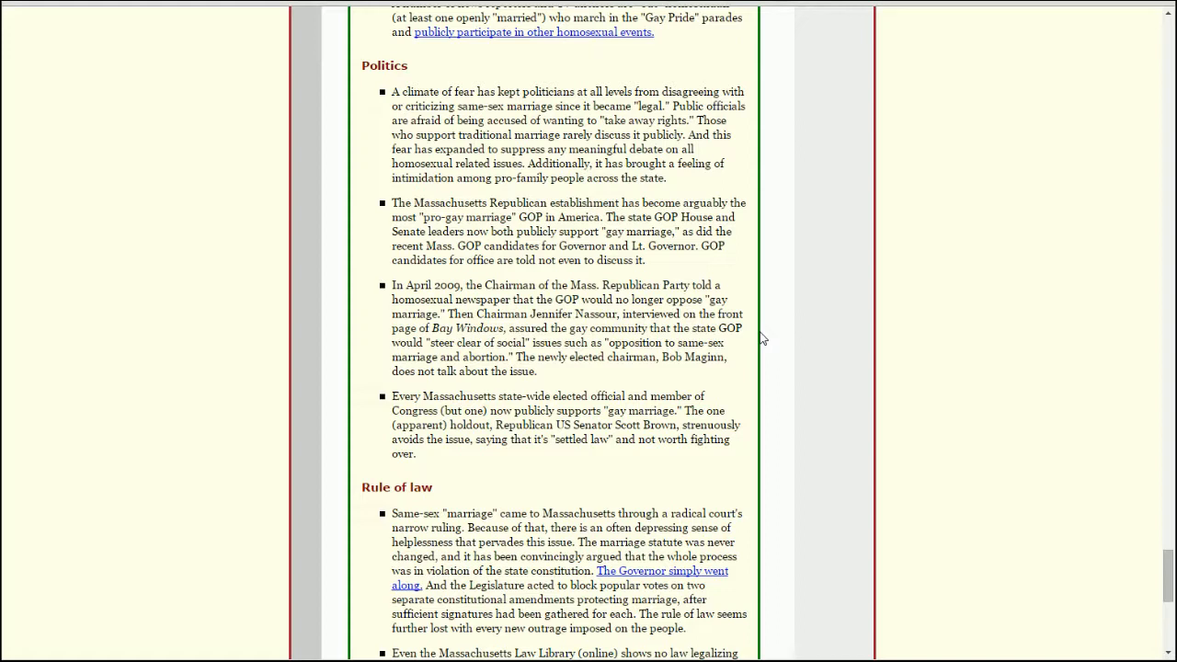
pyautogui.moveTo(763, 327)
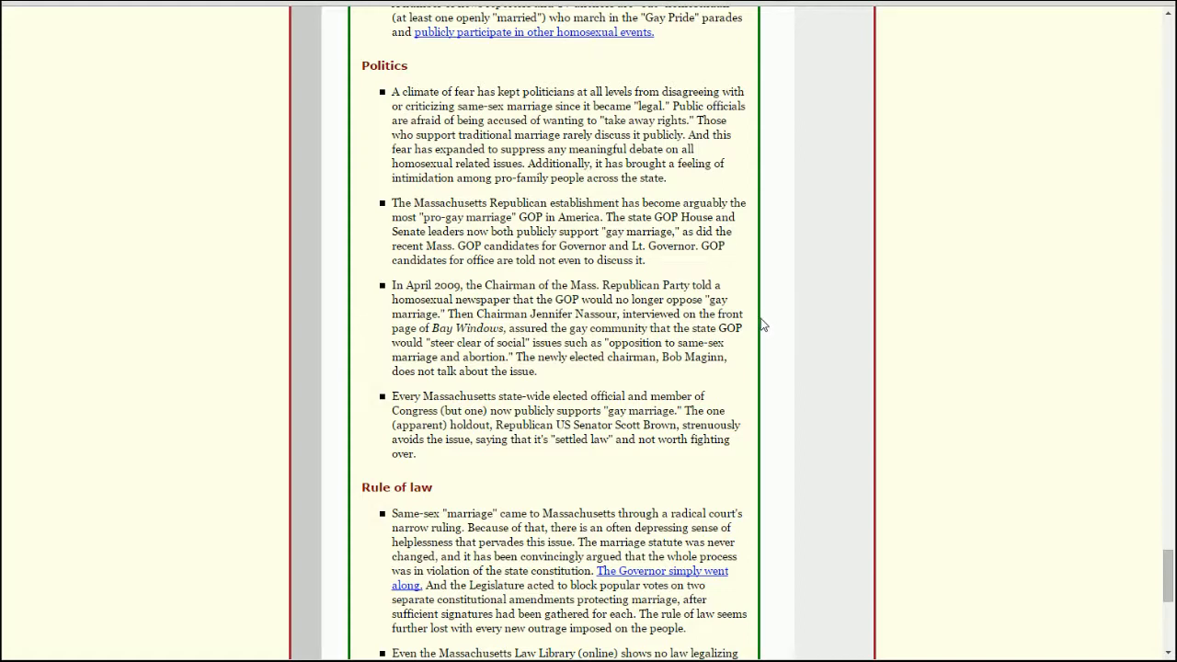
pyautogui.moveTo(788, 306)
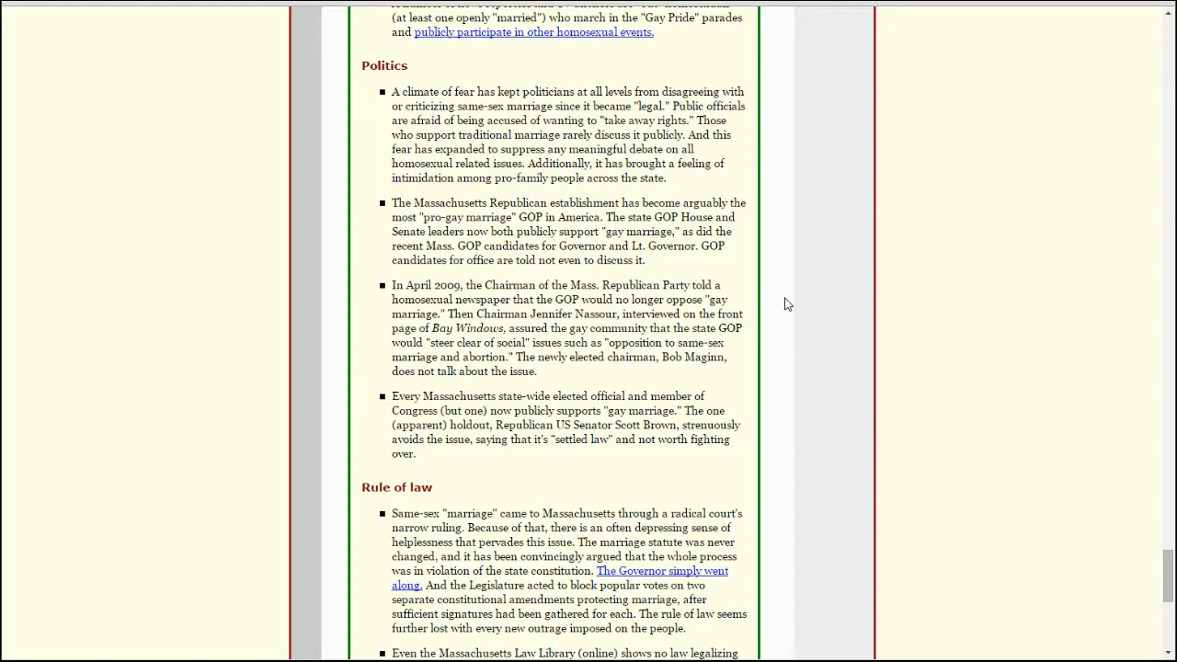
pyautogui.moveTo(793, 327)
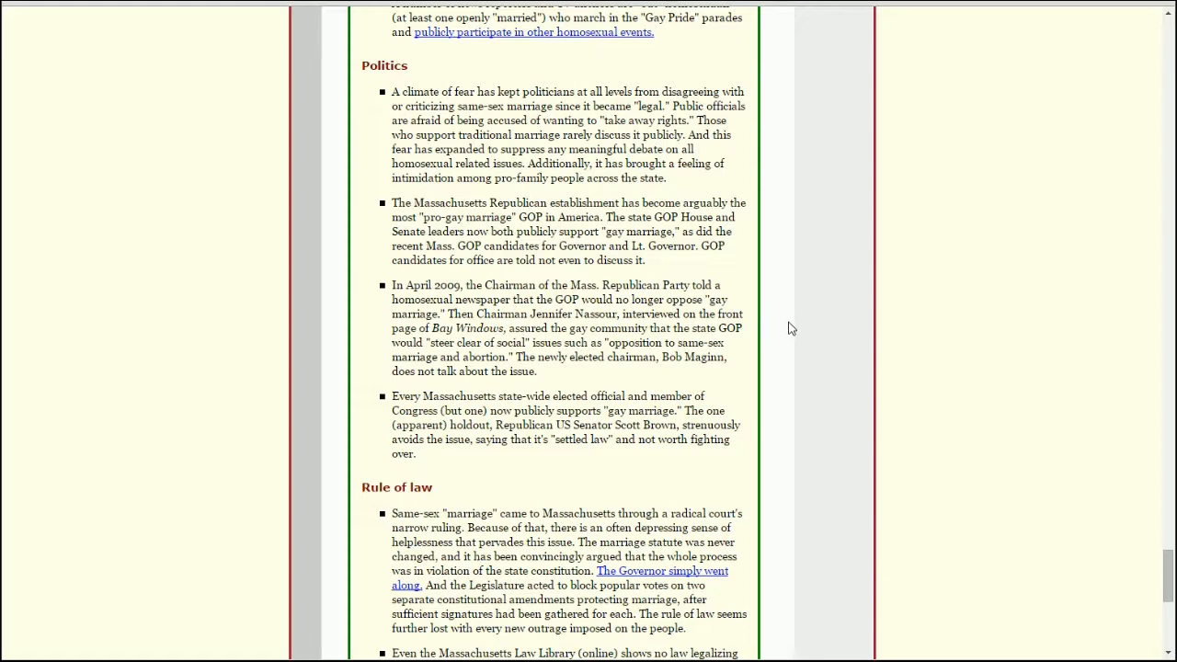
pyautogui.moveTo(763, 357)
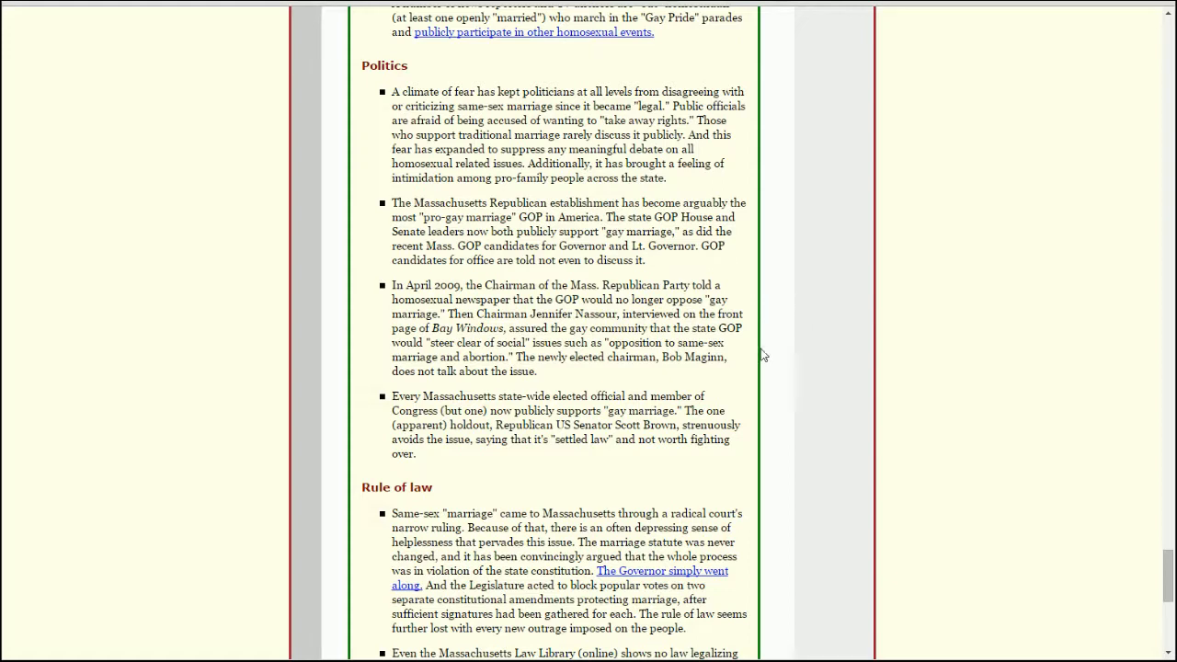
pyautogui.moveTo(752, 380)
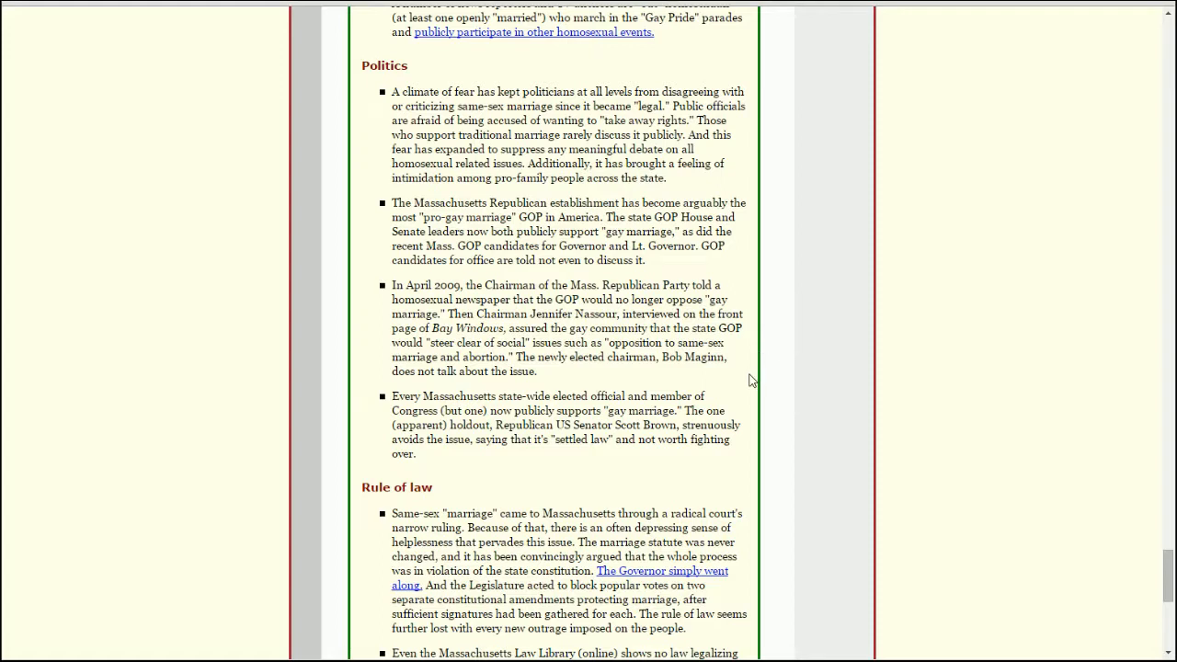
pyautogui.moveTo(647, 379)
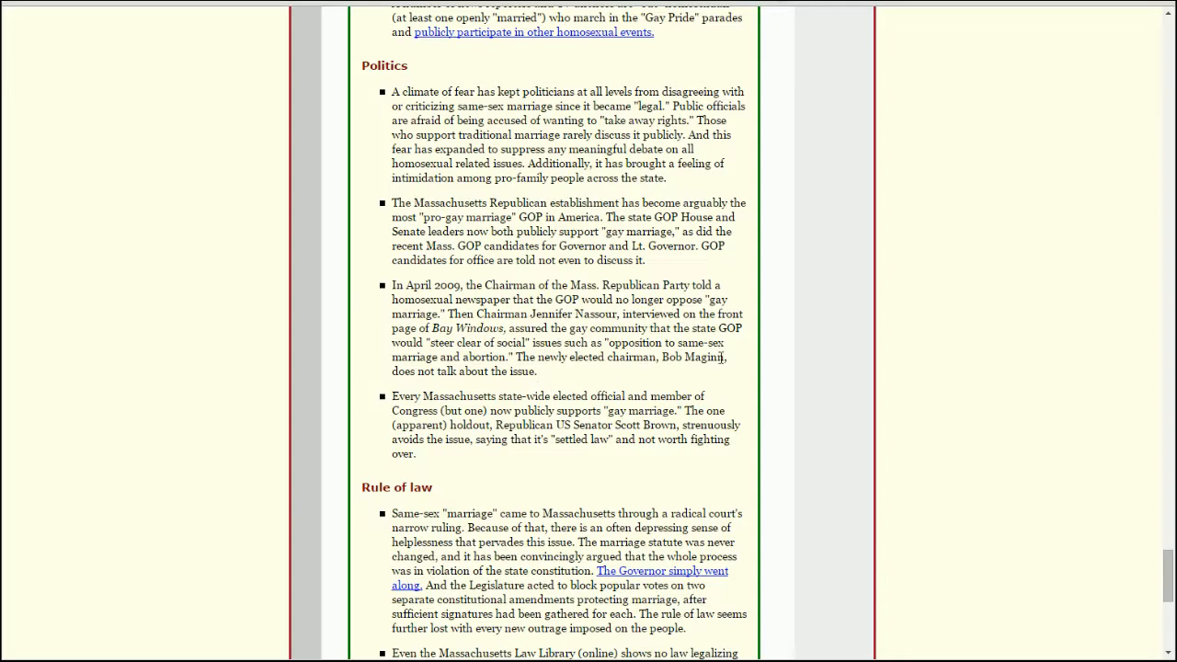
pyautogui.scroll(-3)
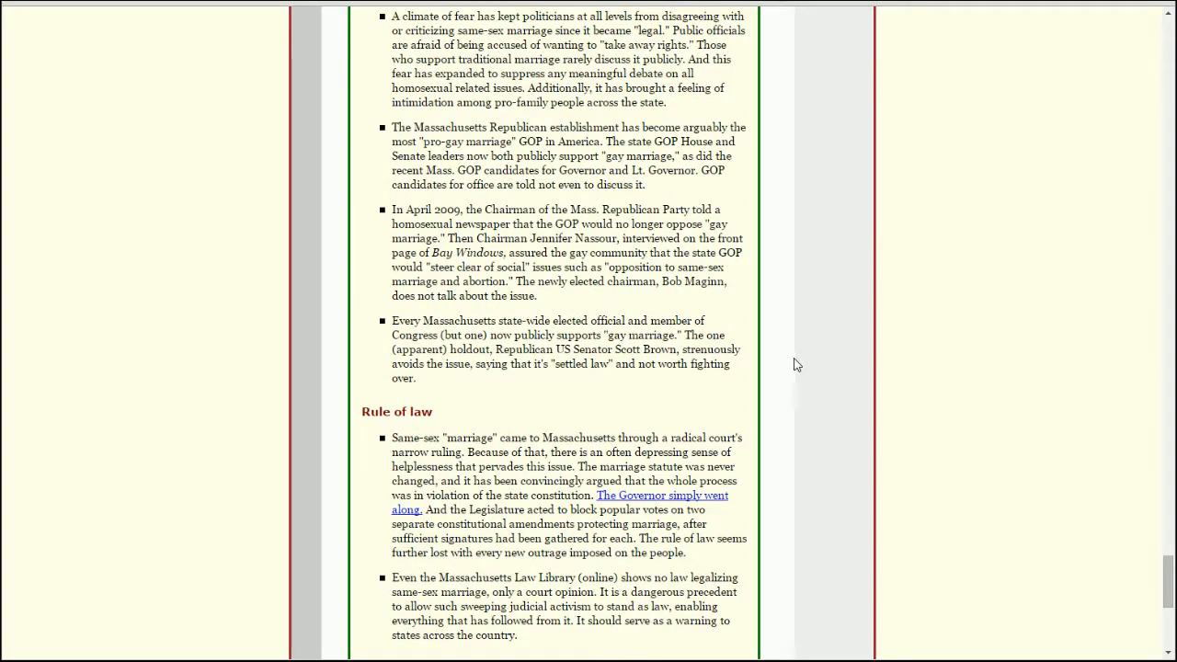
pyautogui.moveTo(769, 364)
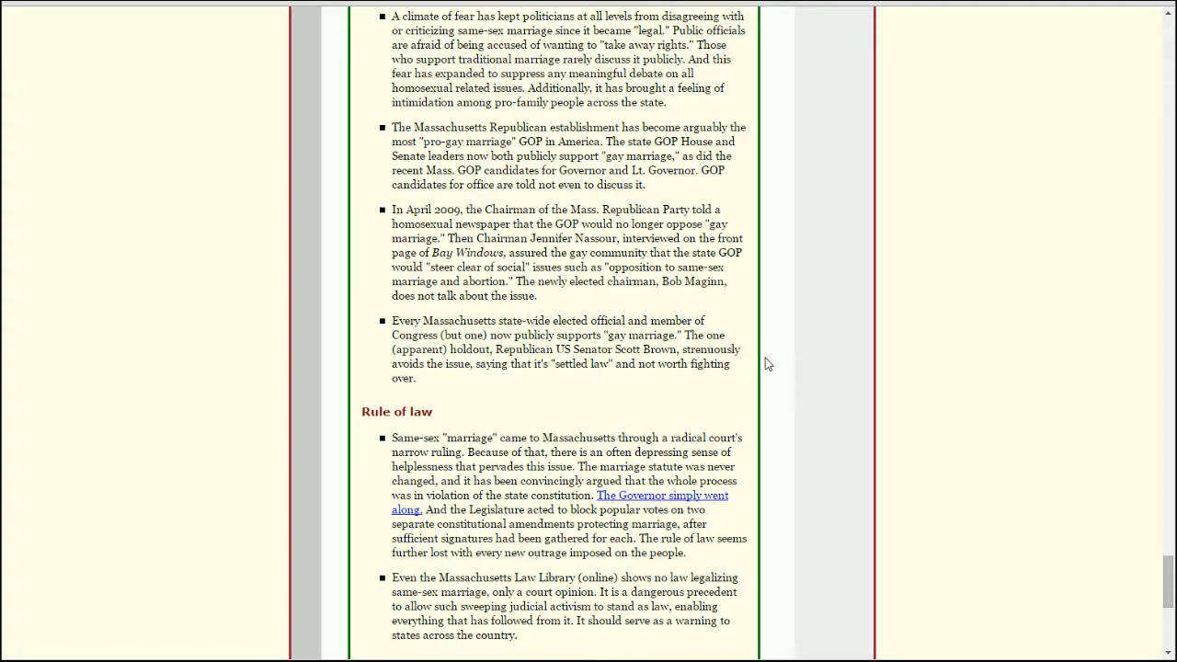
pyautogui.moveTo(461, 383)
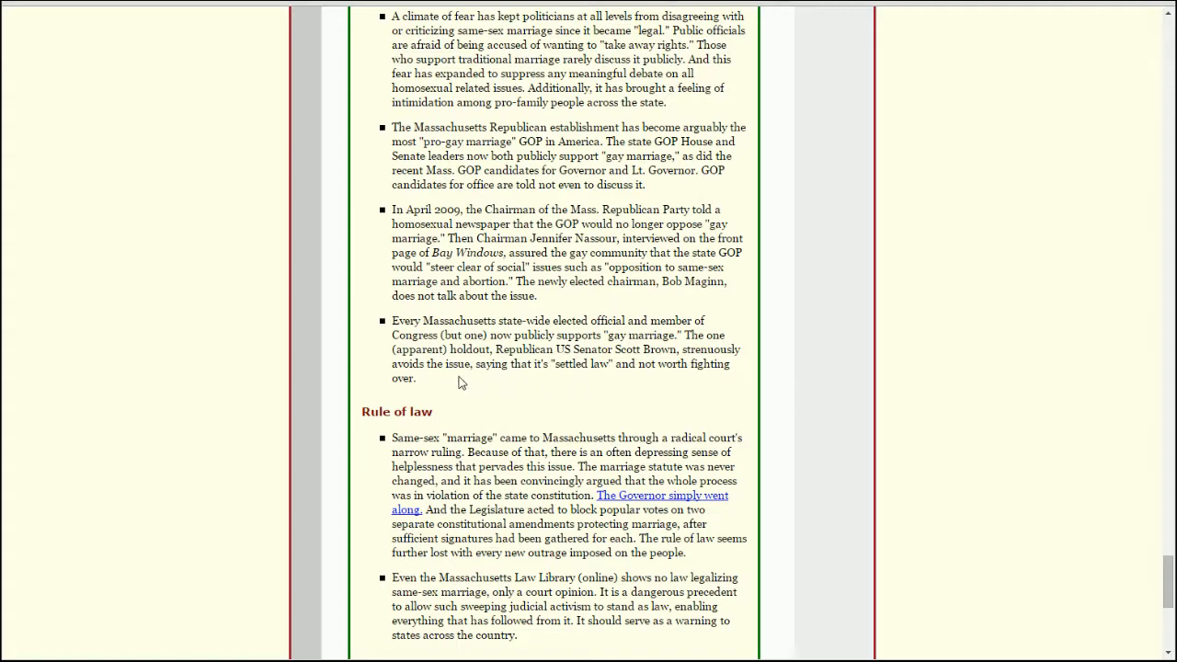
pyautogui.moveTo(489, 368)
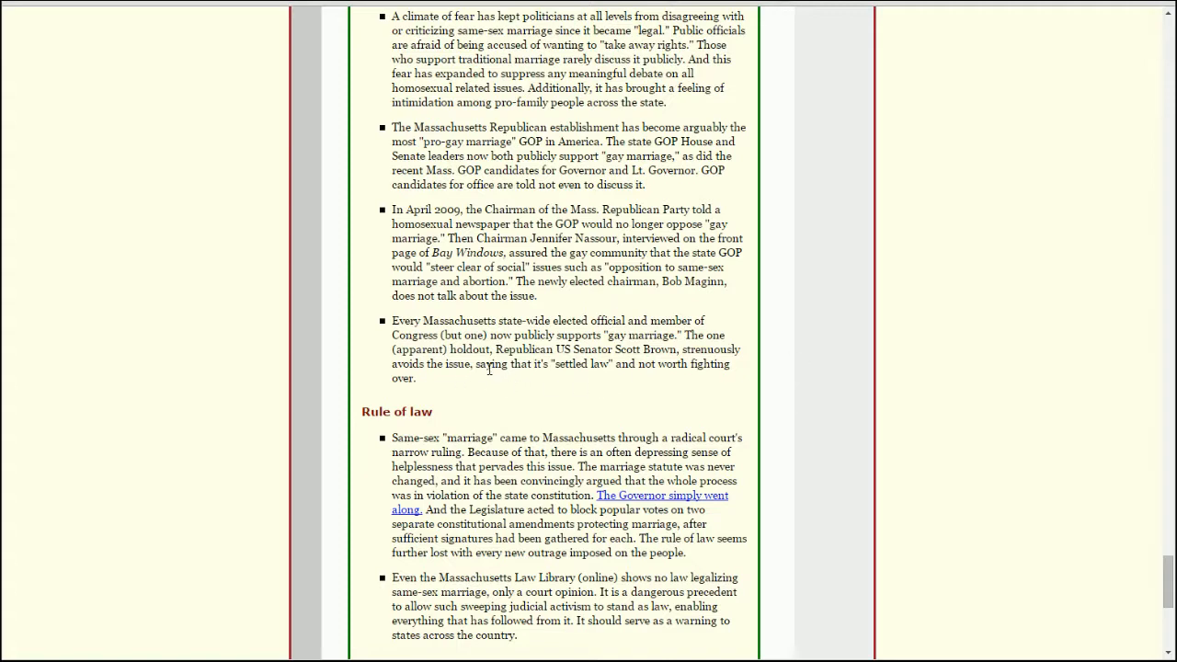
pyautogui.moveTo(486, 379)
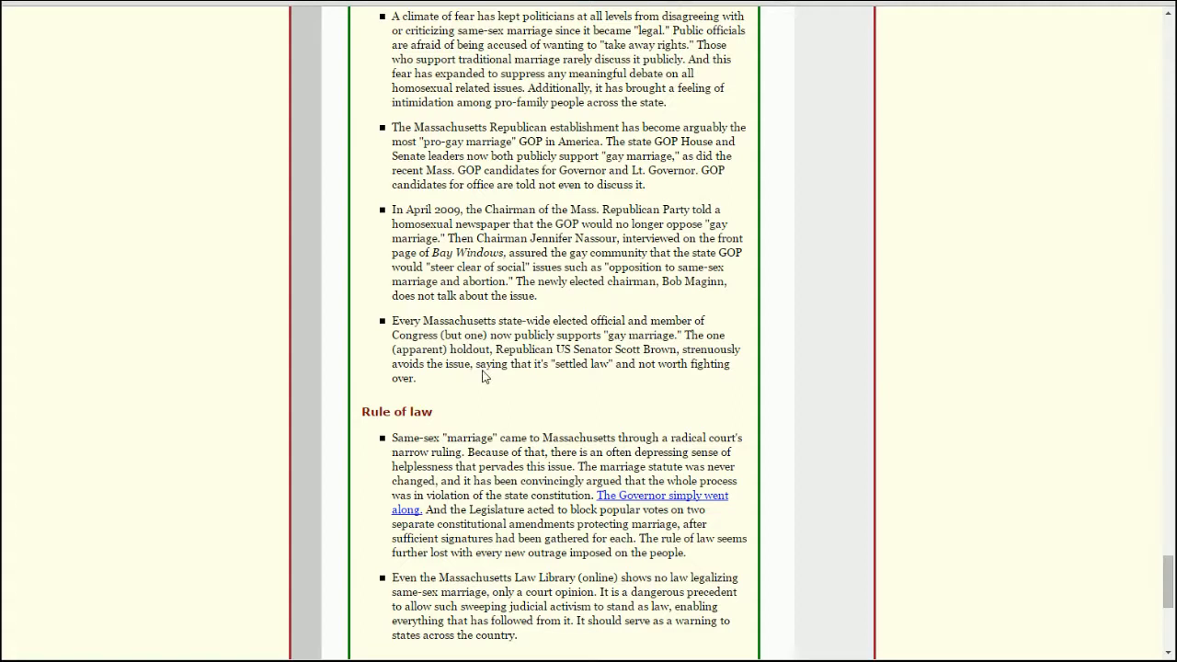
pyautogui.moveTo(773, 359)
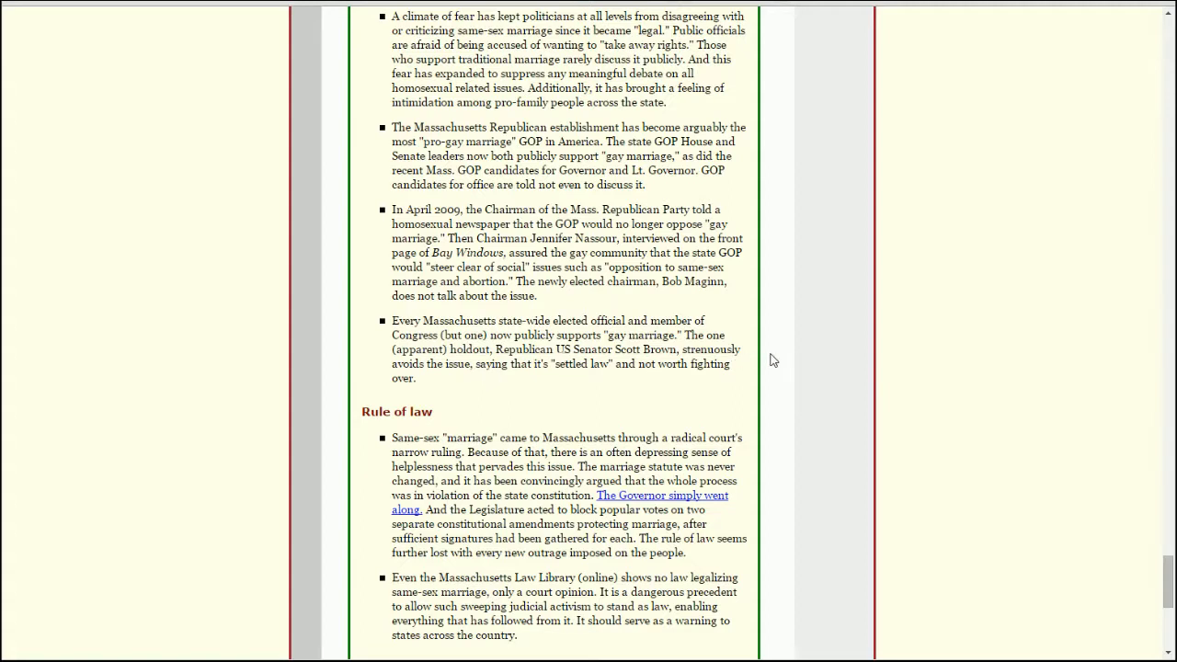
pyautogui.moveTo(548, 390)
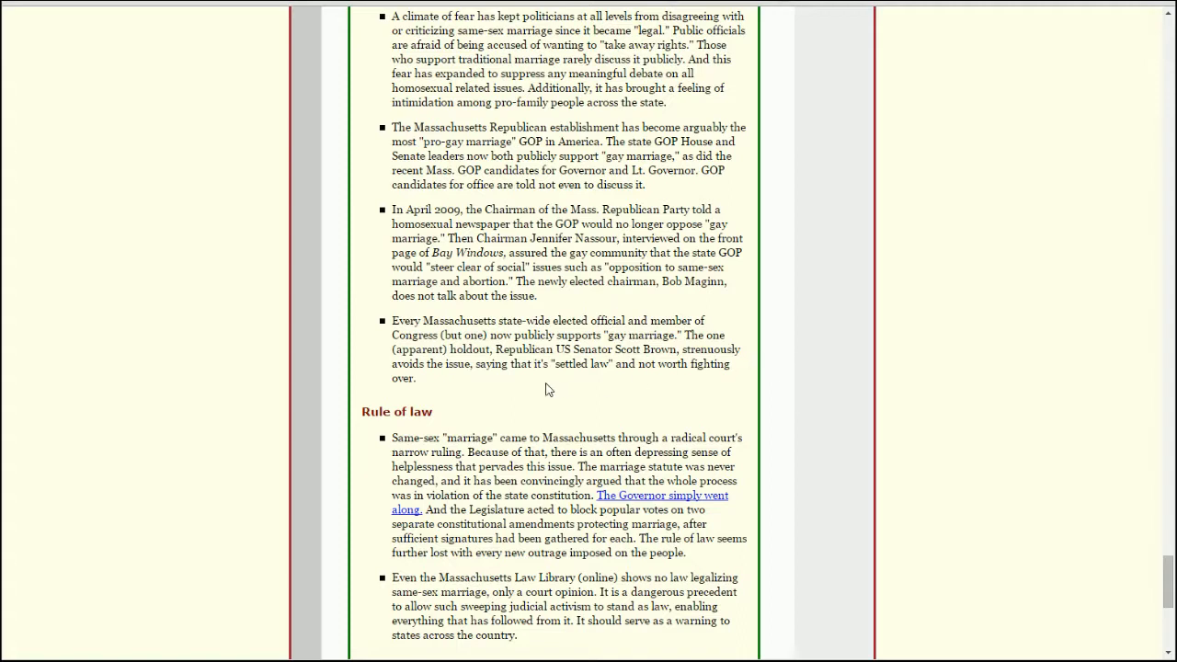
pyautogui.moveTo(519, 390)
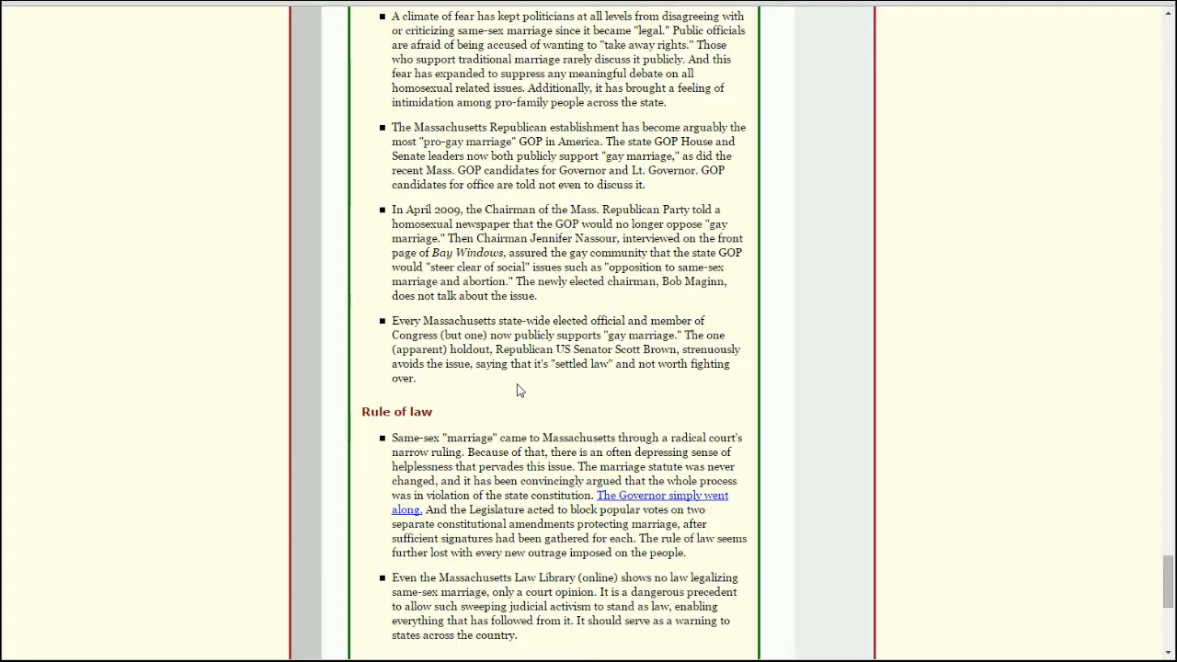
# Highlight the last three Politics bullets on Republicans and state officials backing same-sex marriage.
pyautogui.scroll(3)
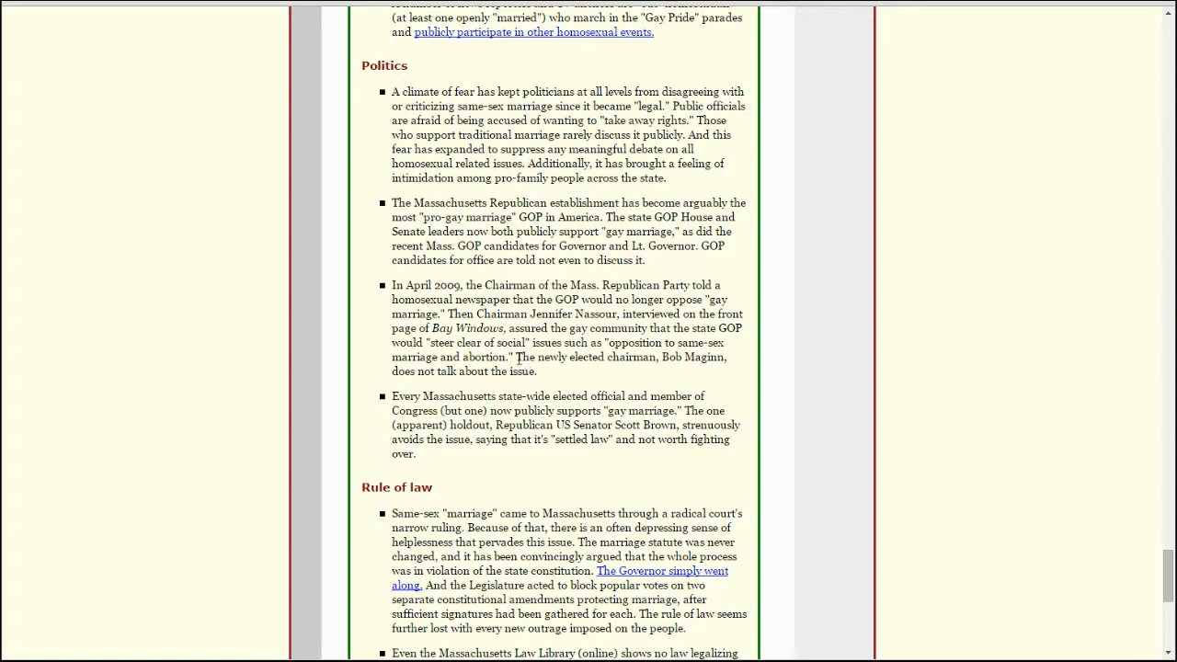
pyautogui.moveTo(433, 458)
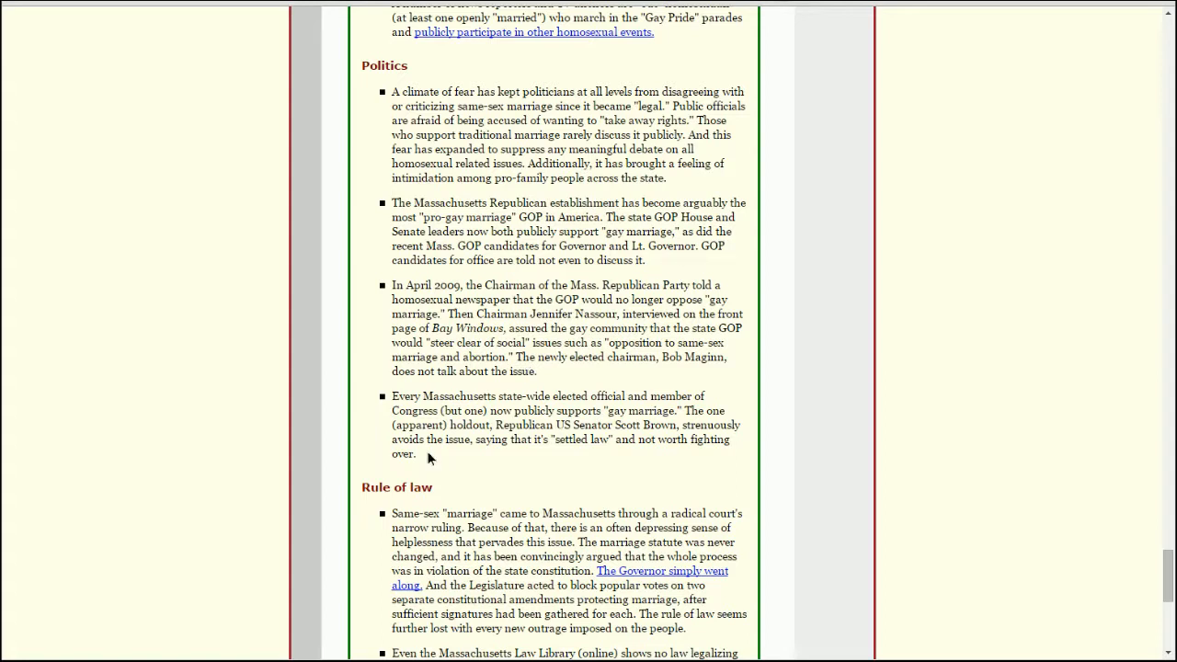
pyautogui.moveTo(392, 202); pyautogui.dragTo(415, 452)
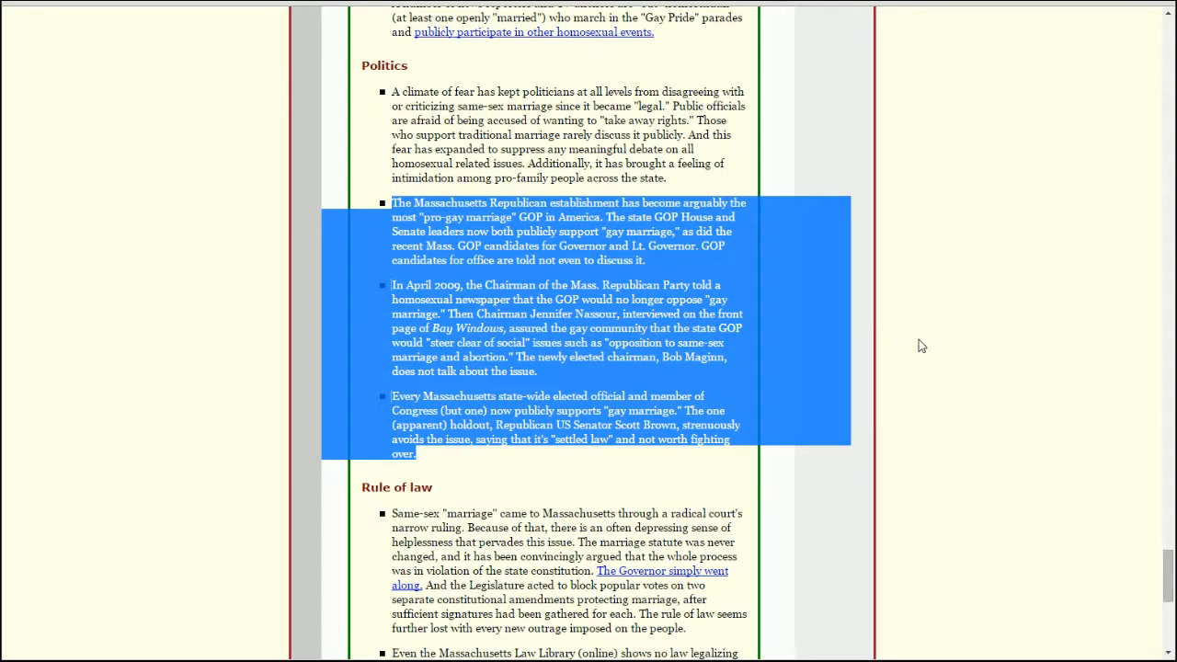
pyautogui.moveTo(990, 346)
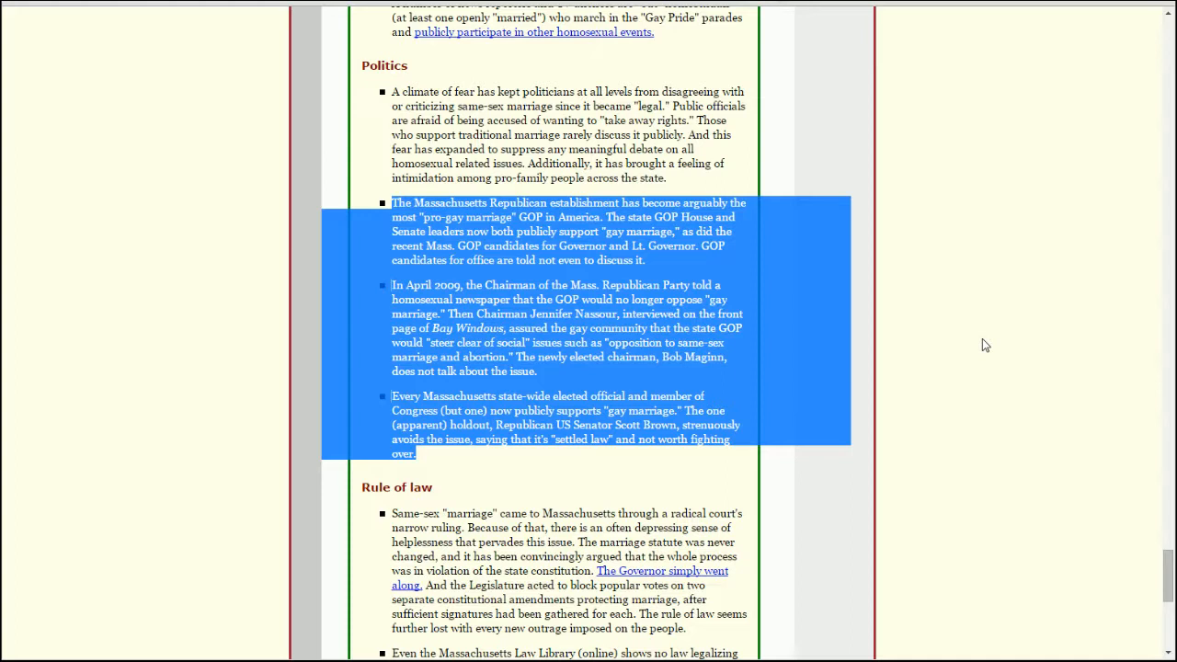
pyautogui.moveTo(1000, 449)
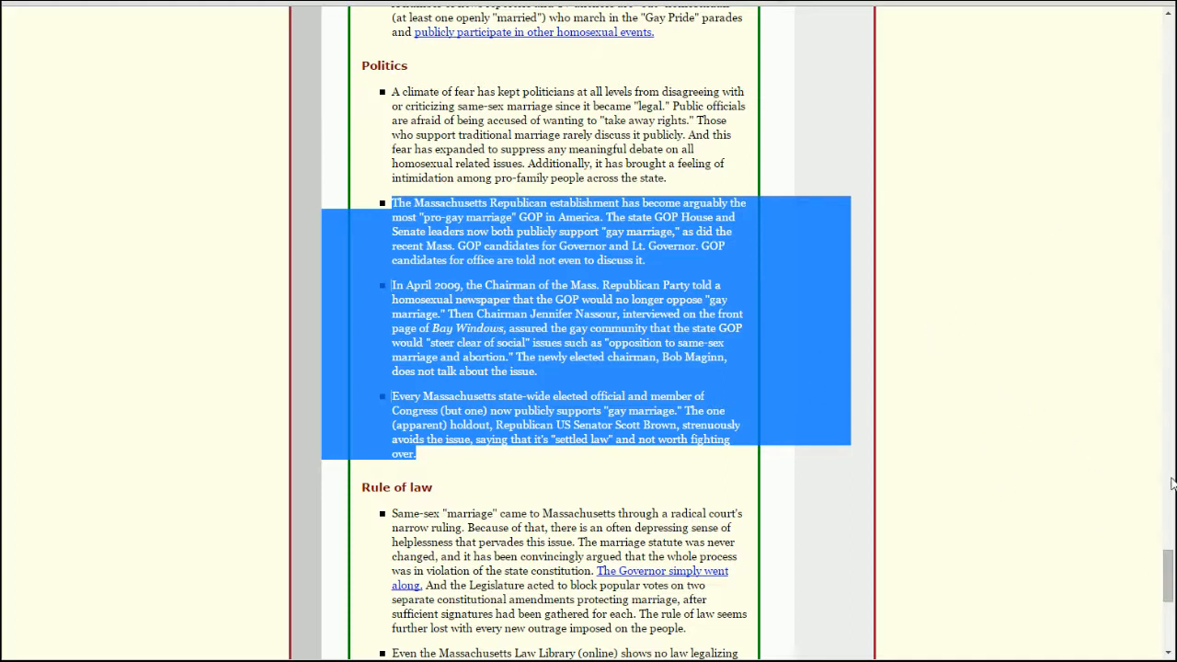
pyautogui.moveTo(1170, 563)
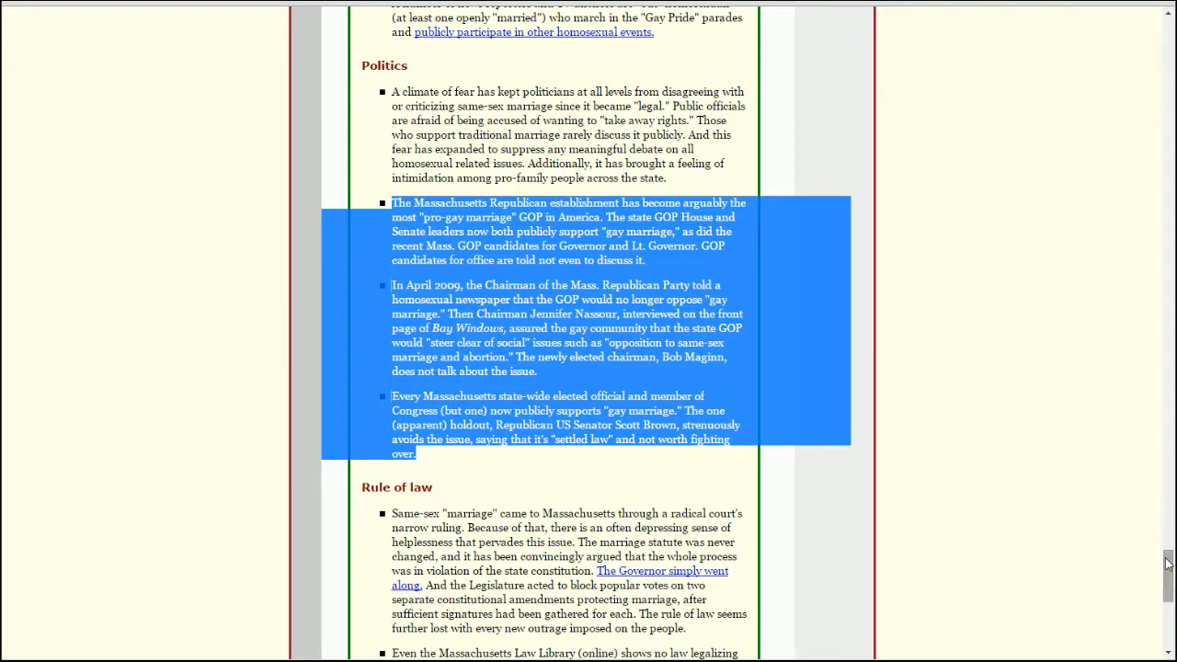
pyautogui.moveTo(1010, 529)
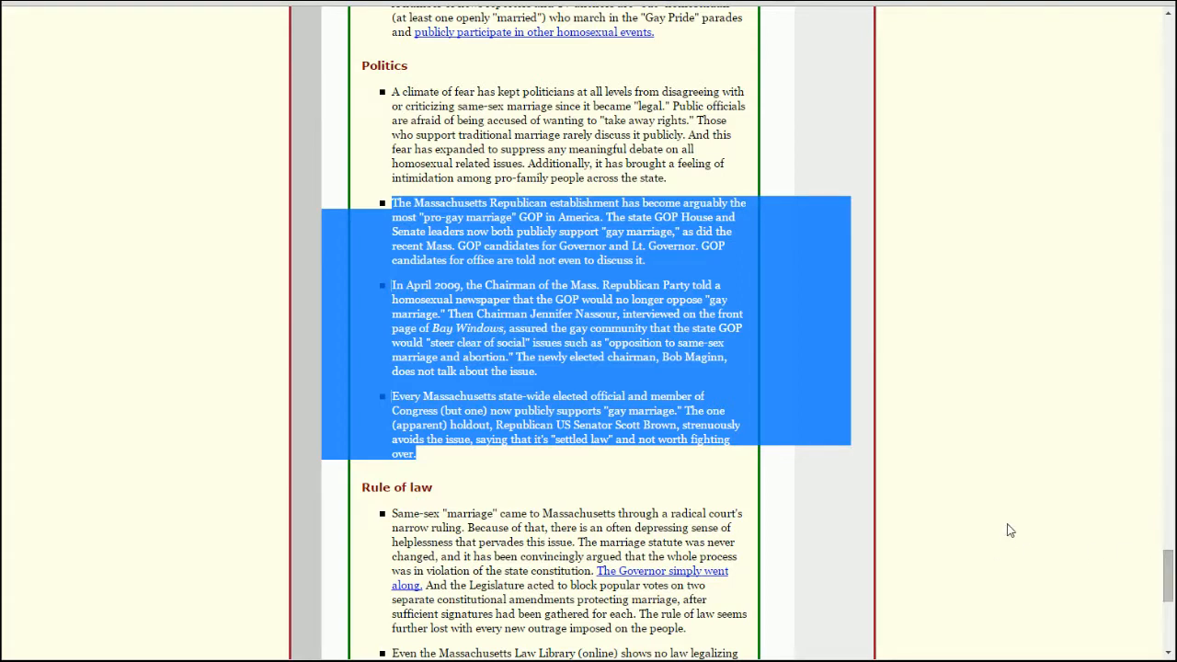
pyautogui.moveTo(945, 526)
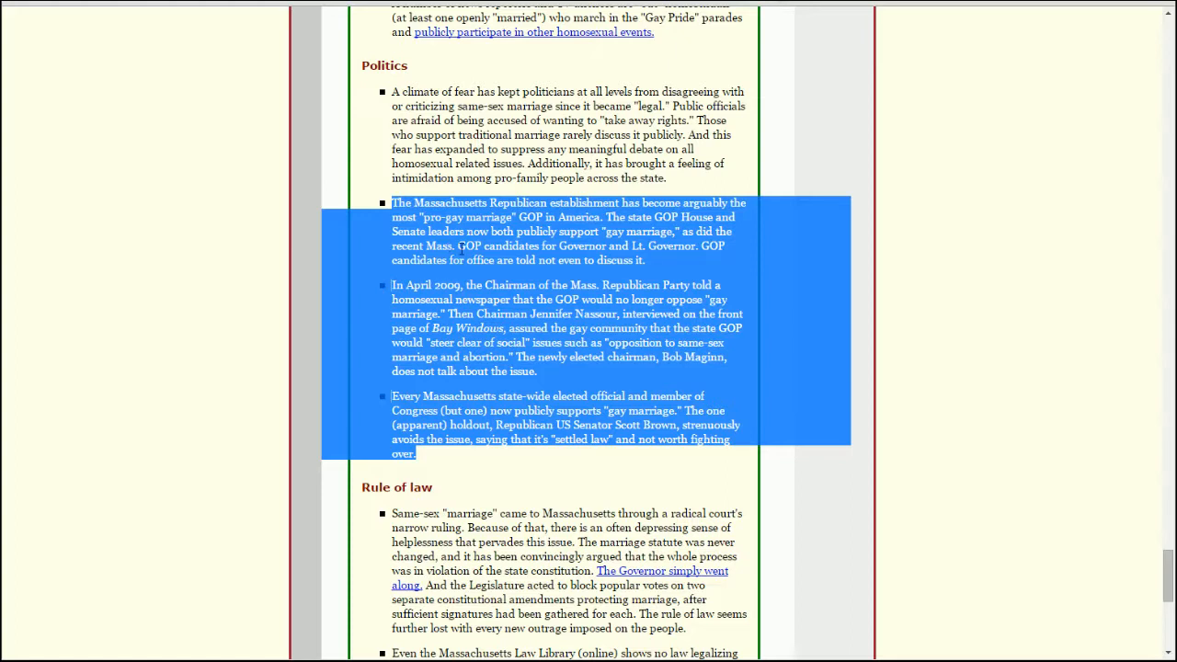
pyautogui.moveTo(910, 357)
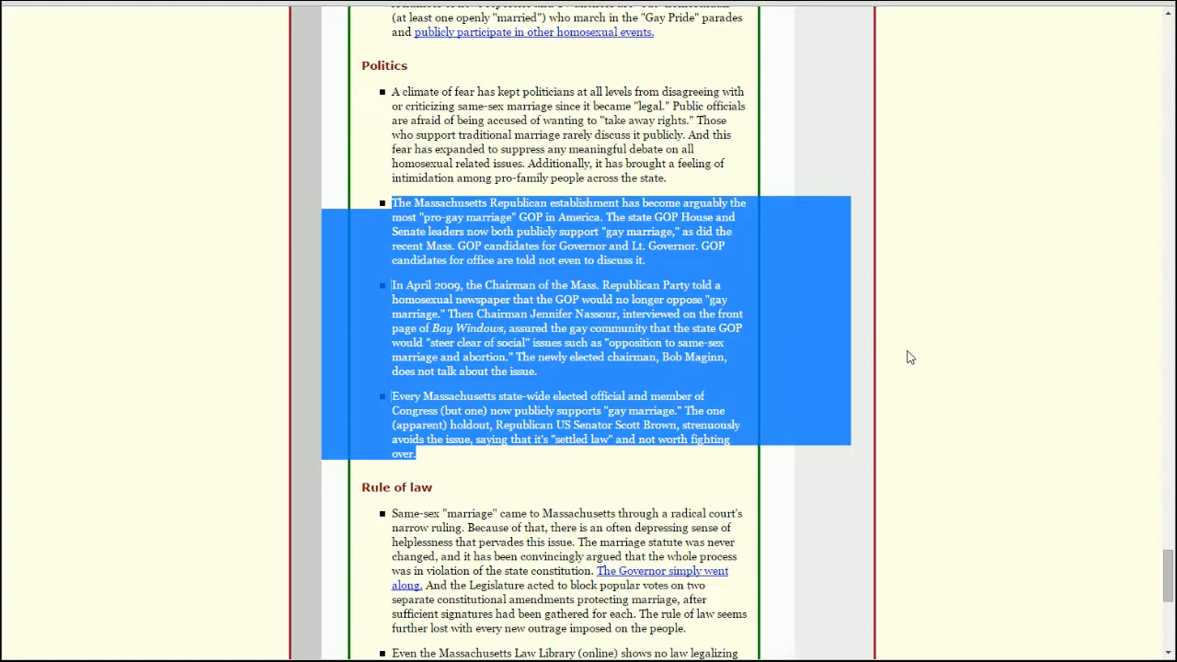
pyautogui.moveTo(931, 302)
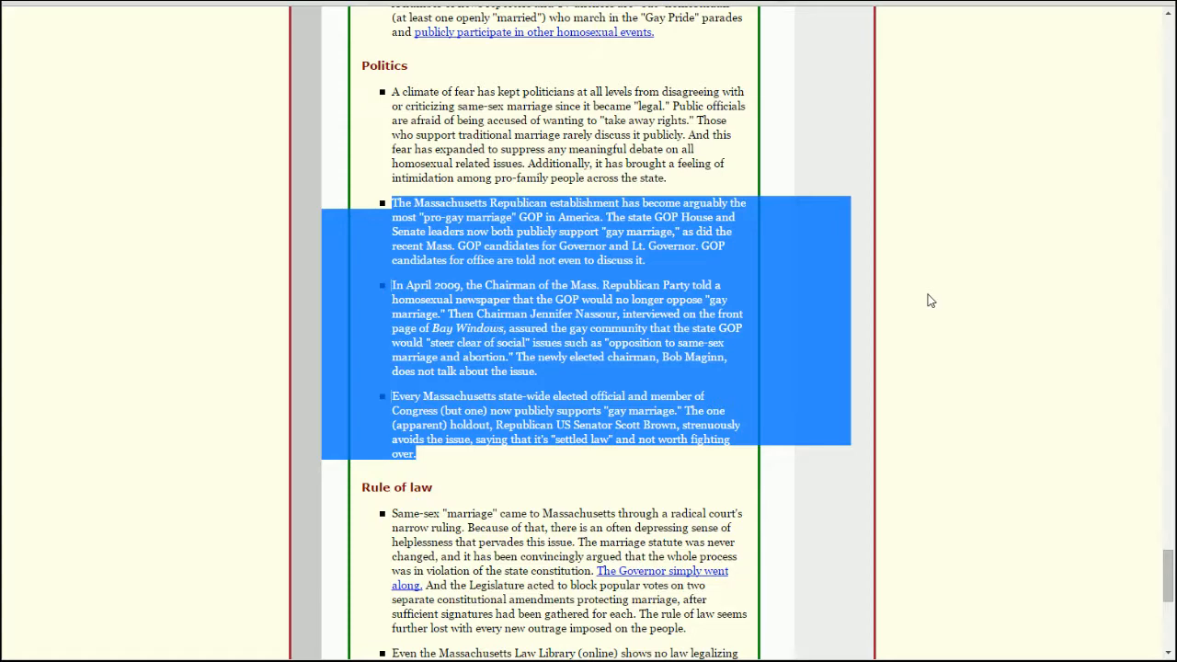
# Clear the highlight and show the Rule of law items and the opening of In conclusion.
pyautogui.scroll(-3)
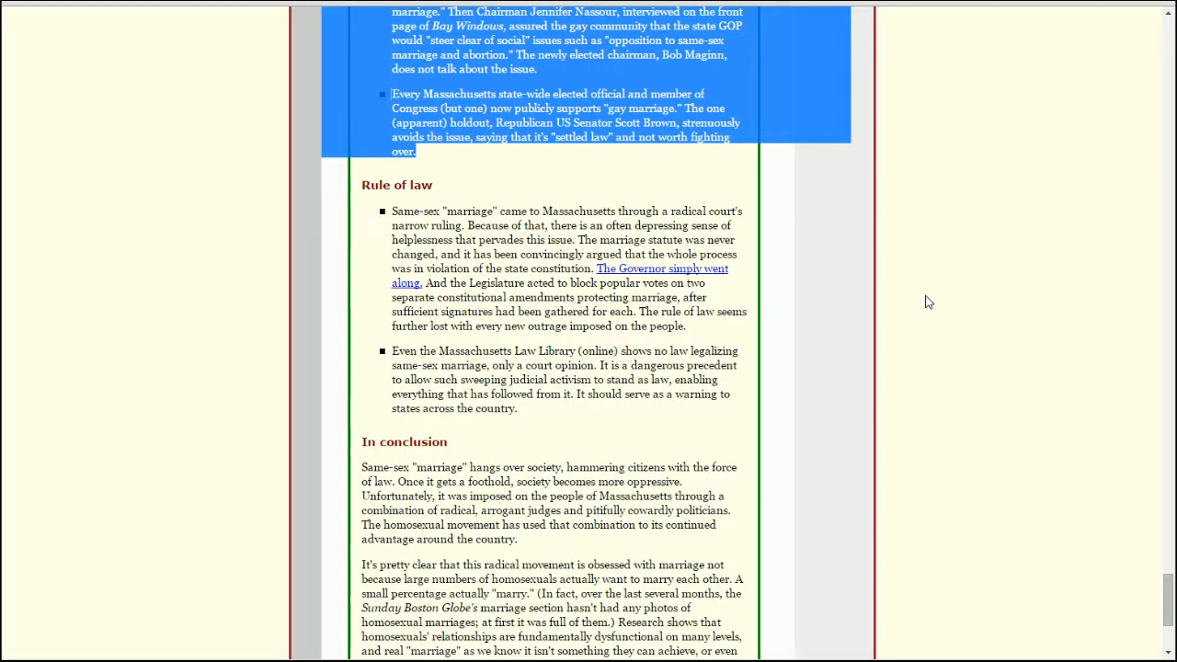
pyautogui.click(460, 243)
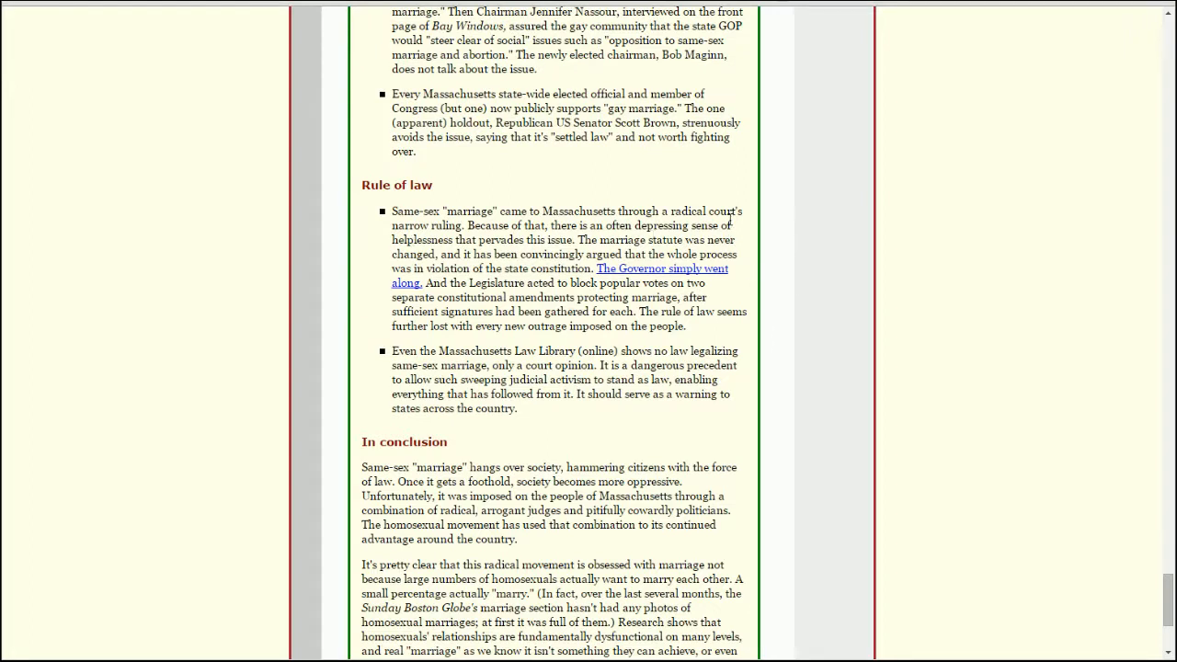
pyautogui.moveTo(782, 221)
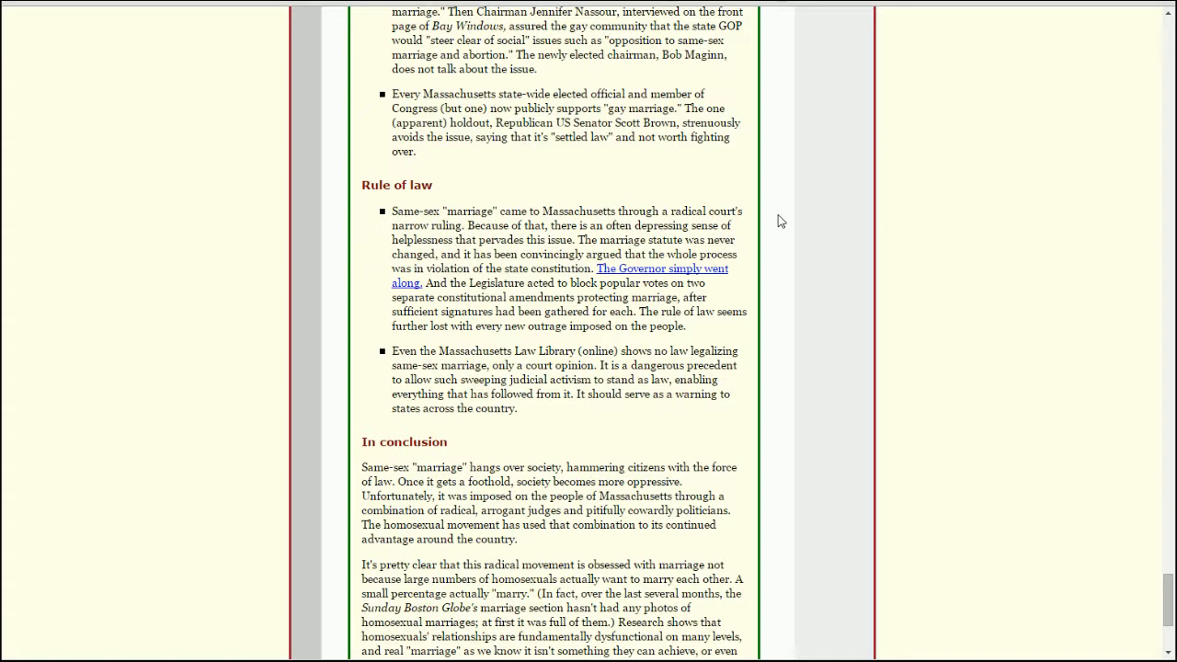
pyautogui.moveTo(765, 257)
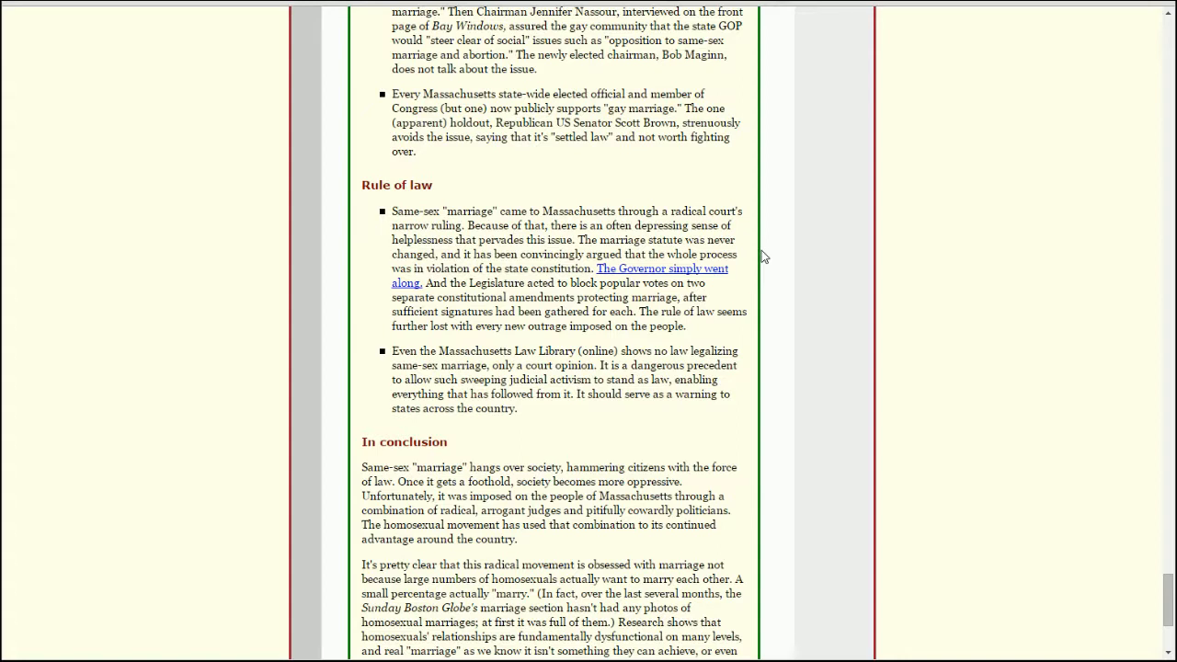
pyautogui.moveTo(750, 261)
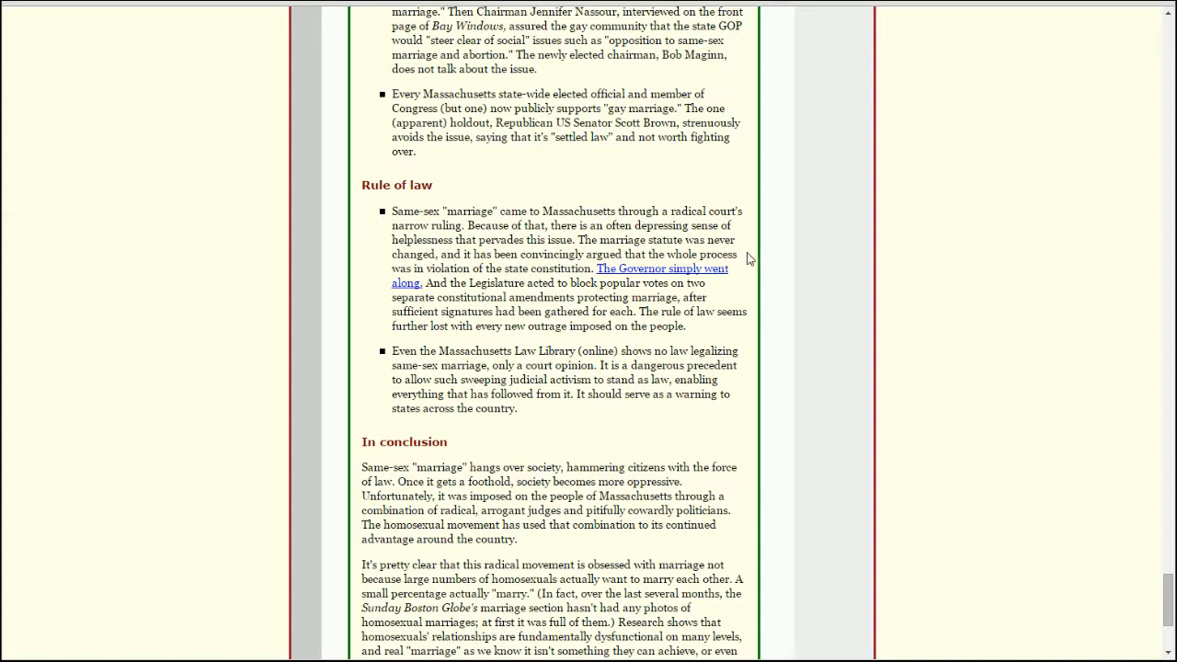
pyautogui.moveTo(717, 269)
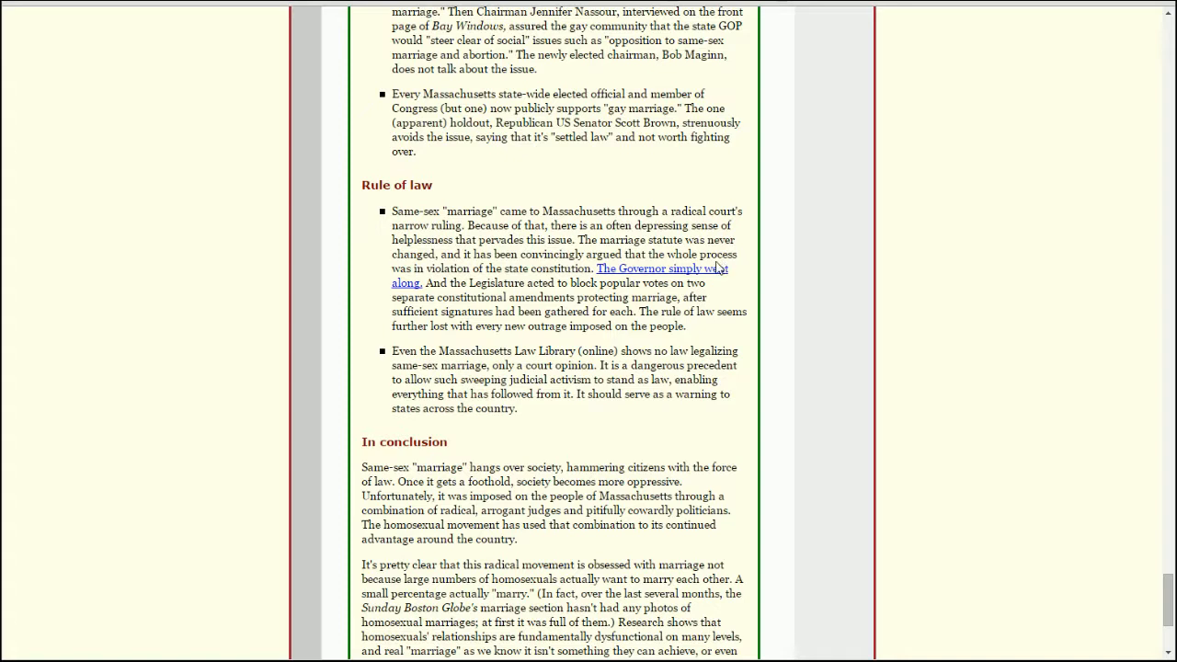
pyautogui.moveTo(720, 294)
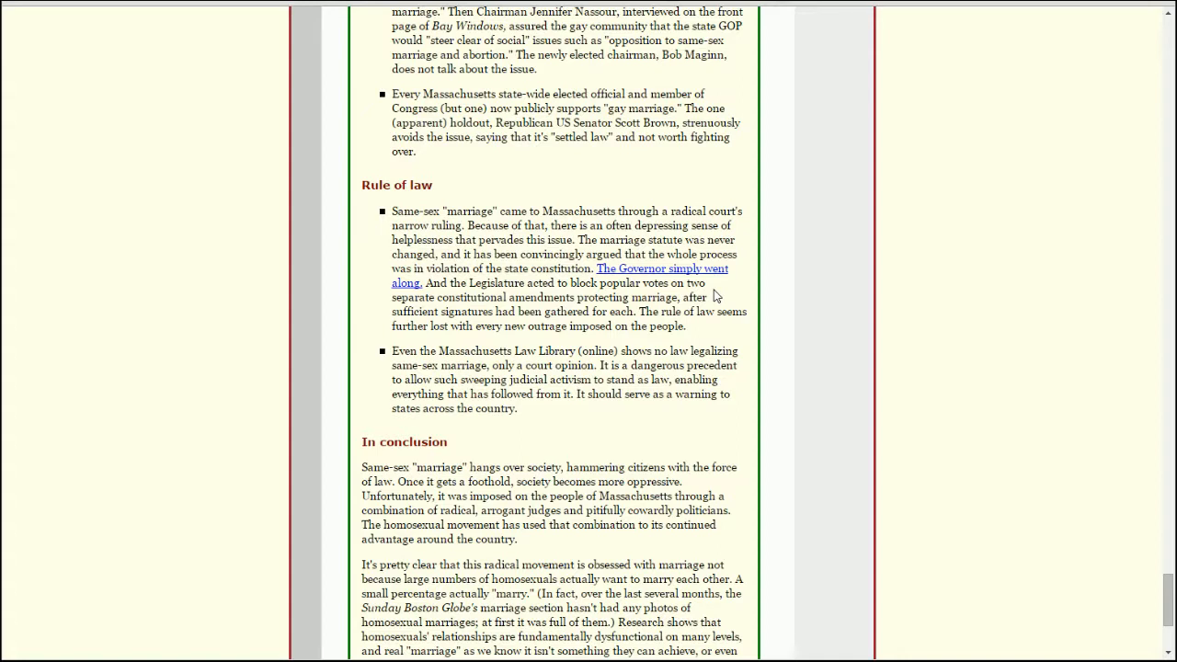
pyautogui.moveTo(662, 331)
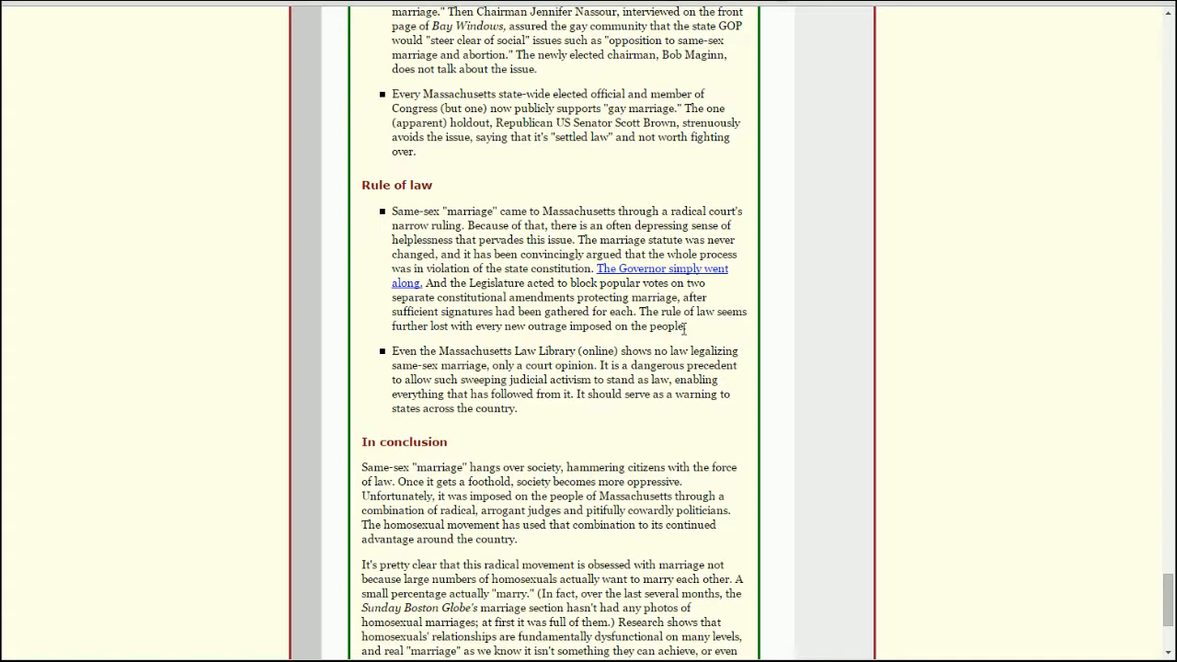
pyautogui.moveTo(679, 327)
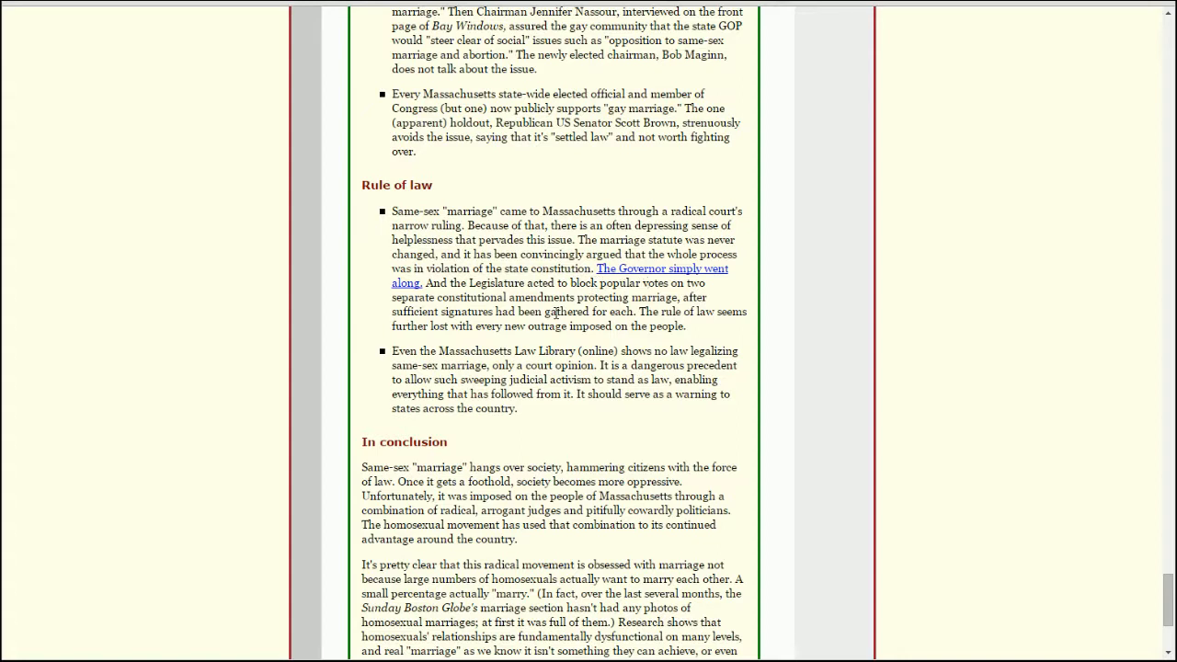
pyautogui.moveTo(600, 298)
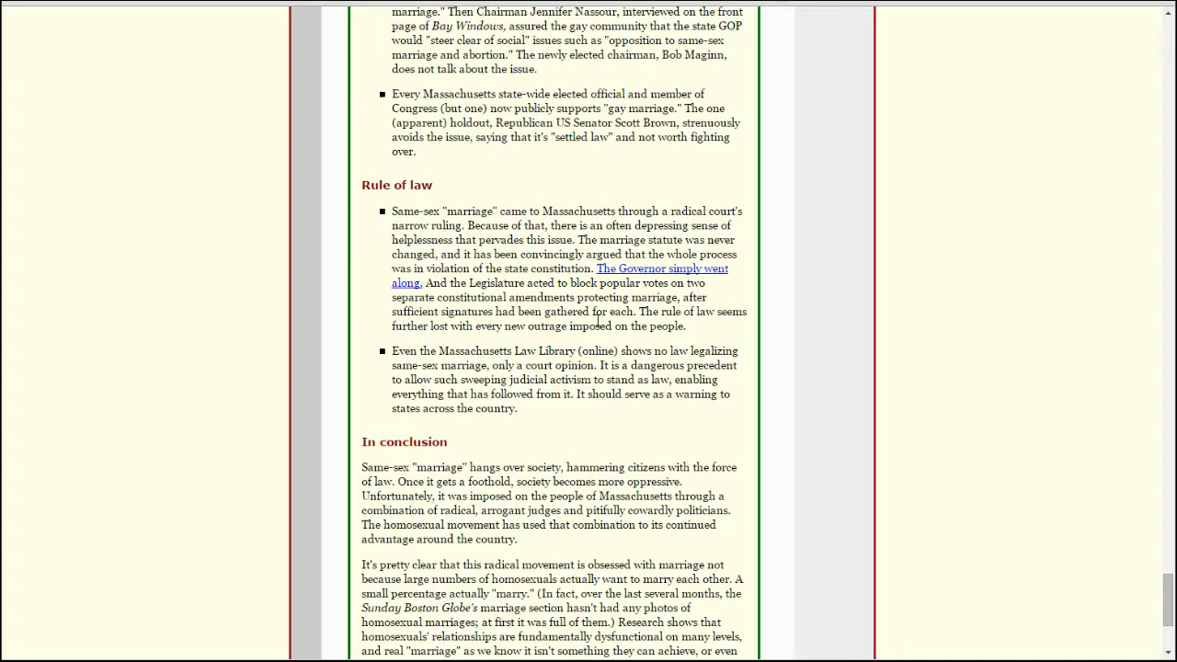
pyautogui.moveTo(782, 339)
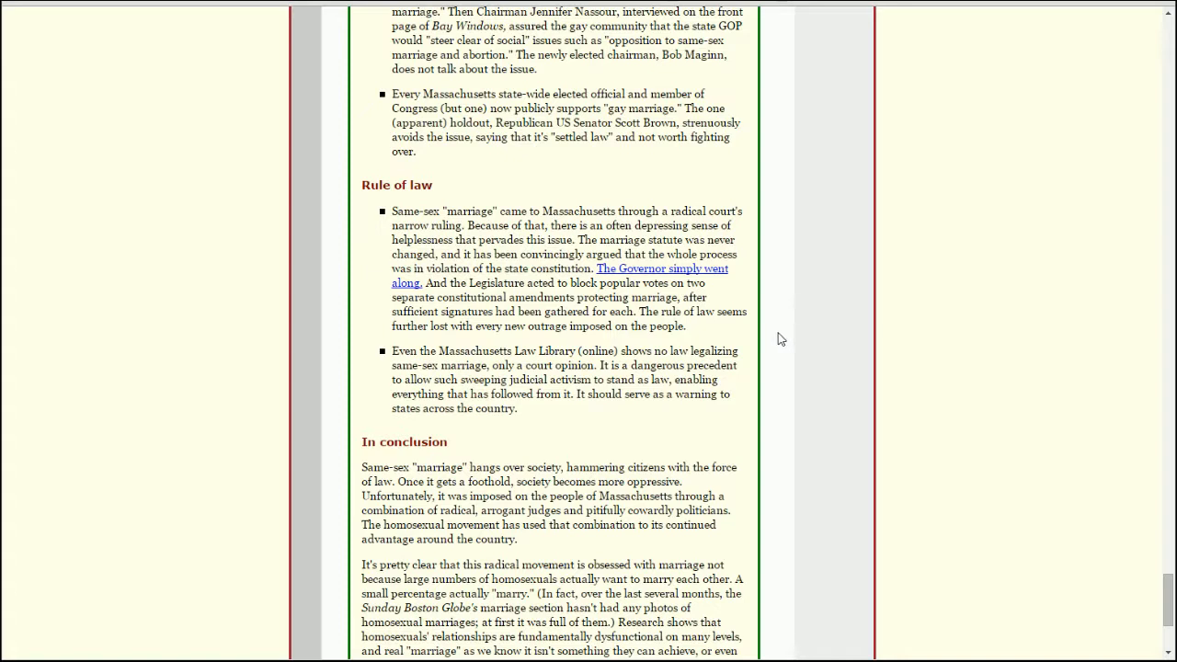
pyautogui.moveTo(776, 335)
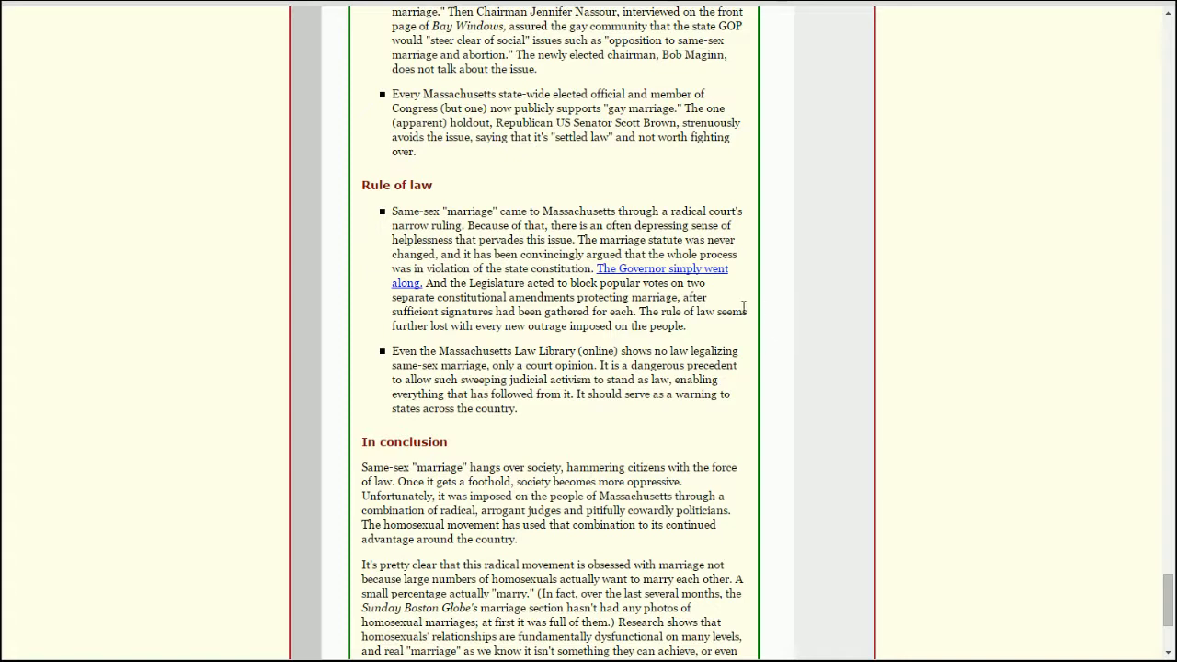
pyautogui.moveTo(729, 311)
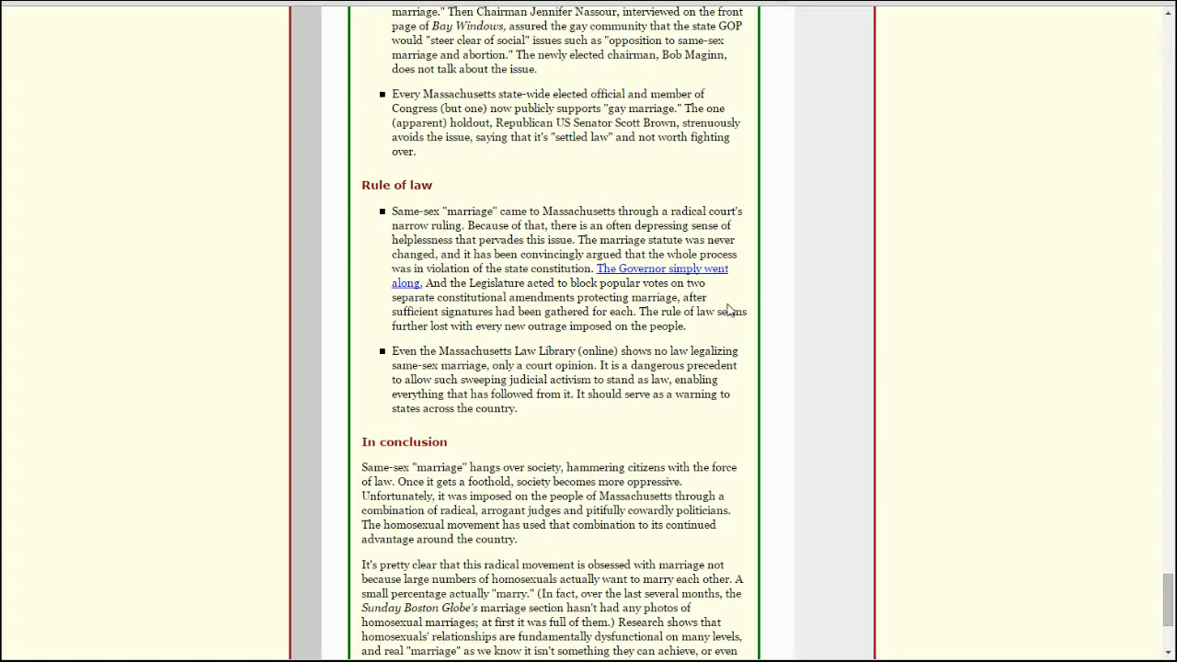
pyautogui.moveTo(728, 298)
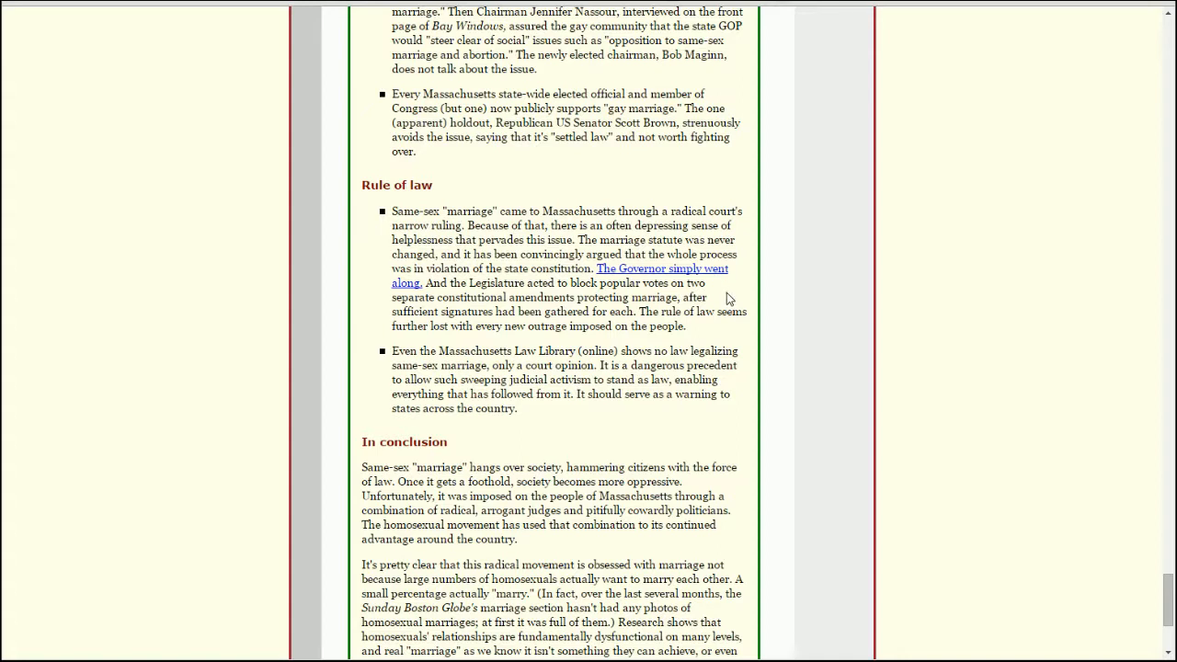
pyautogui.moveTo(729, 306)
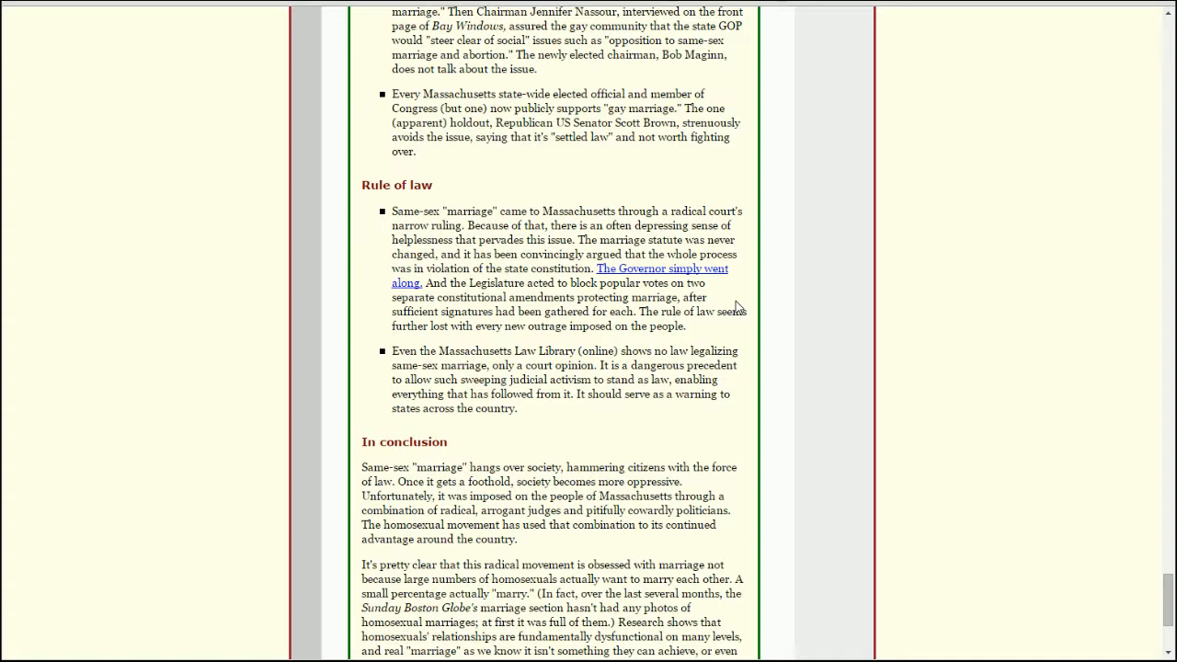
pyautogui.moveTo(750, 311)
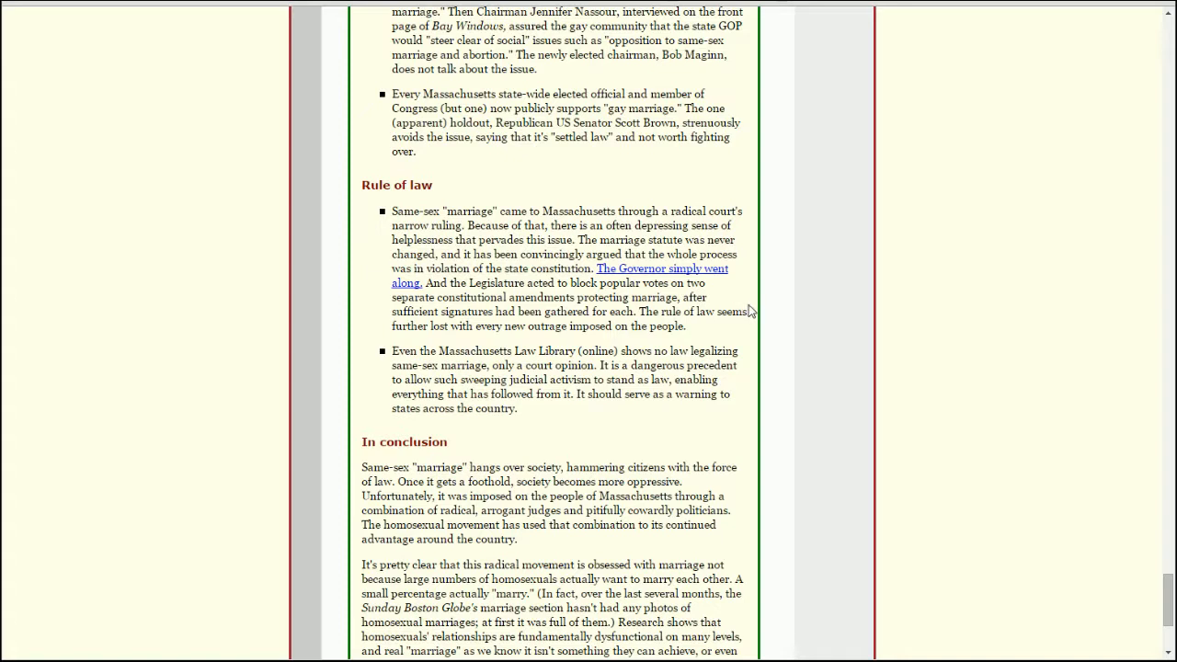
pyautogui.moveTo(632, 320)
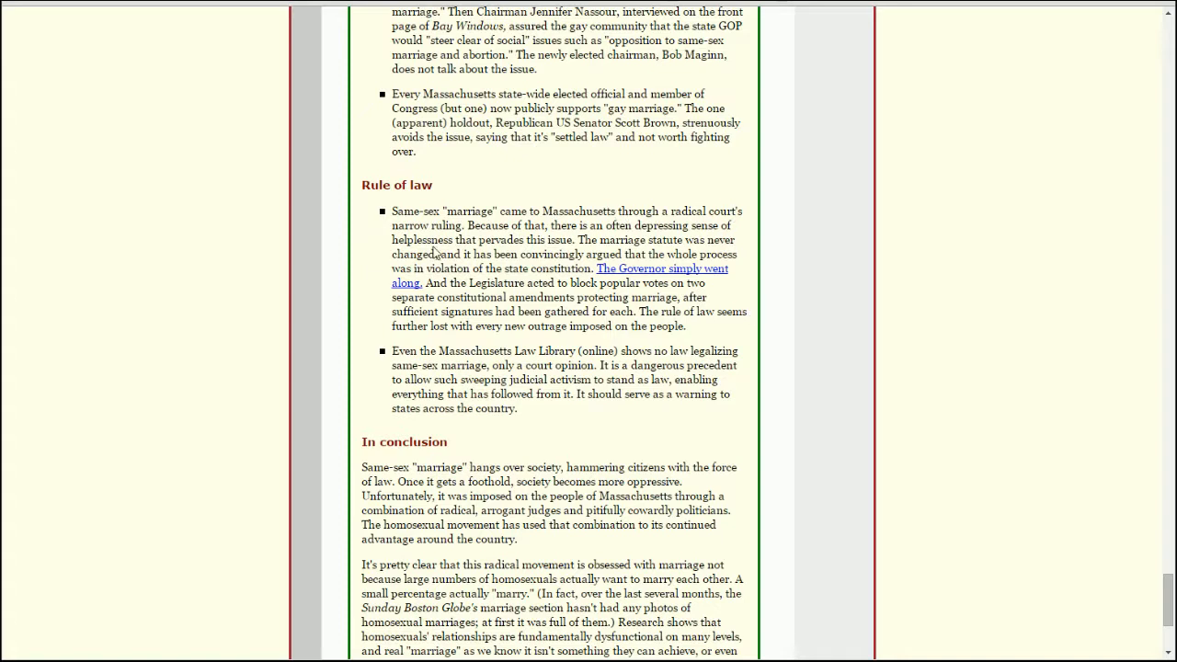
pyautogui.moveTo(690, 221)
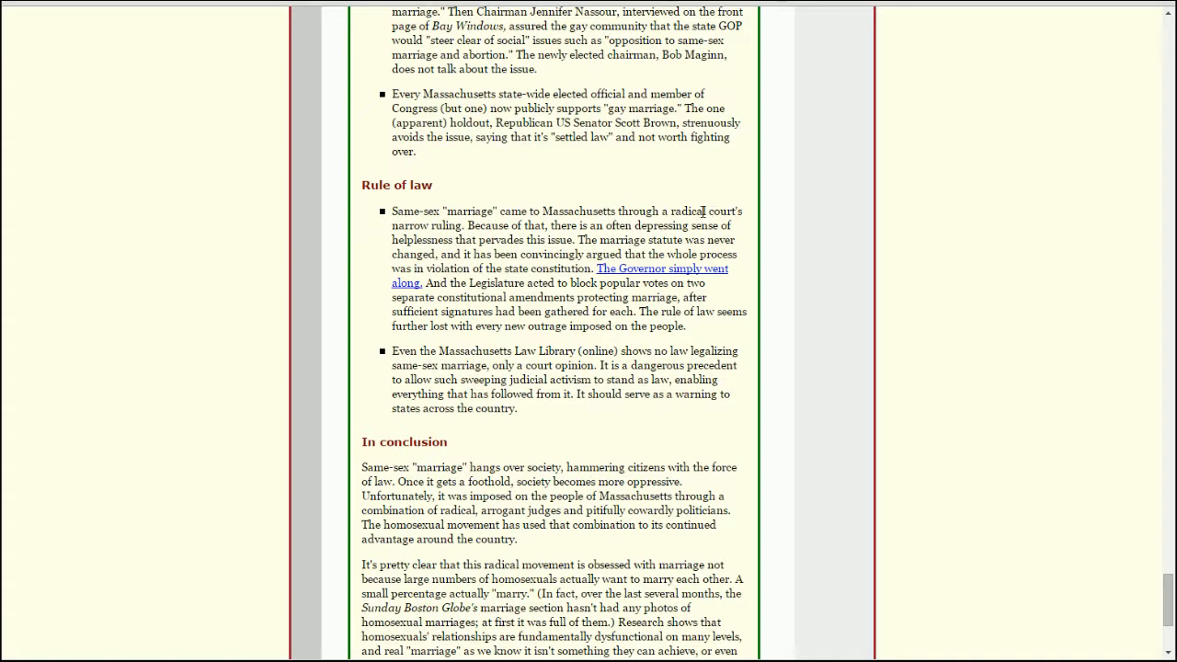
pyautogui.moveTo(721, 225)
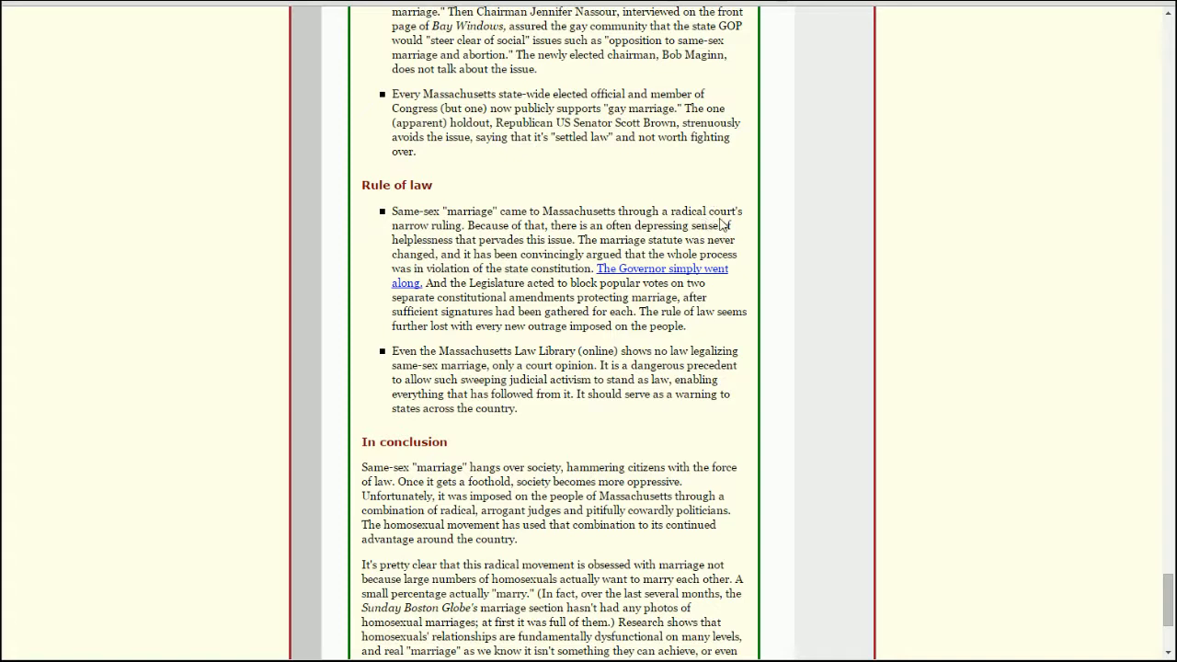
pyautogui.moveTo(414, 237)
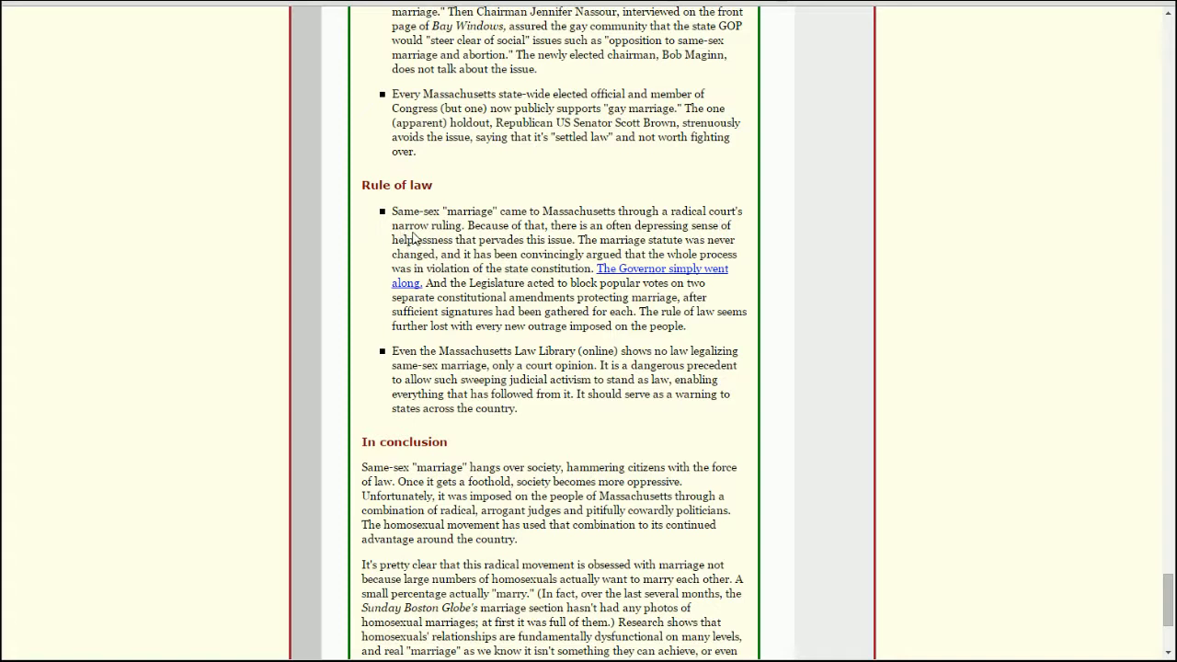
pyautogui.moveTo(688, 258)
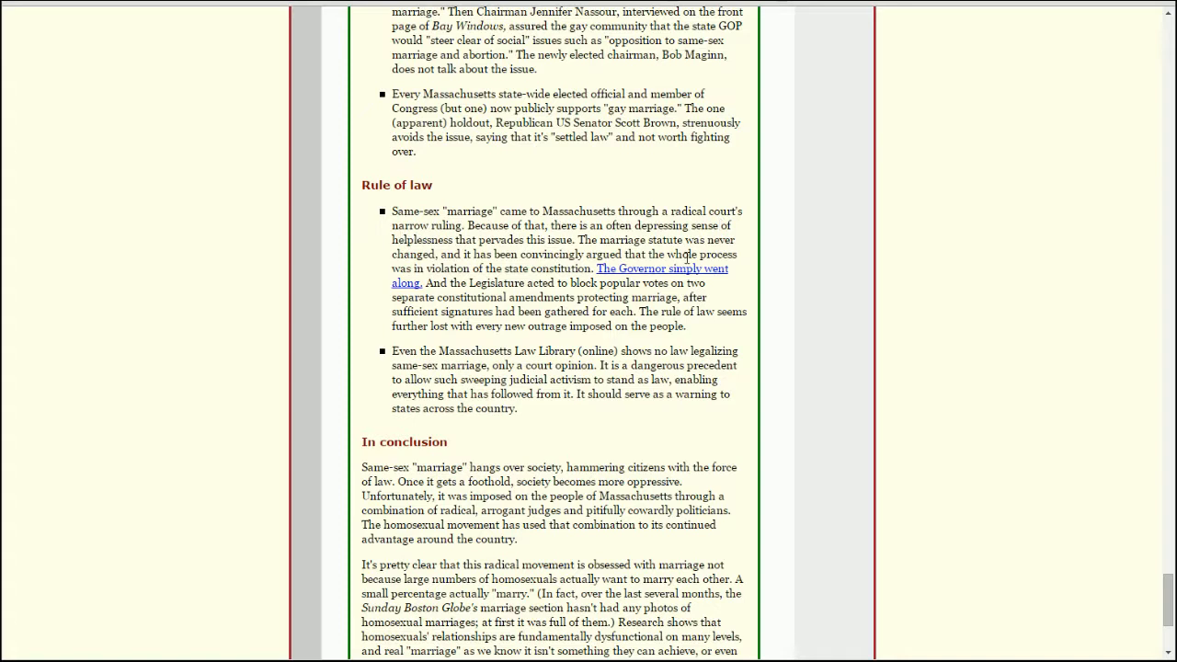
pyautogui.moveTo(793, 285)
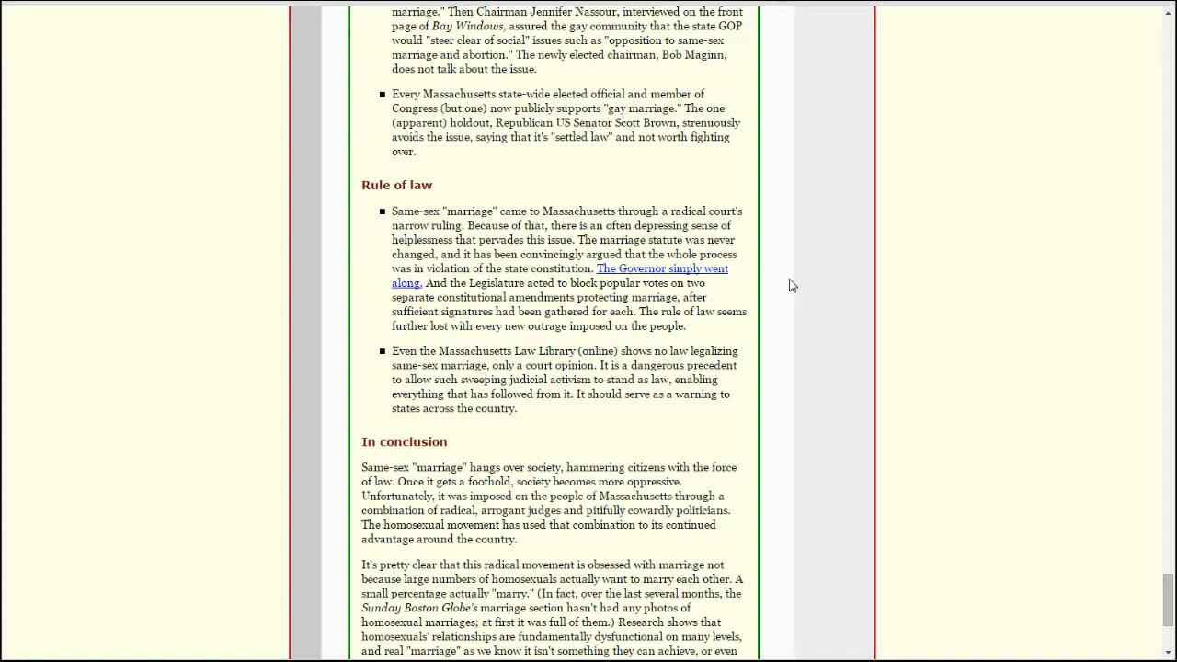
pyautogui.moveTo(824, 290)
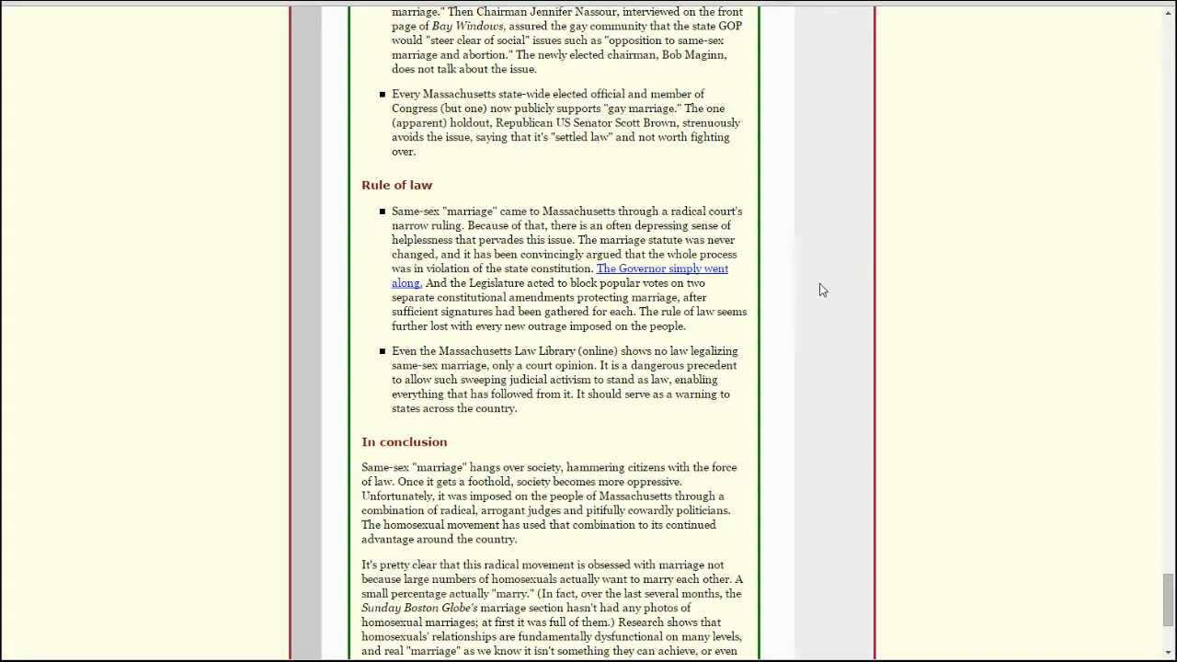
pyautogui.moveTo(449, 286)
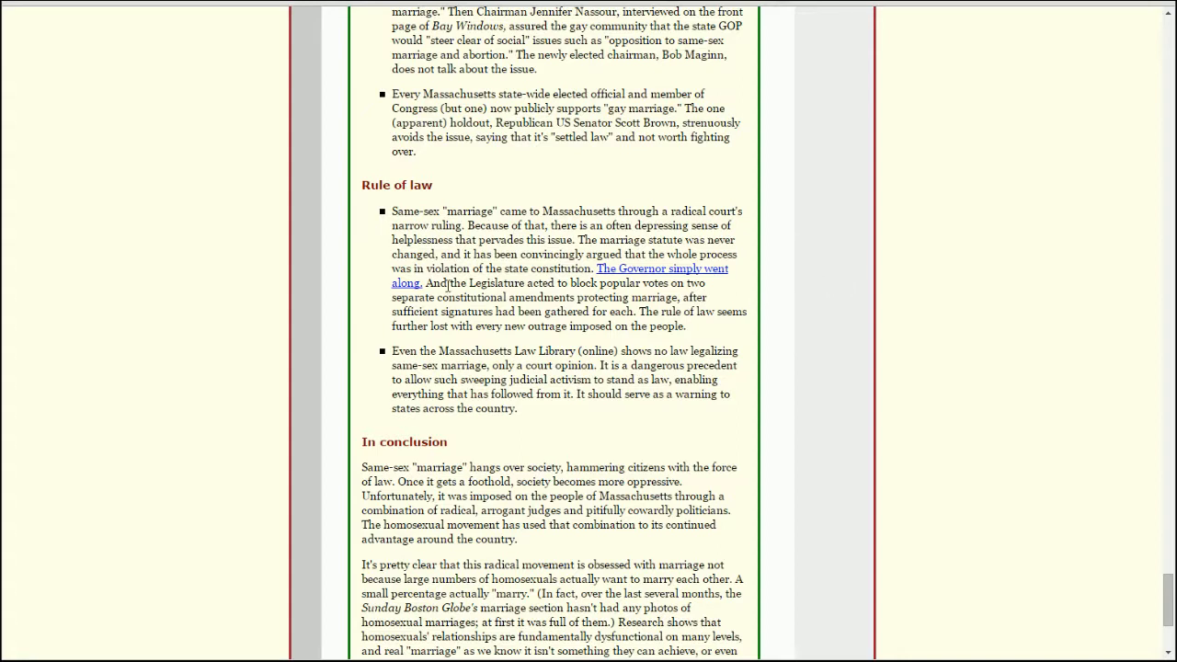
pyautogui.moveTo(728, 311)
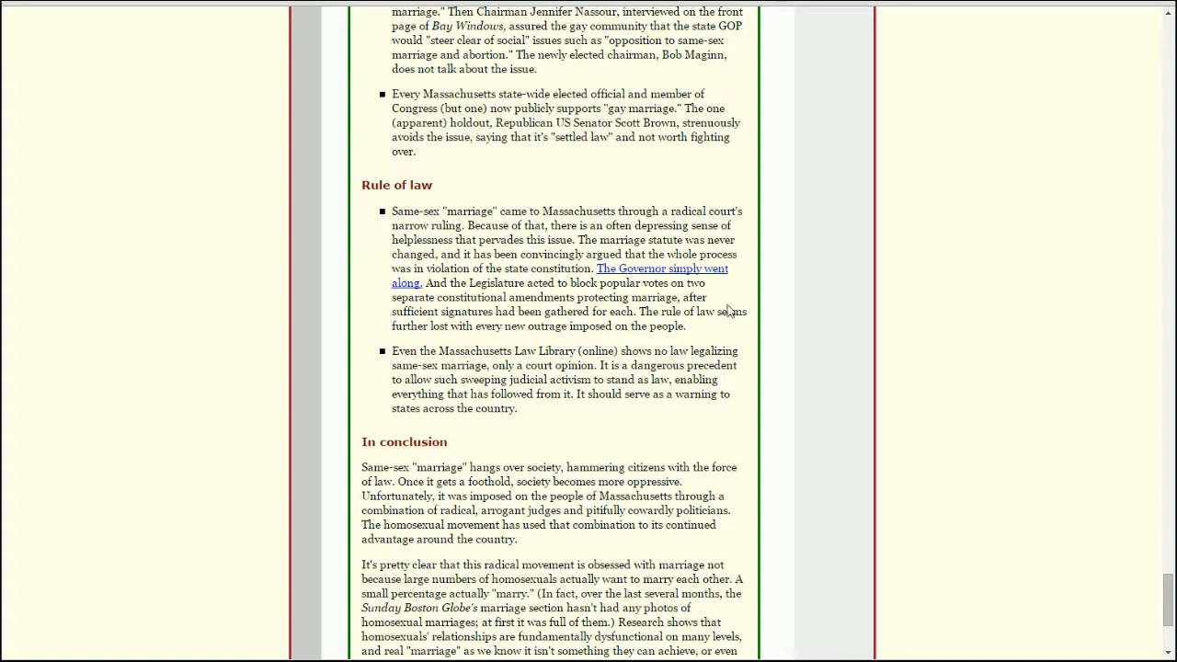
pyautogui.moveTo(706, 304)
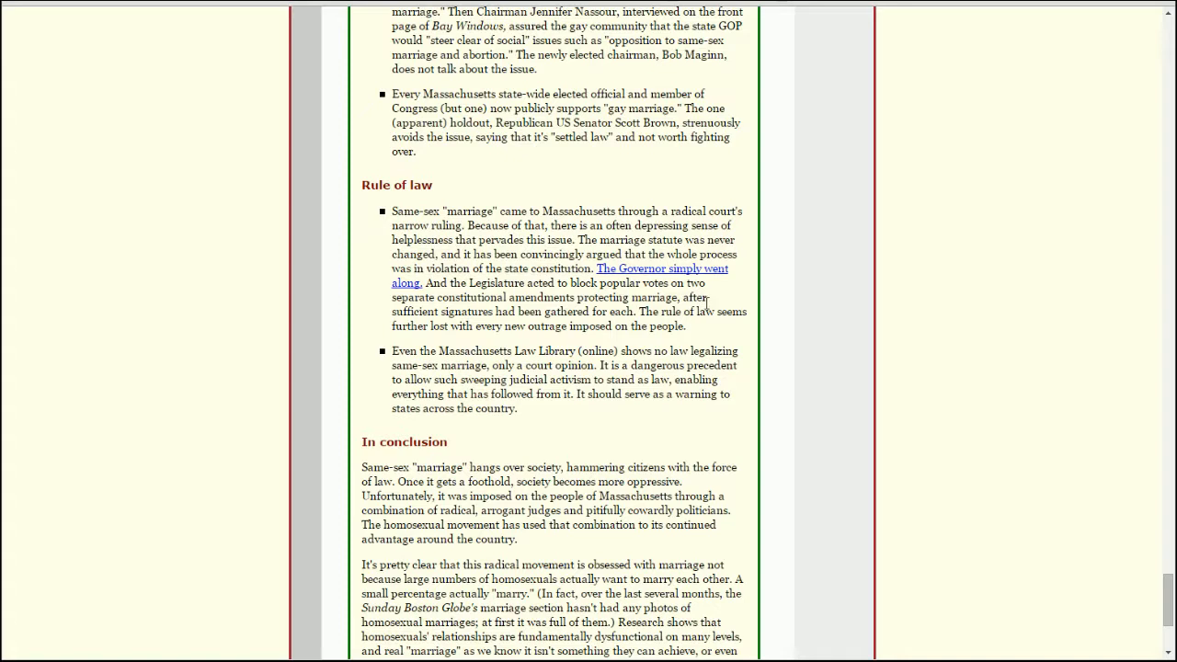
pyautogui.moveTo(710, 372)
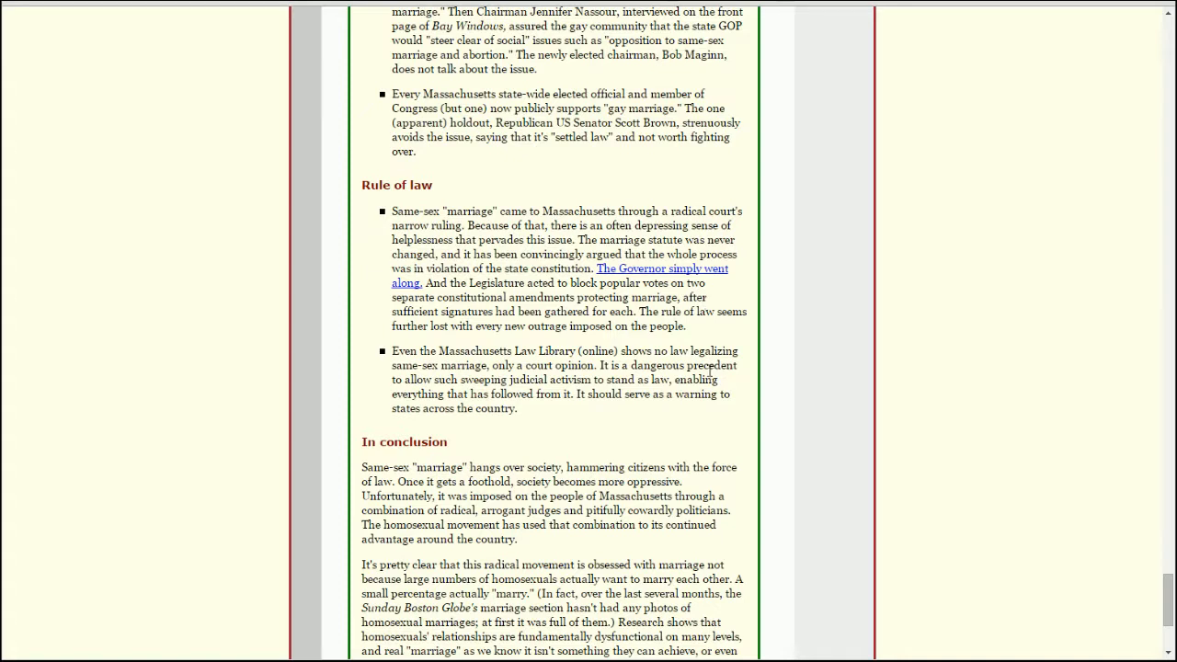
pyautogui.moveTo(659, 422)
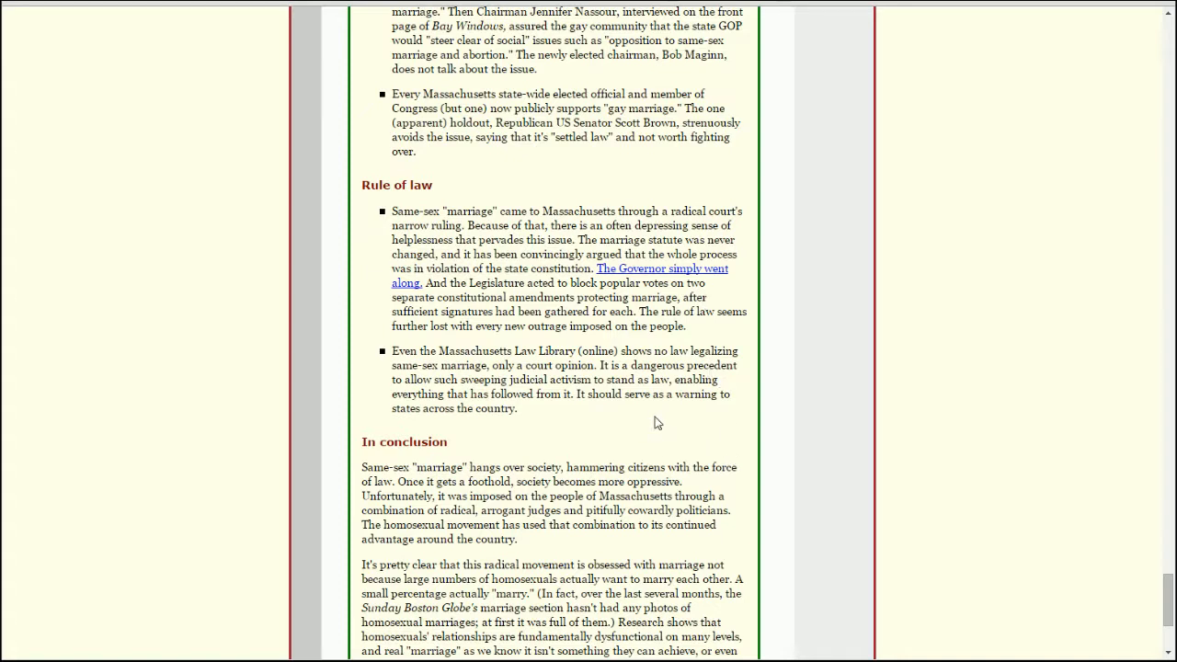
pyautogui.moveTo(537, 421)
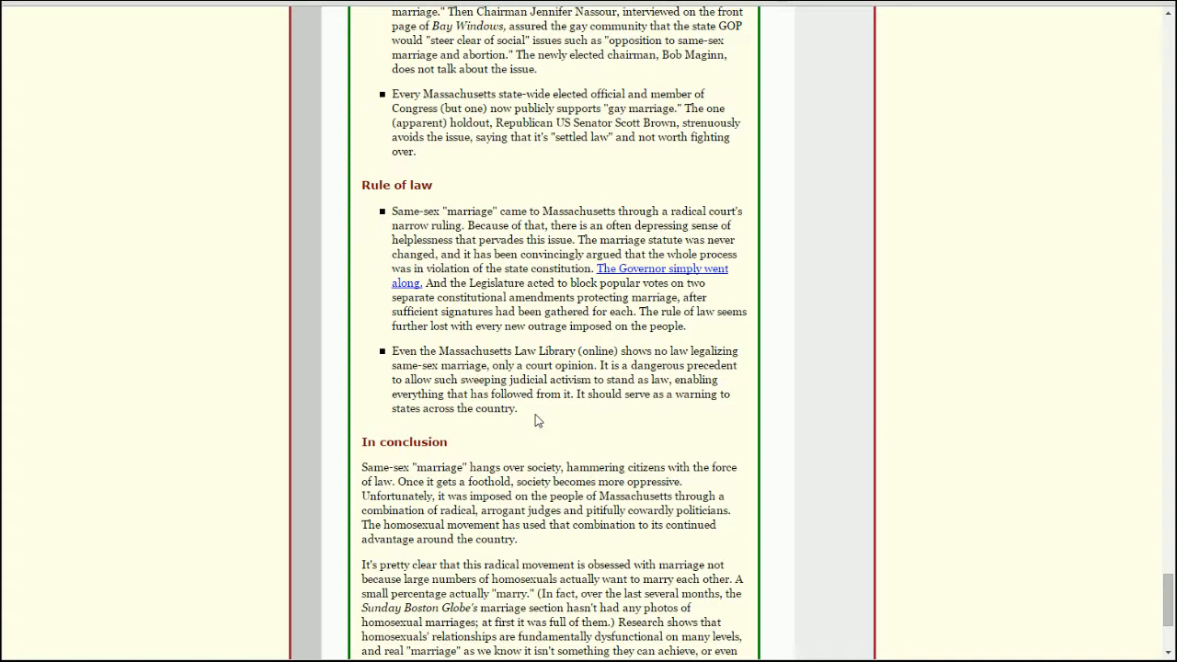
pyautogui.moveTo(533, 419)
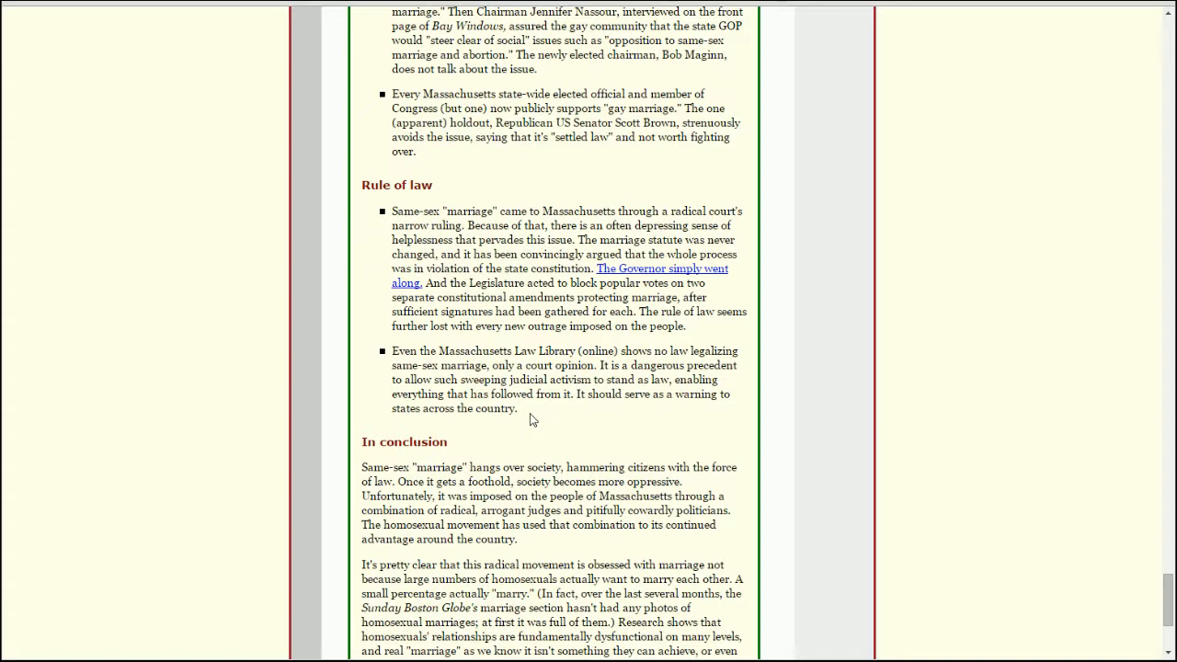
pyautogui.moveTo(539, 408)
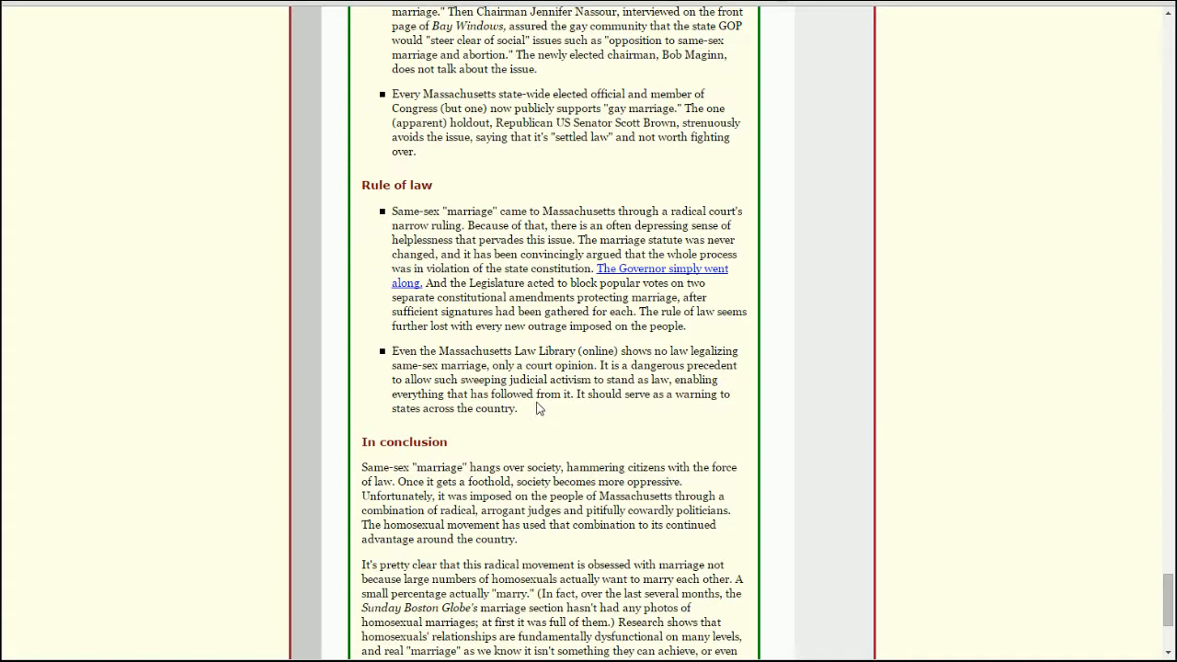
pyautogui.moveTo(685, 412)
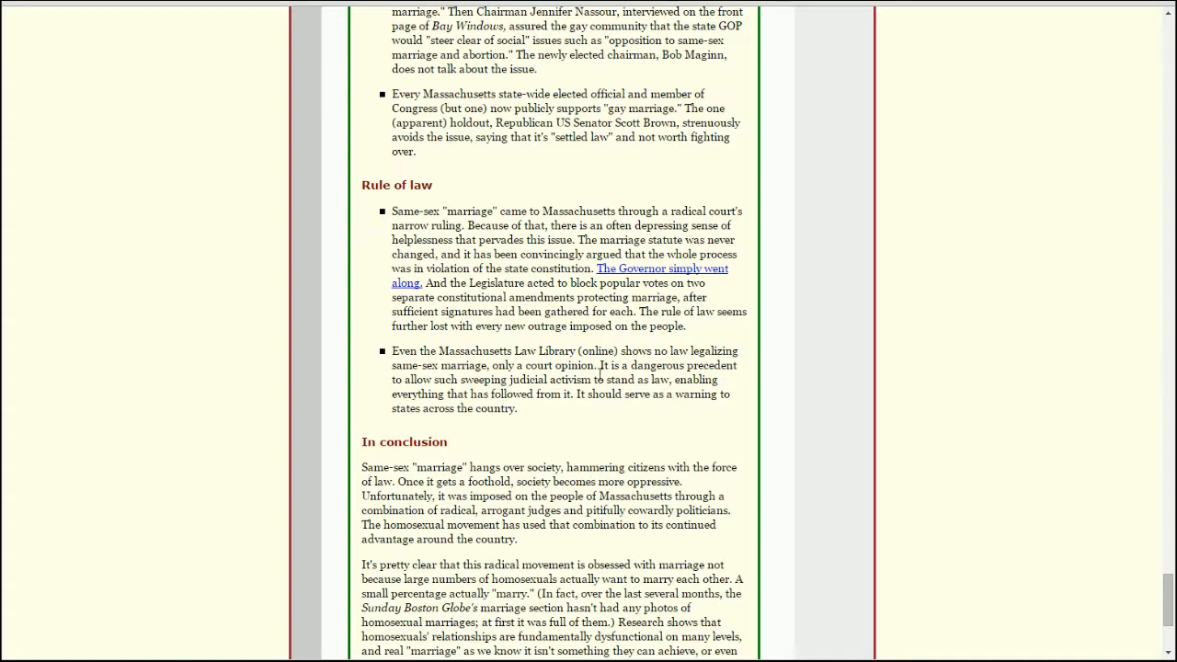
pyautogui.moveTo(714, 365)
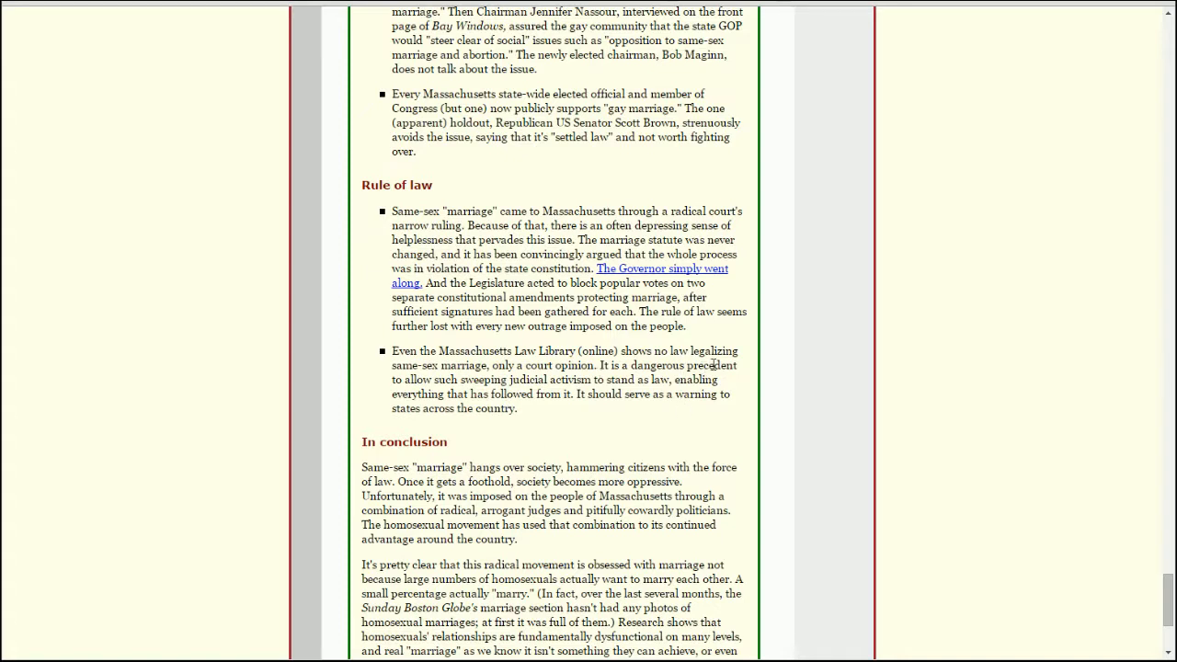
pyautogui.moveTo(795, 387)
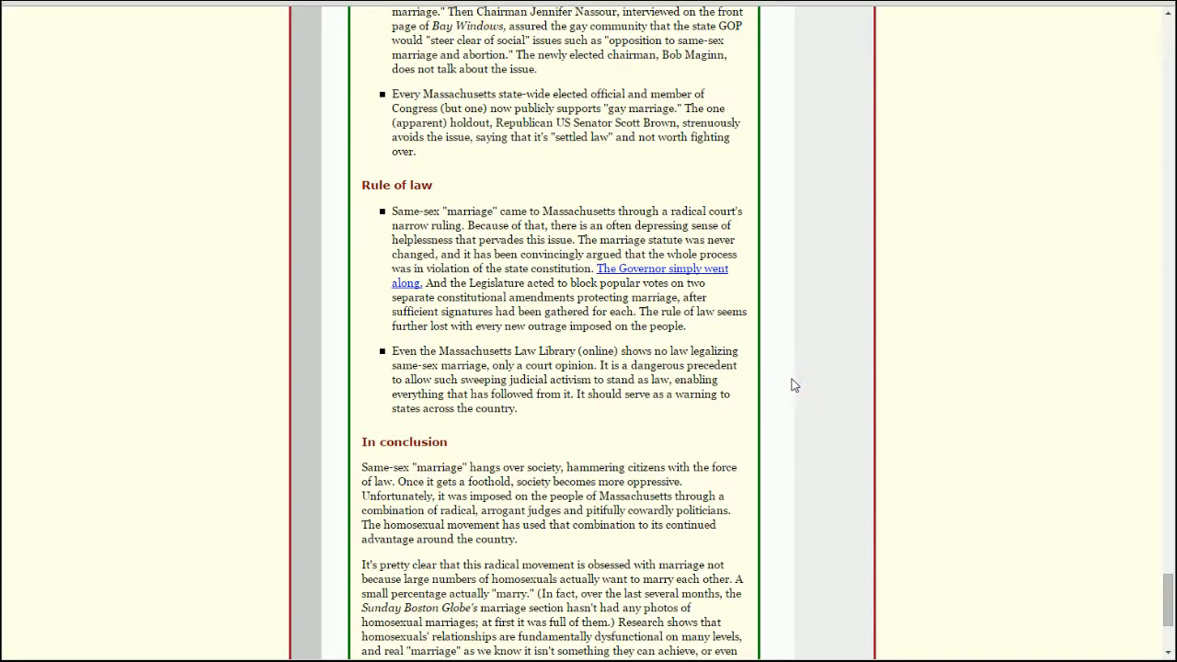
# Scroll to the article's close showing the concluding paragraphs, forewarning and copyright notice.
pyautogui.scroll(-3)
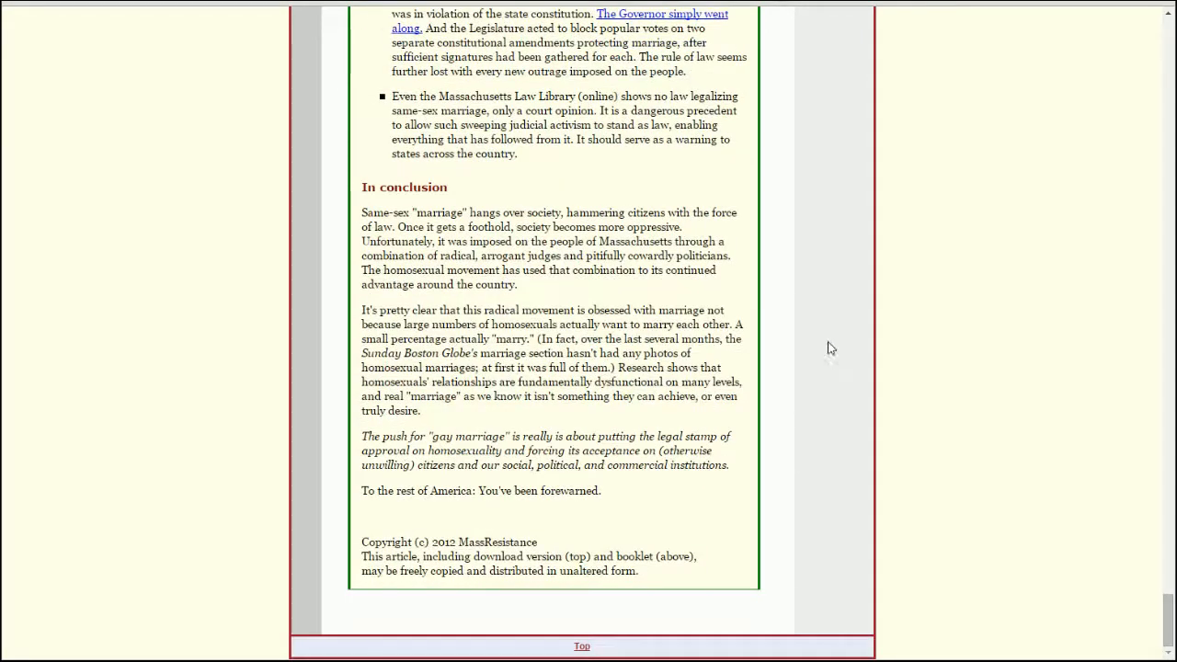
pyautogui.moveTo(821, 401)
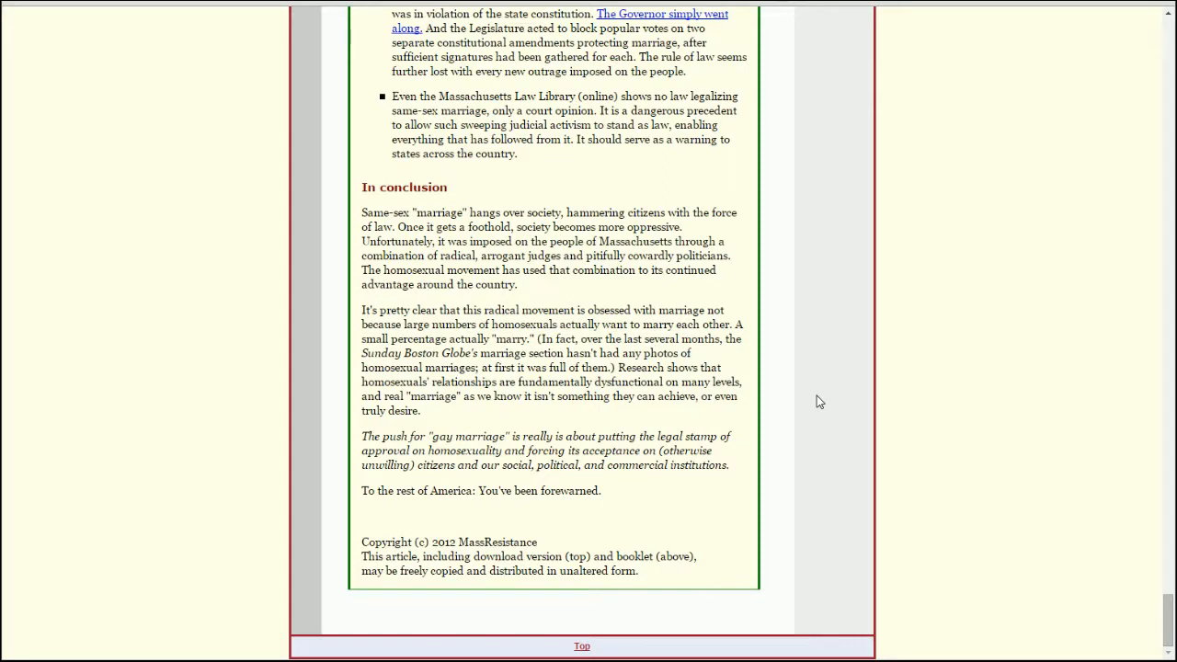
pyautogui.moveTo(665, 254)
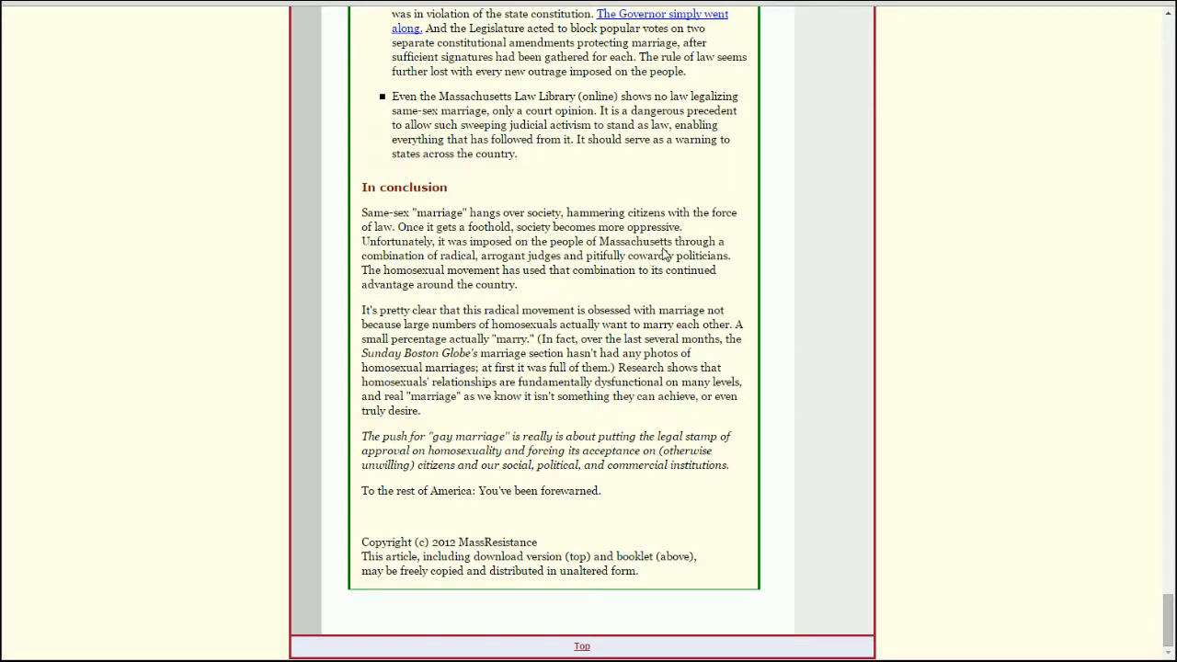
pyautogui.moveTo(772, 248)
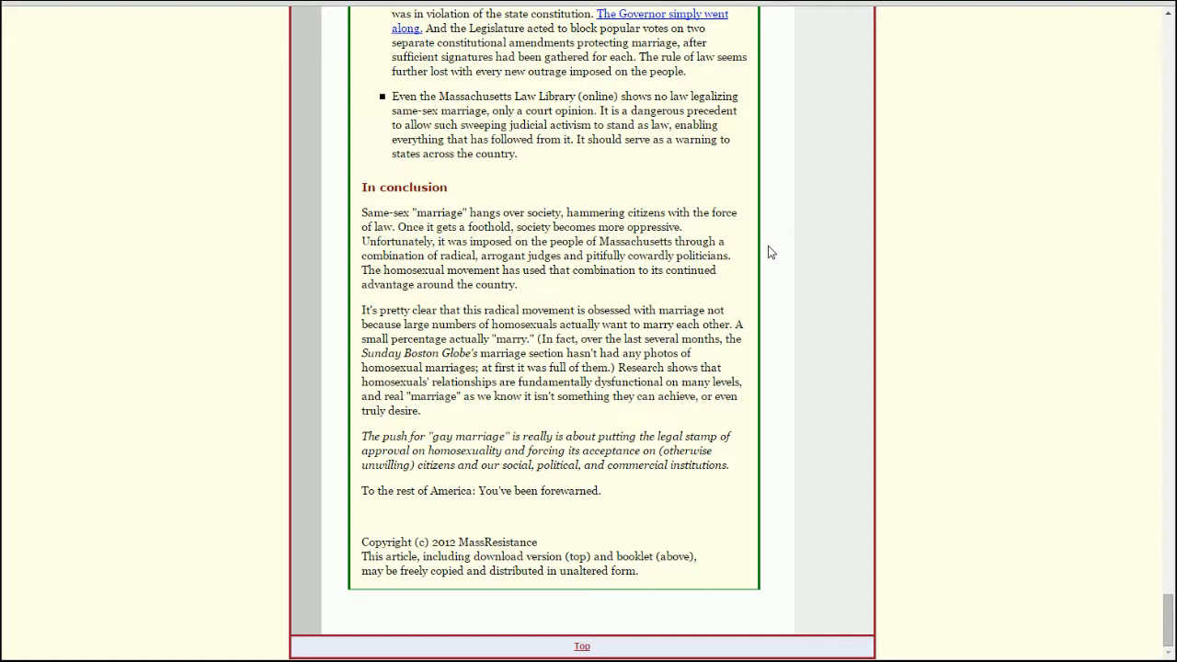
pyautogui.moveTo(765, 248)
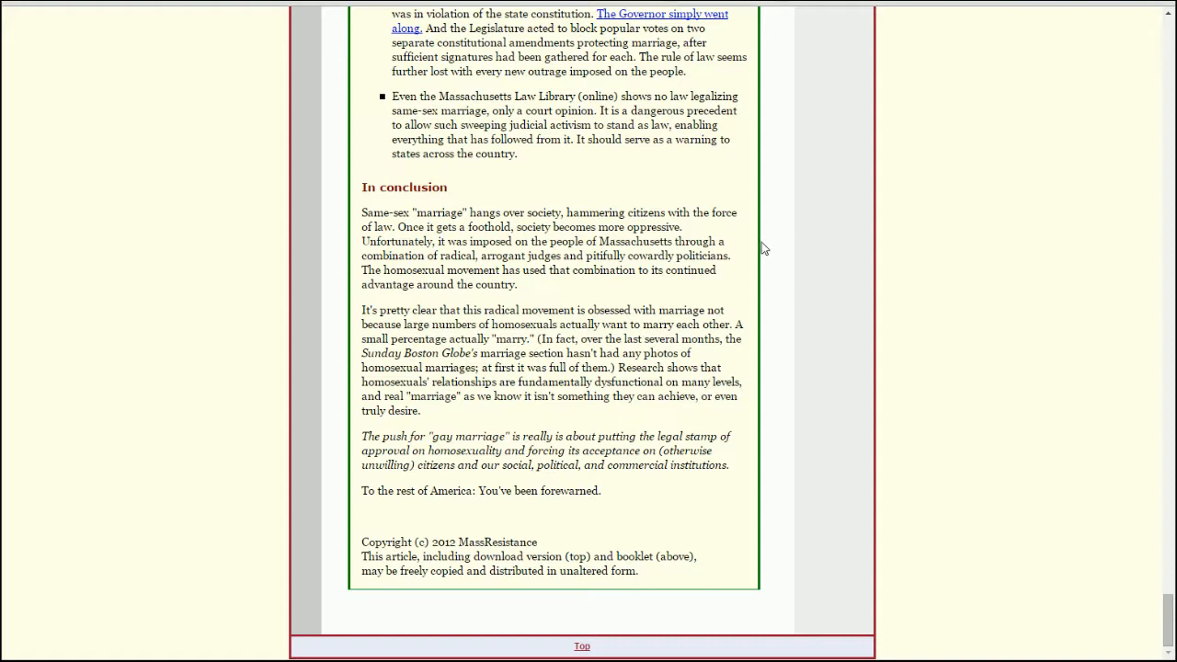
pyautogui.moveTo(578, 261)
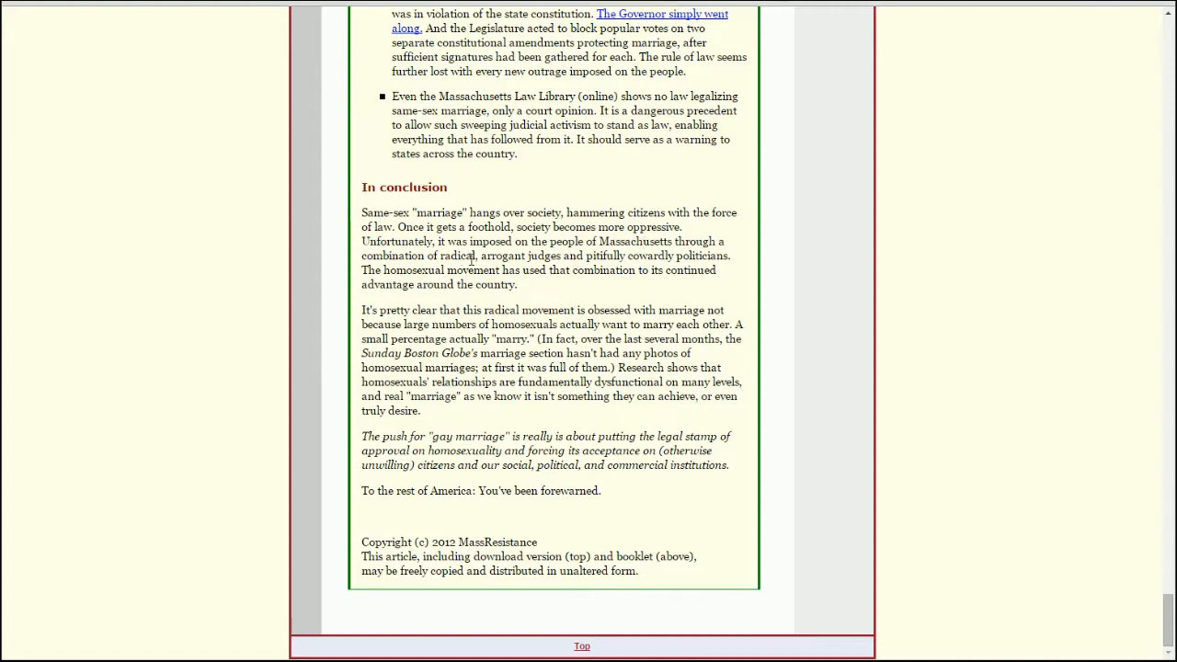
pyautogui.moveTo(635, 228)
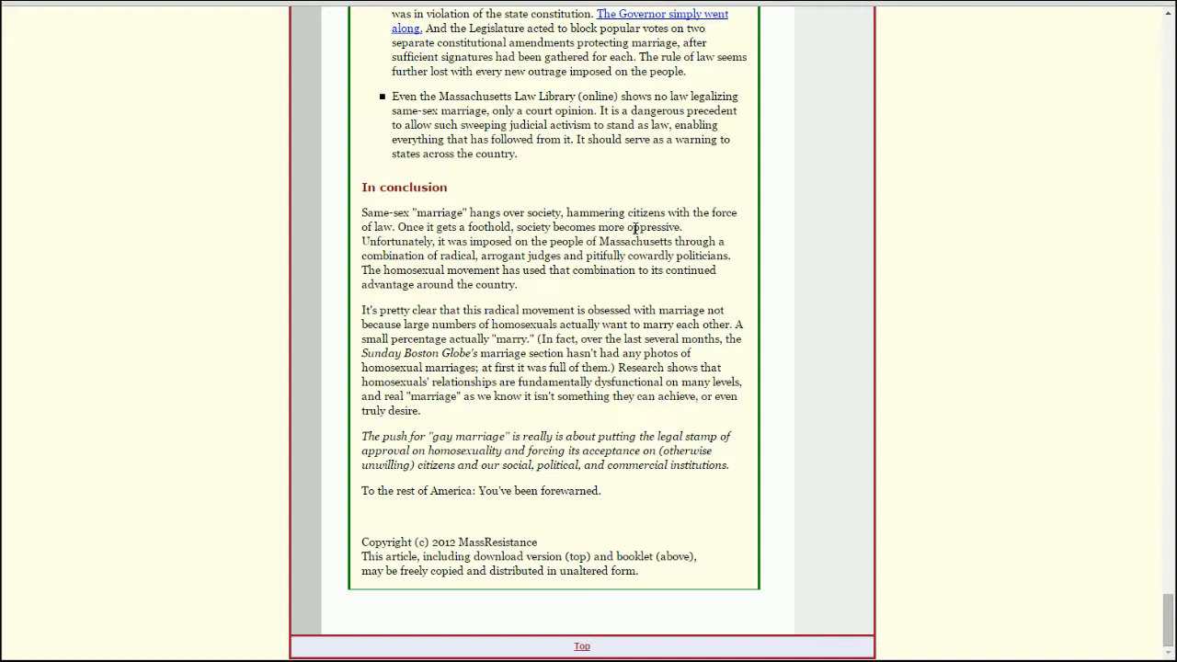
pyautogui.moveTo(765, 235)
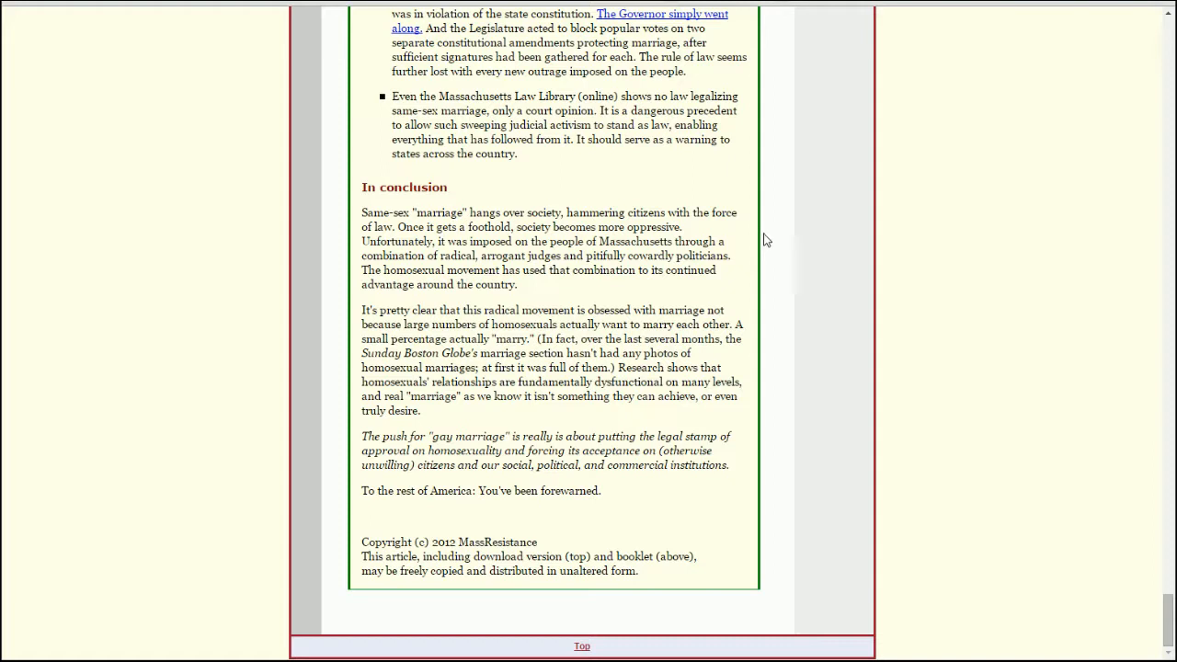
pyautogui.moveTo(770, 254)
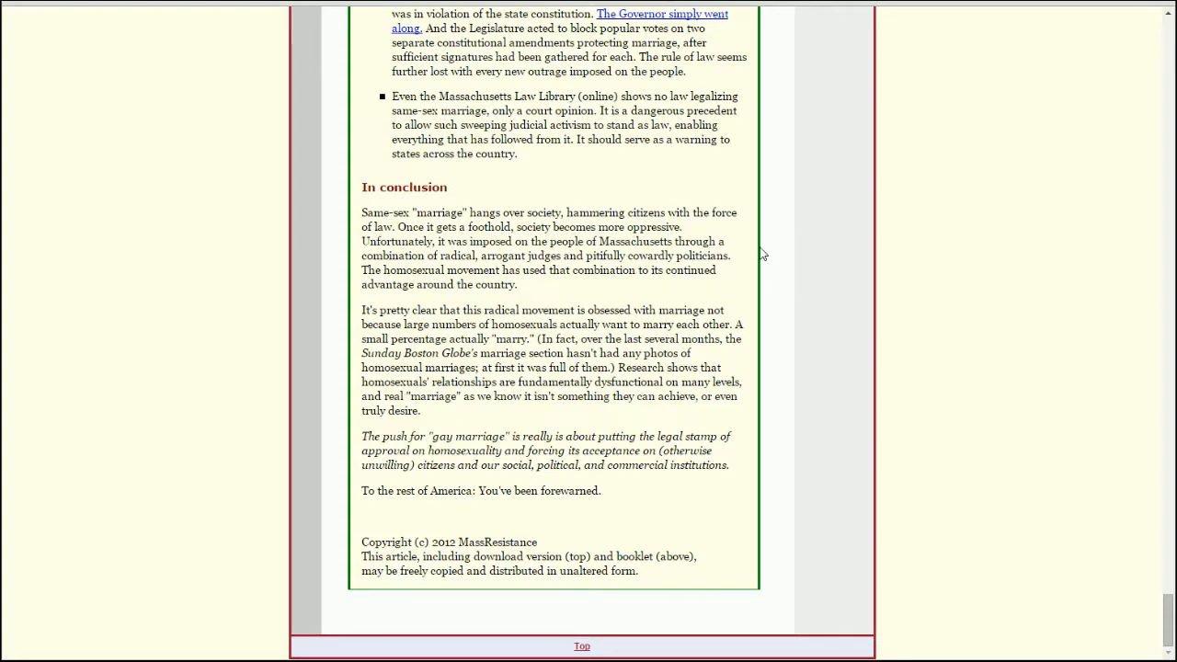
pyautogui.moveTo(769, 291)
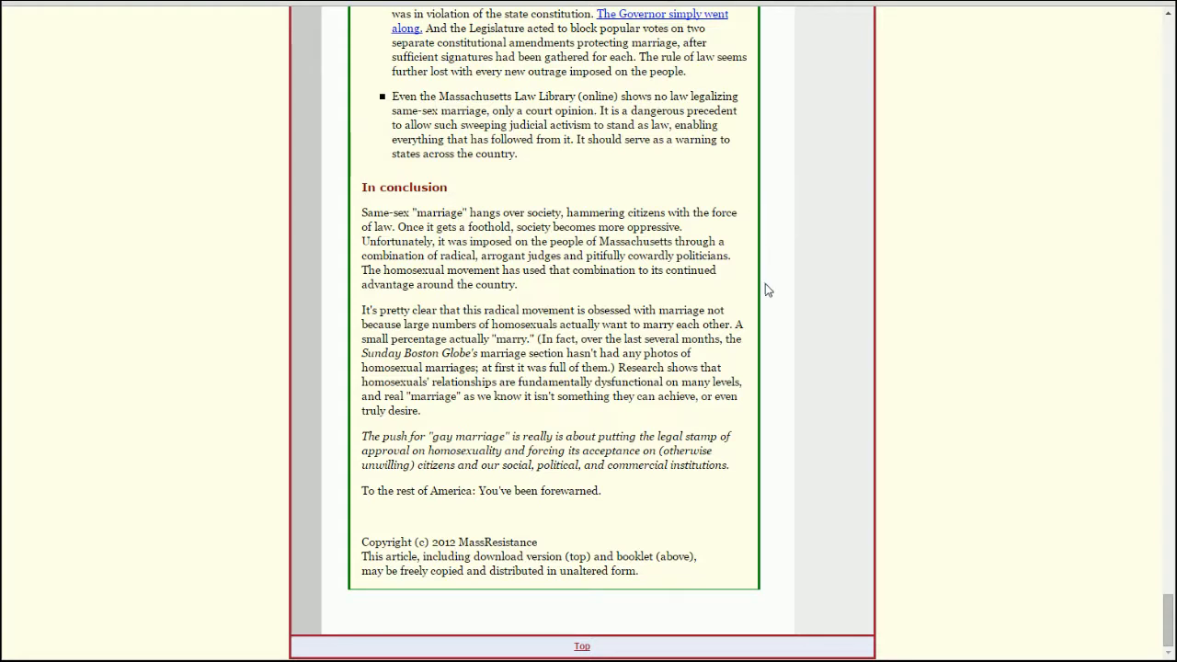
pyautogui.moveTo(771, 302)
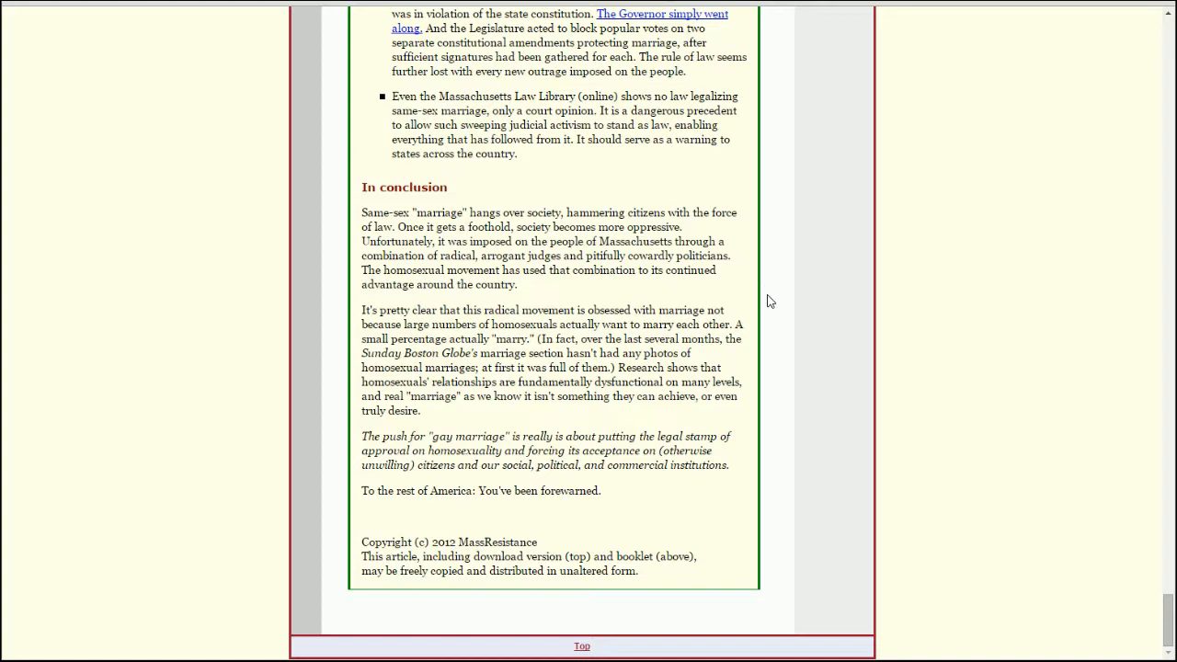
pyautogui.moveTo(772, 311)
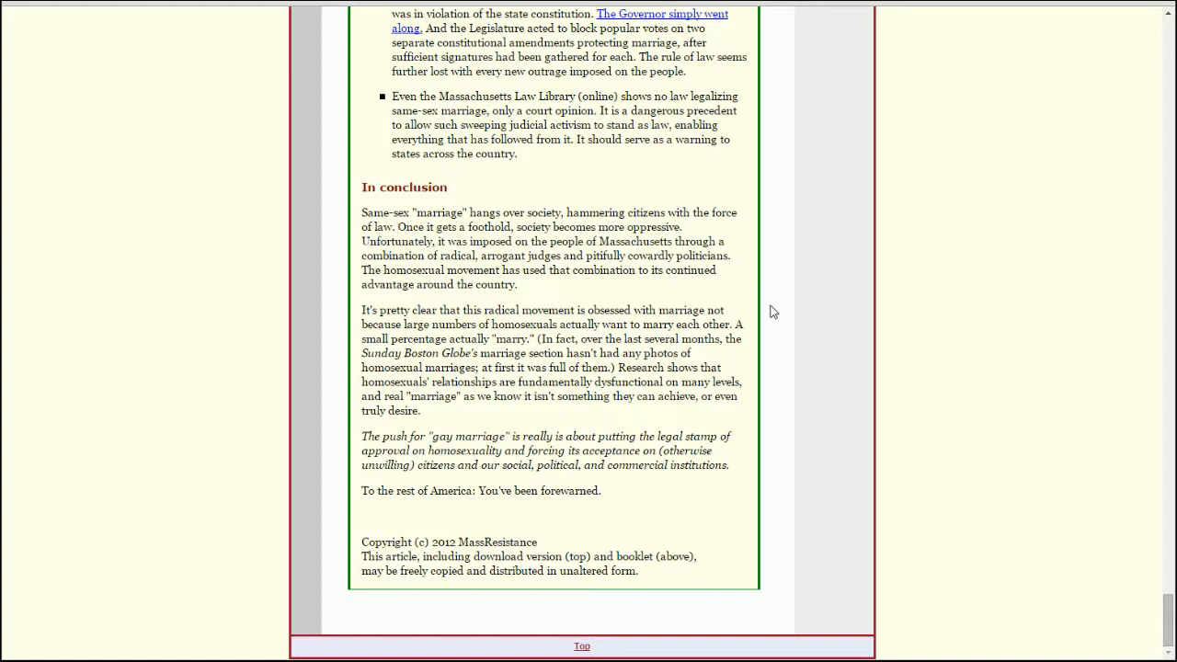
pyautogui.moveTo(780, 348)
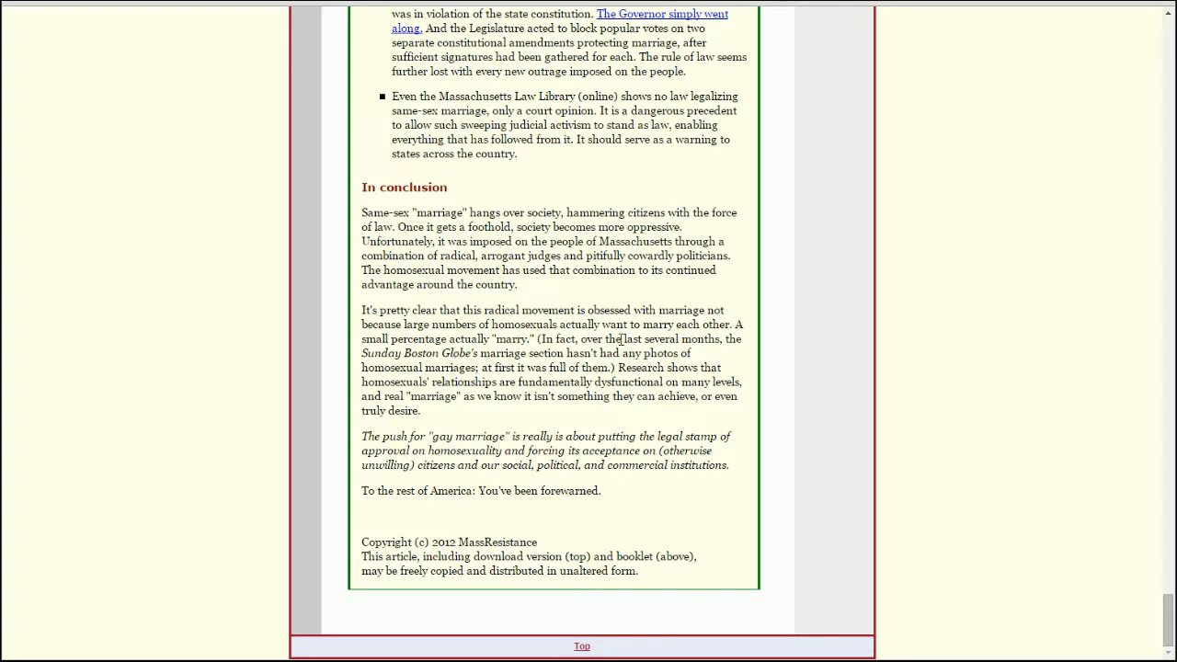
pyautogui.moveTo(740, 366)
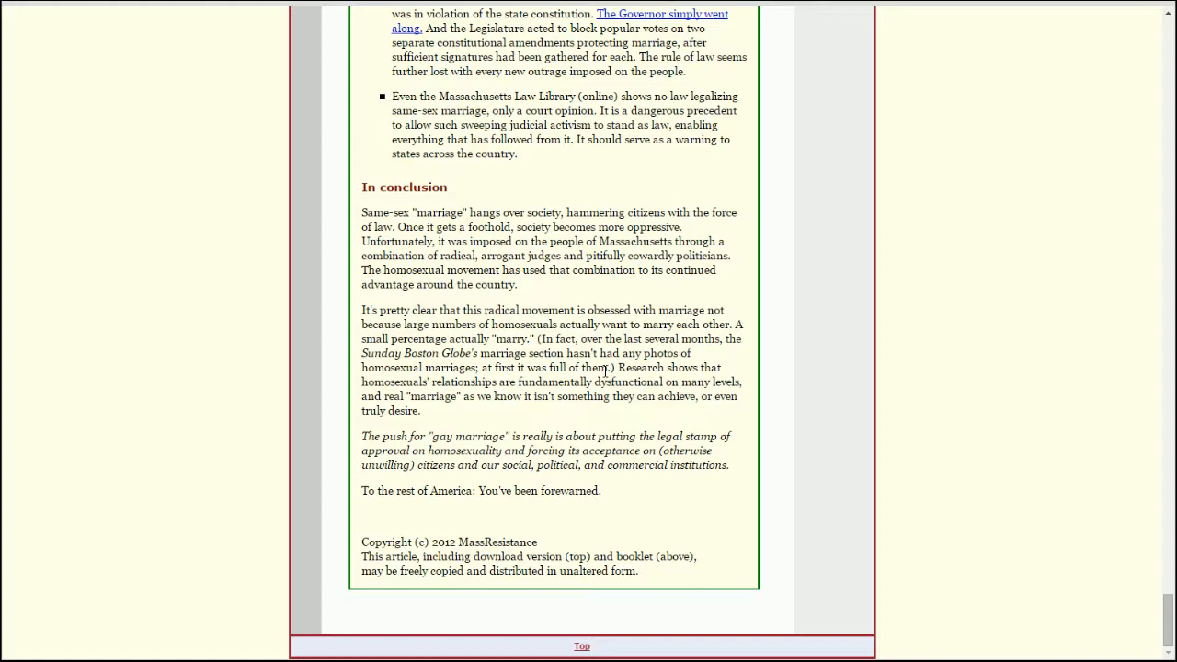
pyautogui.moveTo(769, 361)
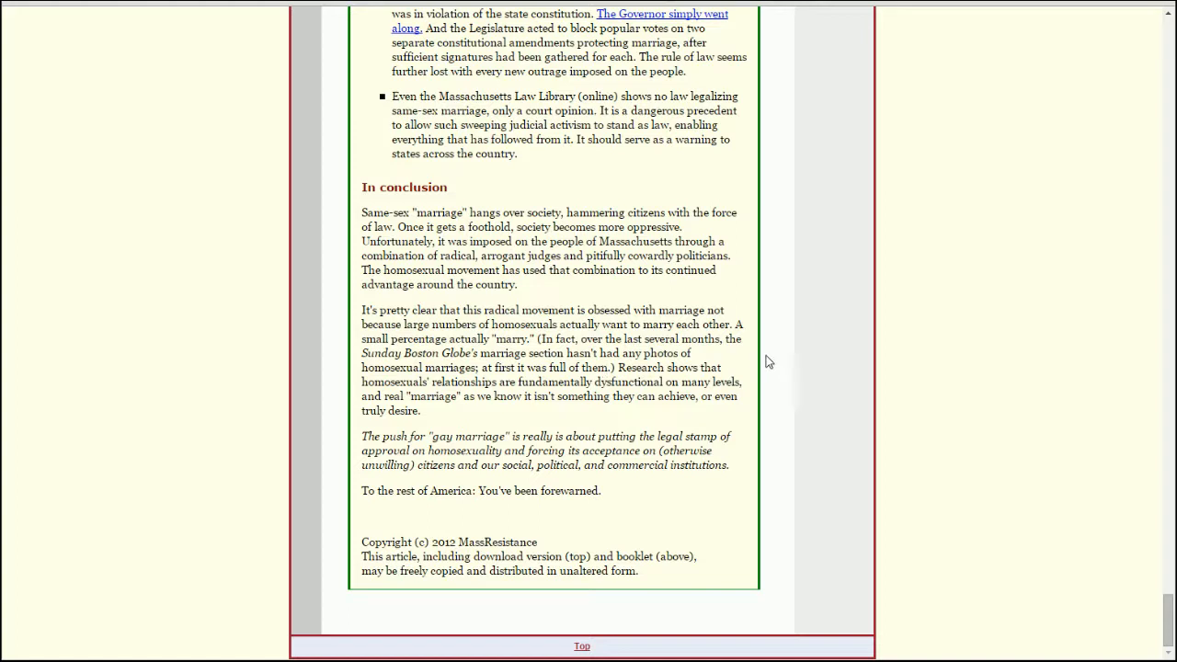
pyautogui.moveTo(729, 358)
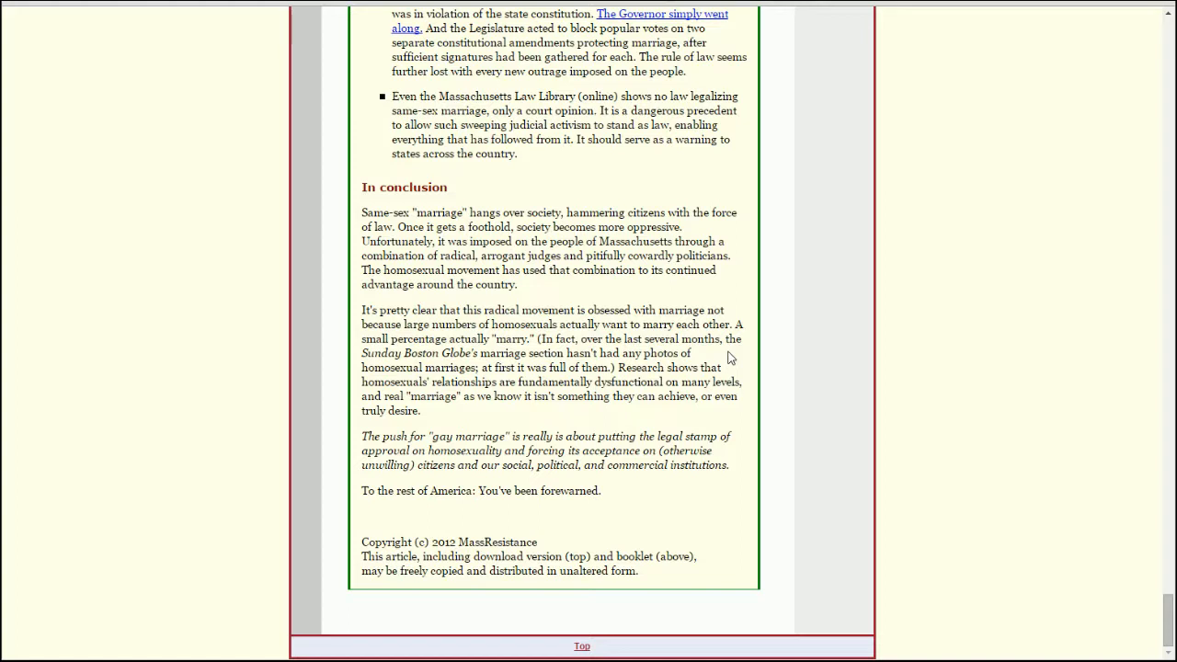
pyautogui.moveTo(545, 408)
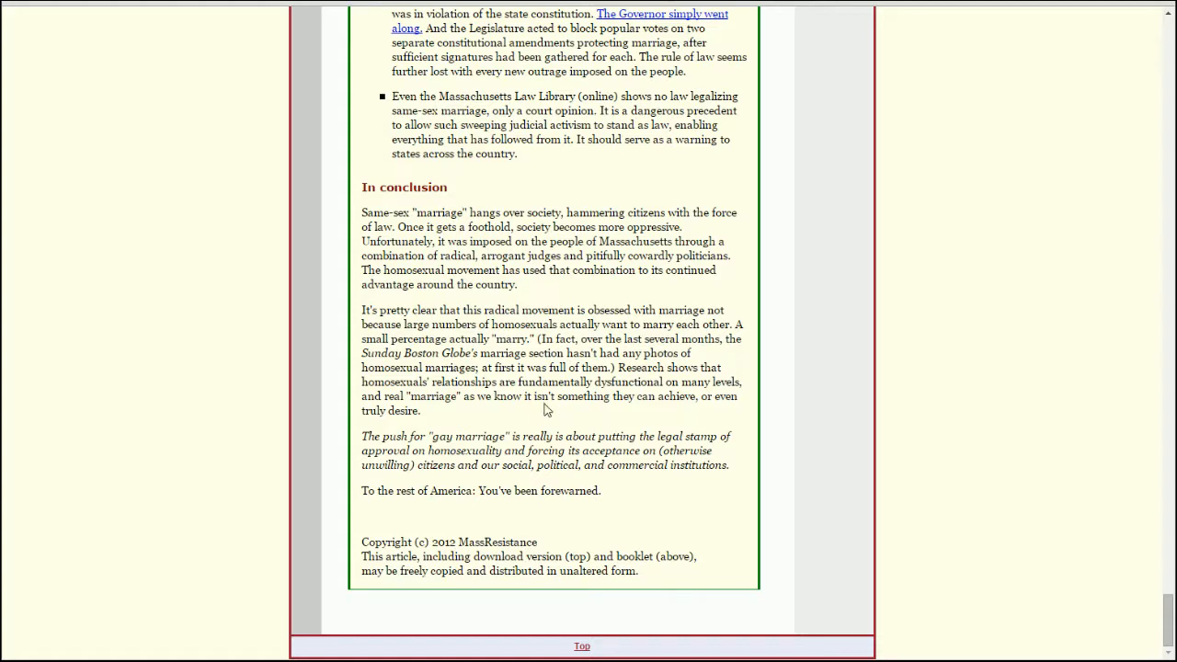
pyautogui.moveTo(460, 438)
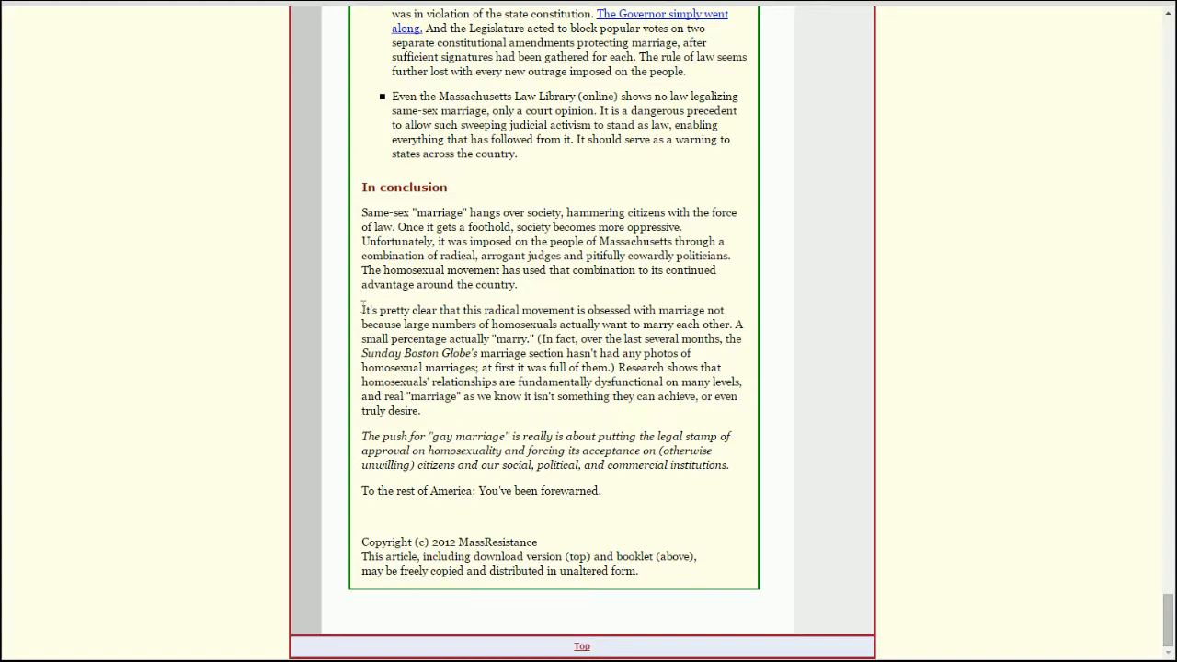
pyautogui.moveTo(363, 309); pyautogui.dragTo(743, 324)
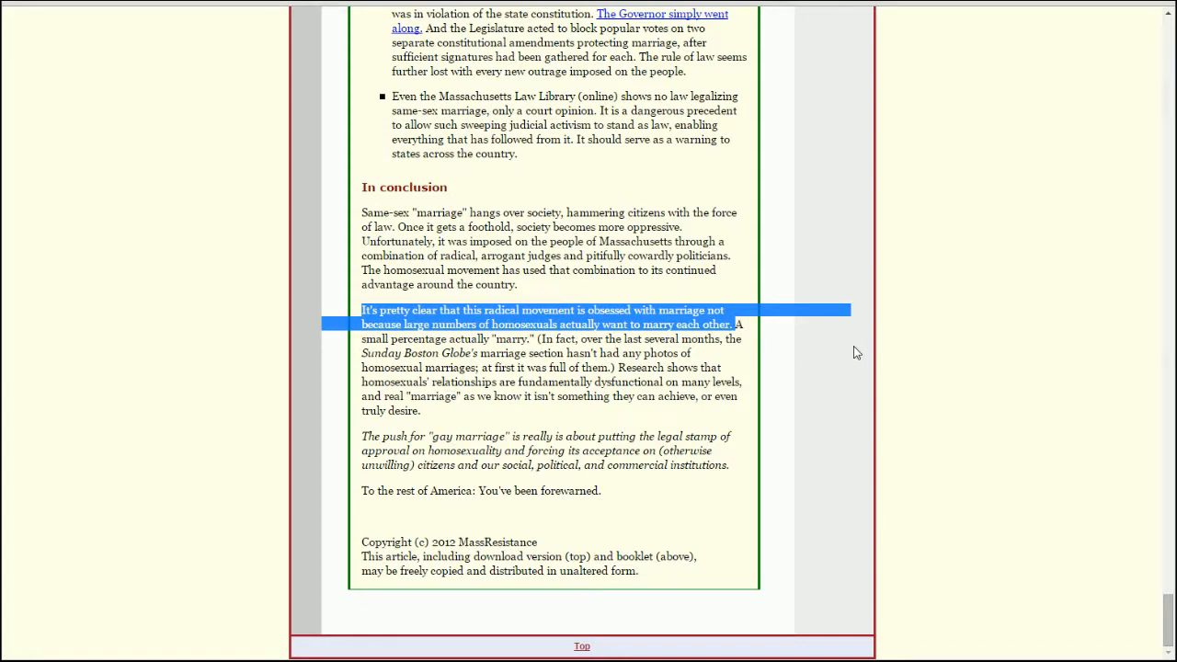
pyautogui.moveTo(555, 339)
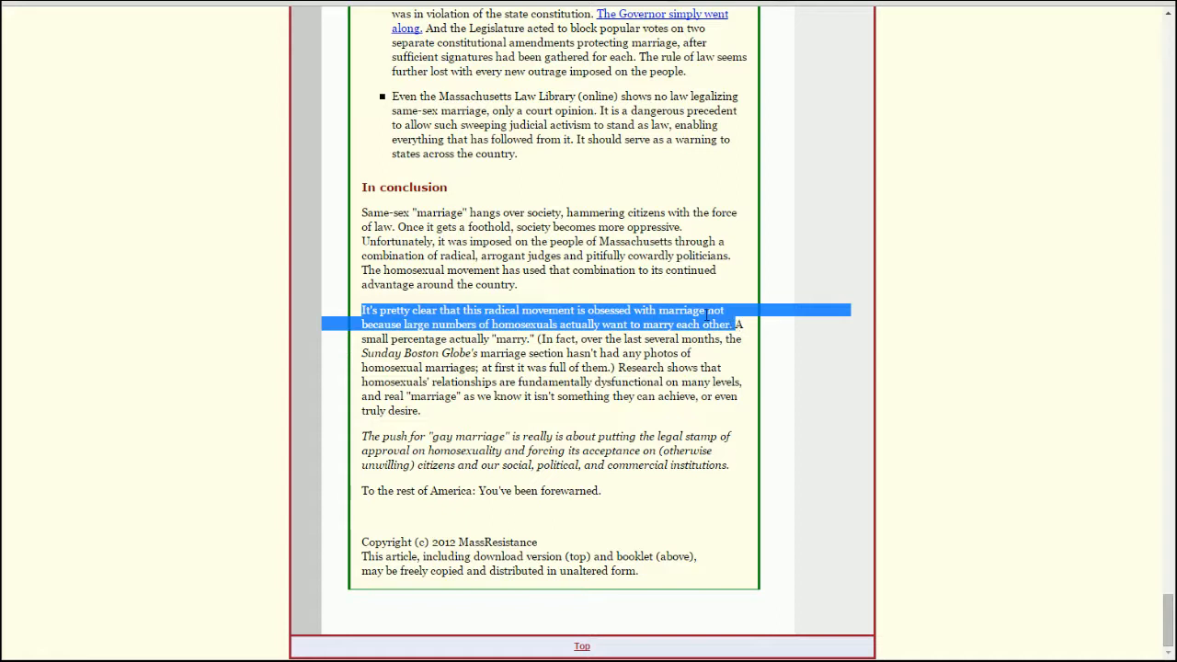
pyautogui.click(745, 324)
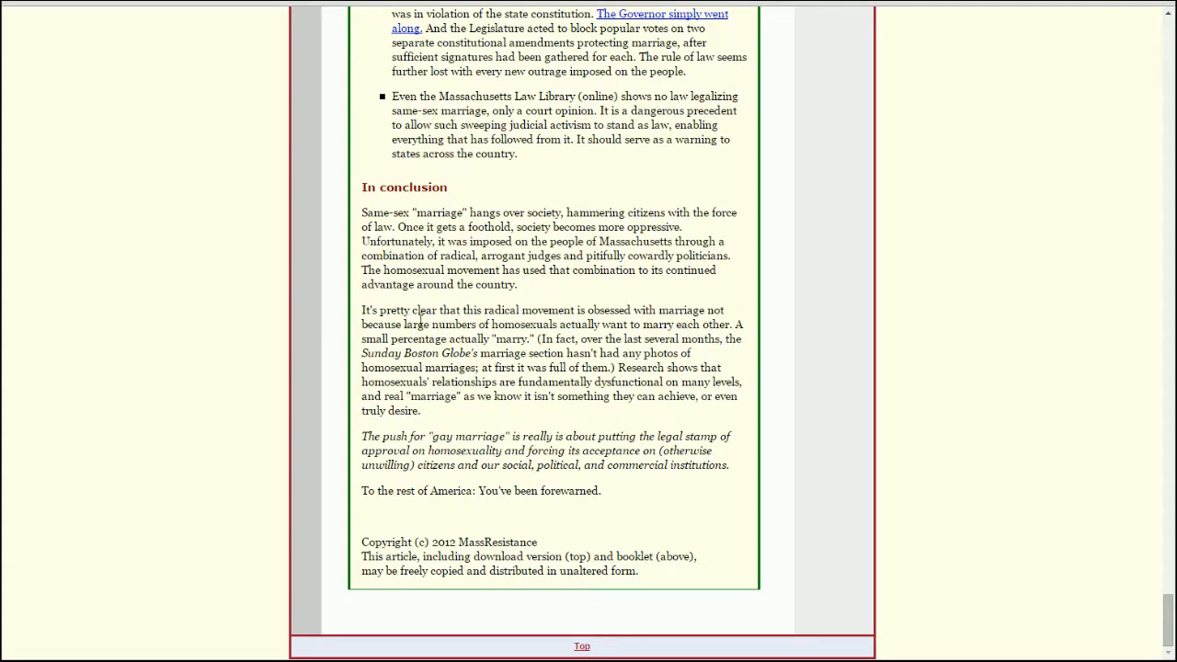
pyautogui.moveTo(828, 340)
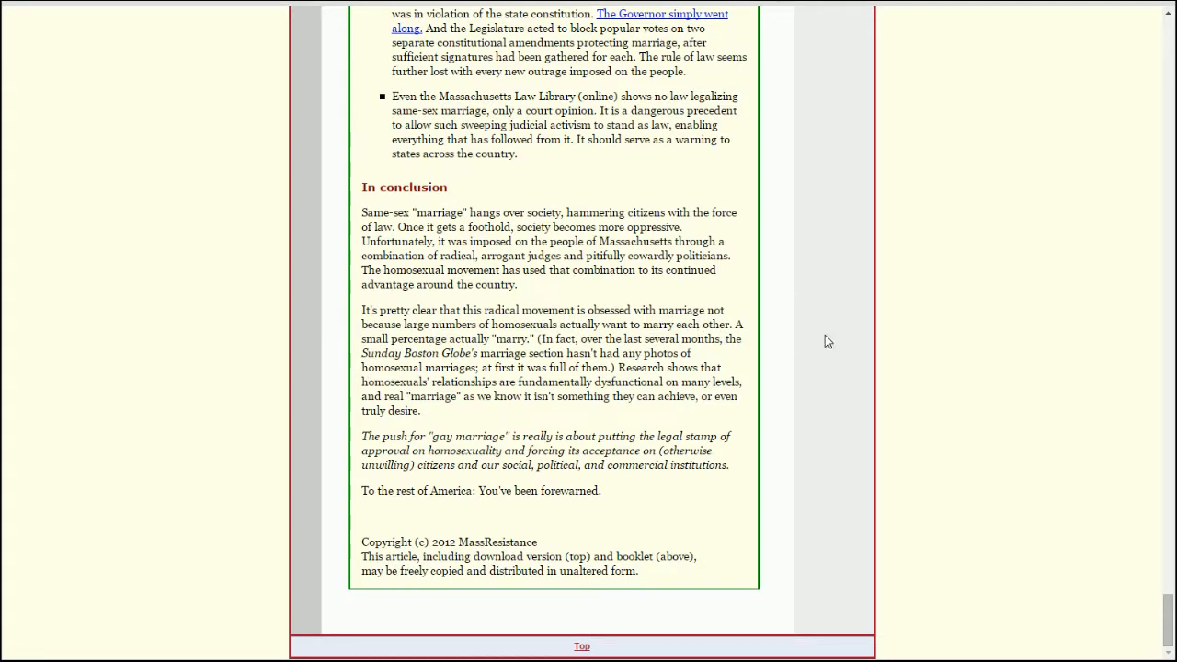
pyautogui.moveTo(1123, 354)
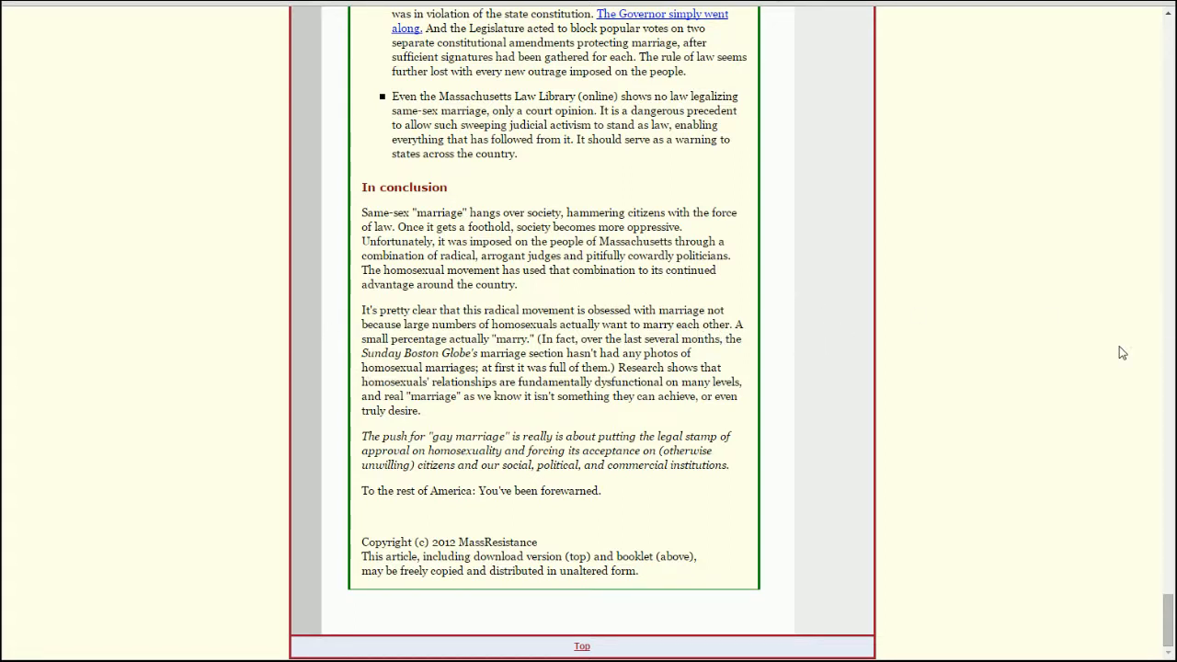
pyautogui.moveTo(648, 366)
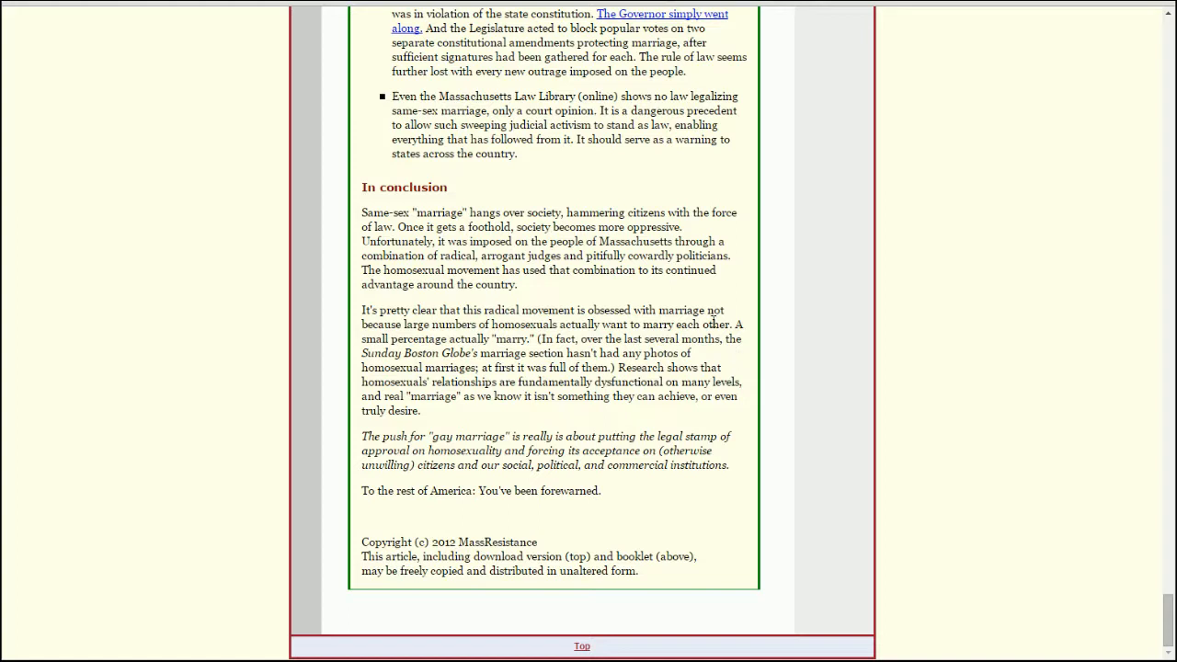
pyautogui.moveTo(664, 303)
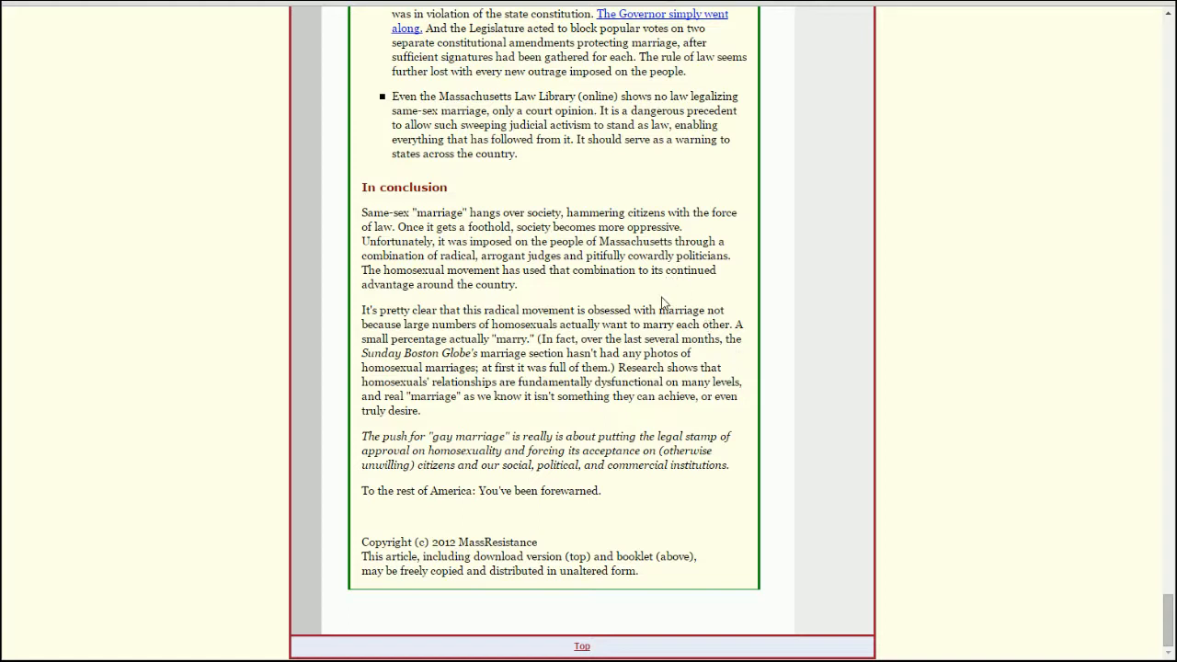
pyautogui.moveTo(578, 329)
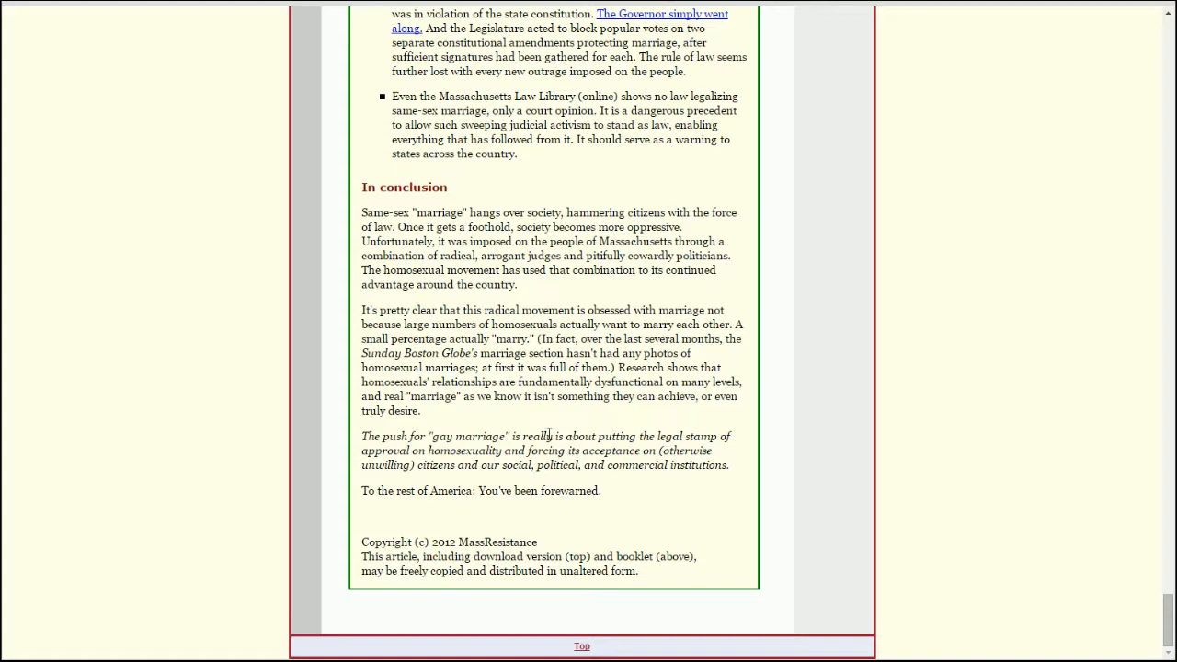
pyautogui.moveTo(739, 415)
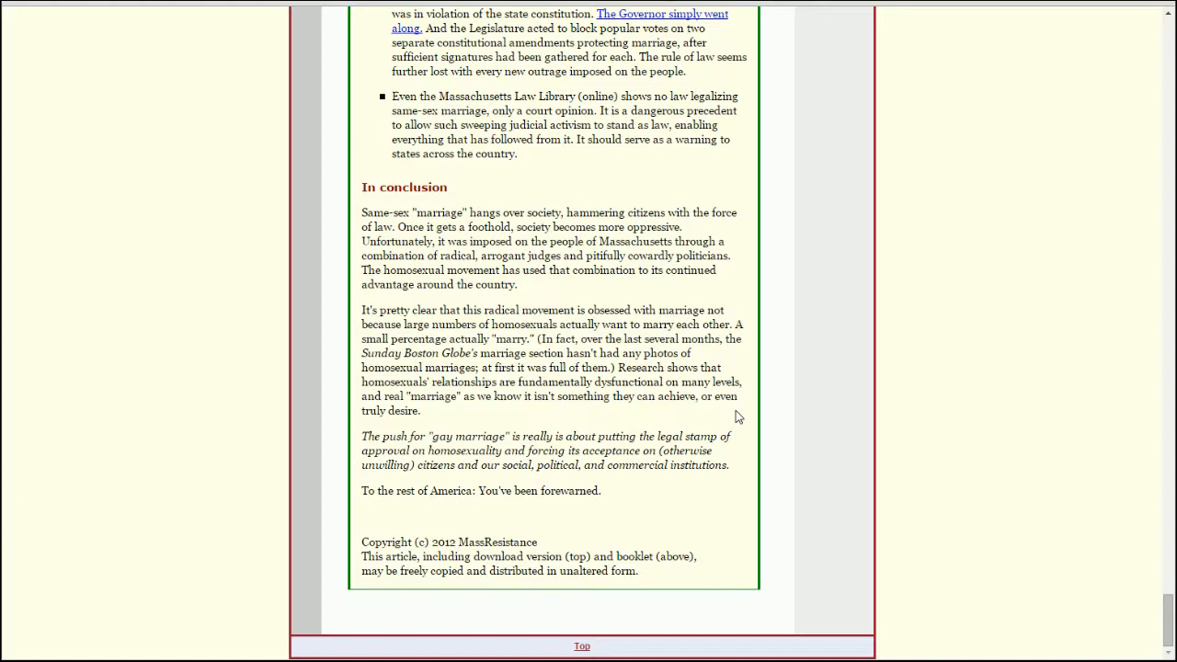
pyautogui.moveTo(605, 482)
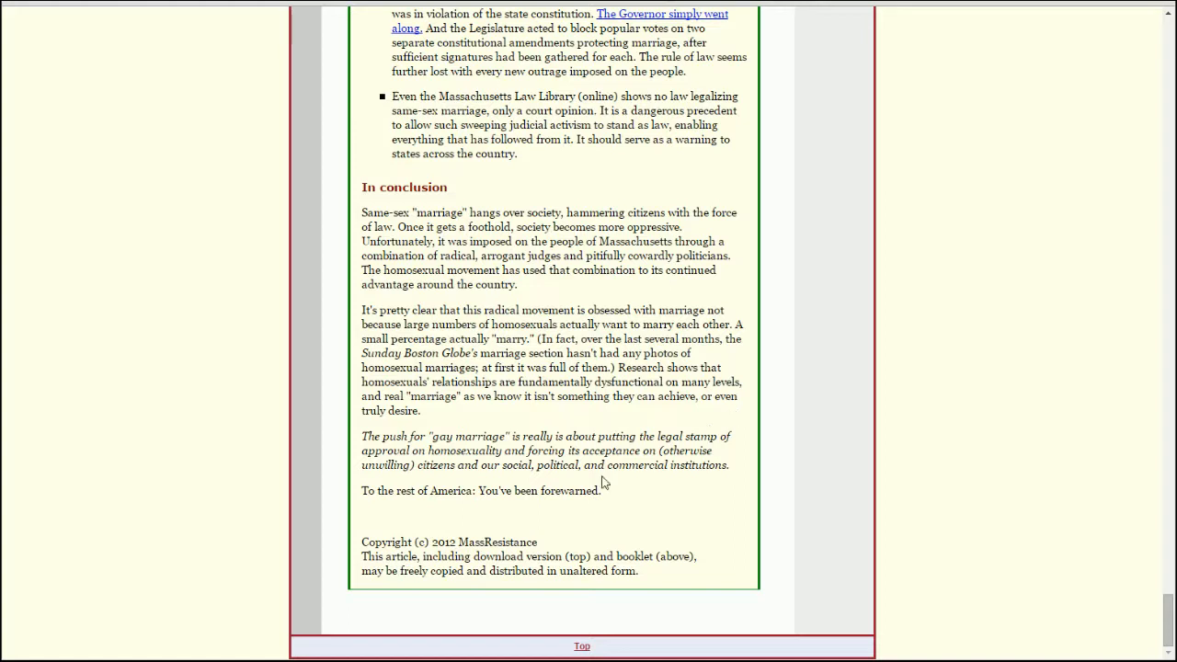
pyautogui.moveTo(608, 501)
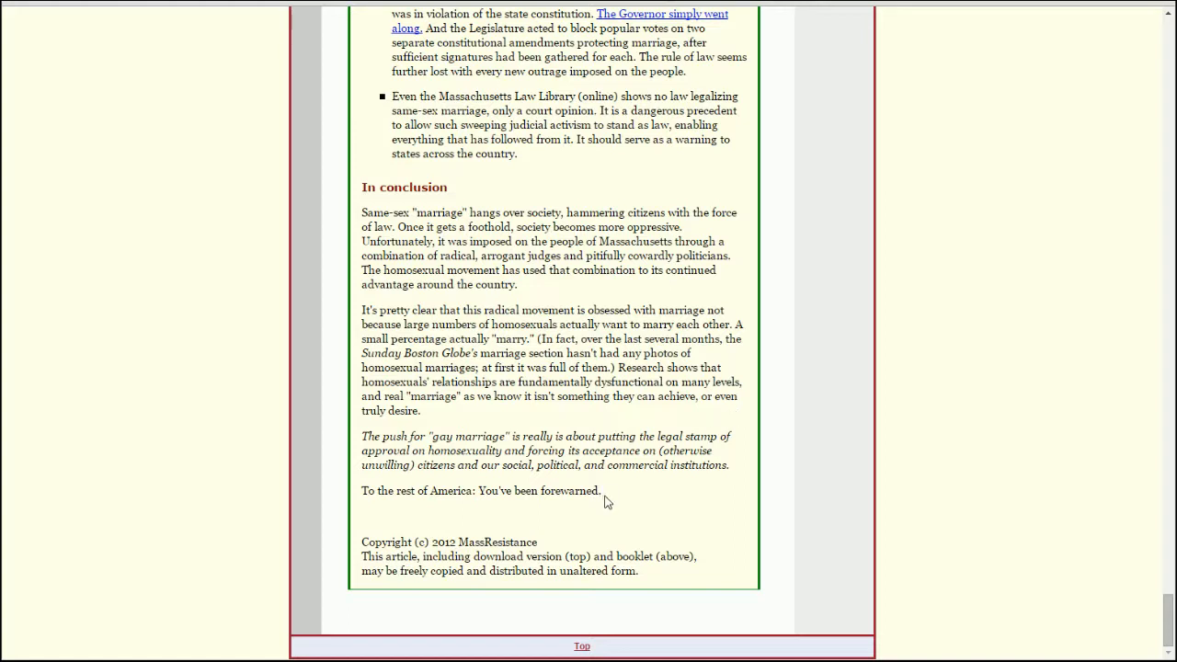
pyautogui.moveTo(585, 493)
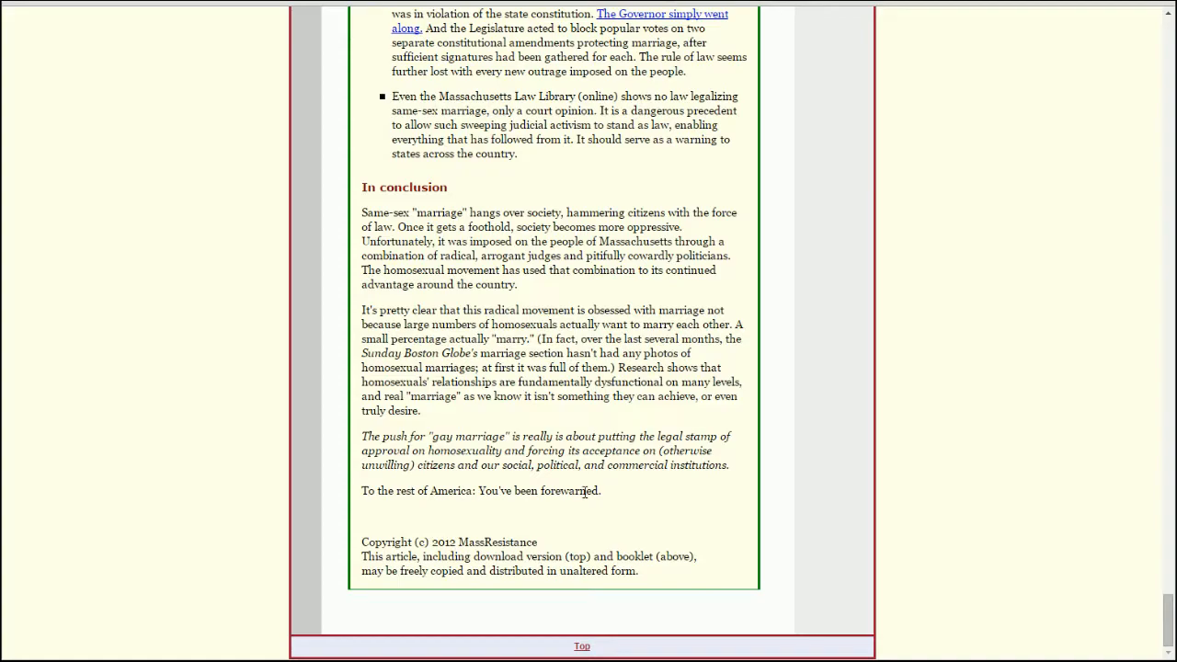
# Scroll back to the page top showing the booklet title, ordering details and cover image.
pyautogui.scroll(3)
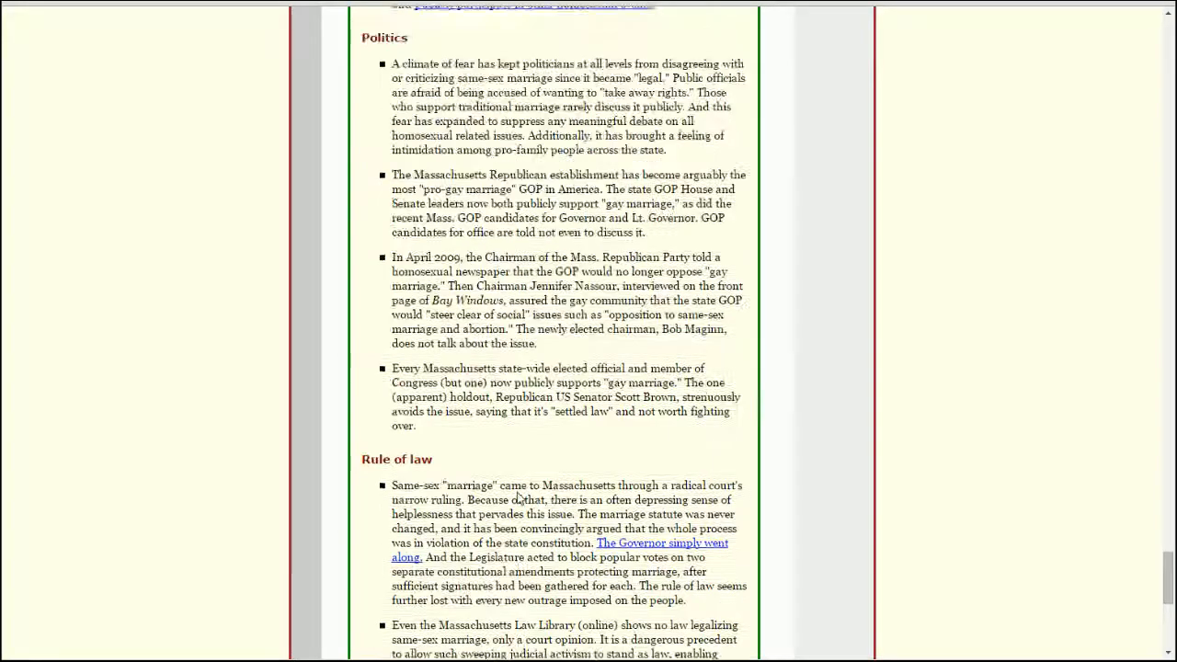
pyautogui.scroll(-3)
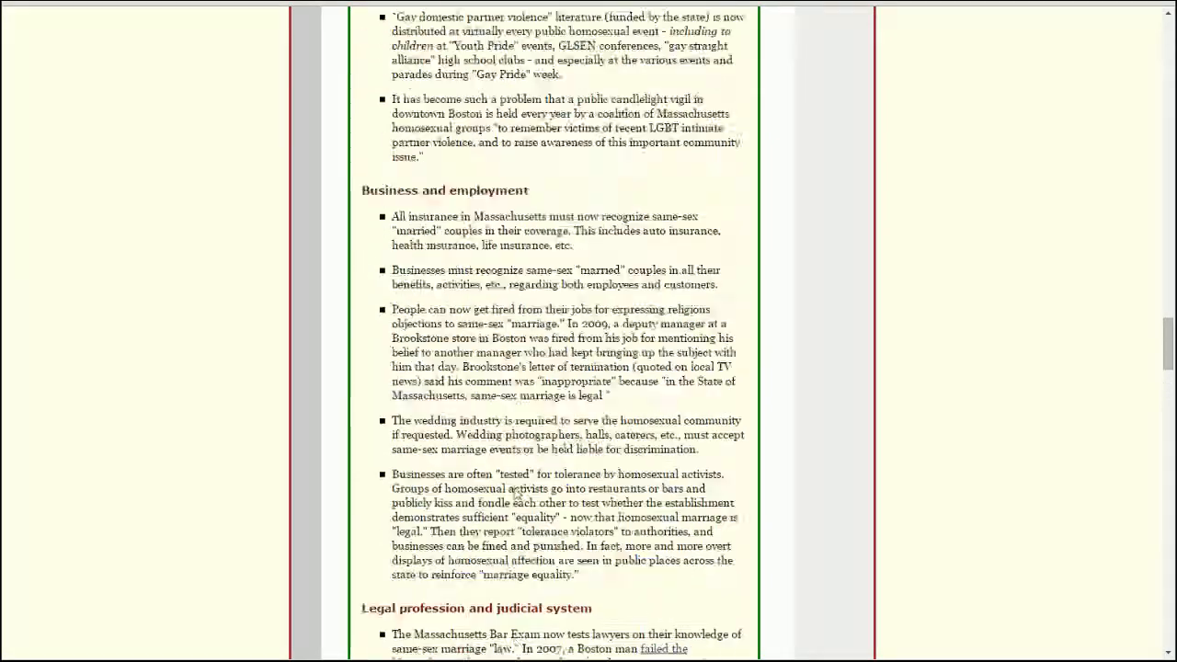
pyautogui.scroll(3)
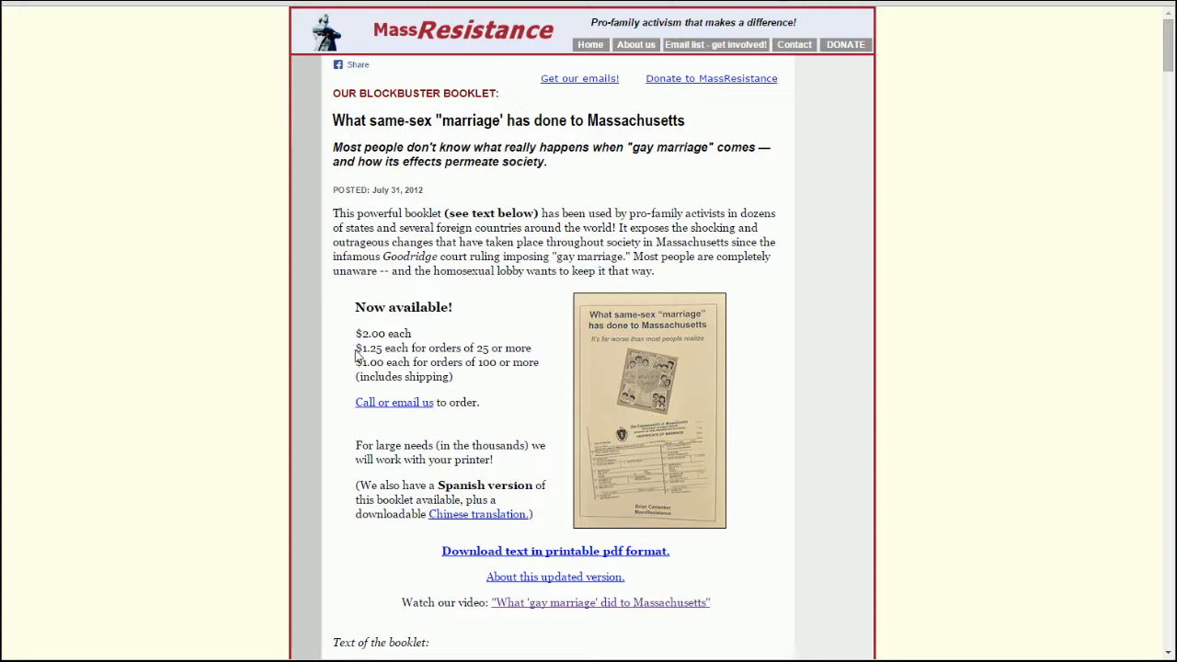
pyautogui.moveTo(450, 398)
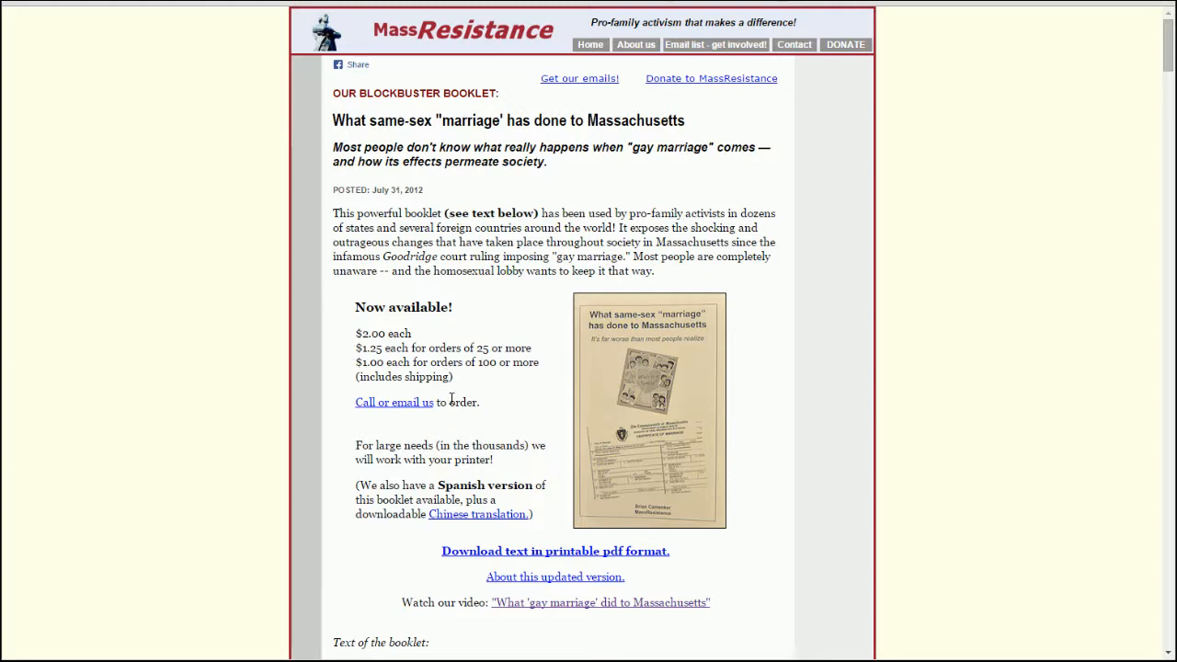
pyautogui.moveTo(471, 522)
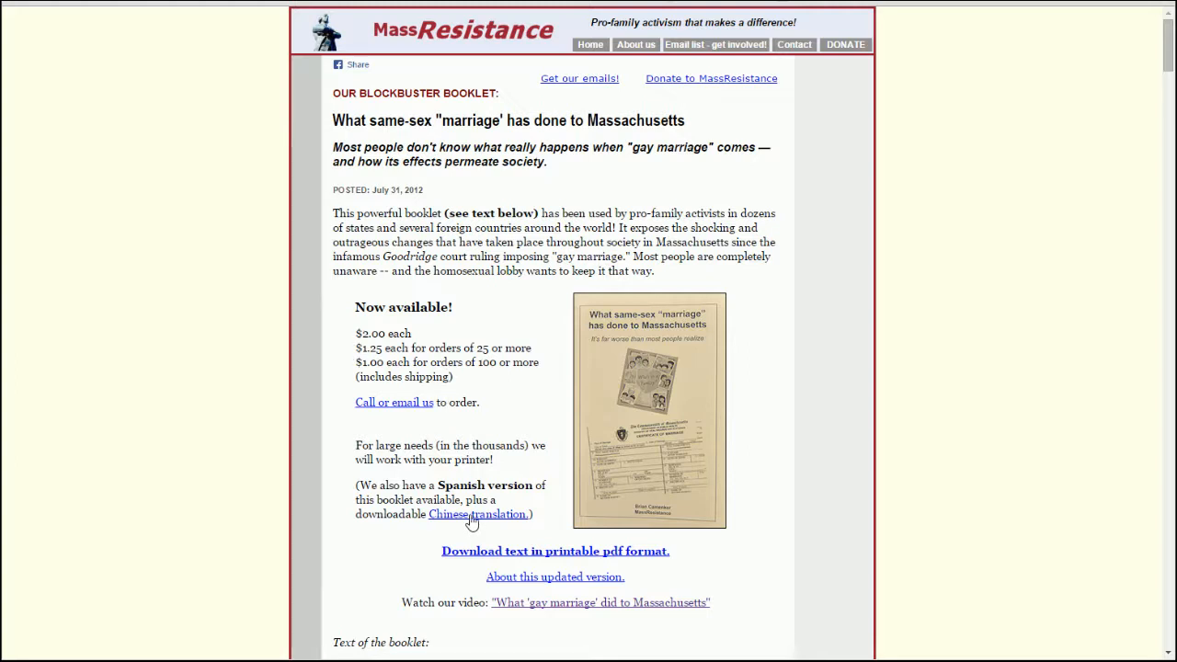
pyautogui.moveTo(387, 443)
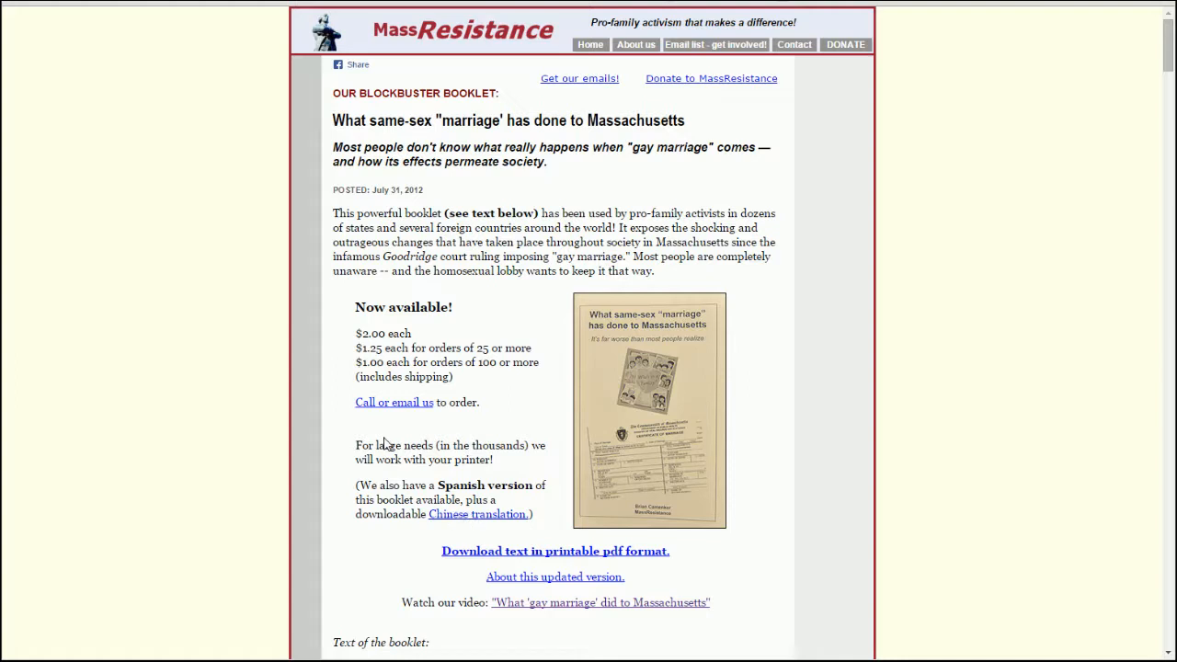
pyautogui.moveTo(449, 112)
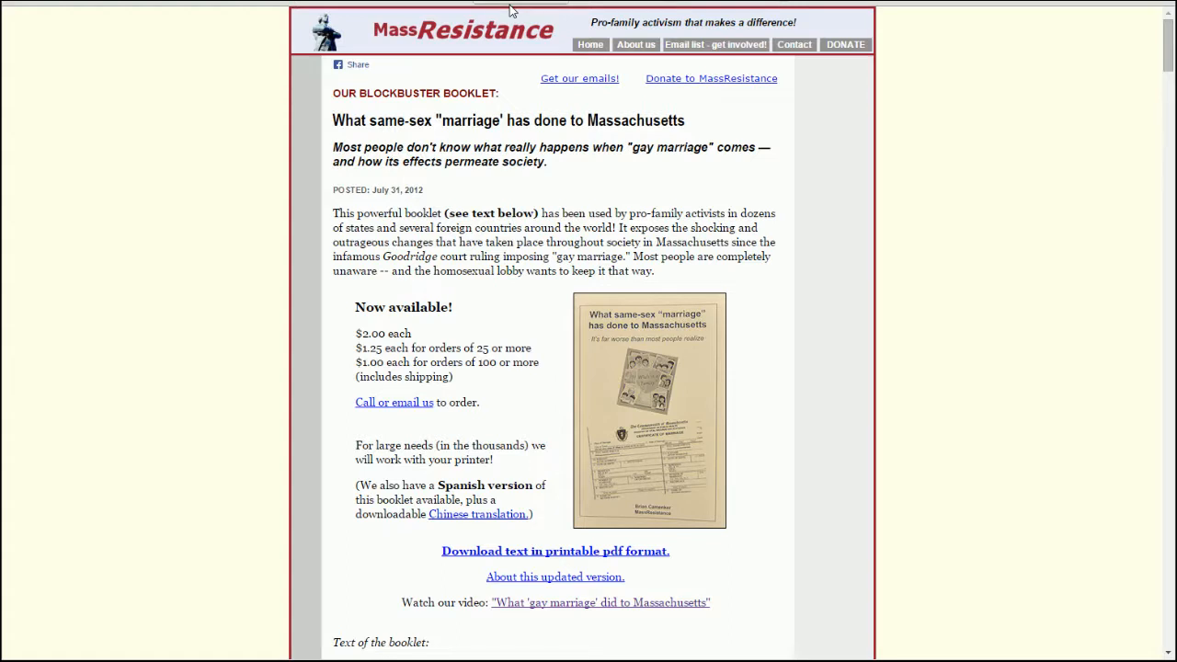
pyautogui.moveTo(844, 162)
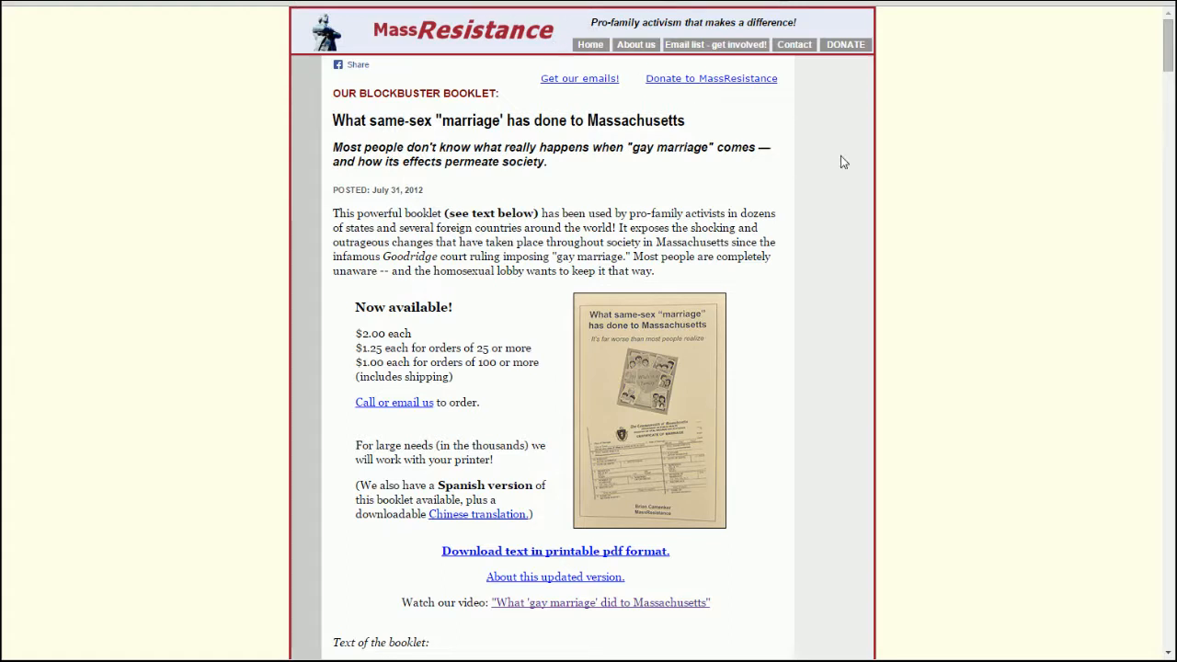